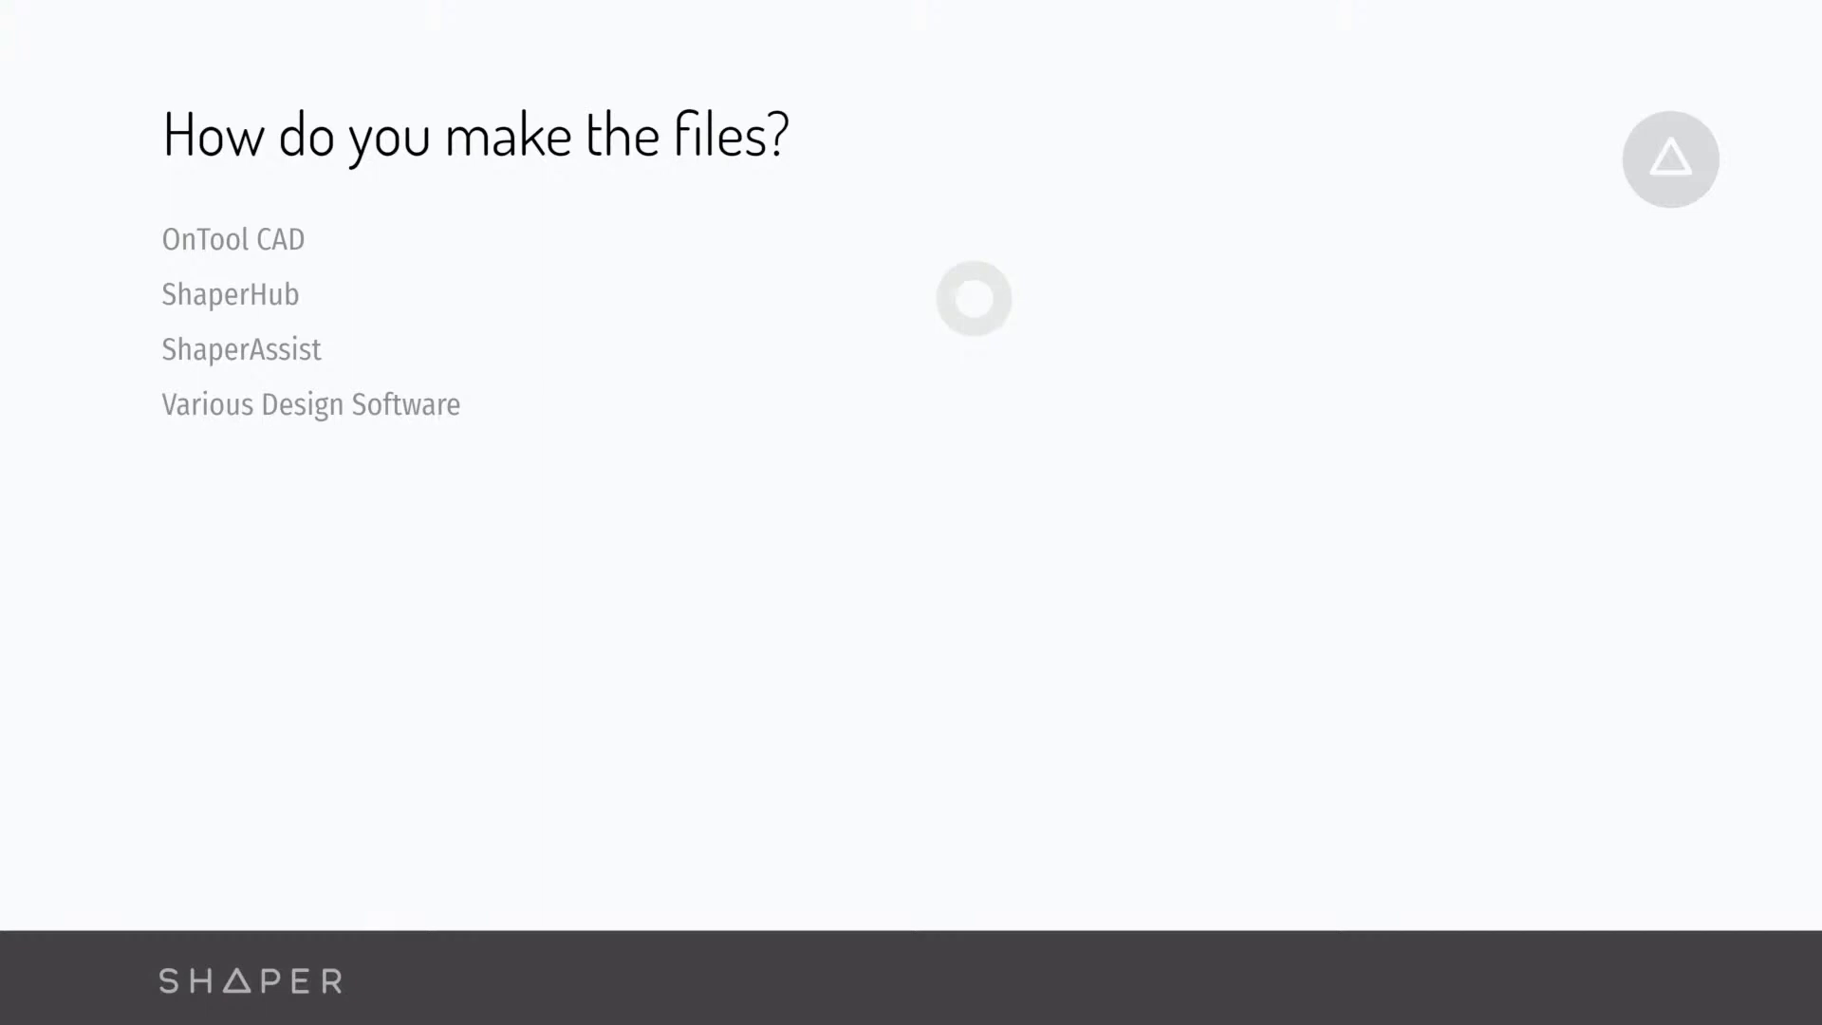
mouse_move(871, 323)
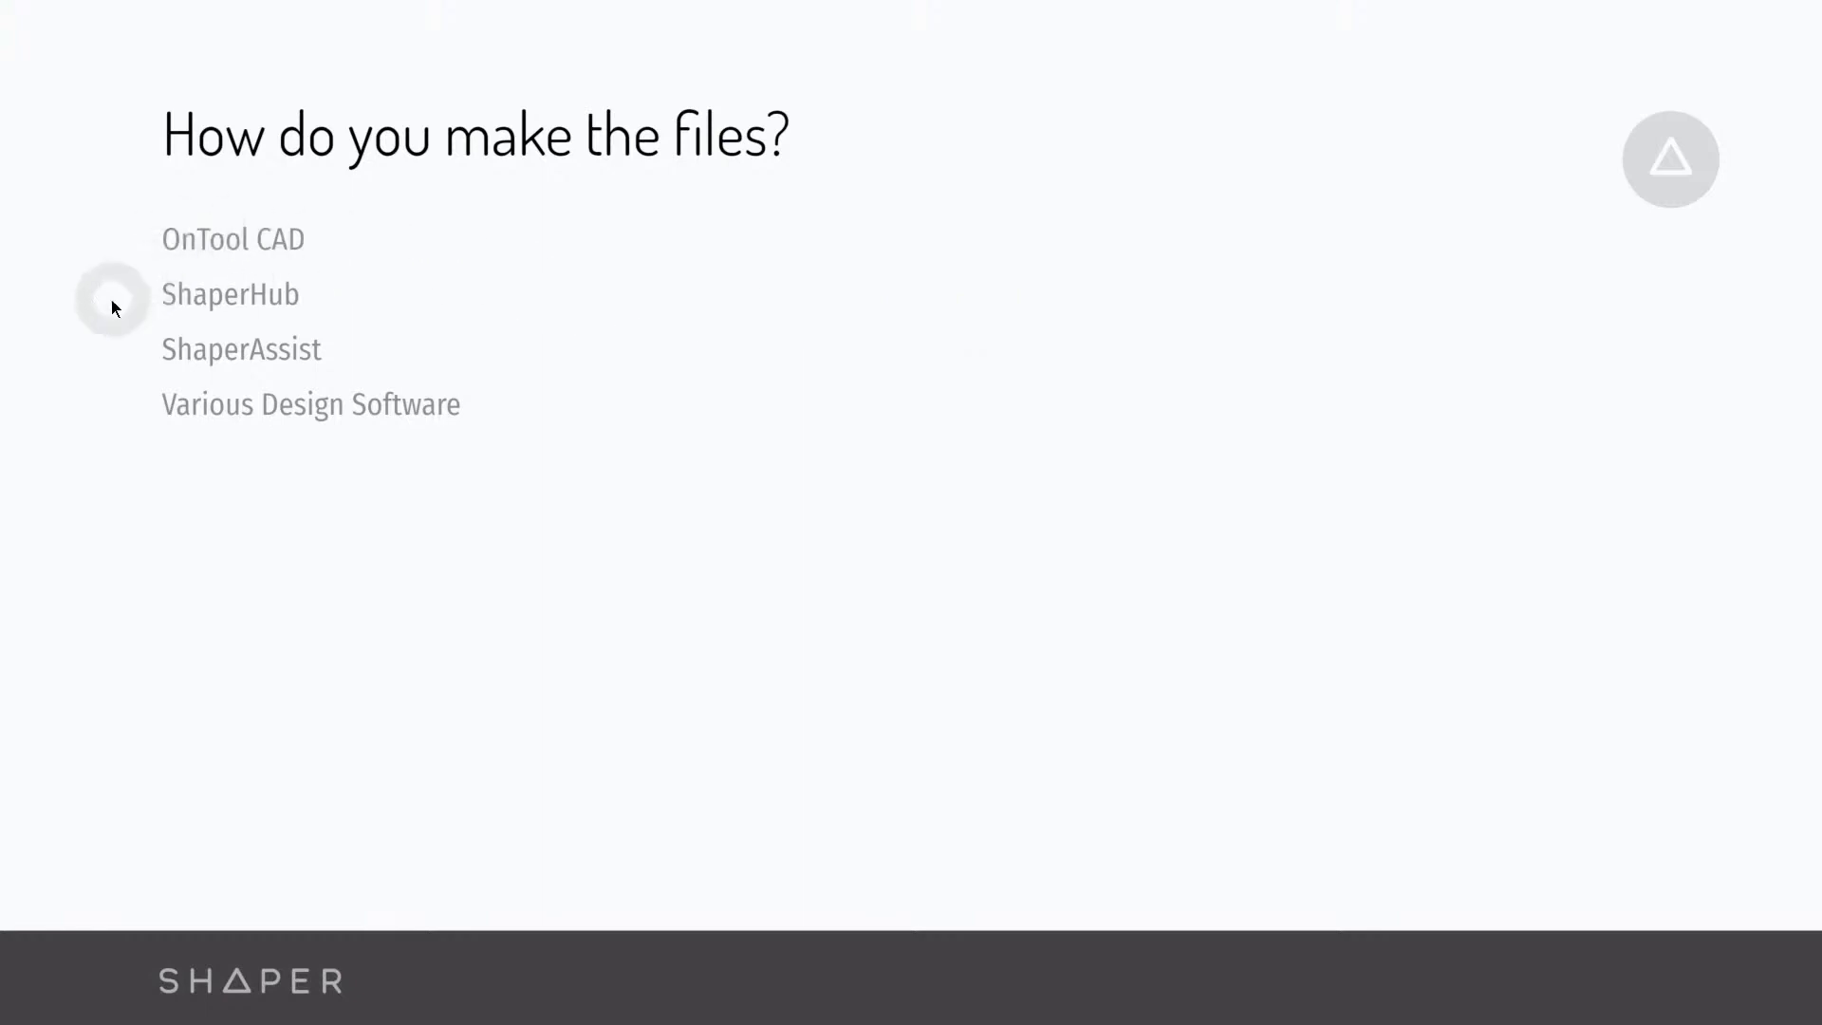
mouse_move(535, 304)
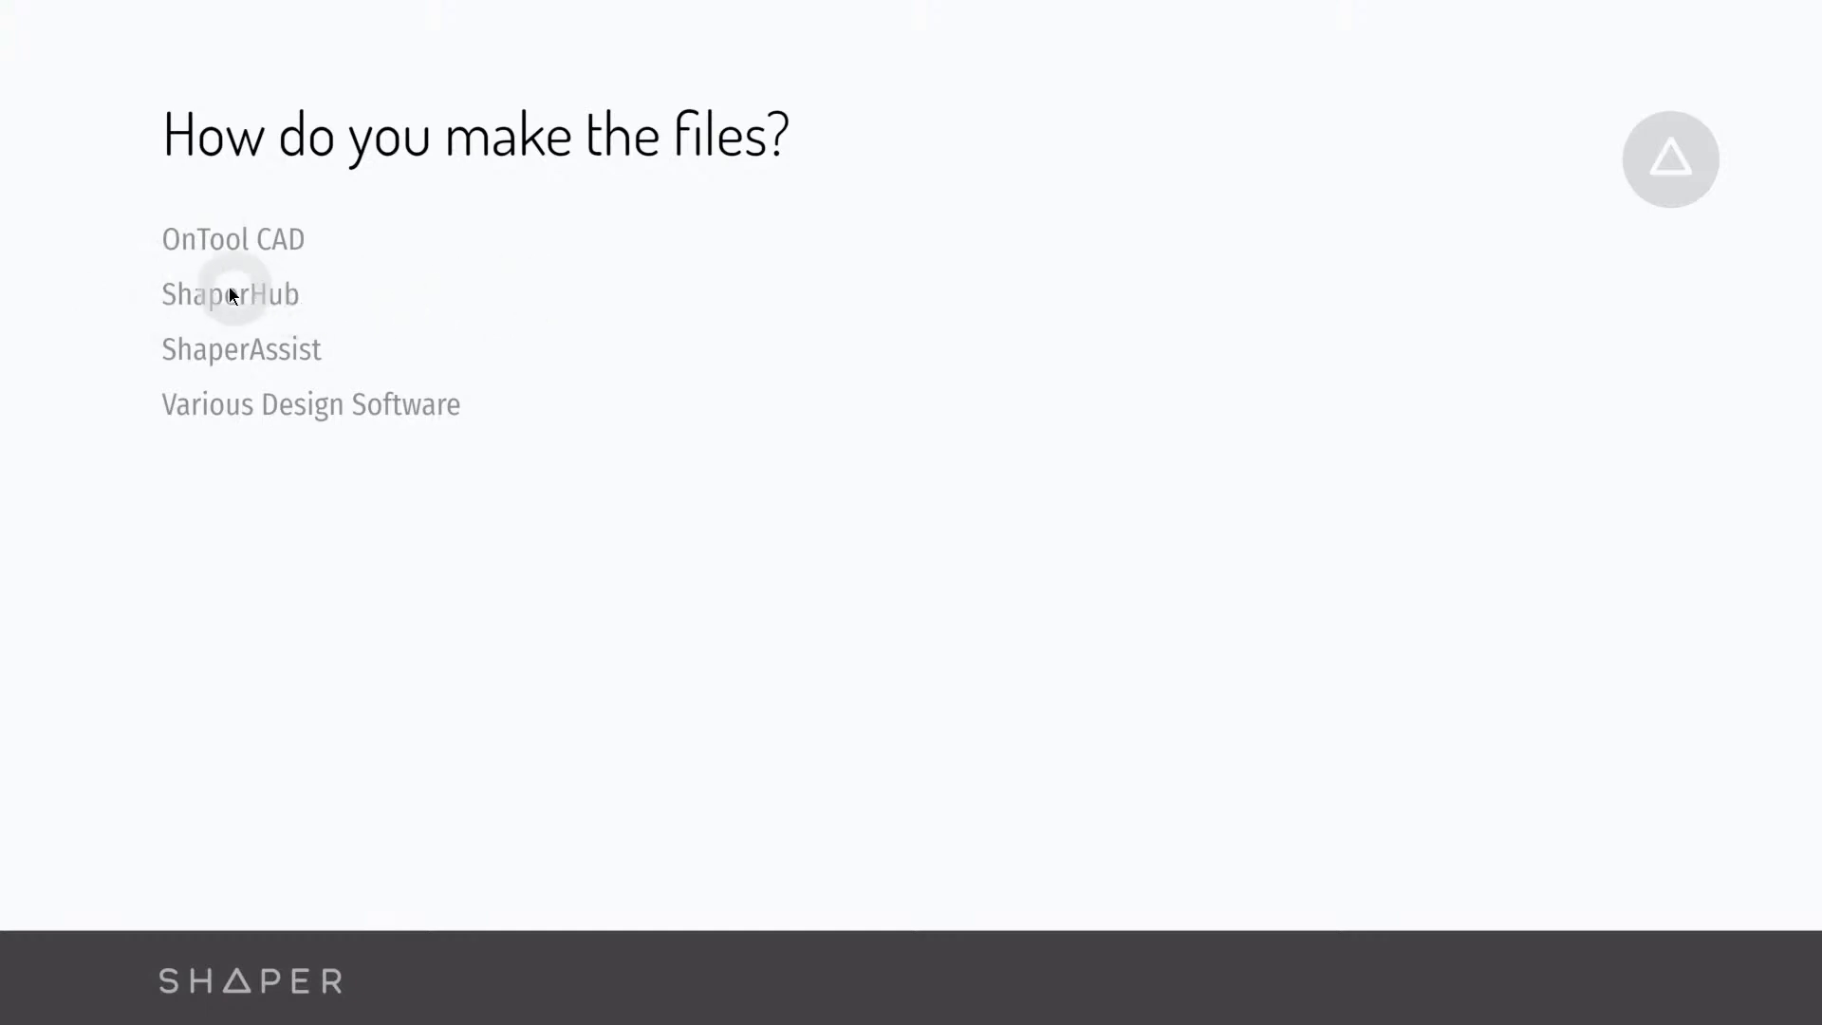
Step: Switch to ShaperHub and filter the gallery to the Joinery category (16 projects)
key("alt+tab")
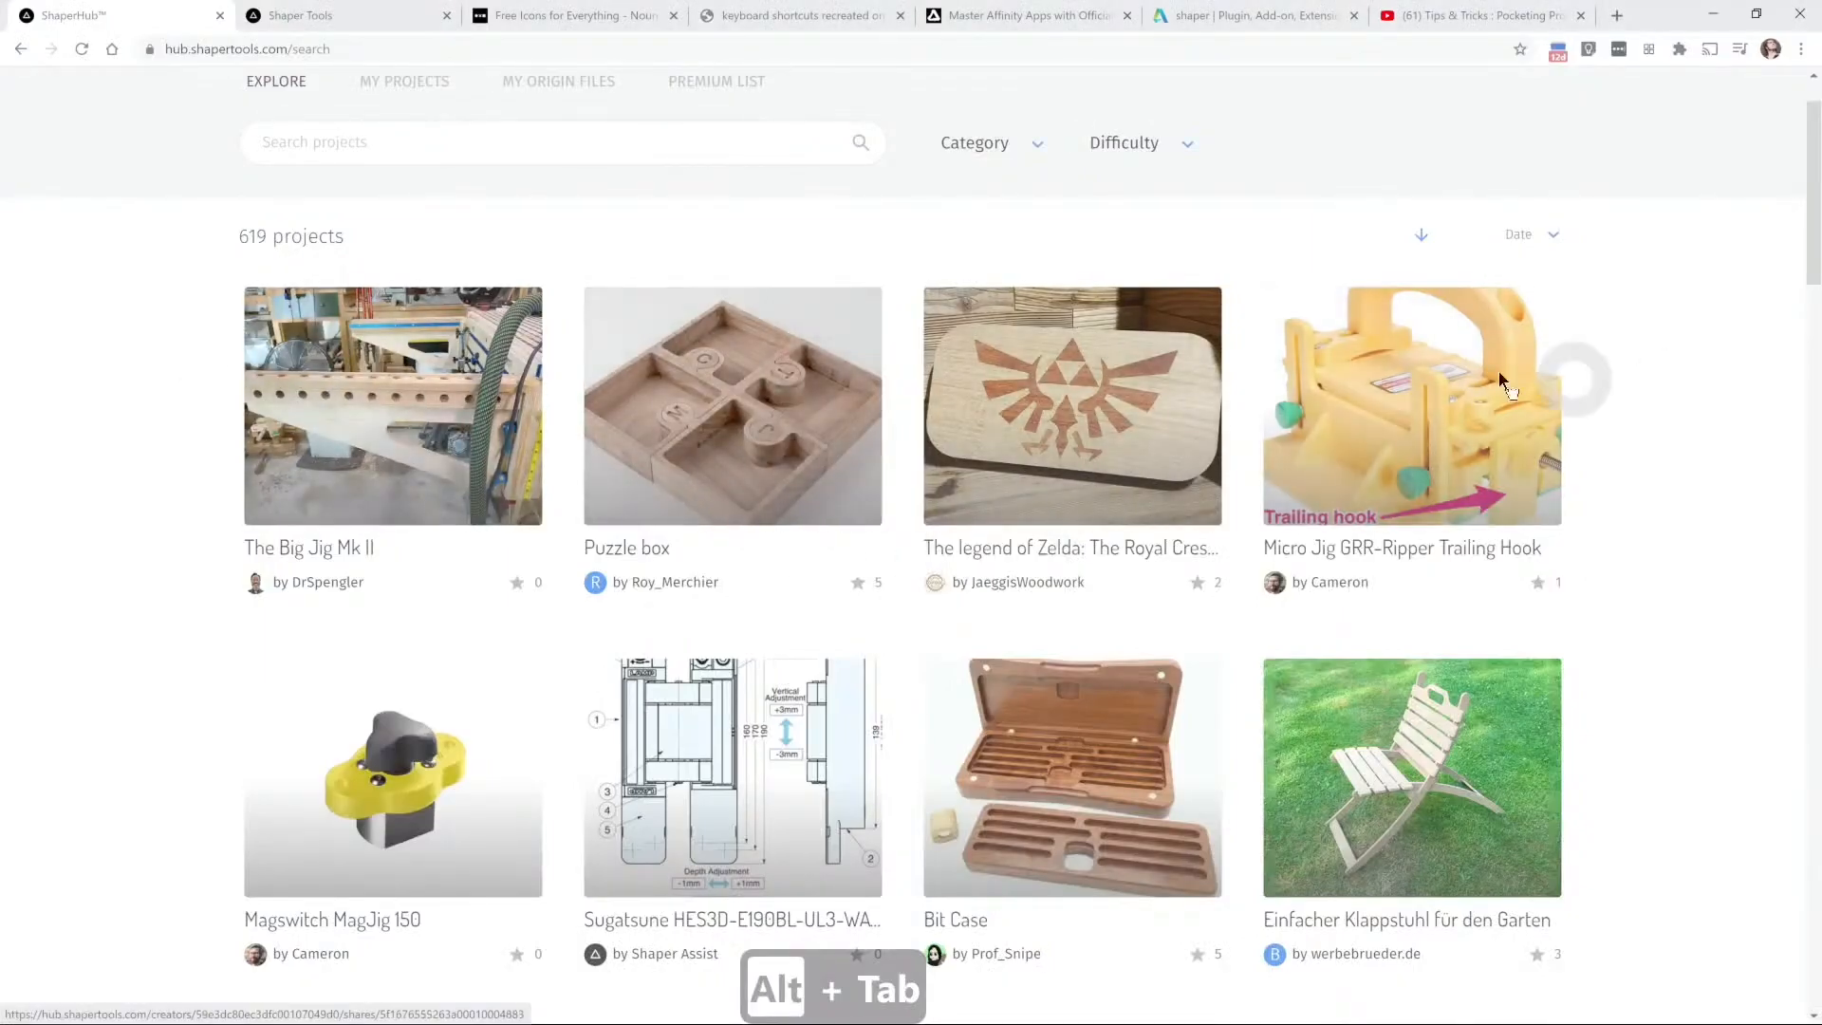
mouse_move(1656, 521)
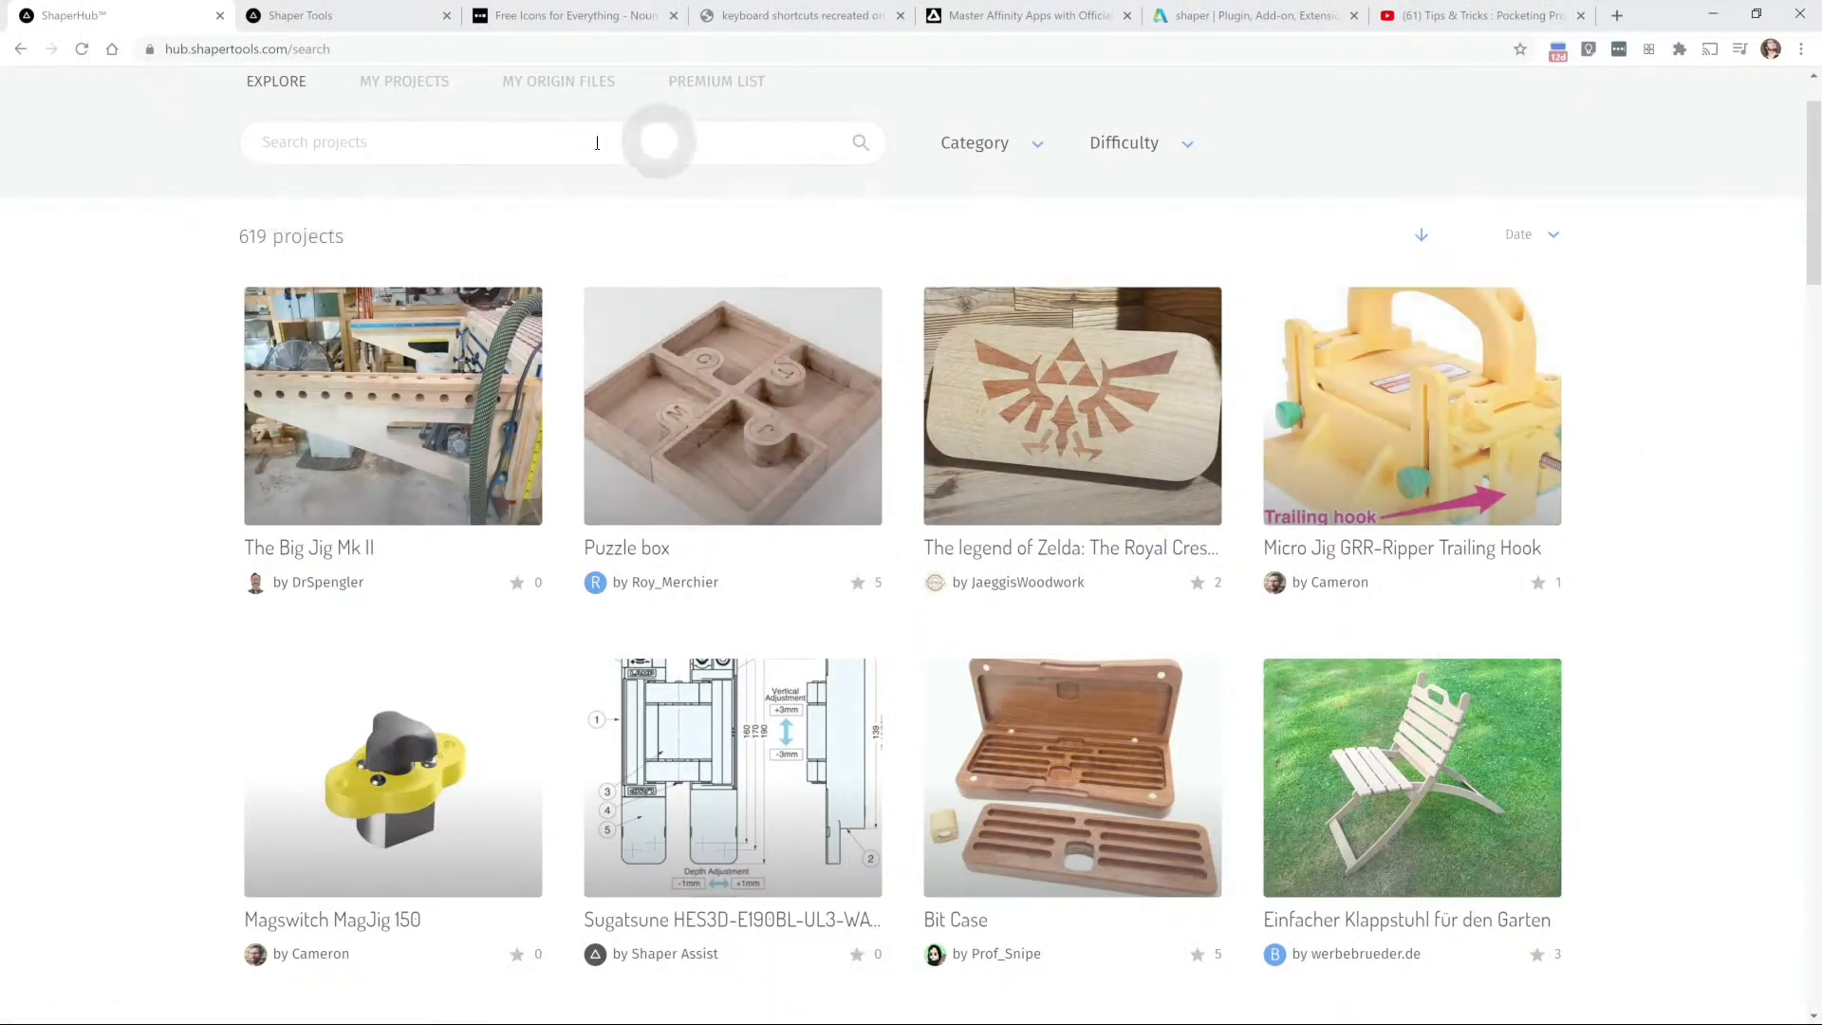
left_click(1034, 141)
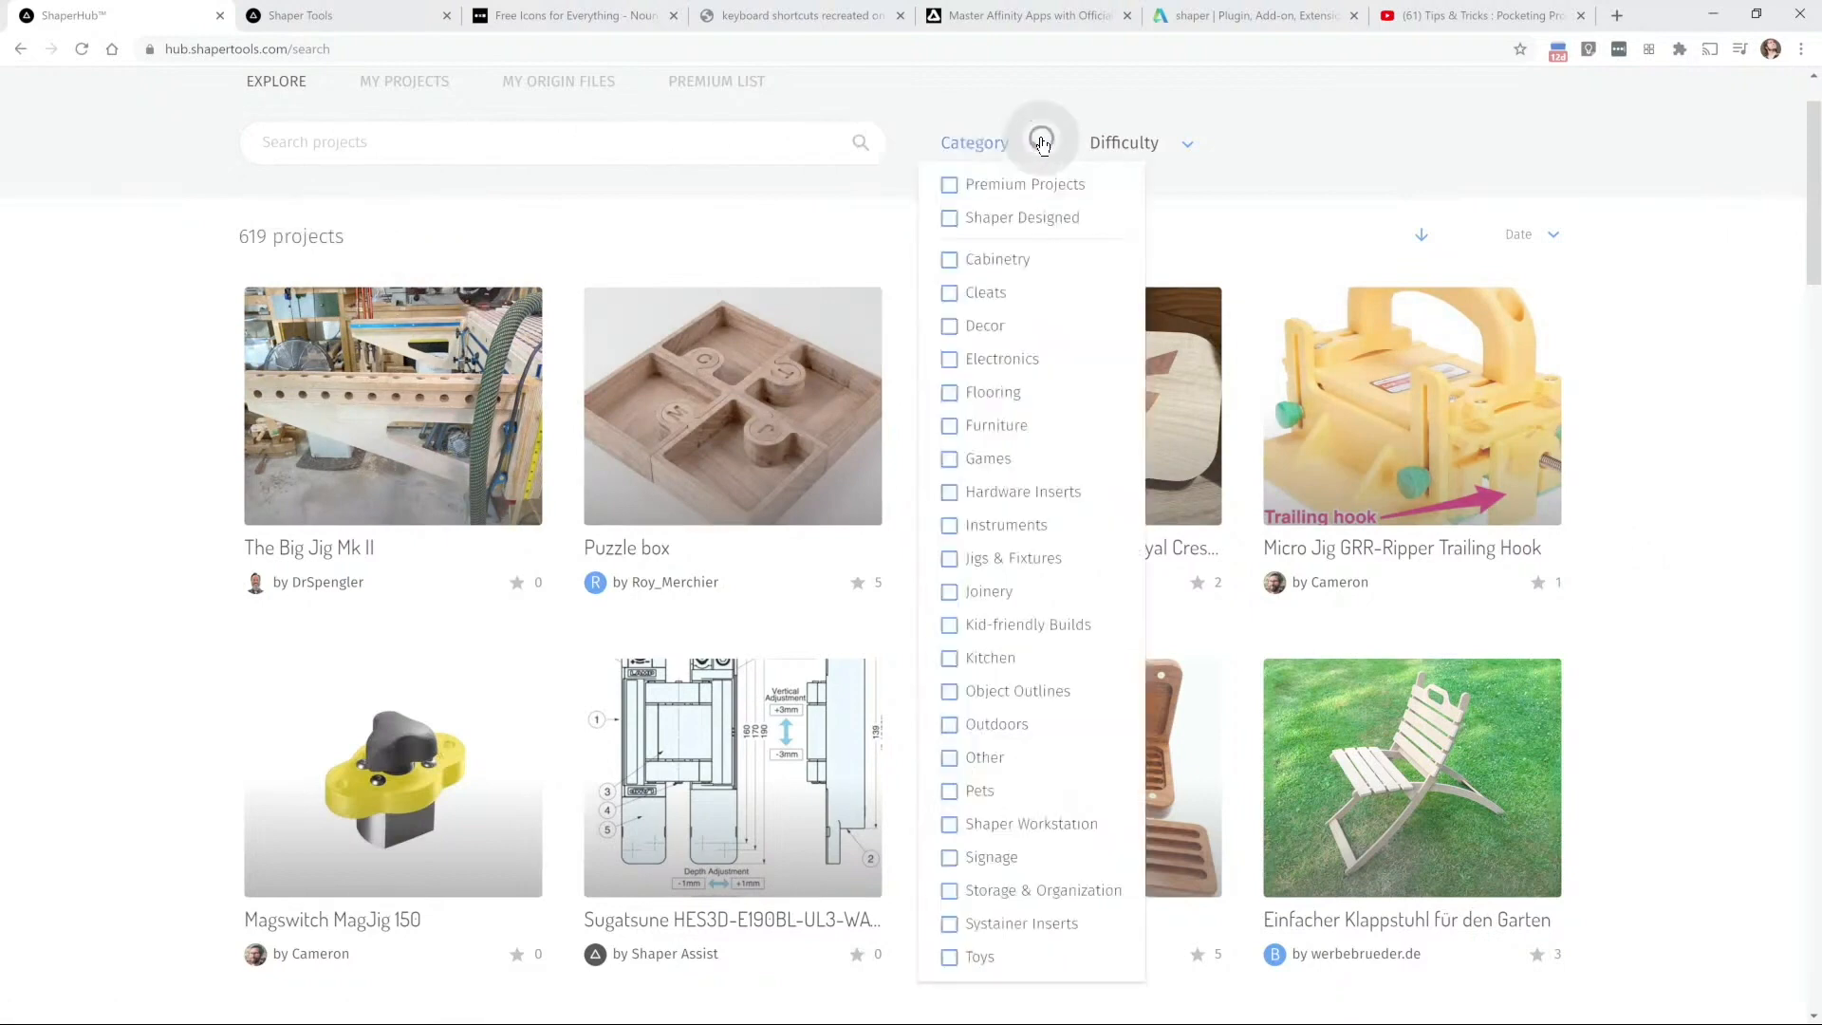
mouse_move(1056, 649)
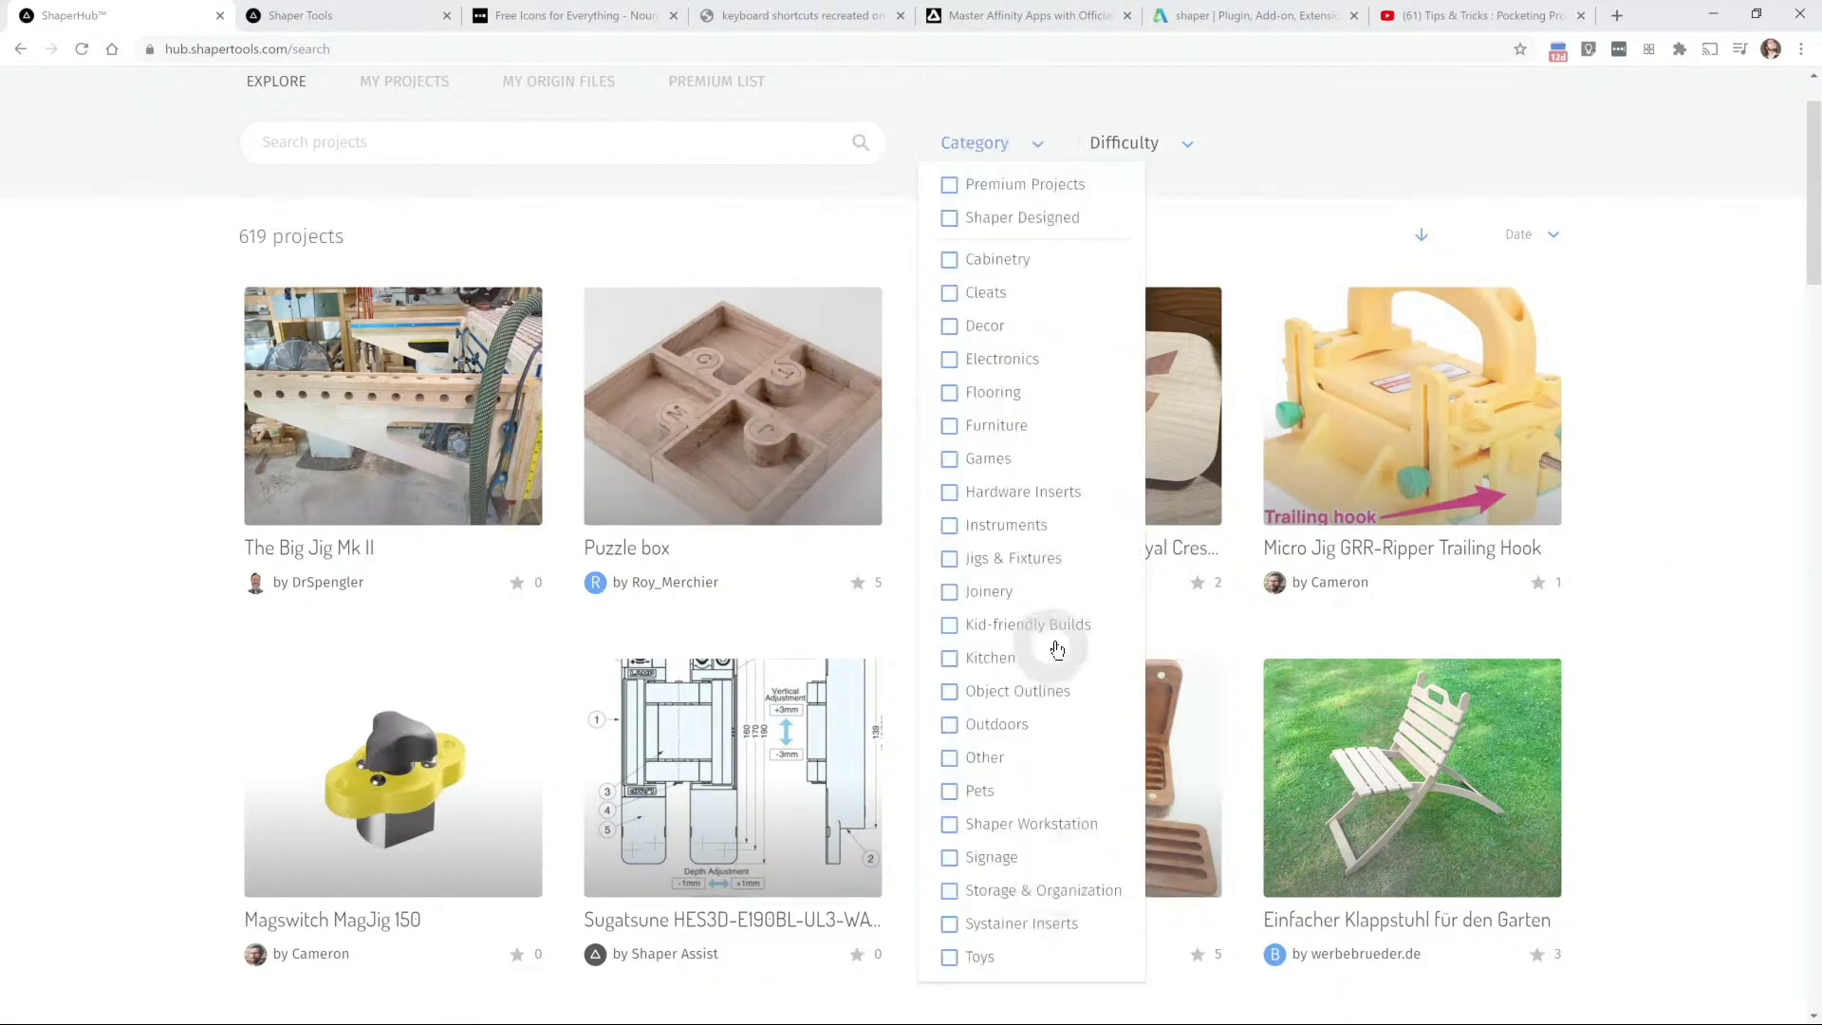
left_click(989, 592)
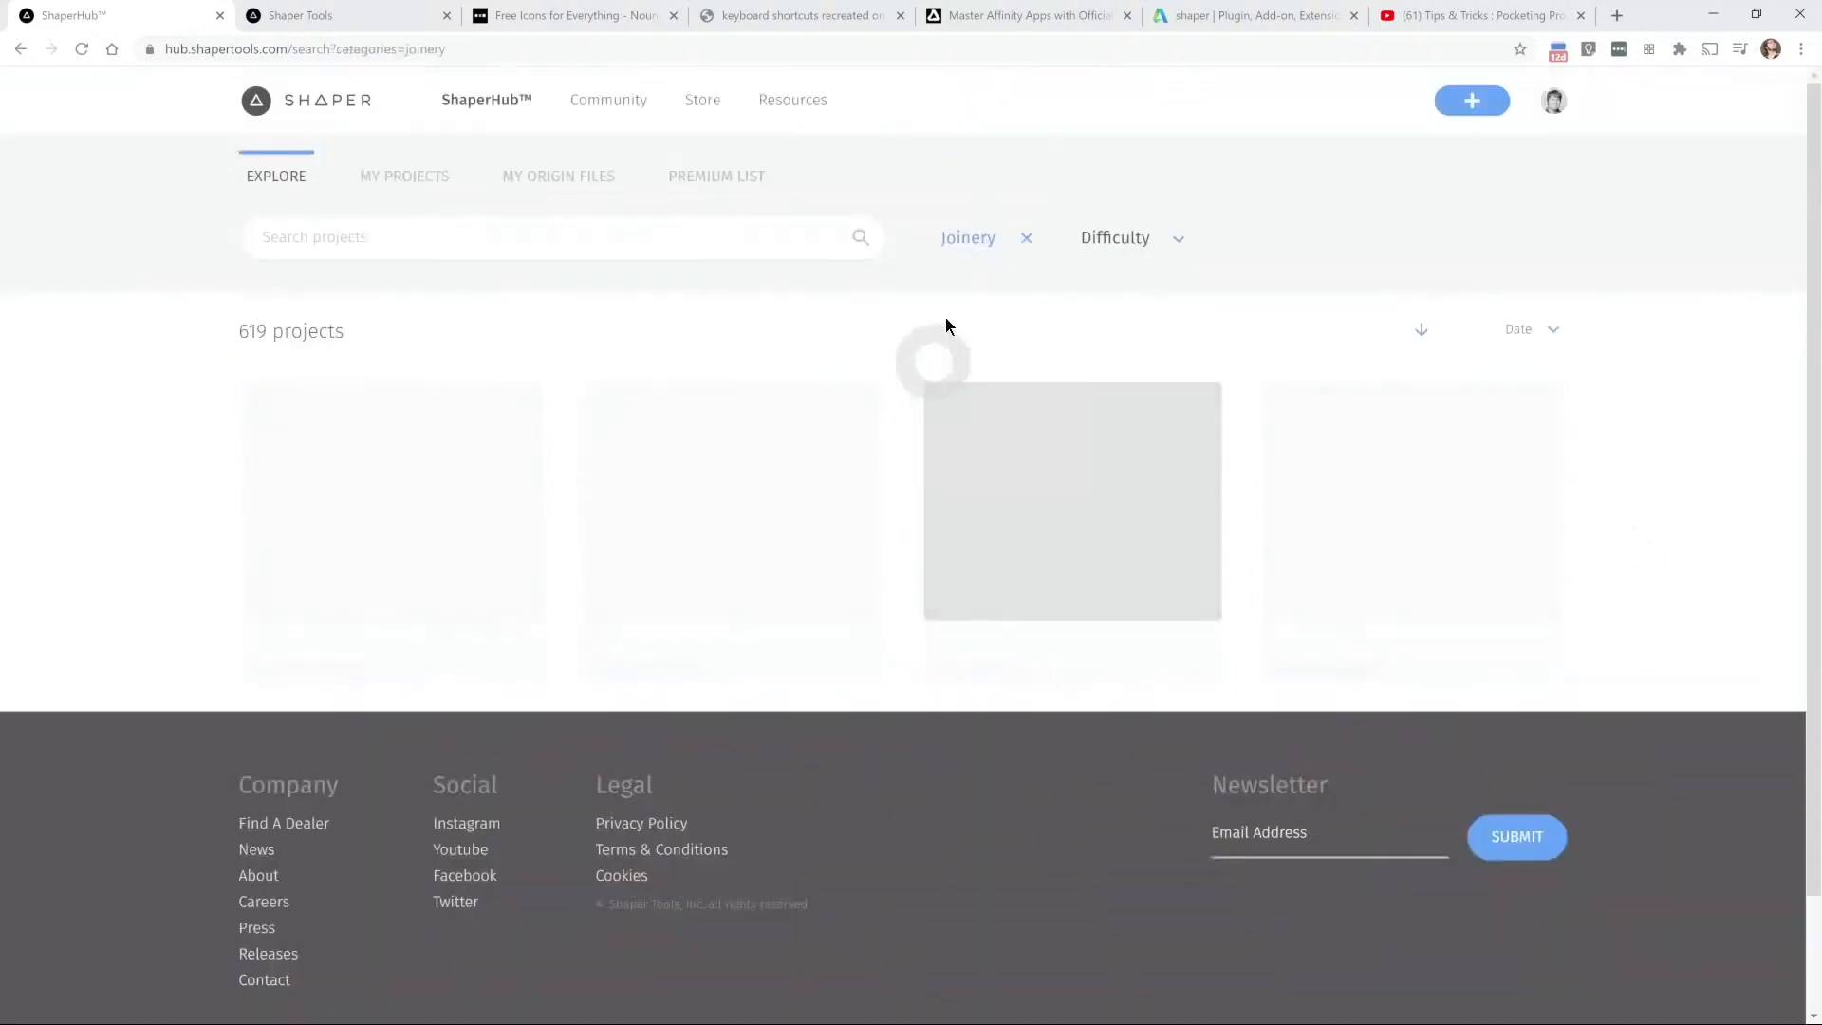
Step: Clear the Joinery filter and show only Premium Projects, 9 results
left_click(968, 237)
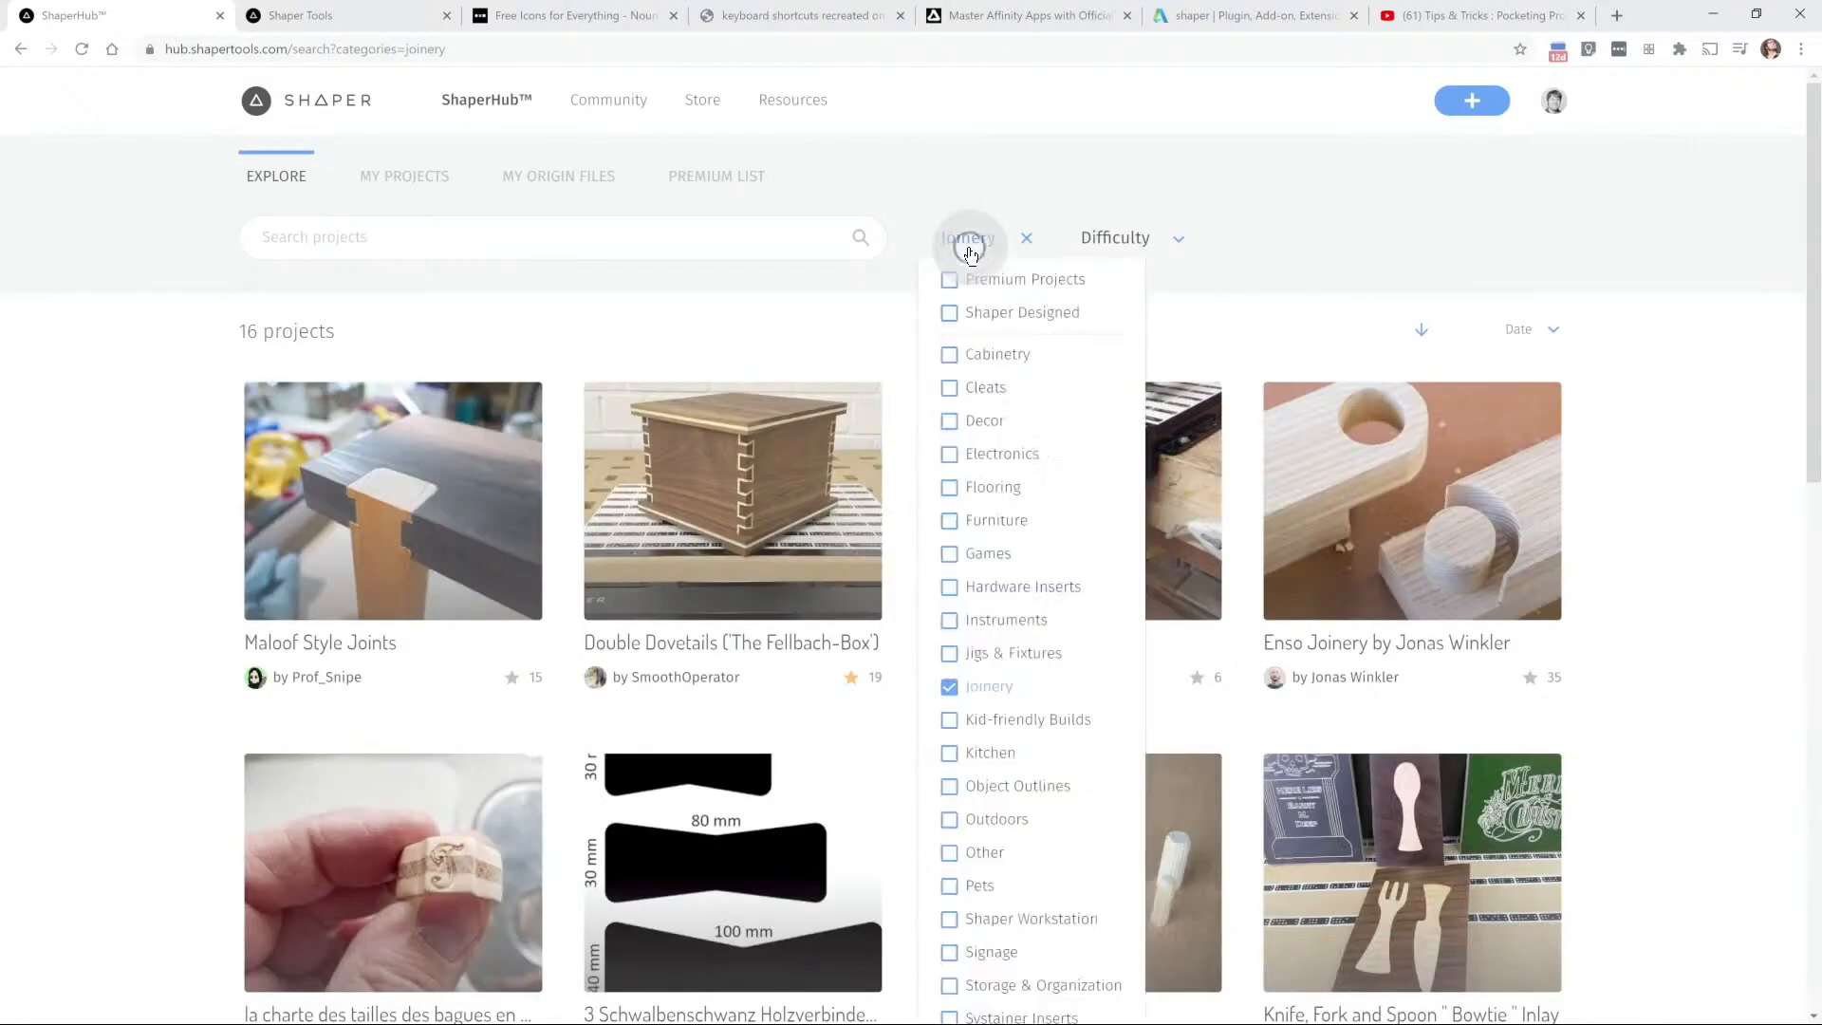
left_click(1024, 238)
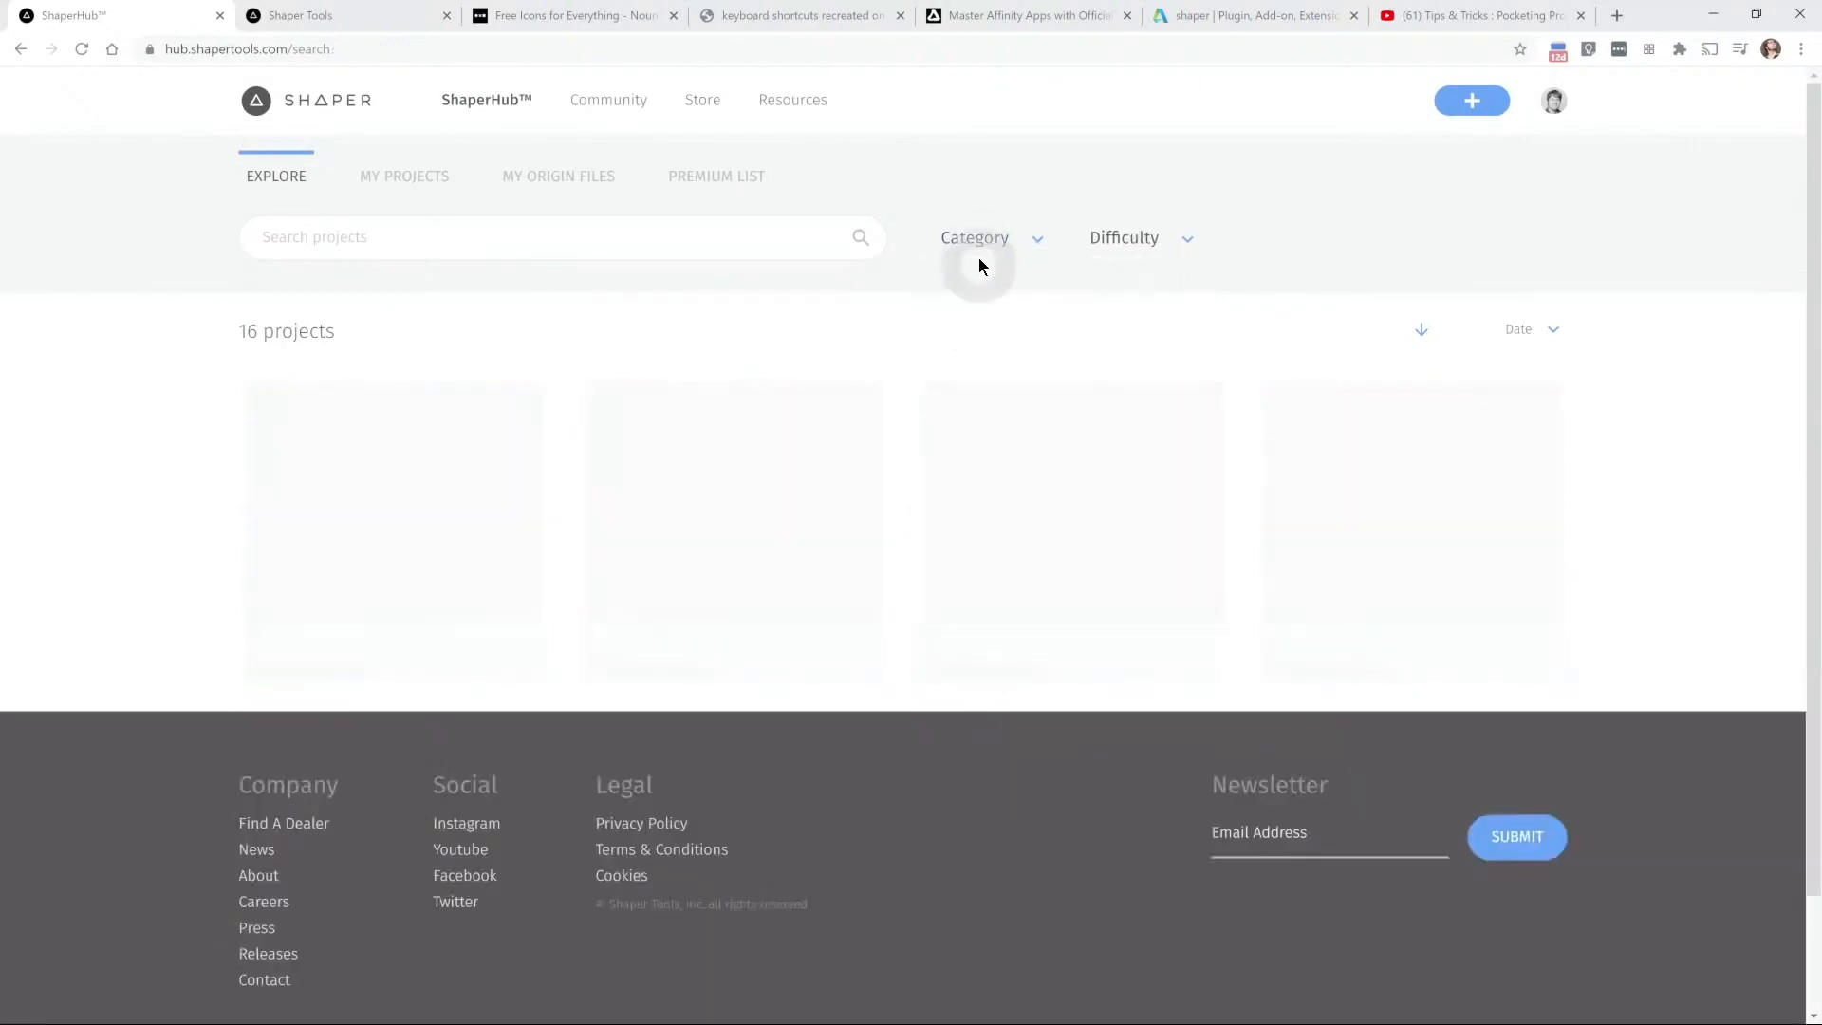
left_click(989, 237)
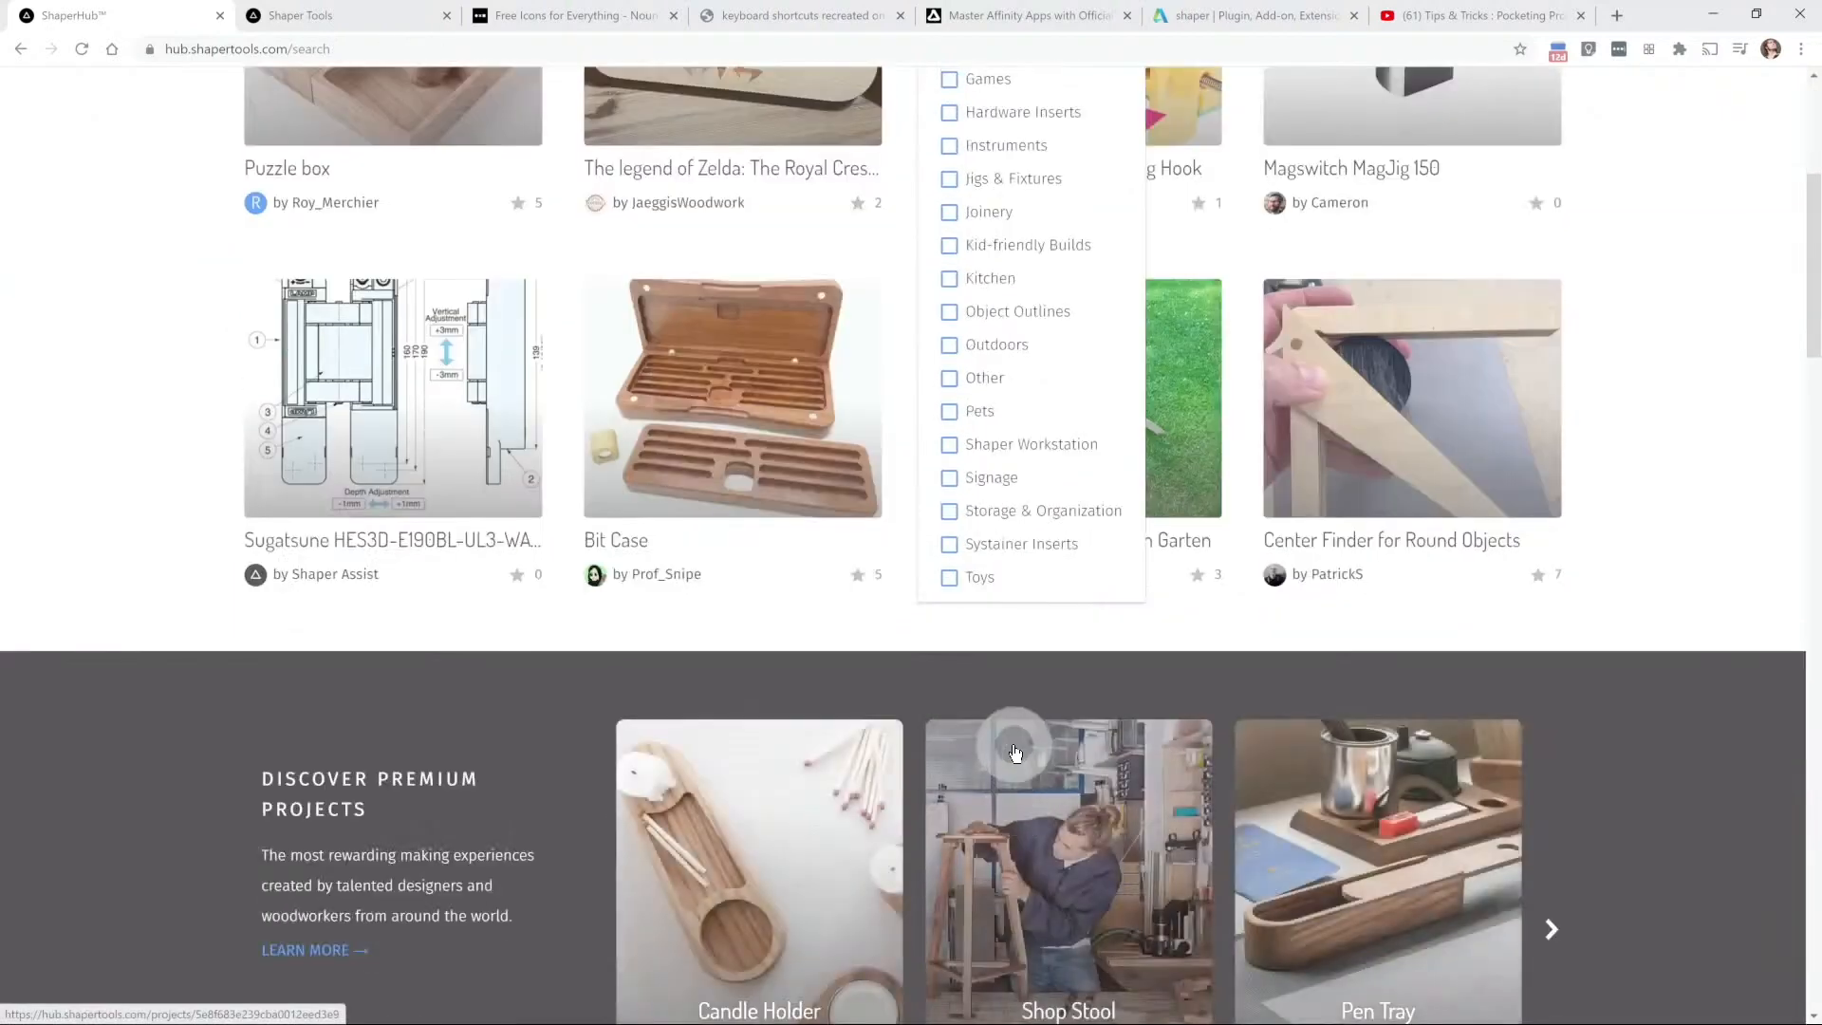
scroll("up", 3)
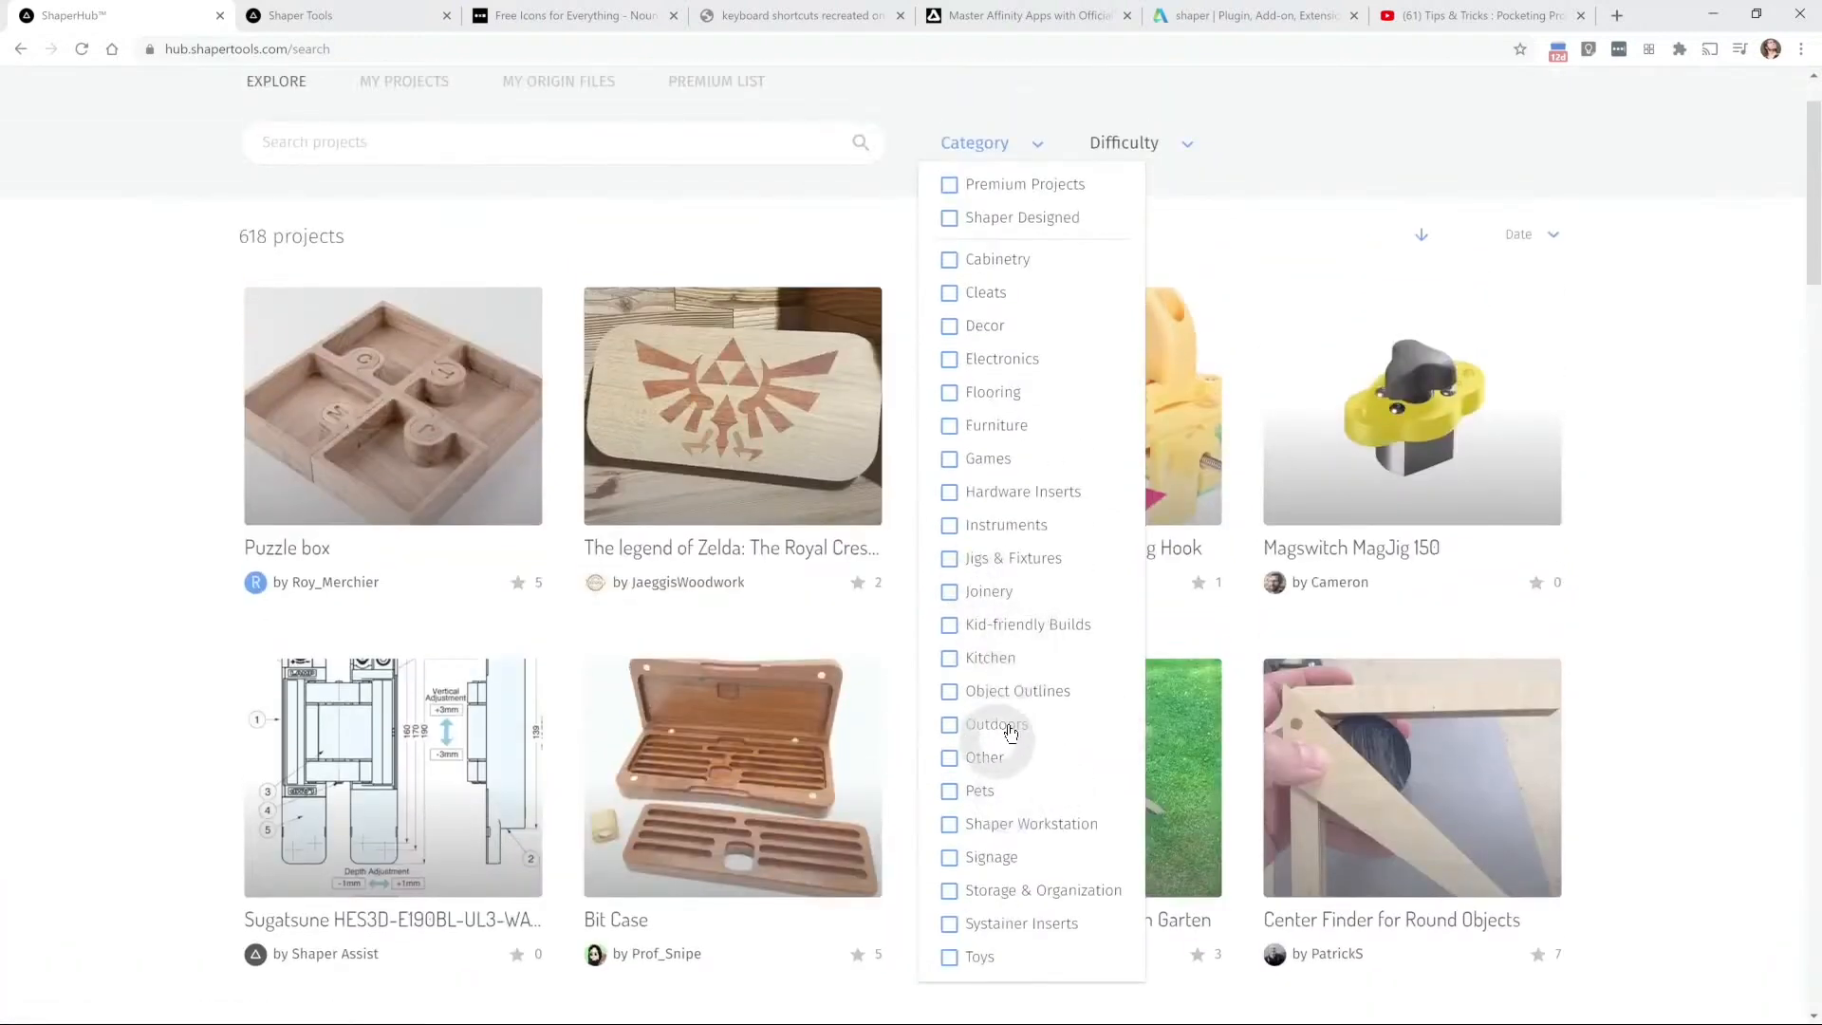
left_click(949, 183)
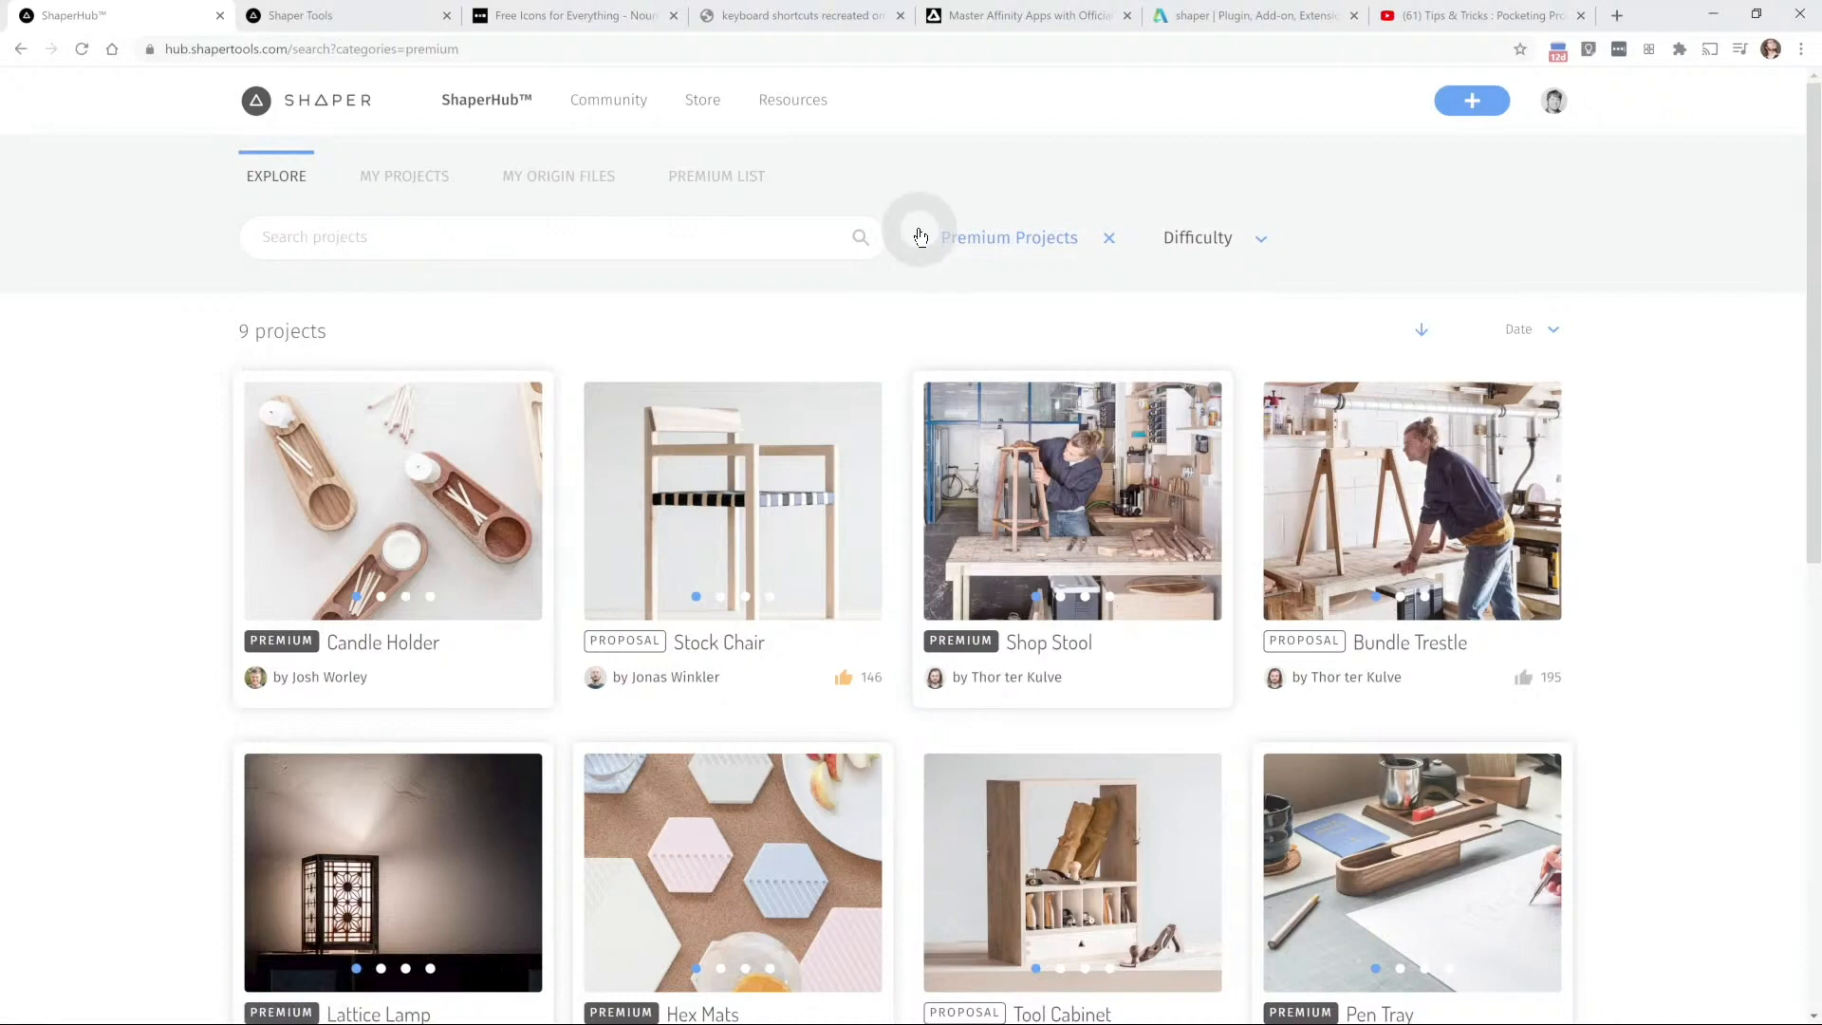
mouse_move(381, 500)
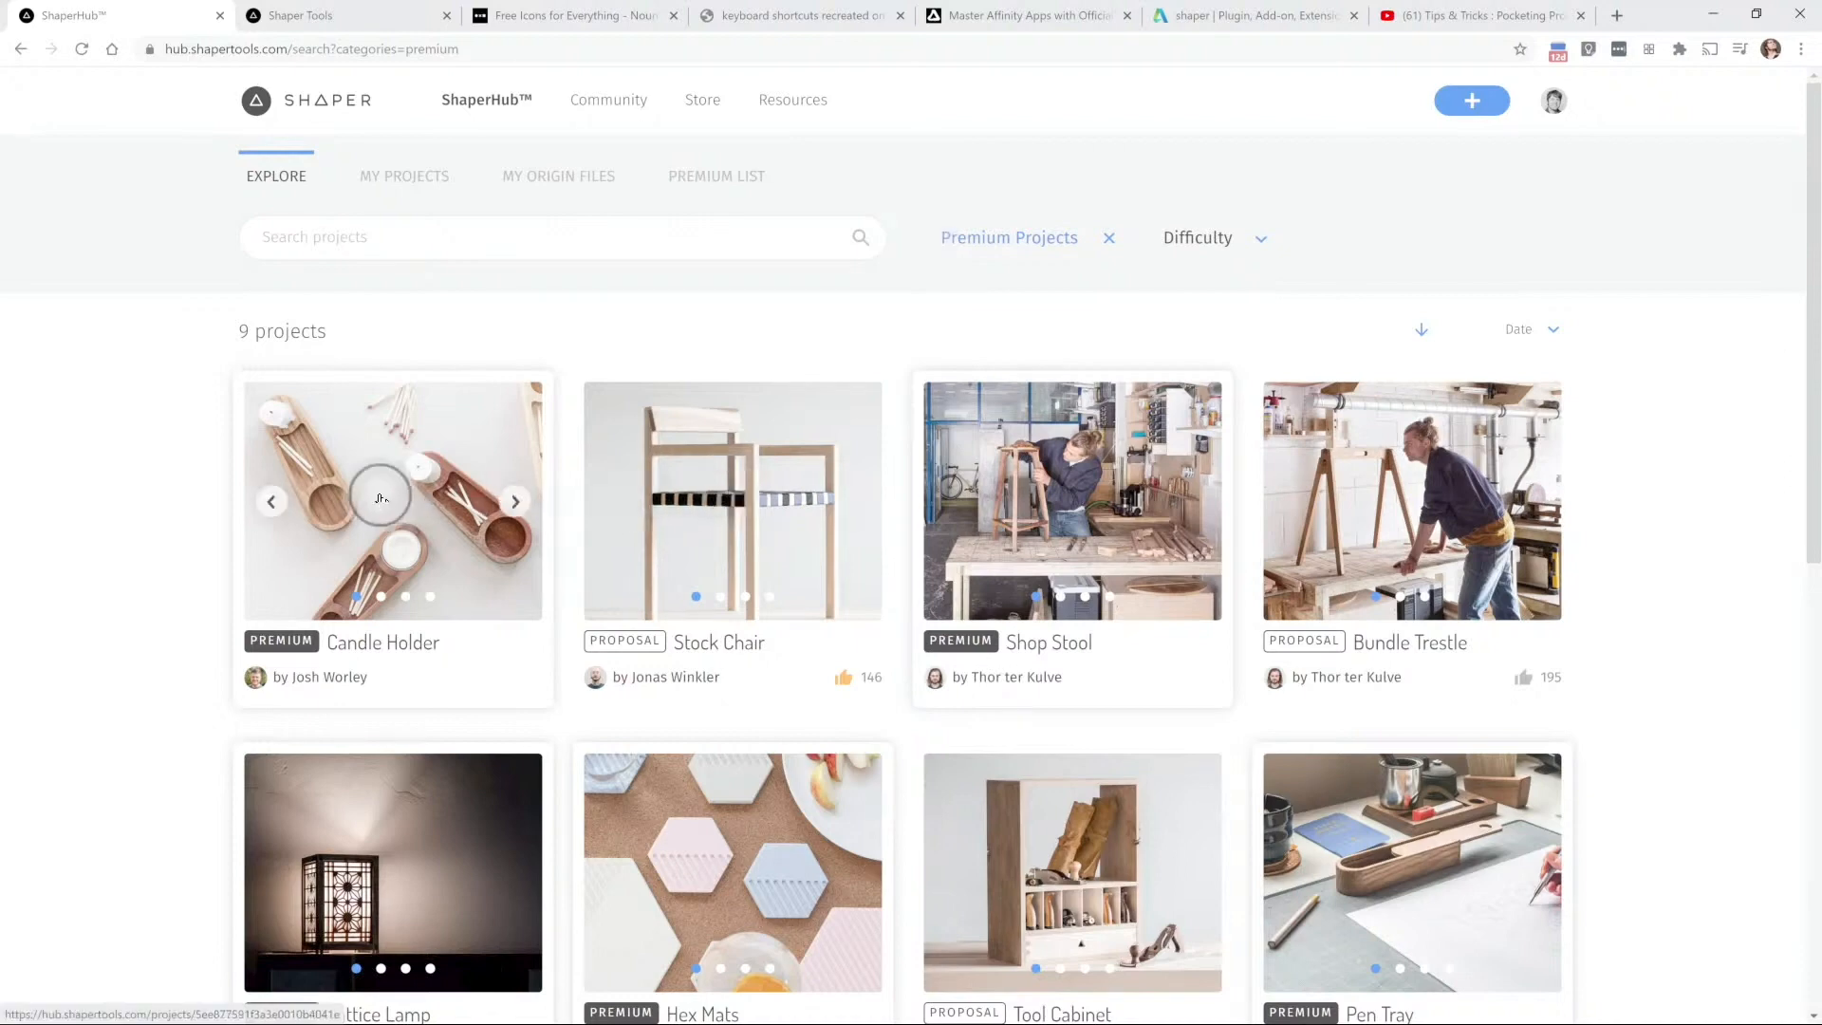
Step: Open the Candle Holder project and scroll through its details, build steps and learning outcomes
left_click(392, 500)
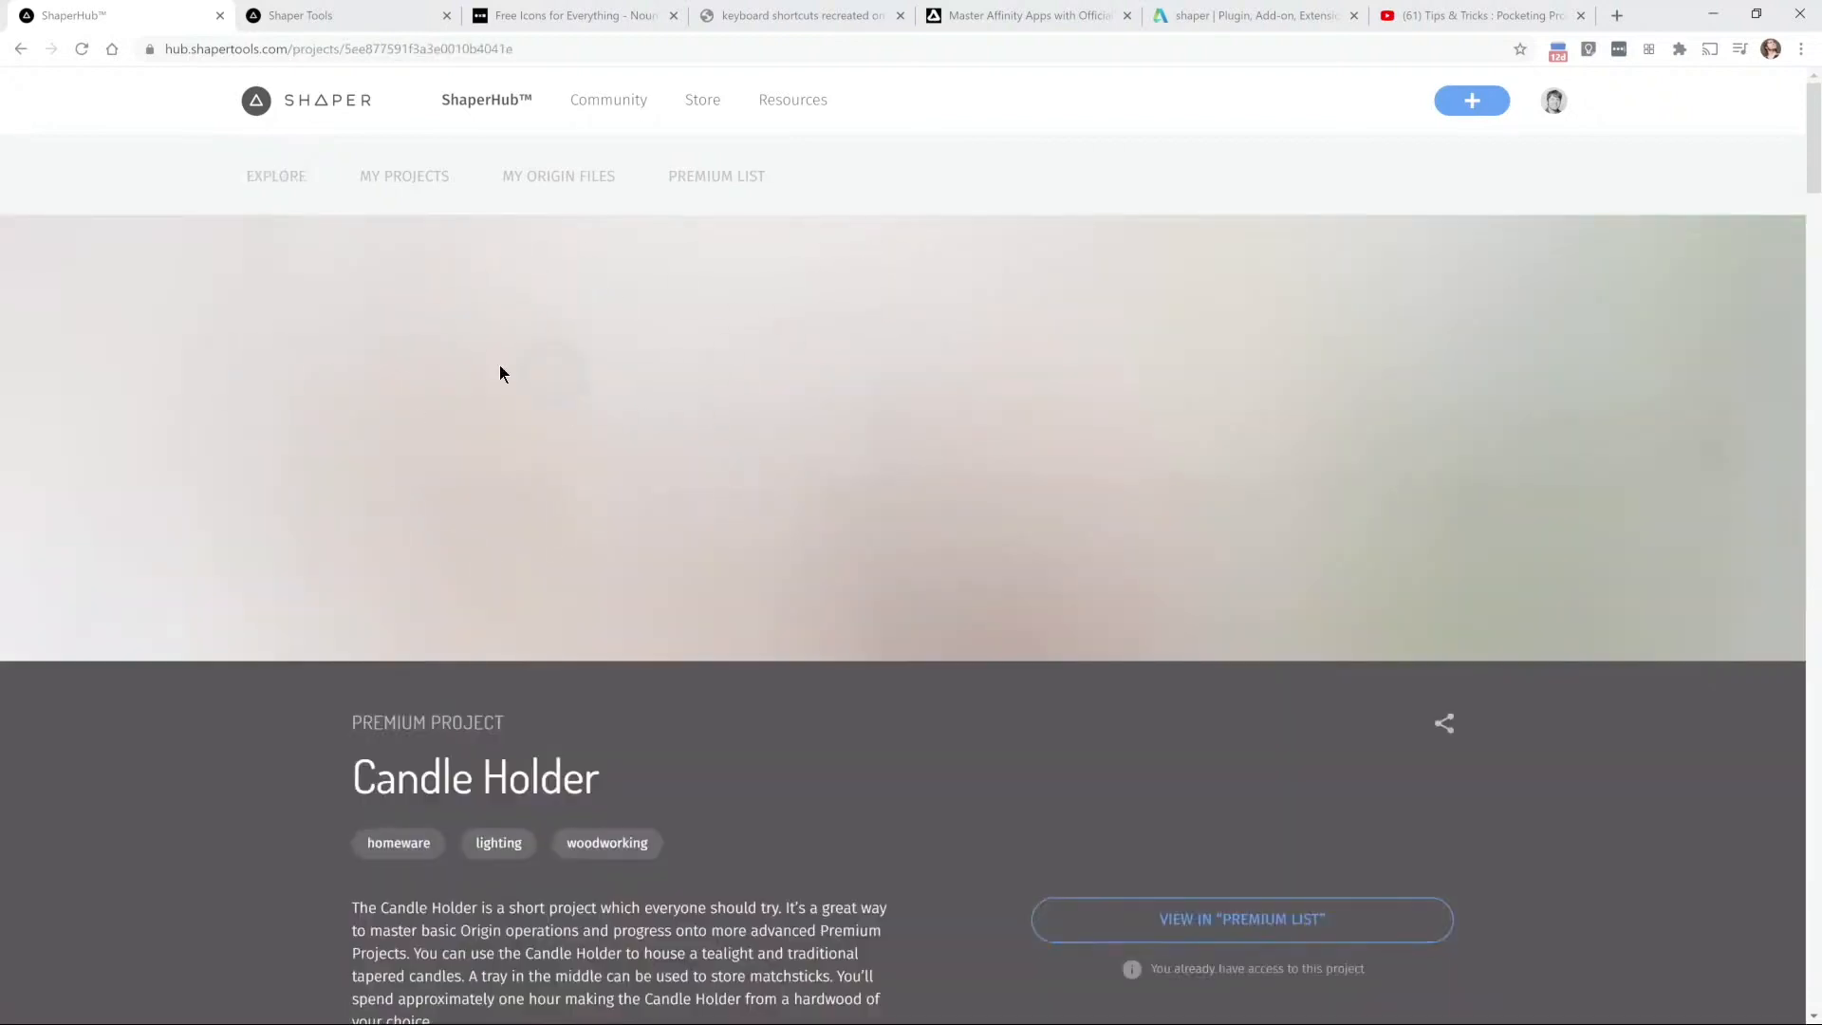
scroll("down", 3)
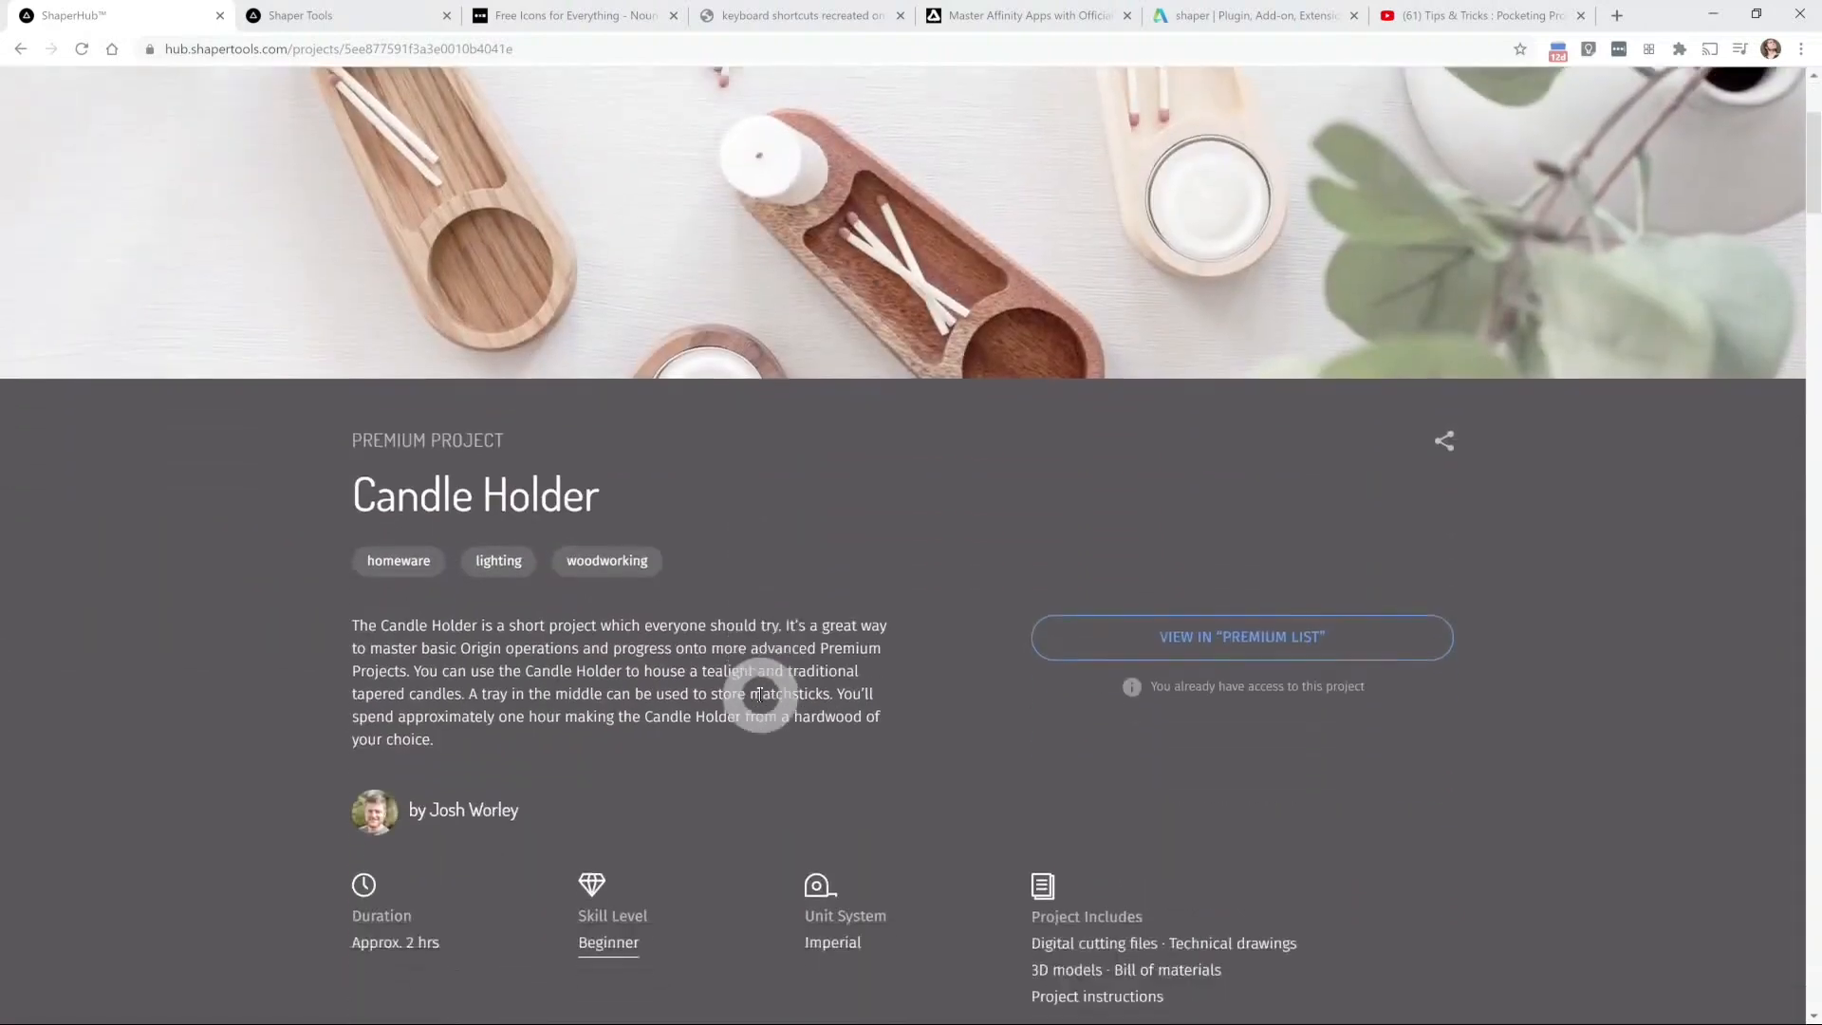
scroll("down", 3)
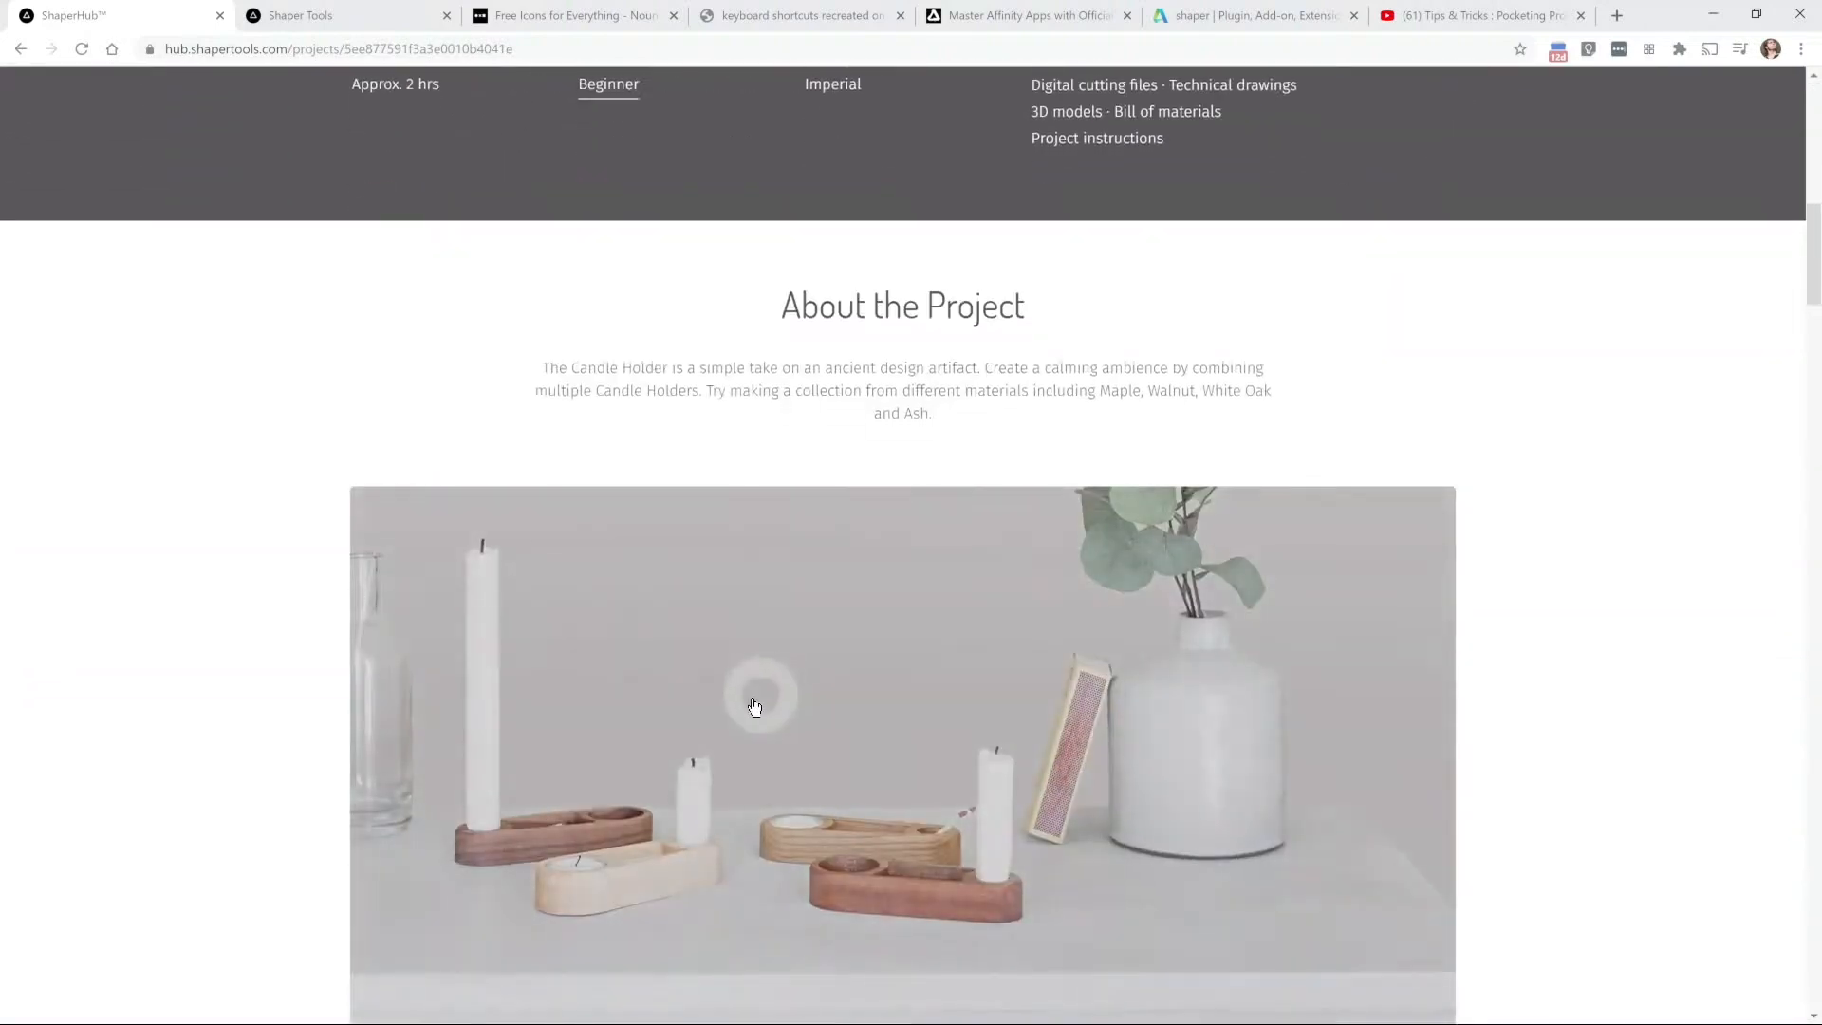
scroll("down", 3)
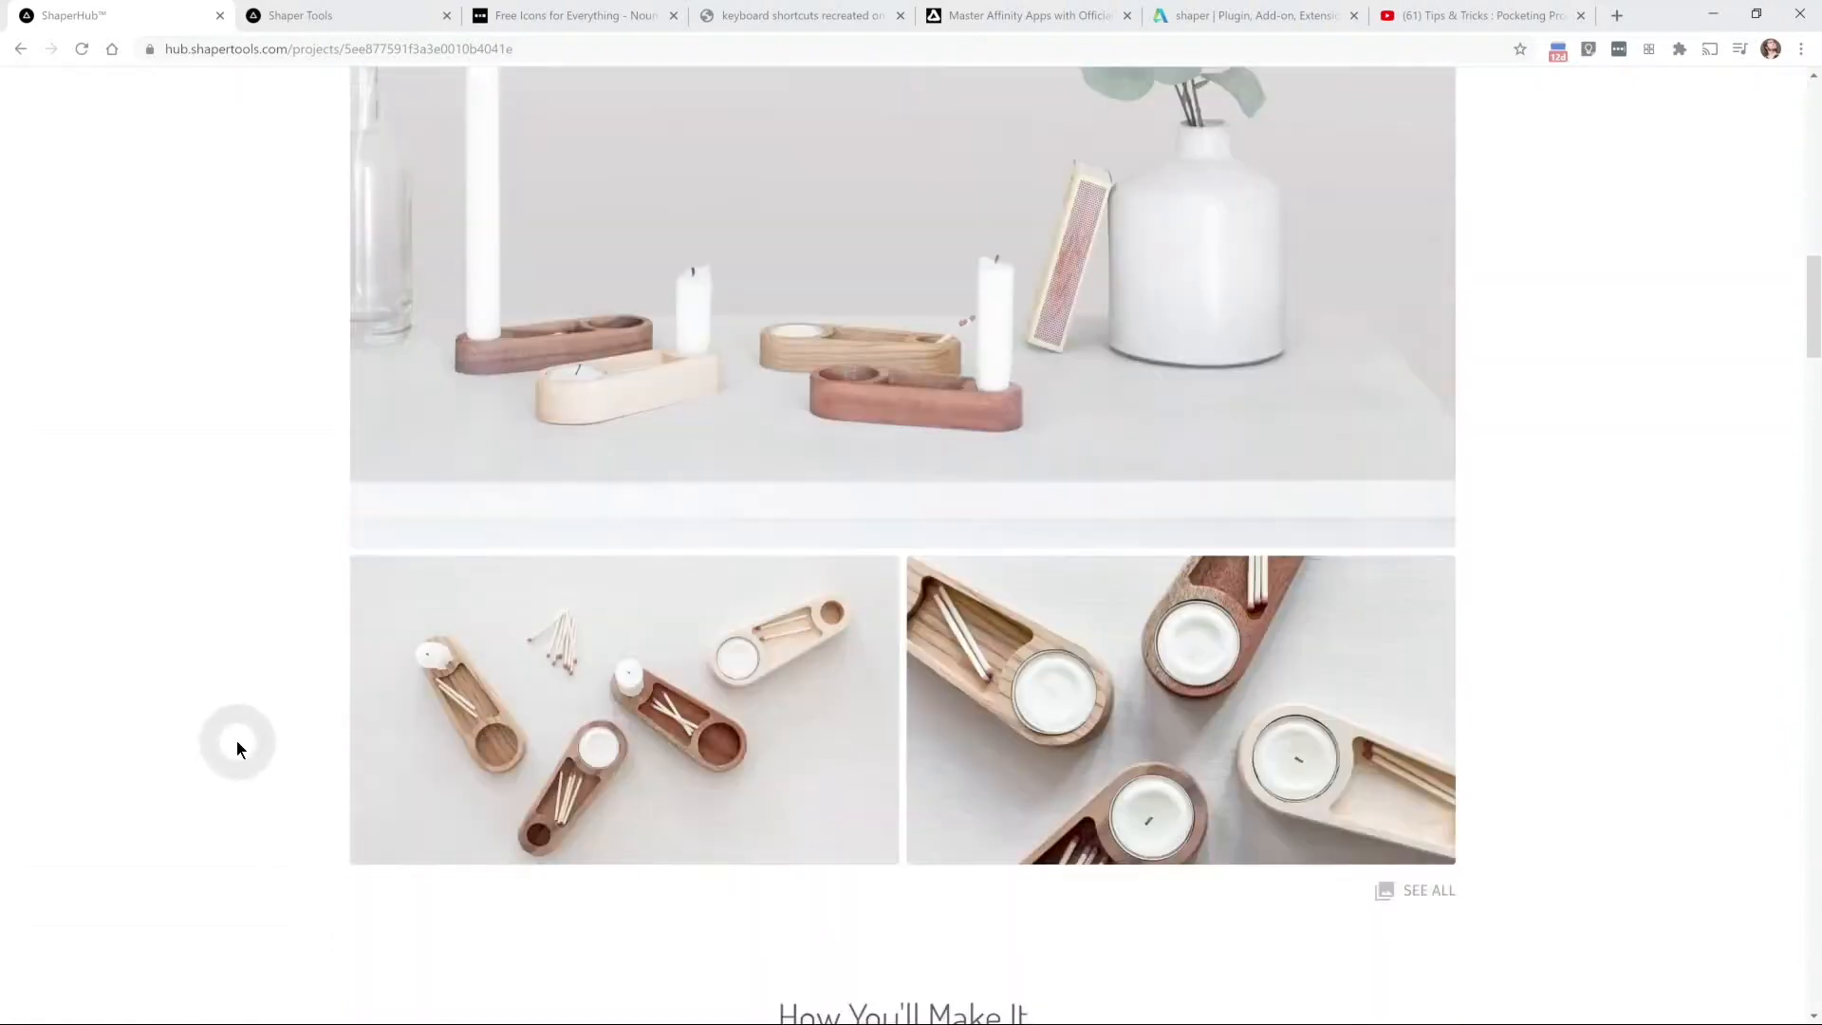
scroll("down", 3)
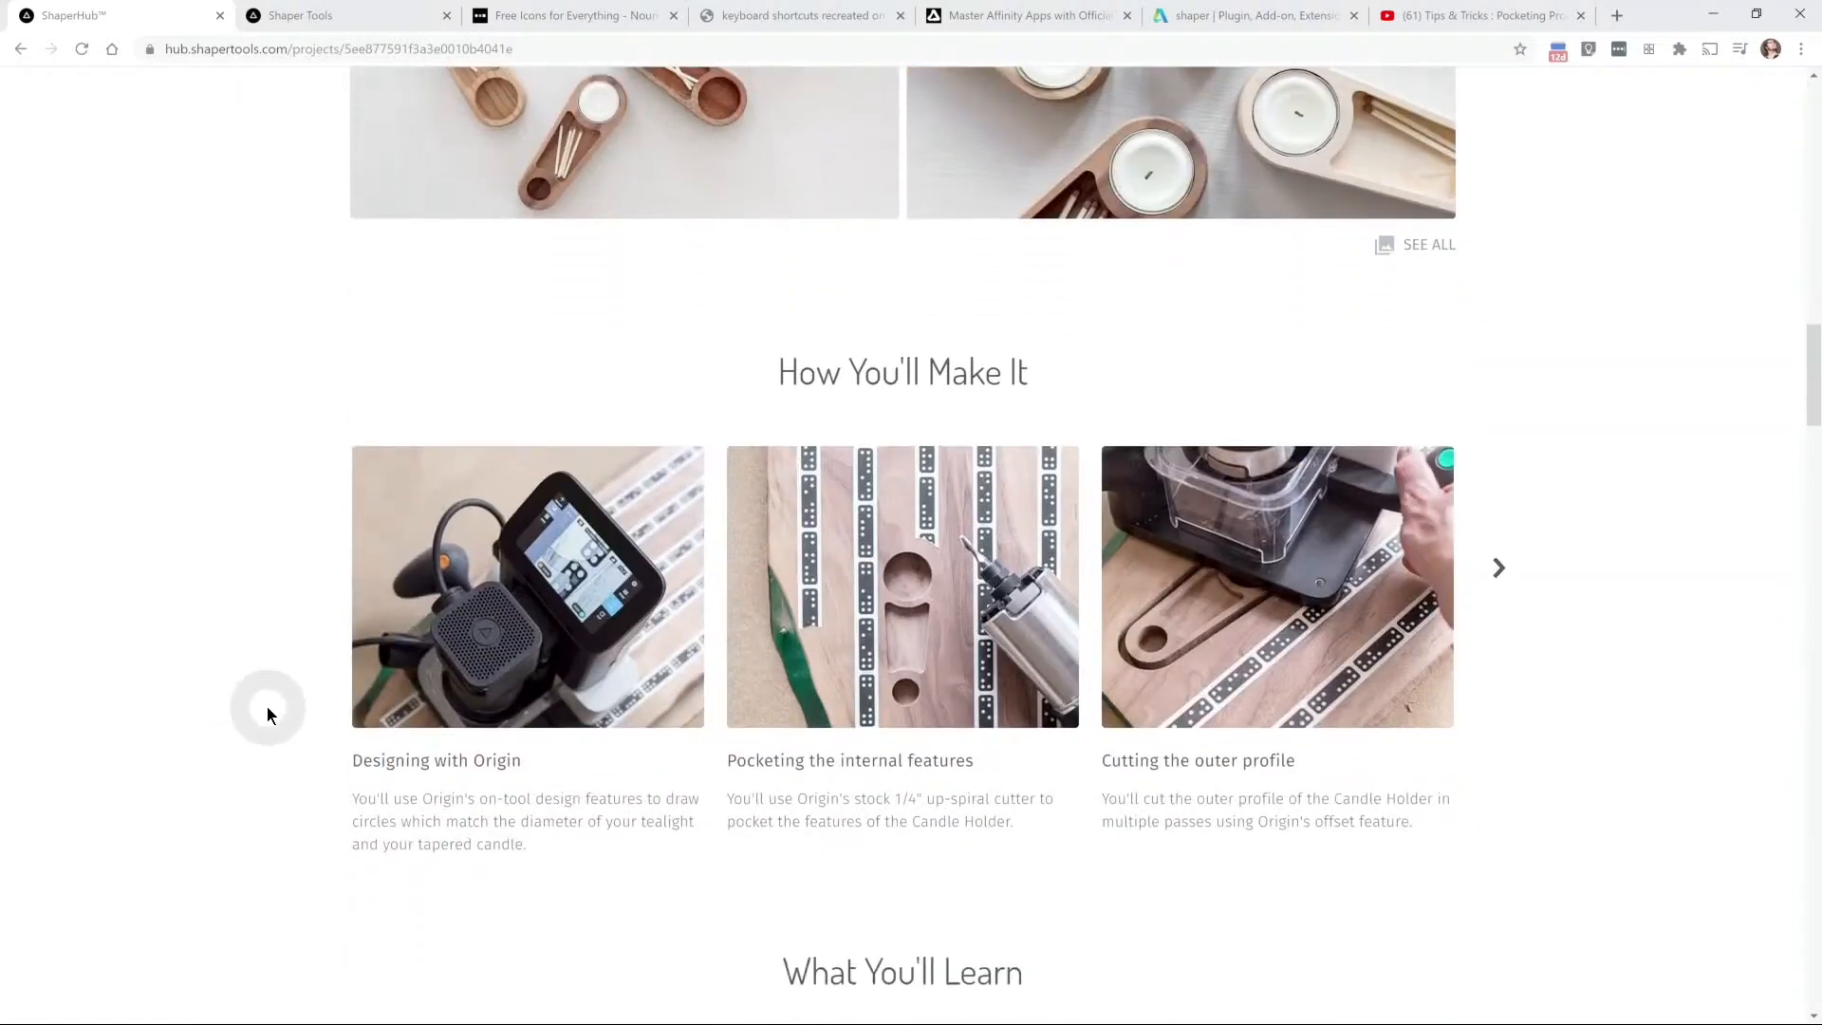
scroll("down", 3)
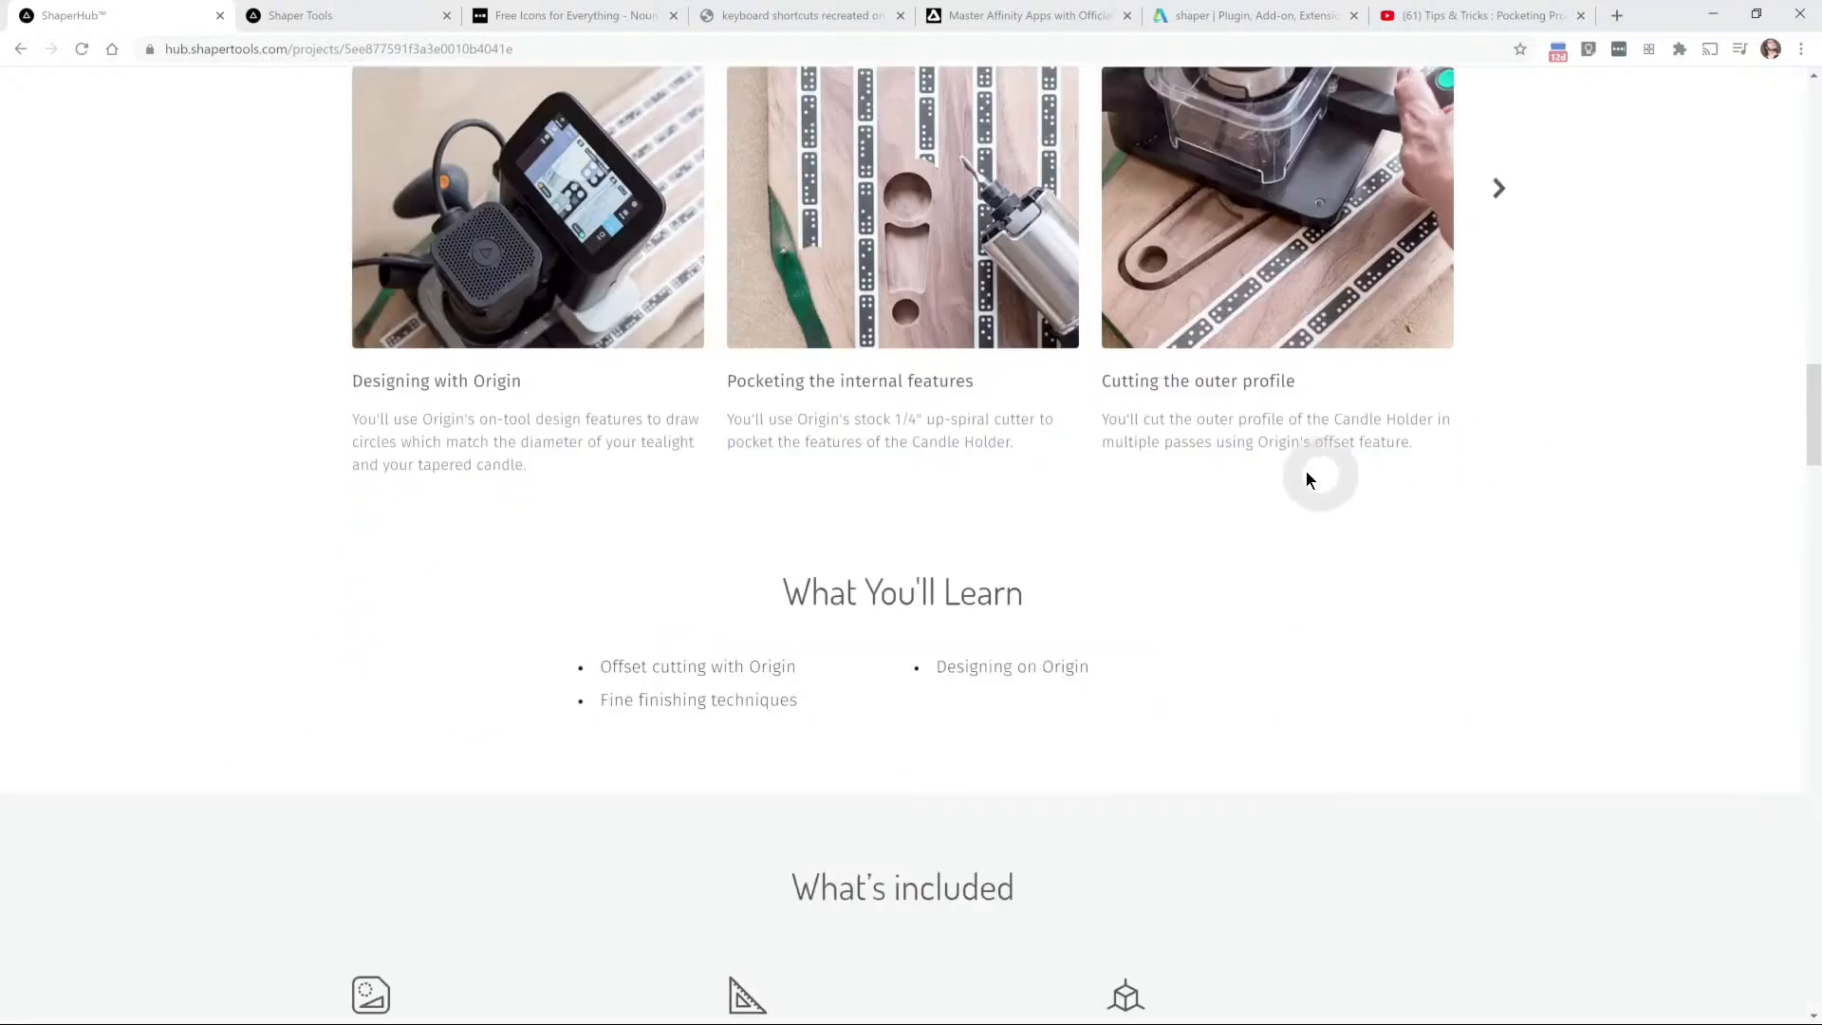
scroll("up", 3)
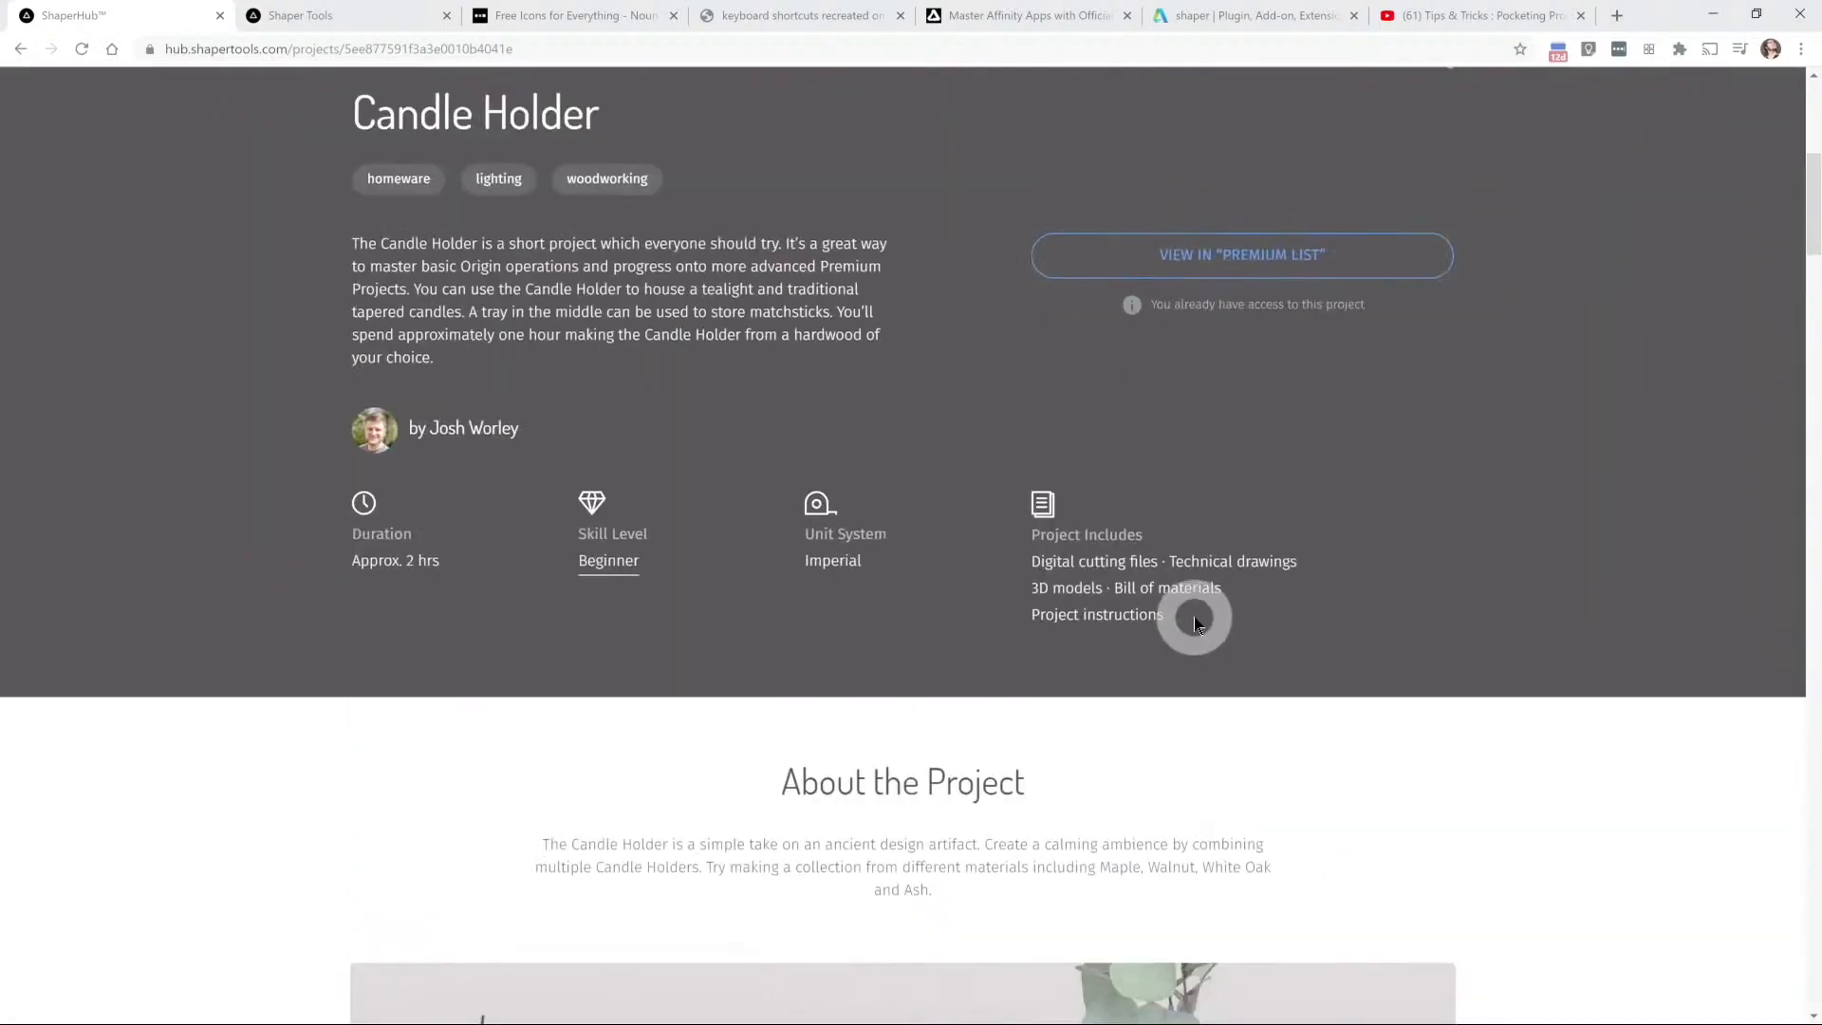
scroll("up", 3)
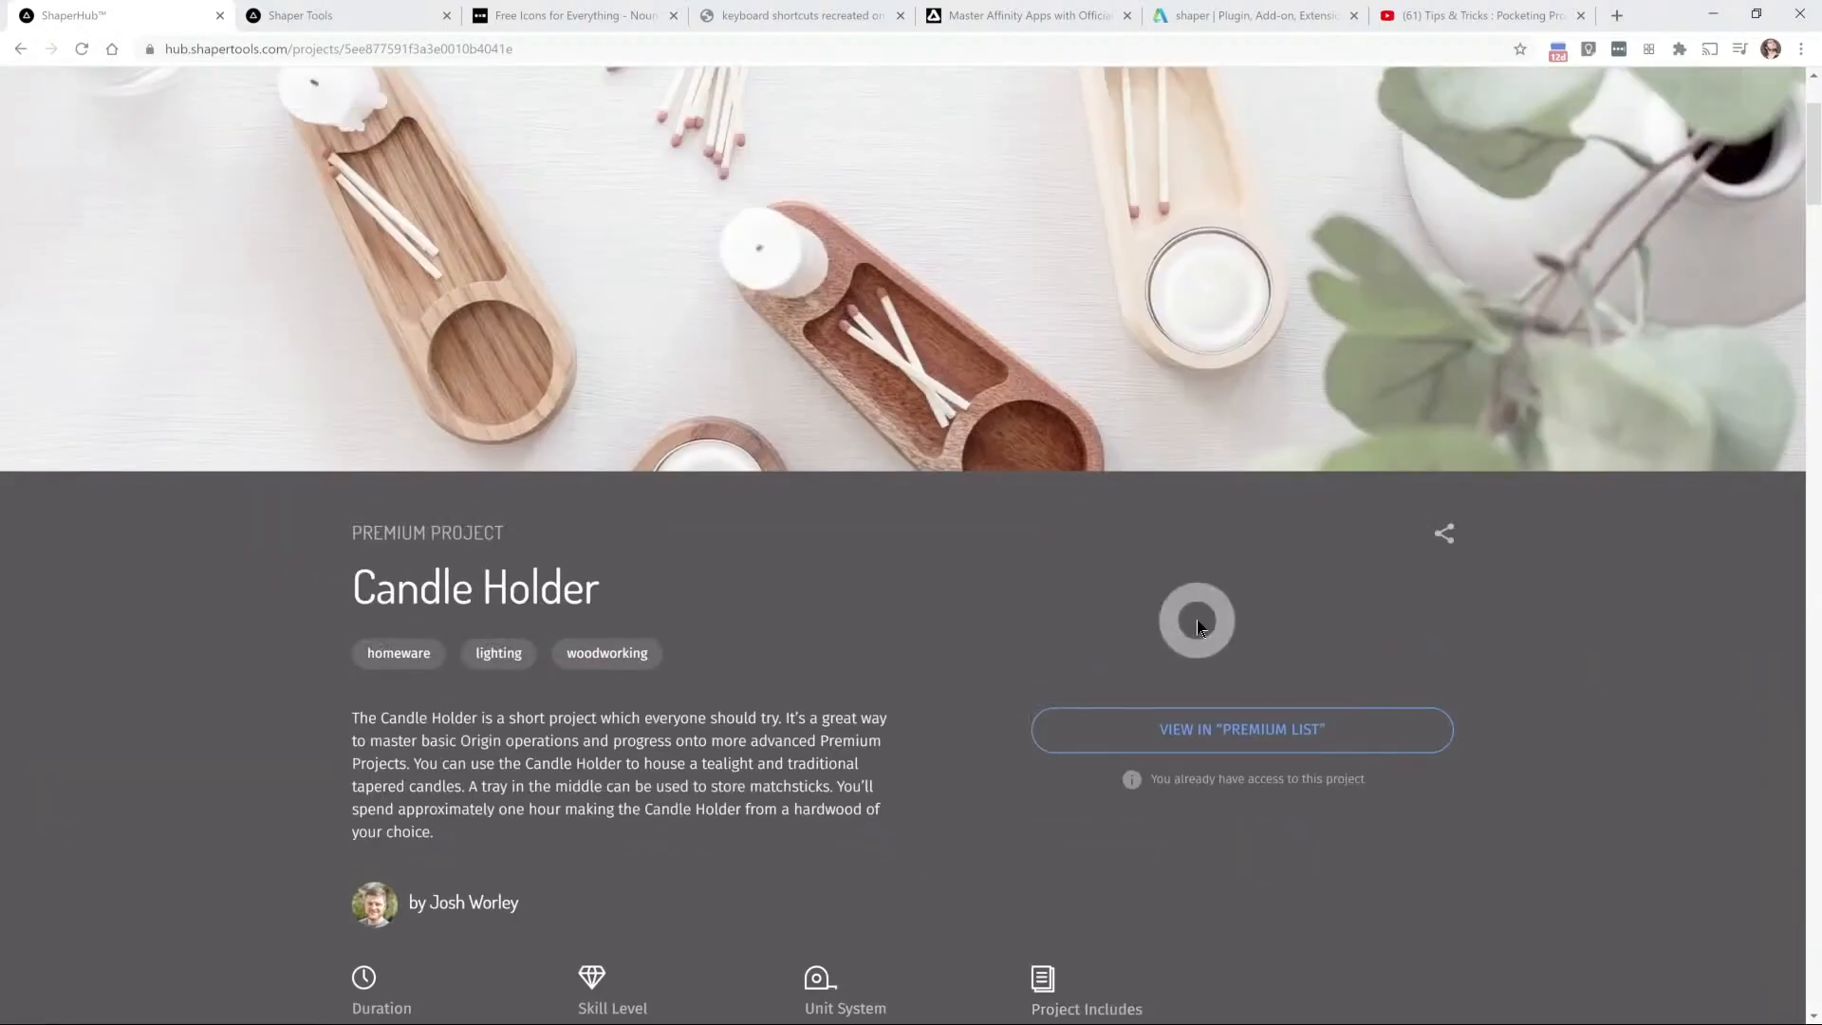
mouse_move(890, 525)
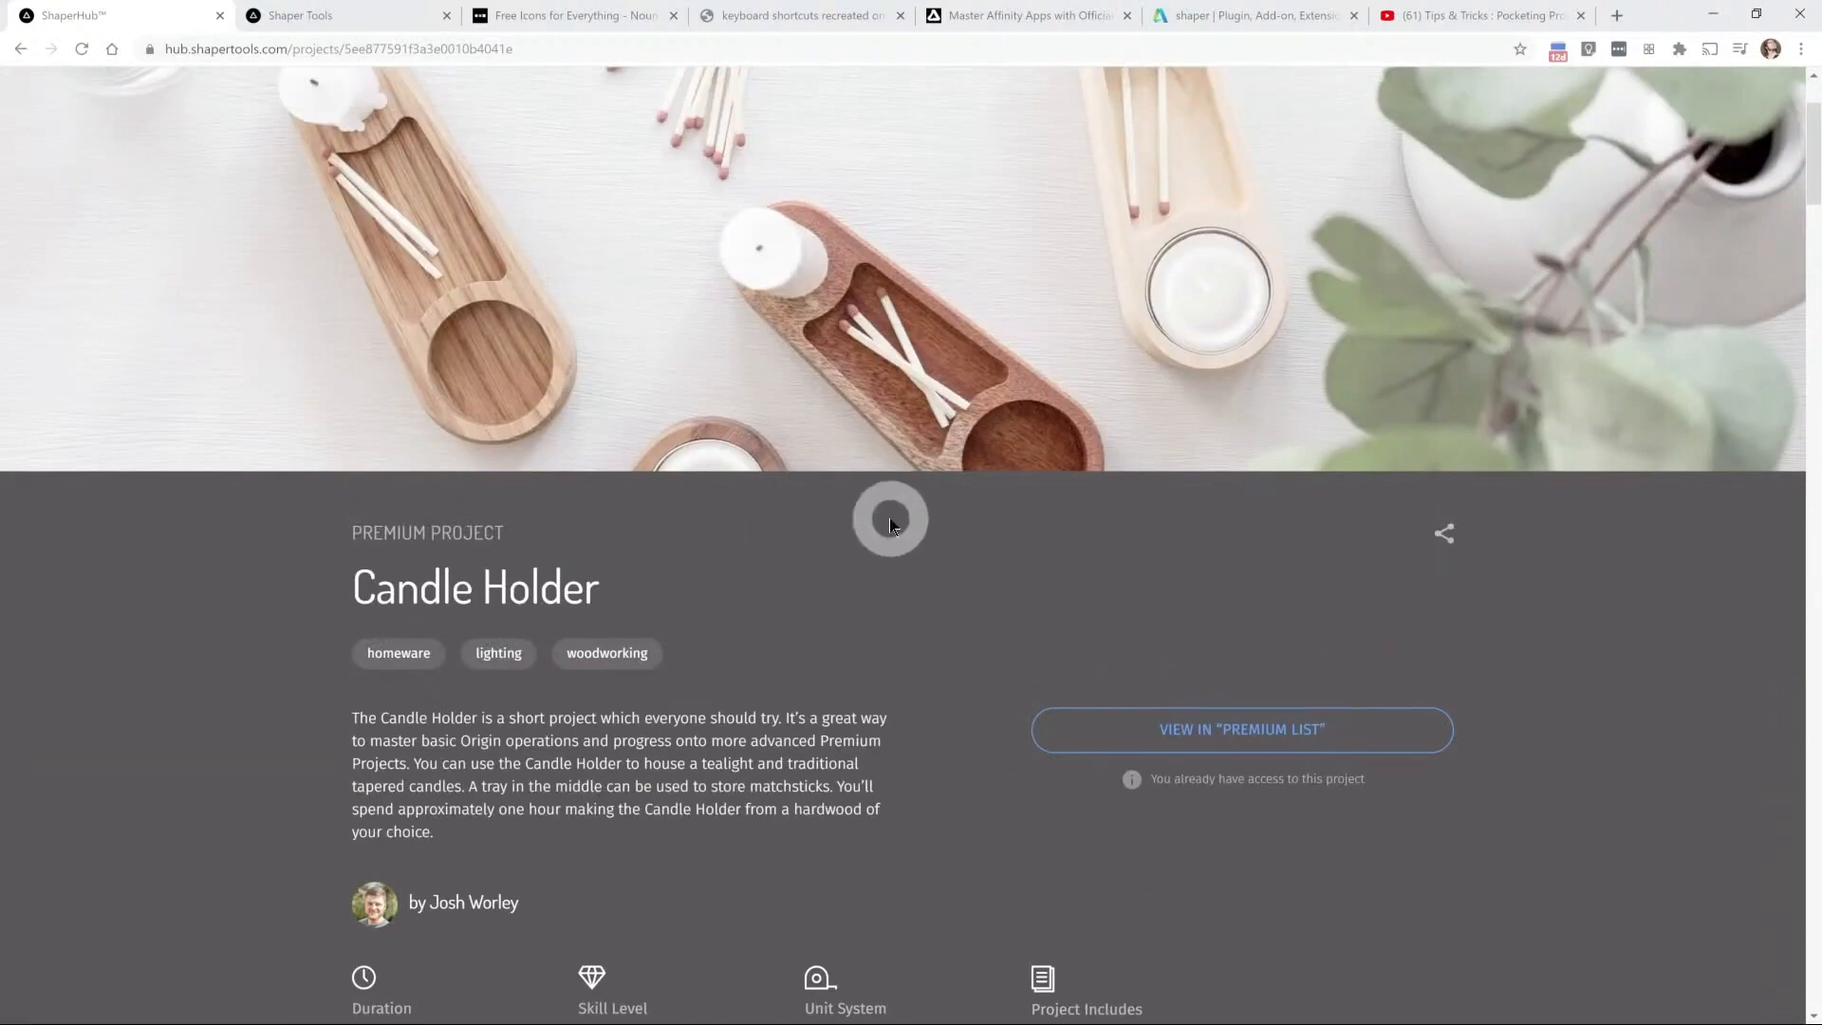
Step: Switch back to the Google Slides 'How do you make the files?' slide
key("alt+tab")
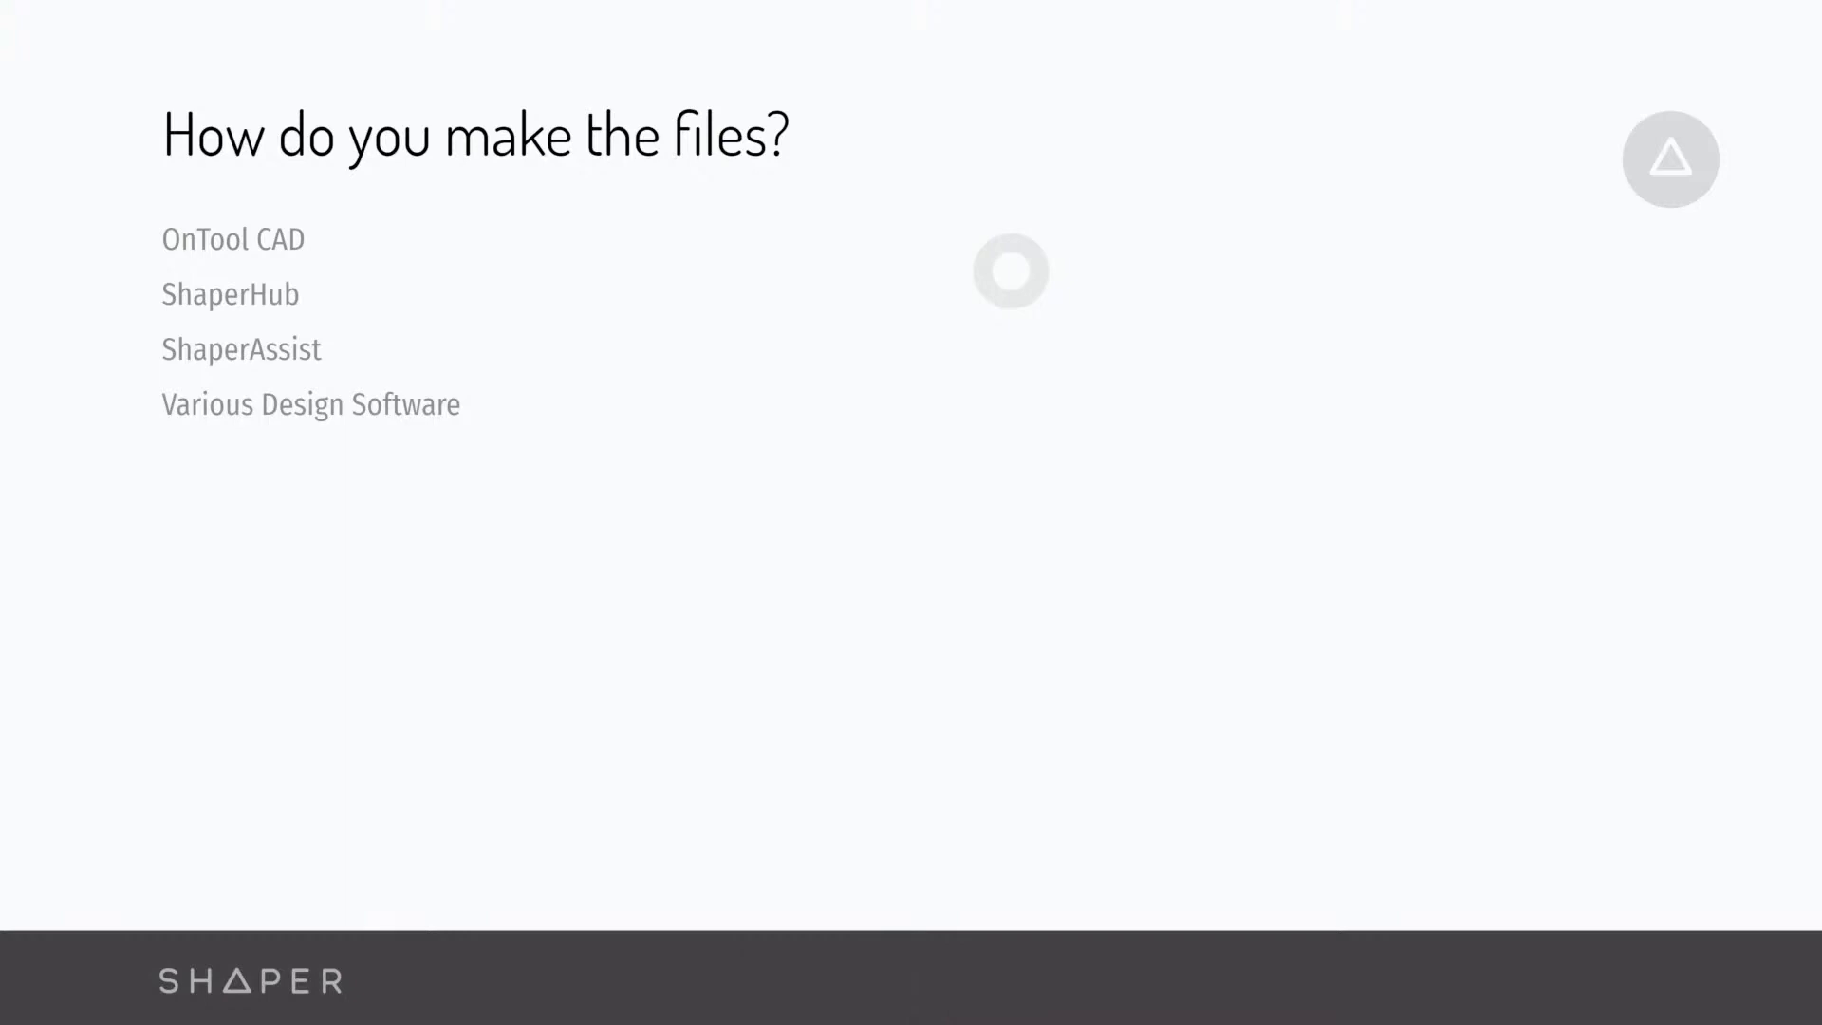
mouse_move(708, 356)
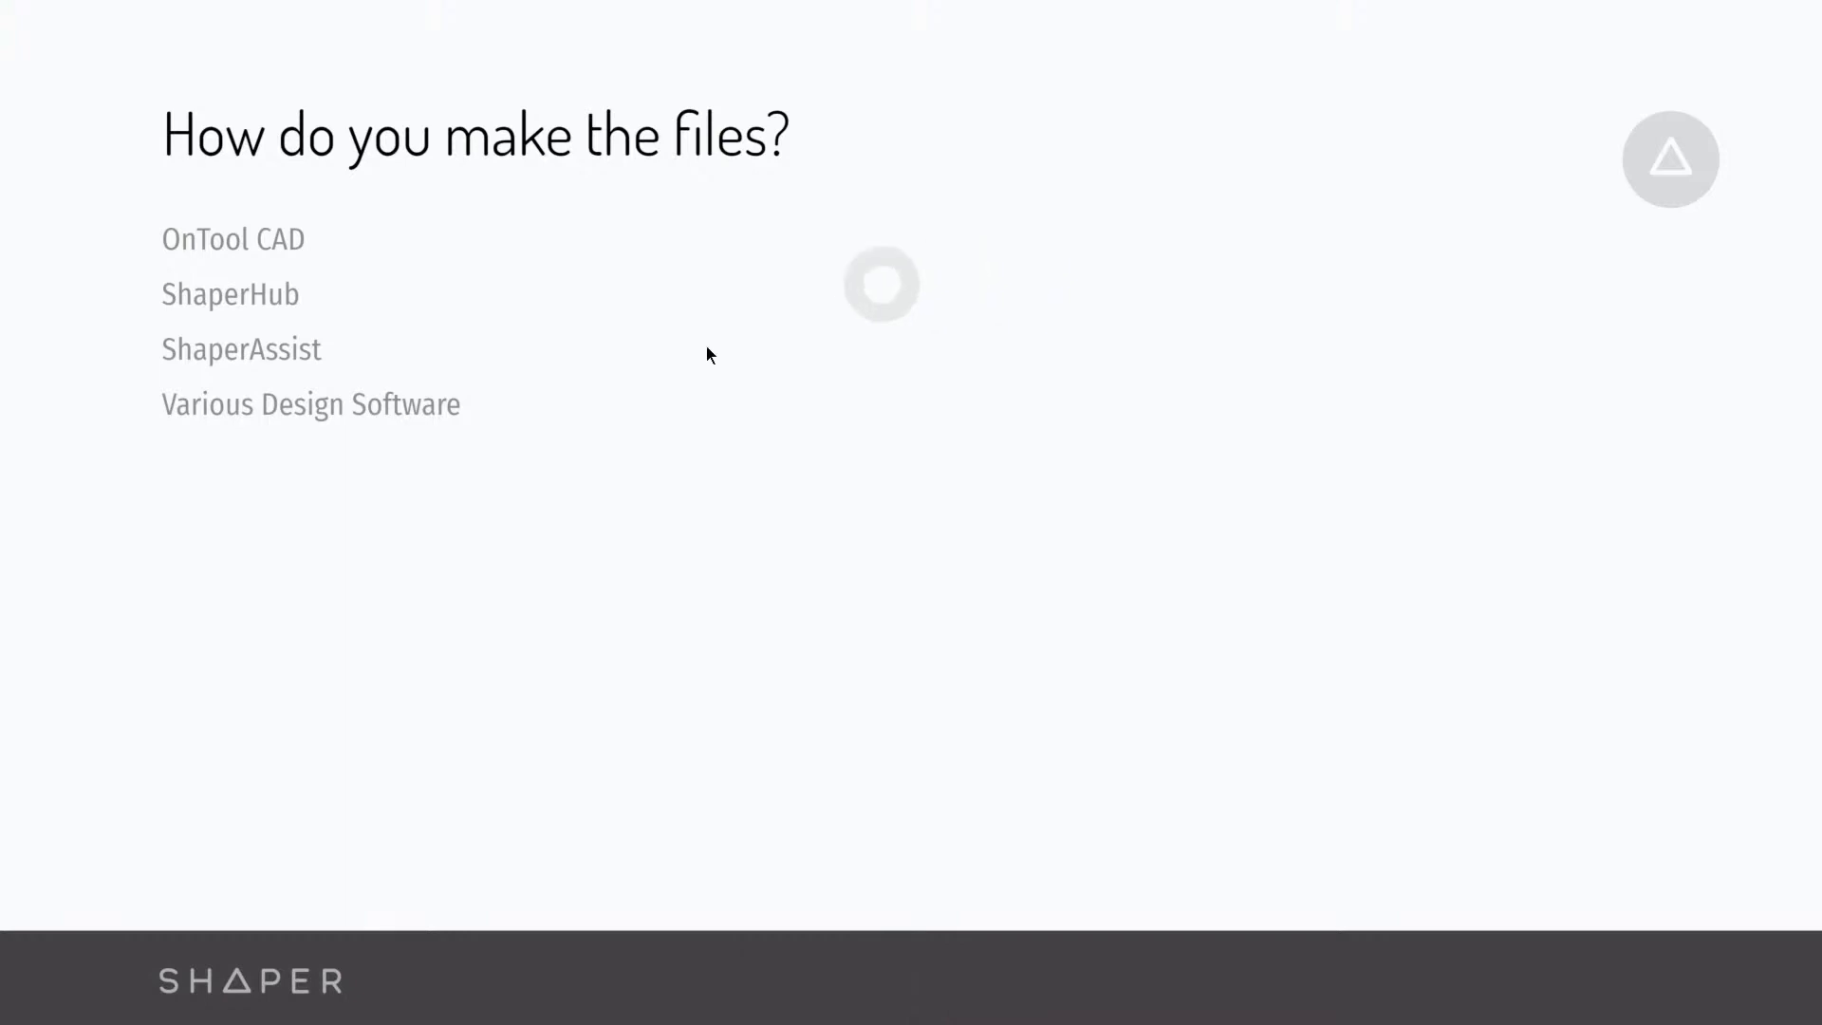
mouse_move(170, 357)
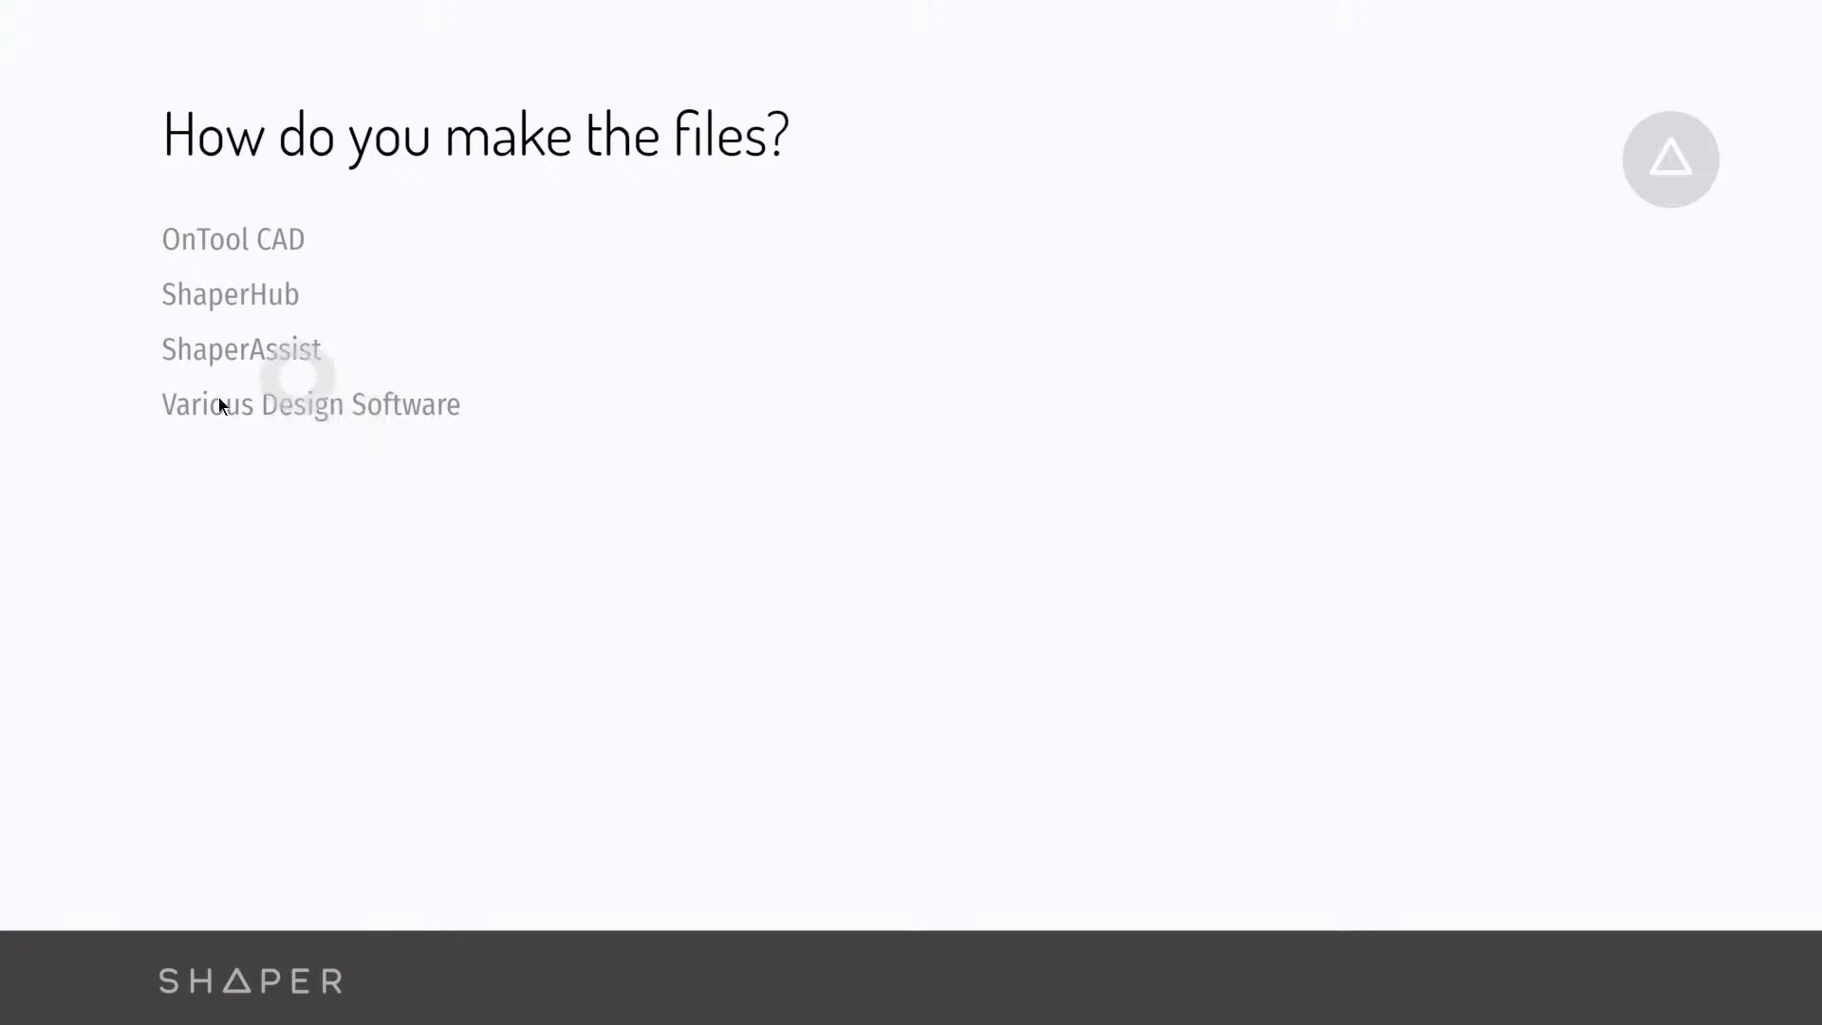
mouse_move(462, 449)
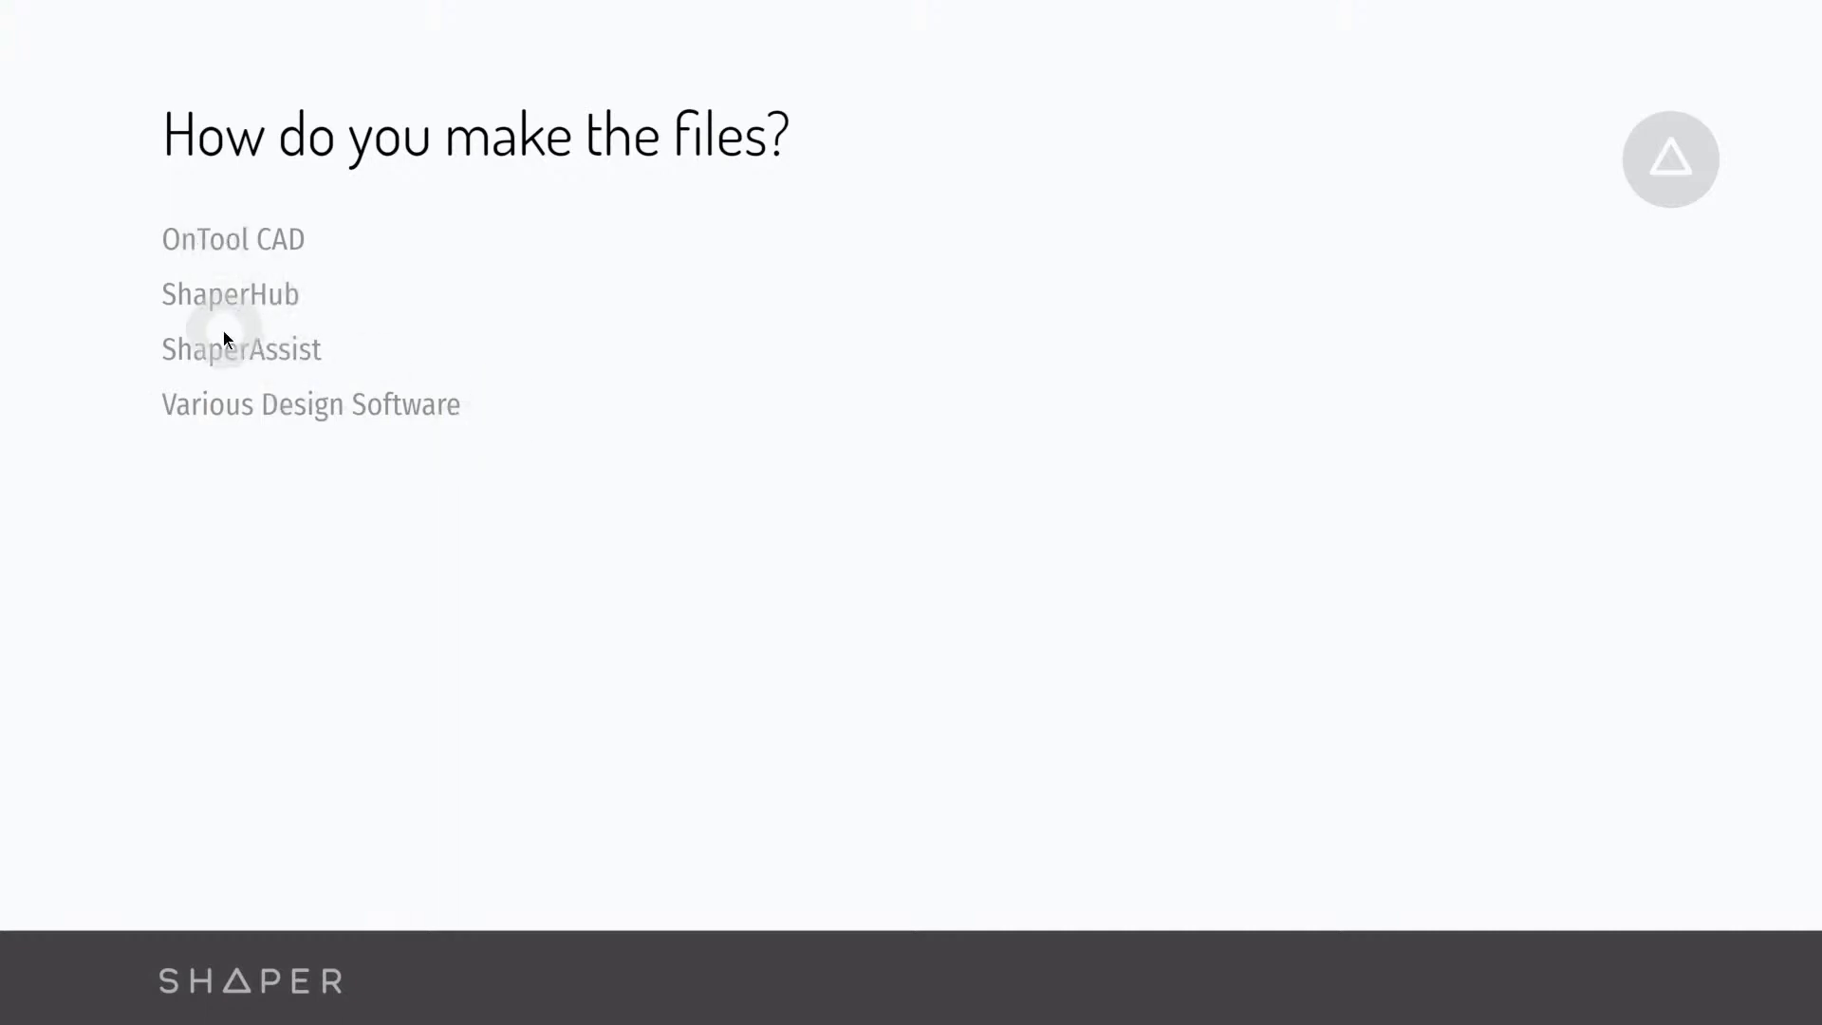
mouse_move(747, 338)
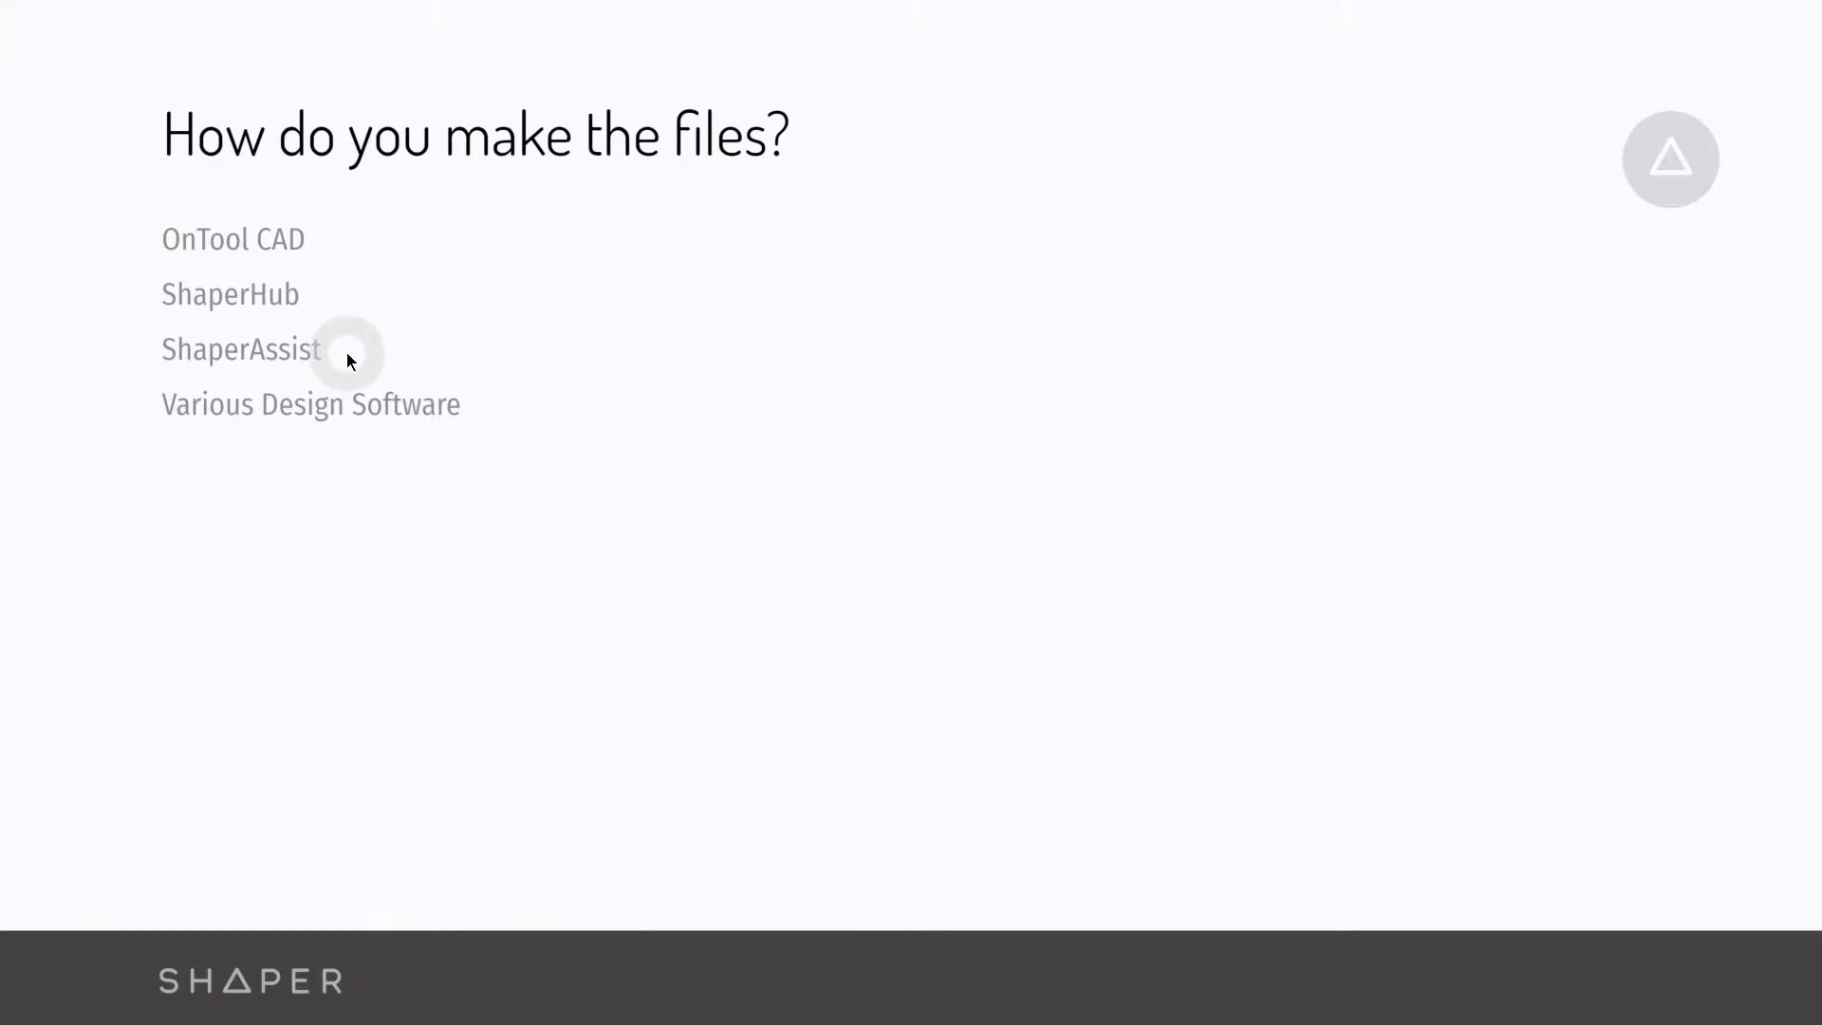
mouse_move(213, 309)
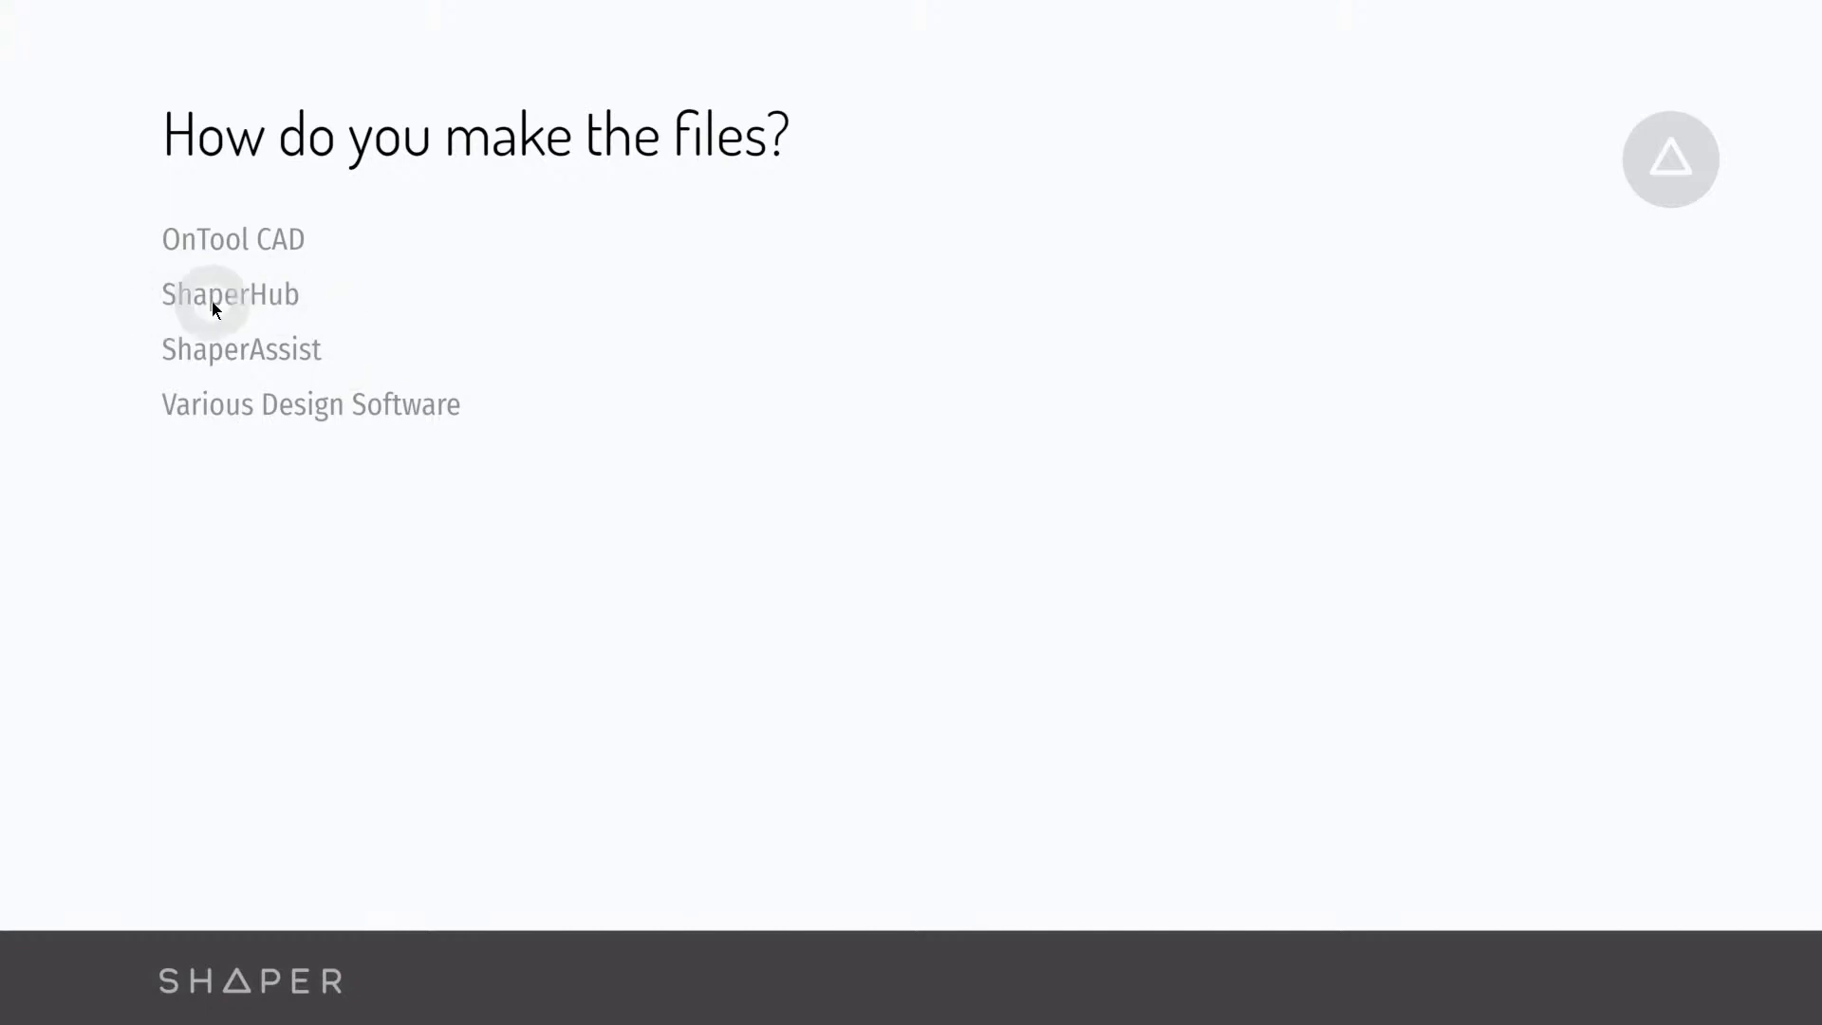
mouse_move(638, 304)
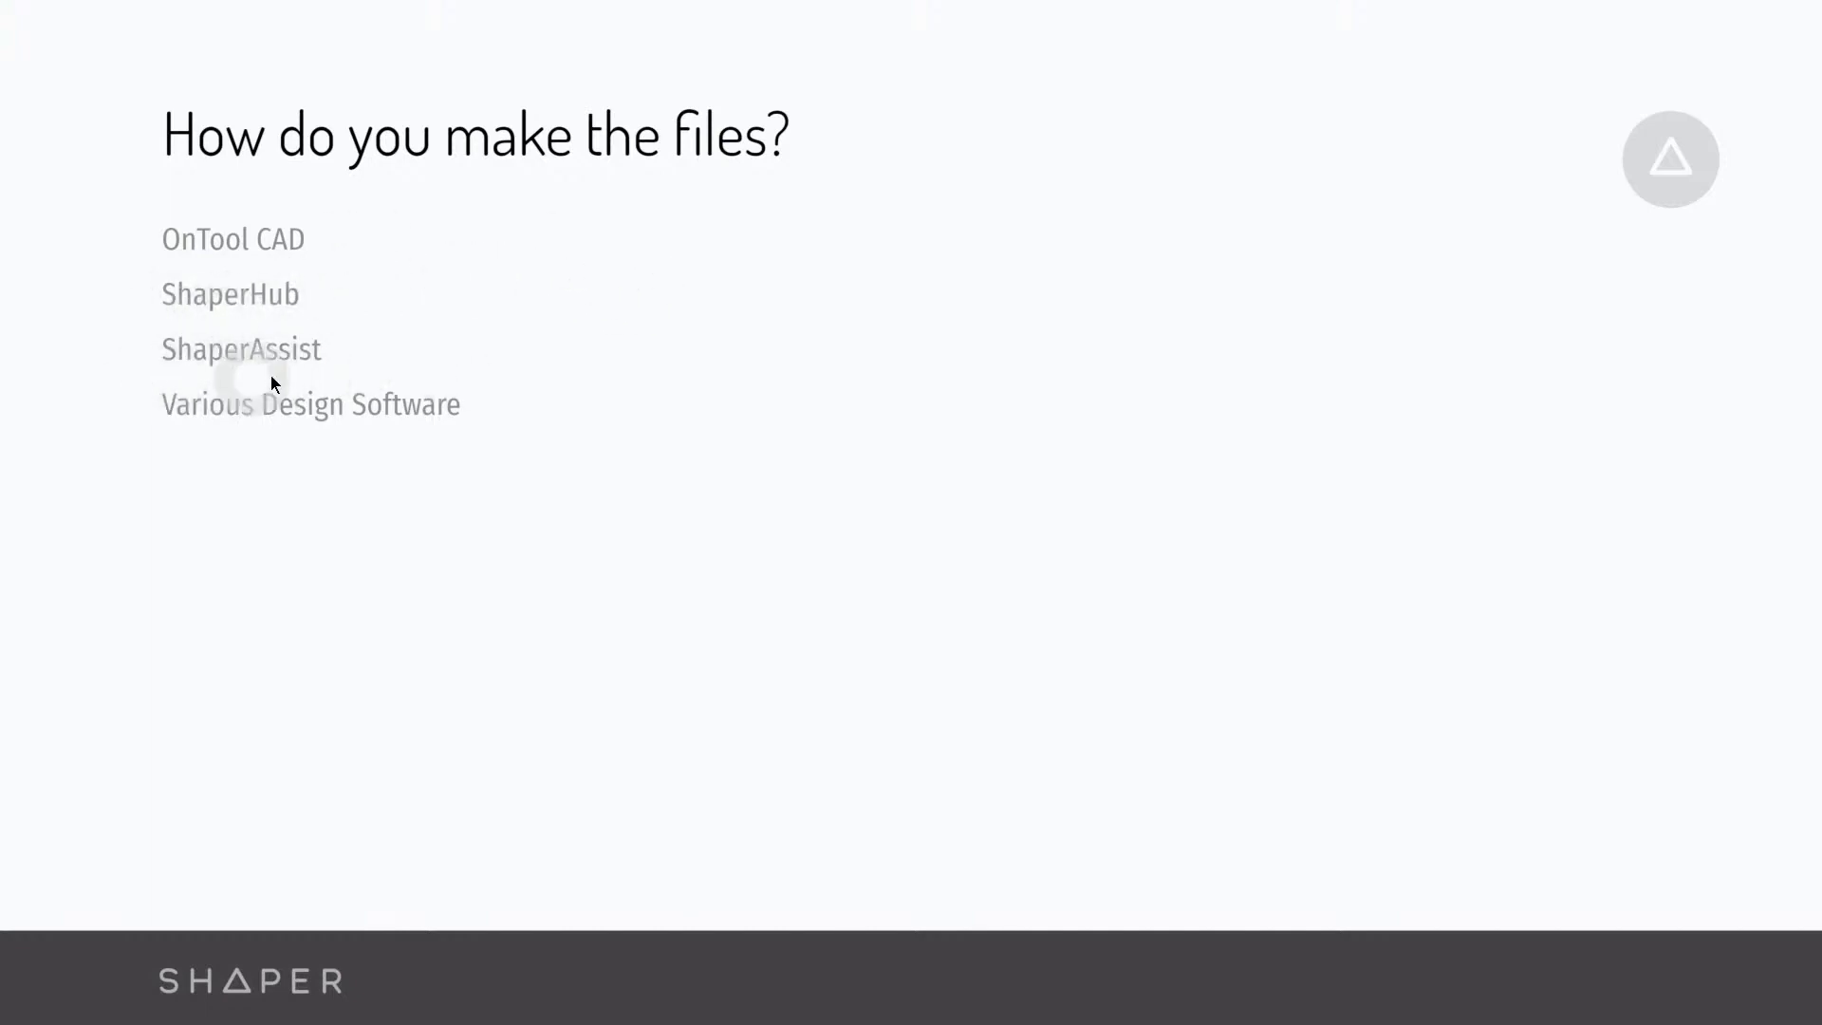
mouse_move(335, 379)
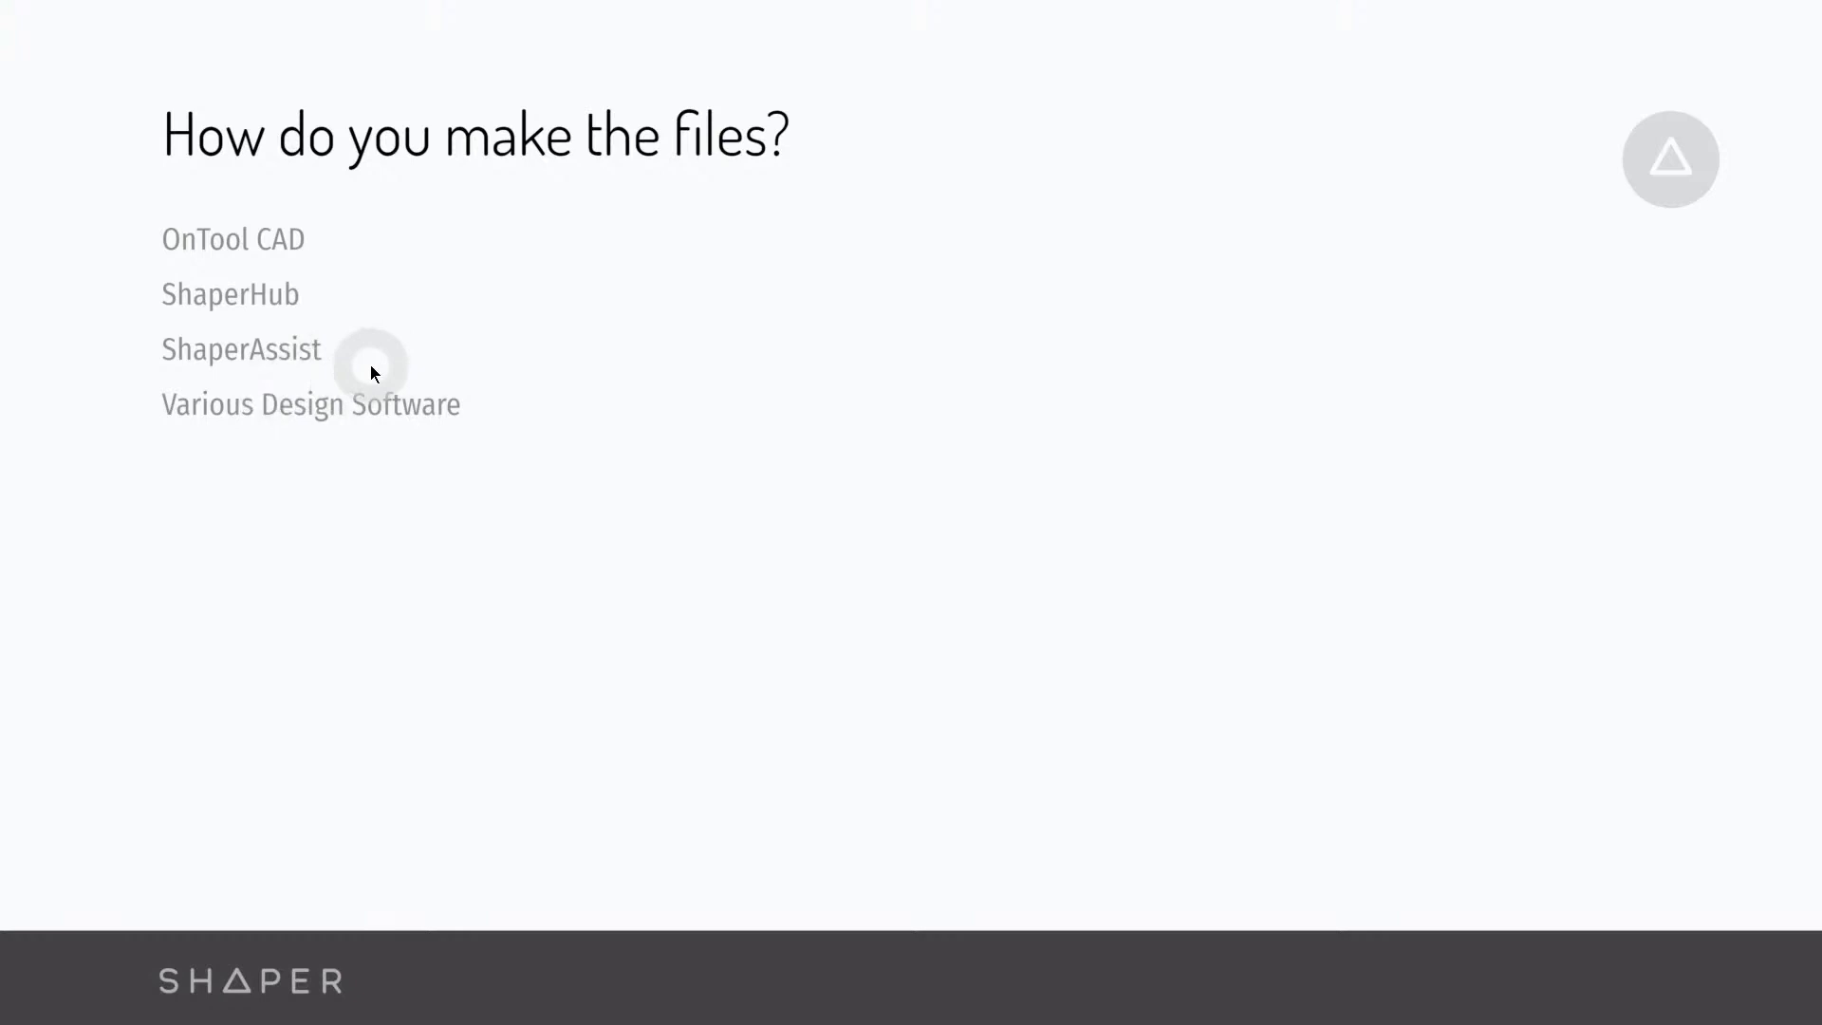
mouse_move(502, 456)
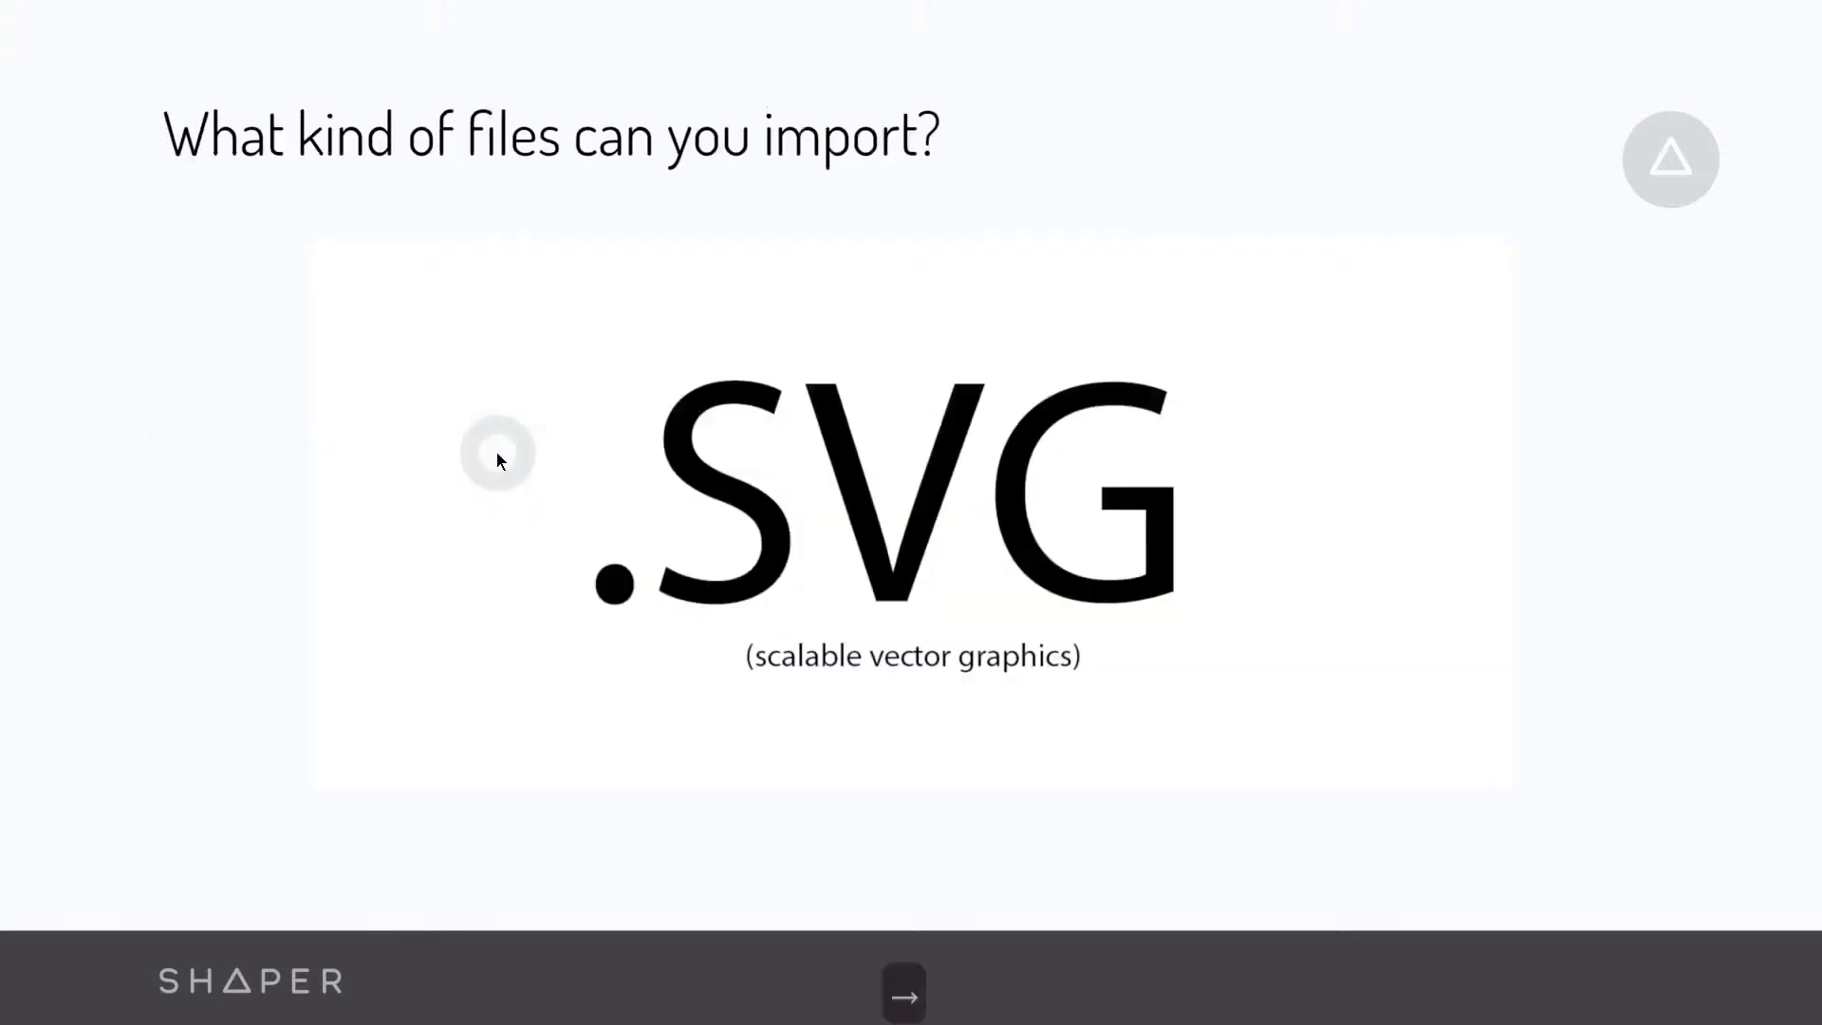
mouse_move(323, 203)
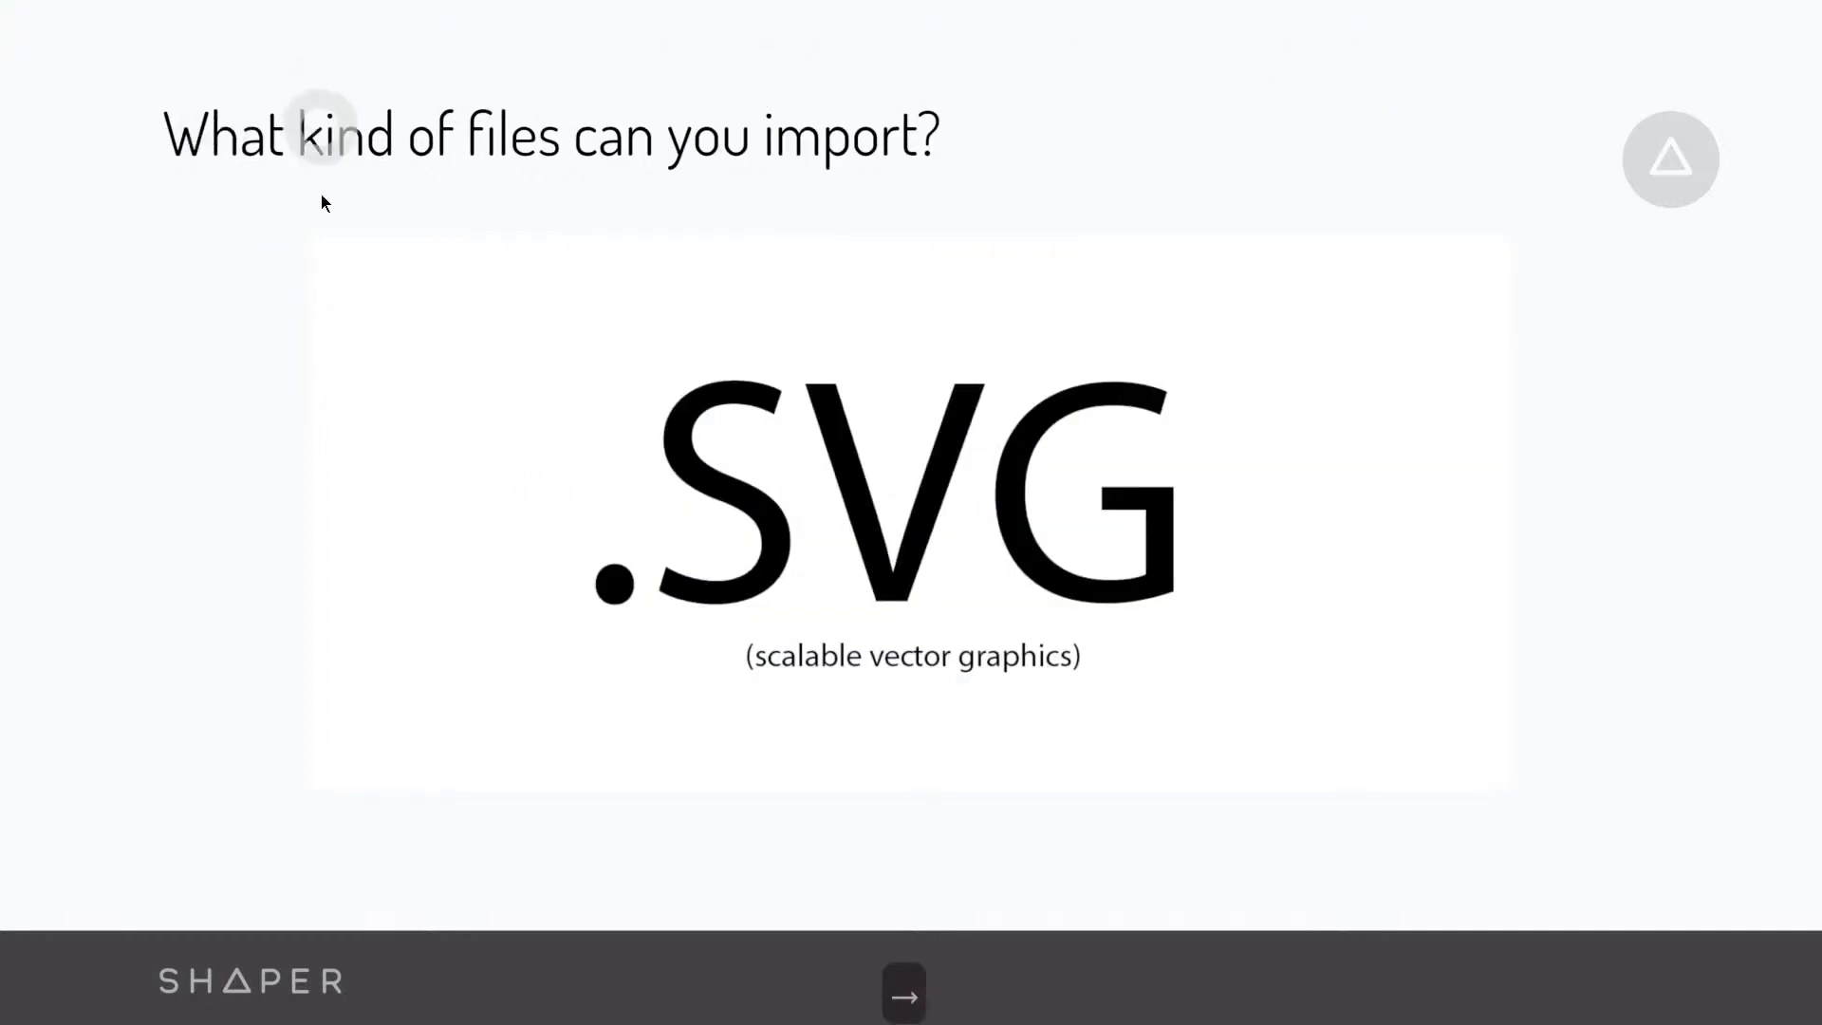
mouse_move(442, 322)
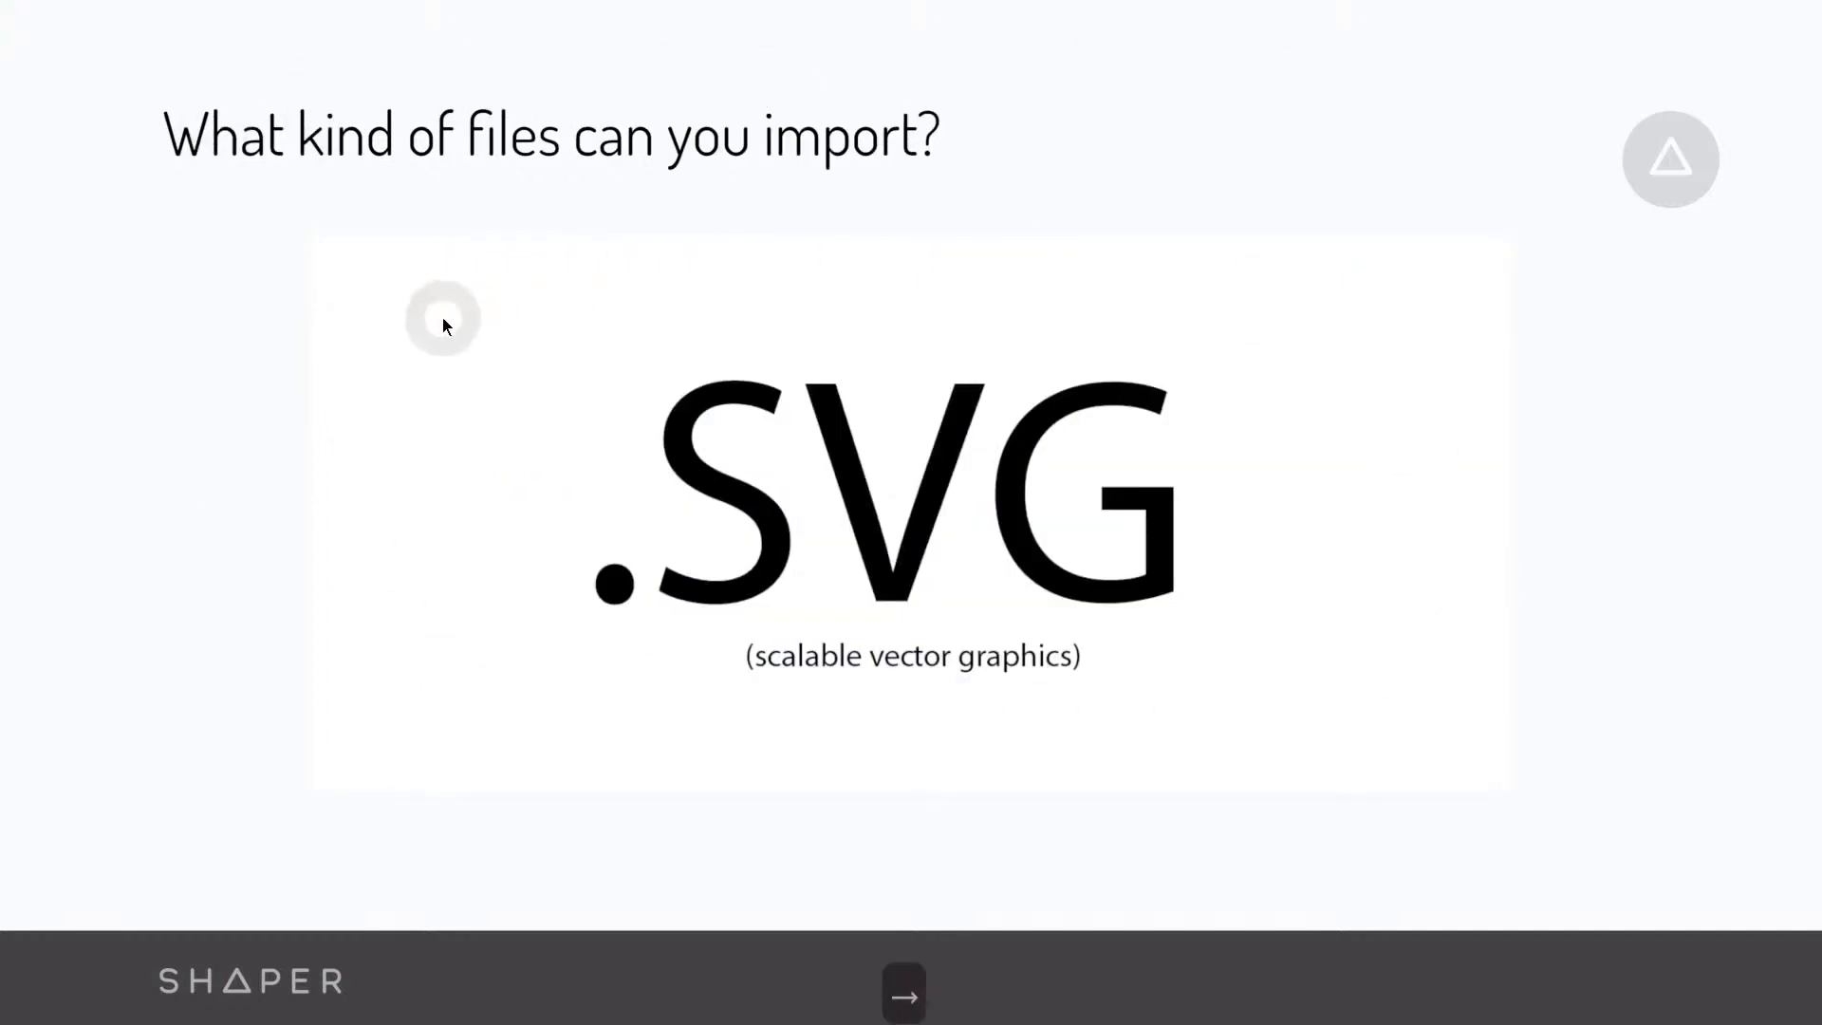
mouse_move(1226, 817)
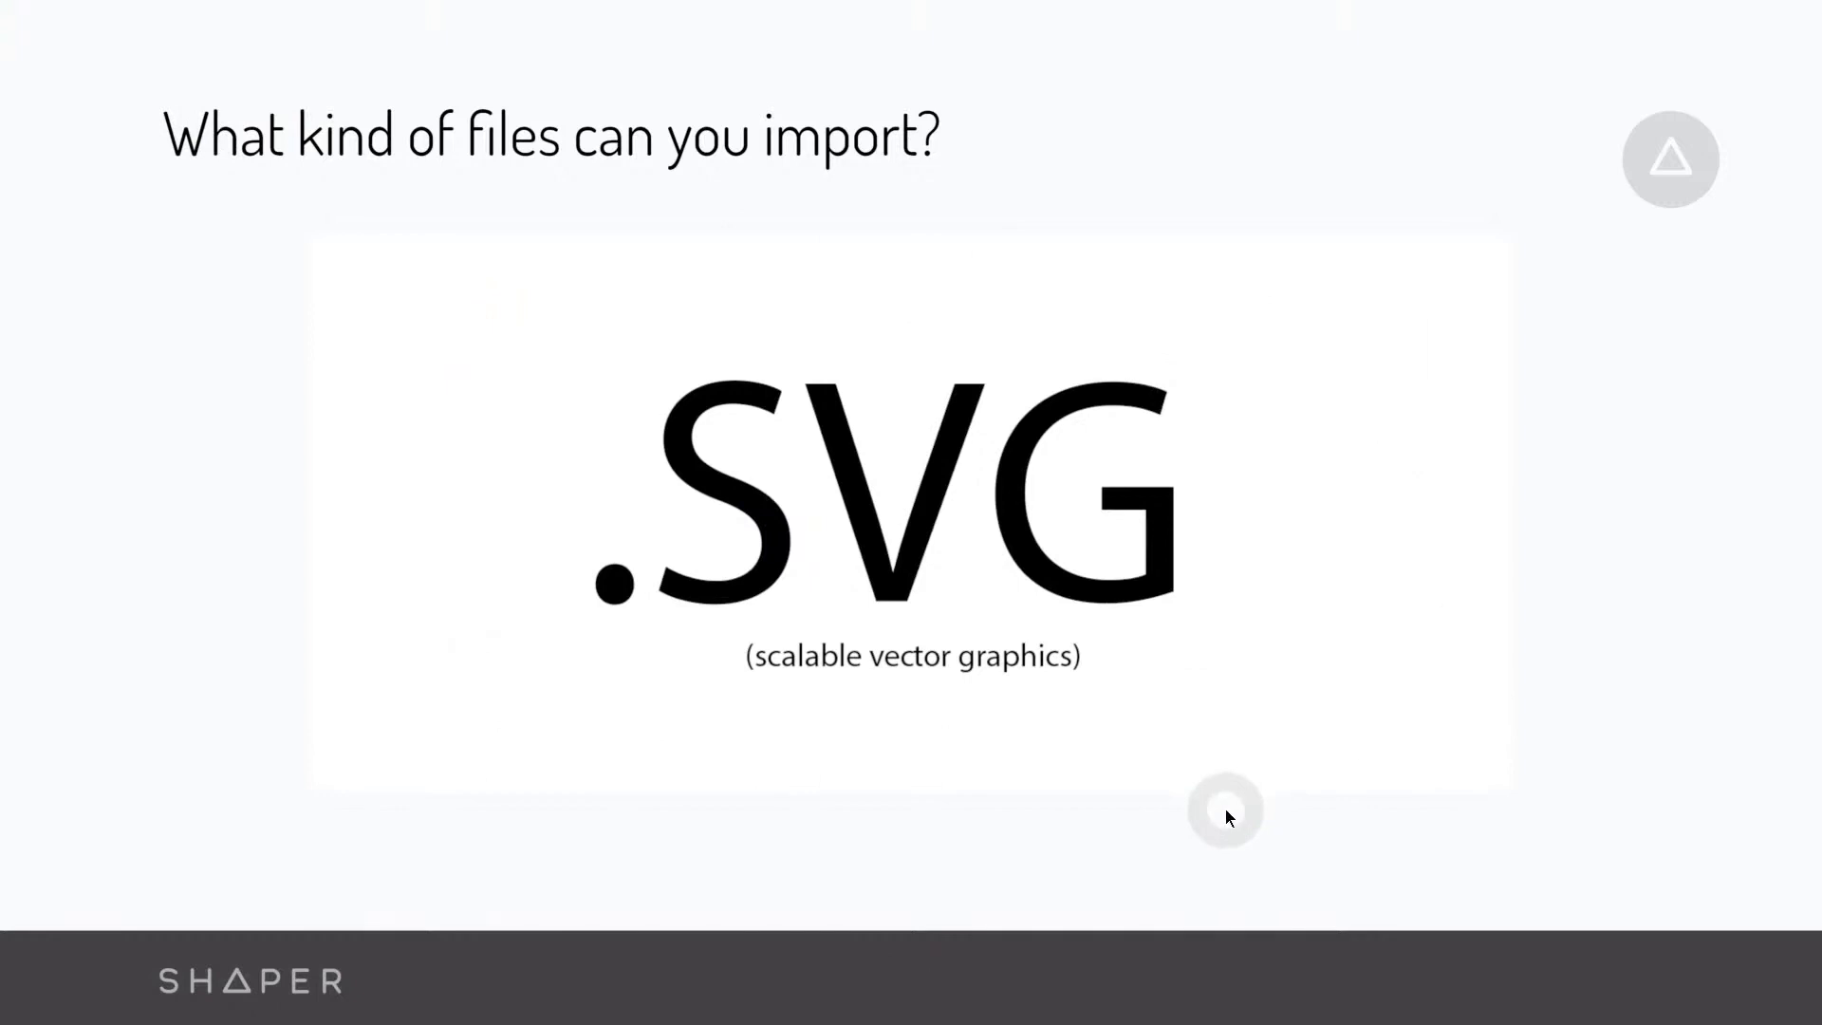
mouse_move(1200, 730)
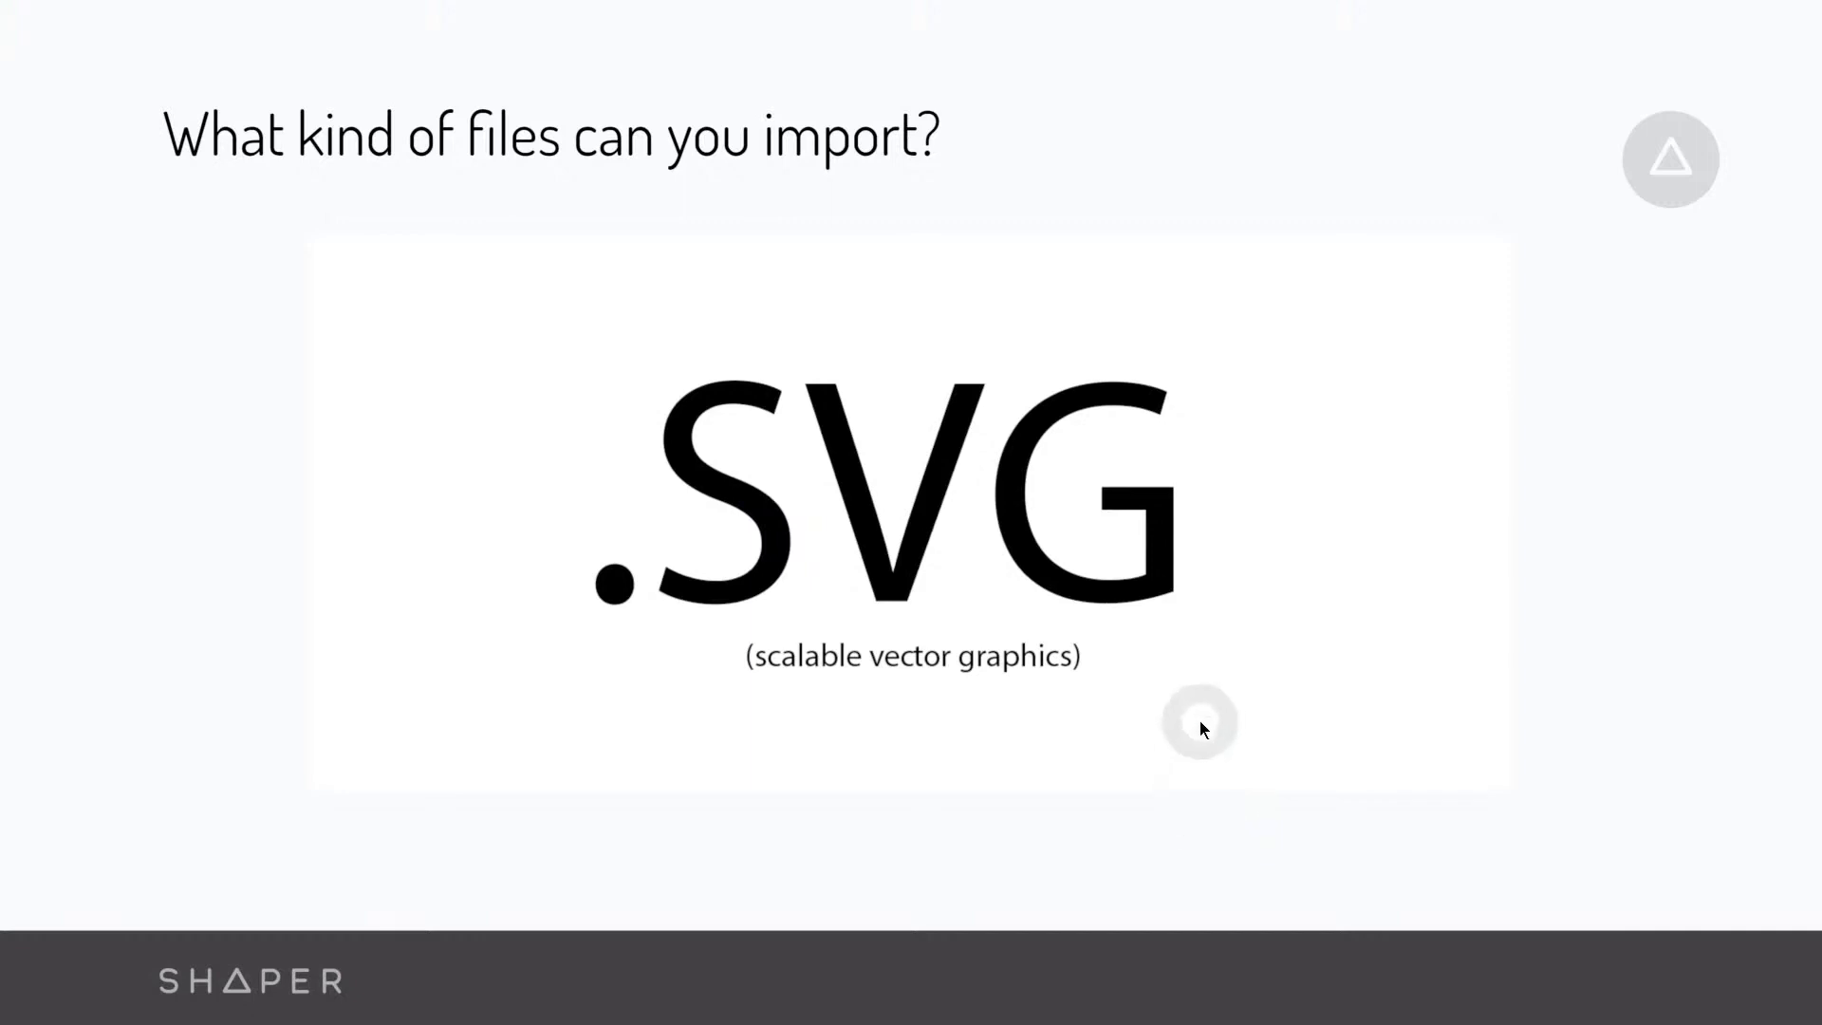
Step: Advance past the SVG vector-outline slide to slide 5, 'Images are either Raster or Vector'
left_click(1199, 723)
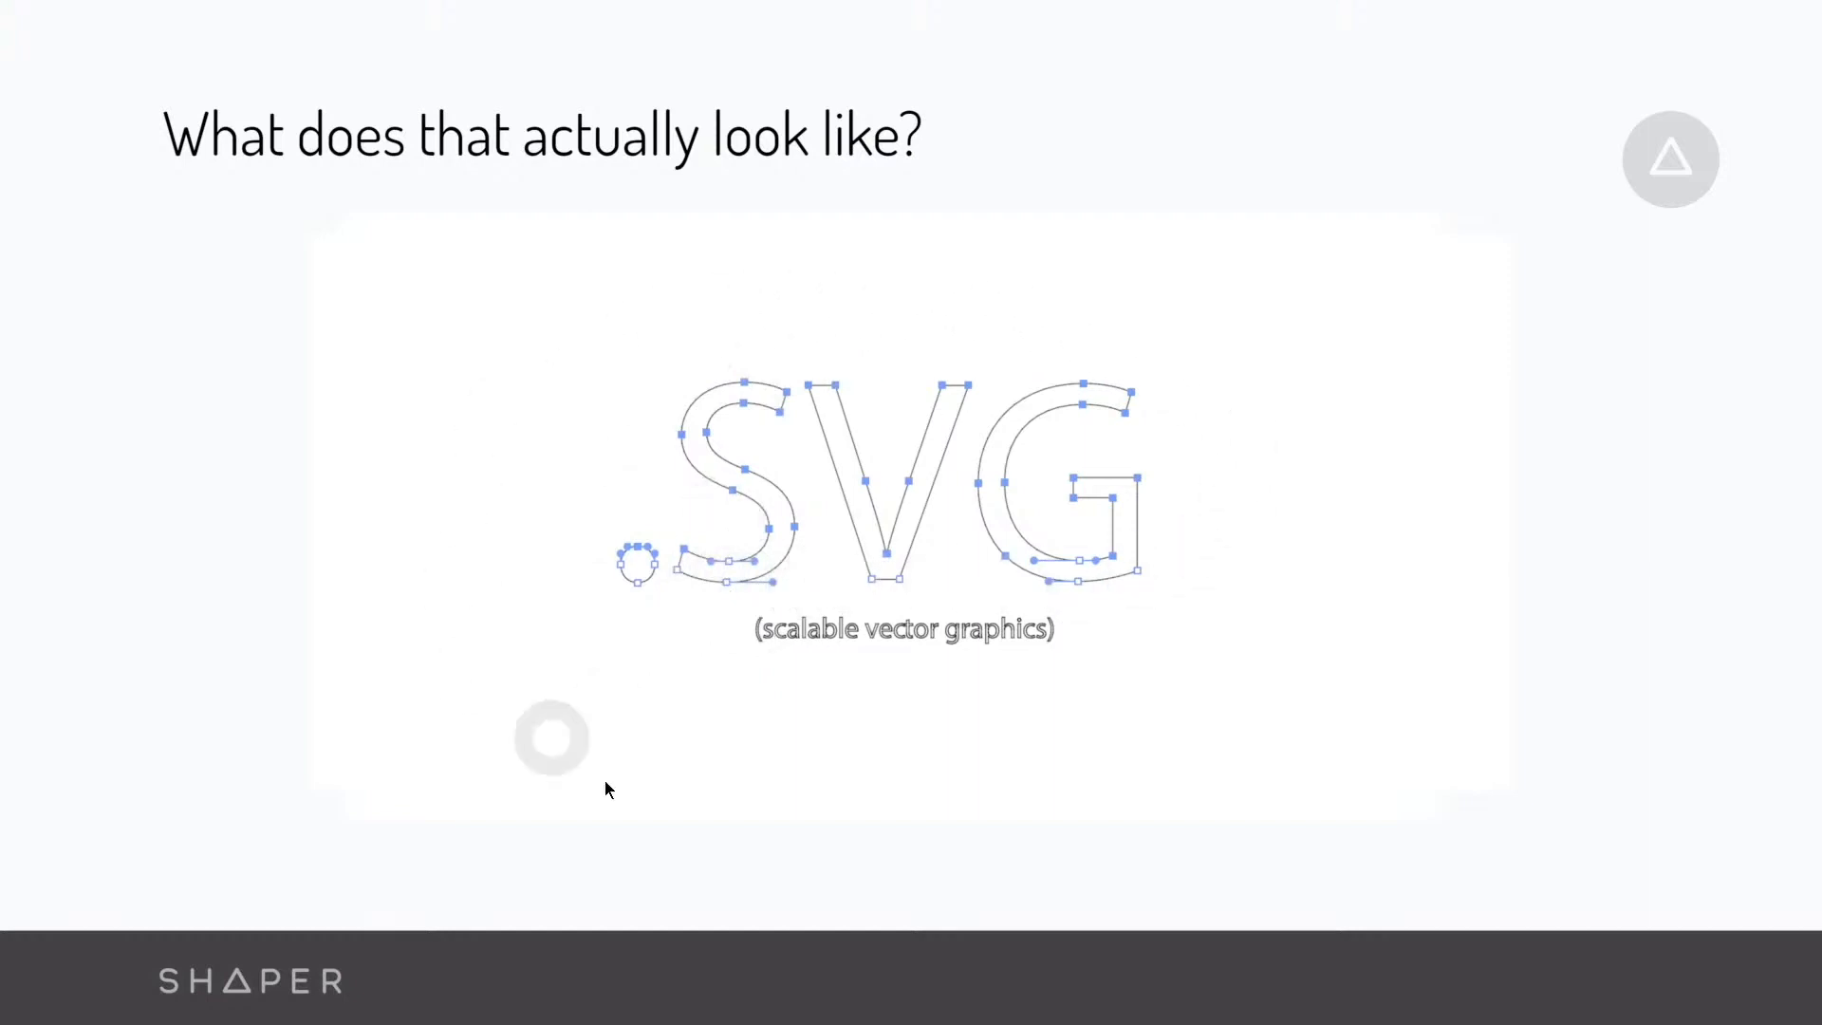
left_click(904, 993)
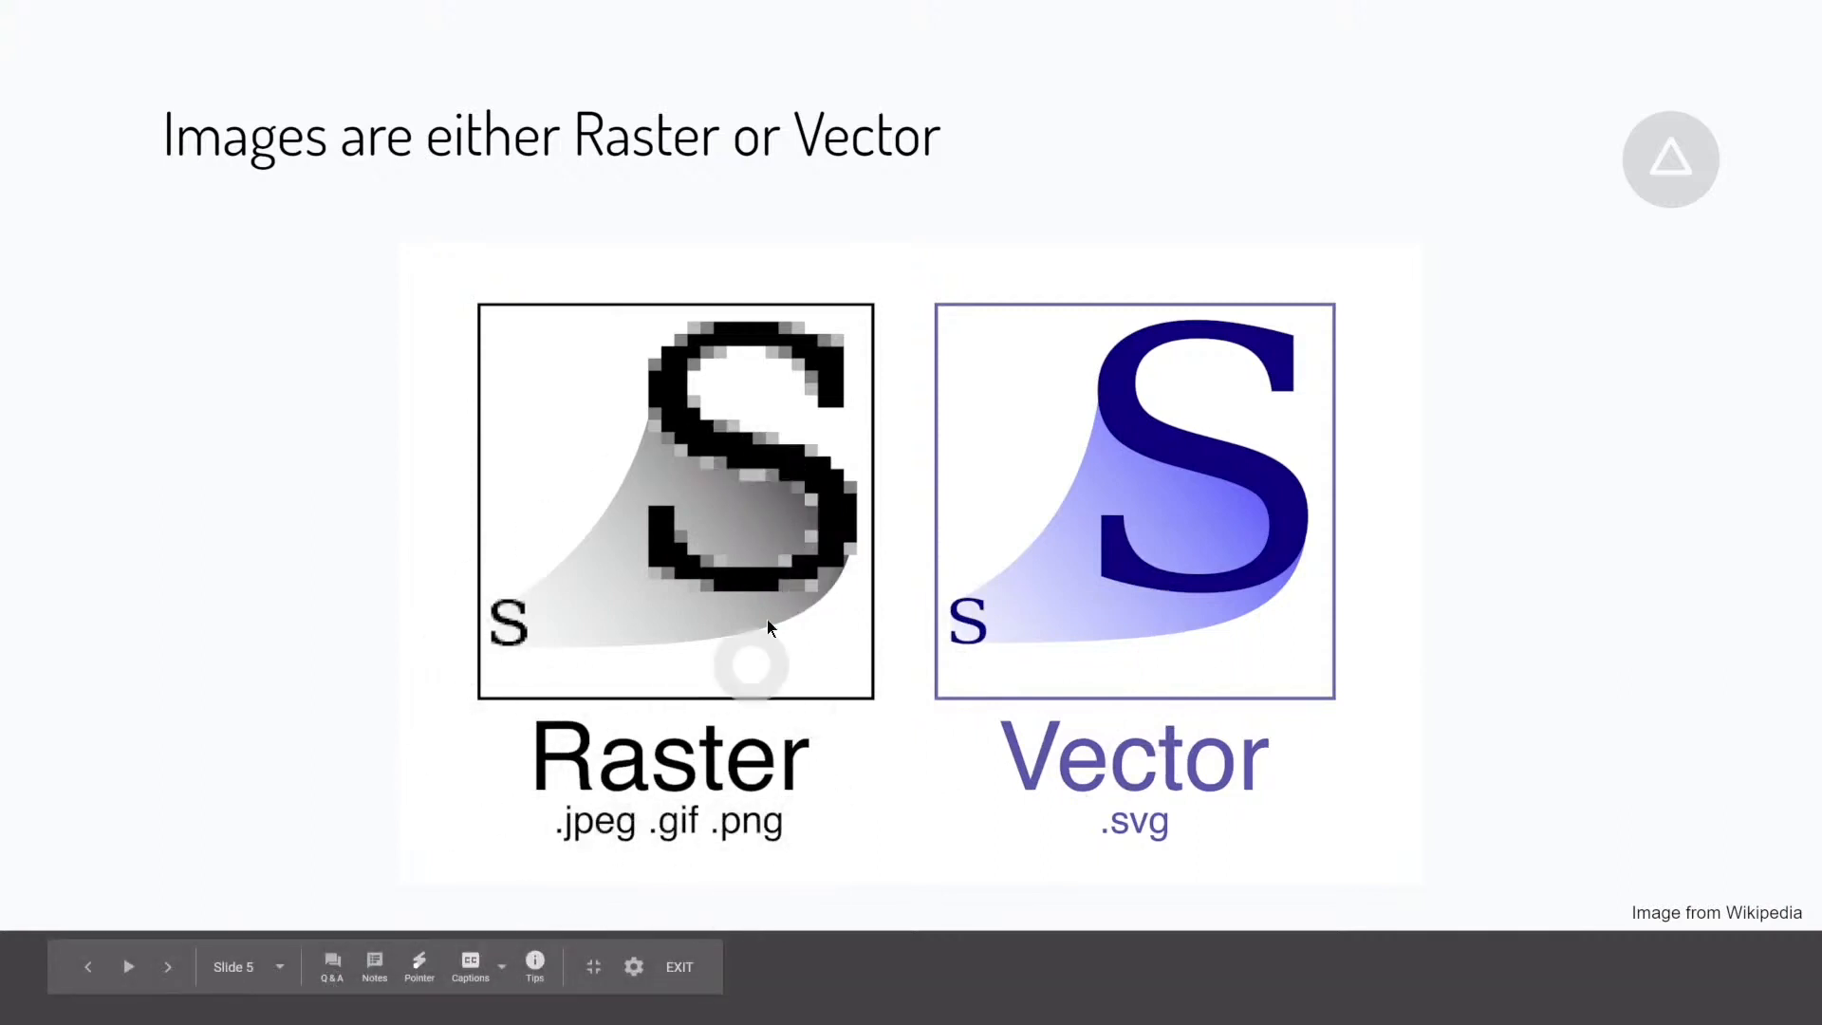
Step: Advance to the 'How do you transfer files onto Origin?' slide showing Wi-Fi and USB
left_click(167, 966)
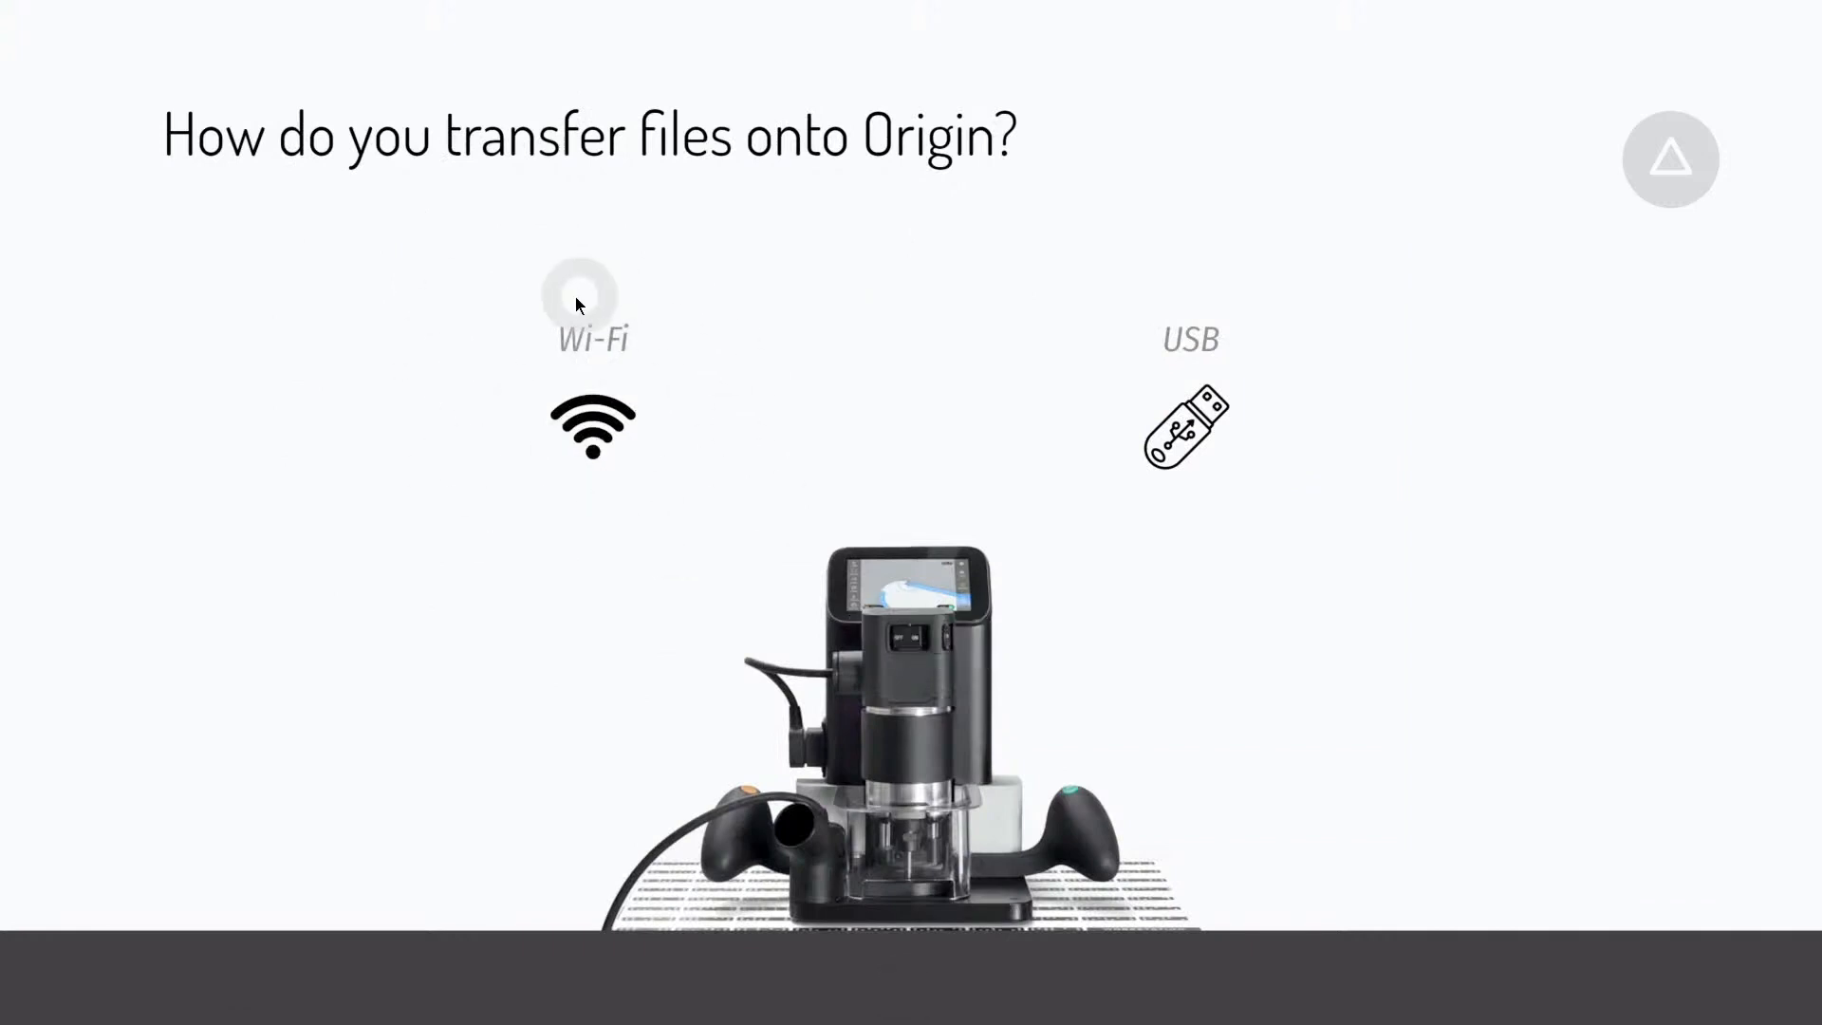
mouse_move(657, 394)
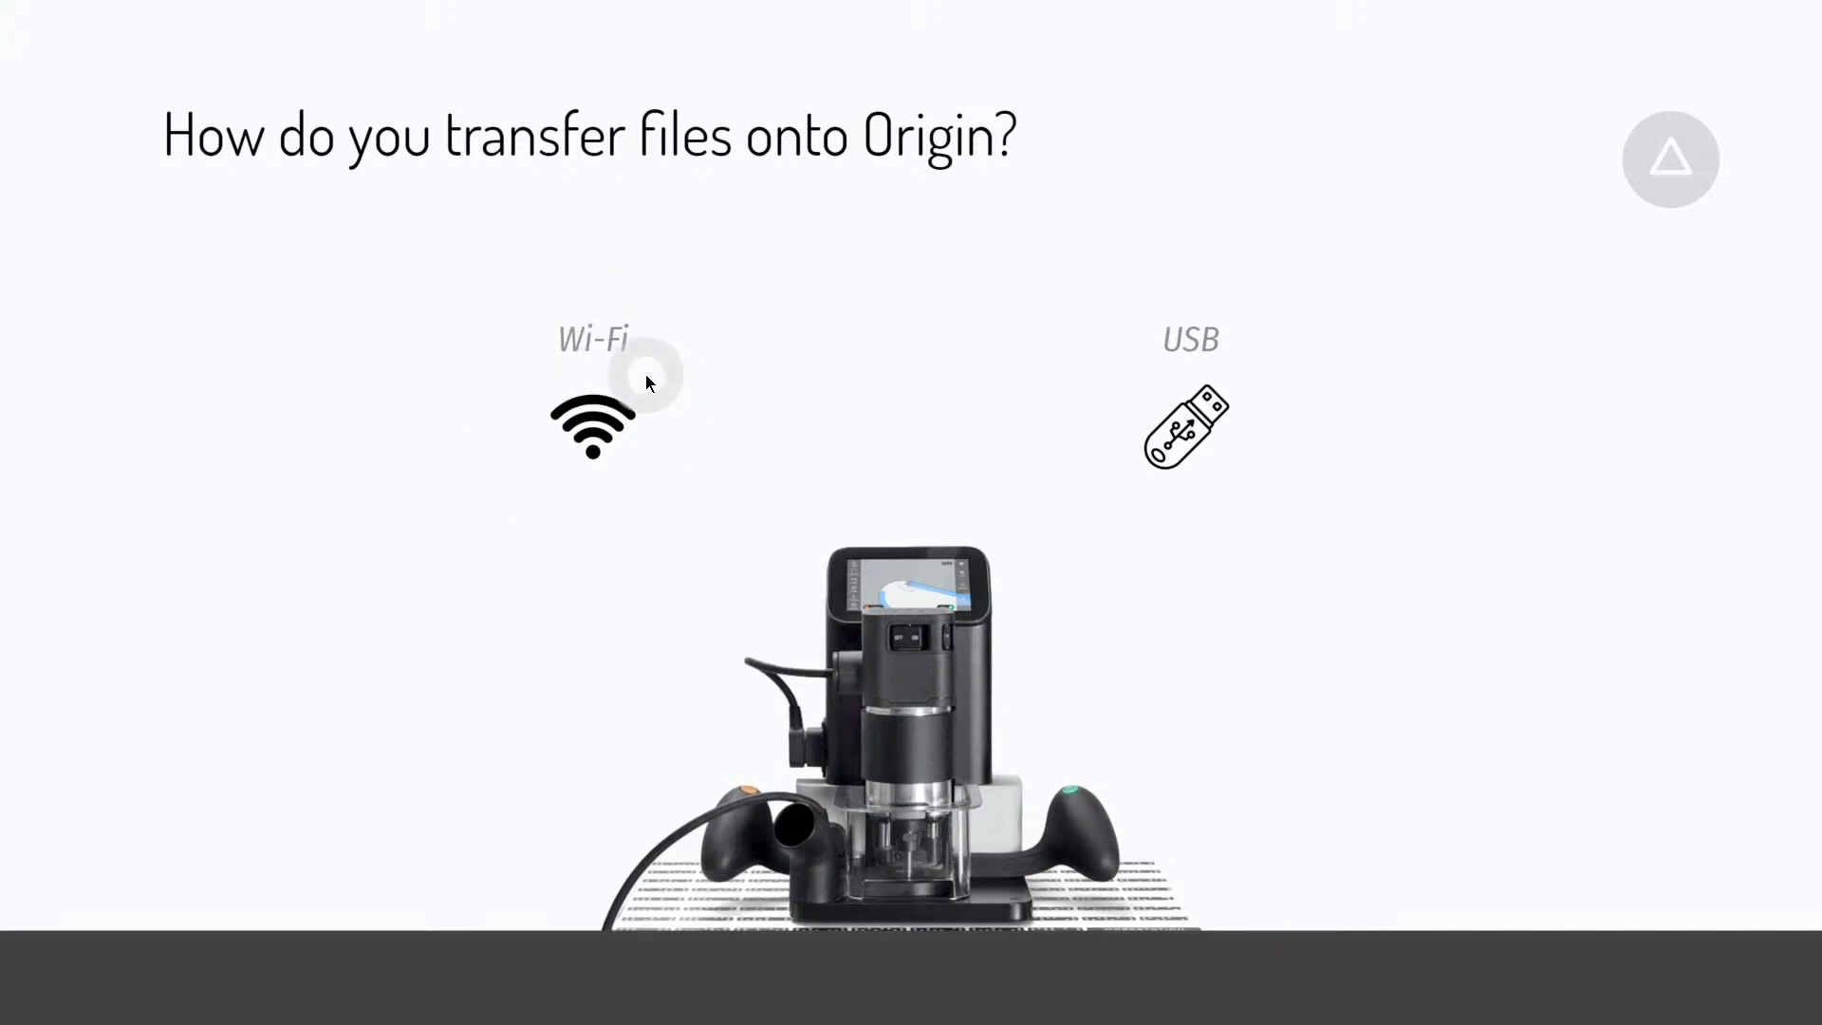
mouse_move(1284, 352)
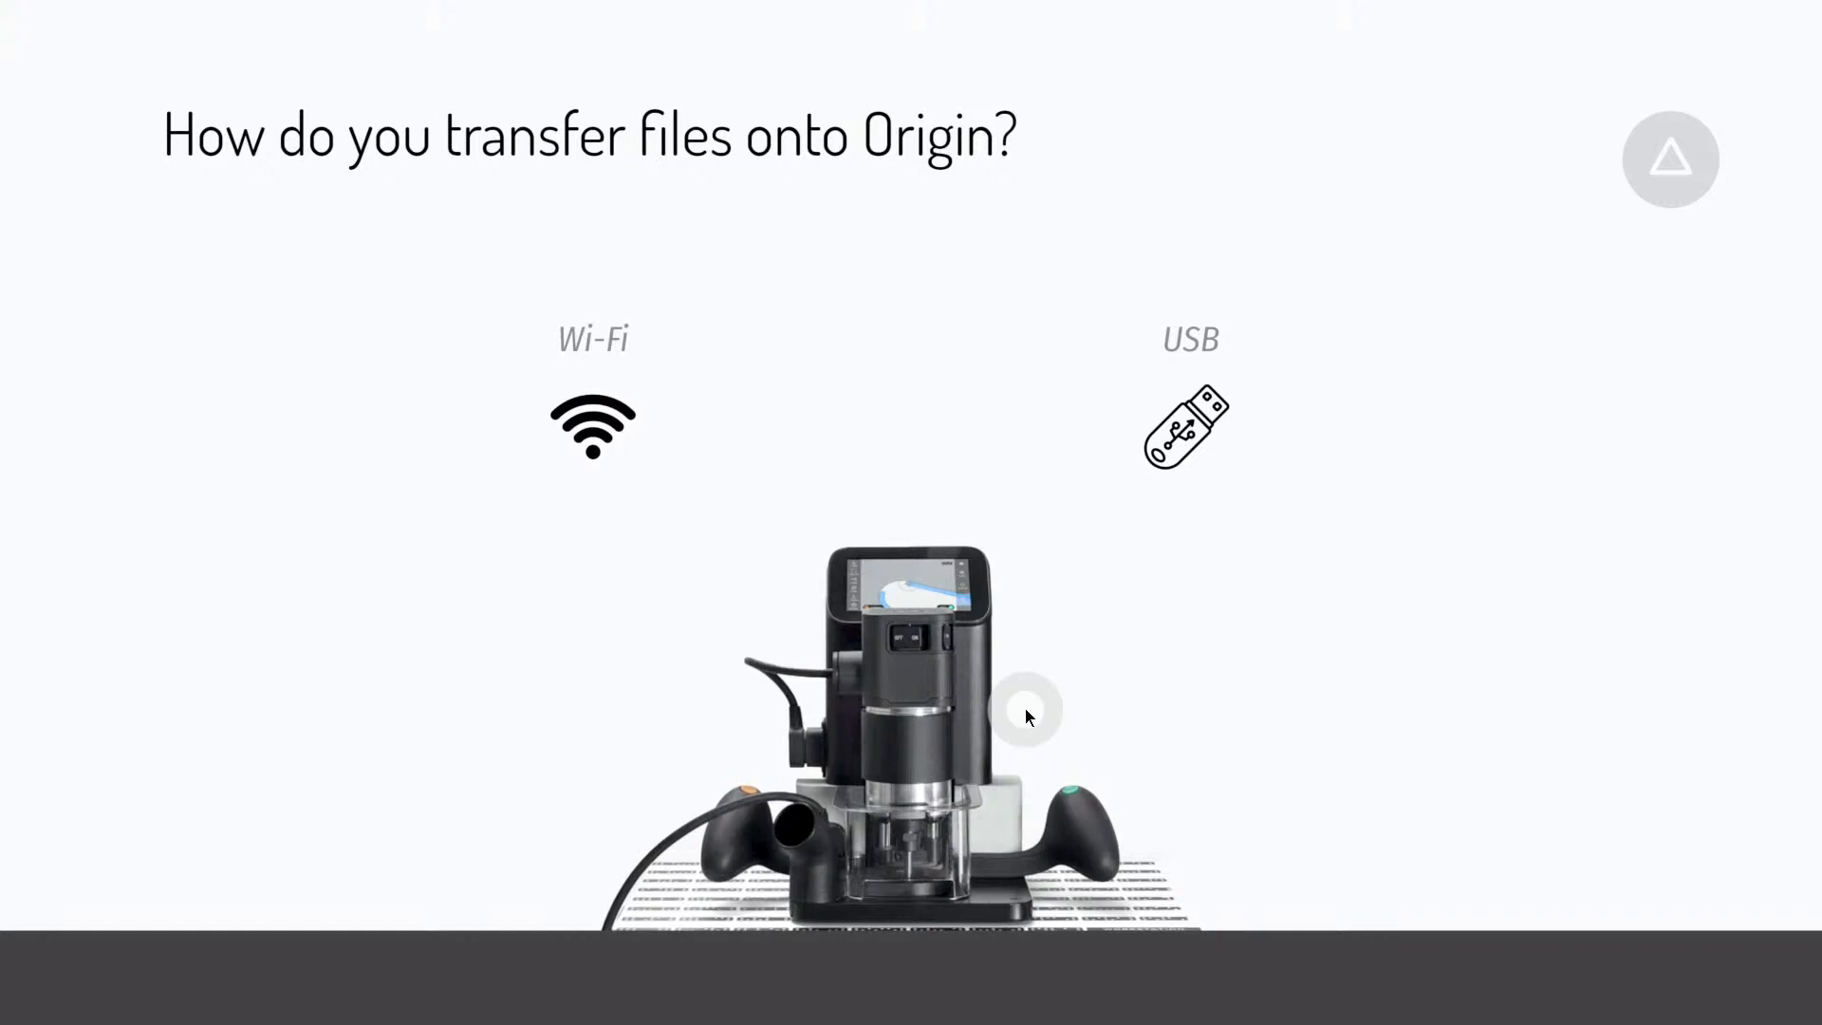
mouse_move(1027, 718)
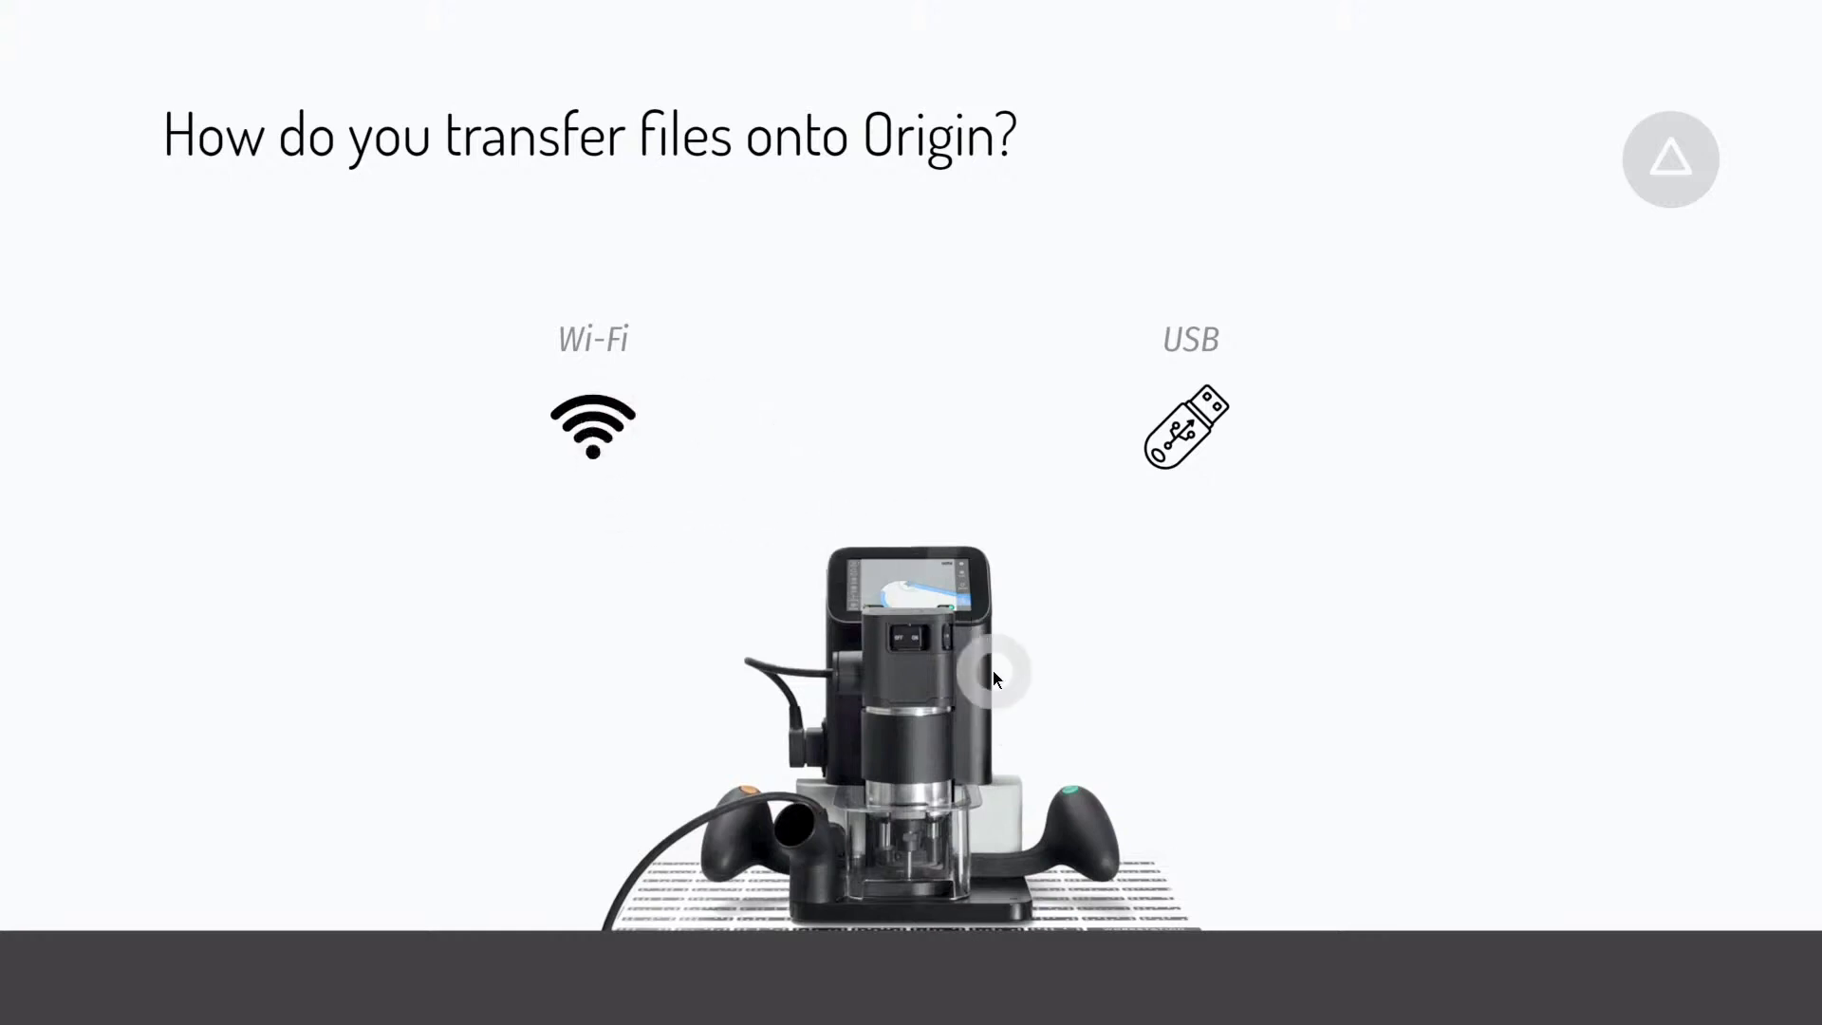
mouse_move(809, 544)
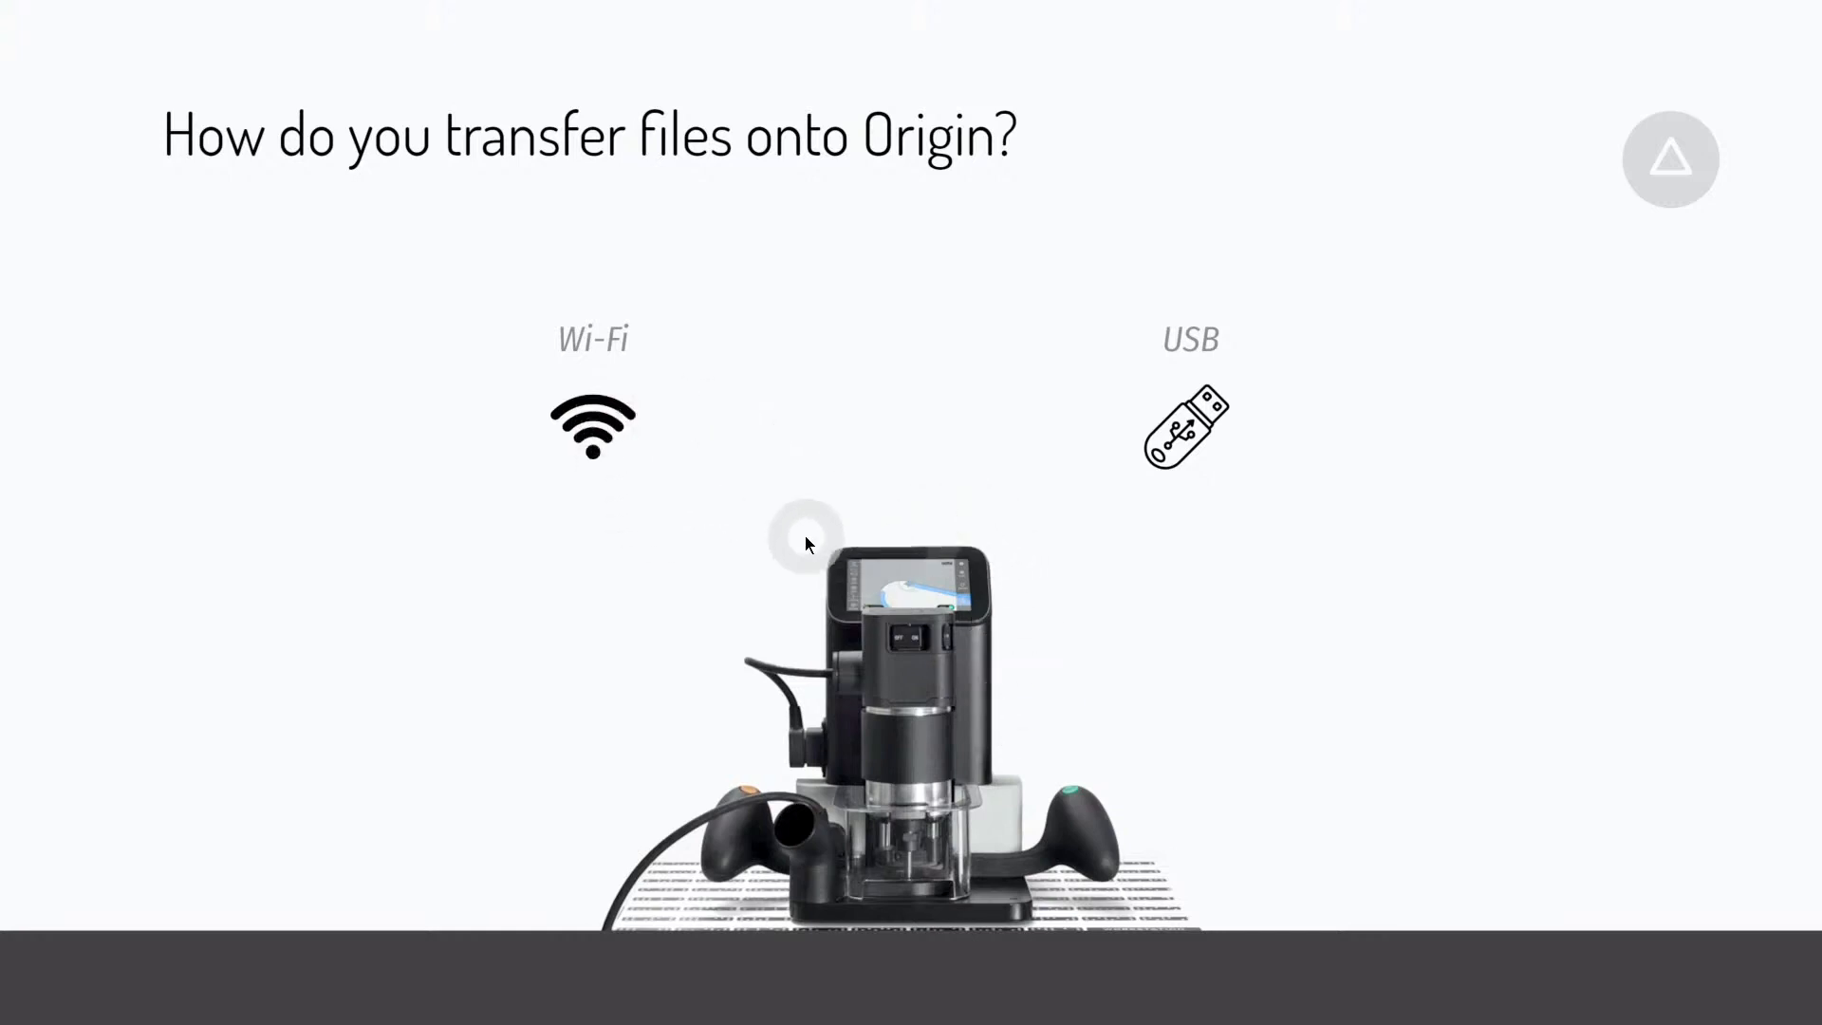
mouse_move(1253, 653)
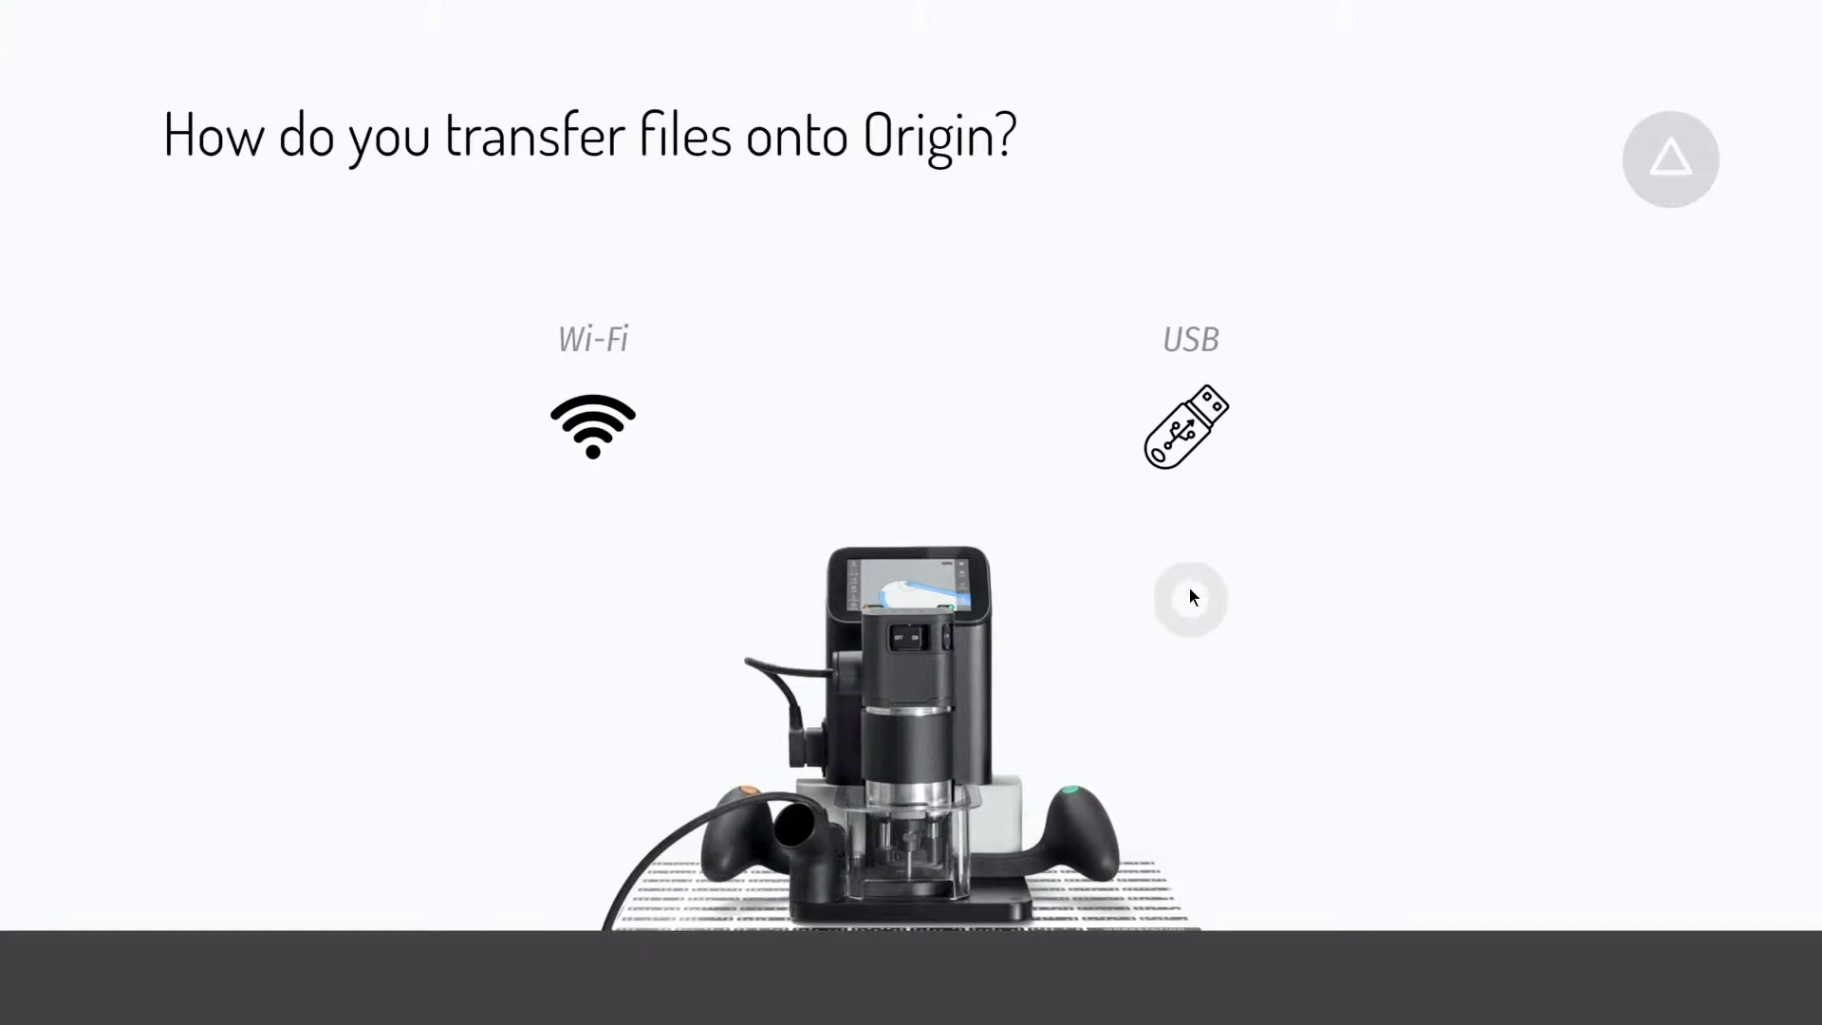
mouse_move(1361, 656)
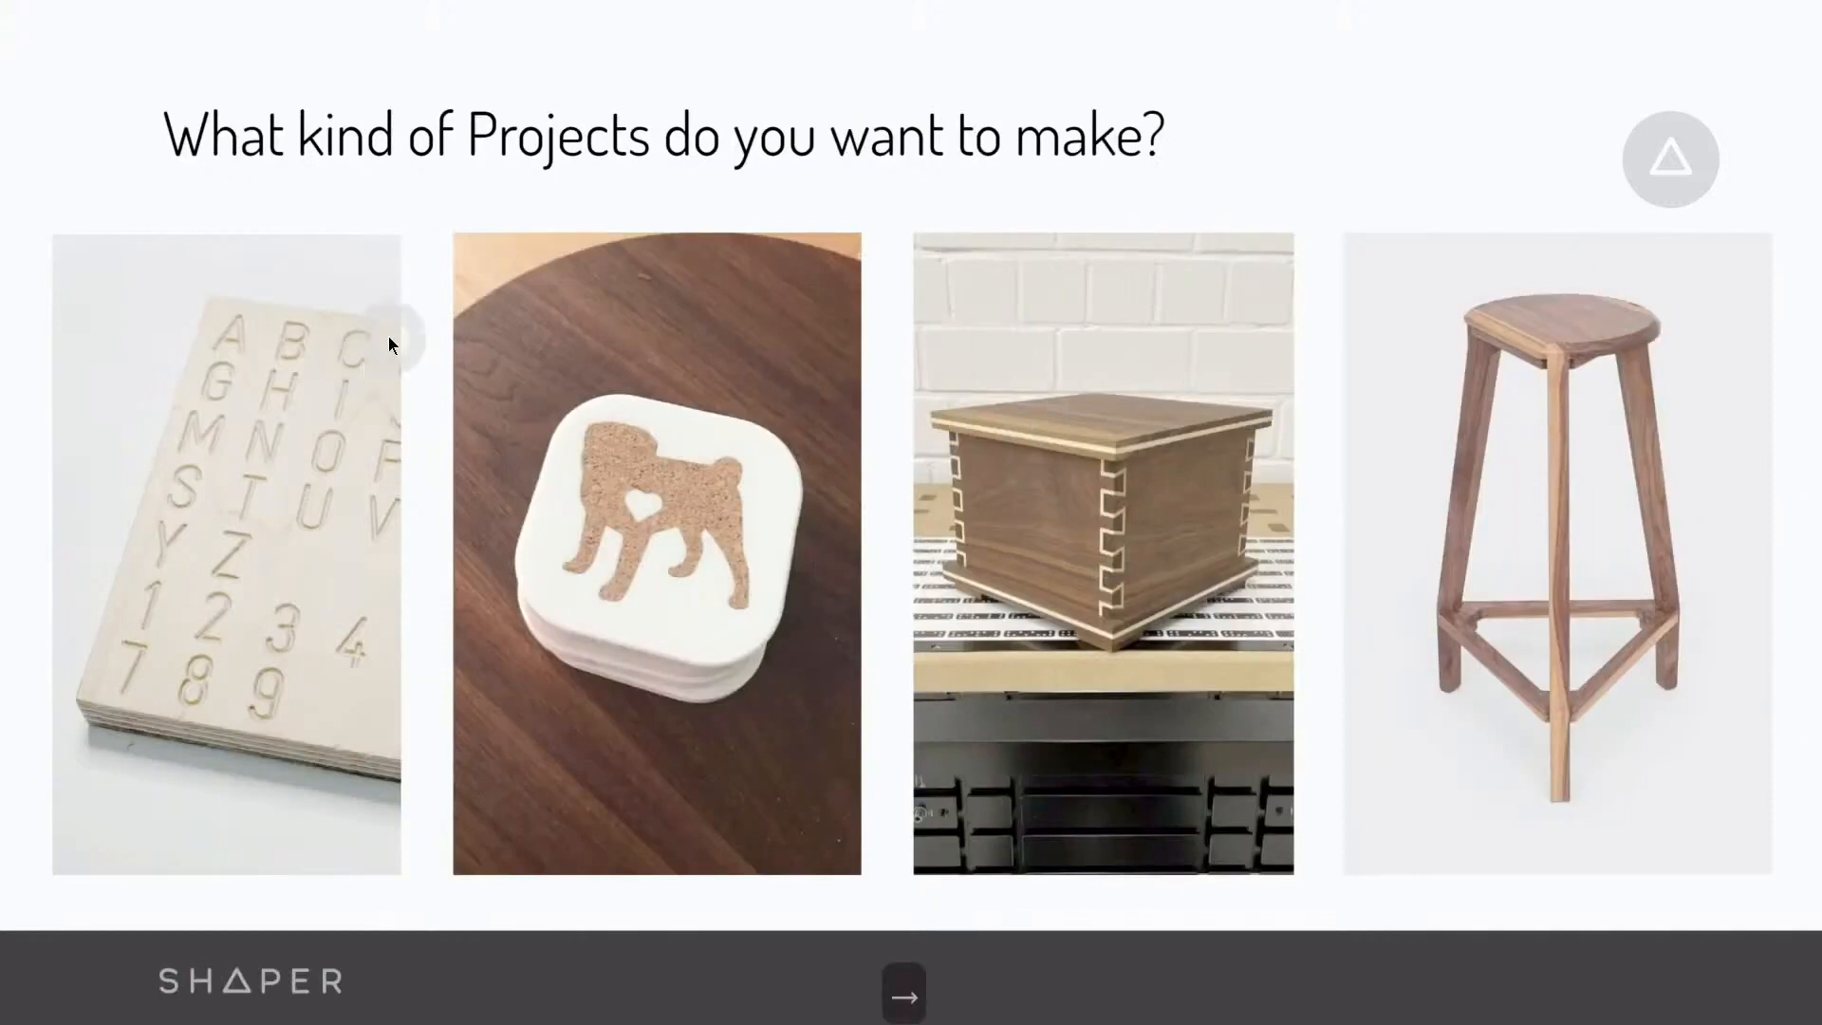
mouse_move(1272, 837)
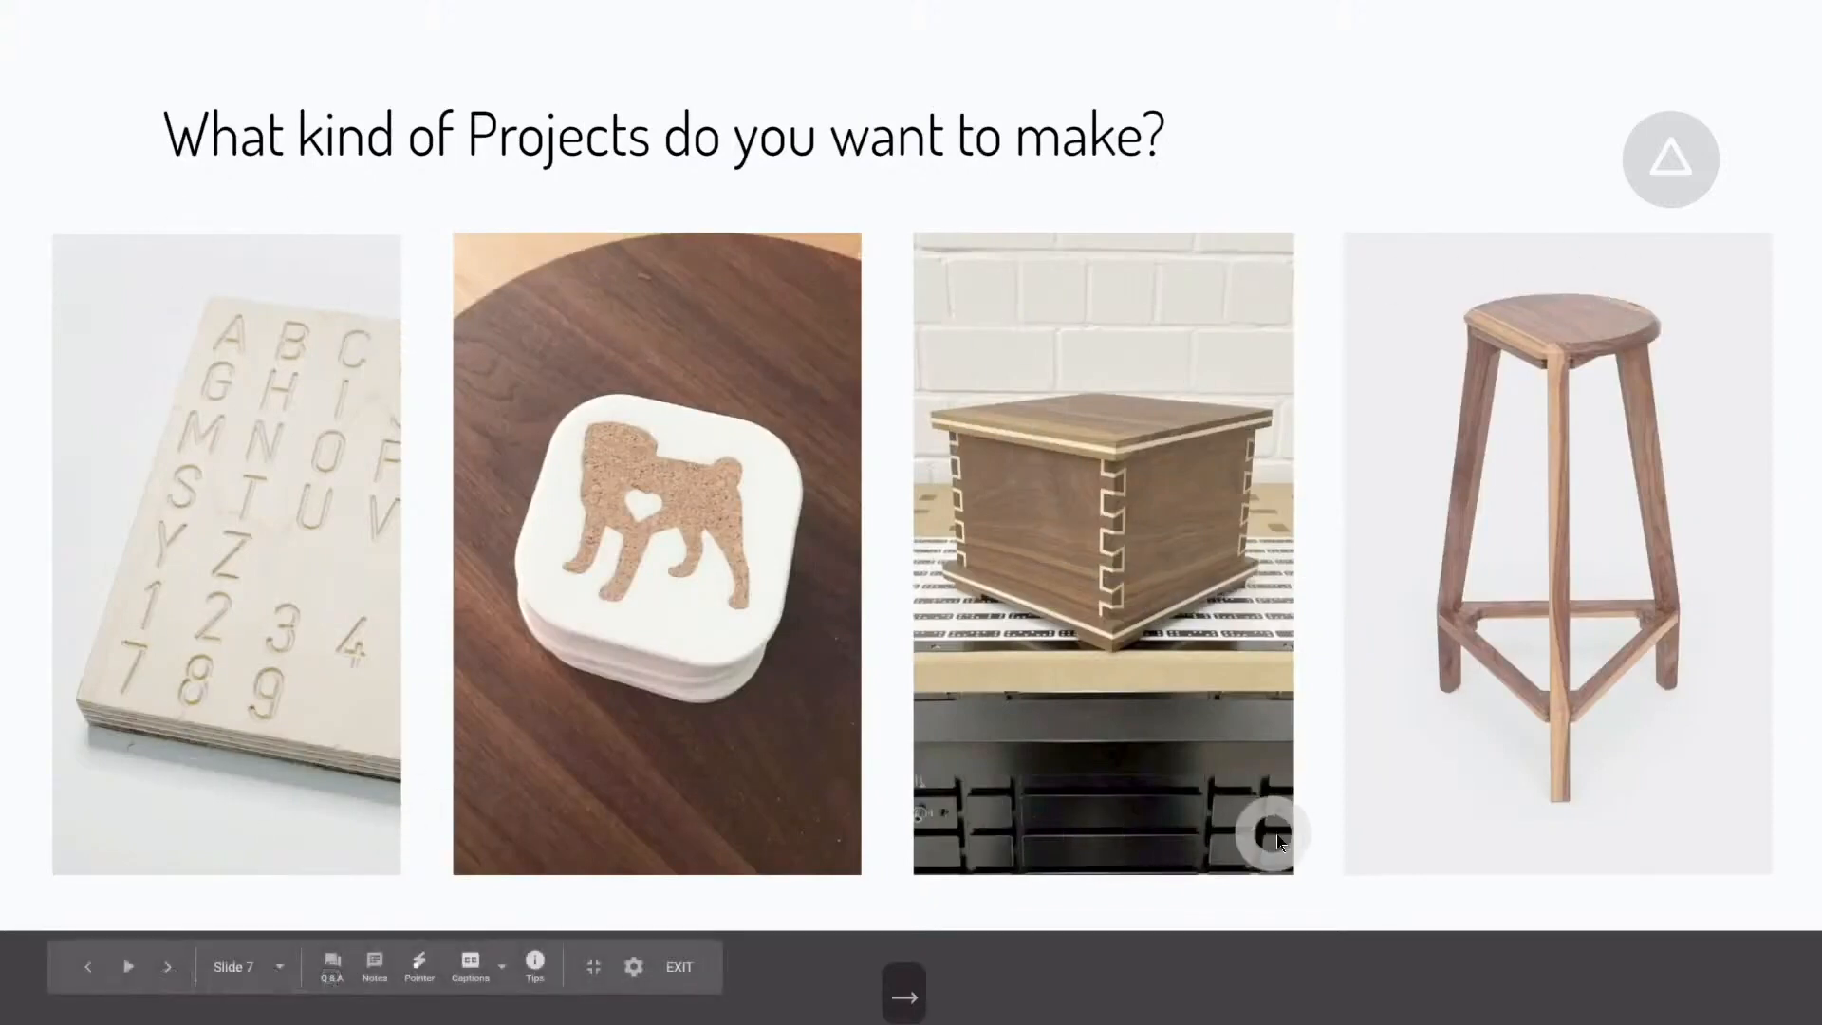
Step: Advance to slide 8, 'I want to make Organic shapes'
left_click(167, 966)
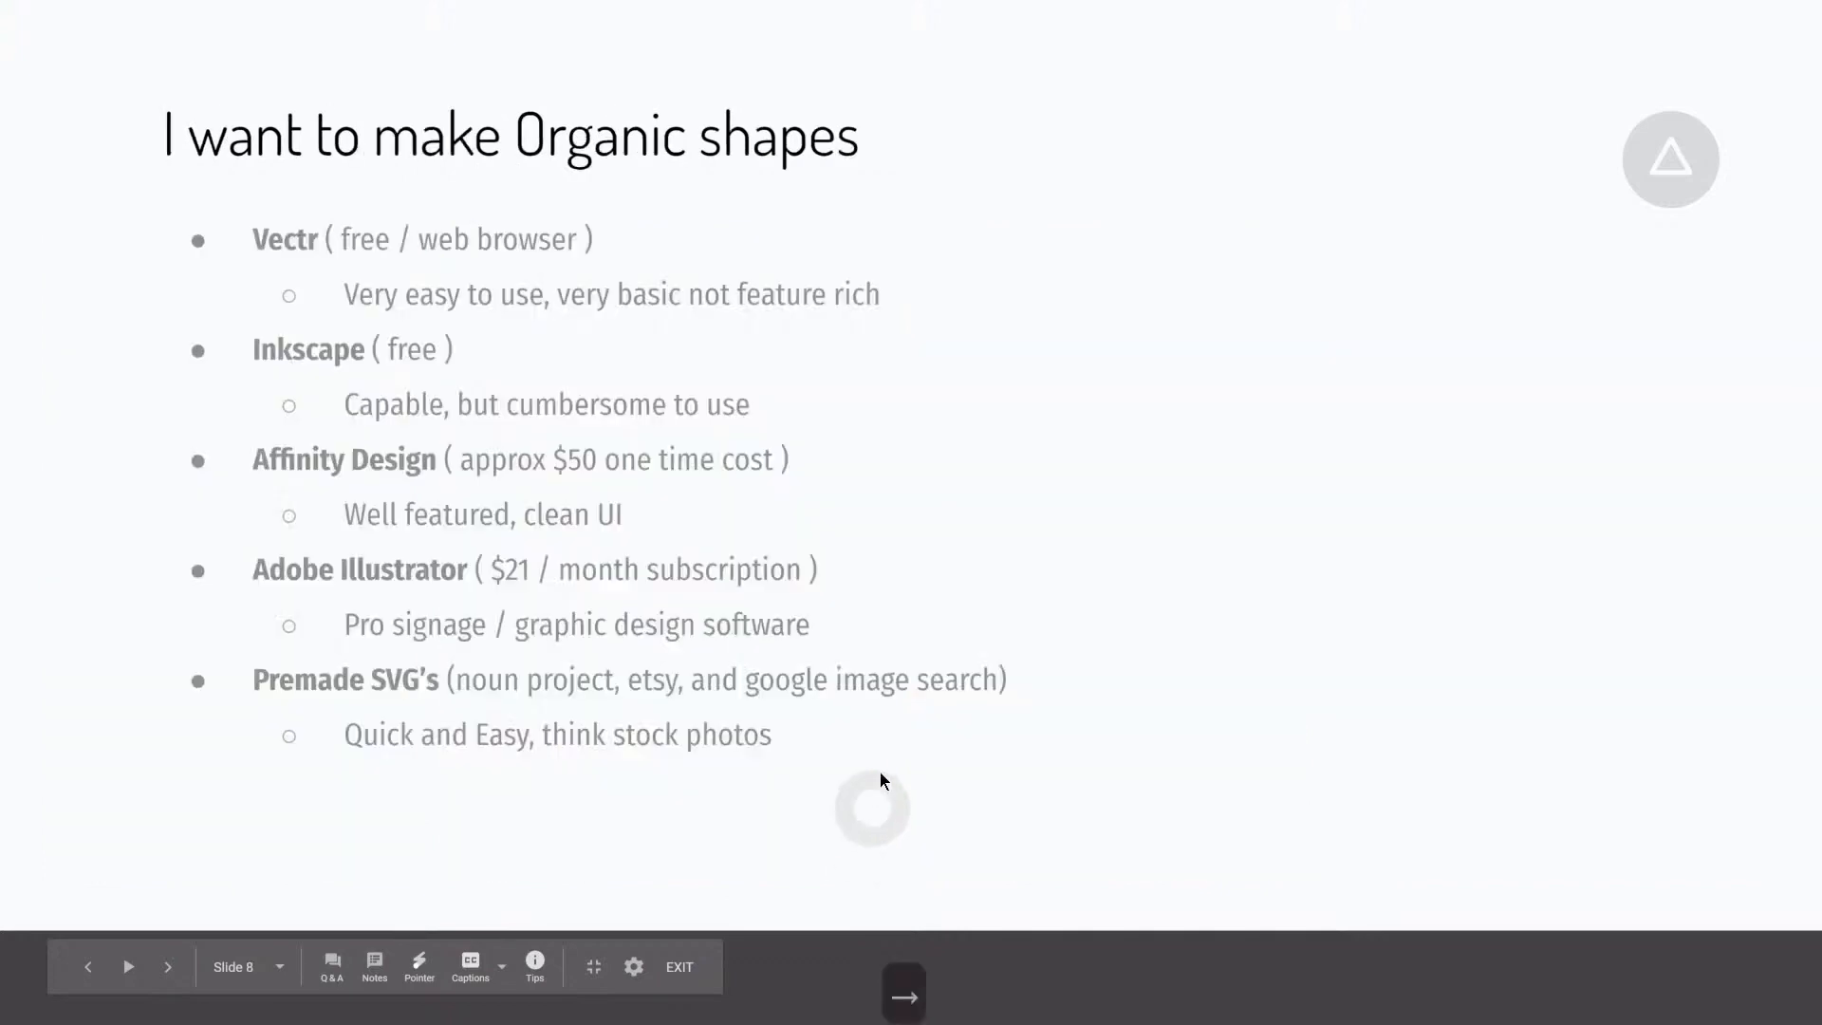
mouse_move(837, 208)
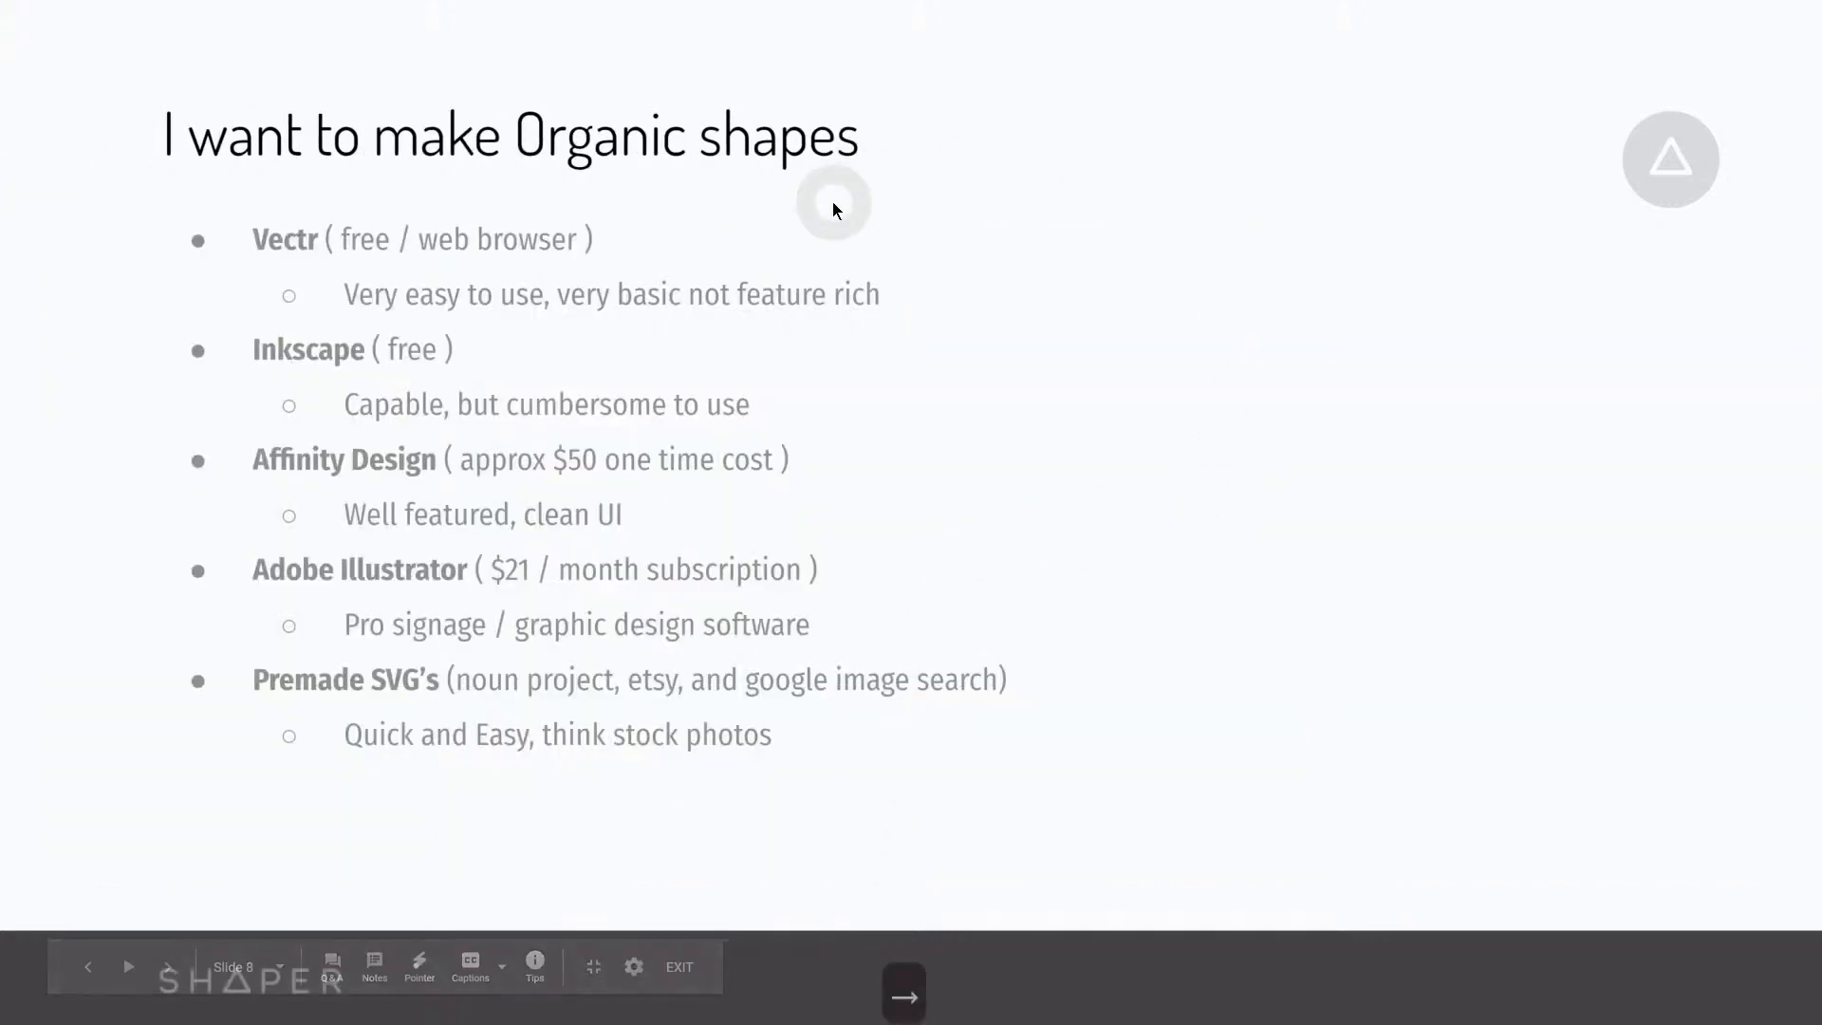
mouse_move(1005, 240)
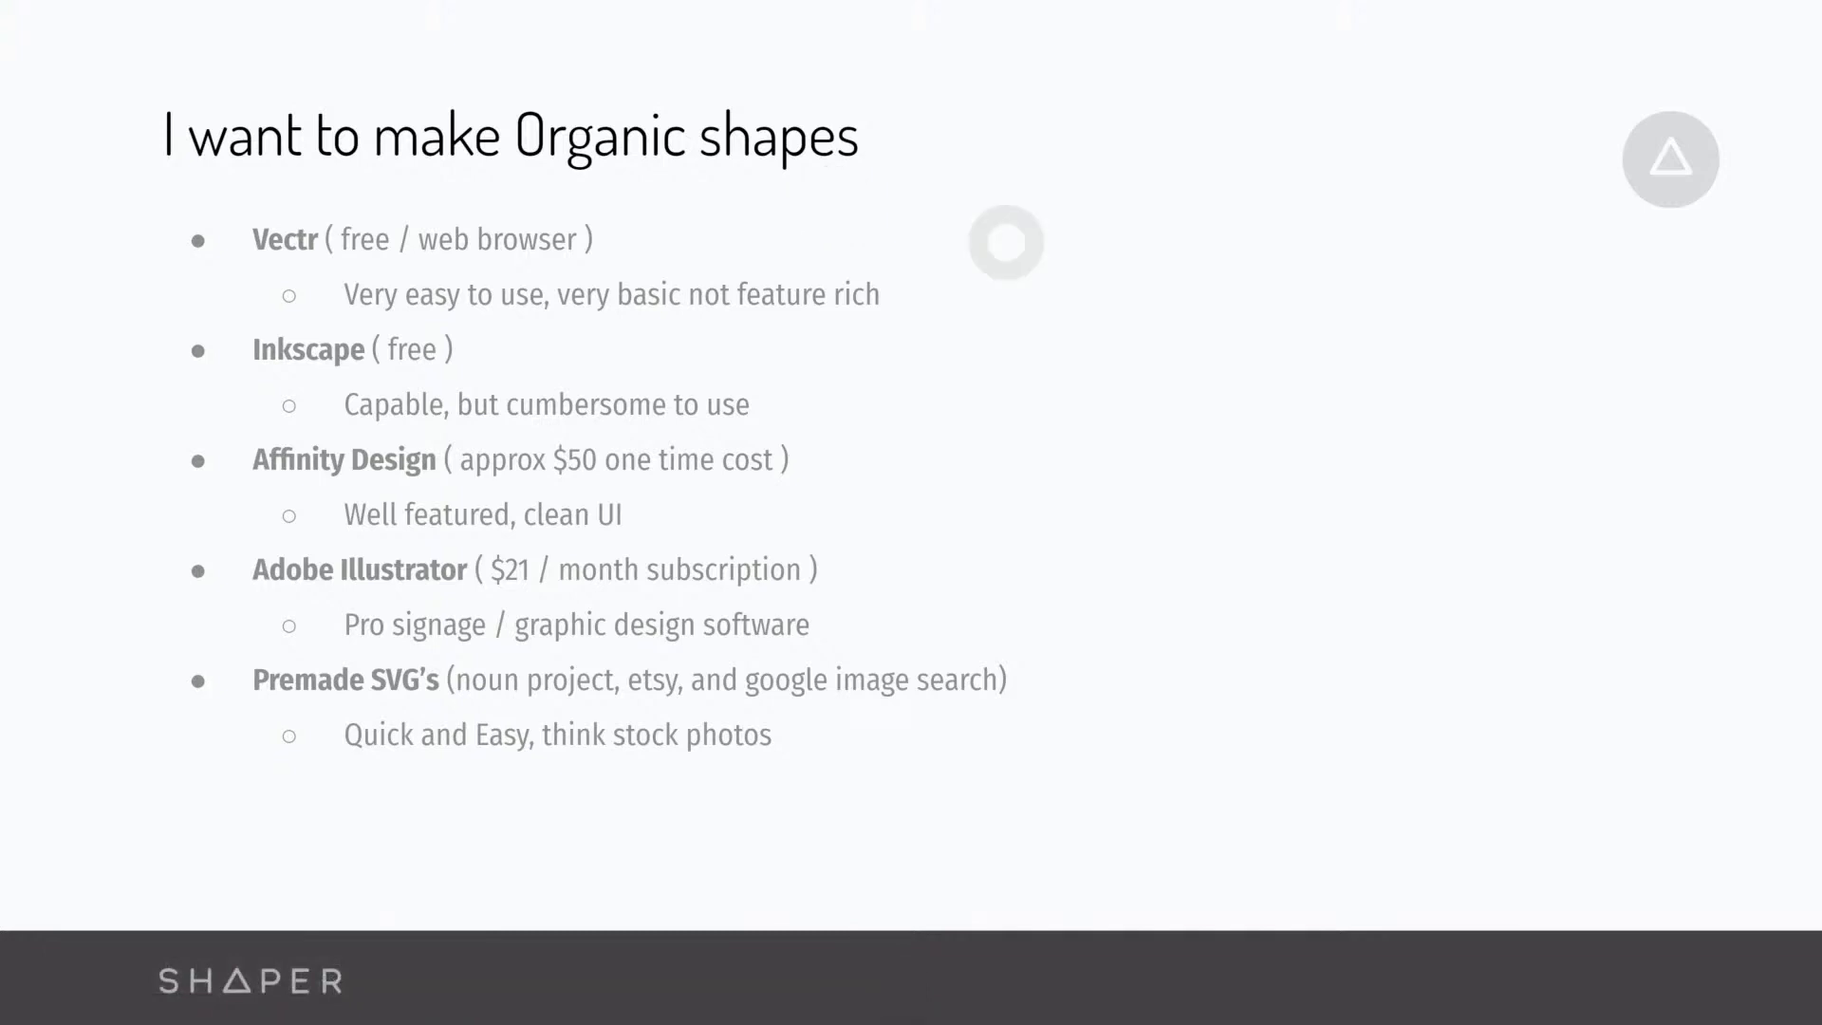
mouse_move(1051, 192)
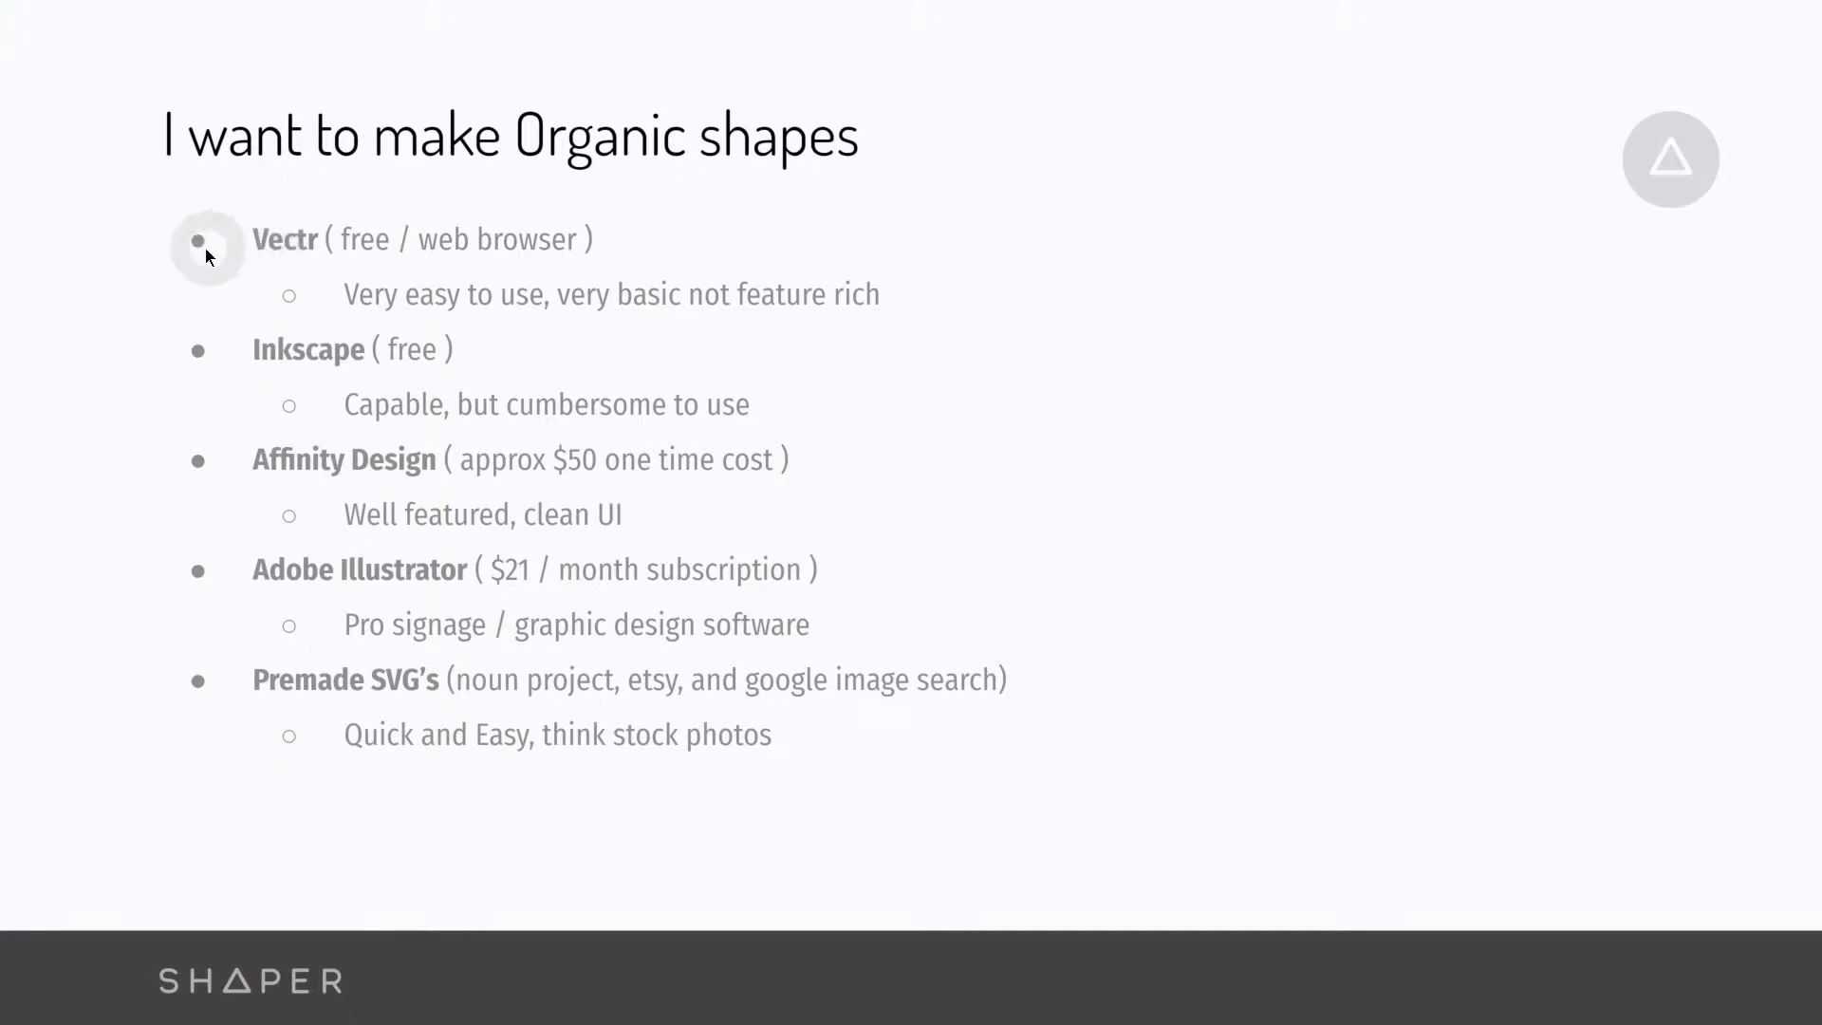
mouse_move(346, 286)
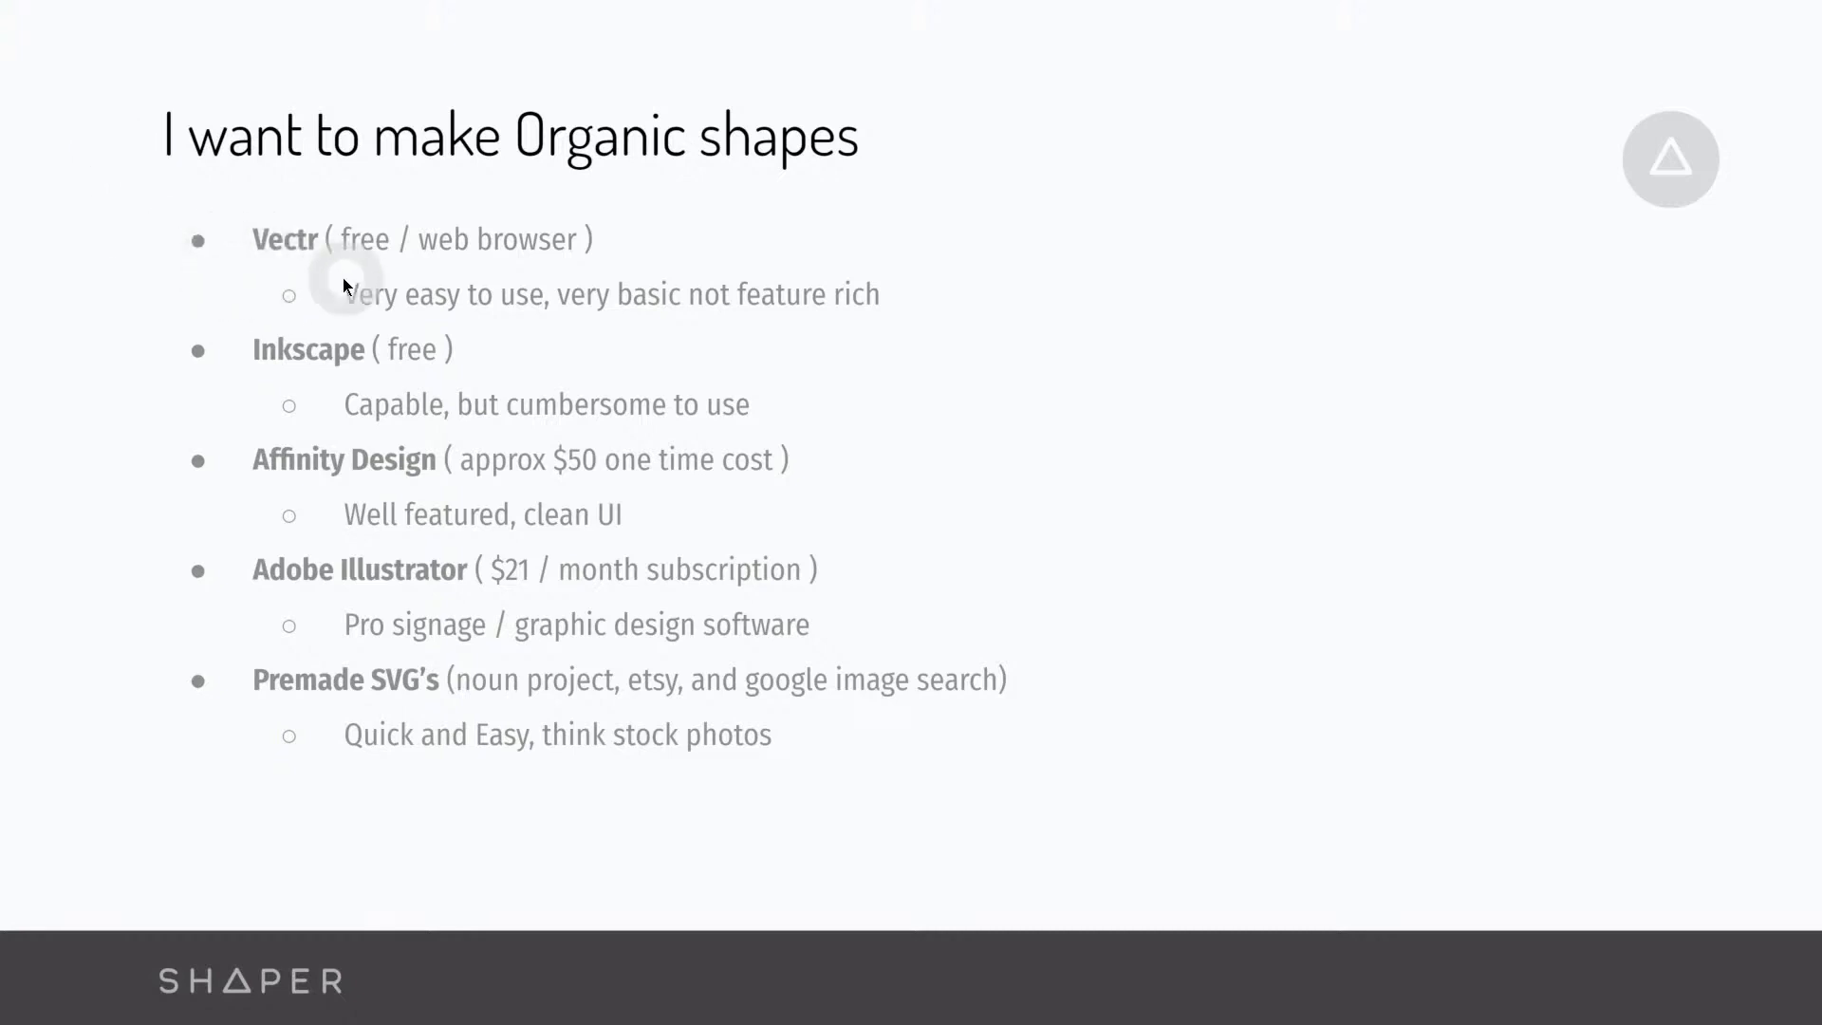
mouse_move(547, 279)
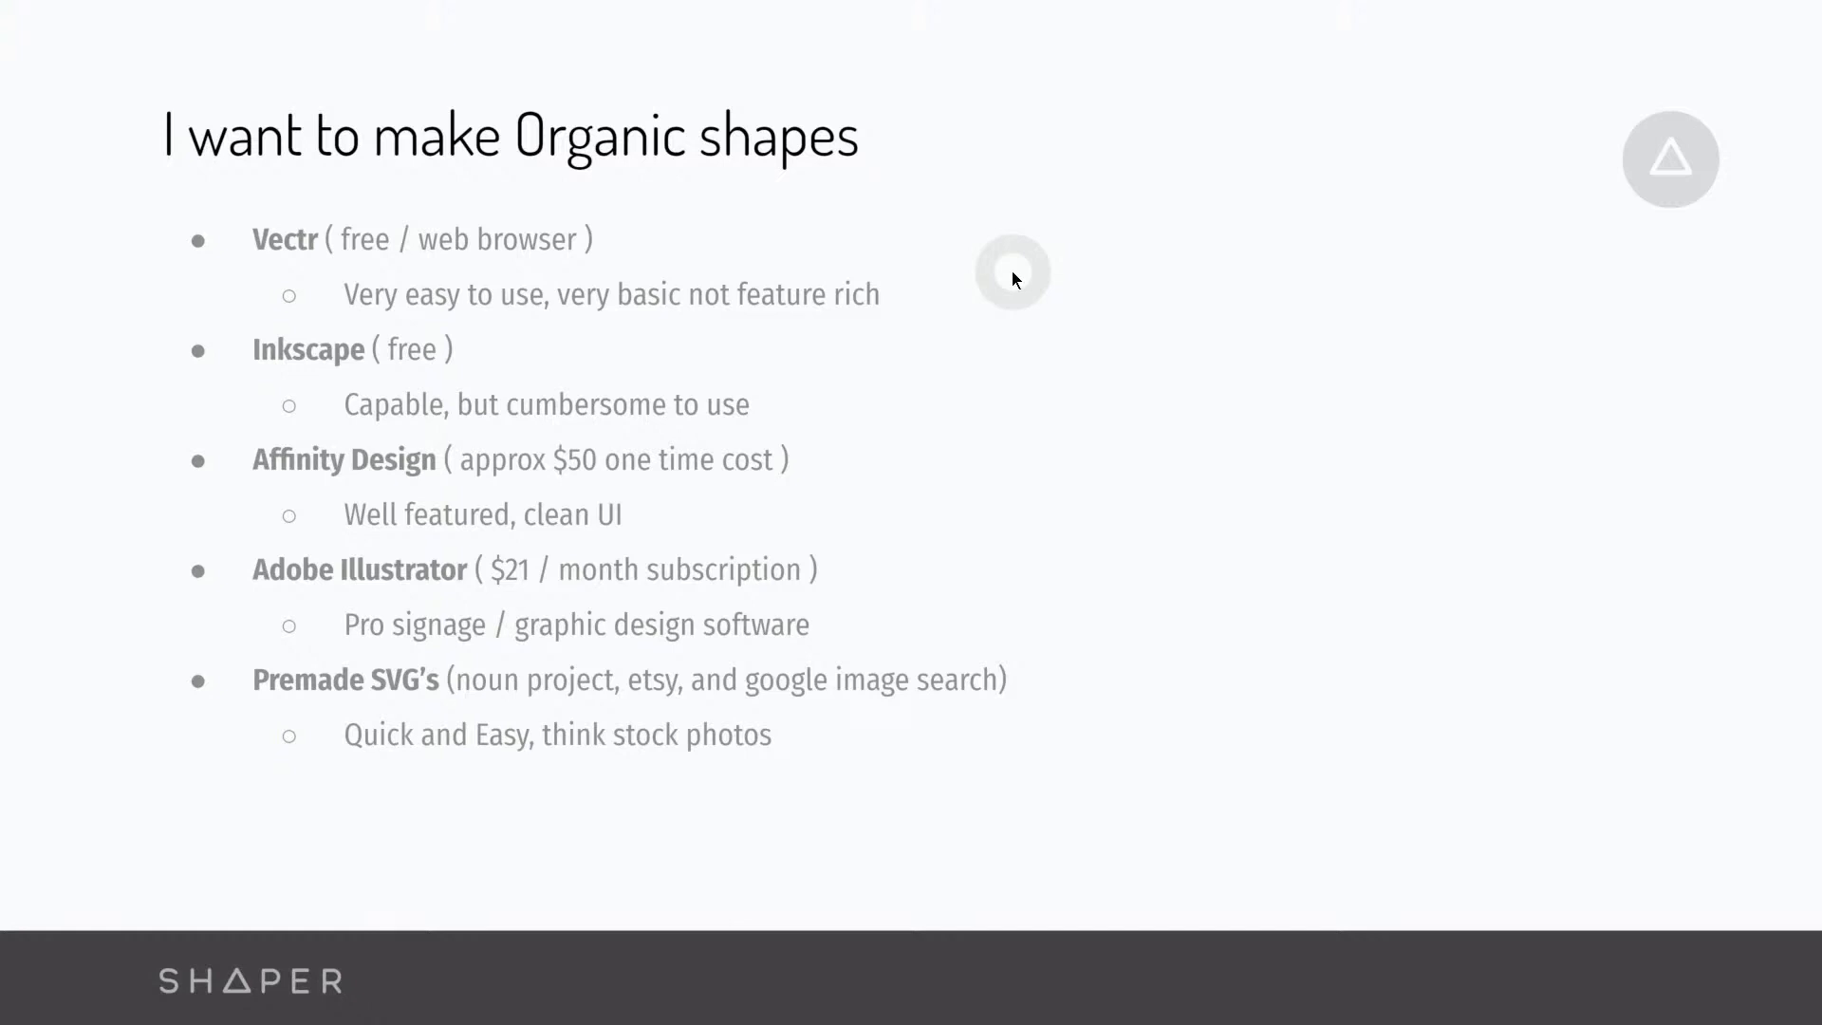
mouse_move(1014, 276)
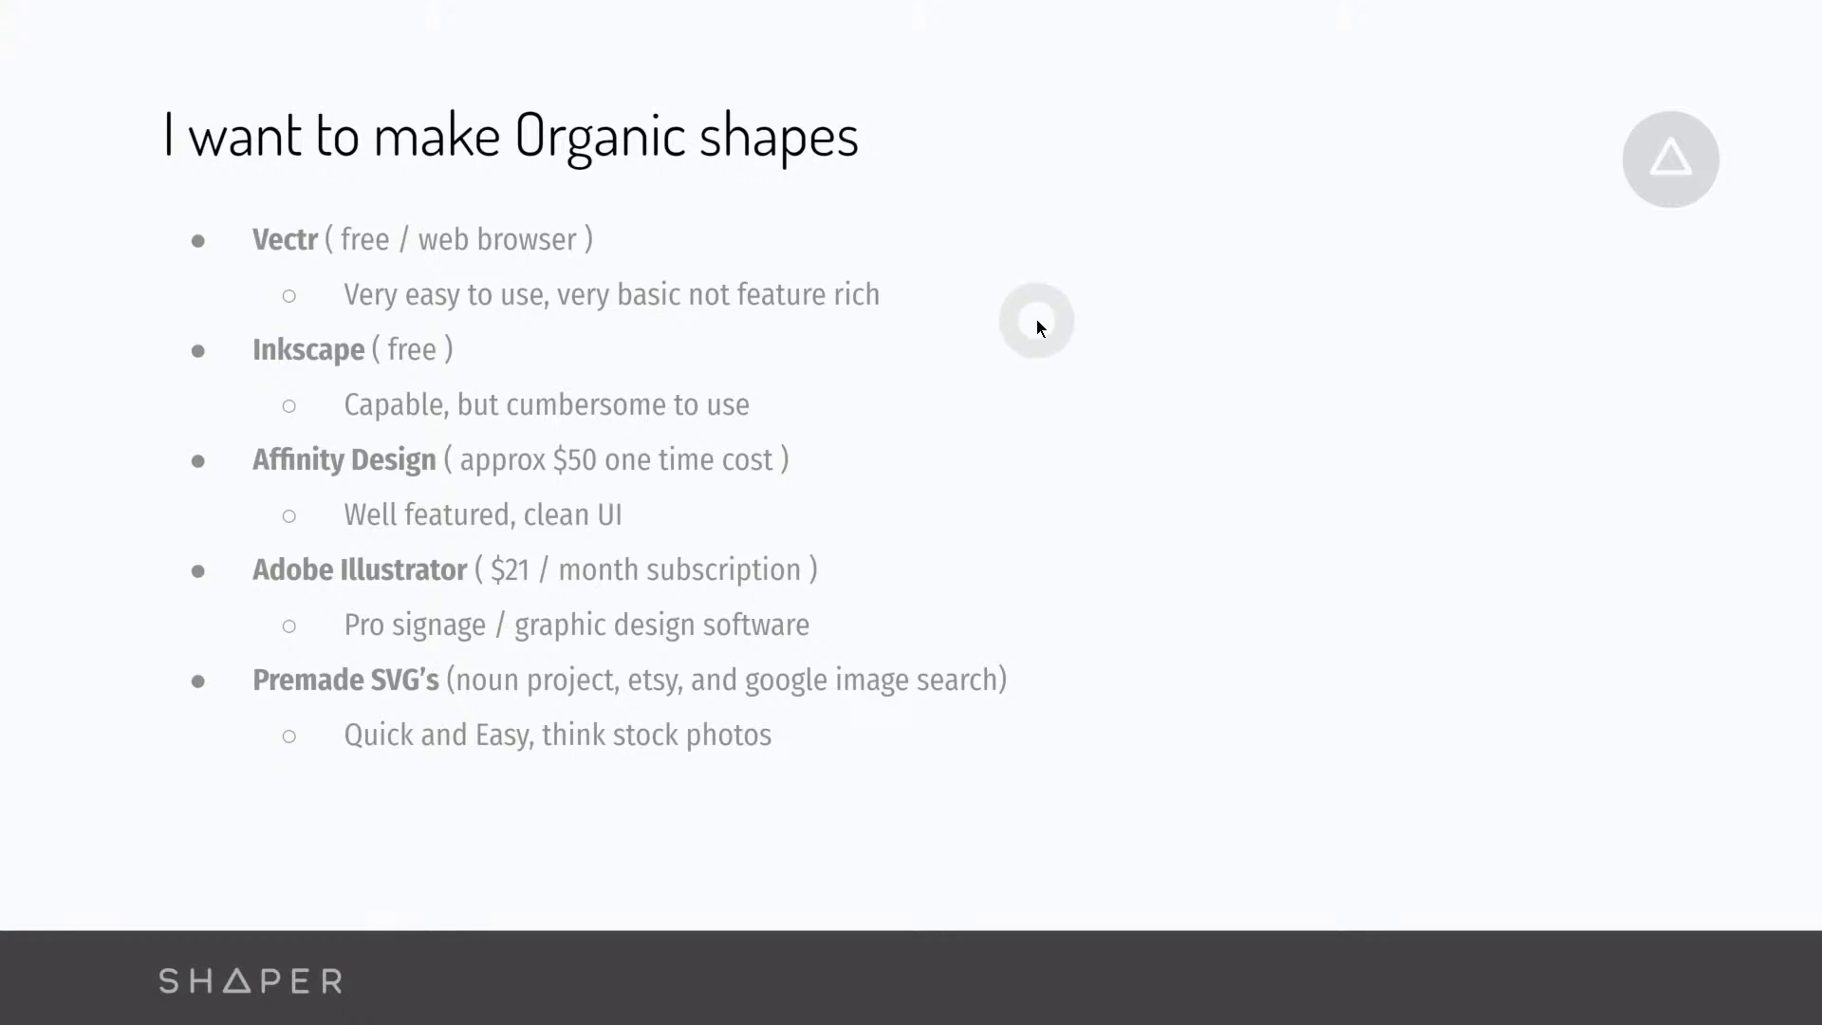
mouse_move(268, 296)
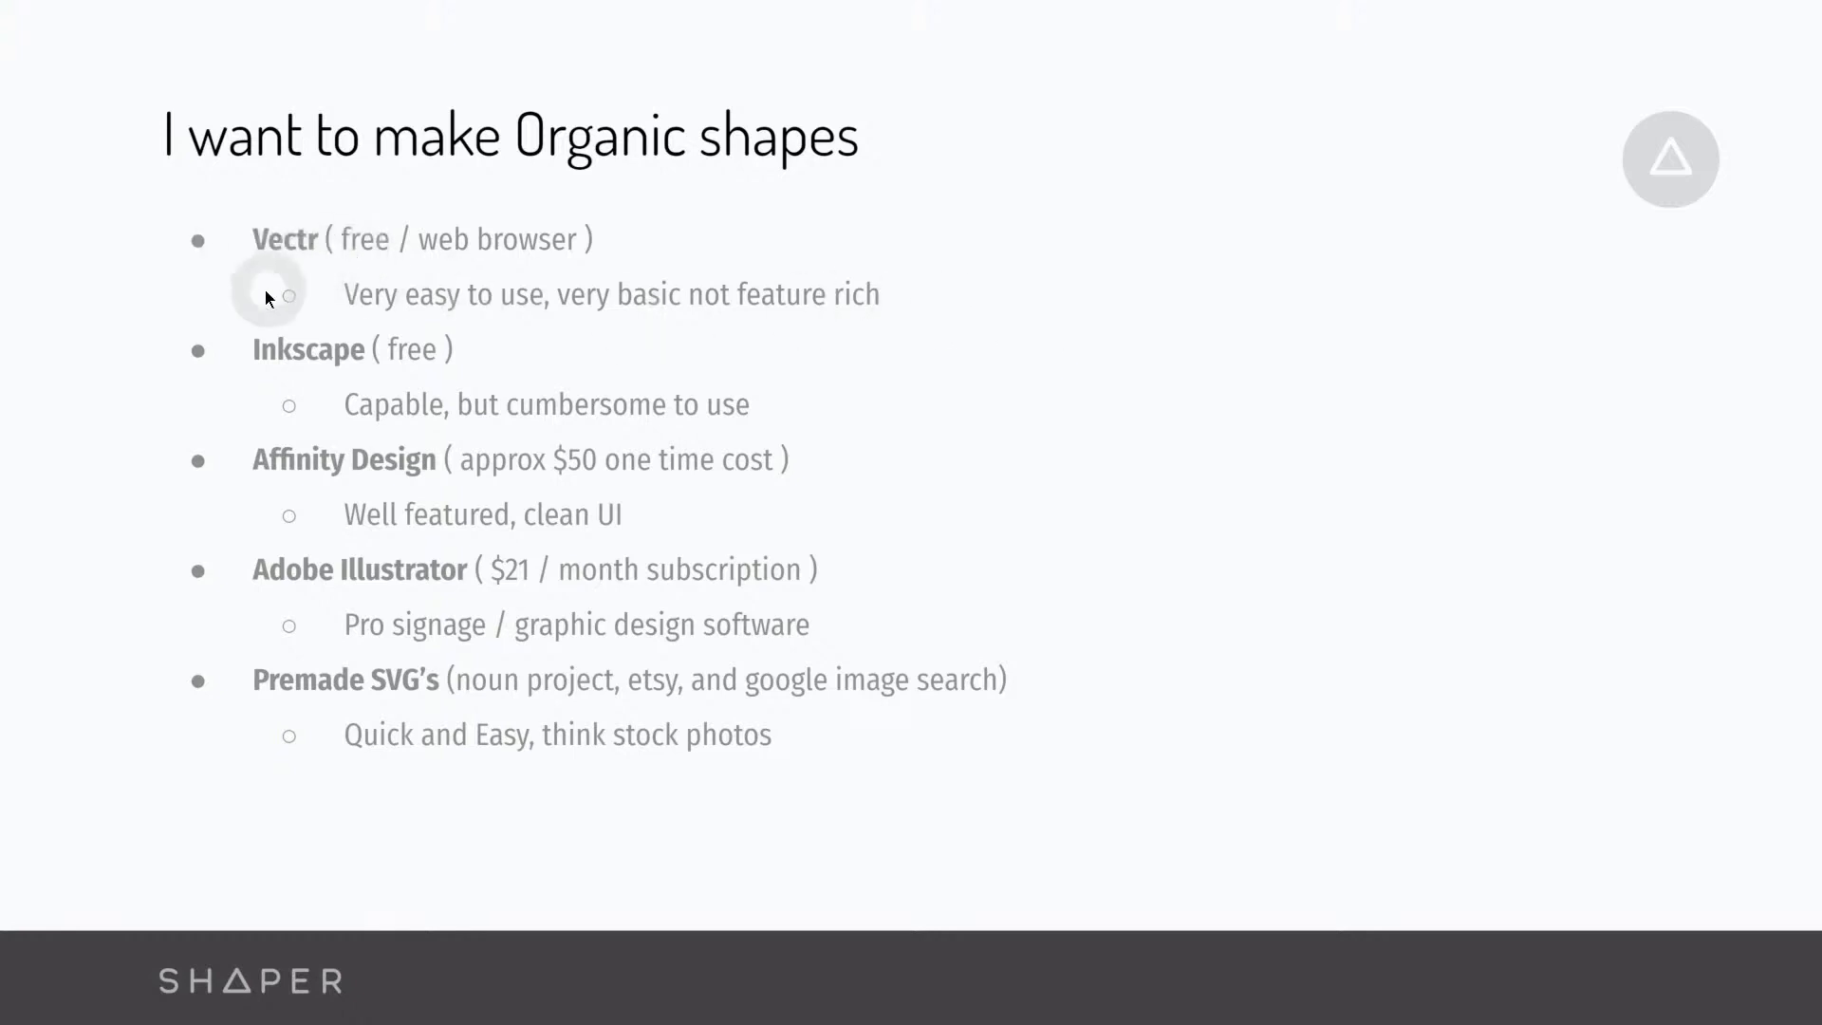
mouse_move(197, 428)
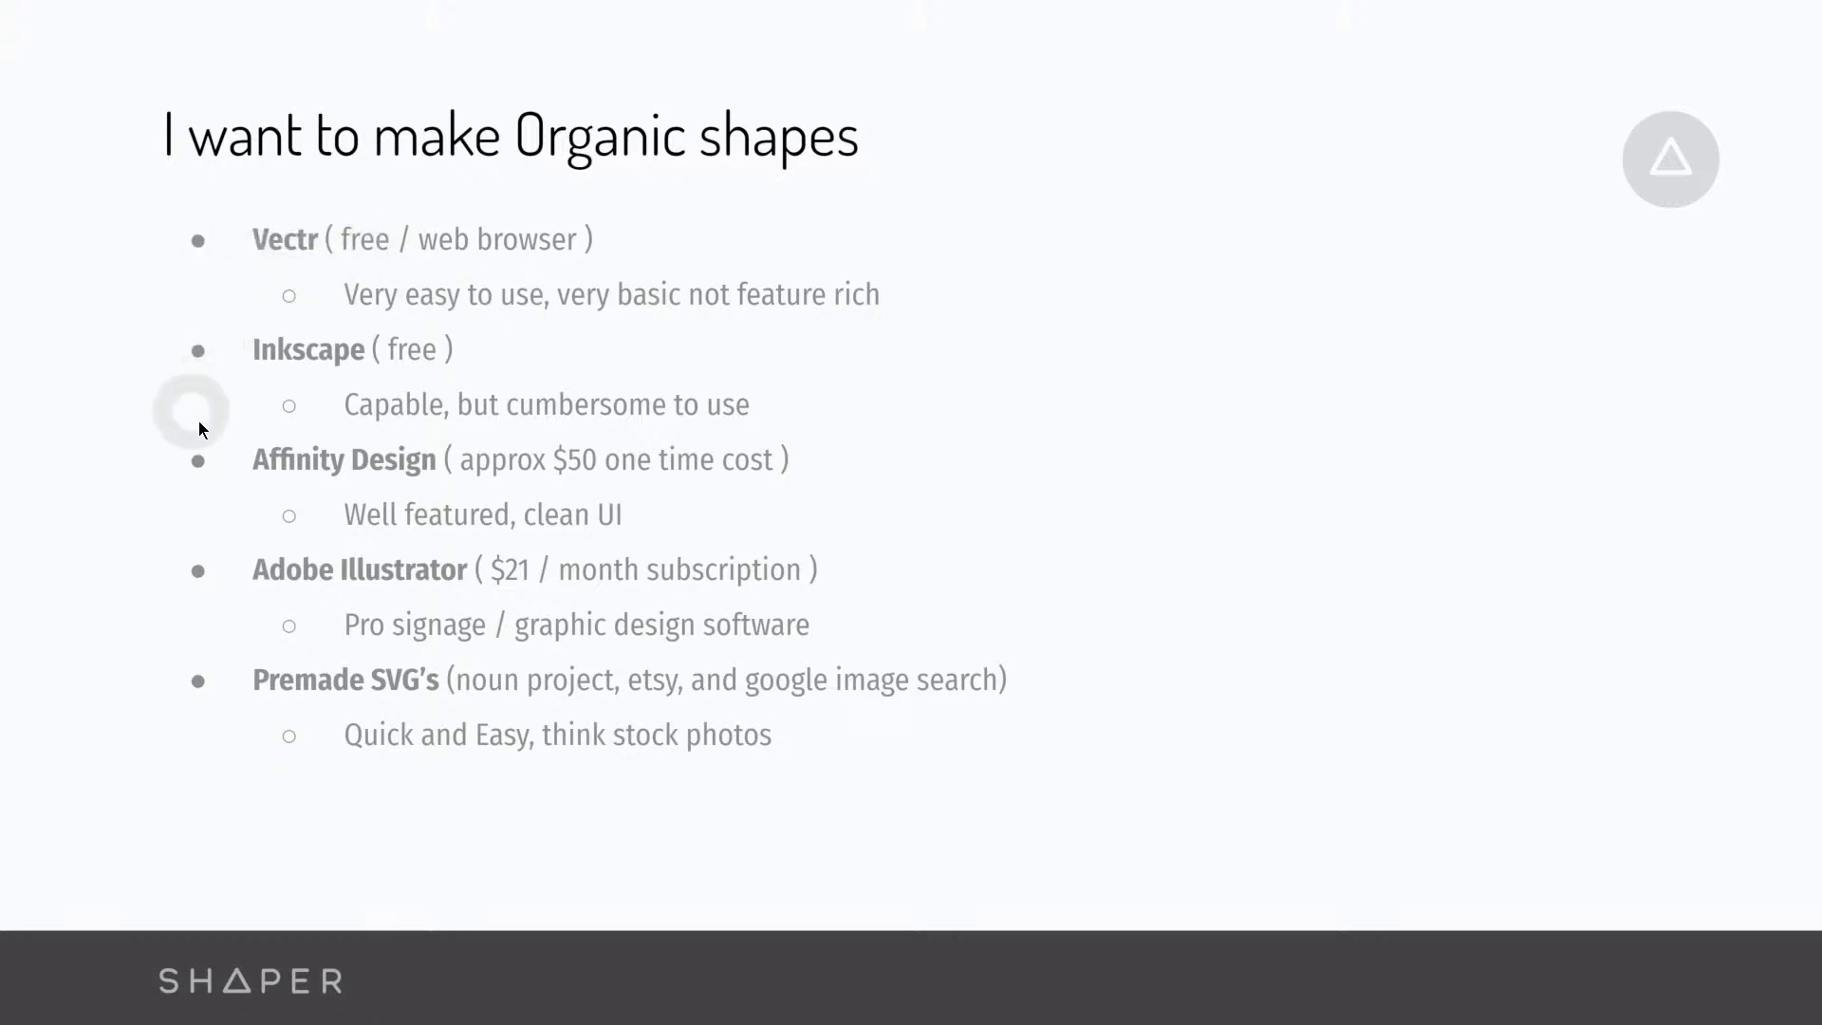
mouse_move(200, 493)
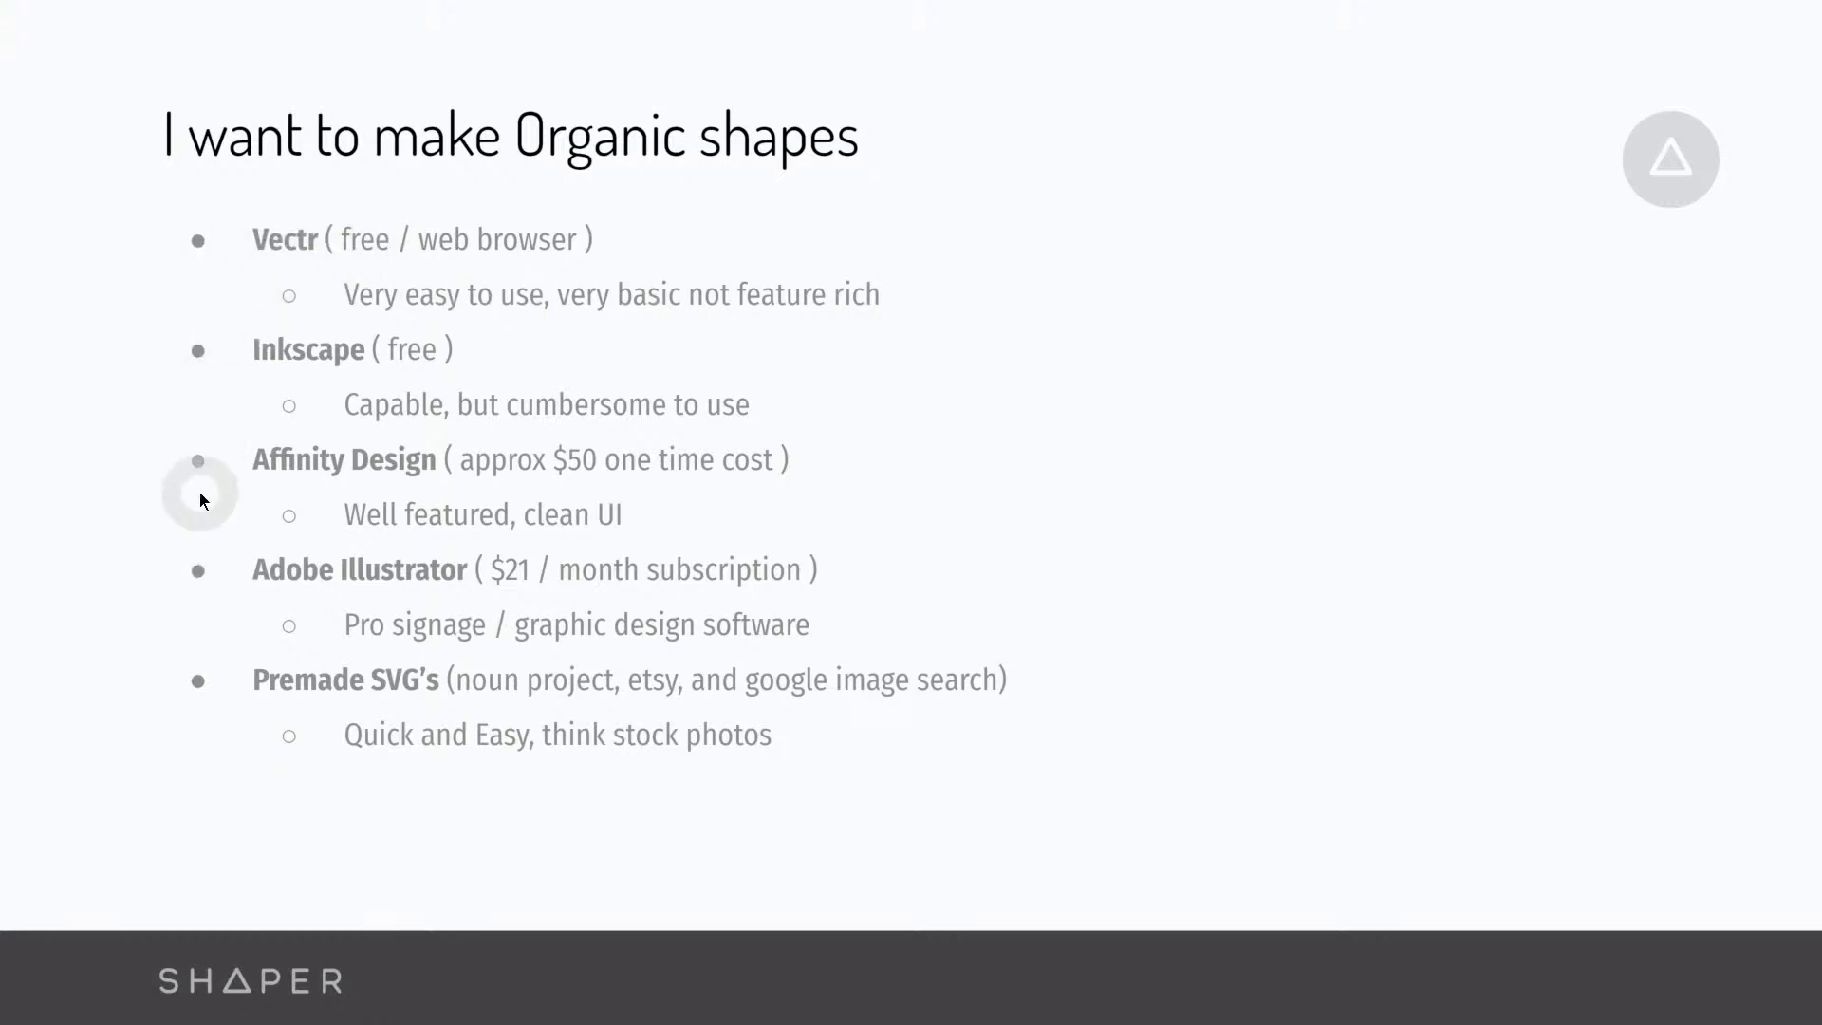
mouse_move(366, 320)
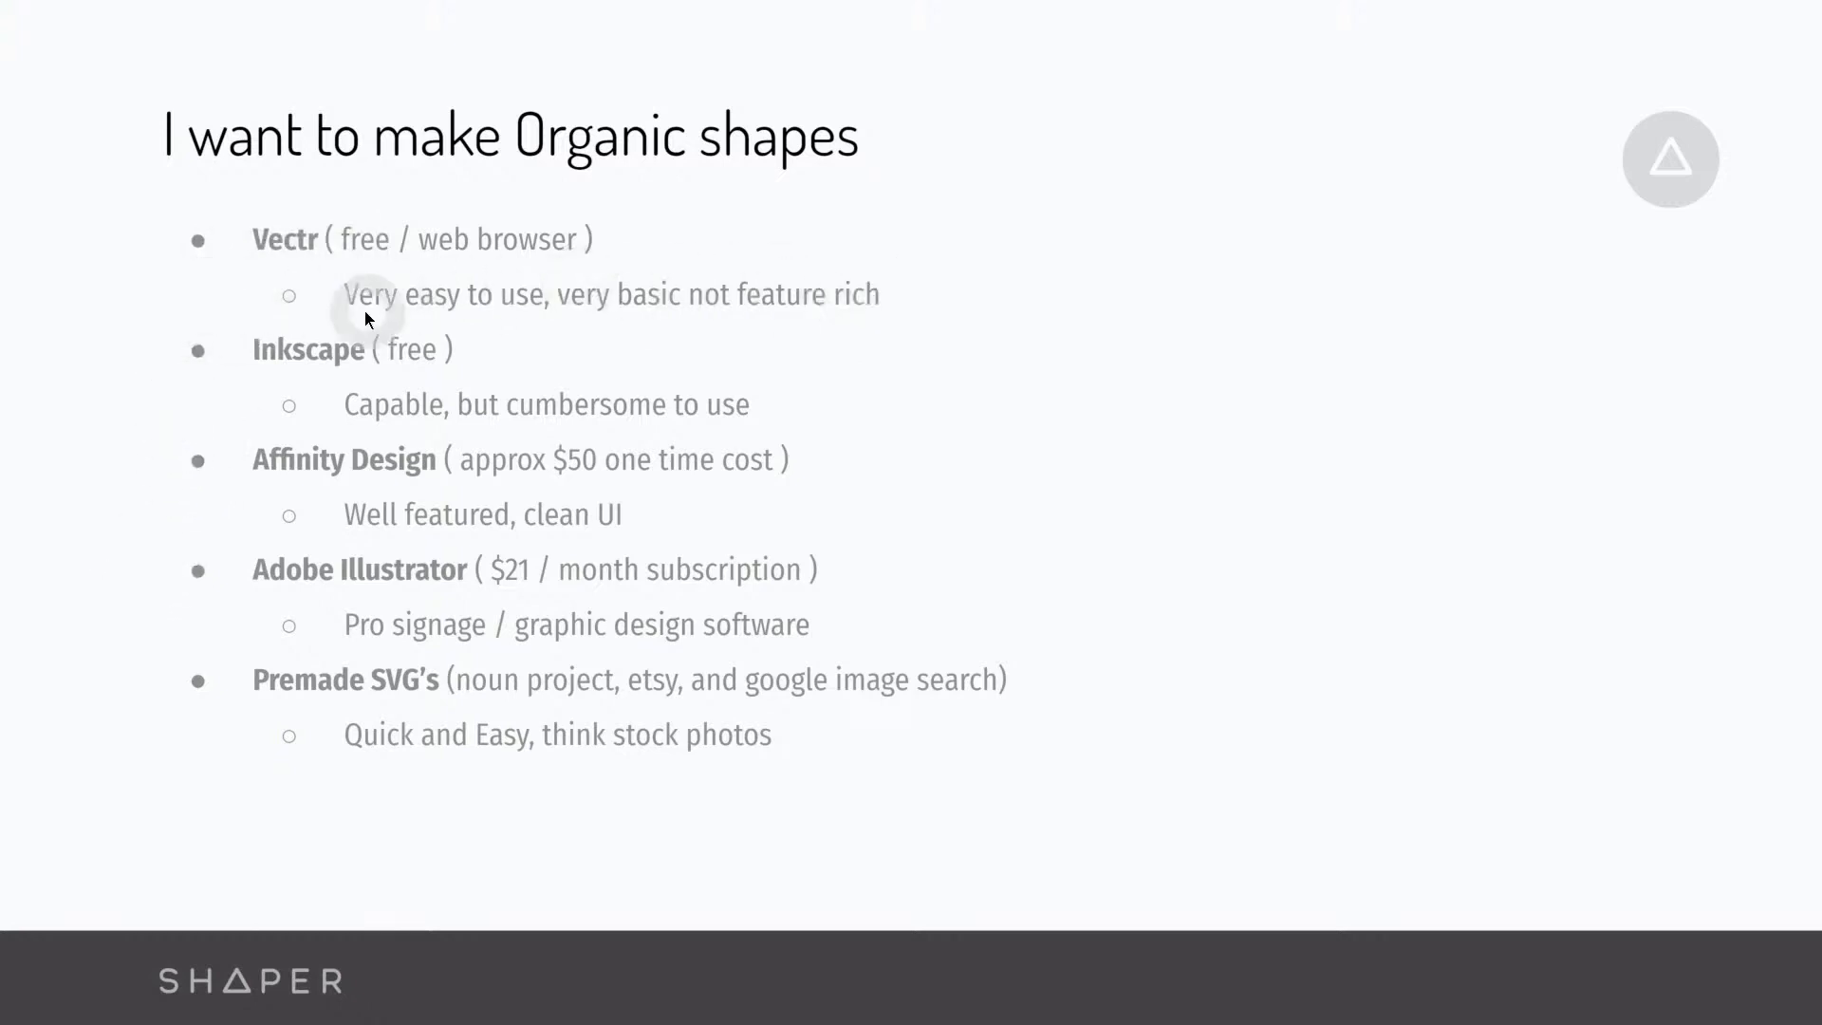
mouse_move(314, 316)
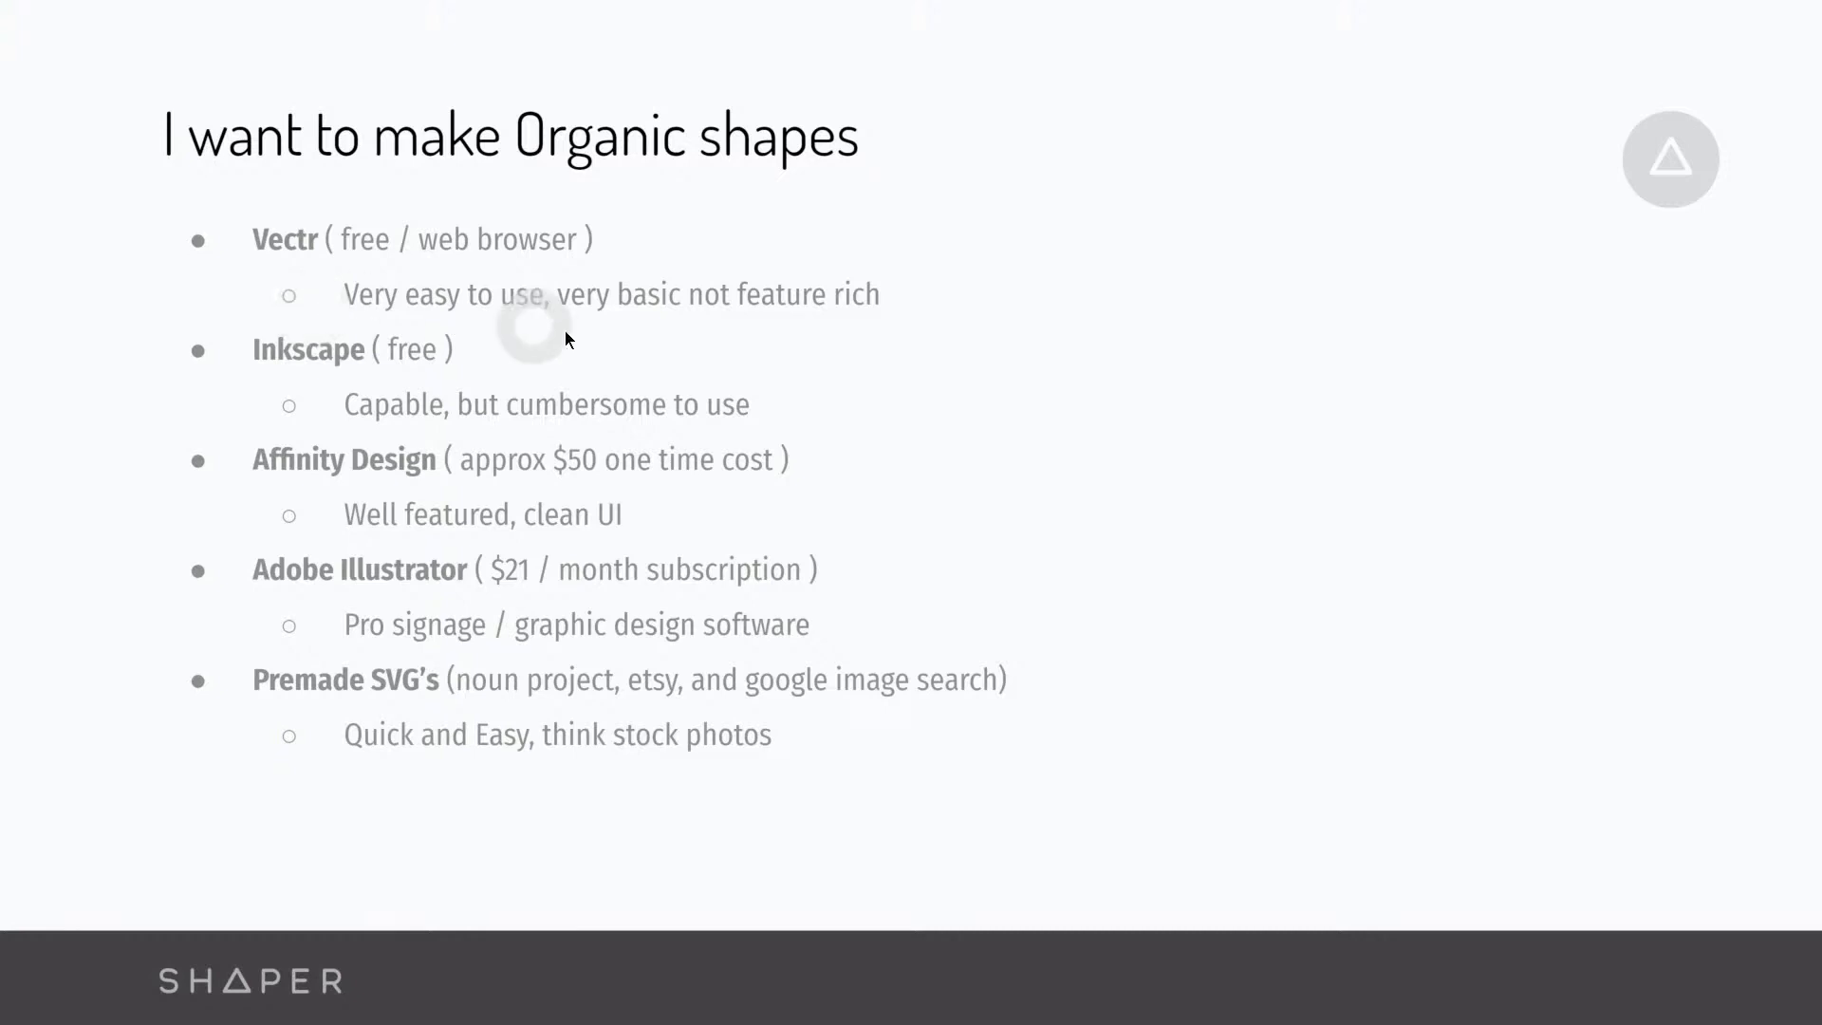
mouse_move(482, 349)
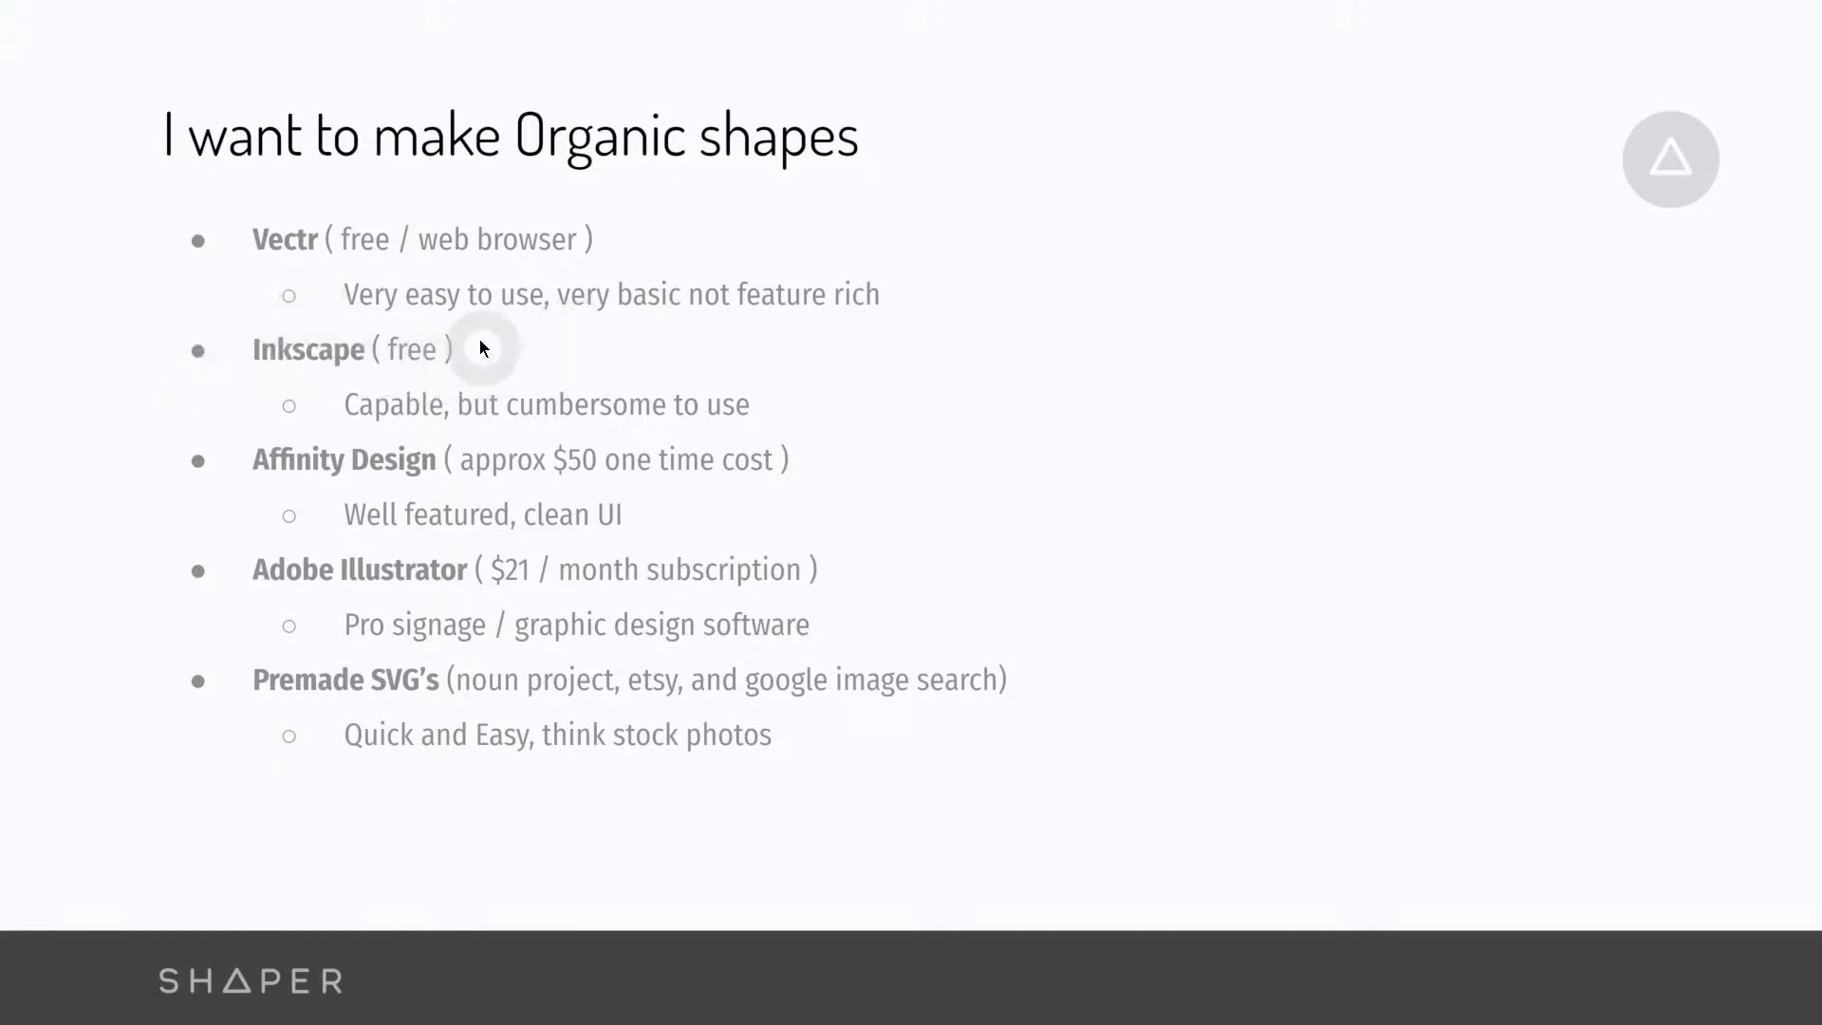
mouse_move(840, 438)
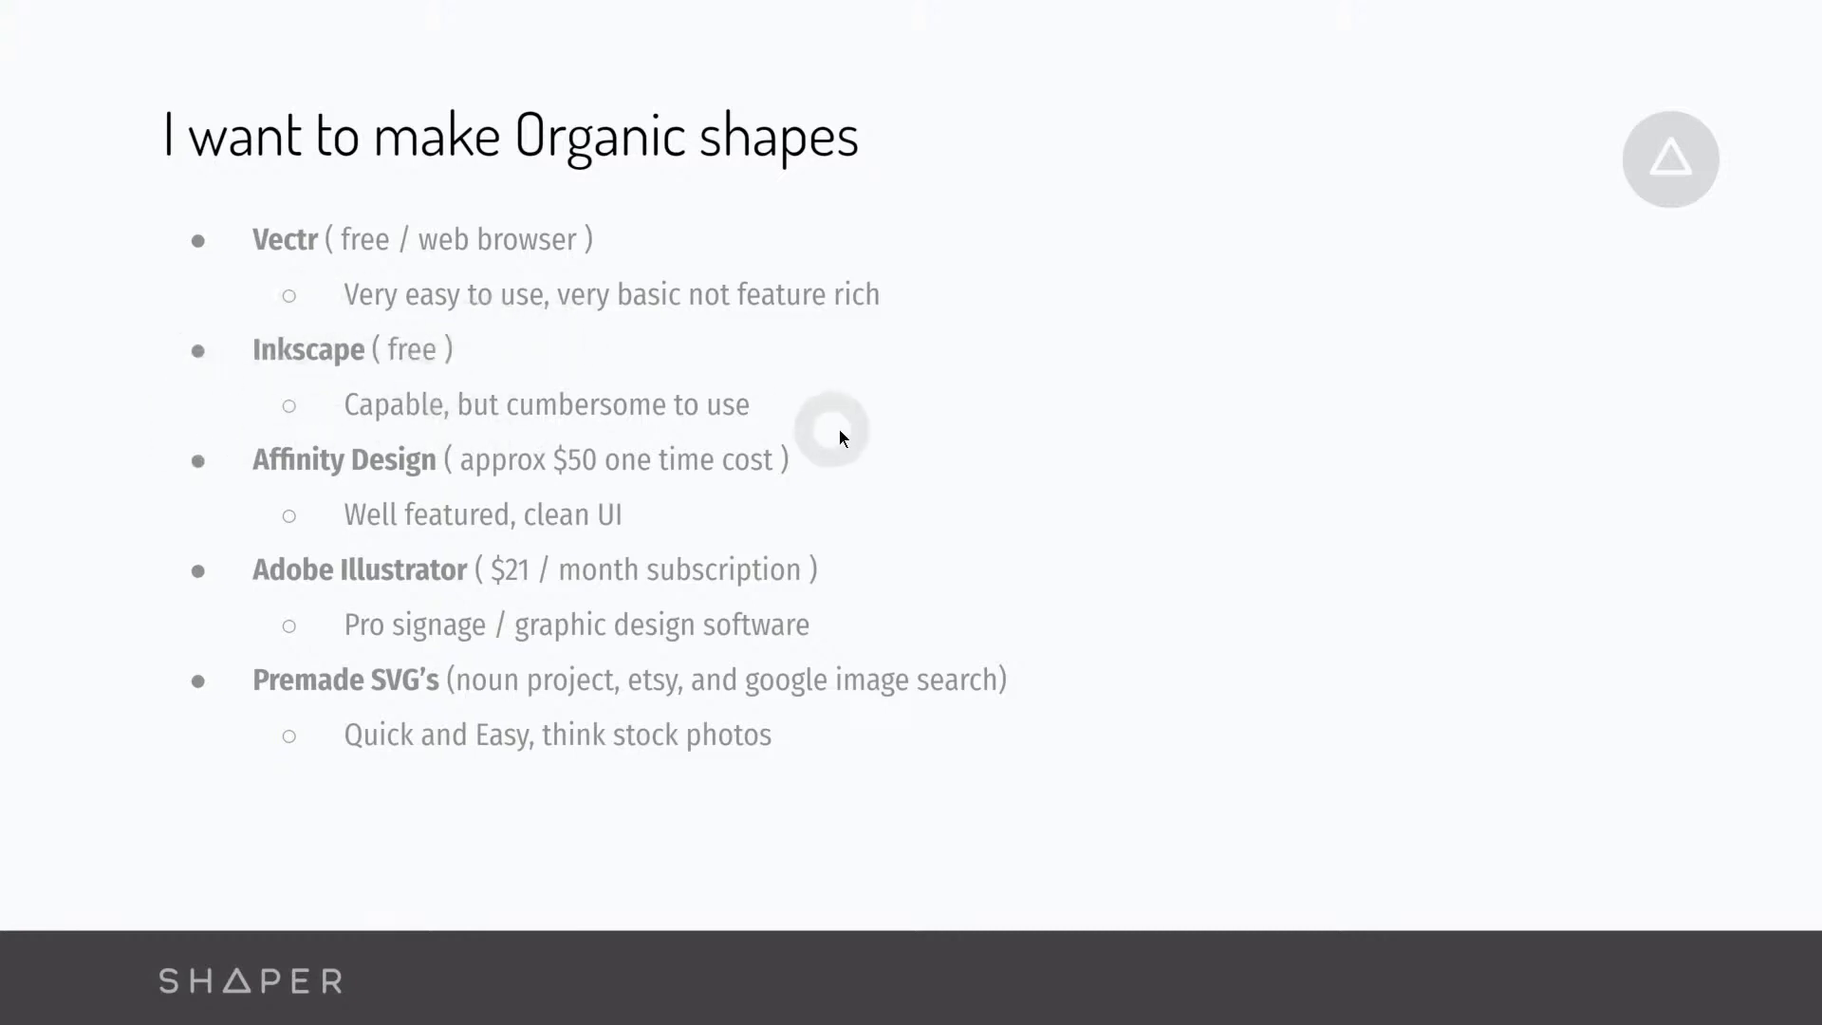
mouse_move(909, 474)
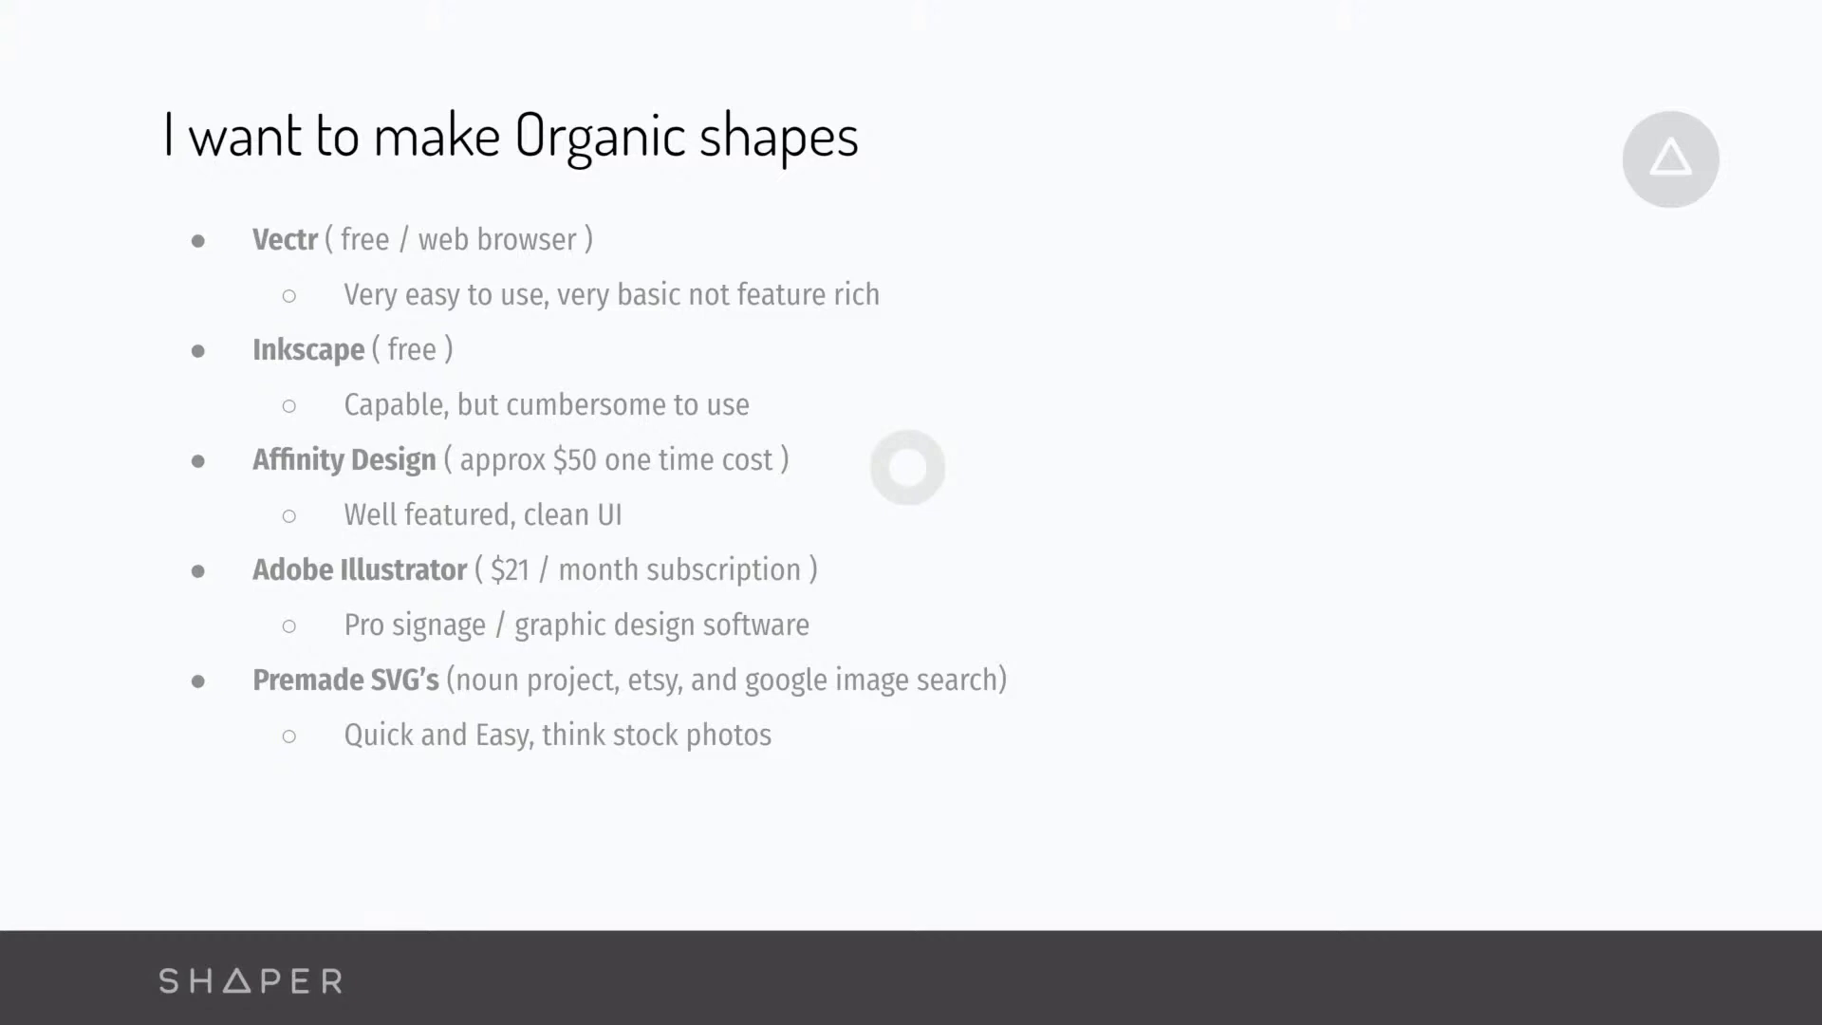
mouse_move(848, 485)
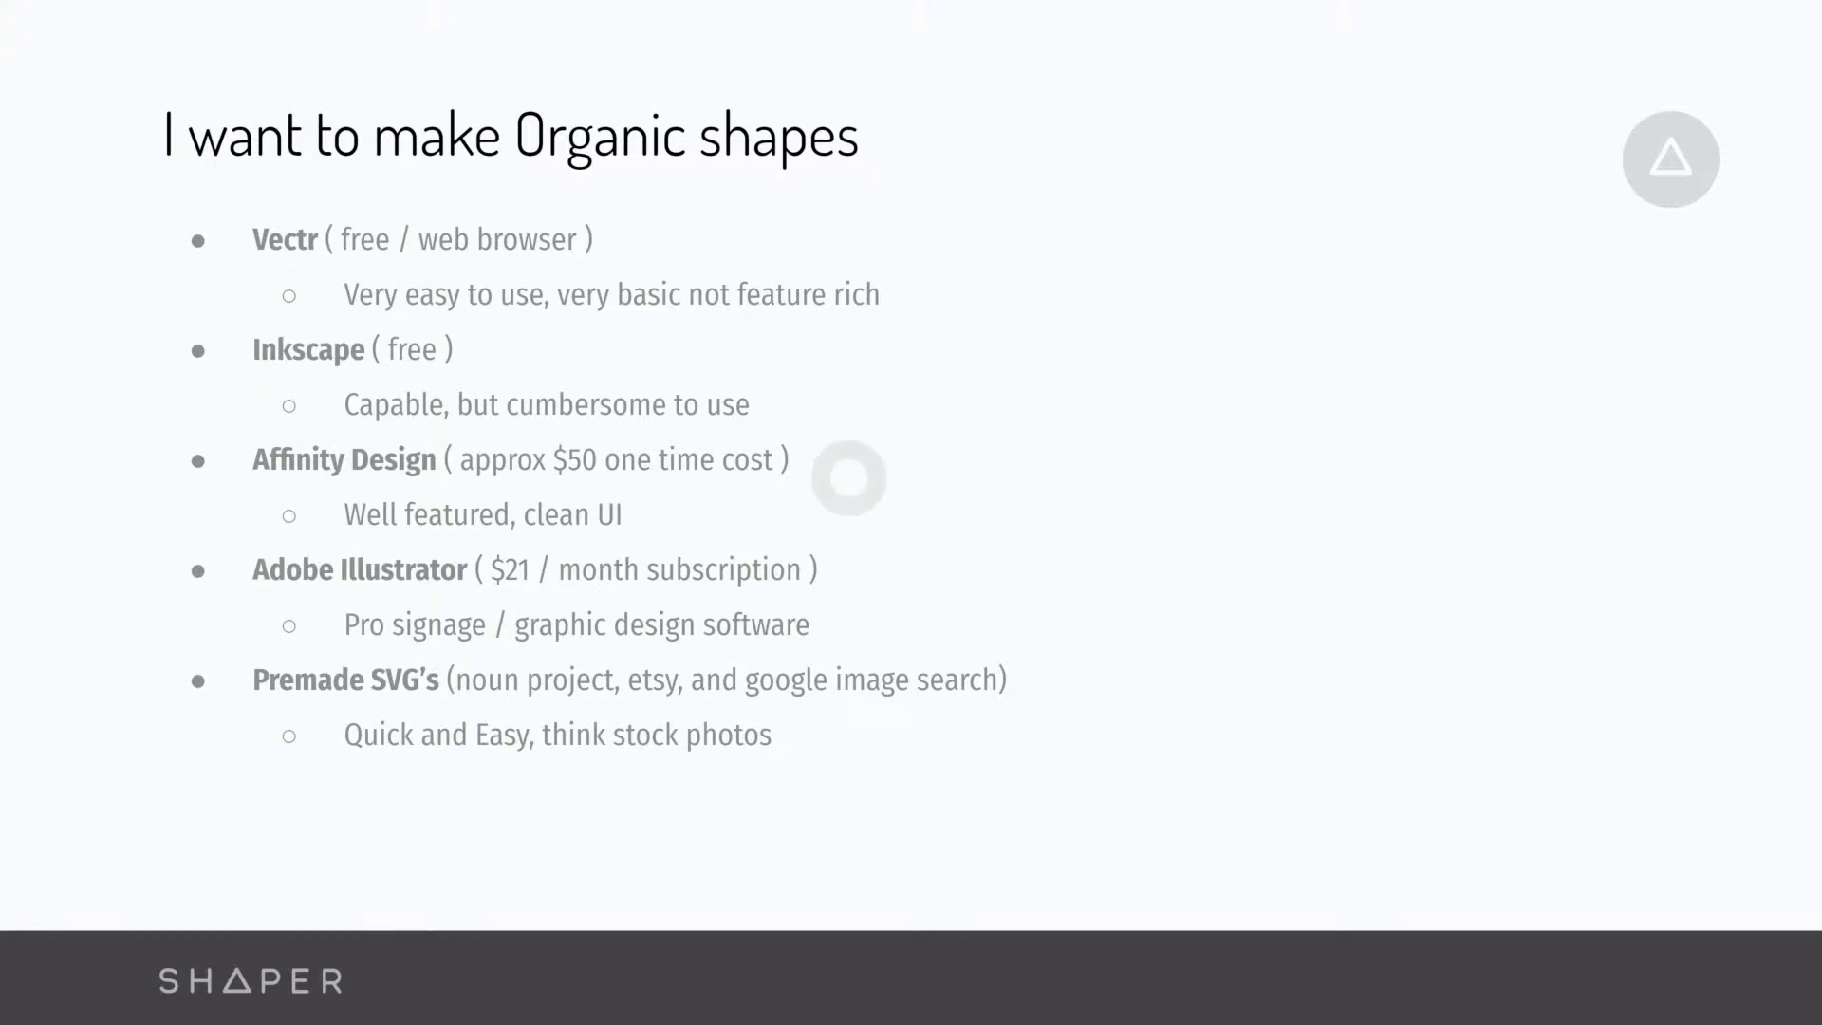
mouse_move(471, 386)
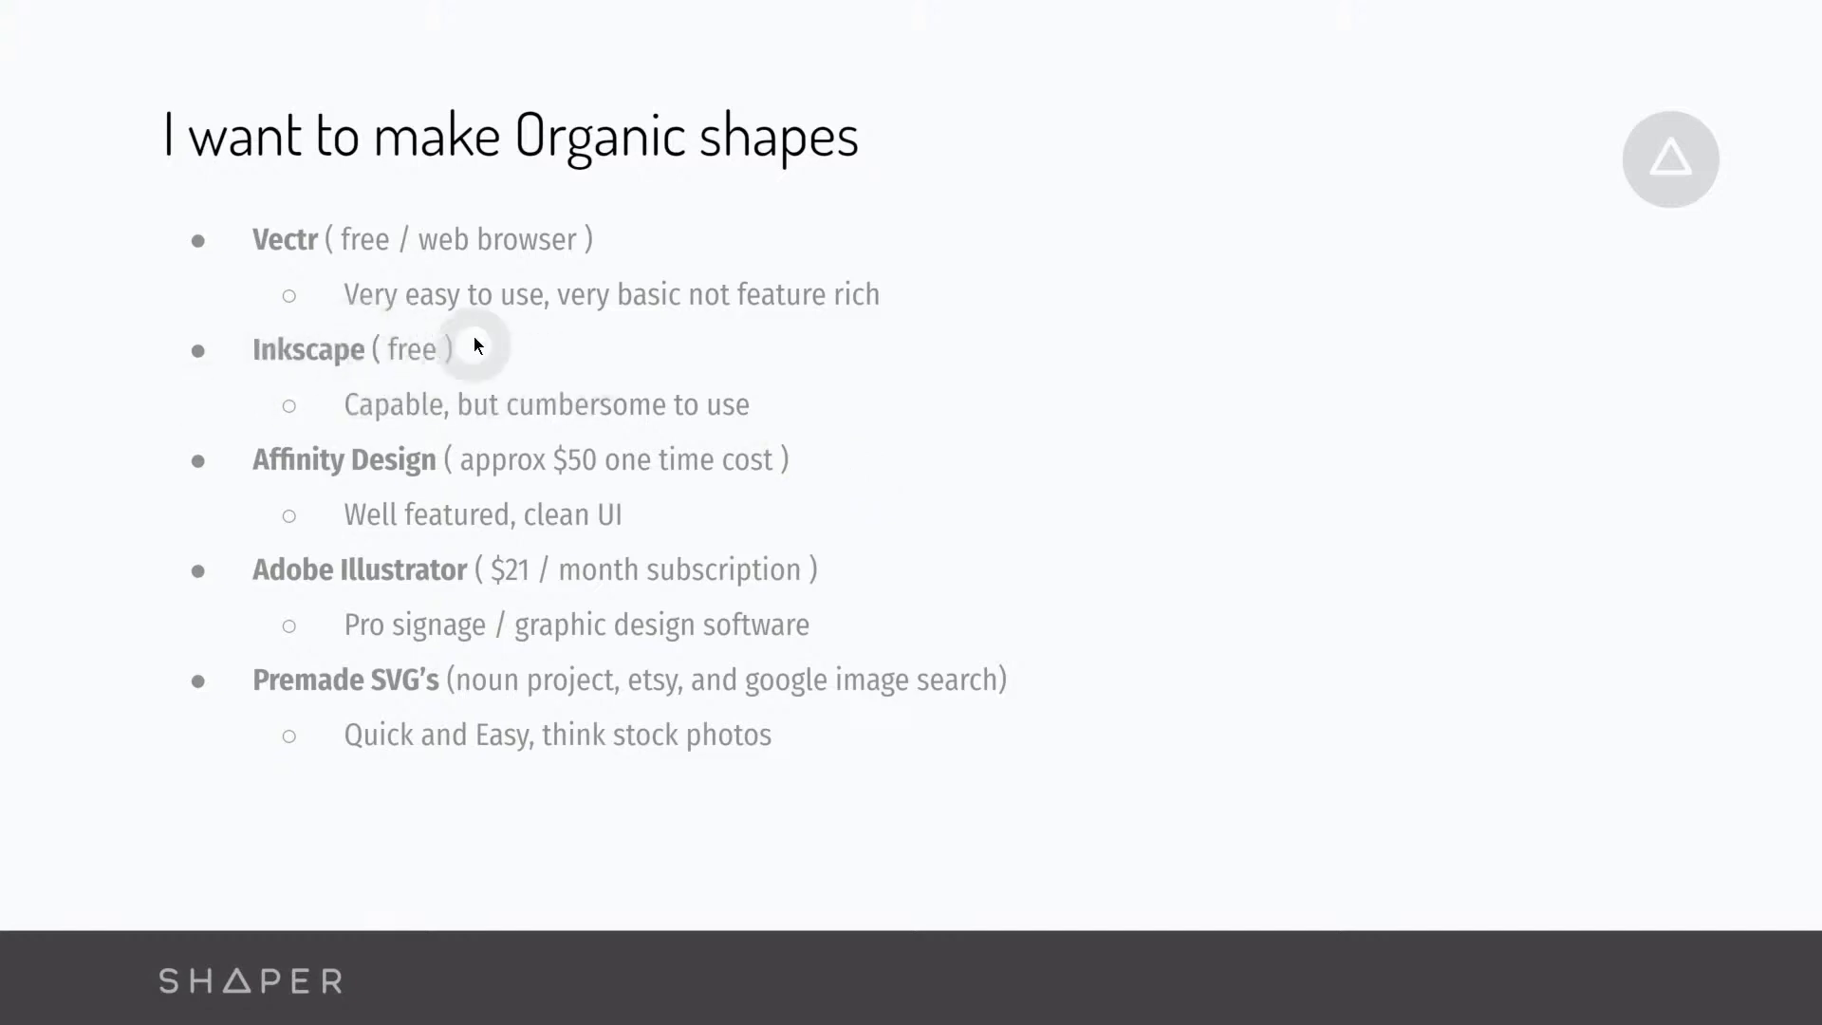
mouse_move(1143, 461)
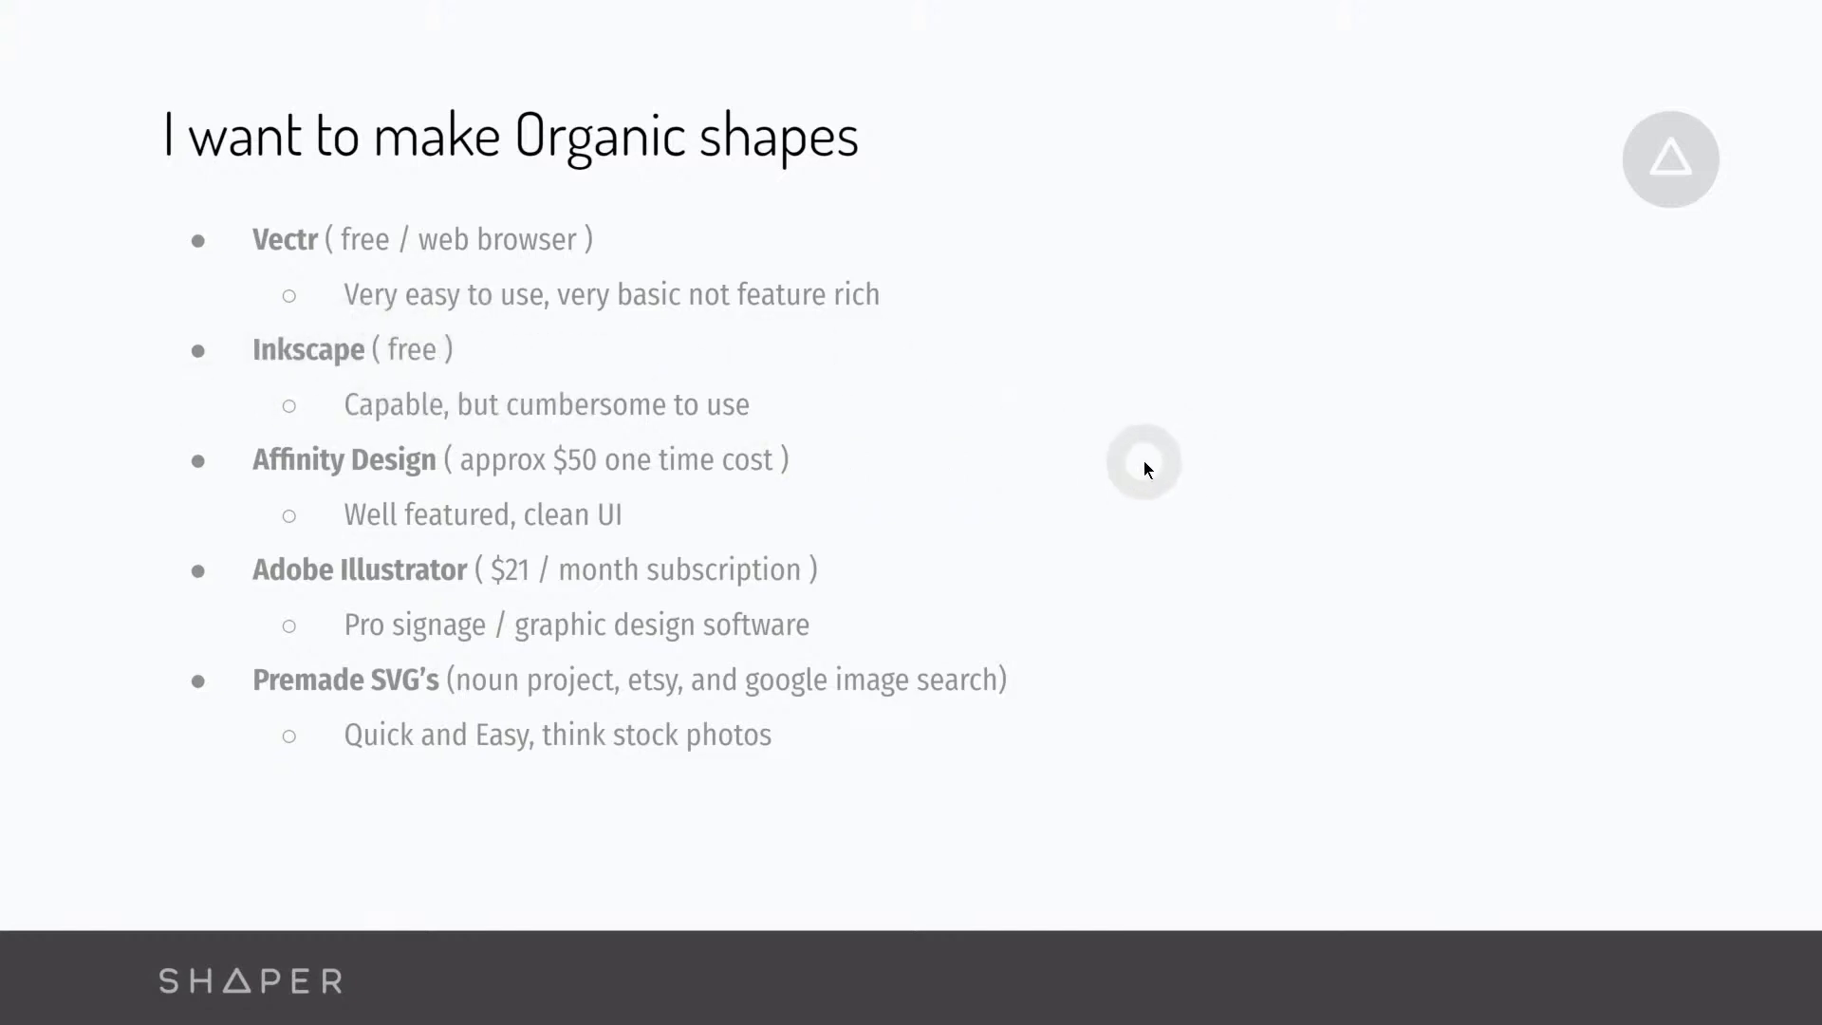
mouse_move(294, 265)
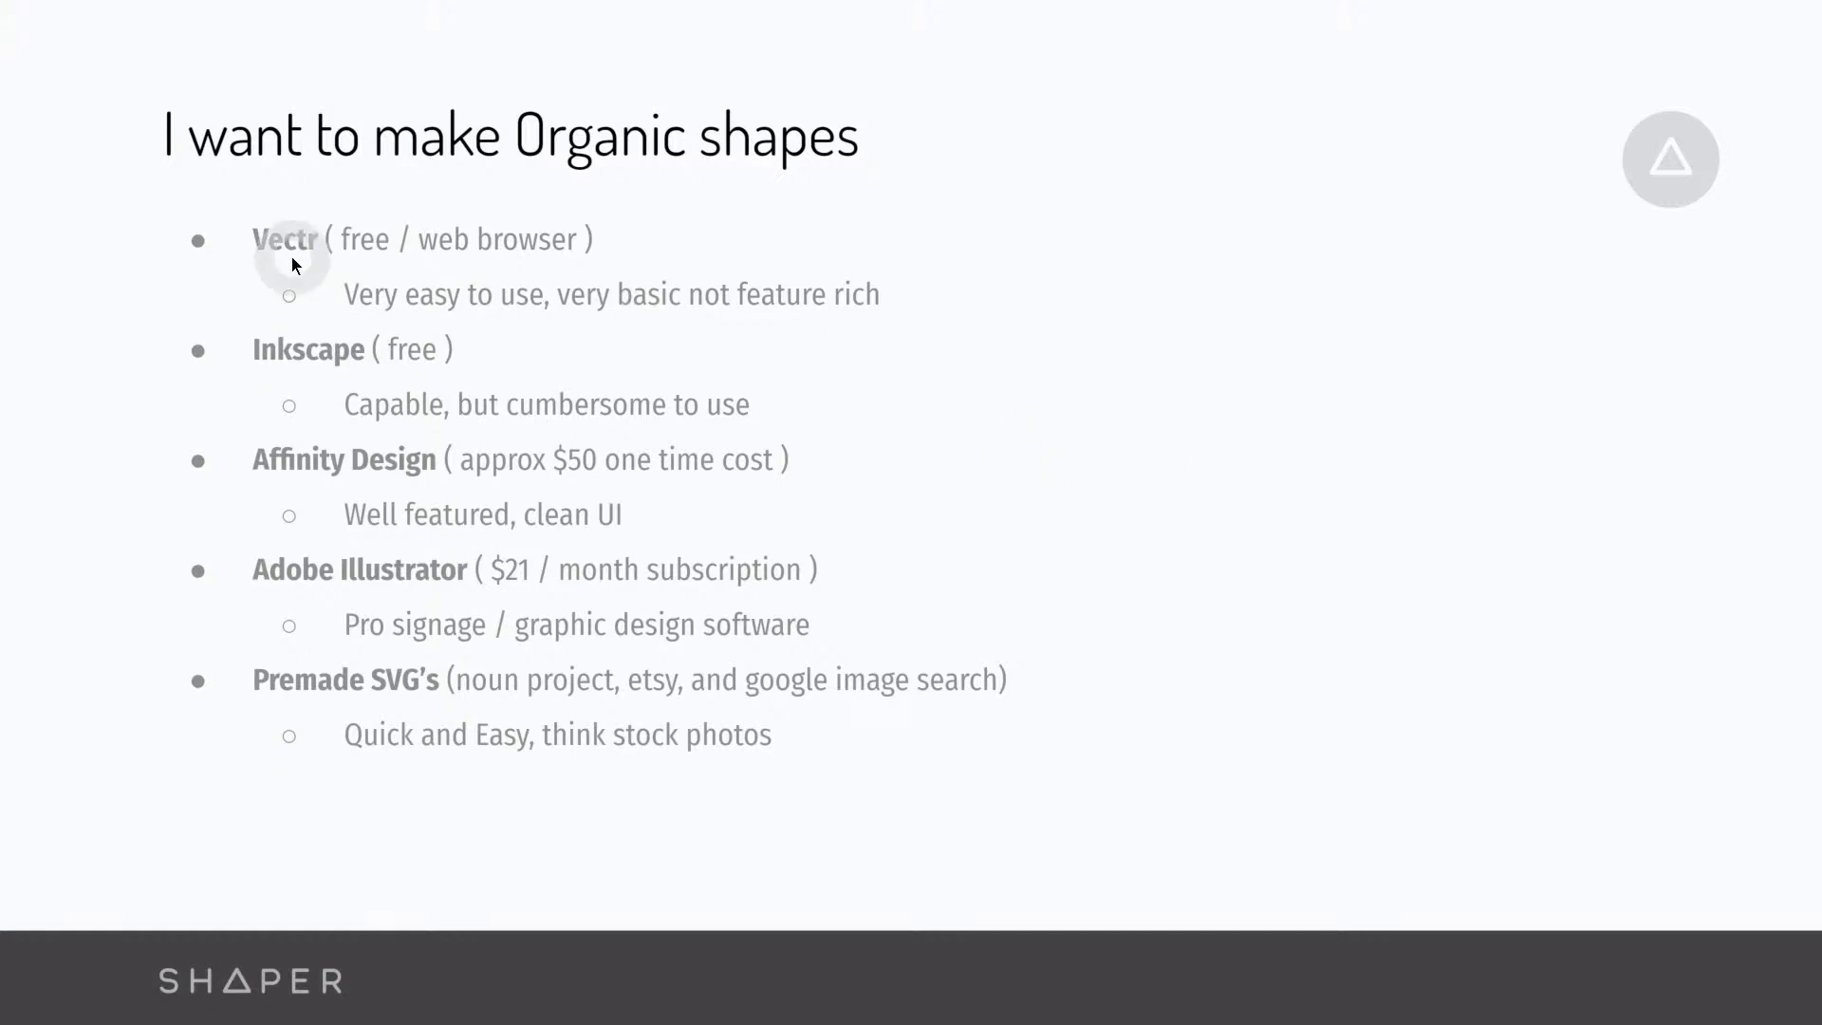
Step: Switch from the slideshow to the ShaperHub Candle Holder page in Chrome
key("alt+tab")
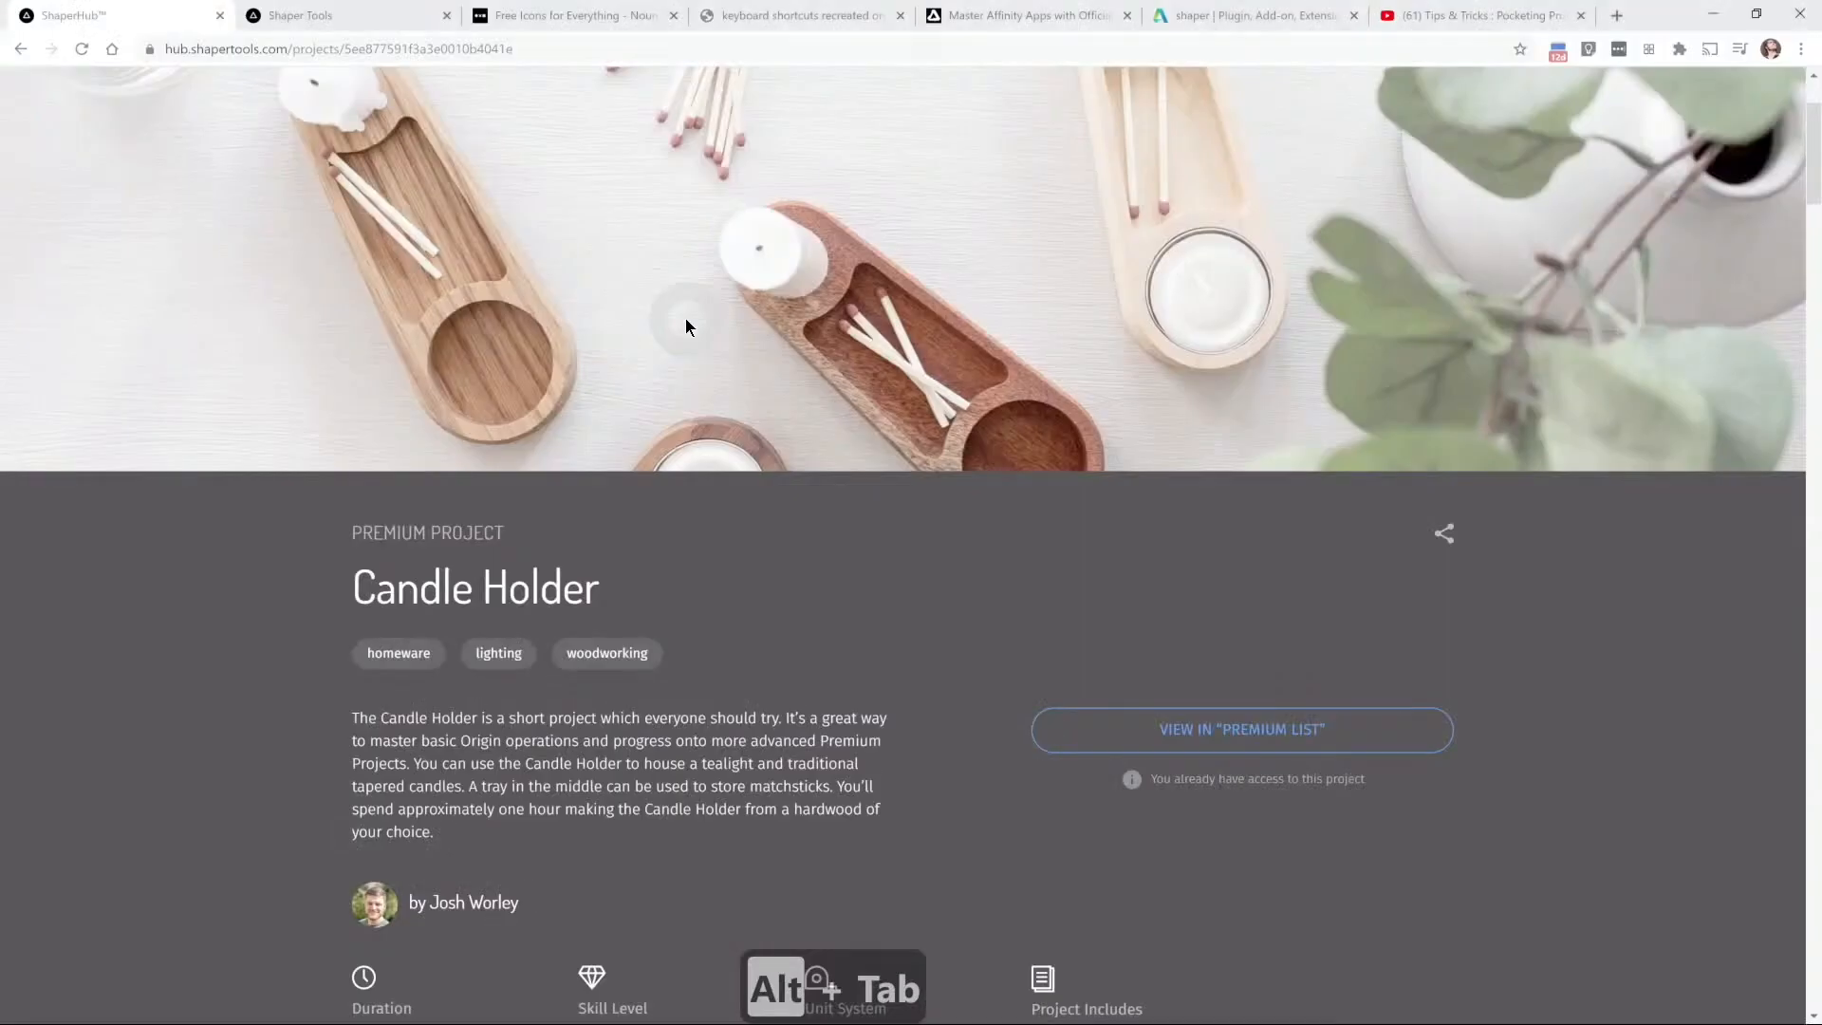
Step: Go from the Shaper Tools home page via Resources to the Support Getting Started page
left_click(337, 15)
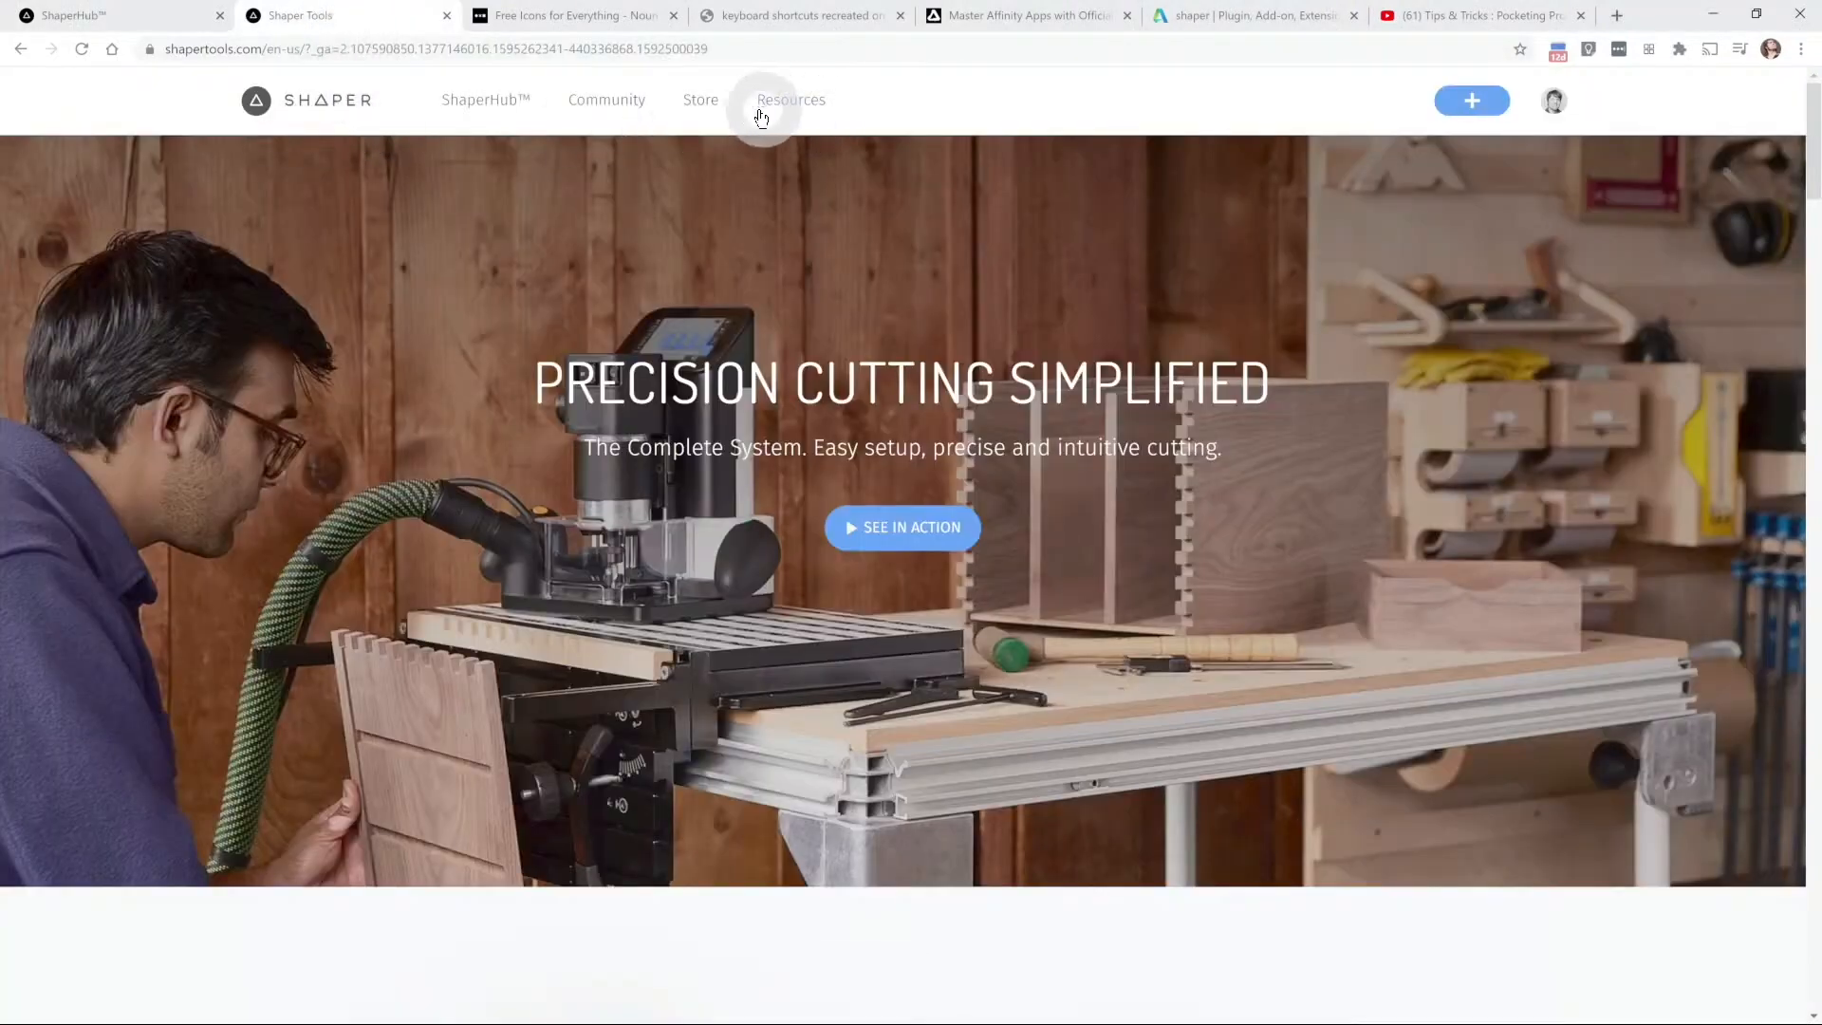
left_click(791, 100)
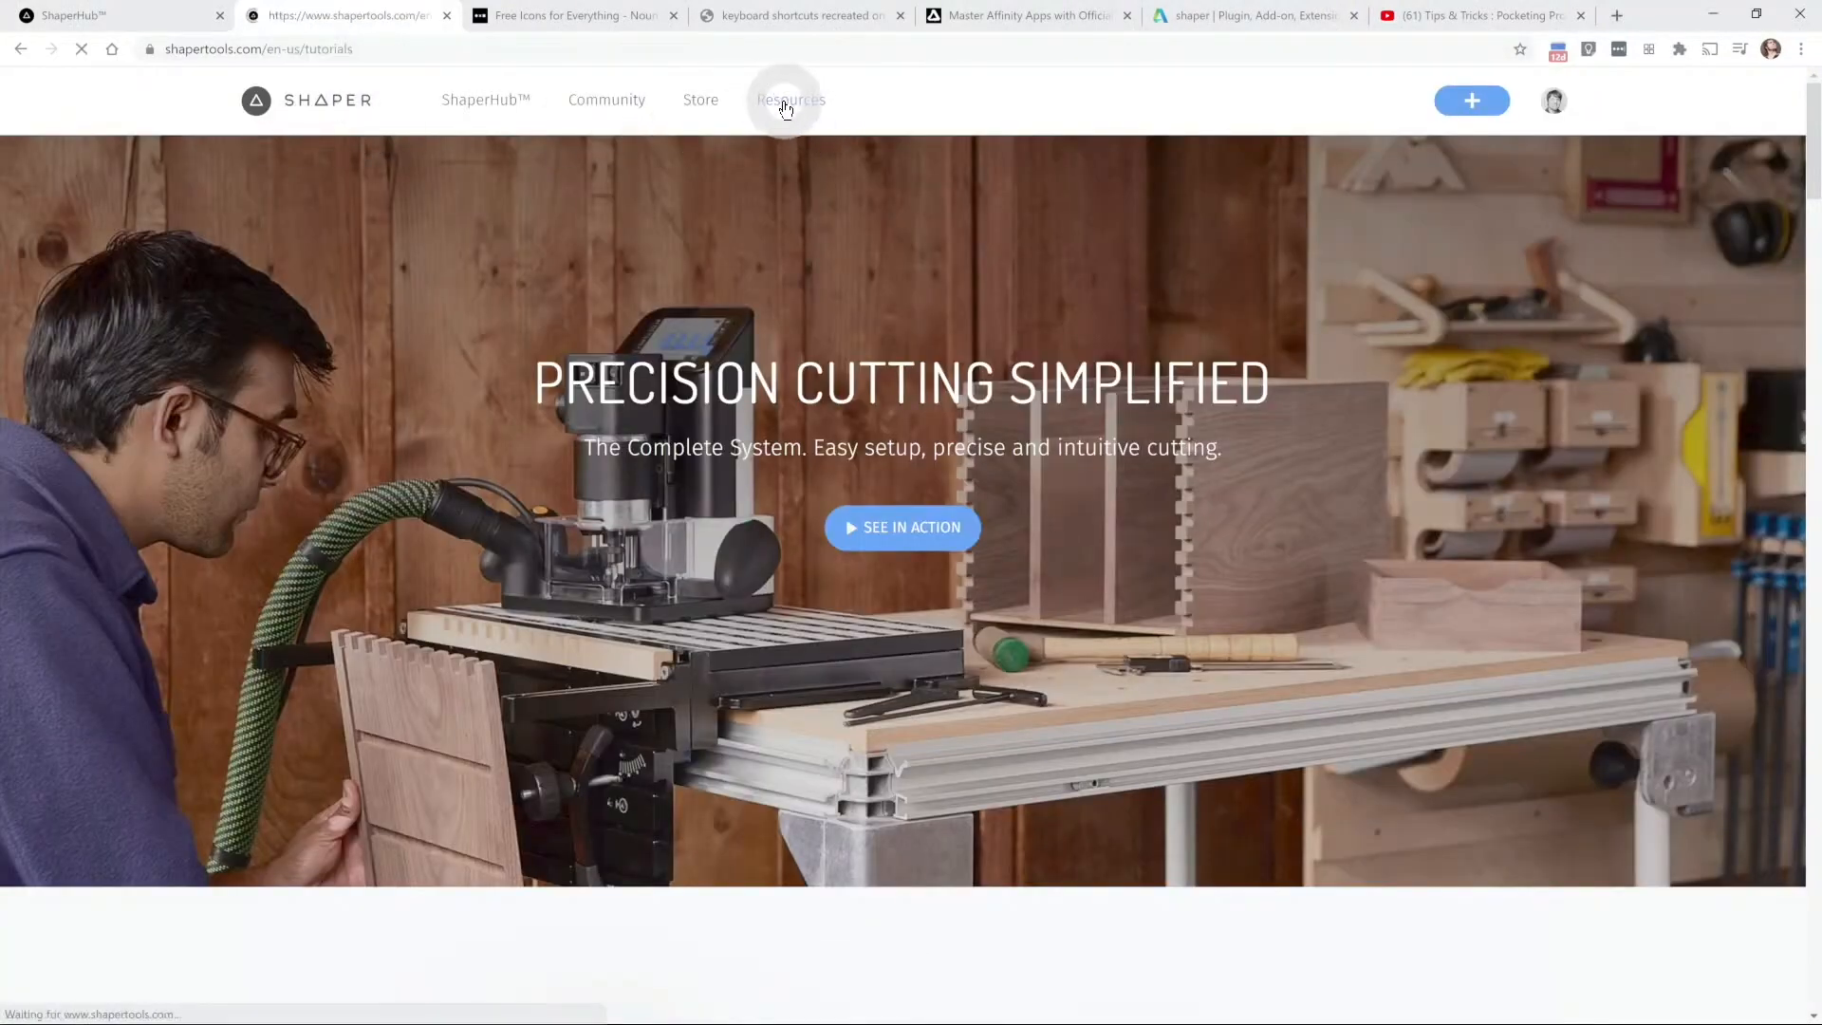
left_click(791, 99)
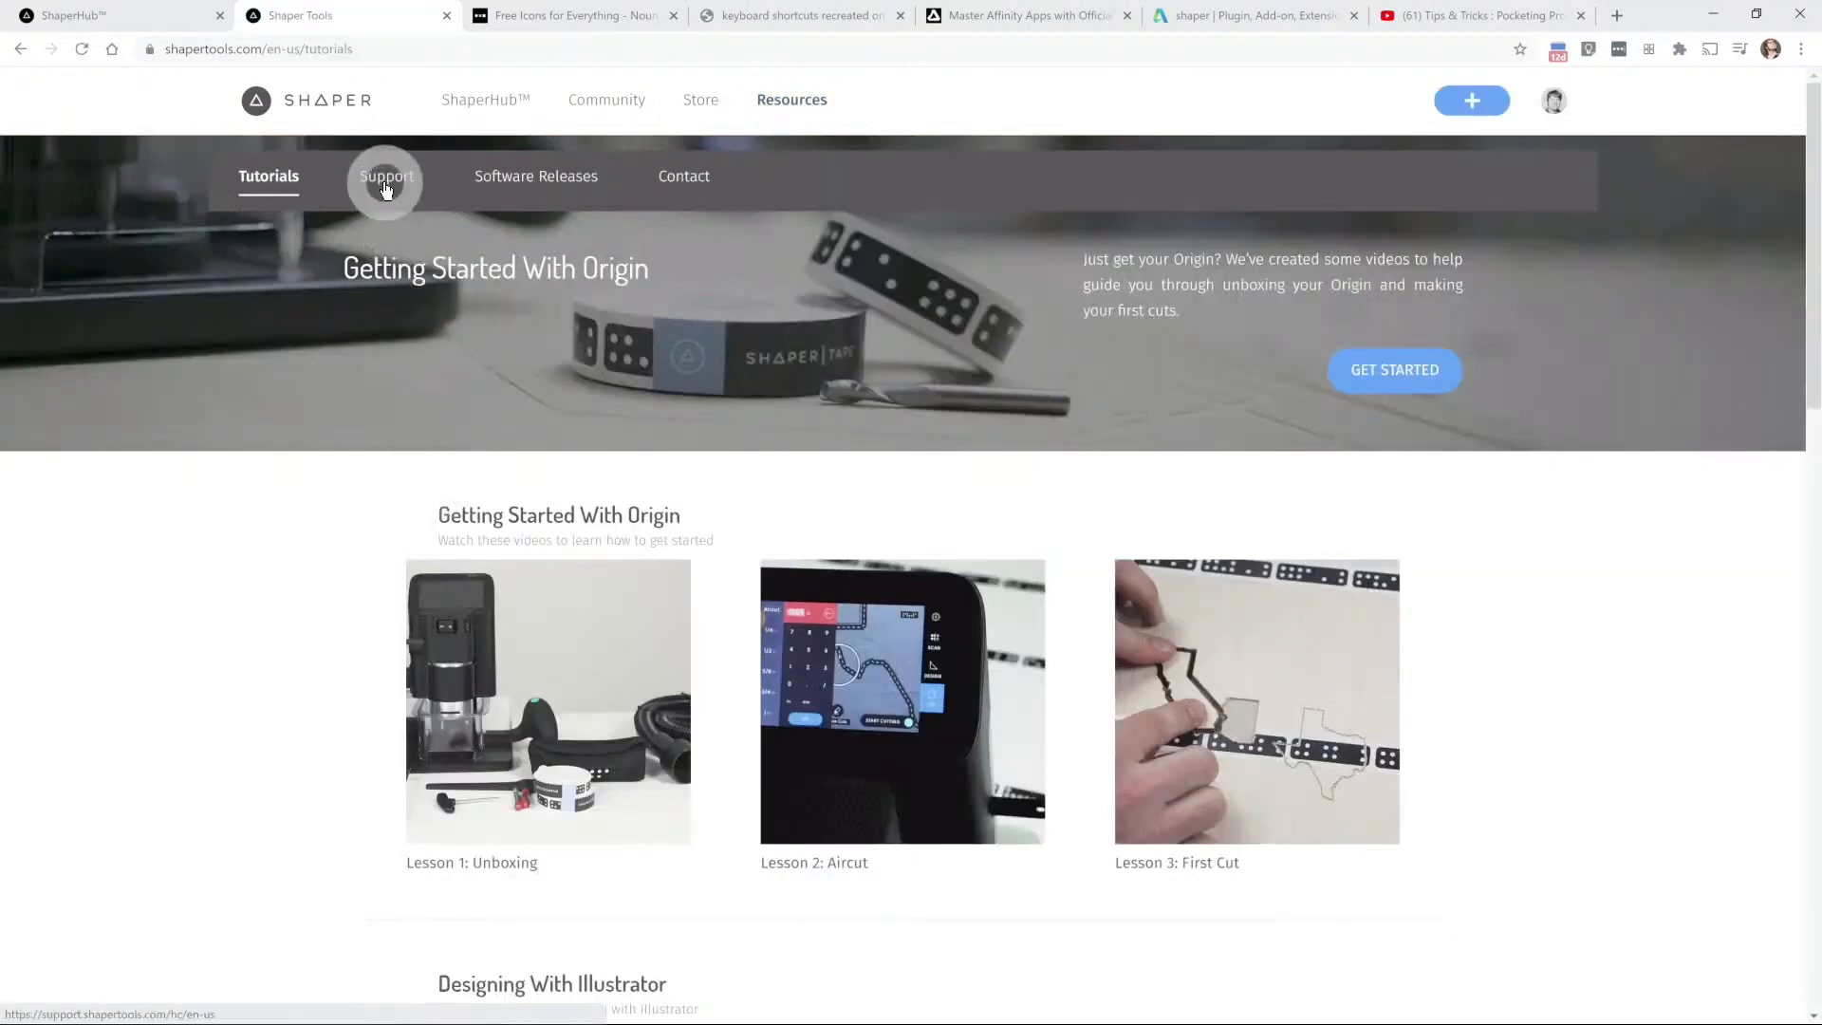
left_click(387, 176)
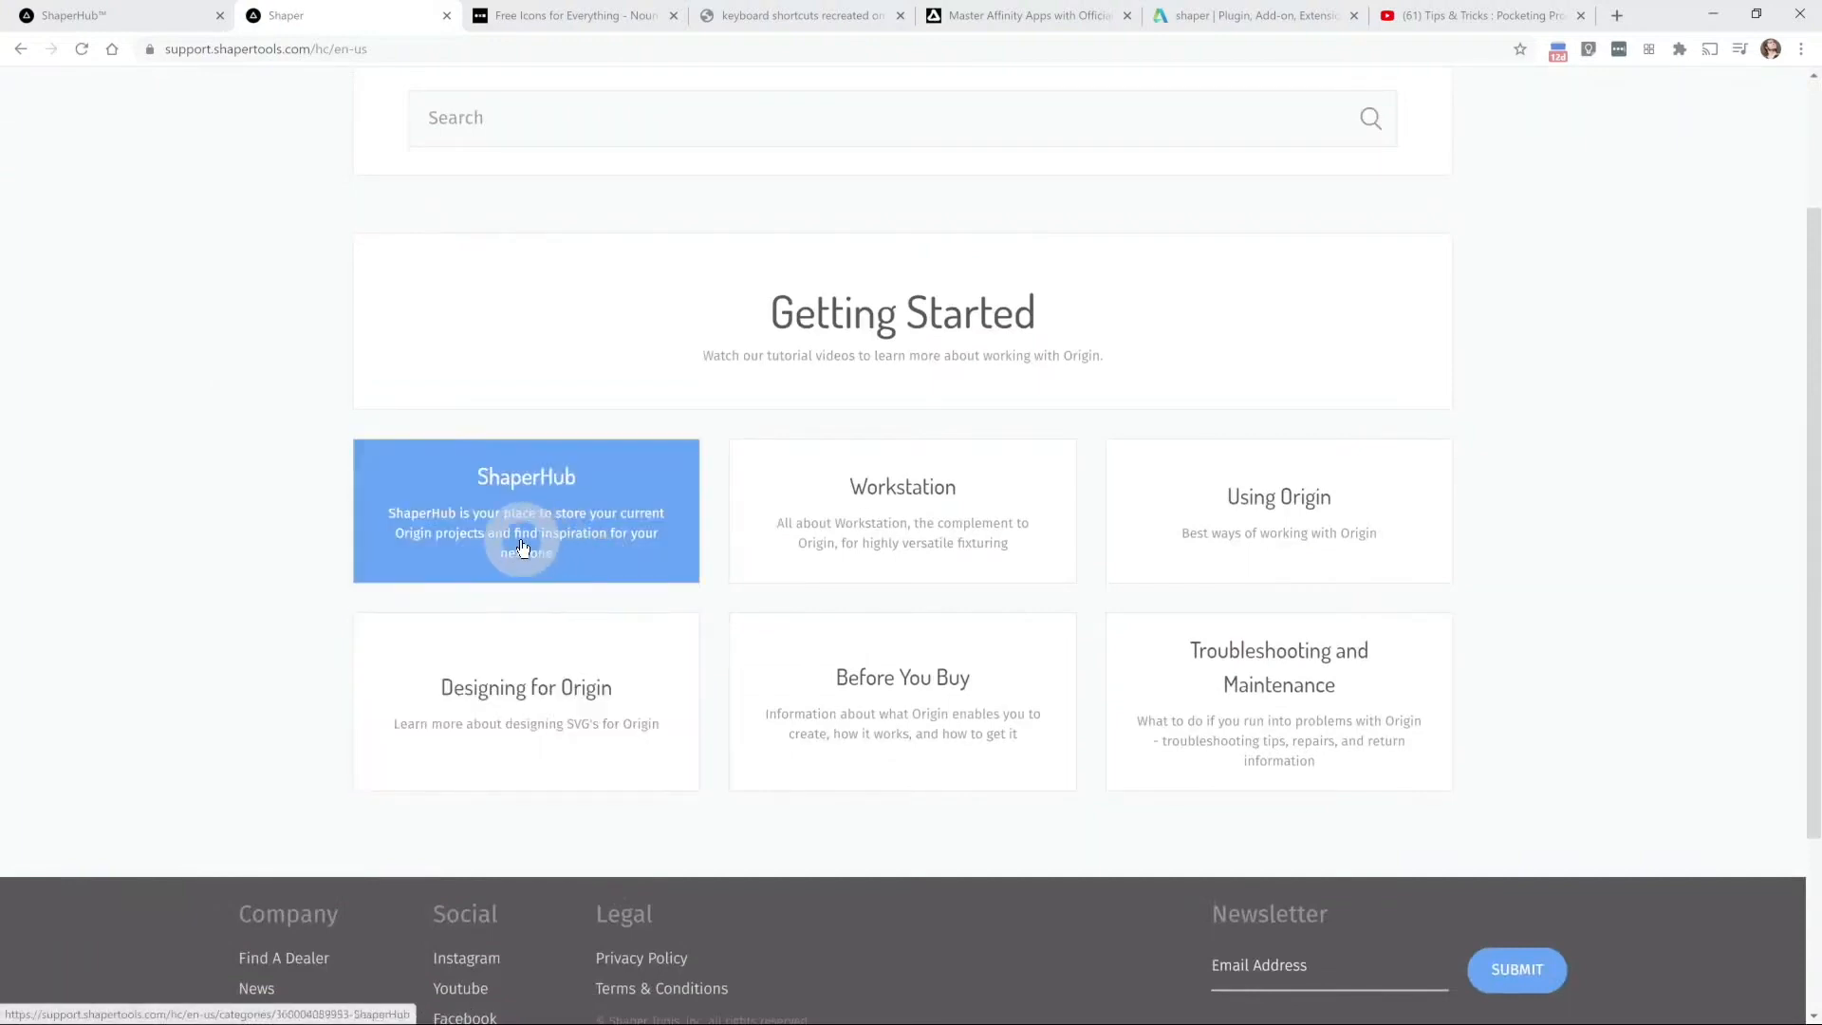
mouse_move(518, 490)
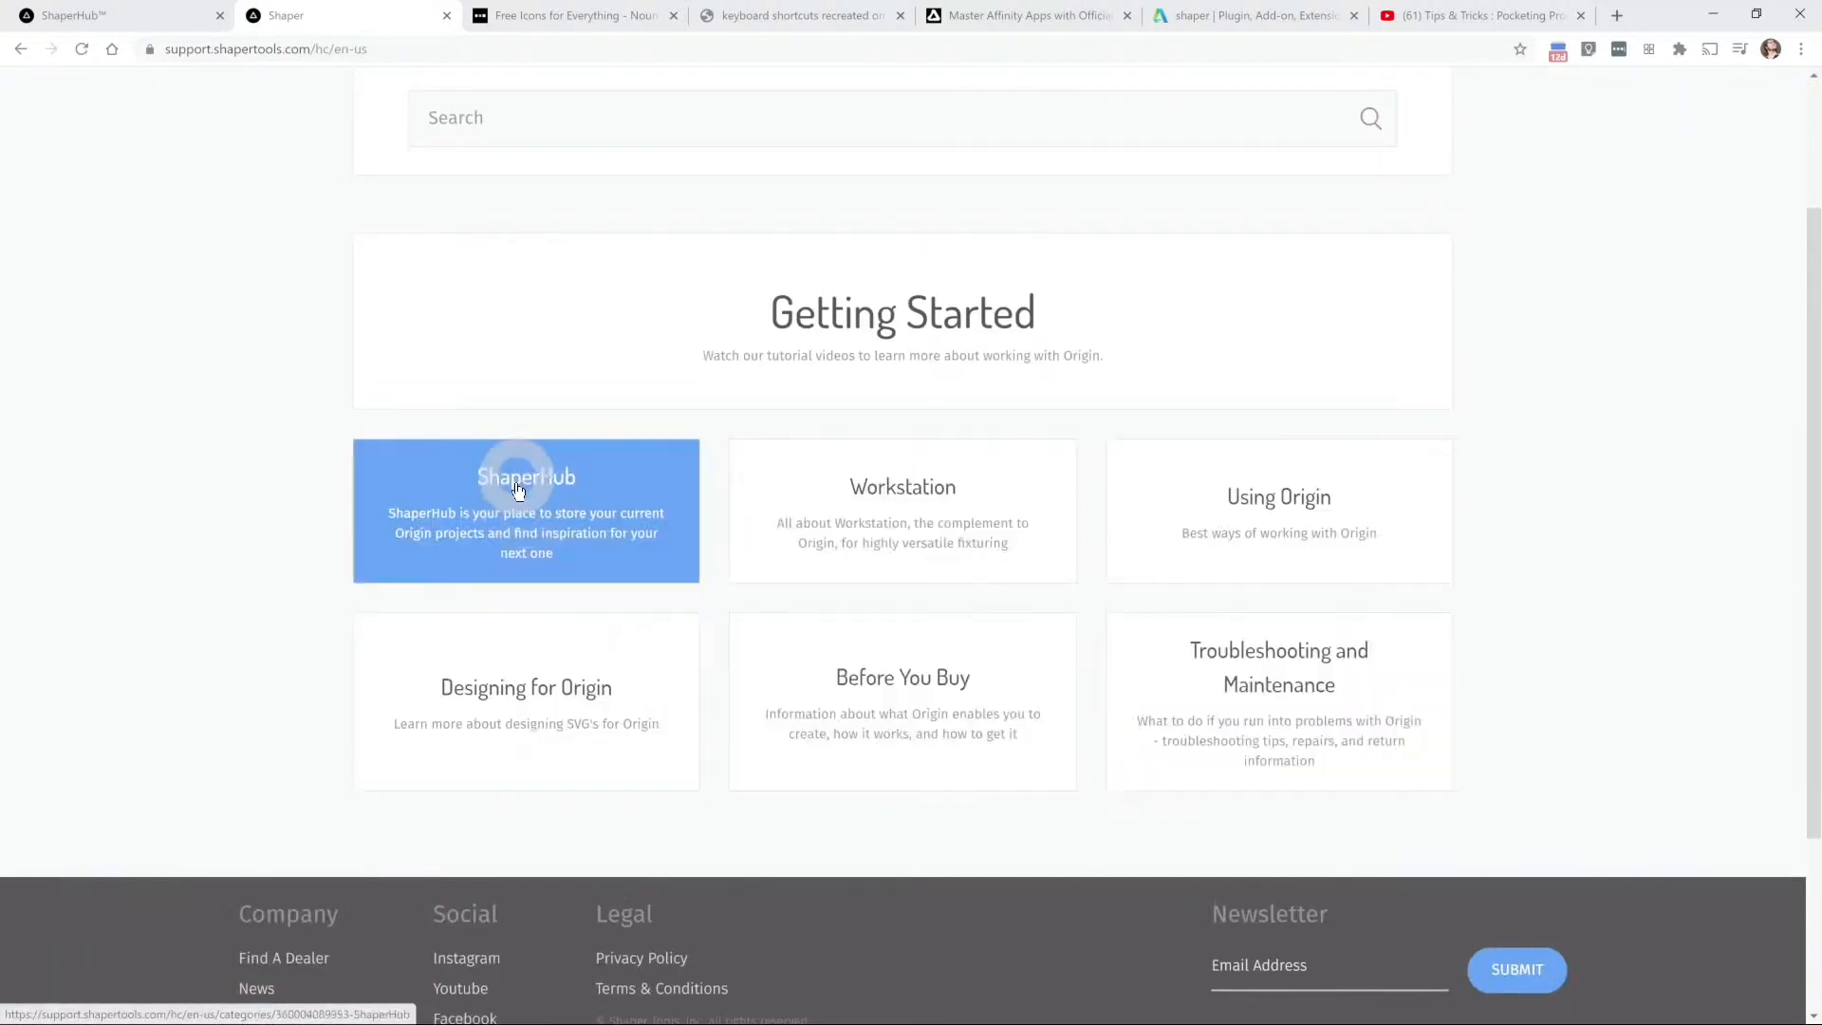
Step: Browse the Designing for Origin SVG guides and pick Affinity SVG Save Settings
left_click(525, 687)
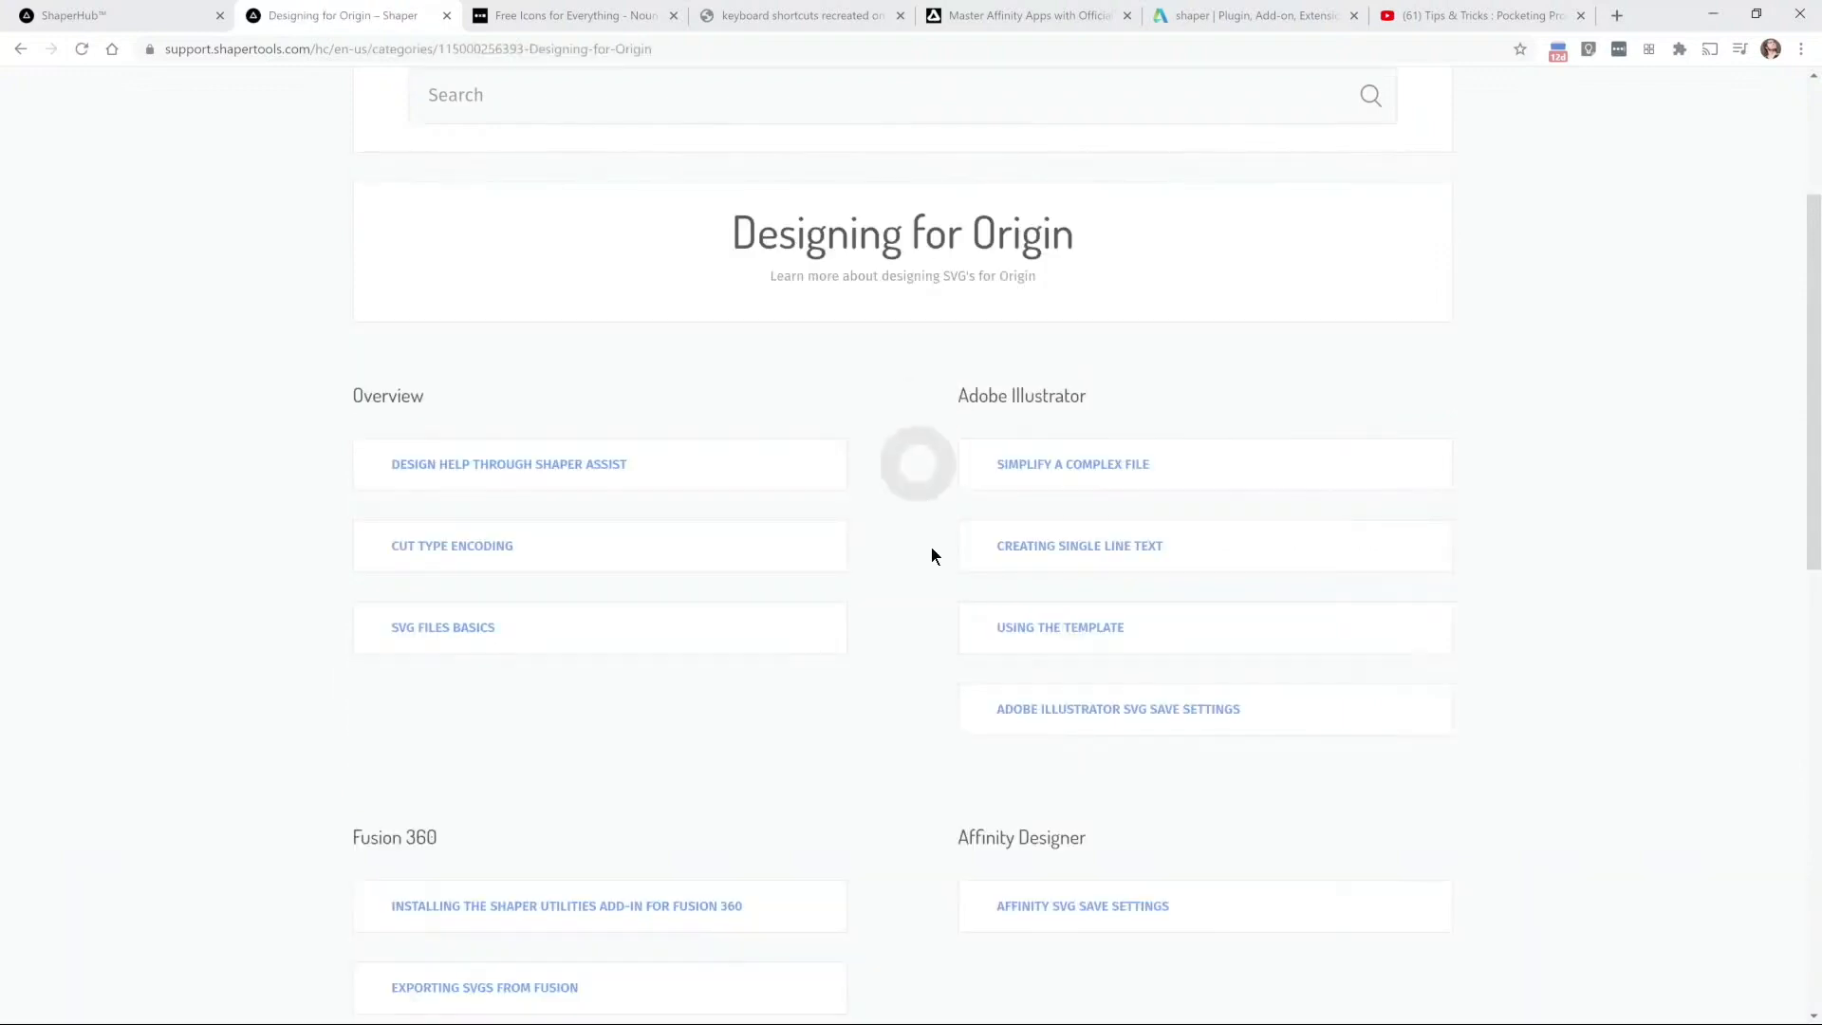
scroll("down", 3)
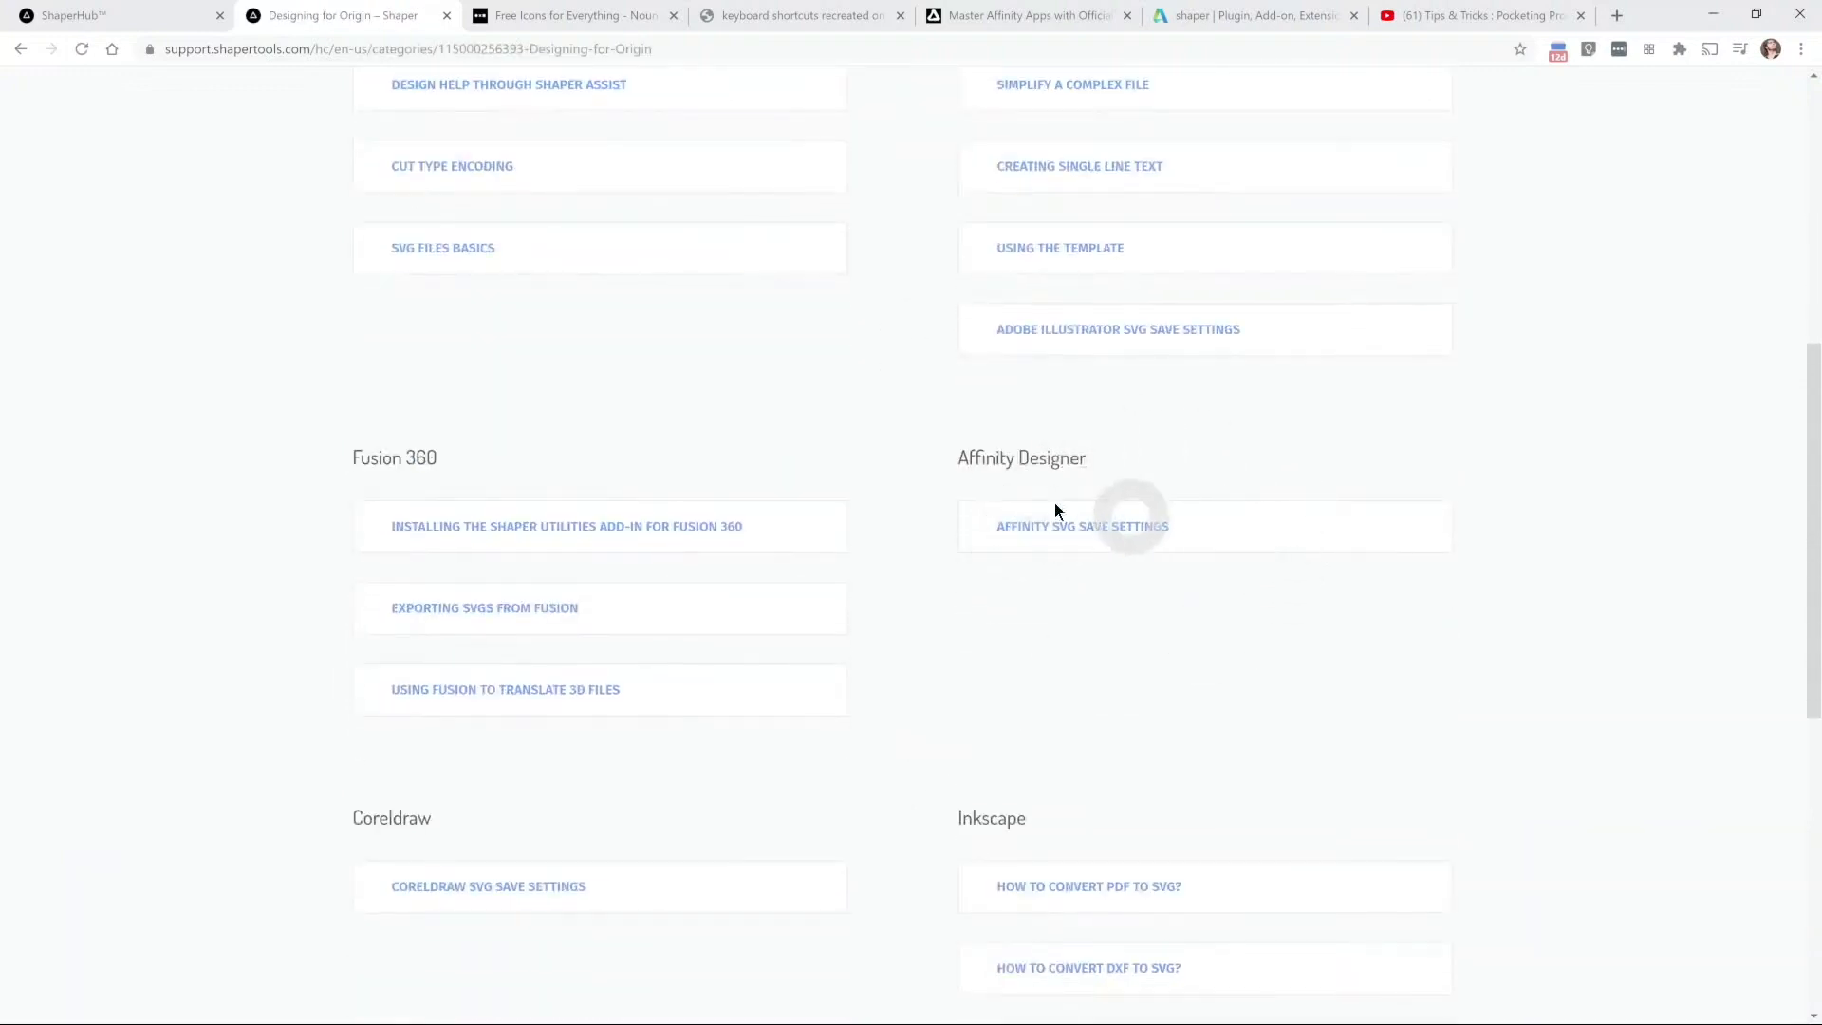
scroll("down", 3)
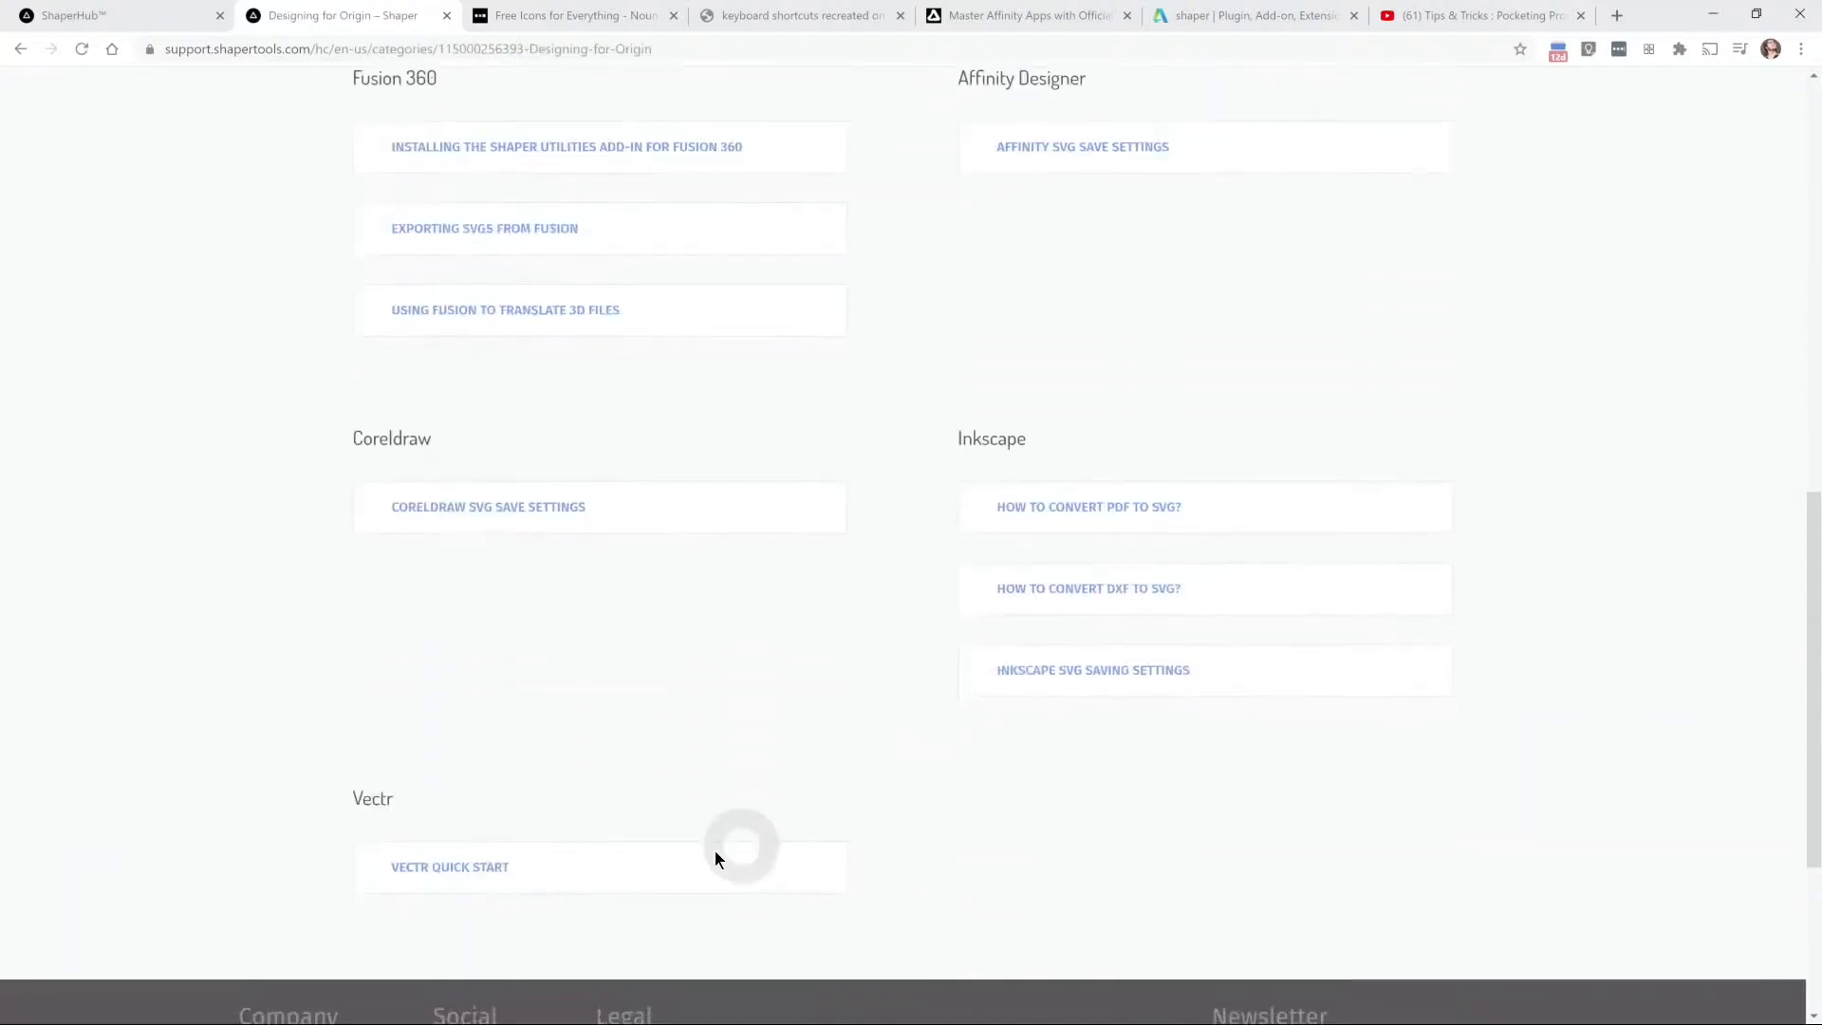
scroll("down", 3)
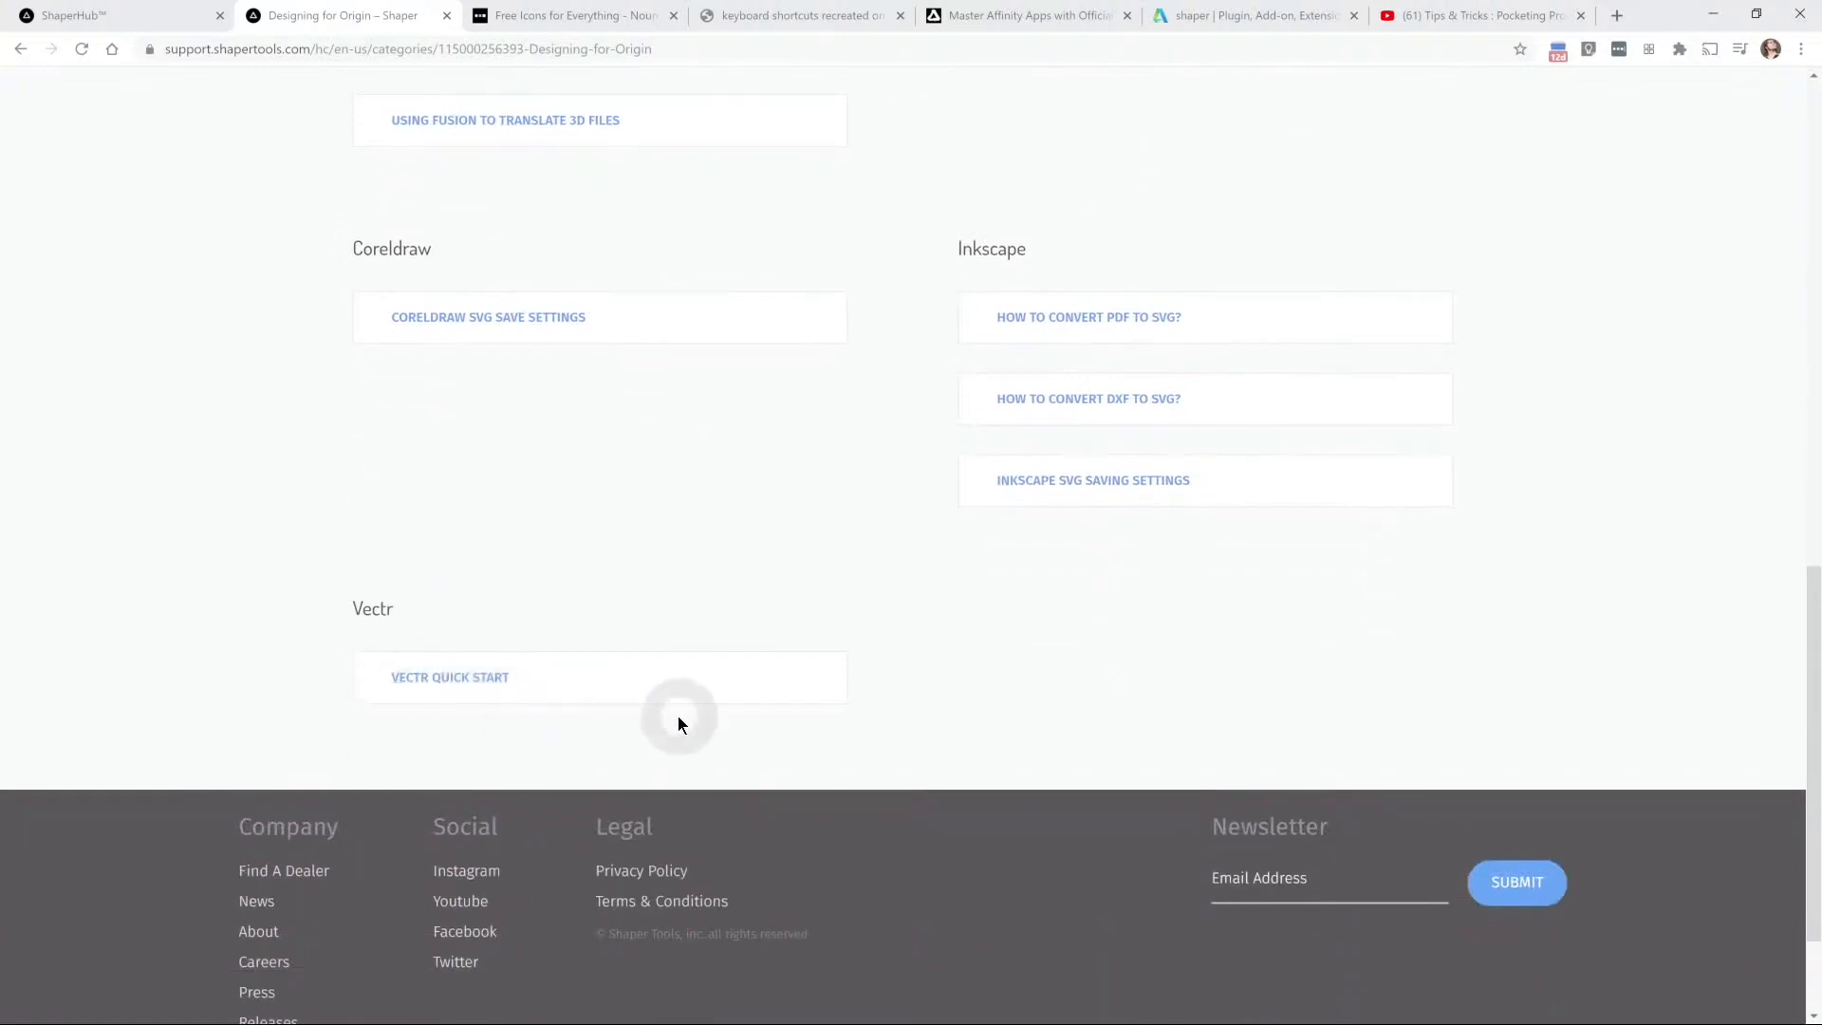
scroll("up", 3)
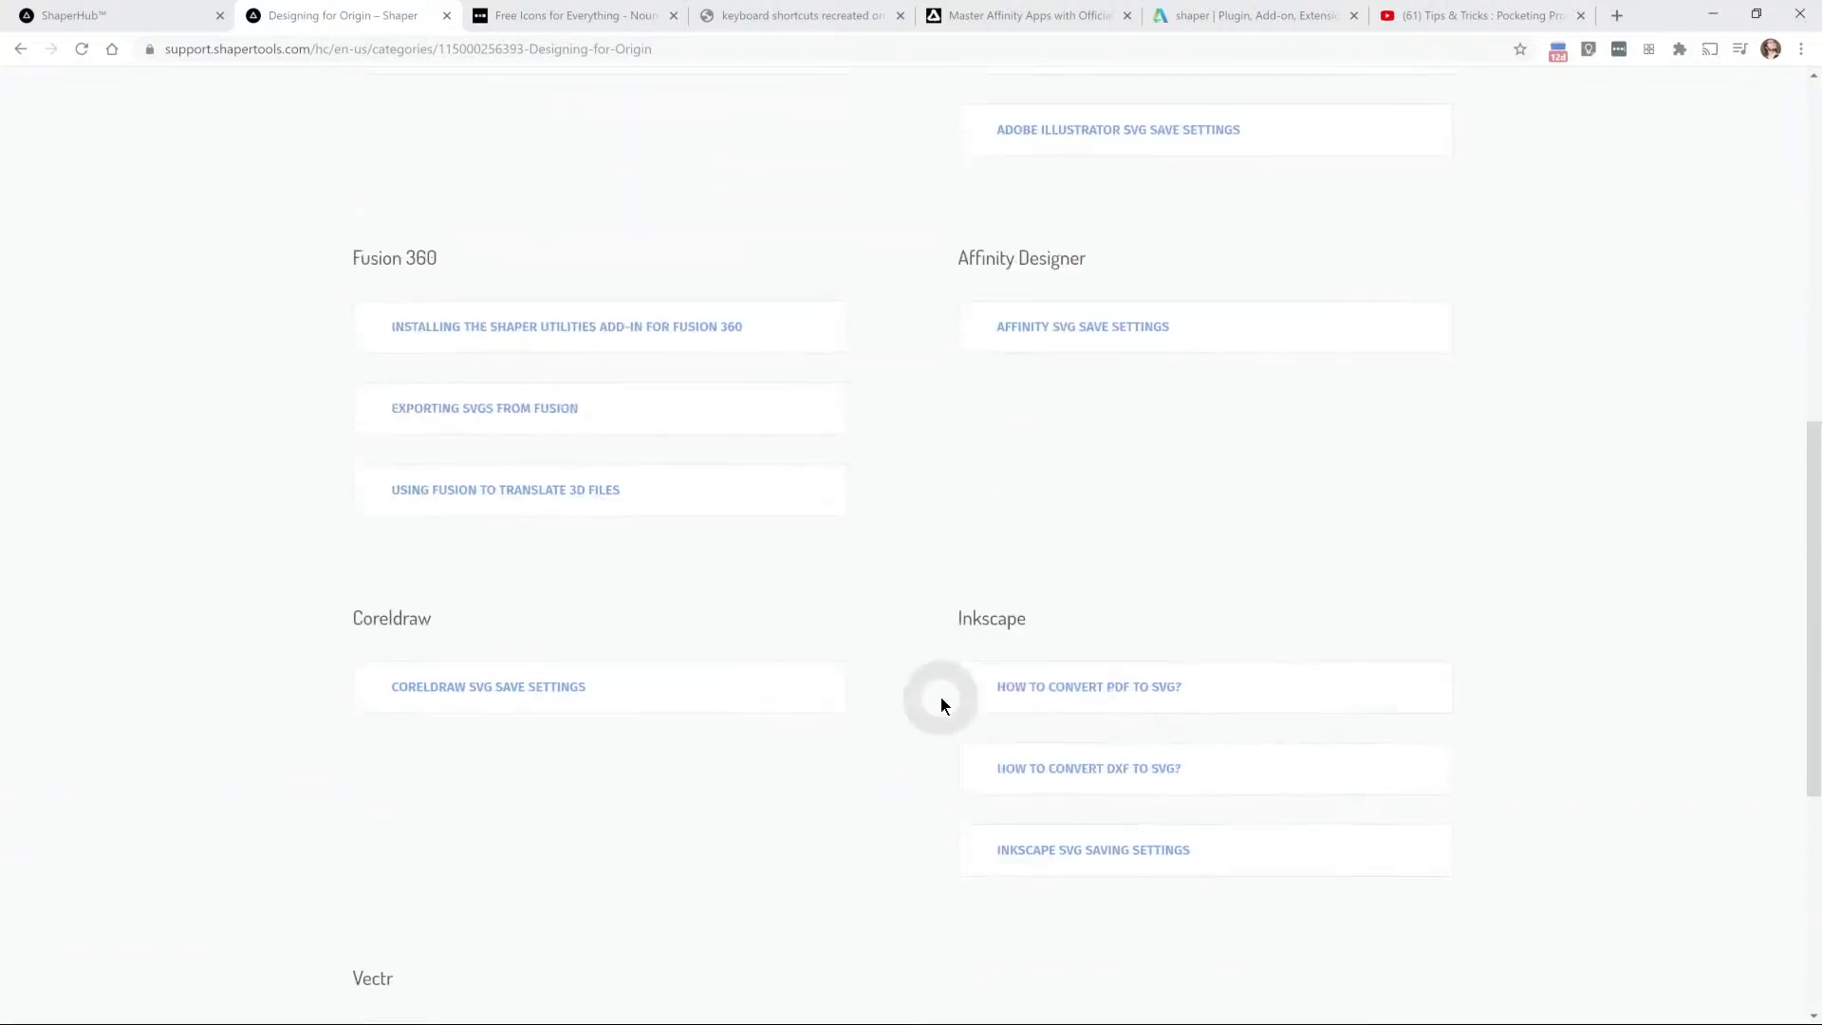
left_click(1082, 336)
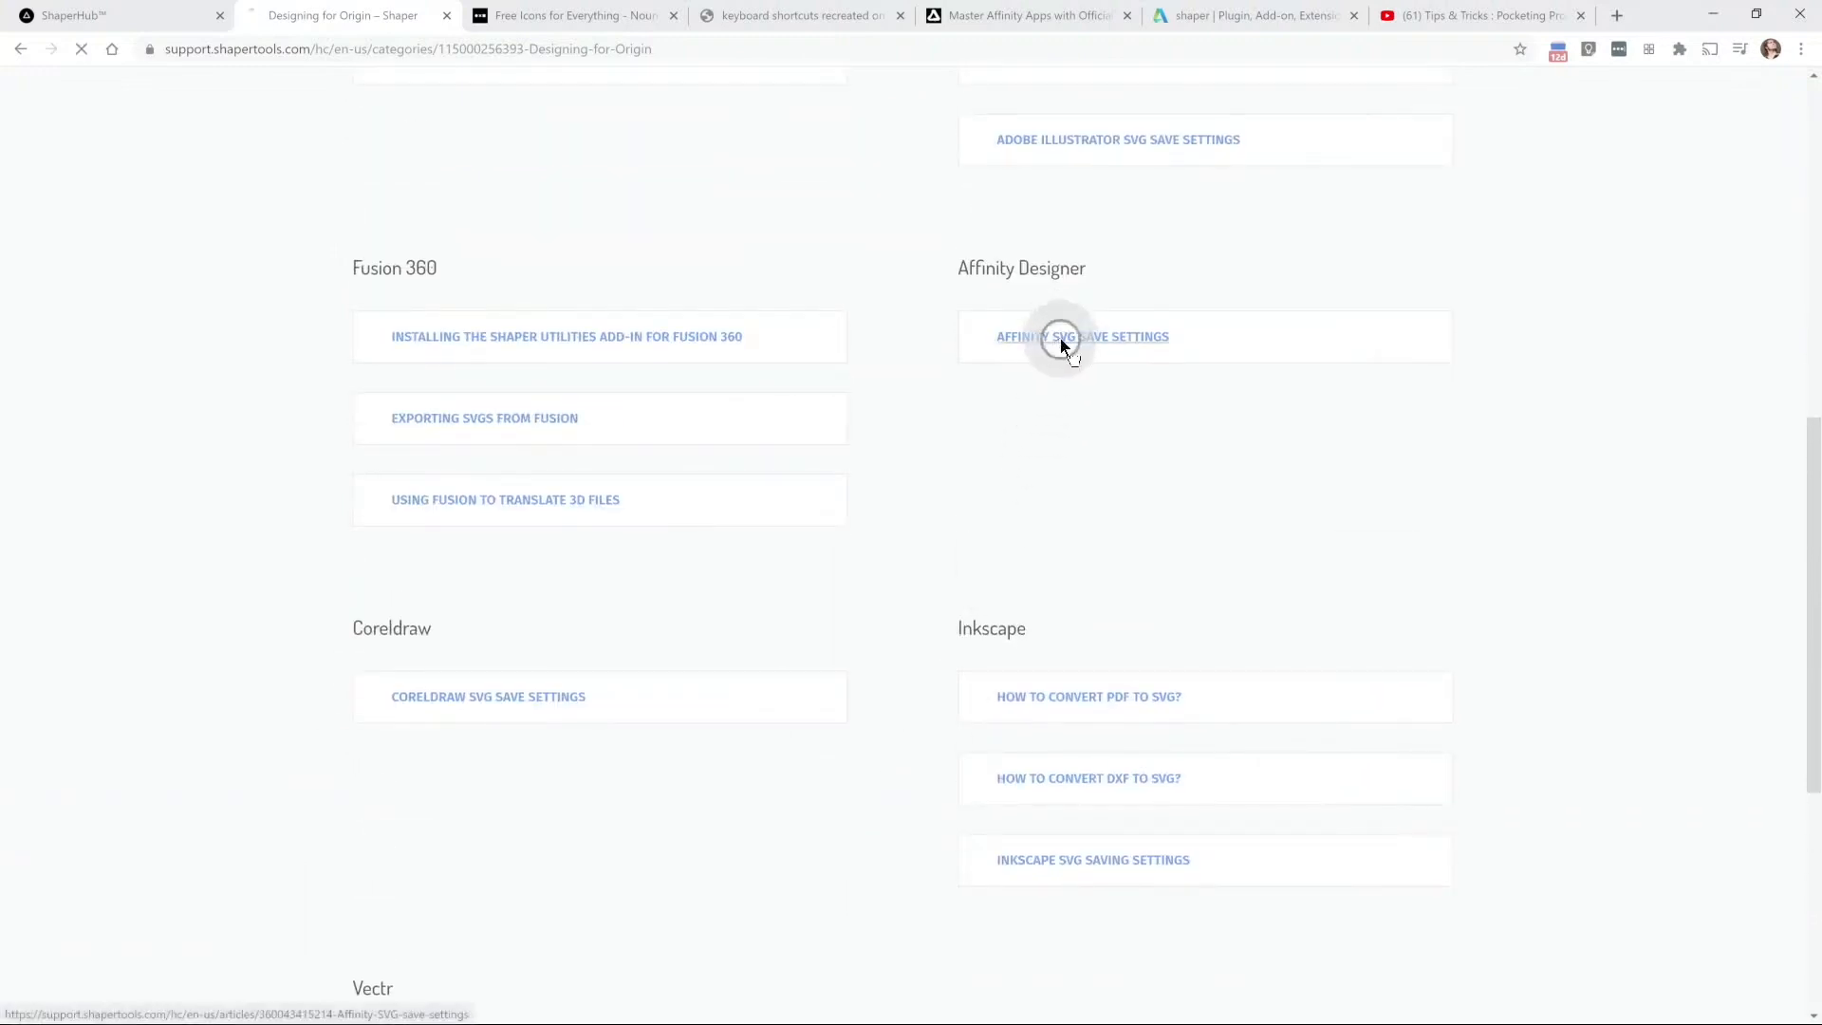
Step: Read the Affinity SVG save settings article with its shaper_export preset, then go back
left_click(1083, 336)
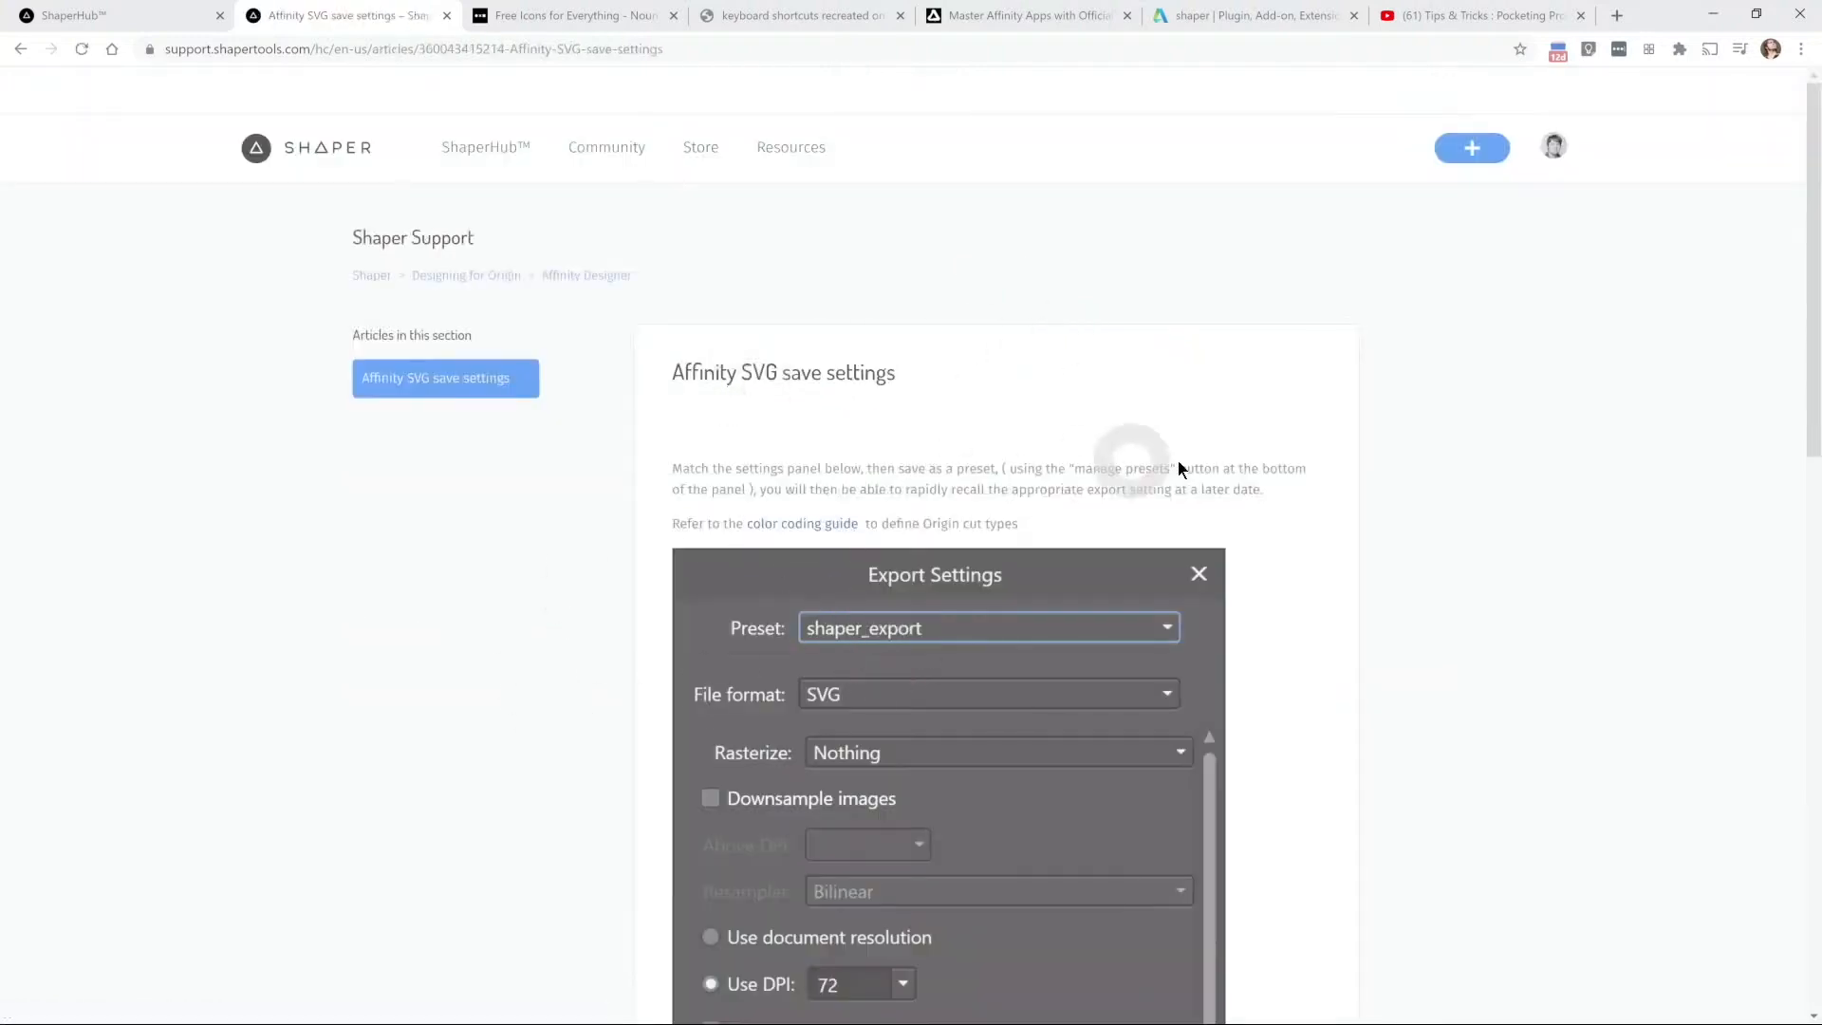
scroll("down", 3)
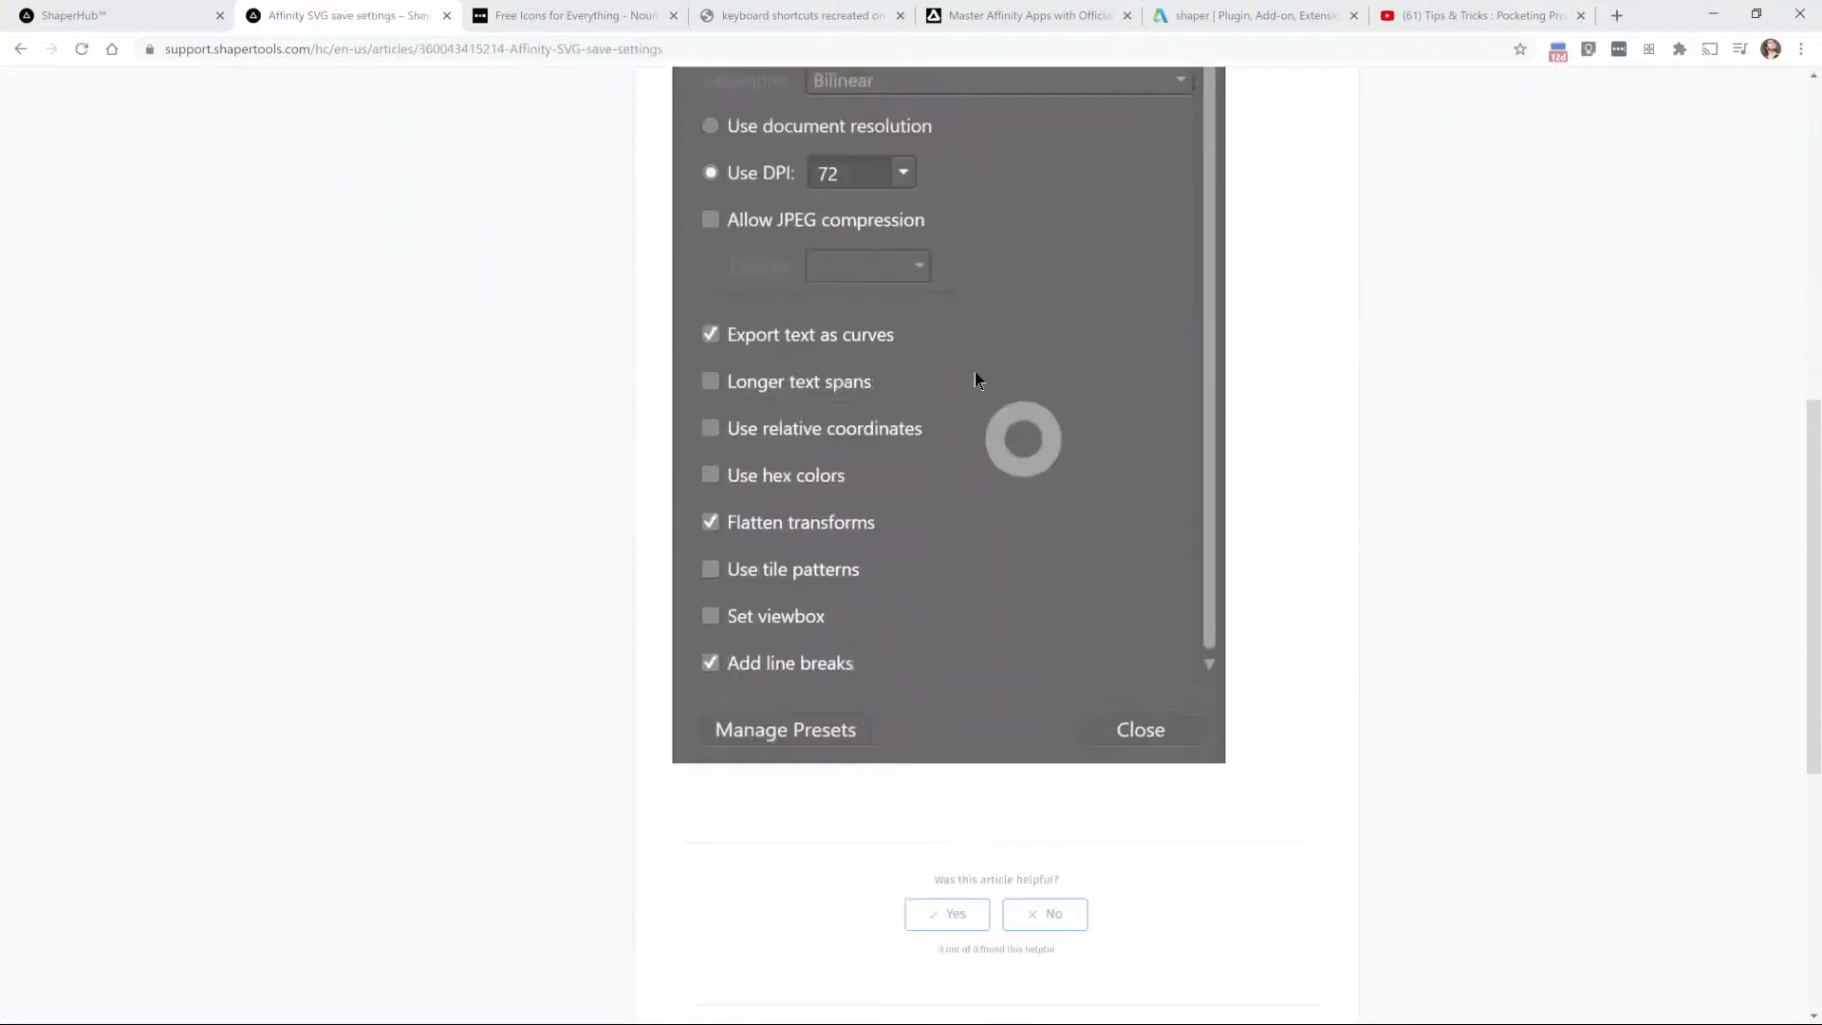
scroll("up", 3)
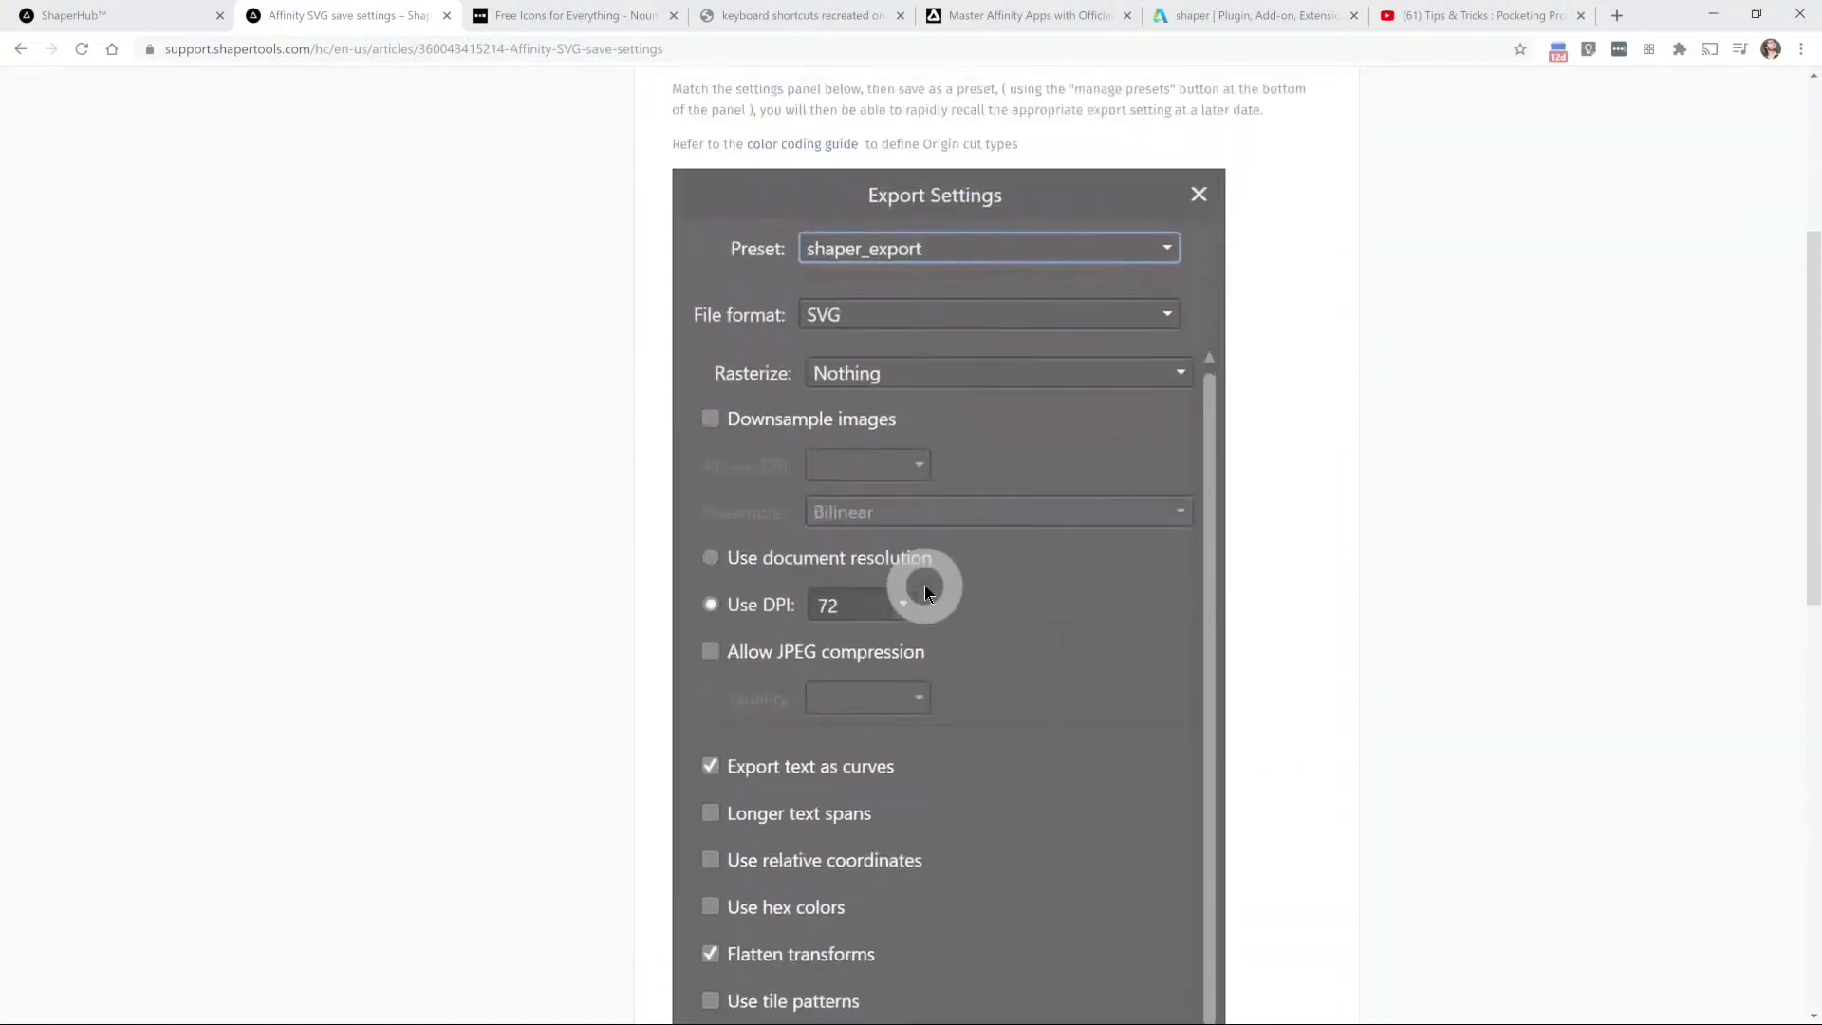
scroll("up", 3)
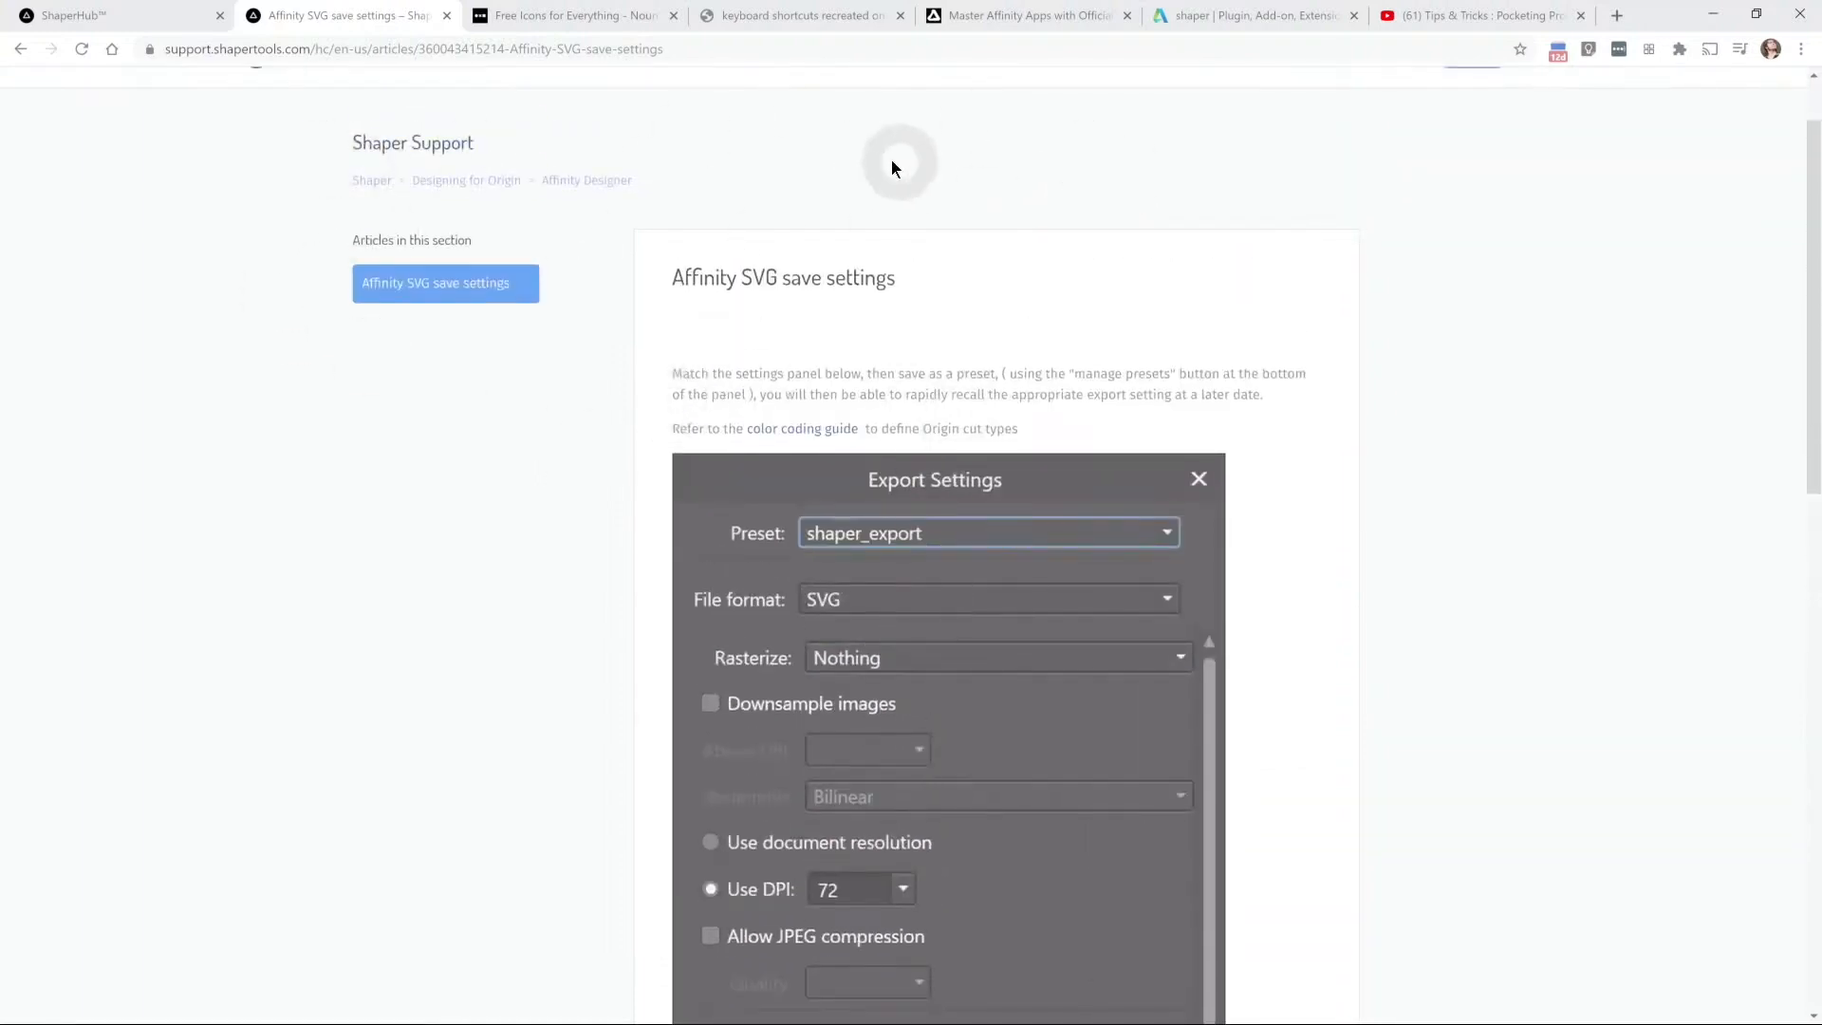
left_click(20, 49)
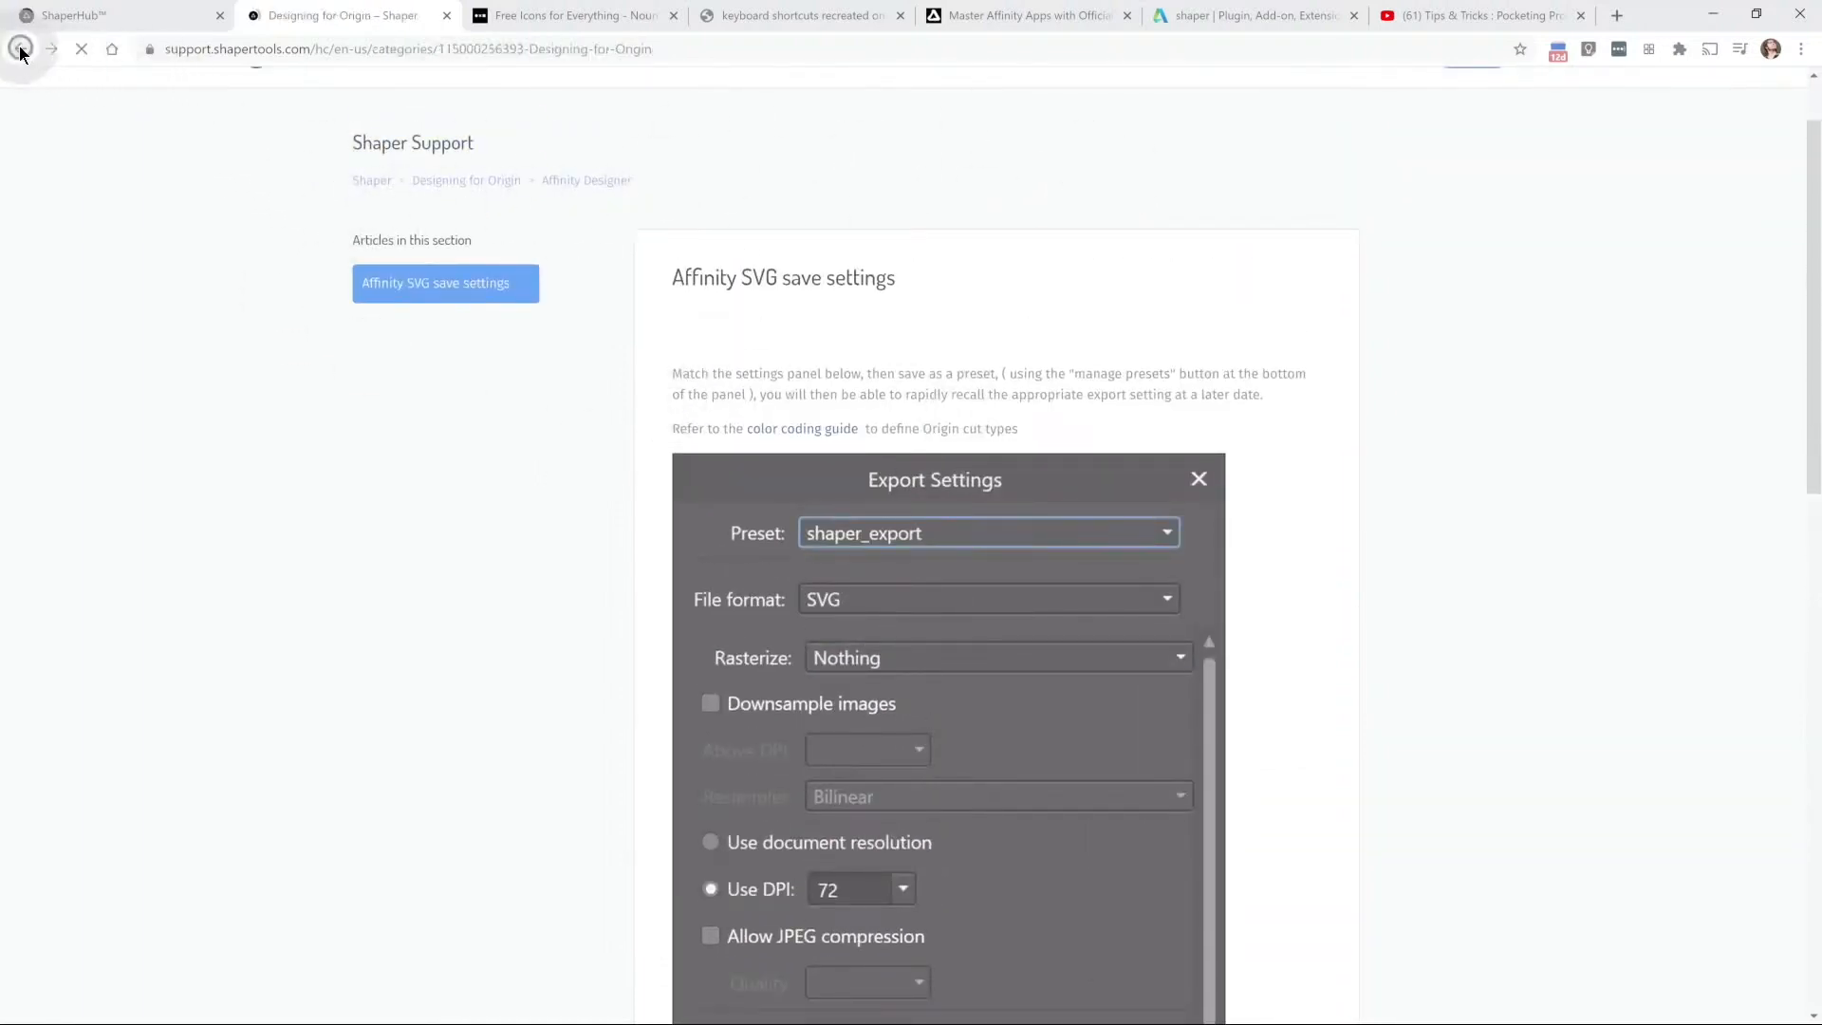
Step: Go back to the Designing for Origin guide list and scroll up through it
left_click(21, 48)
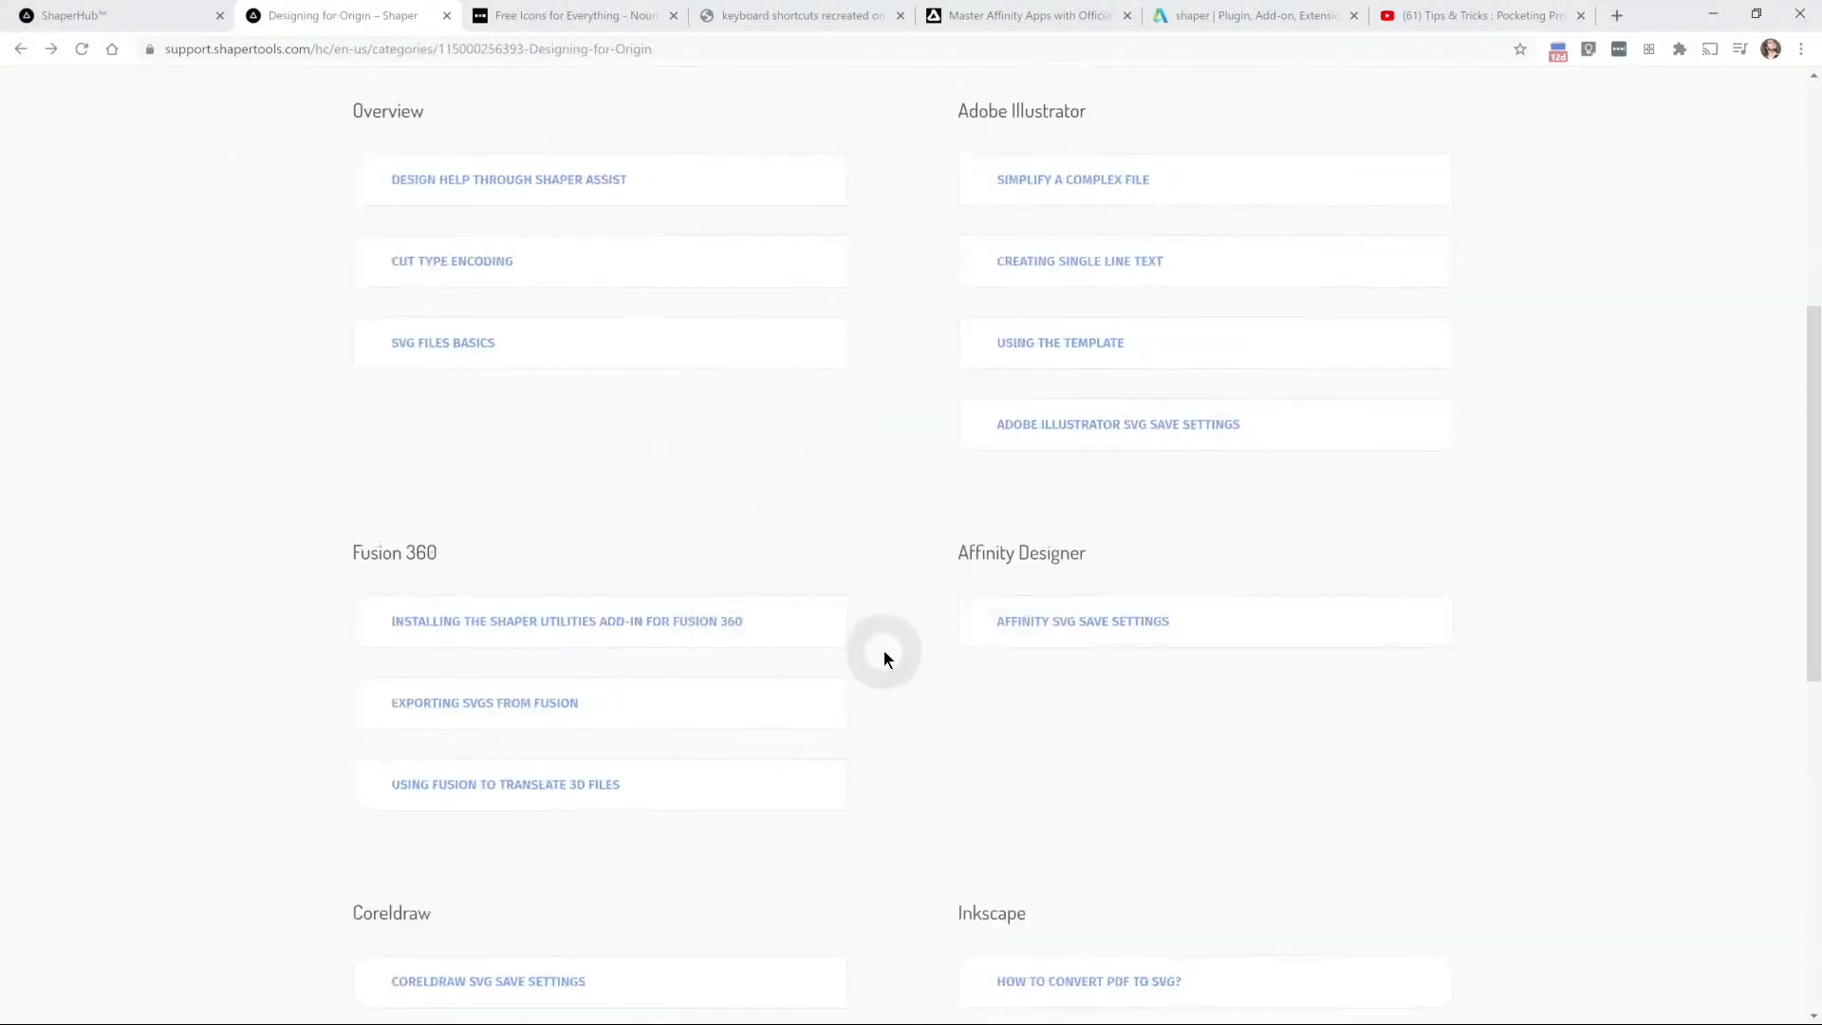
scroll("up", 3)
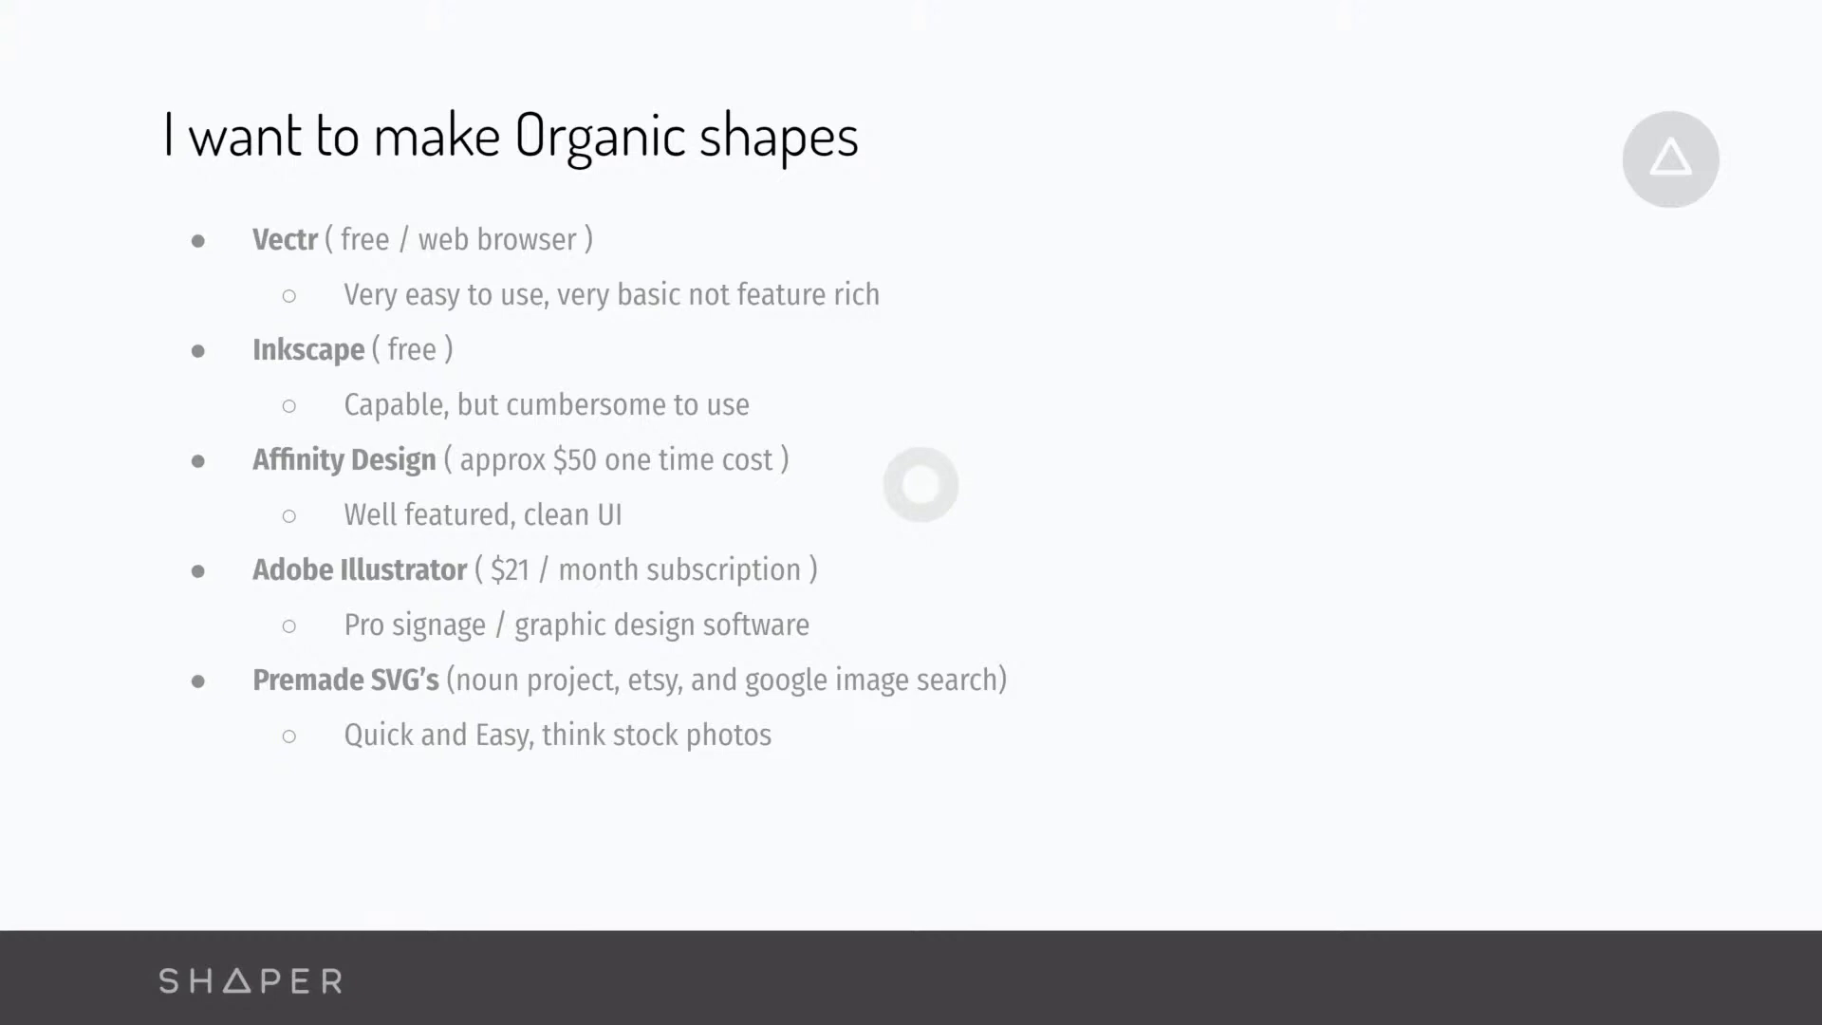
mouse_move(354, 529)
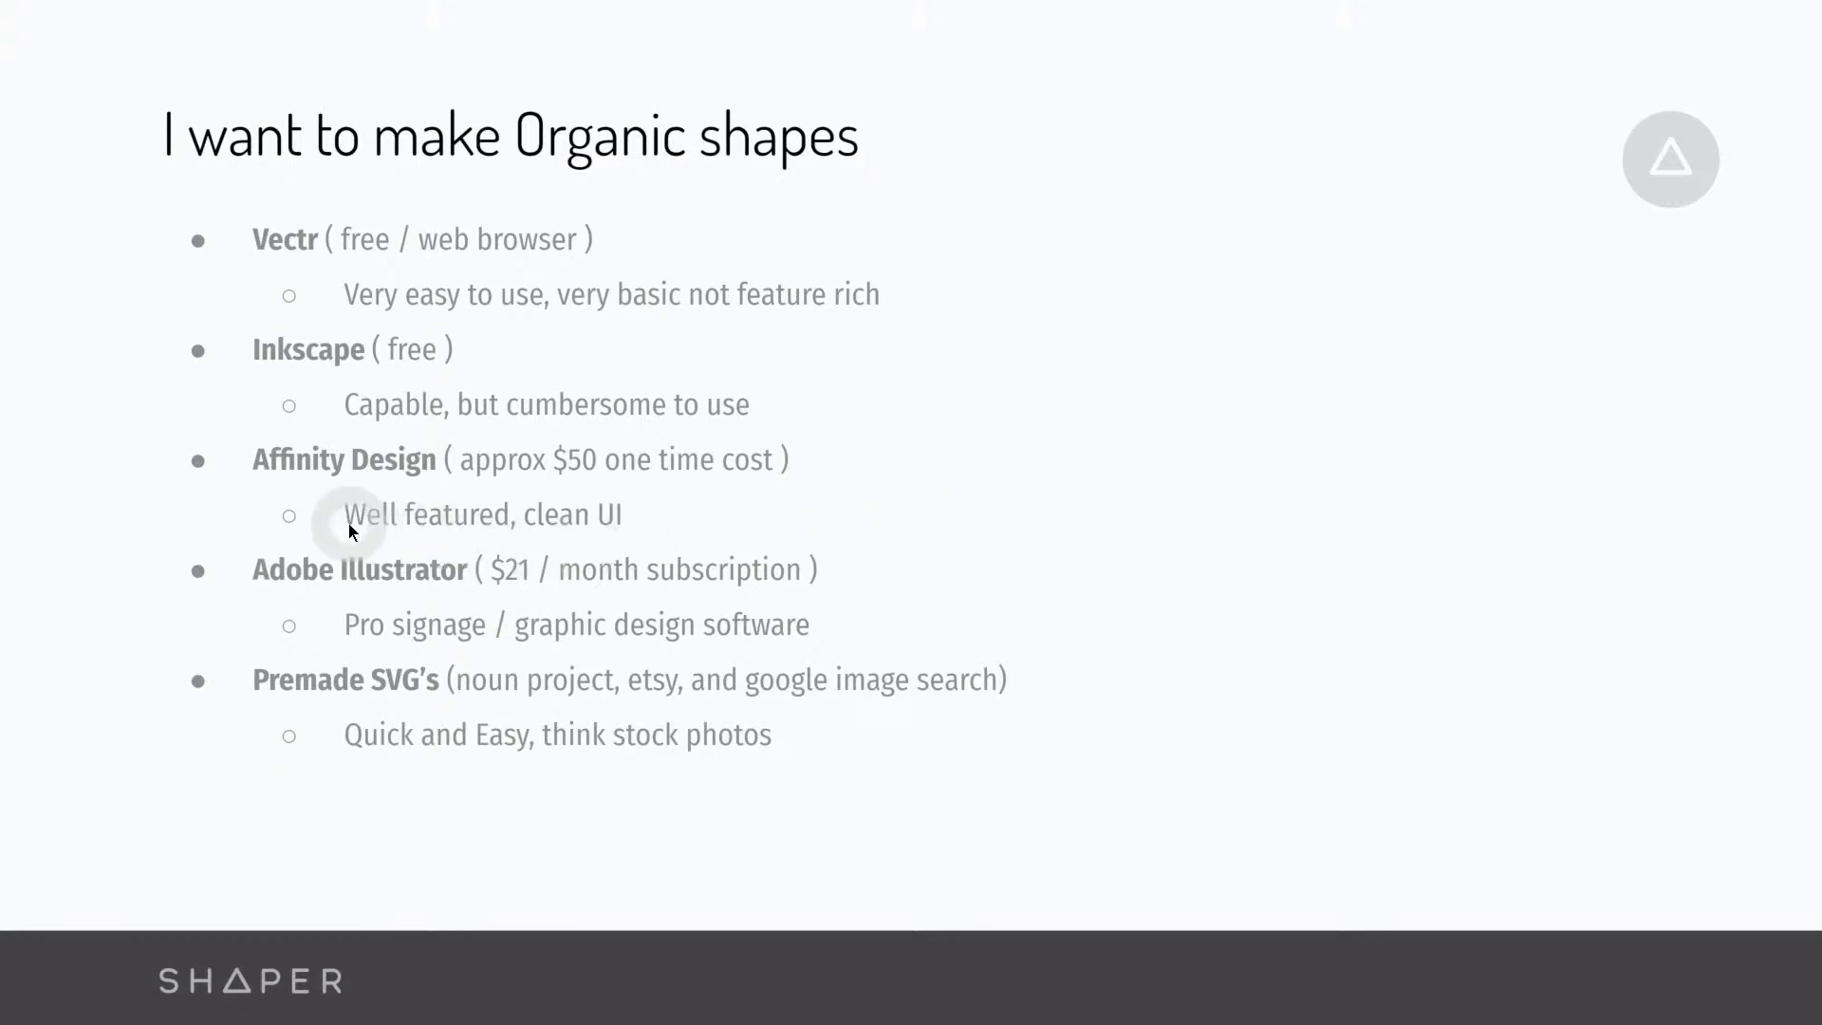
mouse_move(947, 547)
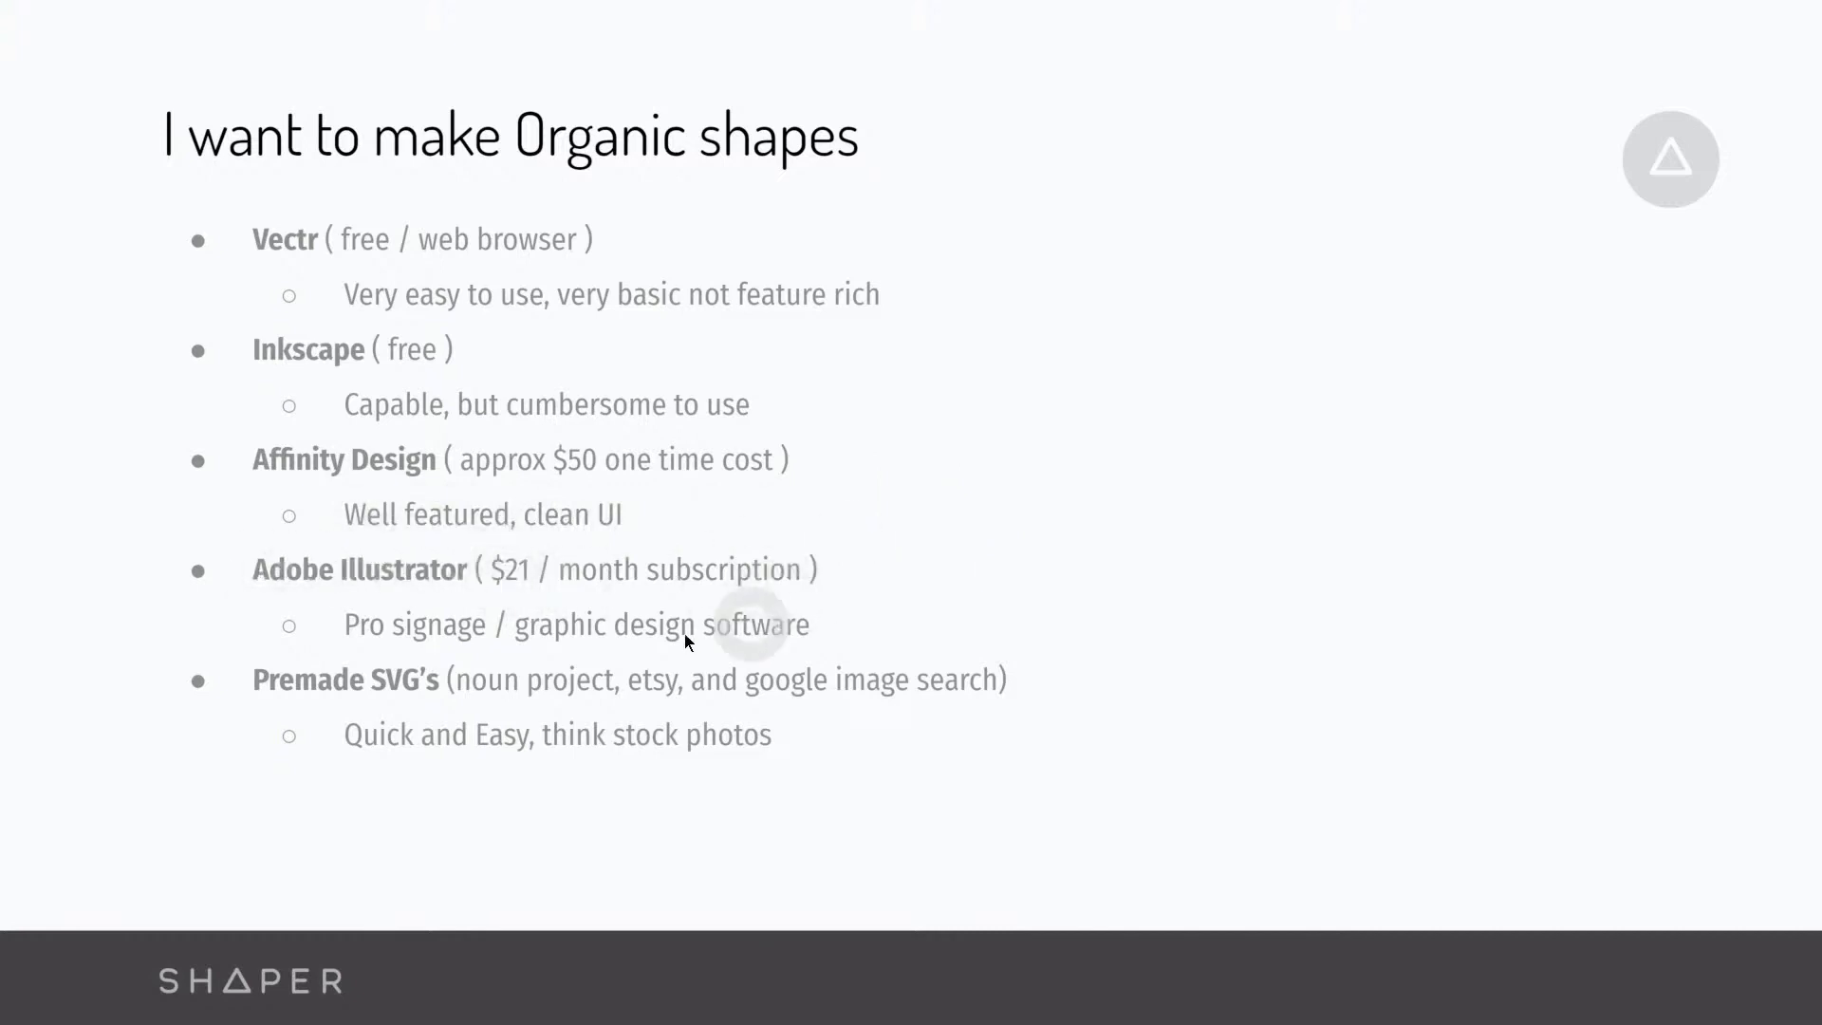
mouse_move(947, 648)
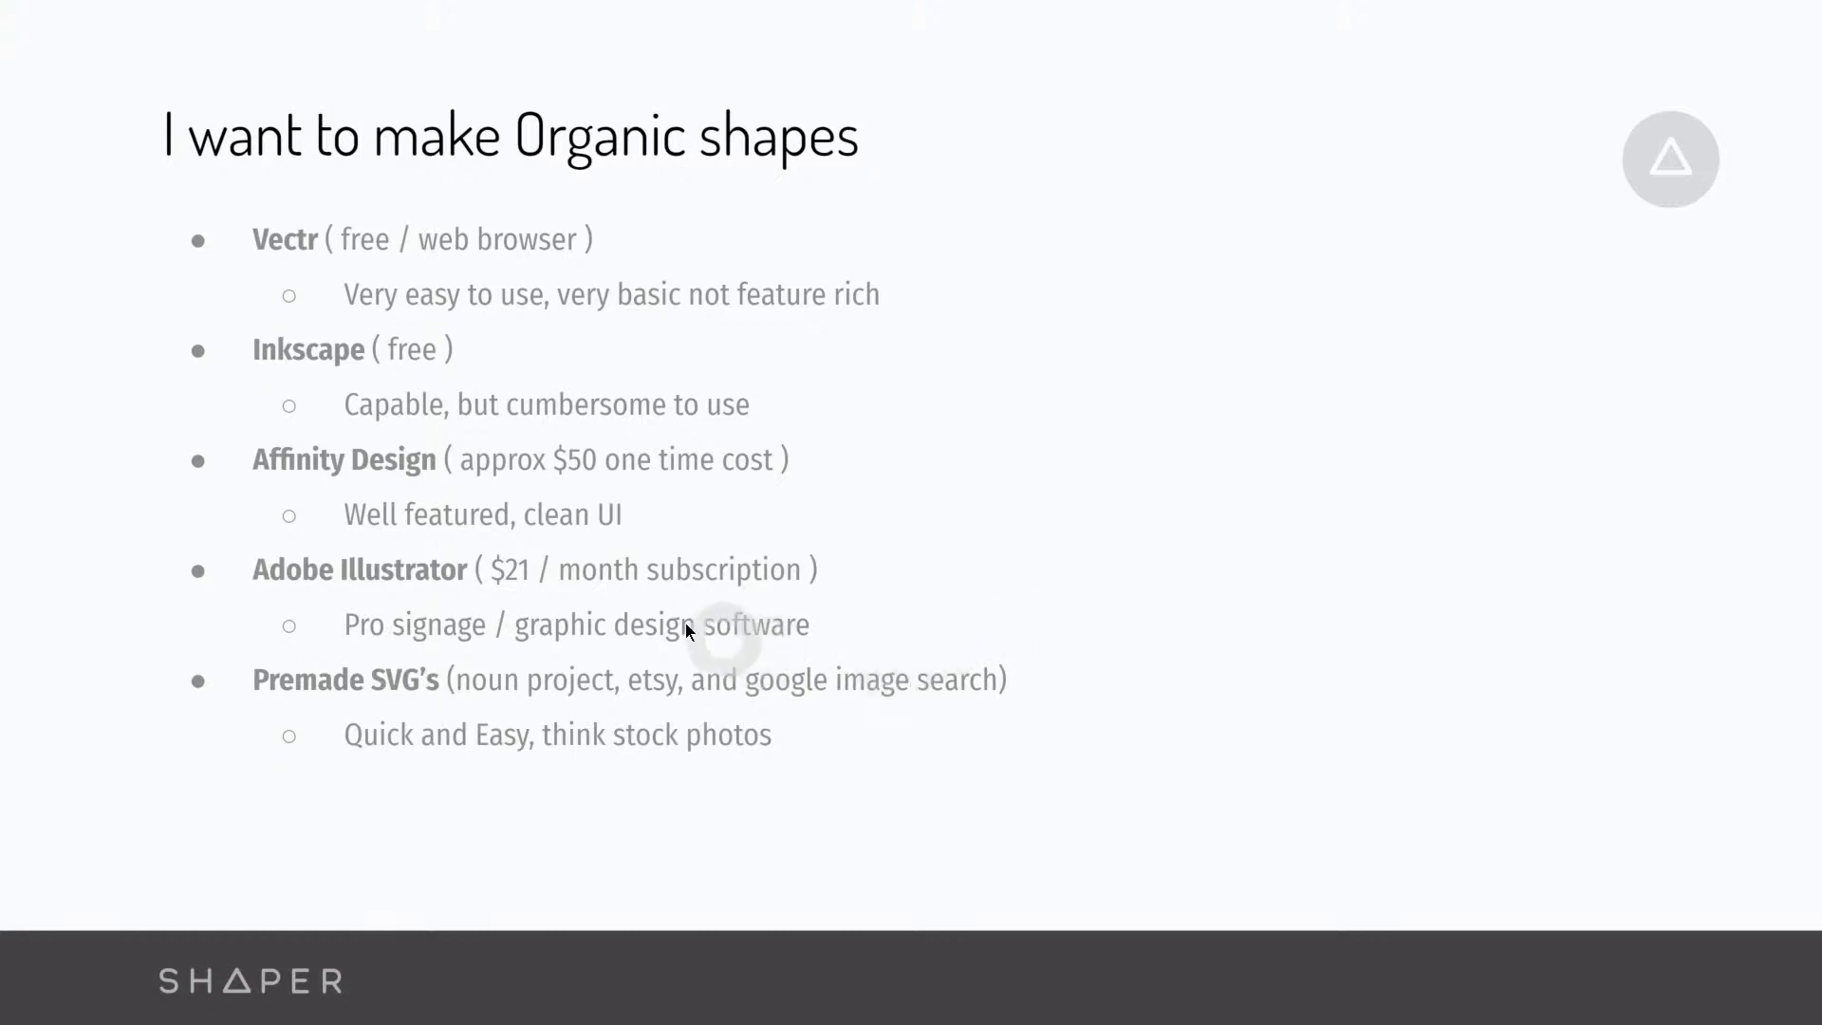
mouse_move(440, 462)
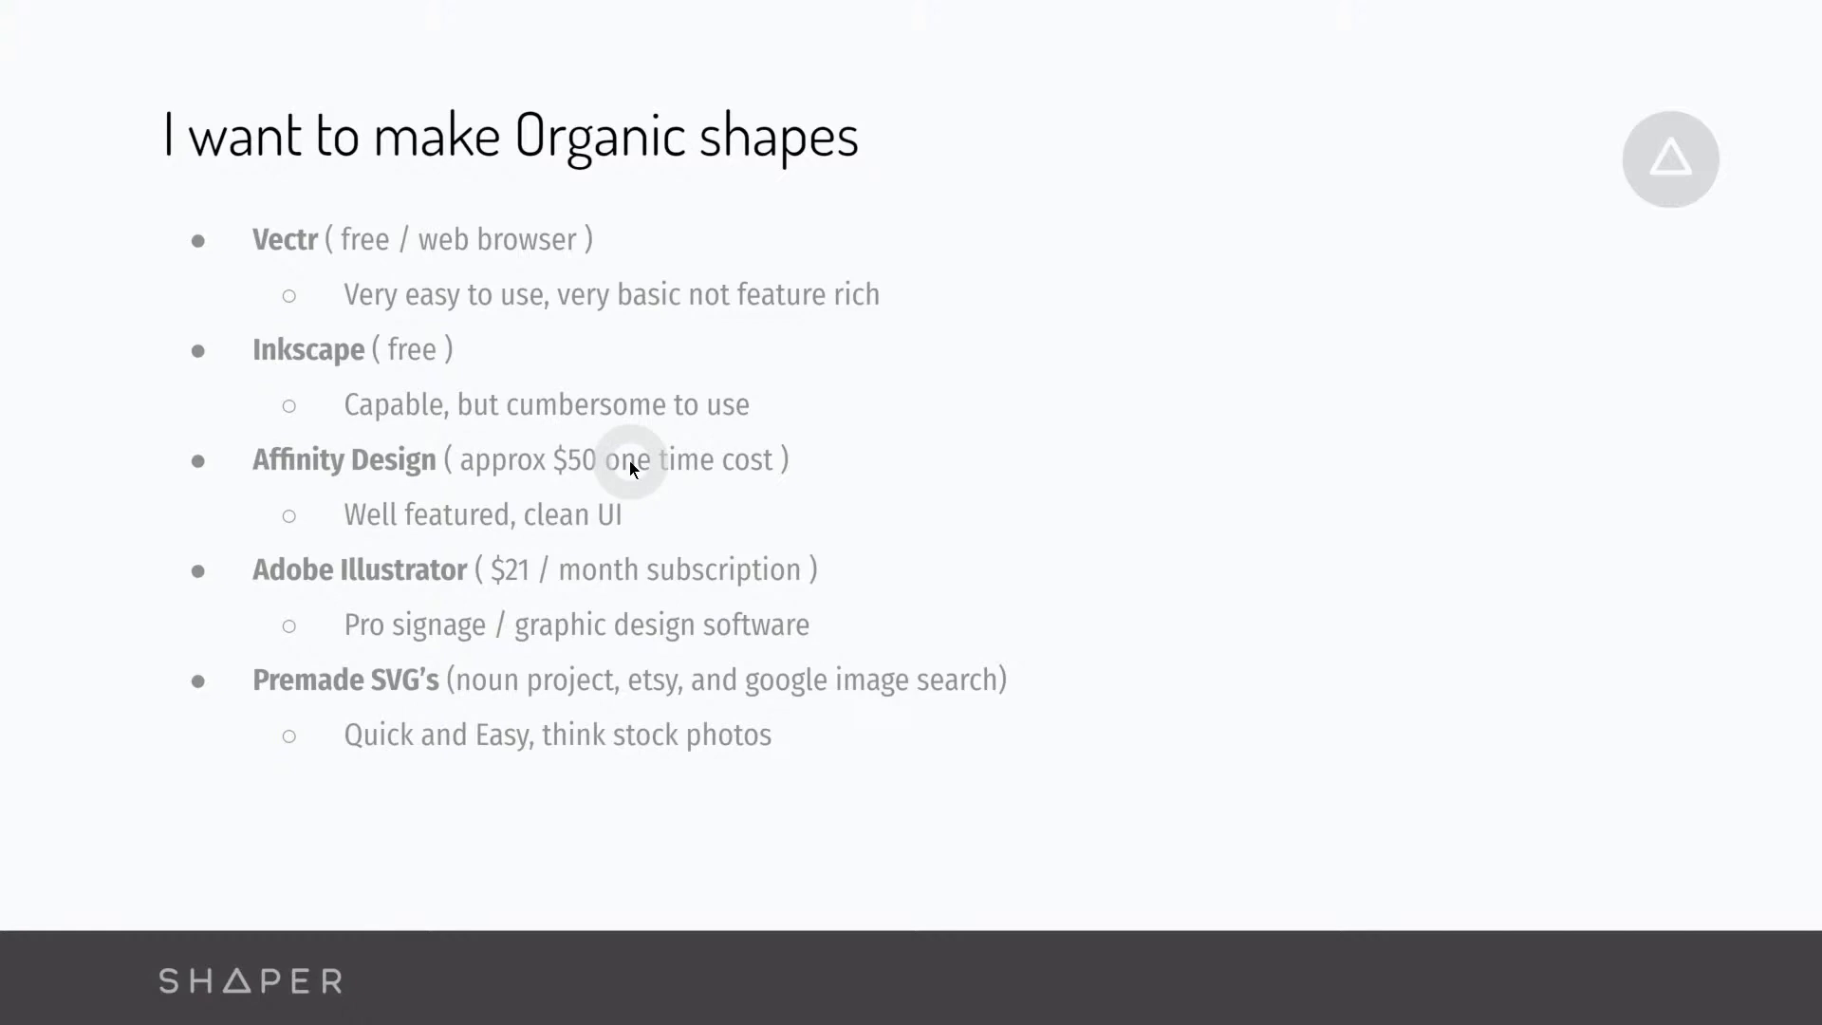
mouse_move(633, 471)
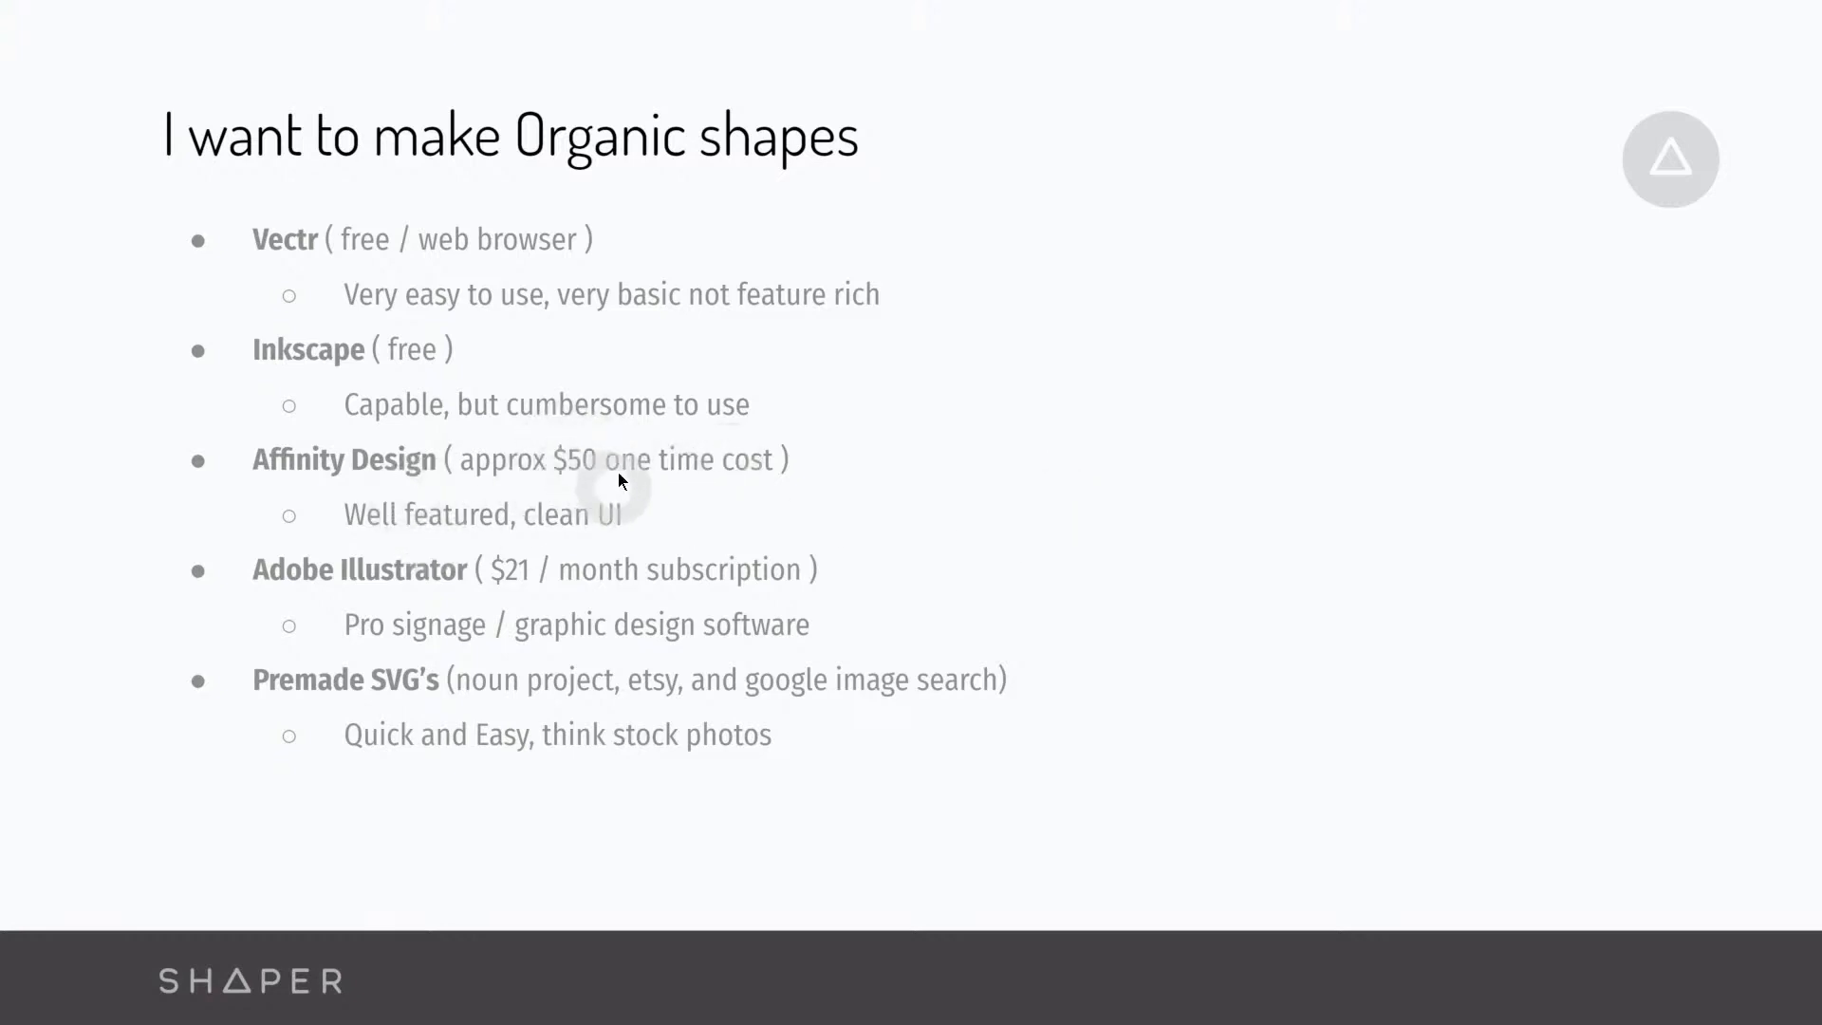
mouse_move(464, 581)
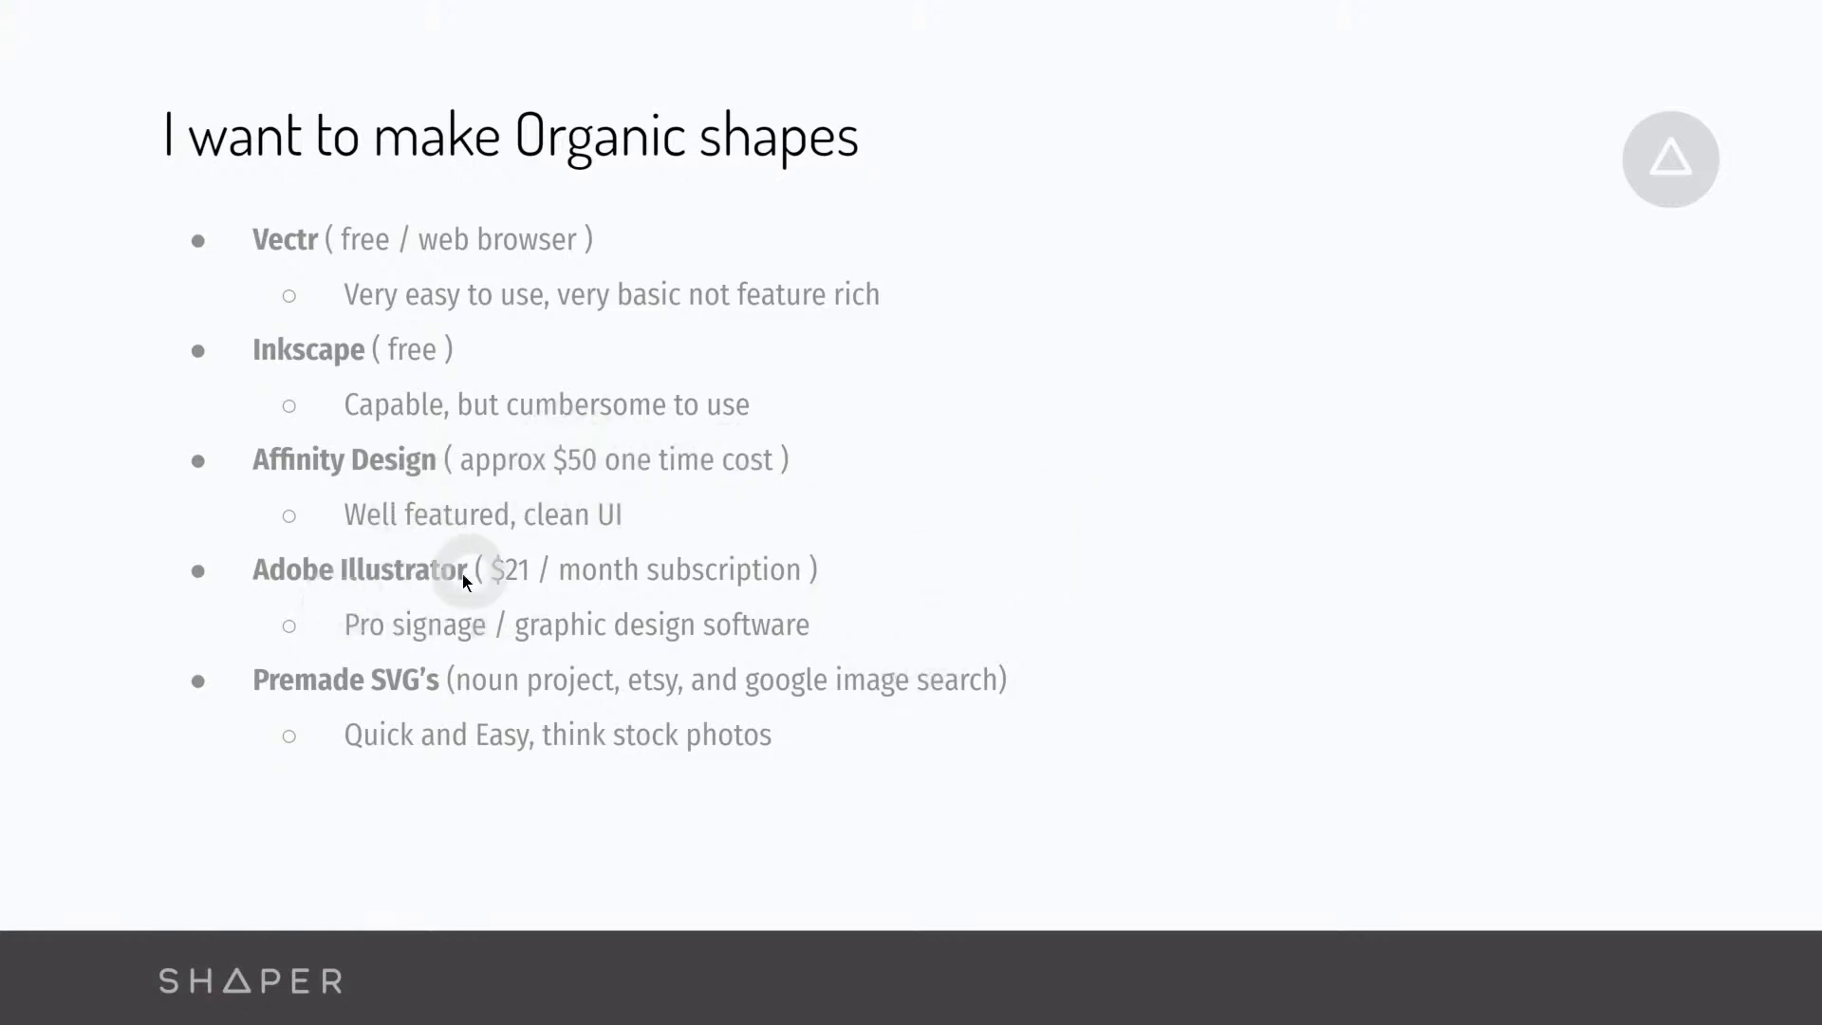
mouse_move(907, 605)
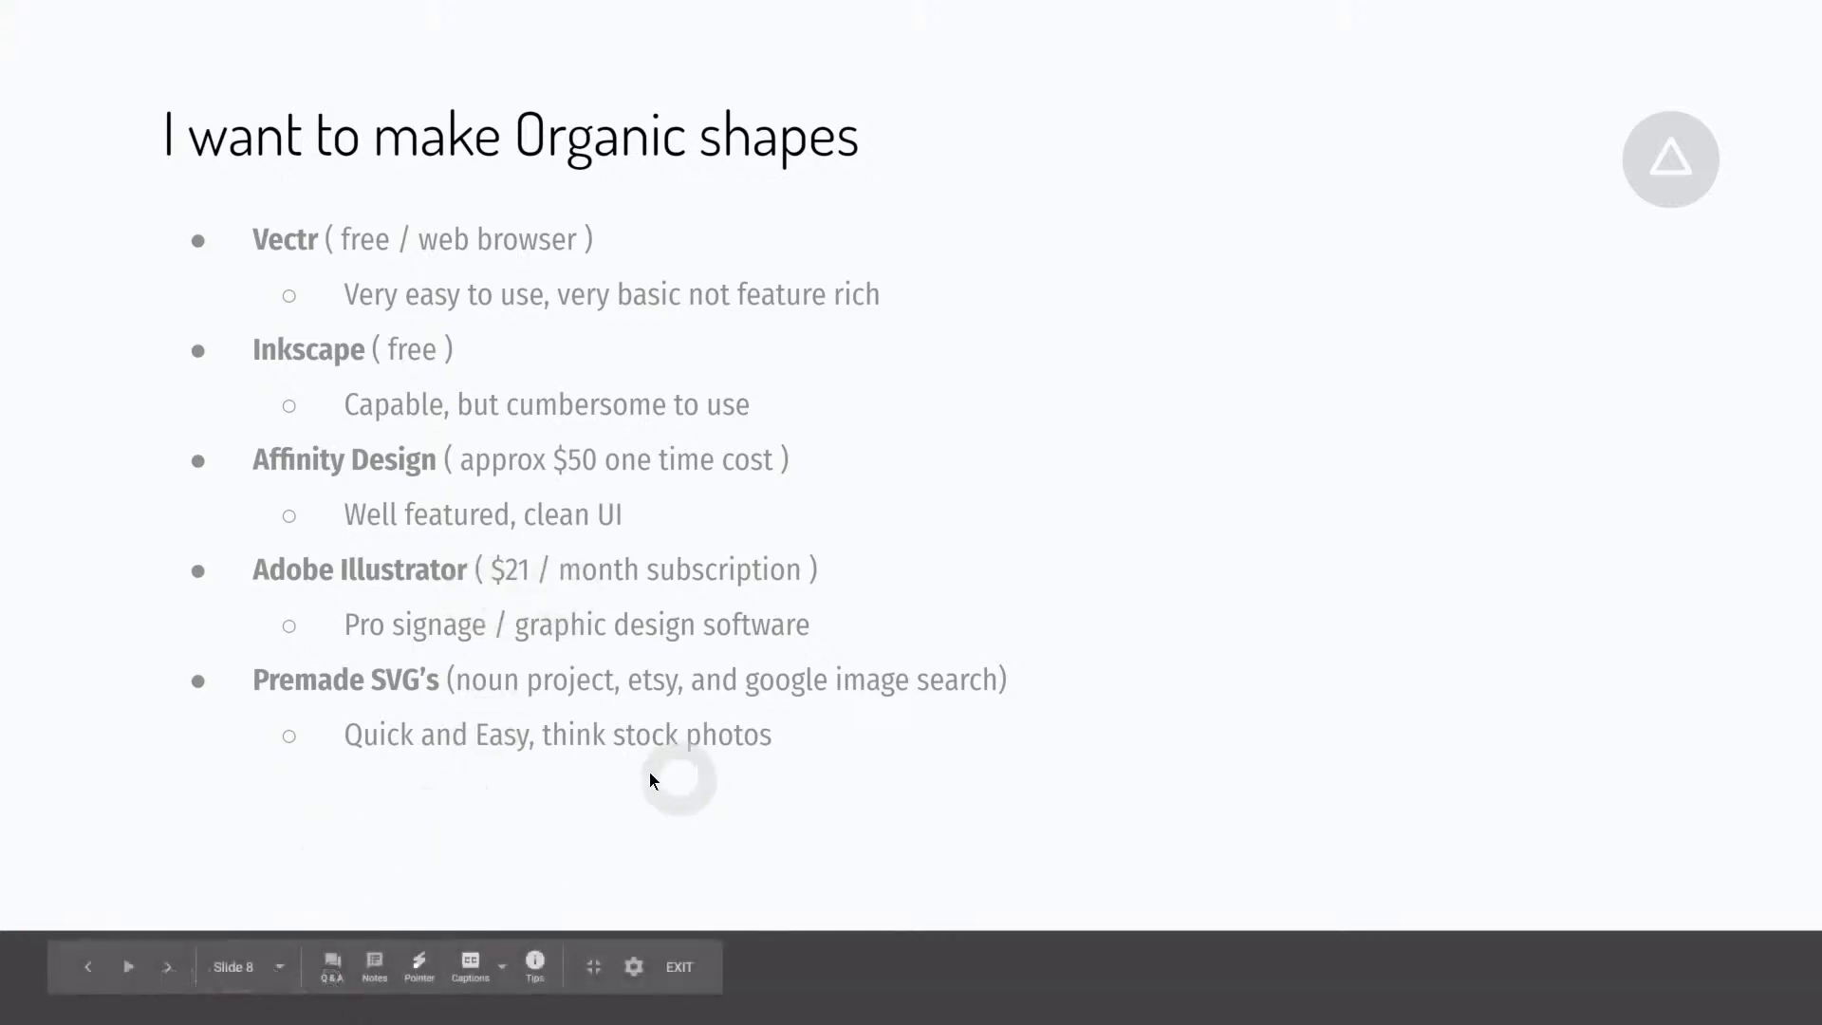
mouse_move(252, 685)
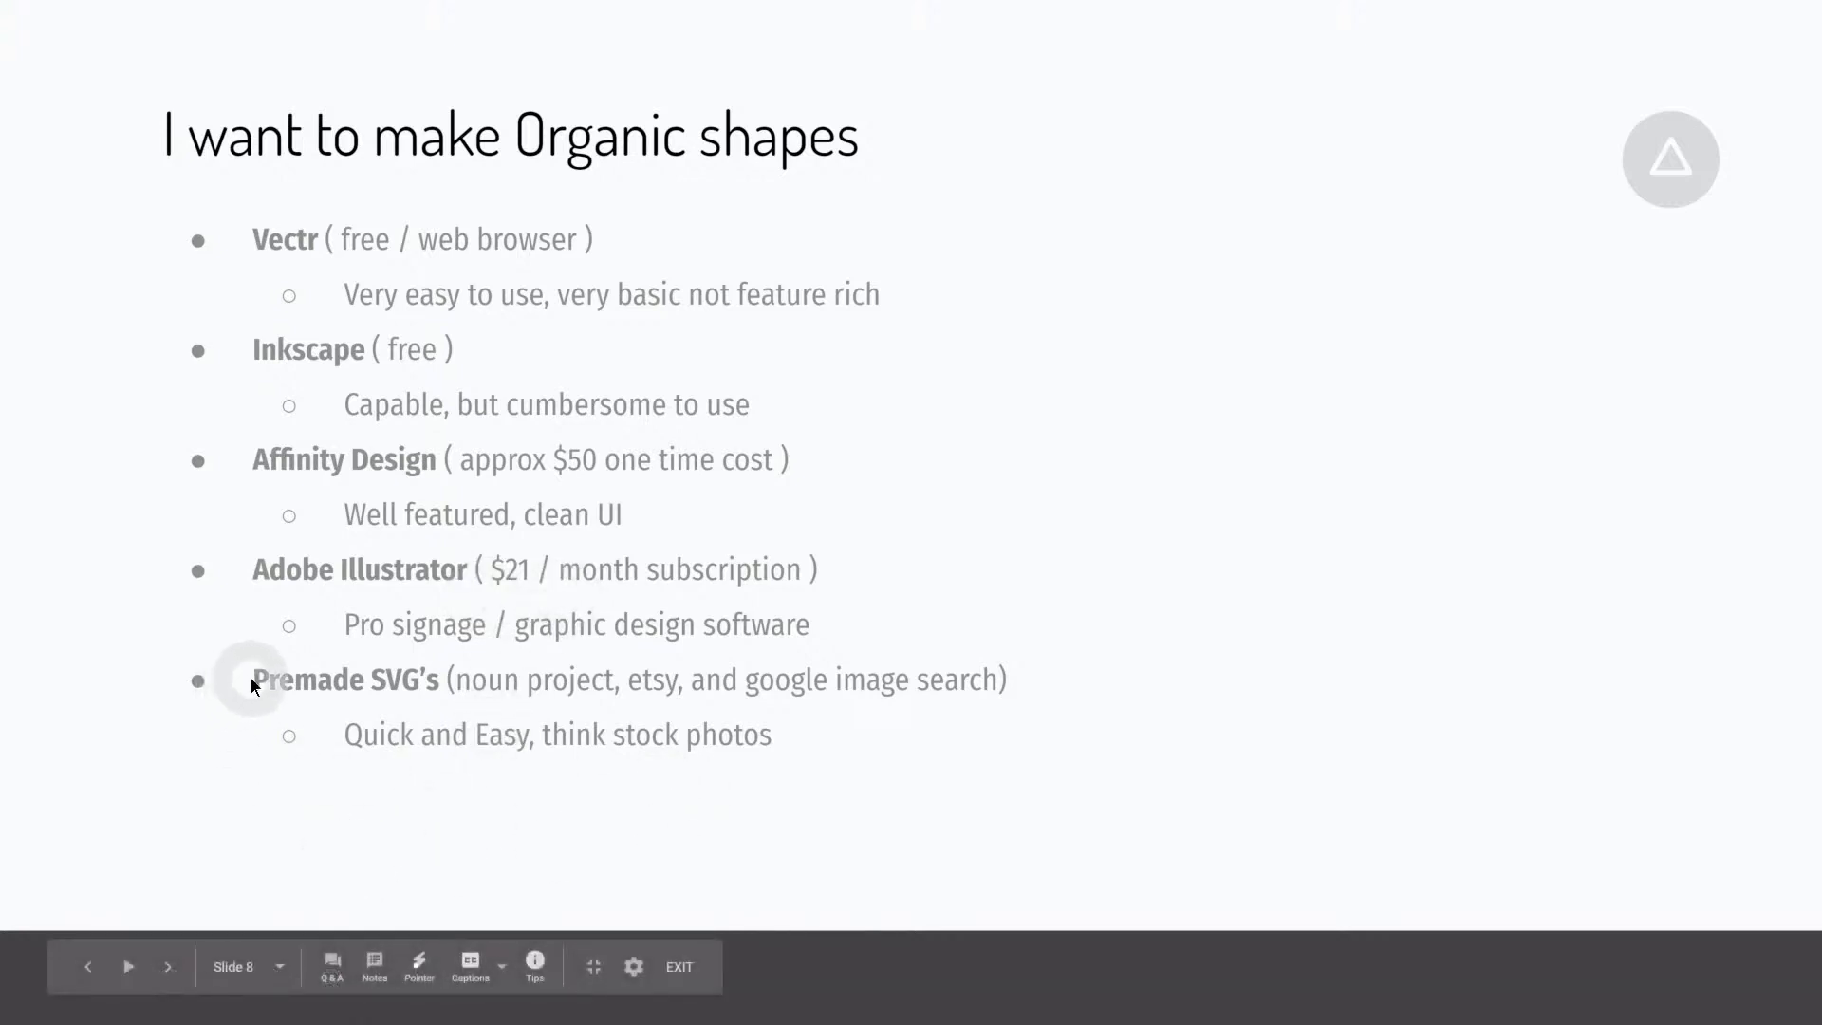
mouse_move(1129, 683)
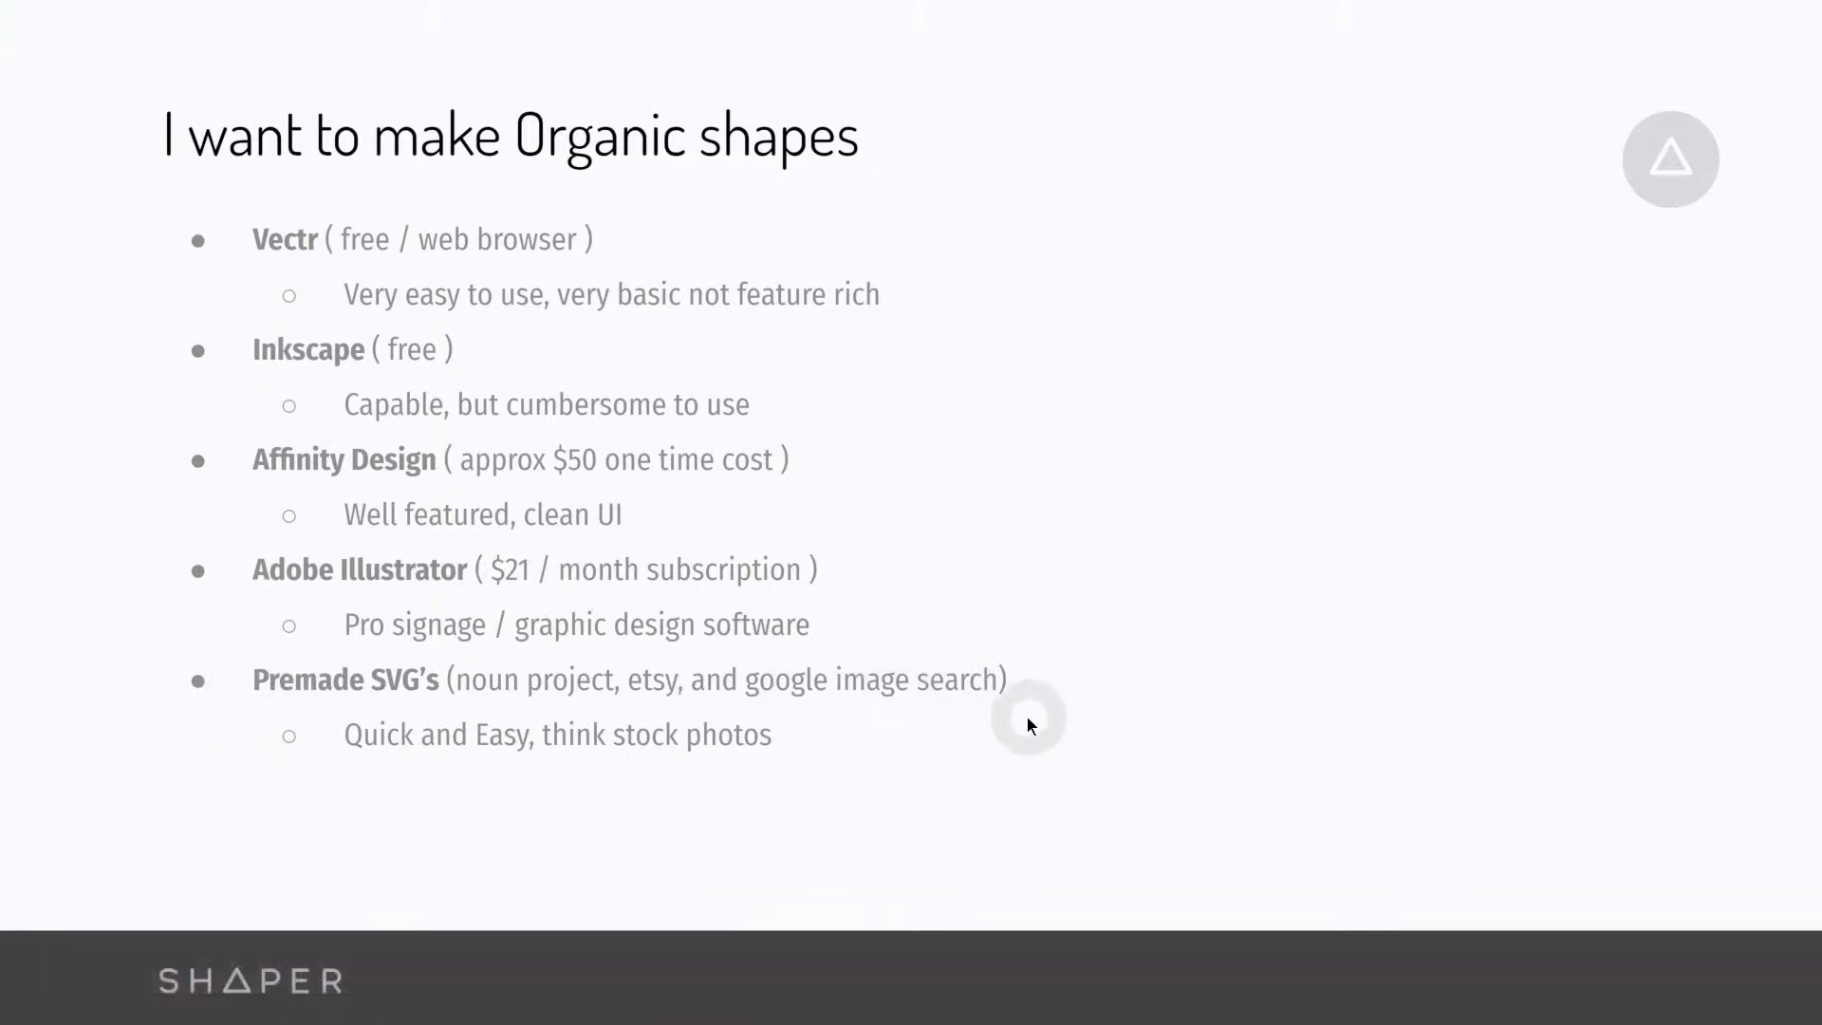
Step: Leave the organic shapes slide and switch back to the browser
key("alt+tab")
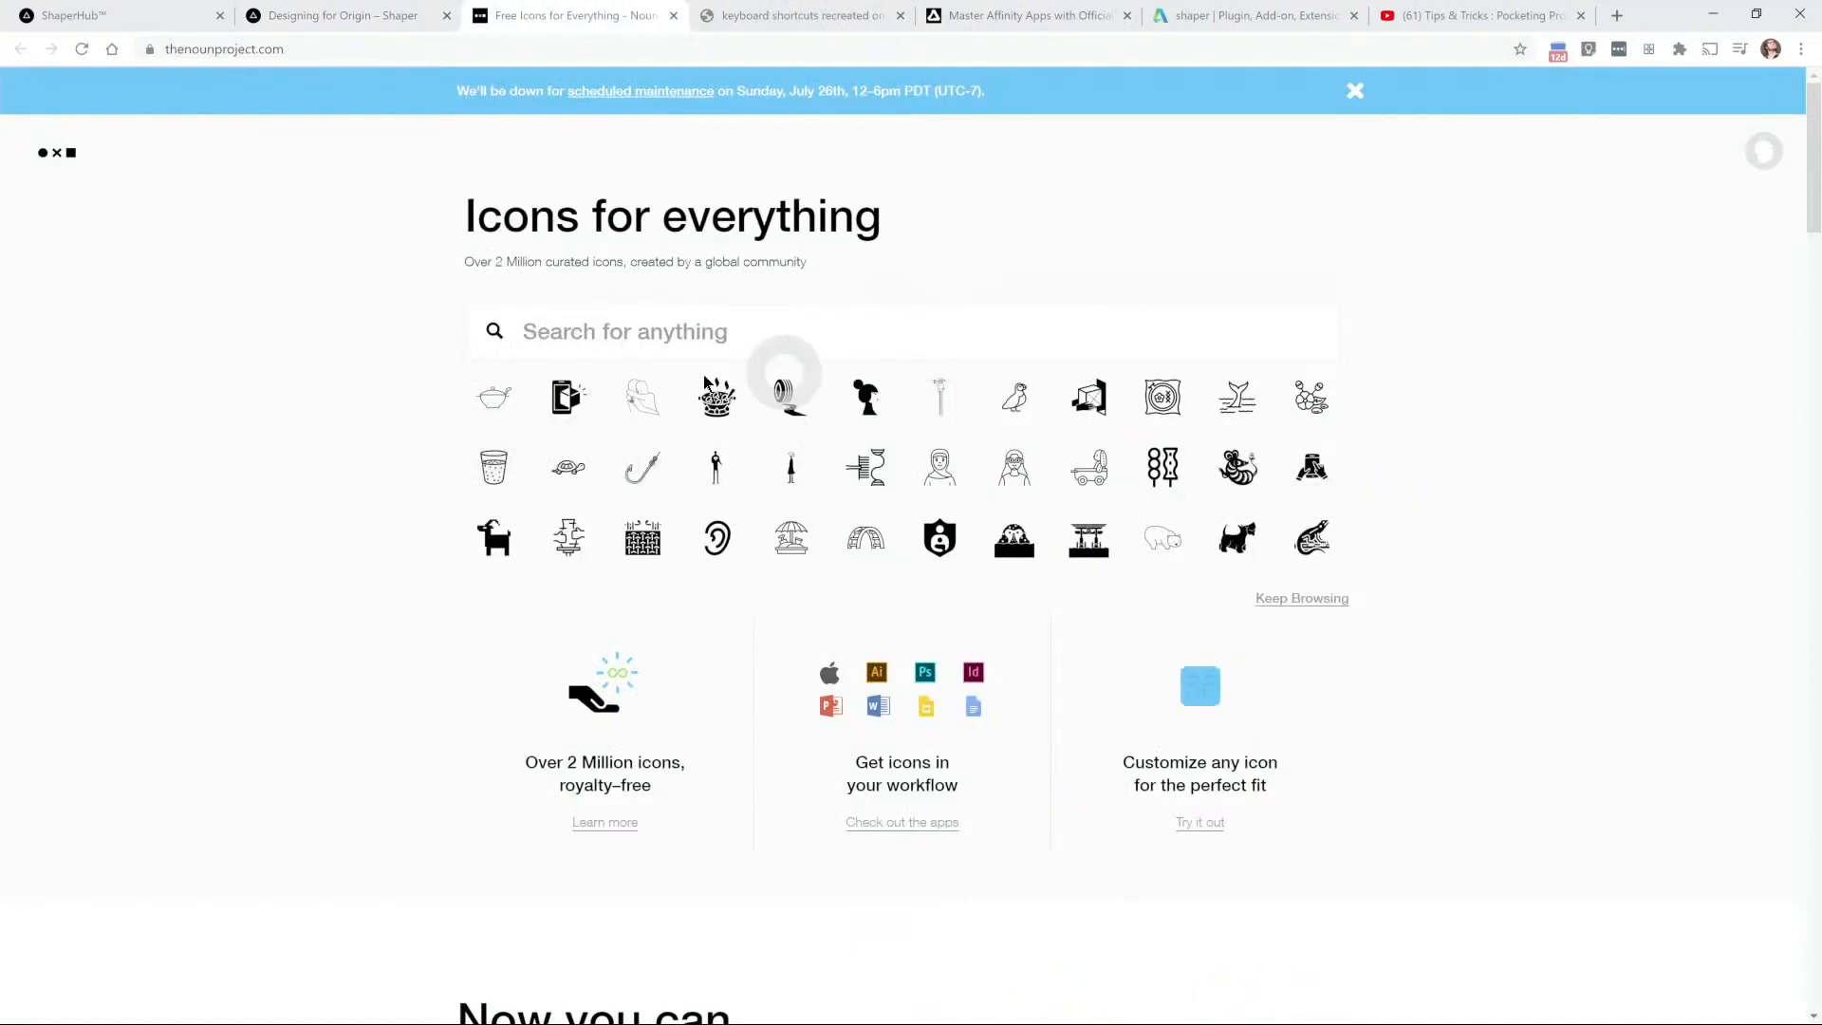
Step: Search Noun Project for 'horse' icons
left_click(624, 331)
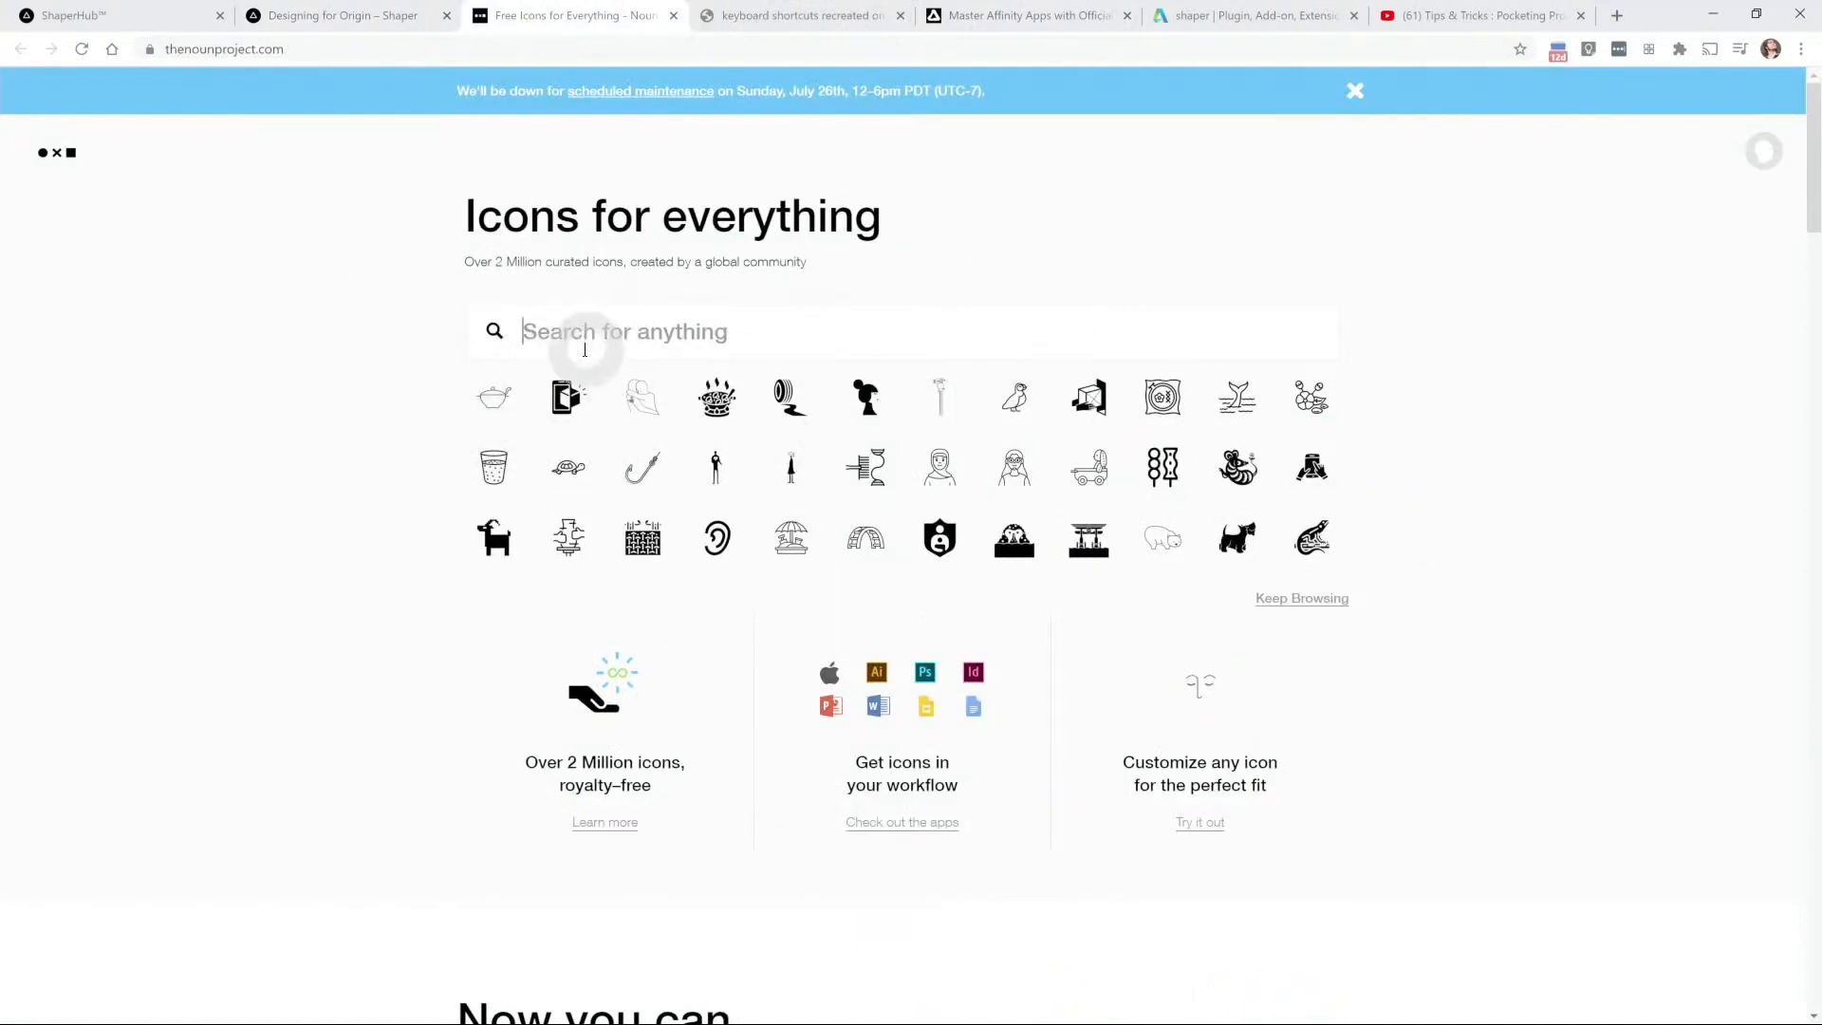
type("horse")
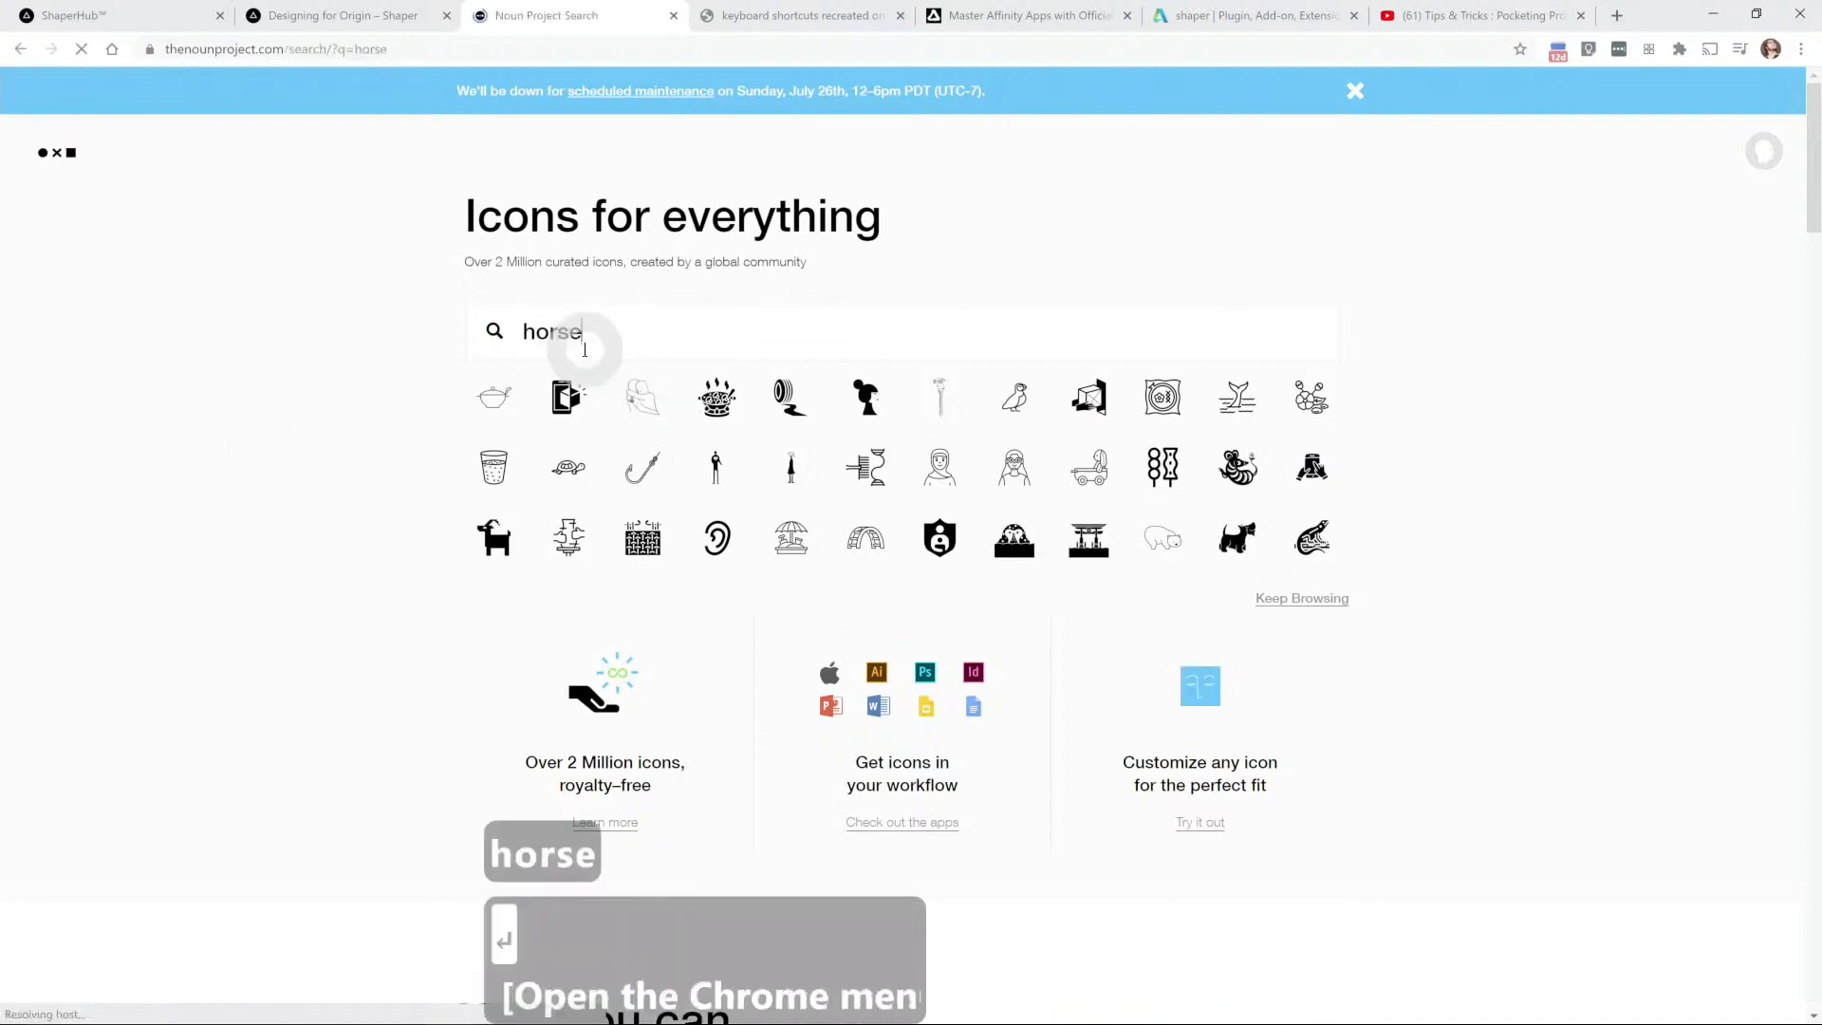
key("Return")
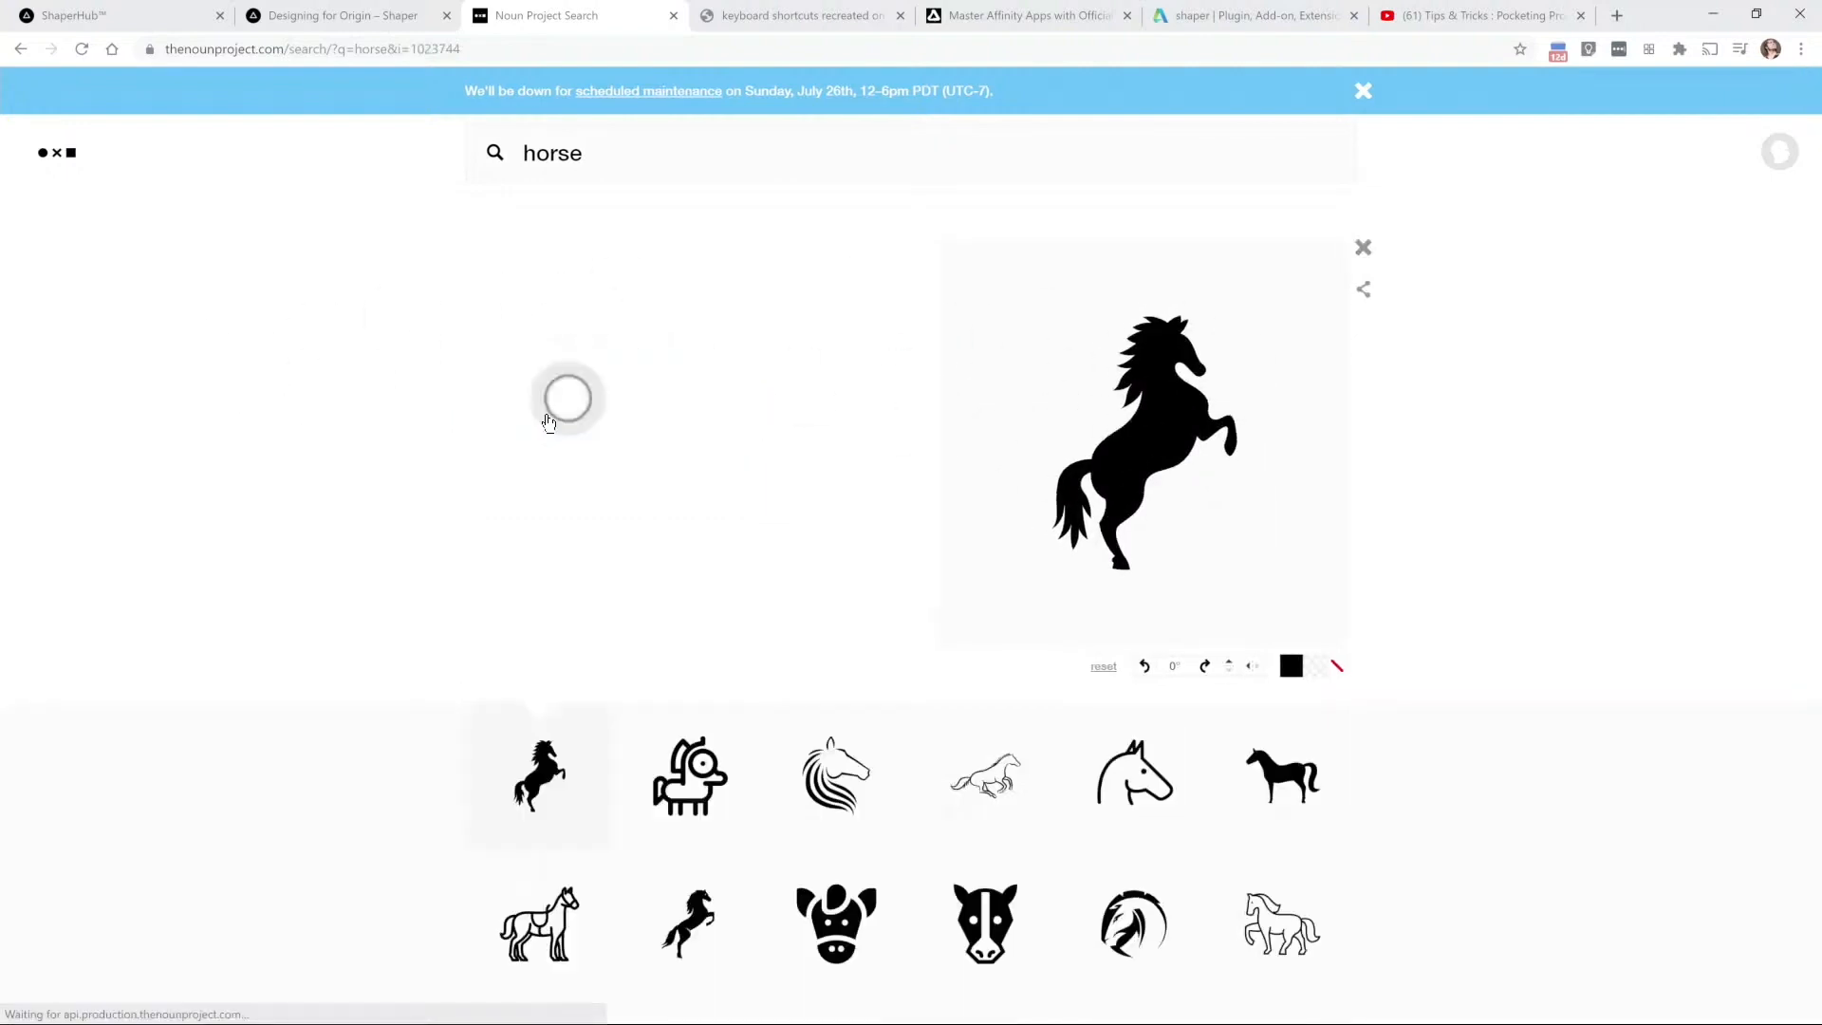
Step: Select the Basic Download for the rearing horse icon, then return to the presentation
left_click(538, 776)
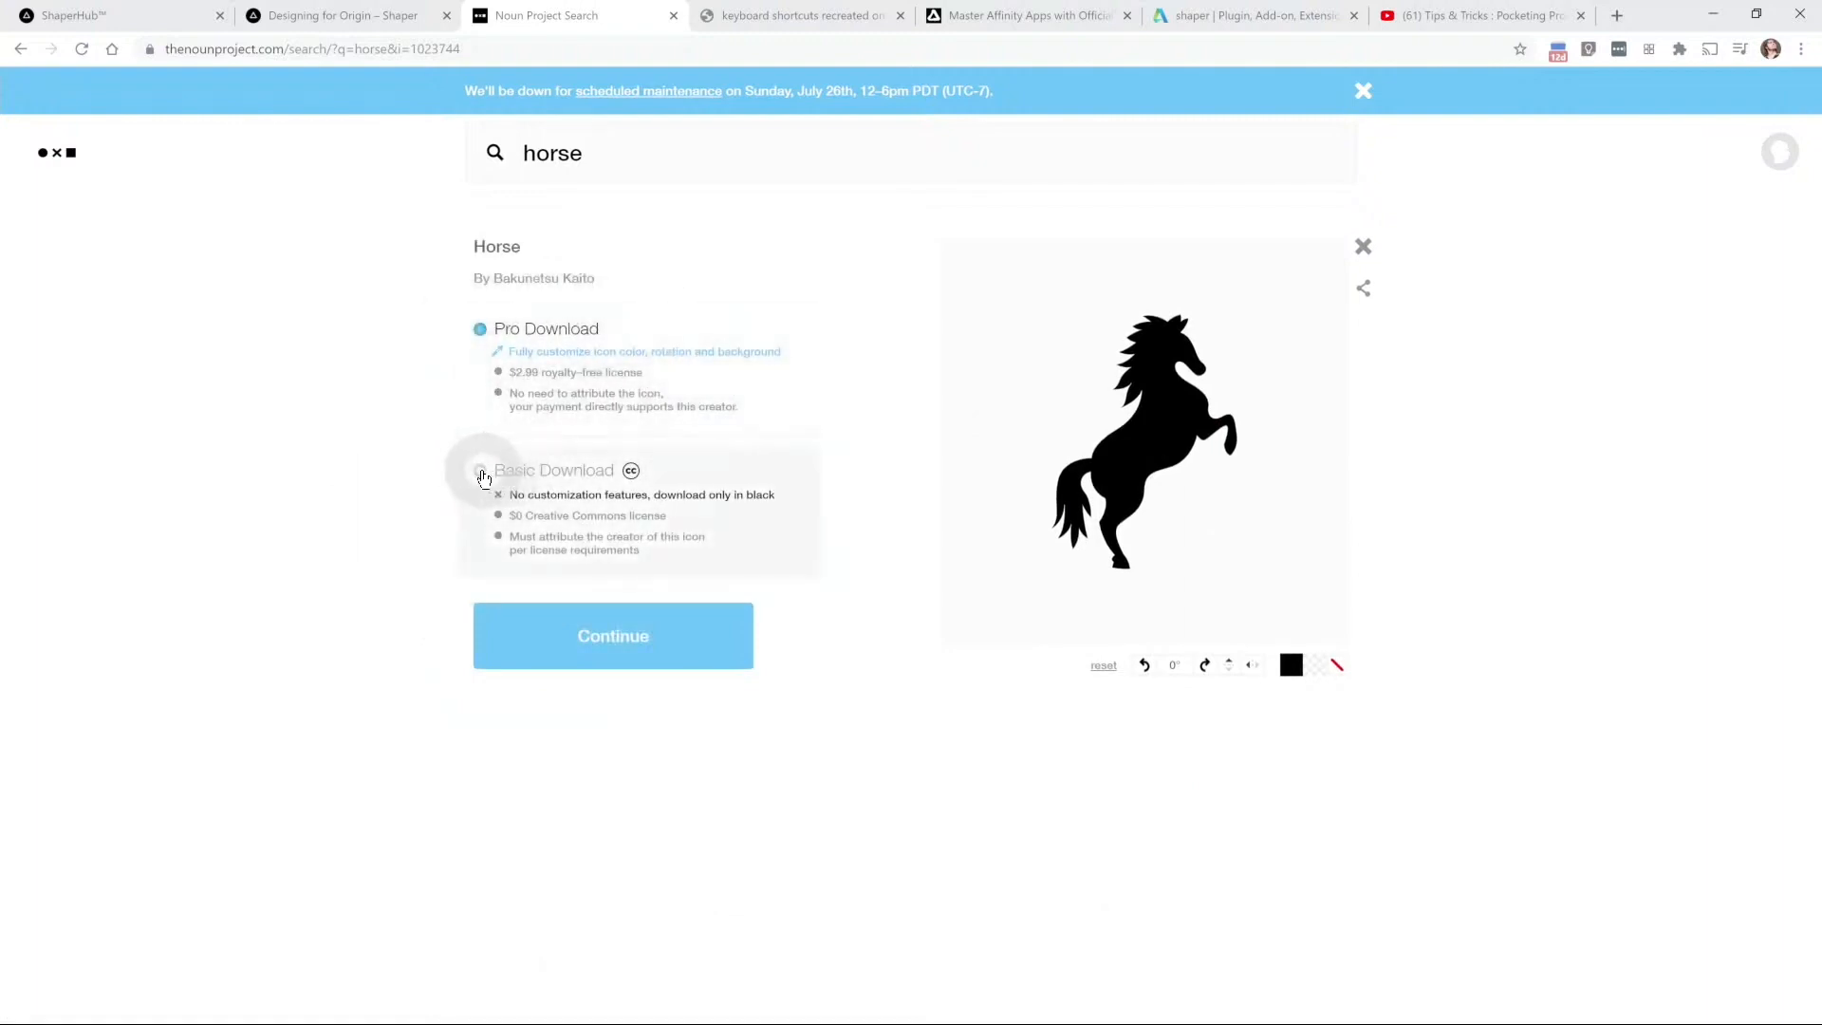
left_click(478, 470)
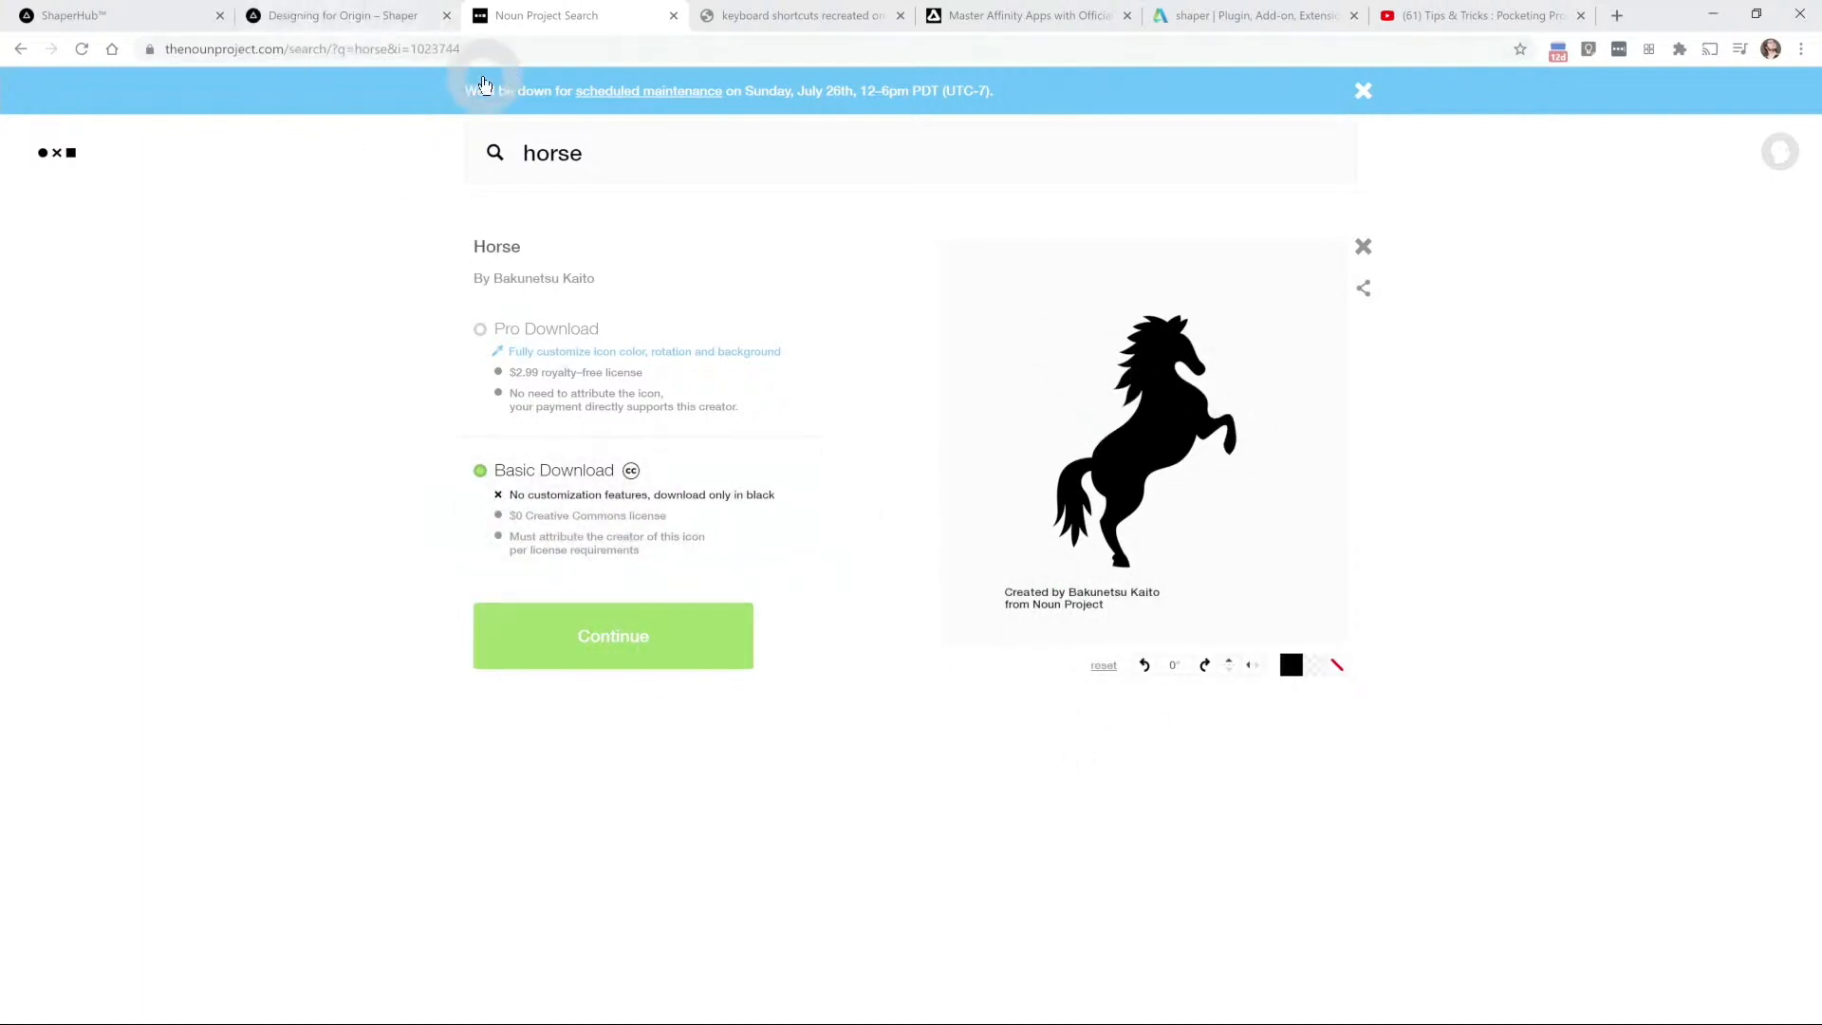
key("alt+tab")
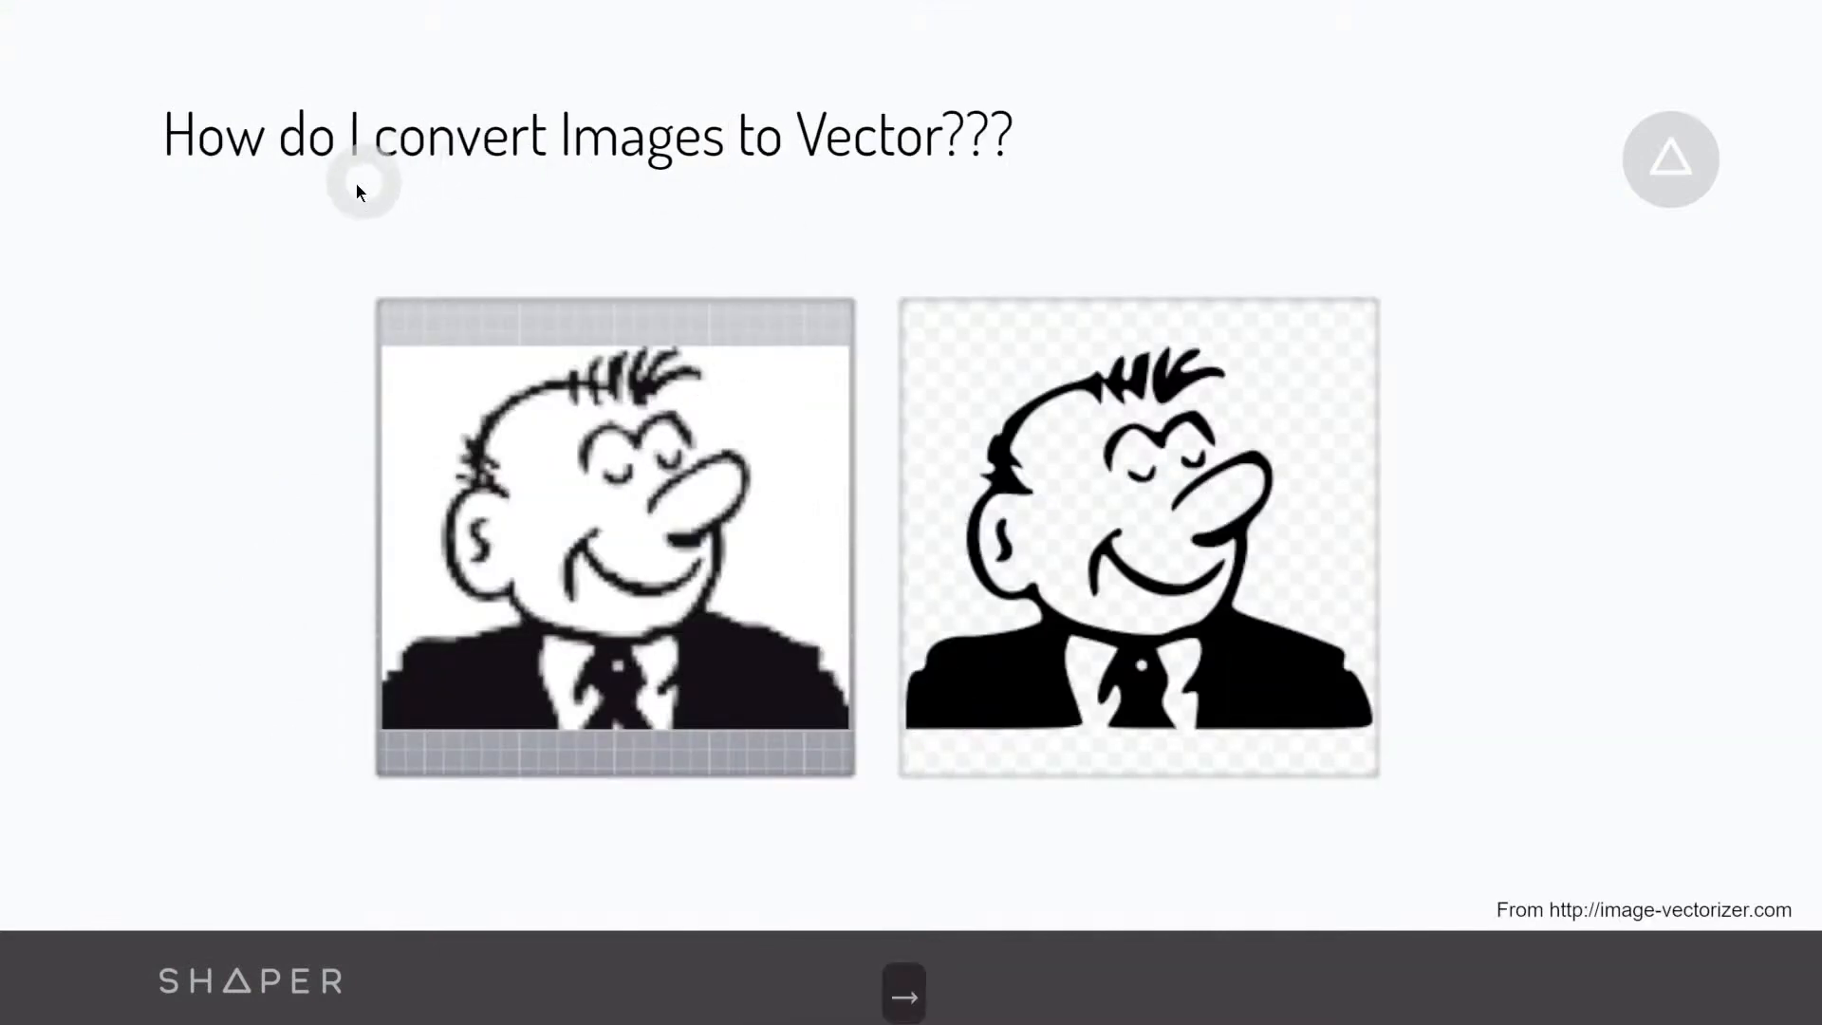
mouse_move(1059, 271)
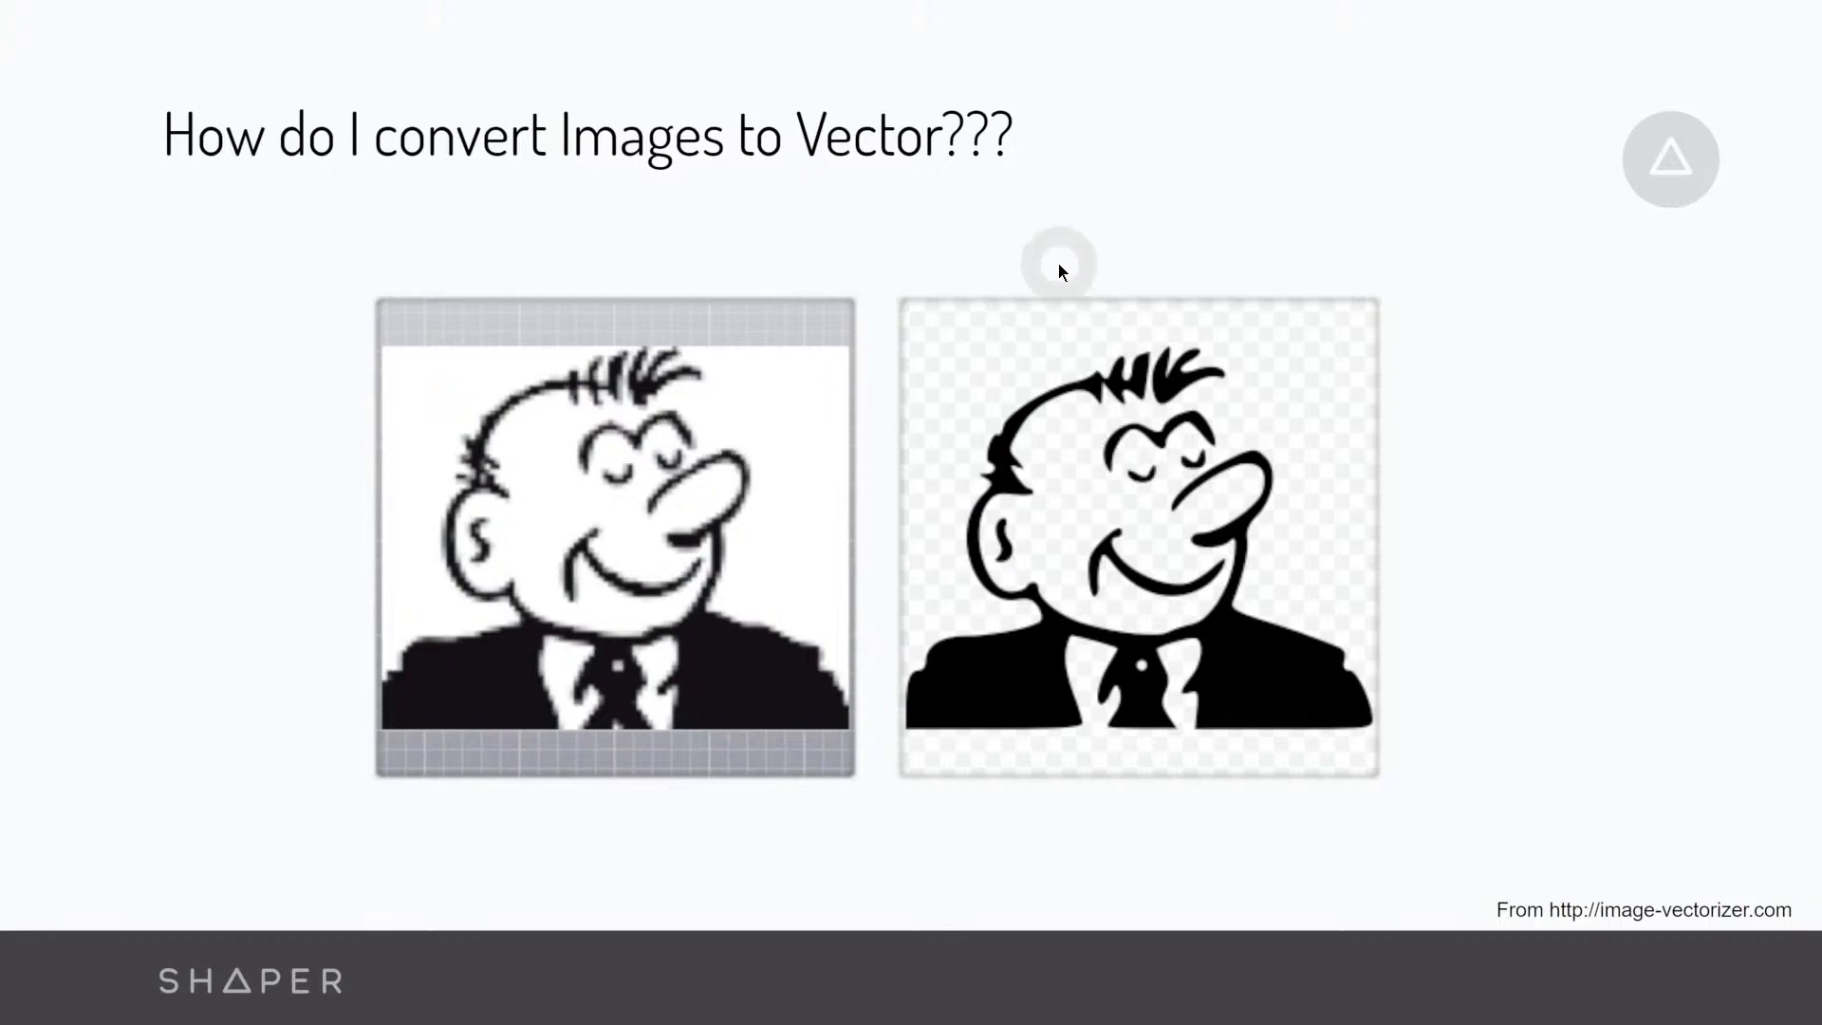
mouse_move(930, 240)
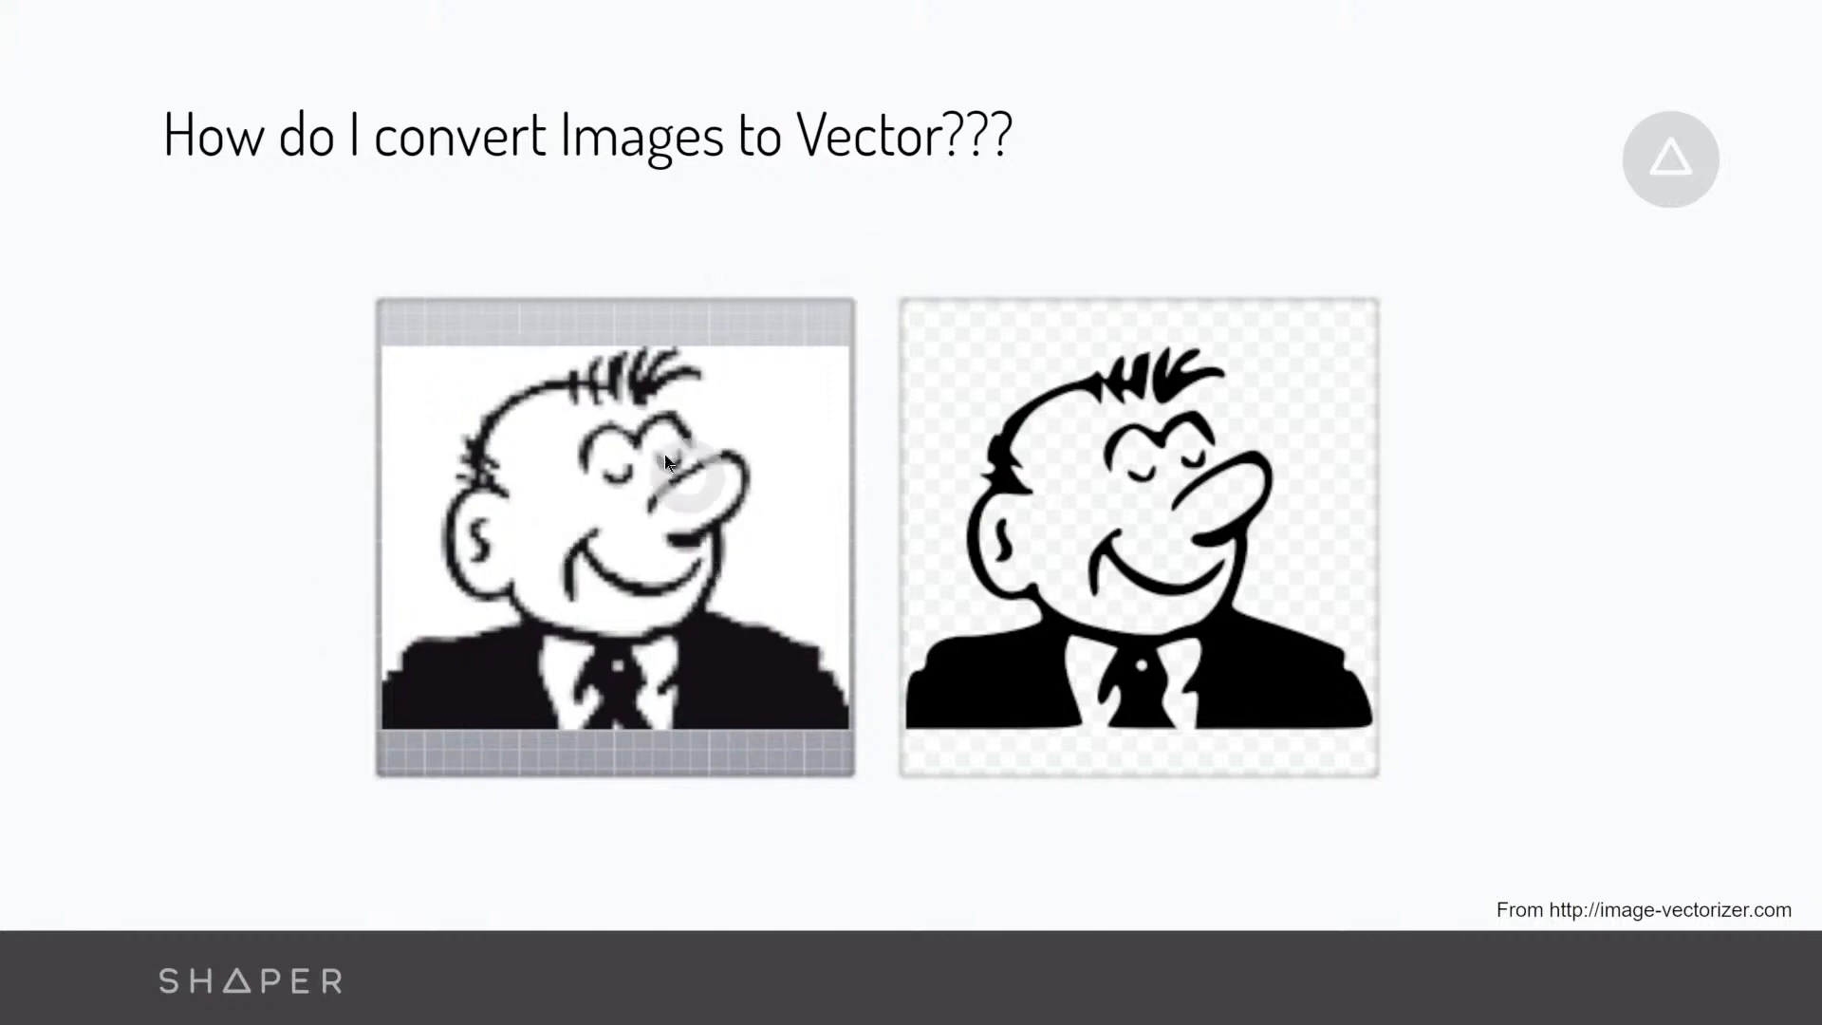
mouse_move(1446, 486)
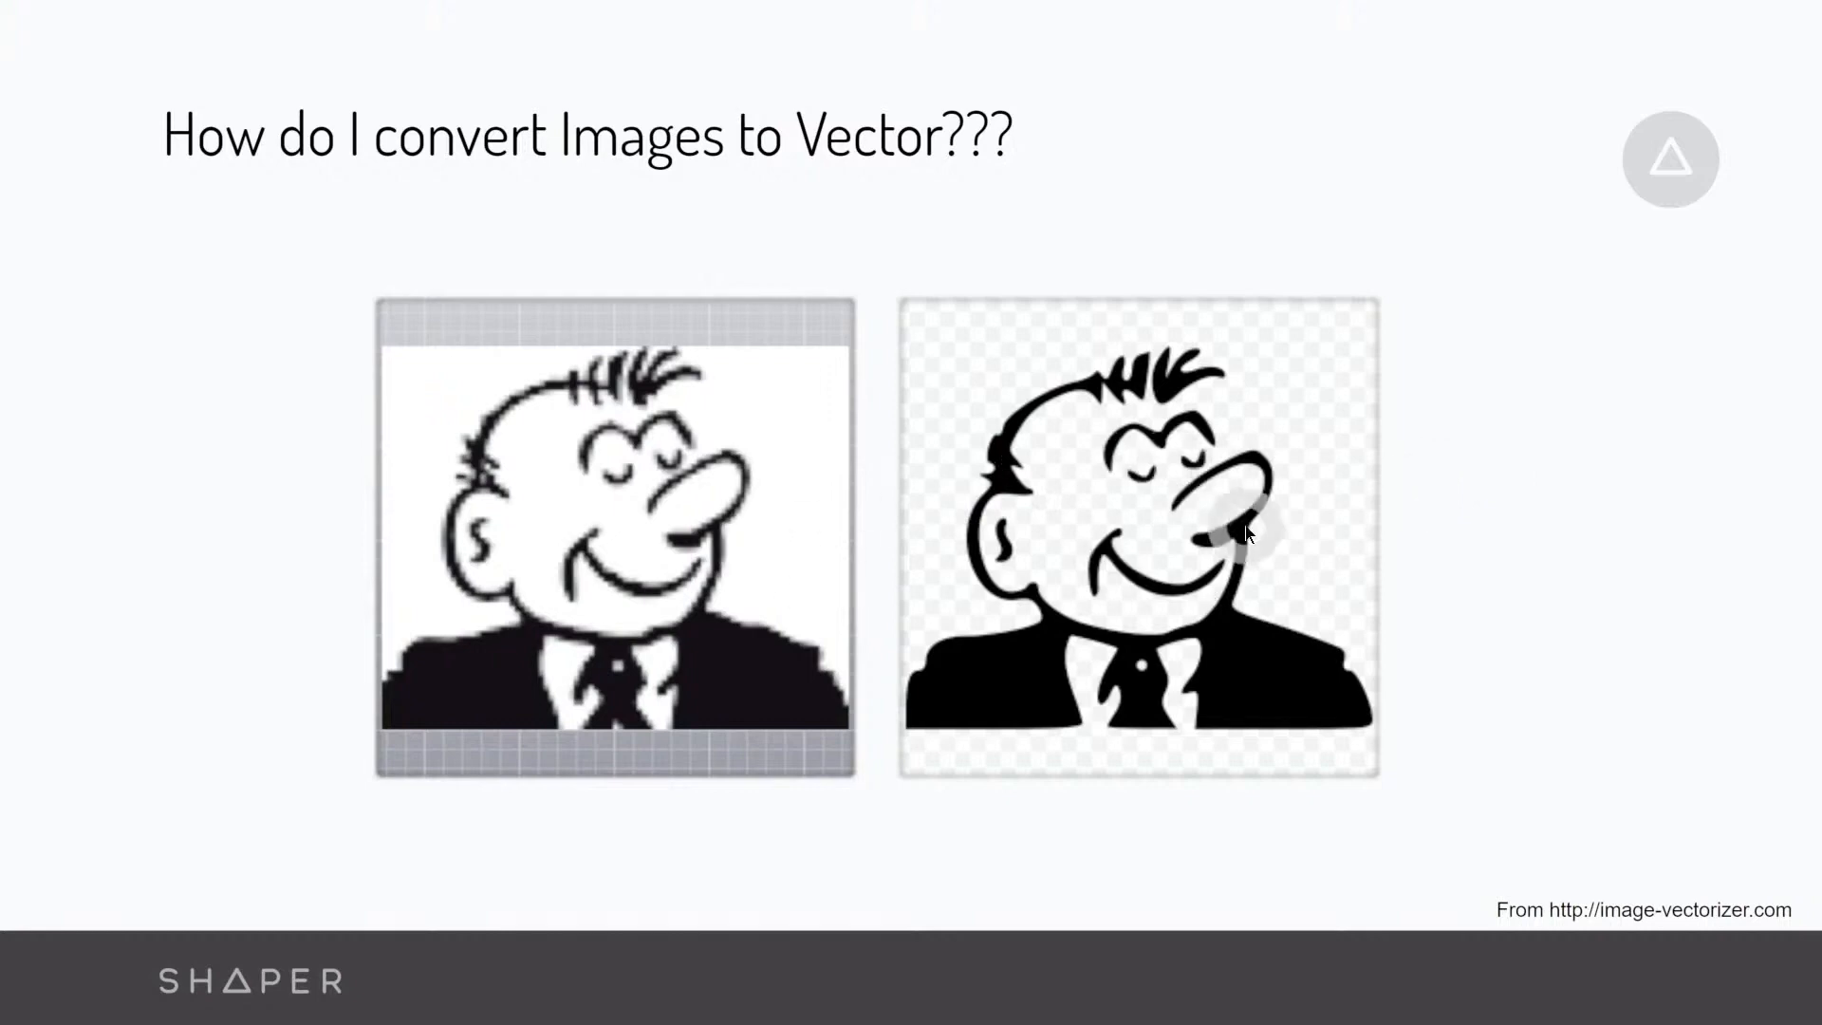
mouse_move(1406, 547)
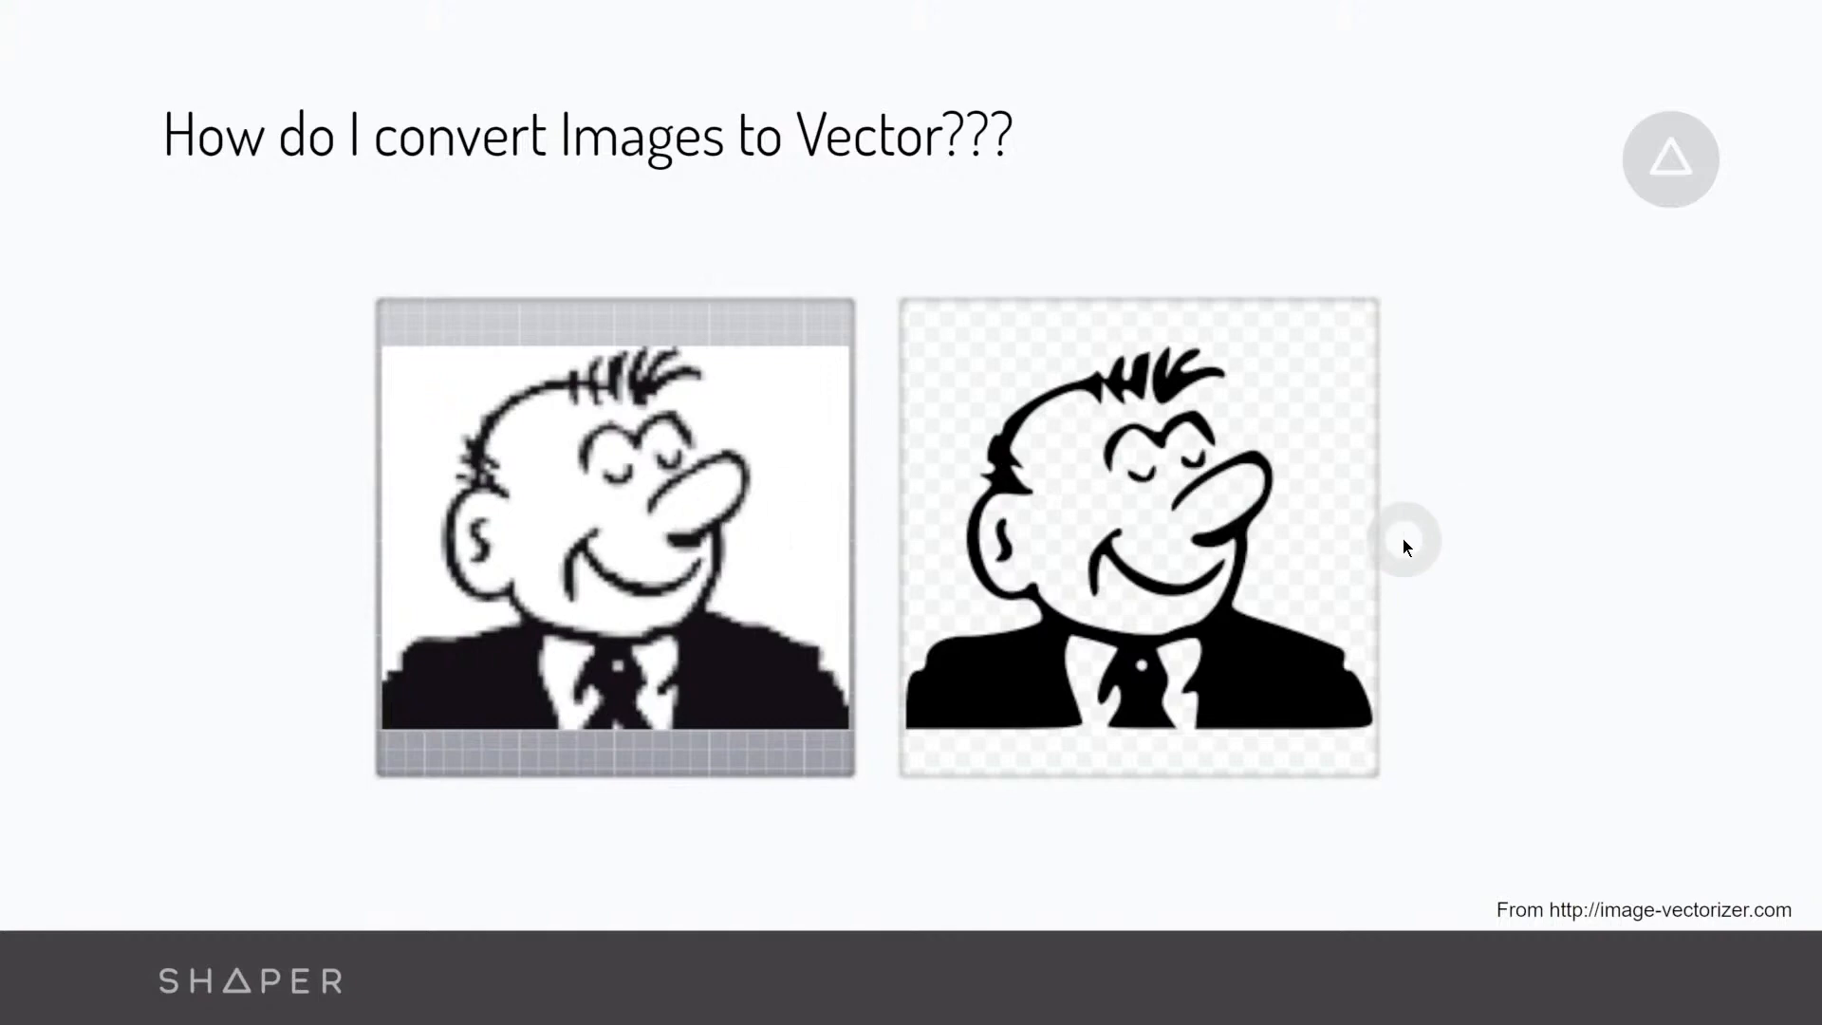
key("alt+tab")
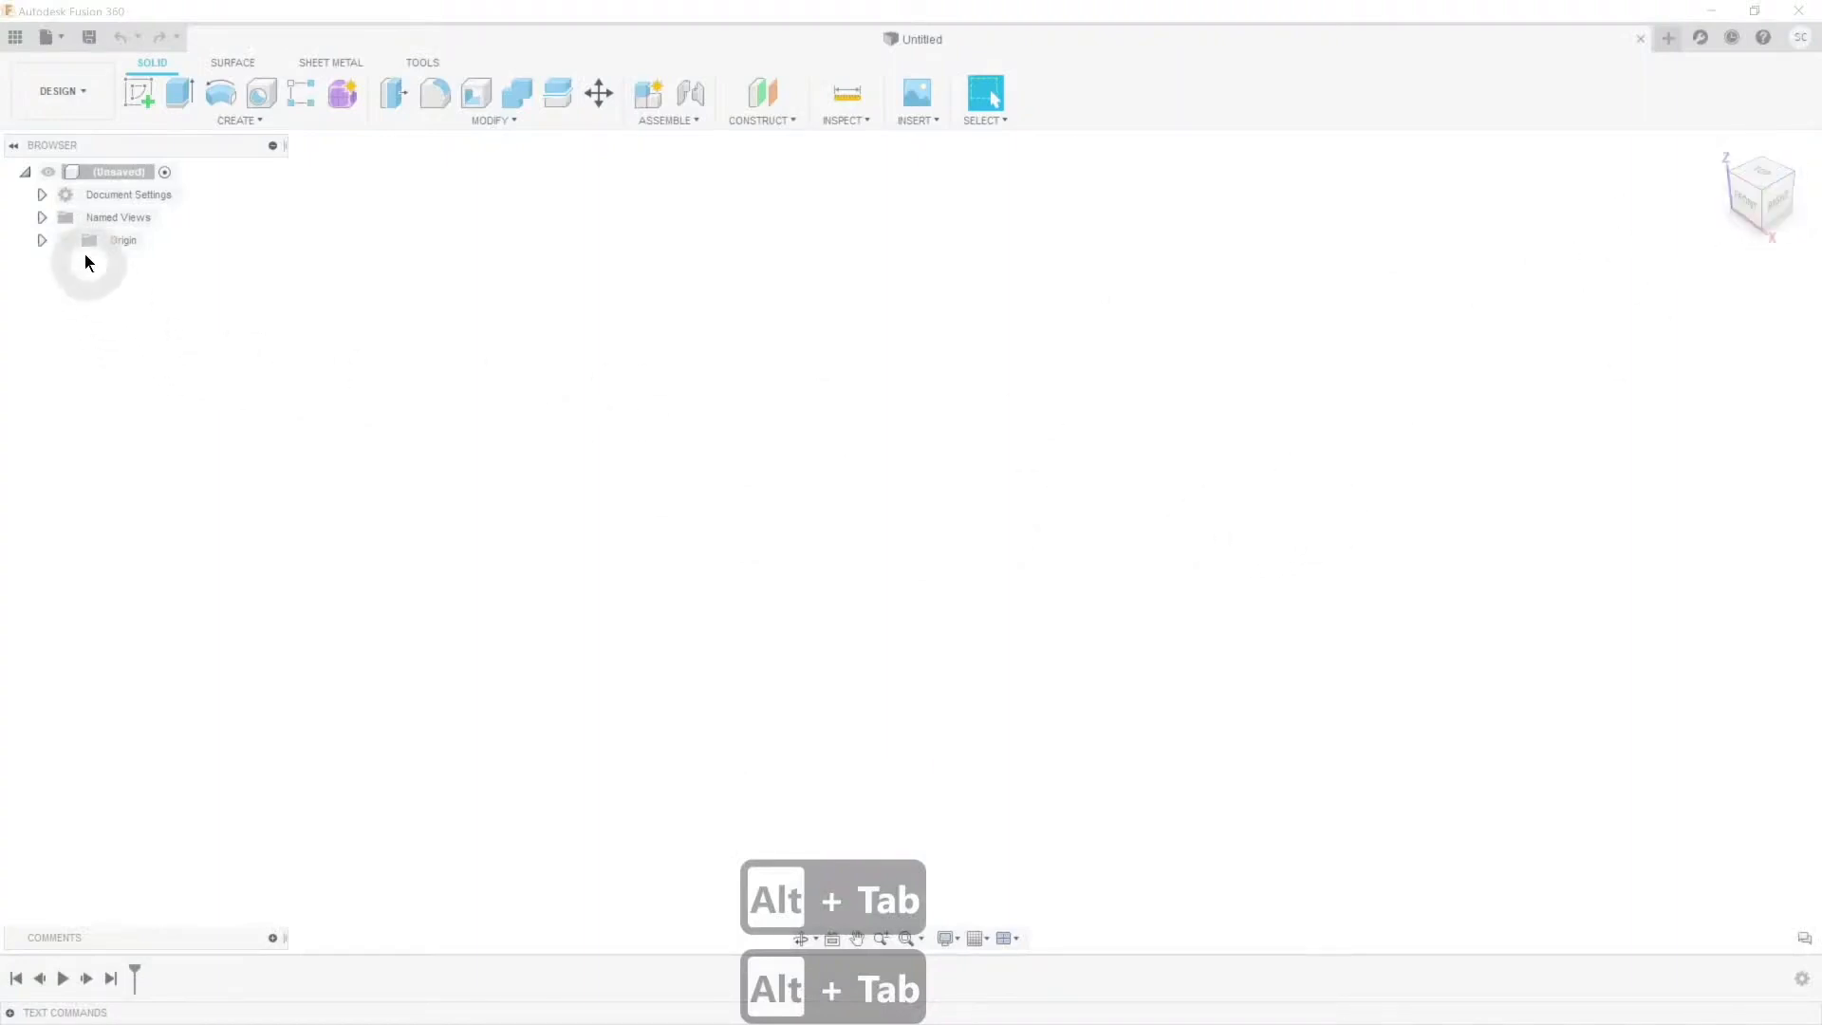
Step: Show the origin and sketch a 50 by 200 mm two-point rectangle on the XY plane
left_click(65, 240)
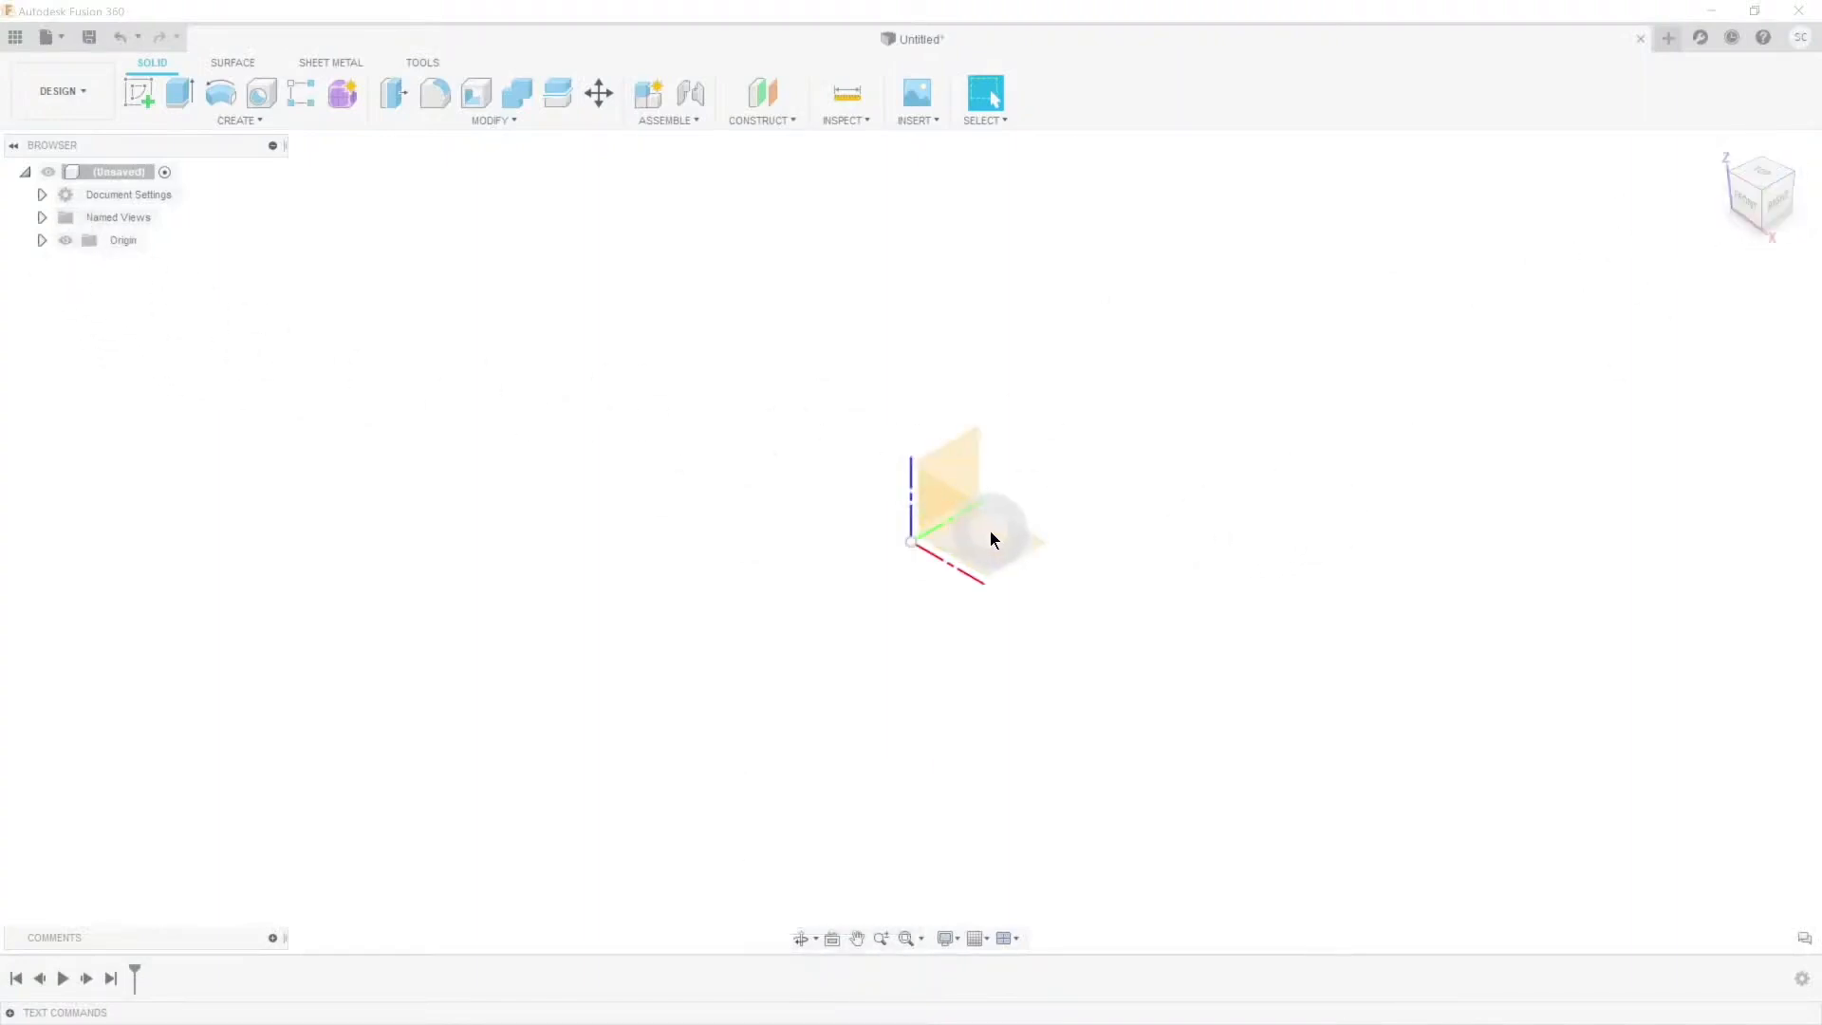
mouse_move(139, 93)
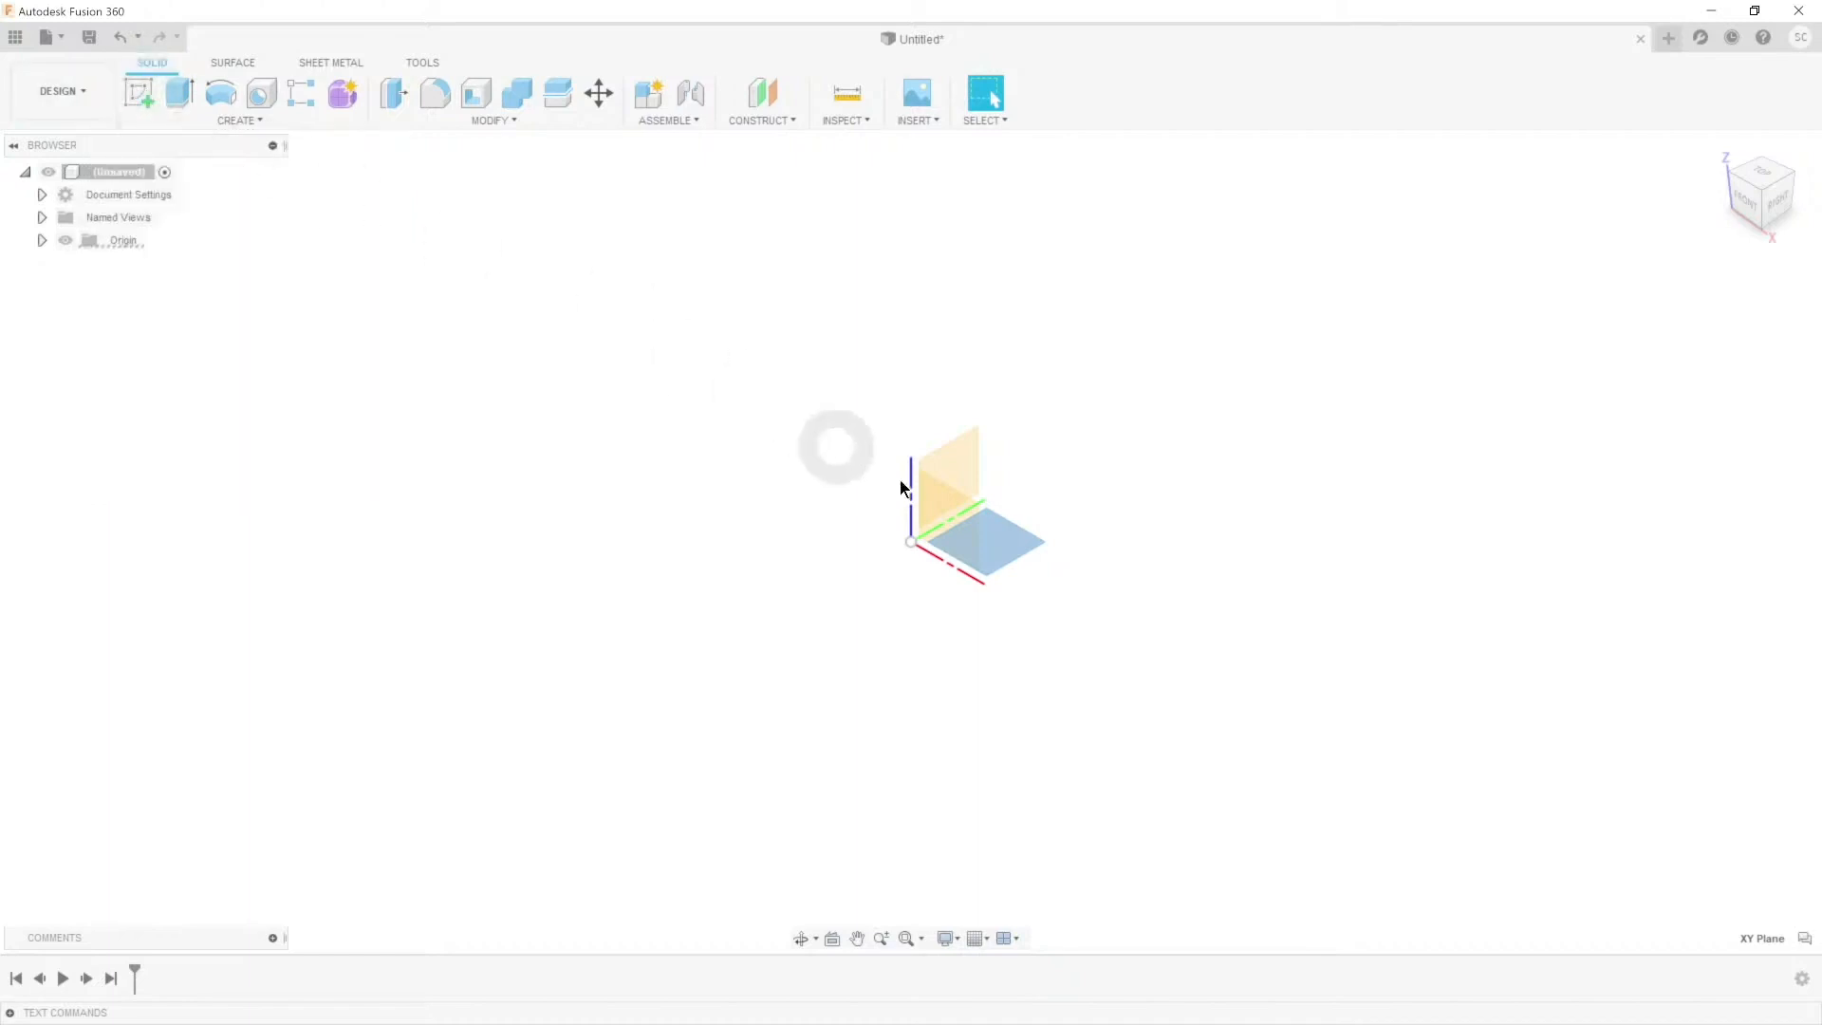
mouse_move(227, 157)
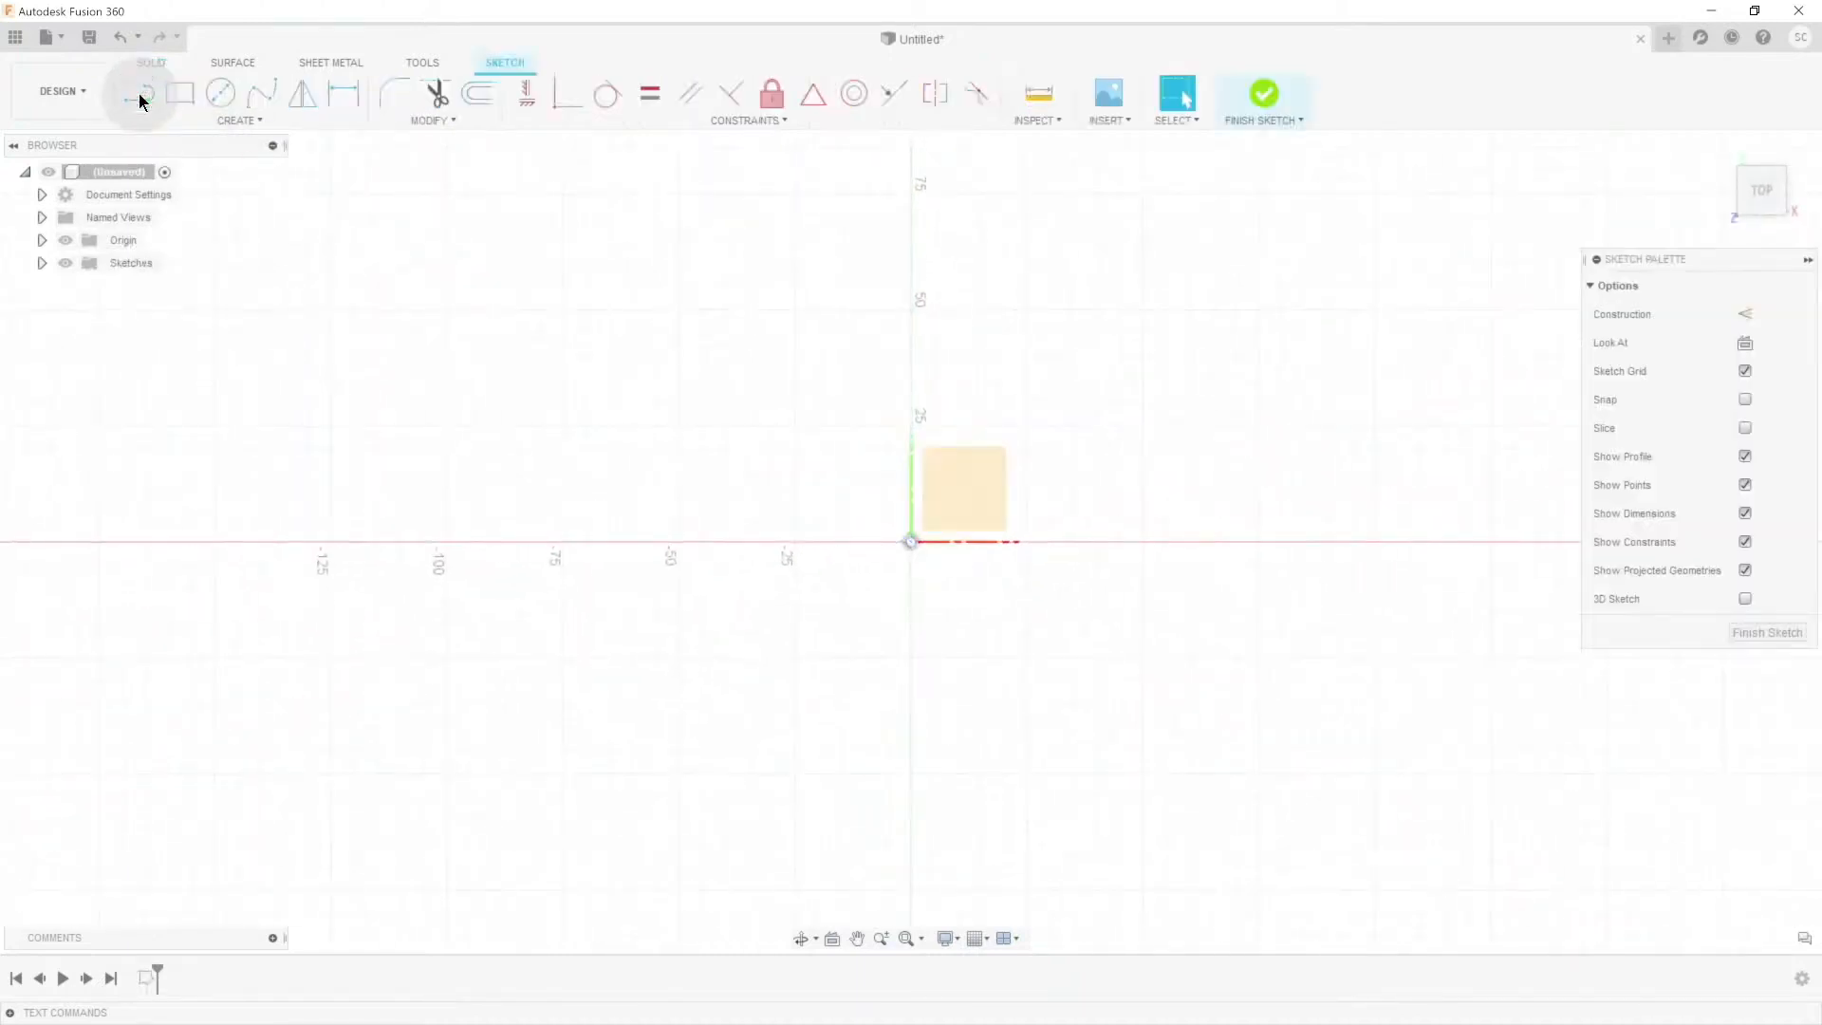
left_click(180, 94)
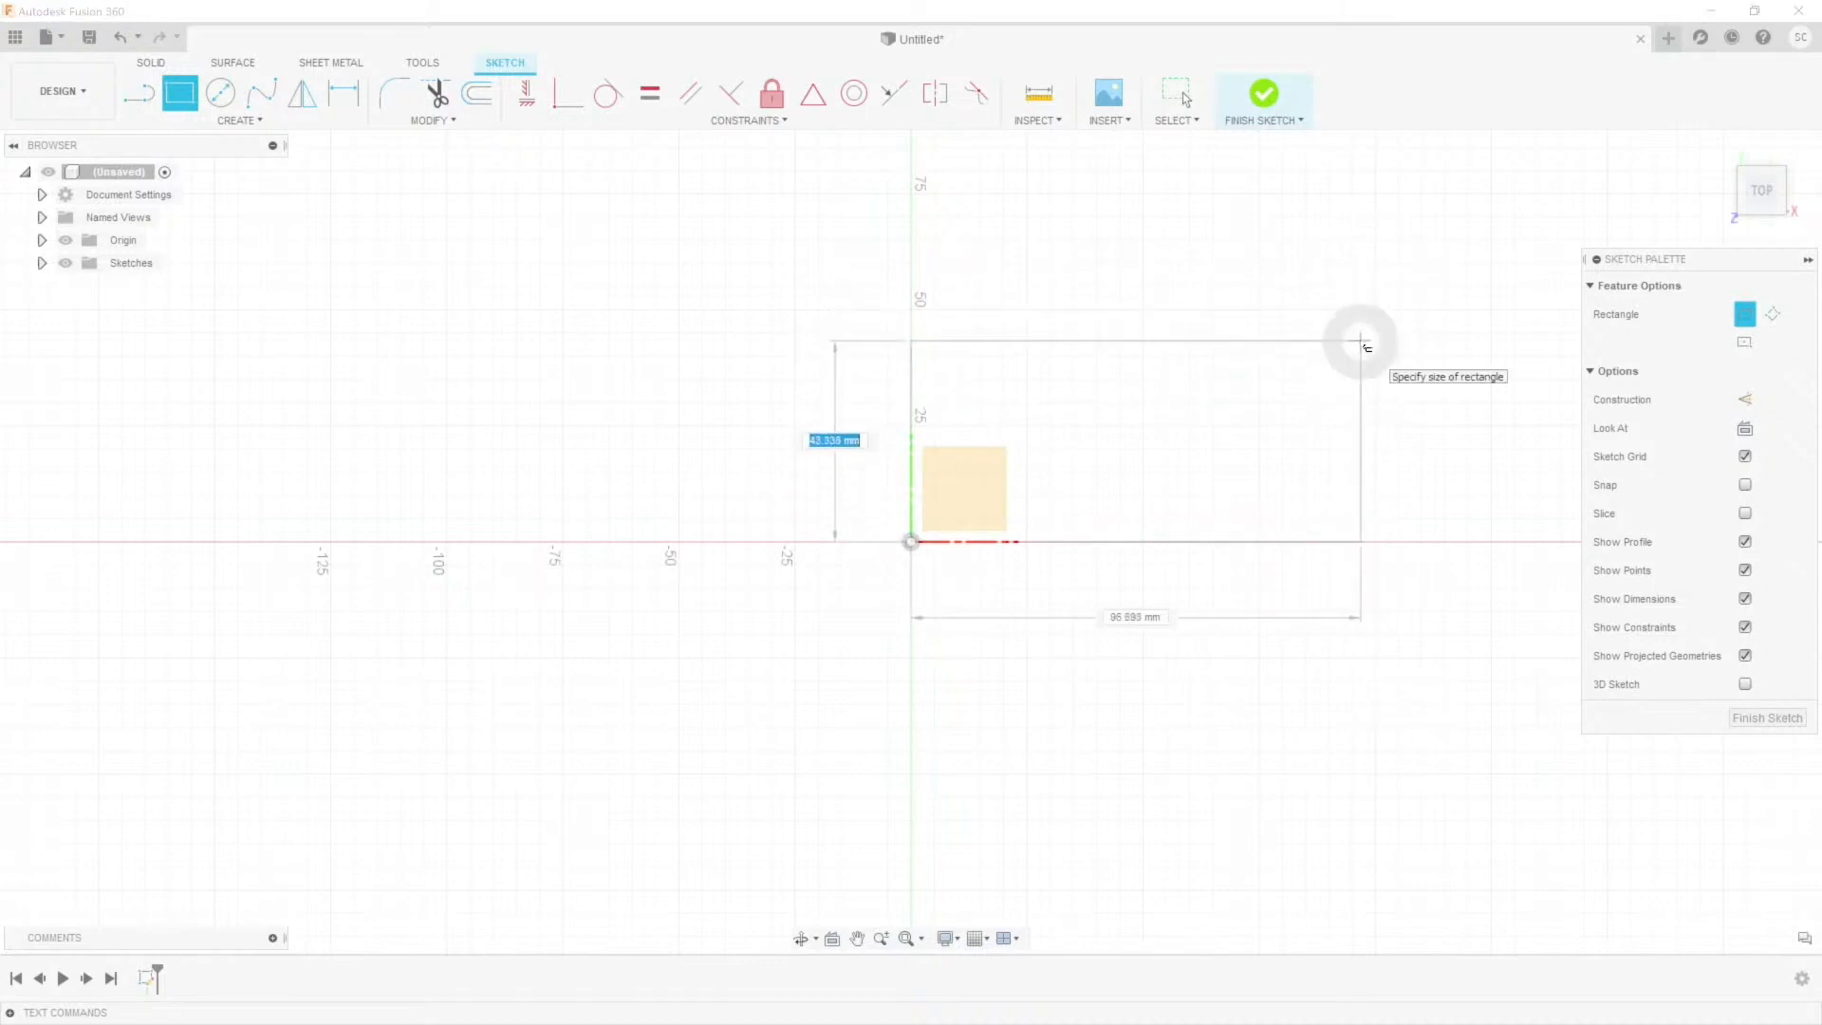
mouse_move(1200, 362)
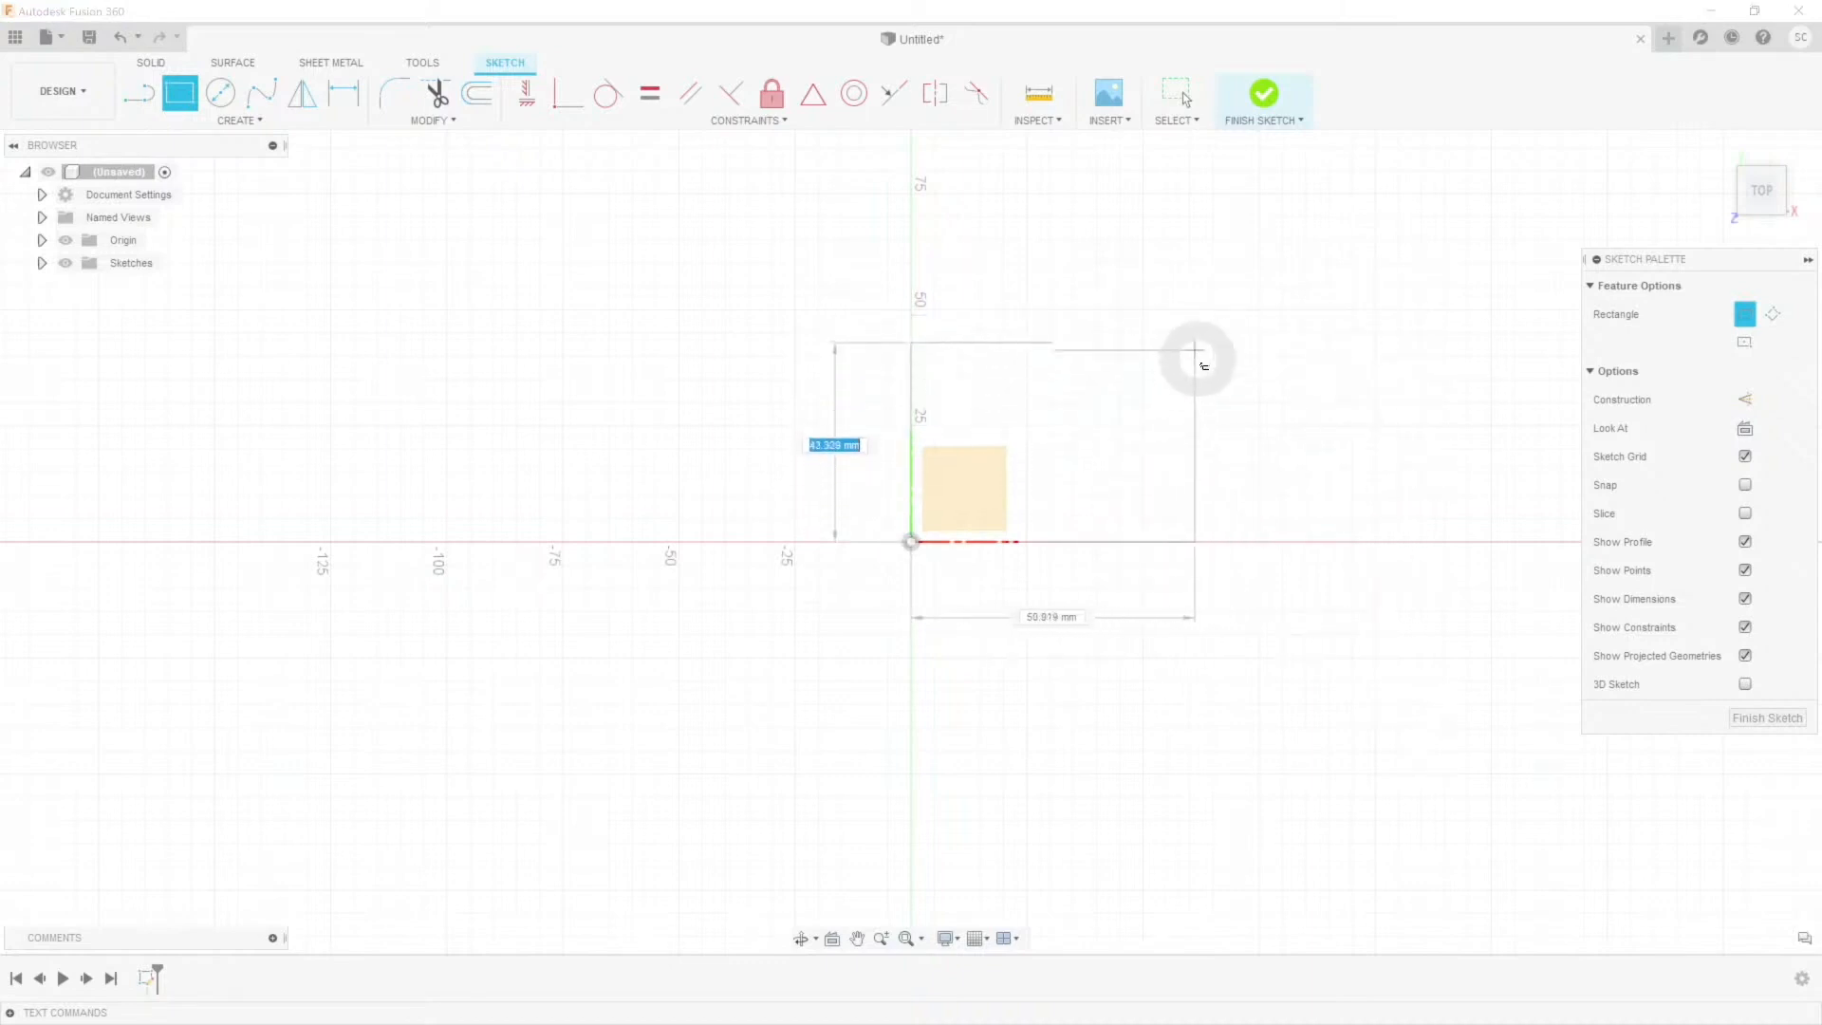
mouse_move(1197, 361)
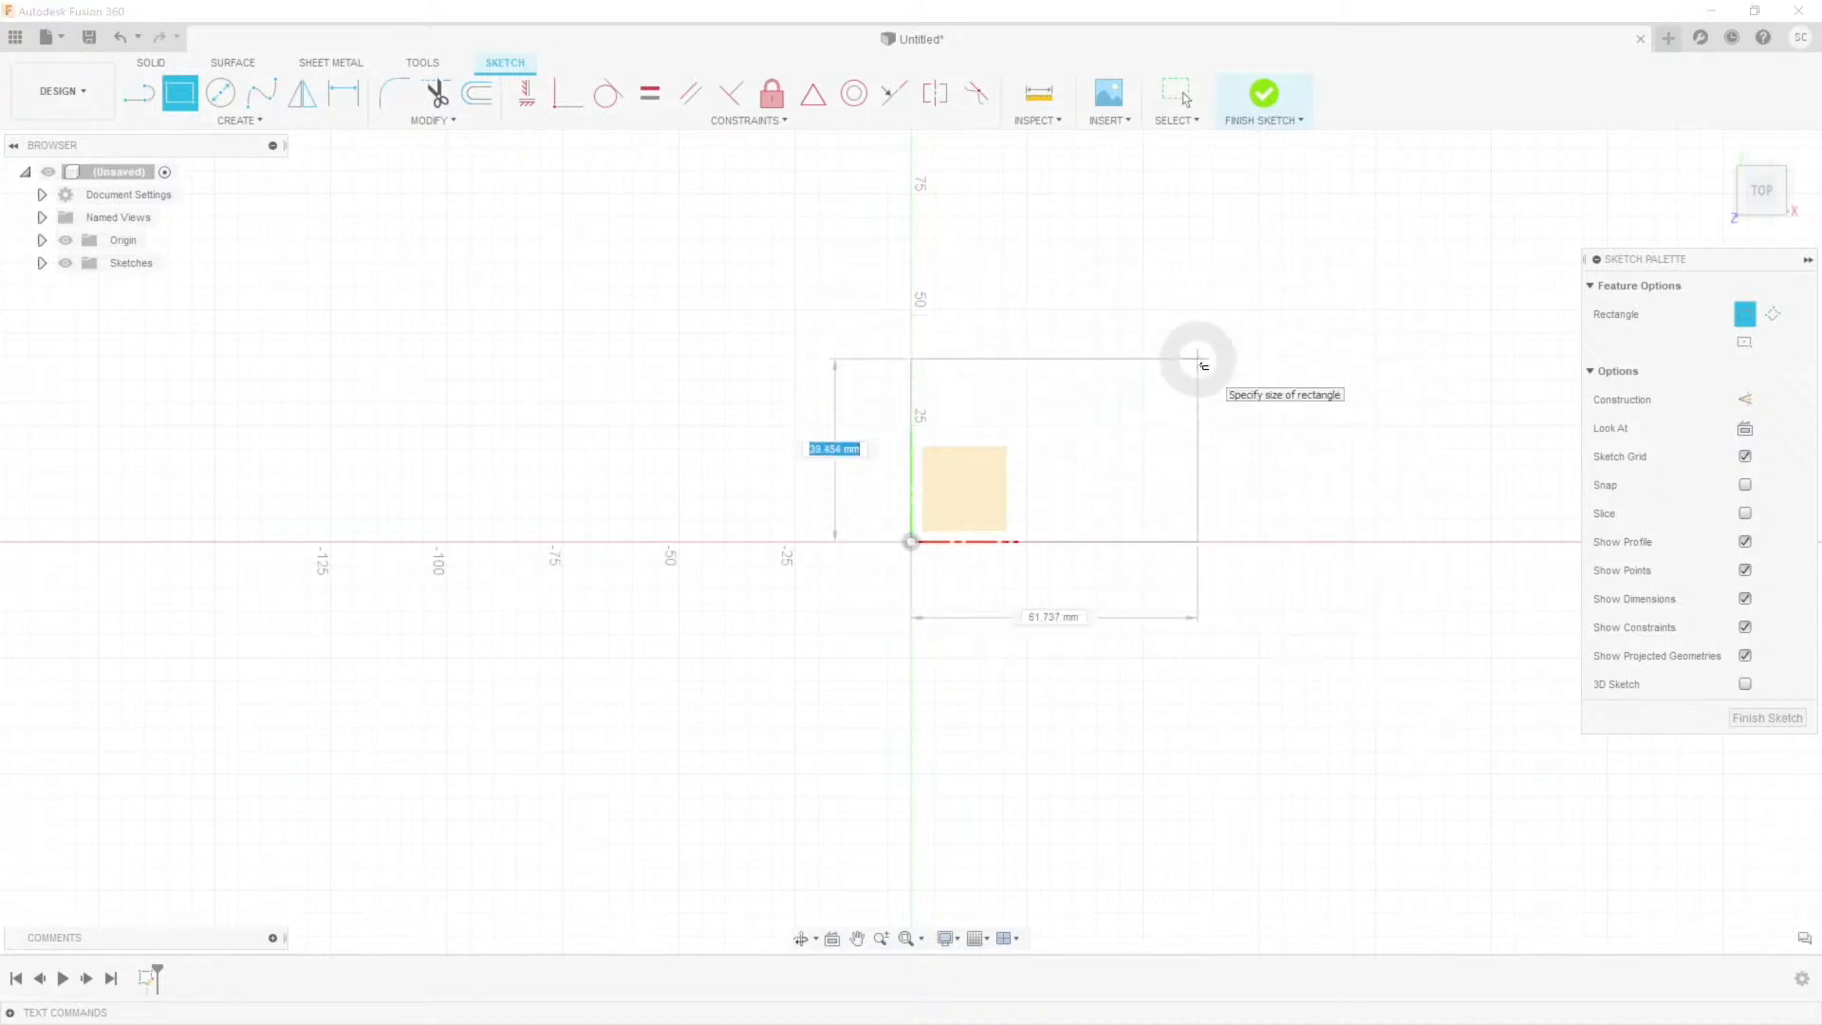
type("50")
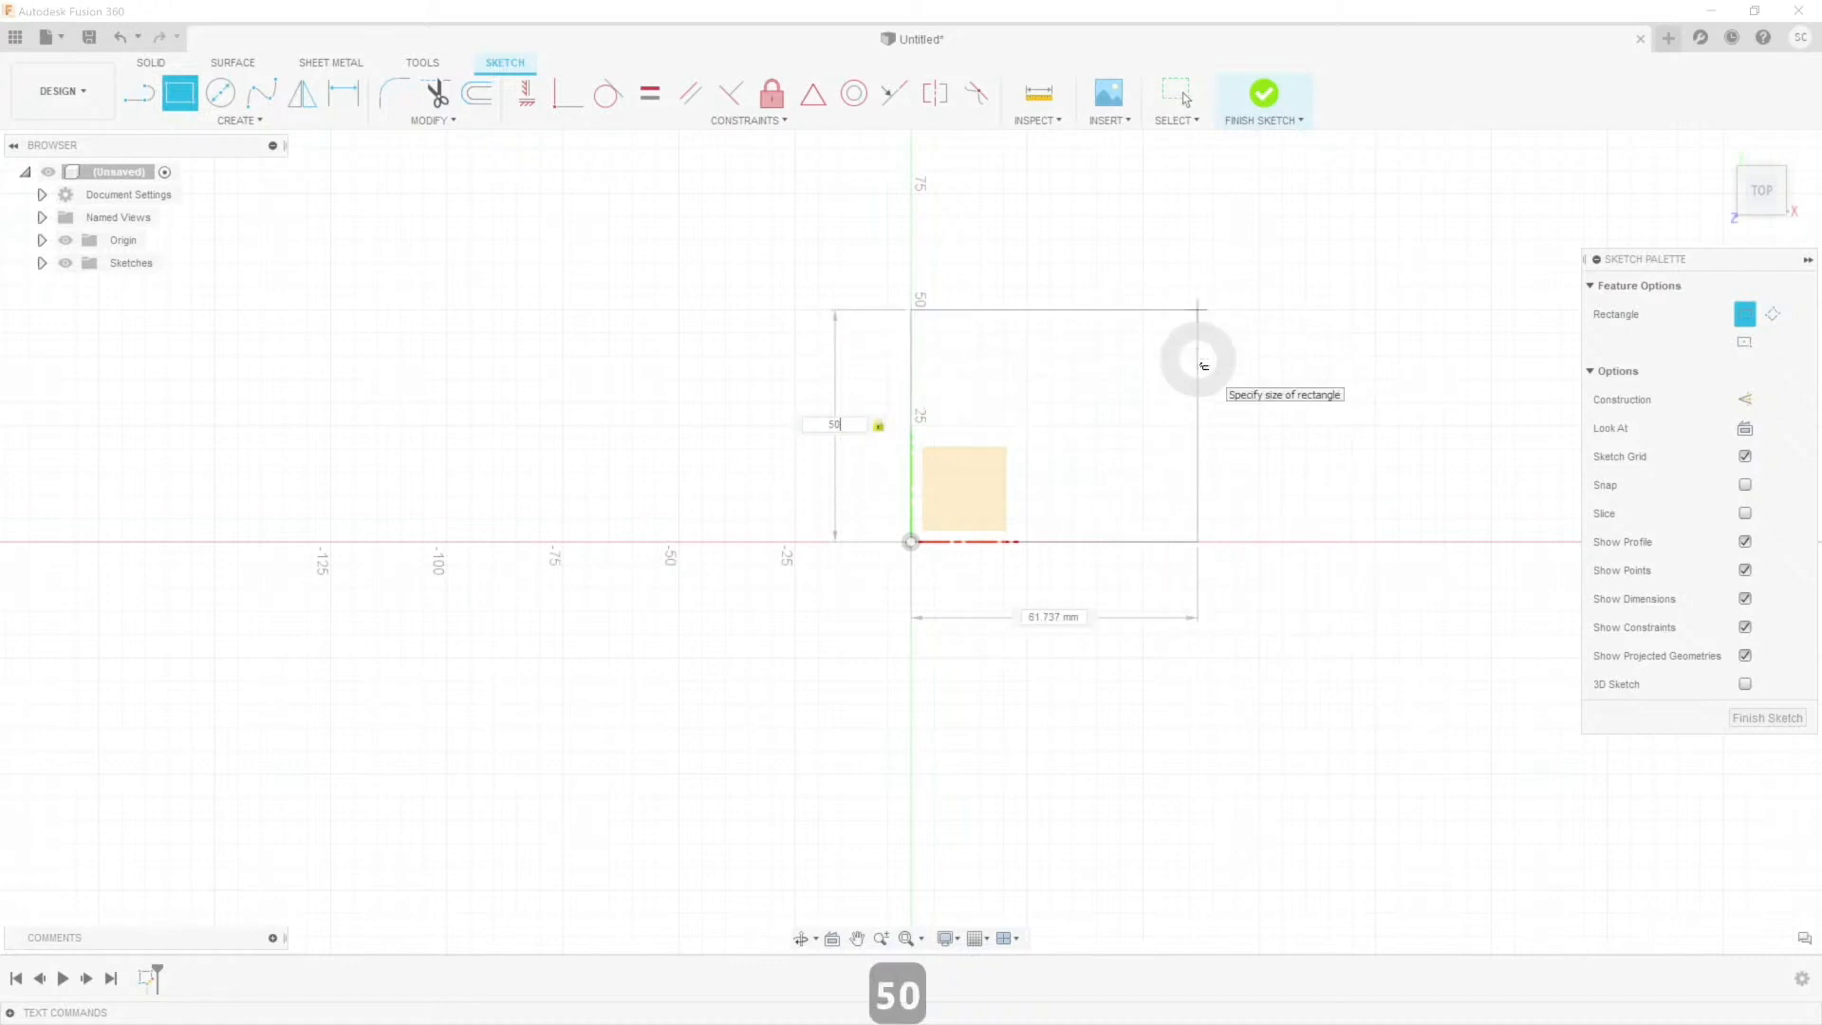
key("Tab")
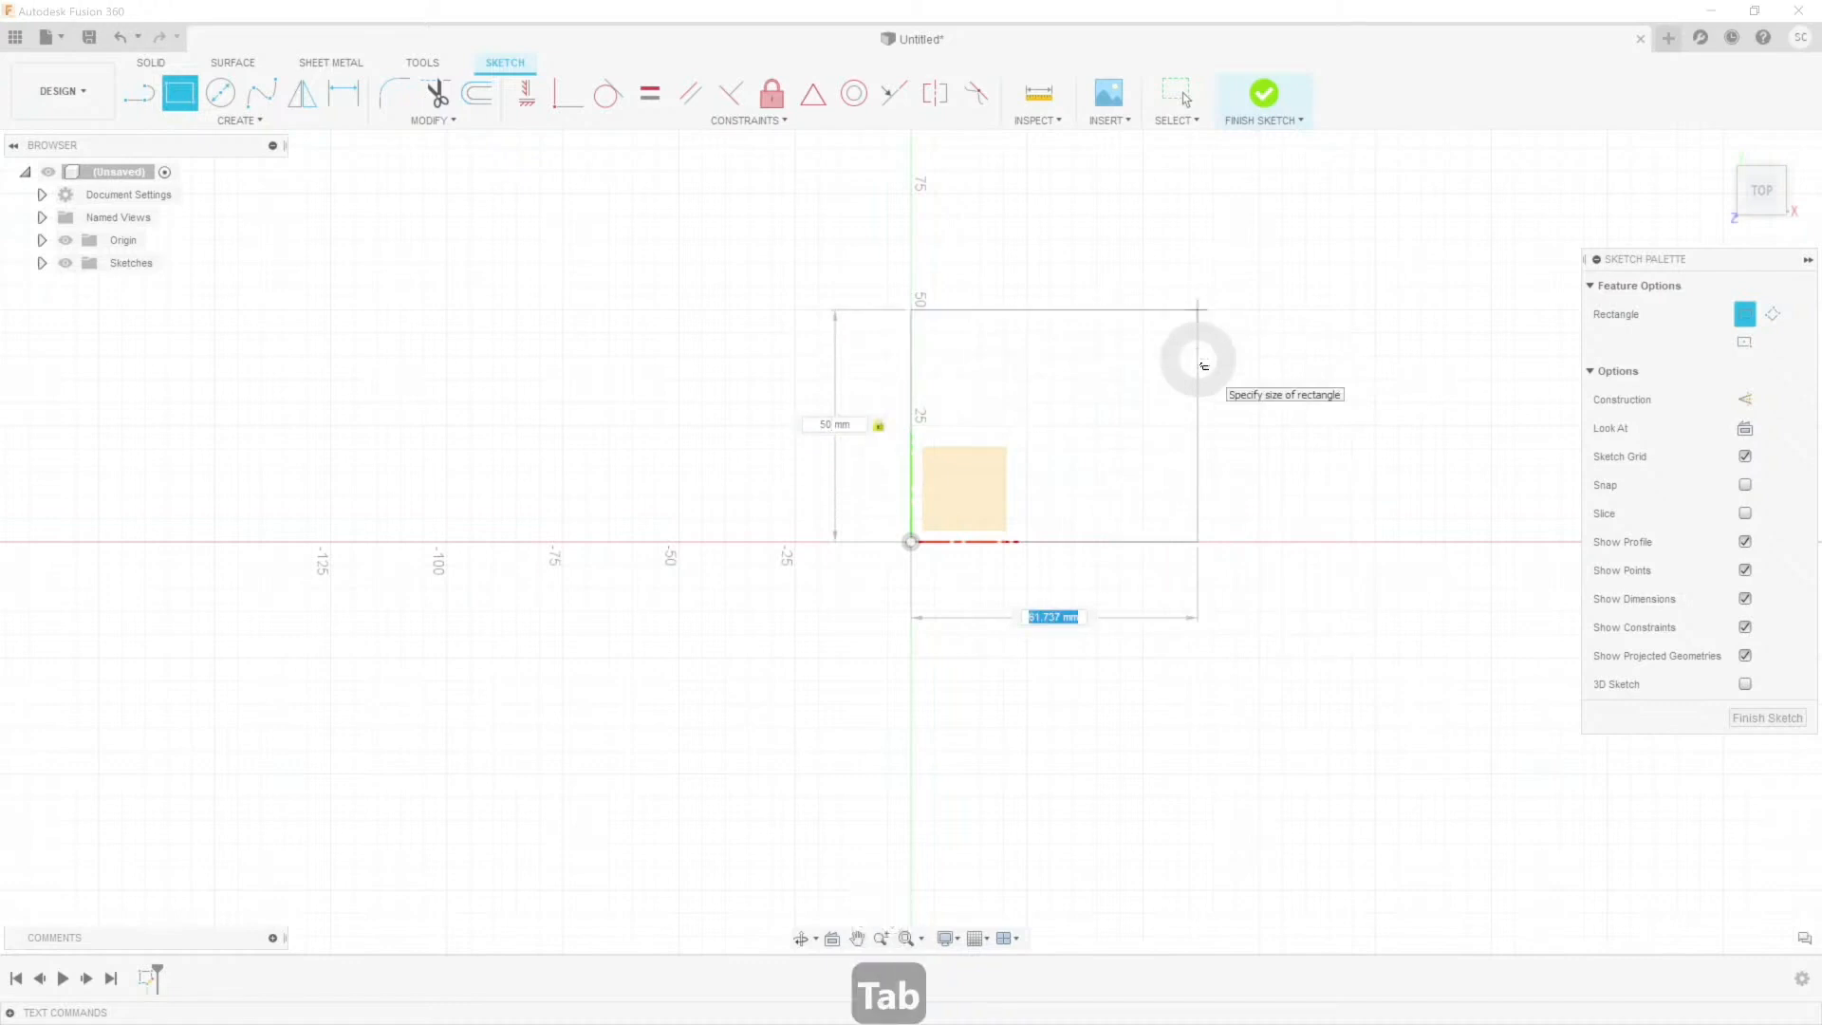
key("Tab")
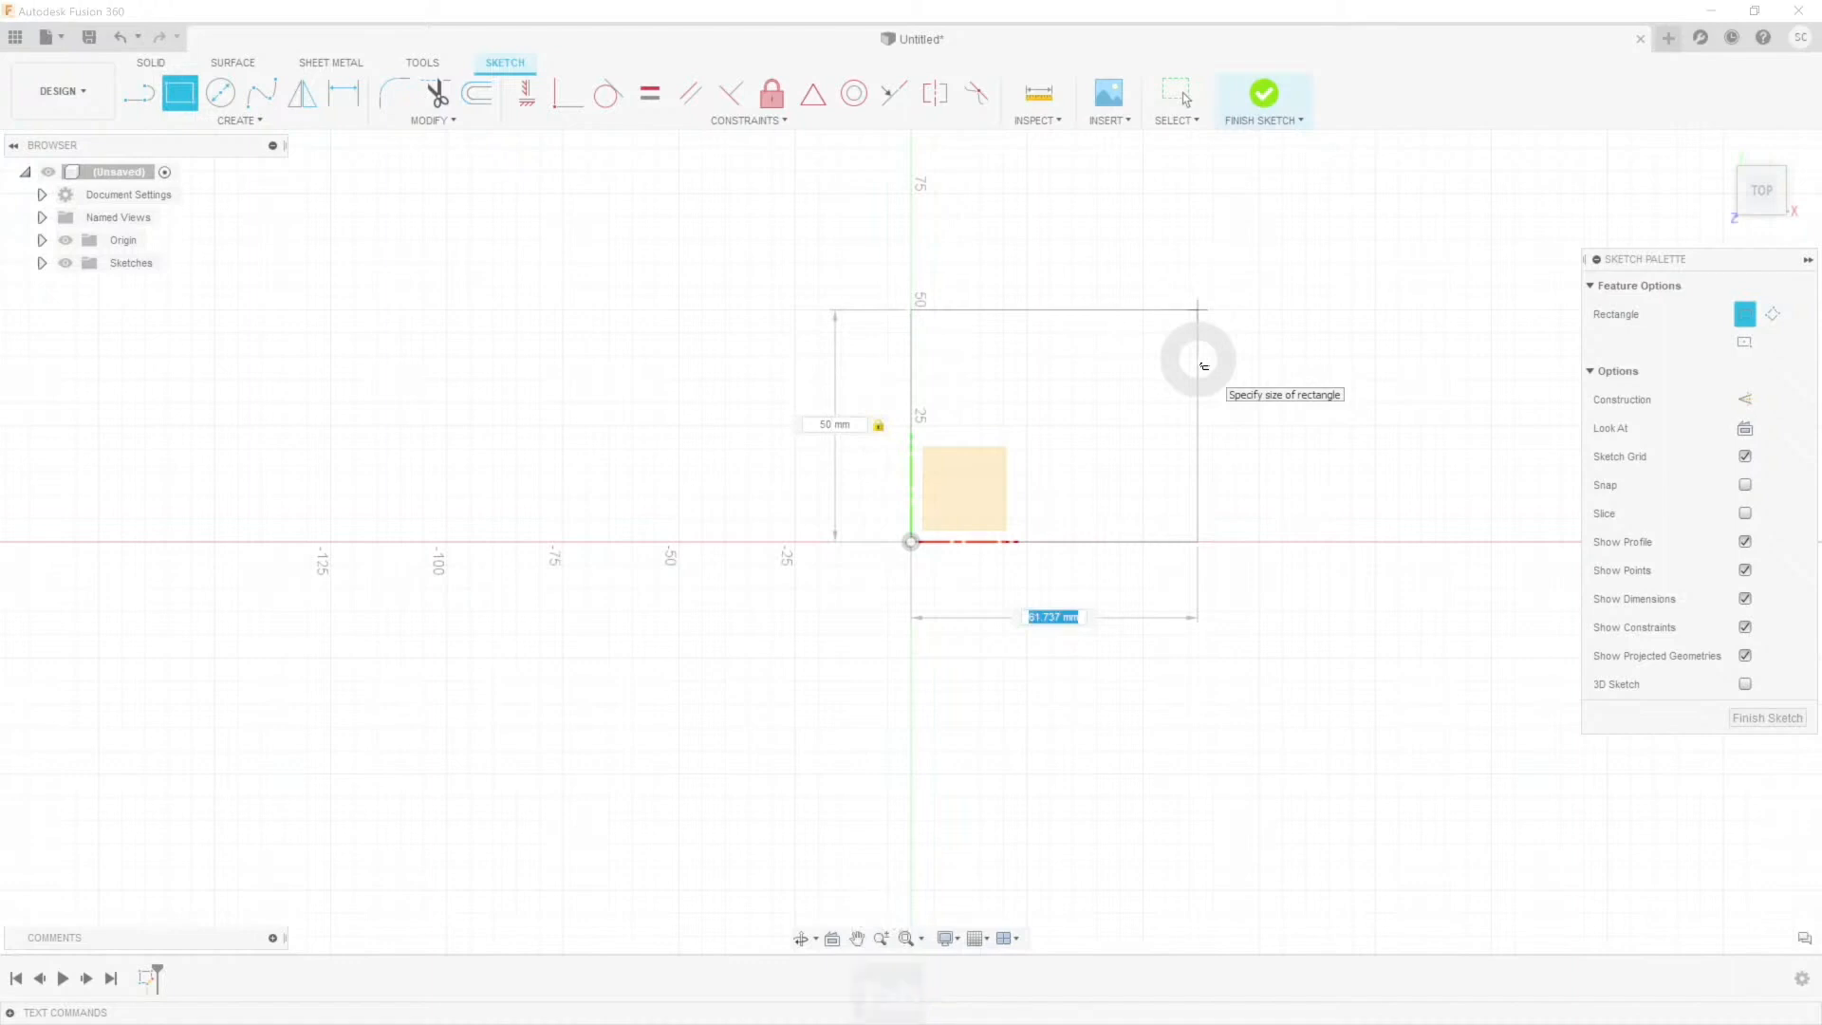
type("200")
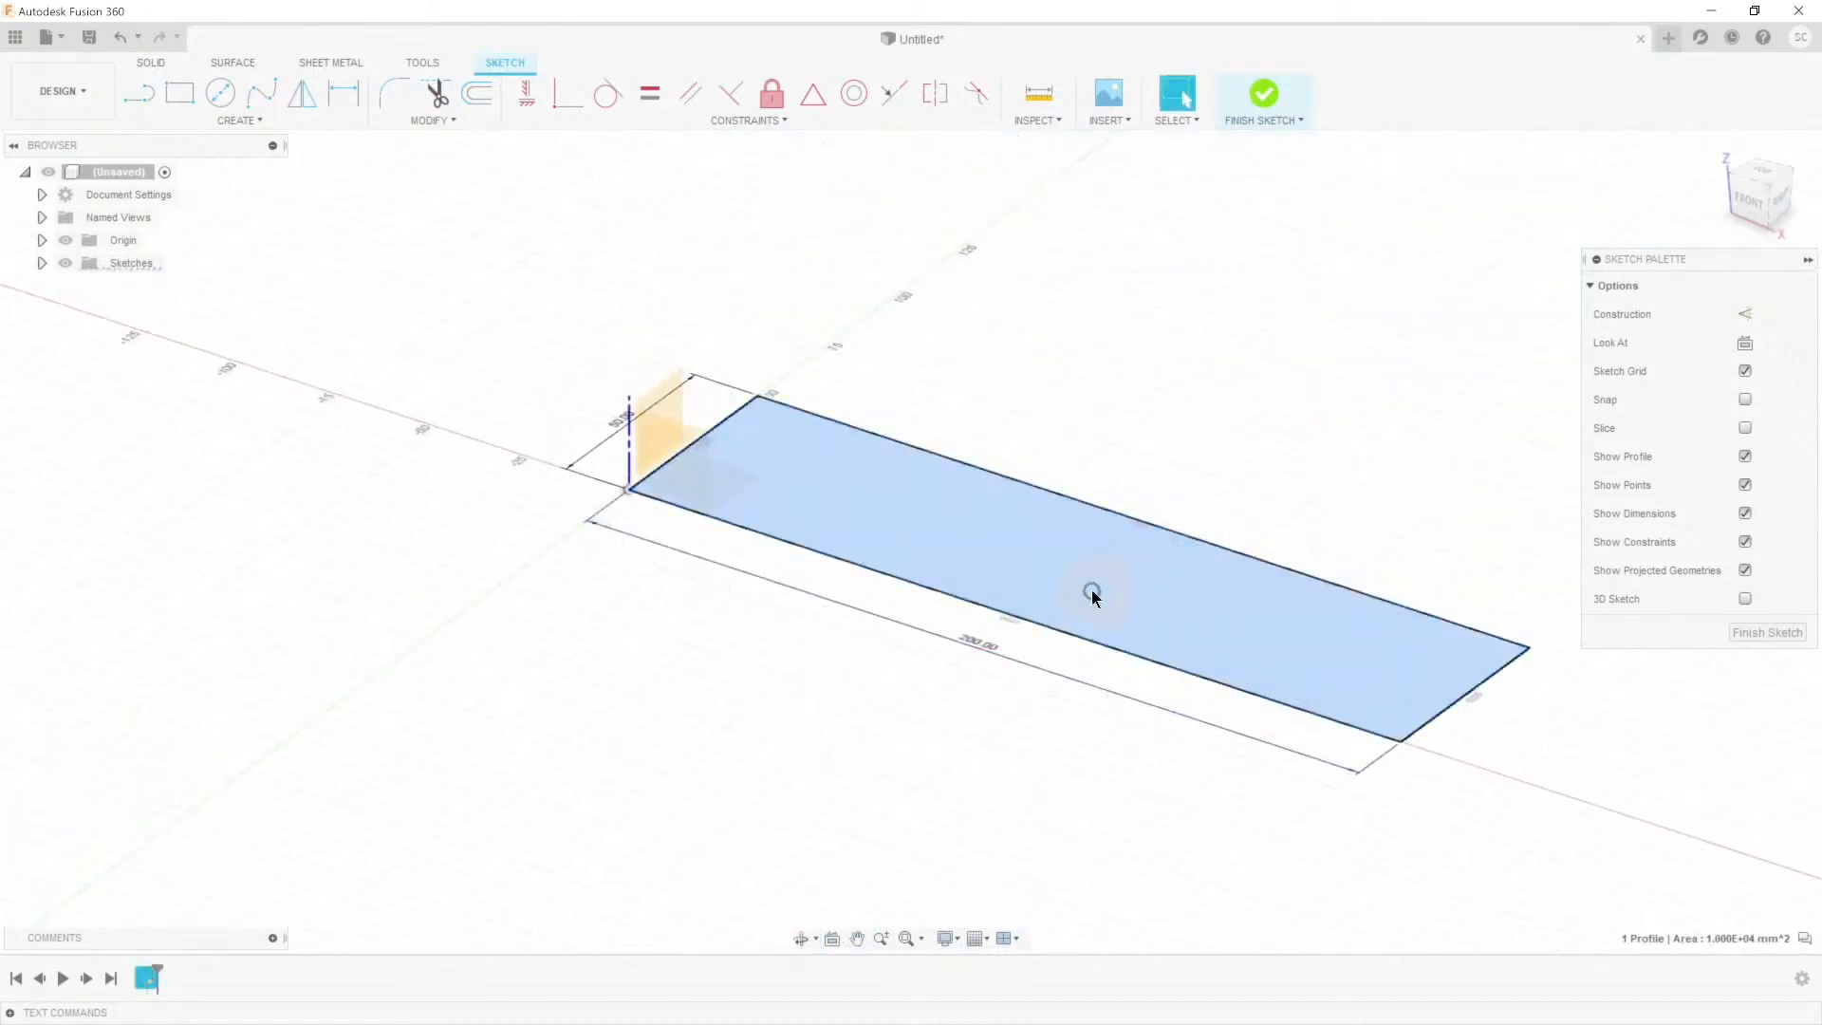
Step: Extrude the rectangle 20 mm and fillet its four vertical edges by 10 mm
key("e")
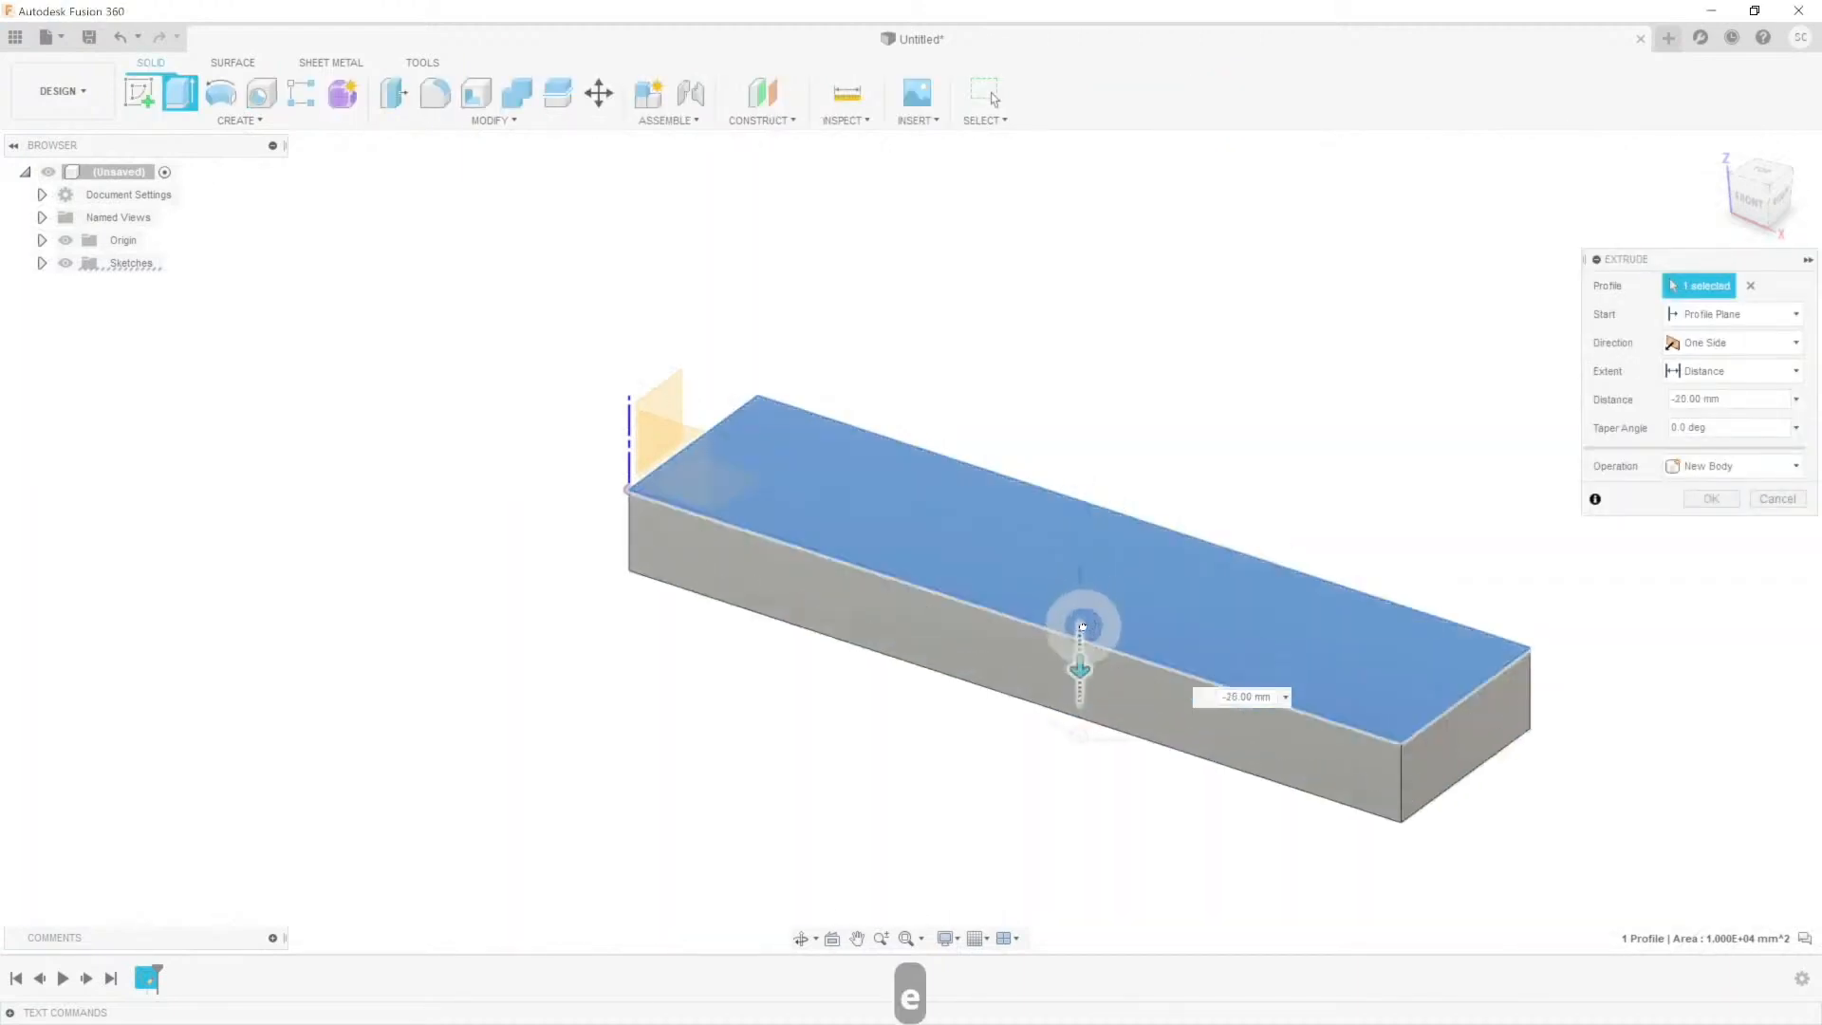
left_click(1709, 497)
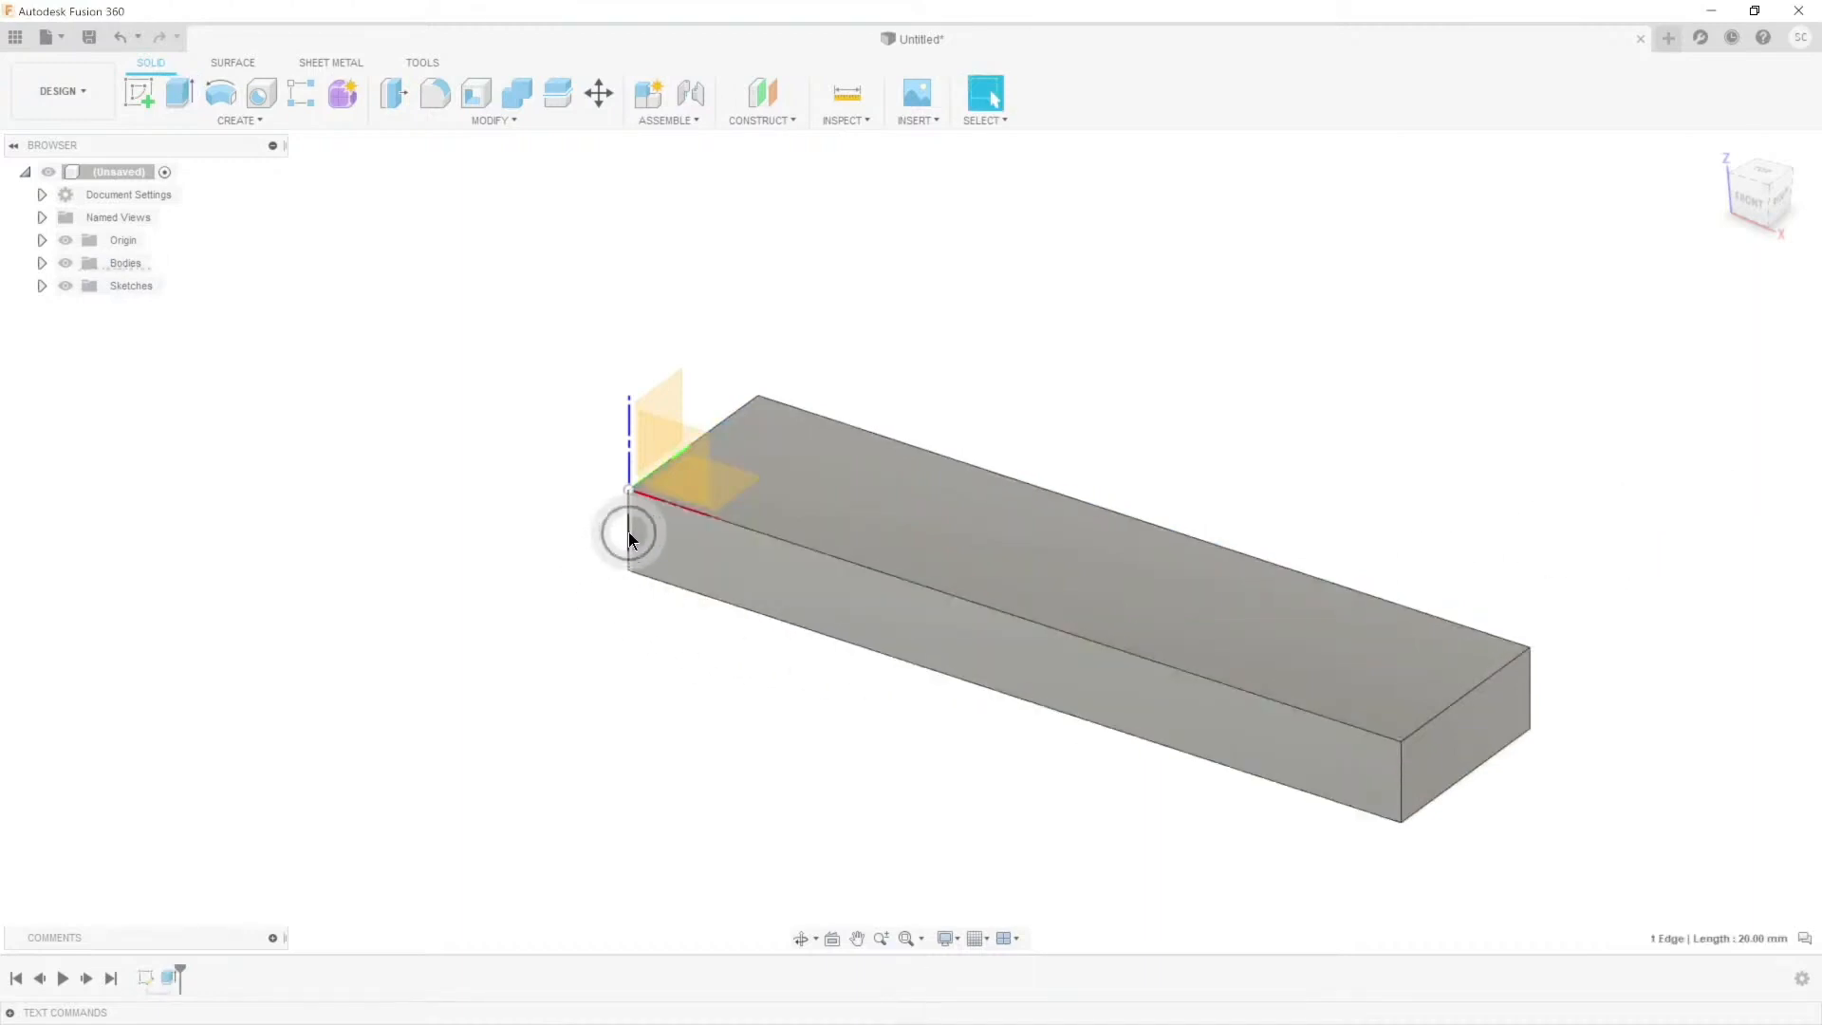
left_click(1401, 773)
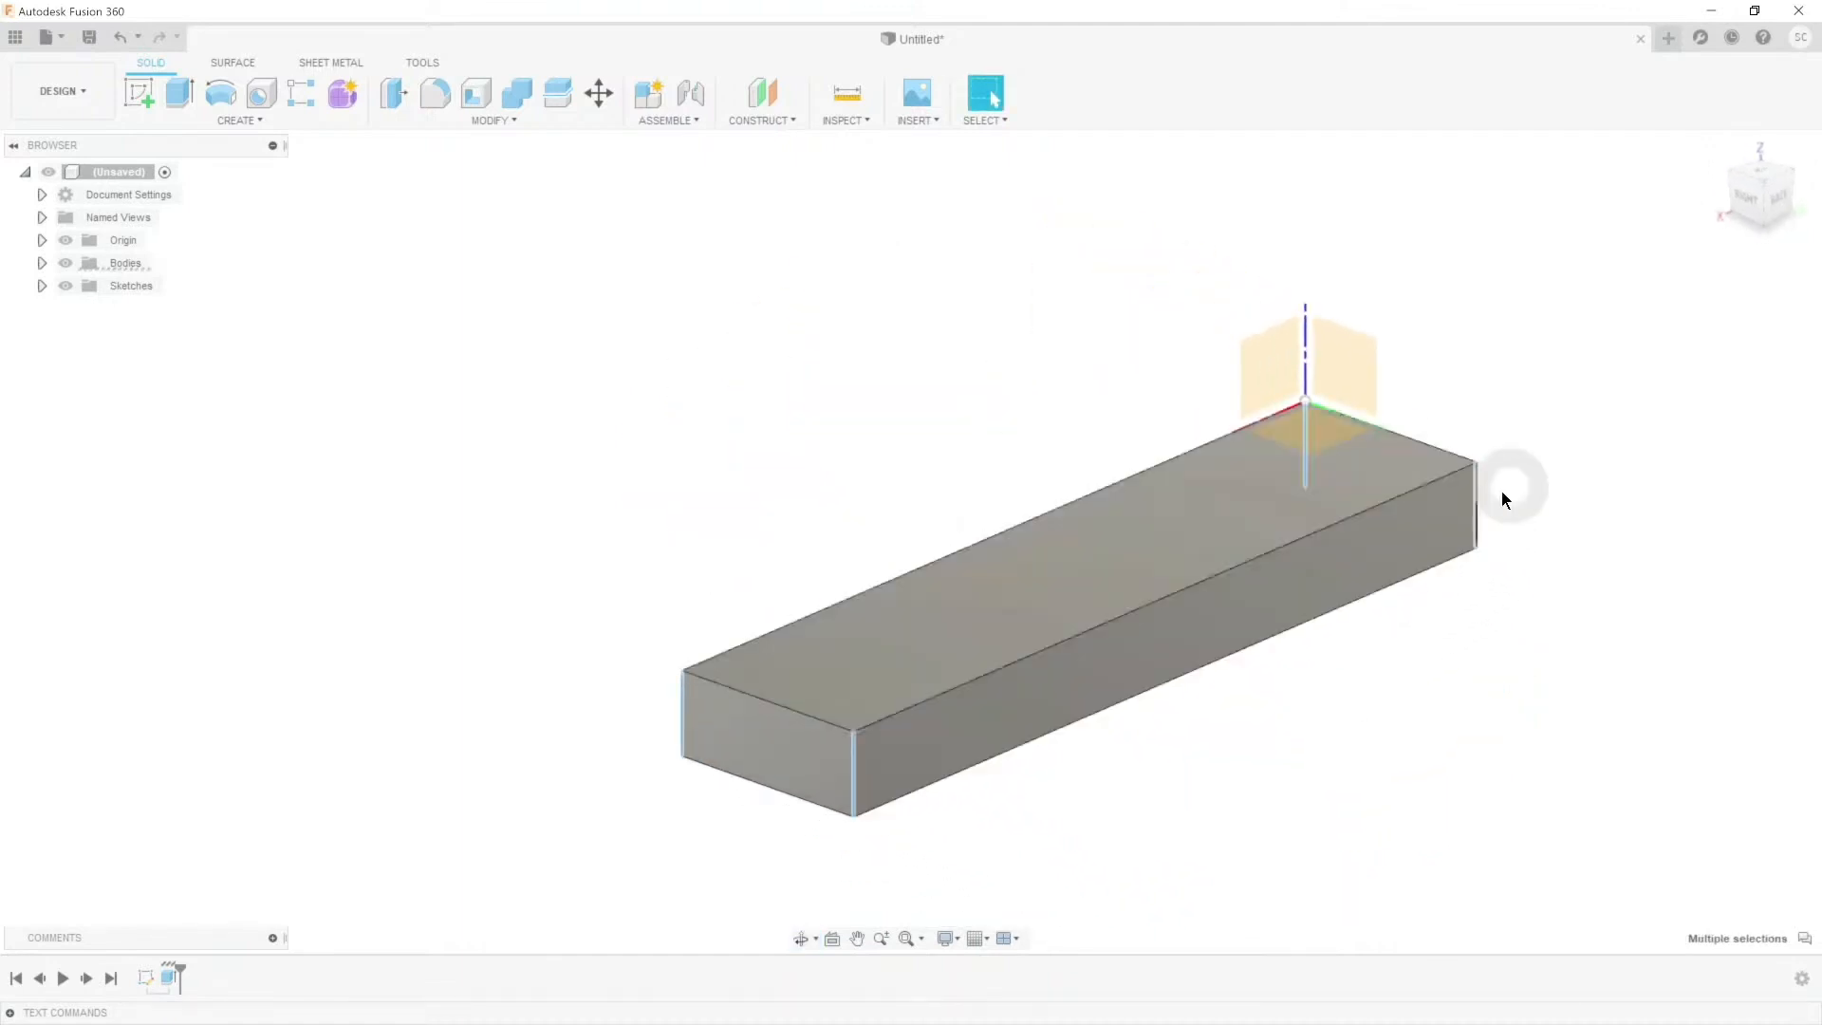
mouse_move(434, 94)
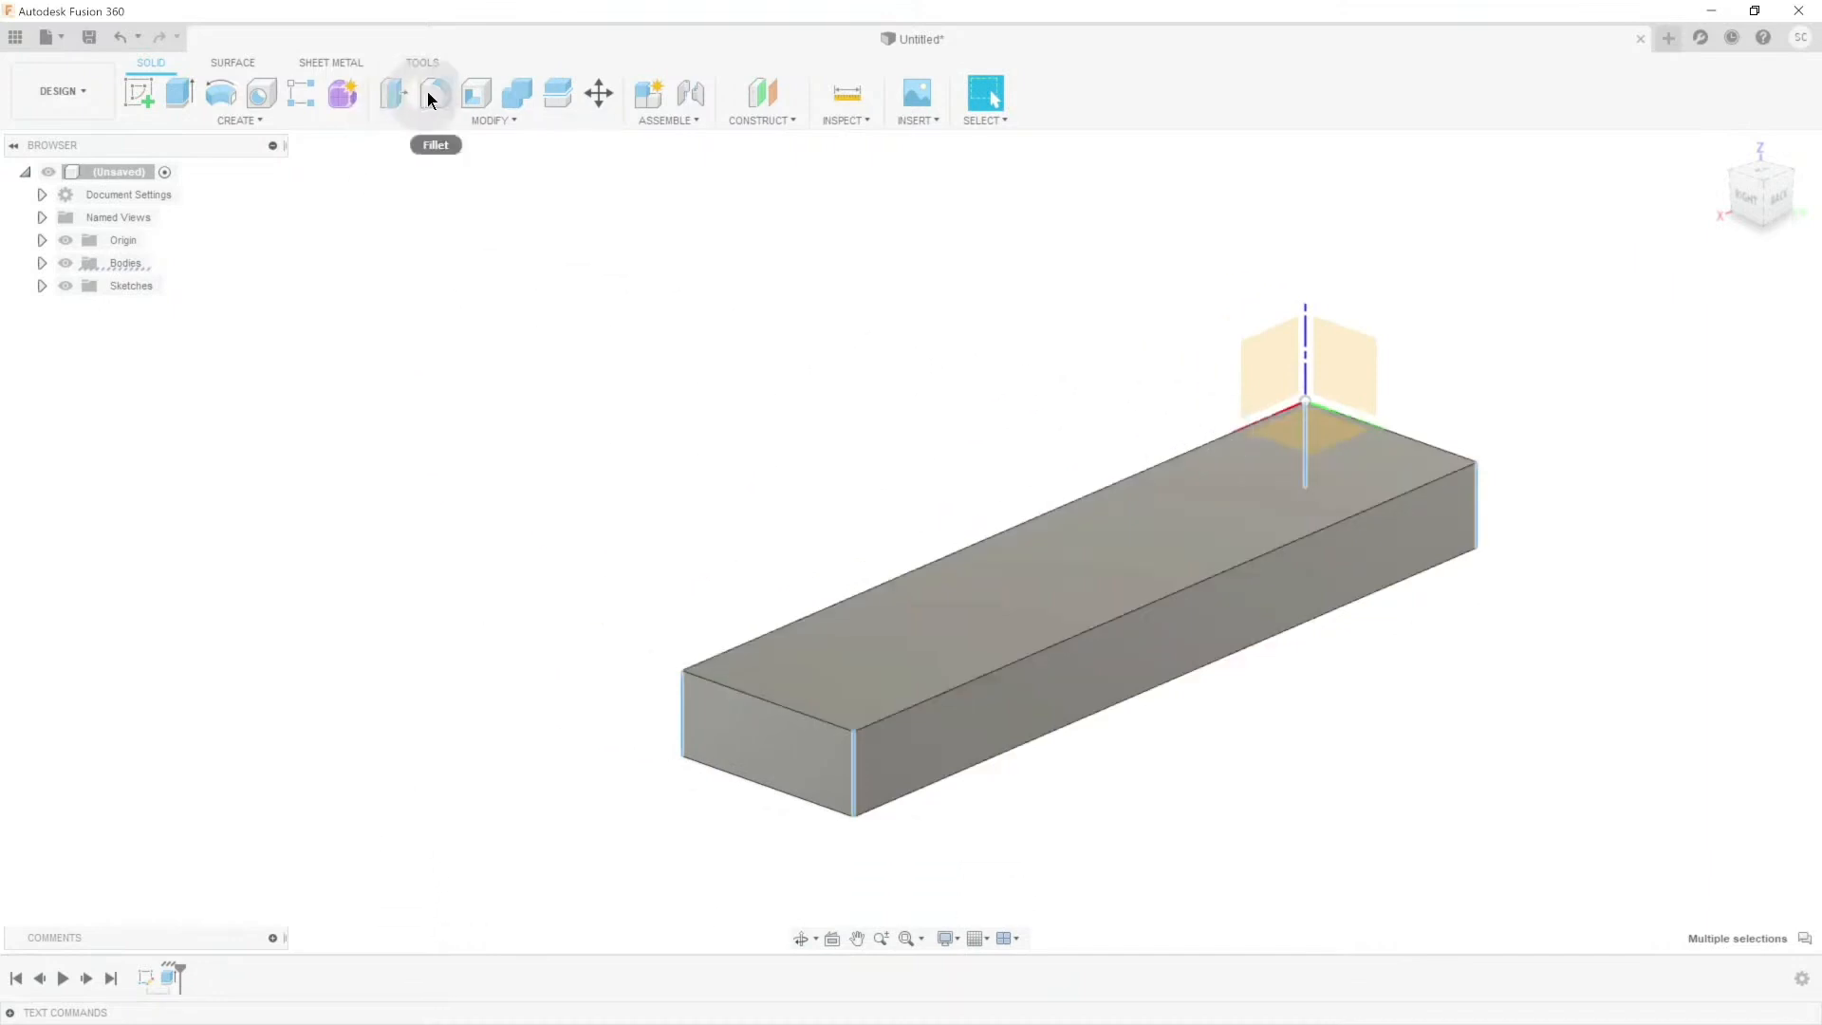
left_click(434, 93)
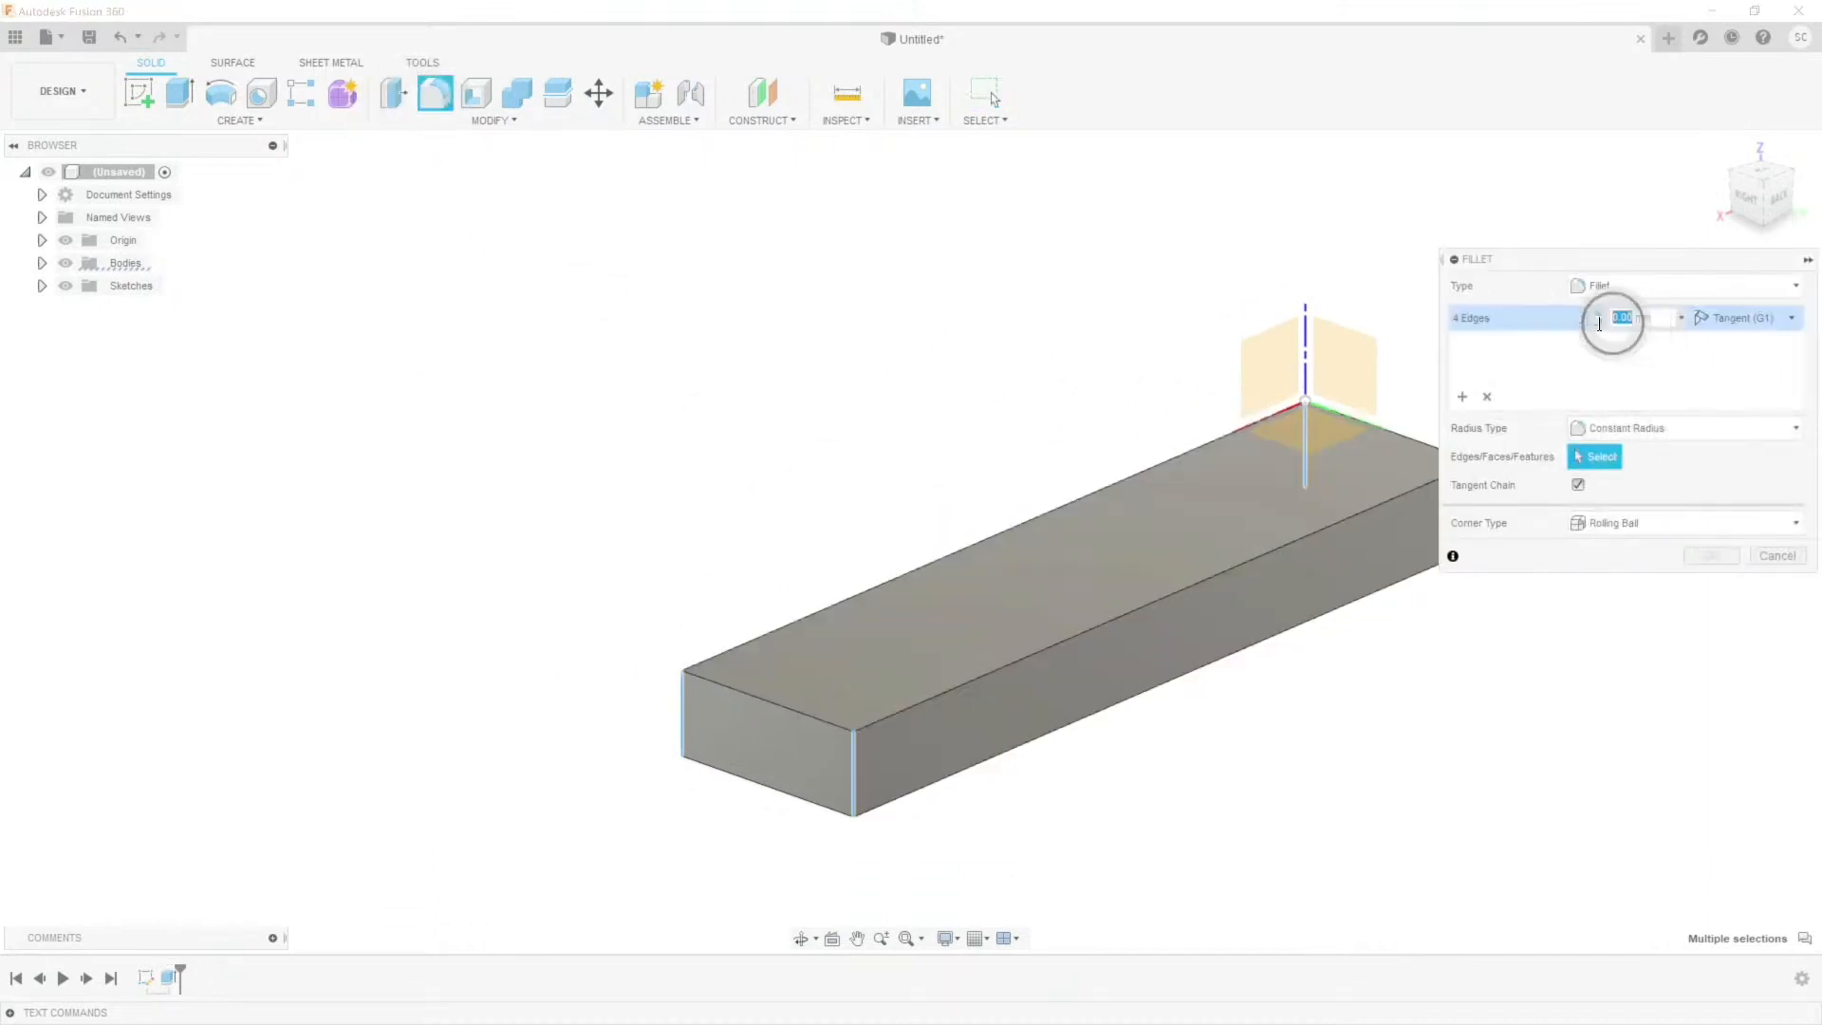
type("10")
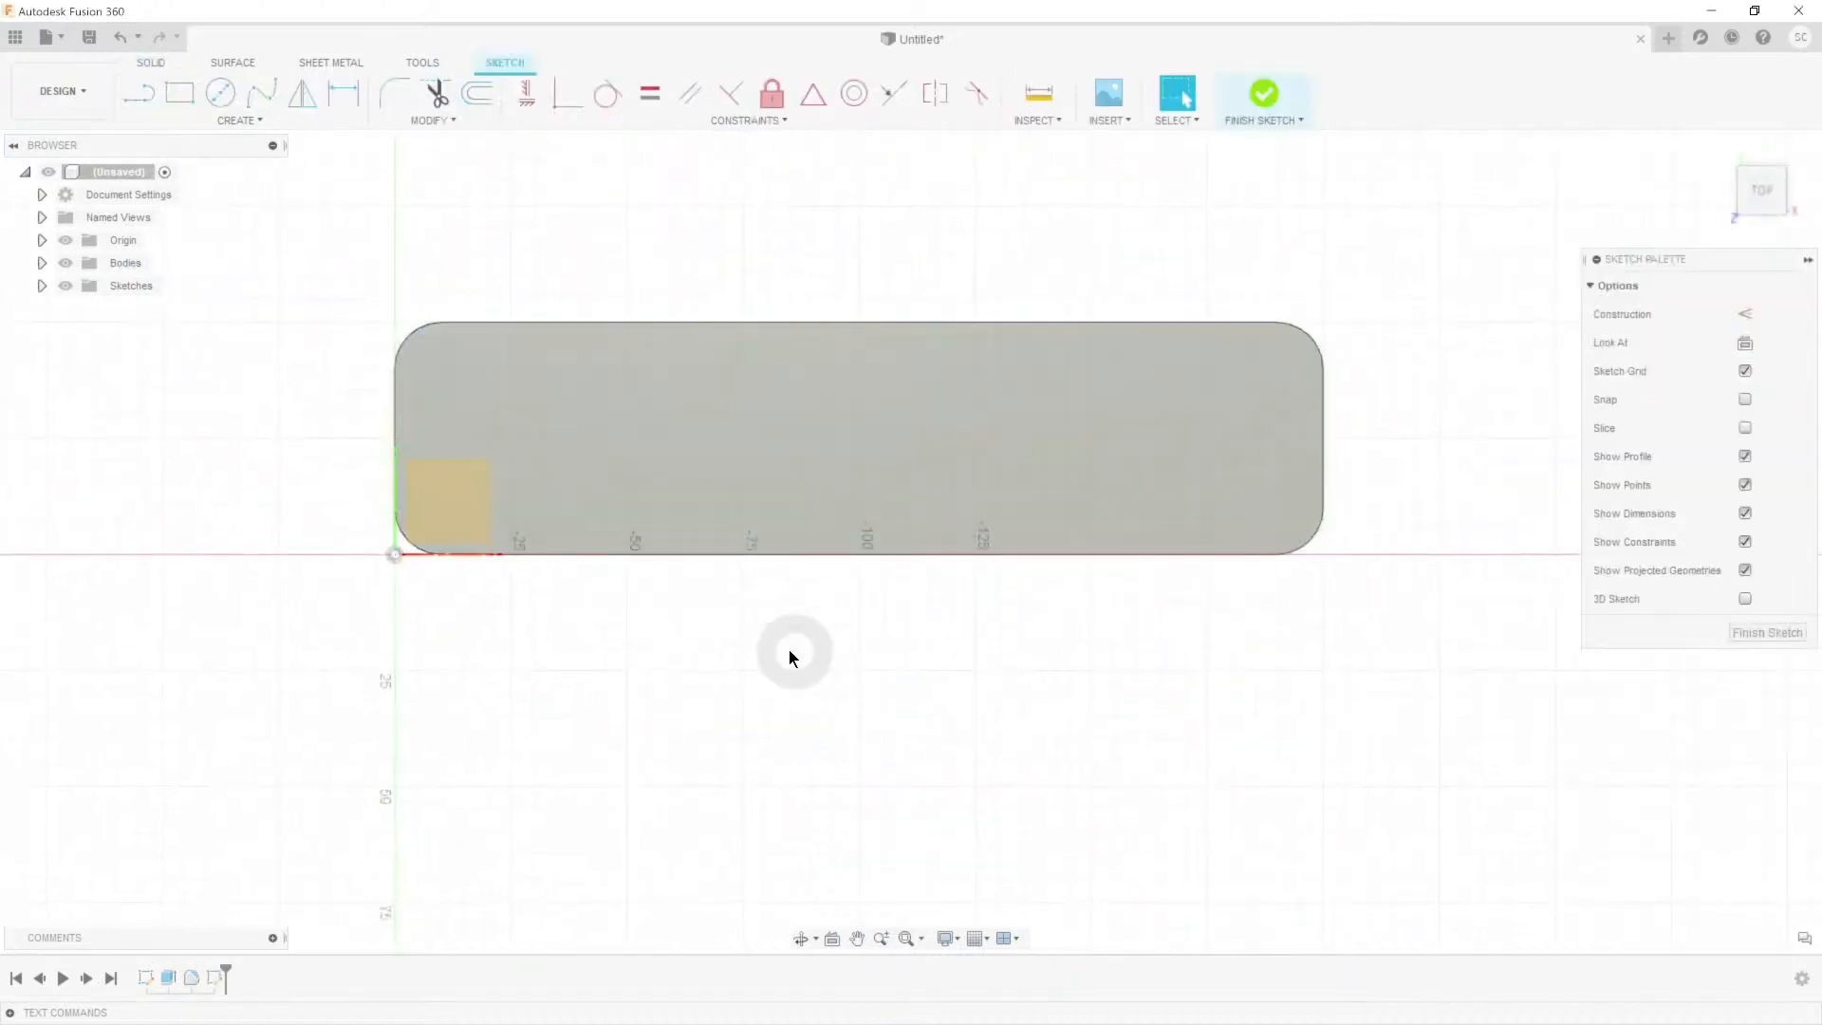
Step: Offset the block's top outline inward by 5 mm and select the inner profile
left_click(477, 93)
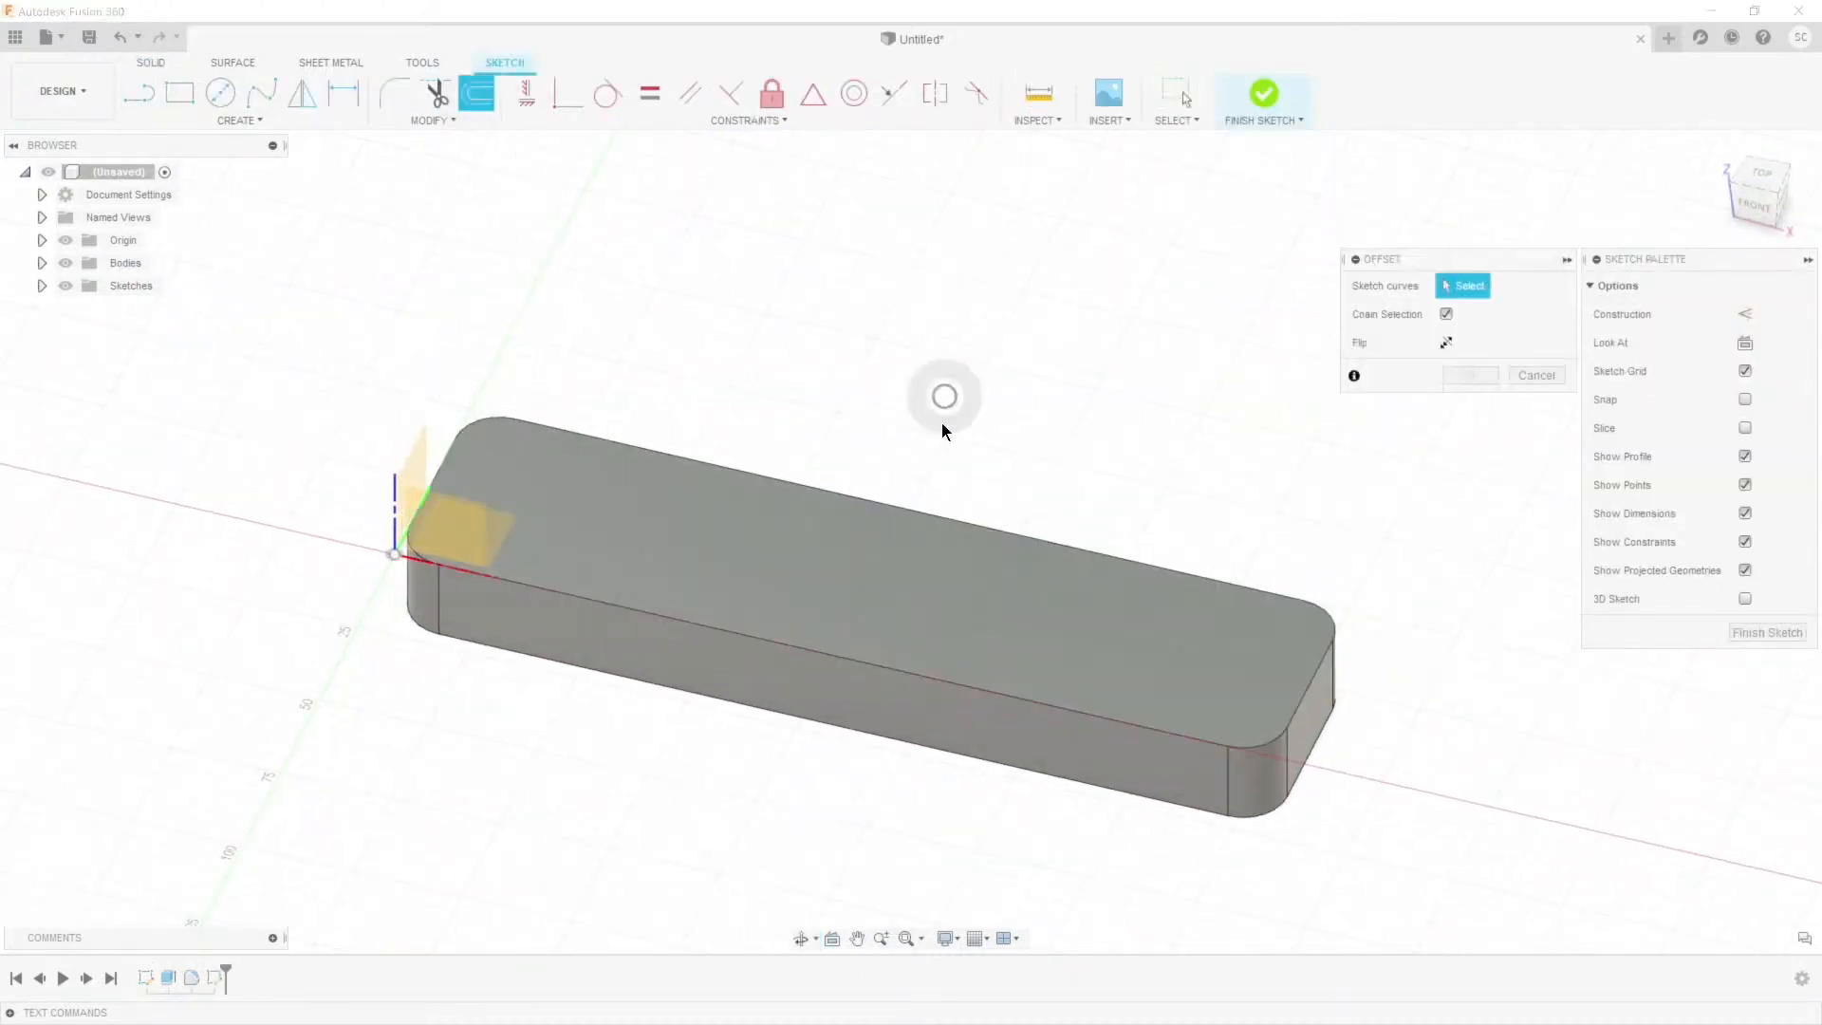
left_click(930, 517)
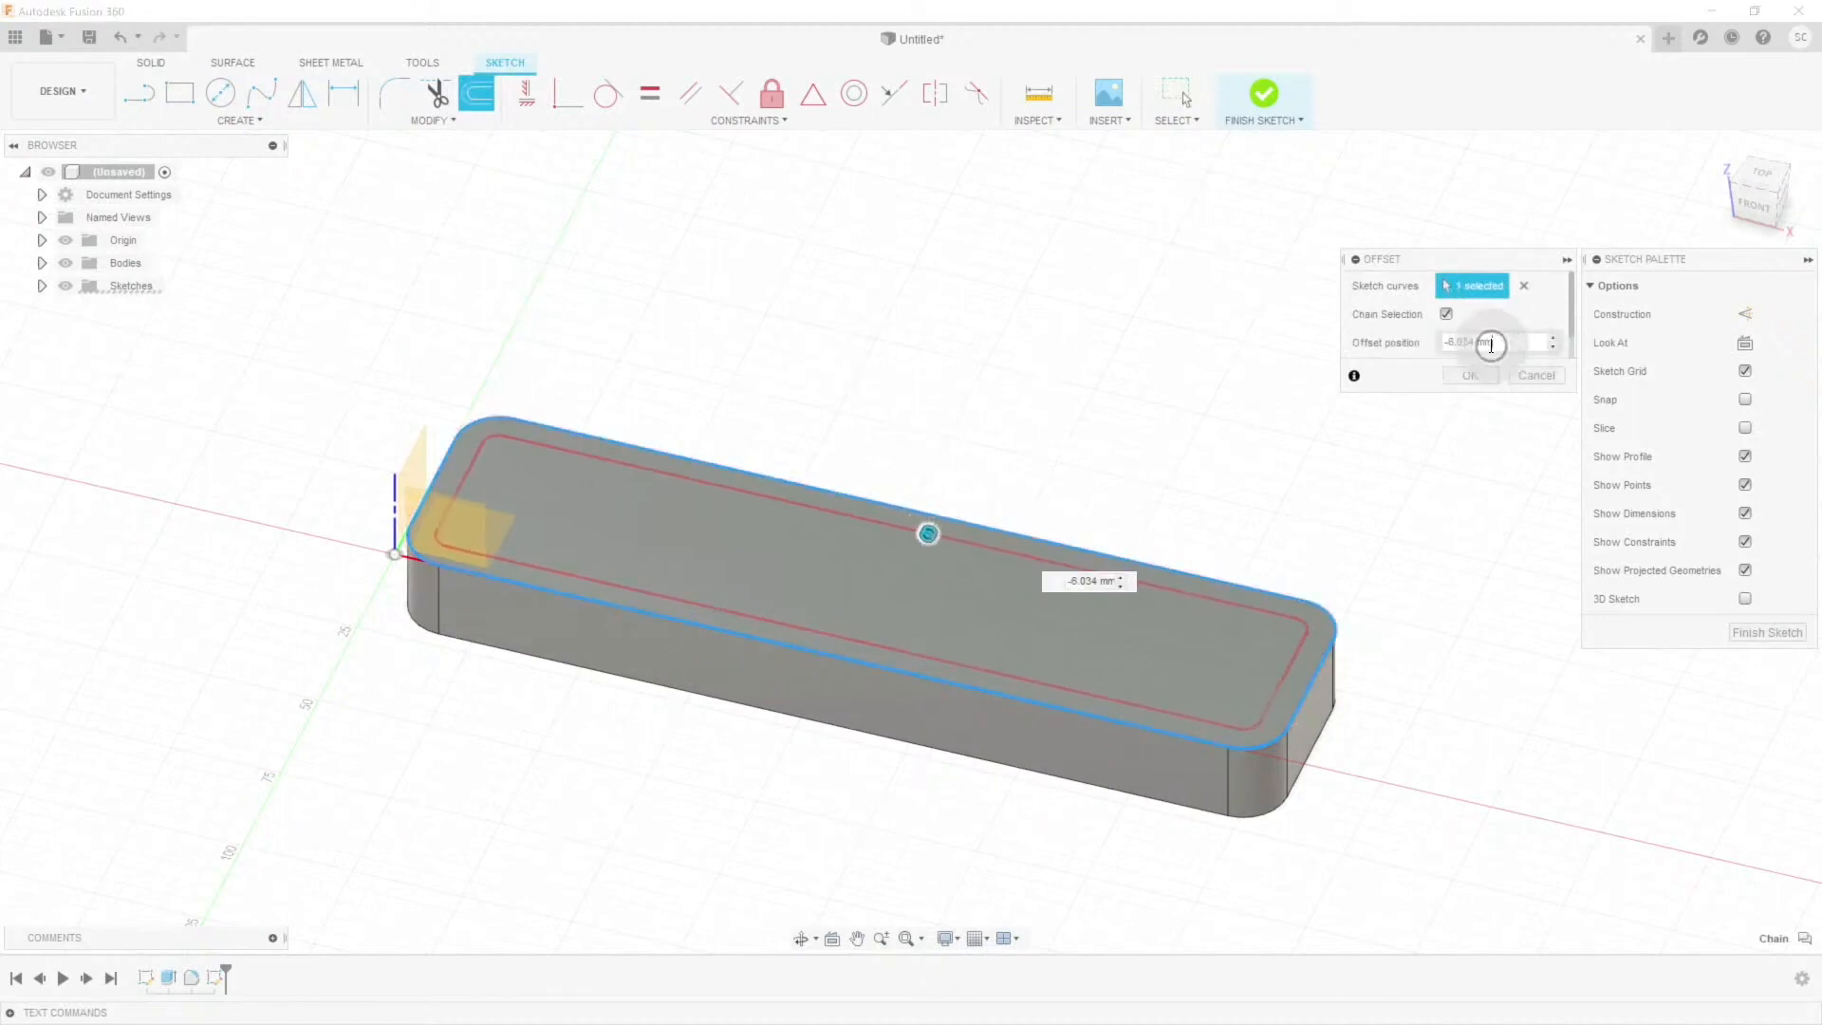
triple_click(1493, 341)
type("-5")
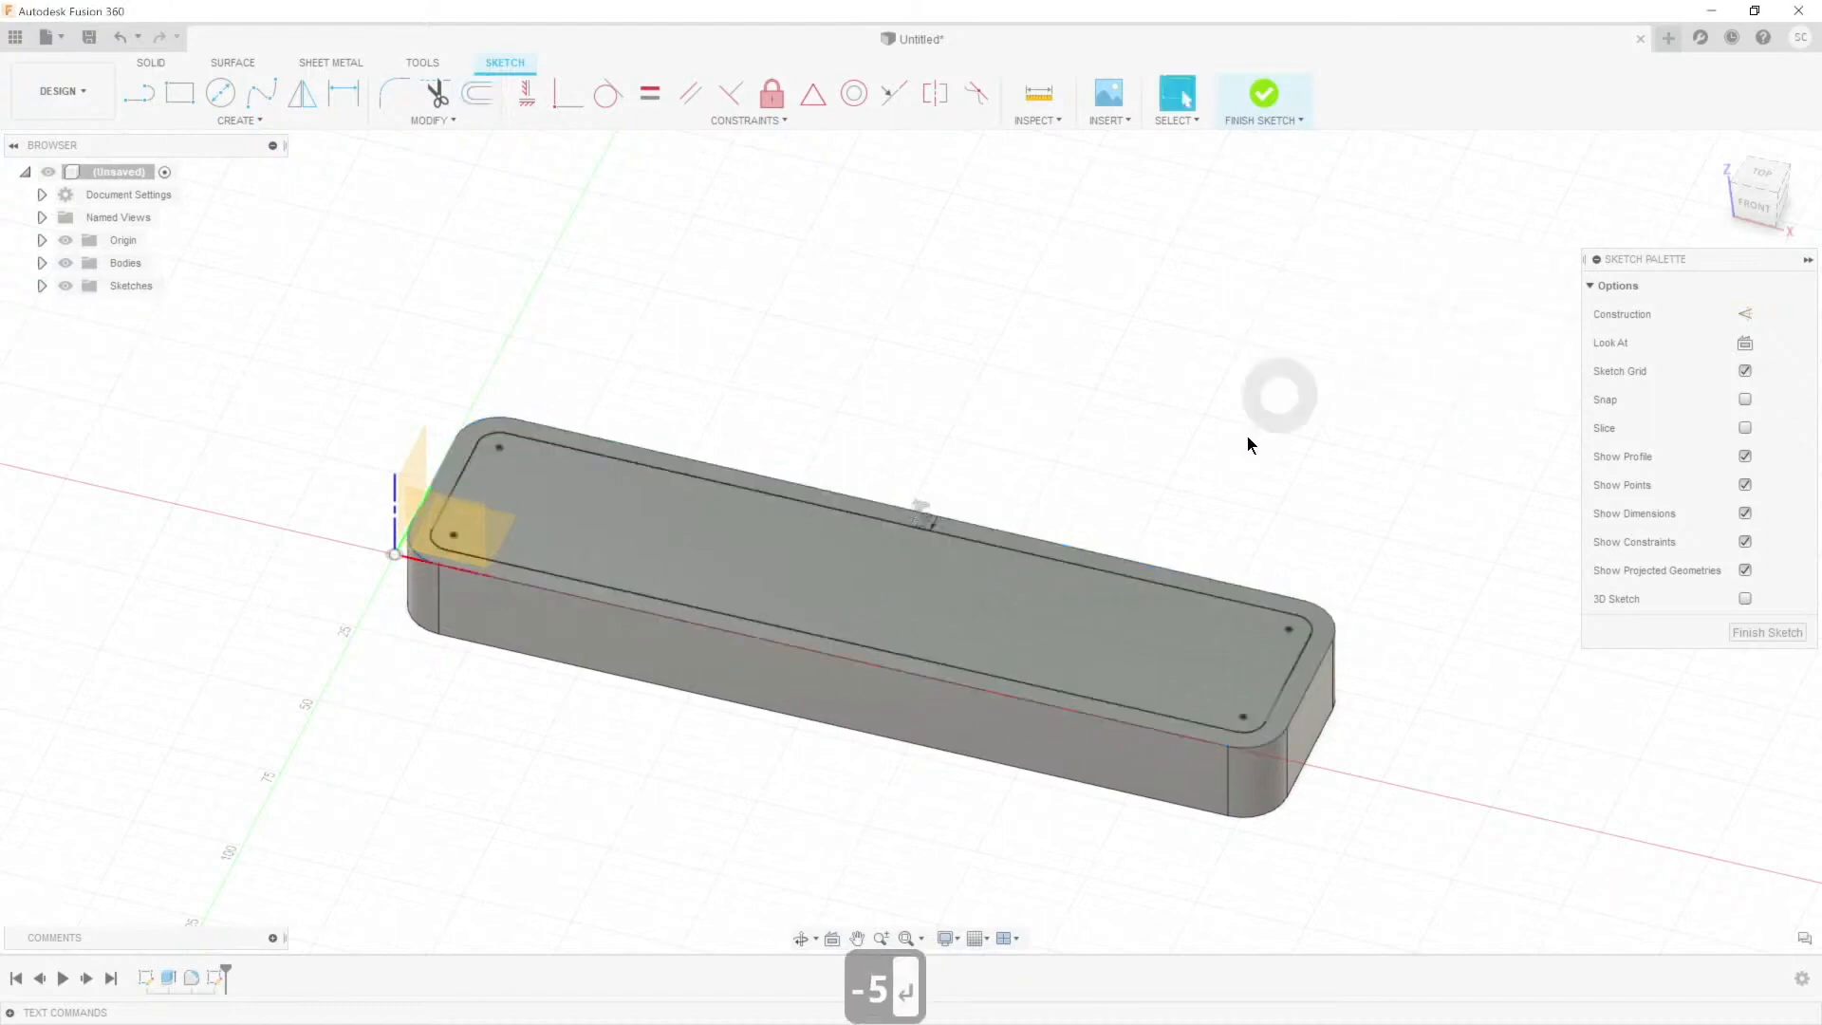
left_click(705, 481)
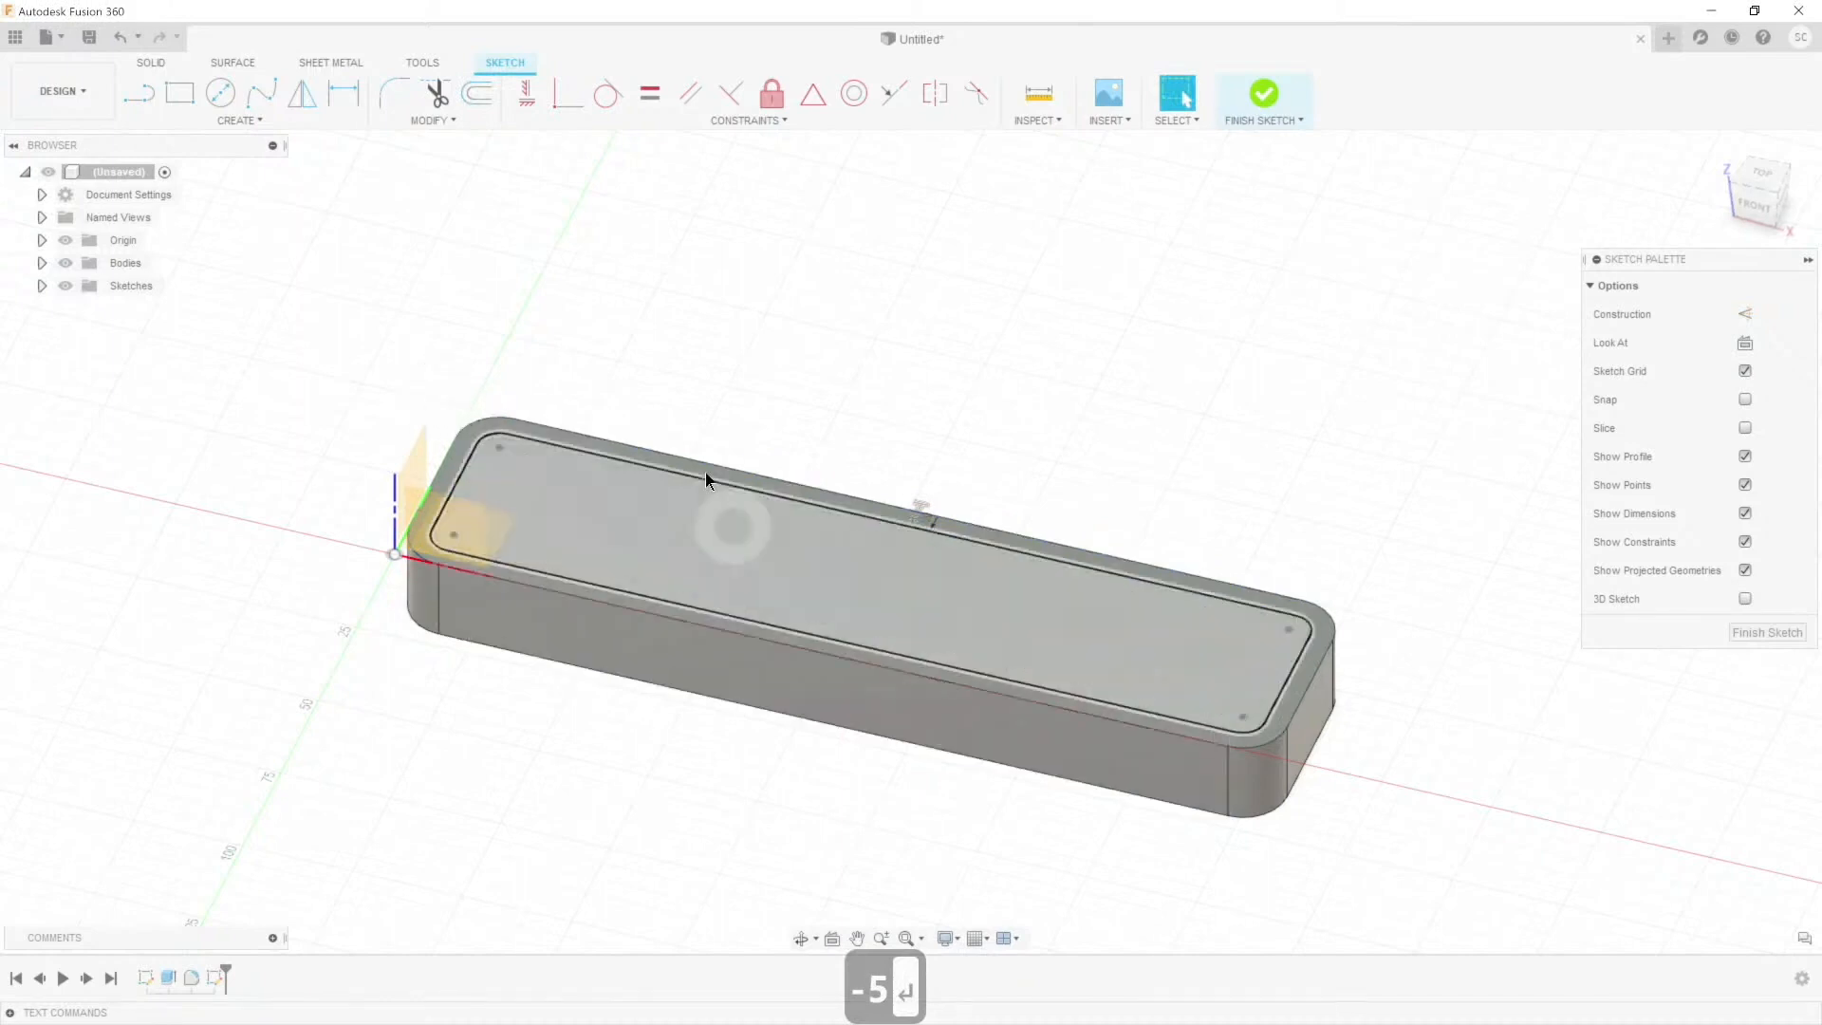
mouse_move(692, 547)
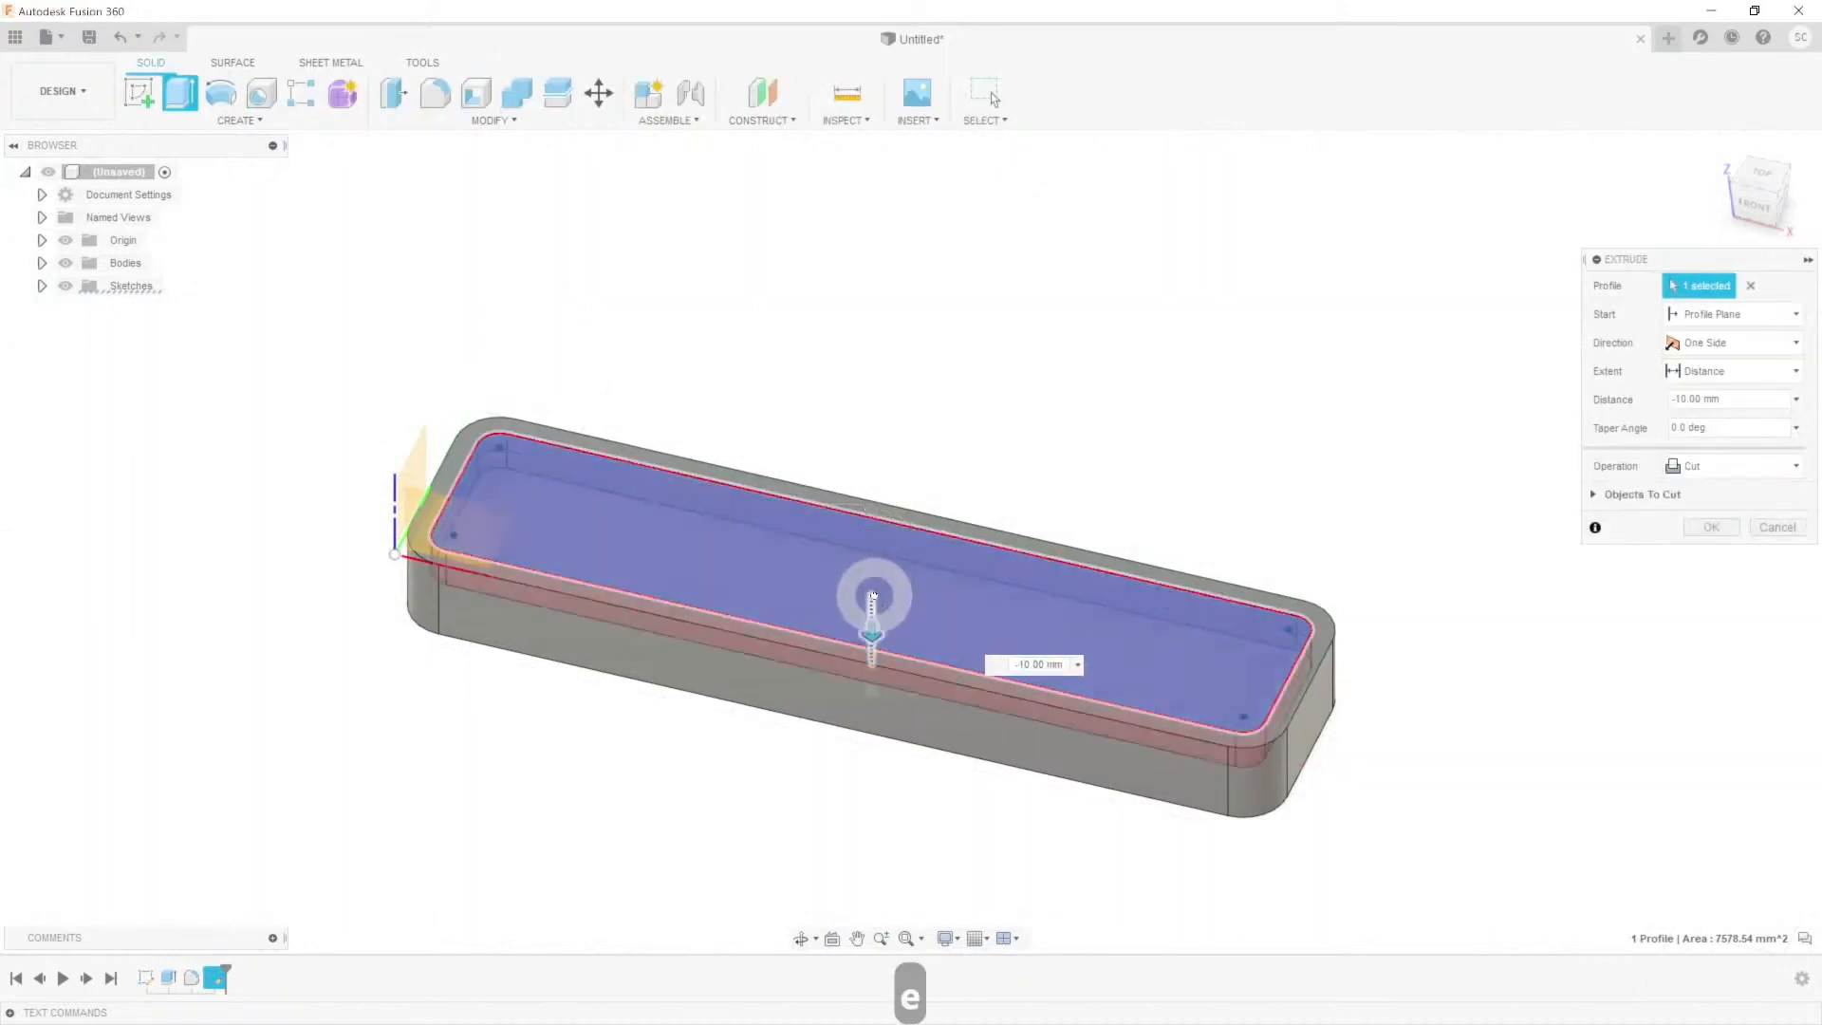
Step: Cut the inner profile 10 mm deep, leaving a tray with 5 mm walls
left_click(1708, 526)
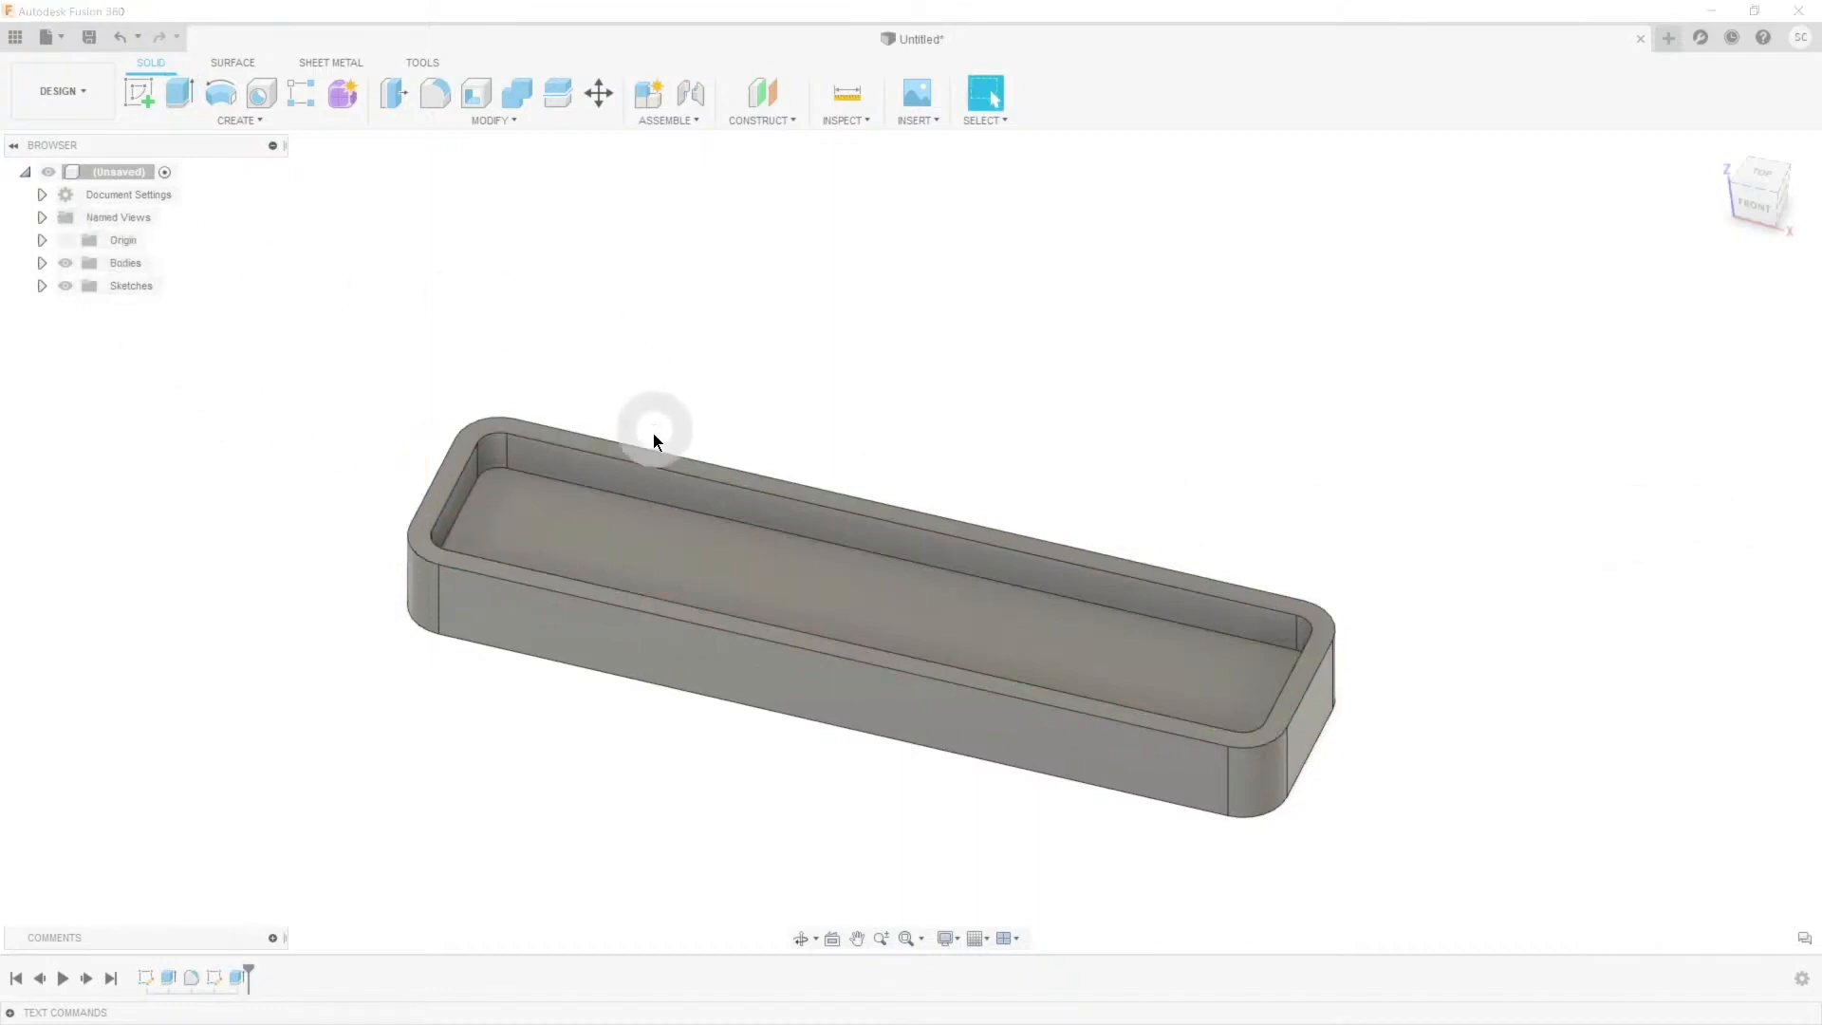
left_click(1052, 661)
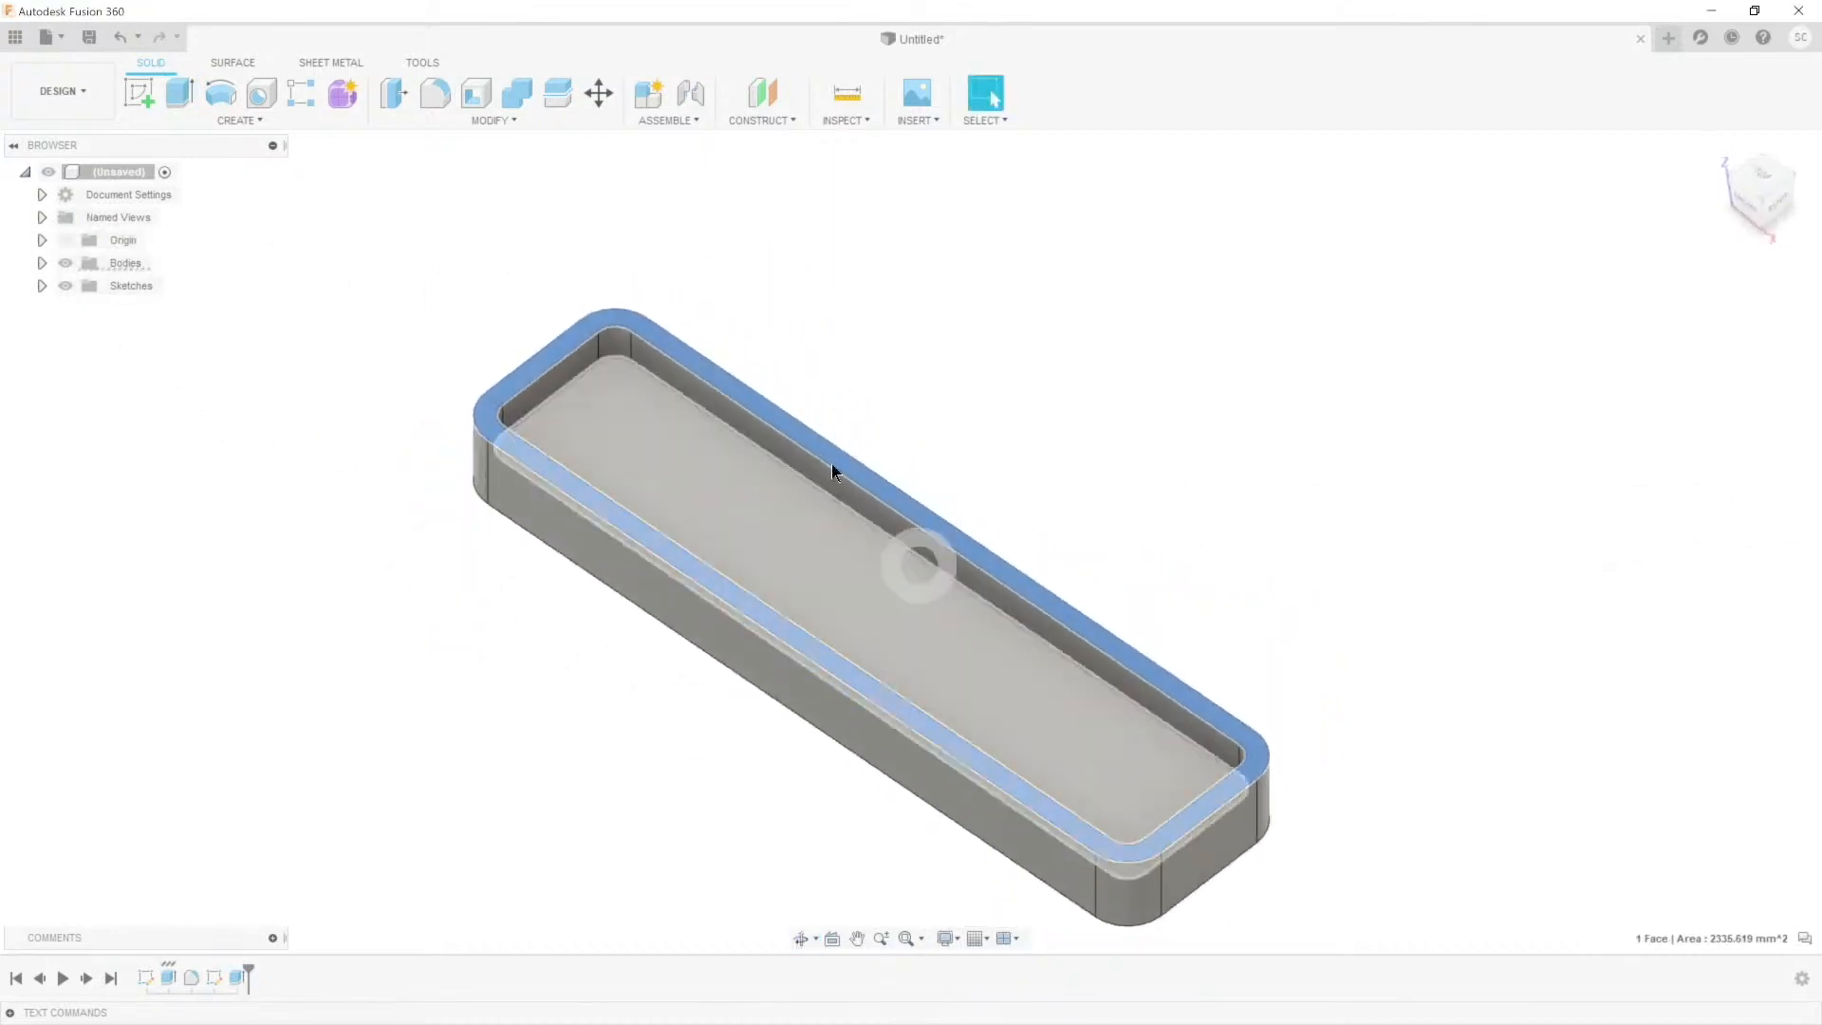
left_click(421, 63)
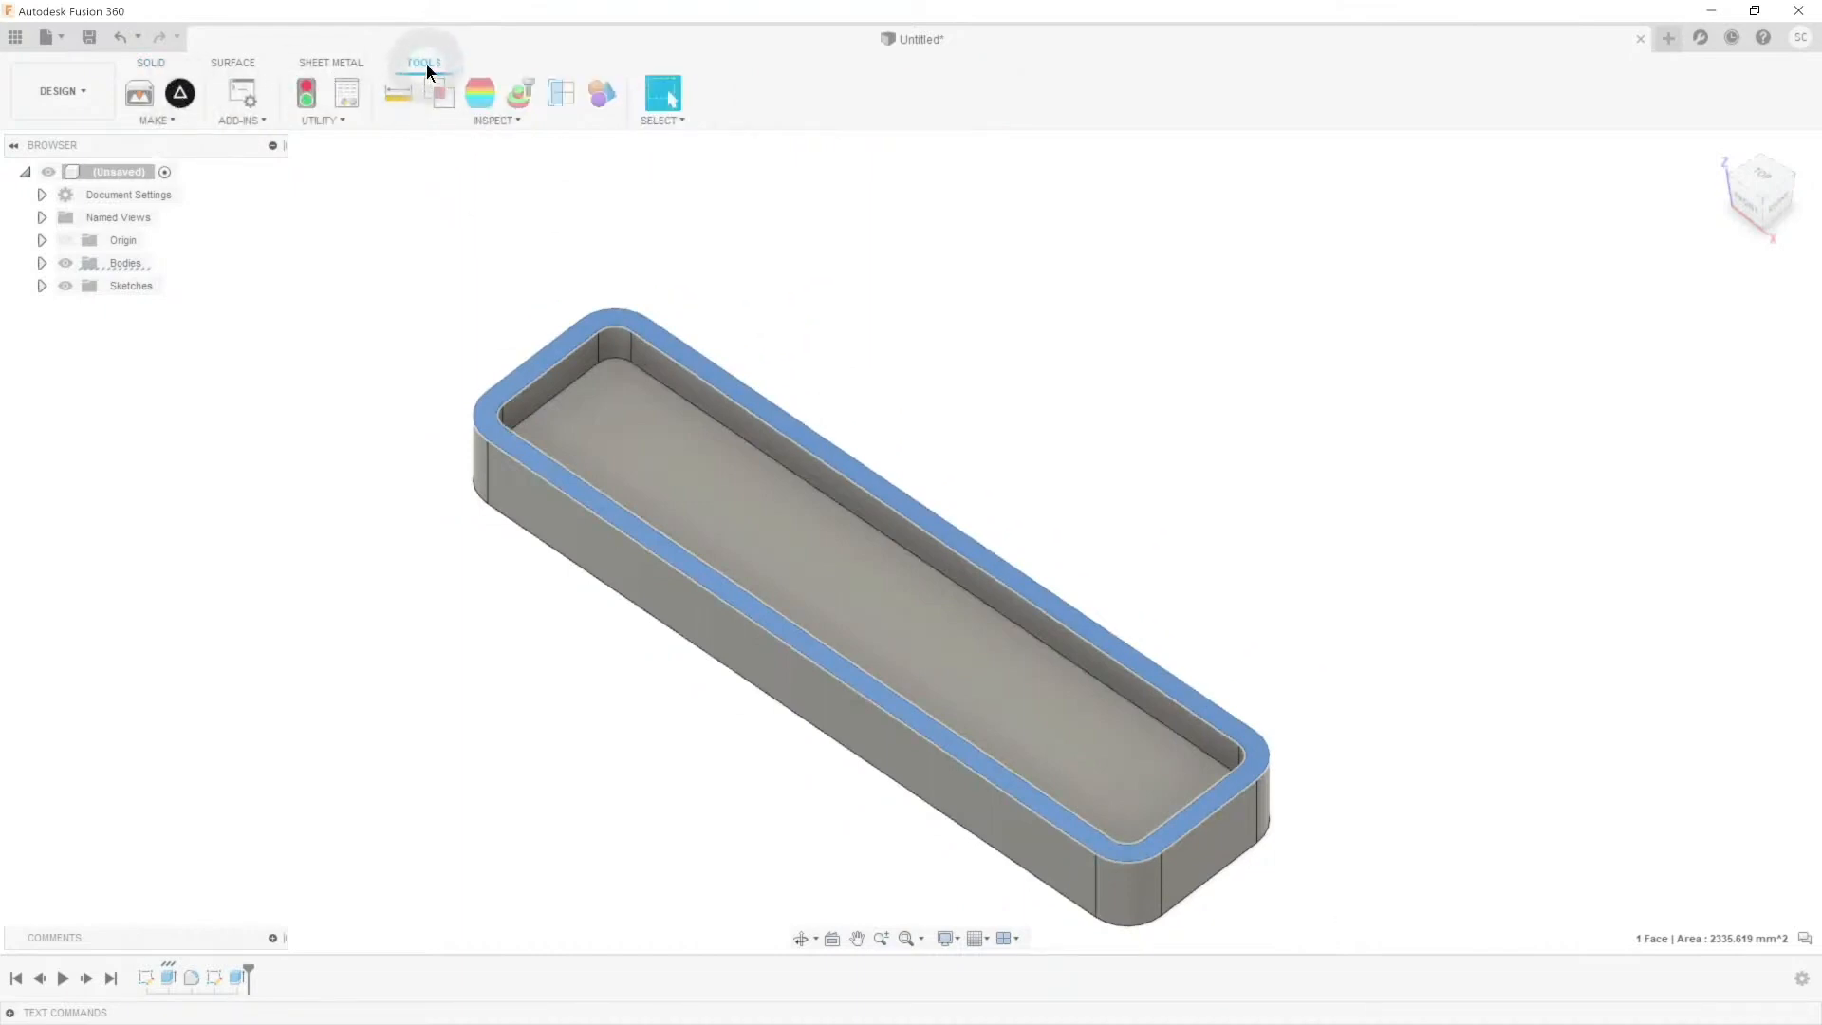
left_click(179, 93)
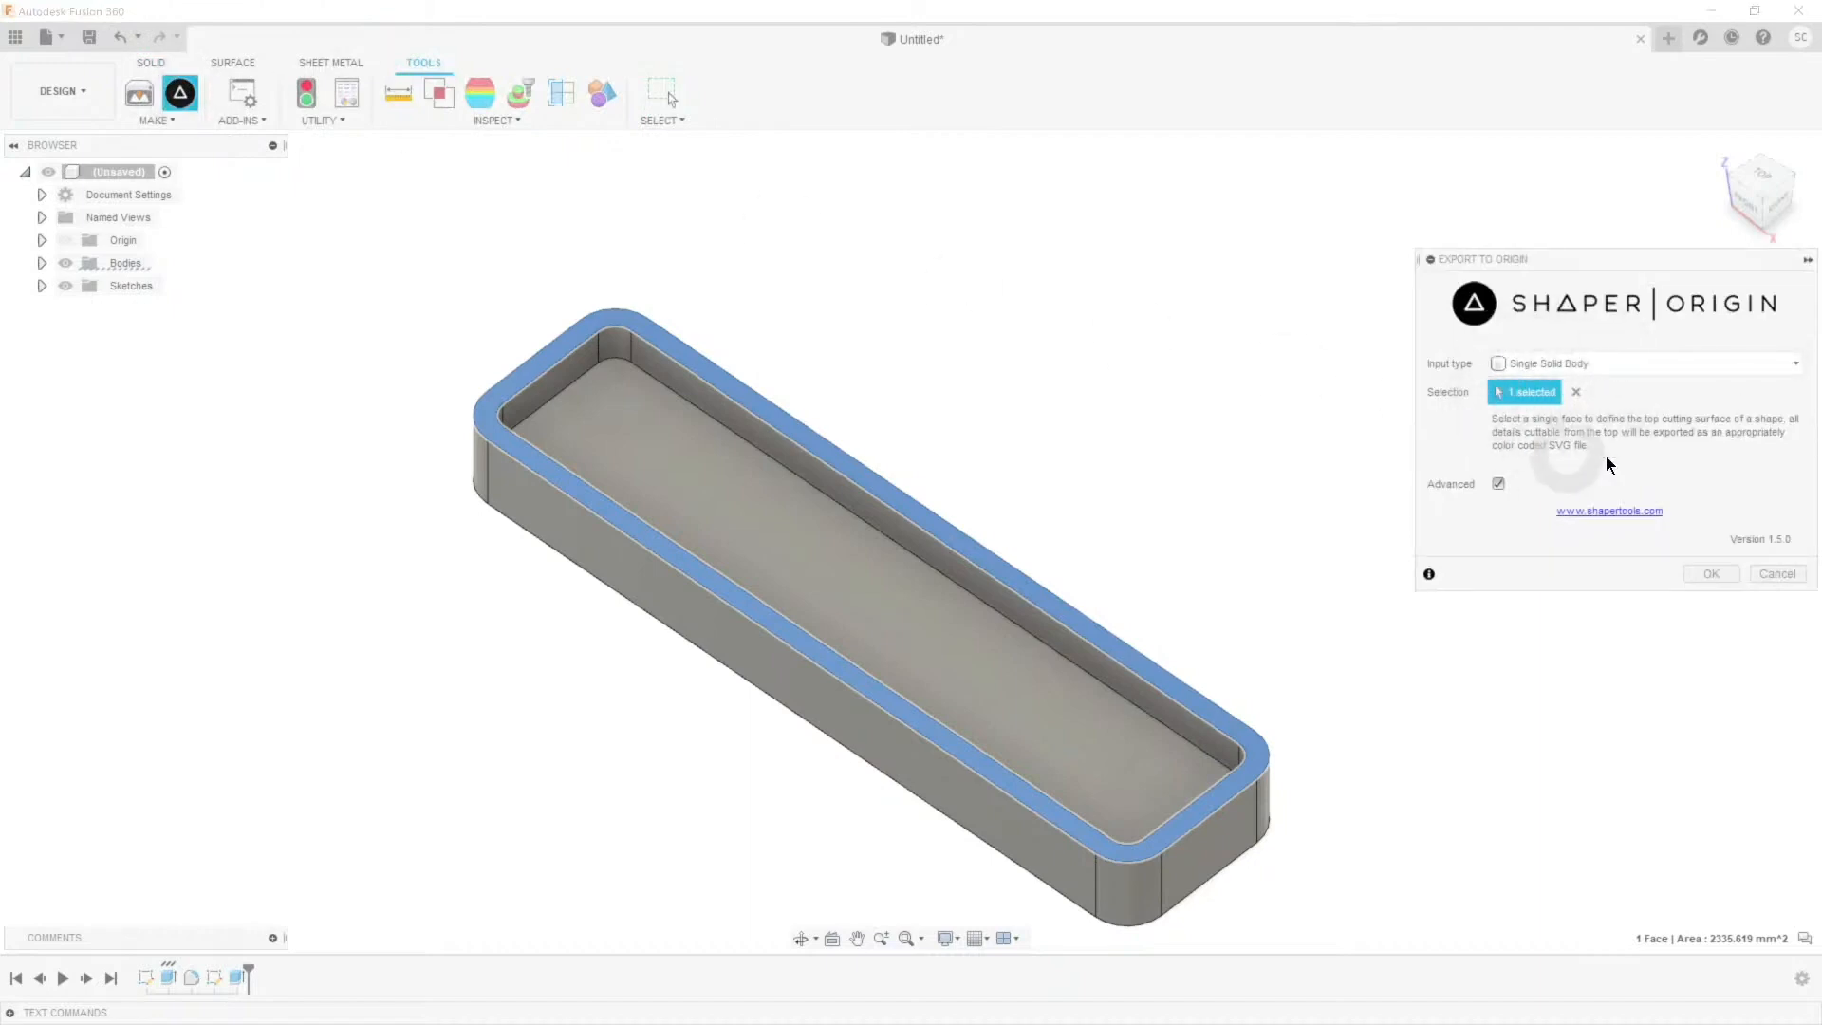
left_click(1575, 392)
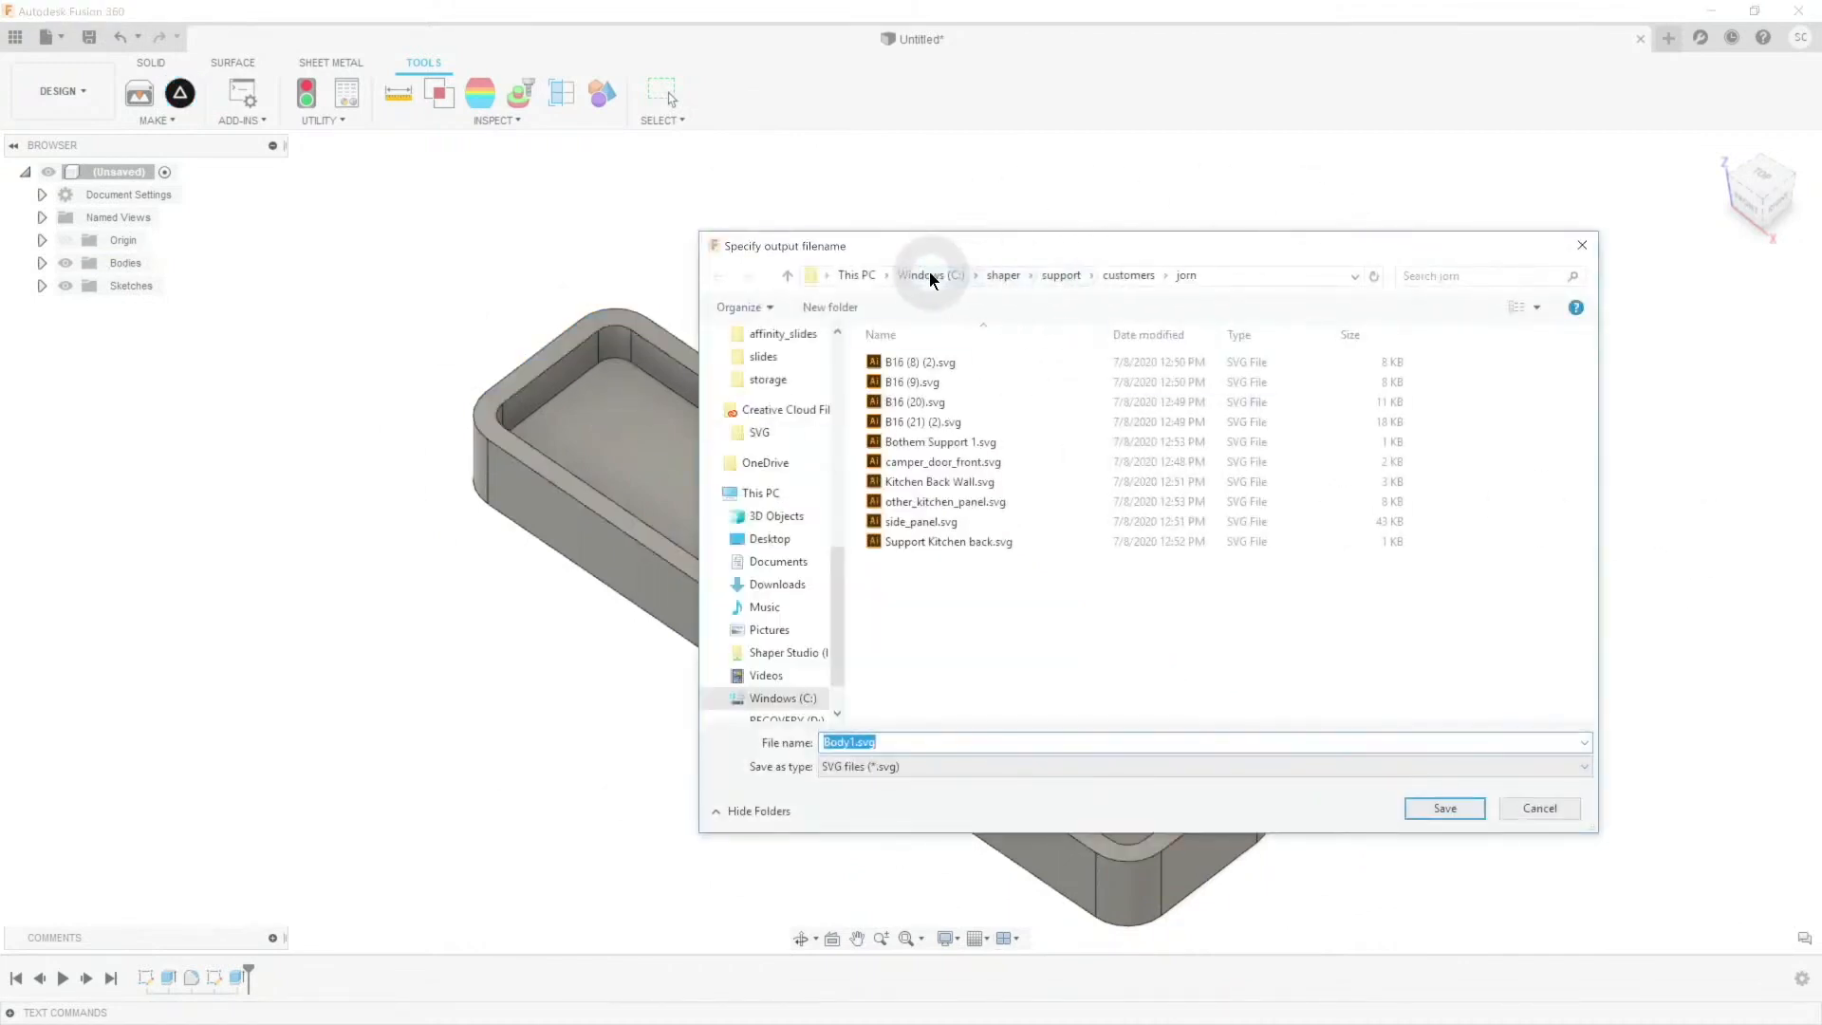
left_click(927, 275)
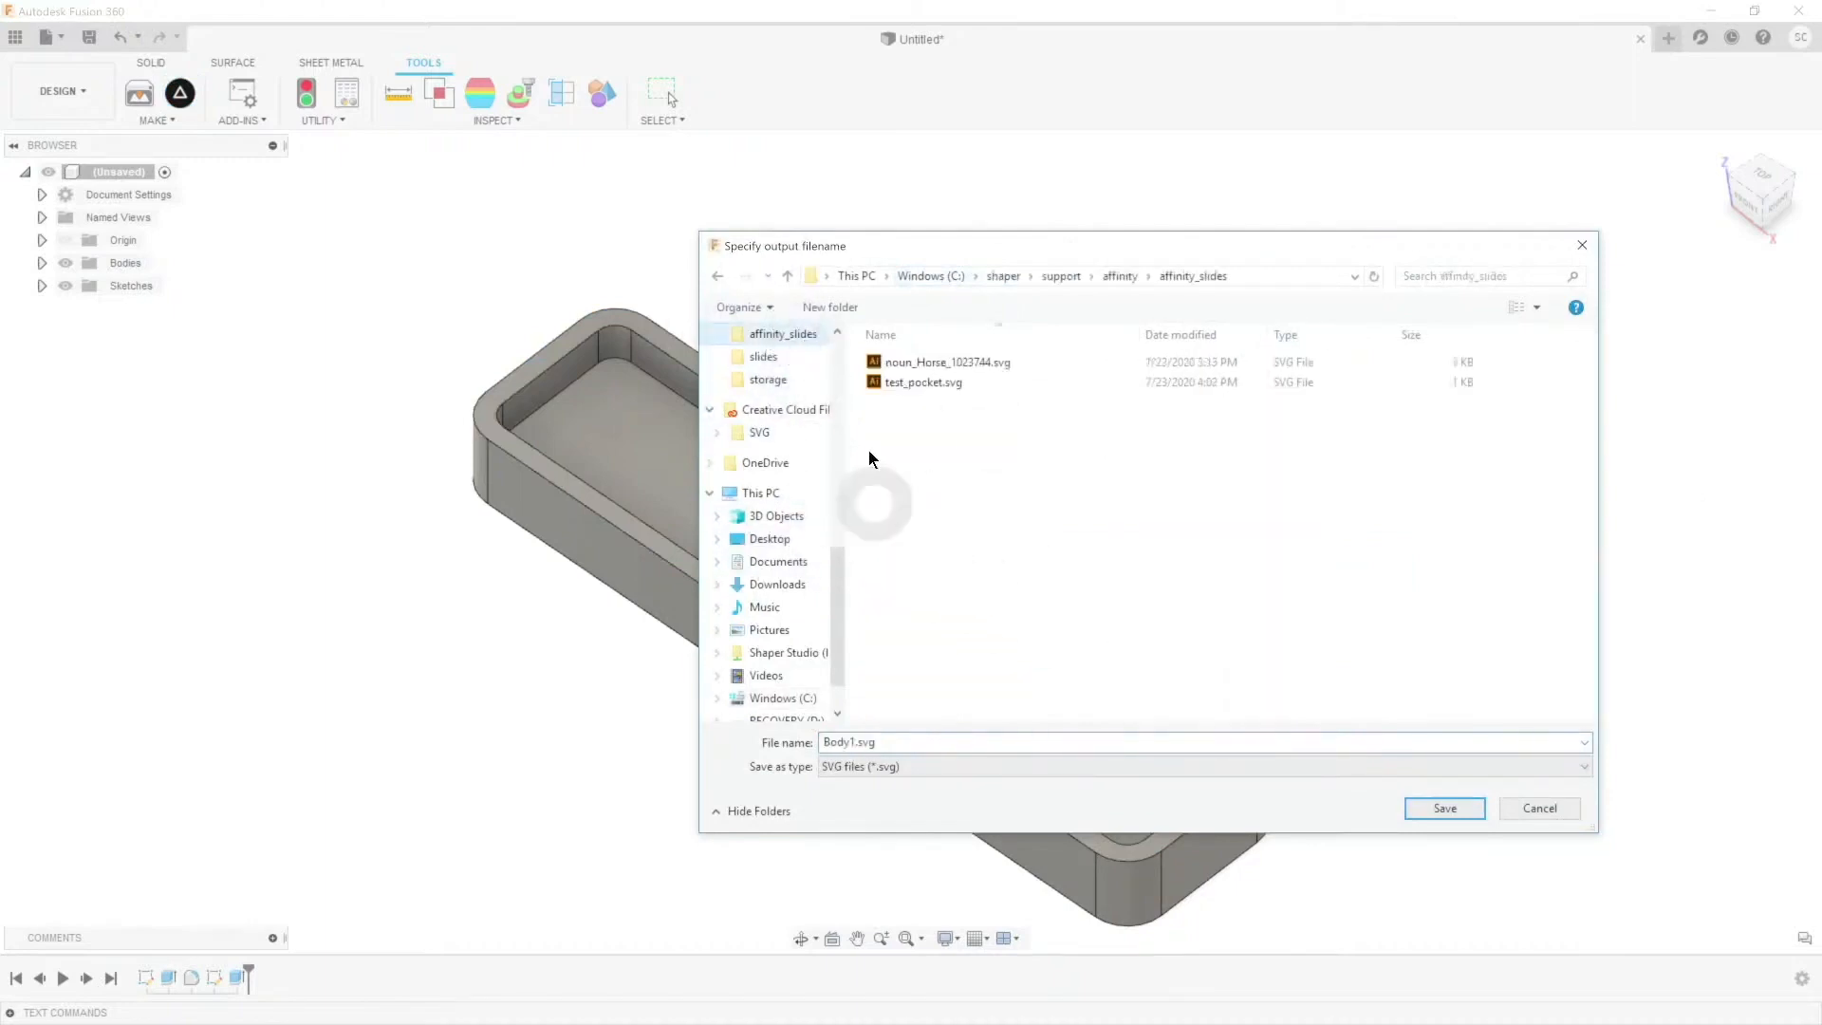
left_click(922, 381)
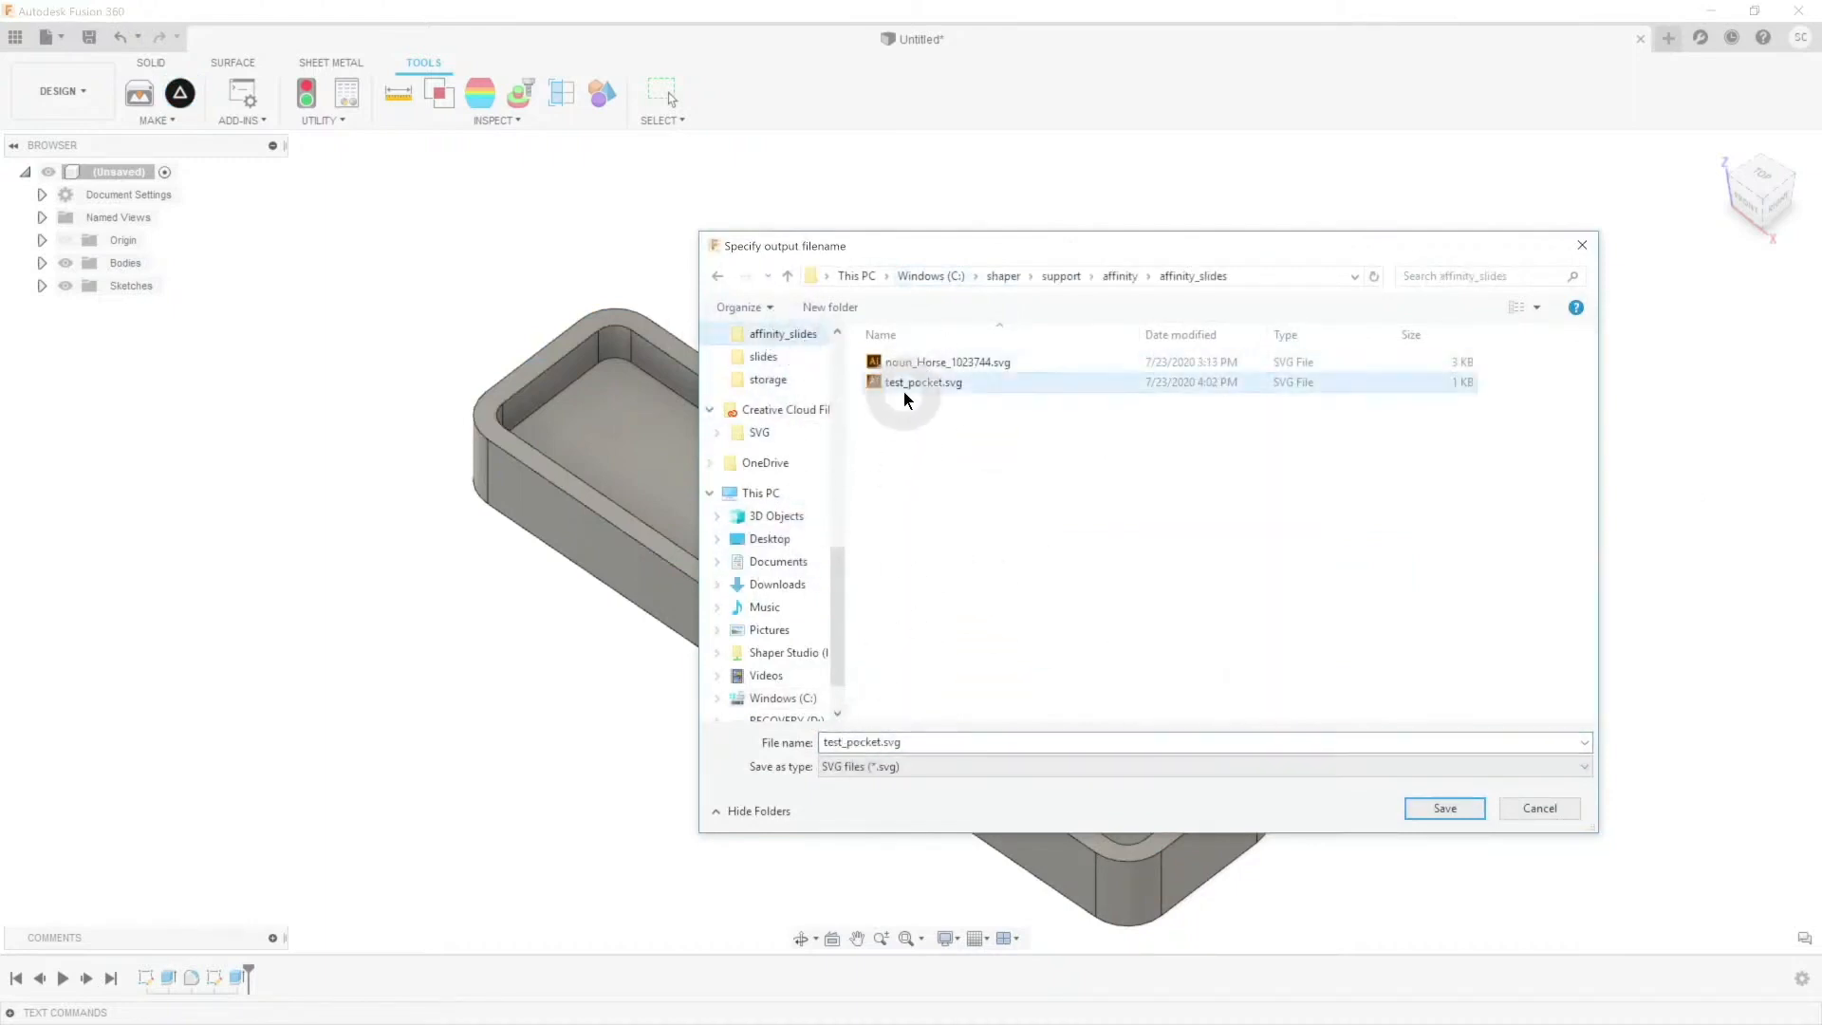
left_click(1444, 807)
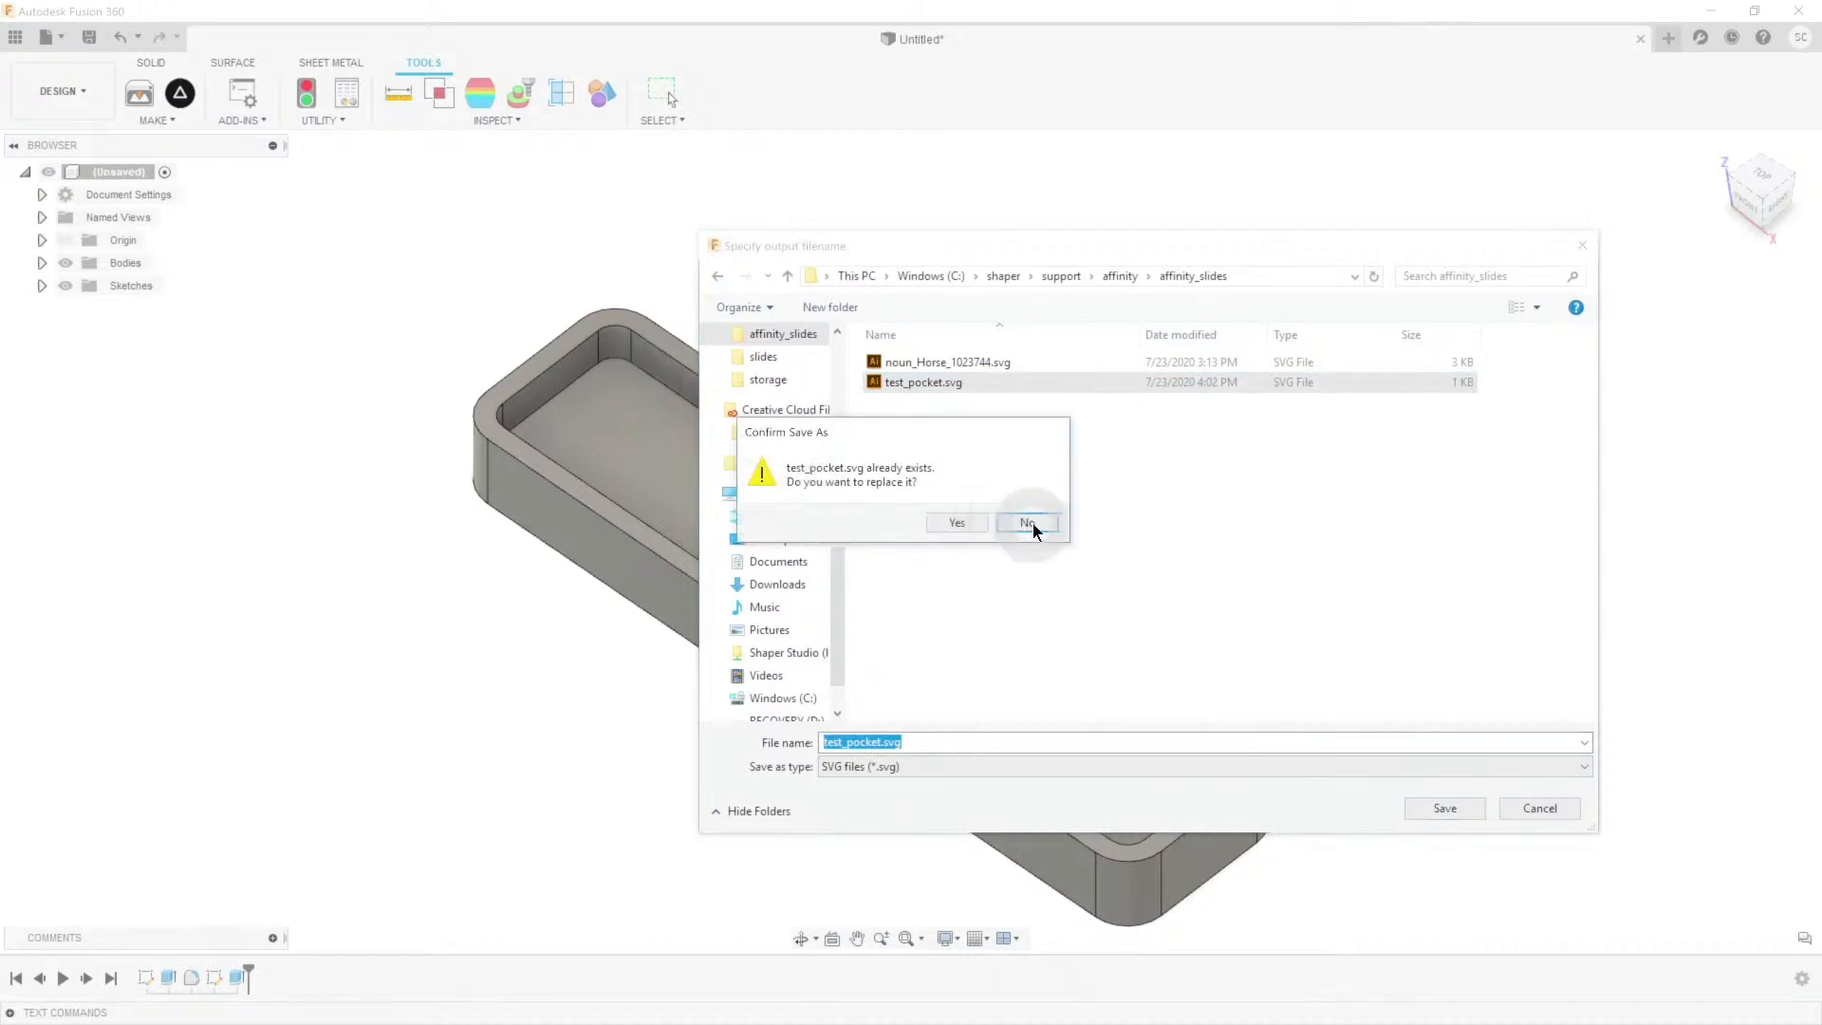
left_click(1025, 522)
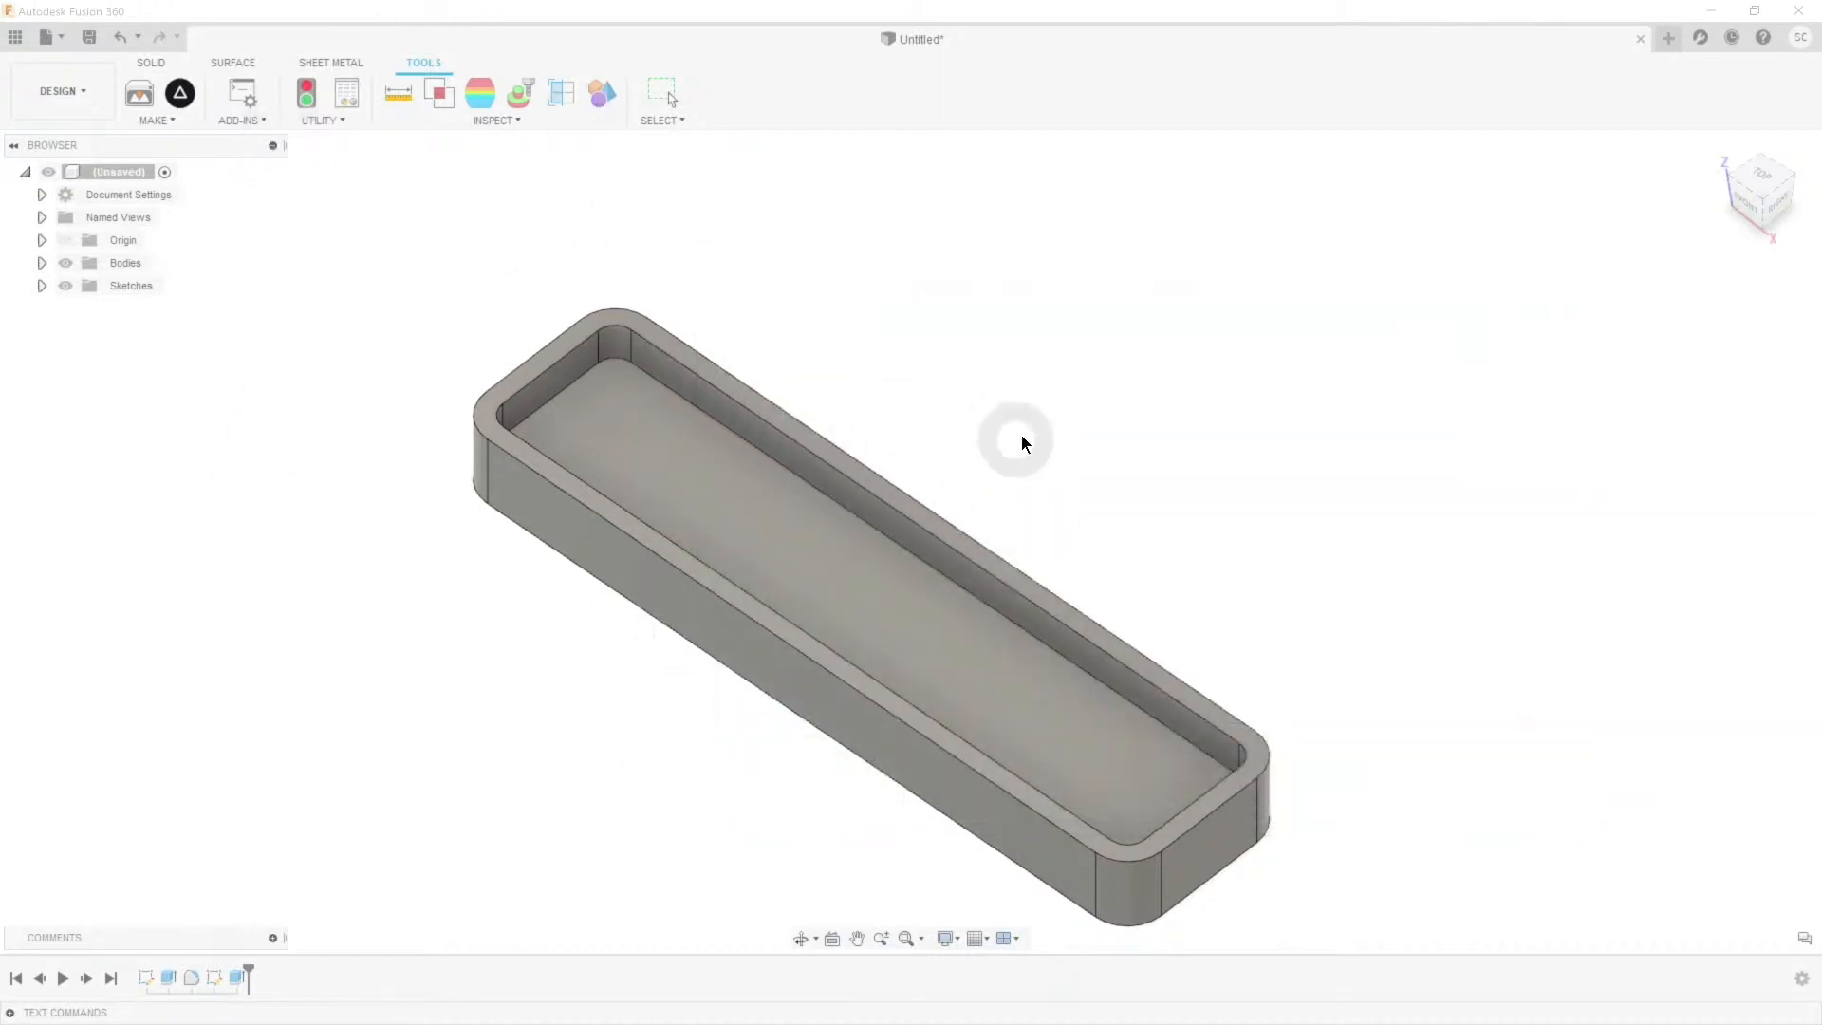
key("alt+tab")
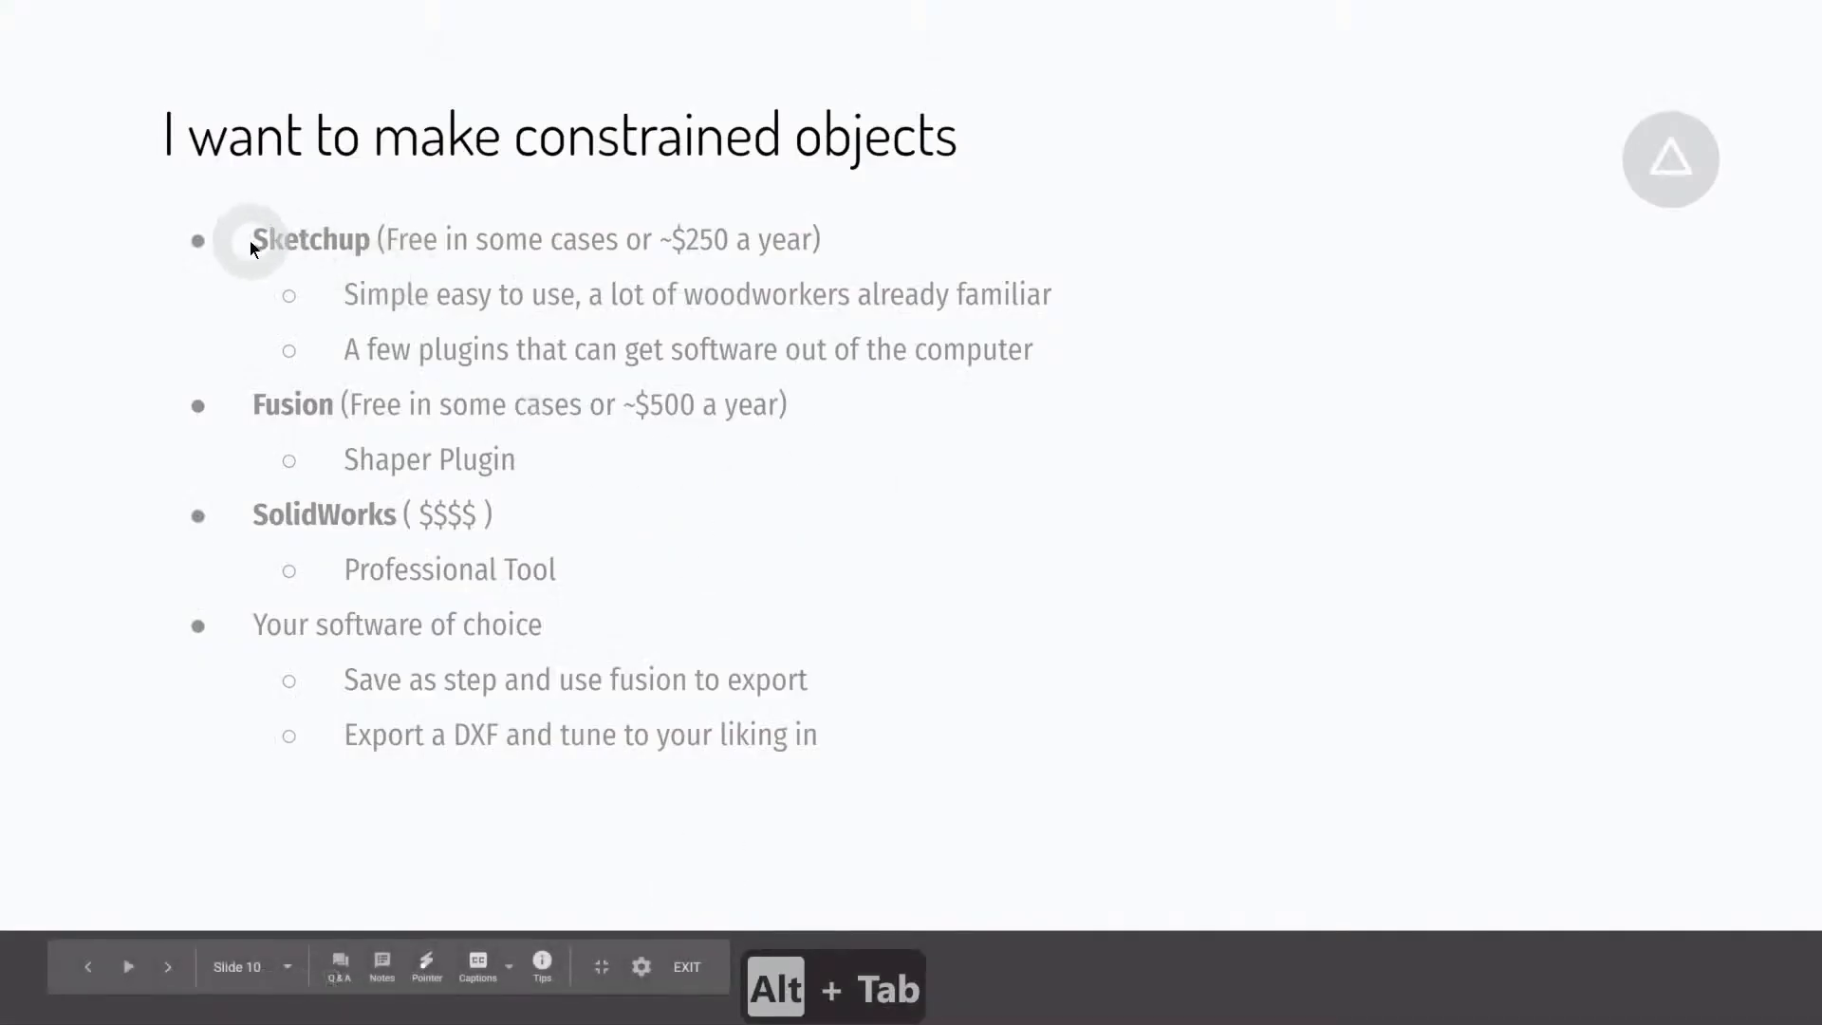
mouse_move(255, 403)
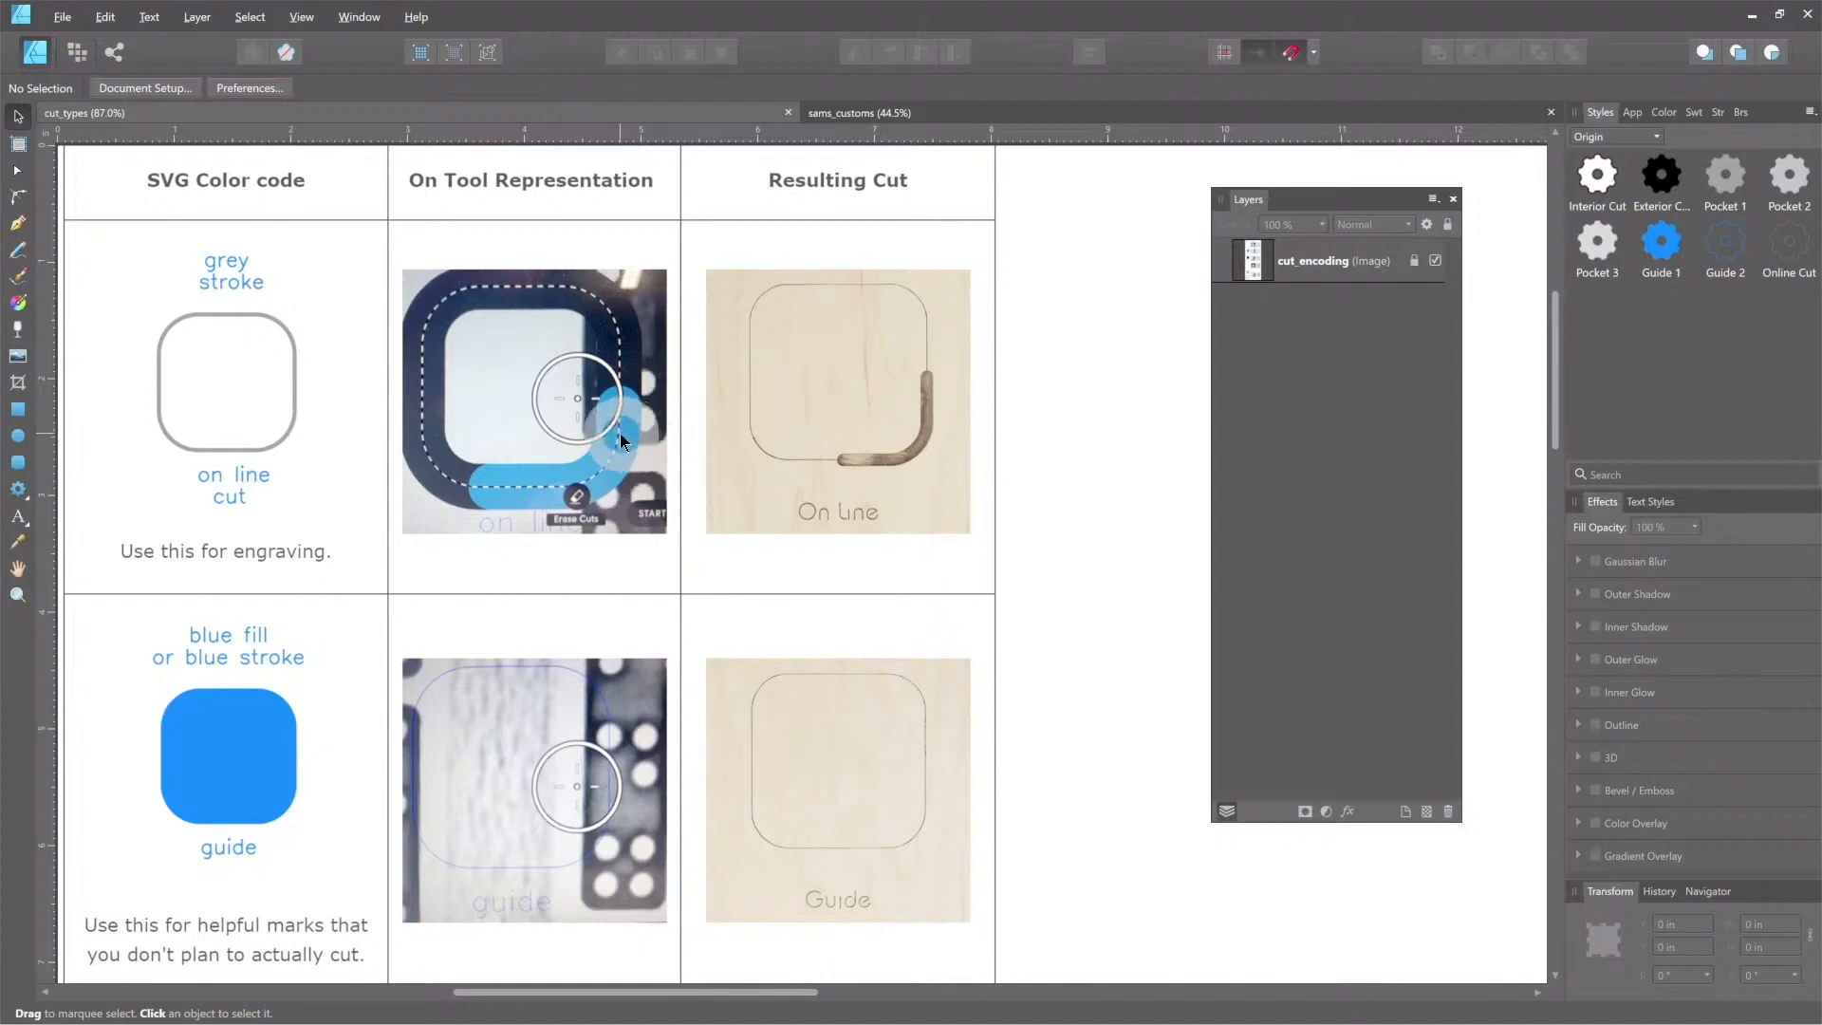
mouse_move(1008, 286)
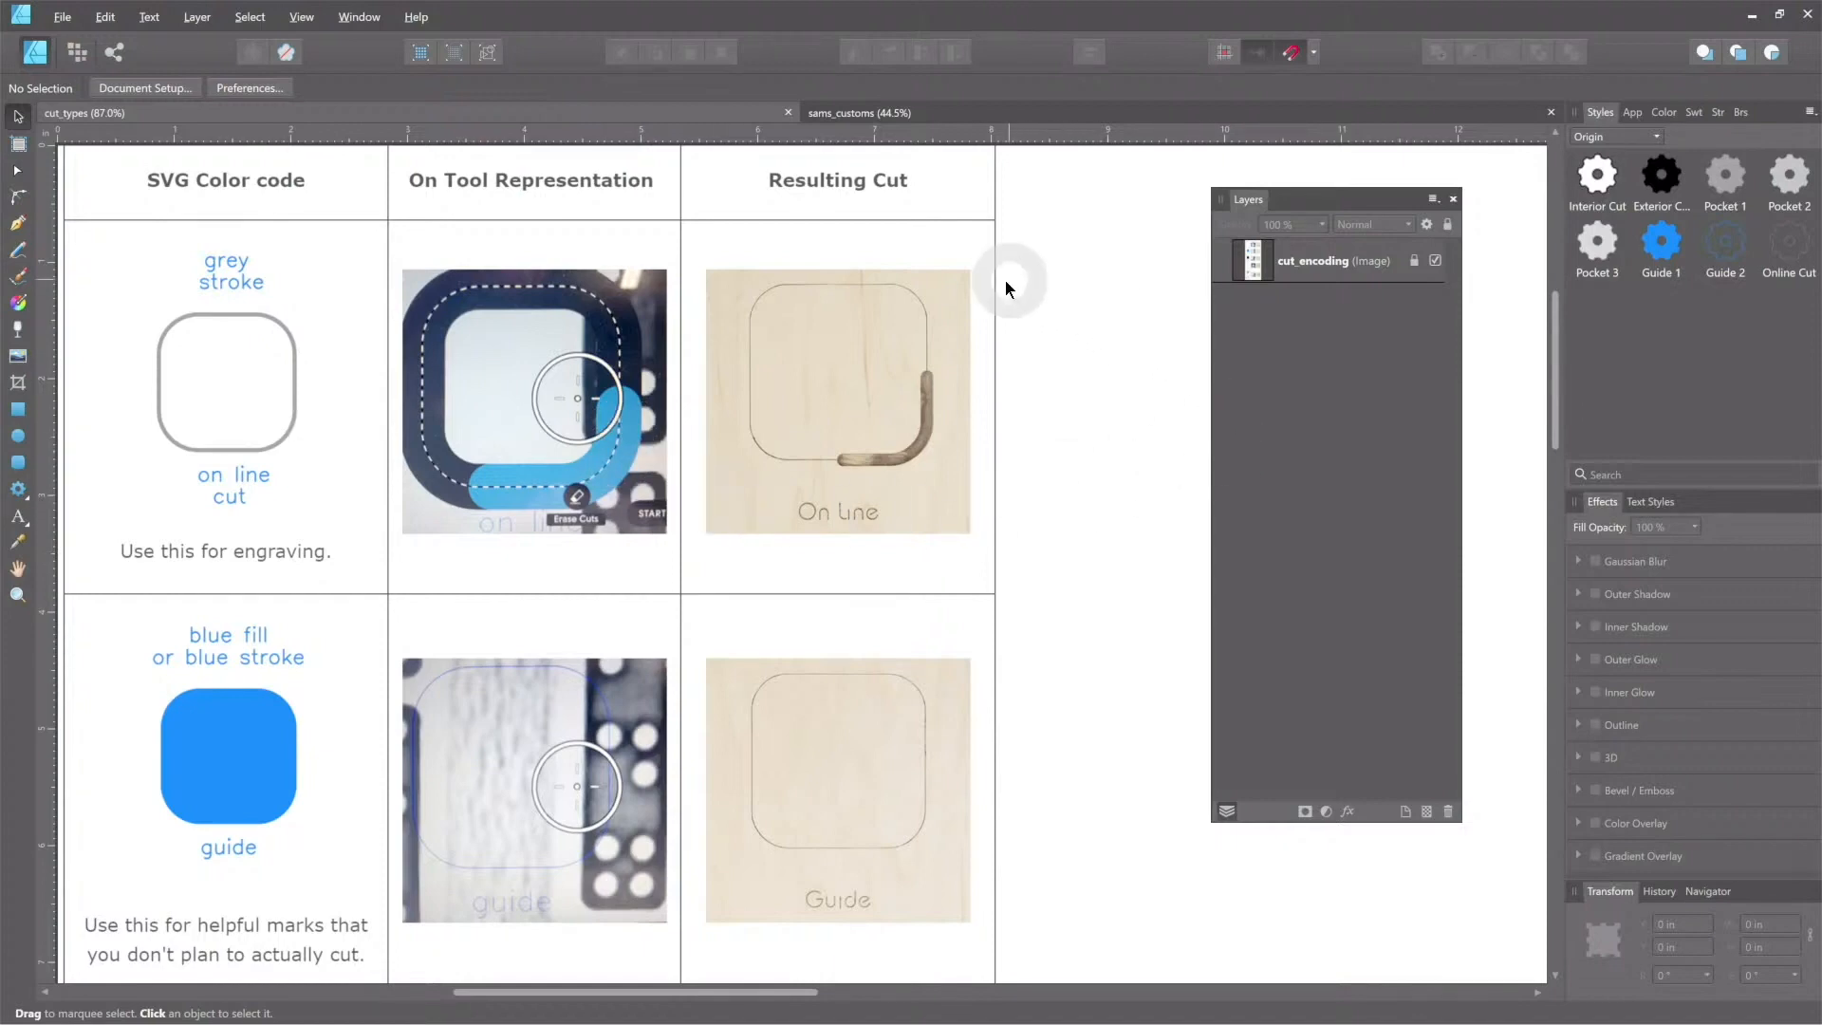
mouse_move(866, 218)
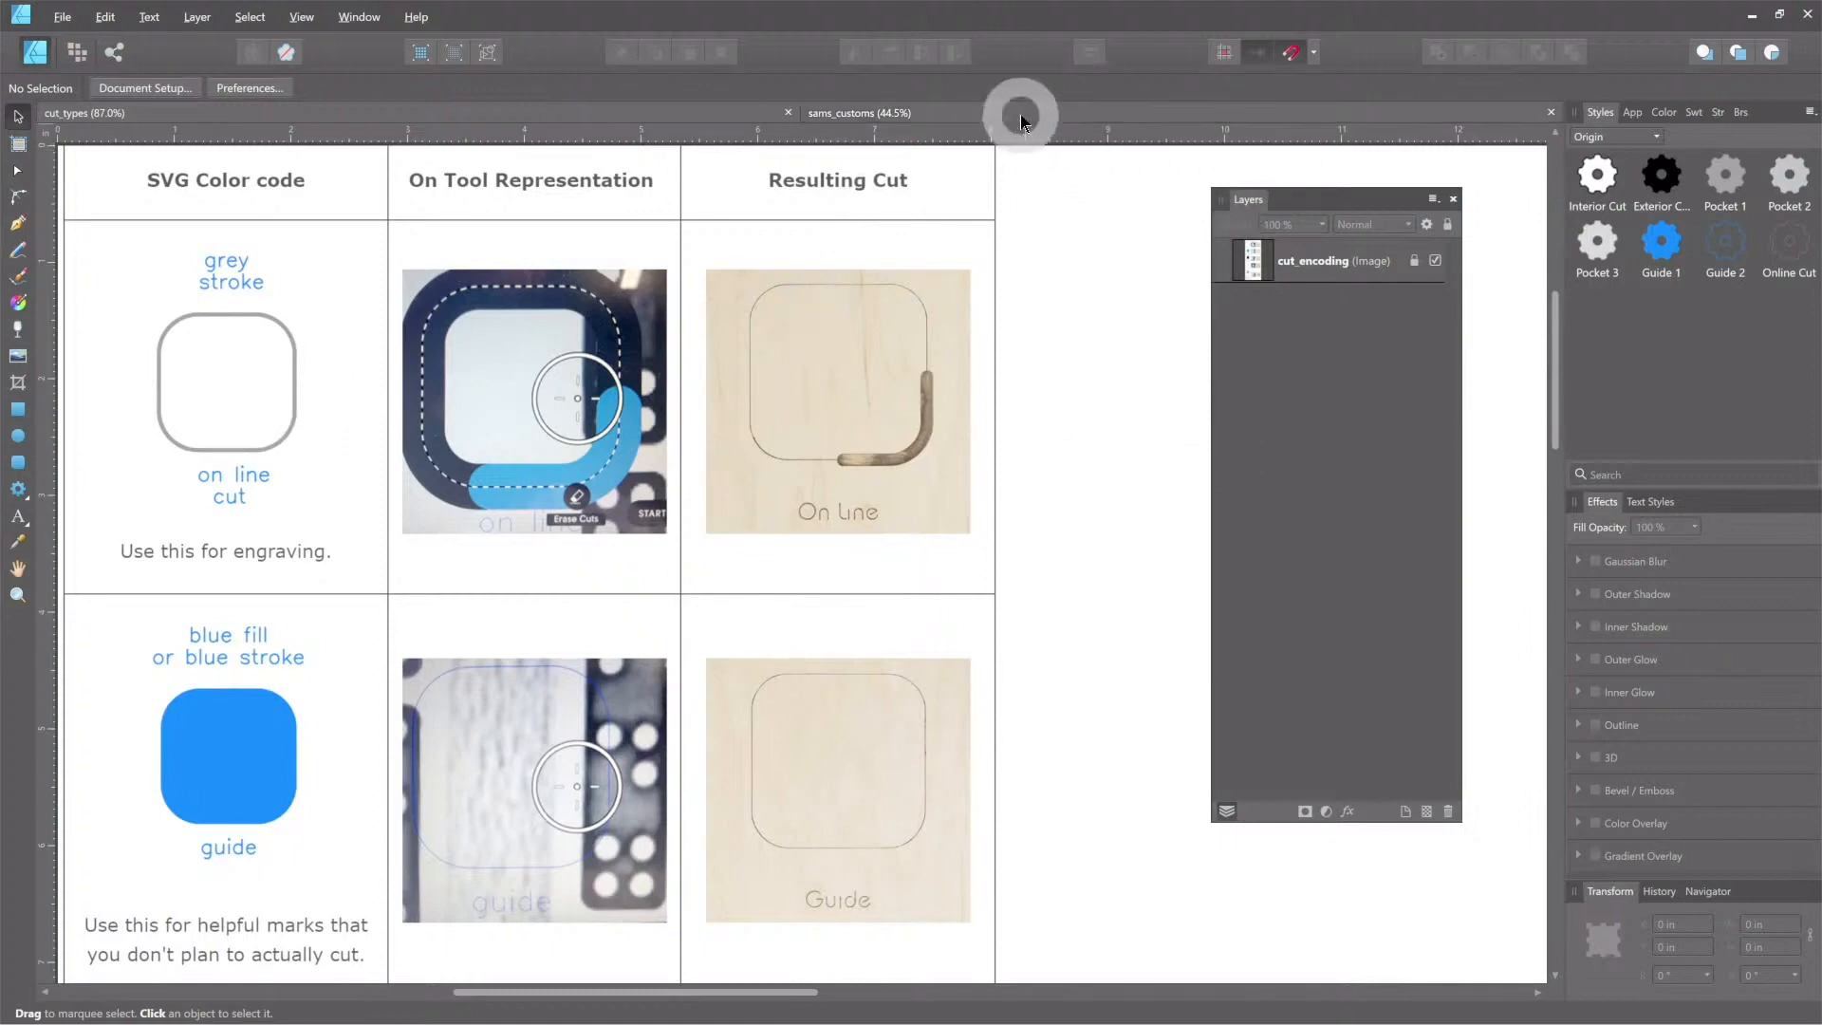
mouse_move(181, 250)
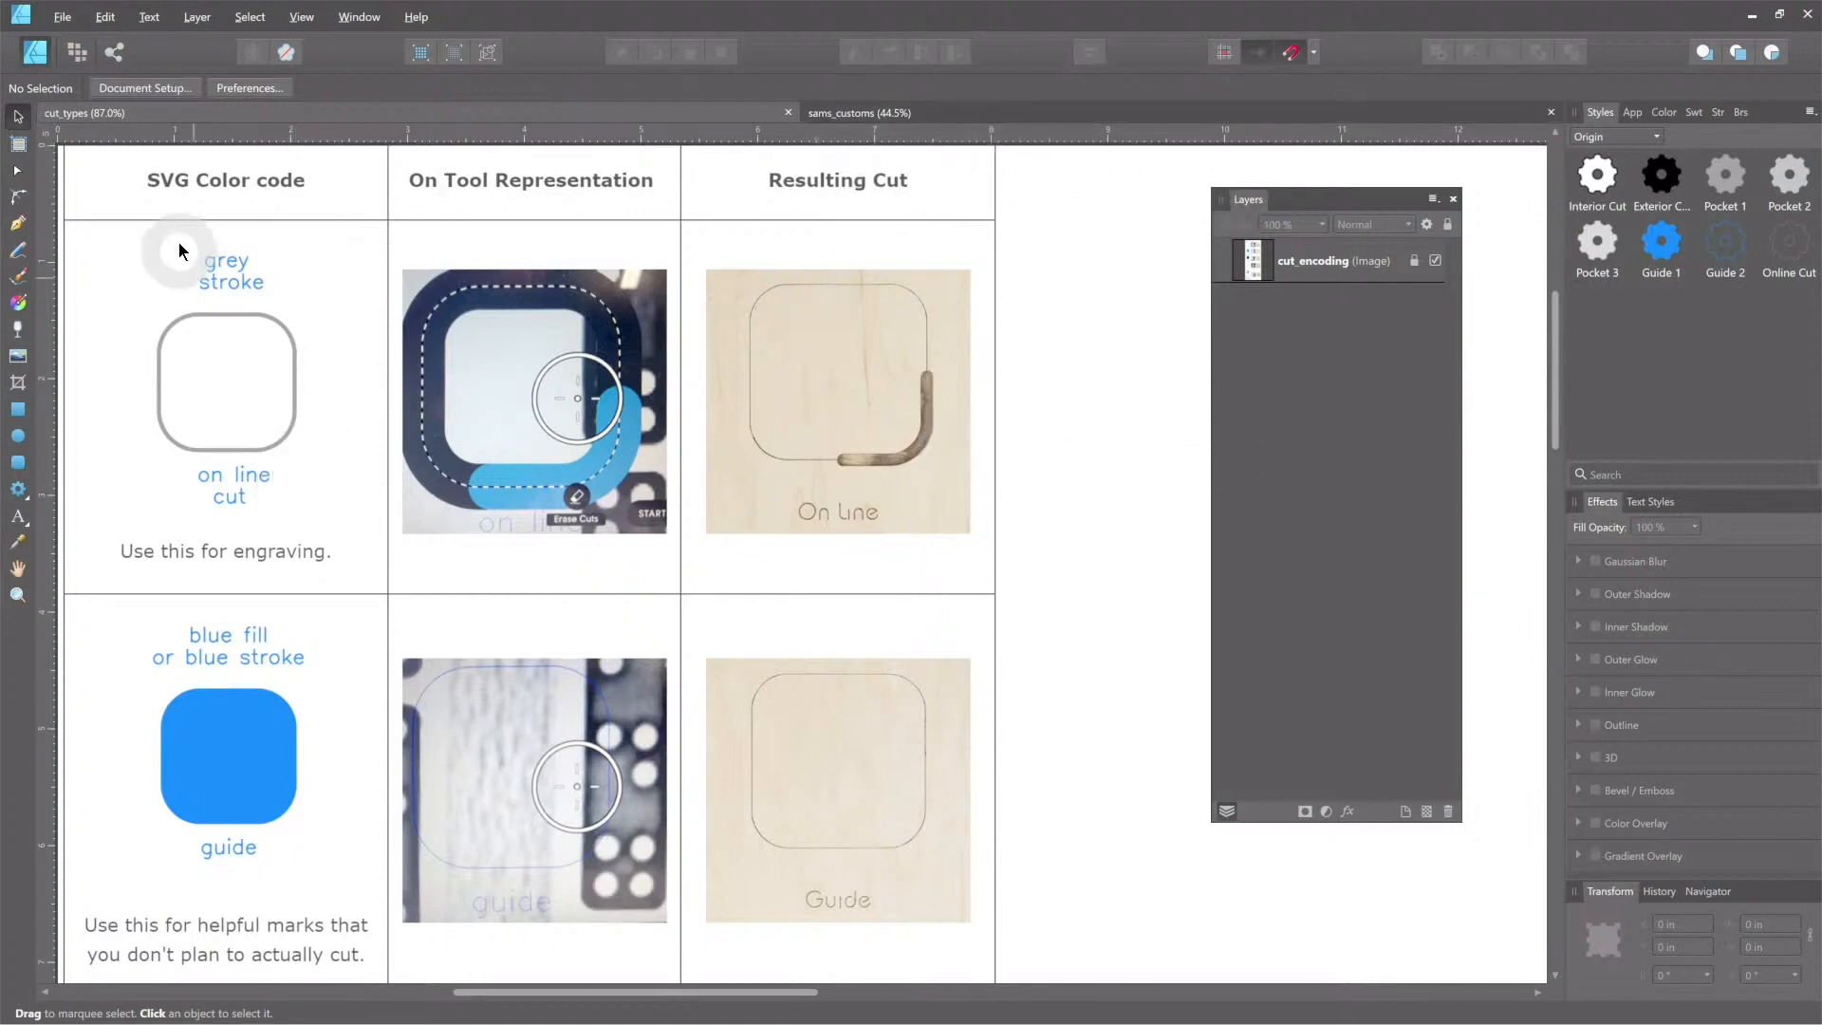
mouse_move(372, 299)
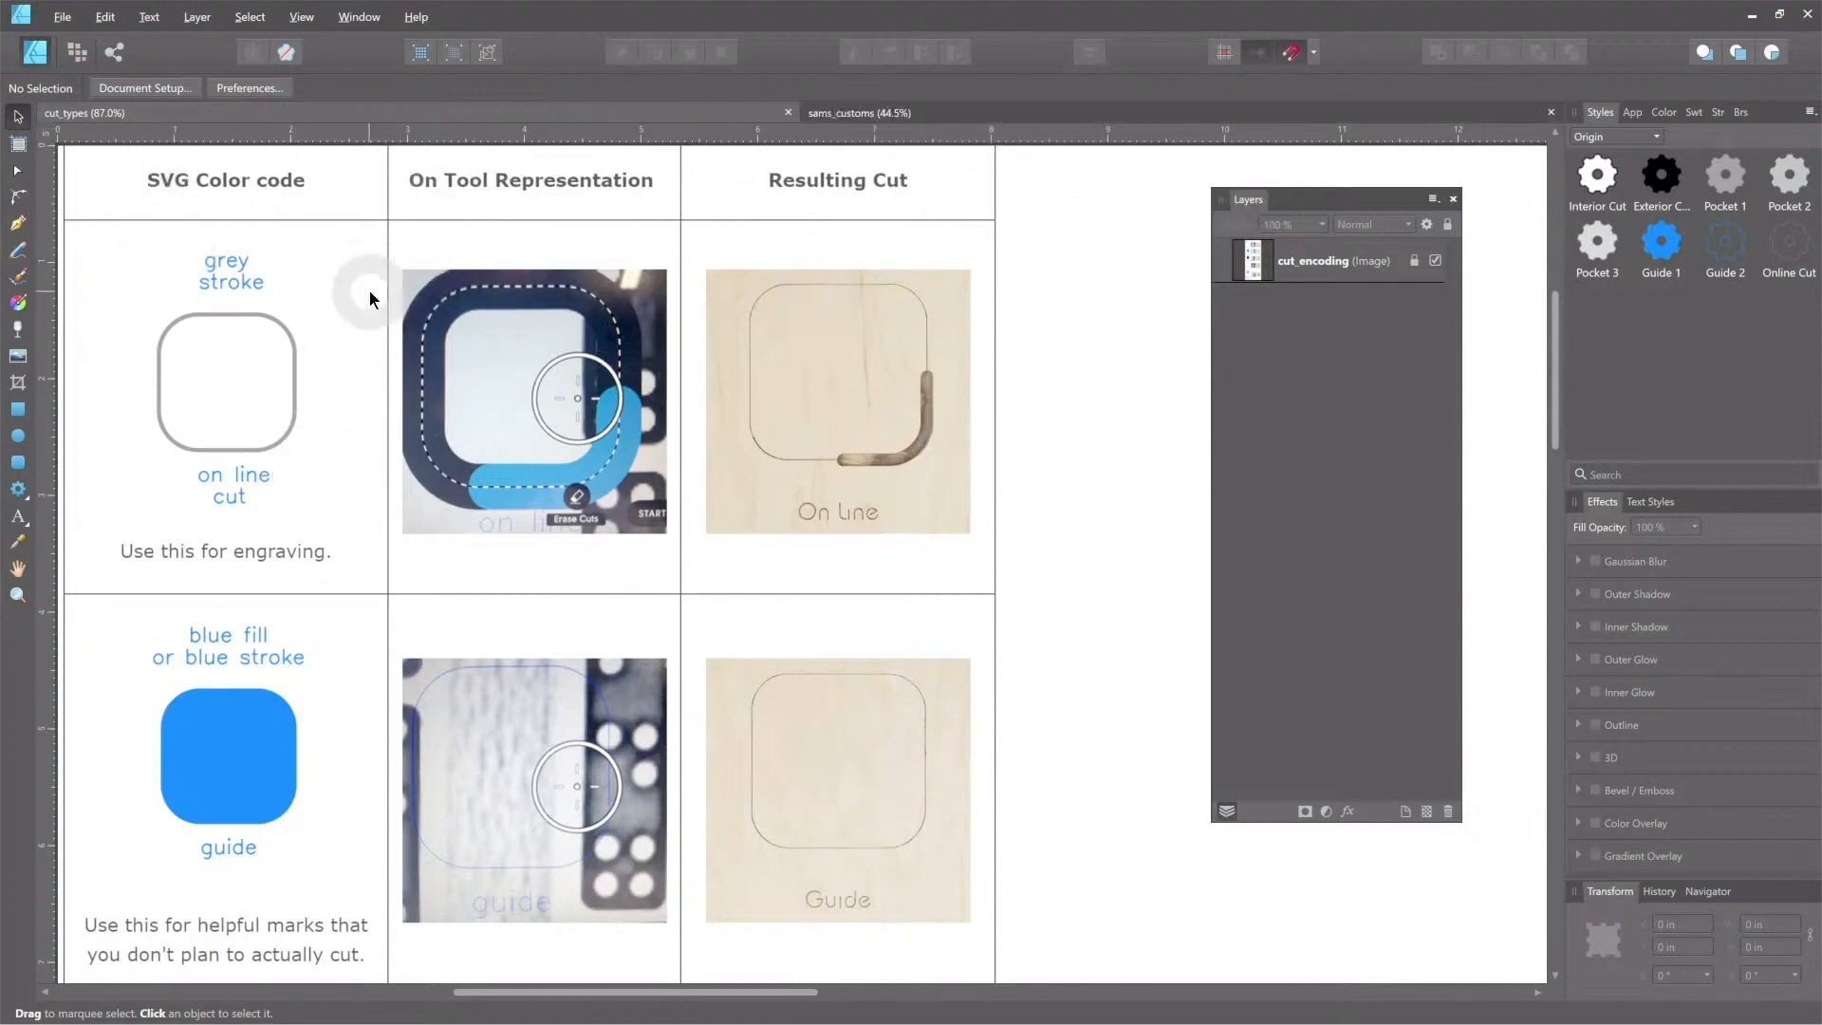
mouse_move(904, 553)
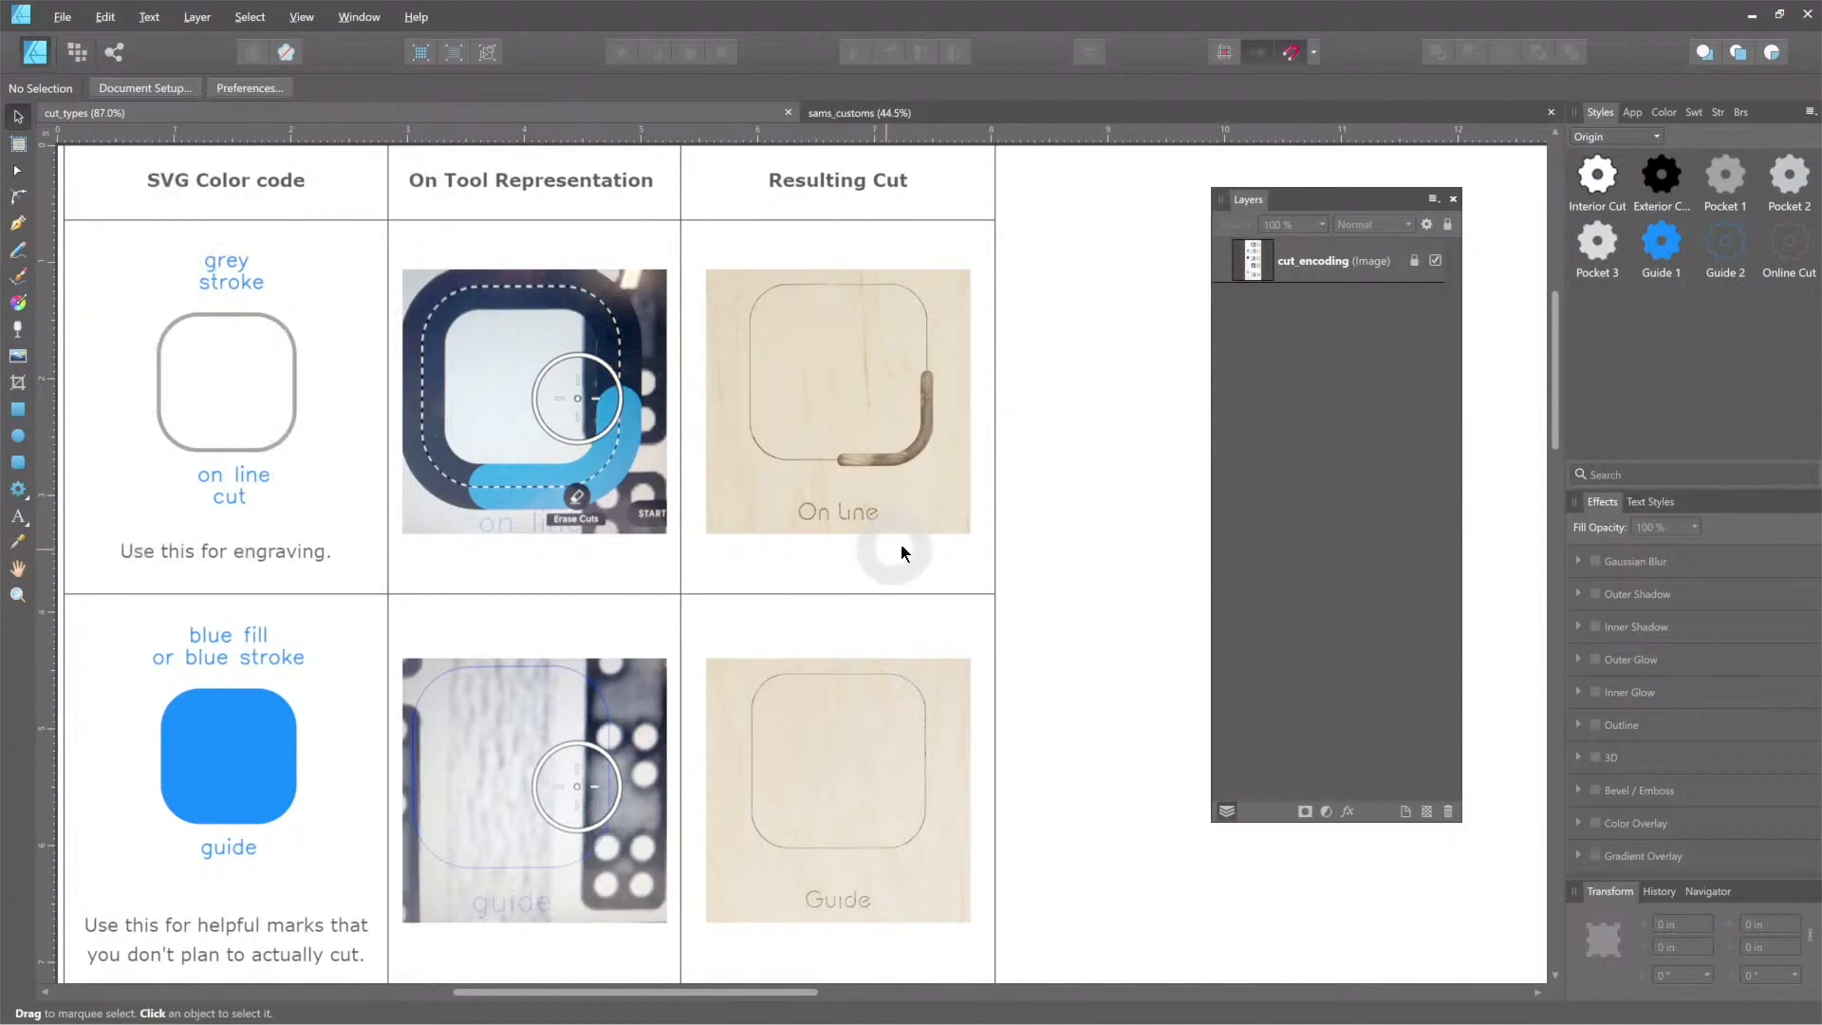
Step: Drag the floating Layers panel over to the right-hand studio panels
left_click_drag(1249, 199, 1339, 233)
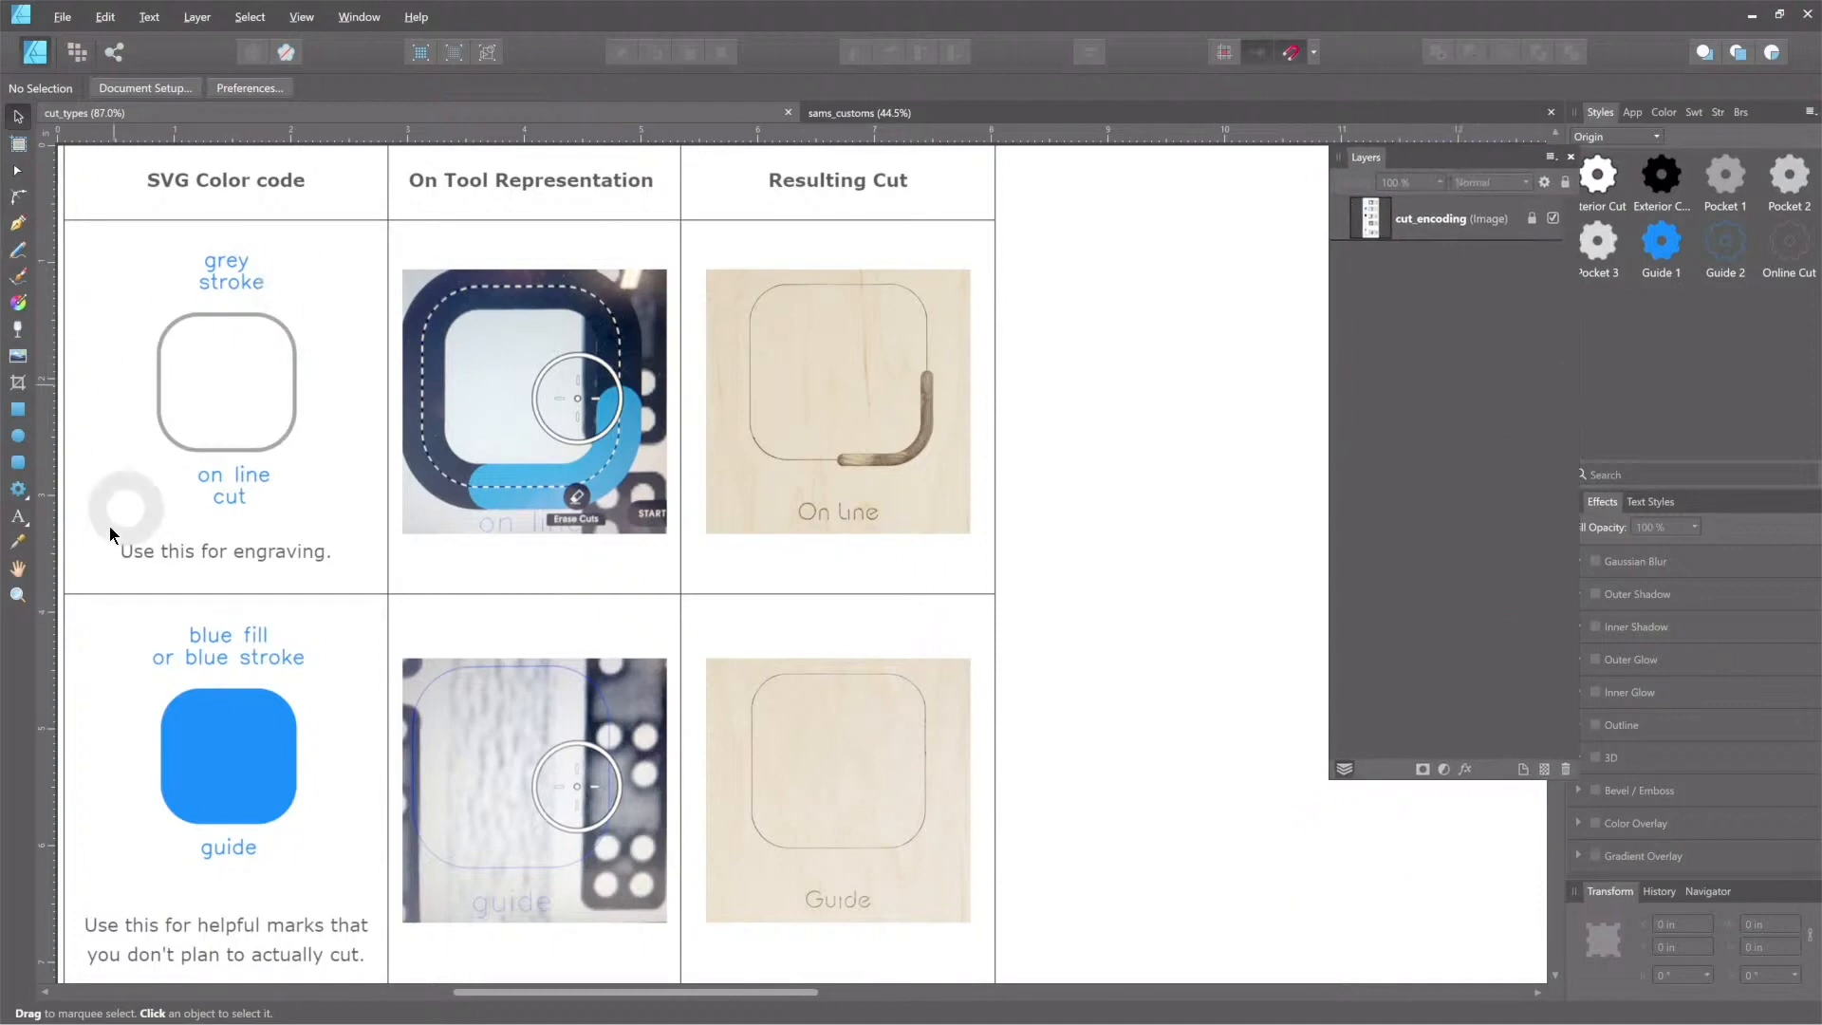
mouse_move(19, 410)
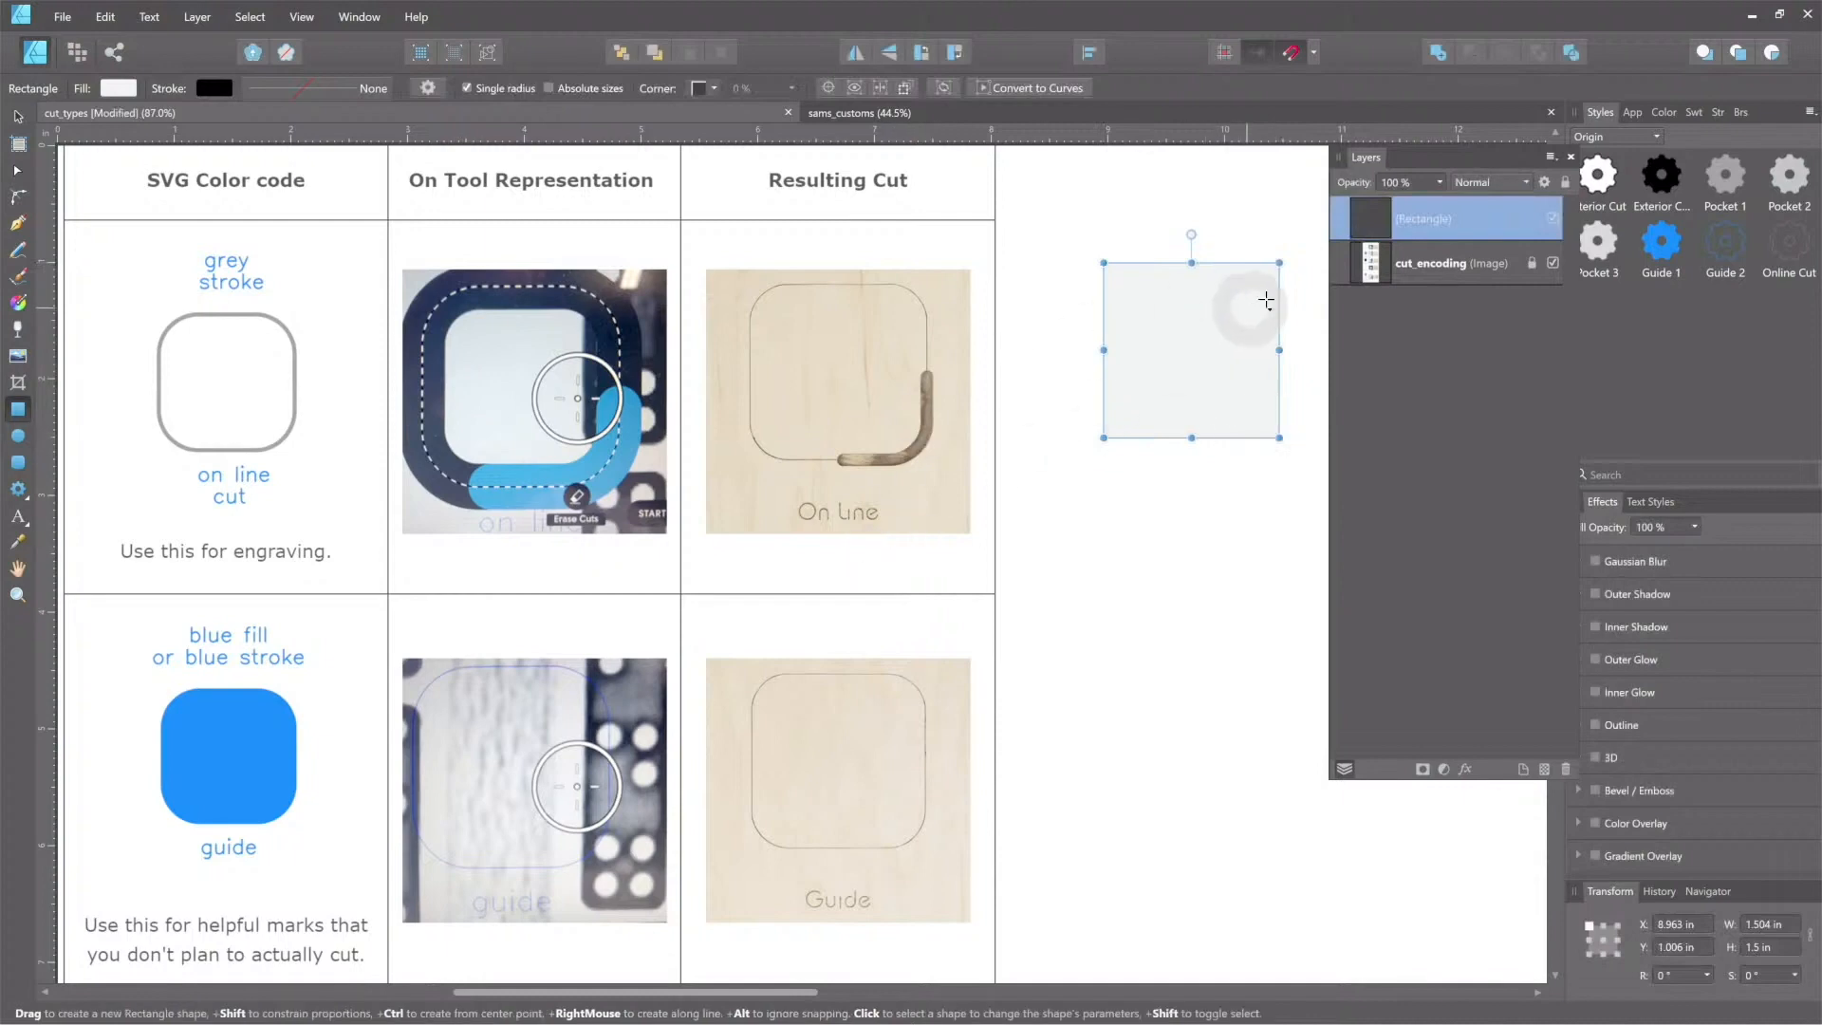
Step: Set the square's fill colour to white in the Color Chooser
left_click(1661, 112)
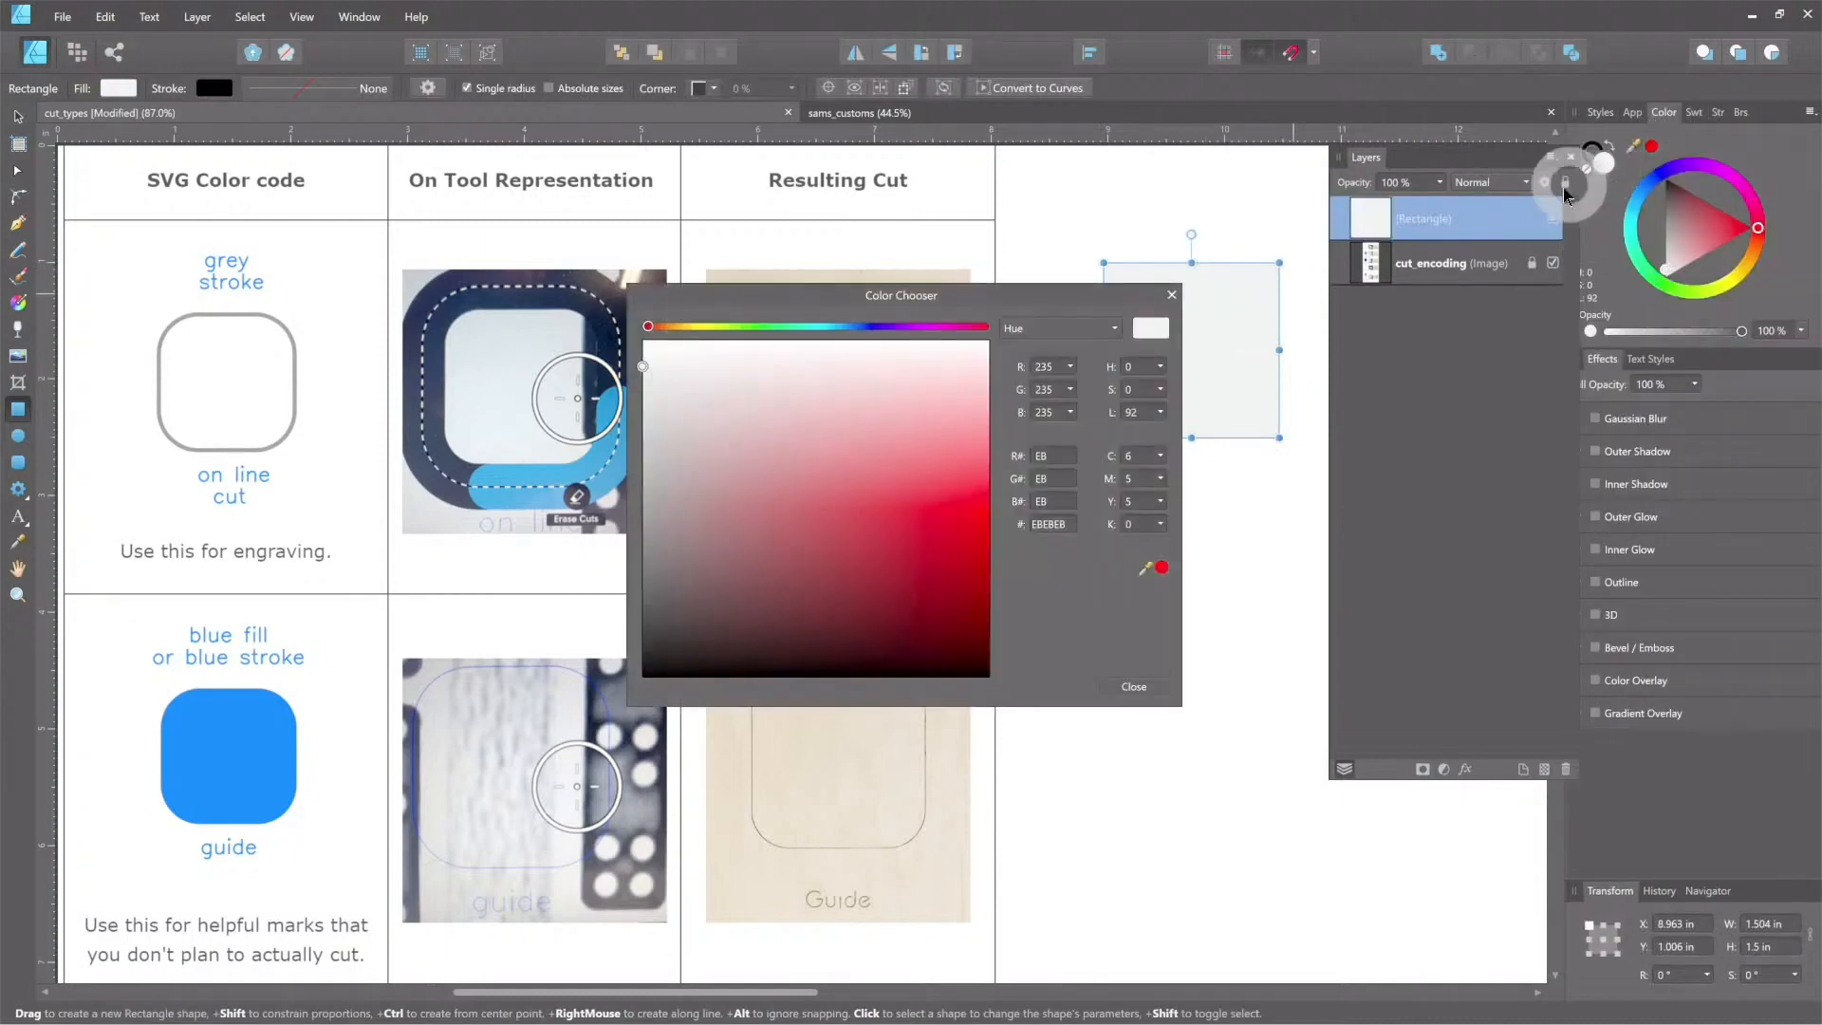
left_click(643, 341)
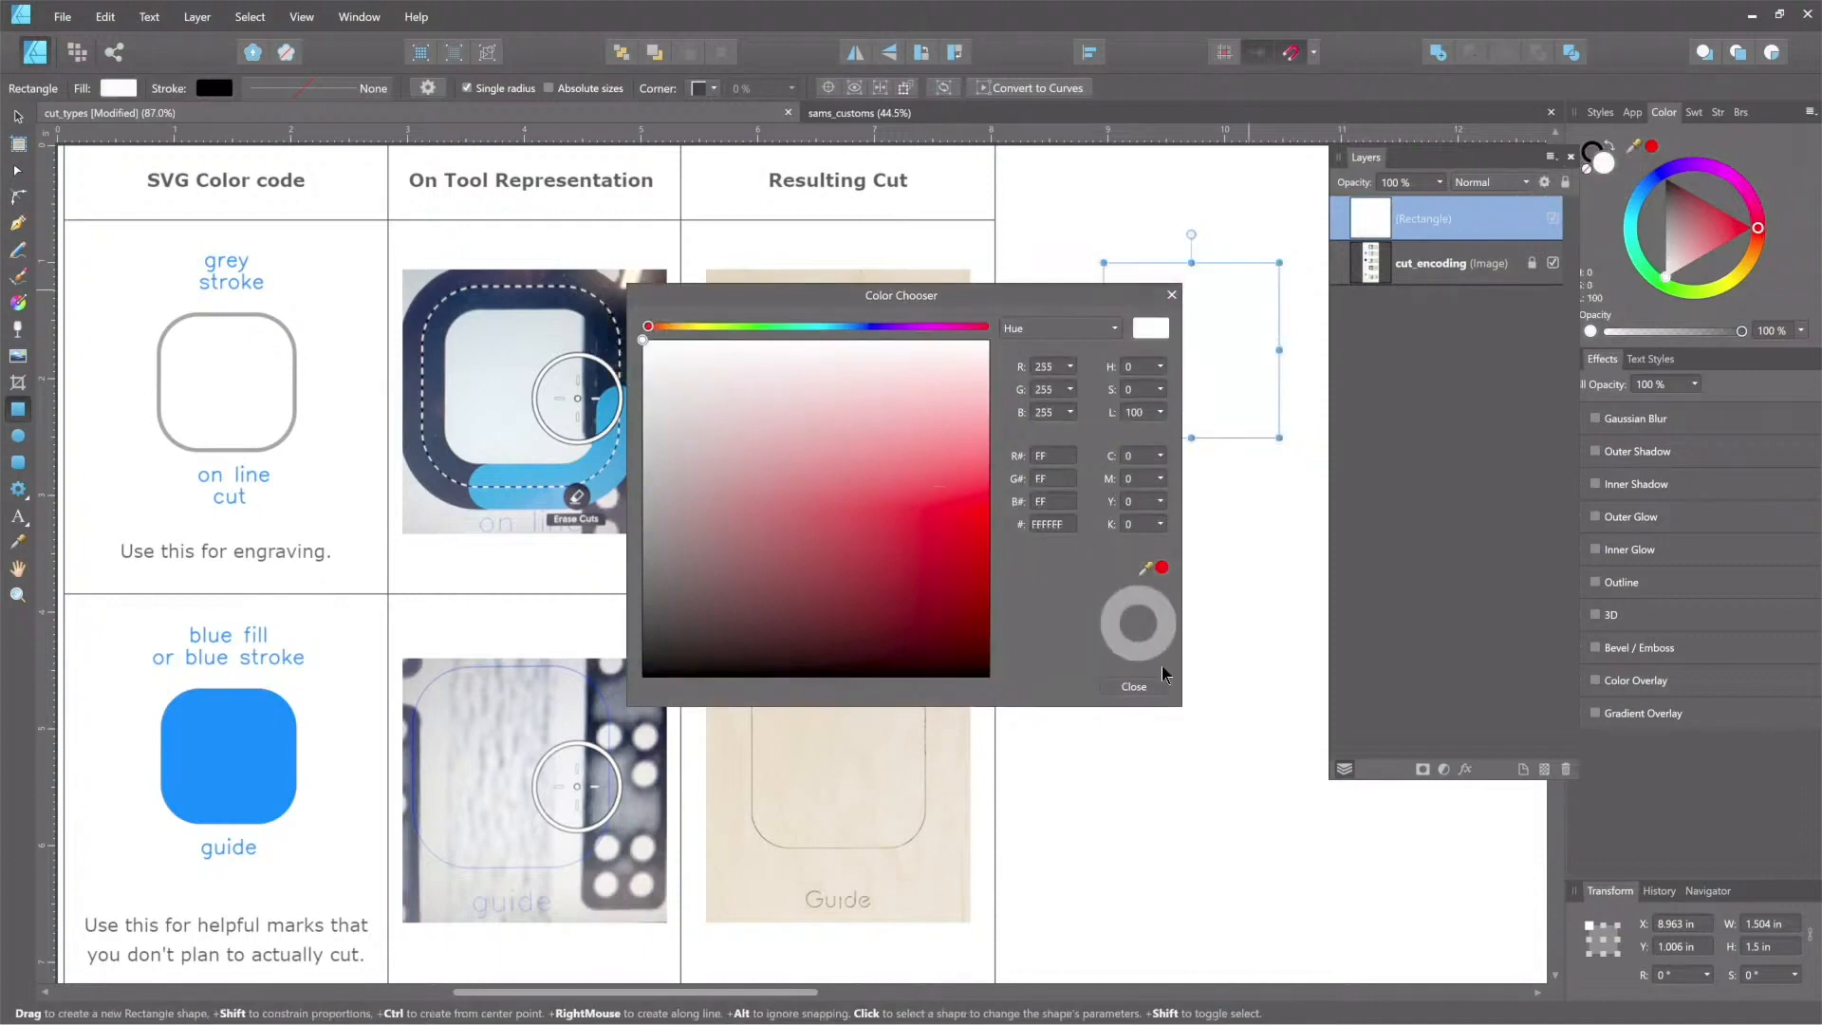
left_click(1133, 685)
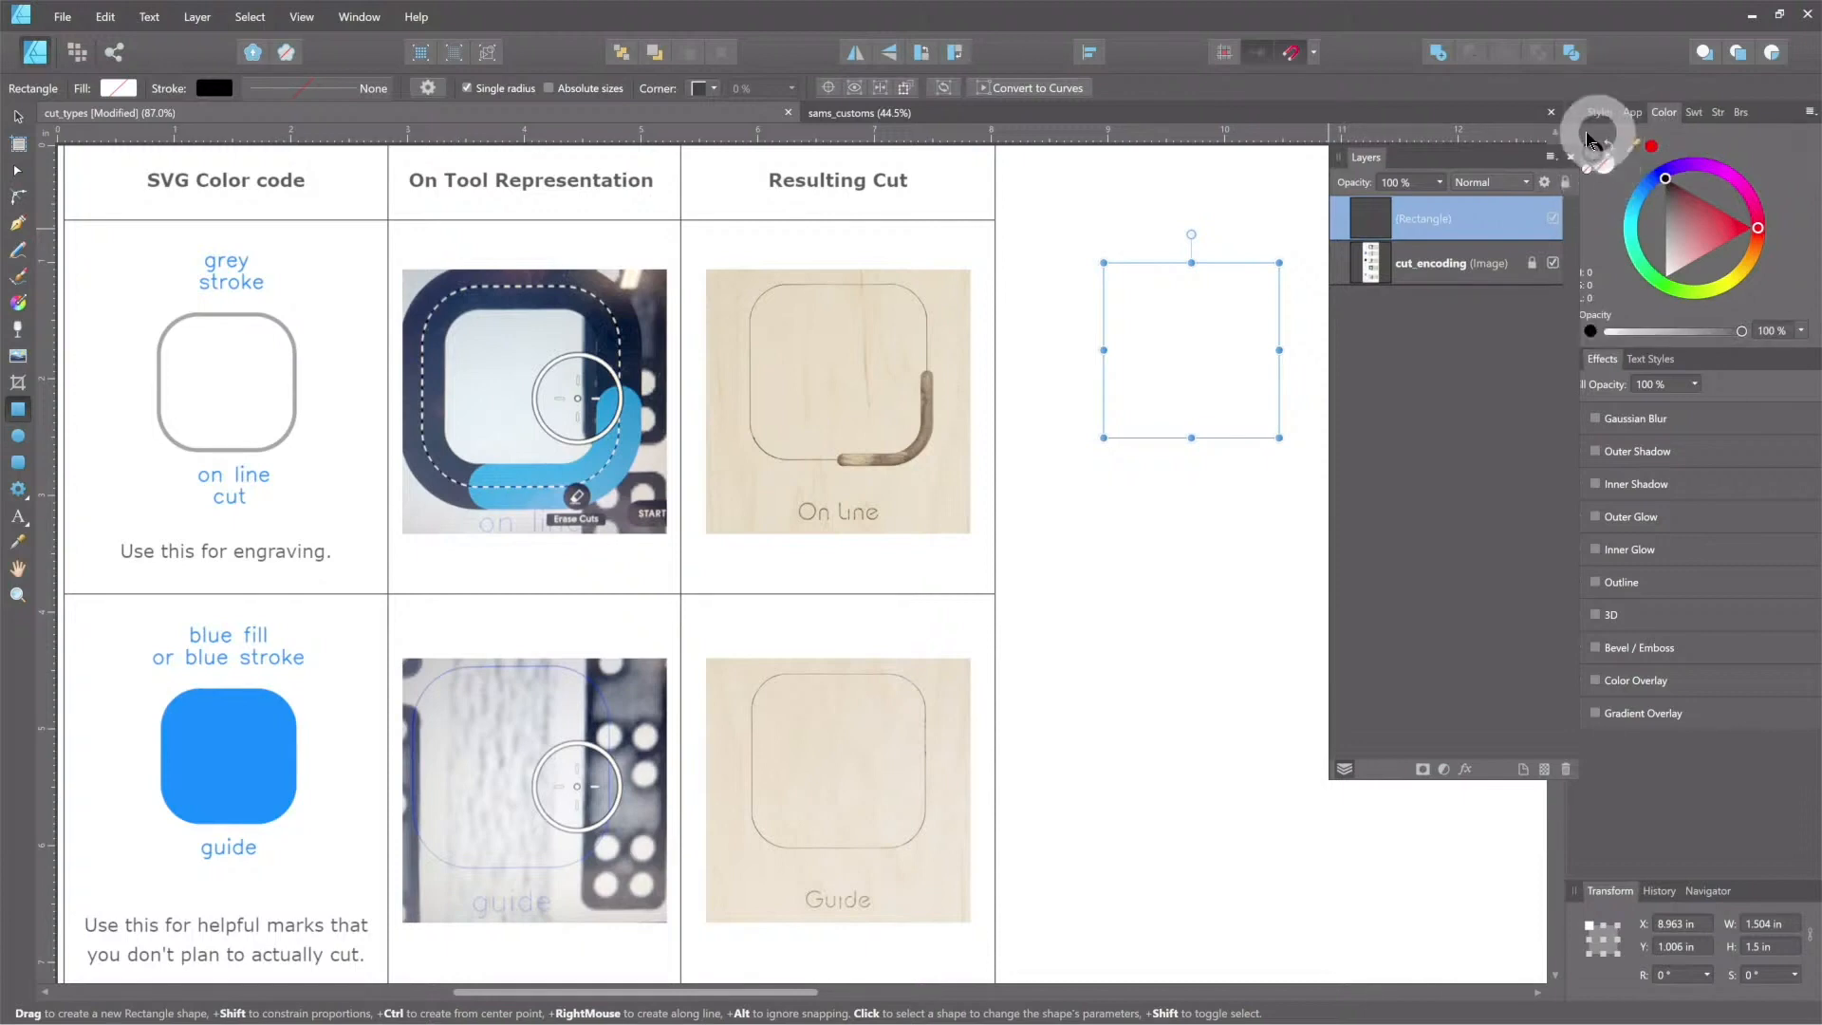
mouse_move(203, 216)
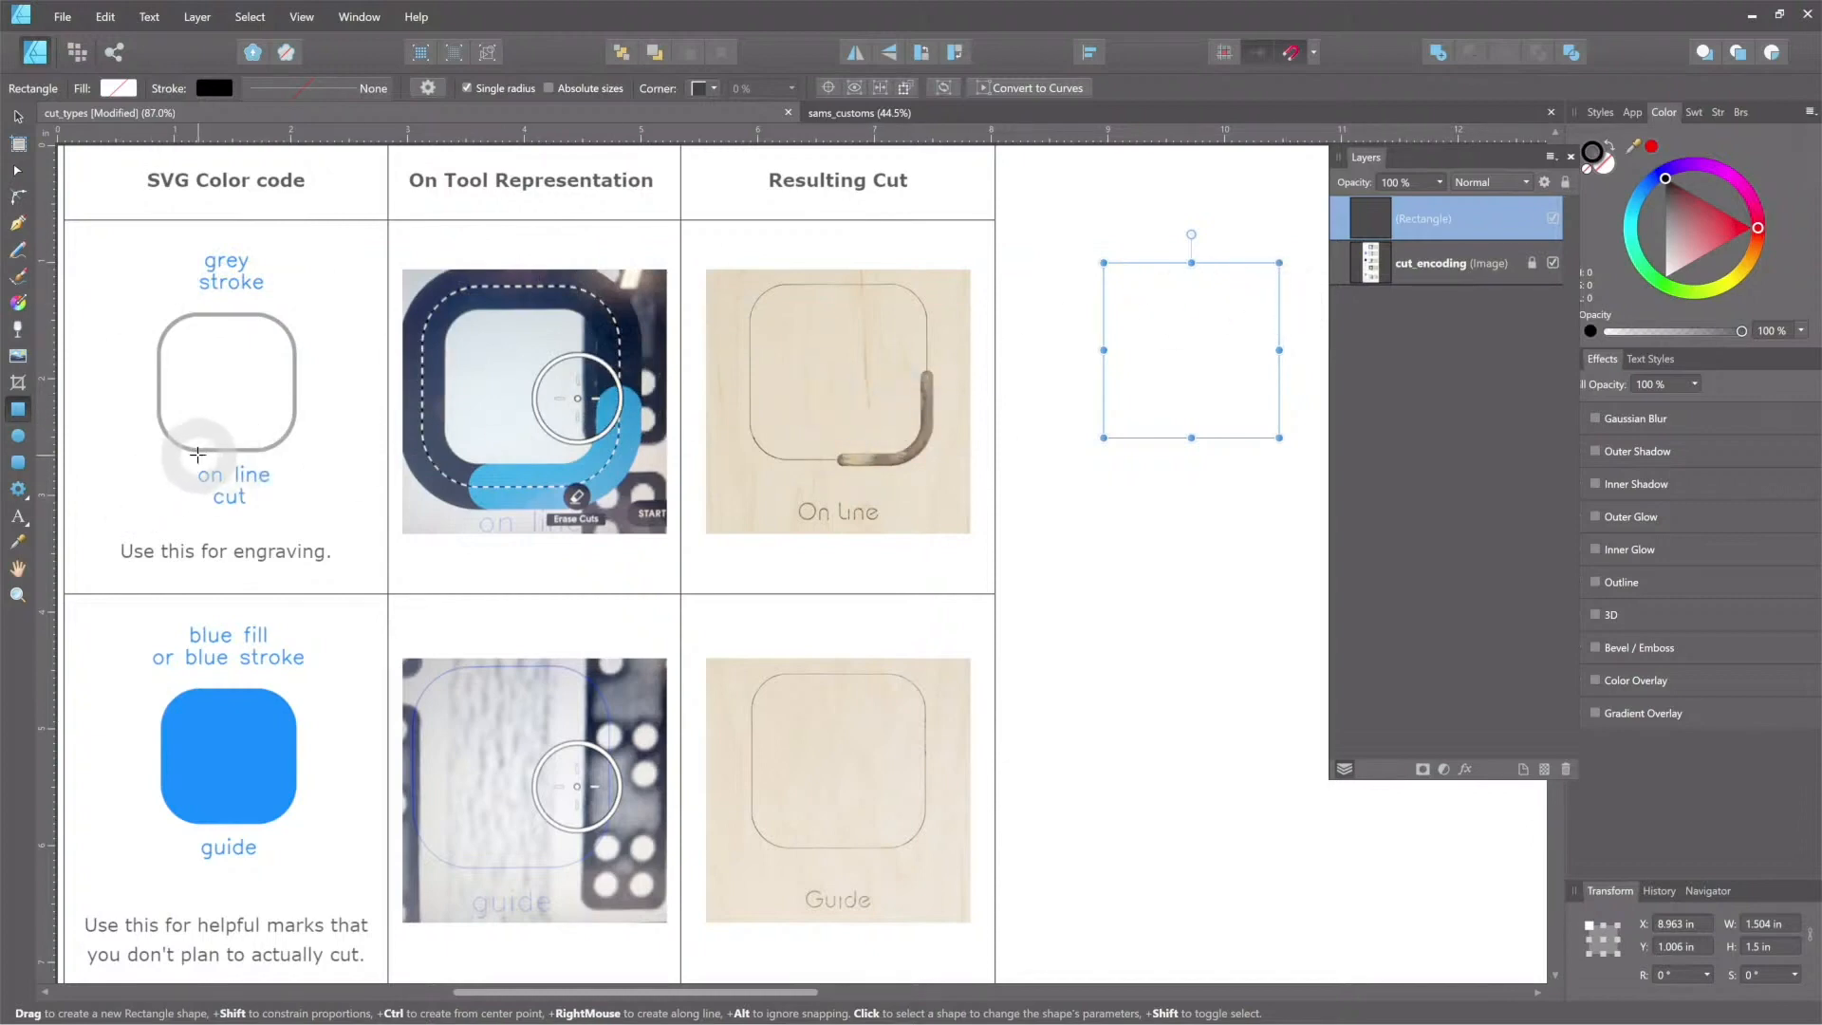
mouse_move(197, 253)
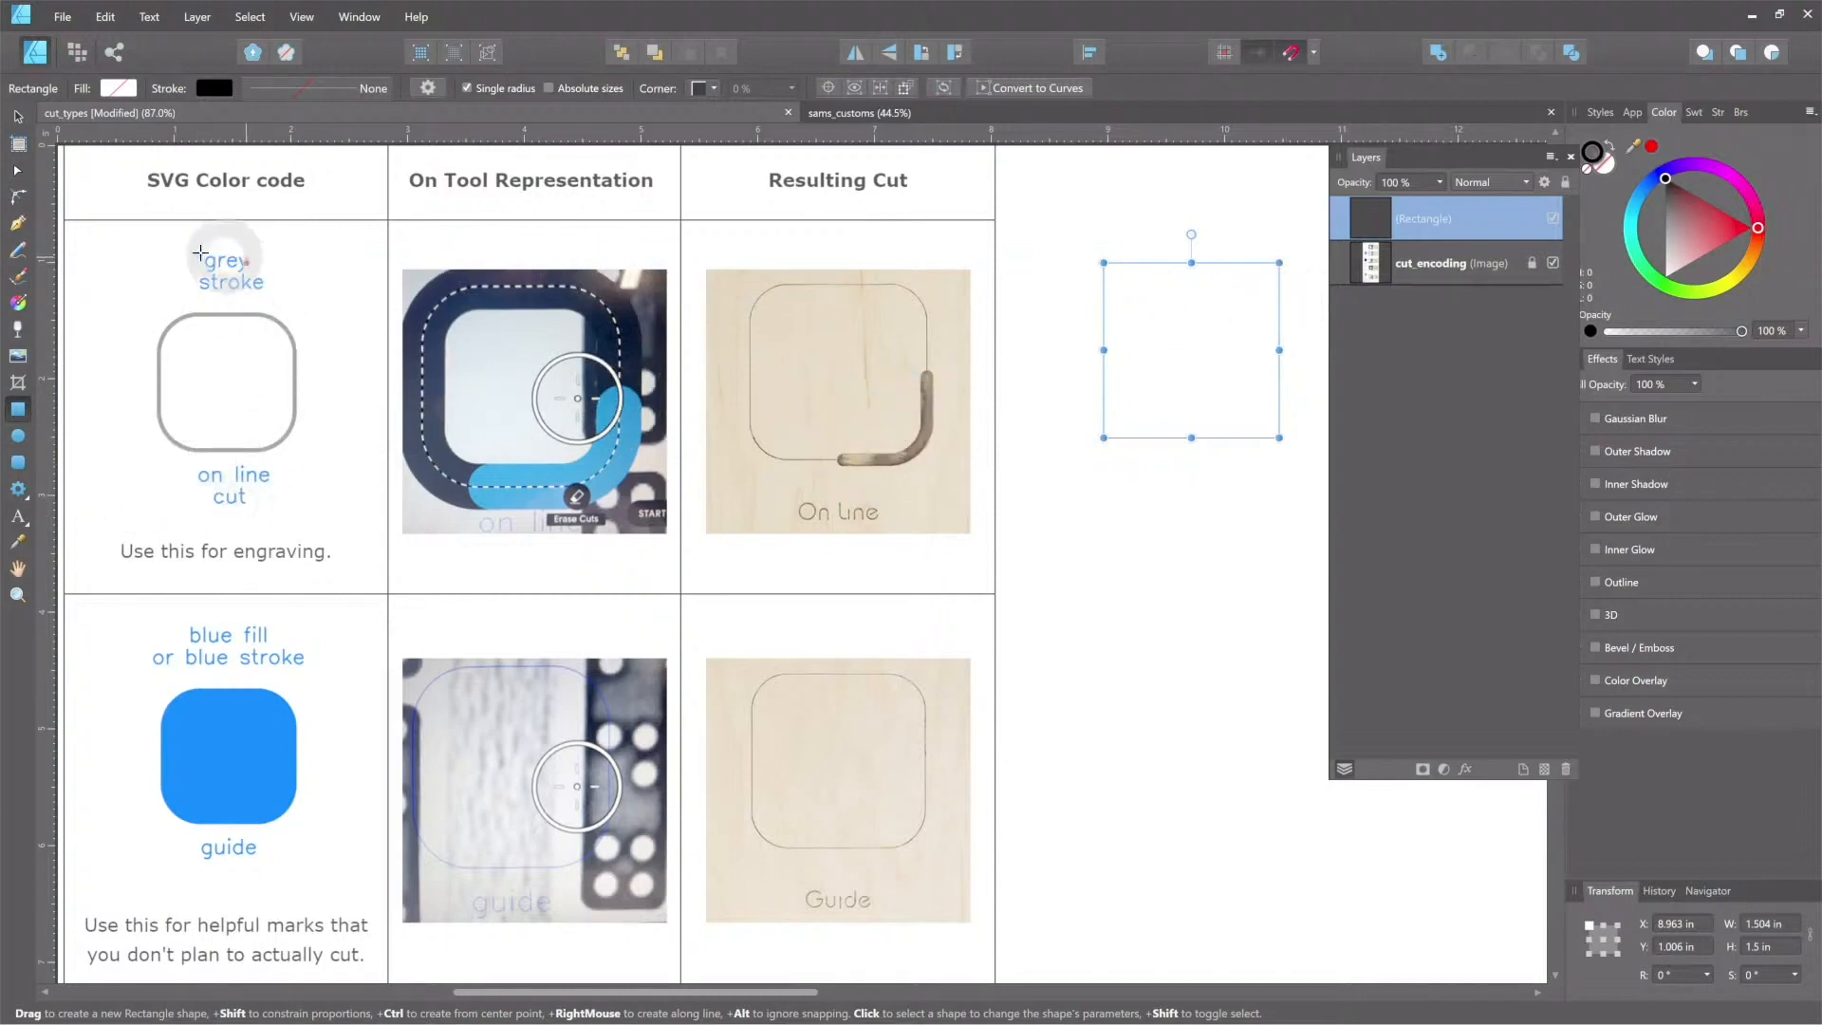
mouse_move(166, 594)
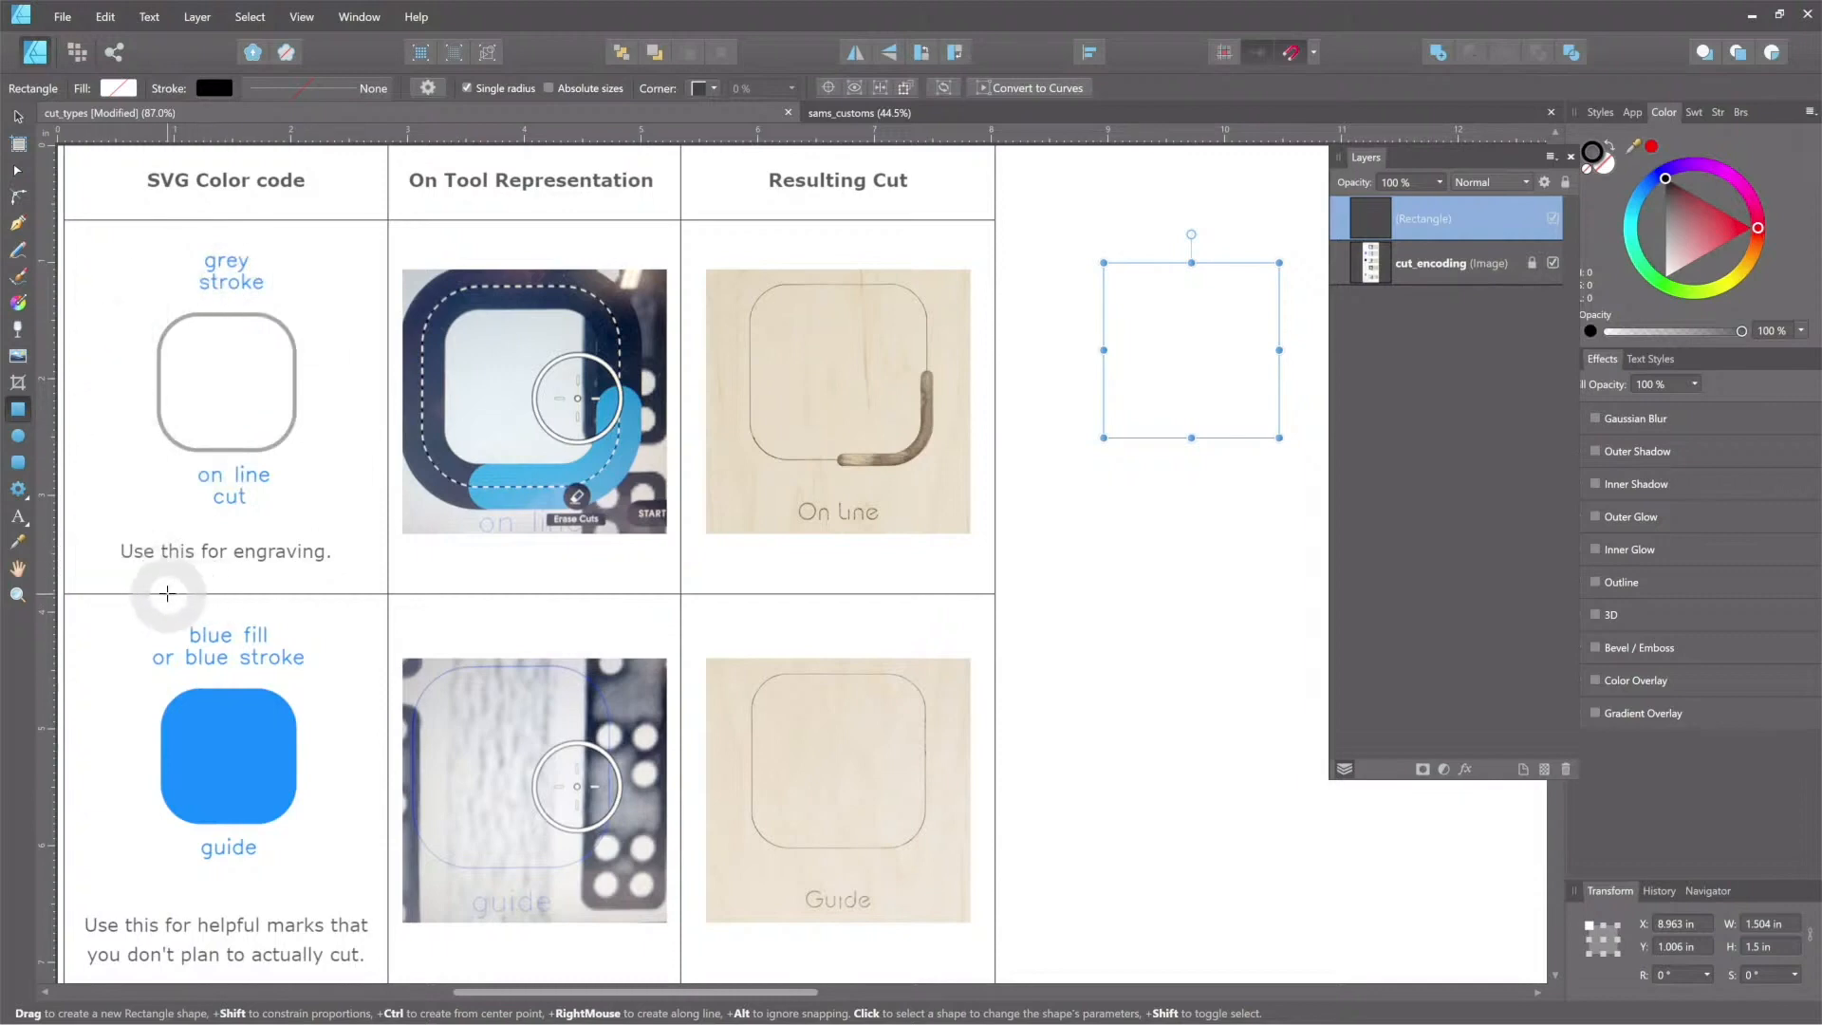
mouse_move(680, 305)
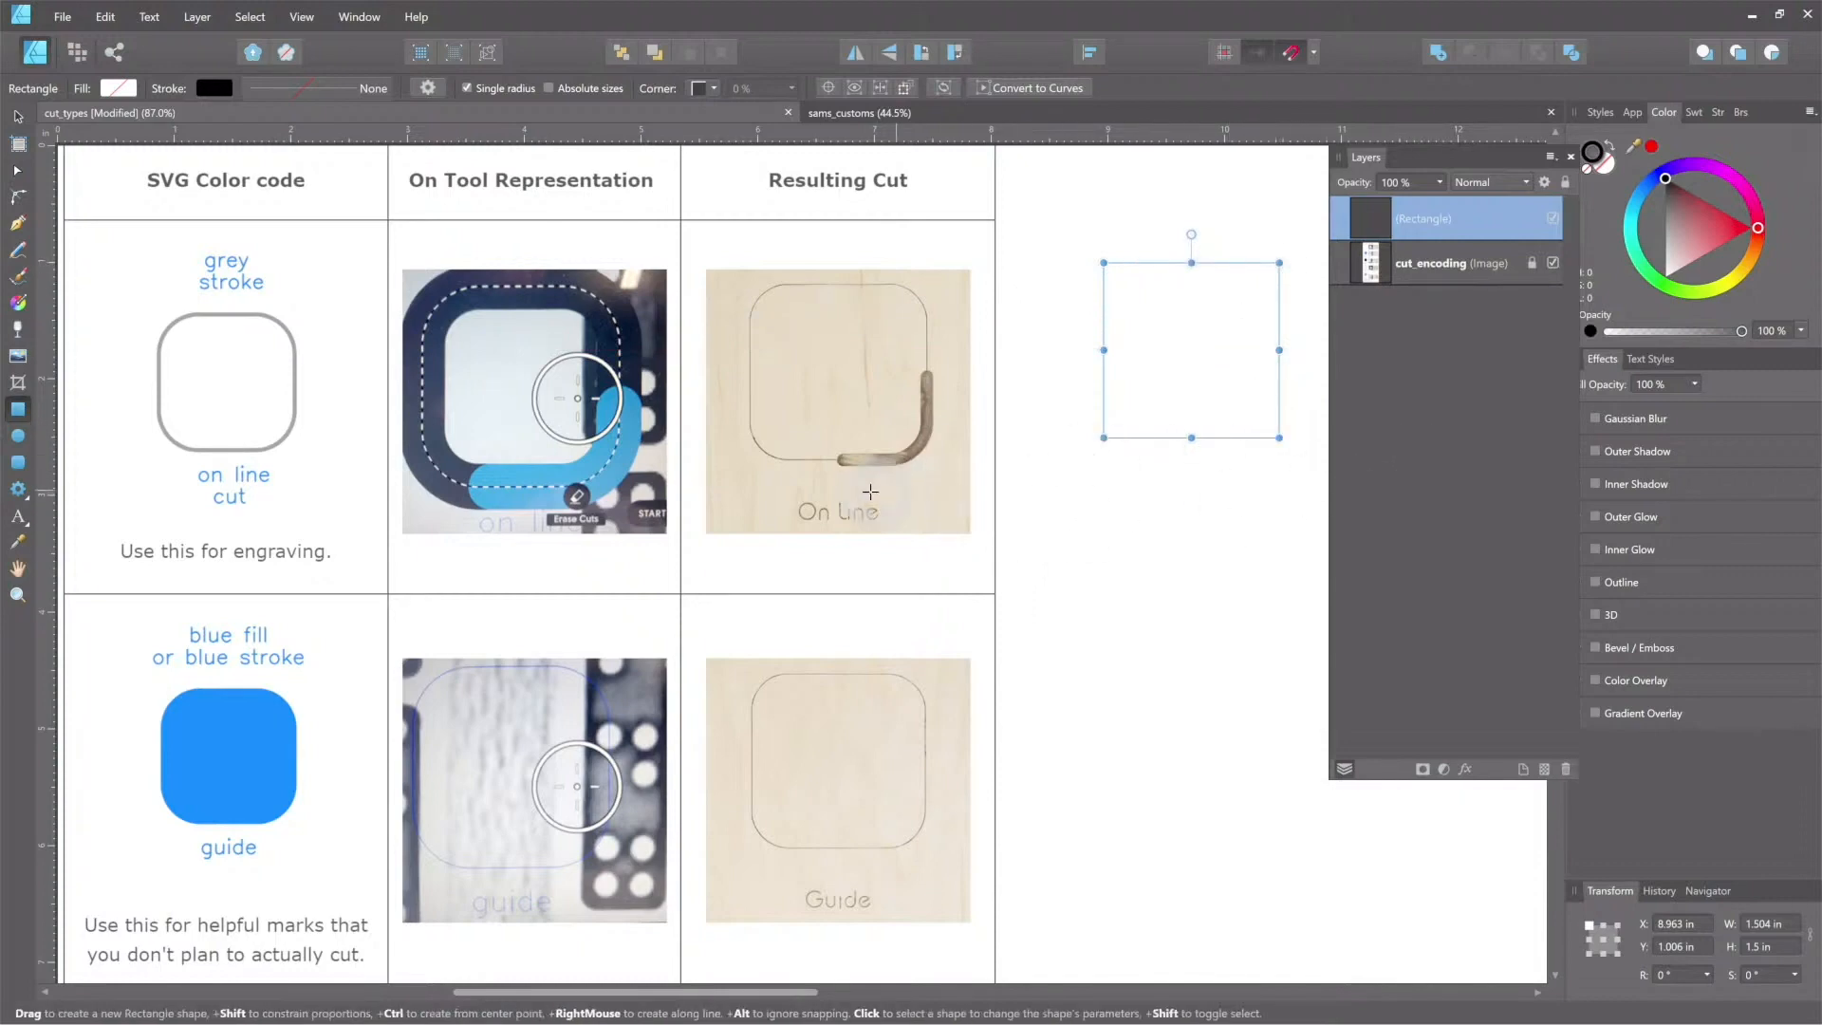
mouse_move(939, 411)
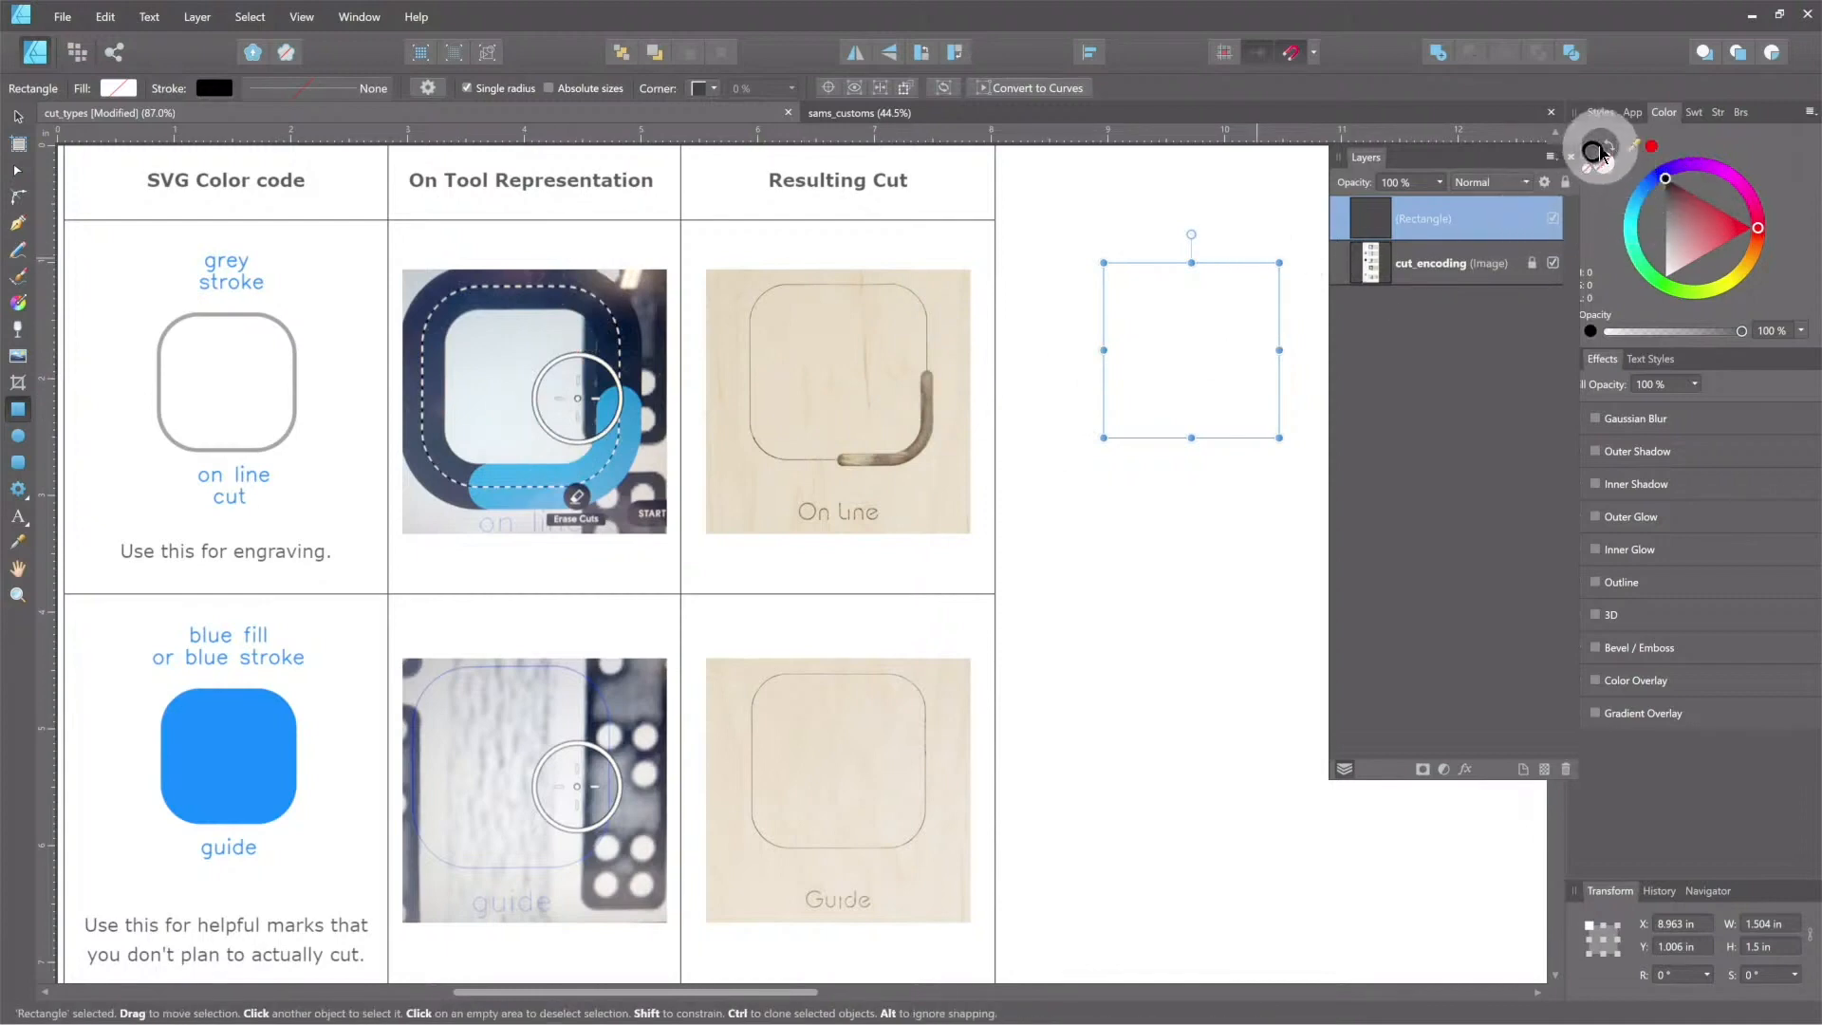
Step: Set the square's stroke to grey #7B7B7B, then return to the Move Tool
left_click(215, 87)
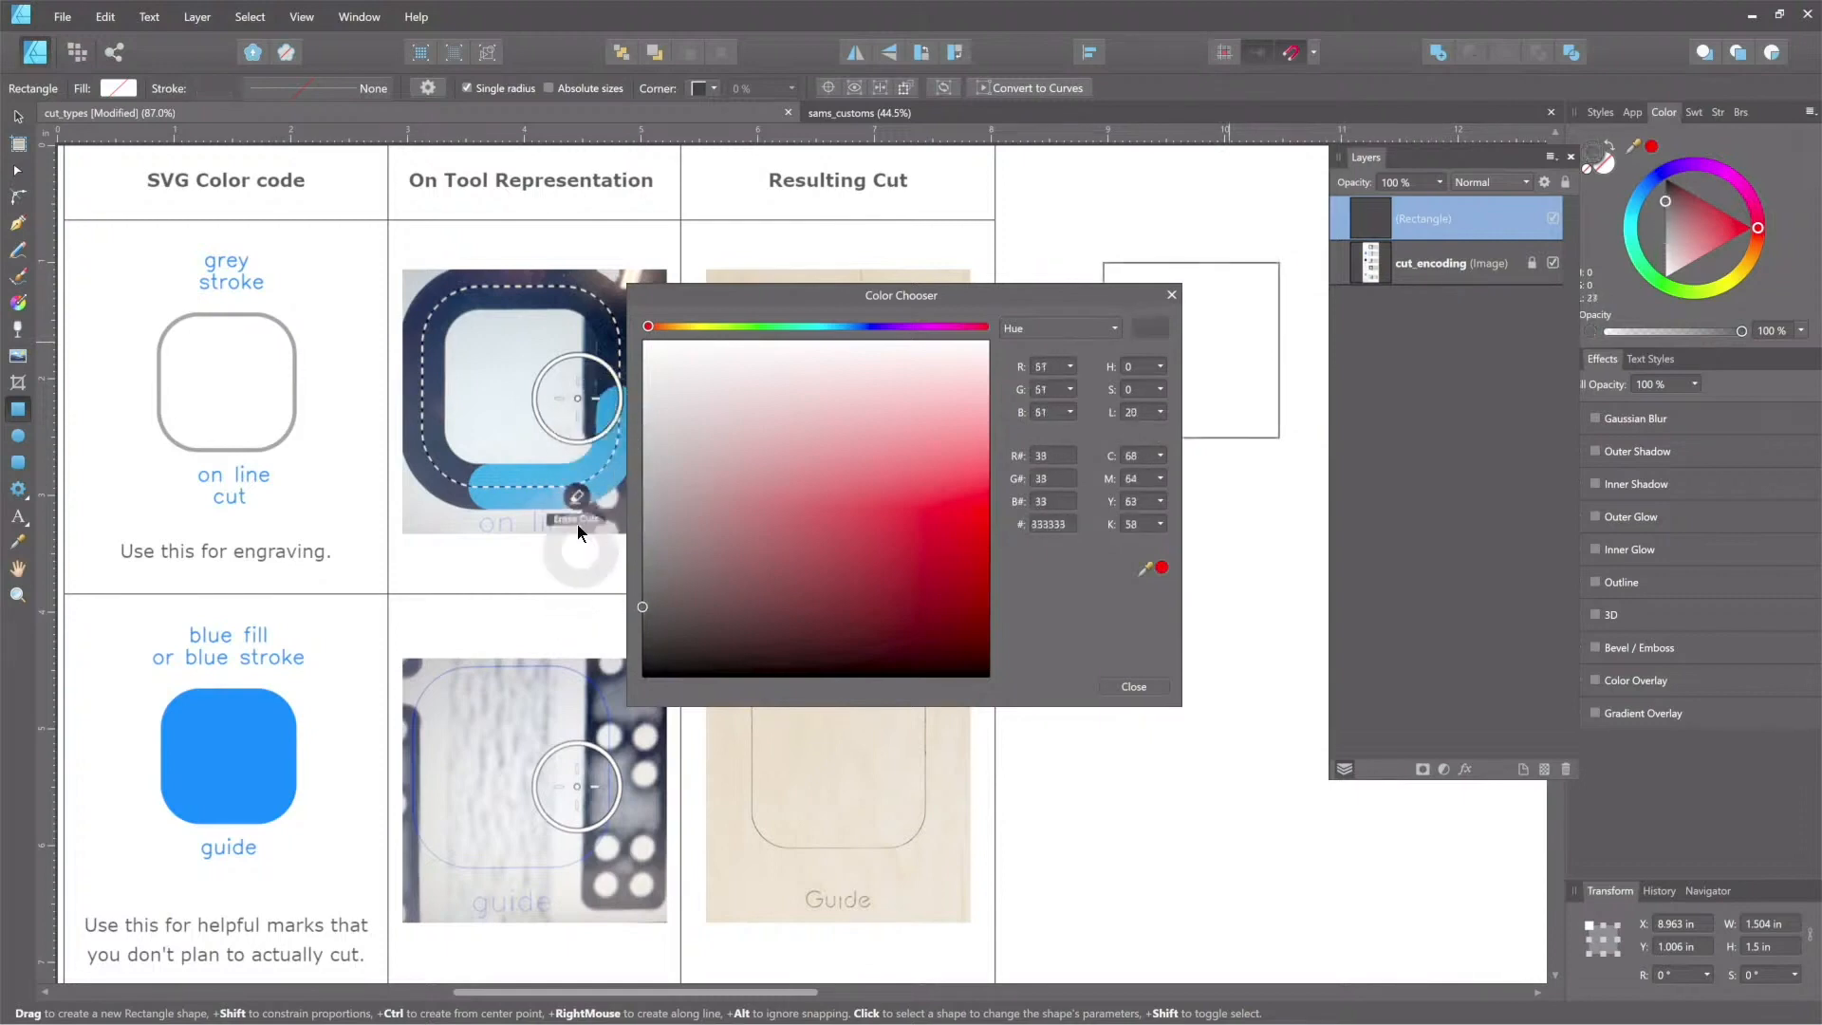
left_click(641, 513)
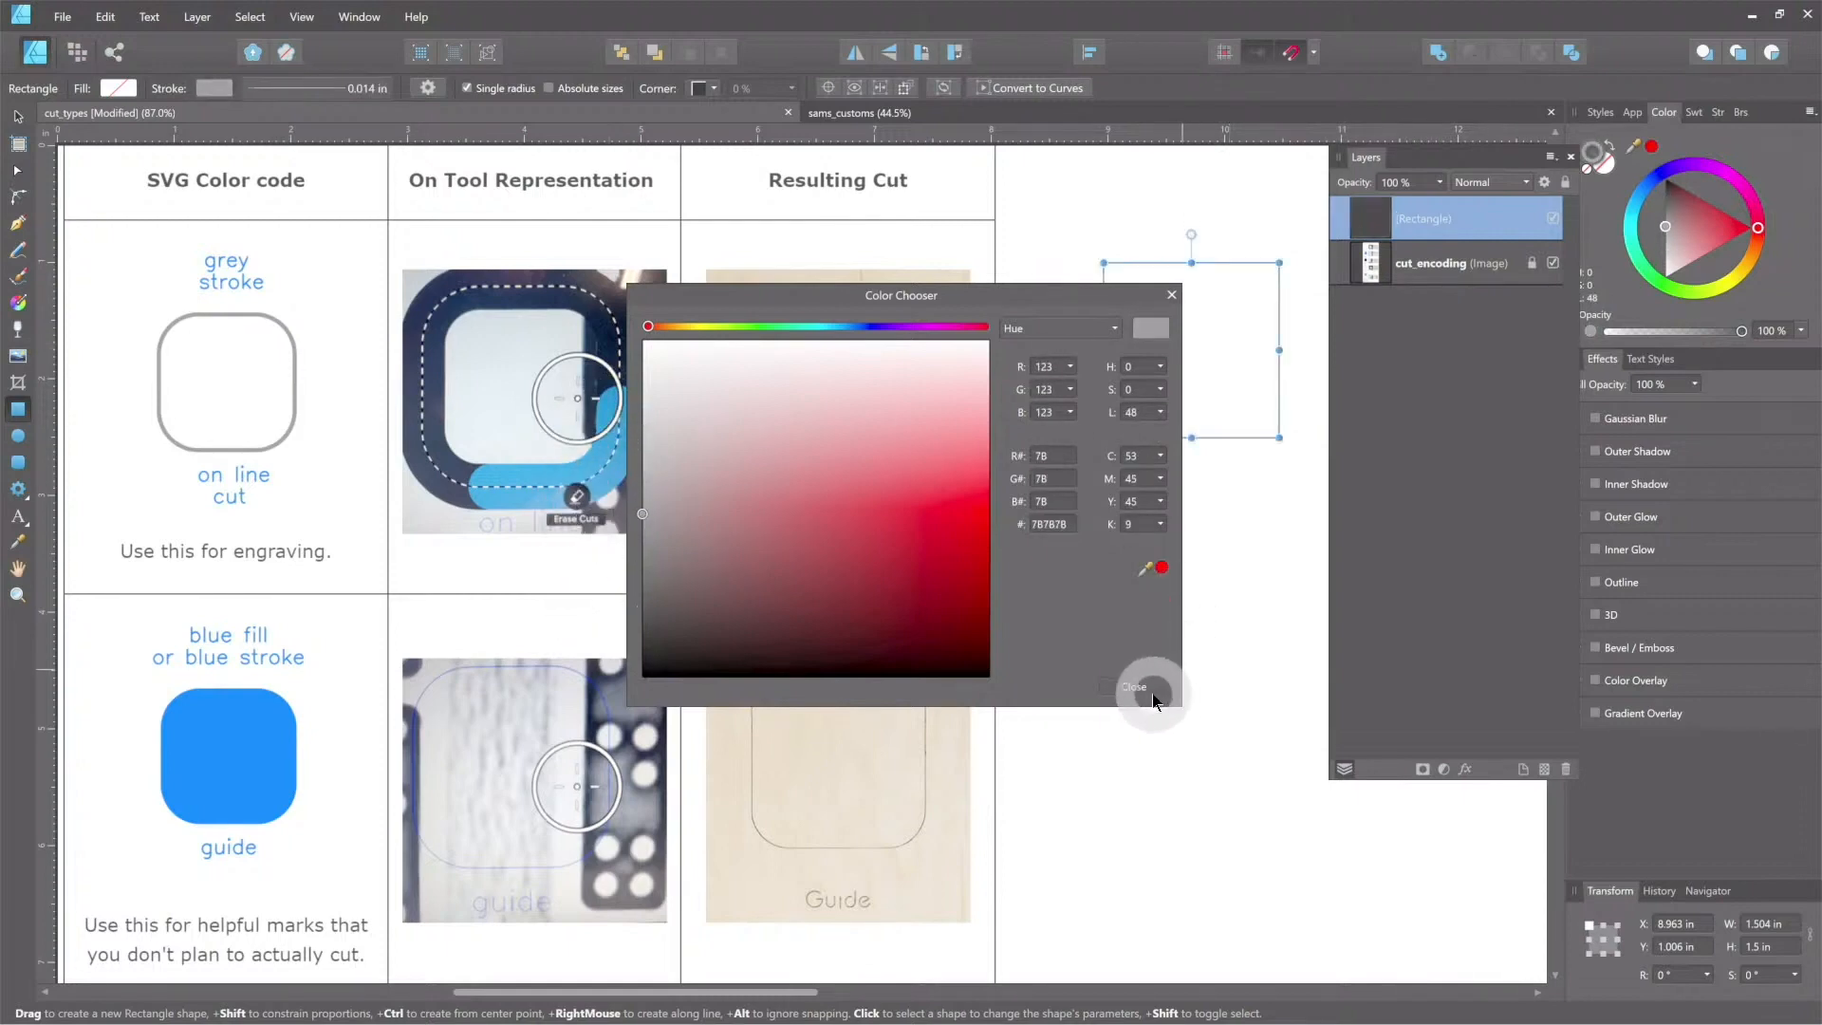
left_click(1133, 685)
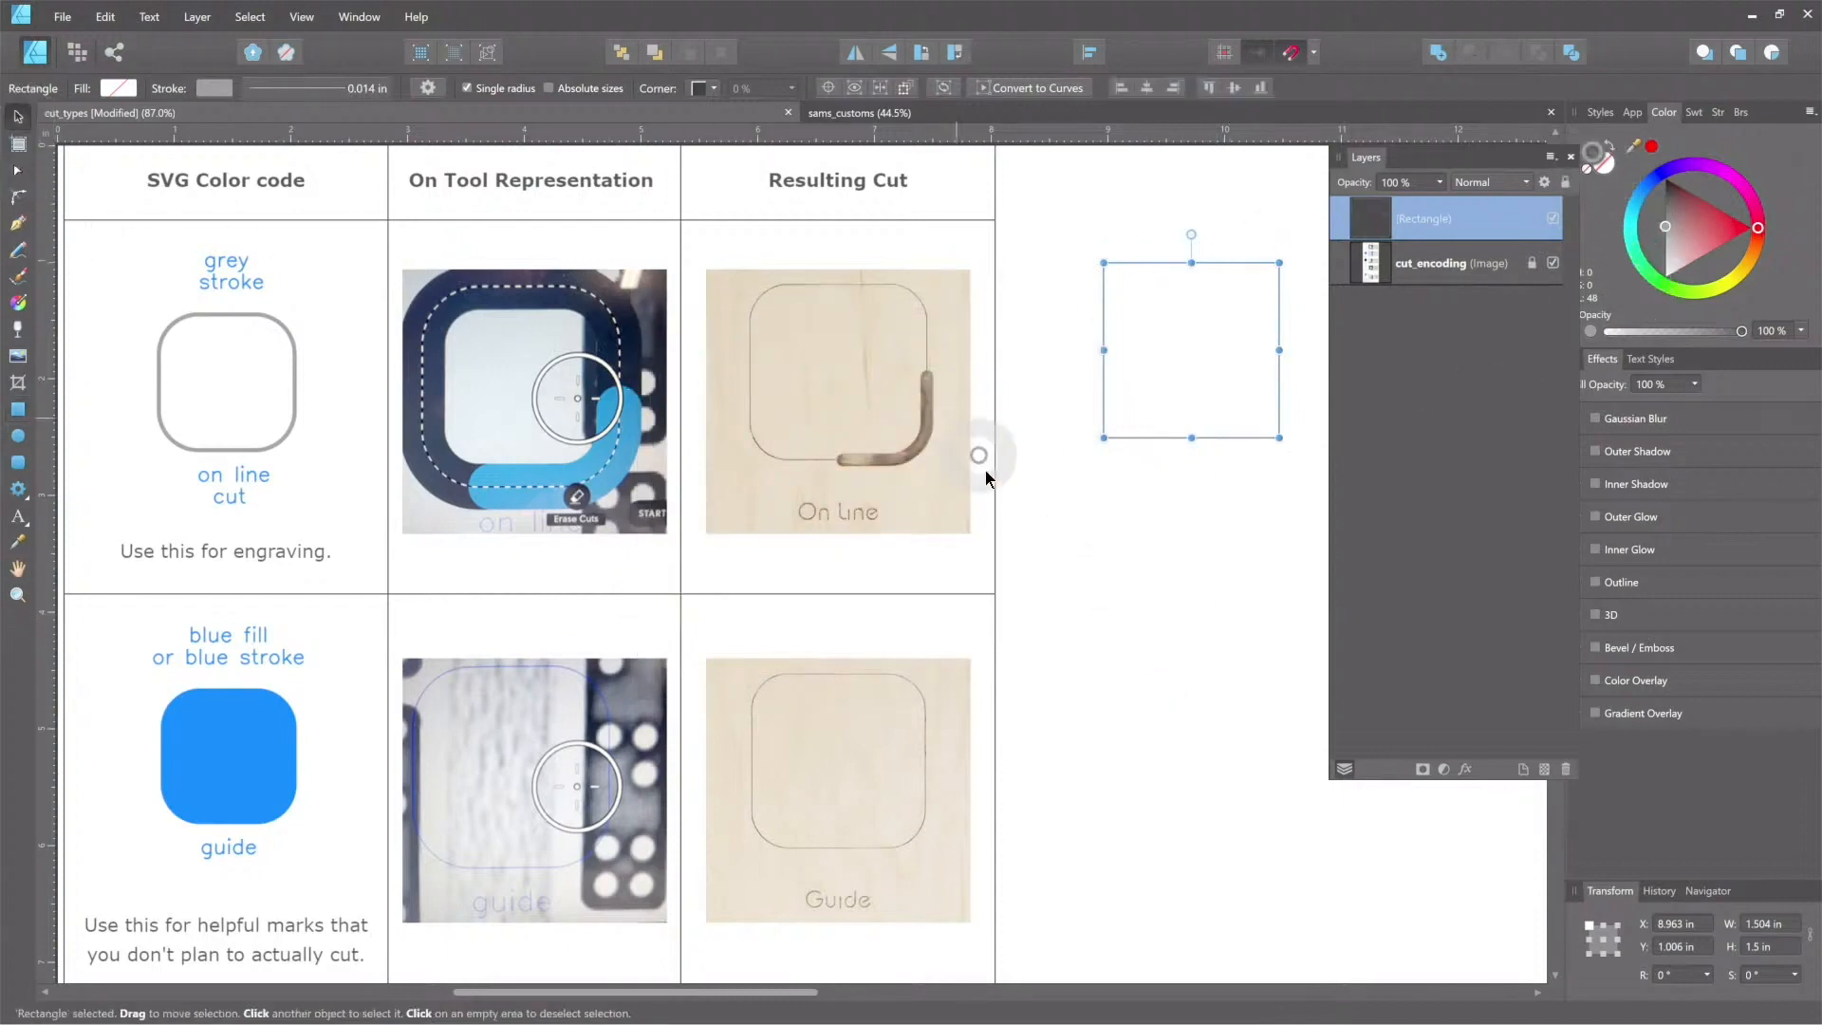
left_click(1238, 321)
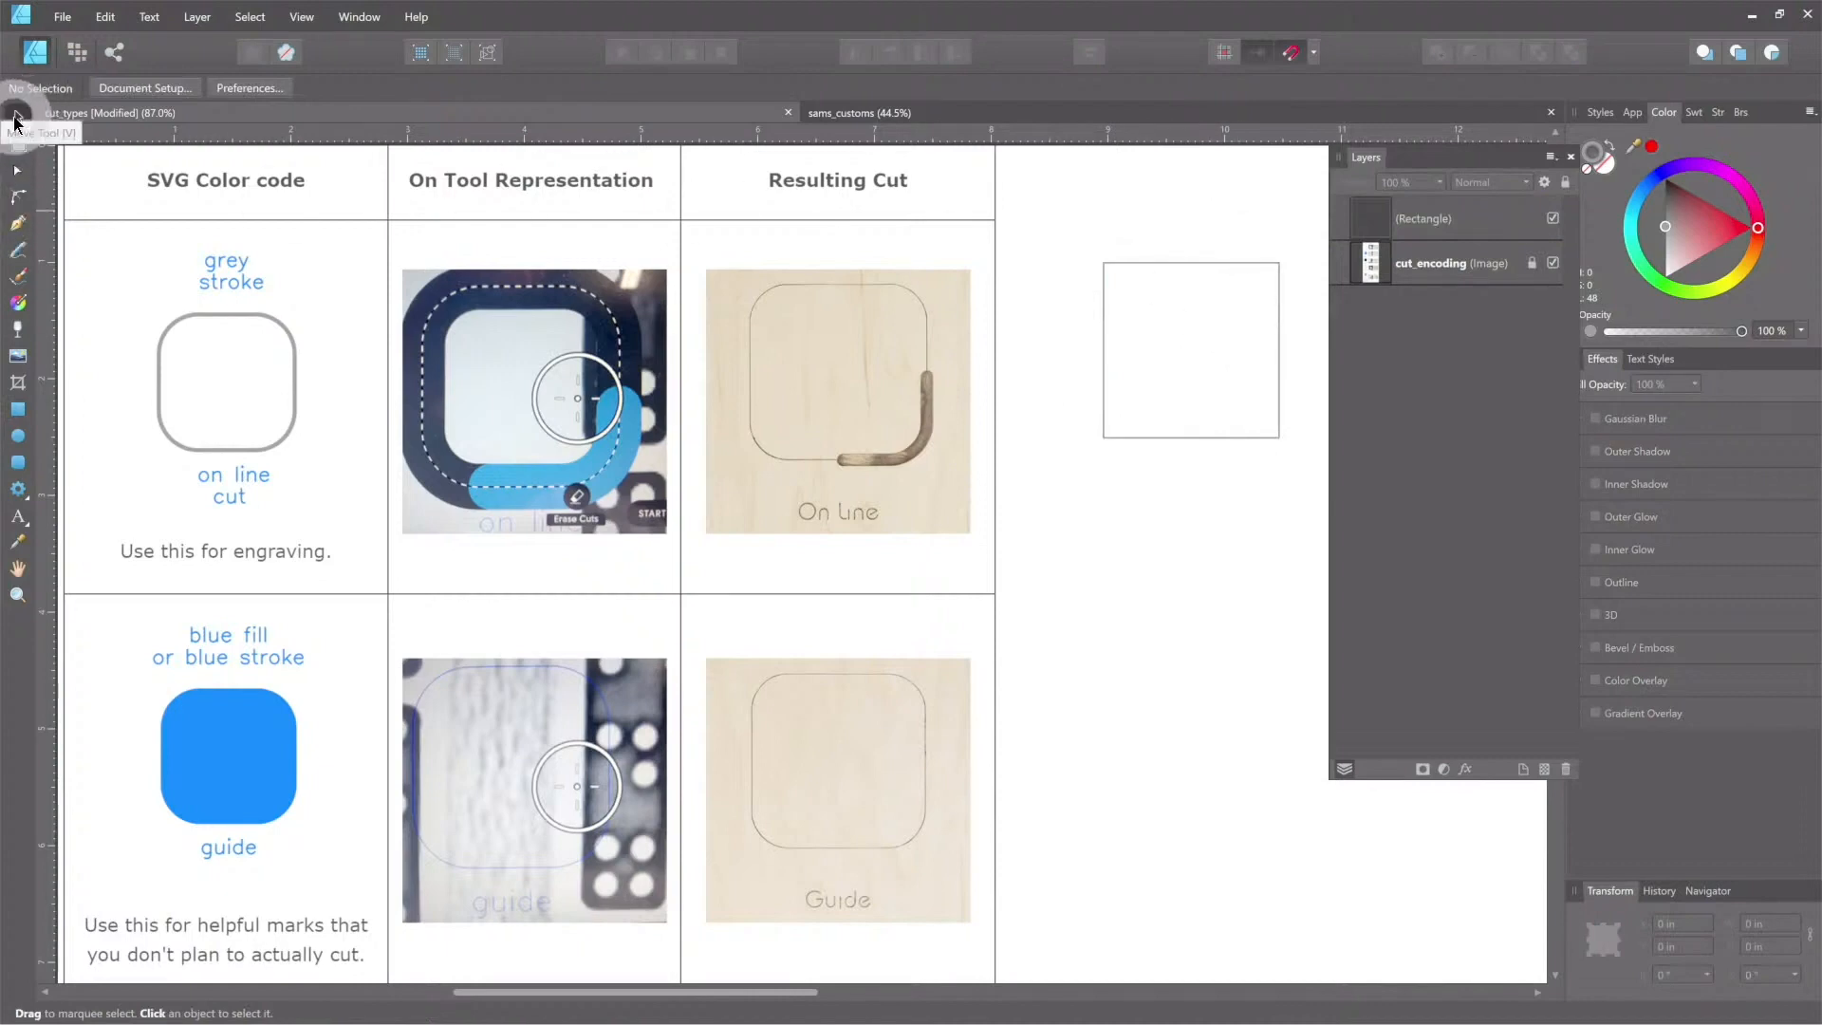
mouse_move(17, 170)
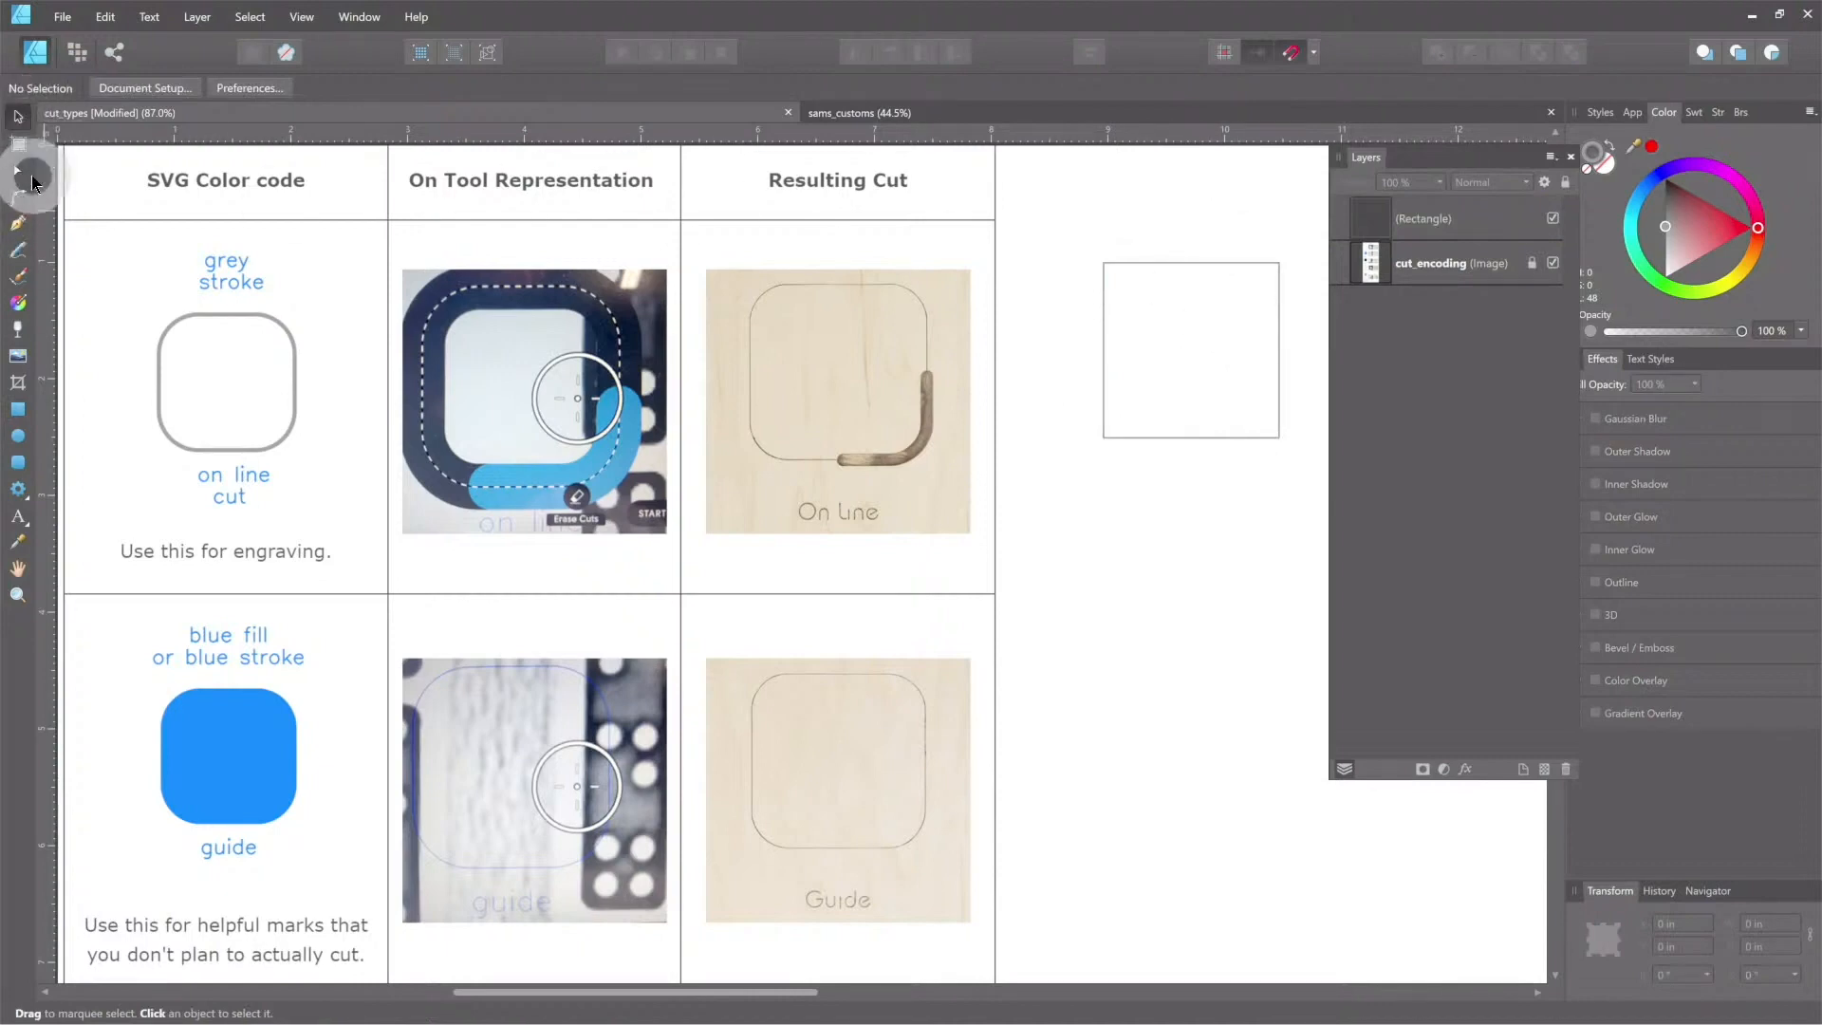
mouse_move(988, 599)
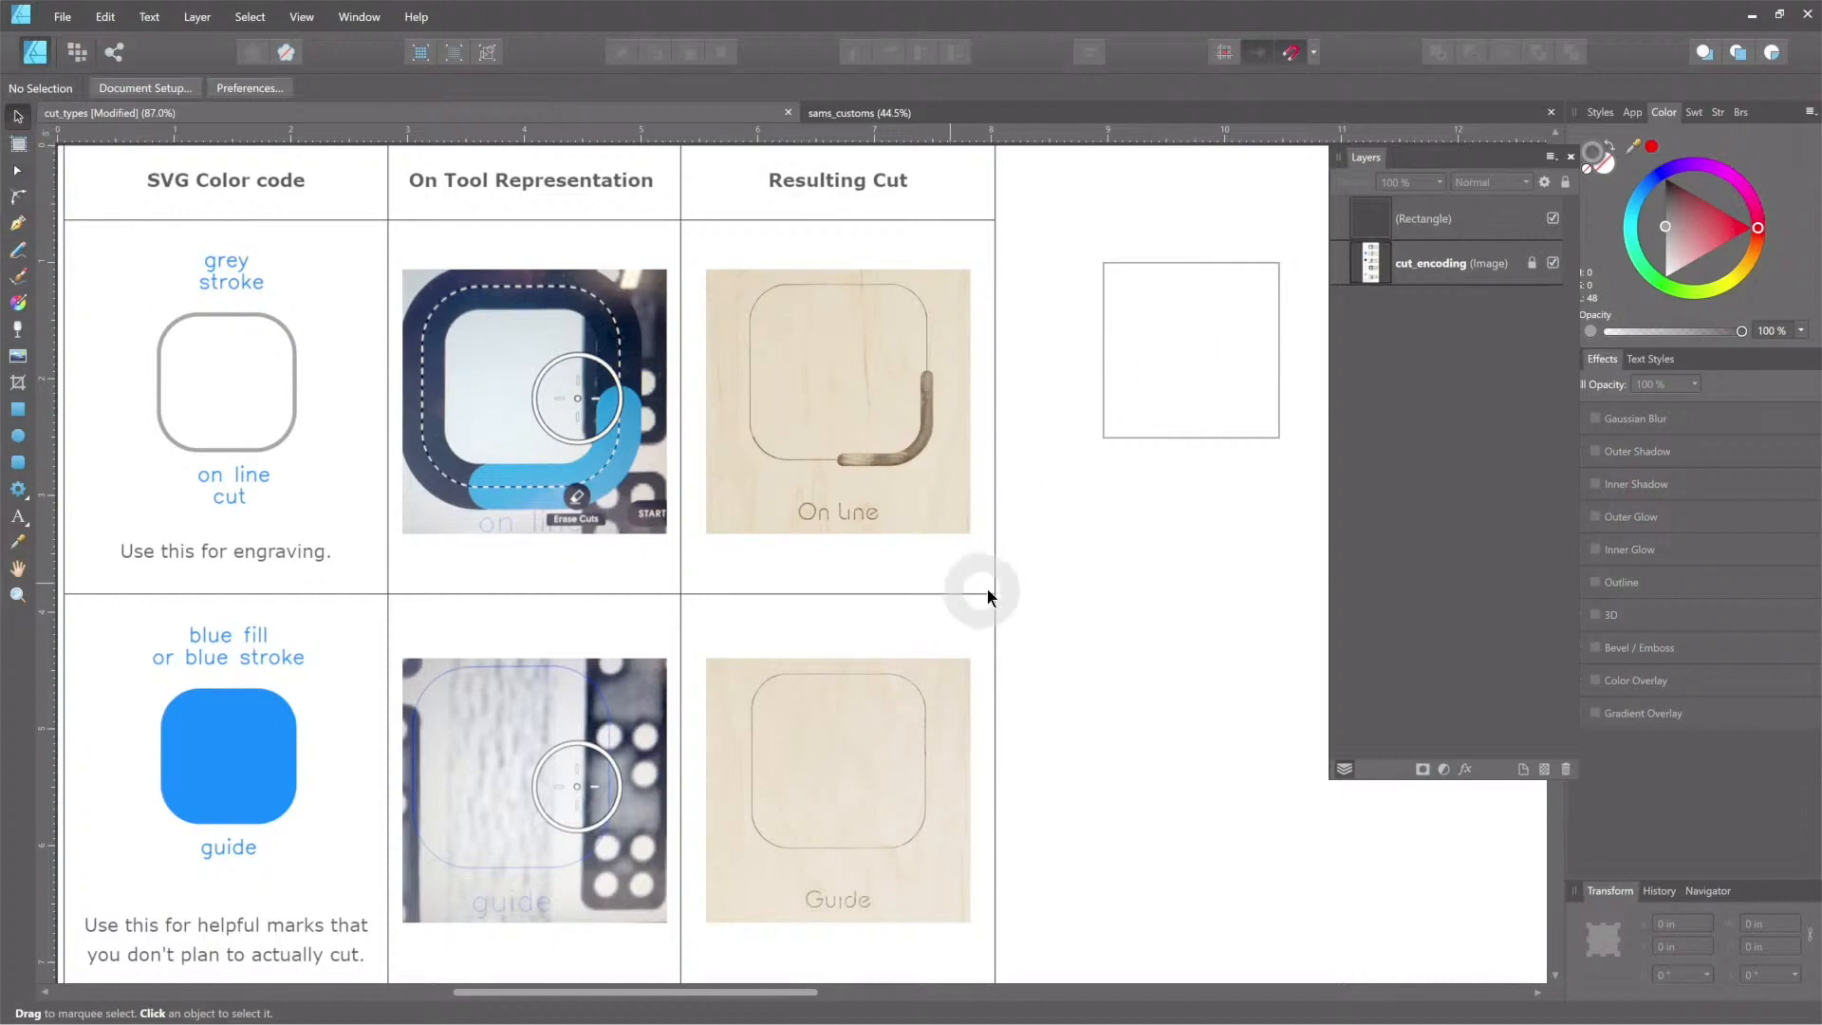
mouse_move(1122, 775)
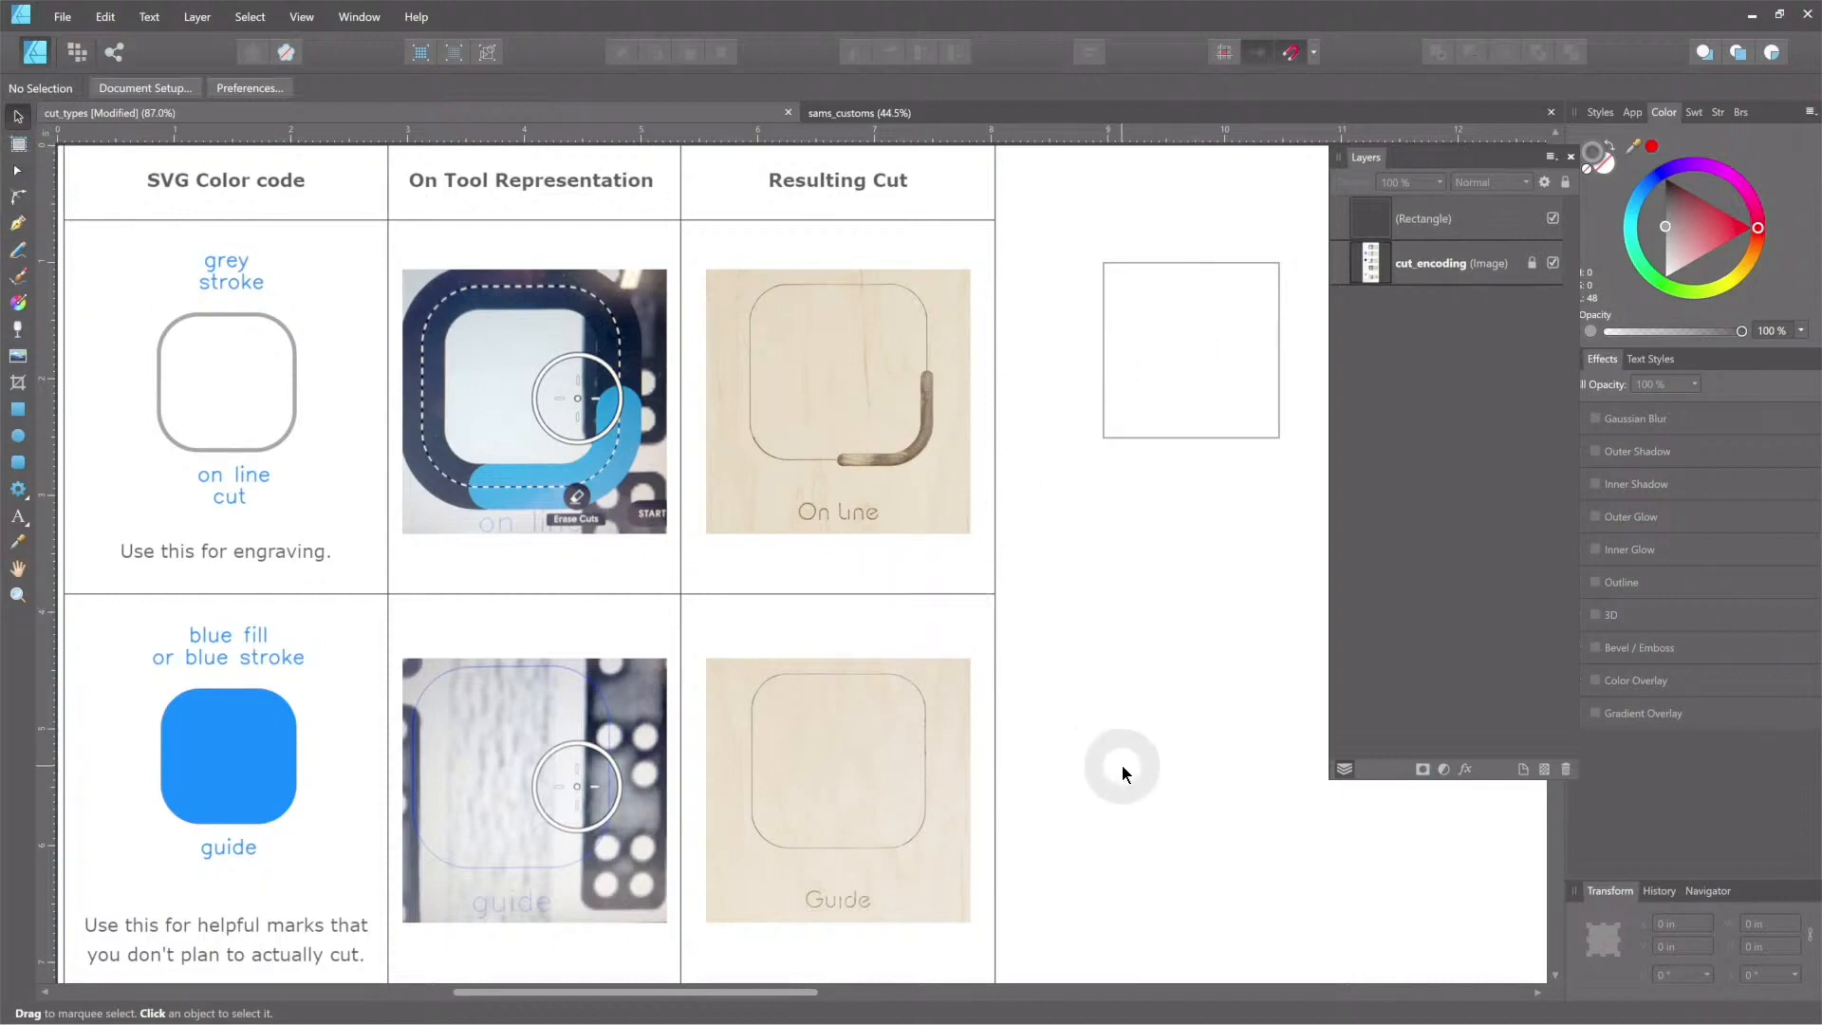
Step: Scroll the cut-type table and start a text object in the blank canvas to its right
scroll("down", 3)
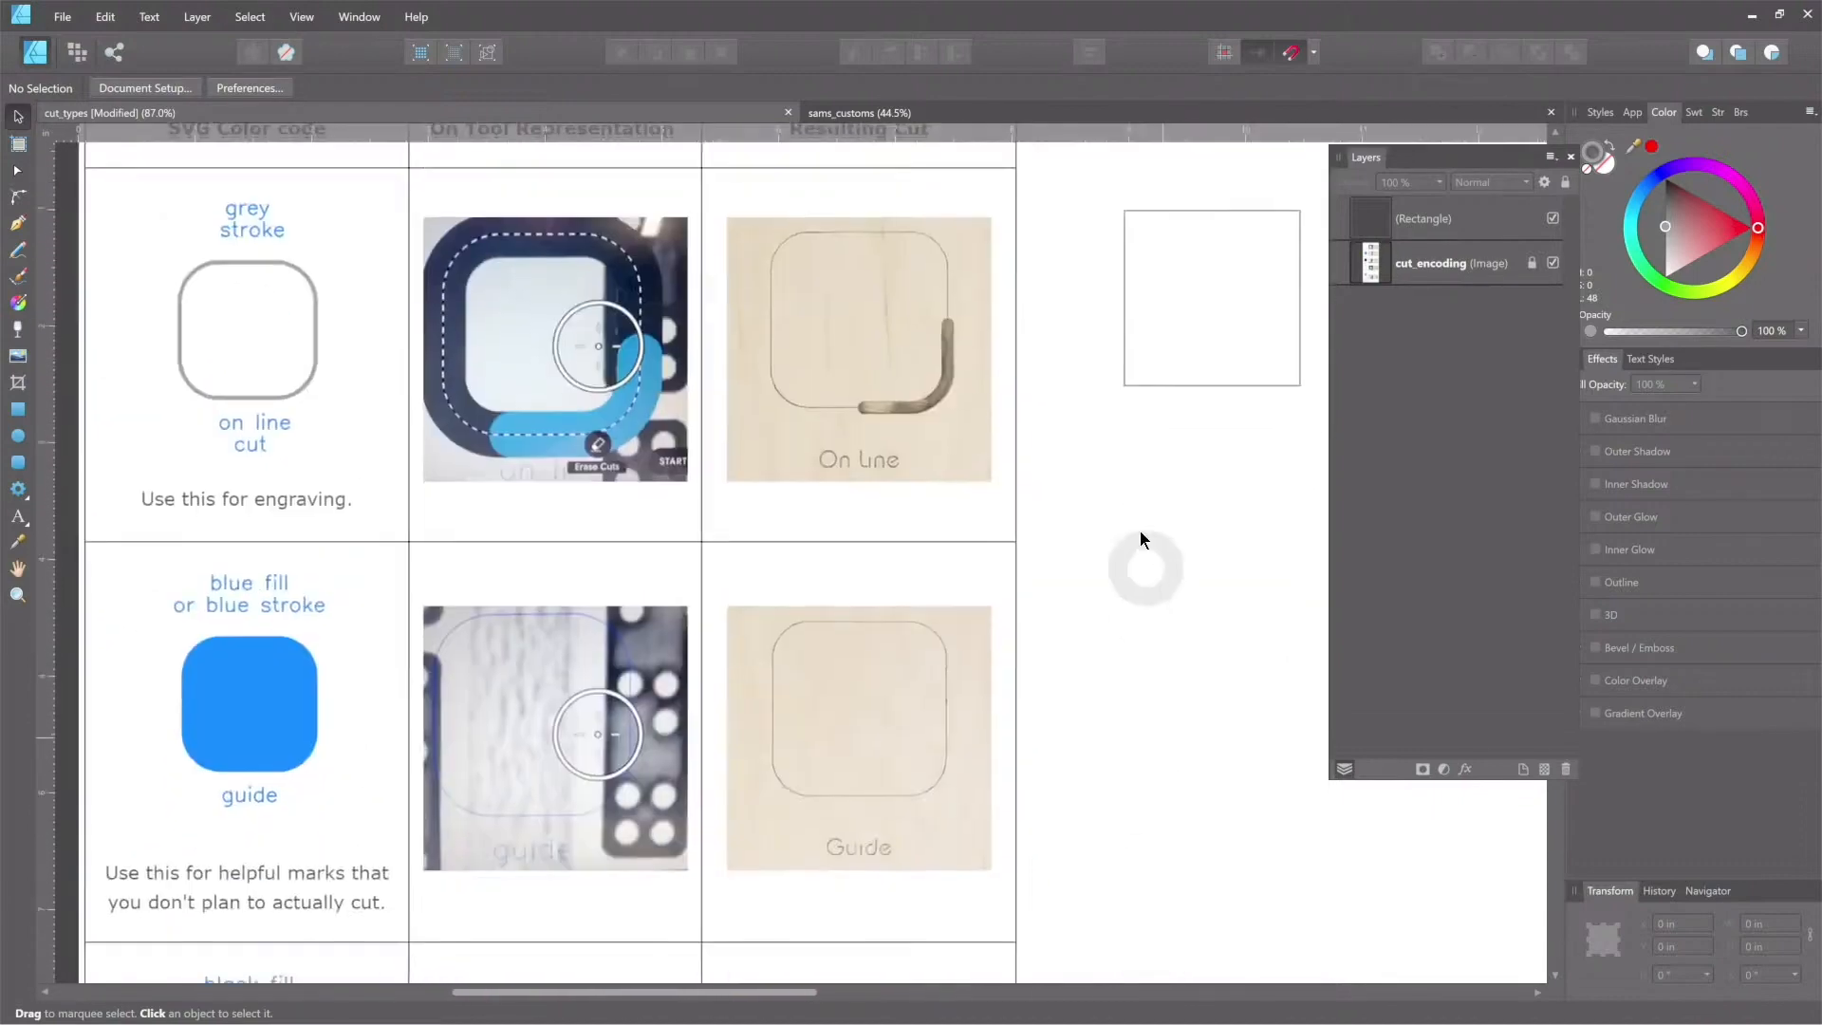
scroll("down", 3)
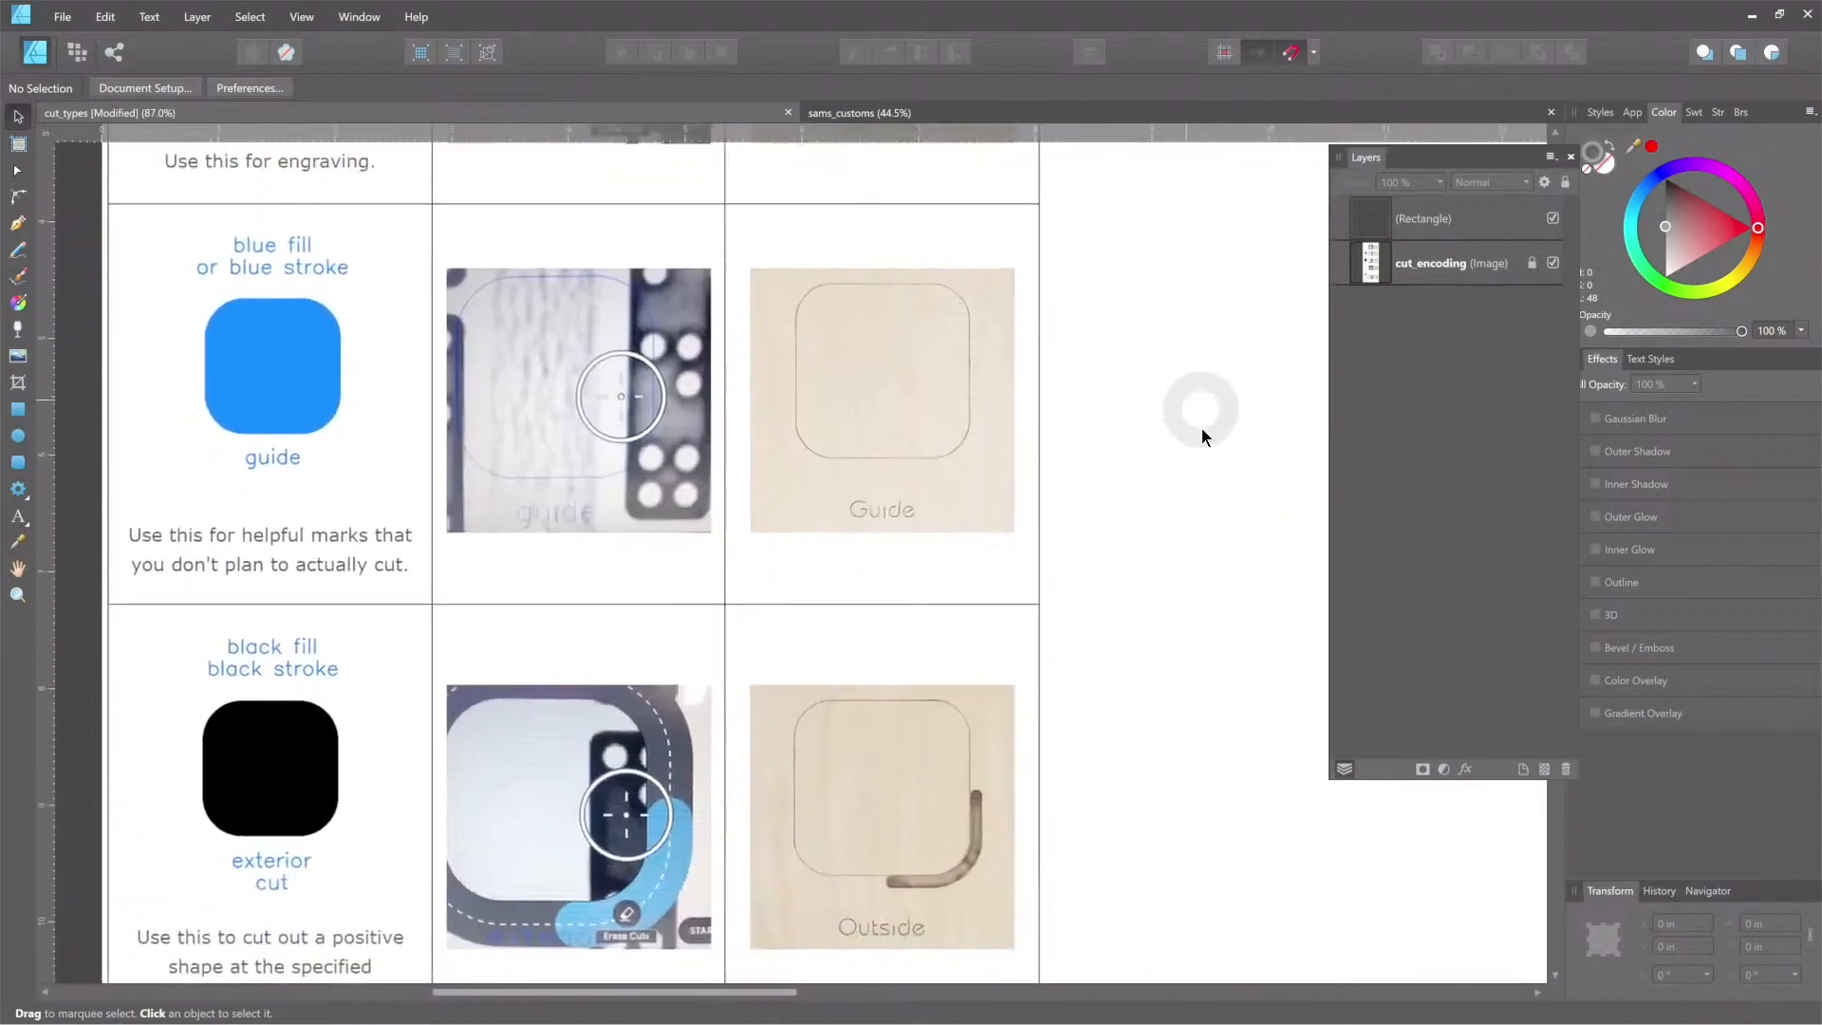
scroll("down", 3)
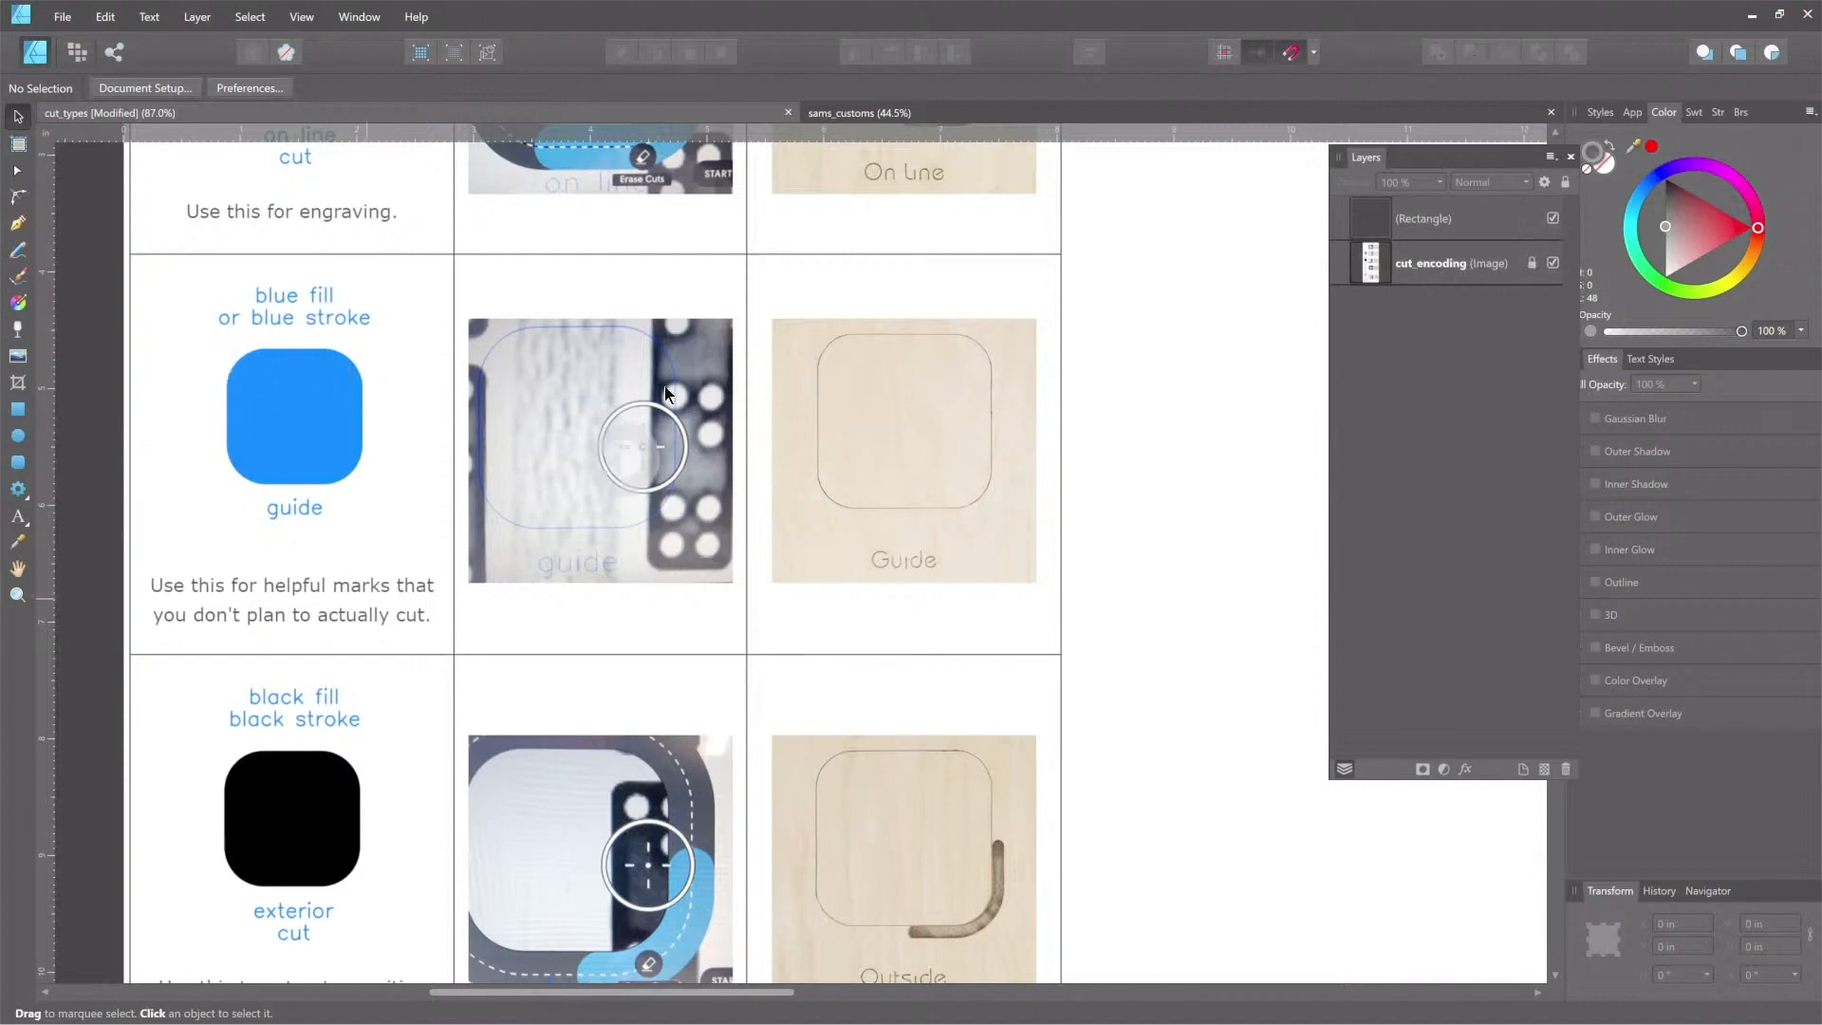
left_click(1553, 263)
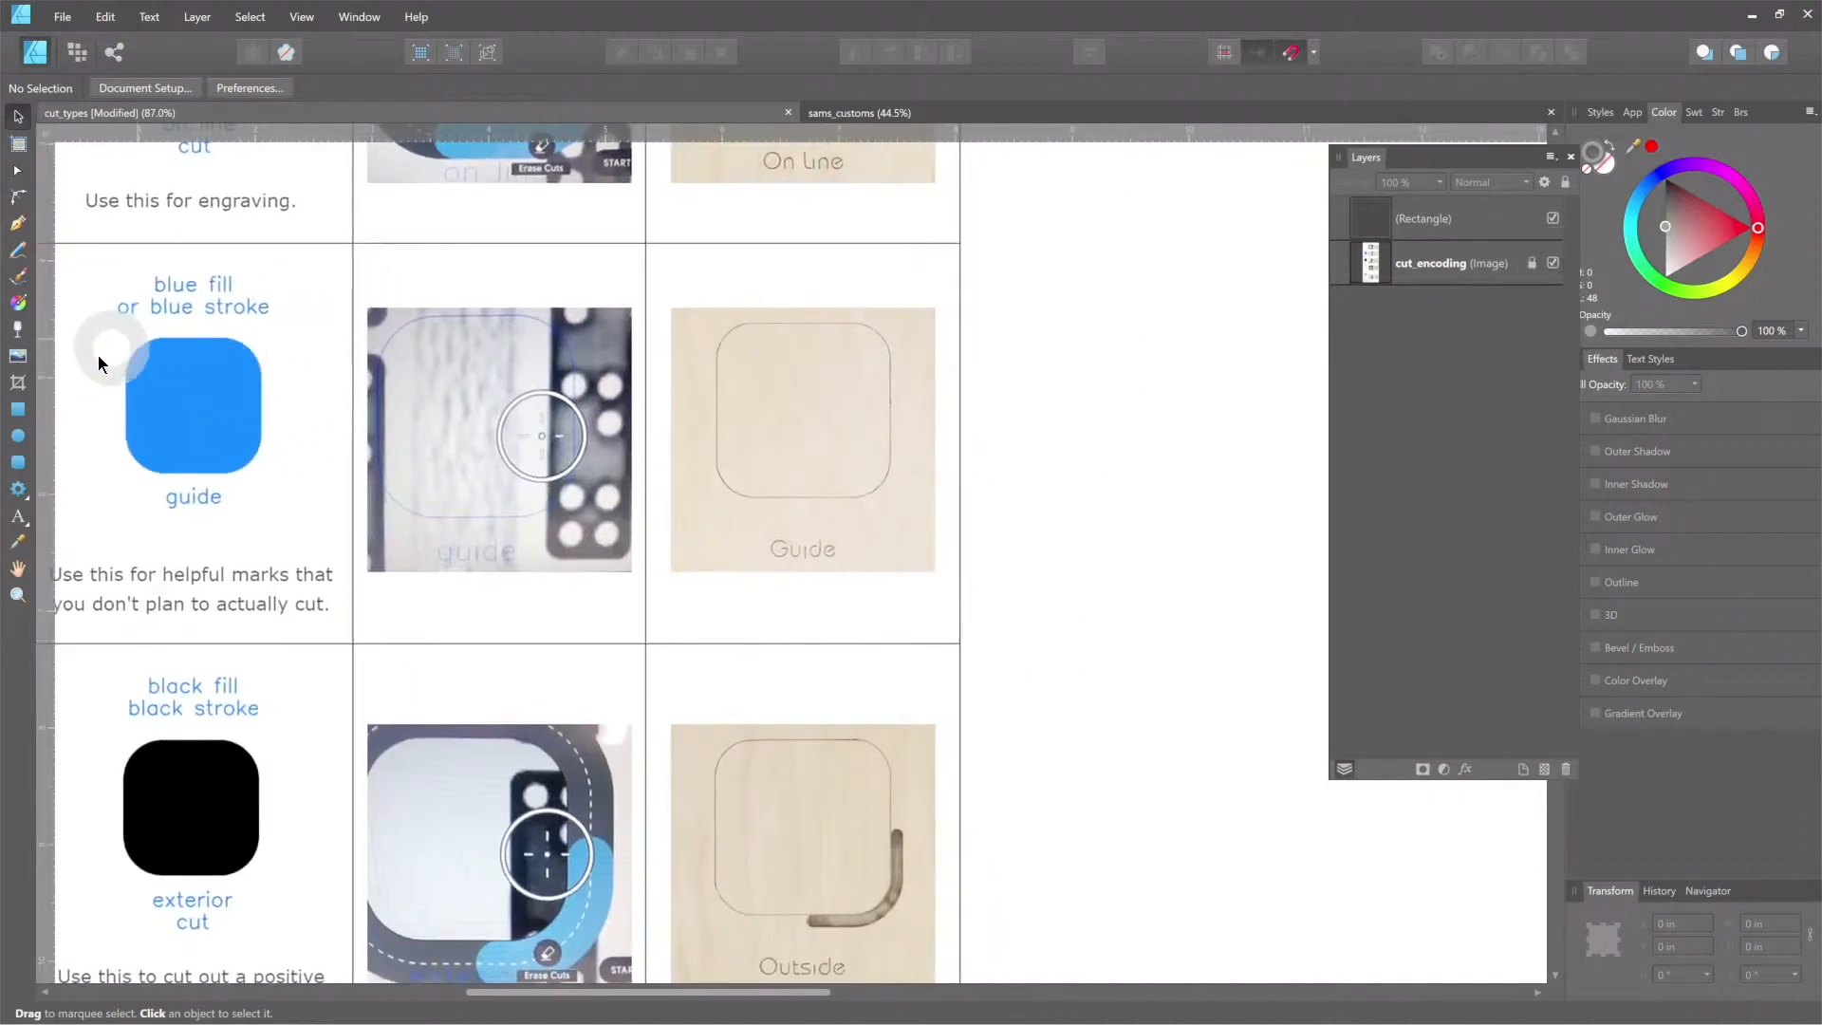
mouse_move(540, 320)
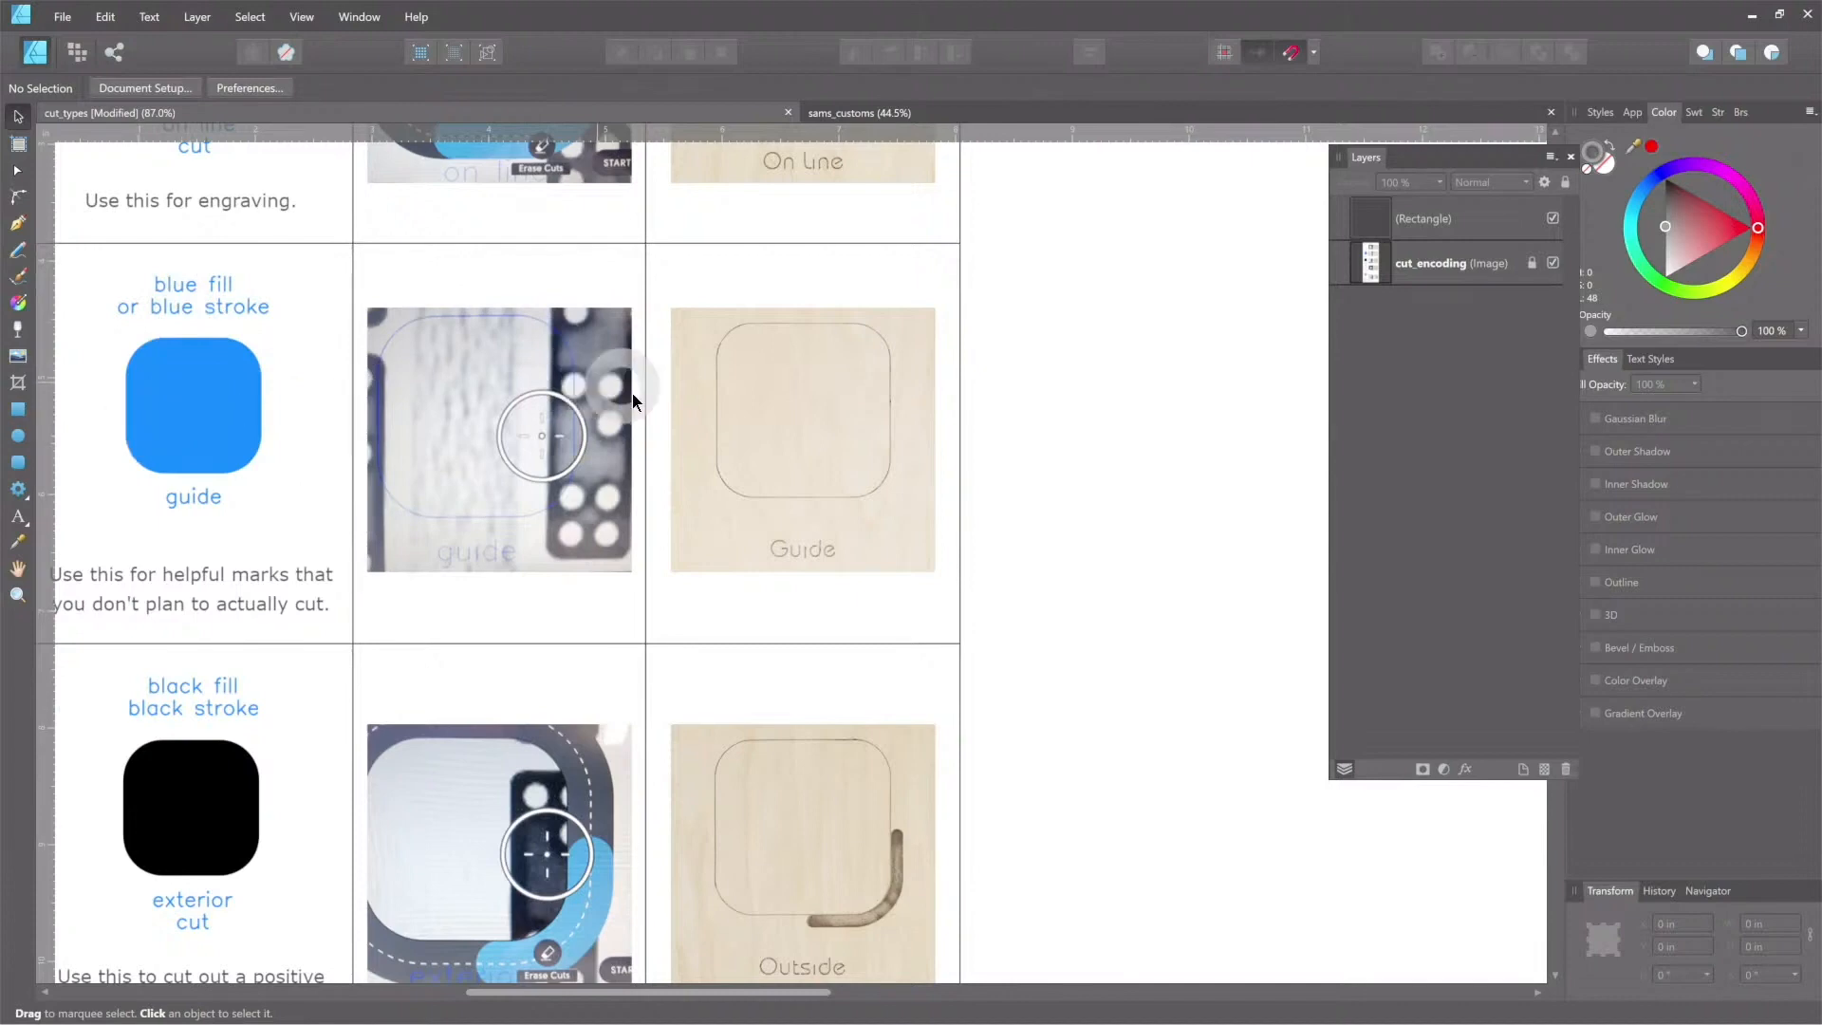
mouse_move(831, 514)
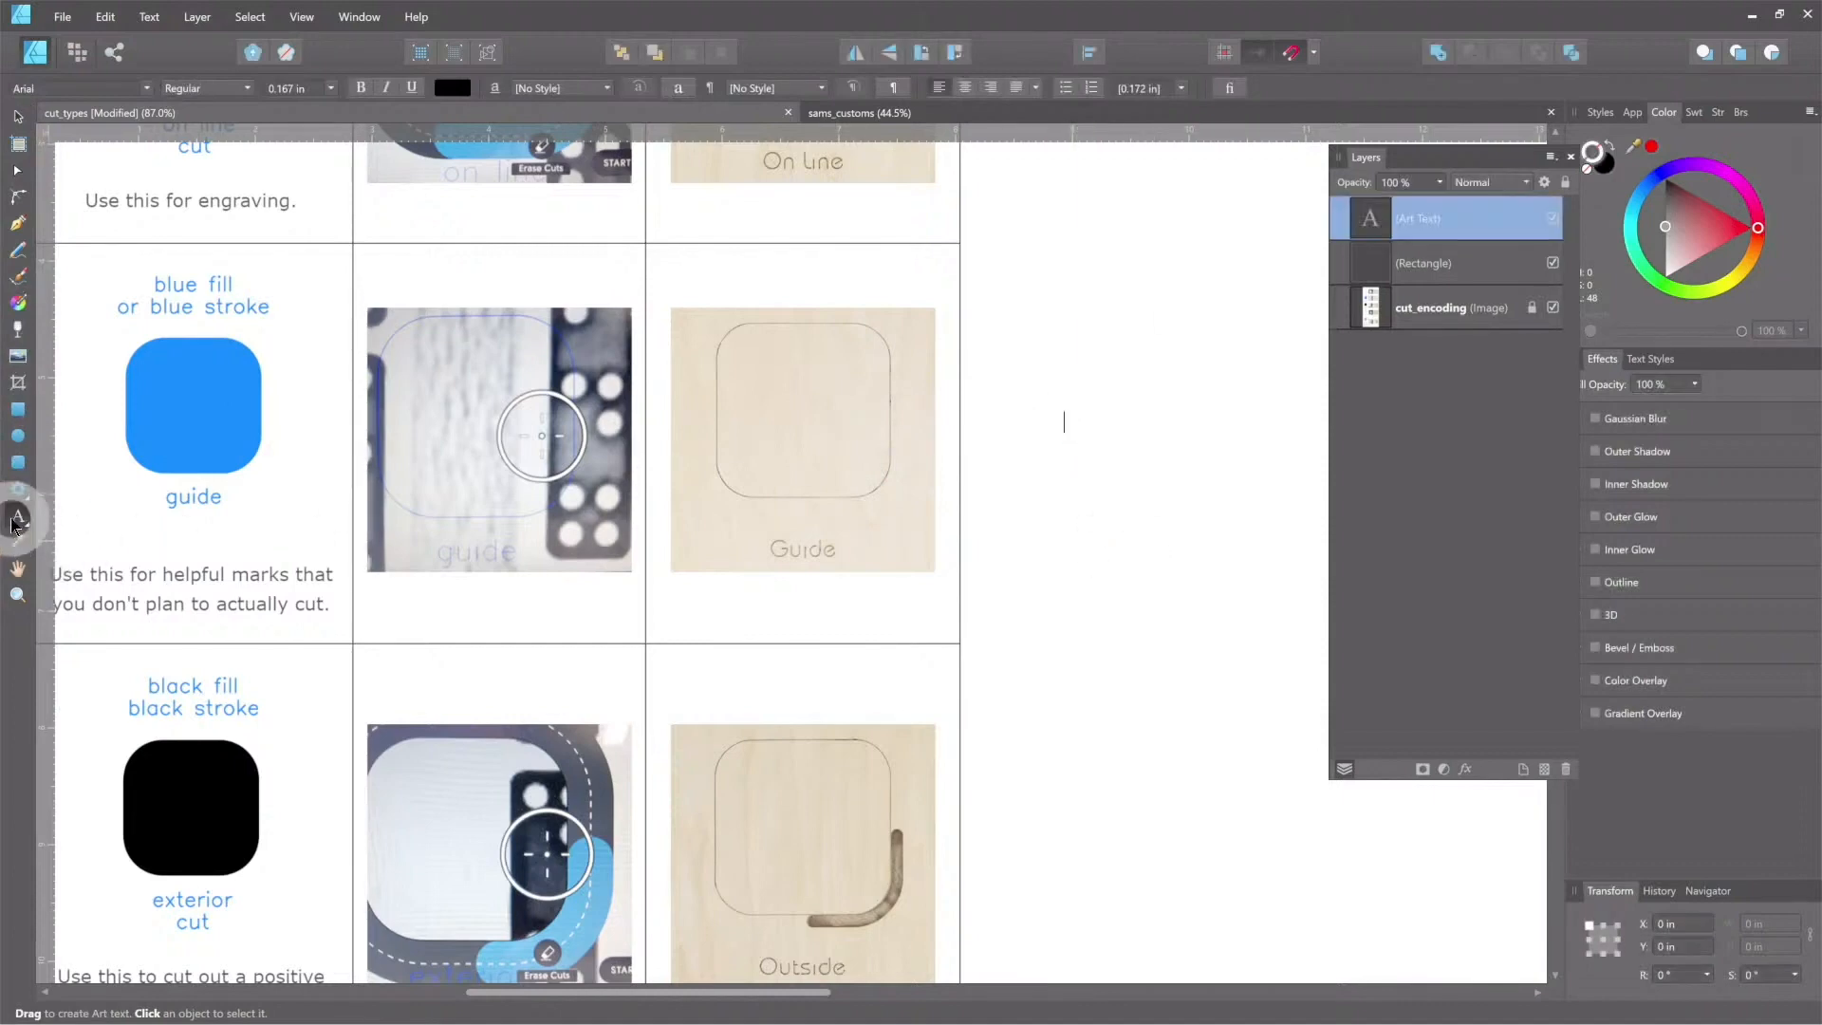
mouse_move(1055, 436)
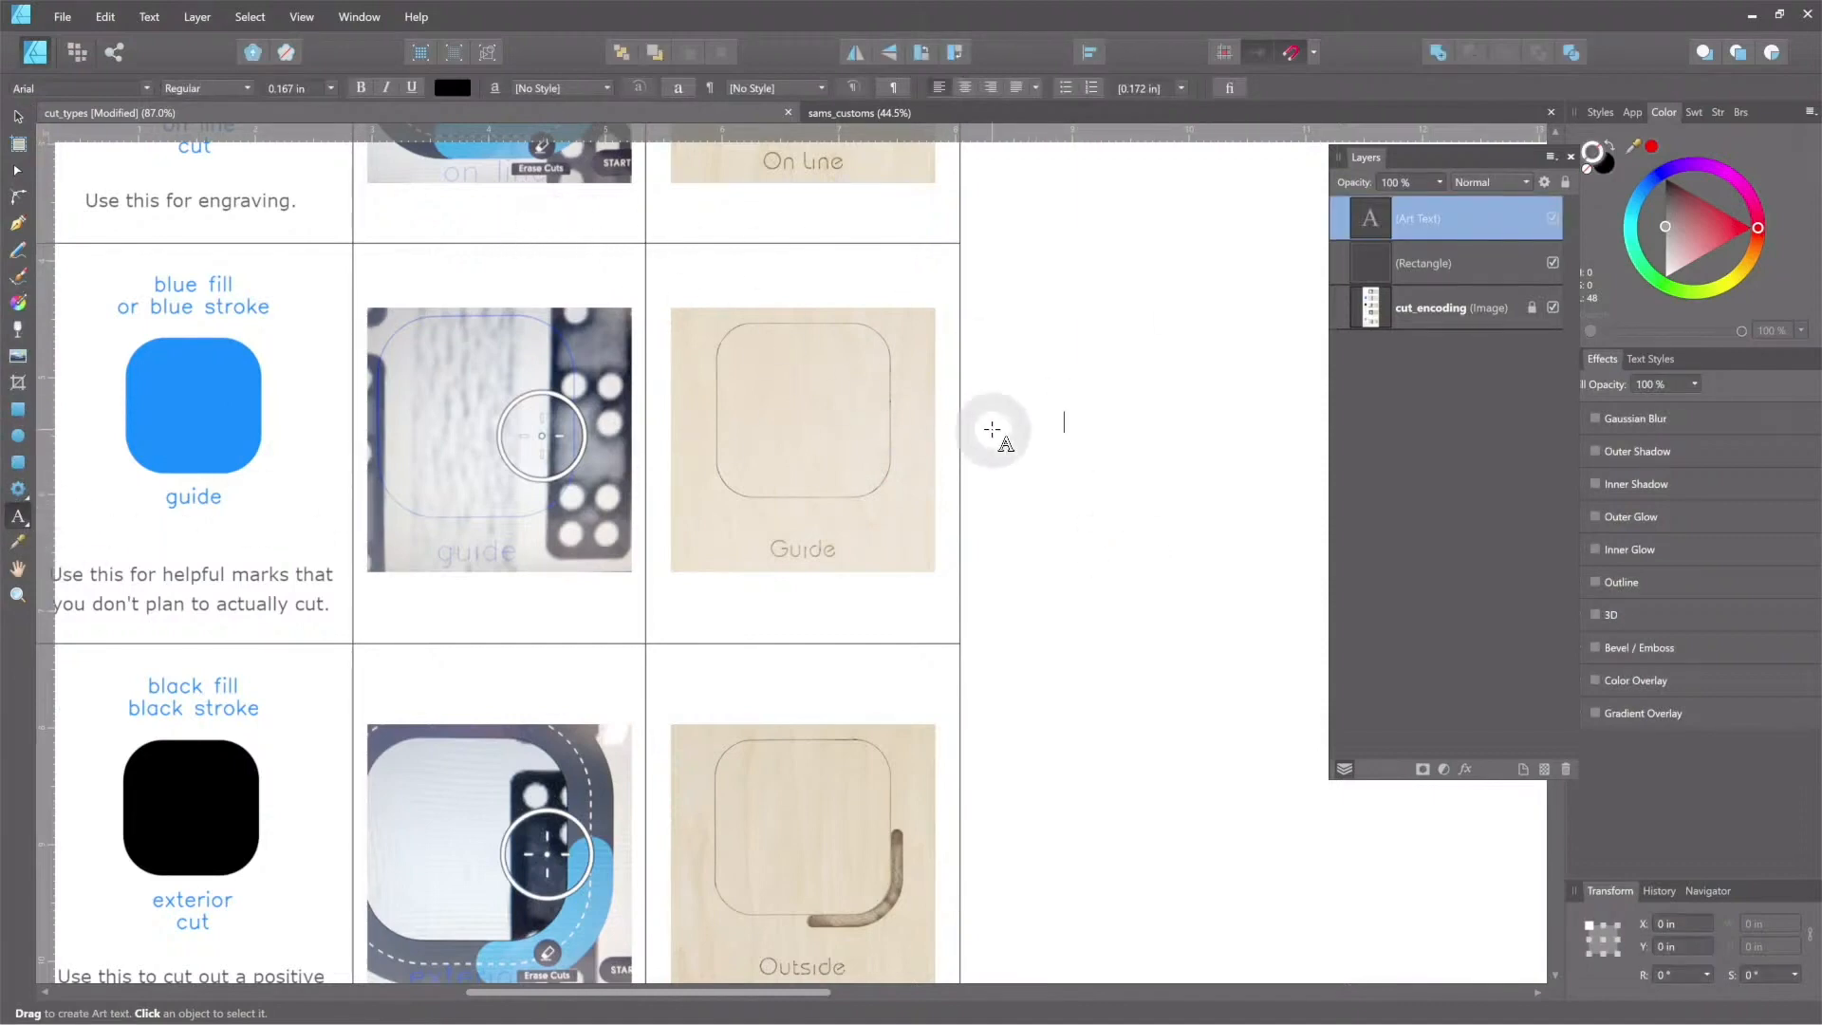
Step: Type the label 1/4", finish editing it, and colour it blue
type("1")
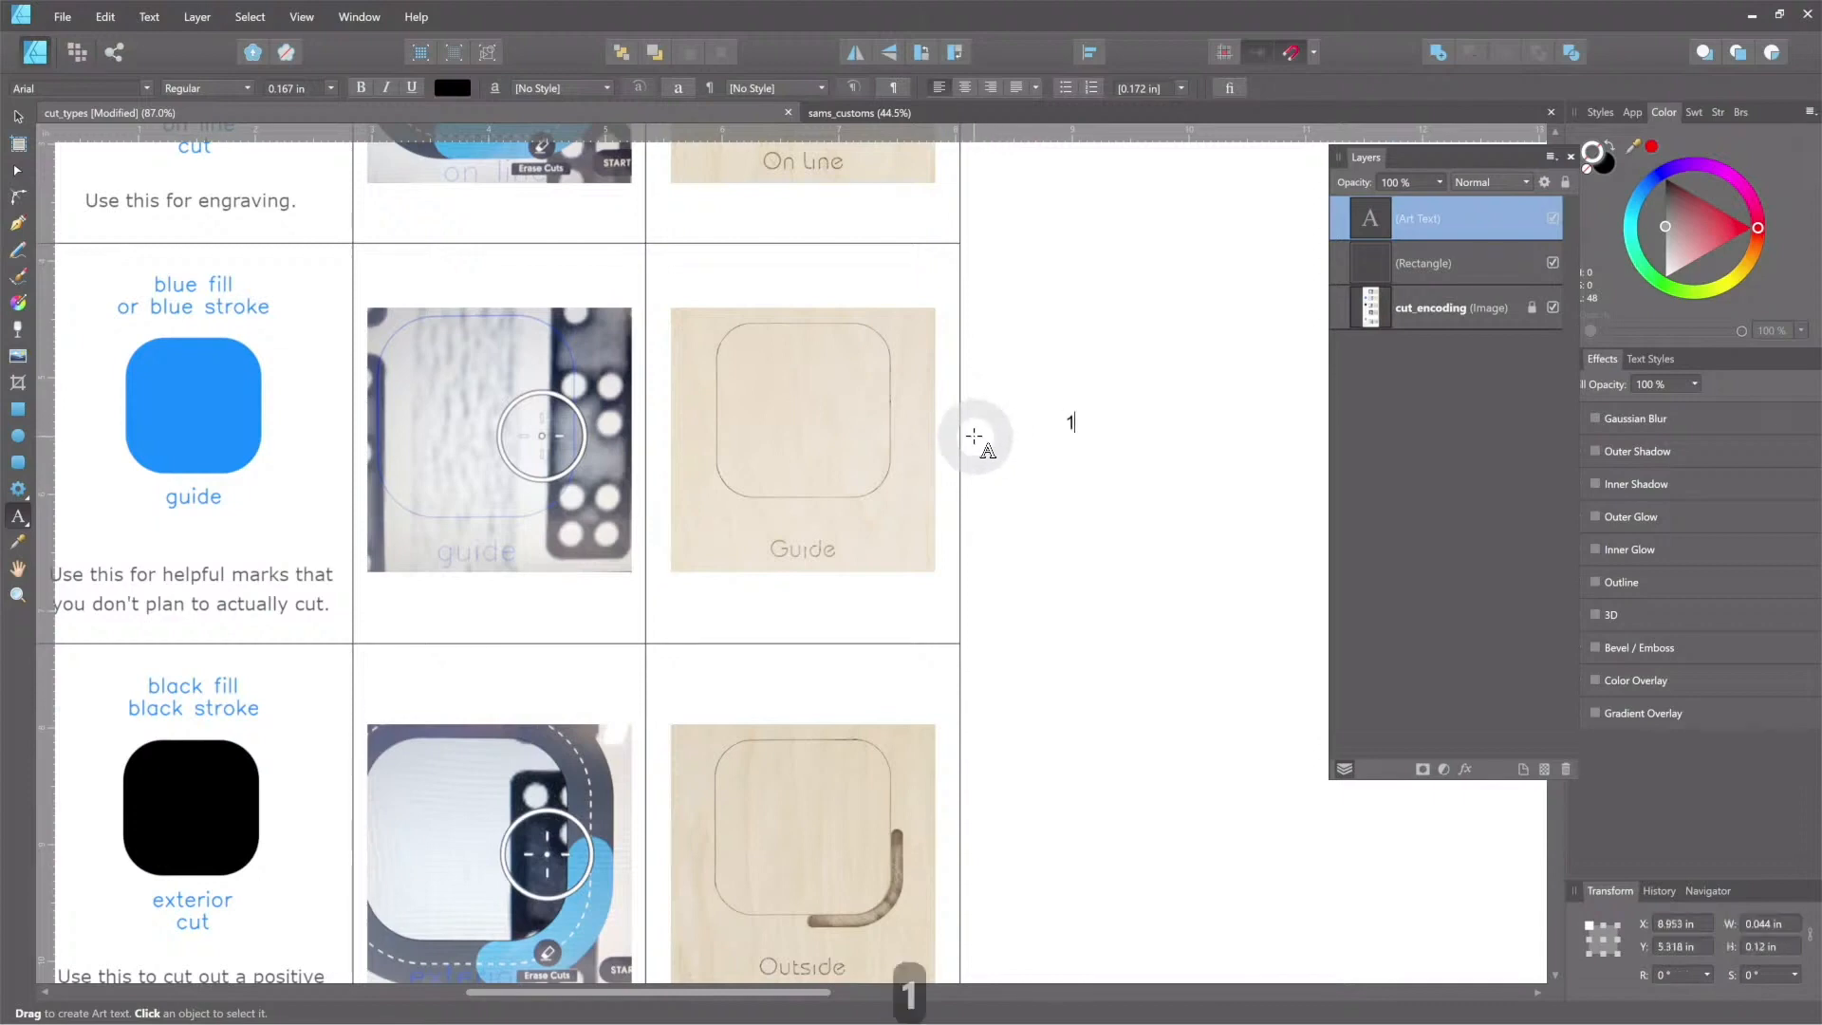
type("/4\"")
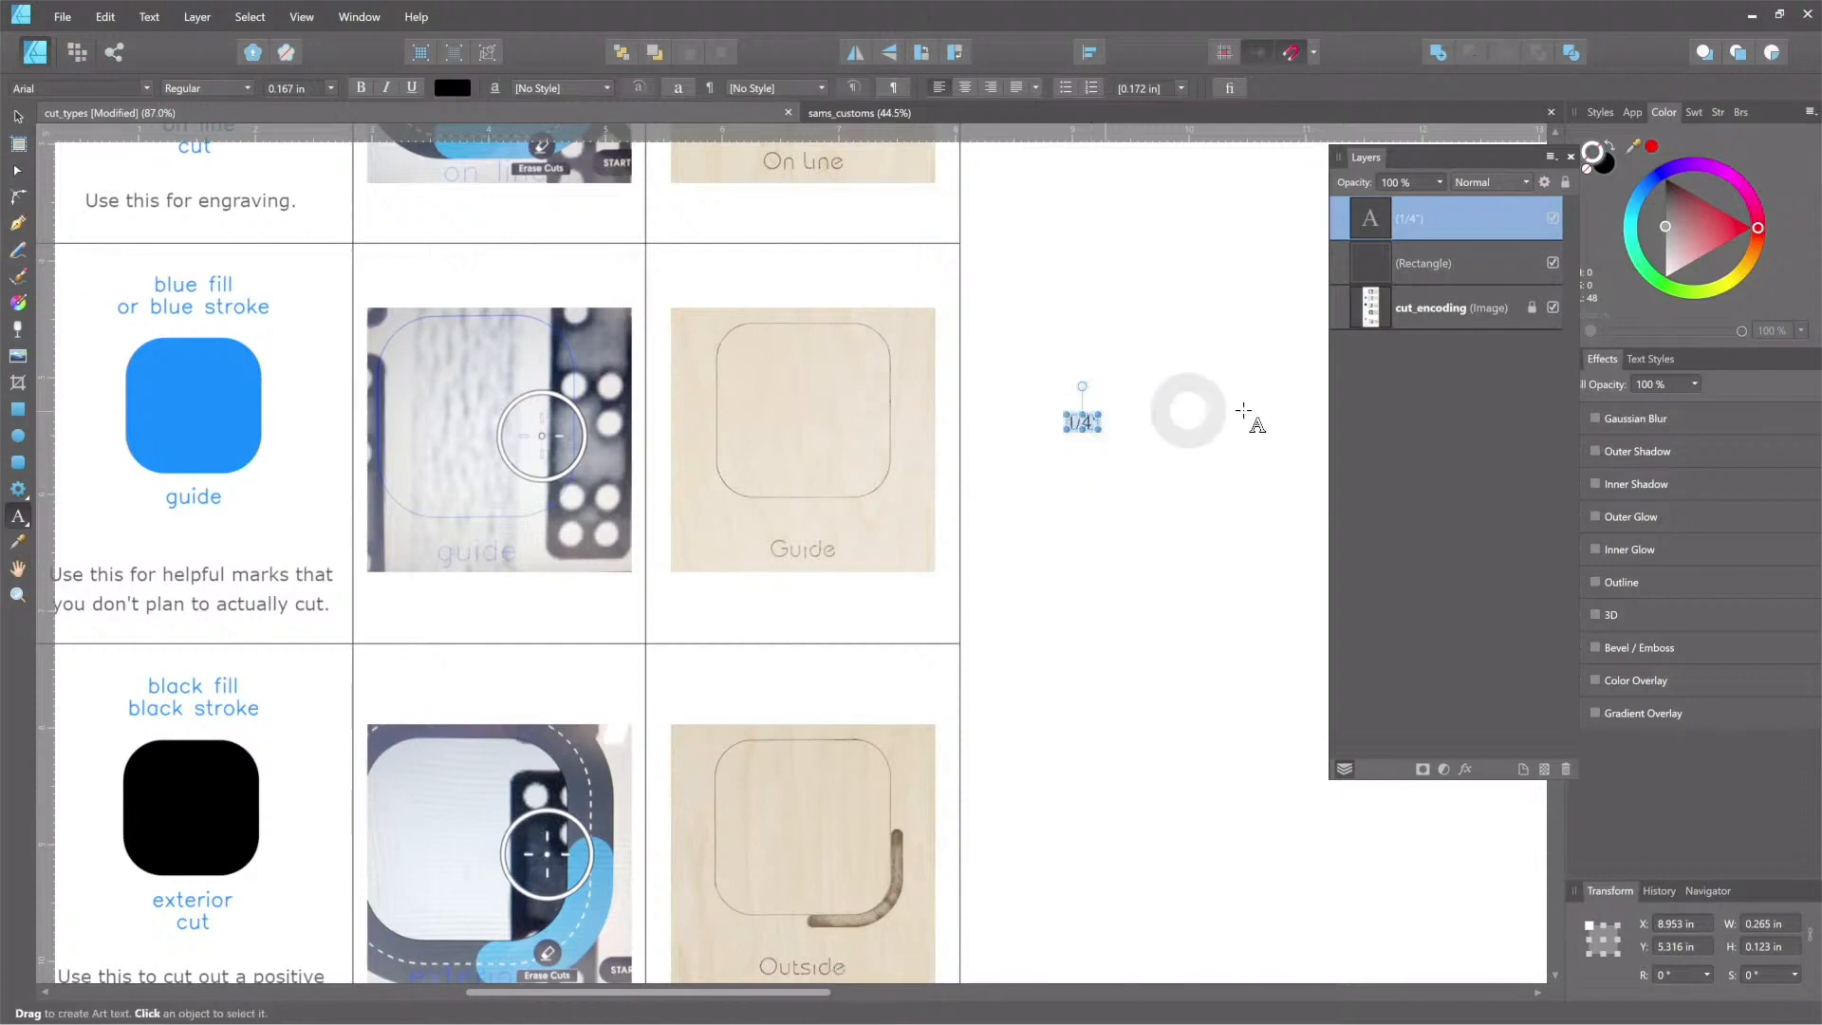
left_click(1651, 186)
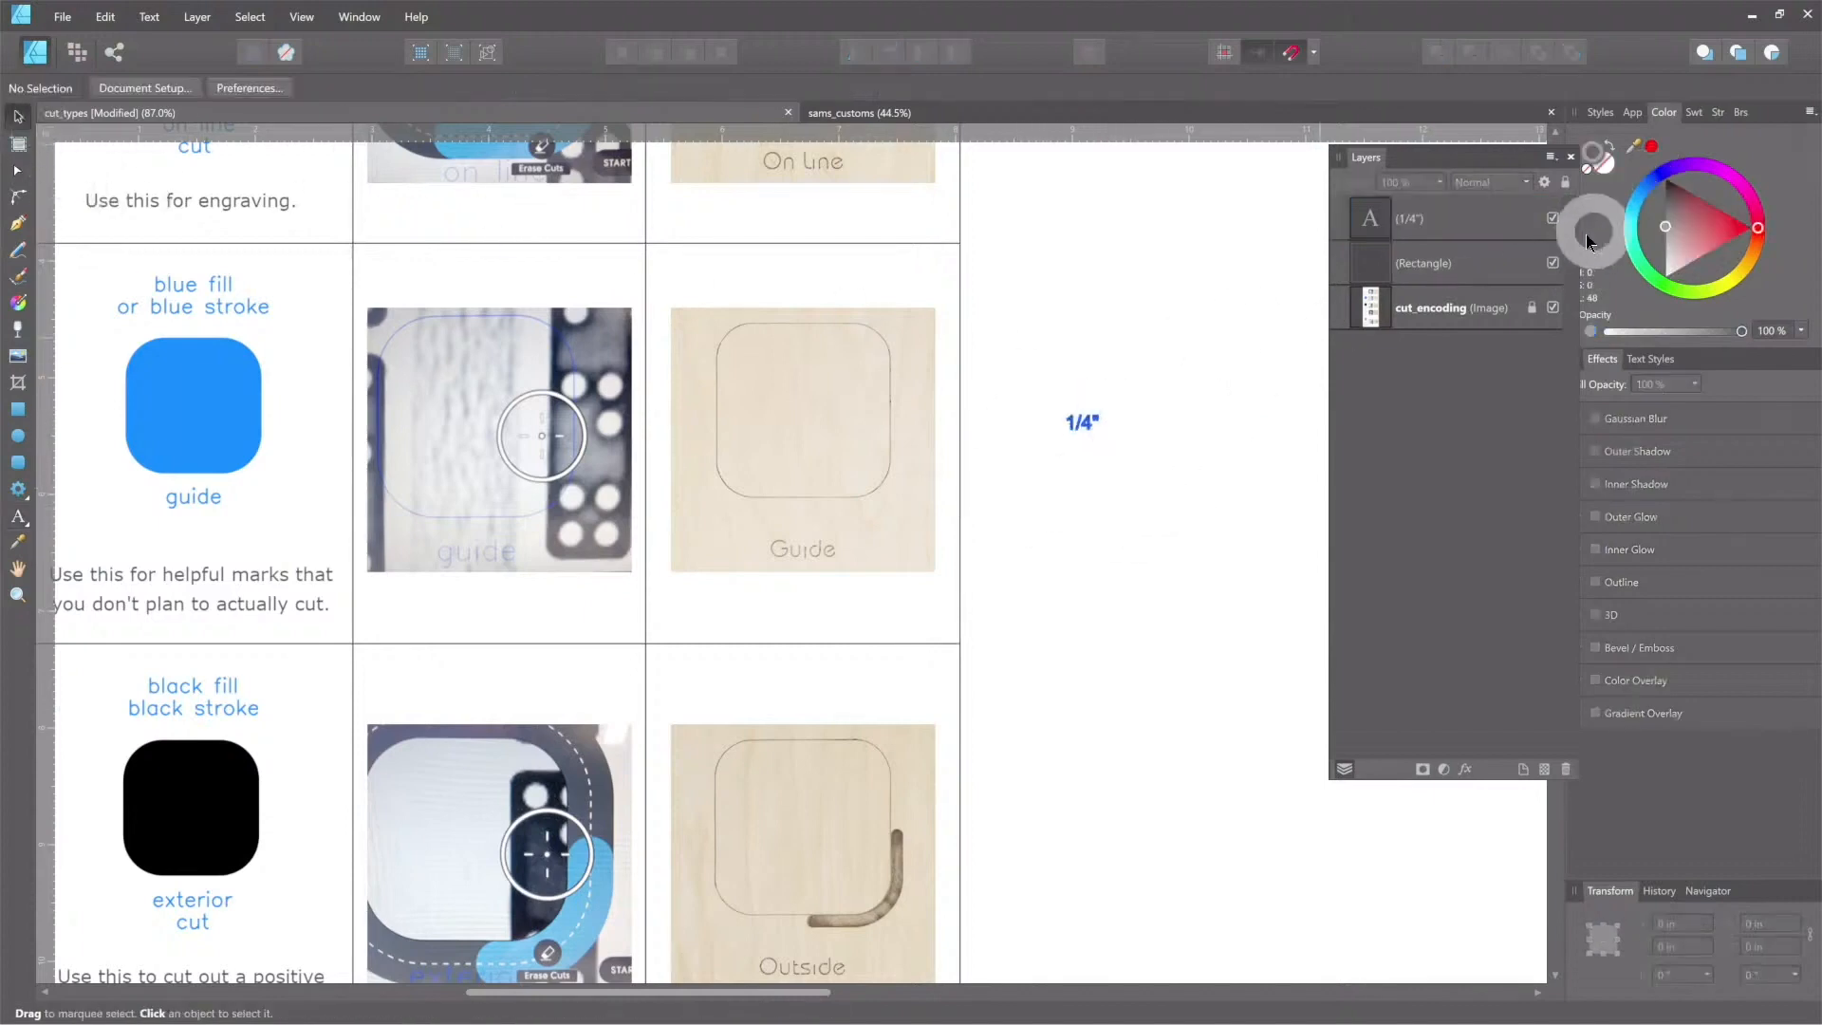
left_click(1081, 420)
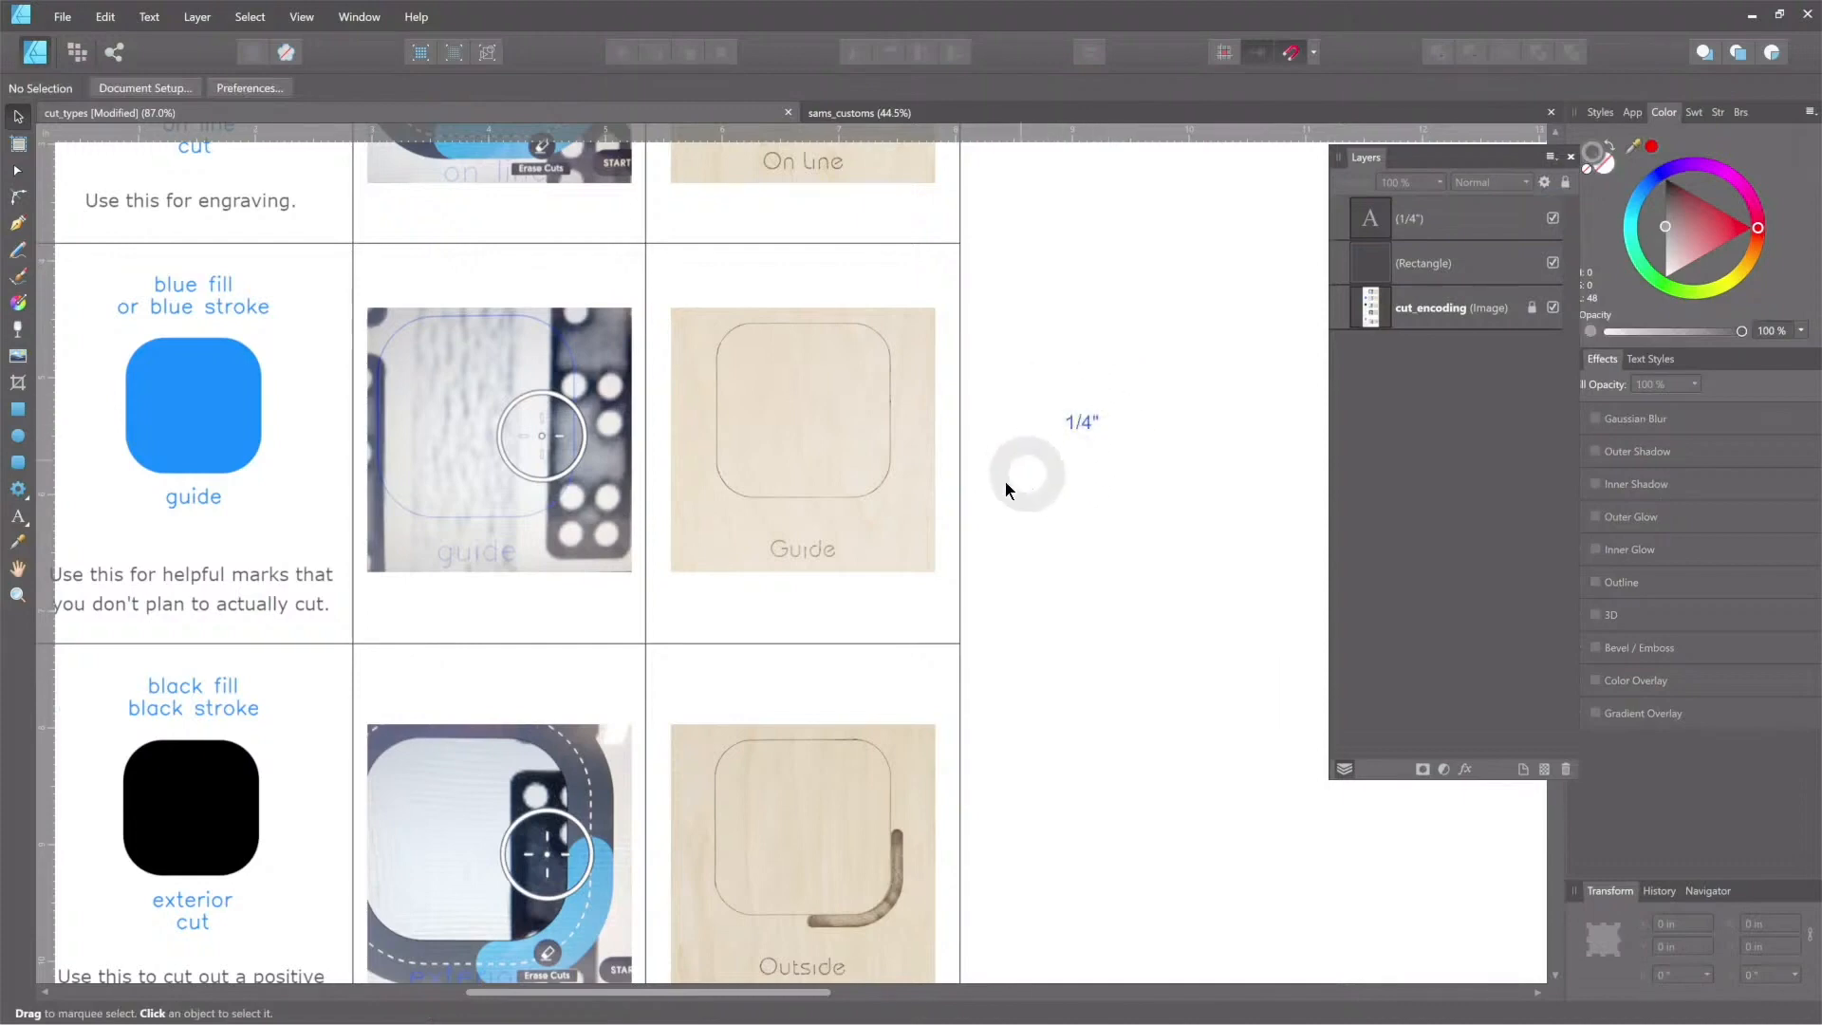
mouse_move(1094, 453)
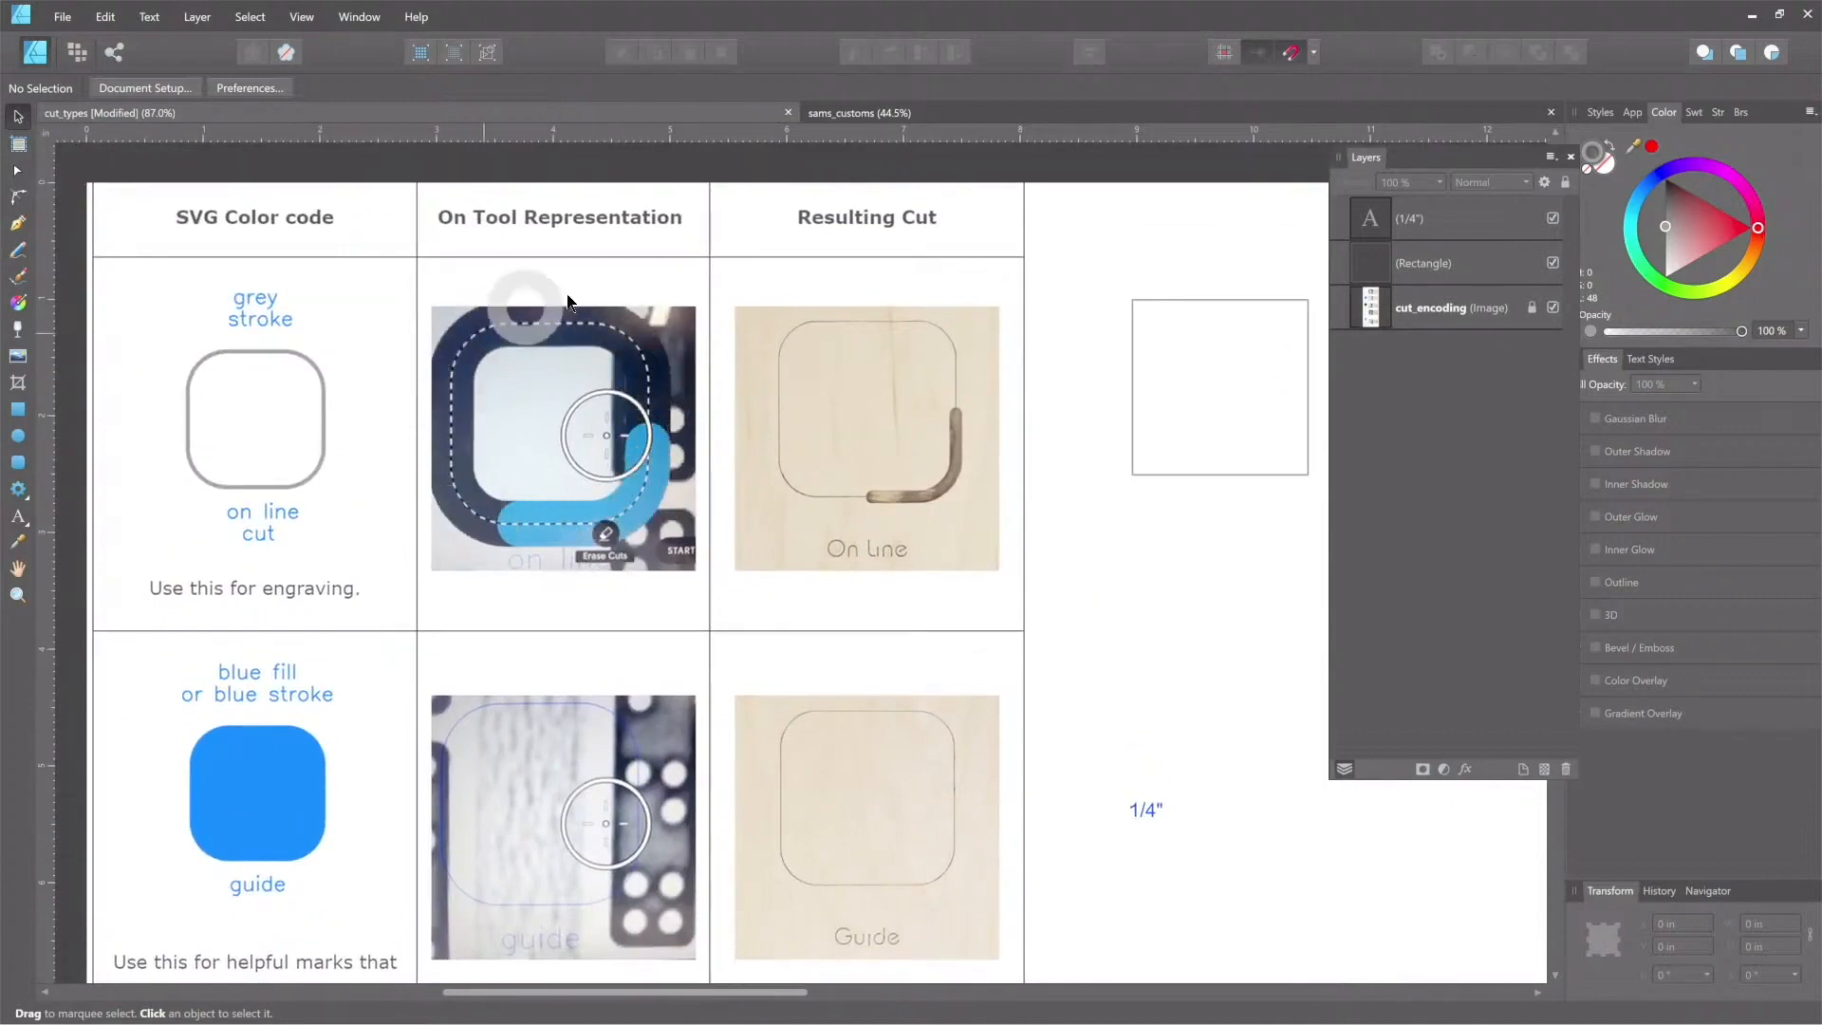
Step: Select the 1/4" label, apply Layer > Convert to Curves, then deselect it
scroll("down", 3)
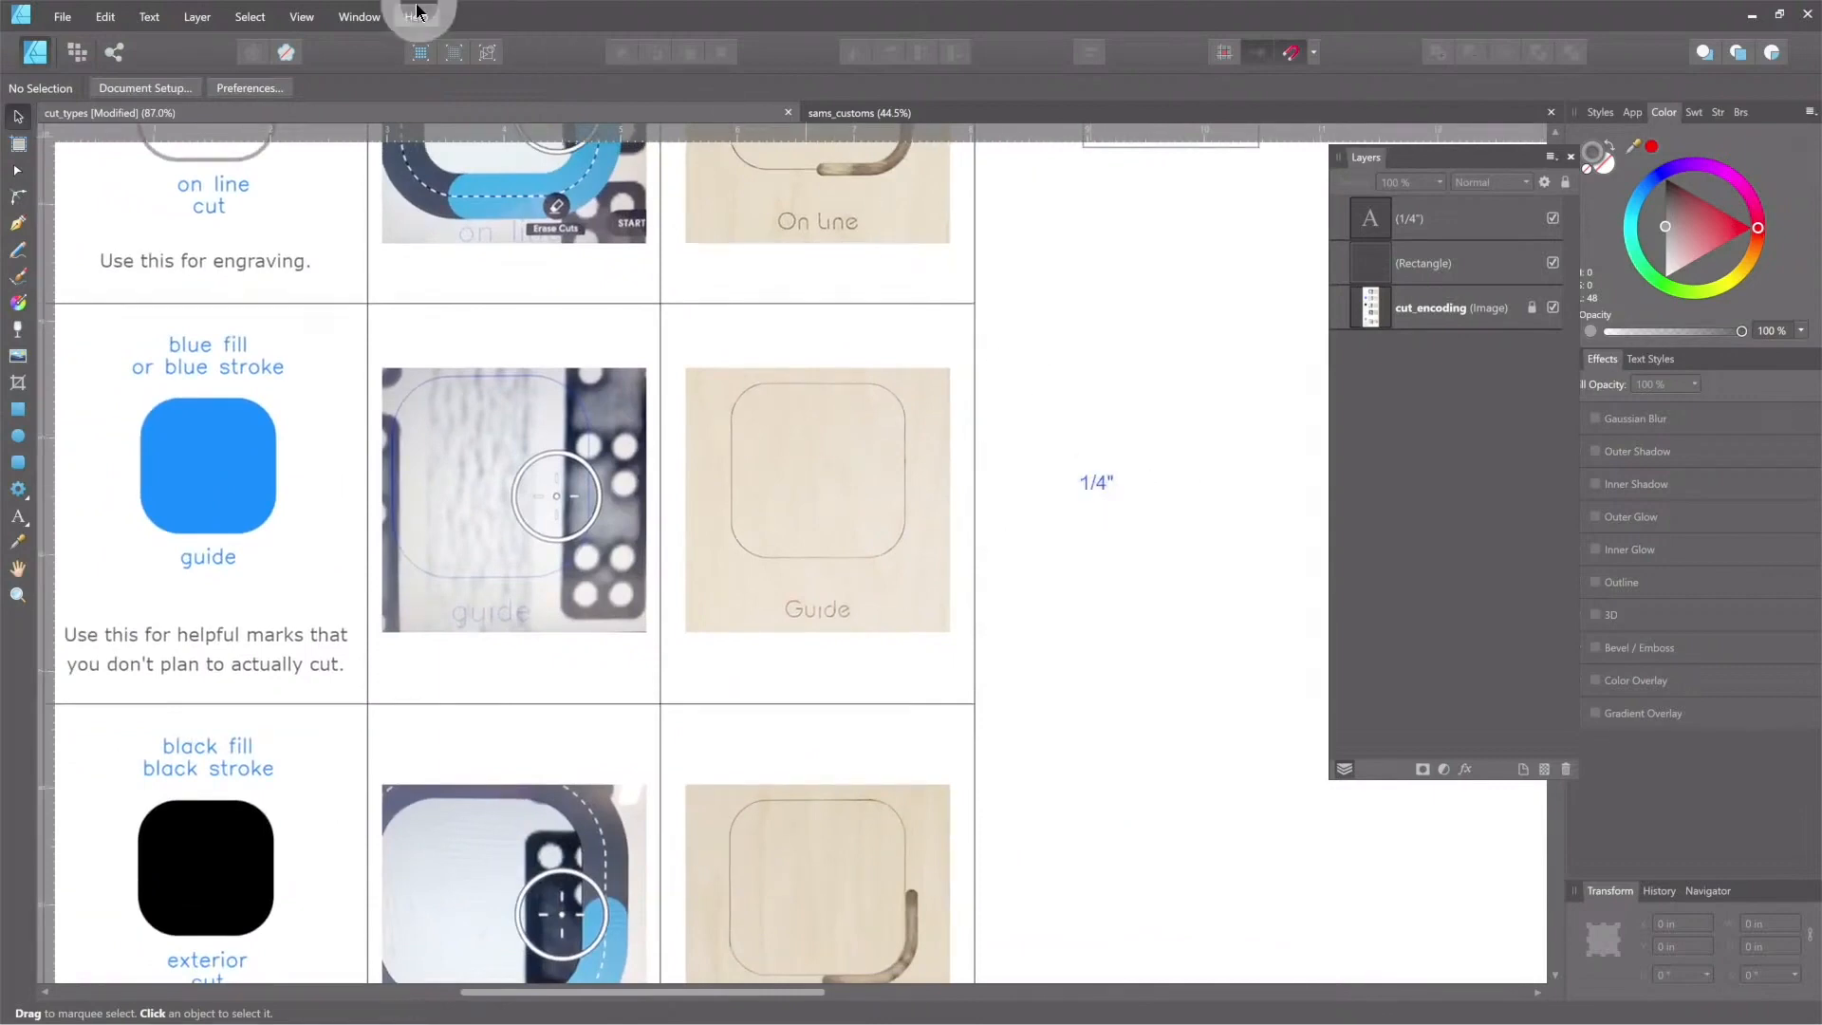
left_click(1092, 483)
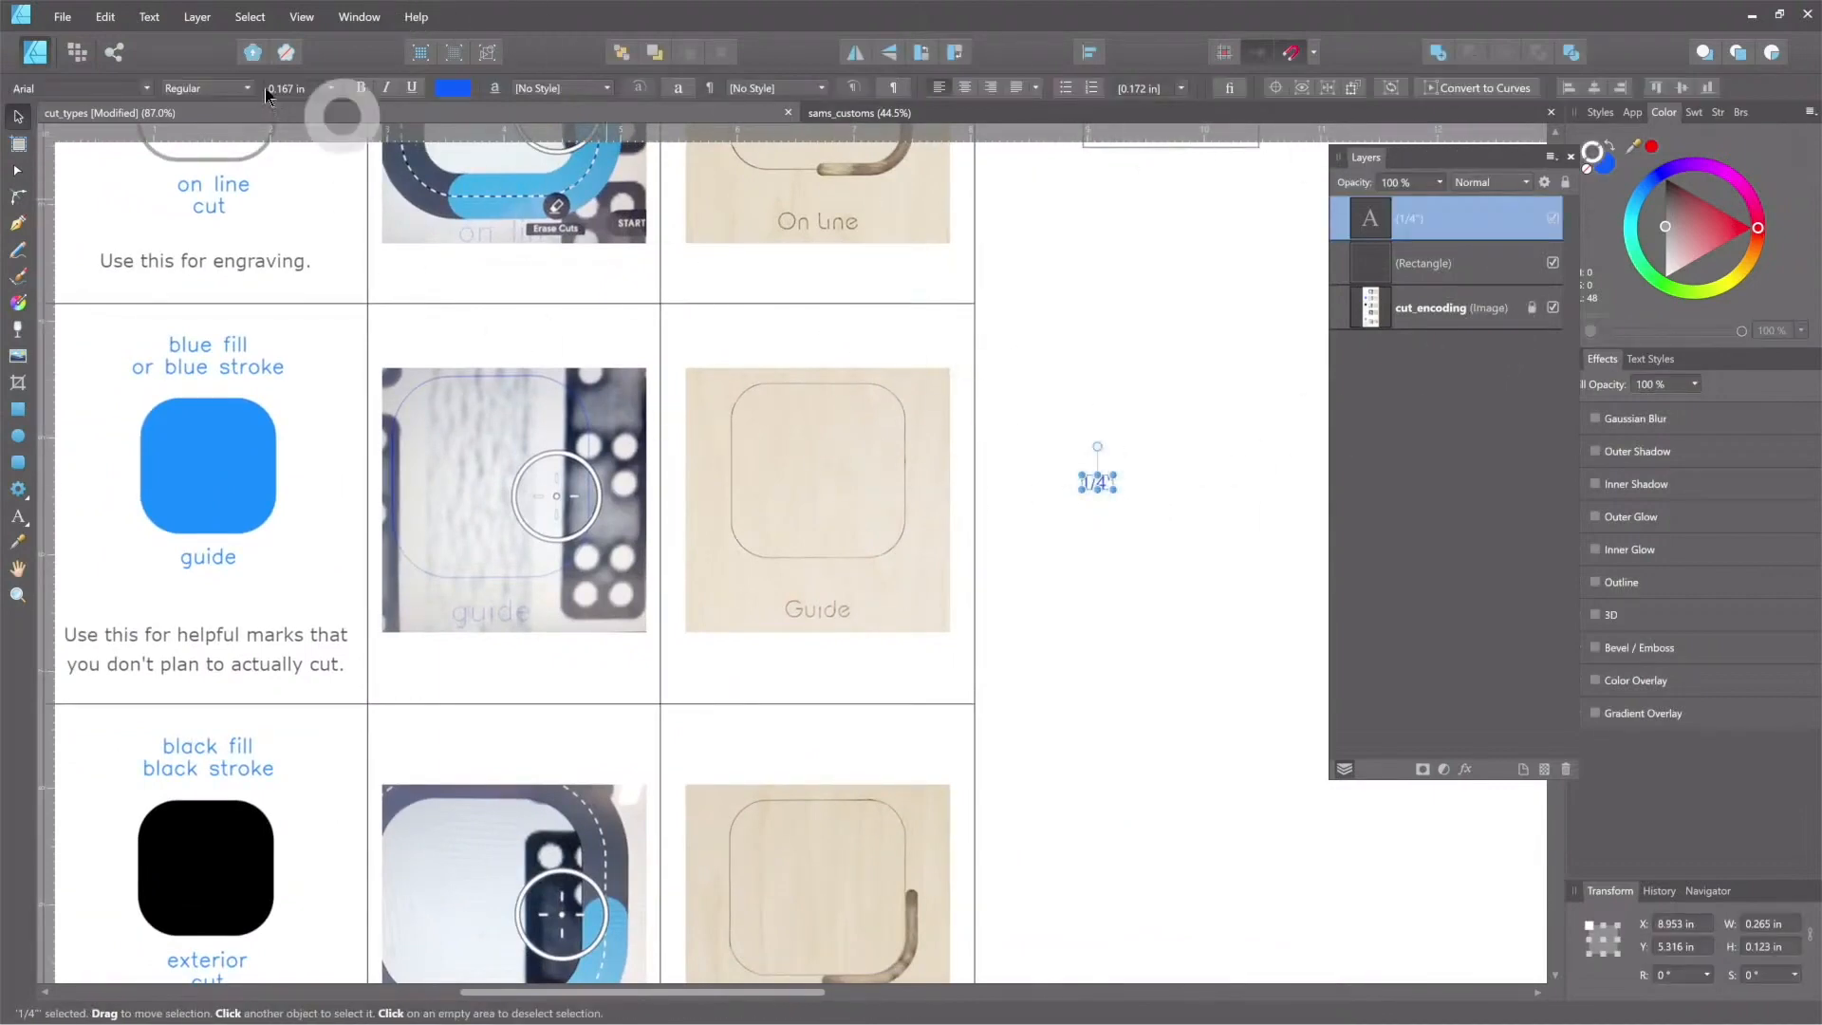
mouse_move(1133, 500)
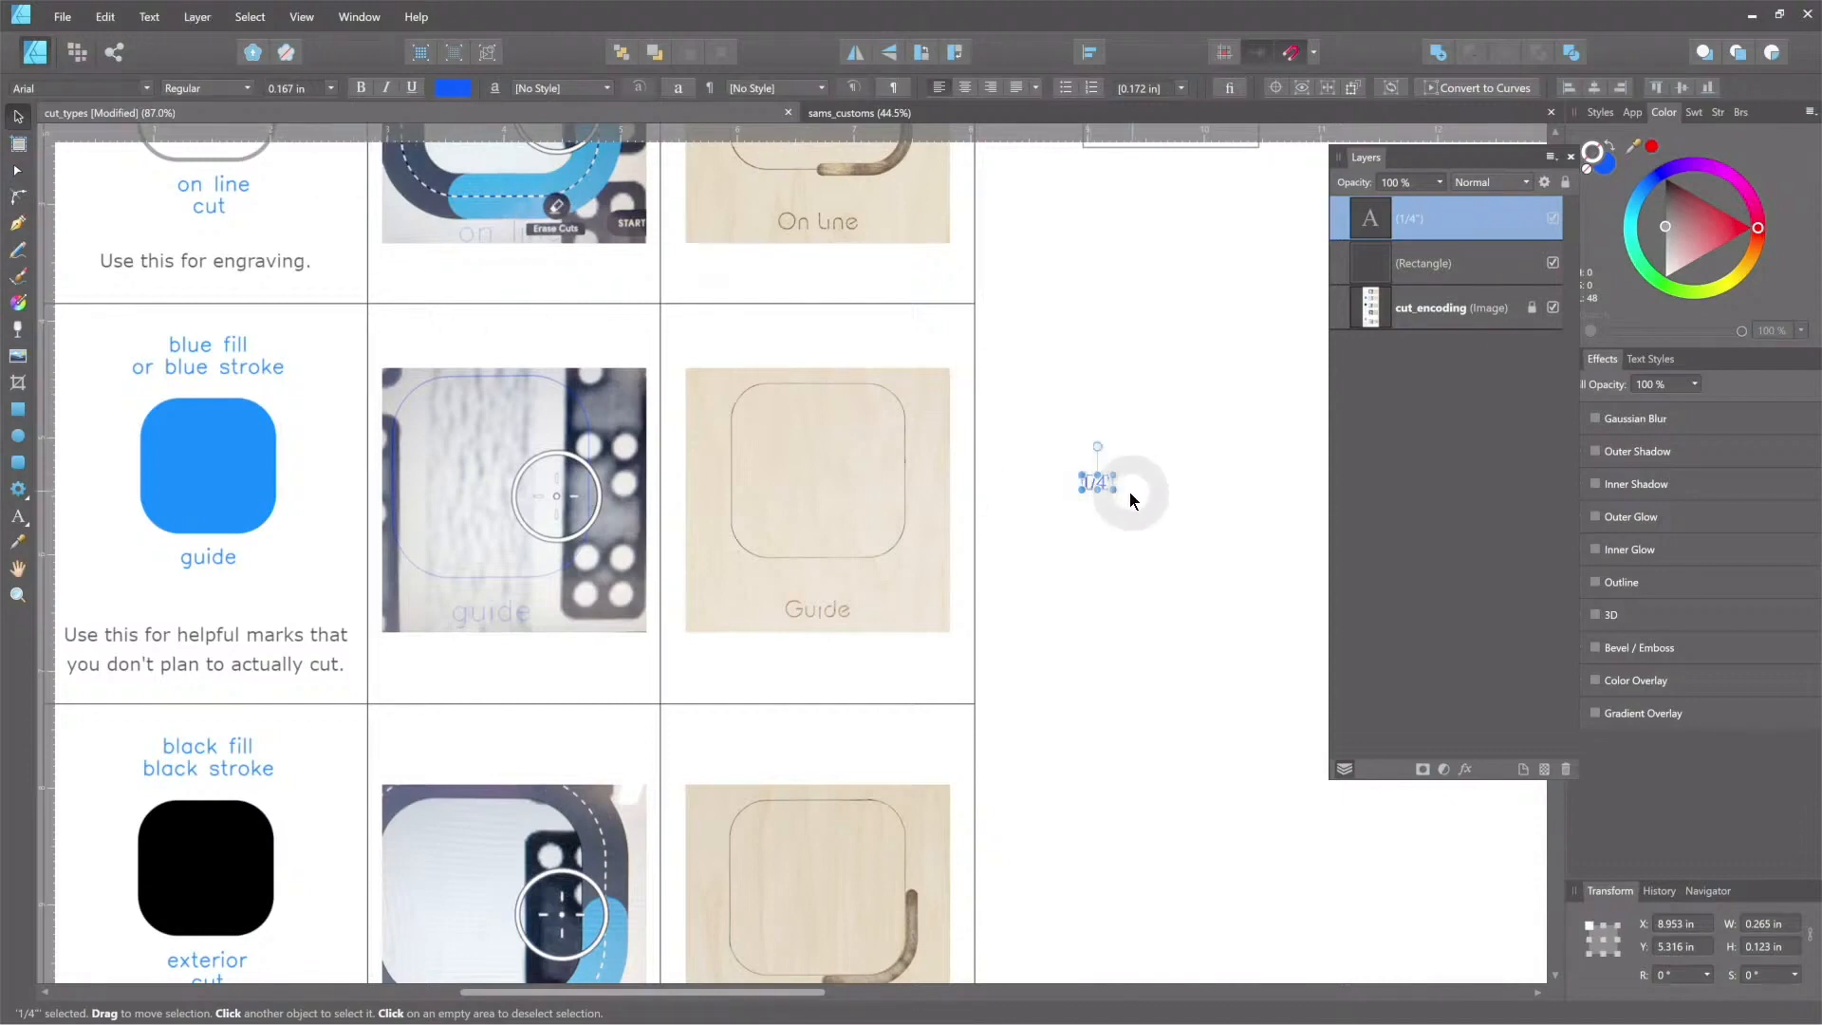
left_click(249, 17)
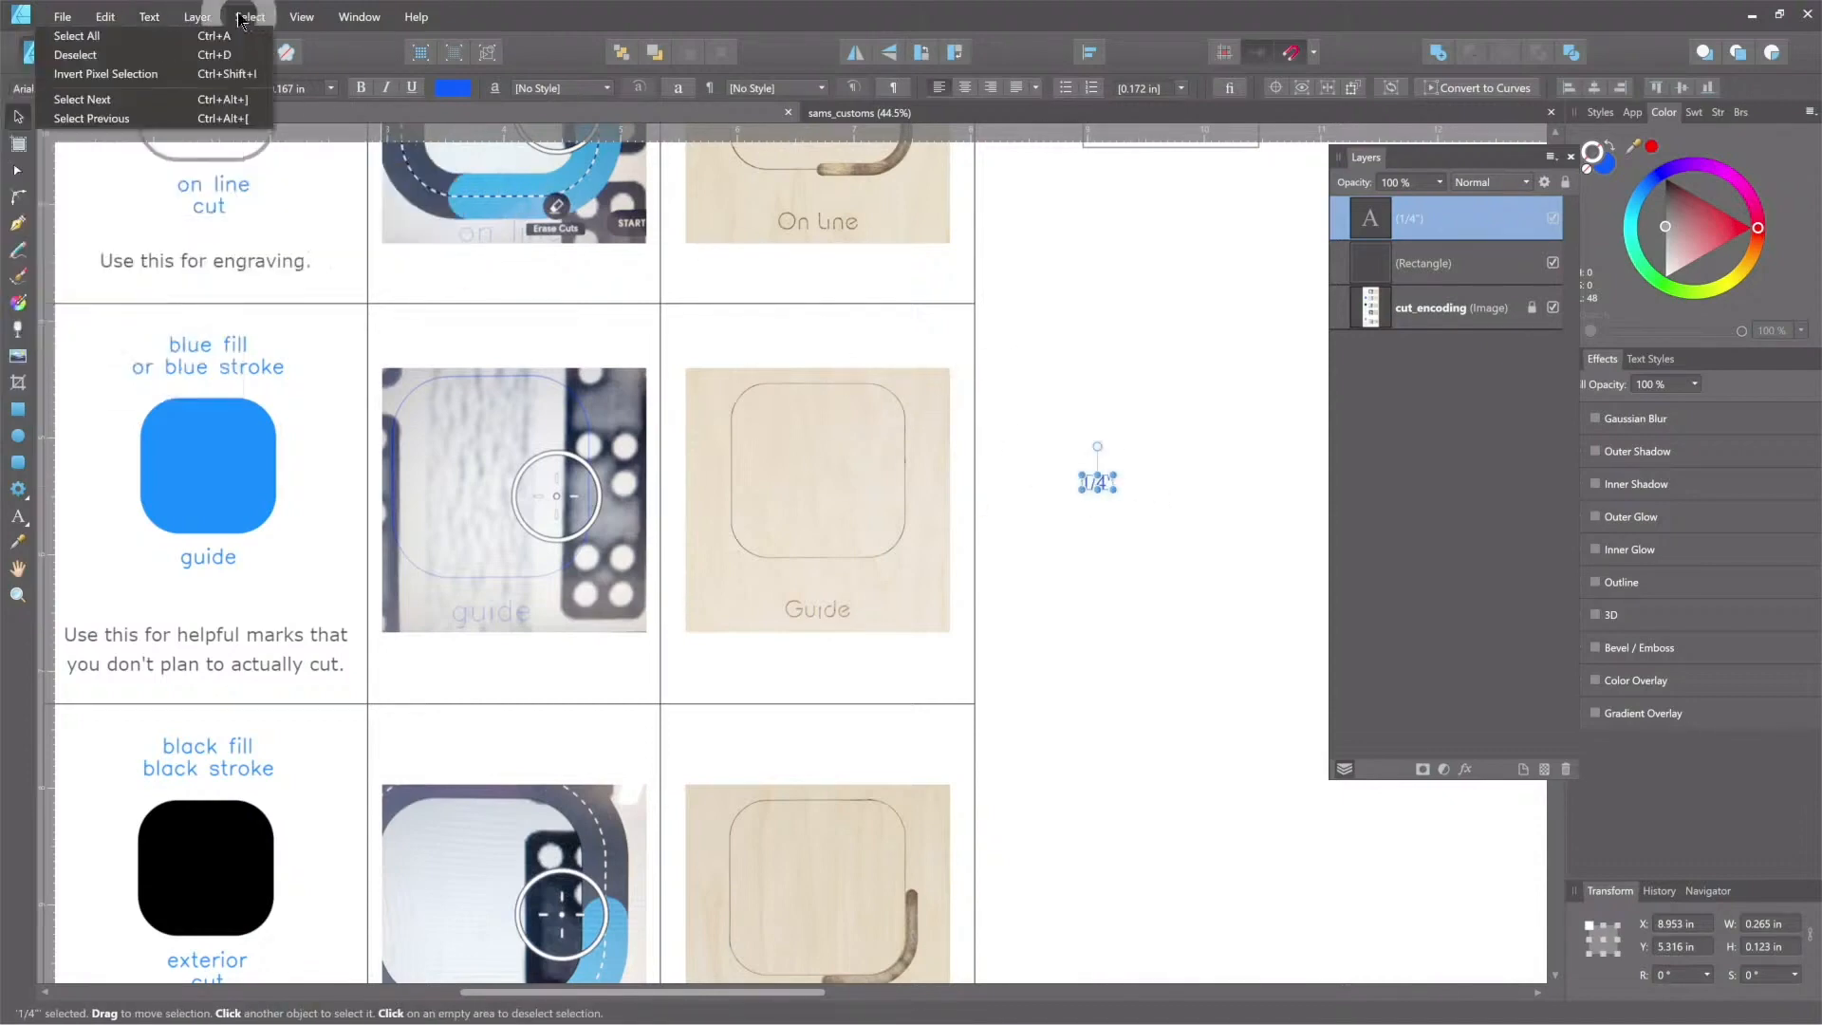
left_click(196, 16)
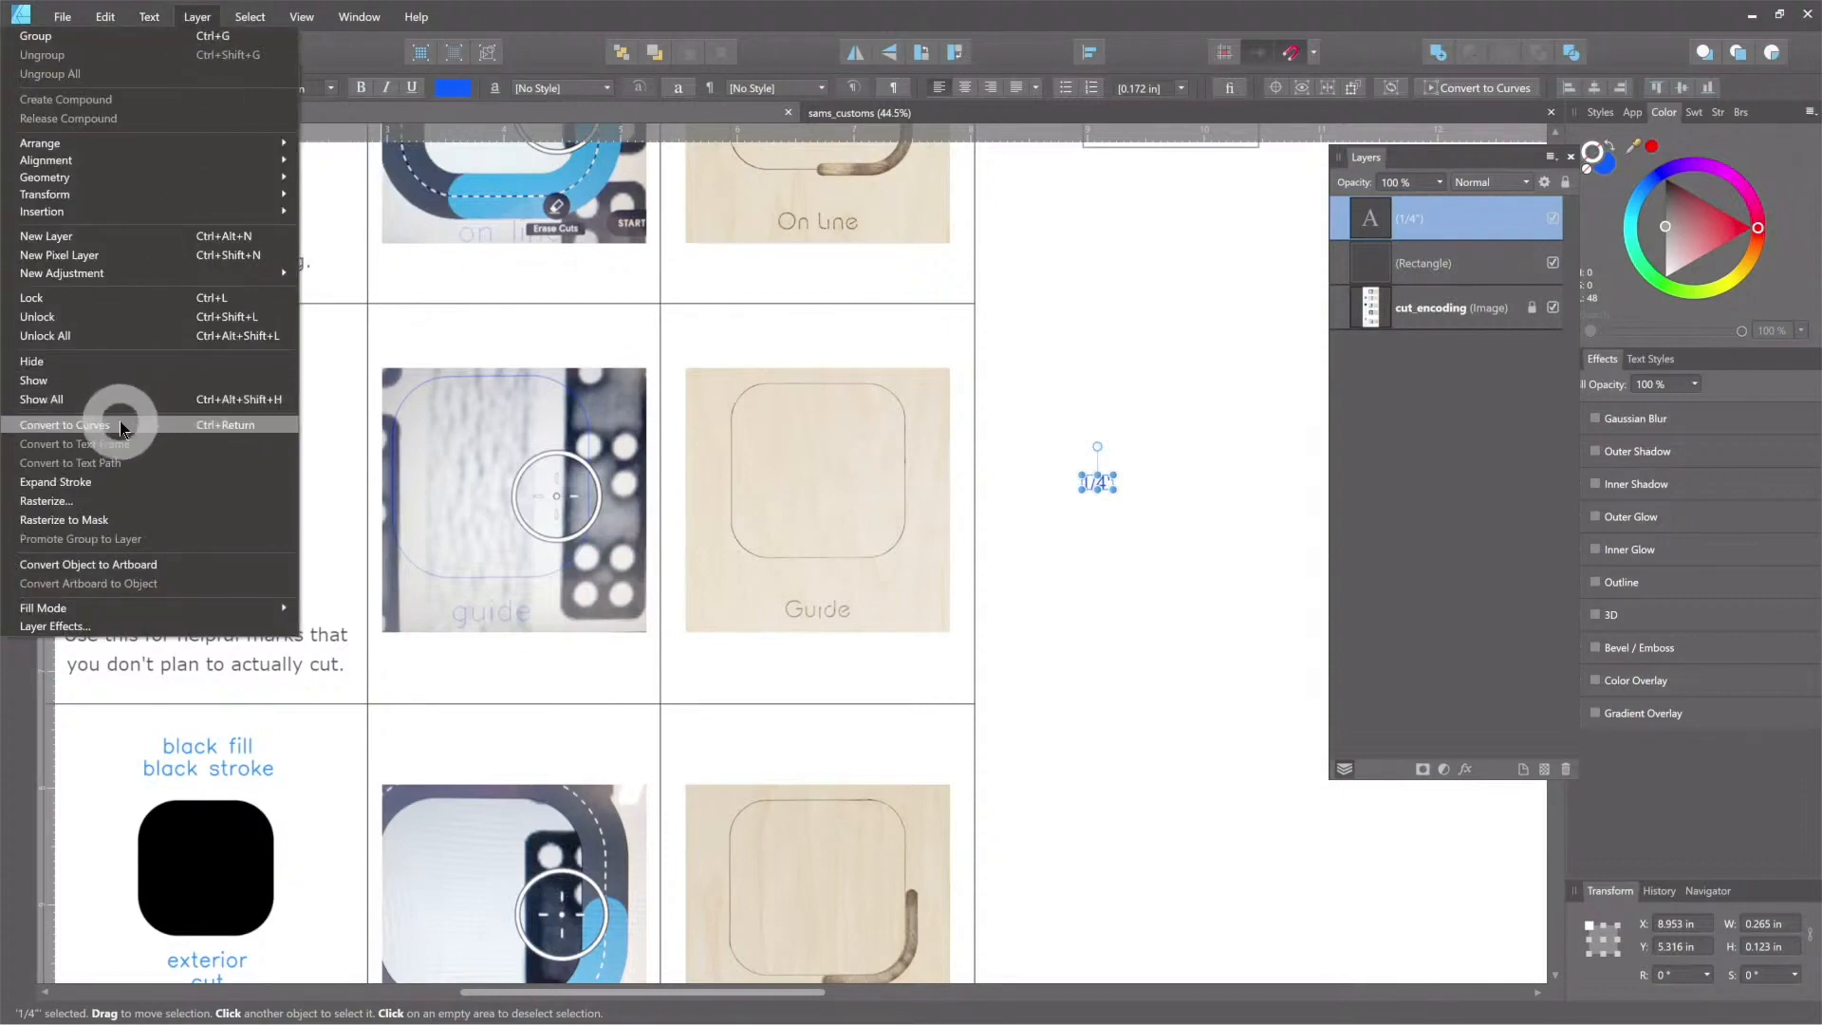
left_click(64, 424)
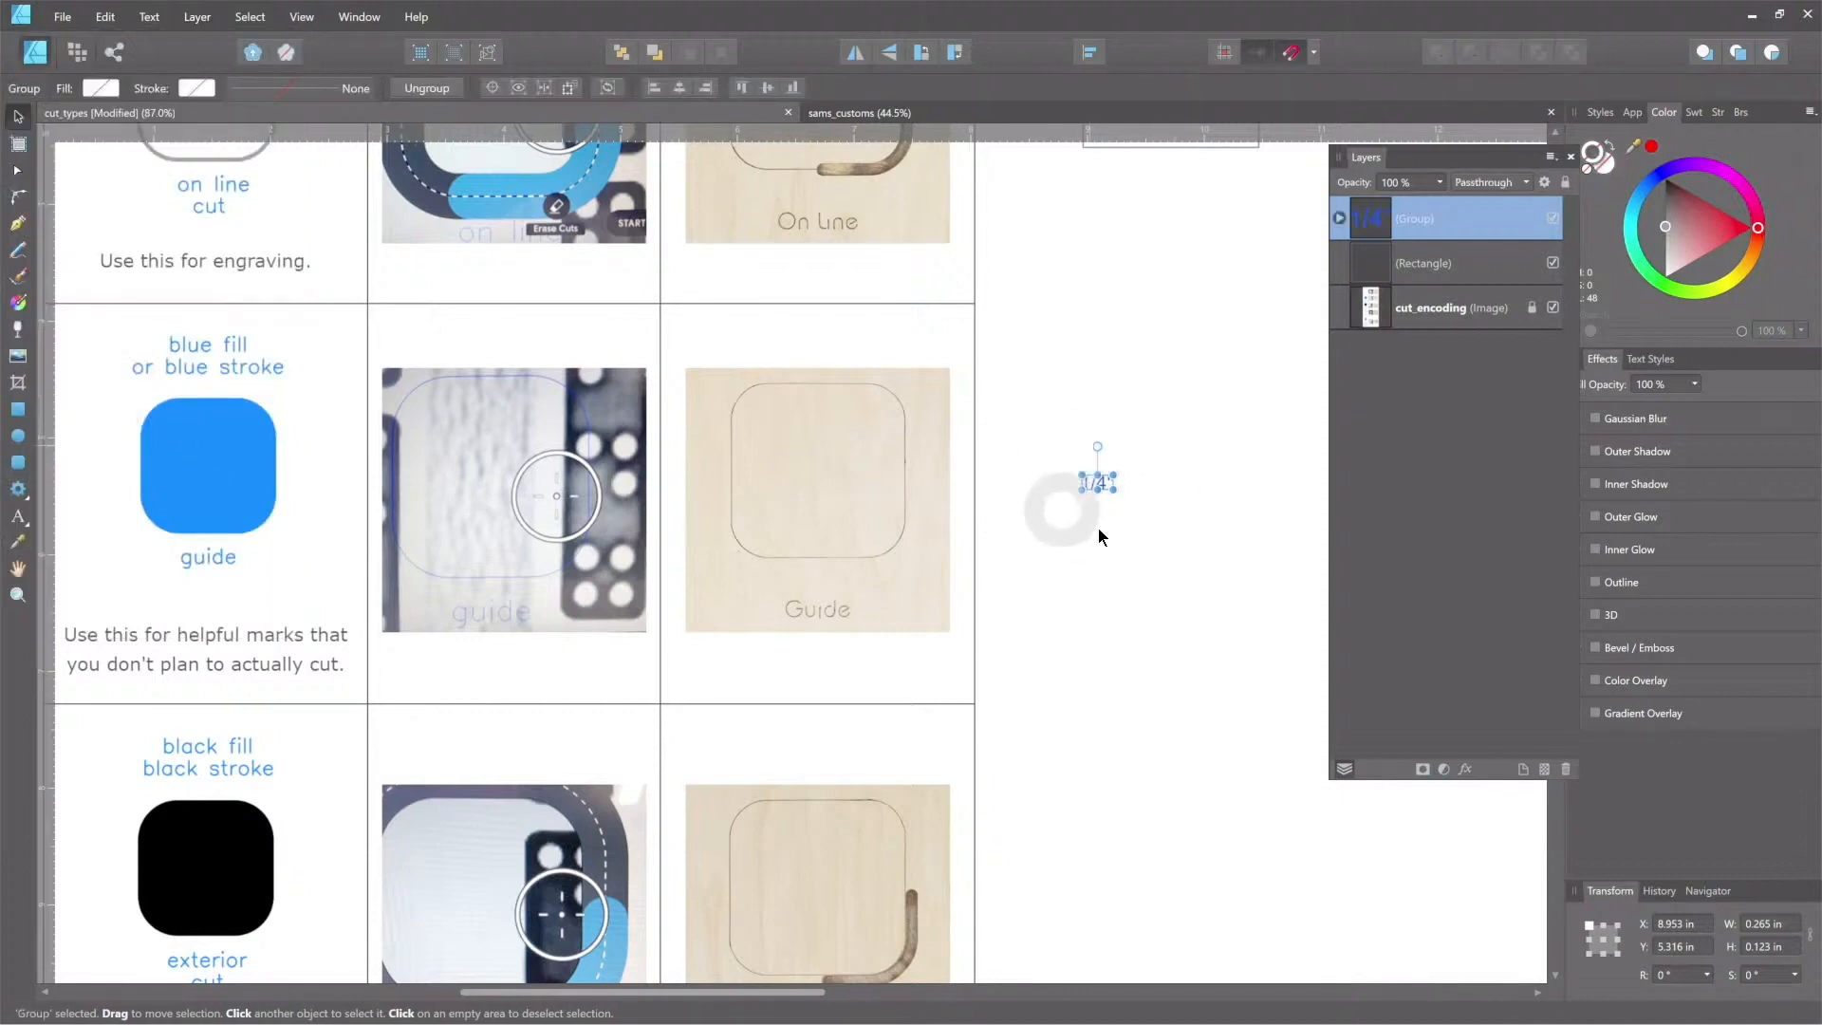
left_click(1339, 217)
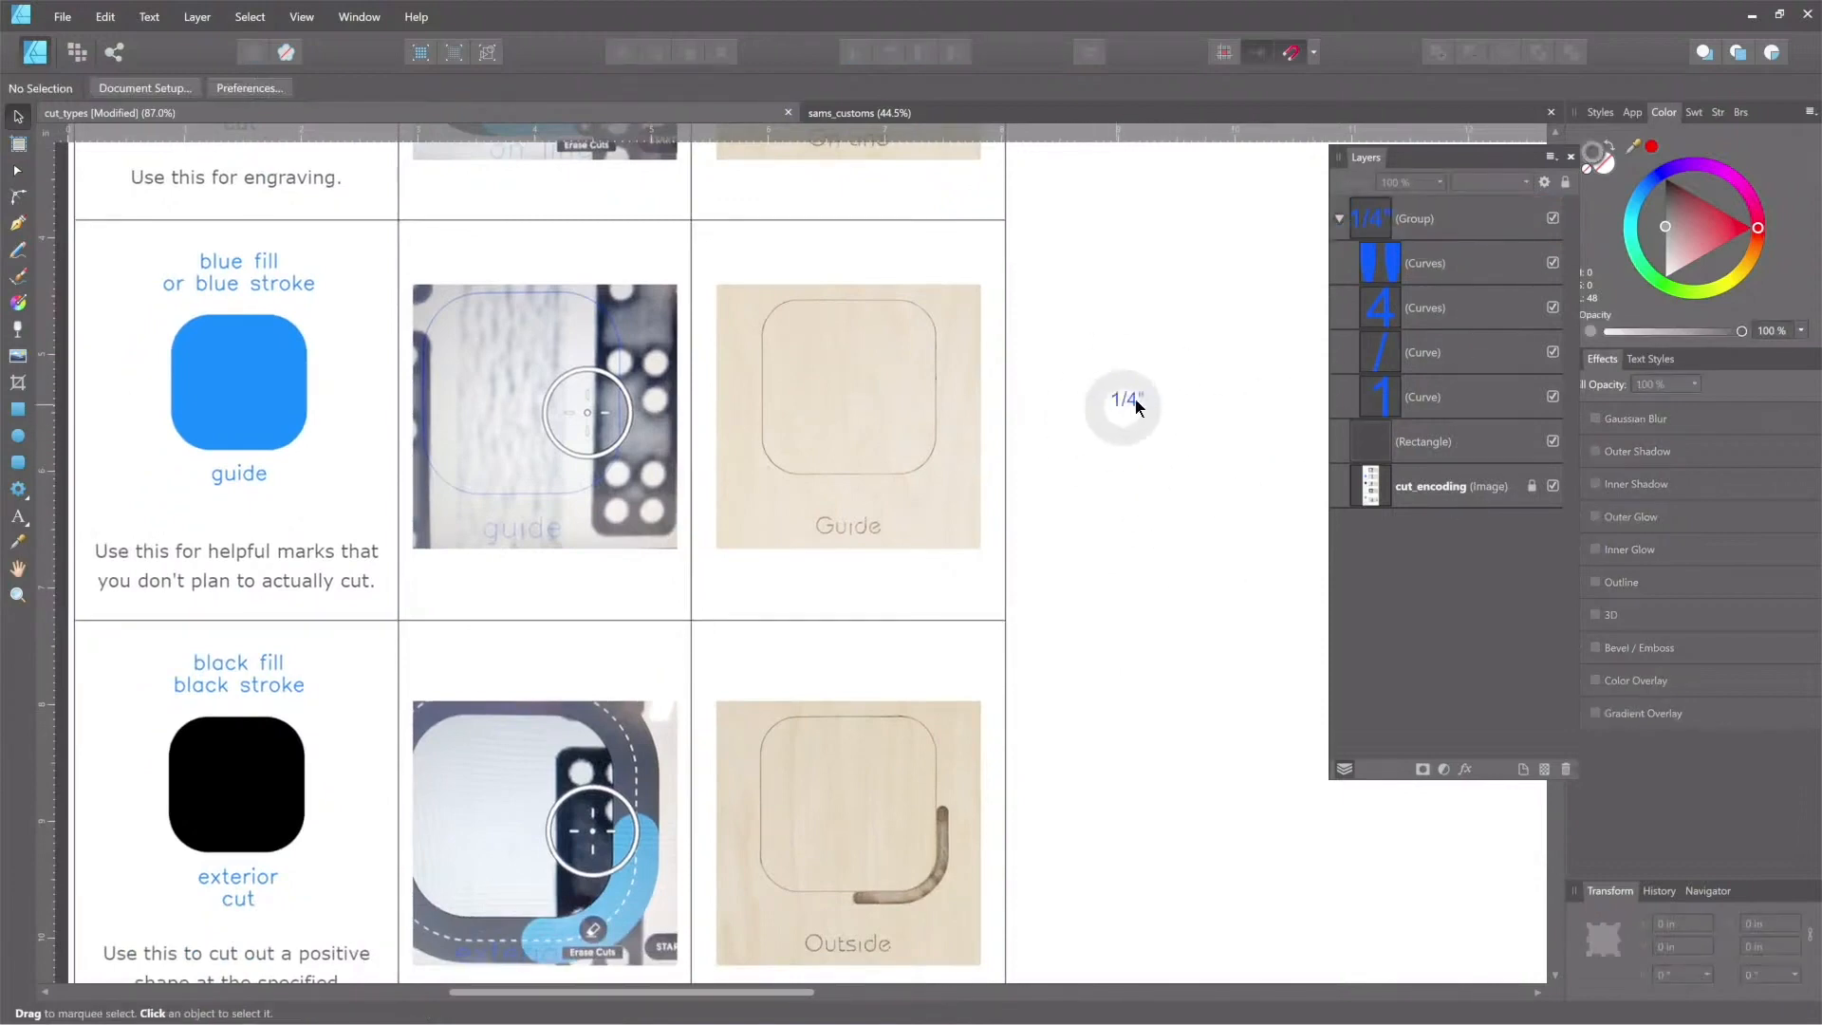
mouse_move(1137, 538)
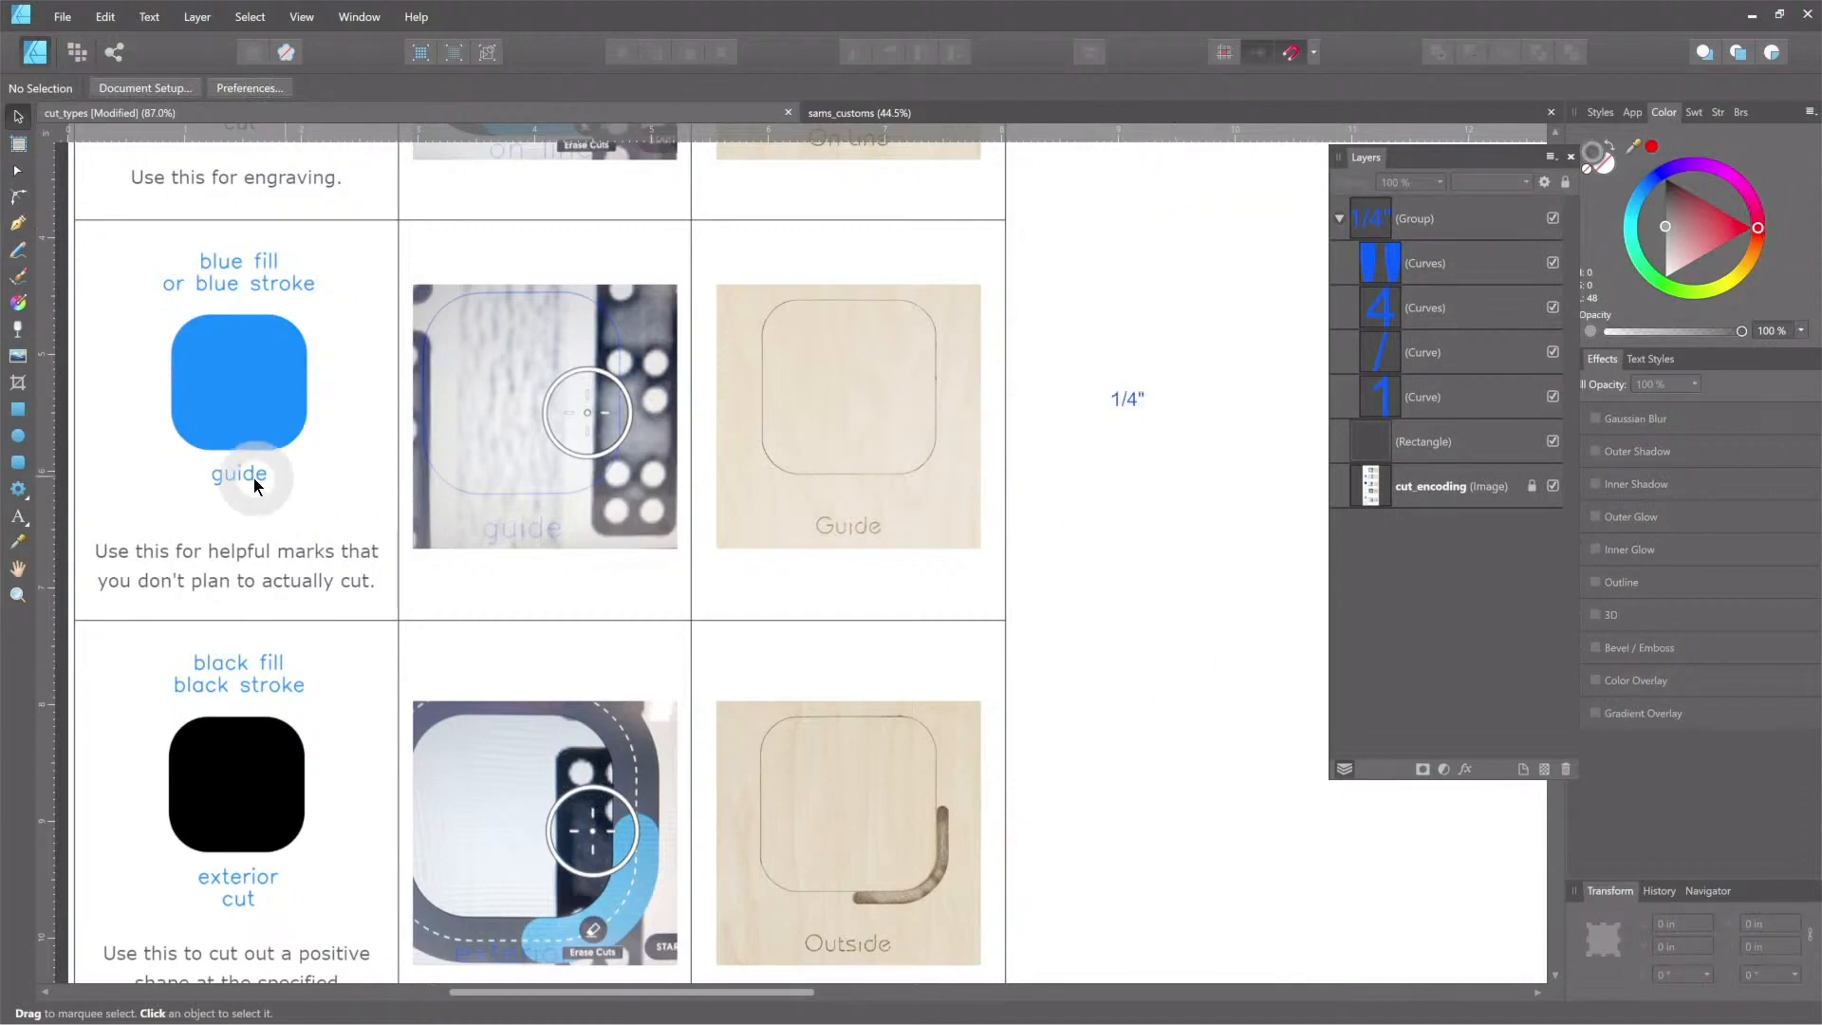
mouse_move(677, 528)
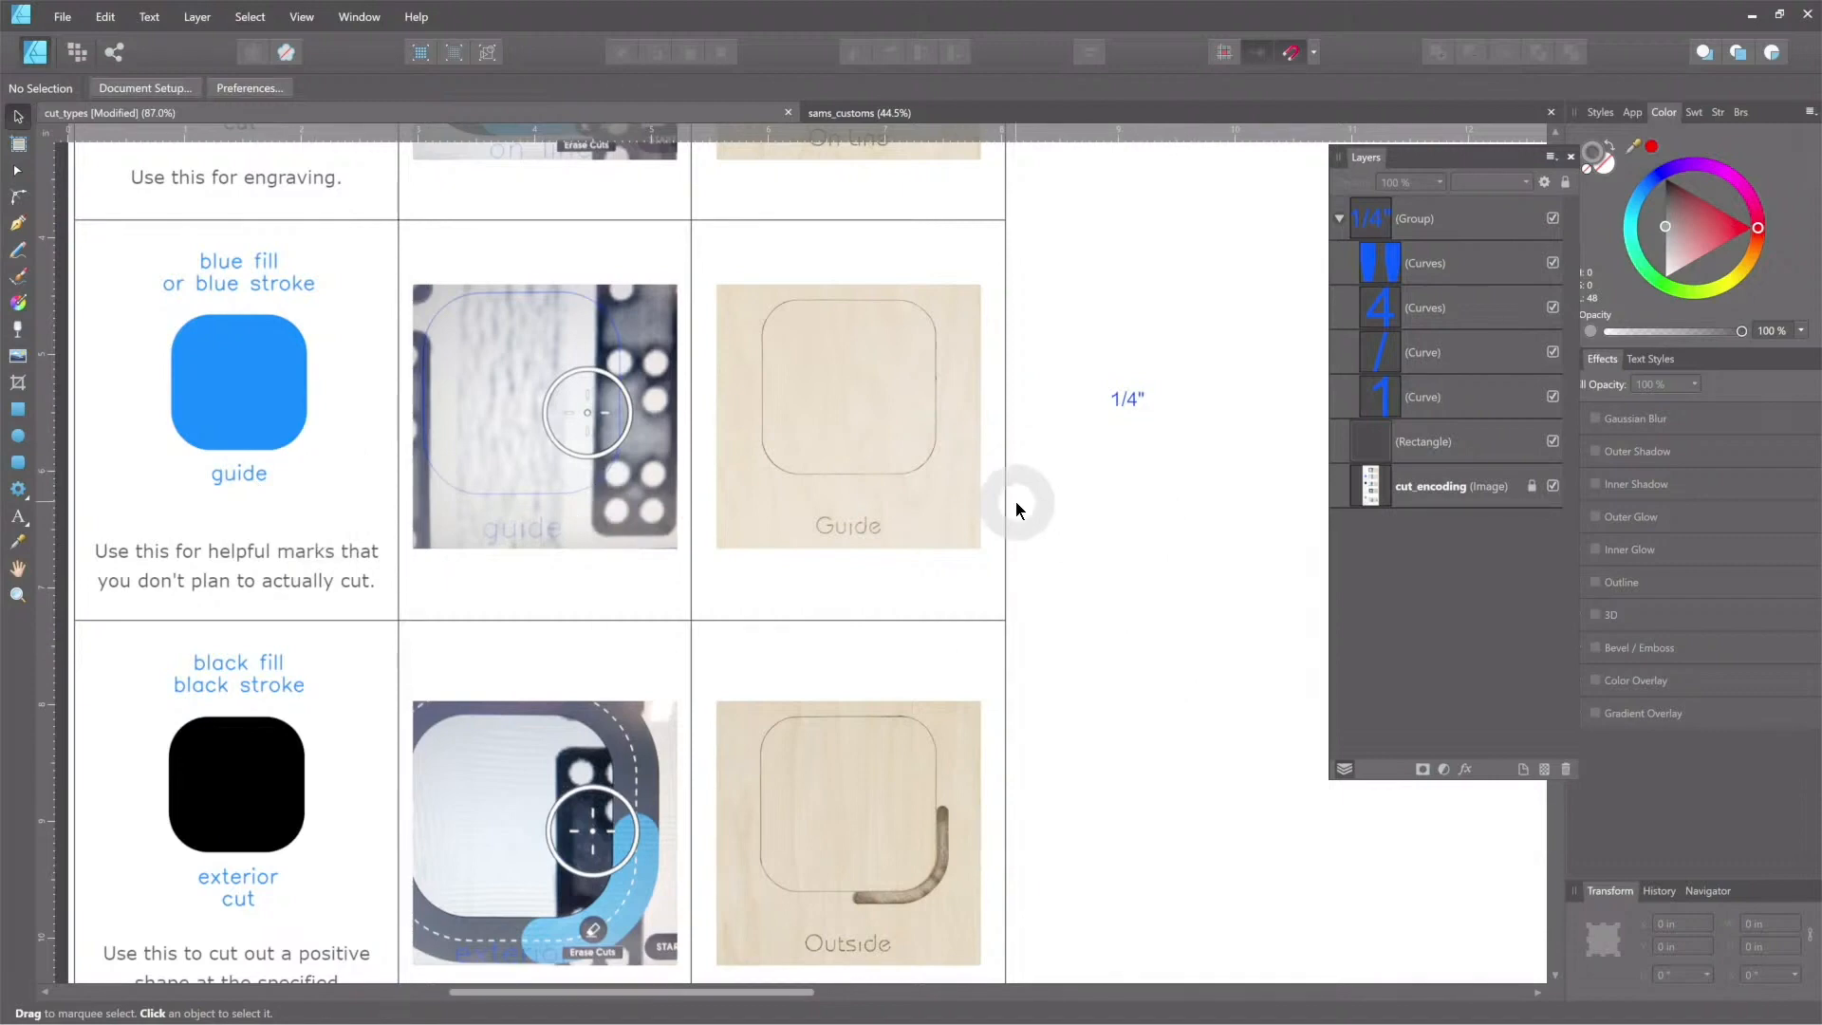
mouse_move(1116, 401)
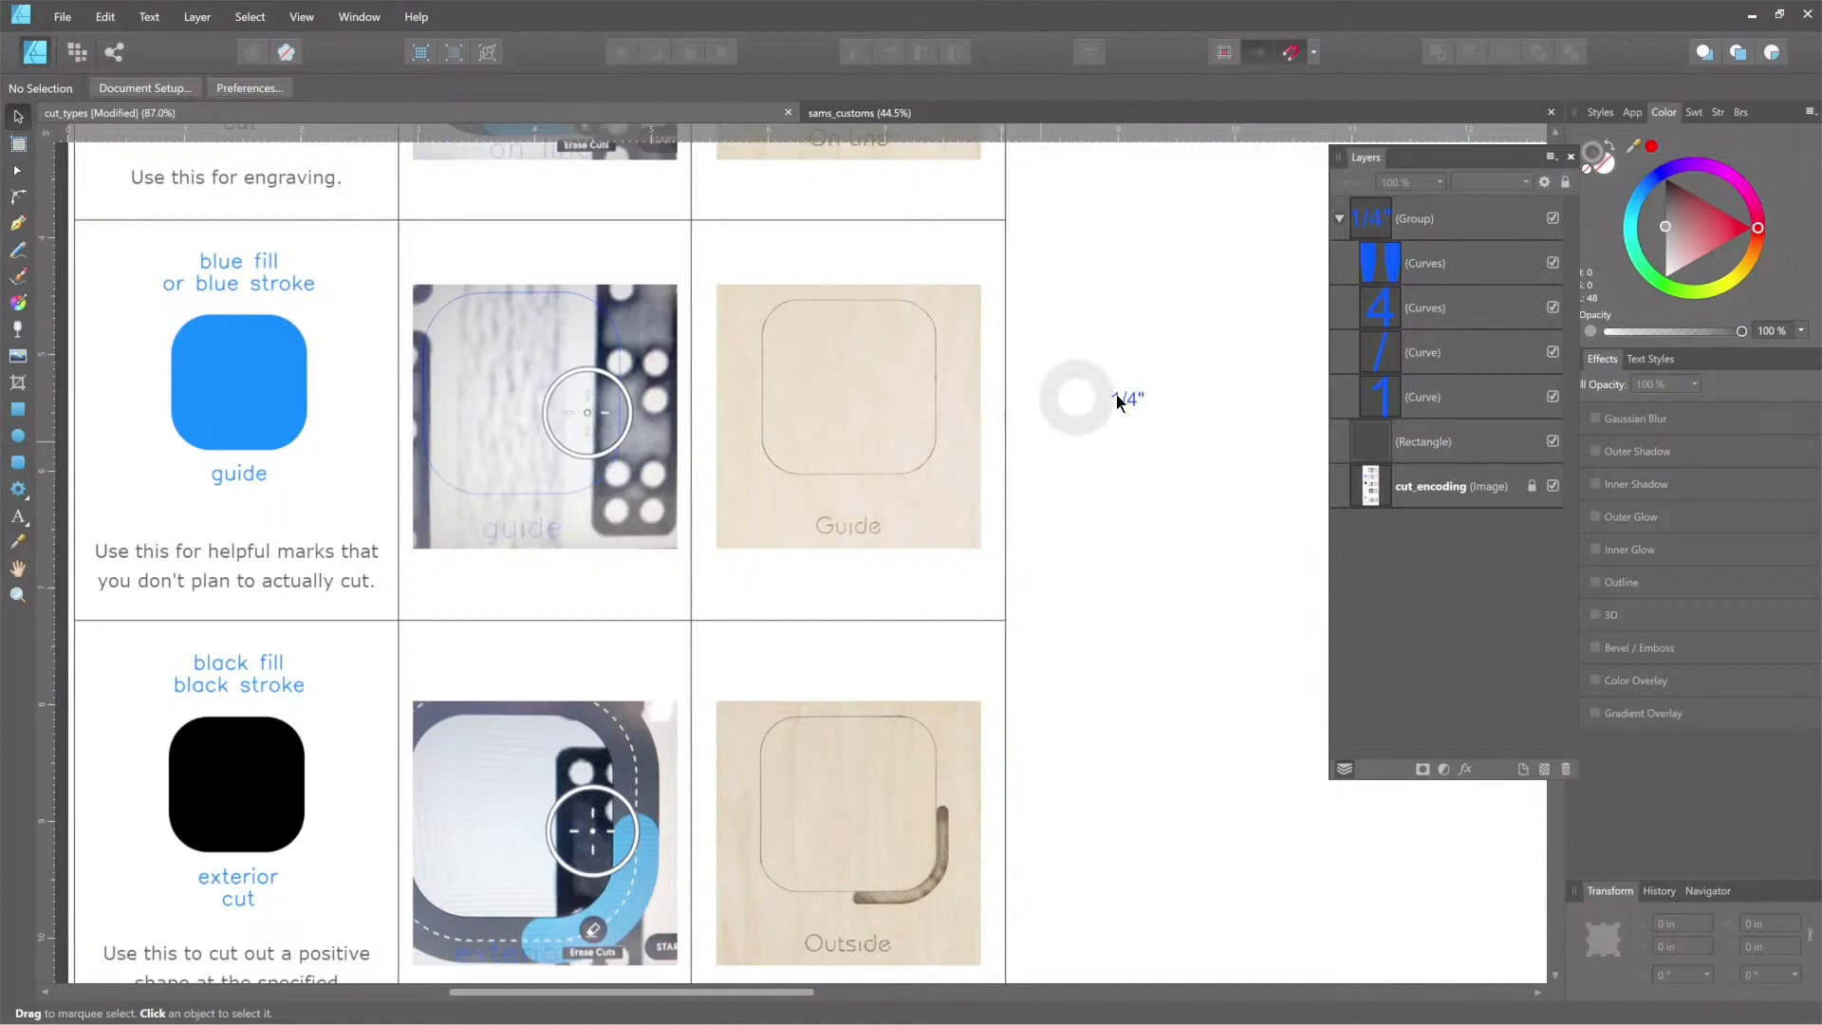
scroll("down", 3)
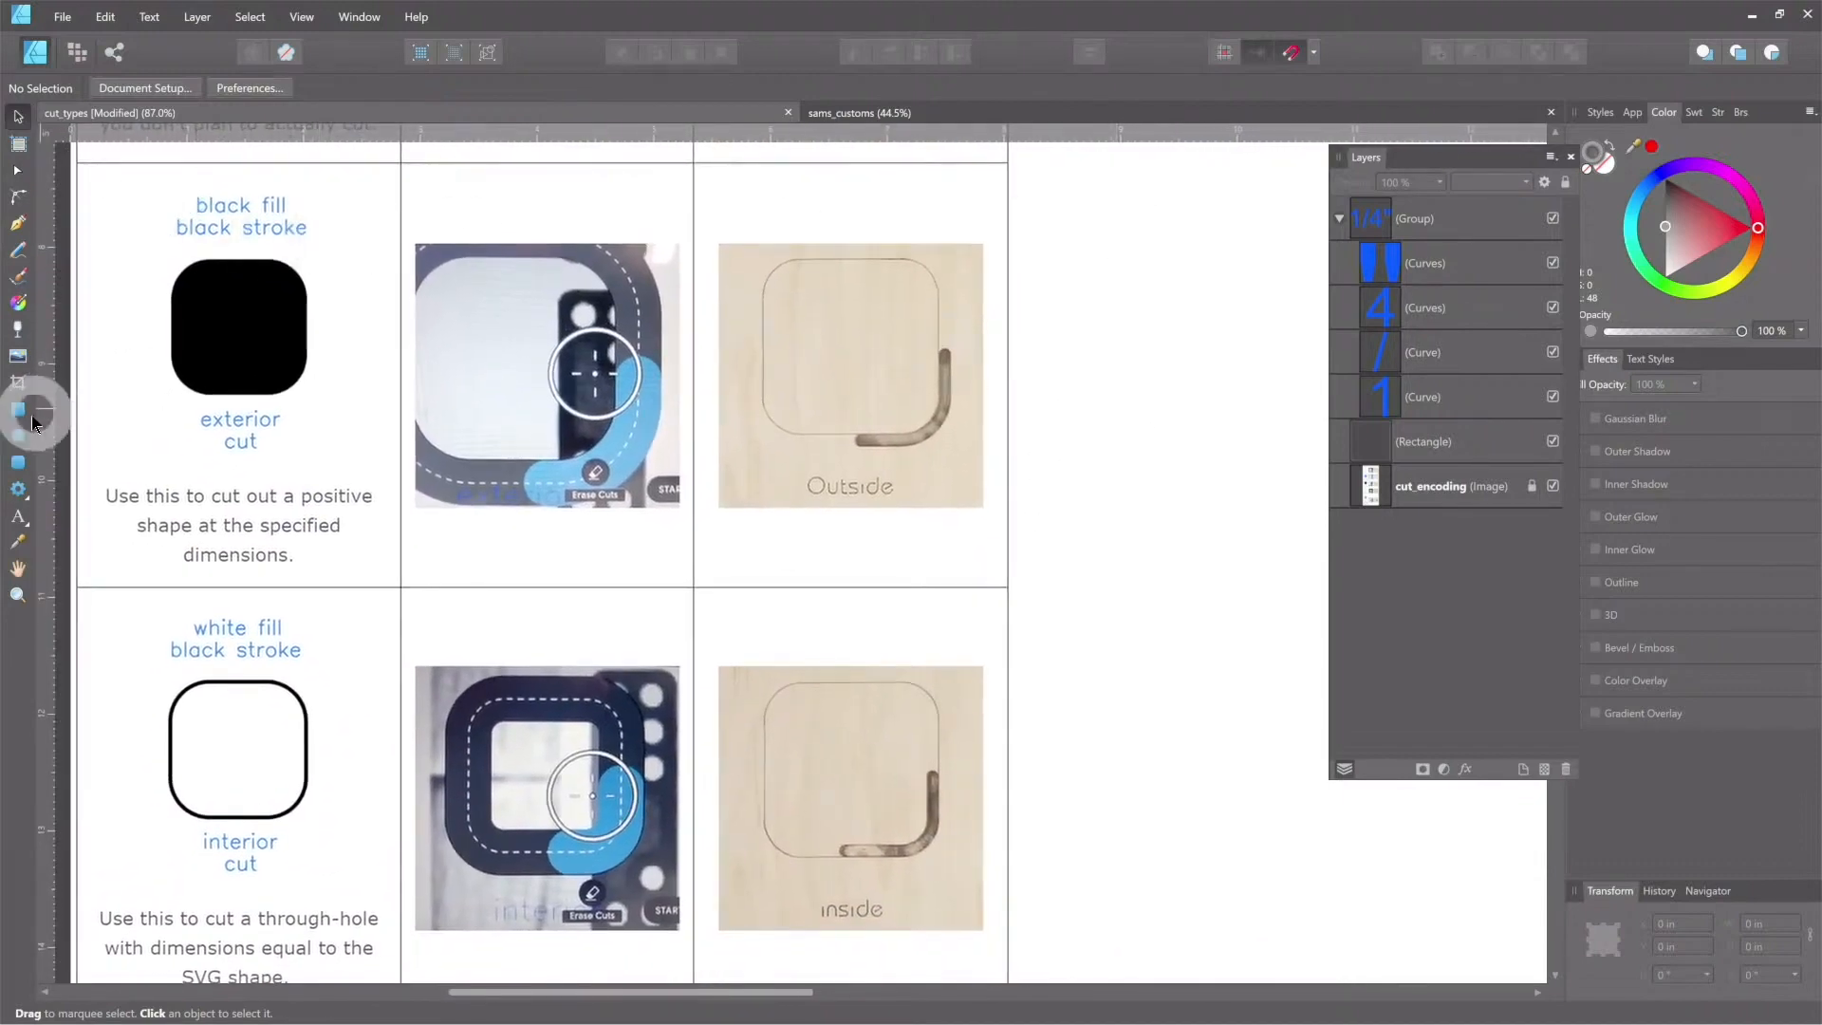
left_click(17, 435)
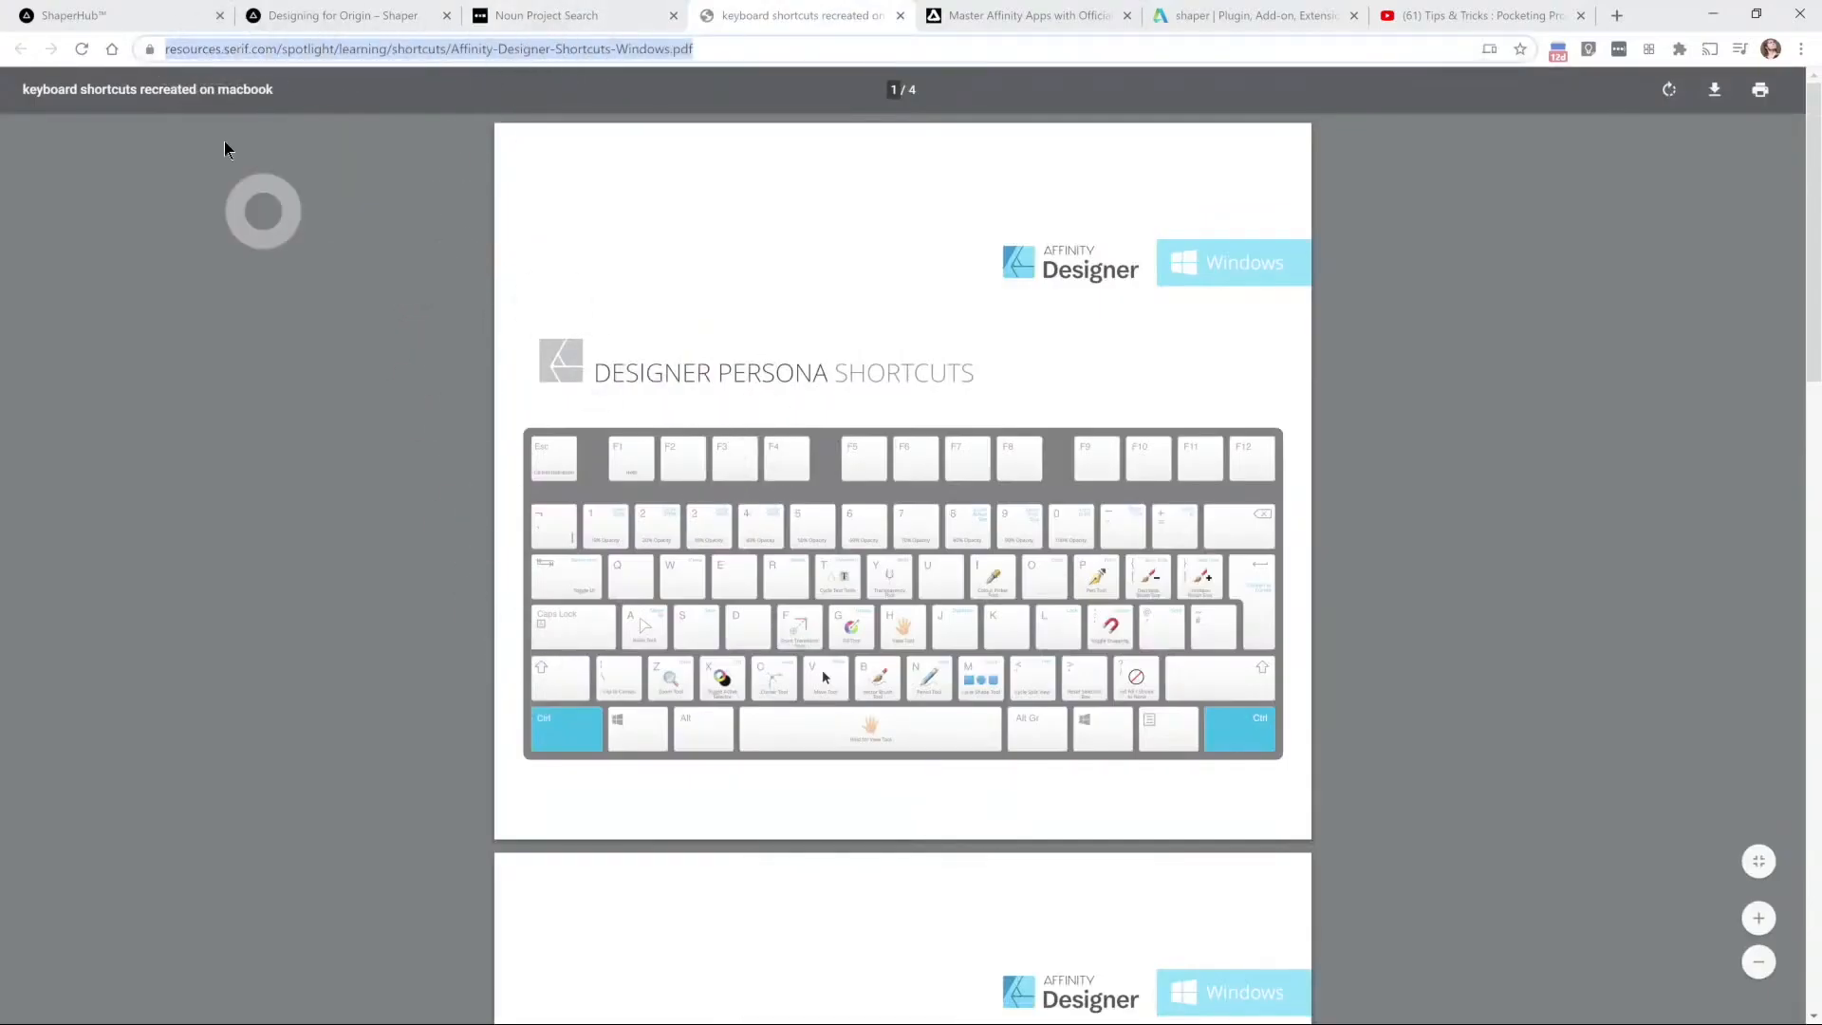
Step: Open Affinity's Desktop video tutorials page, scroll the list, then go back
left_click(1027, 15)
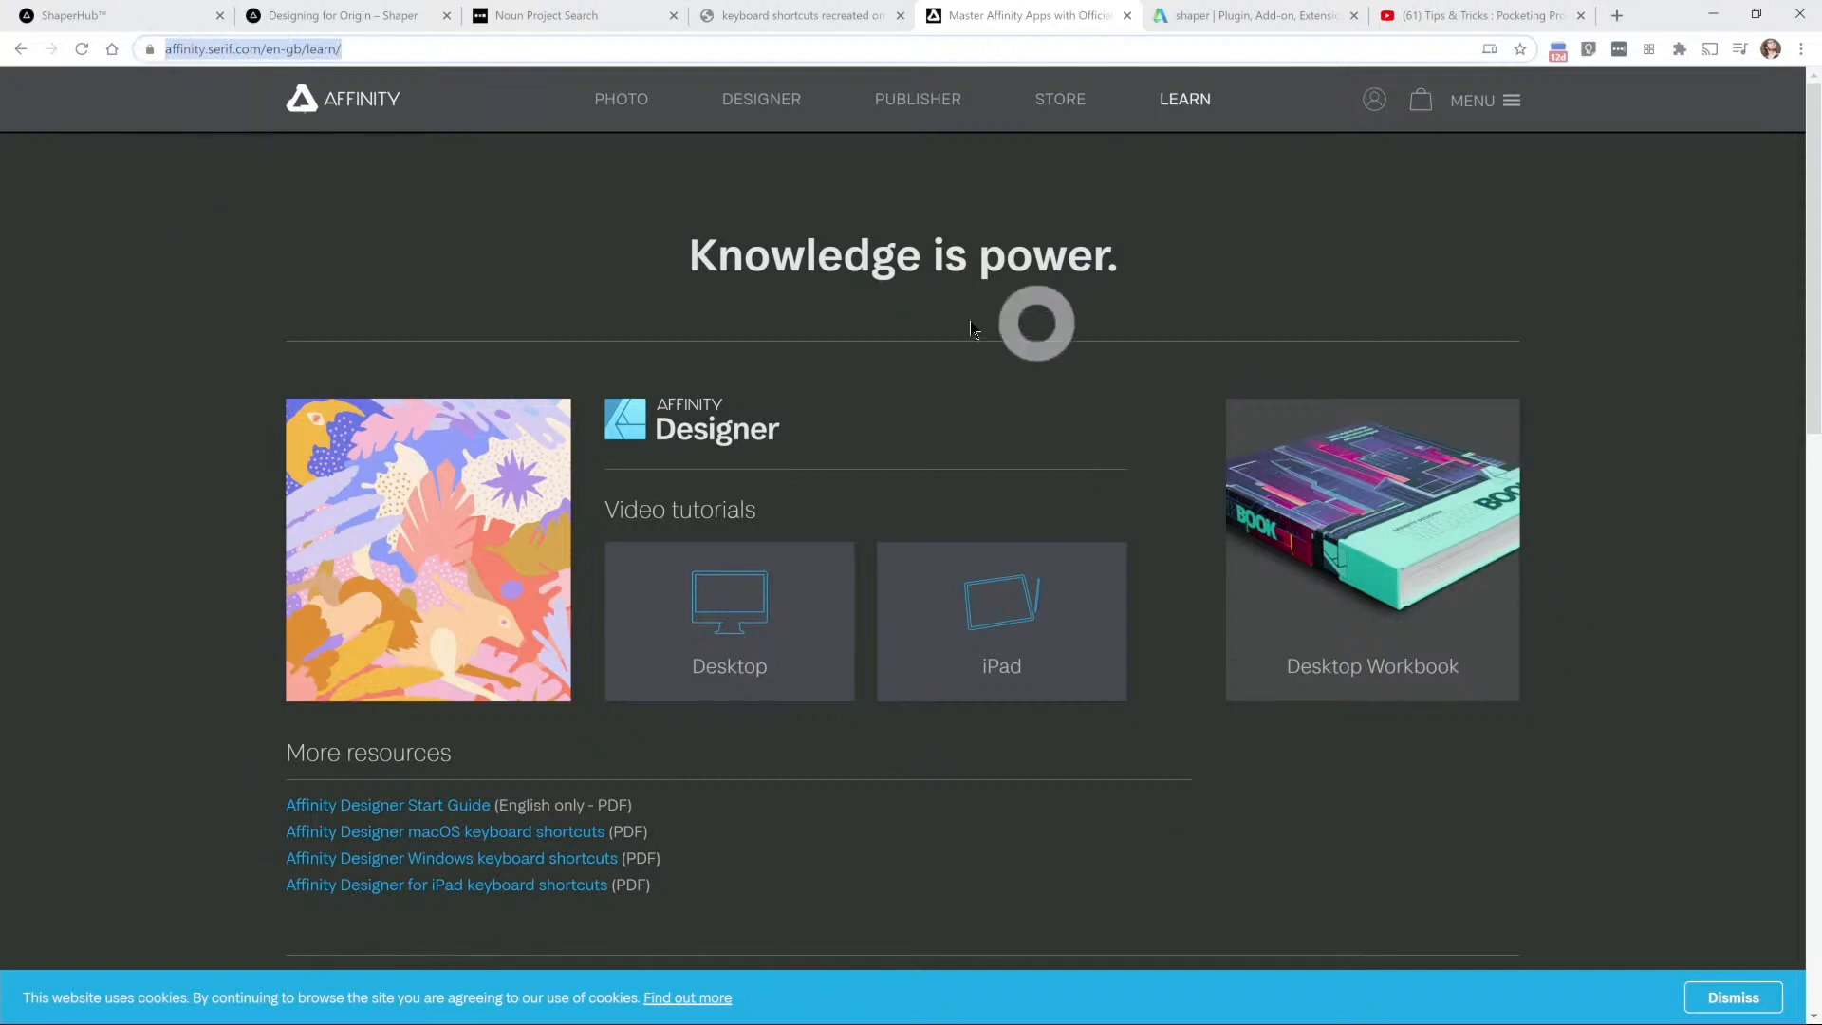
mouse_move(817, 709)
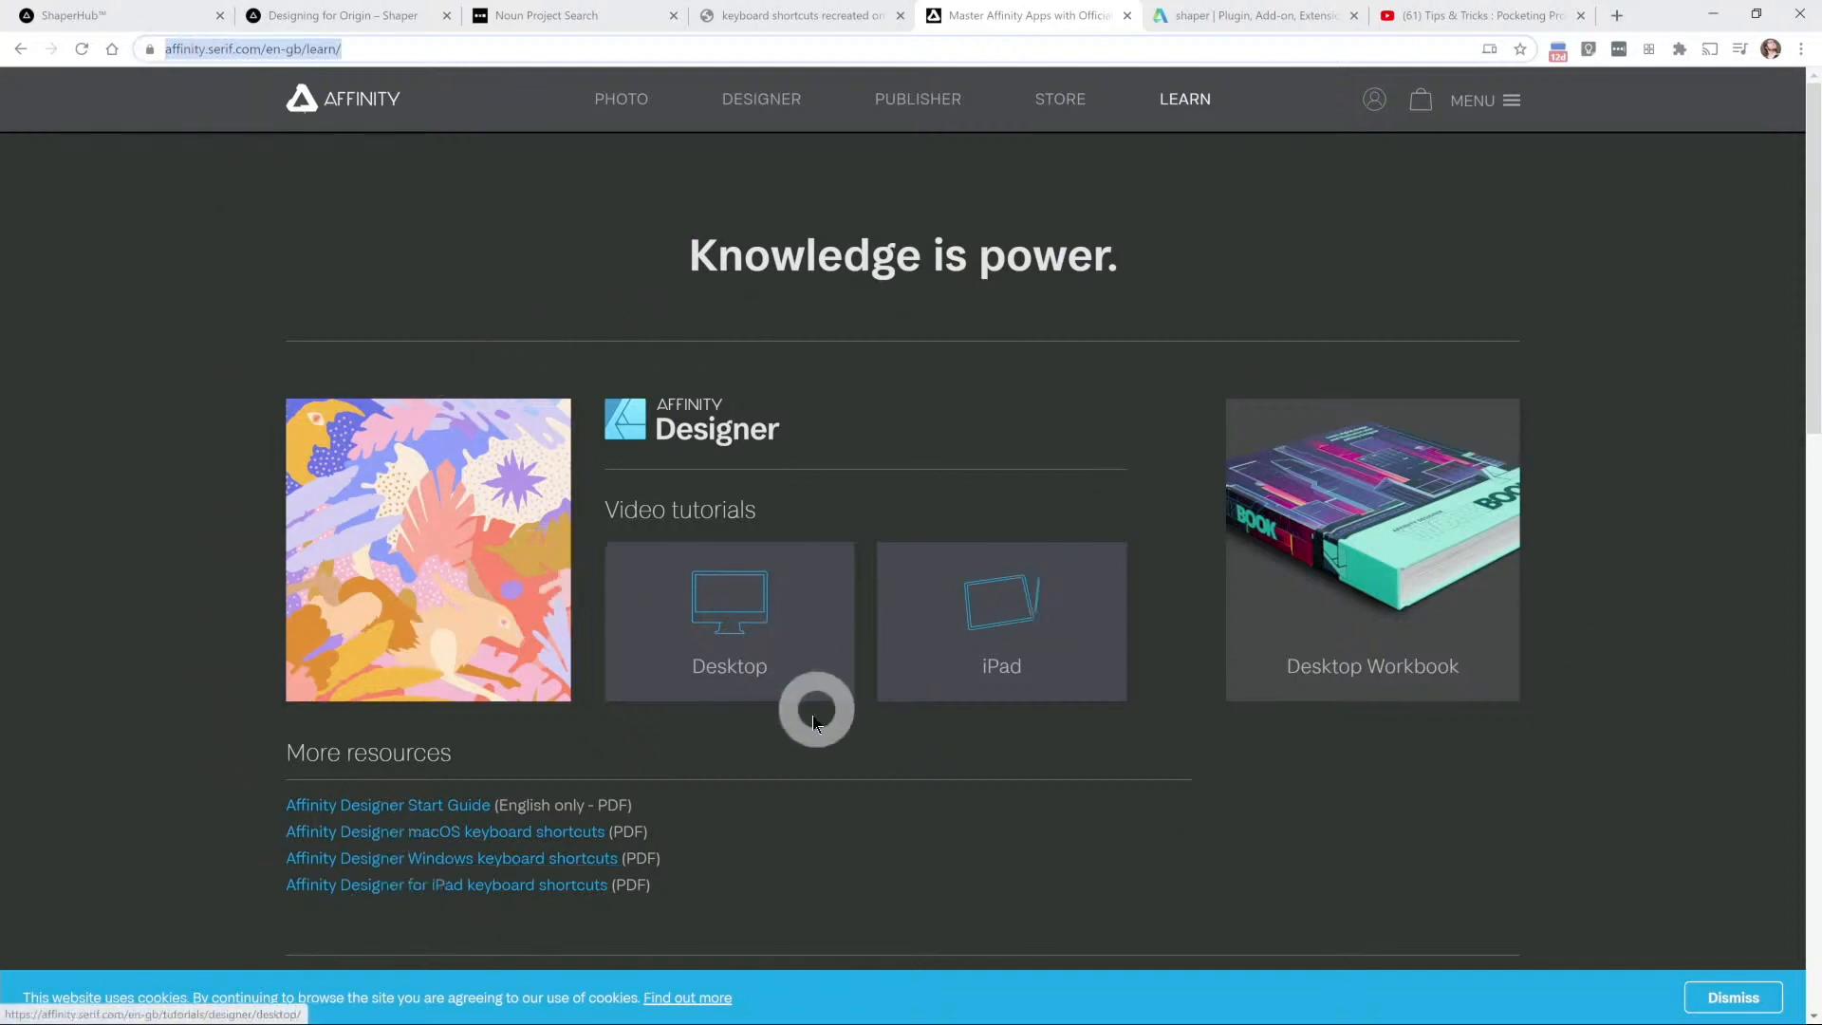
left_click(728, 621)
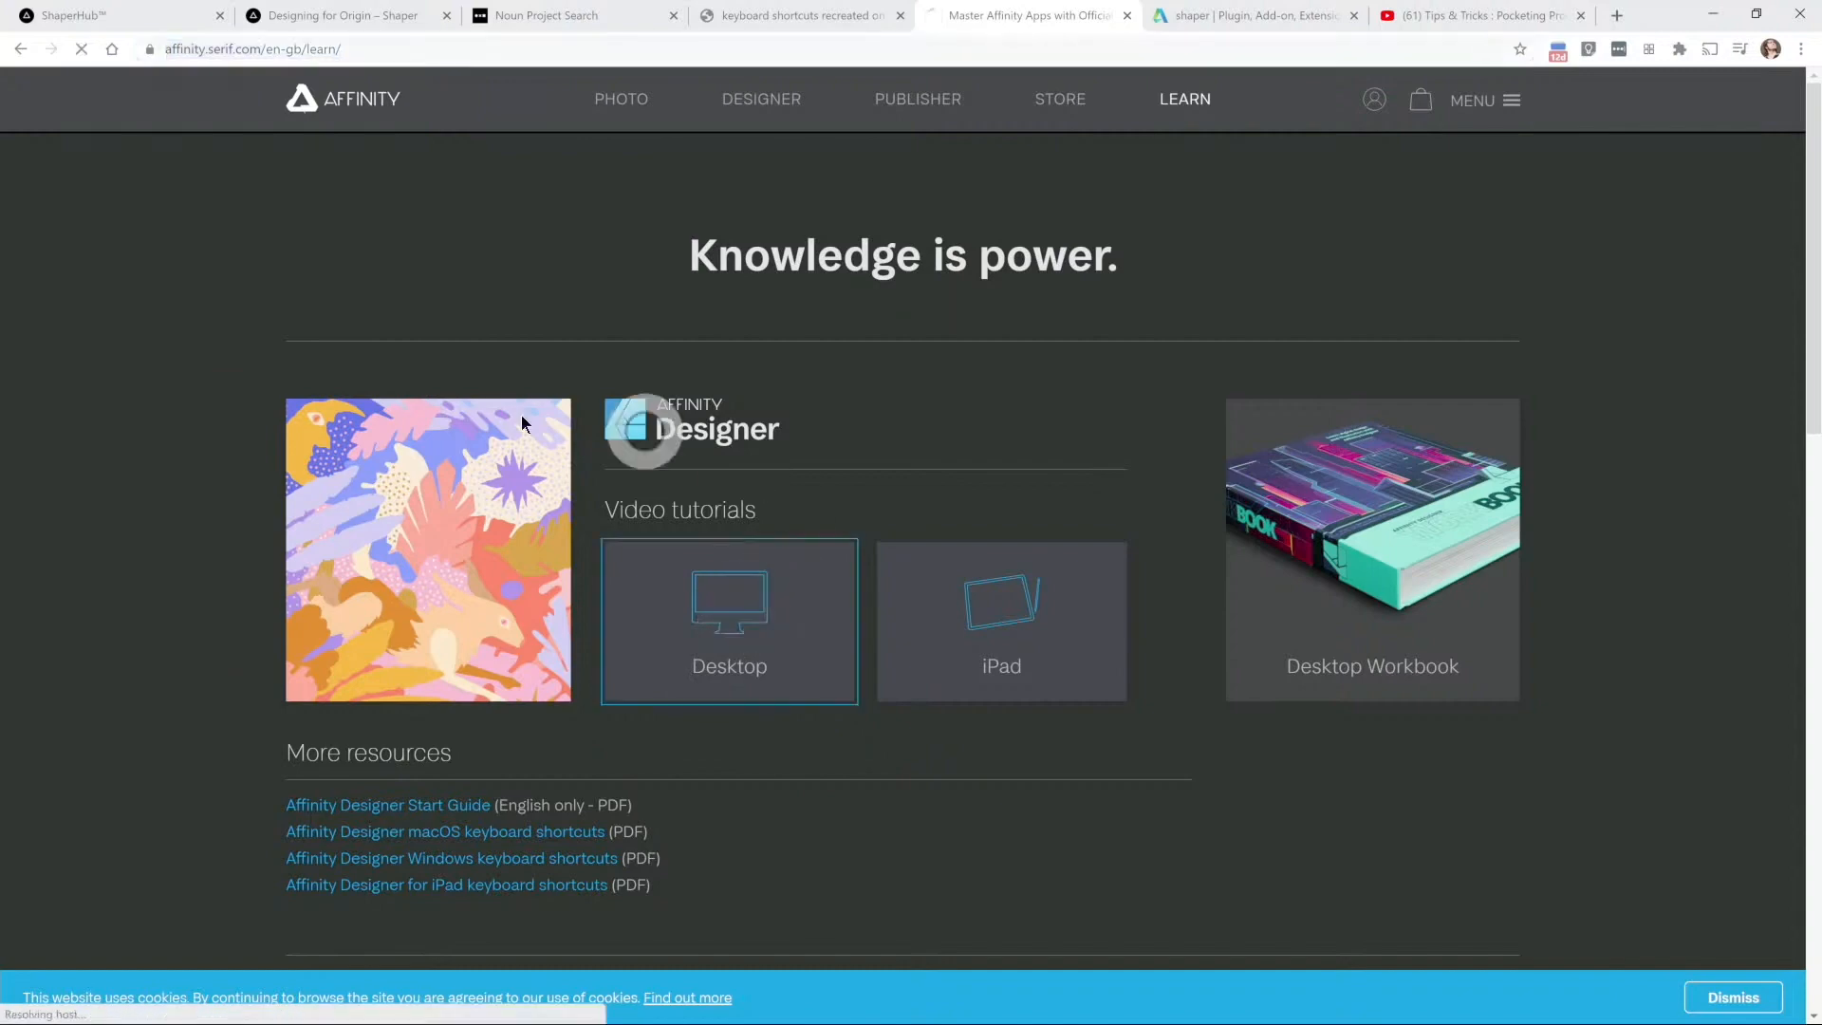
left_click(729, 622)
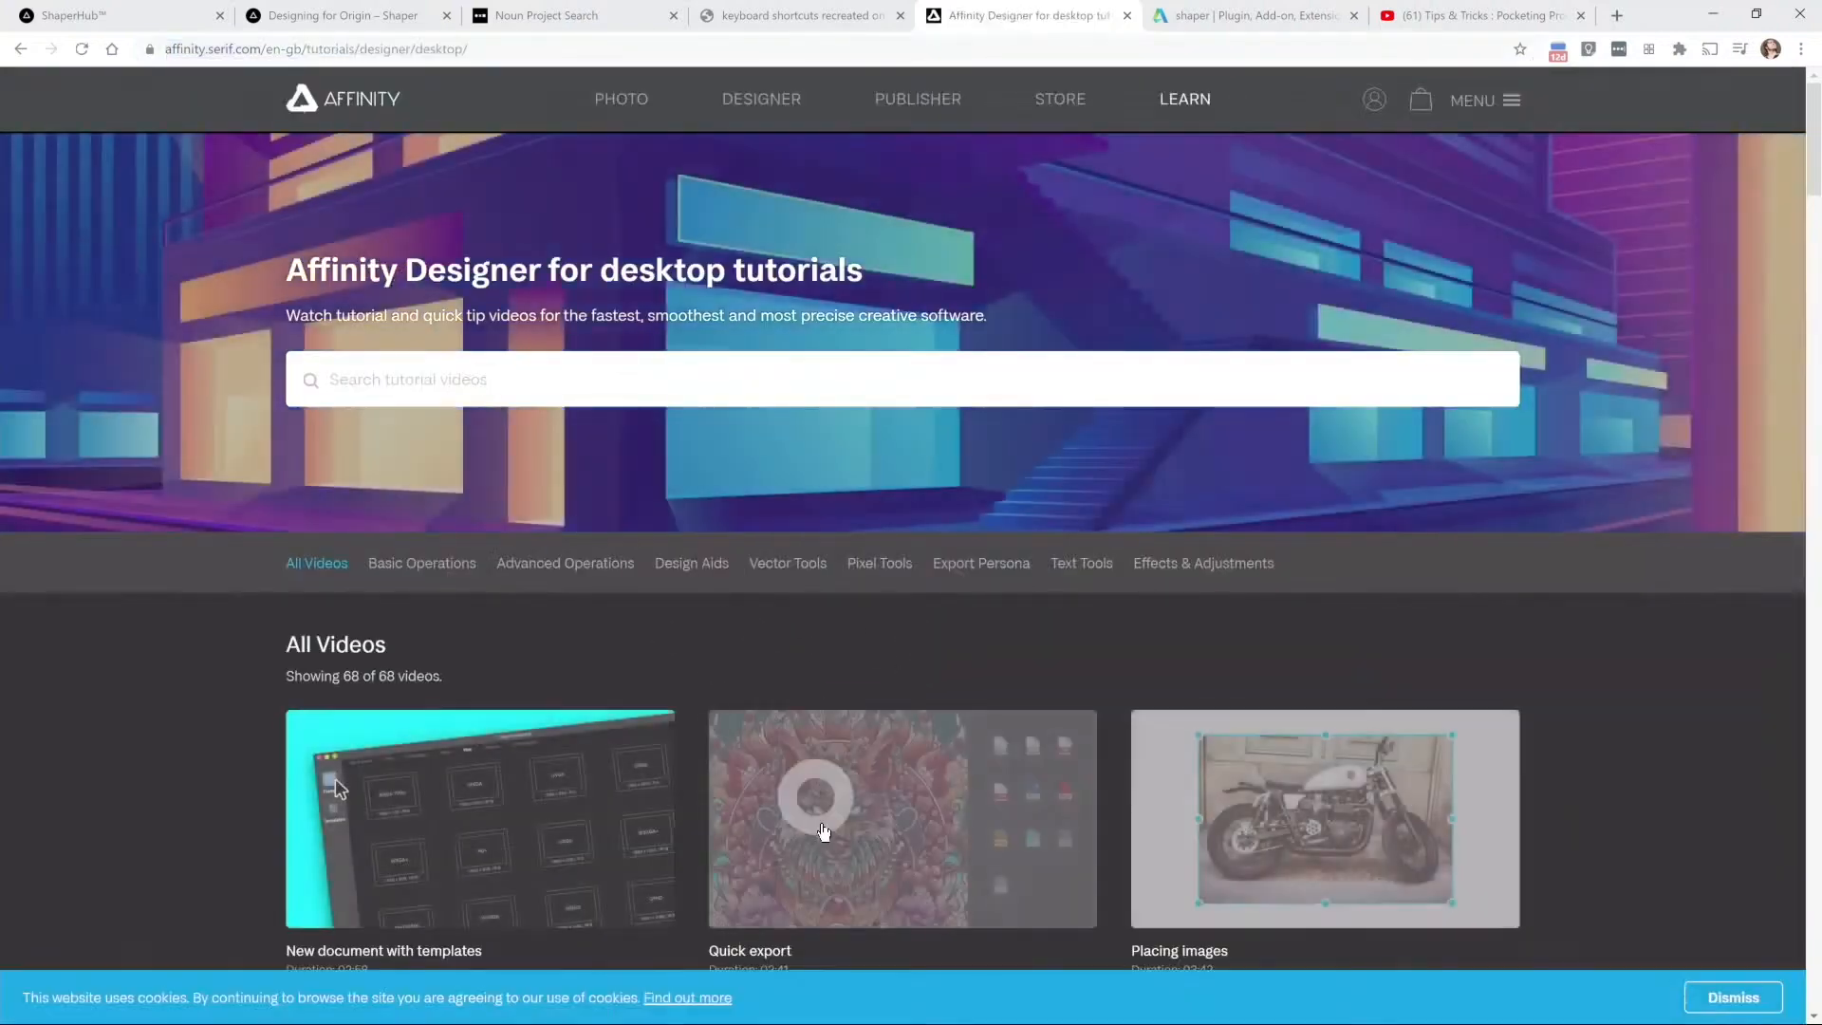
scroll("down", 3)
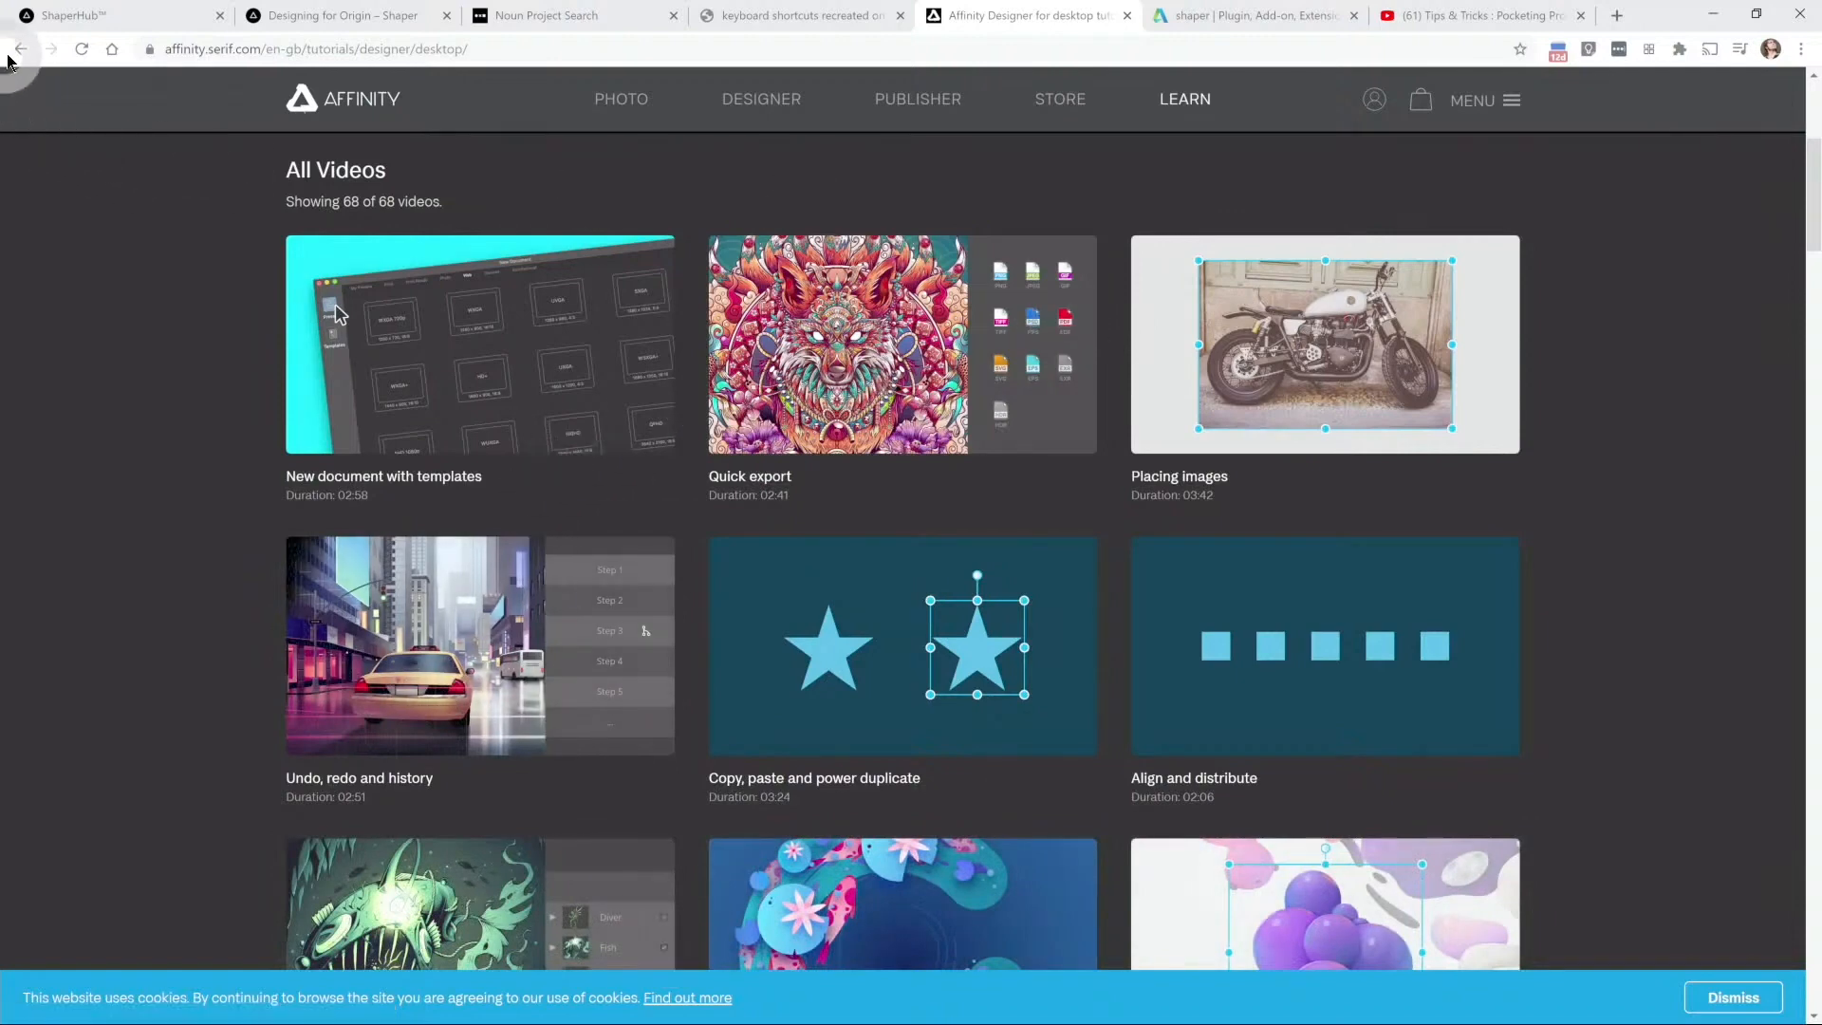
left_click(20, 48)
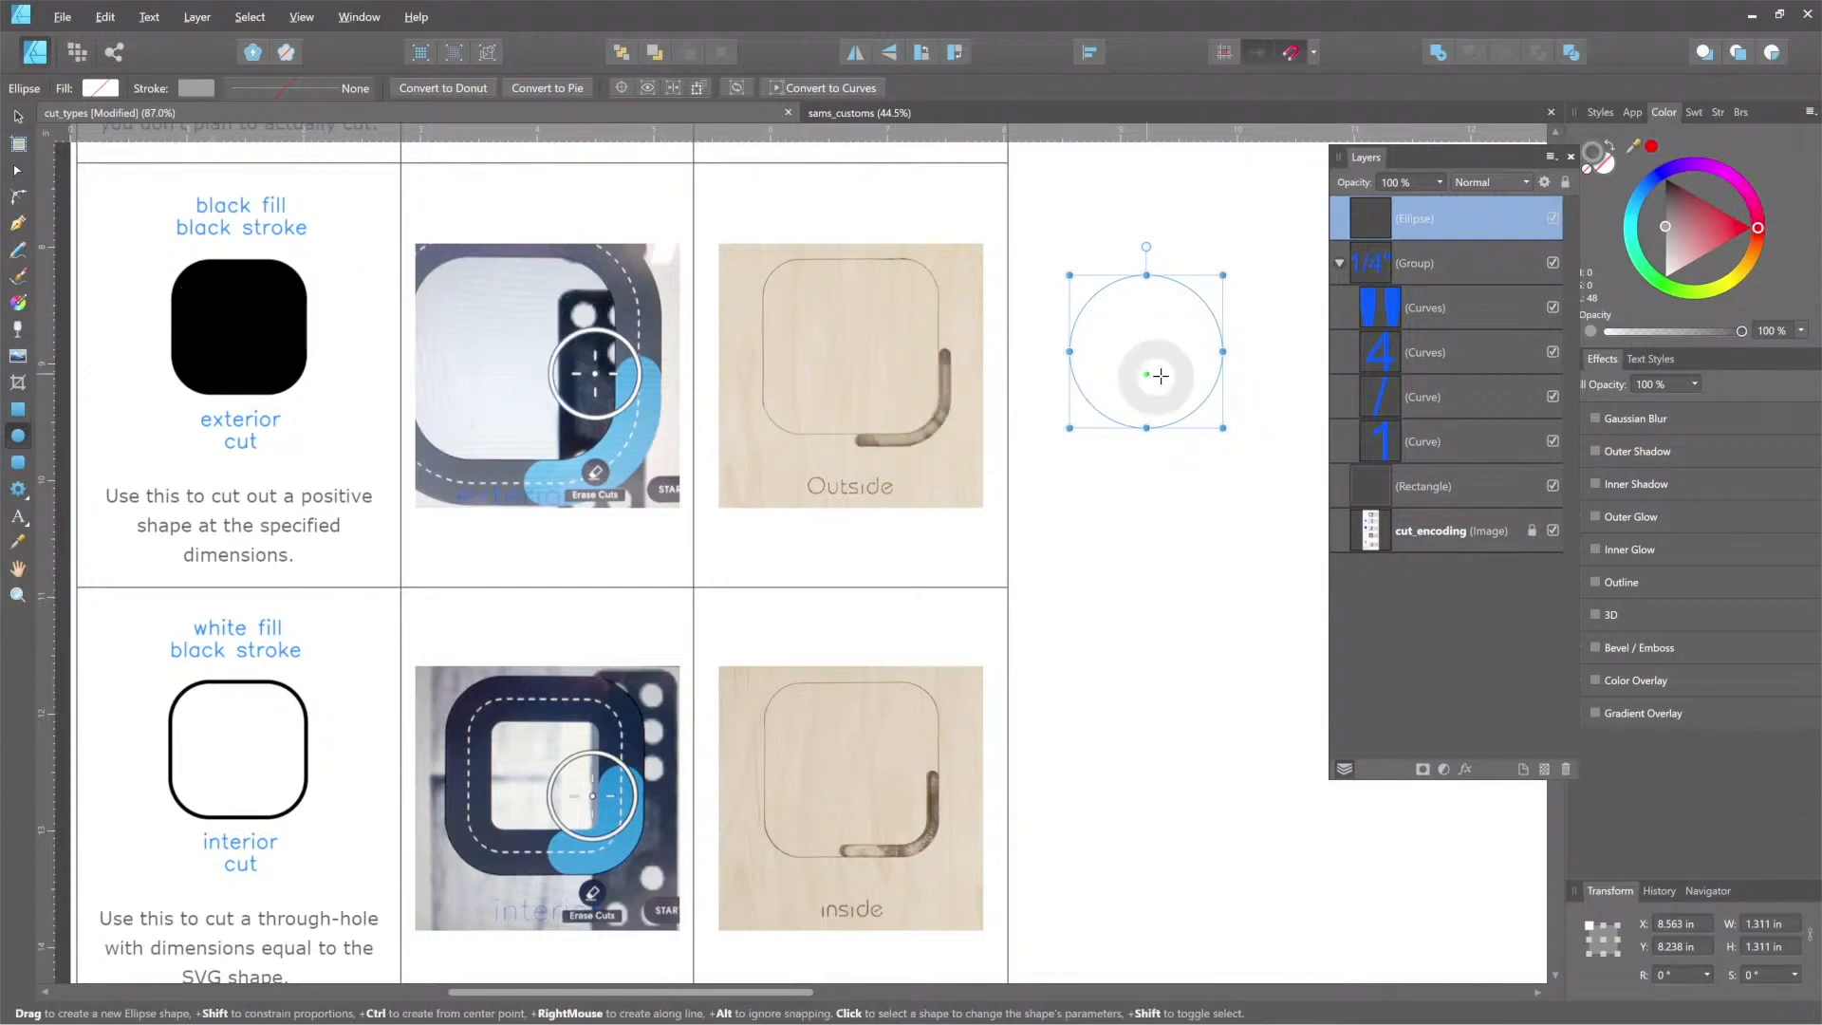
mouse_move(1613, 165)
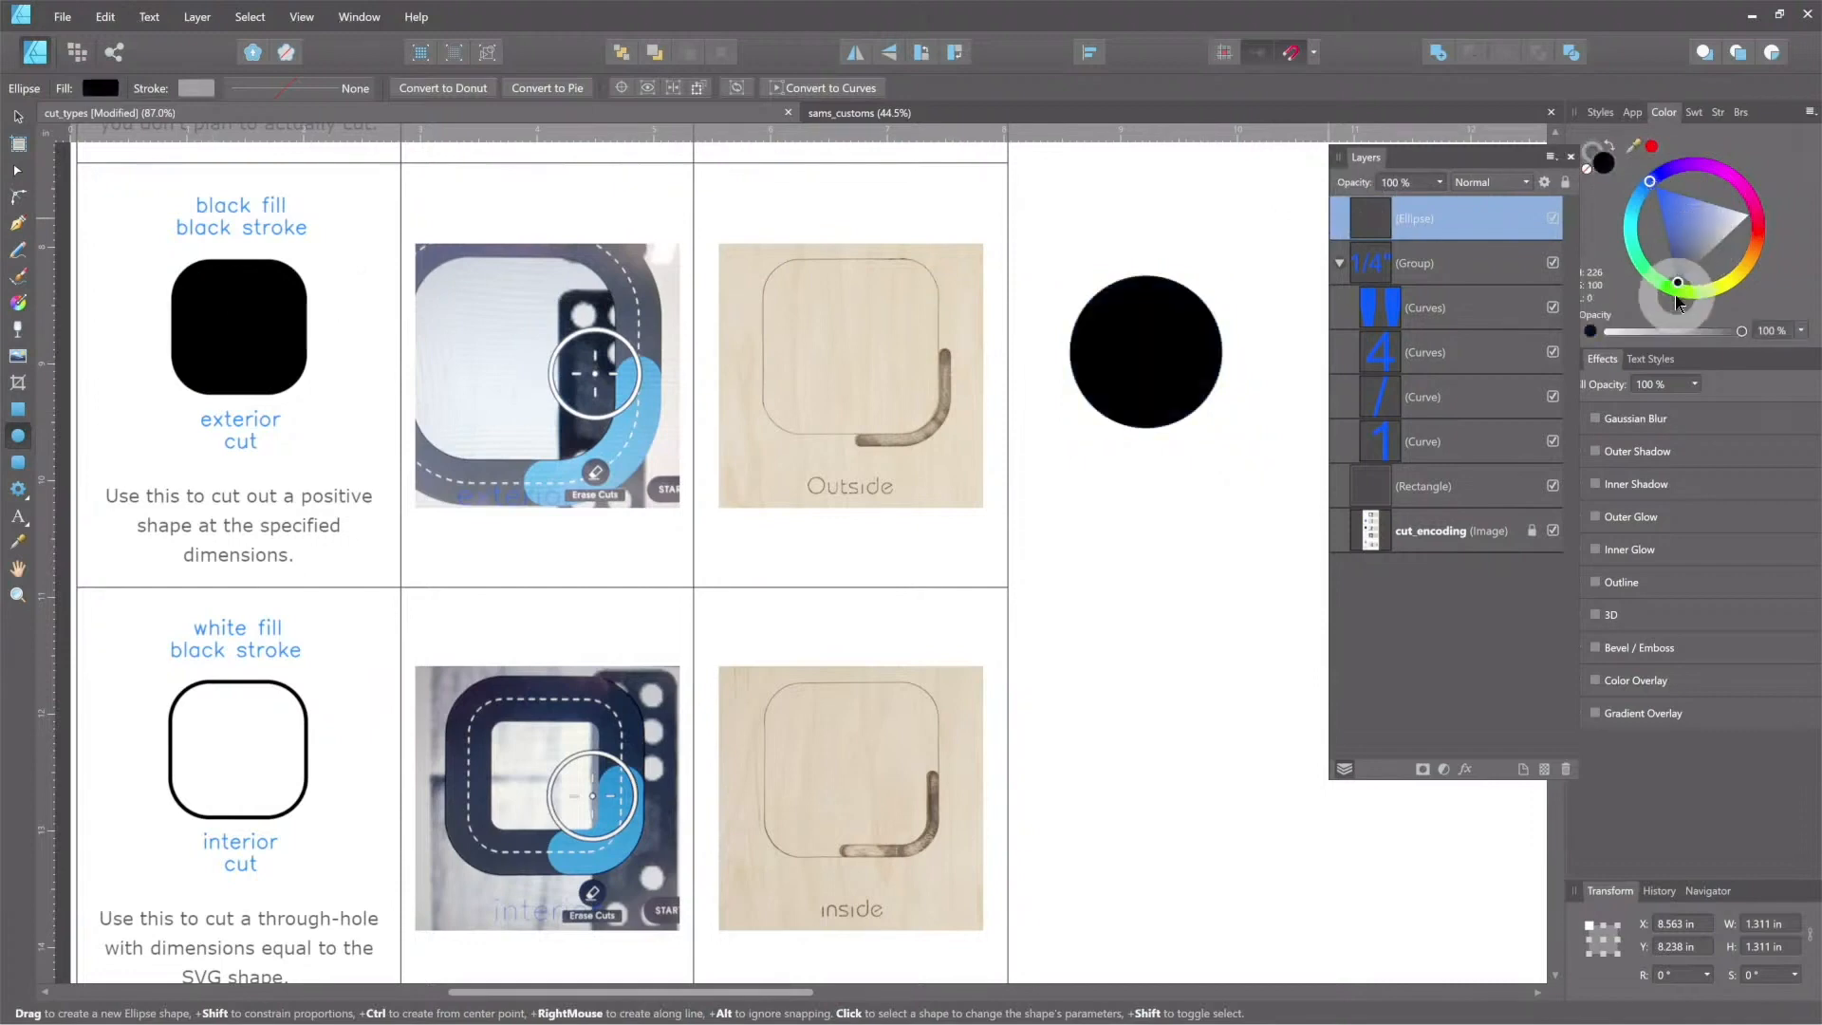
Step: Give the circle beside the cut-type chart a solid black fill
left_click(1144, 348)
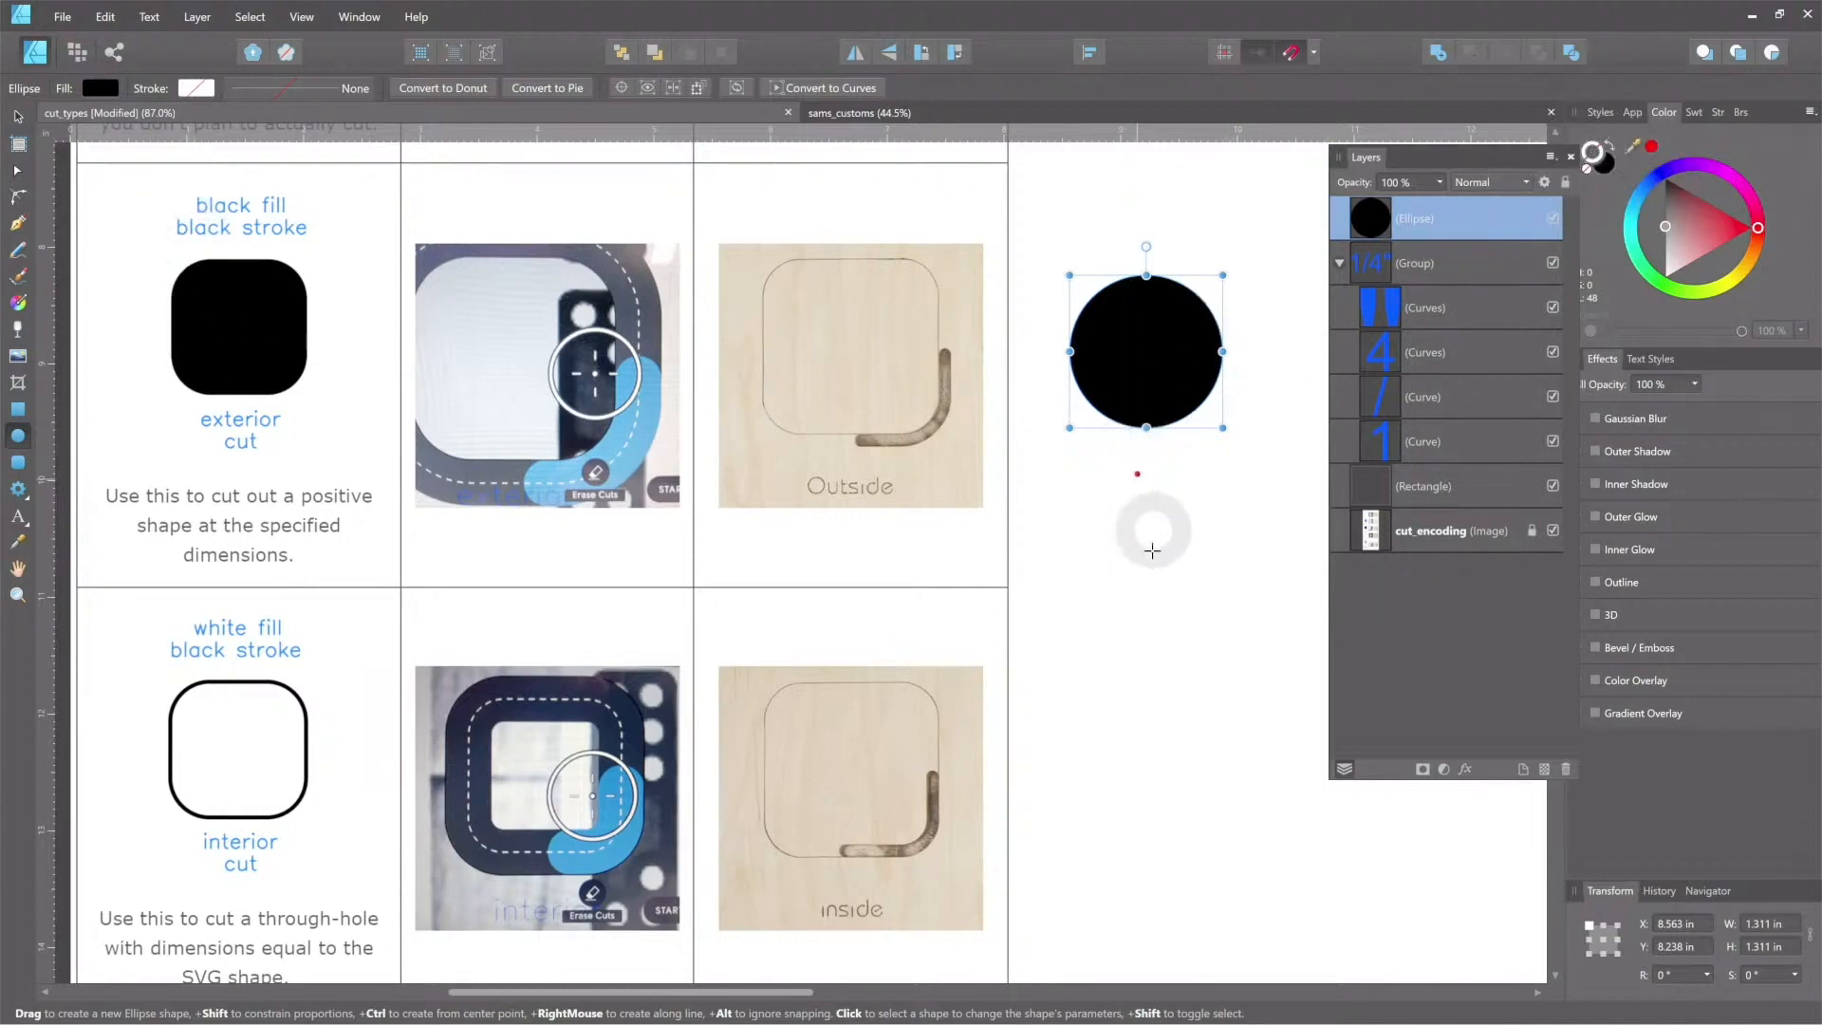
mouse_move(1288, 597)
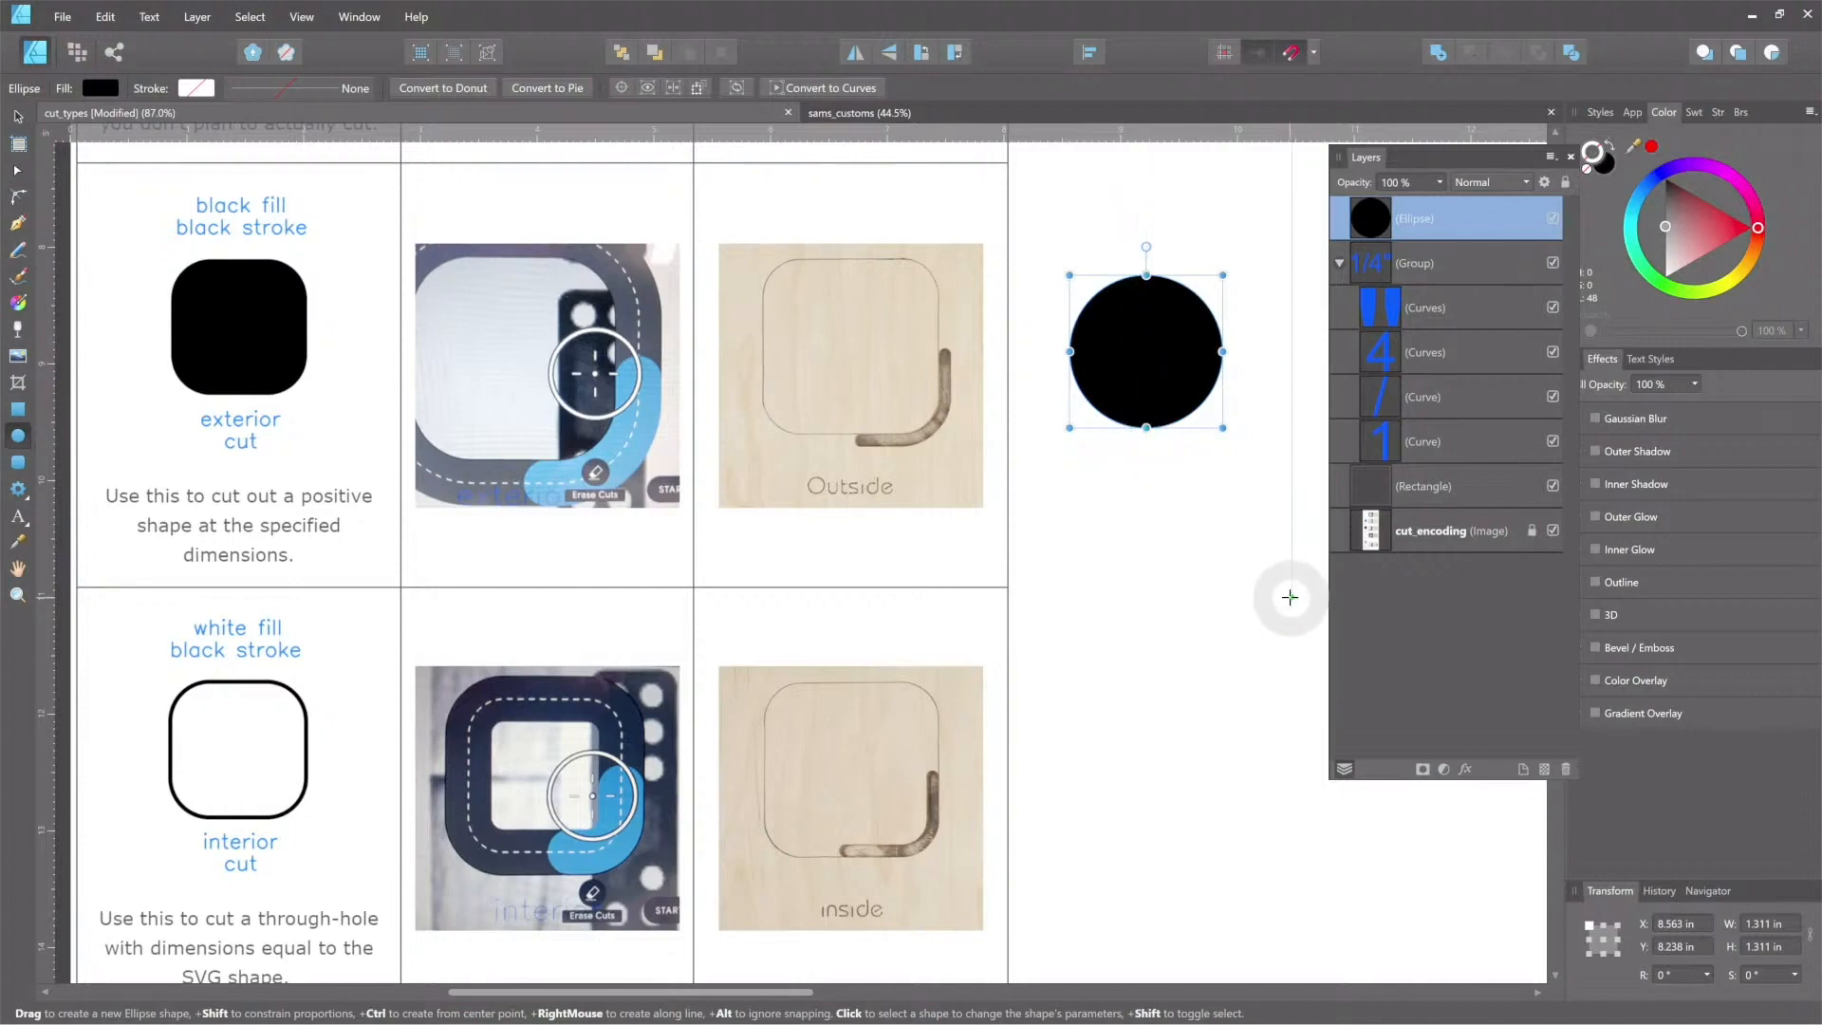
mouse_move(1284, 594)
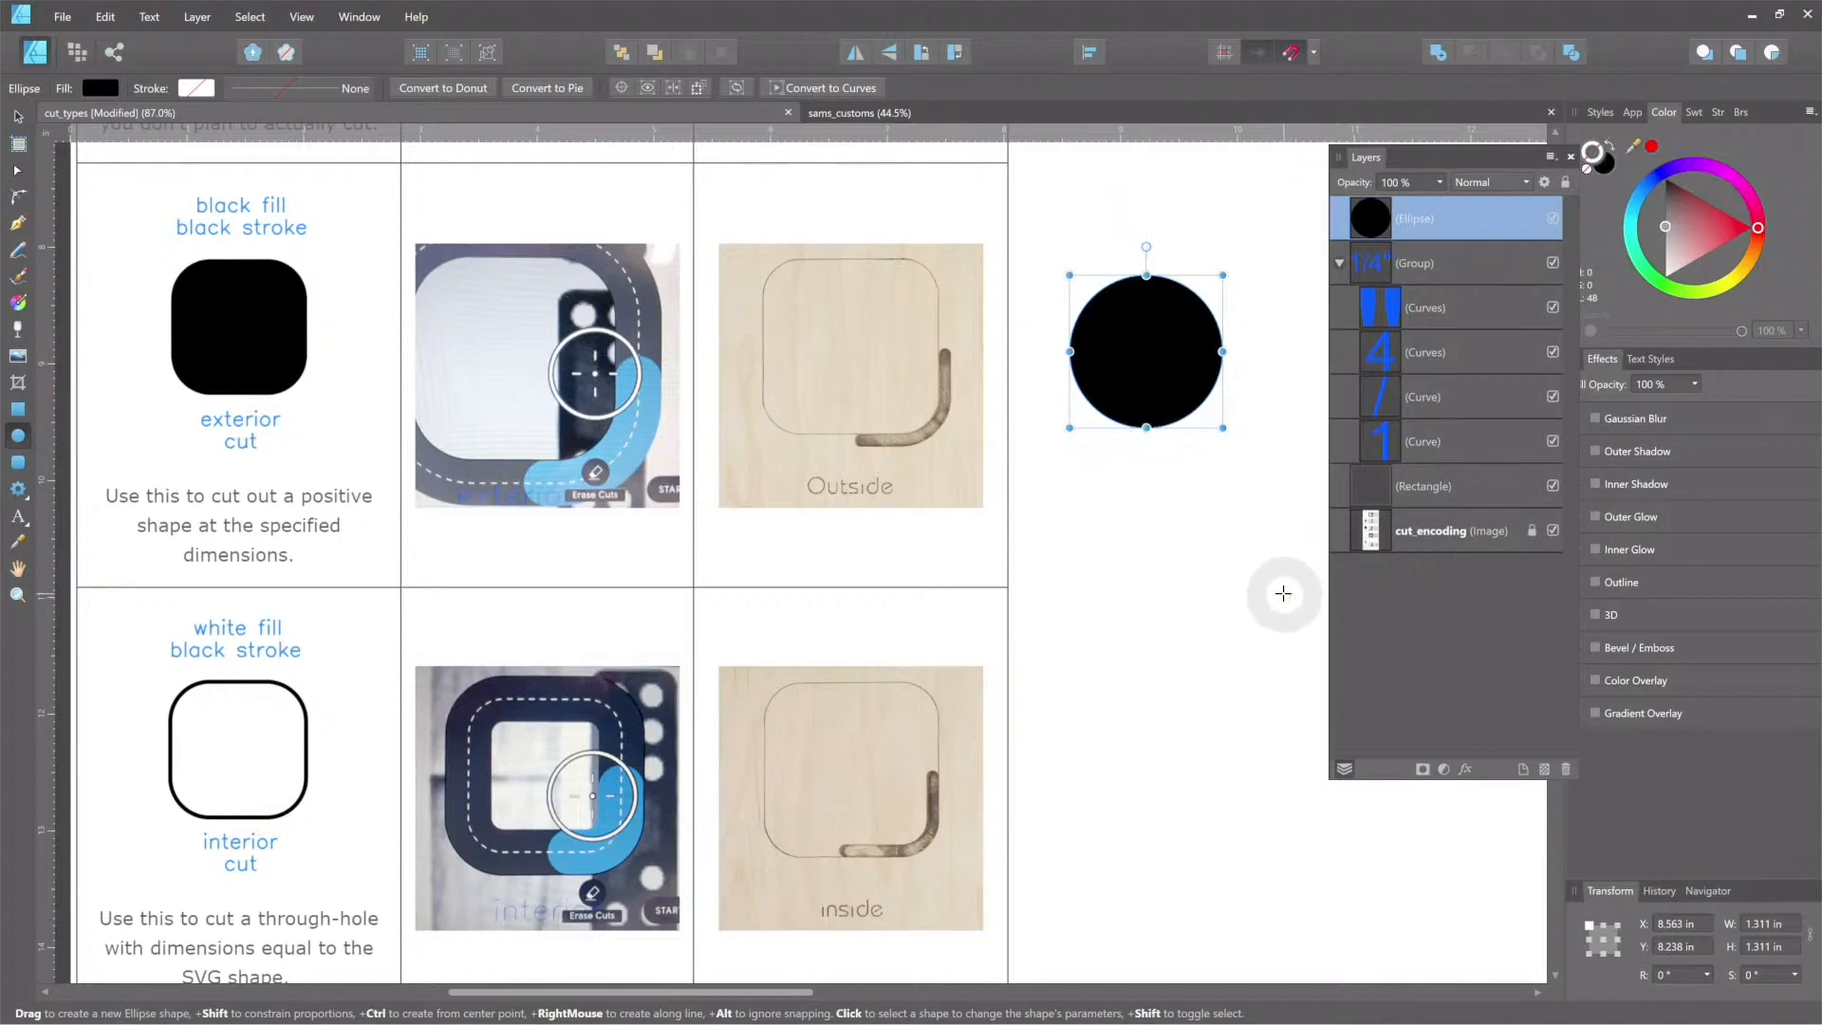
mouse_move(1213, 547)
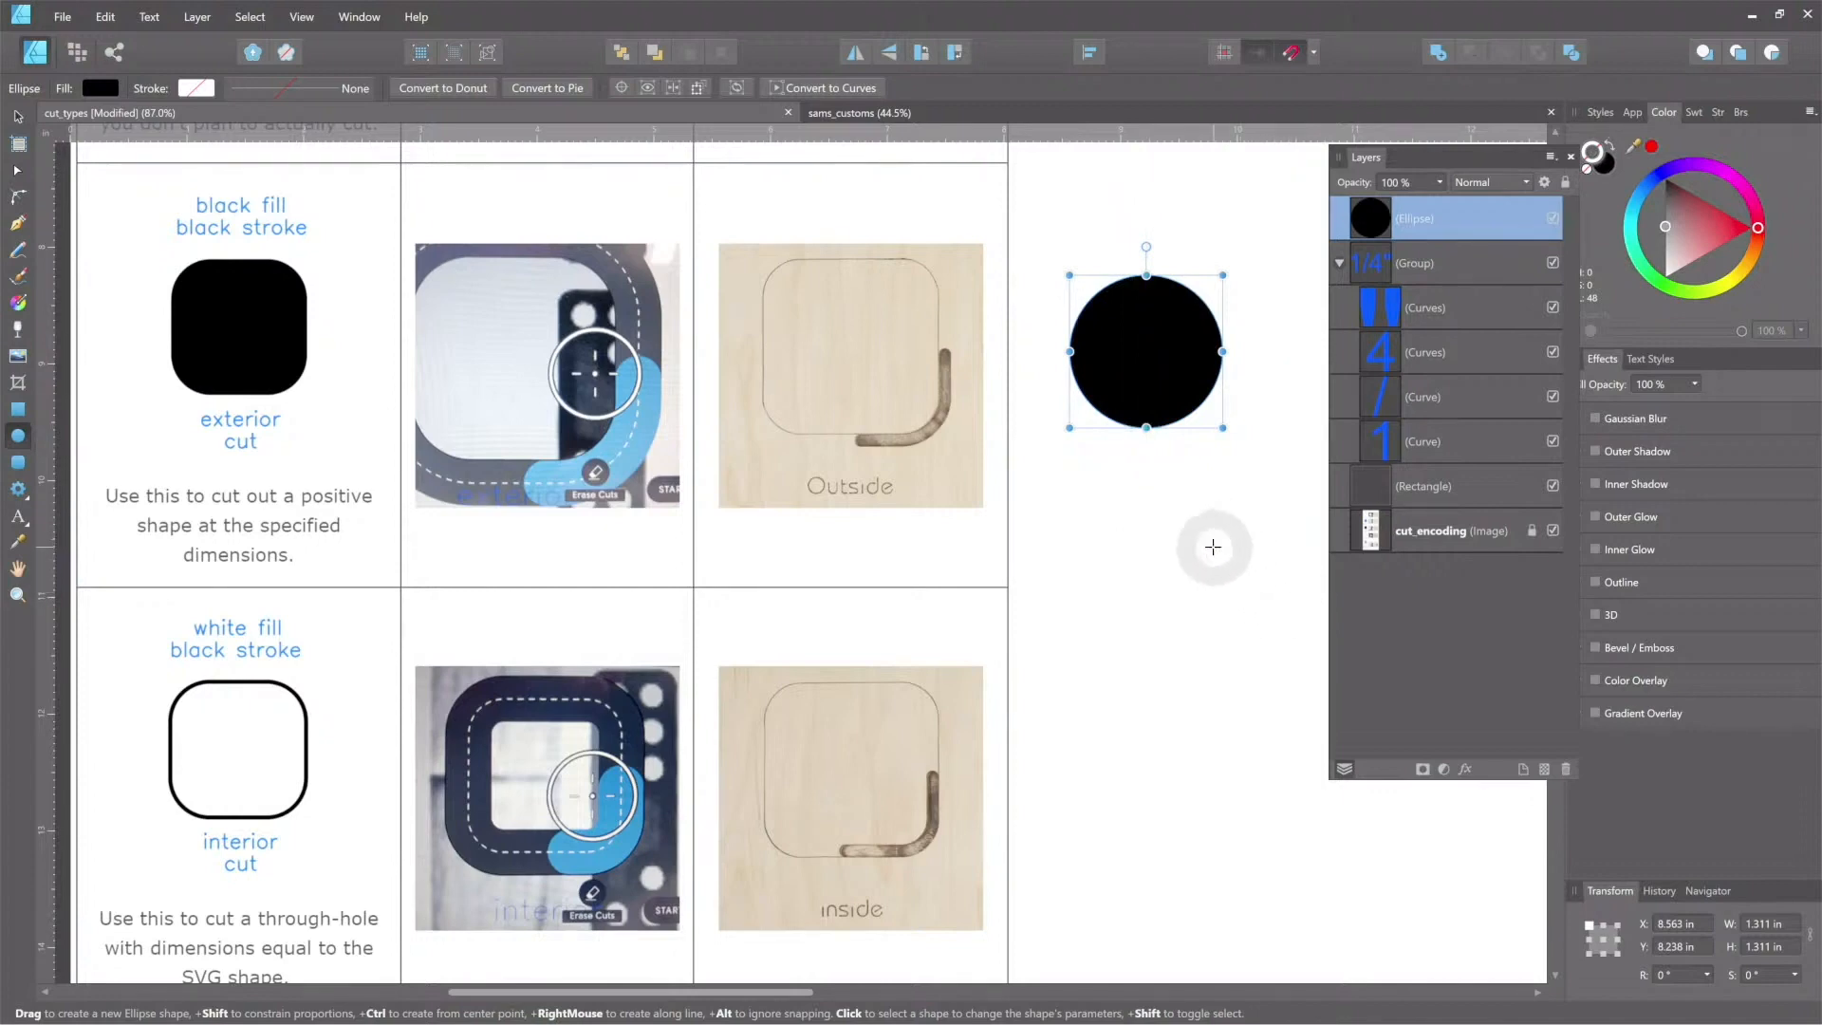
mouse_move(1170, 741)
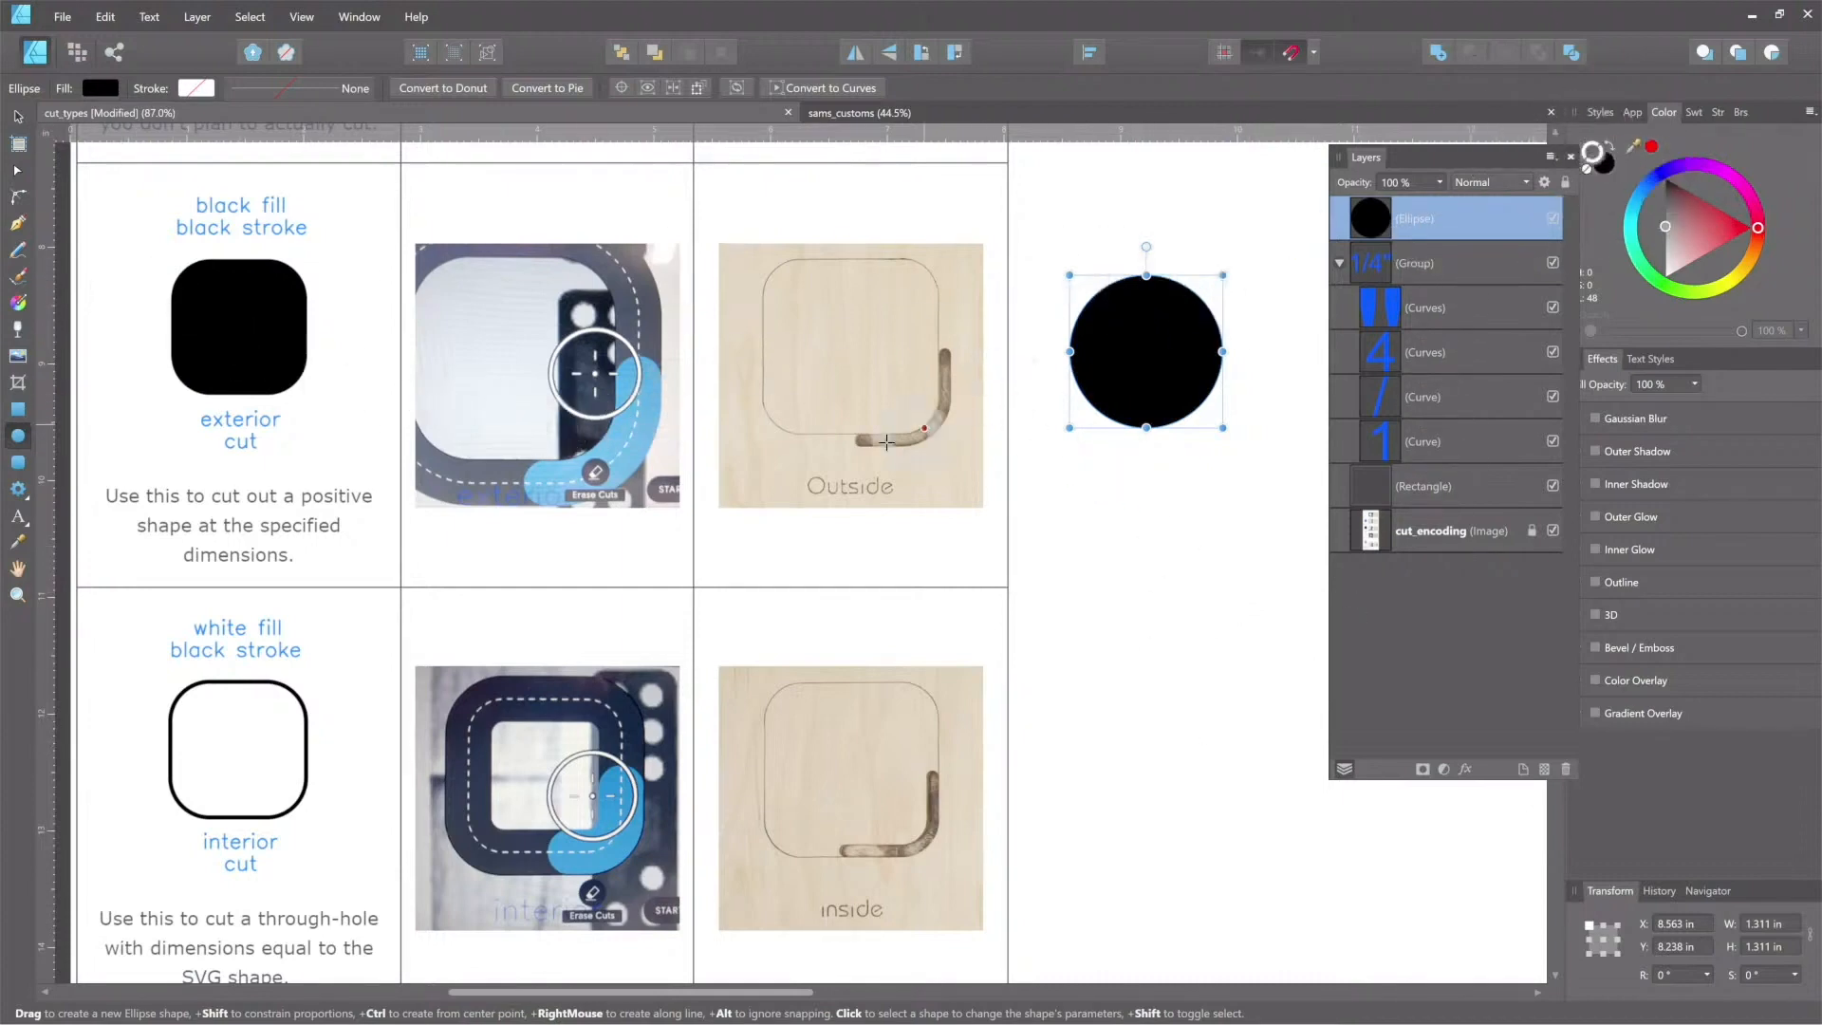
mouse_move(1278, 348)
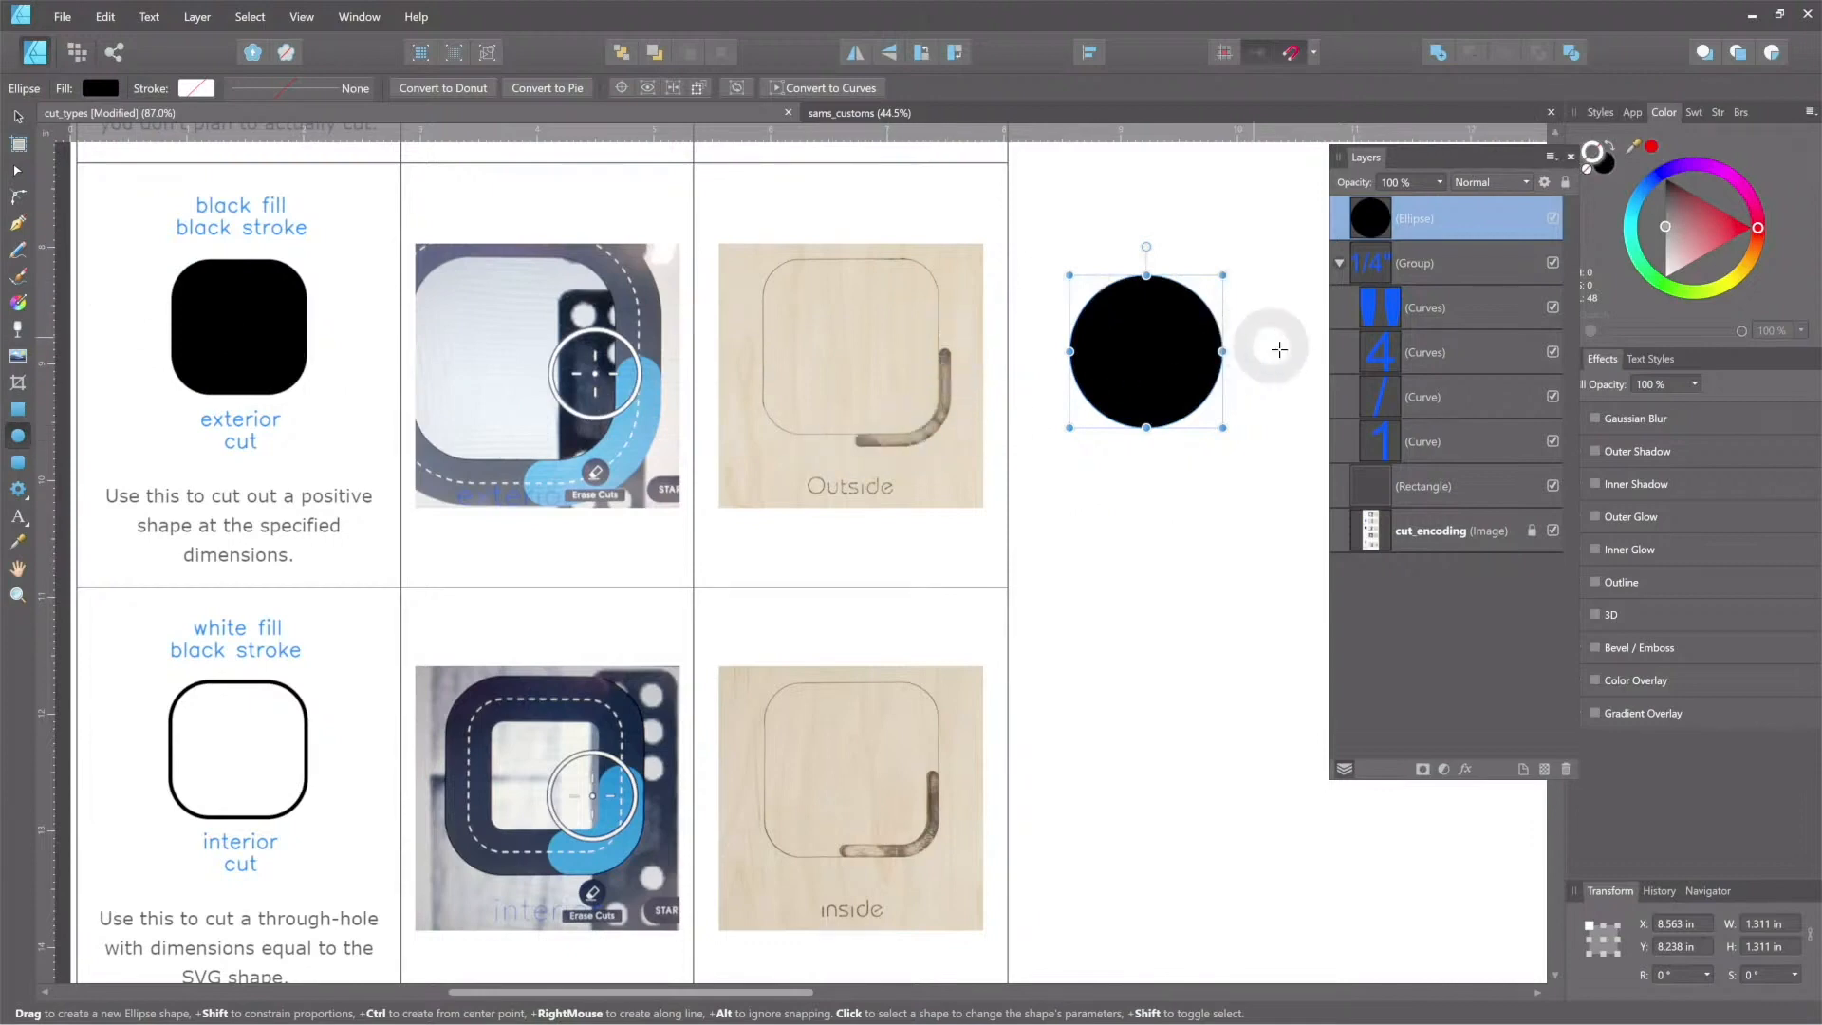
mouse_move(1232, 477)
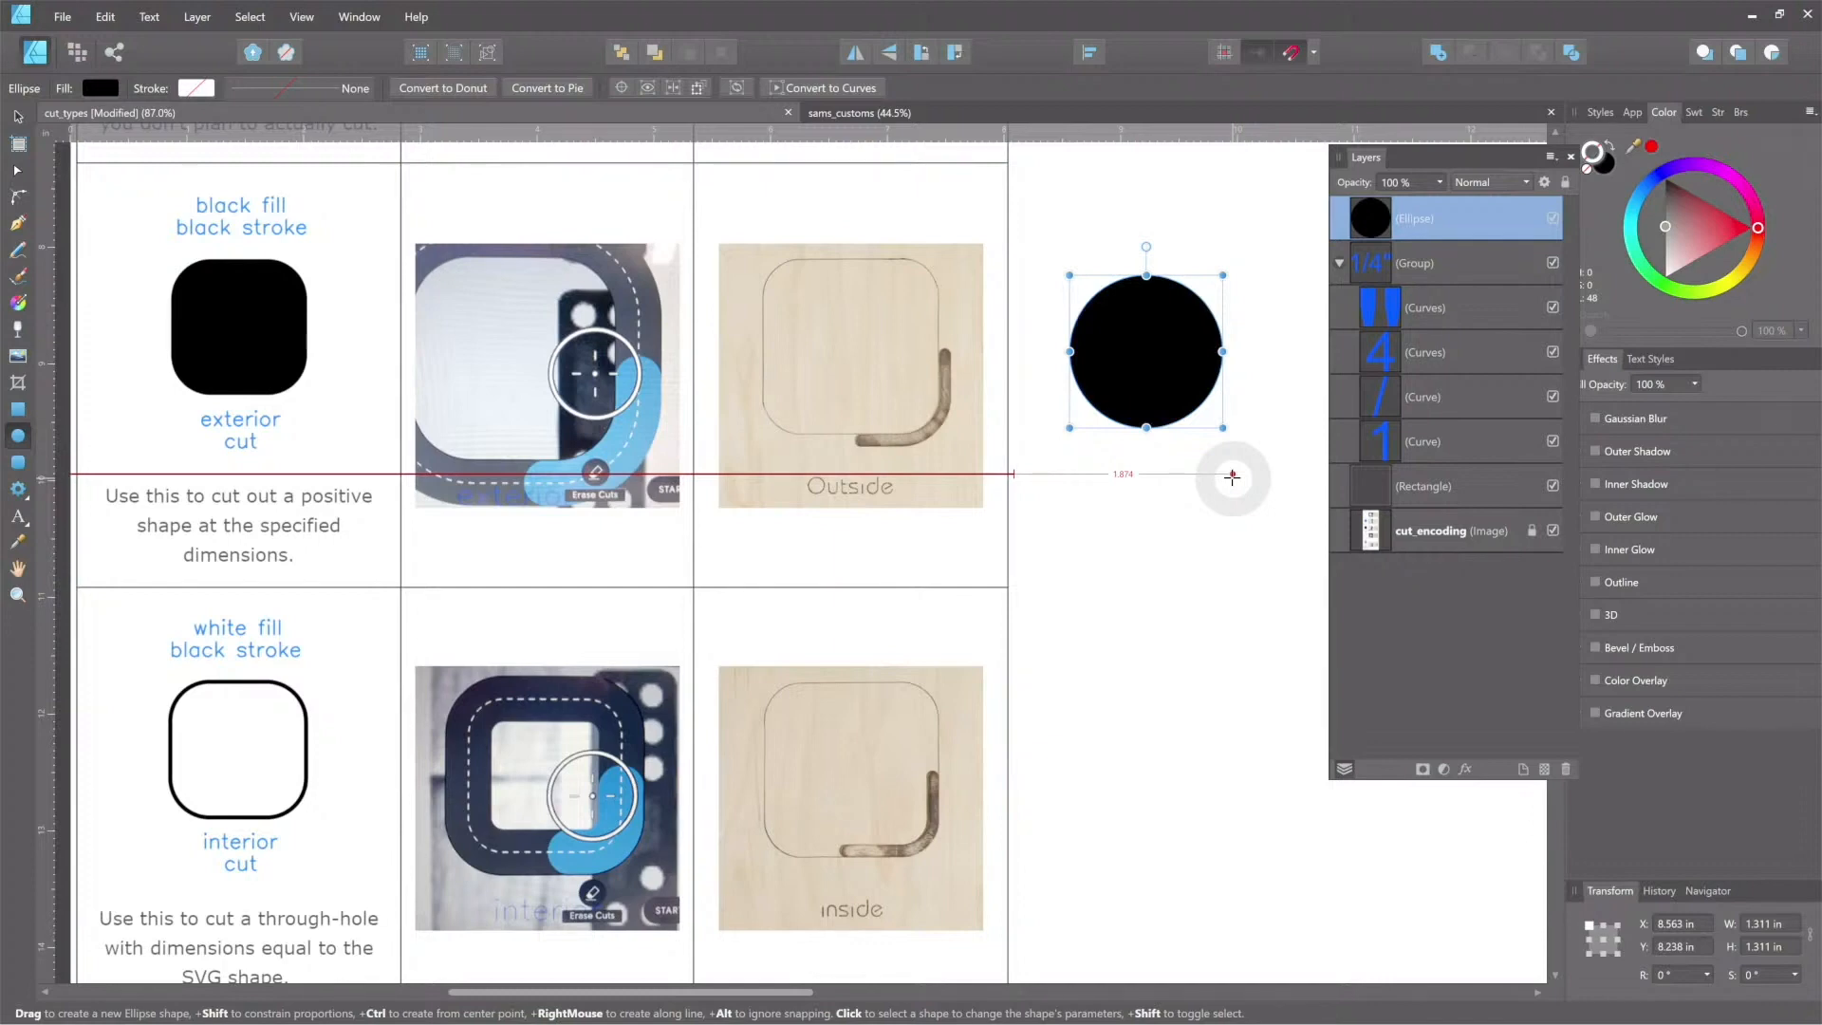
mouse_move(1041, 491)
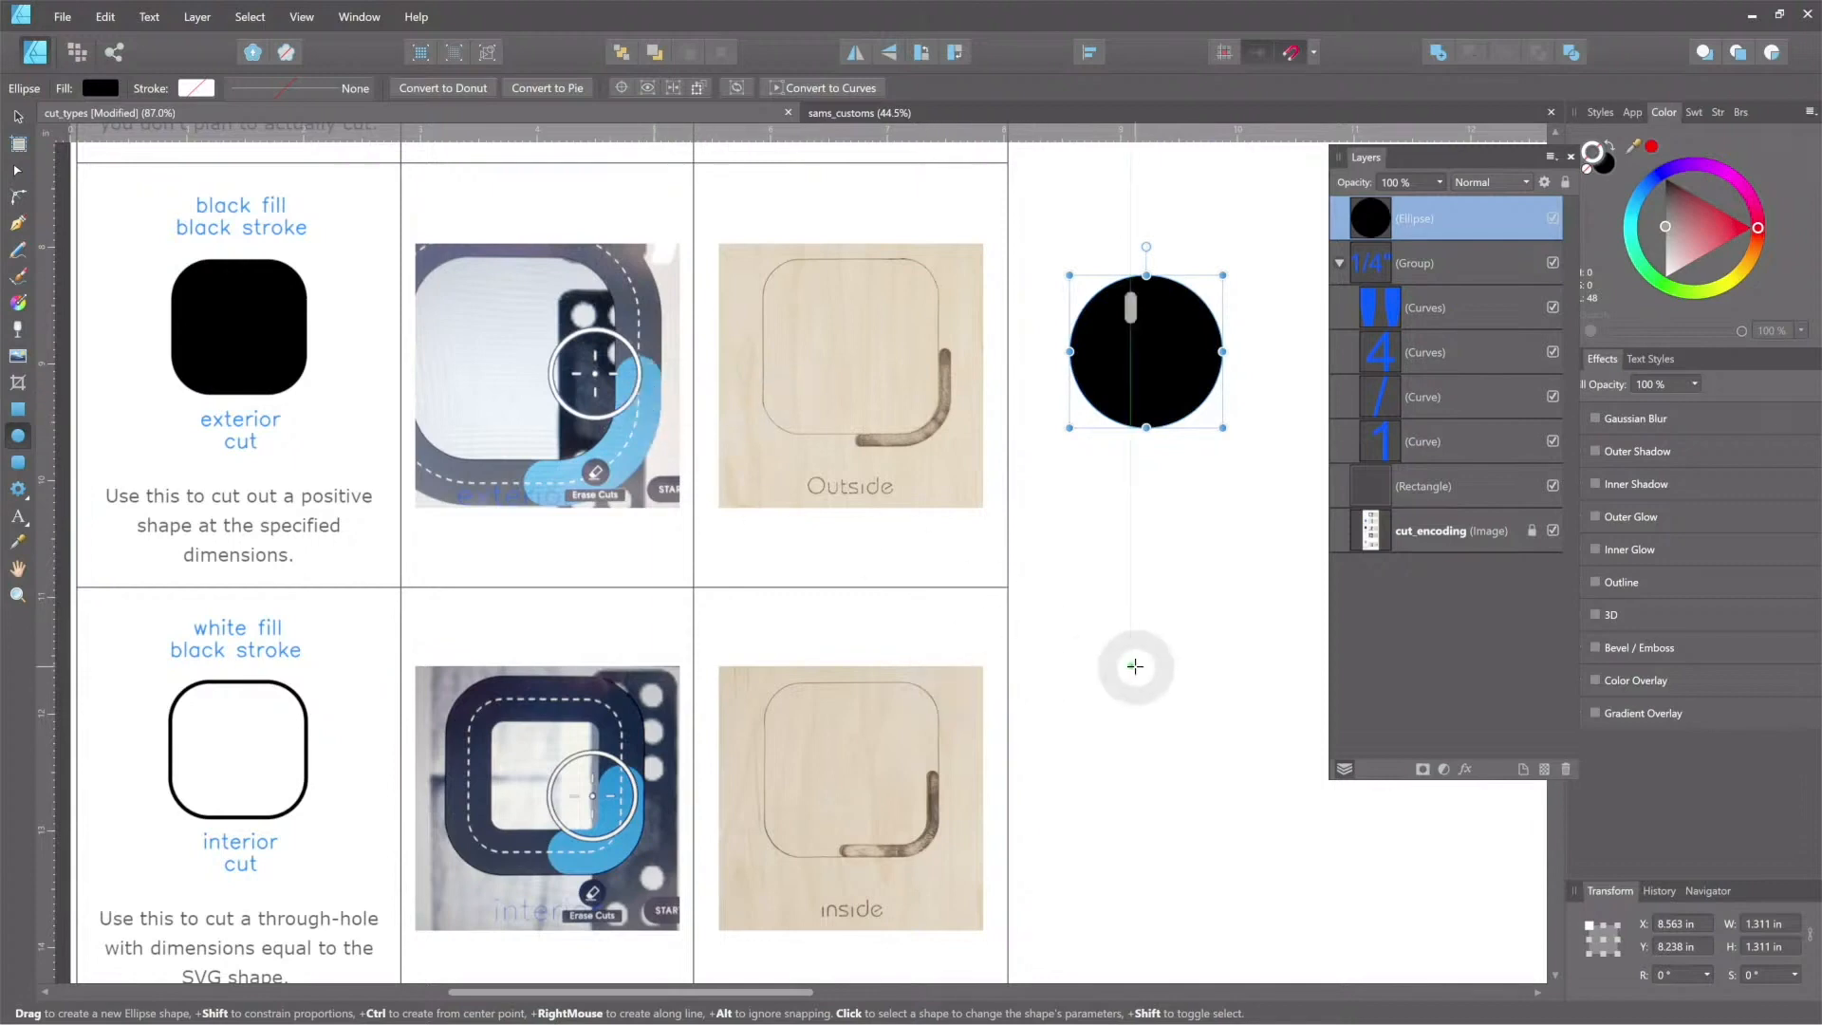
scroll("down", 3)
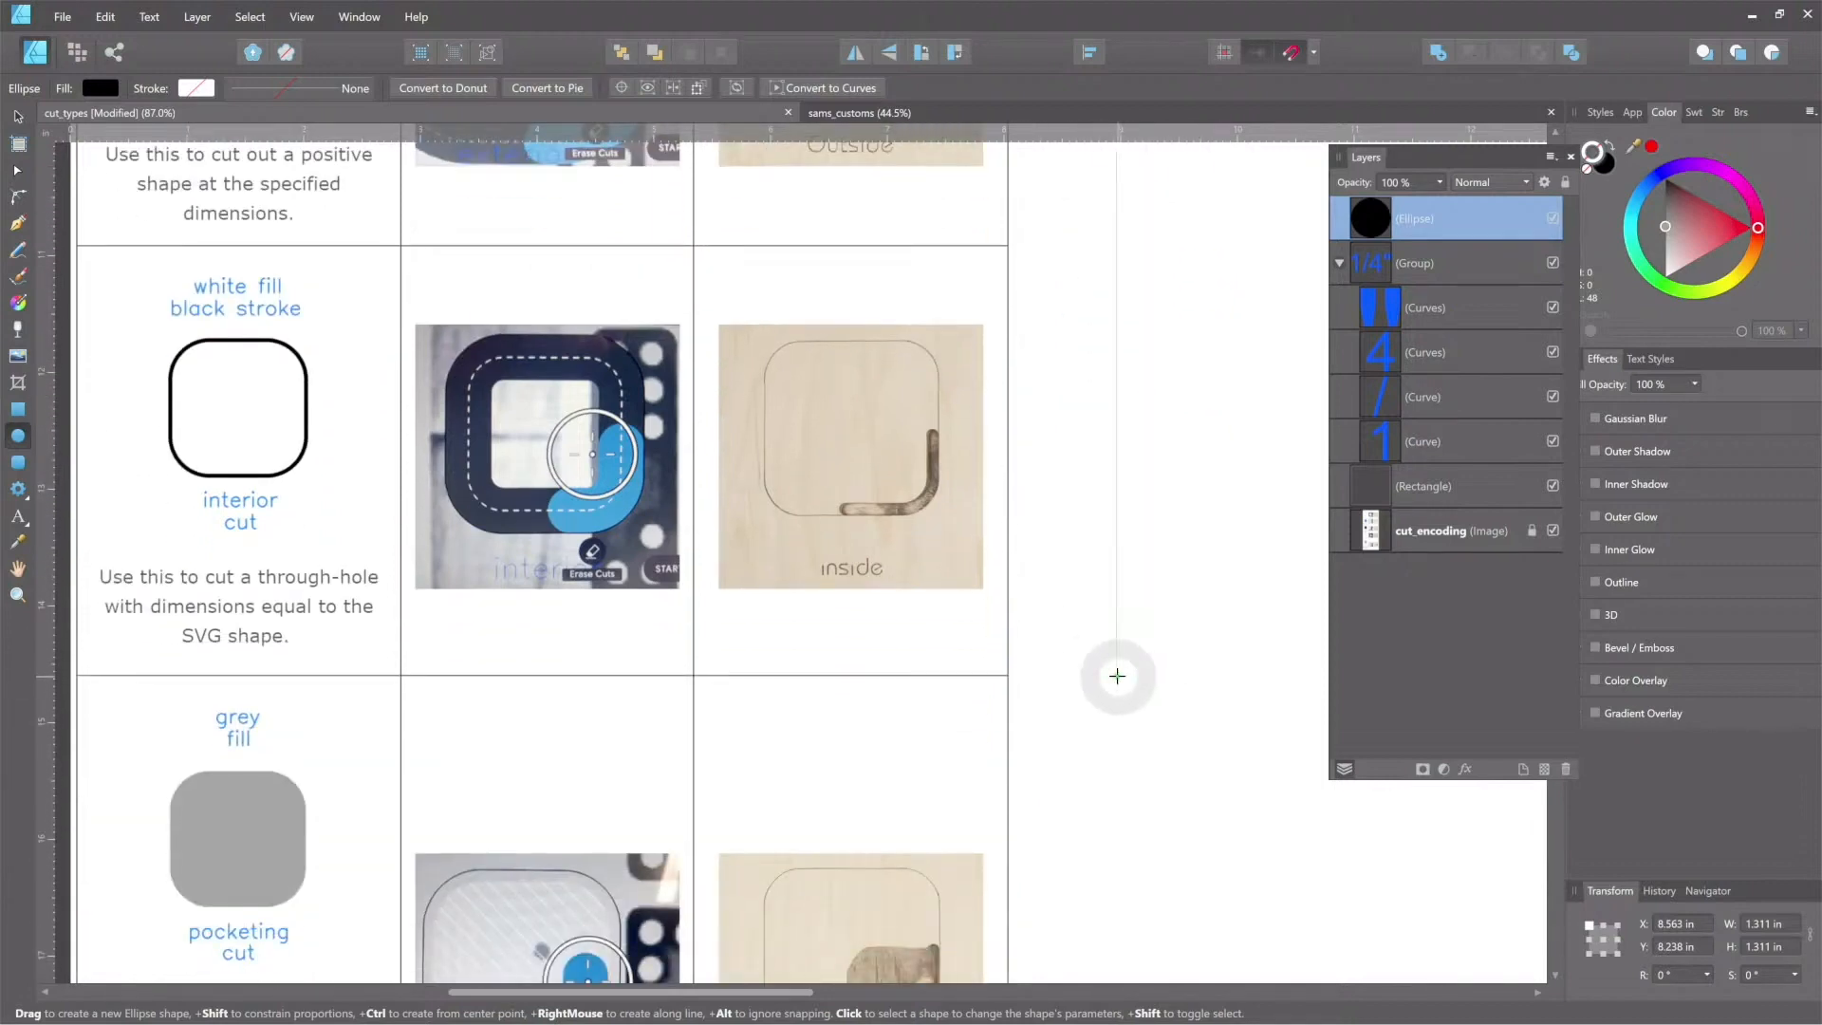
mouse_move(1080, 563)
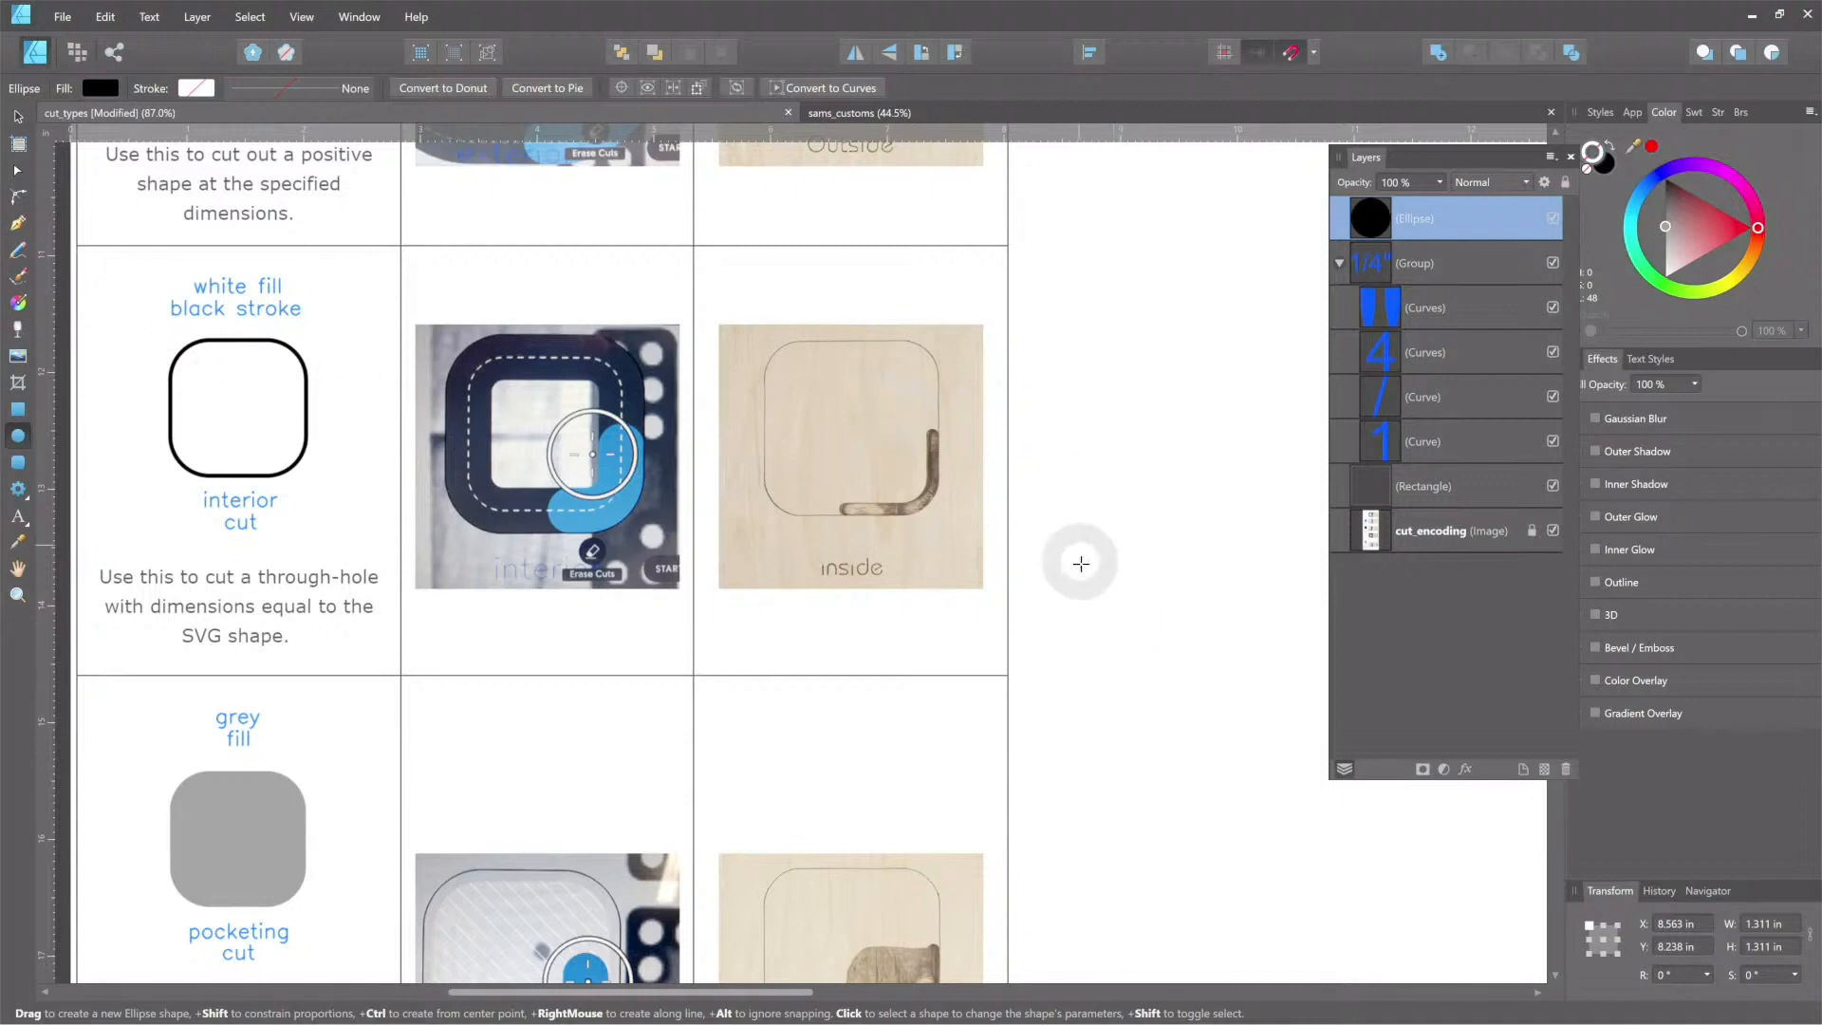
scroll("down", 3)
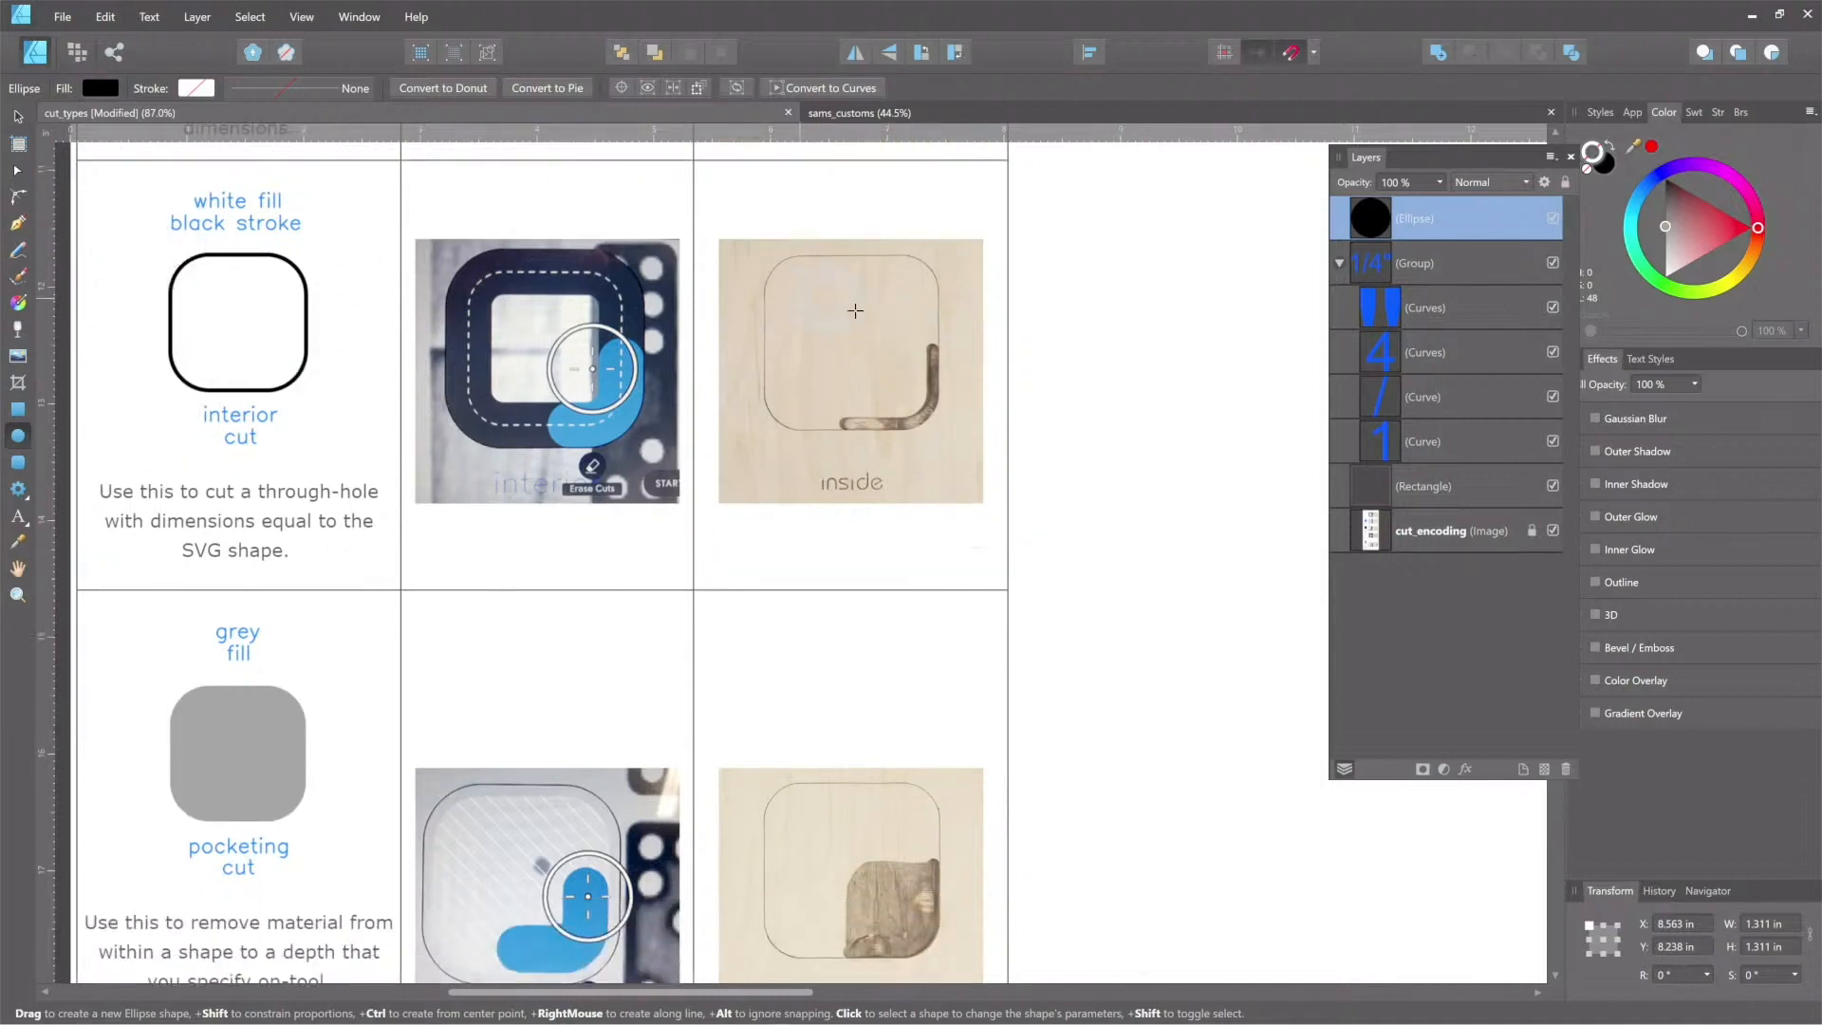
scroll("down", 3)
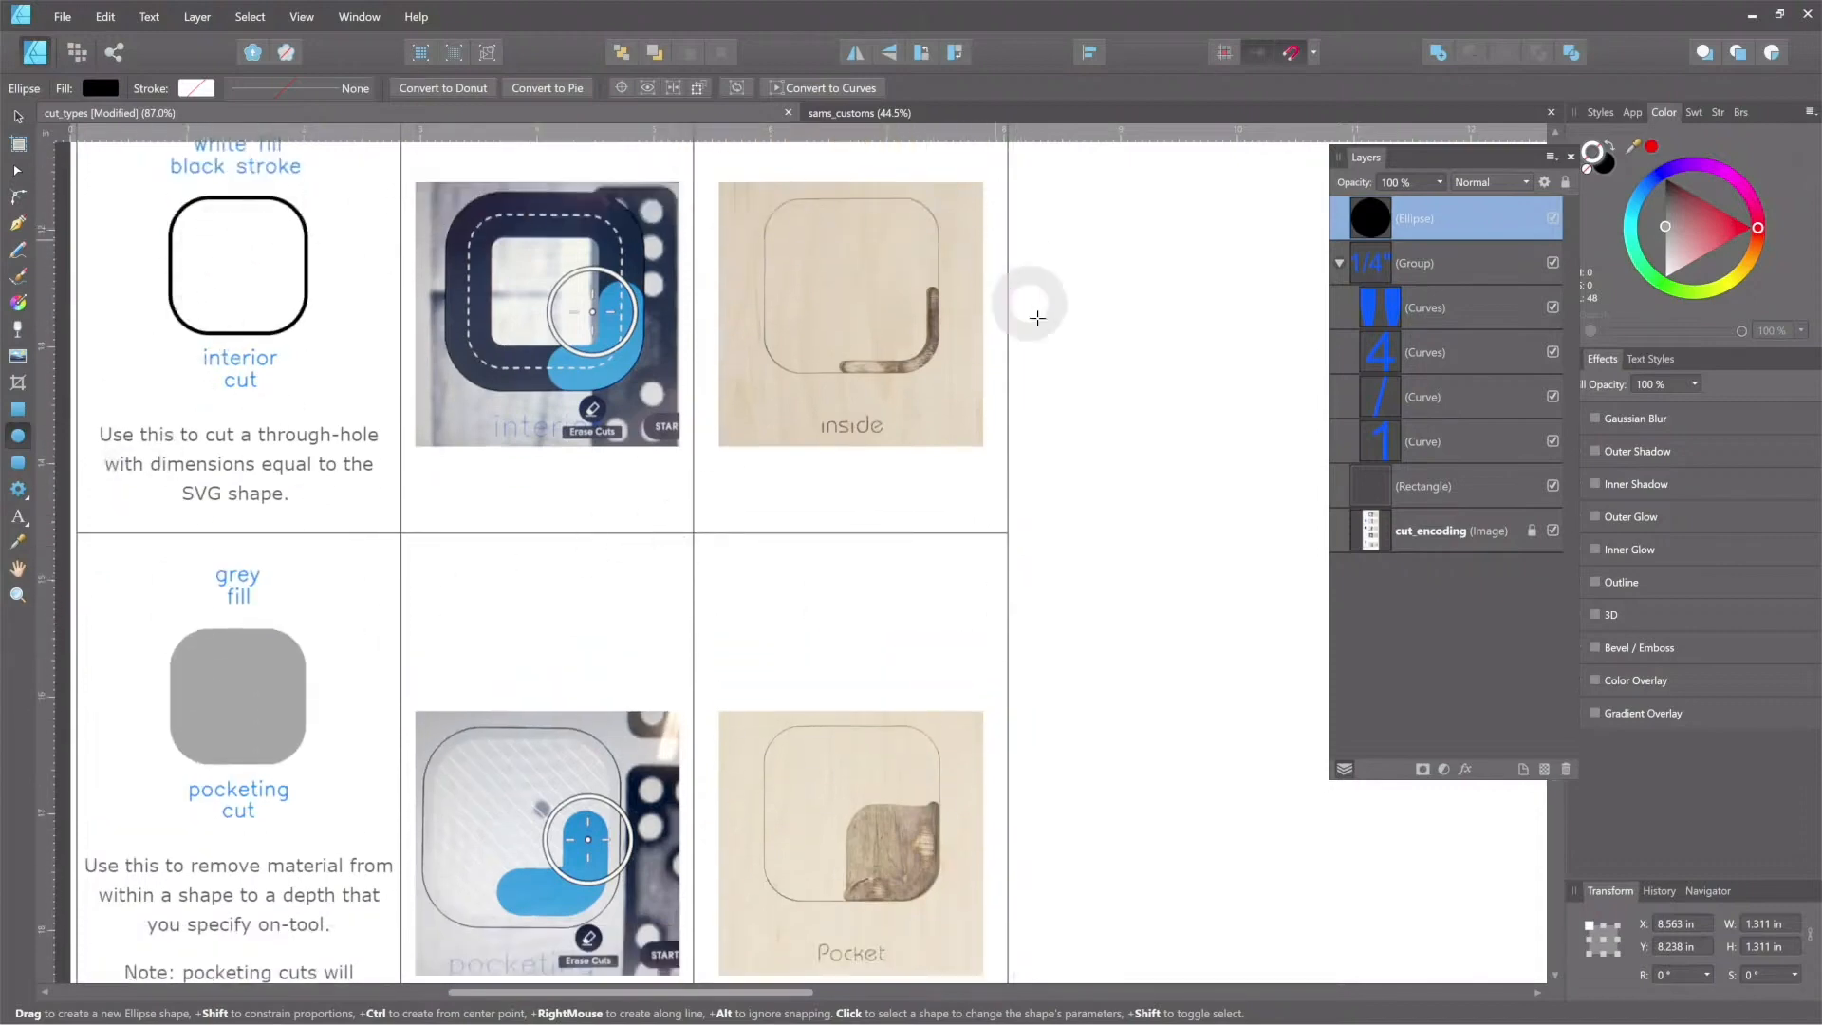
mouse_move(273, 304)
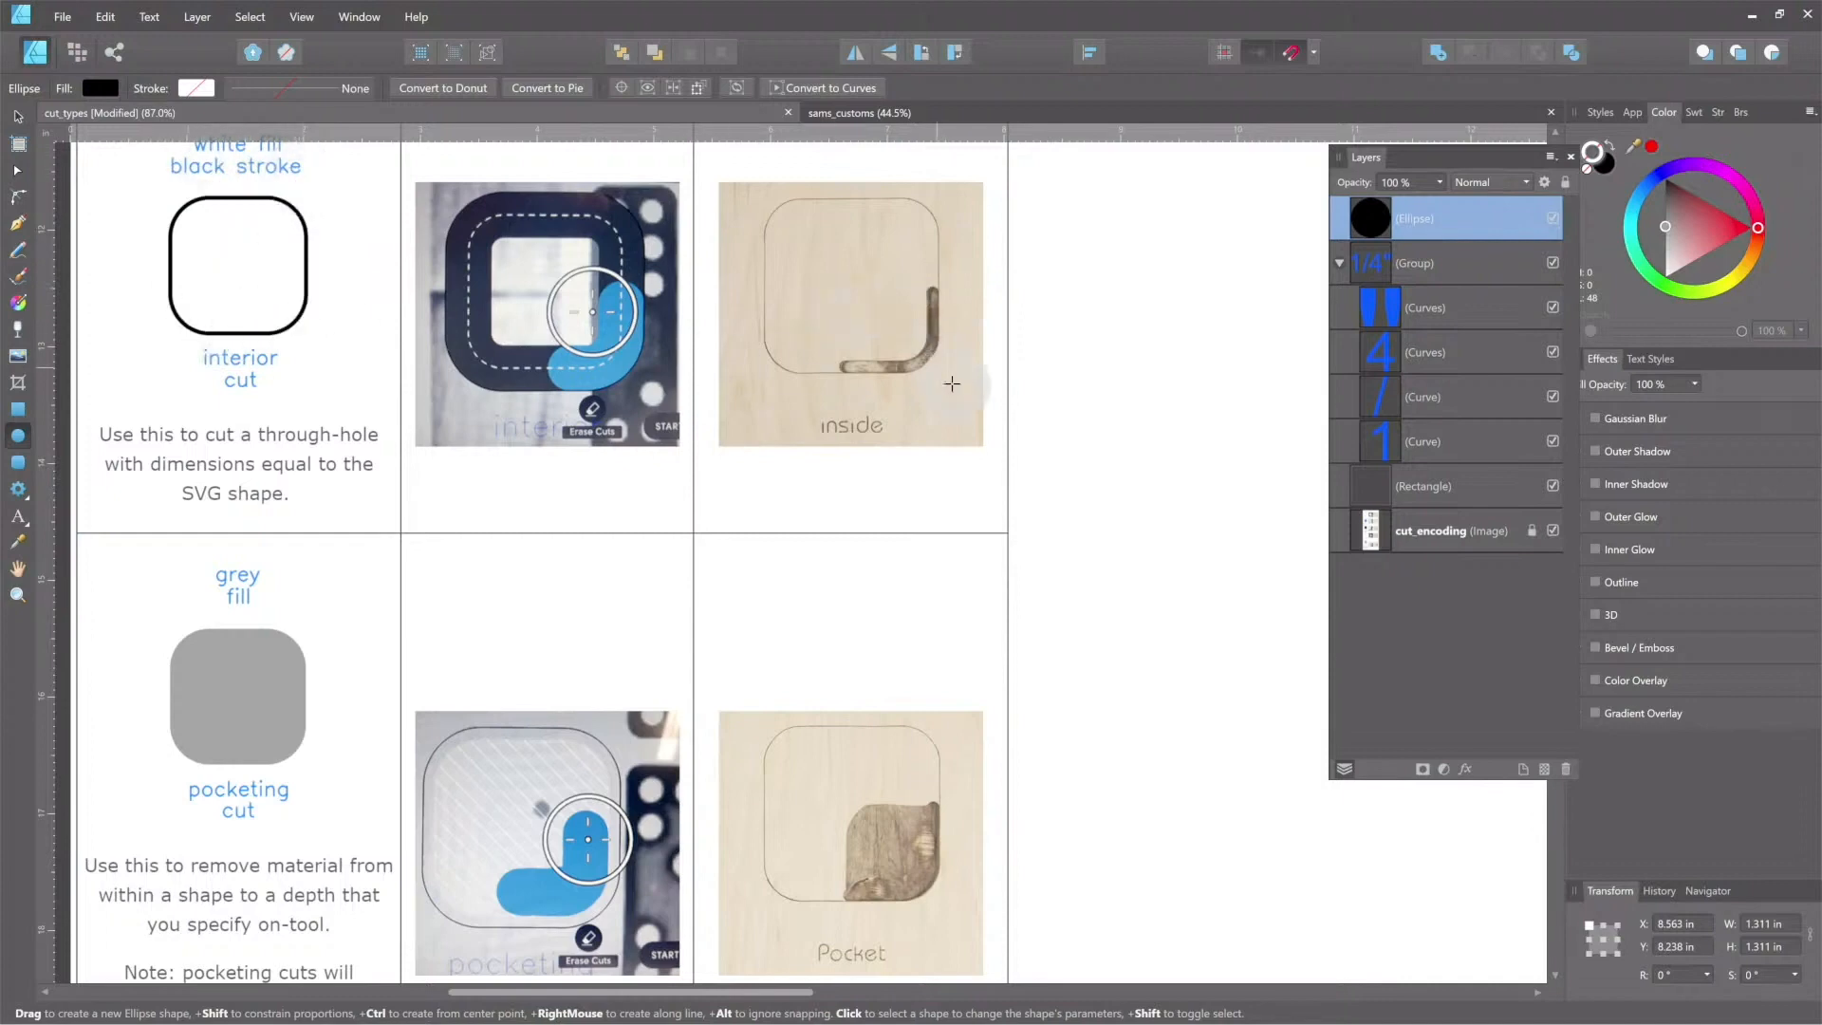
scroll("down", 3)
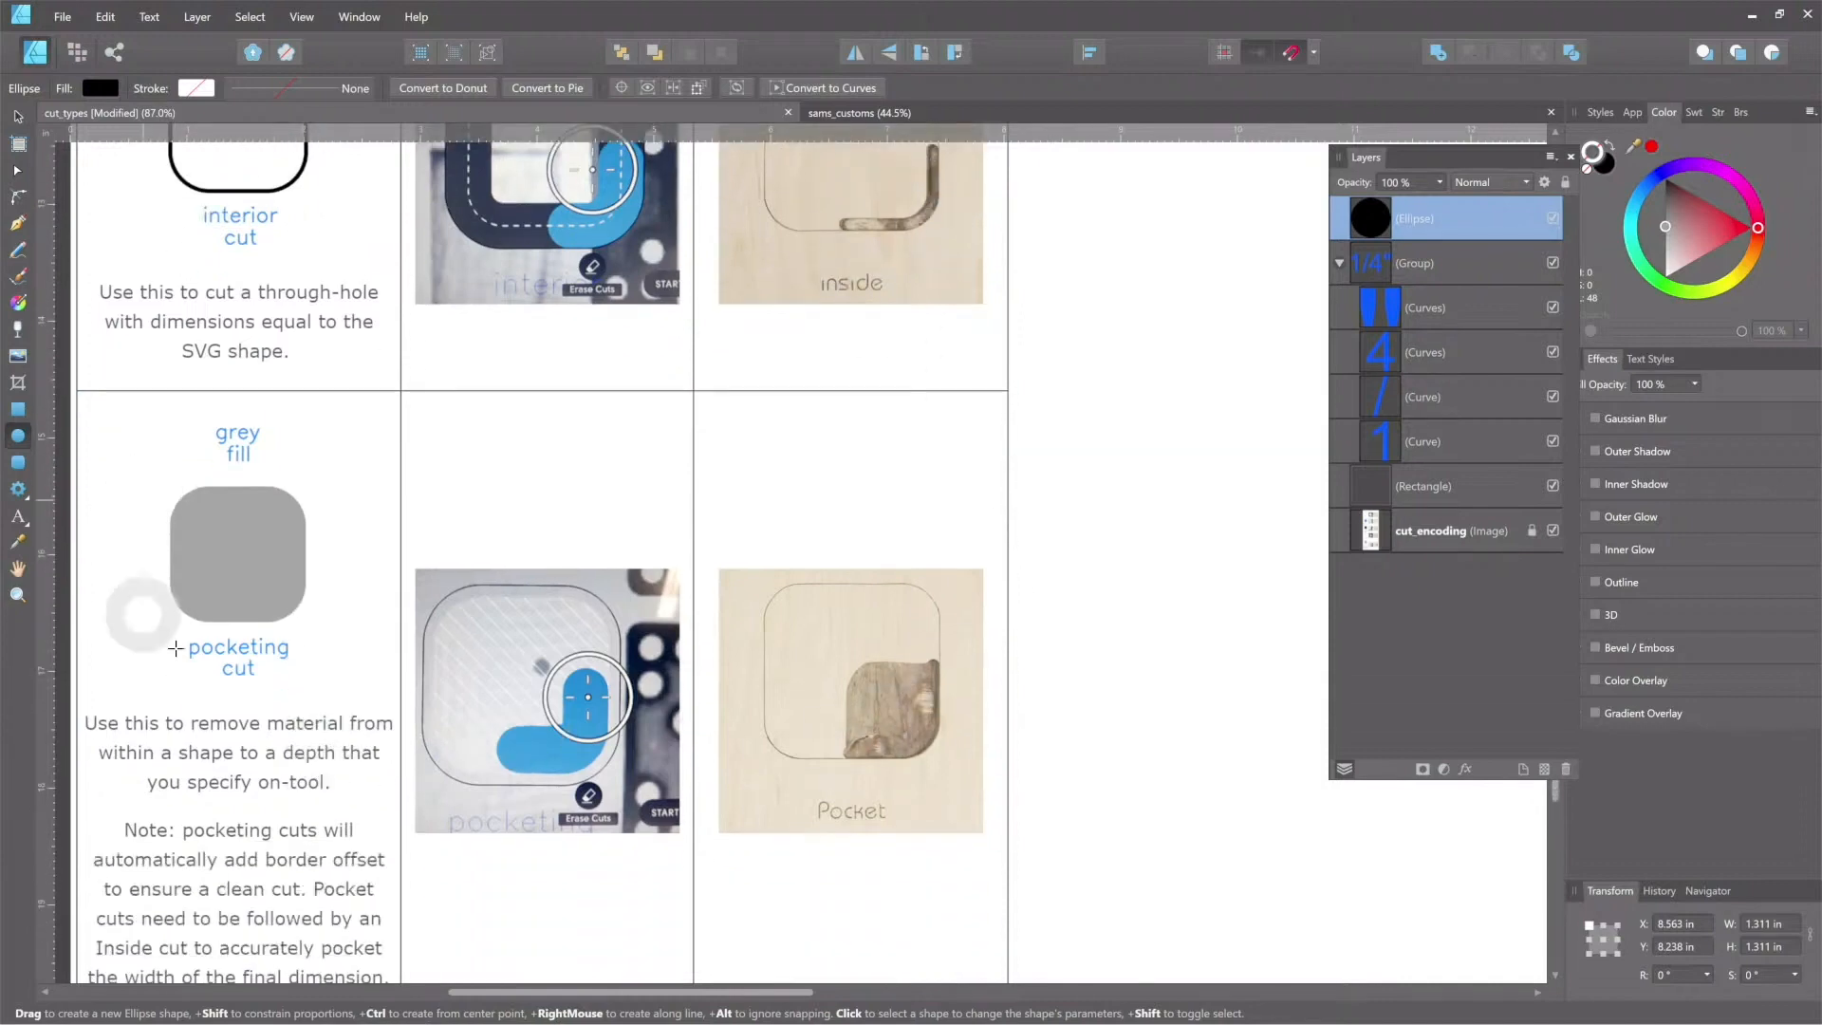
mouse_move(907, 744)
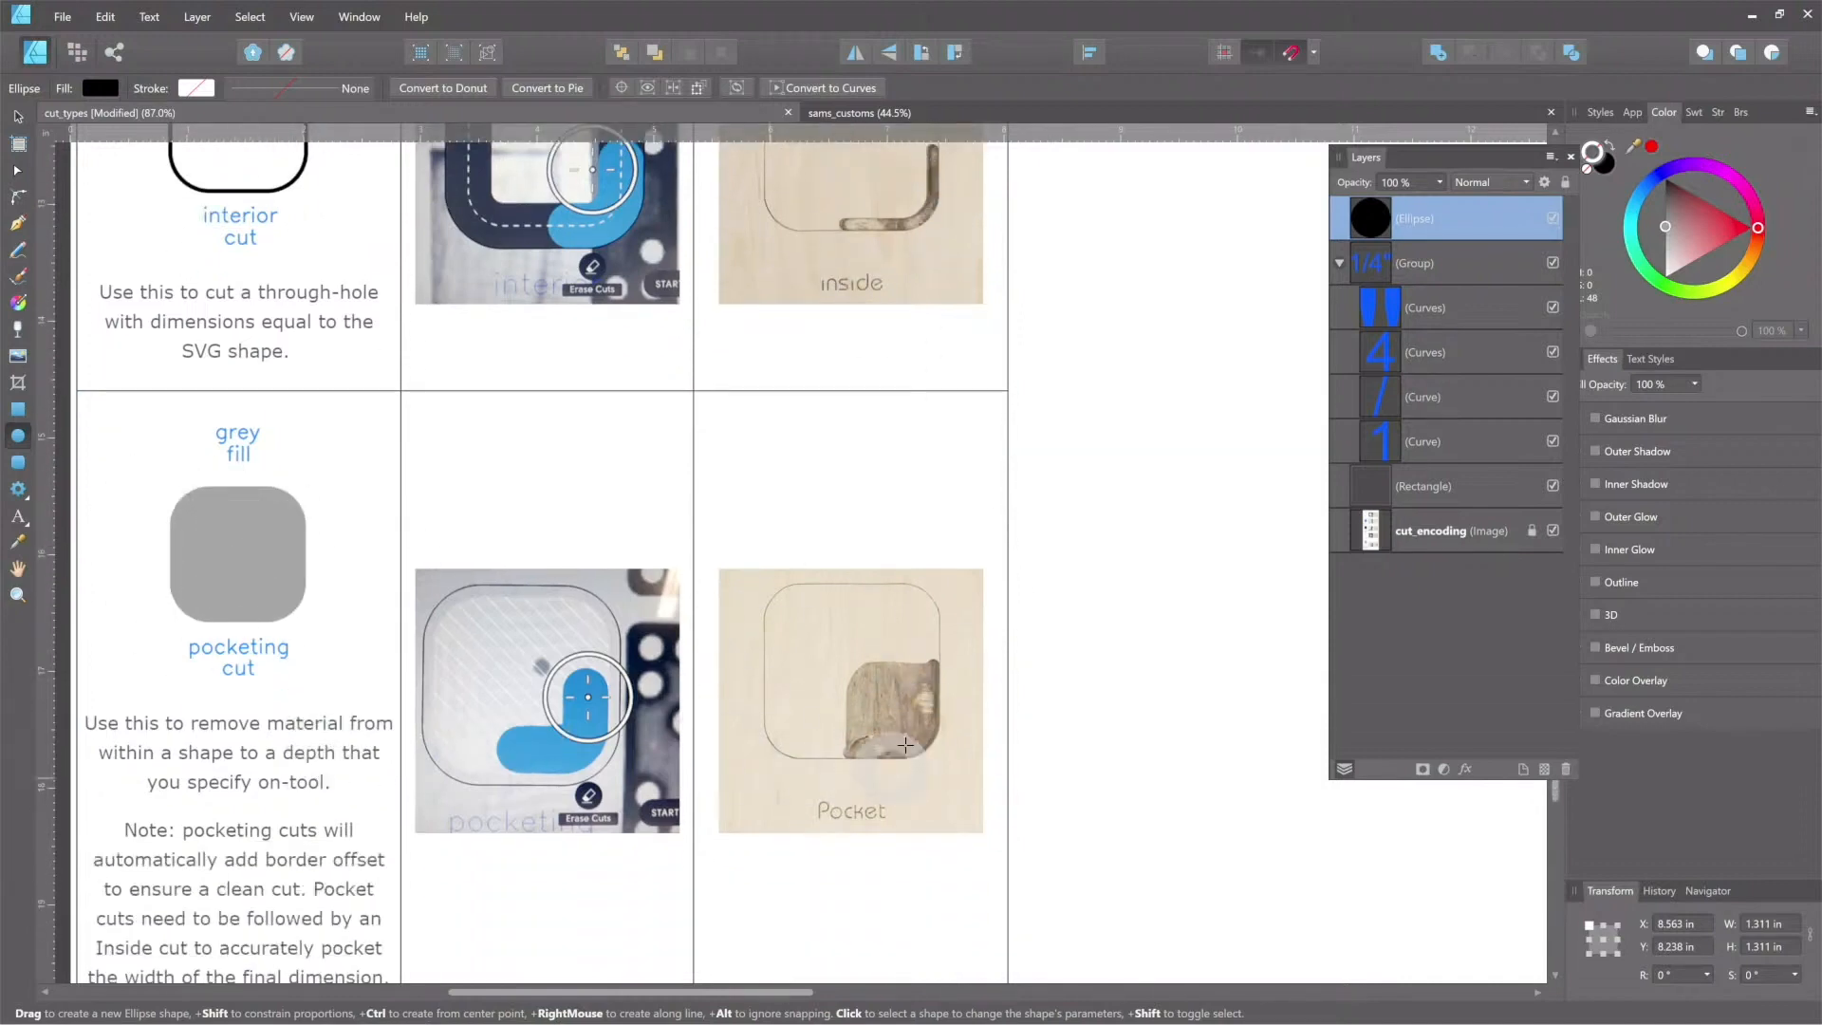
mouse_move(760, 690)
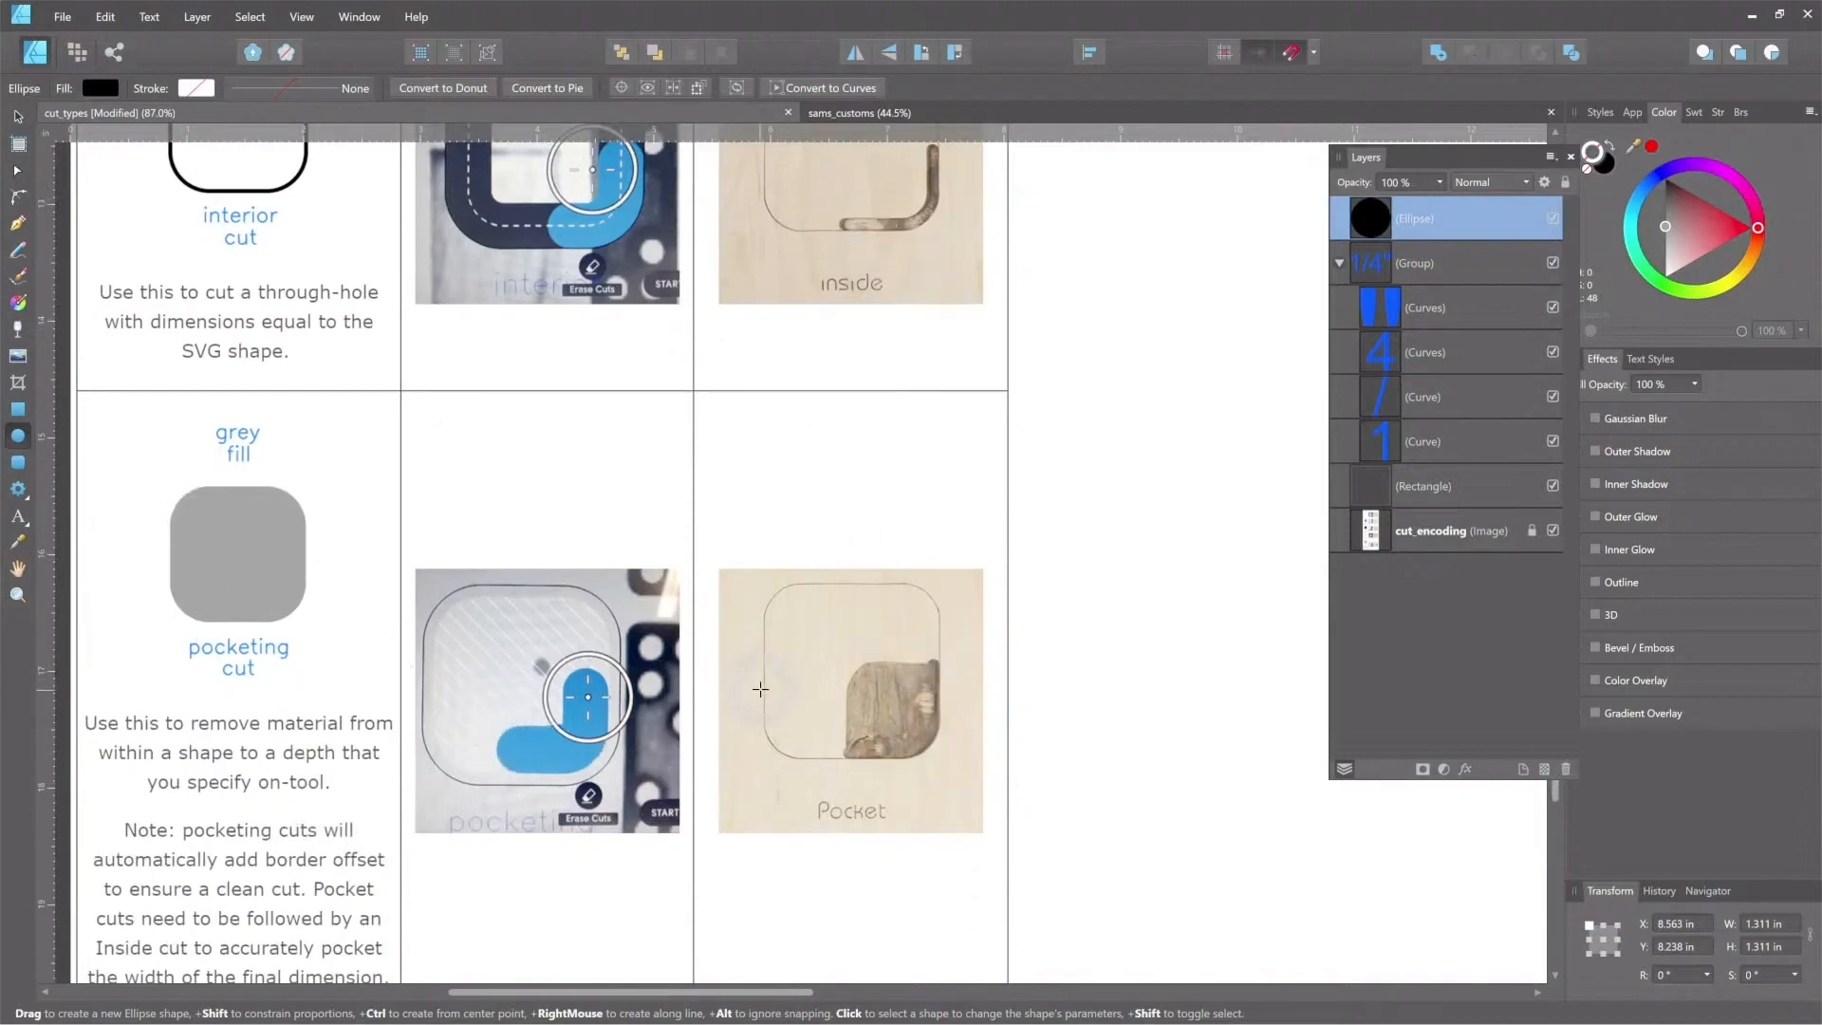
Step: Switch to the browser, open the Cut Type Encoding article and scroll through it
key("alt+tab")
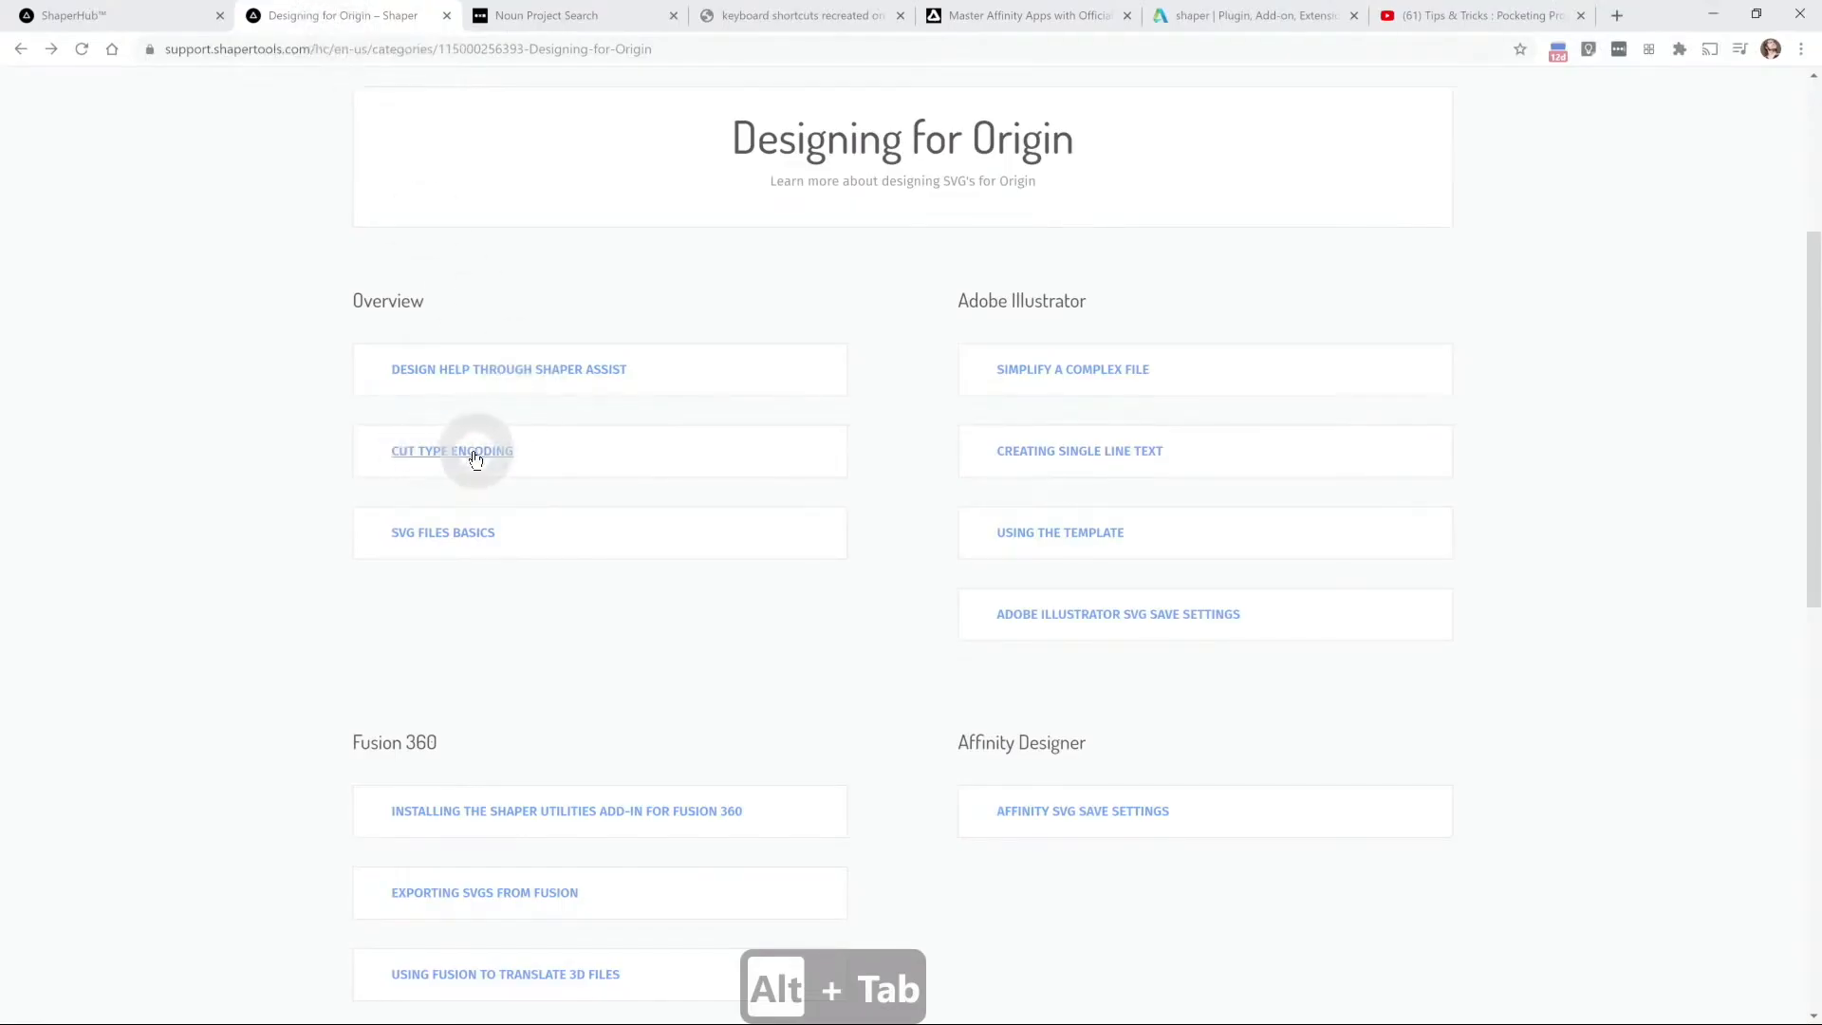
left_click(452, 451)
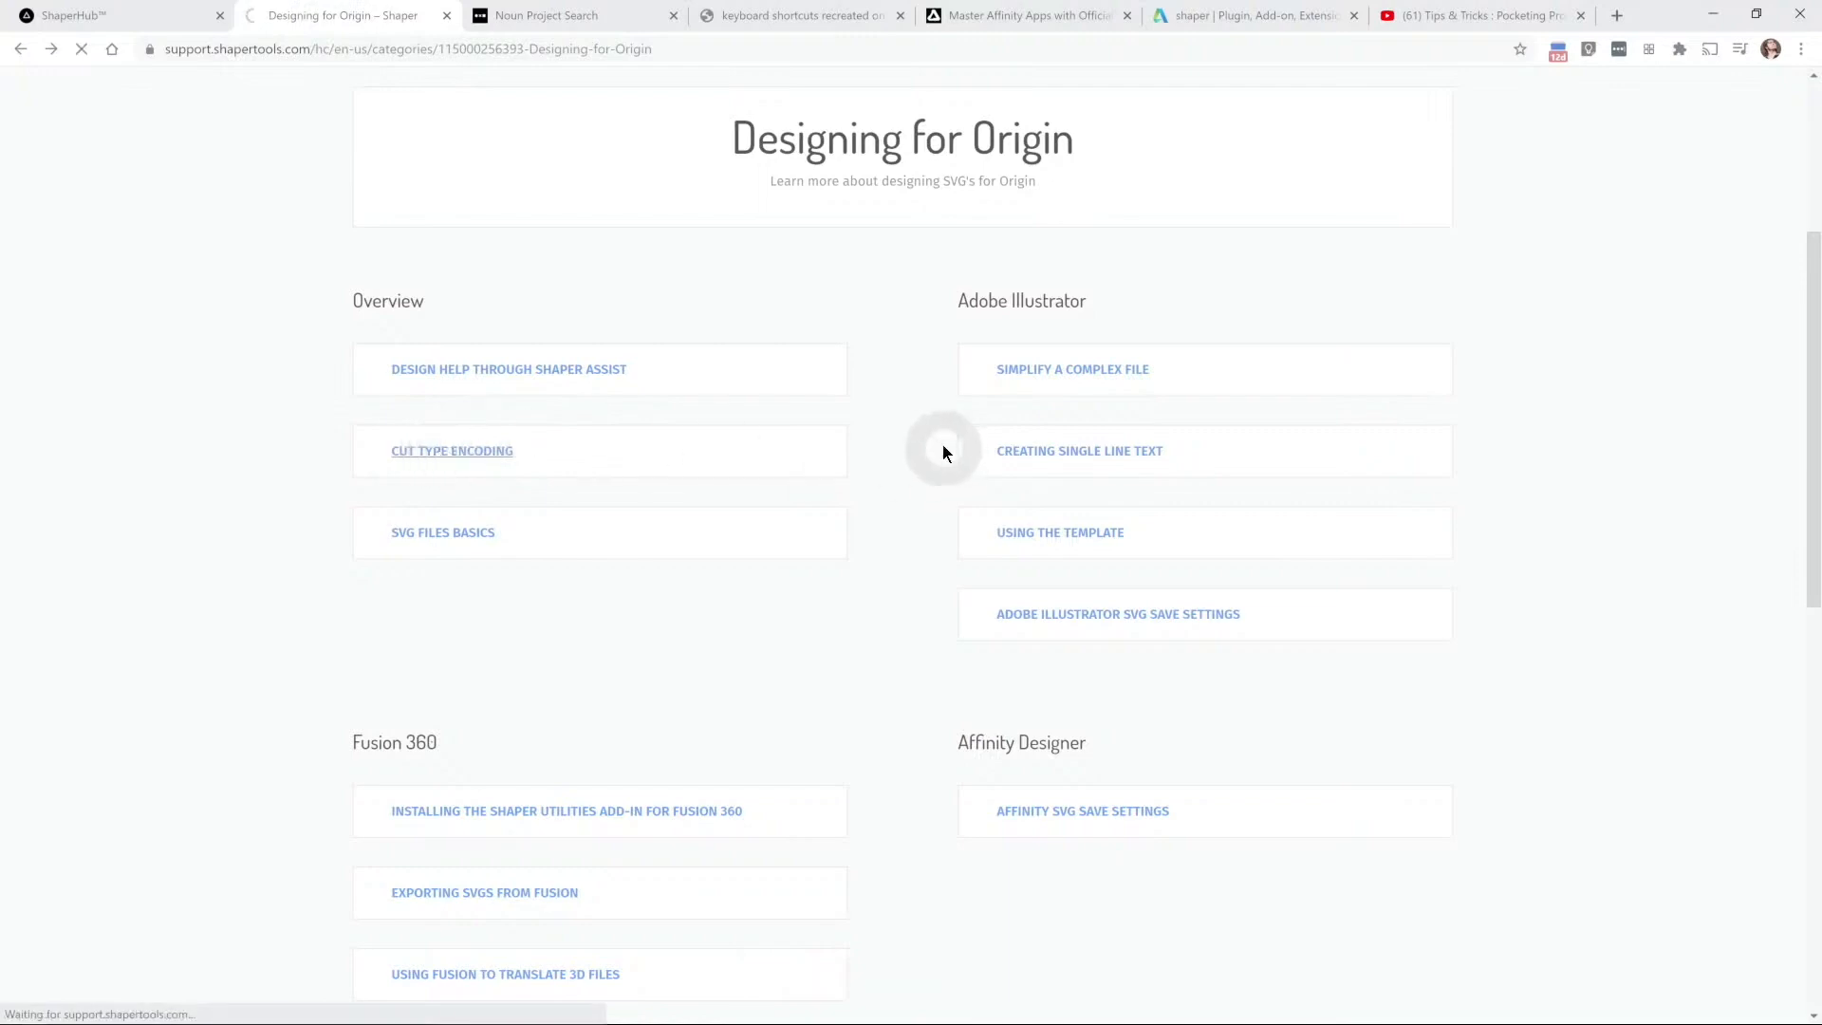
left_click(452, 451)
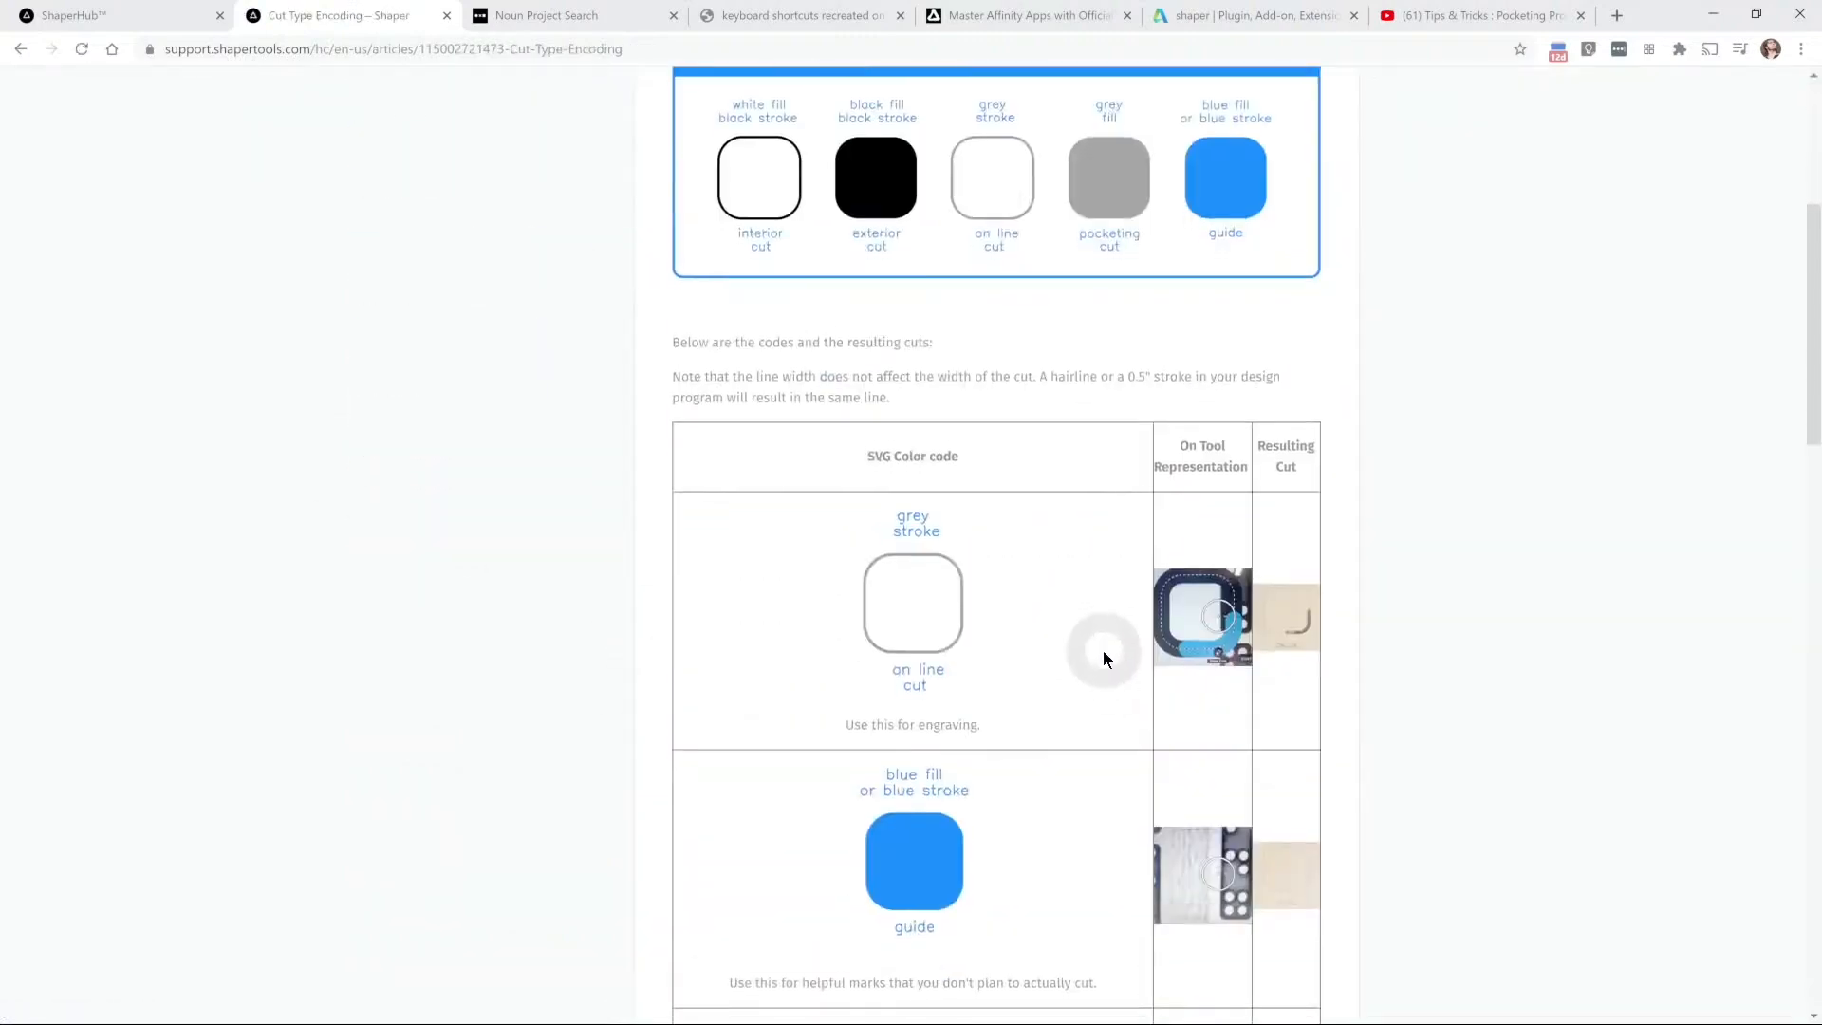
scroll("down", 3)
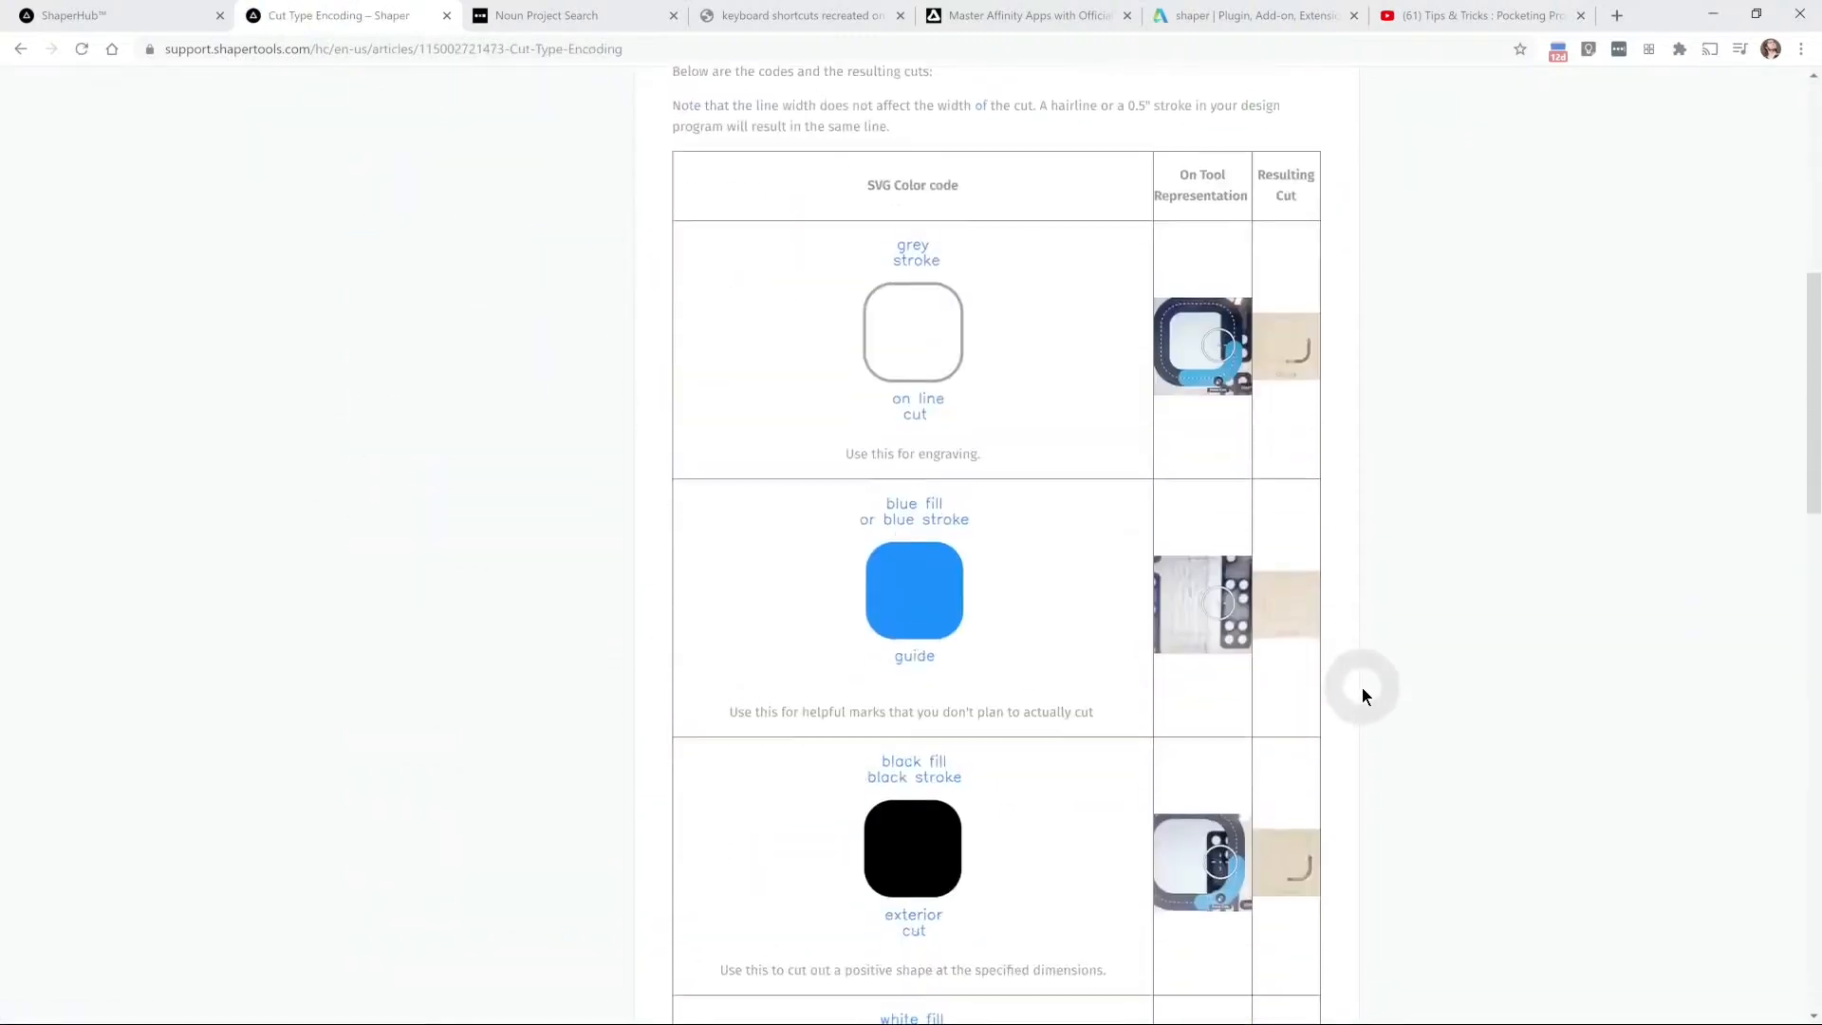
scroll("down", 3)
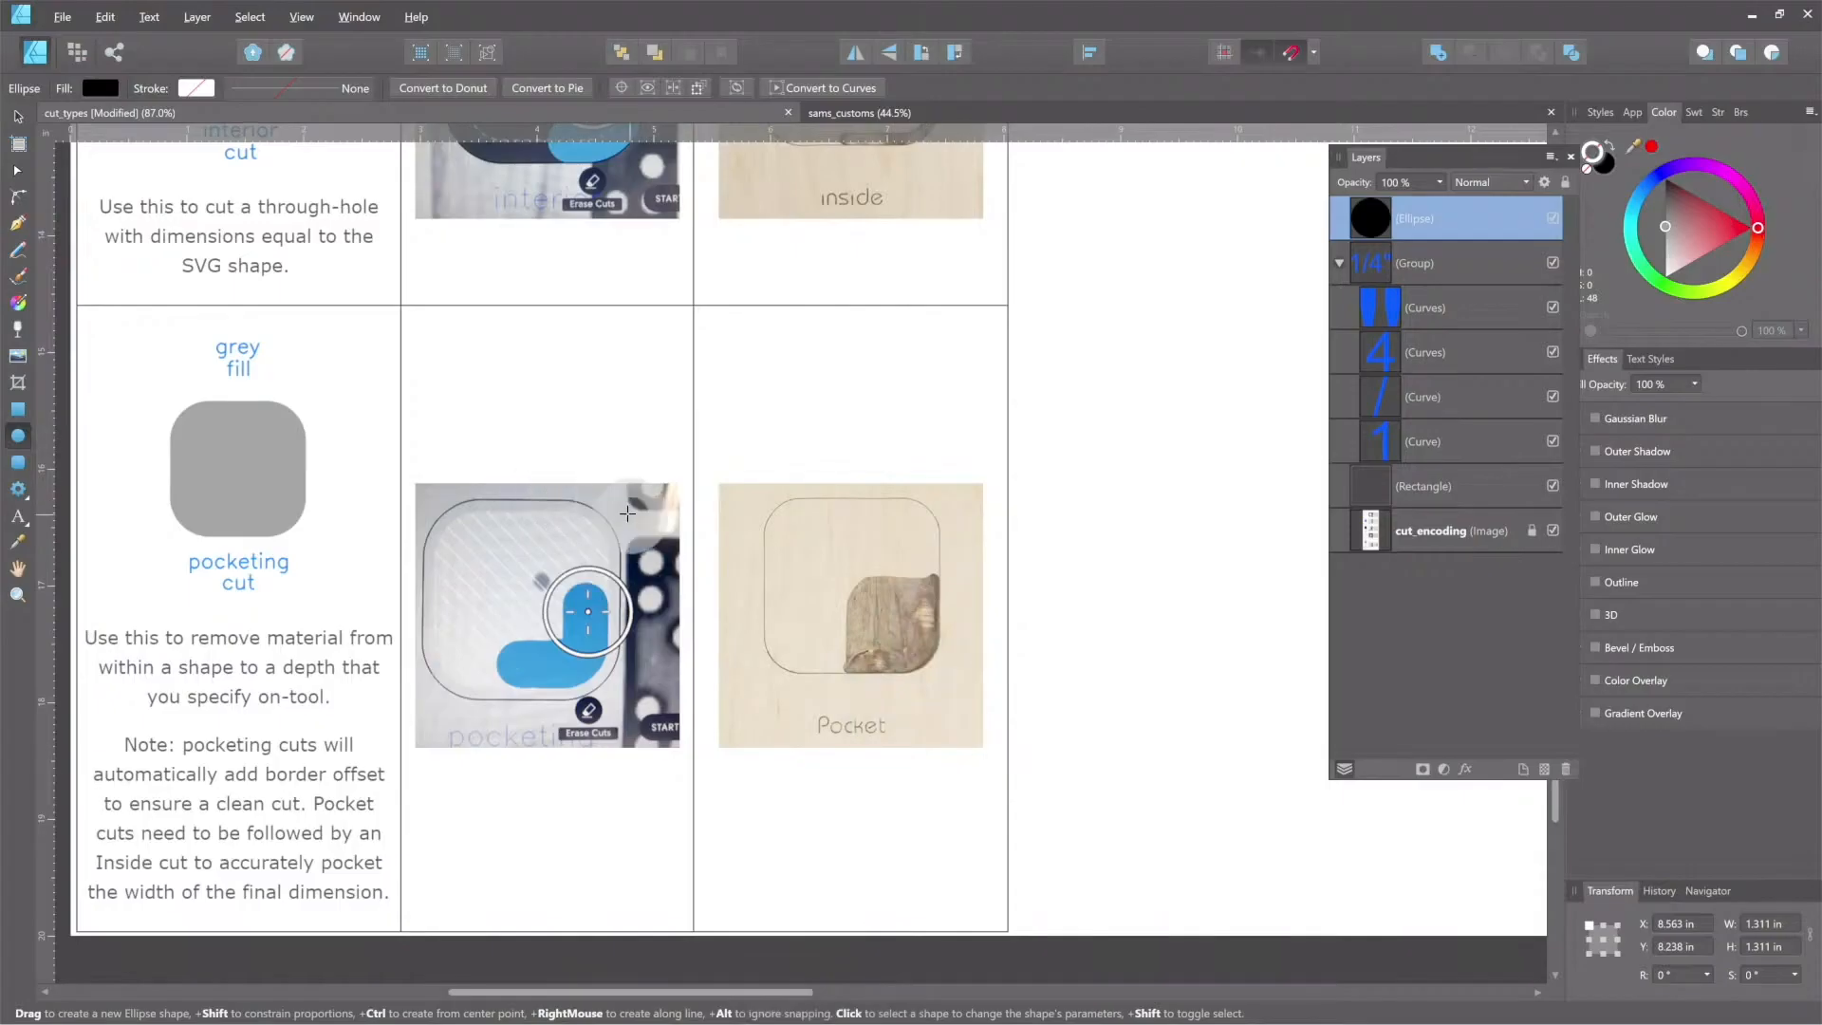
mouse_move(549, 703)
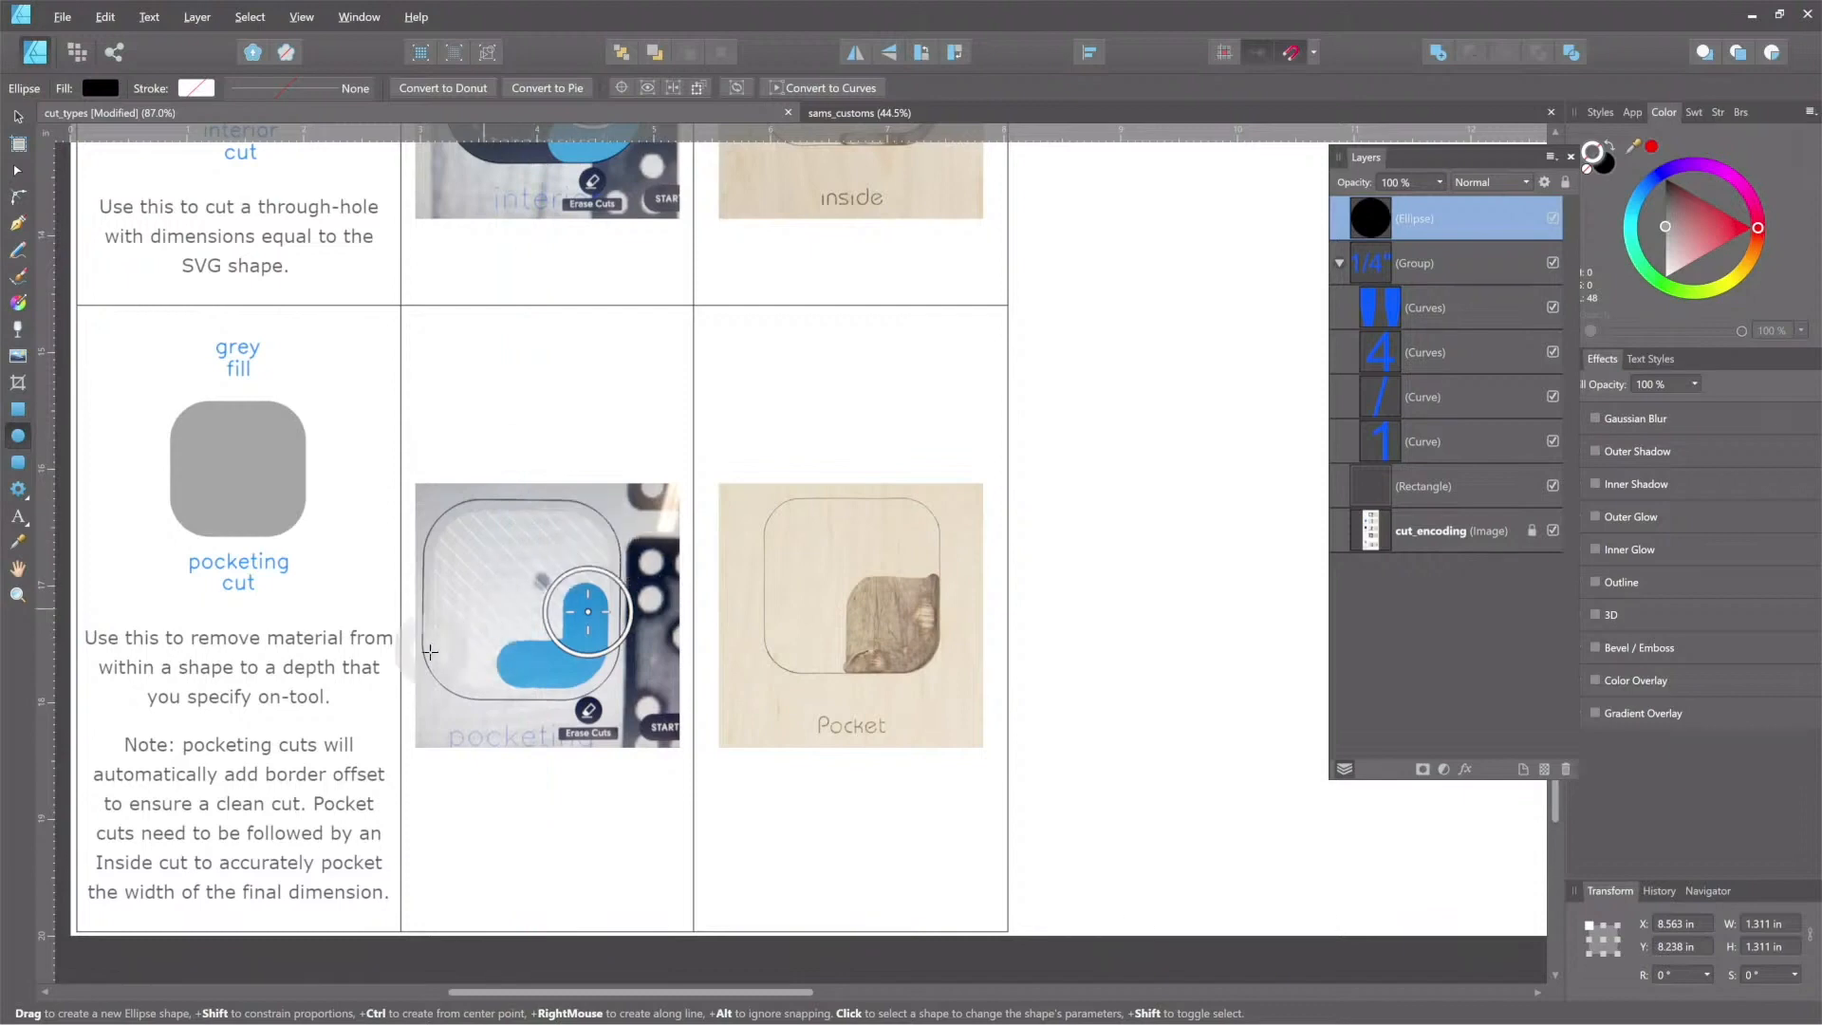
mouse_move(1081, 104)
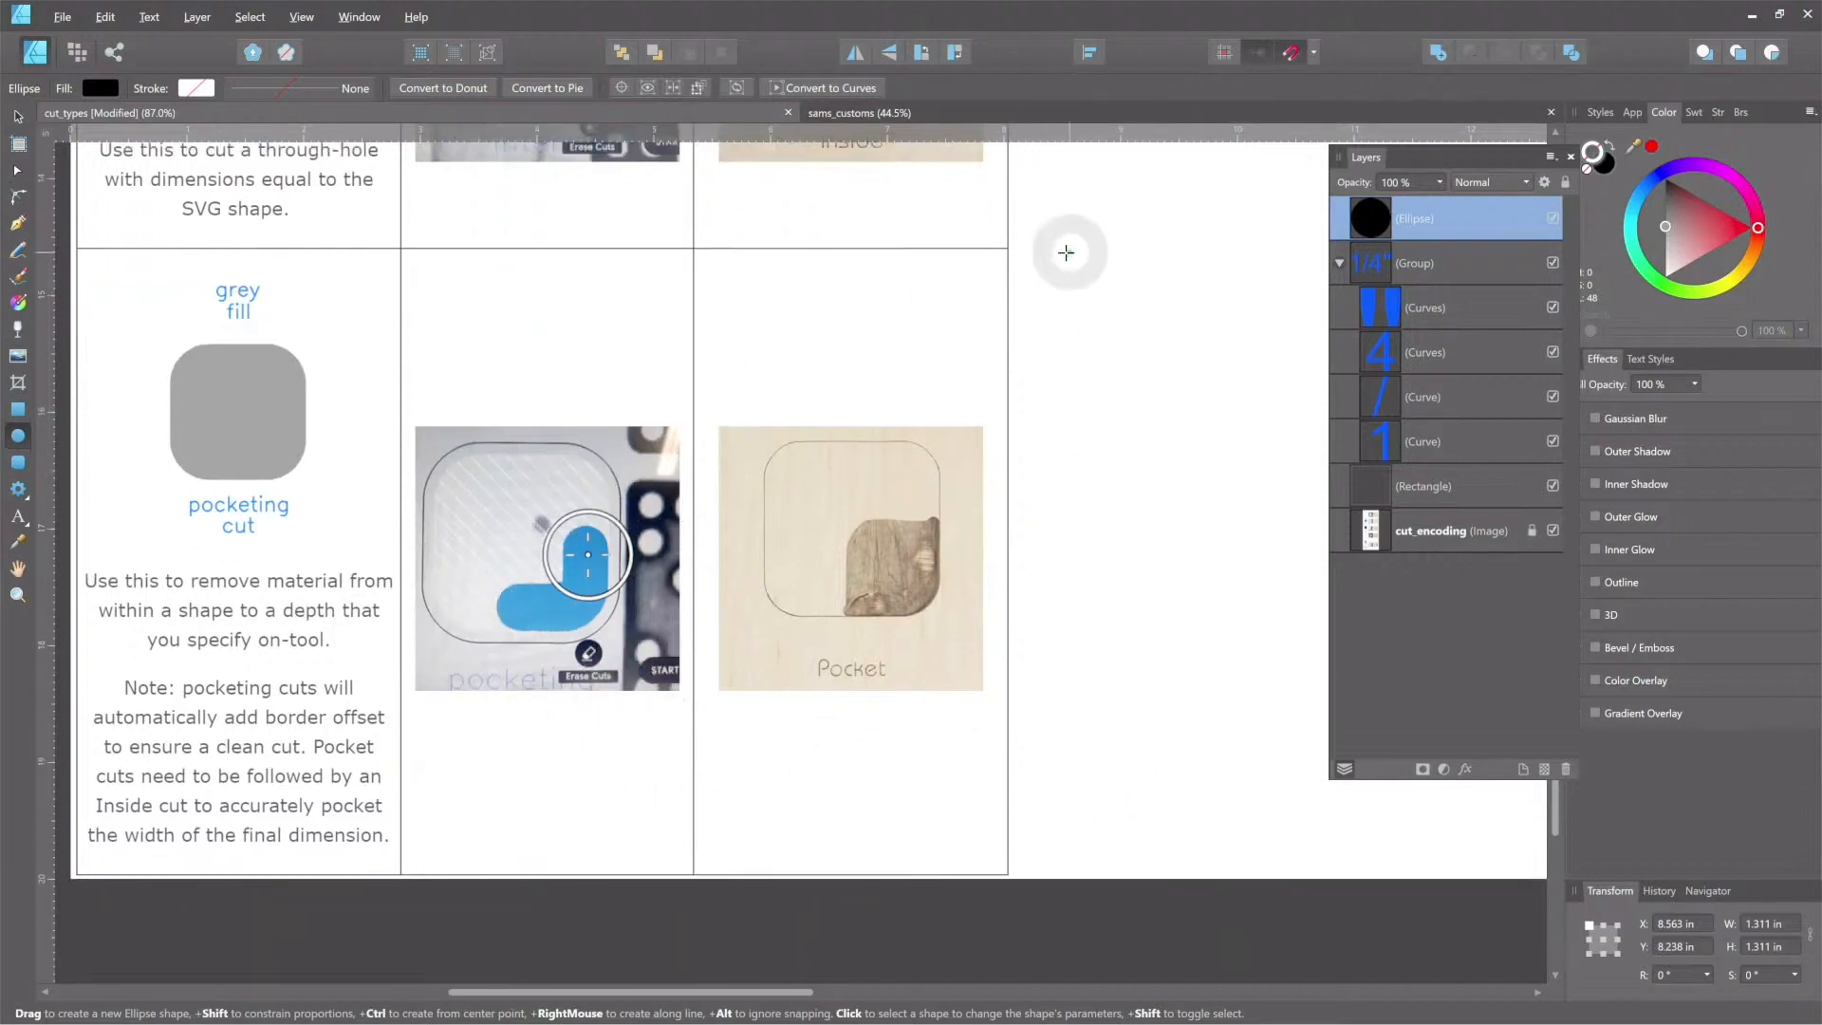
mouse_move(858, 113)
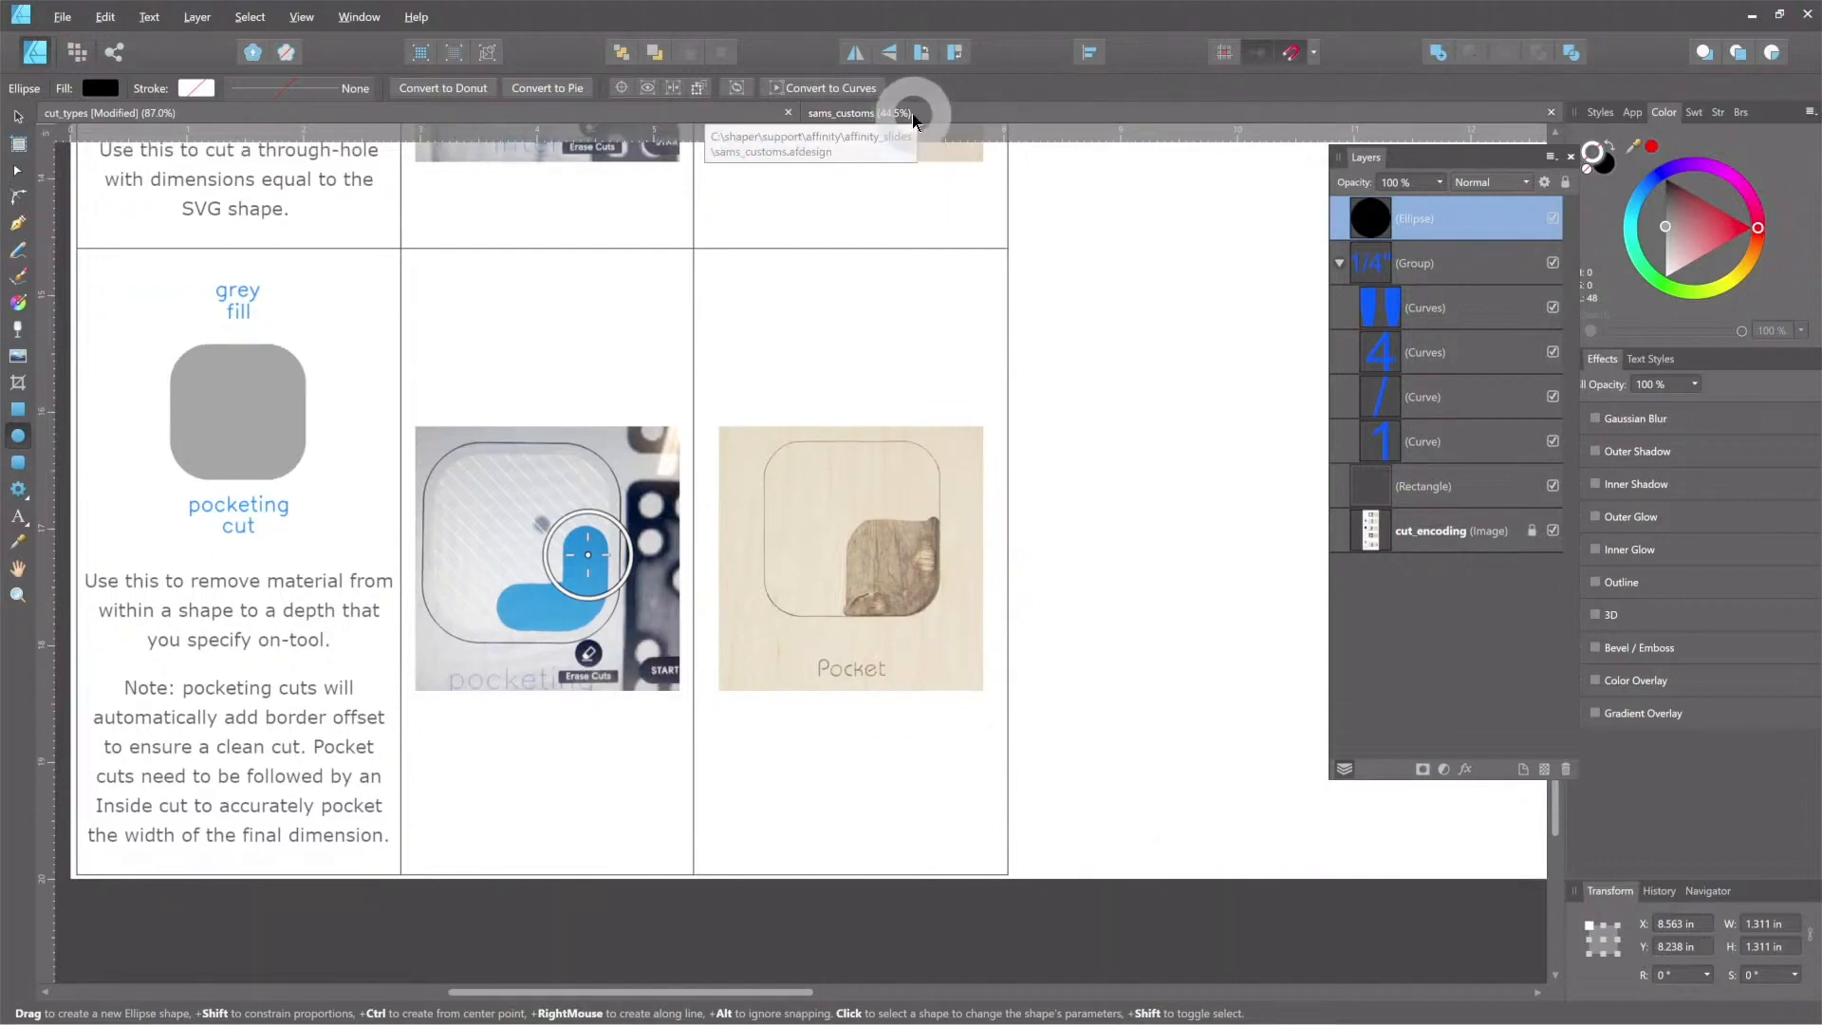
Step: Switch to the sams_customs sign document tab and bring up the File menu
left_click(858, 113)
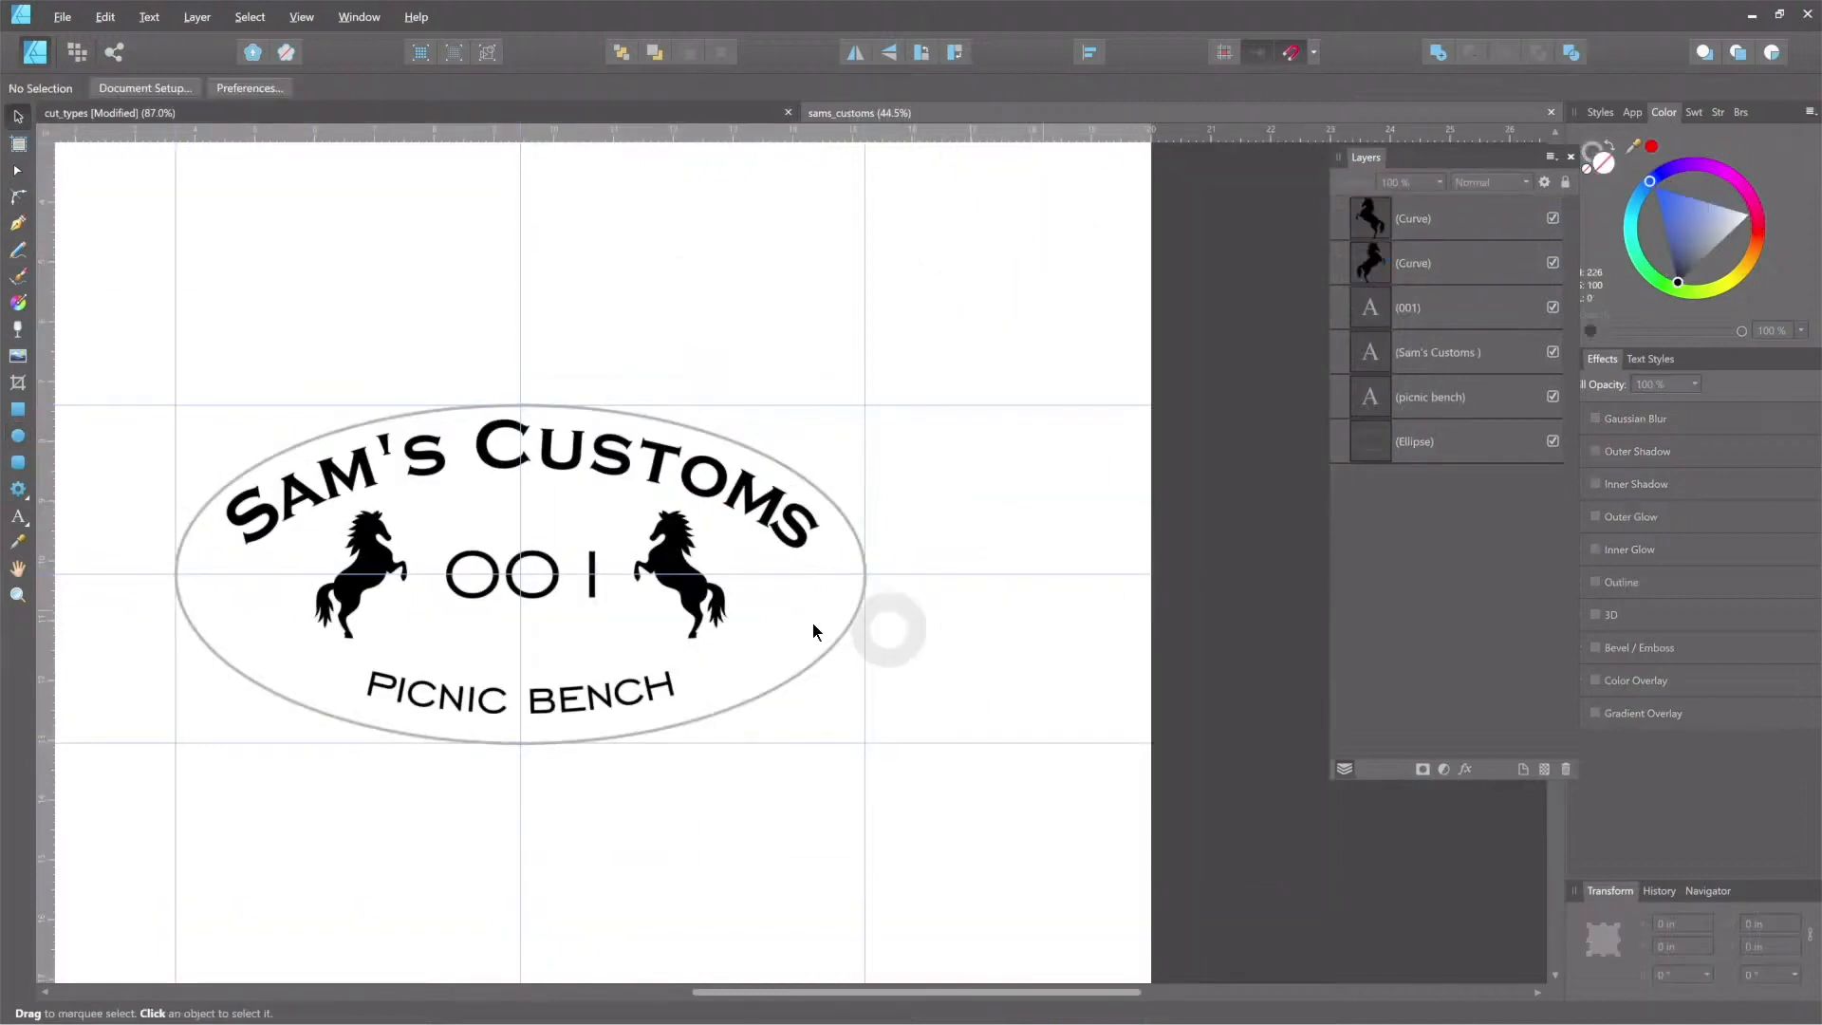
mouse_move(796, 700)
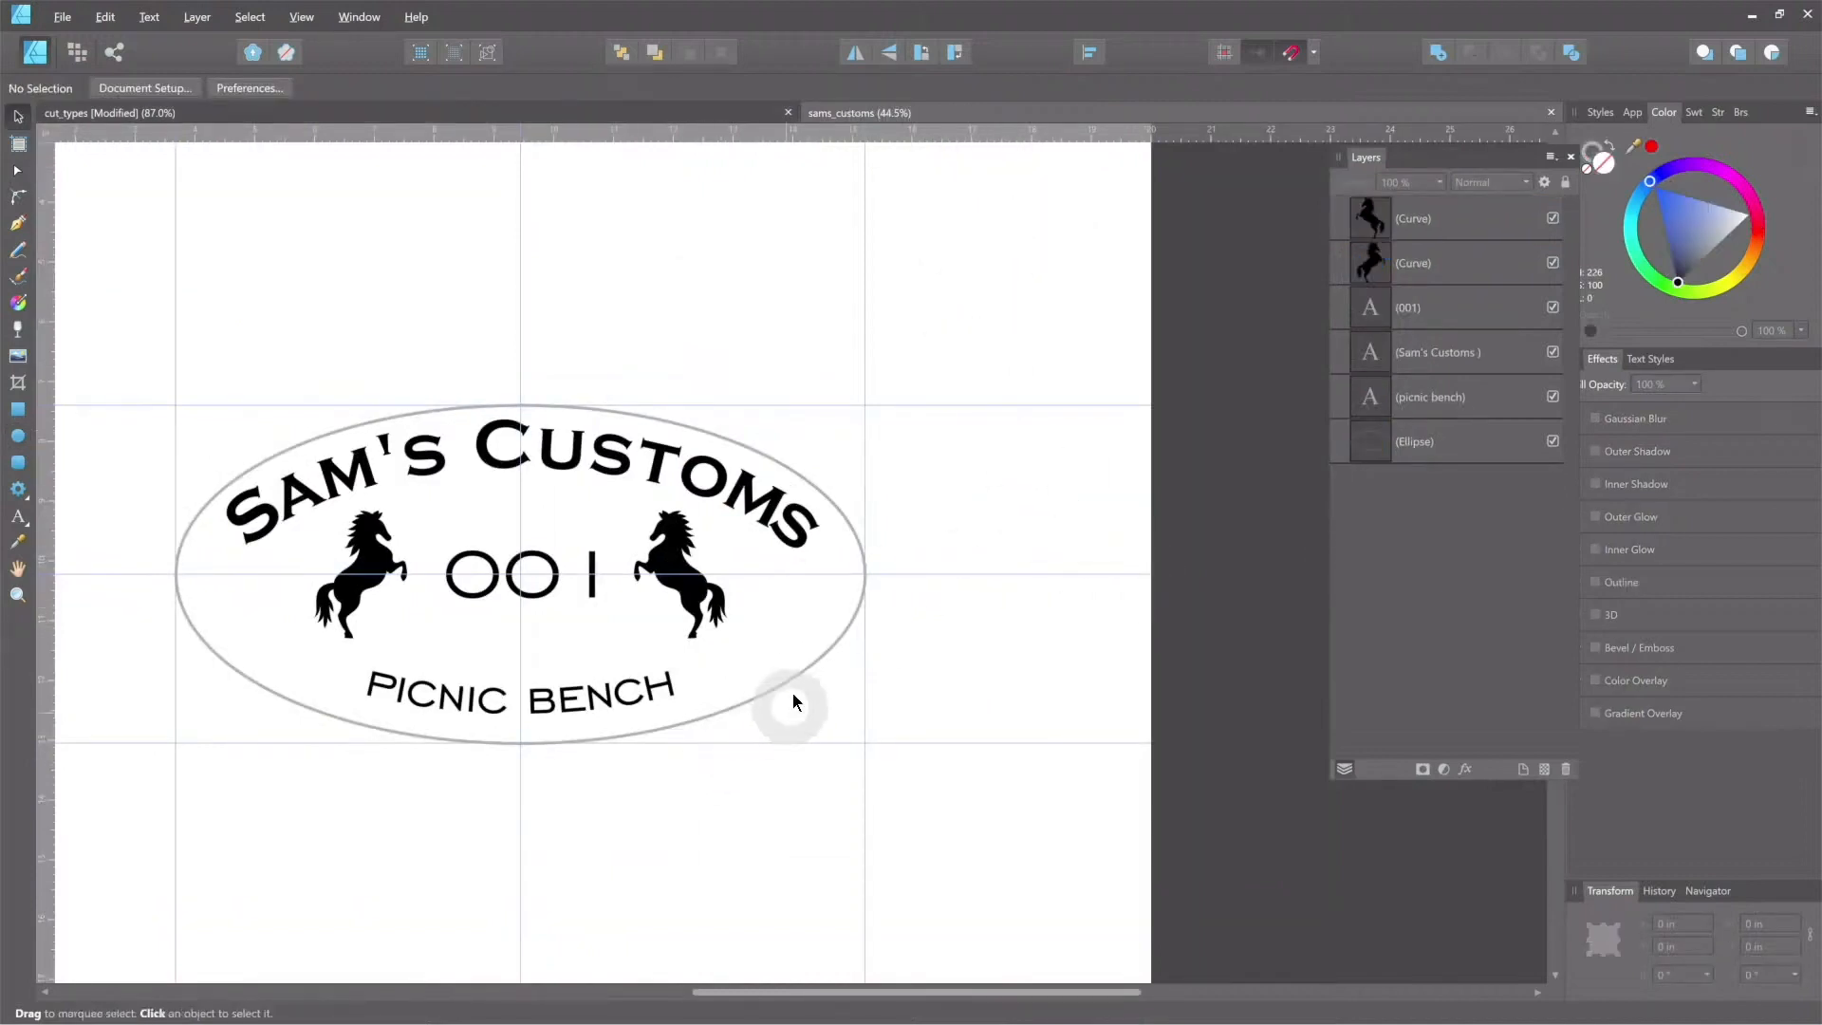
mouse_move(465, 700)
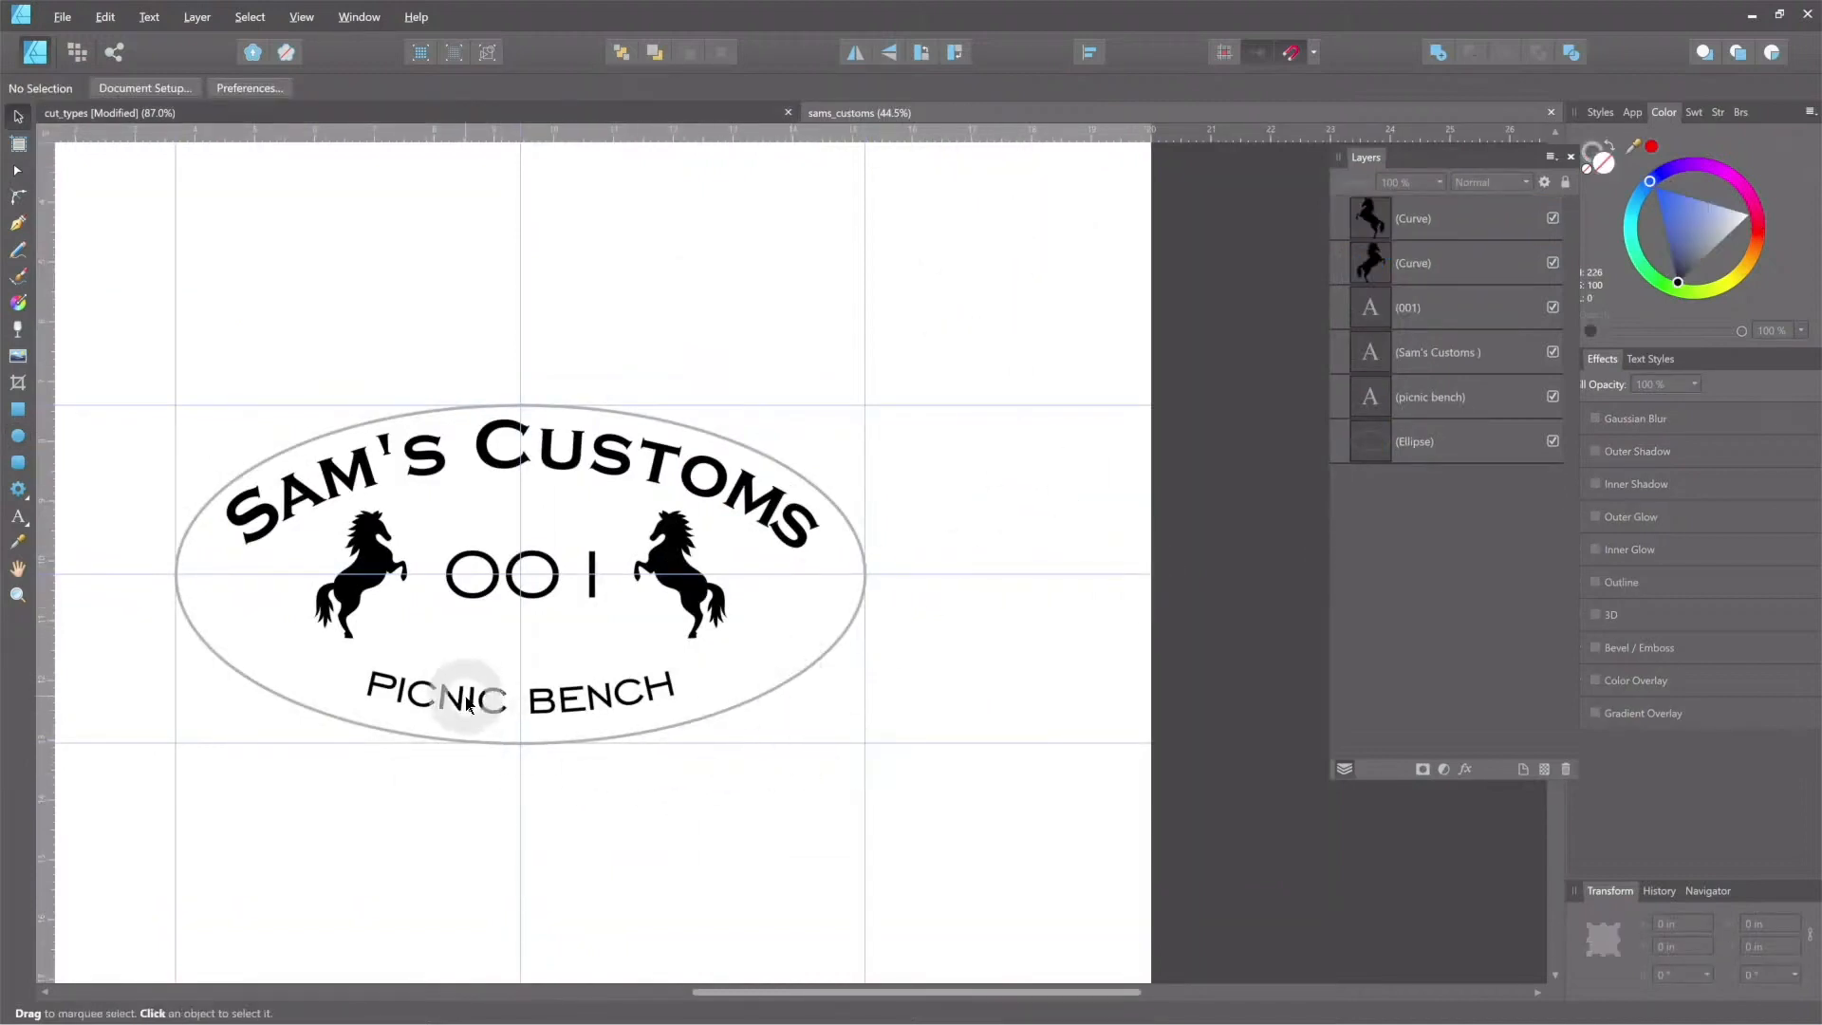
mouse_move(262, 616)
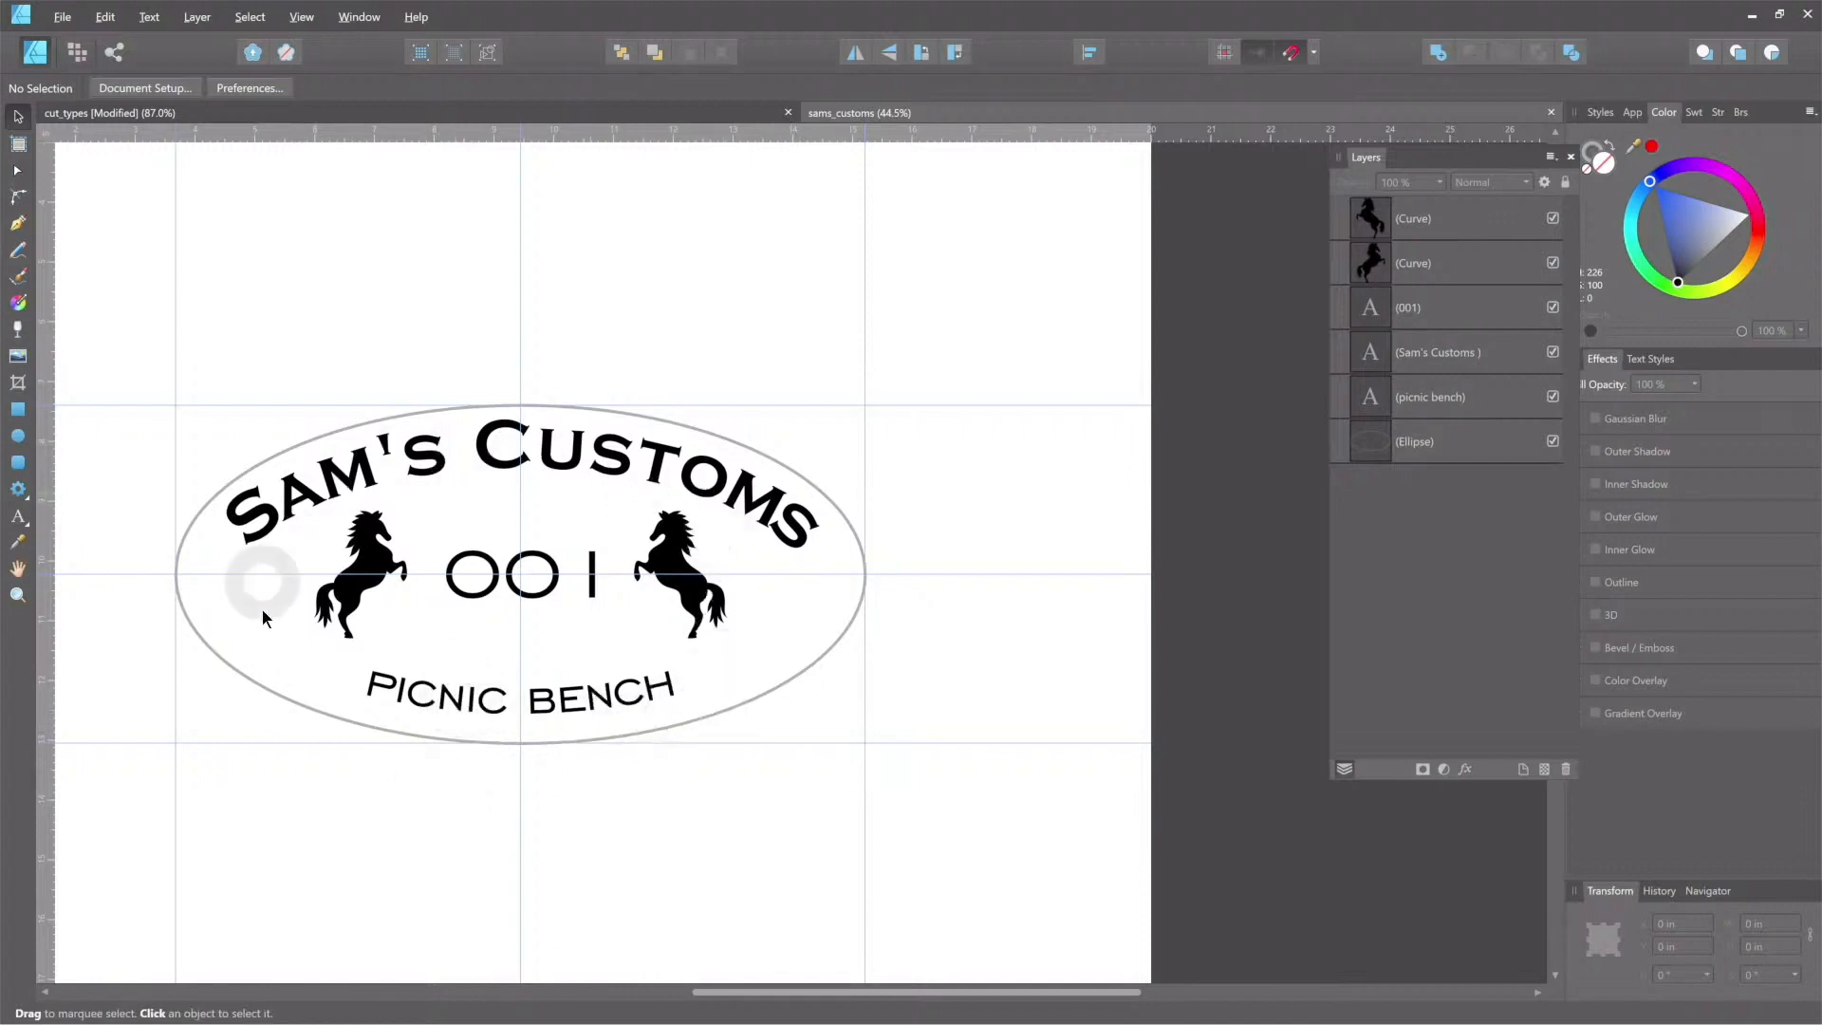
mouse_move(188, 605)
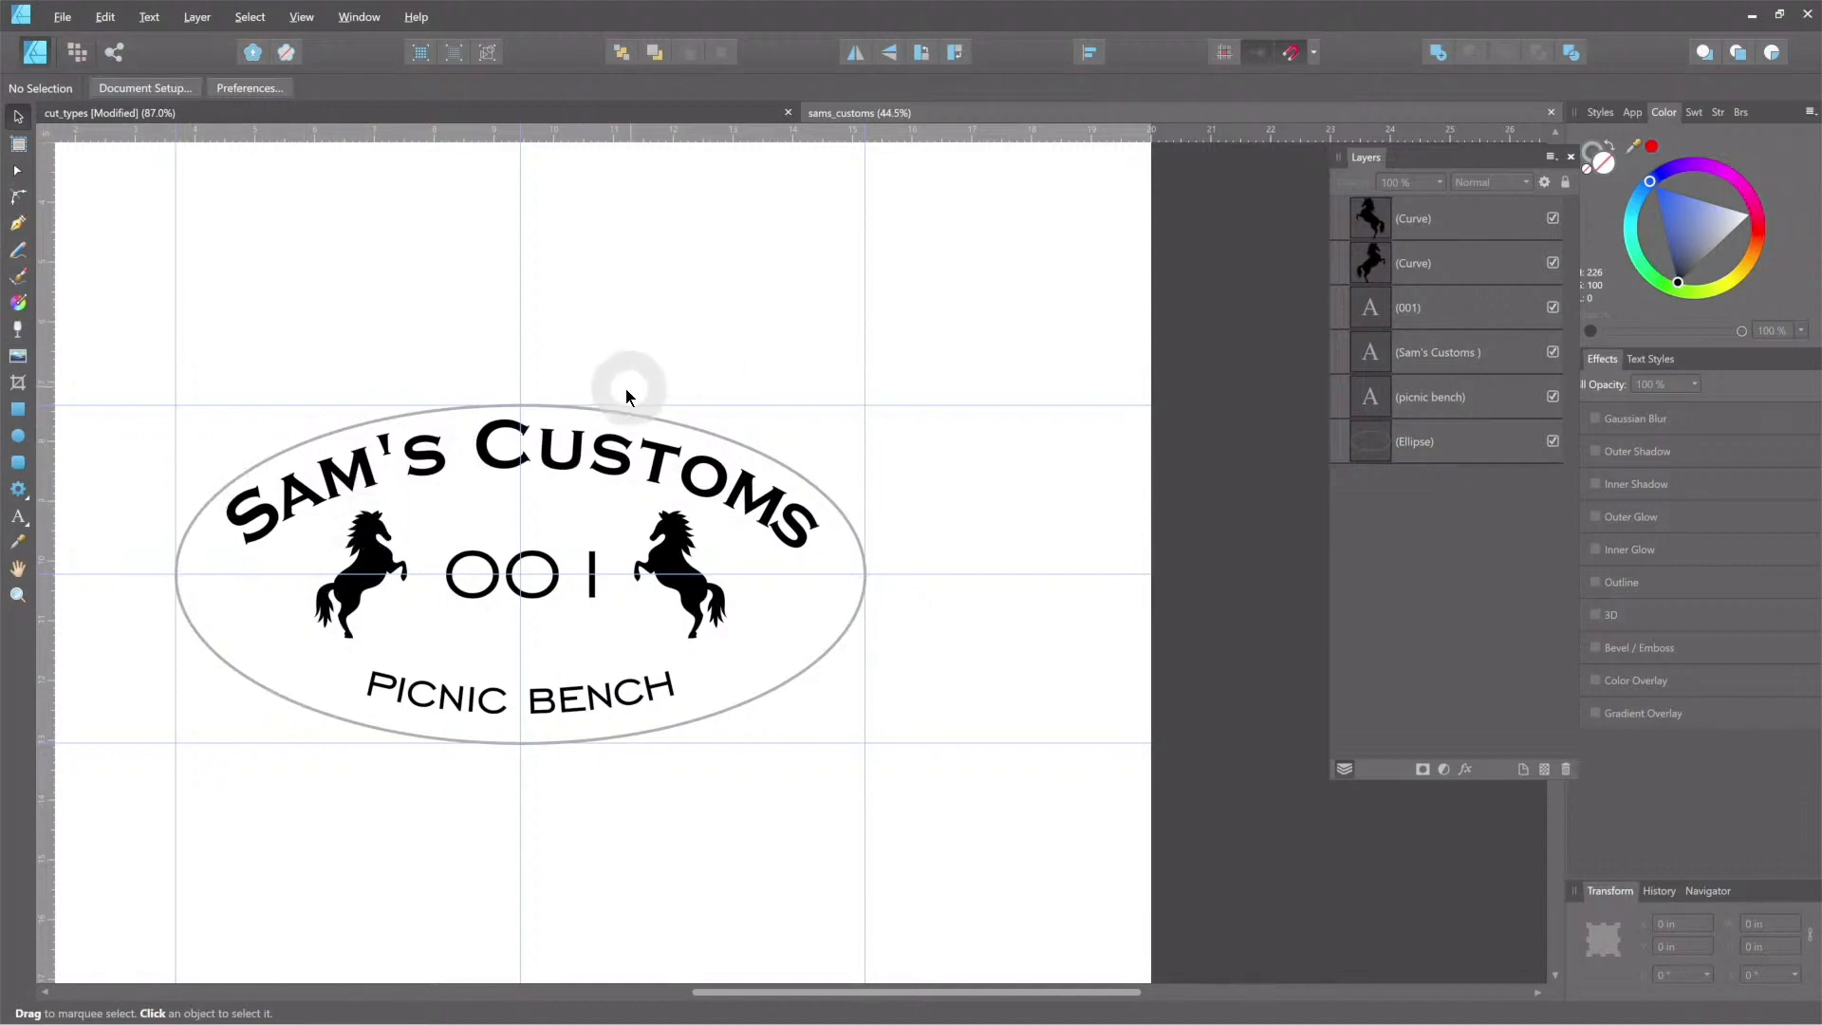
mouse_move(837, 451)
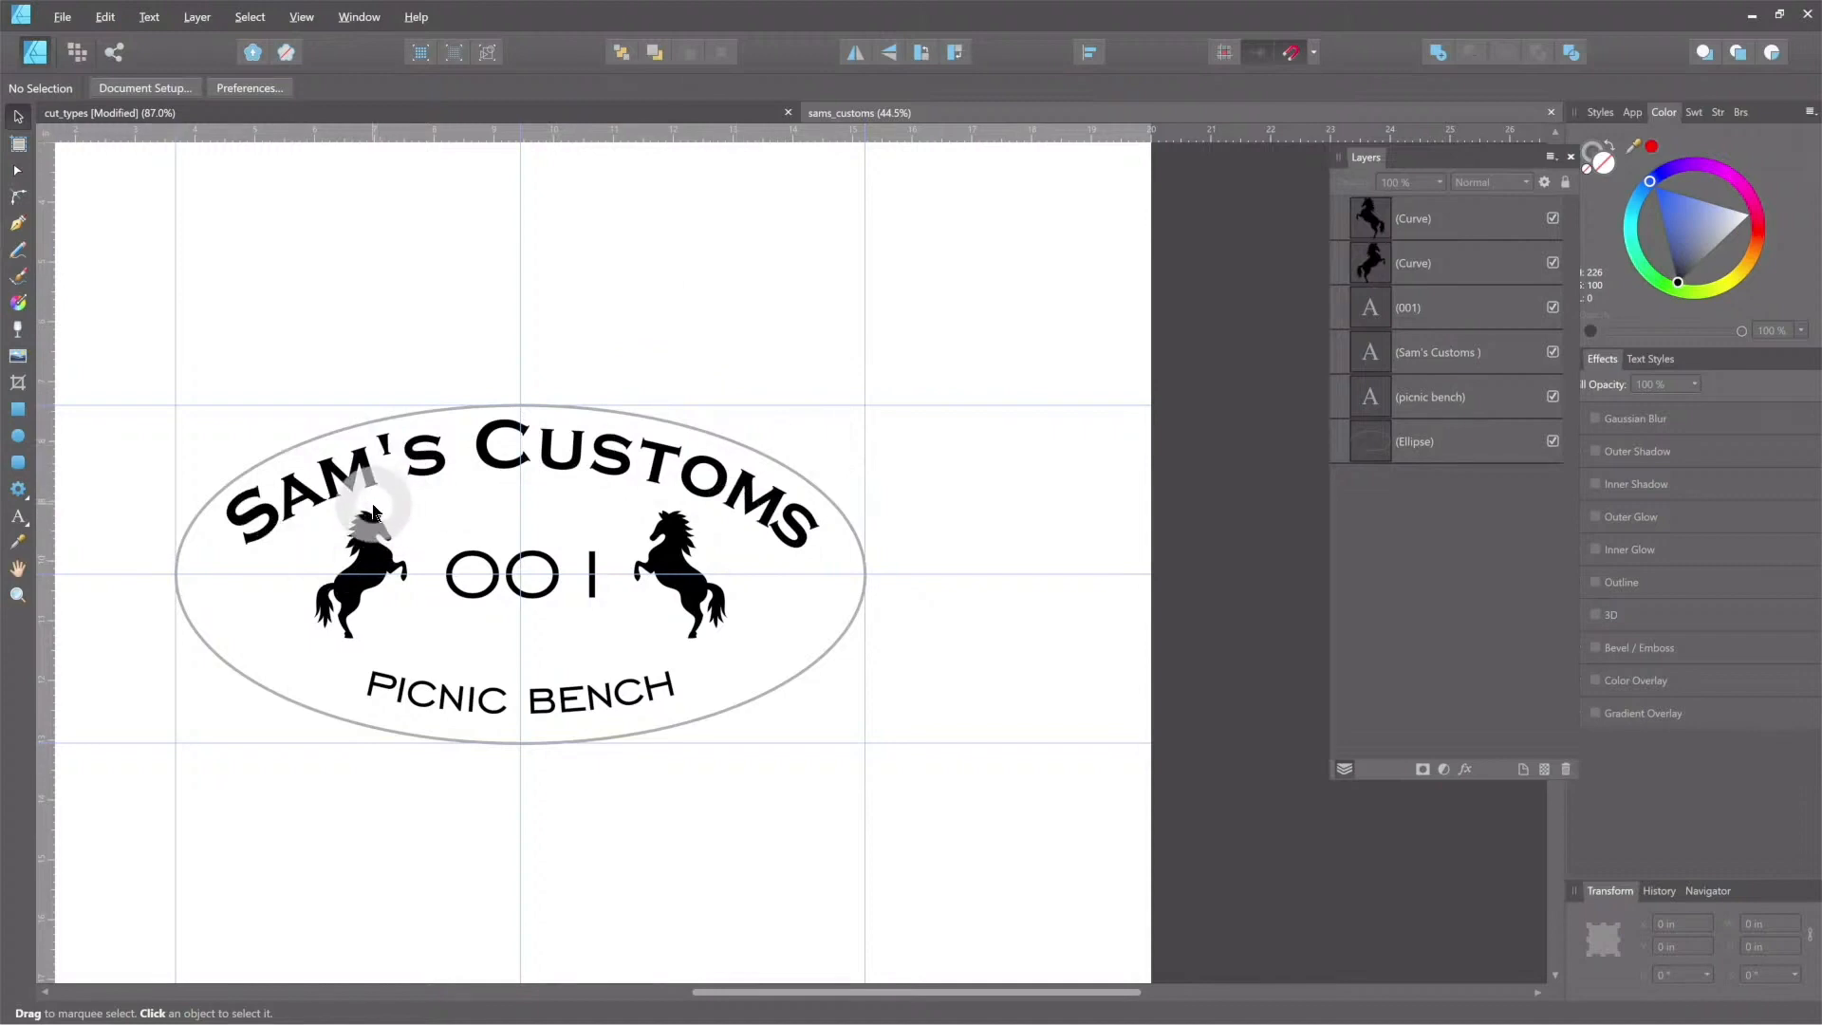
left_click(61, 16)
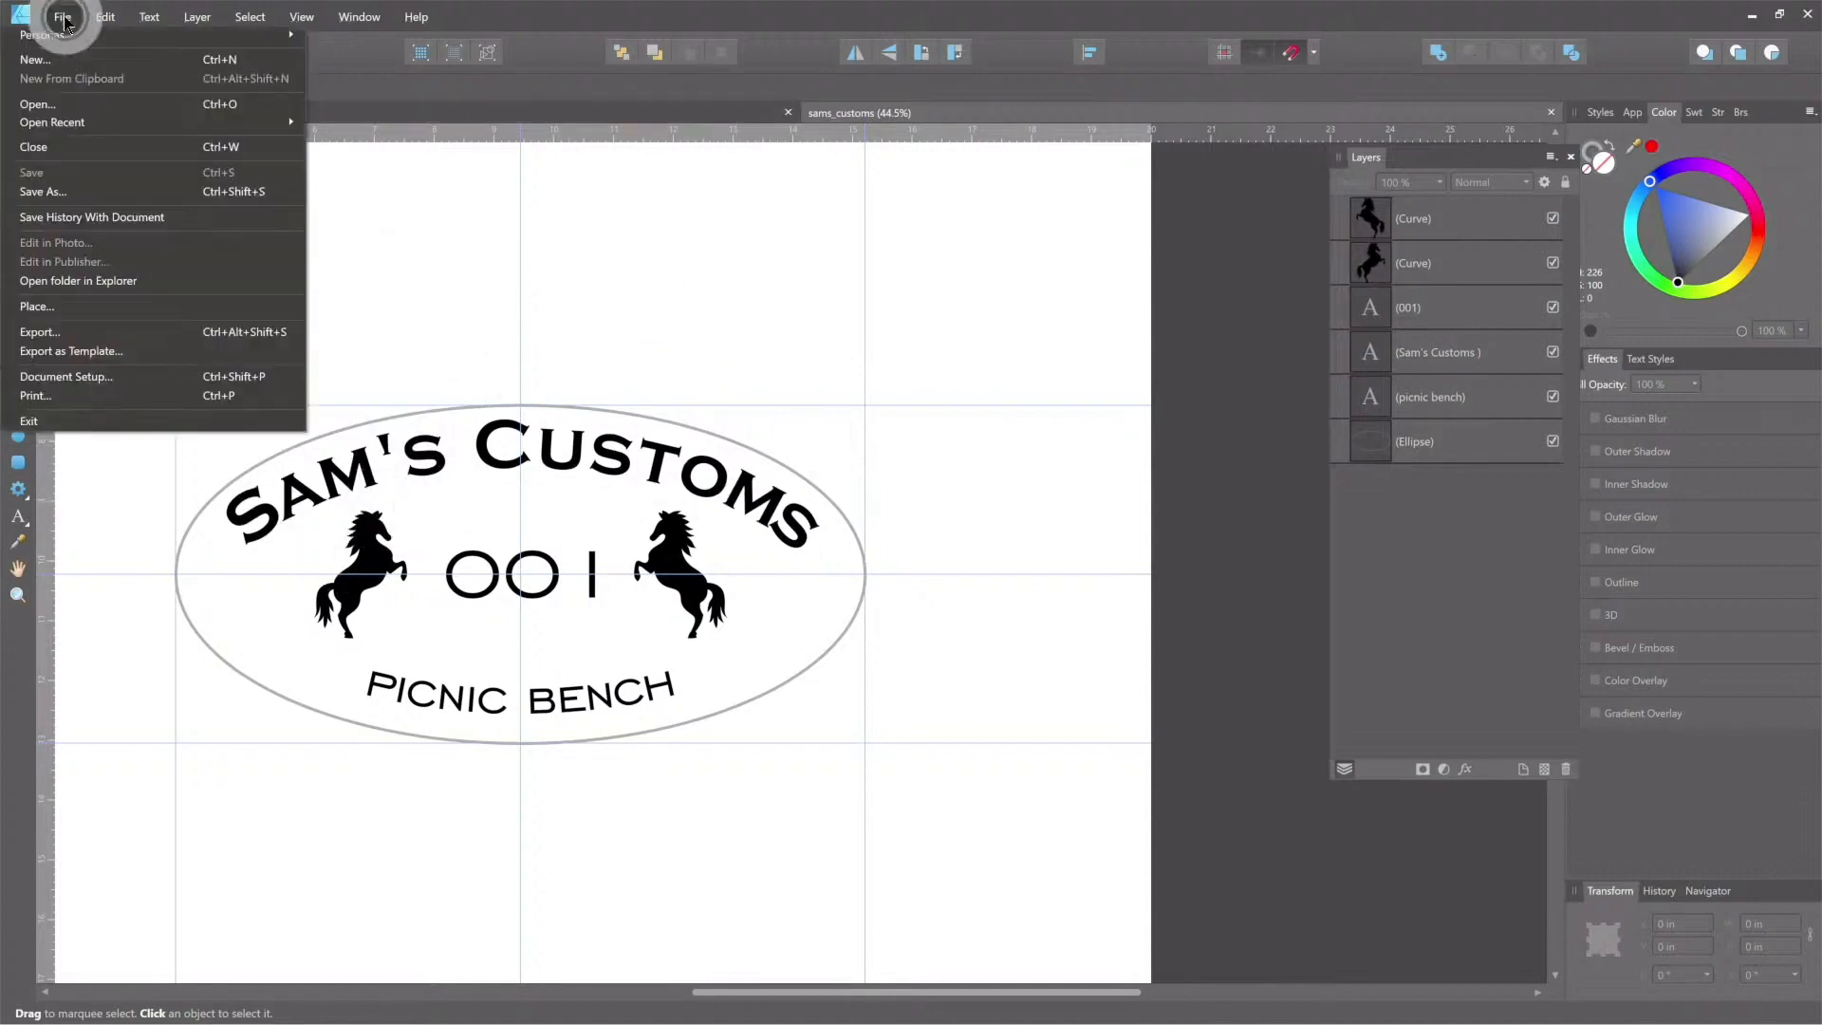
Step: Create a new 20 by 20 inch document with units kept in inches
left_click(35, 59)
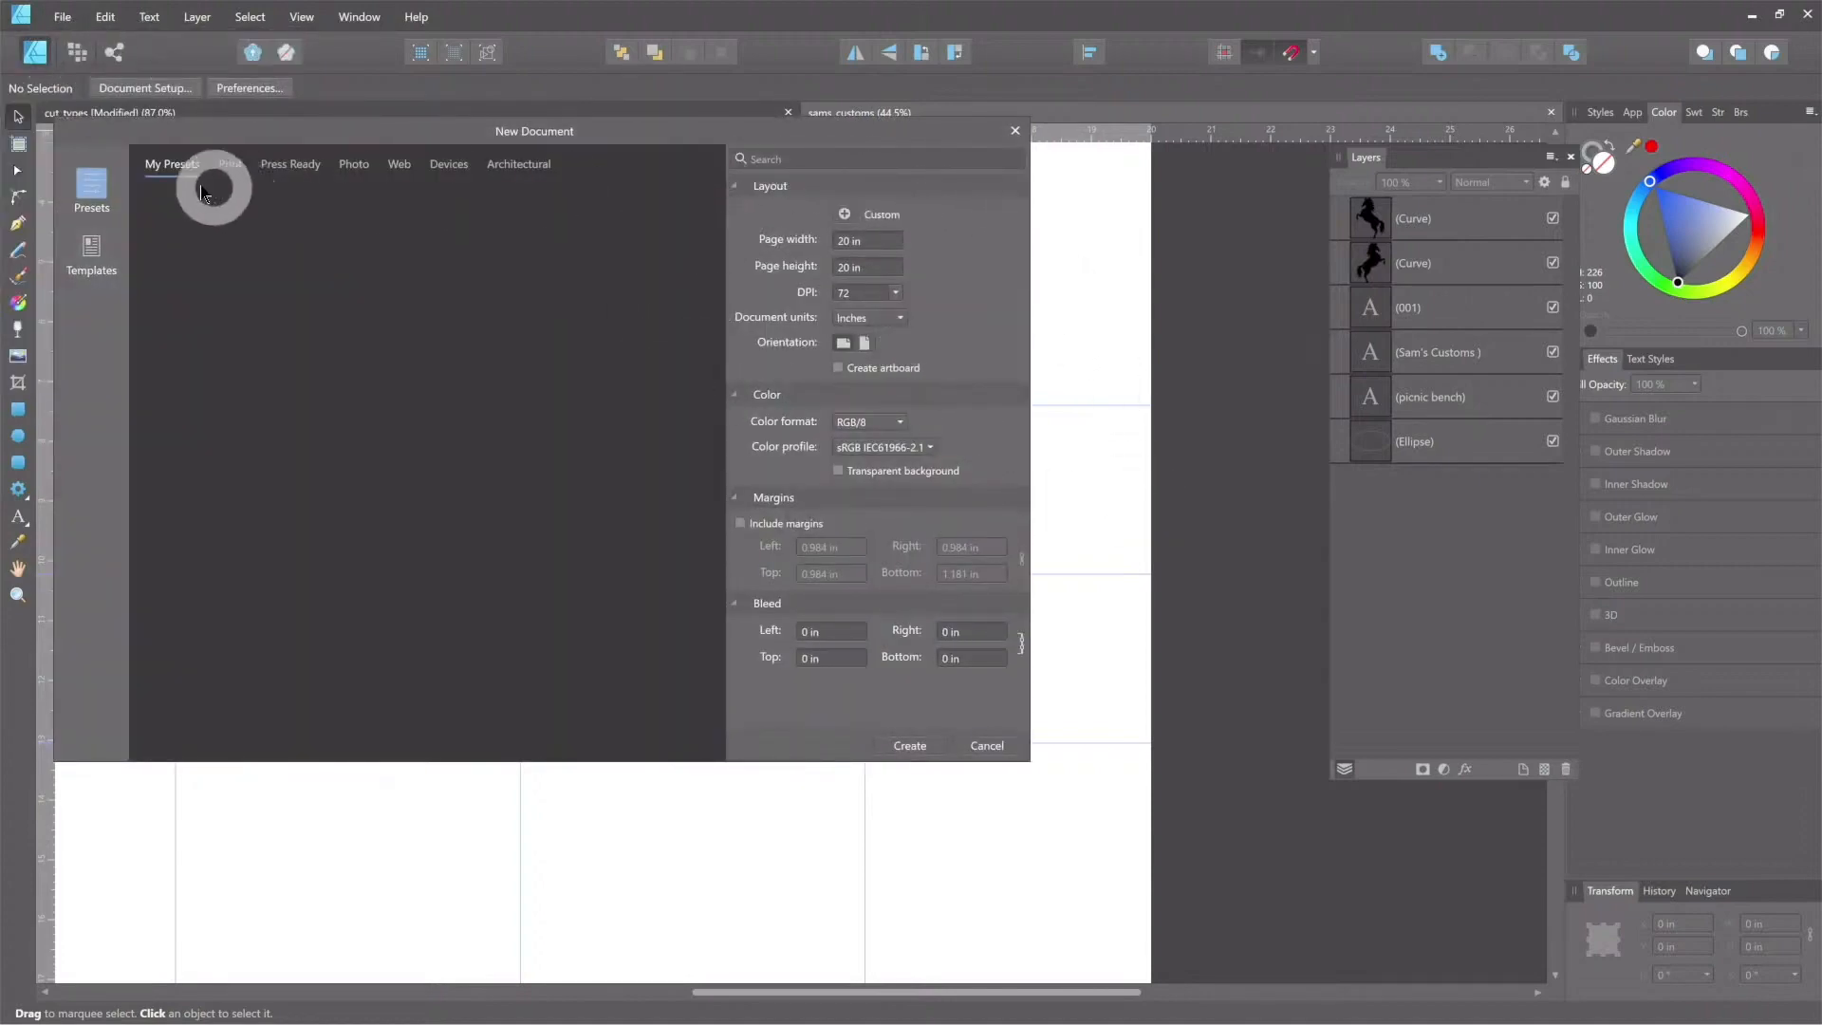
mouse_move(537, 145)
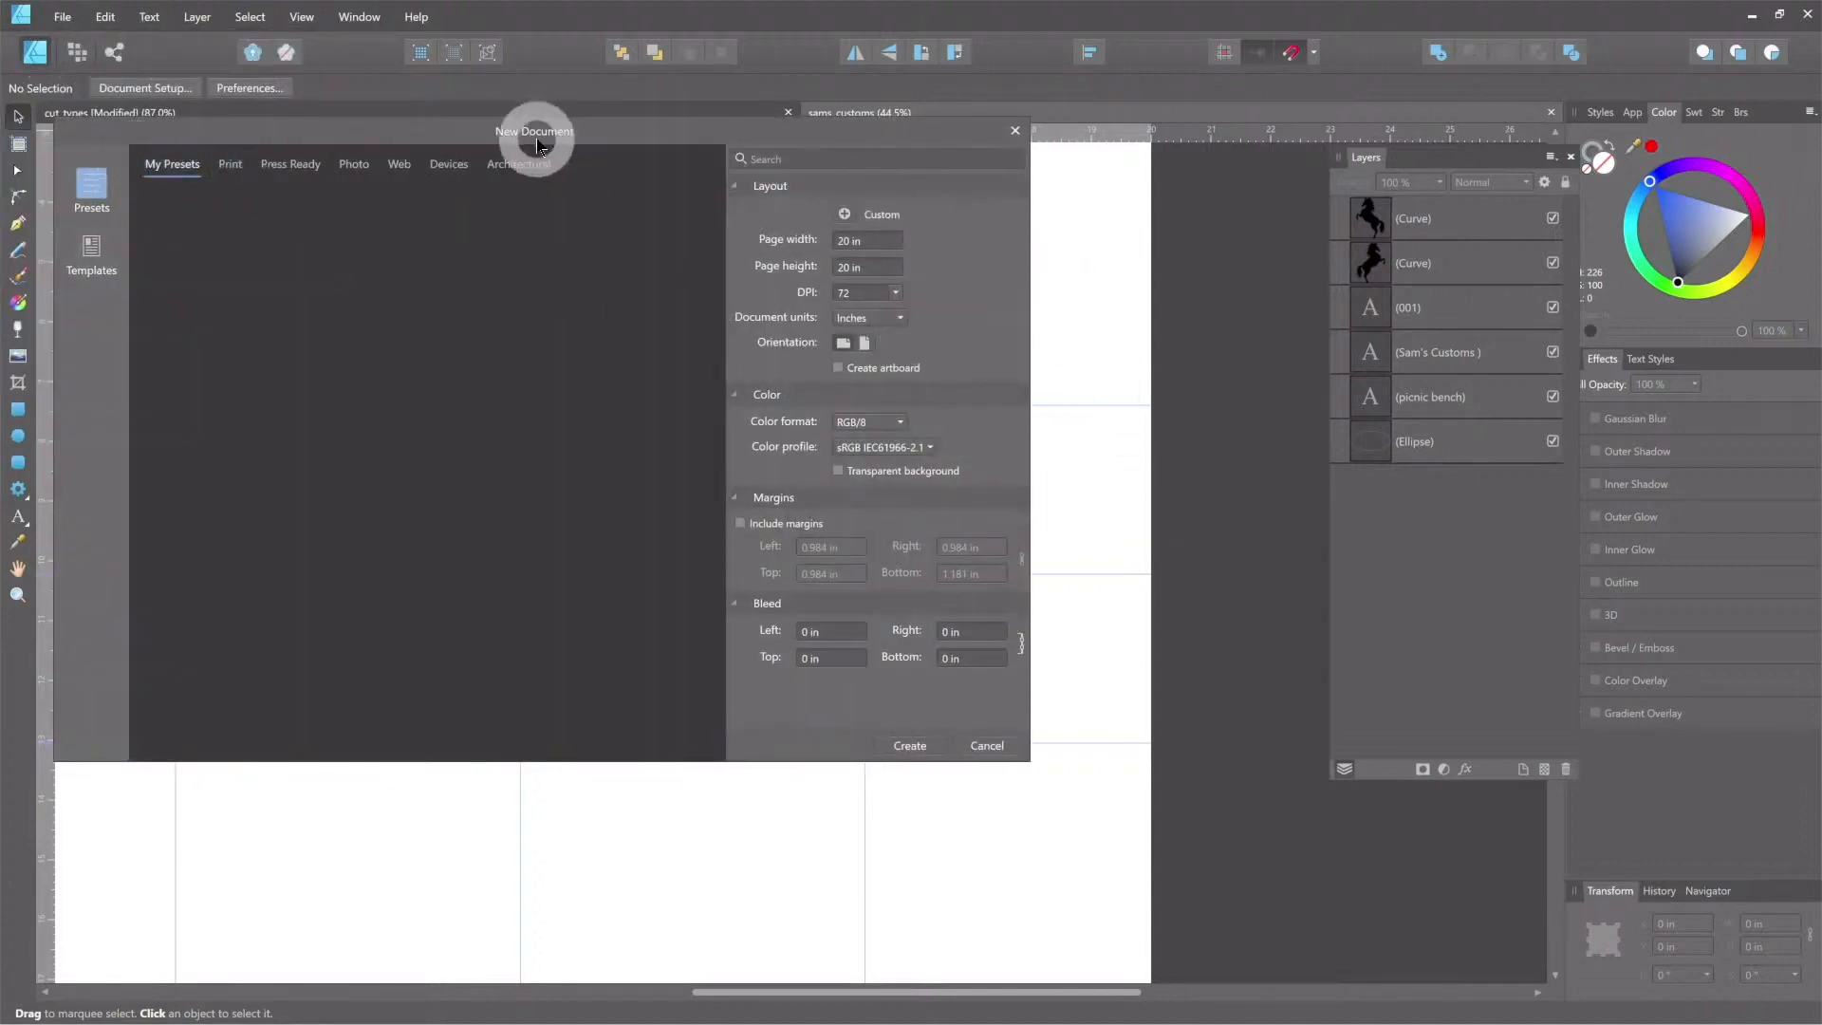
mouse_move(936, 238)
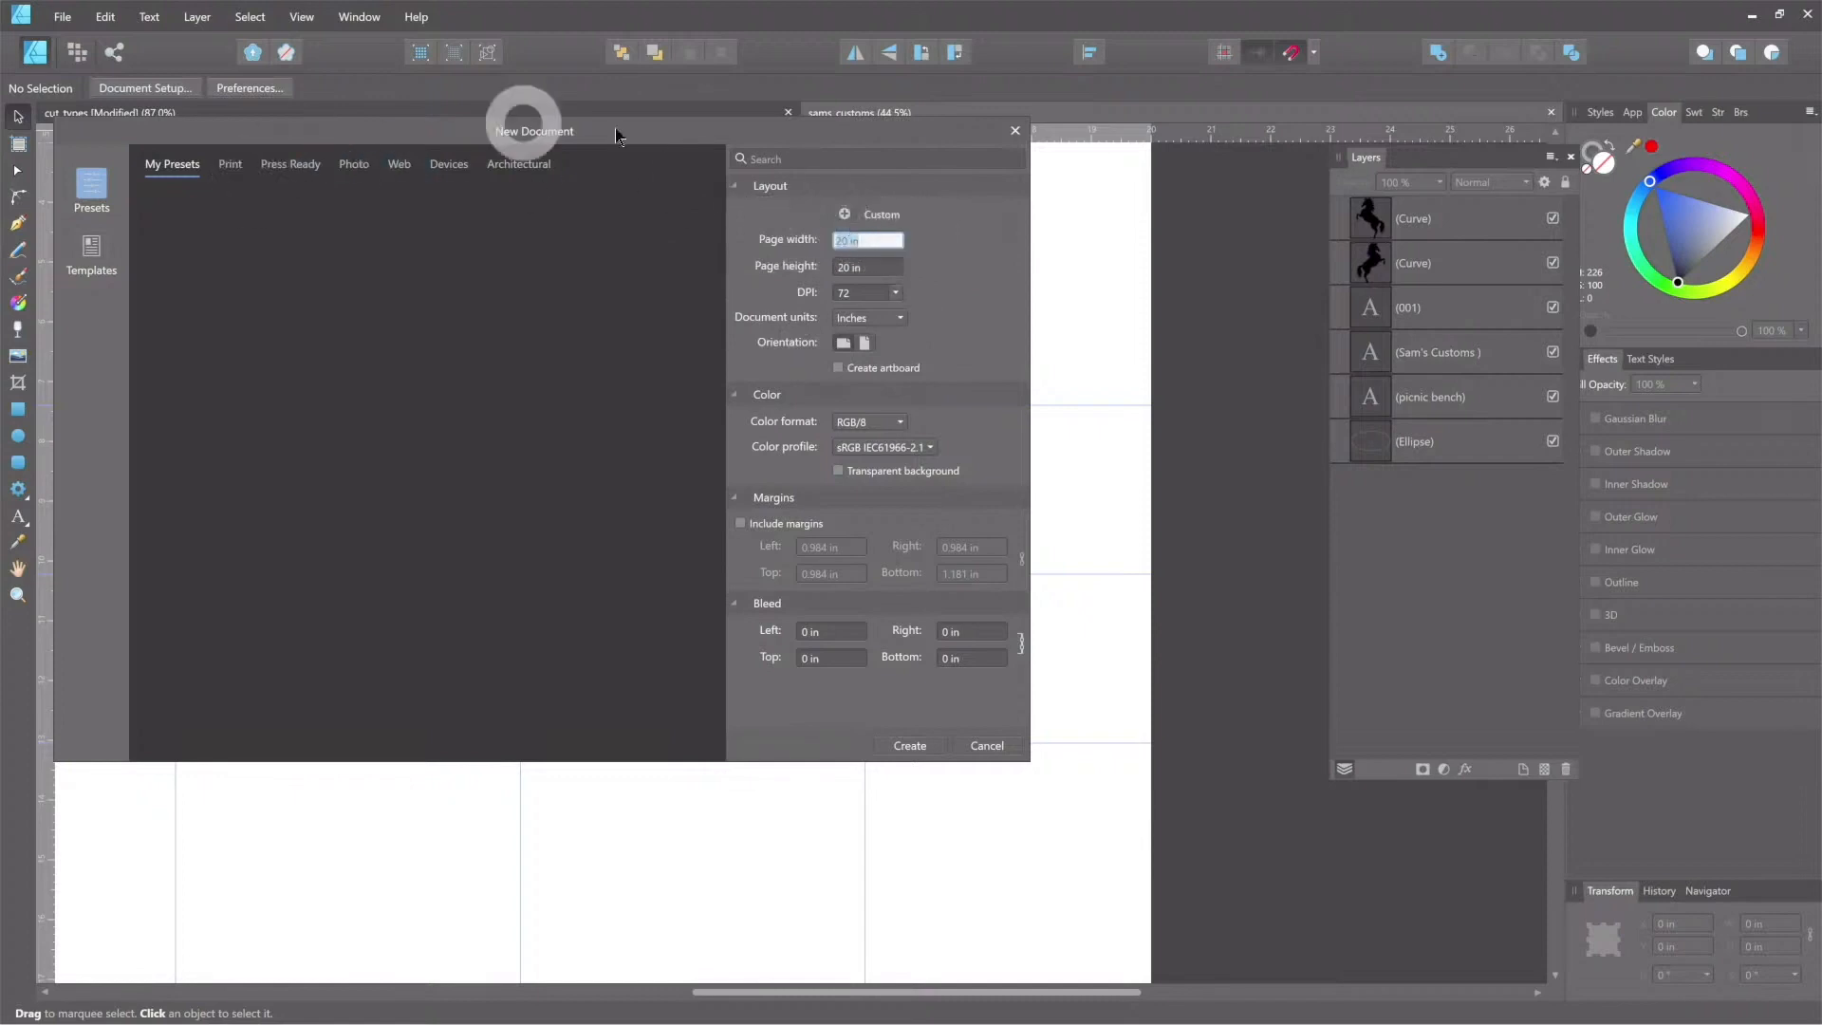
mouse_move(698, 157)
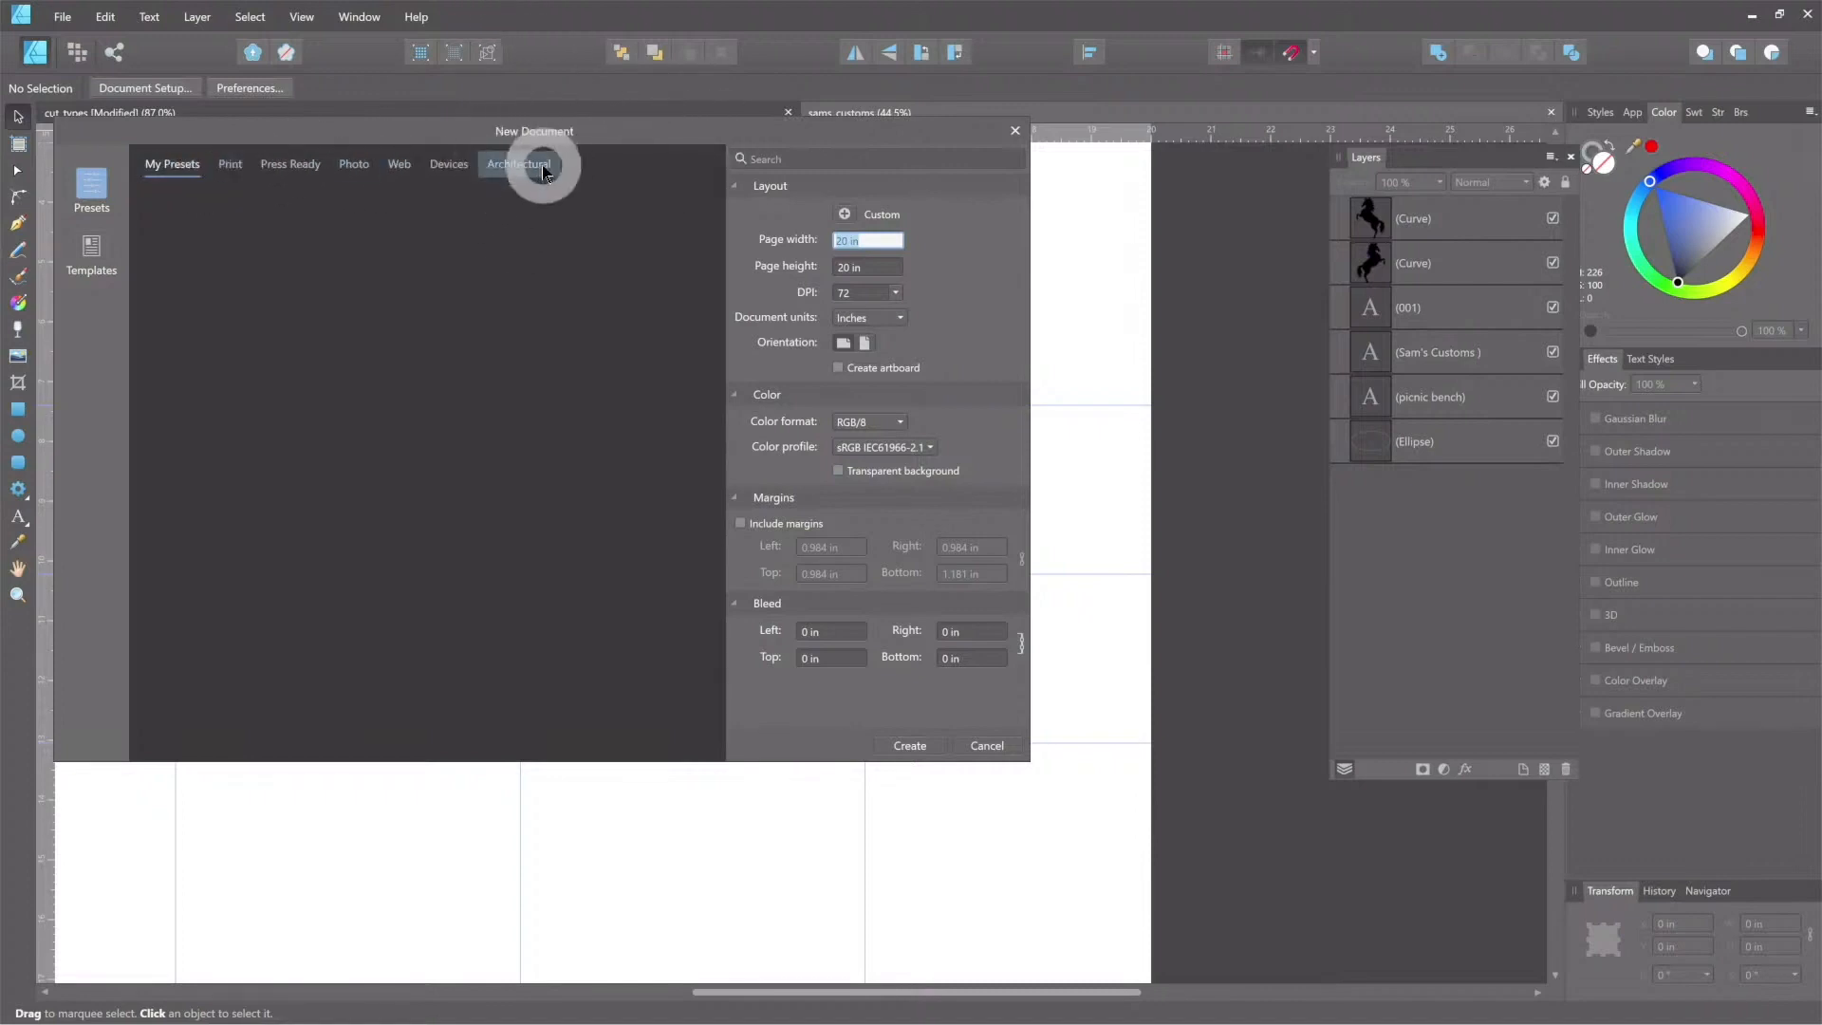
mouse_move(1031, 268)
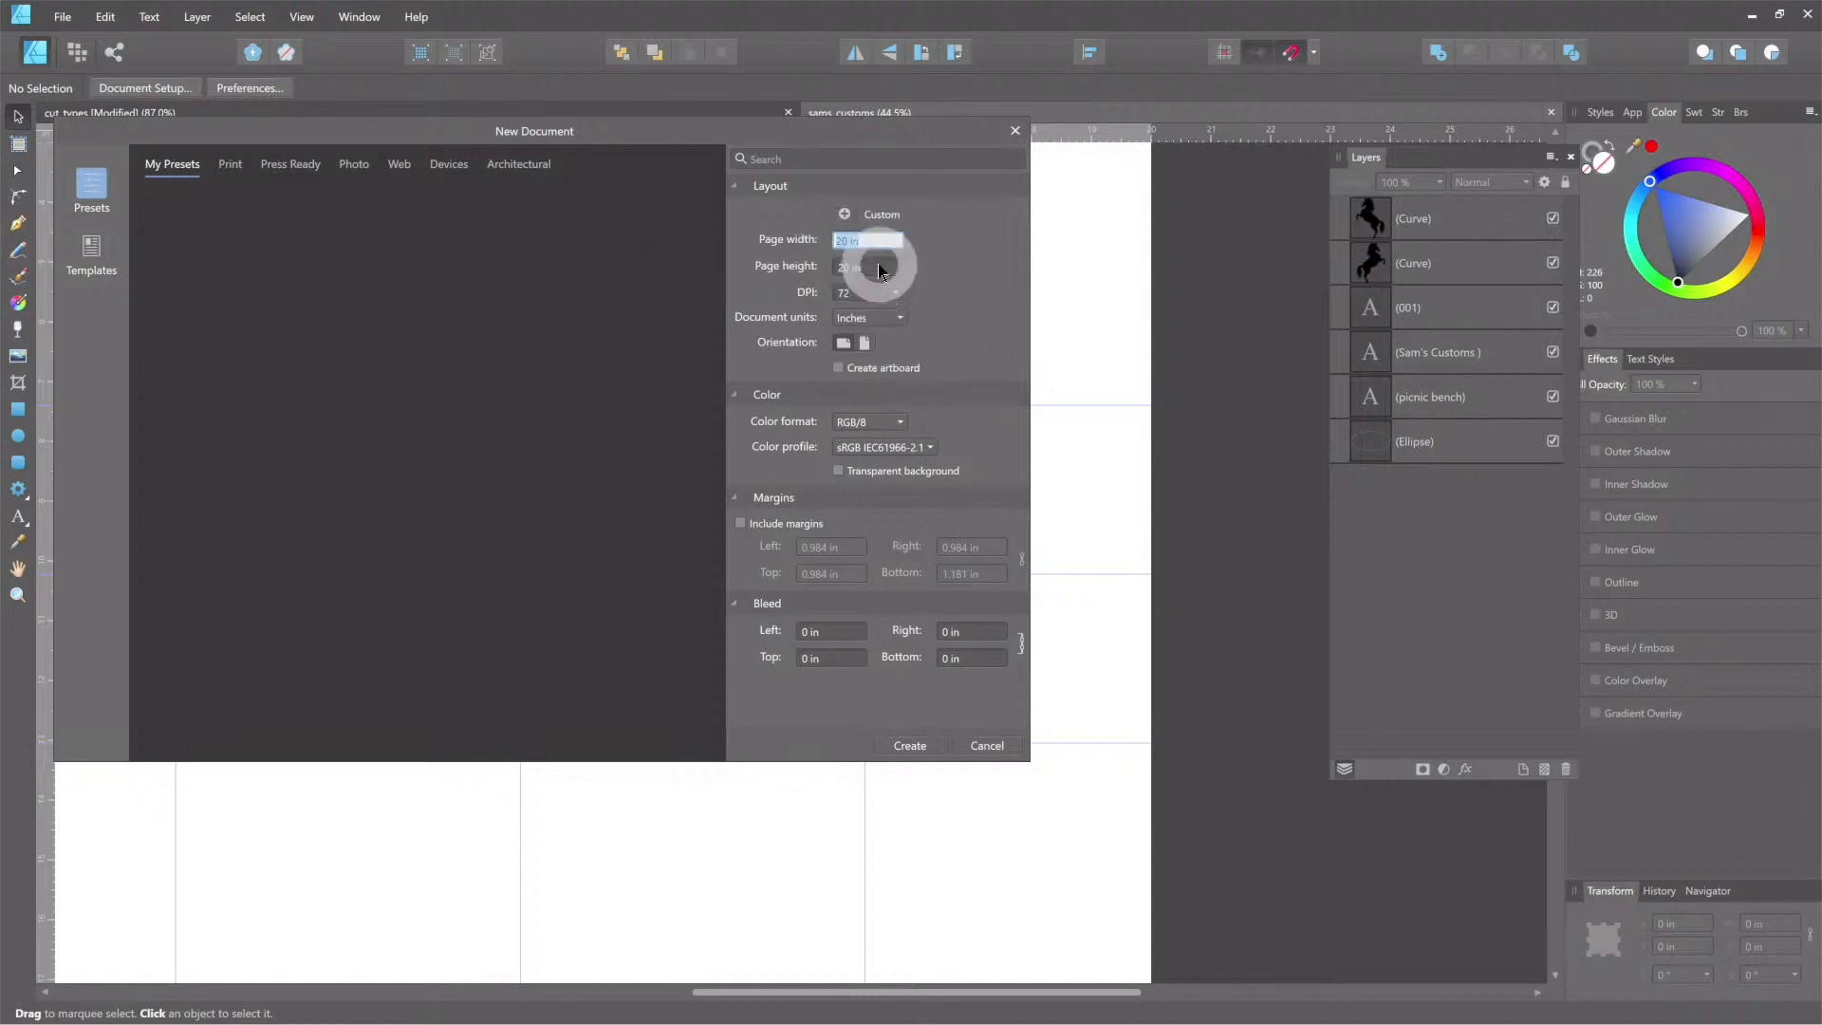
left_click(868, 317)
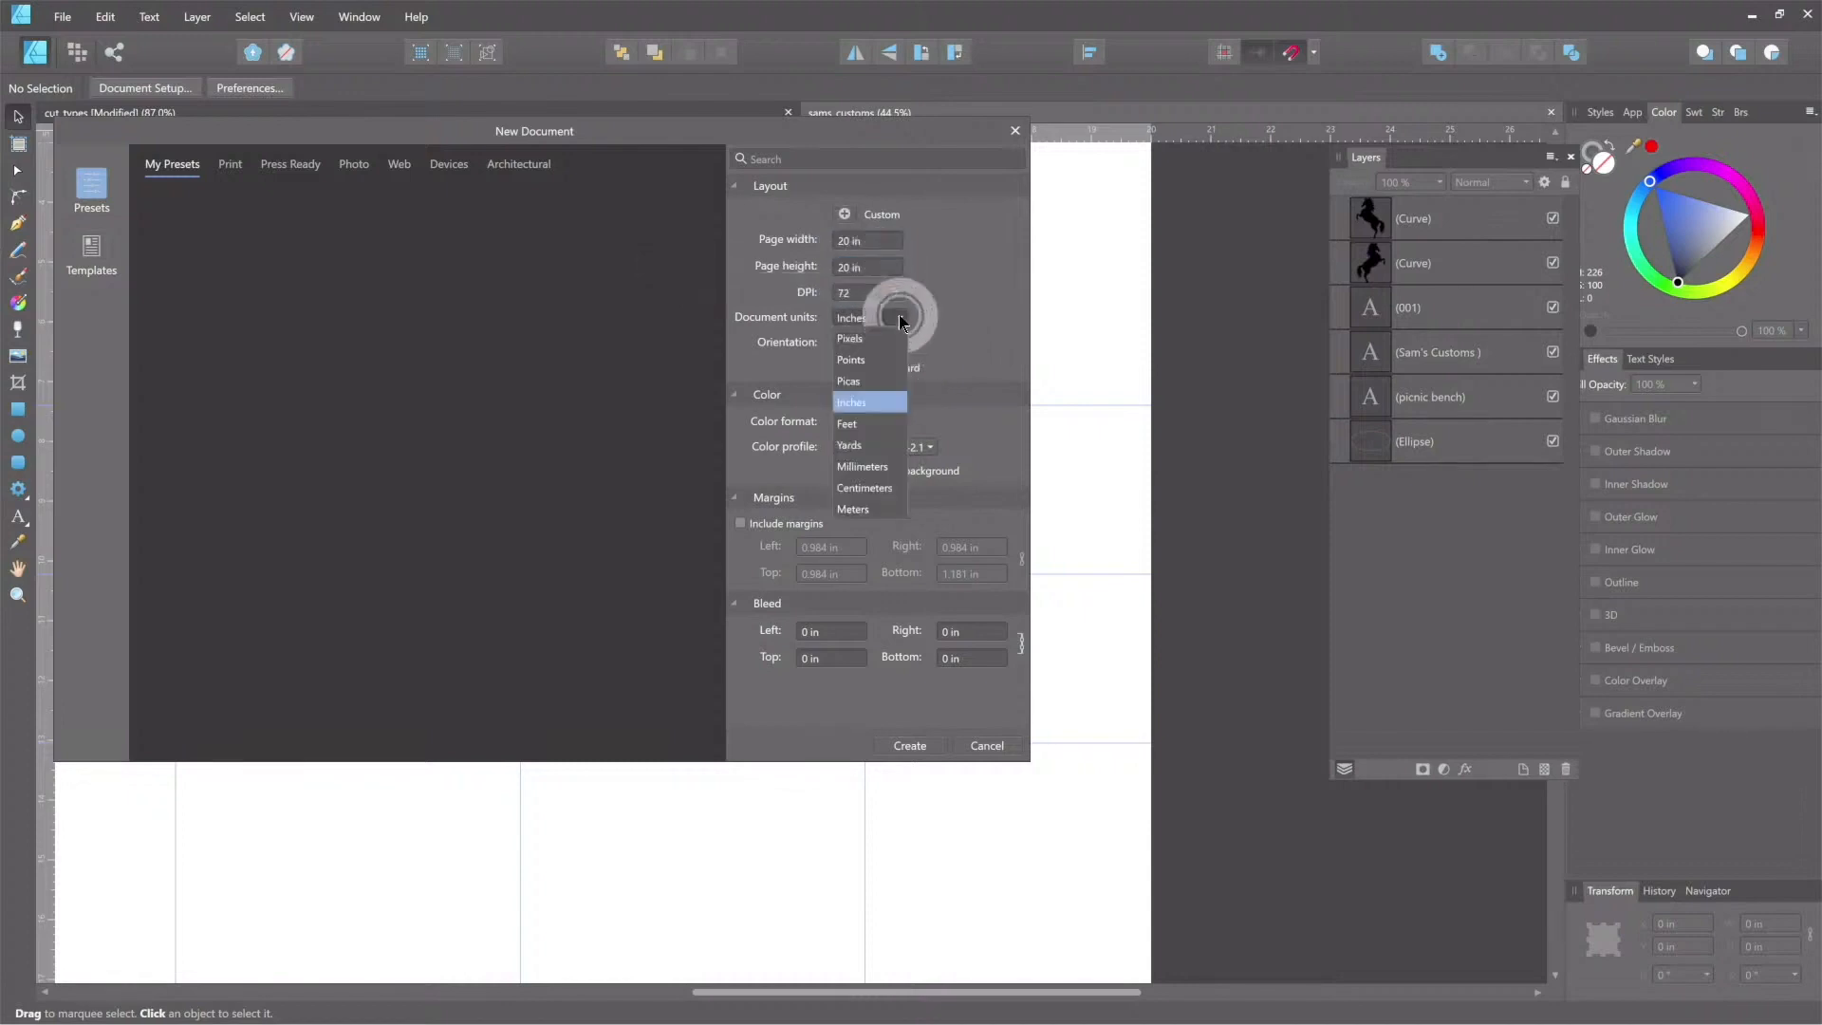
mouse_move(892, 529)
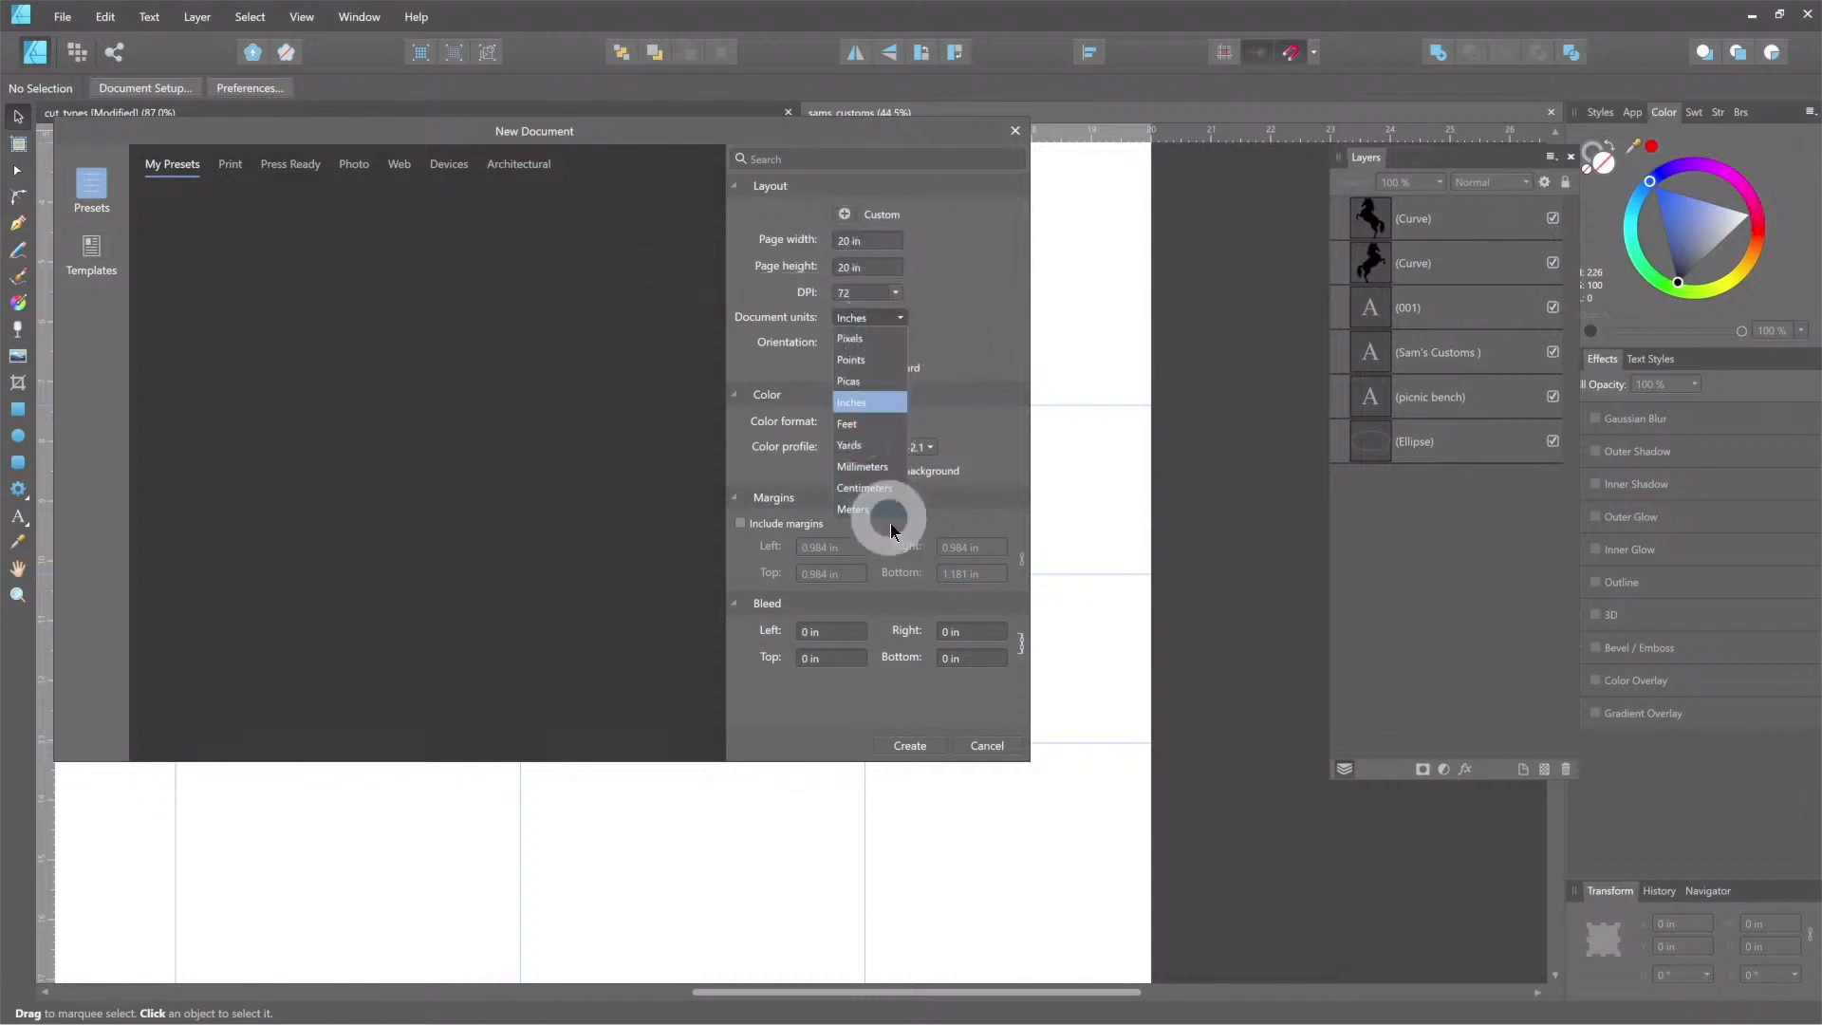
mouse_move(988, 314)
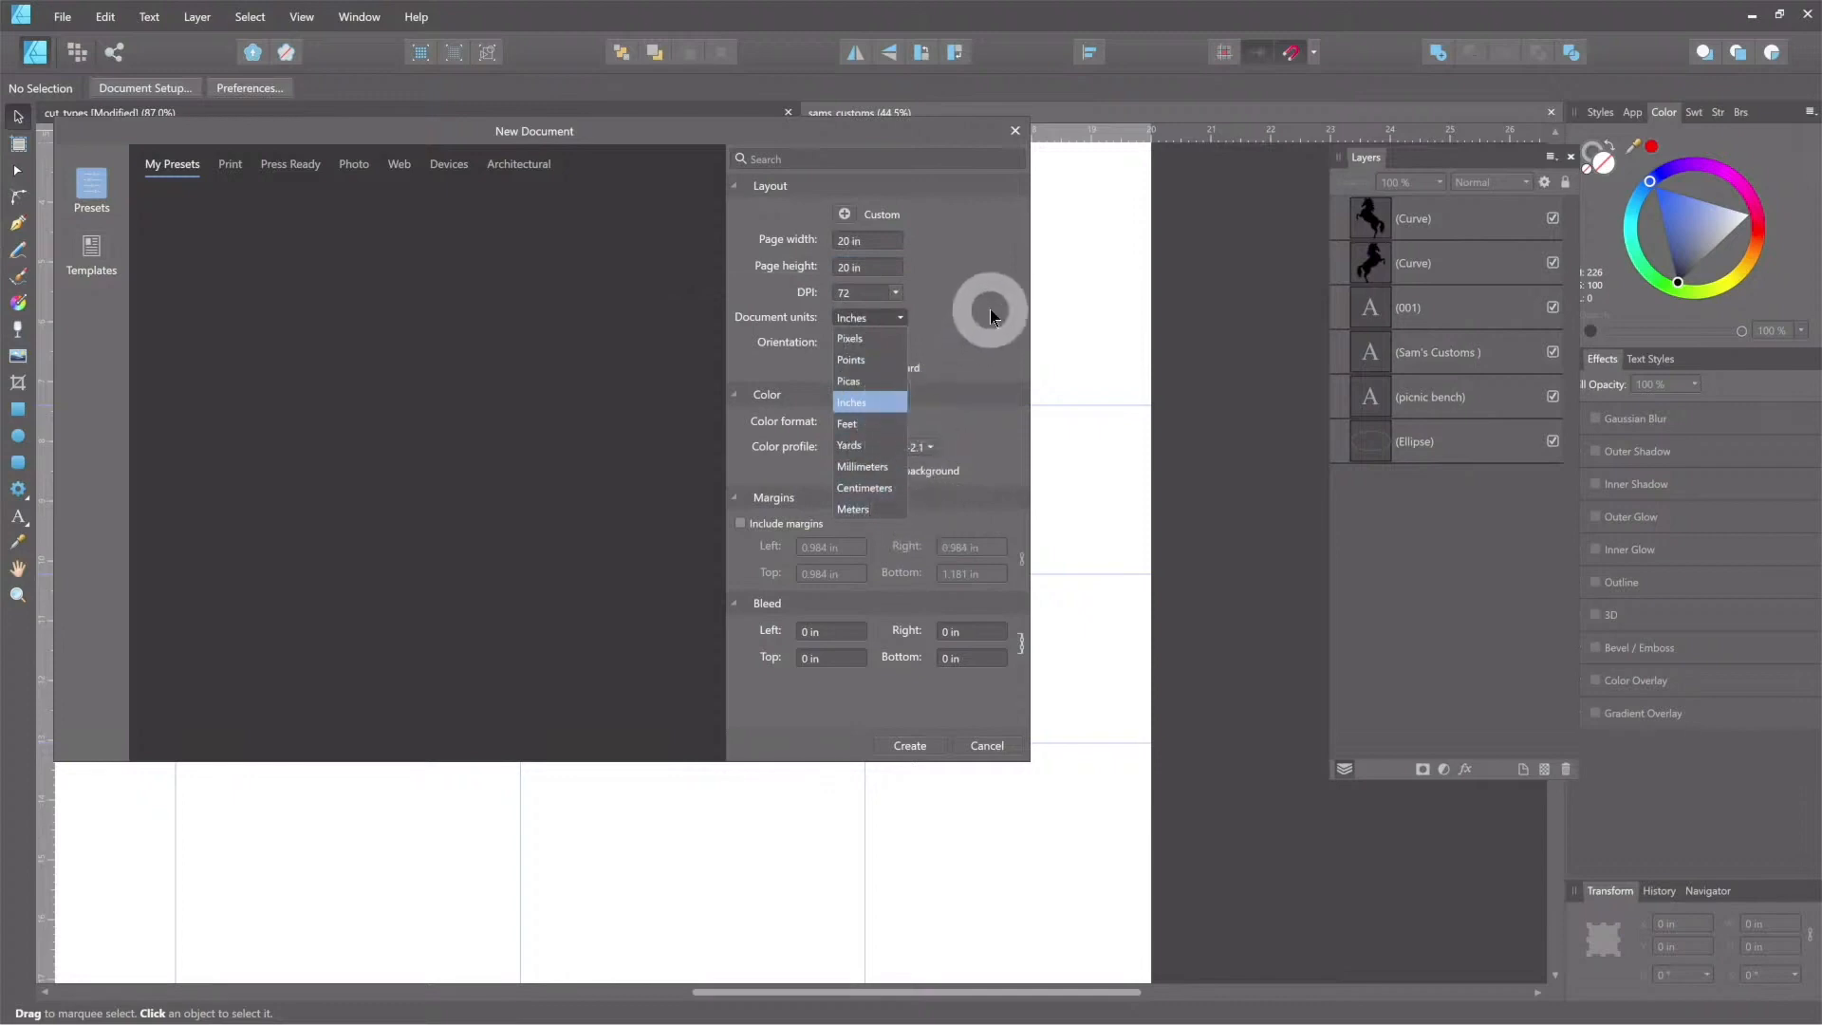
mouse_move(854, 348)
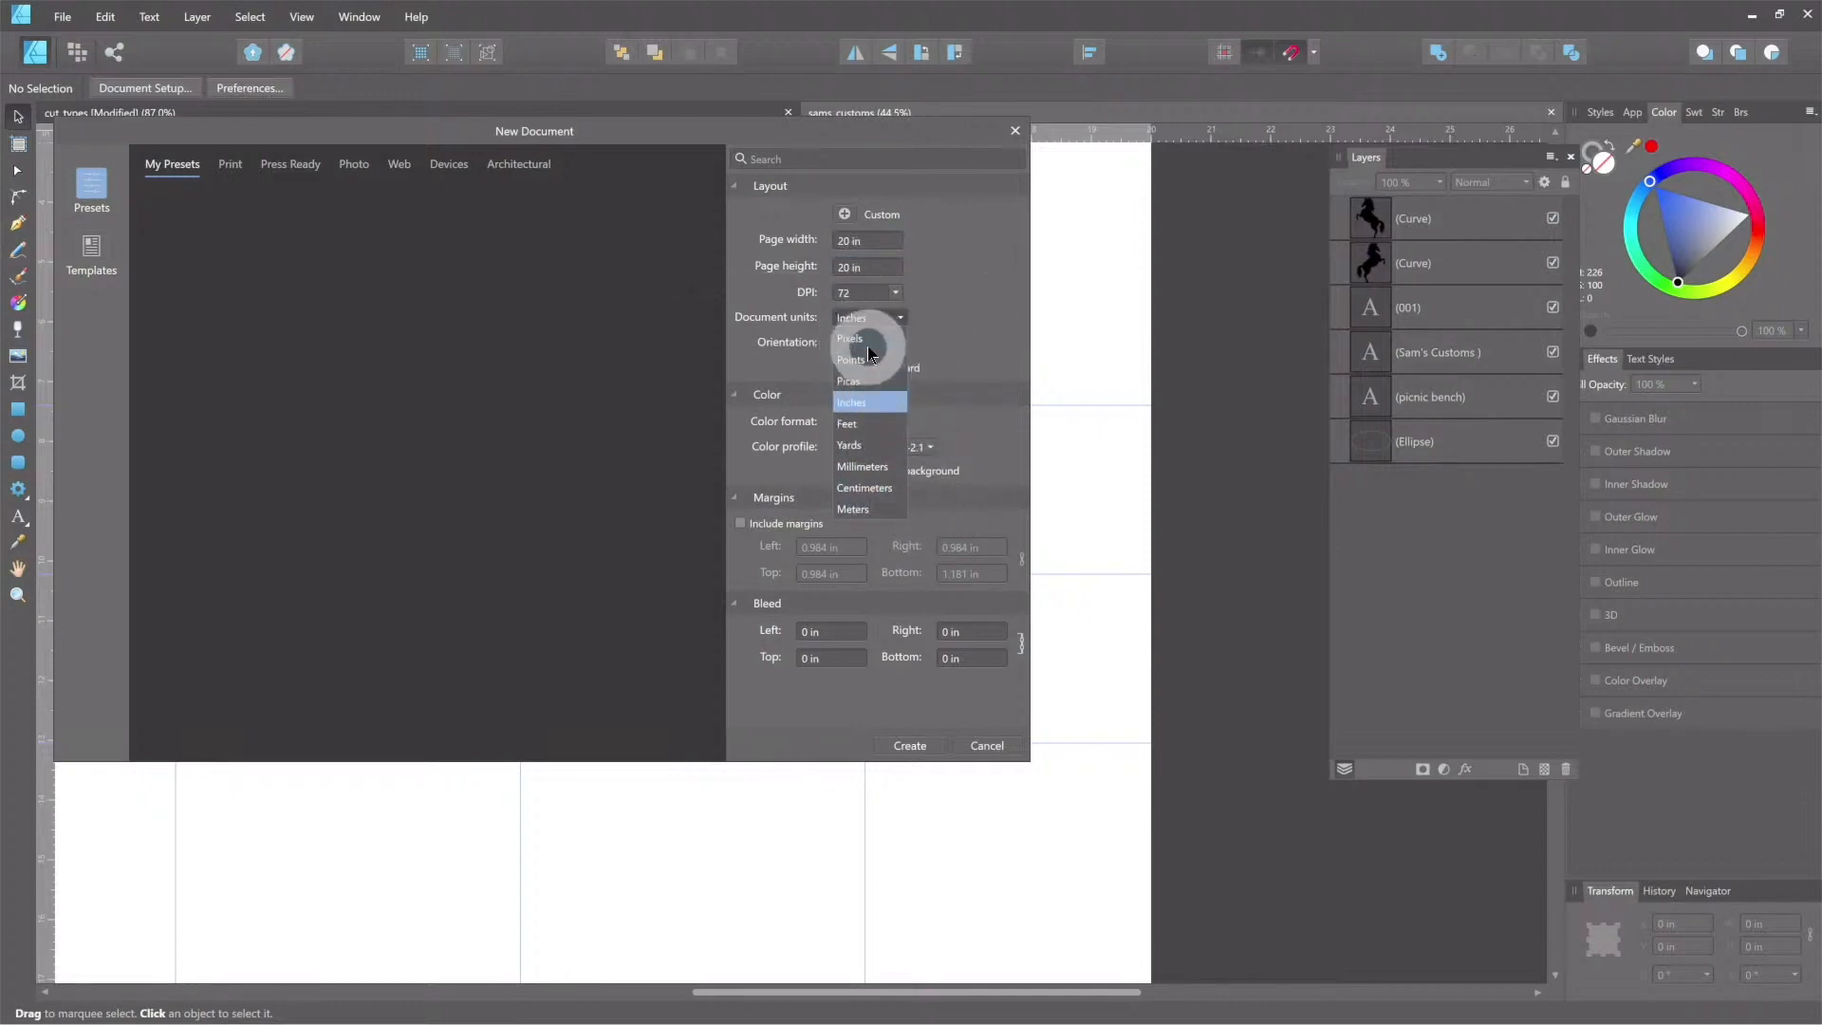
left_click(869, 403)
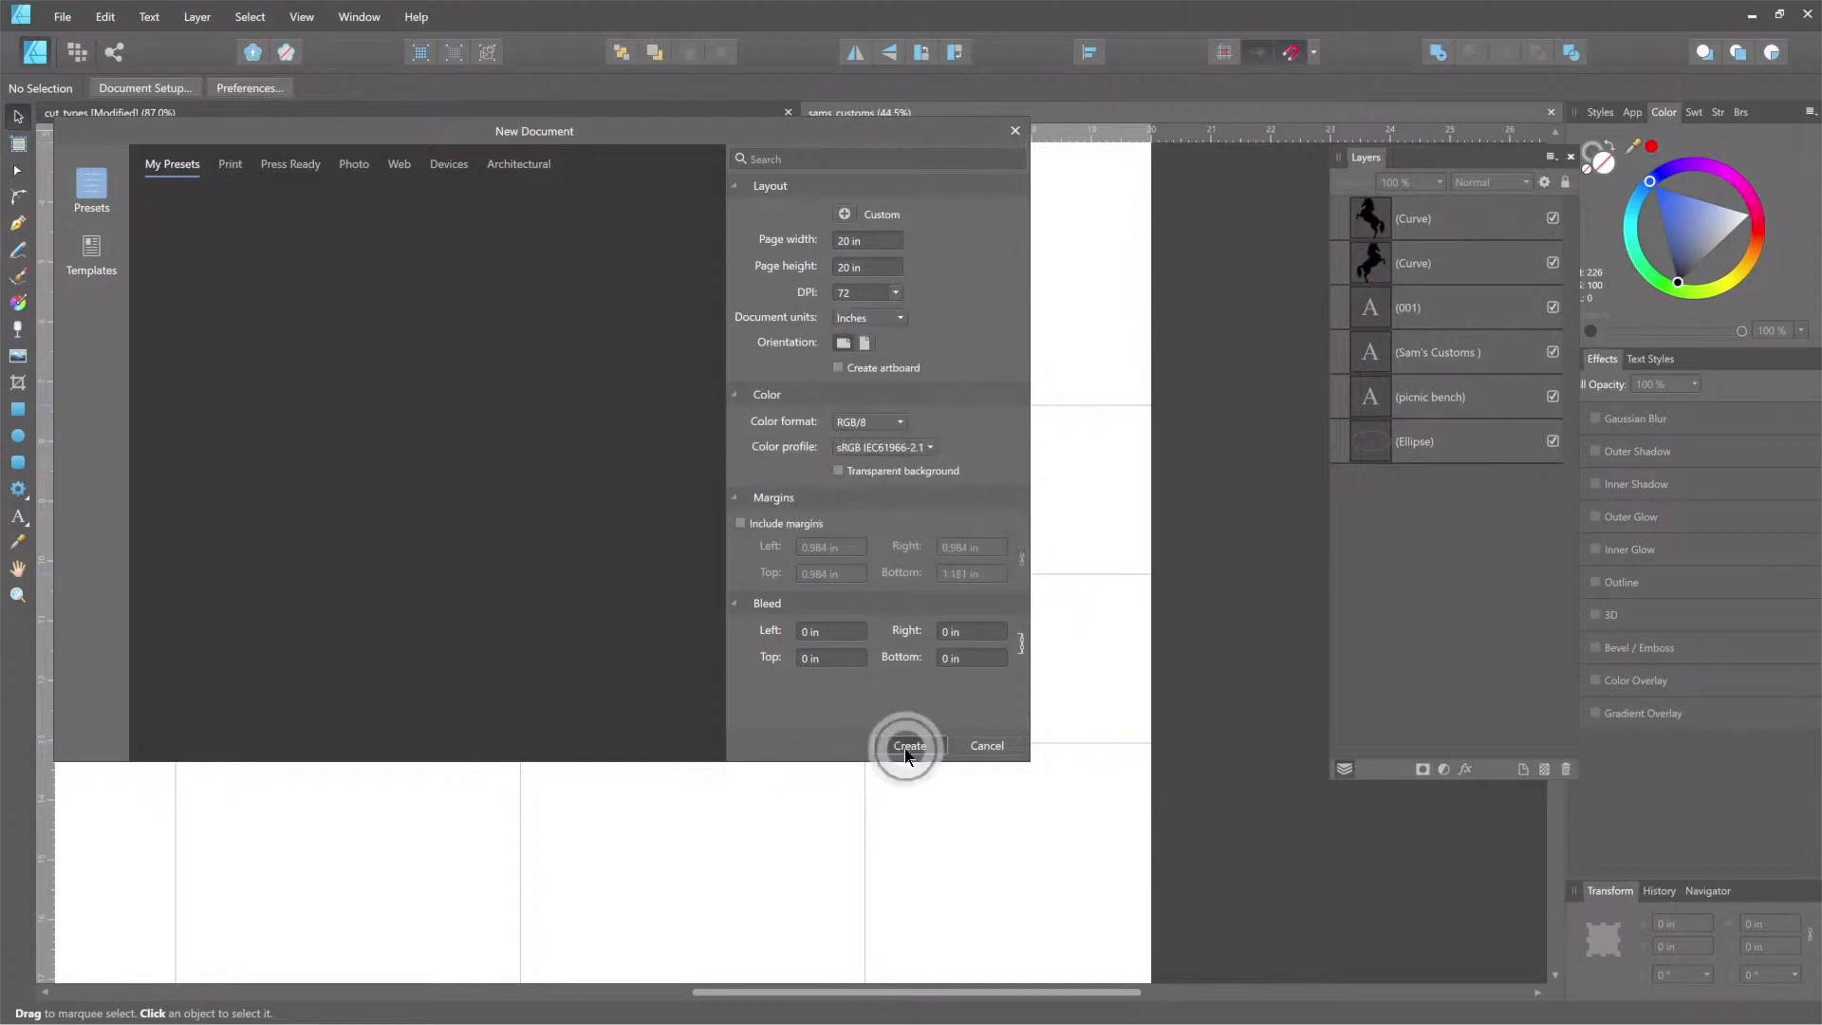
left_click(909, 745)
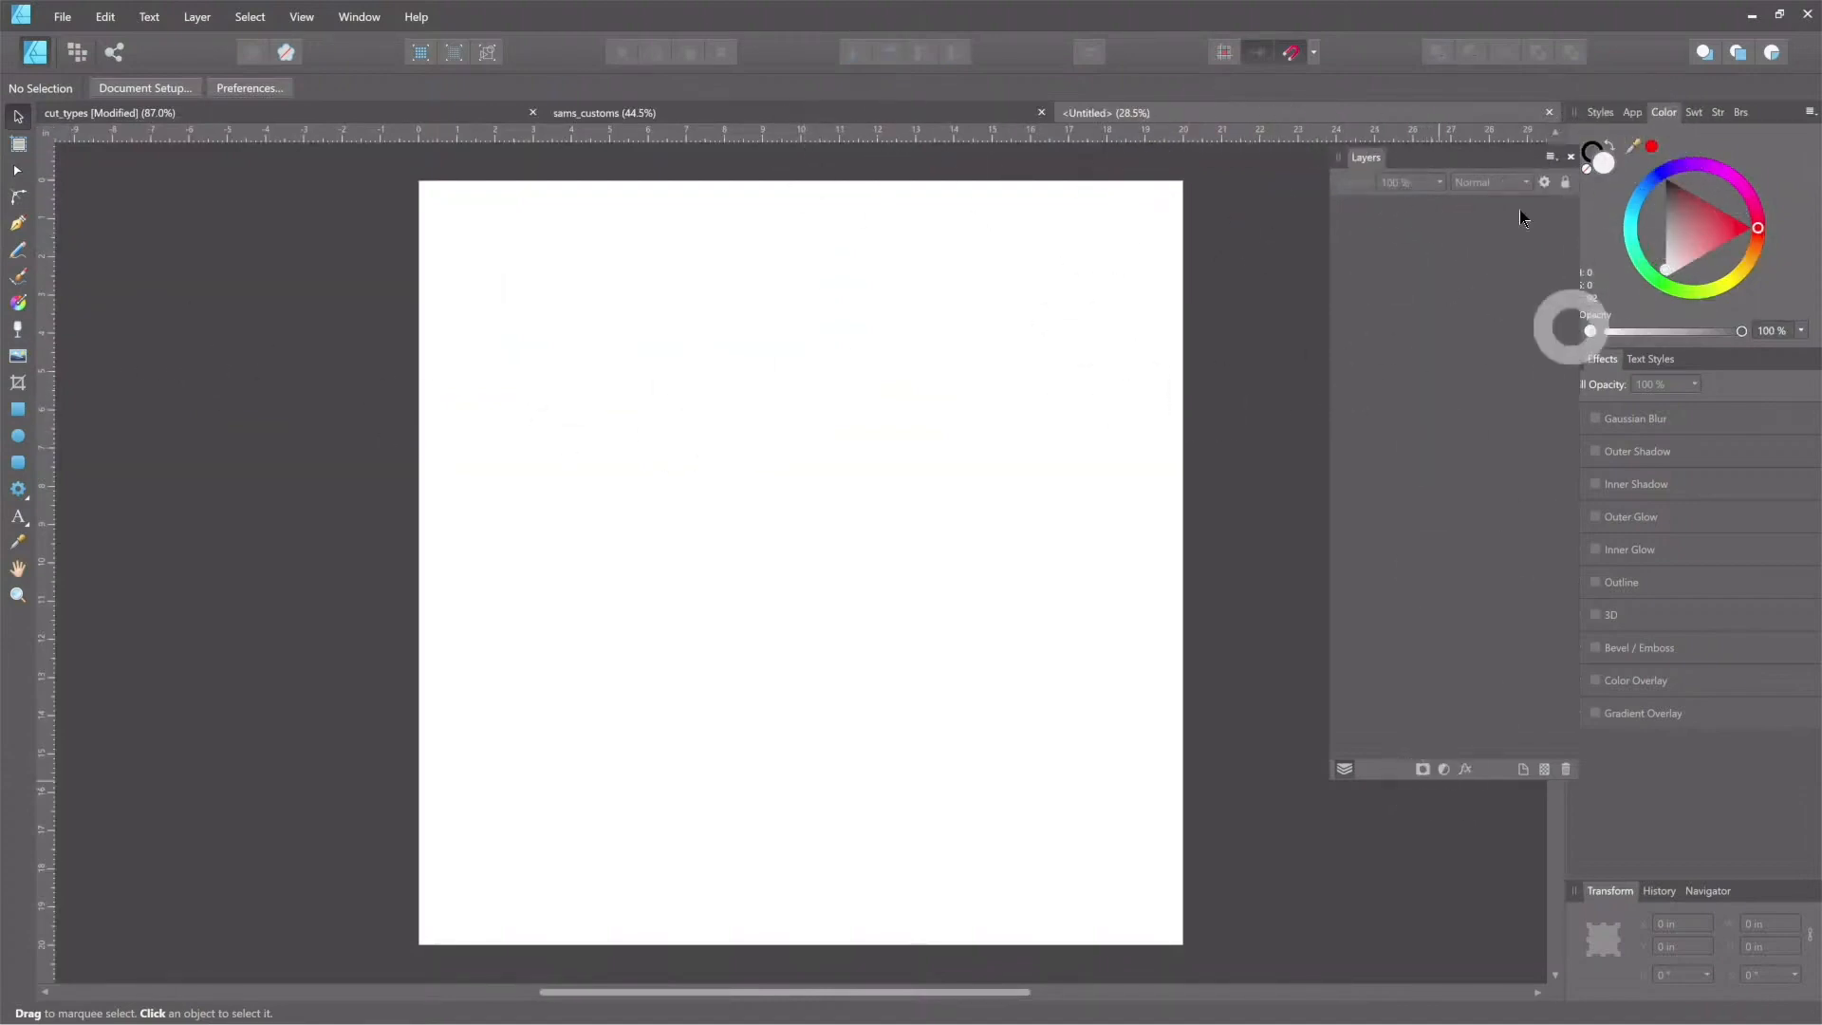
mouse_move(441, 213)
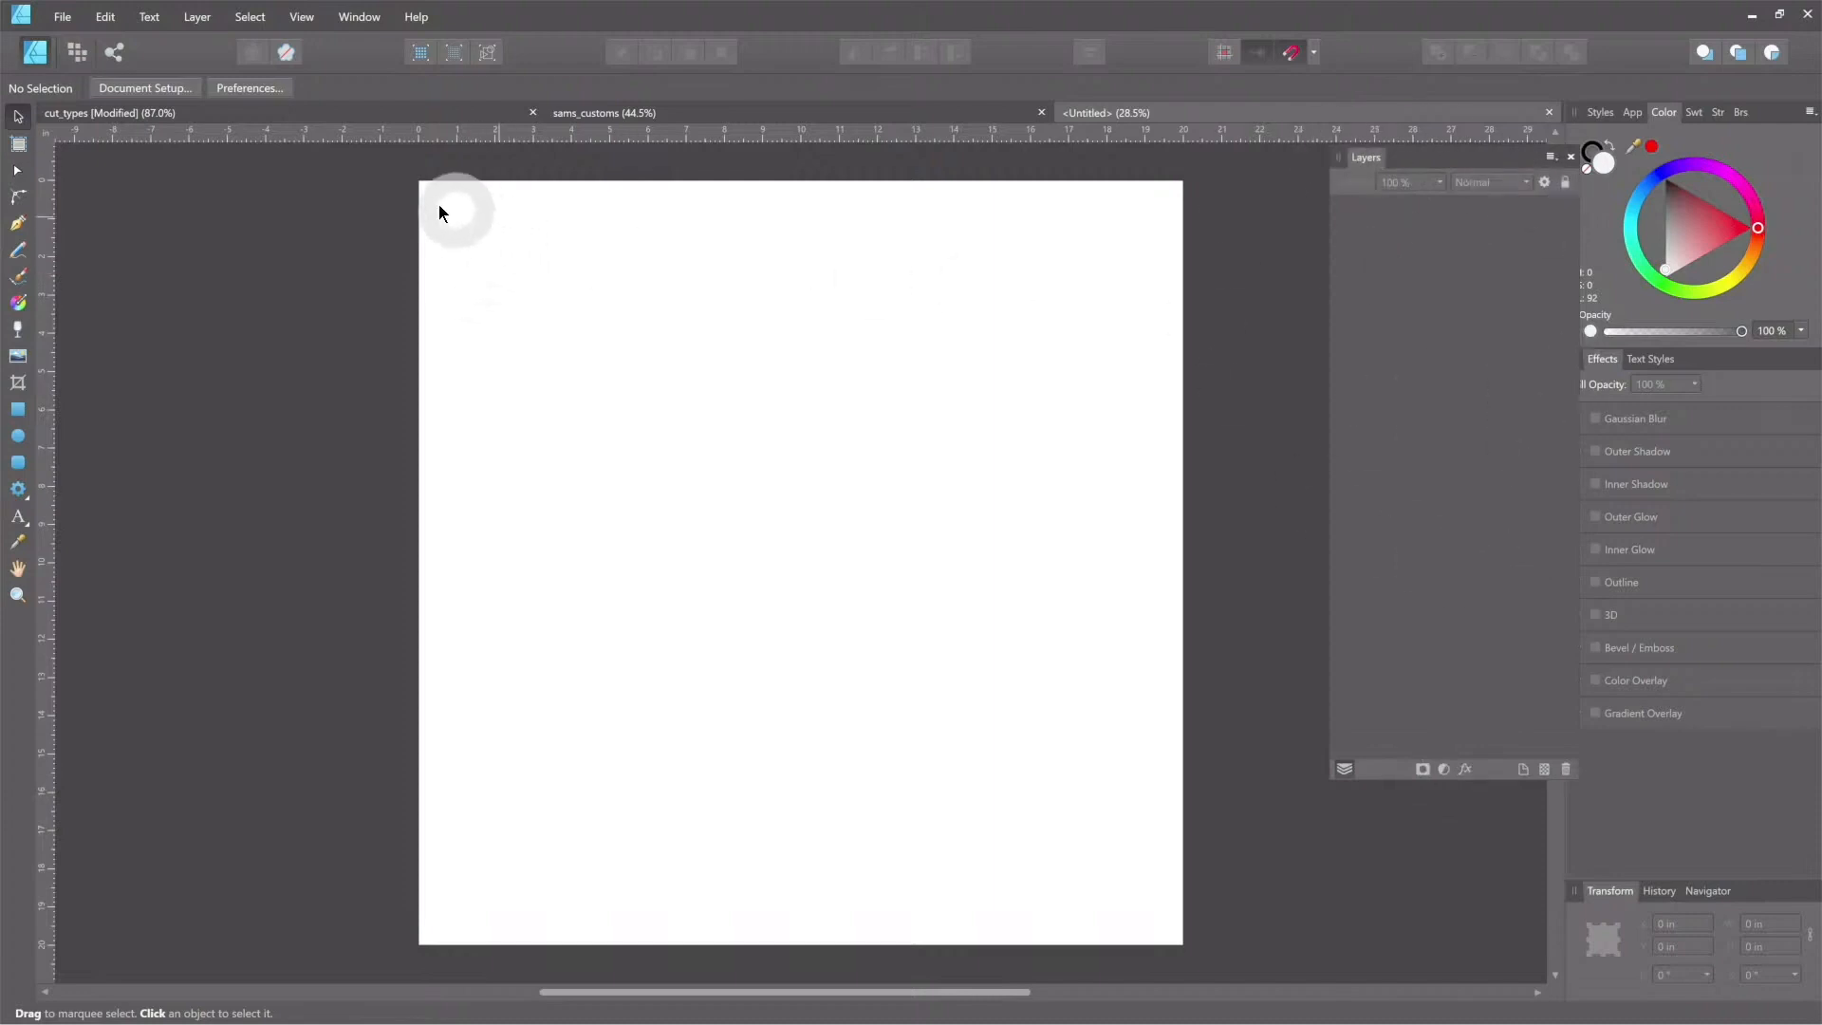
mouse_move(424, 472)
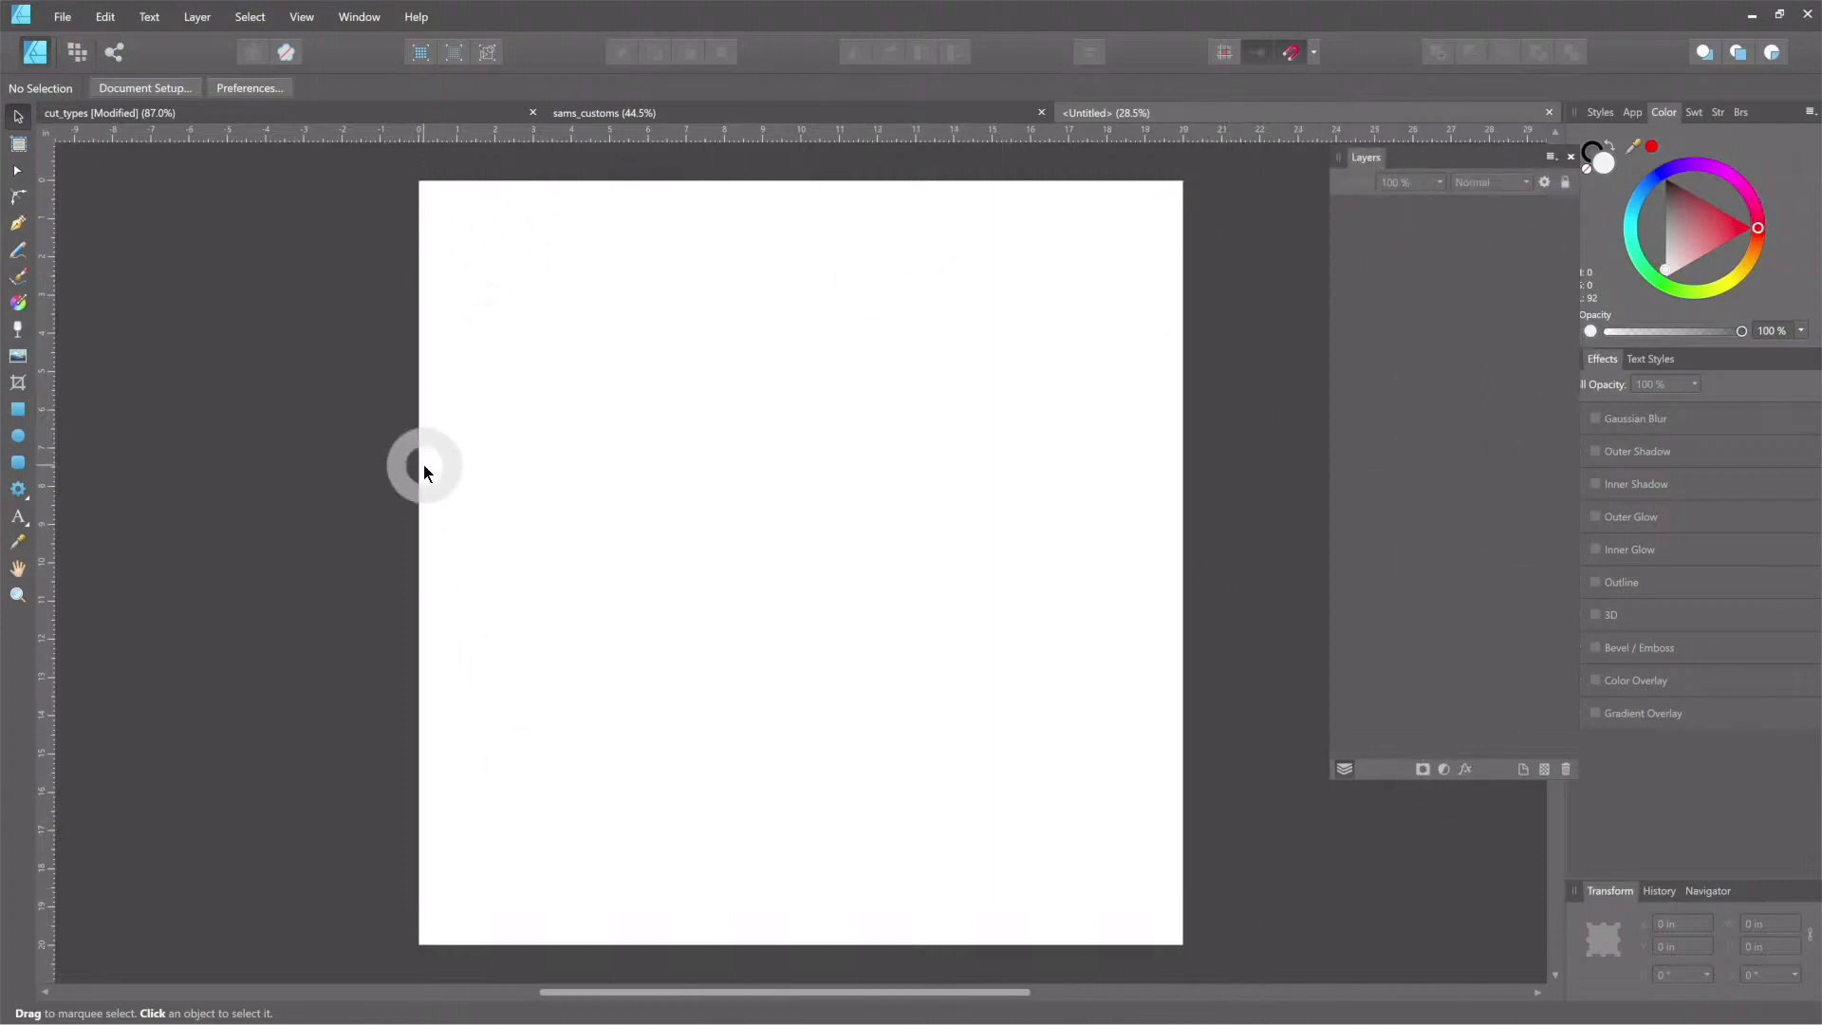
mouse_move(17, 451)
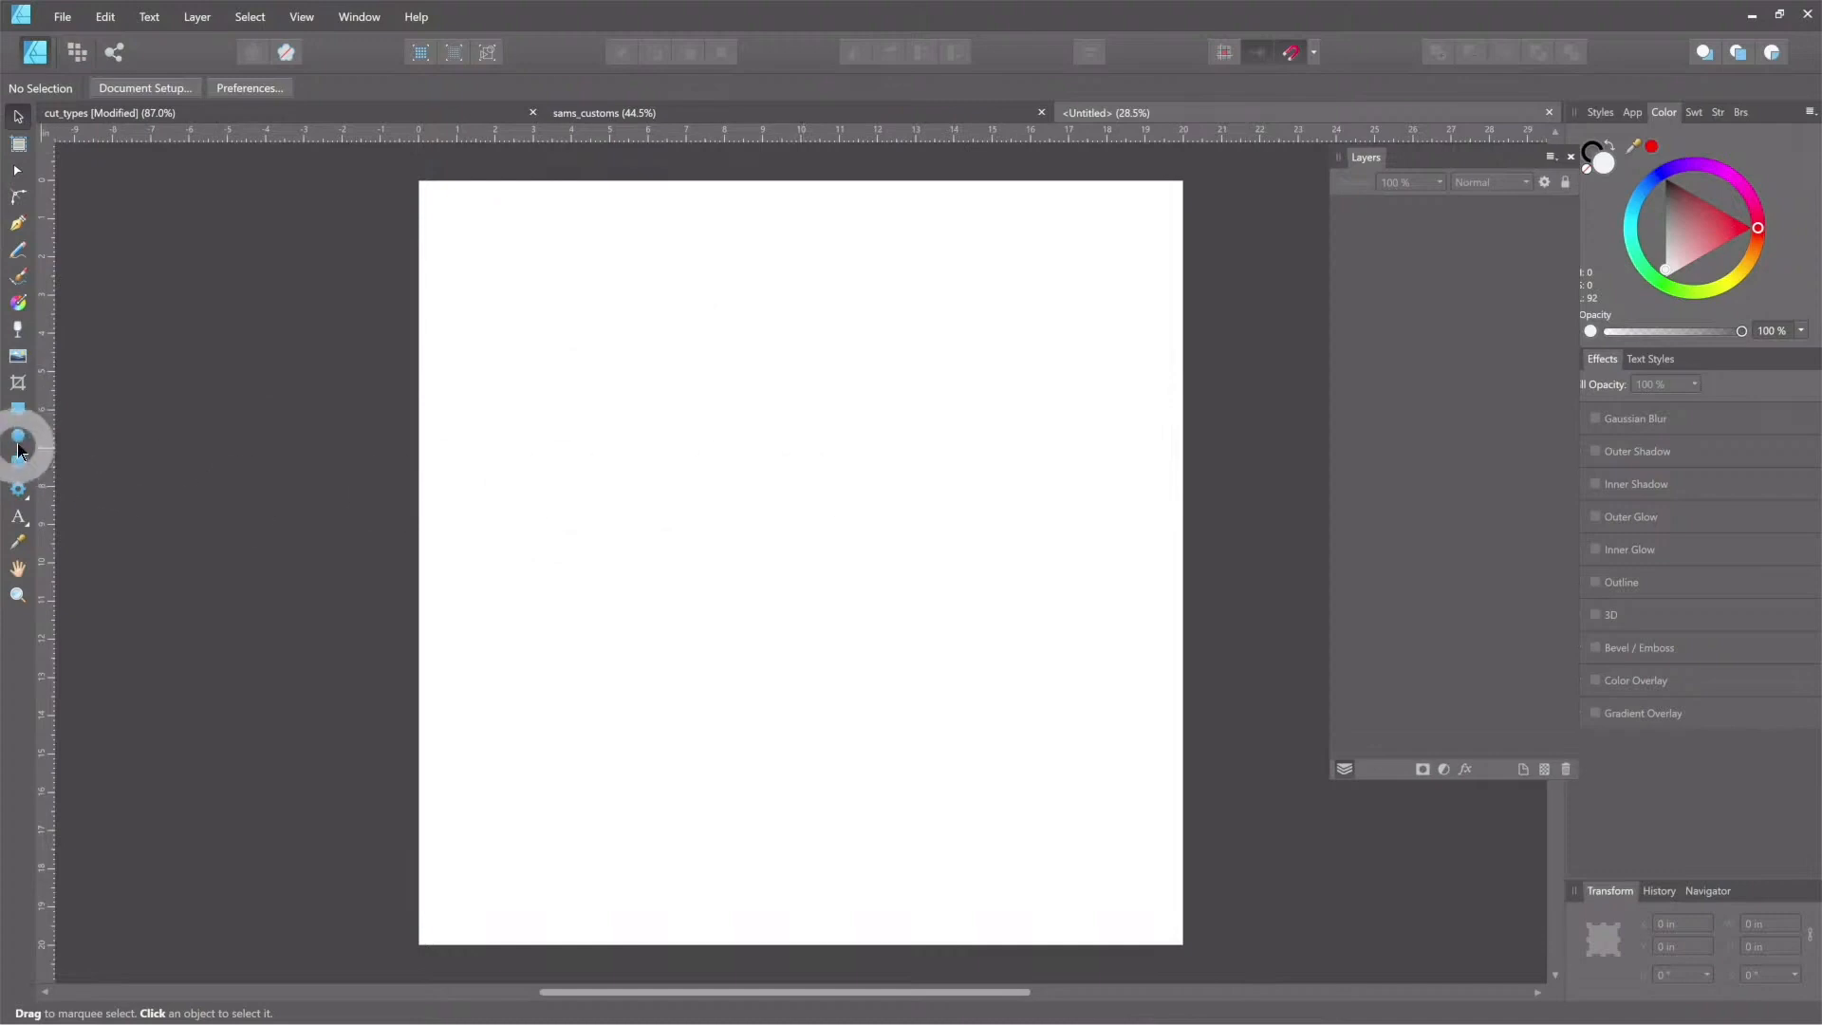
Step: With the Ellipse Tool active, set snapping candidates to All layers and apply the Page layouts preset
left_click(18, 436)
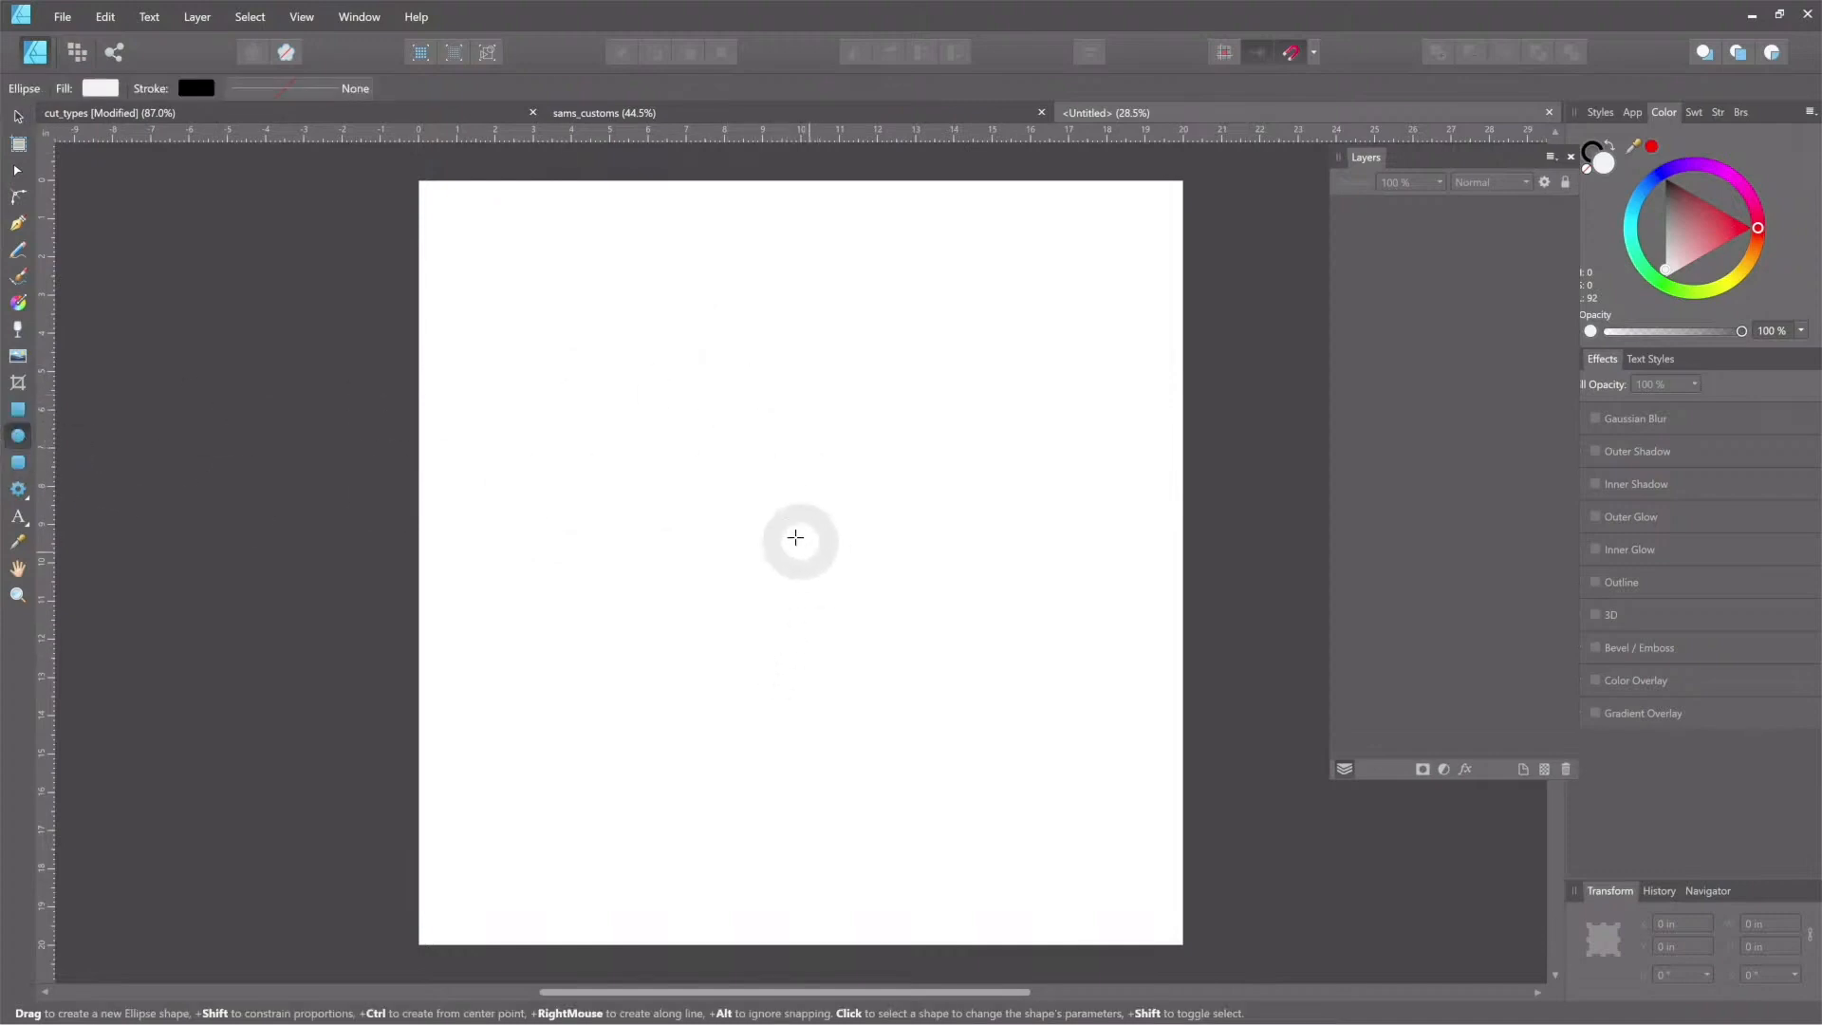
mouse_move(1325, 92)
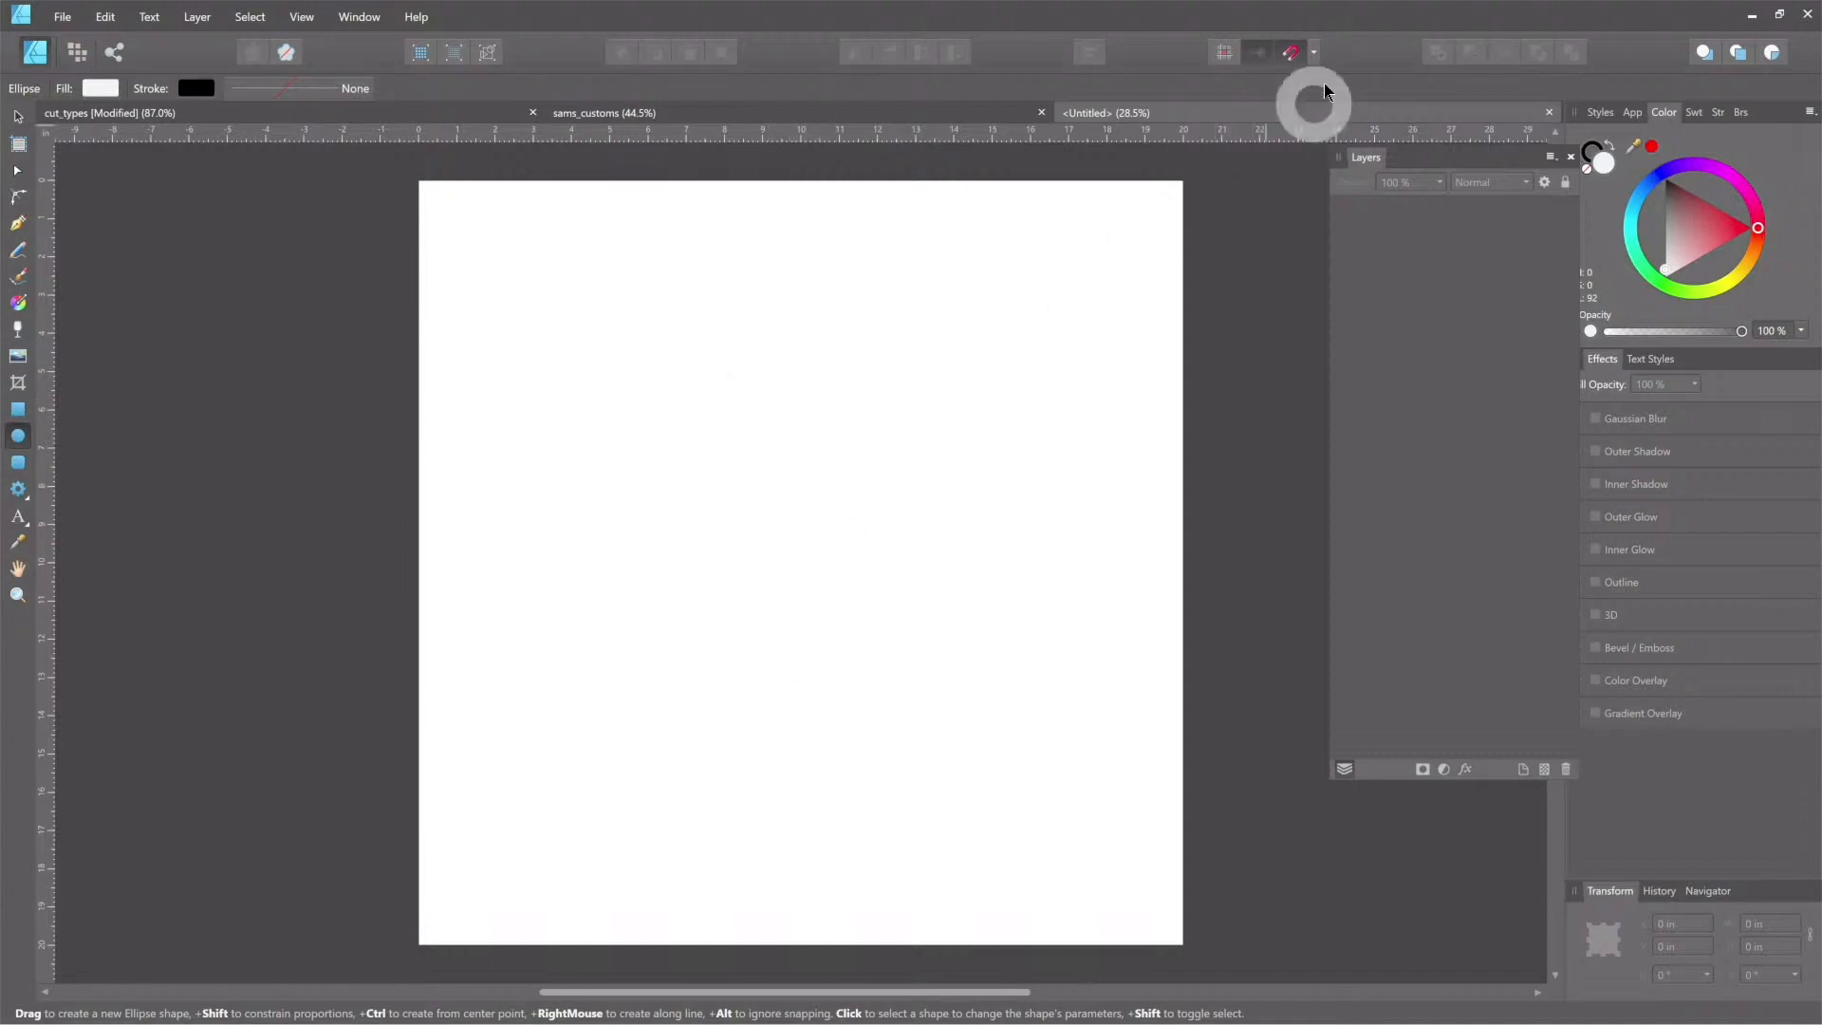
left_click(1289, 52)
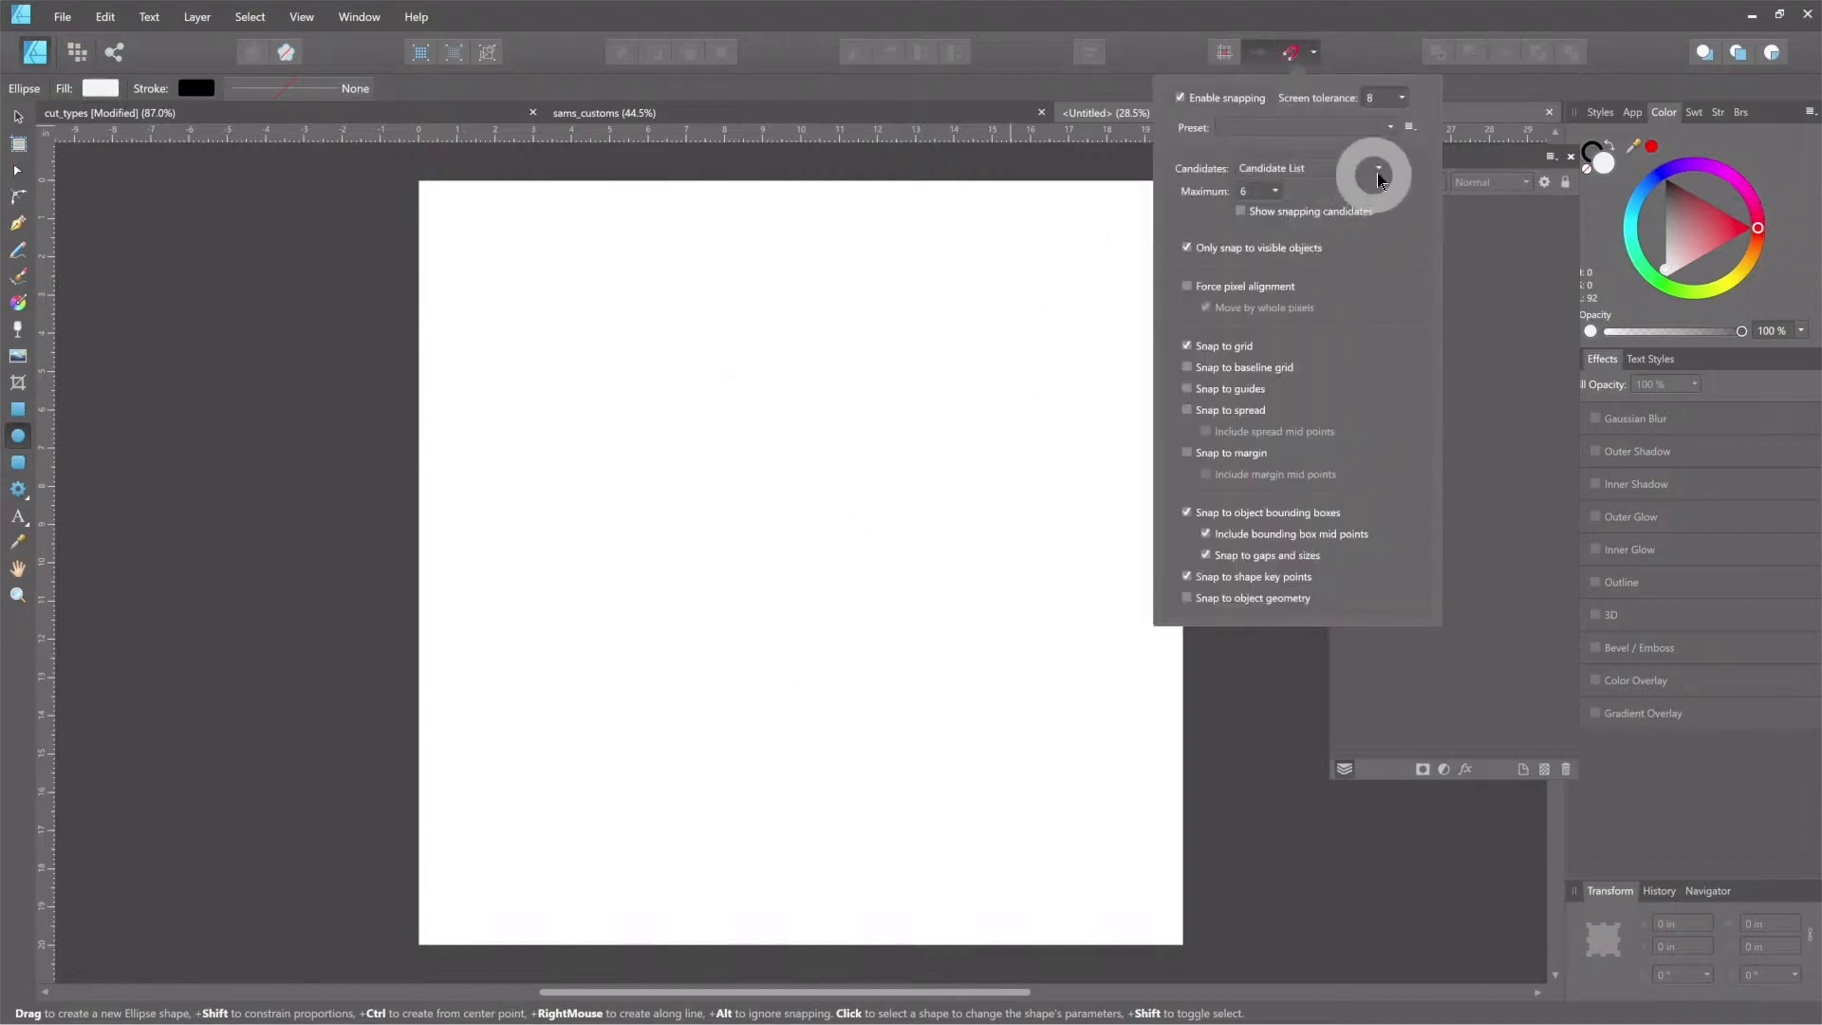
left_click(1377, 167)
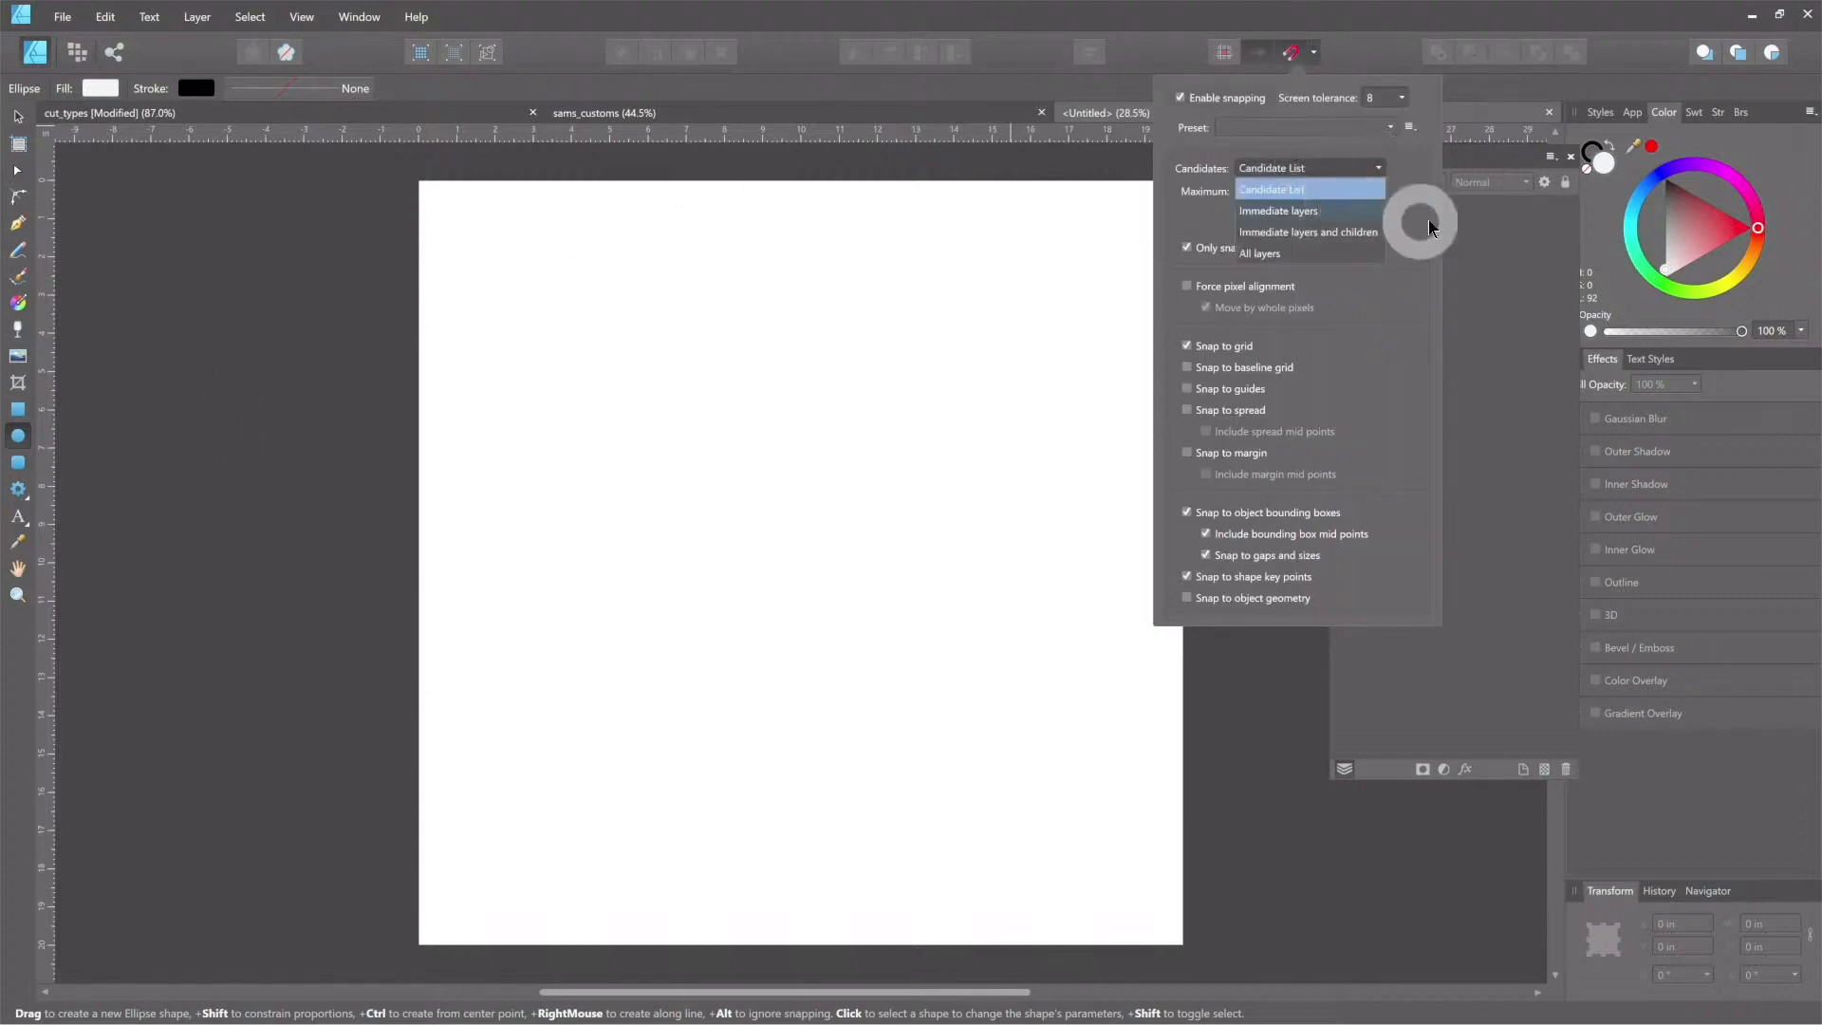
left_click(1260, 253)
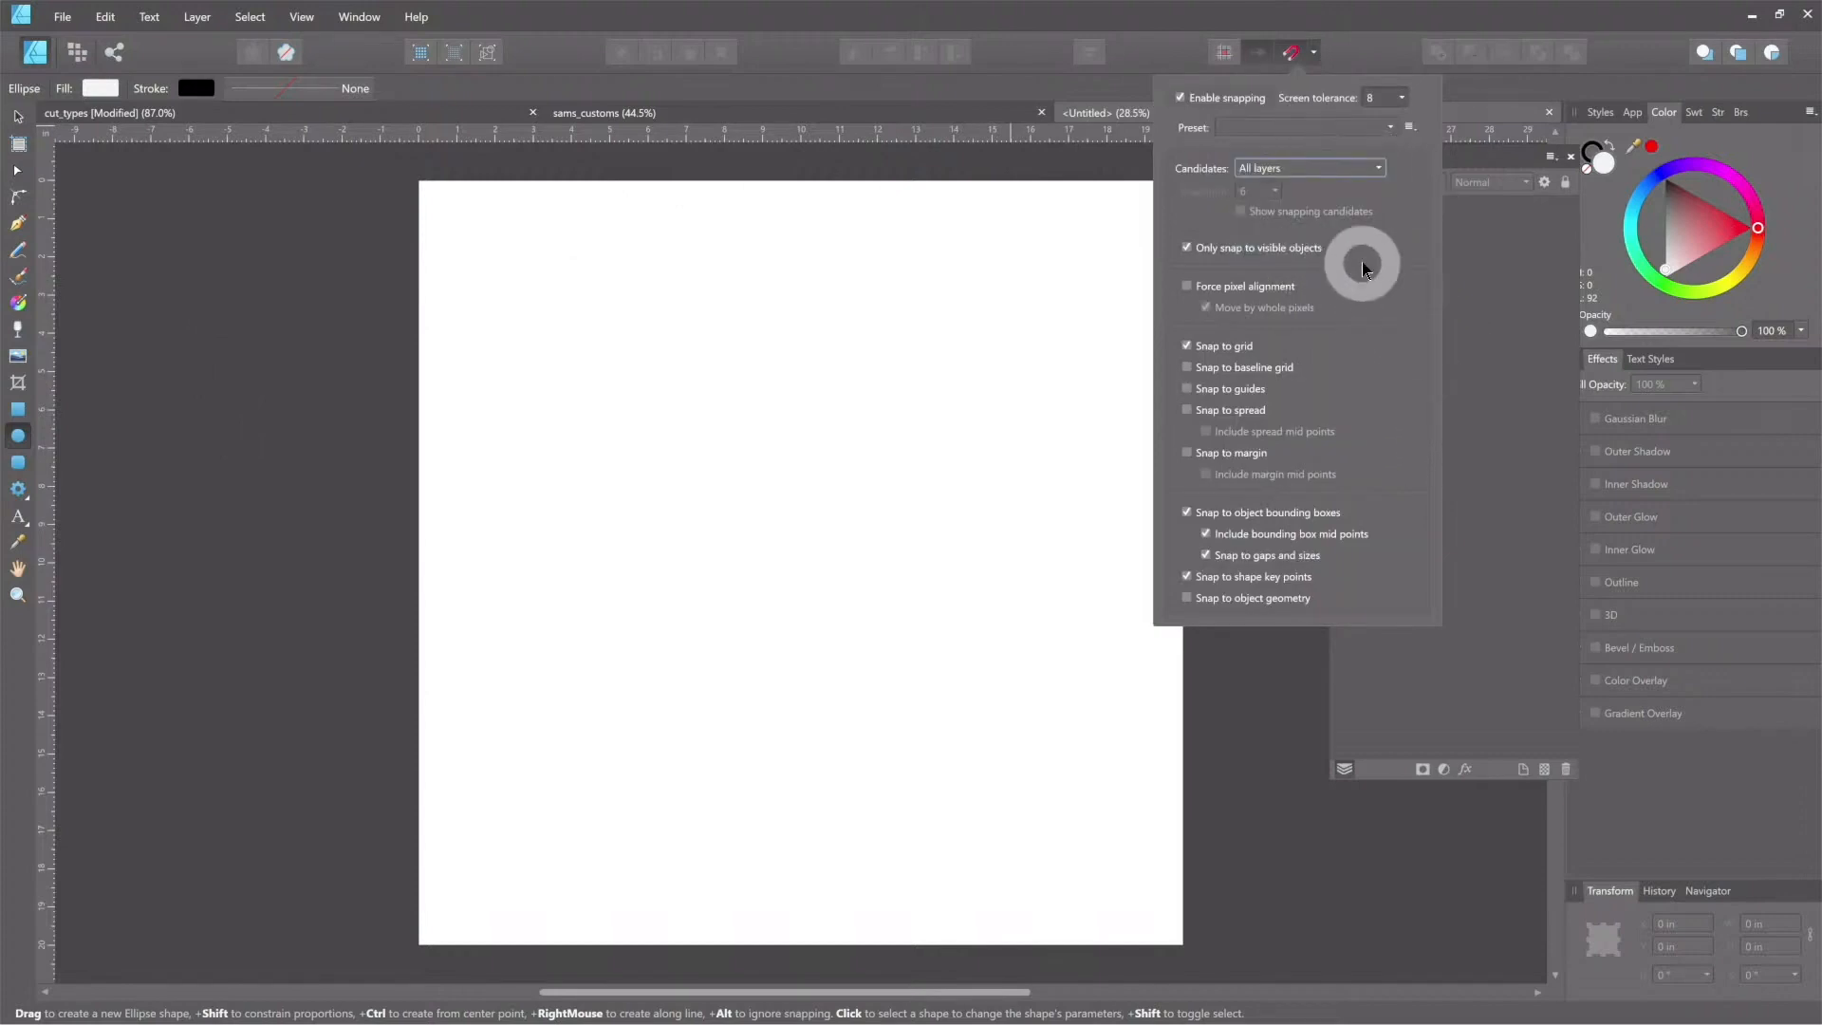
left_click(1390, 128)
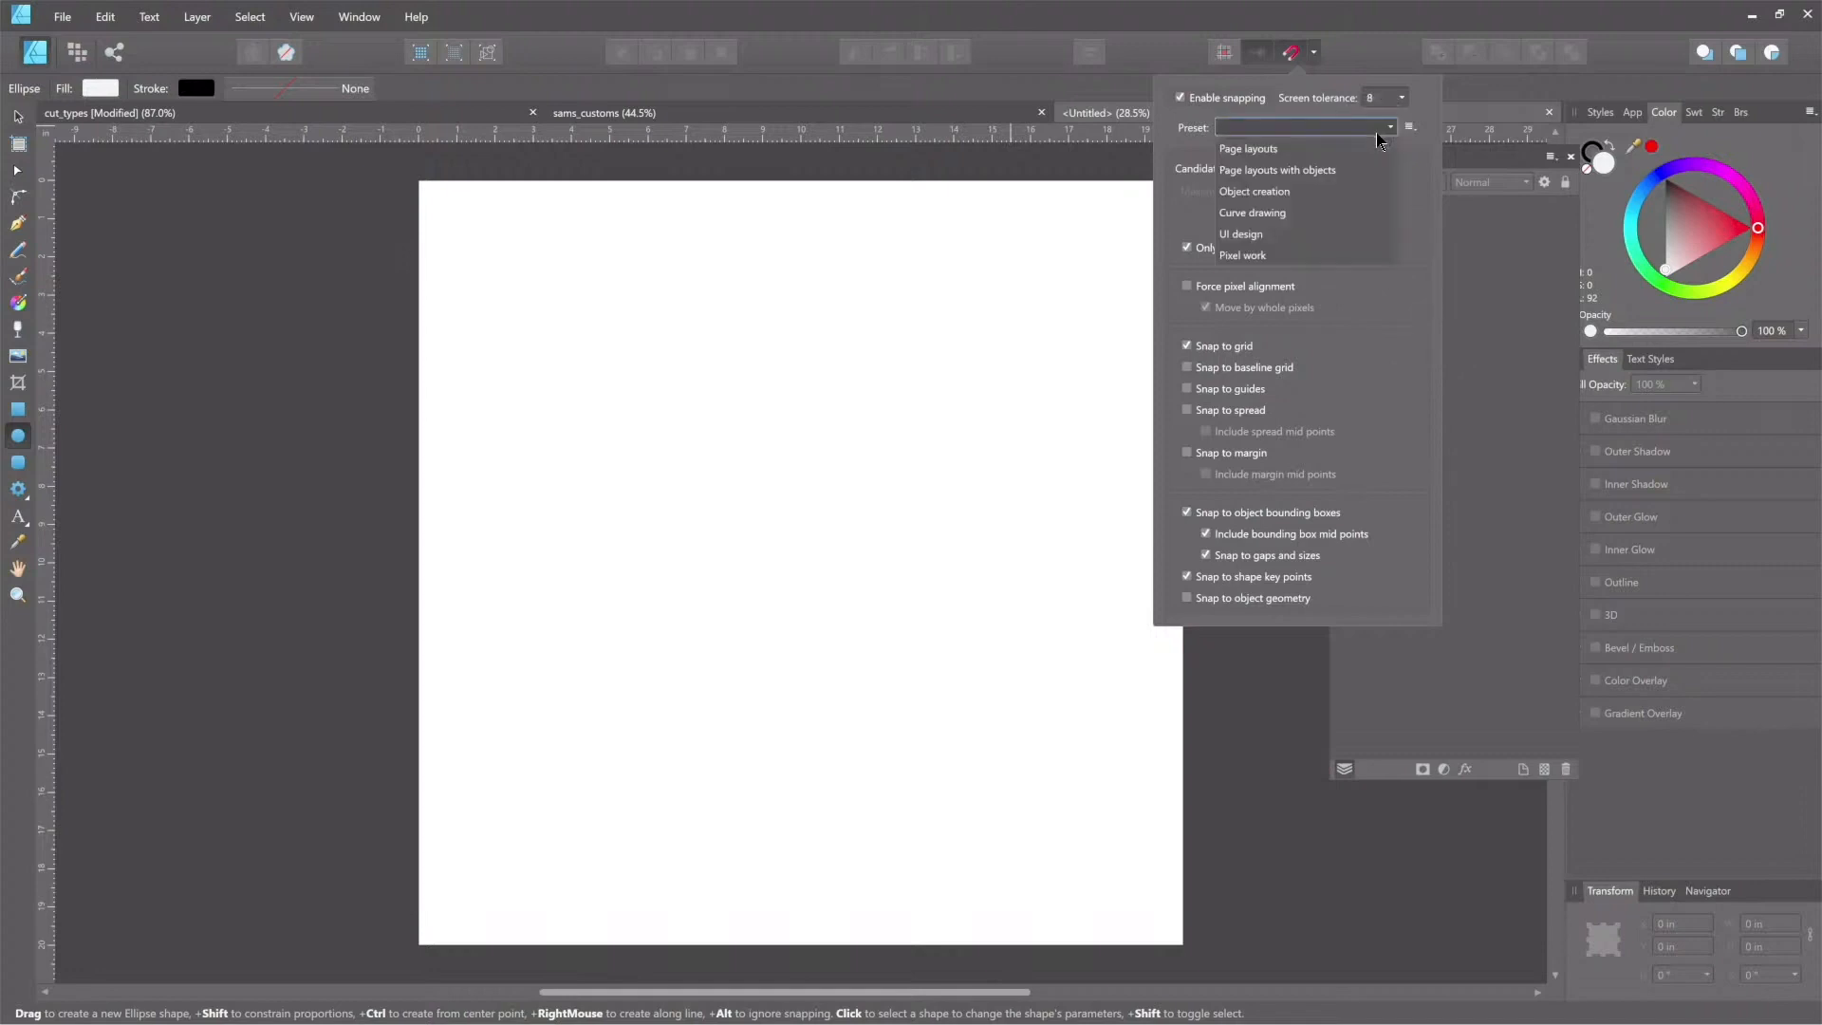
left_click(1254, 191)
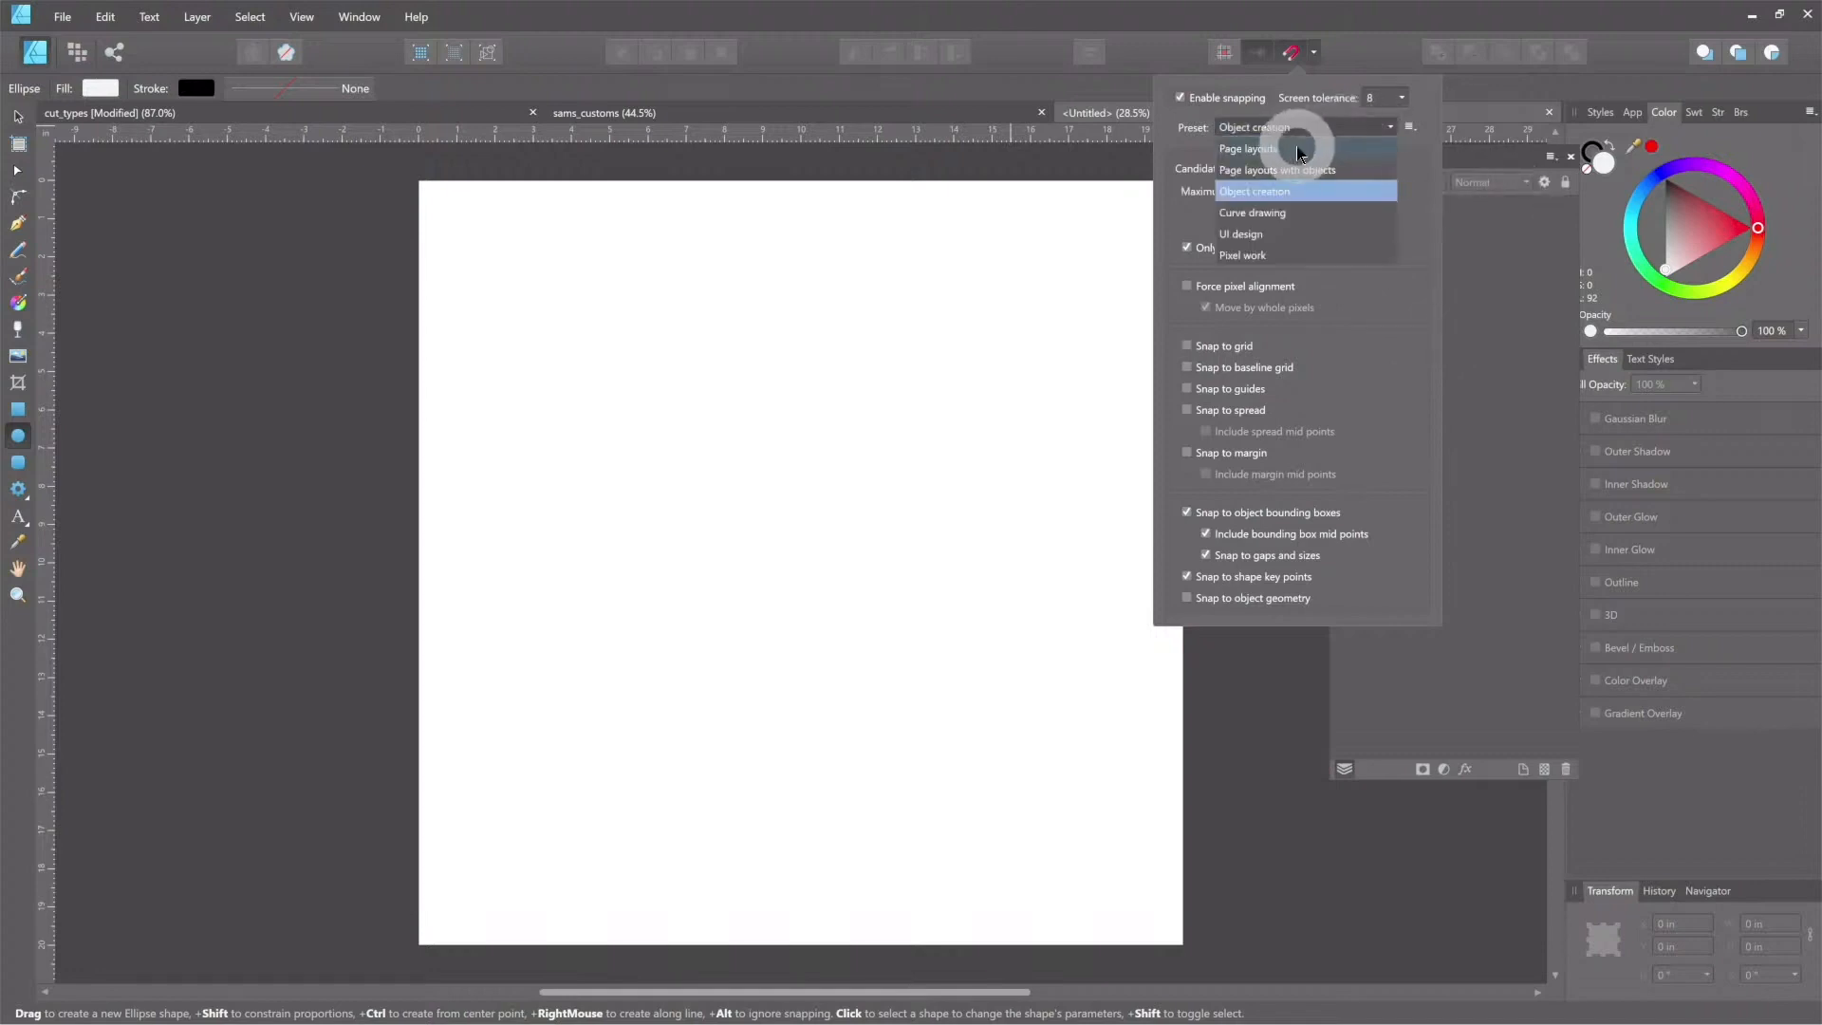
left_click(1247, 149)
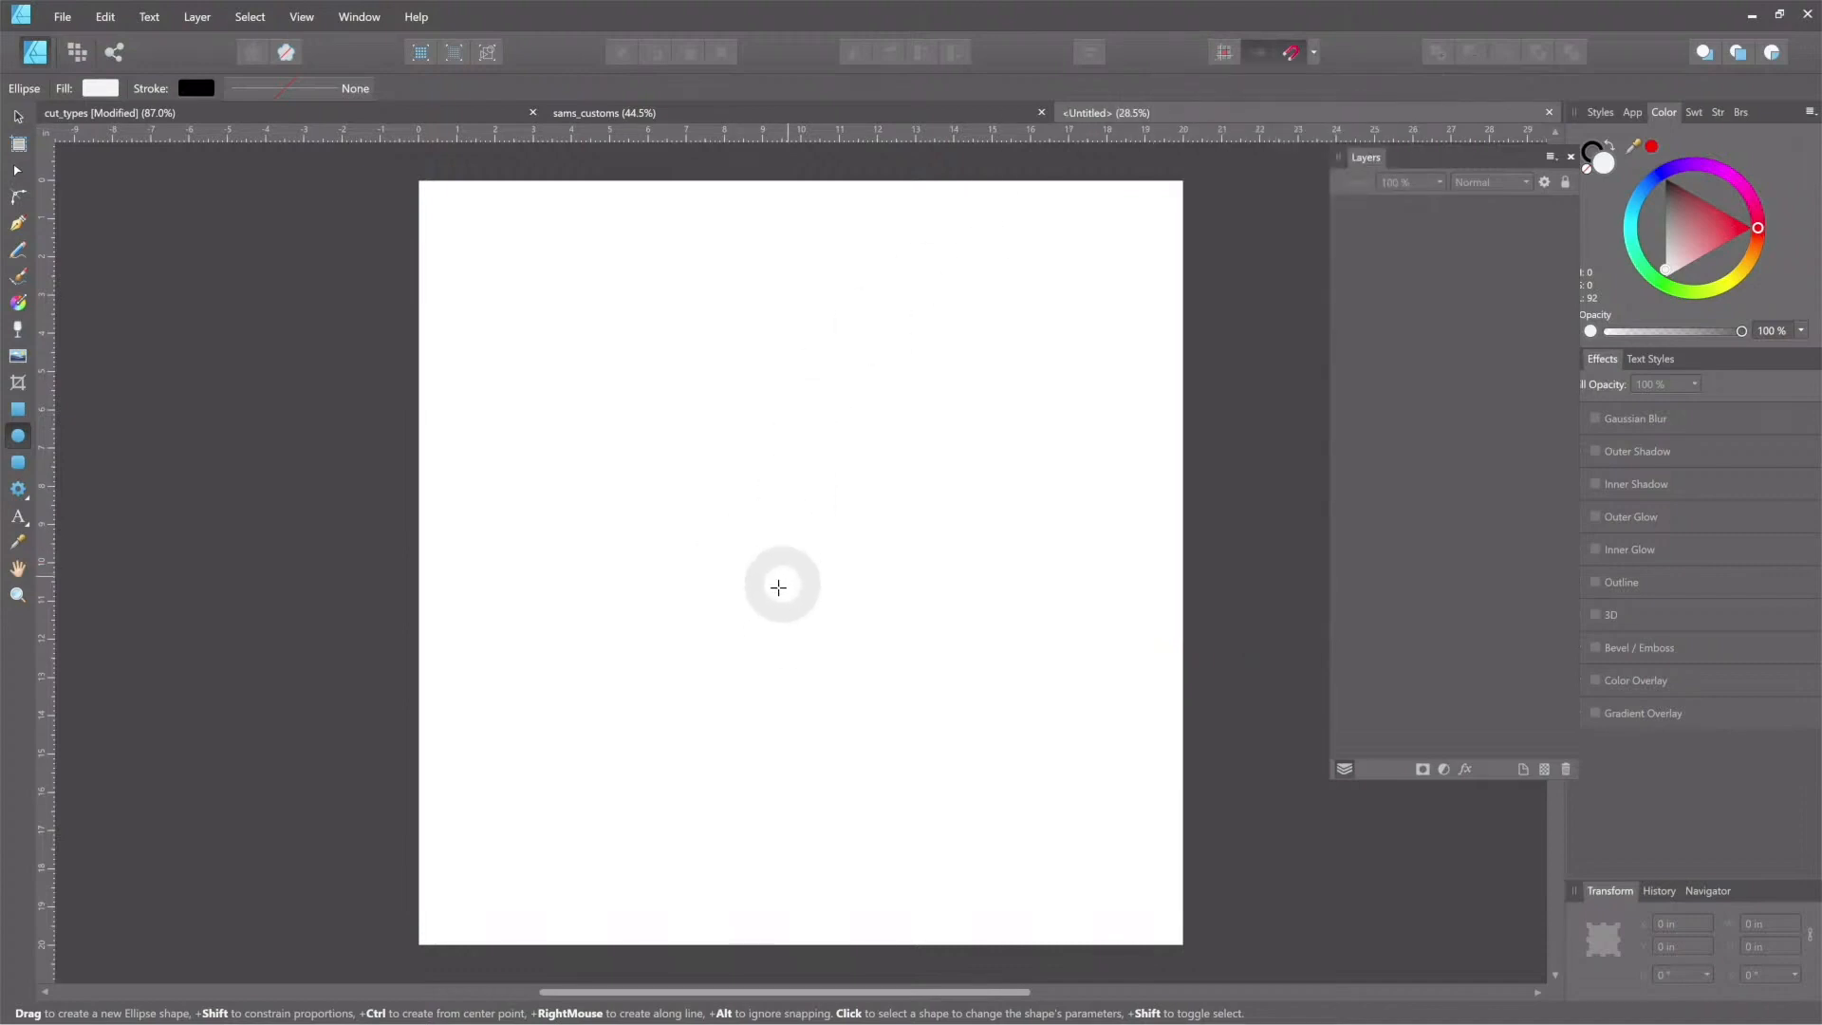
mouse_move(586, 569)
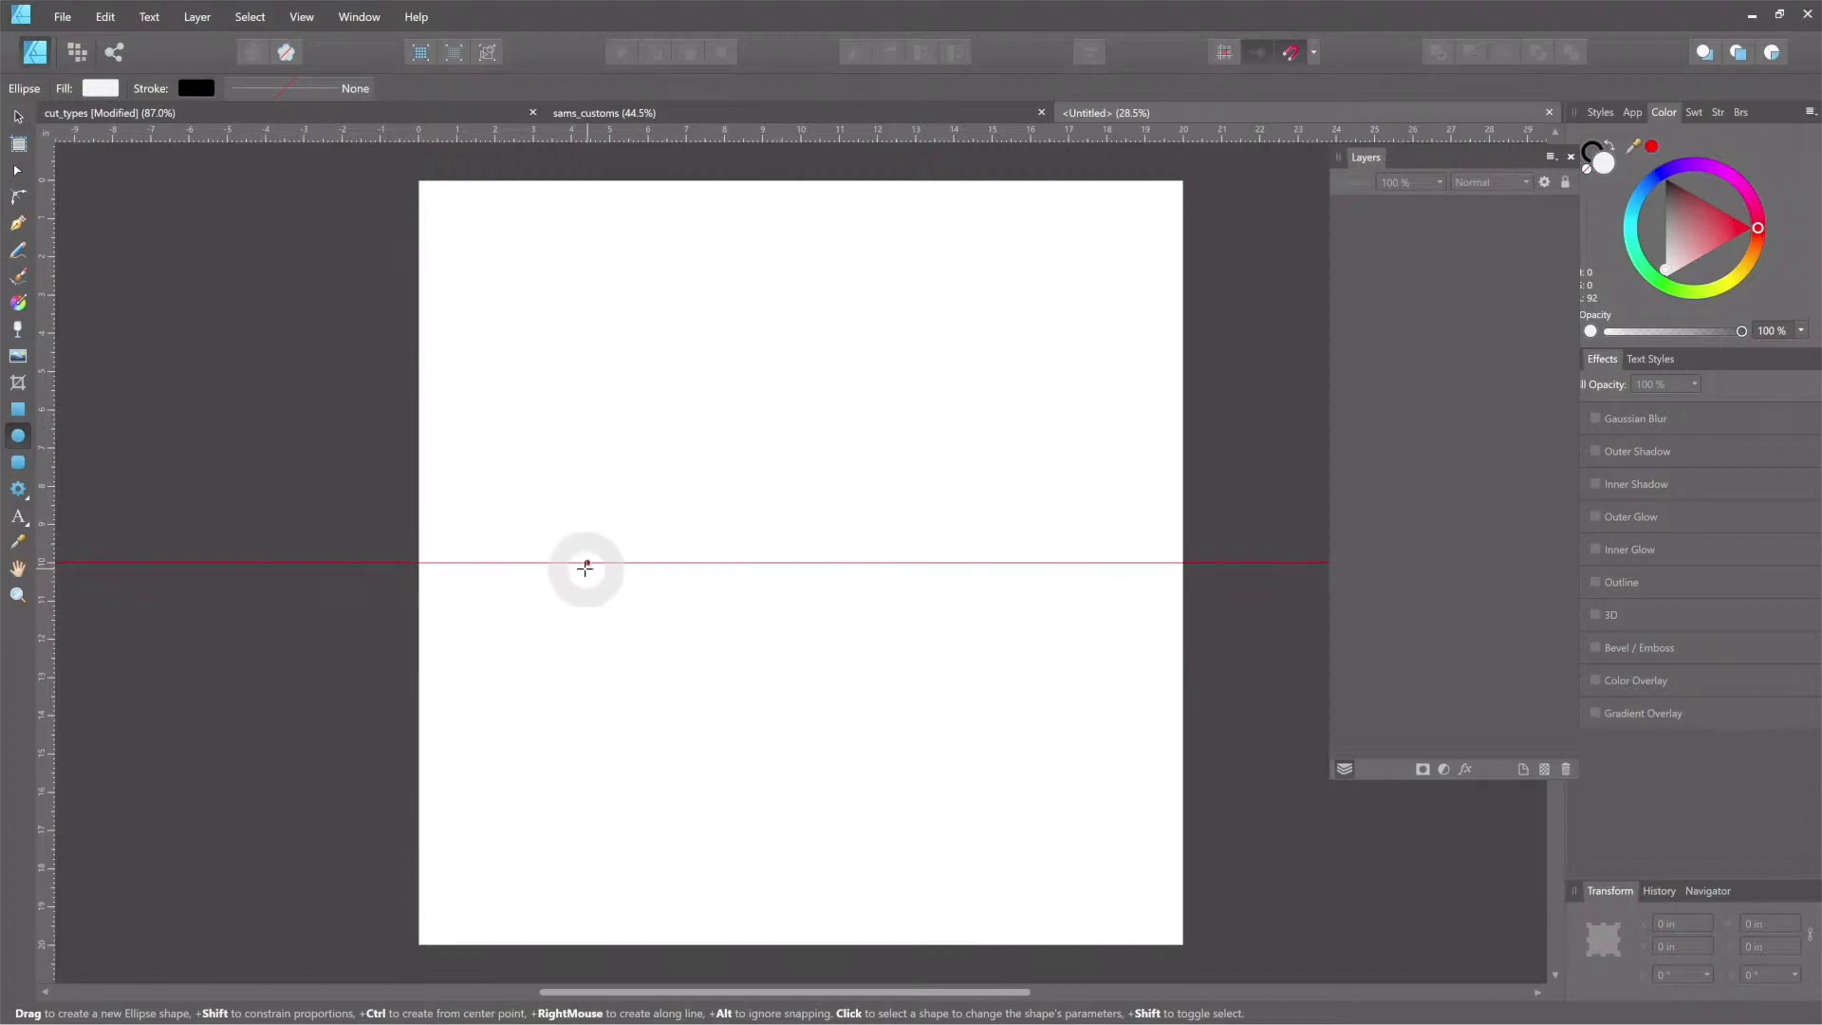
mouse_move(804, 550)
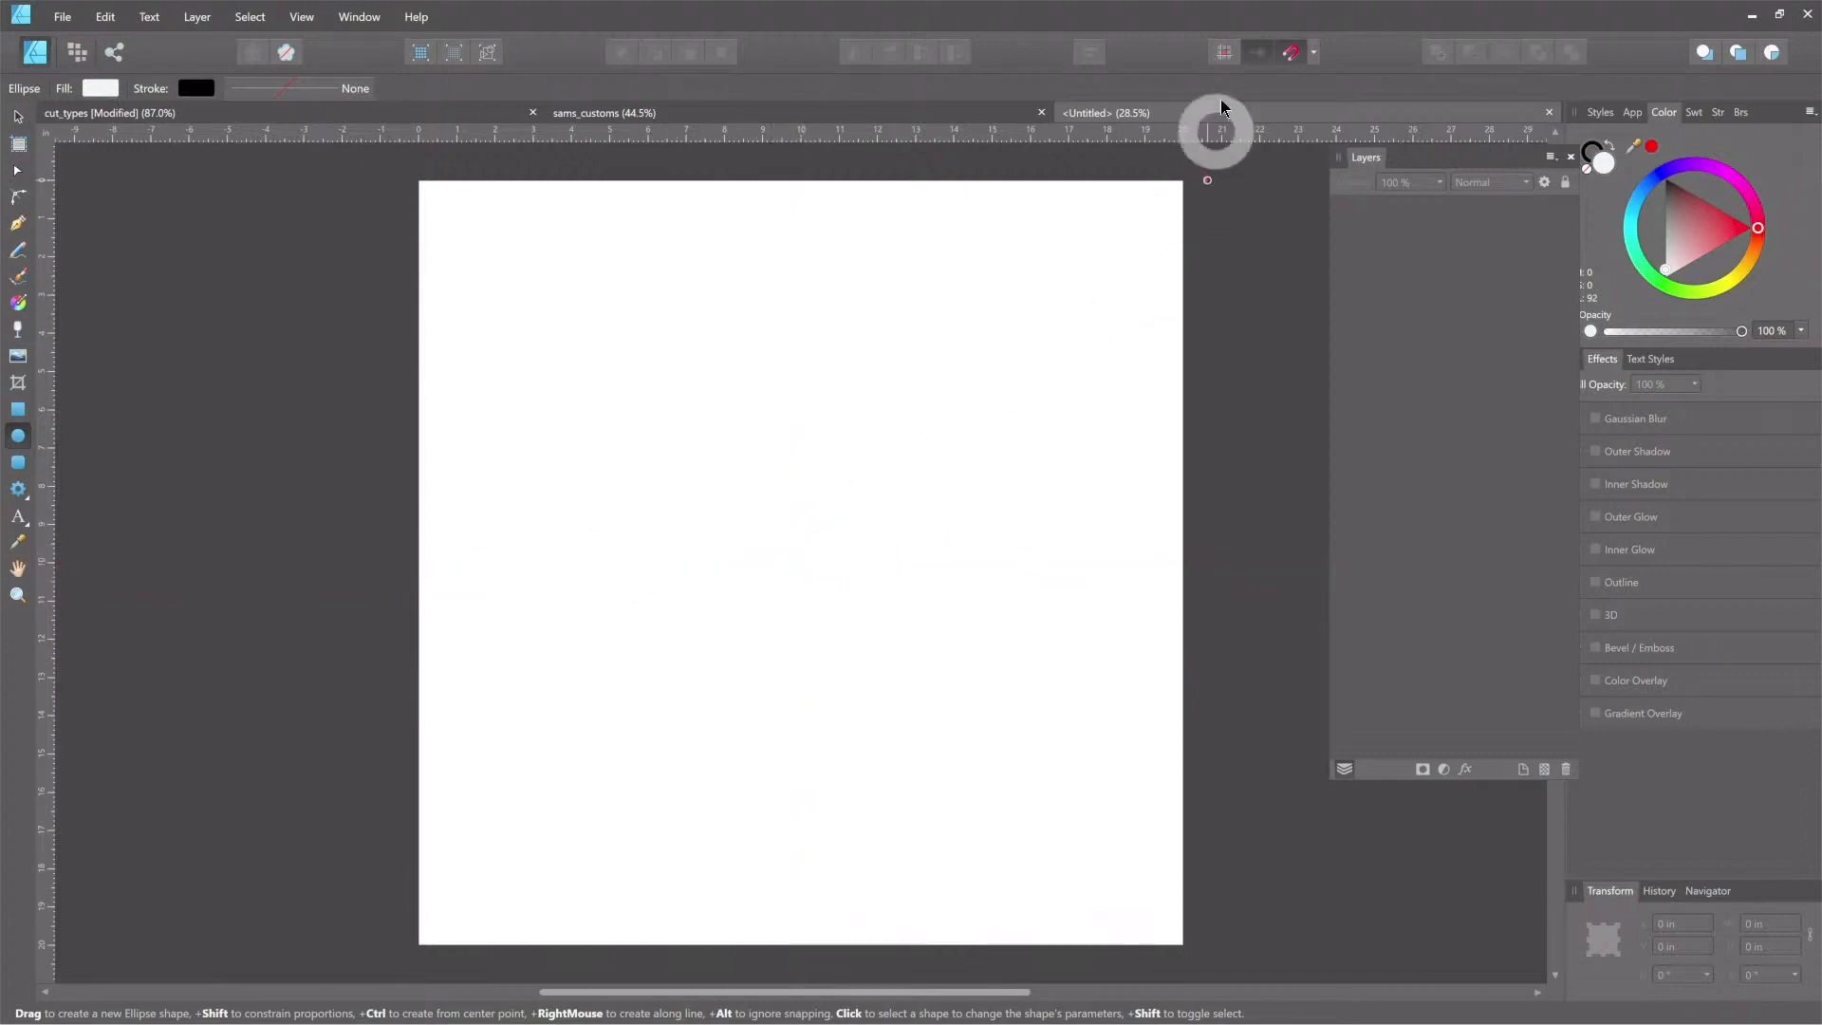
left_click(1288, 52)
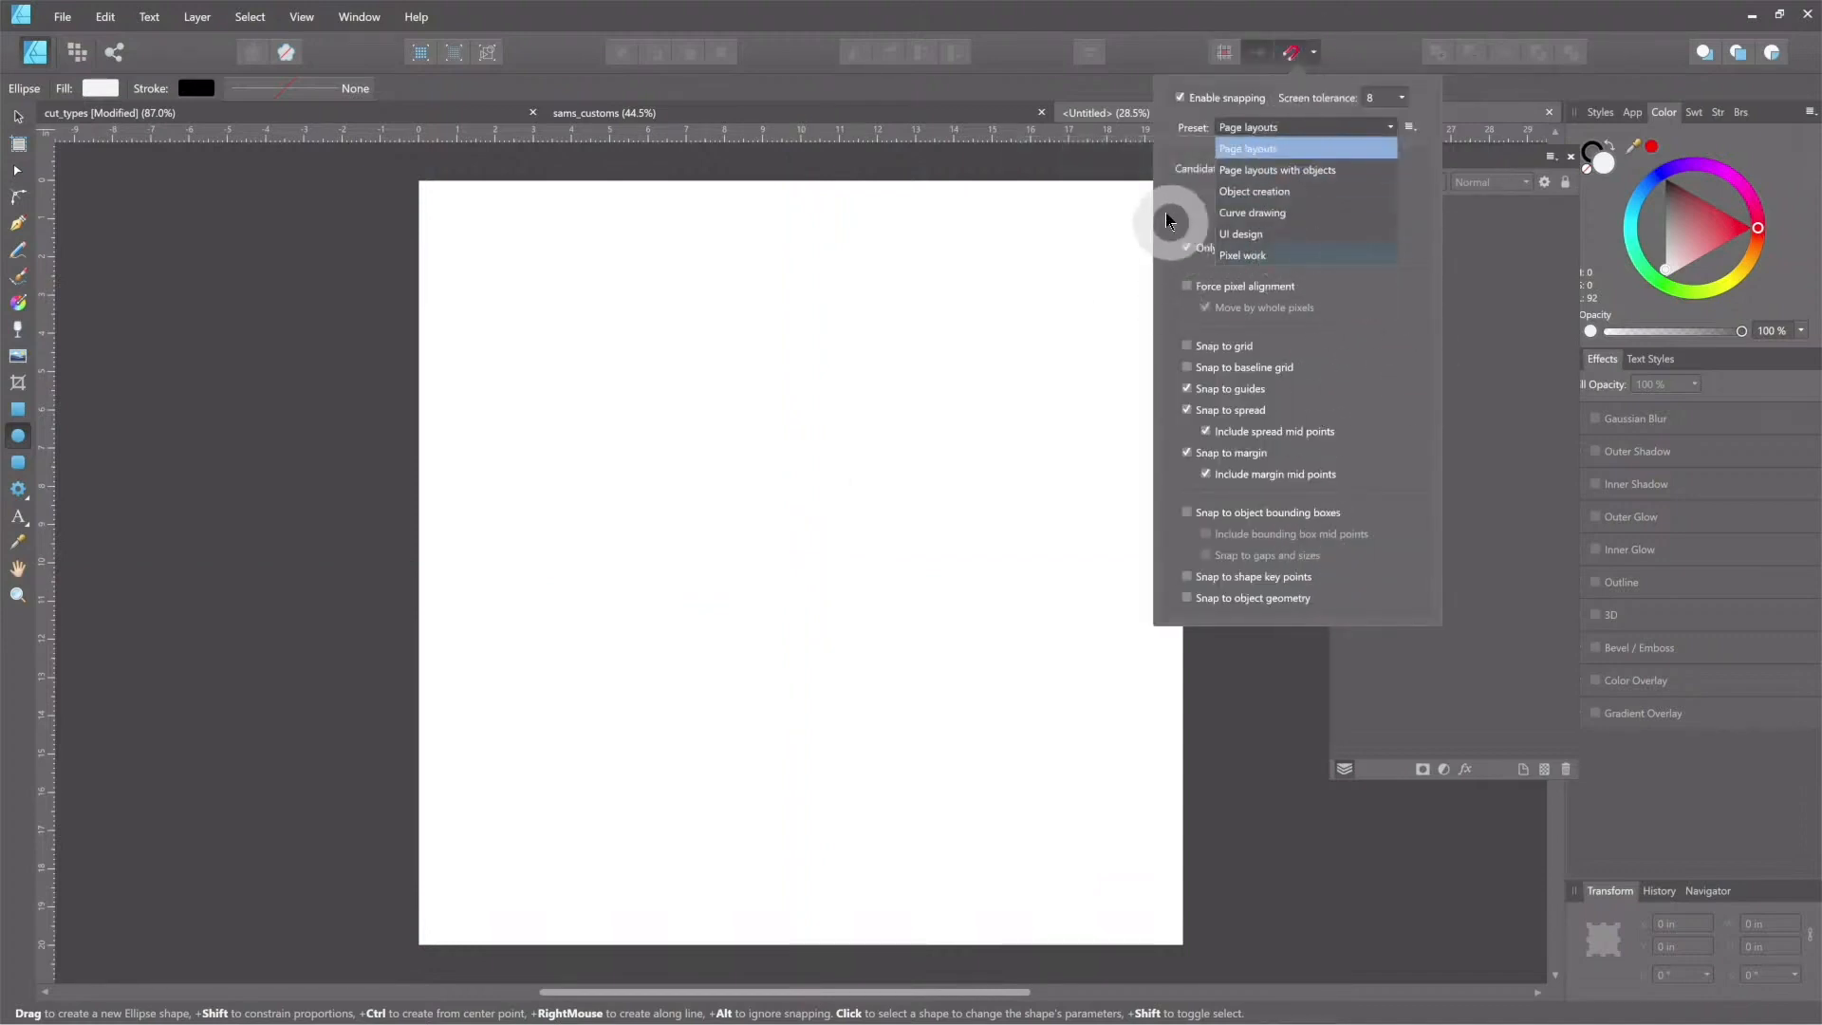
left_click(1247, 148)
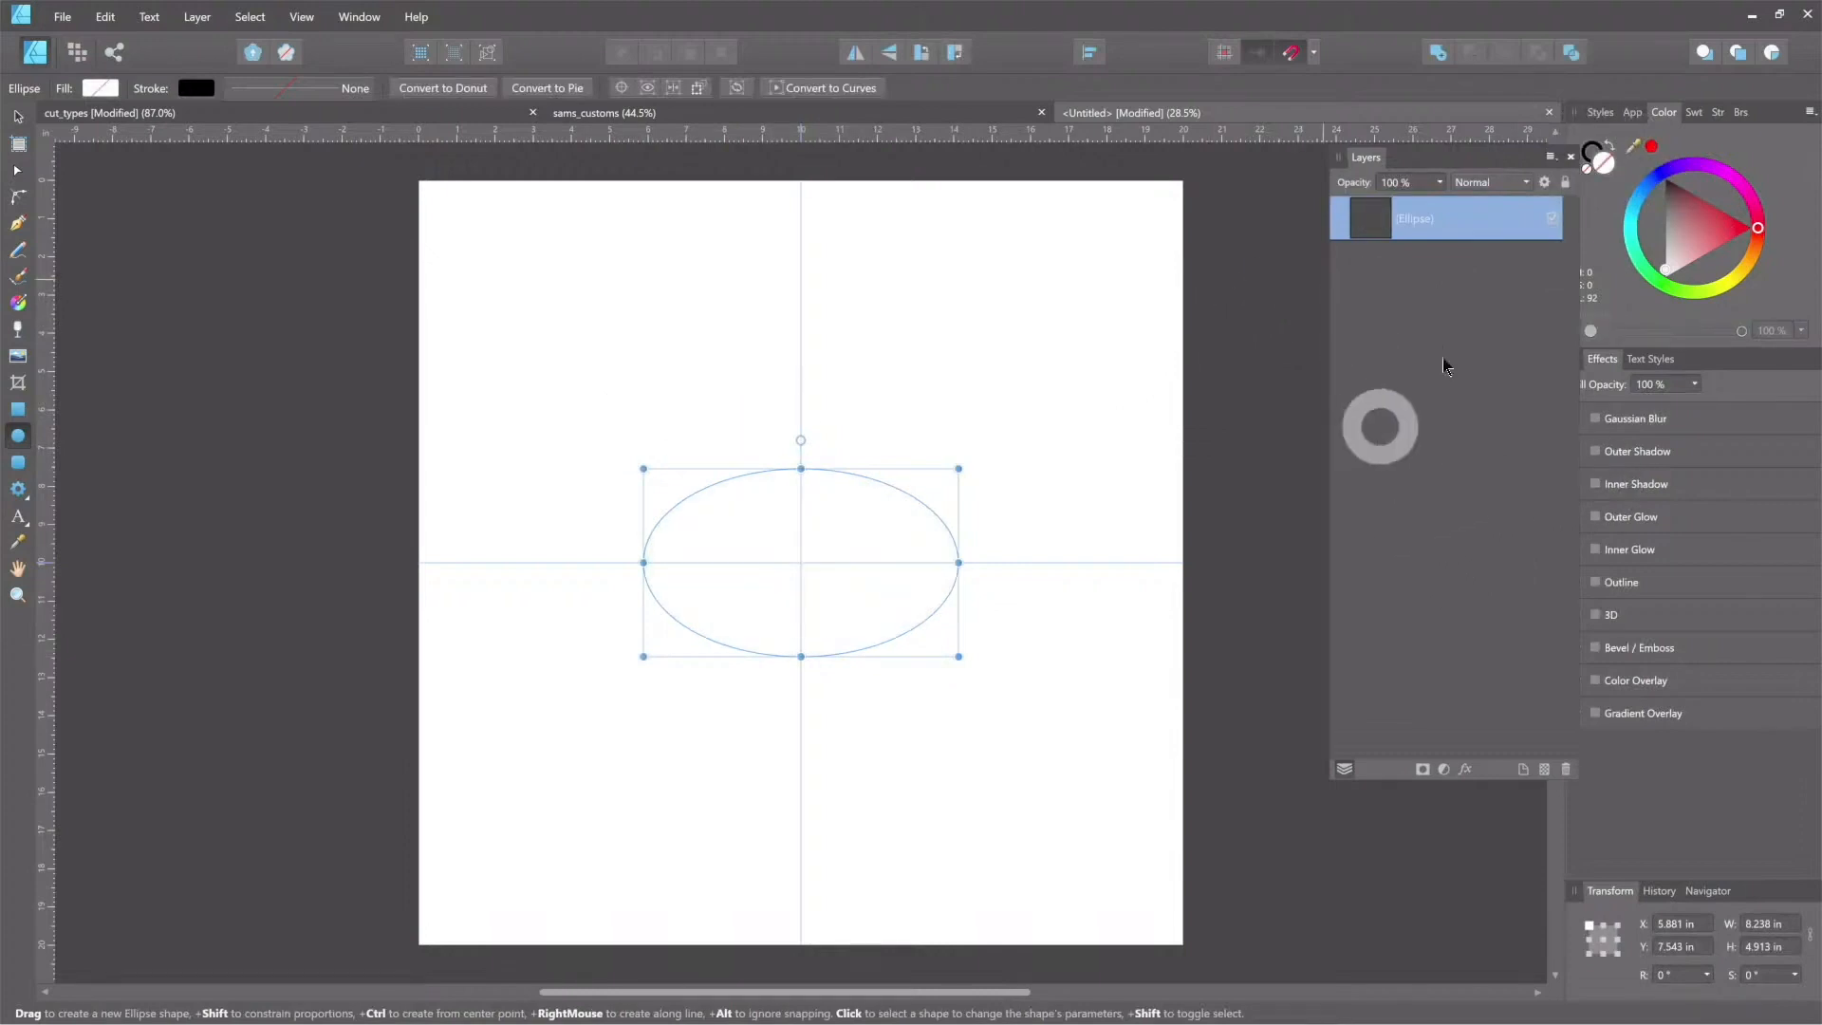
mouse_move(668, 418)
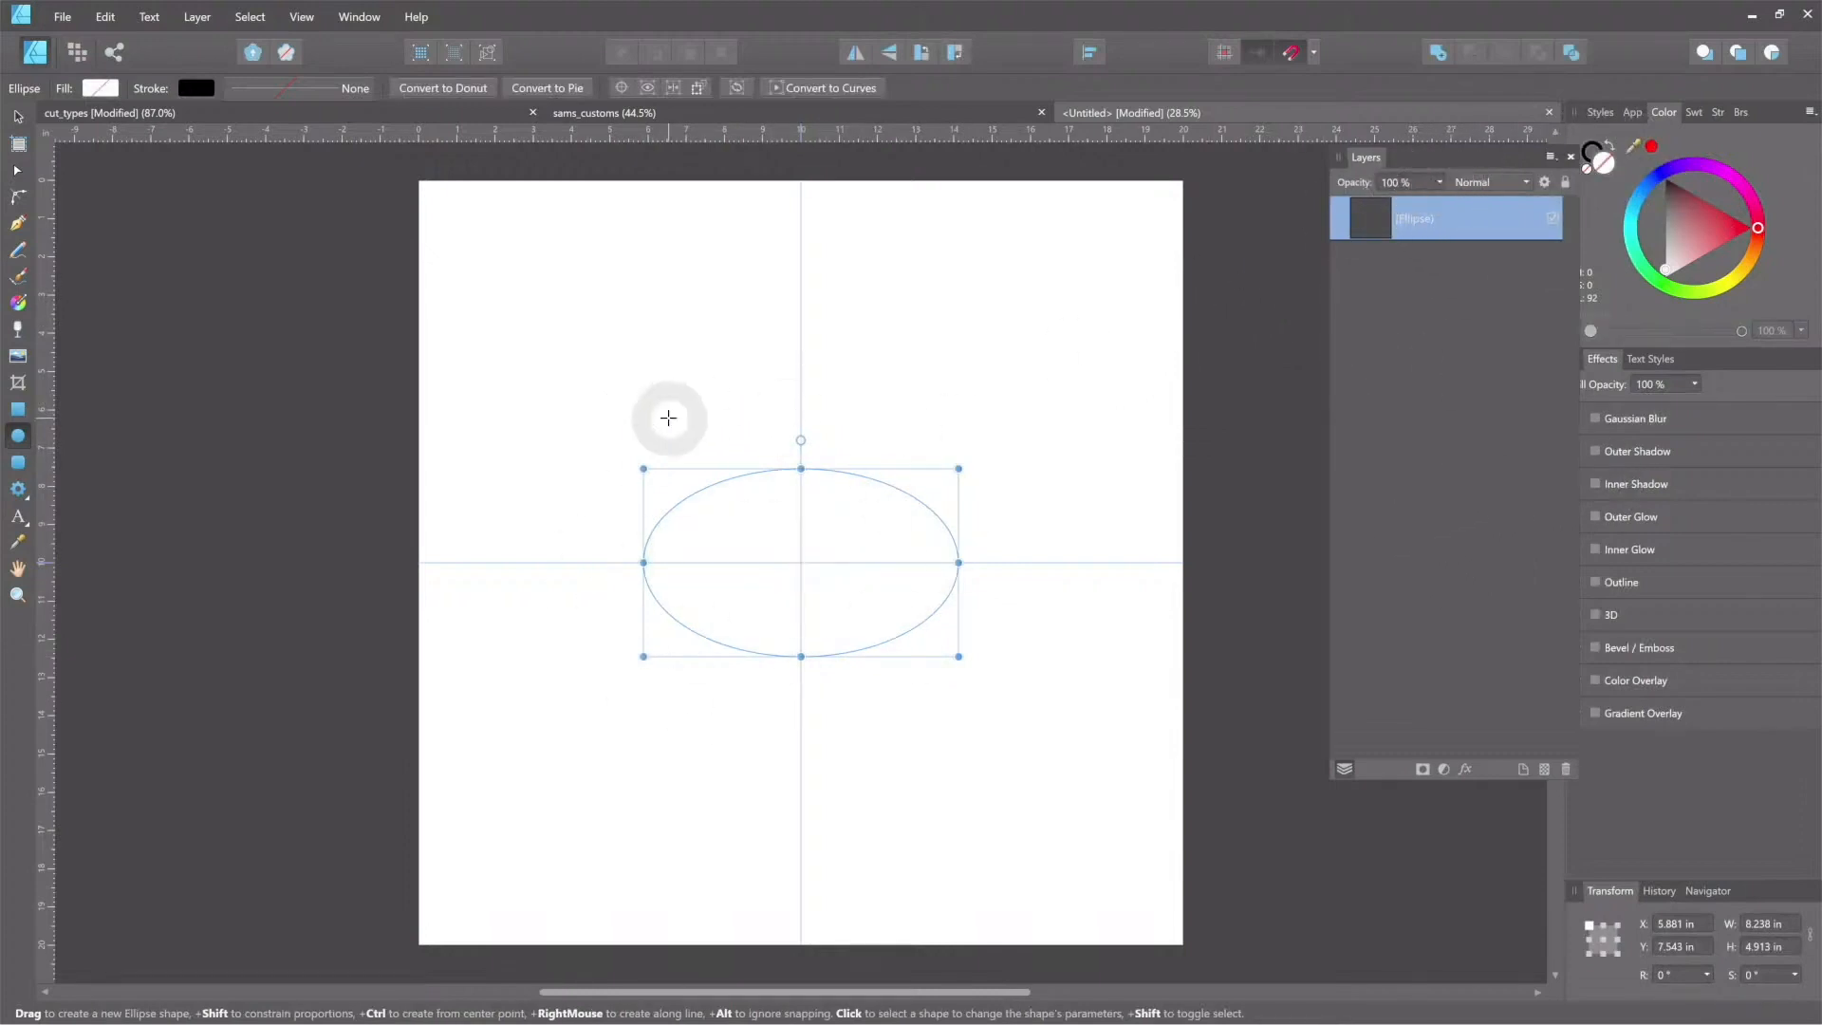
mouse_move(487, 55)
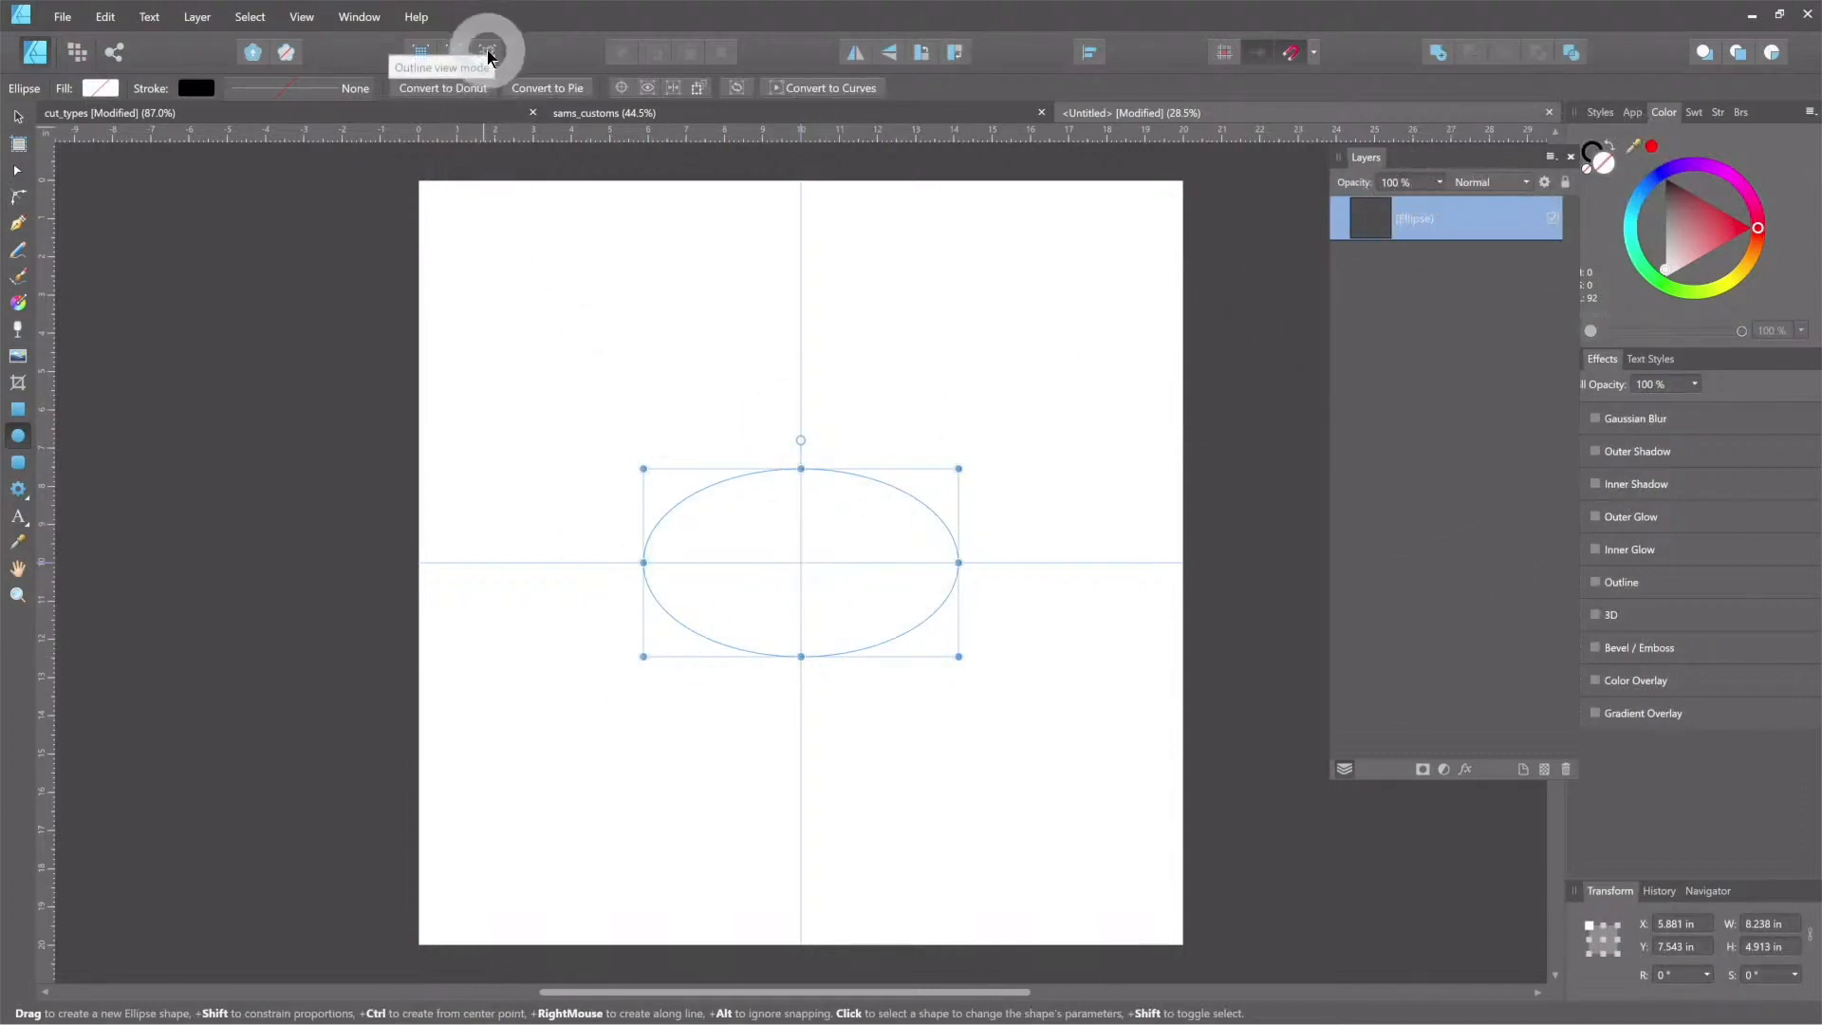
mouse_move(1499, 140)
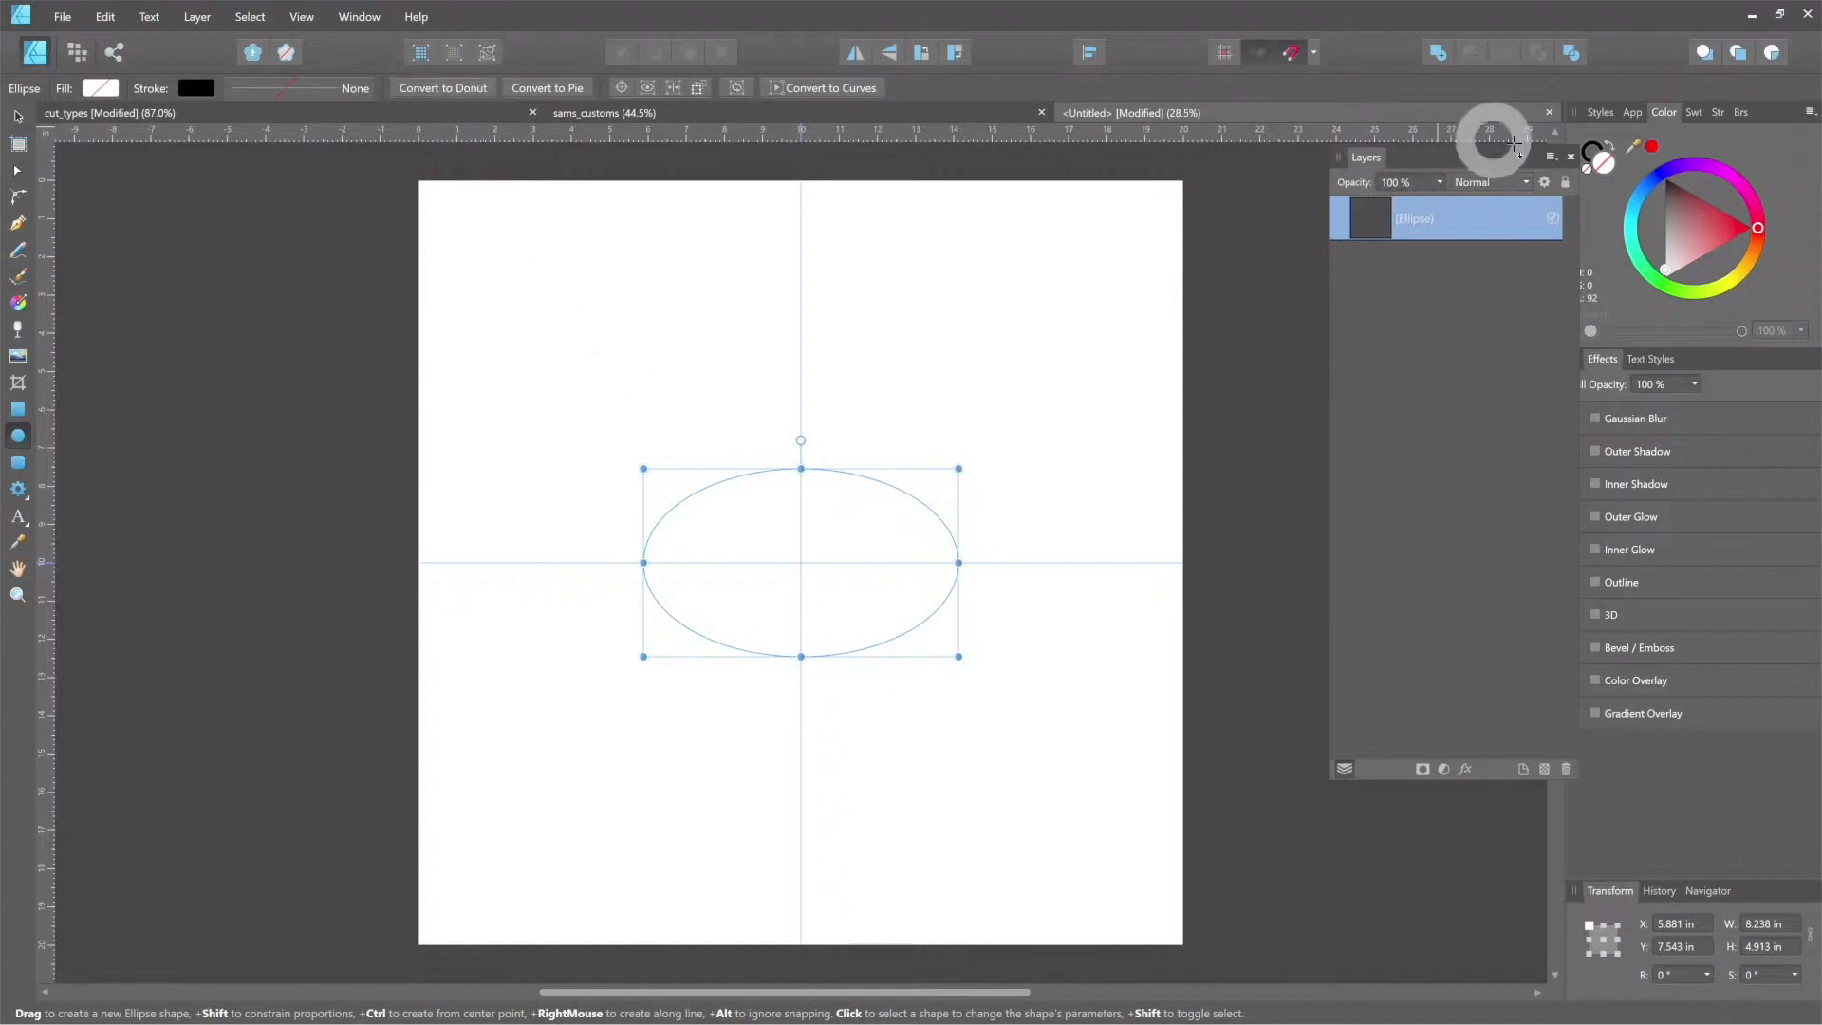
Step: Set the oval's fill to pure red in the Color panel
left_click(1726, 236)
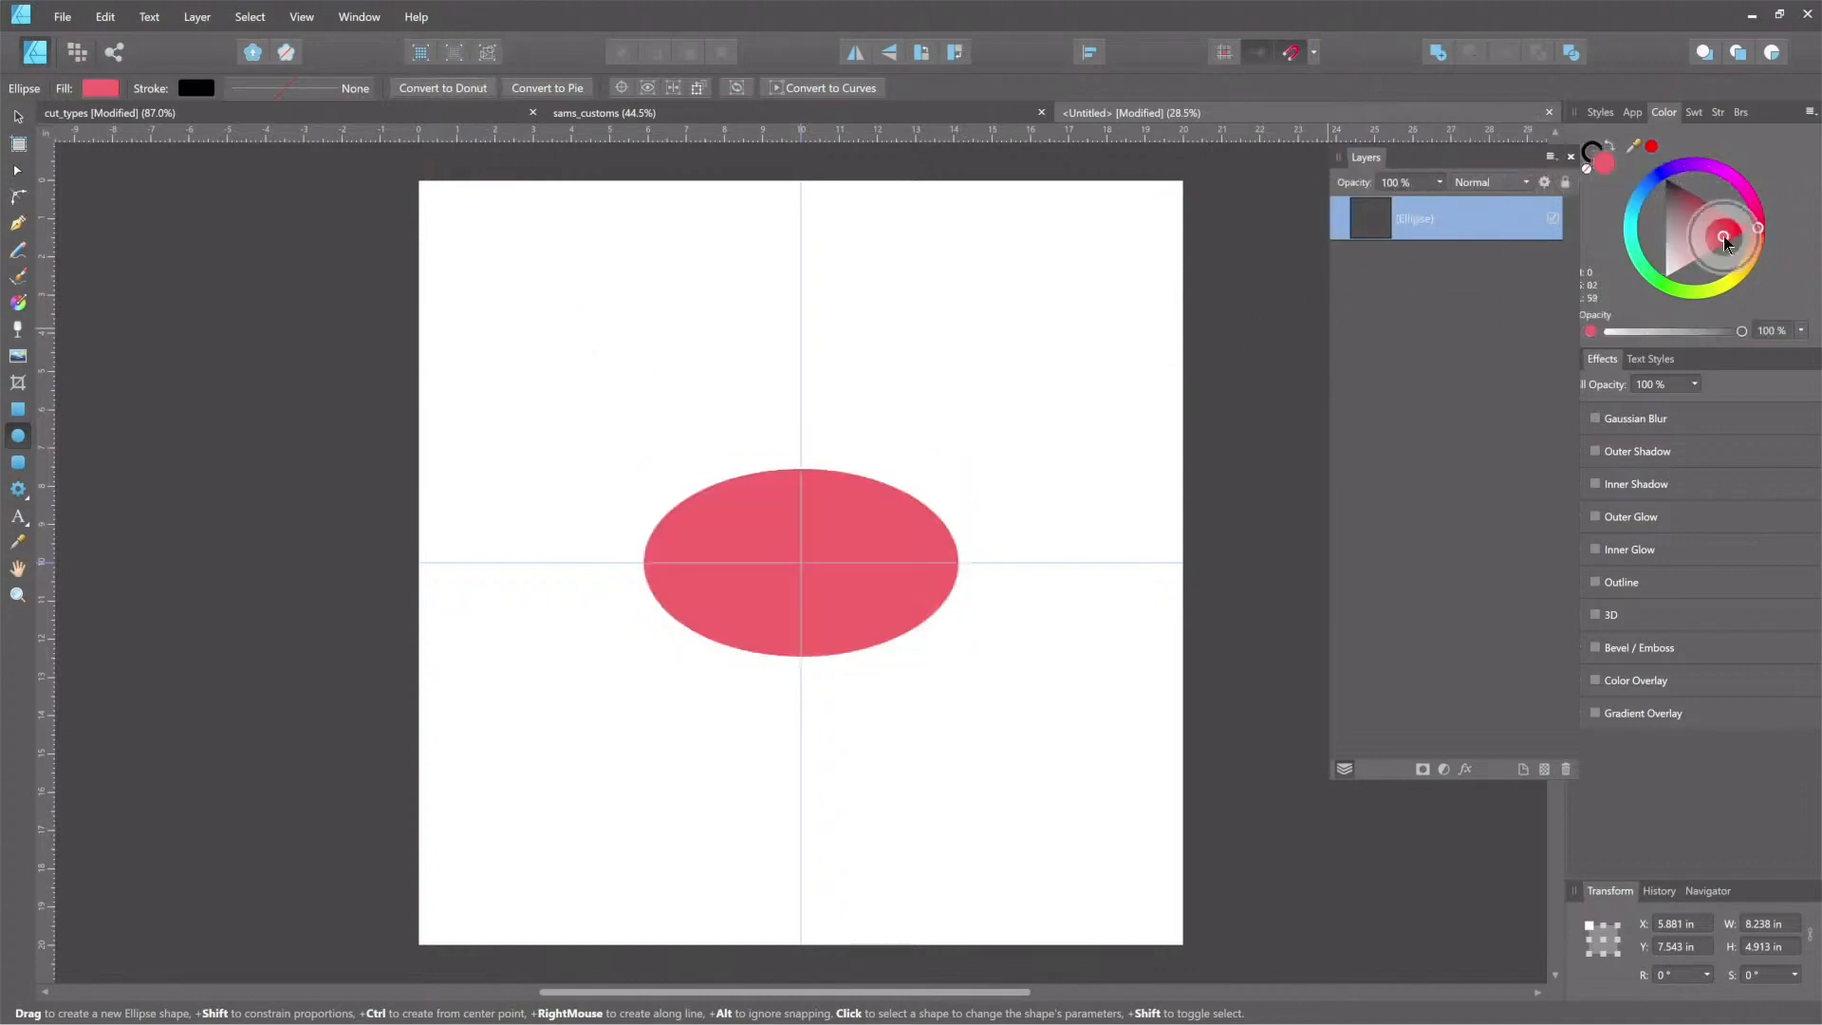
left_click(1755, 226)
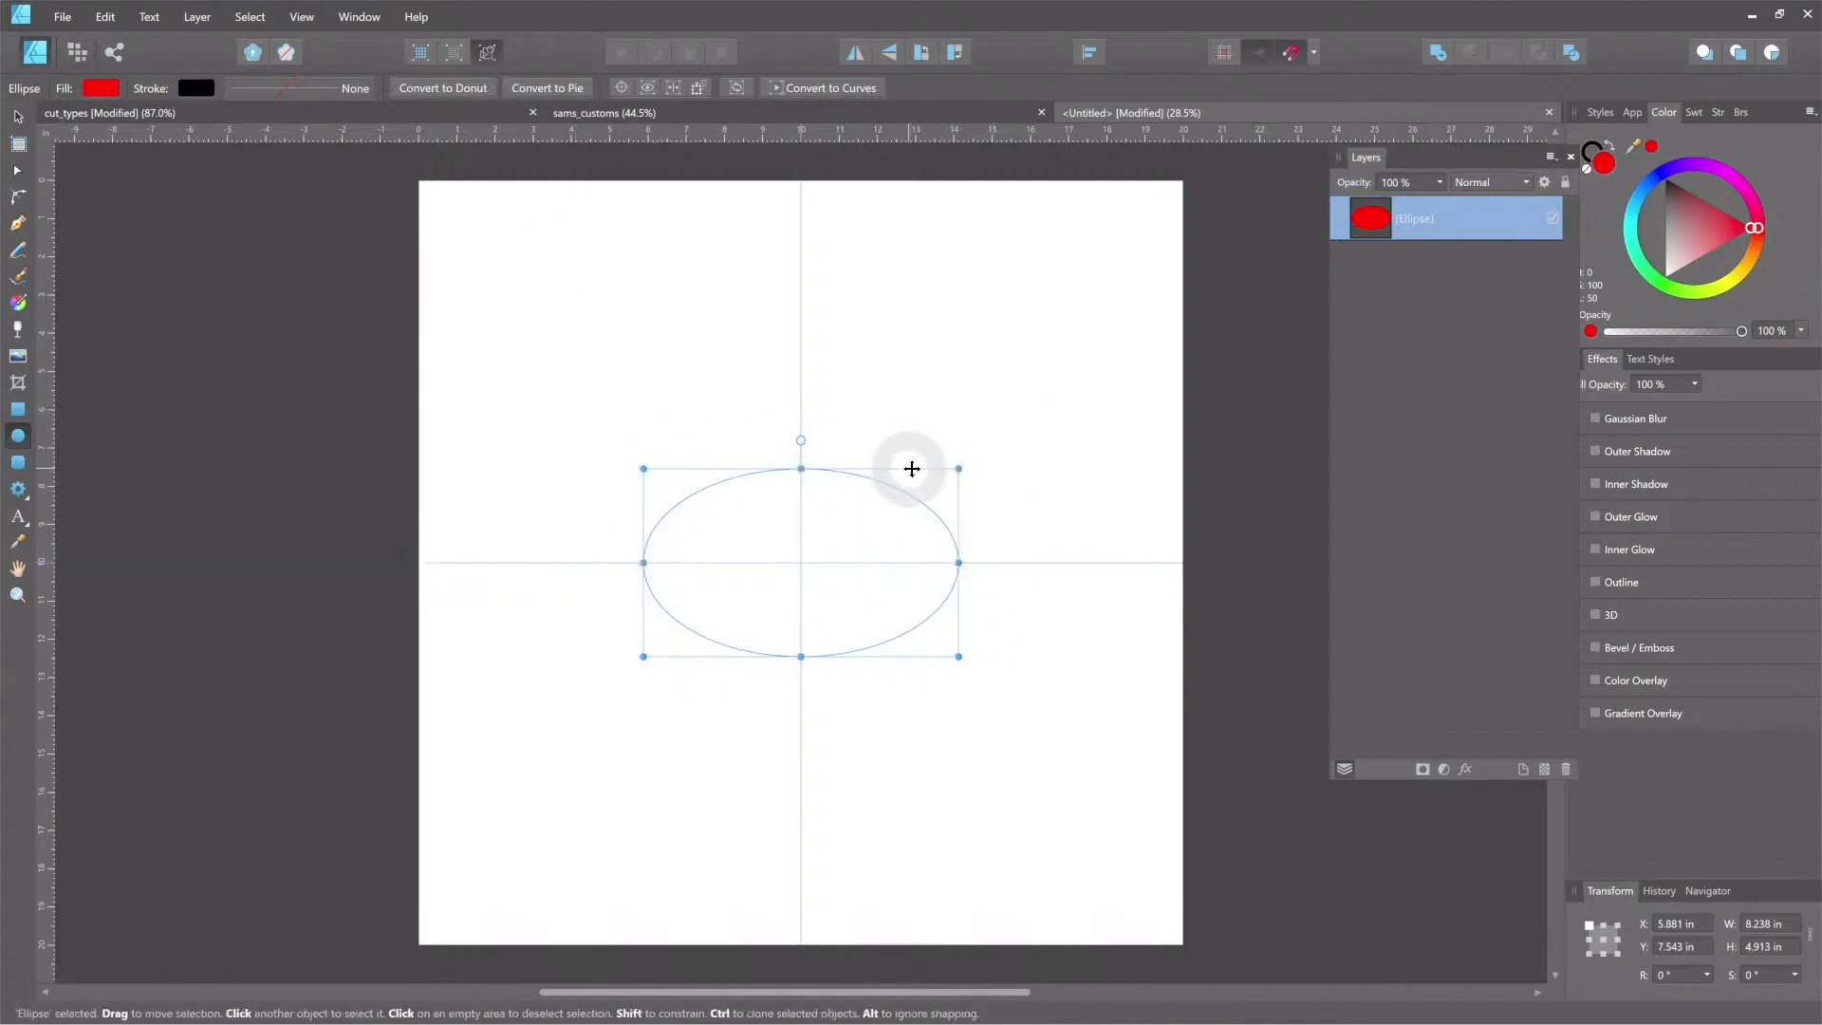
mouse_move(858, 543)
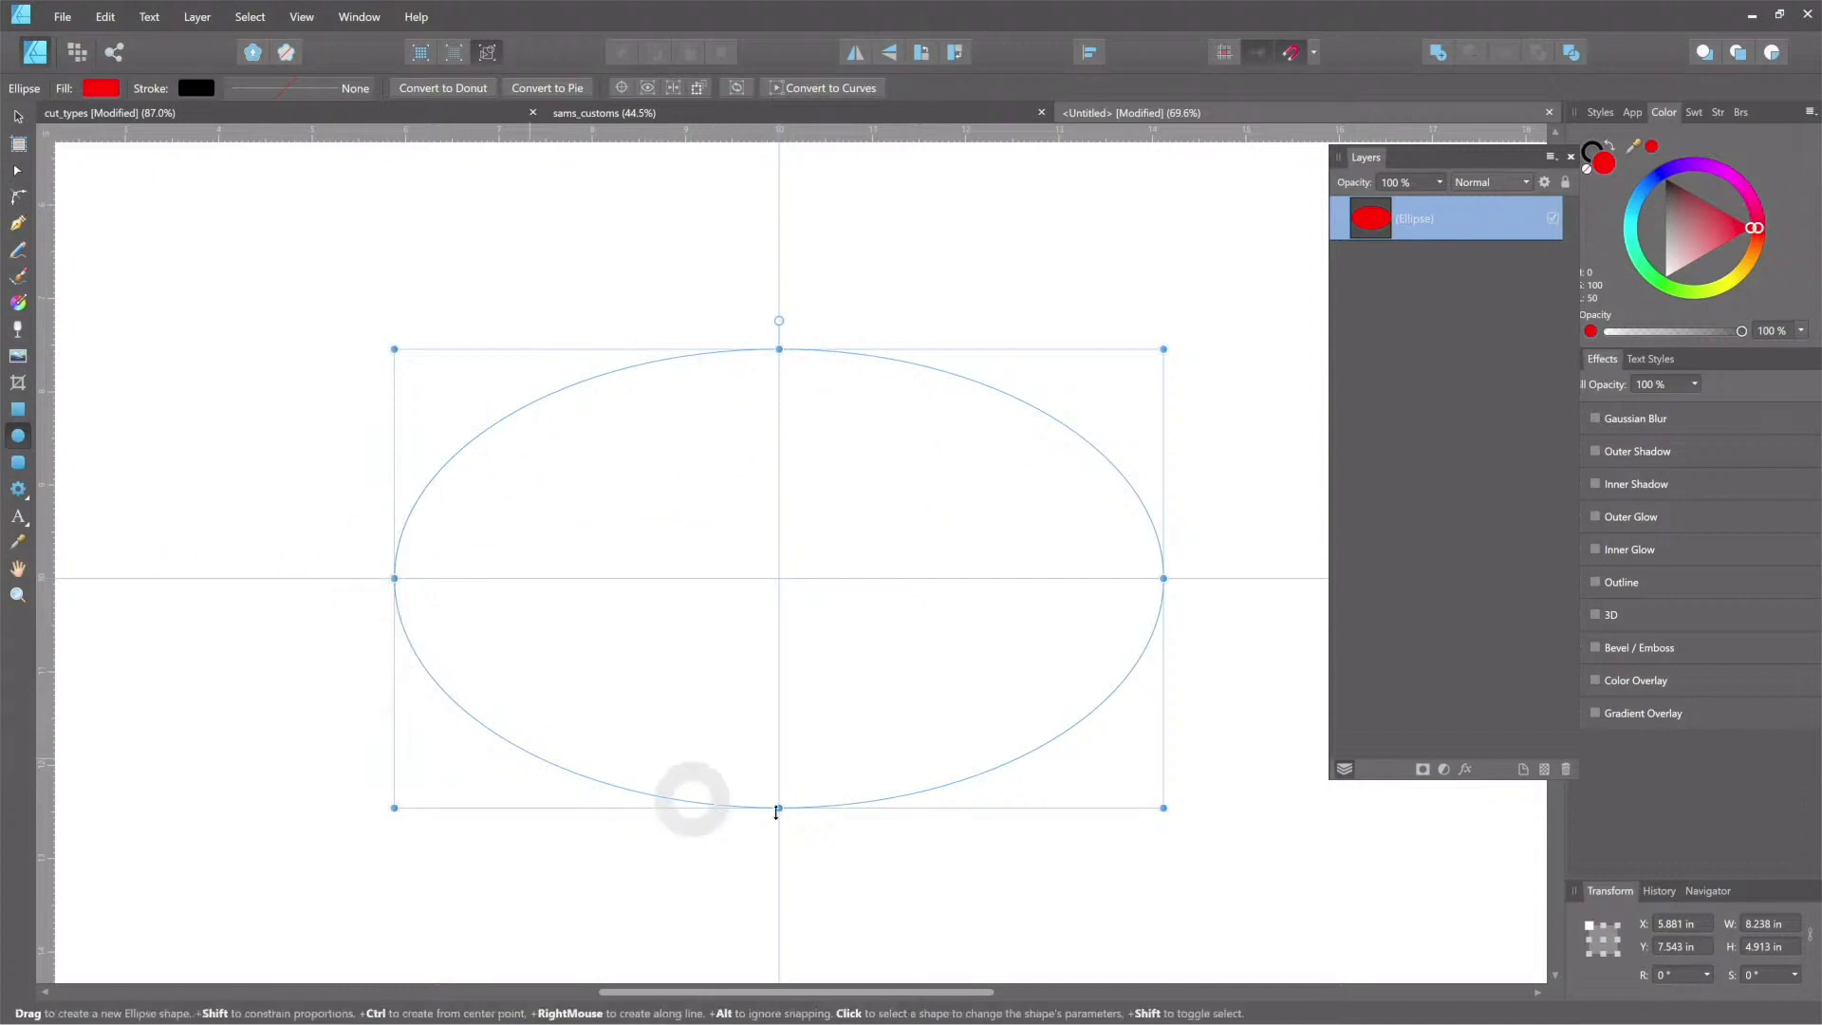
mouse_move(523, 193)
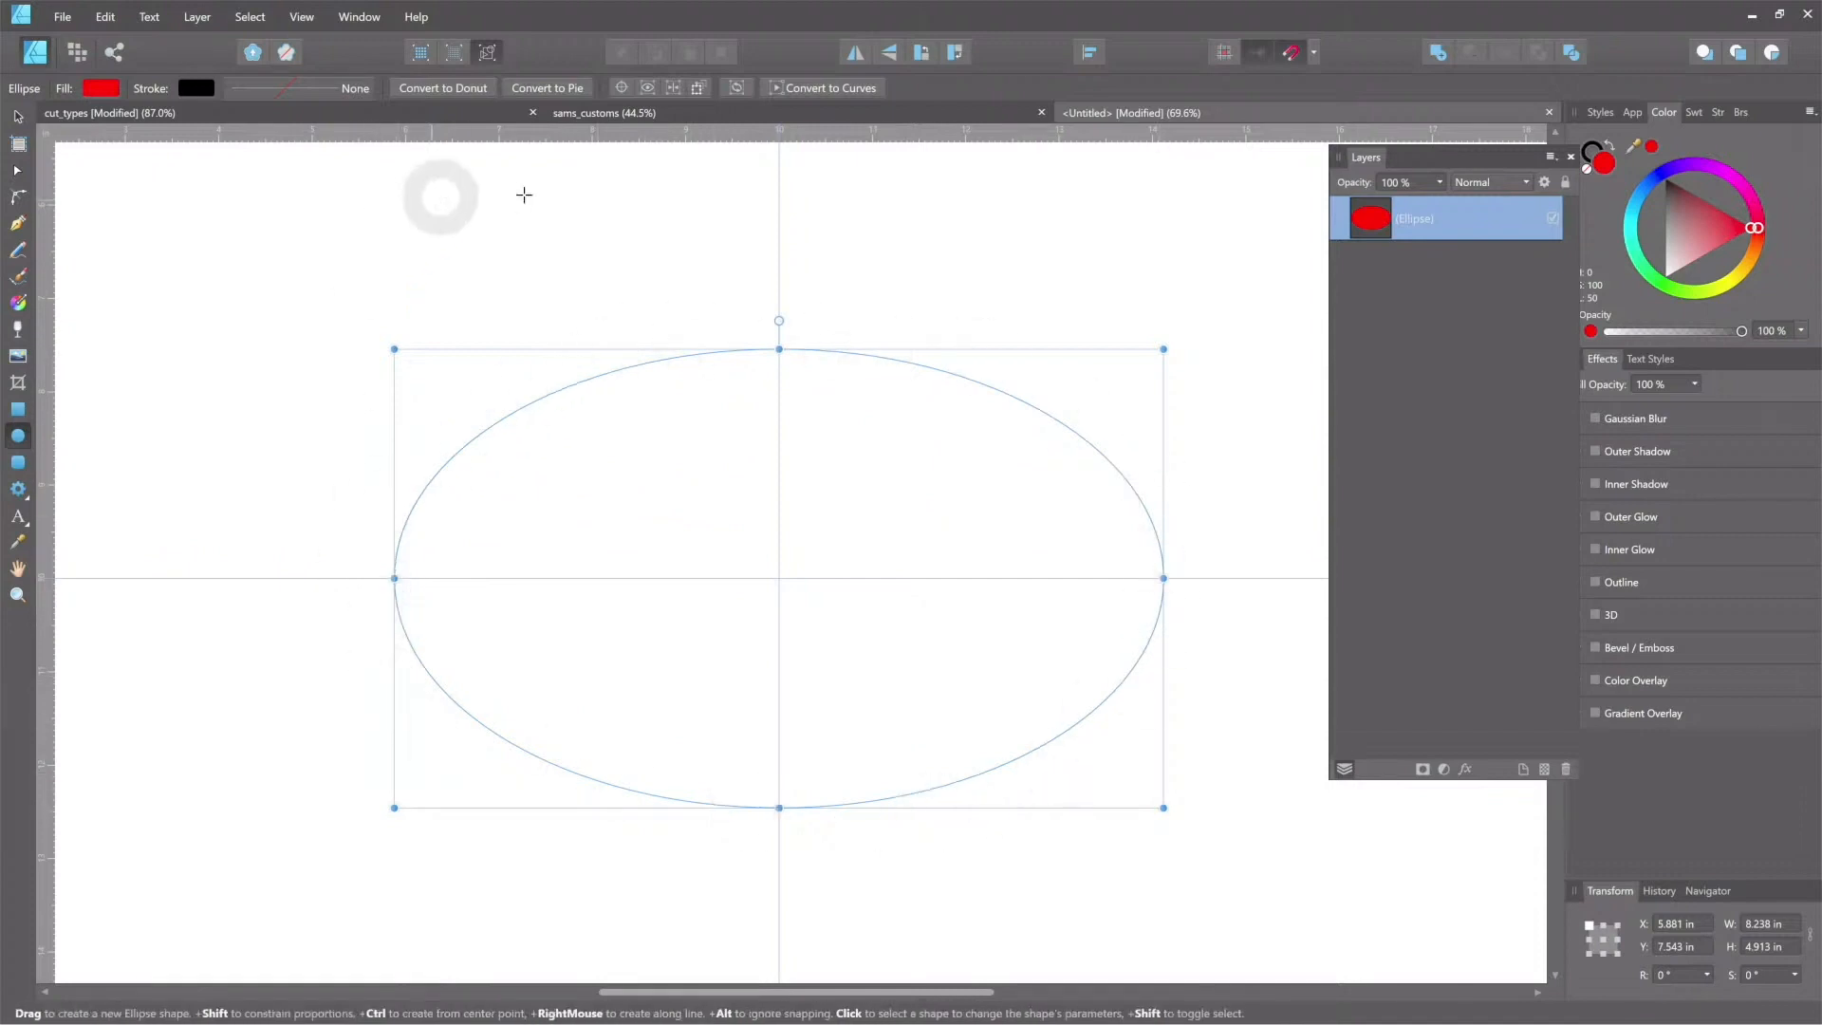
left_click(486, 52)
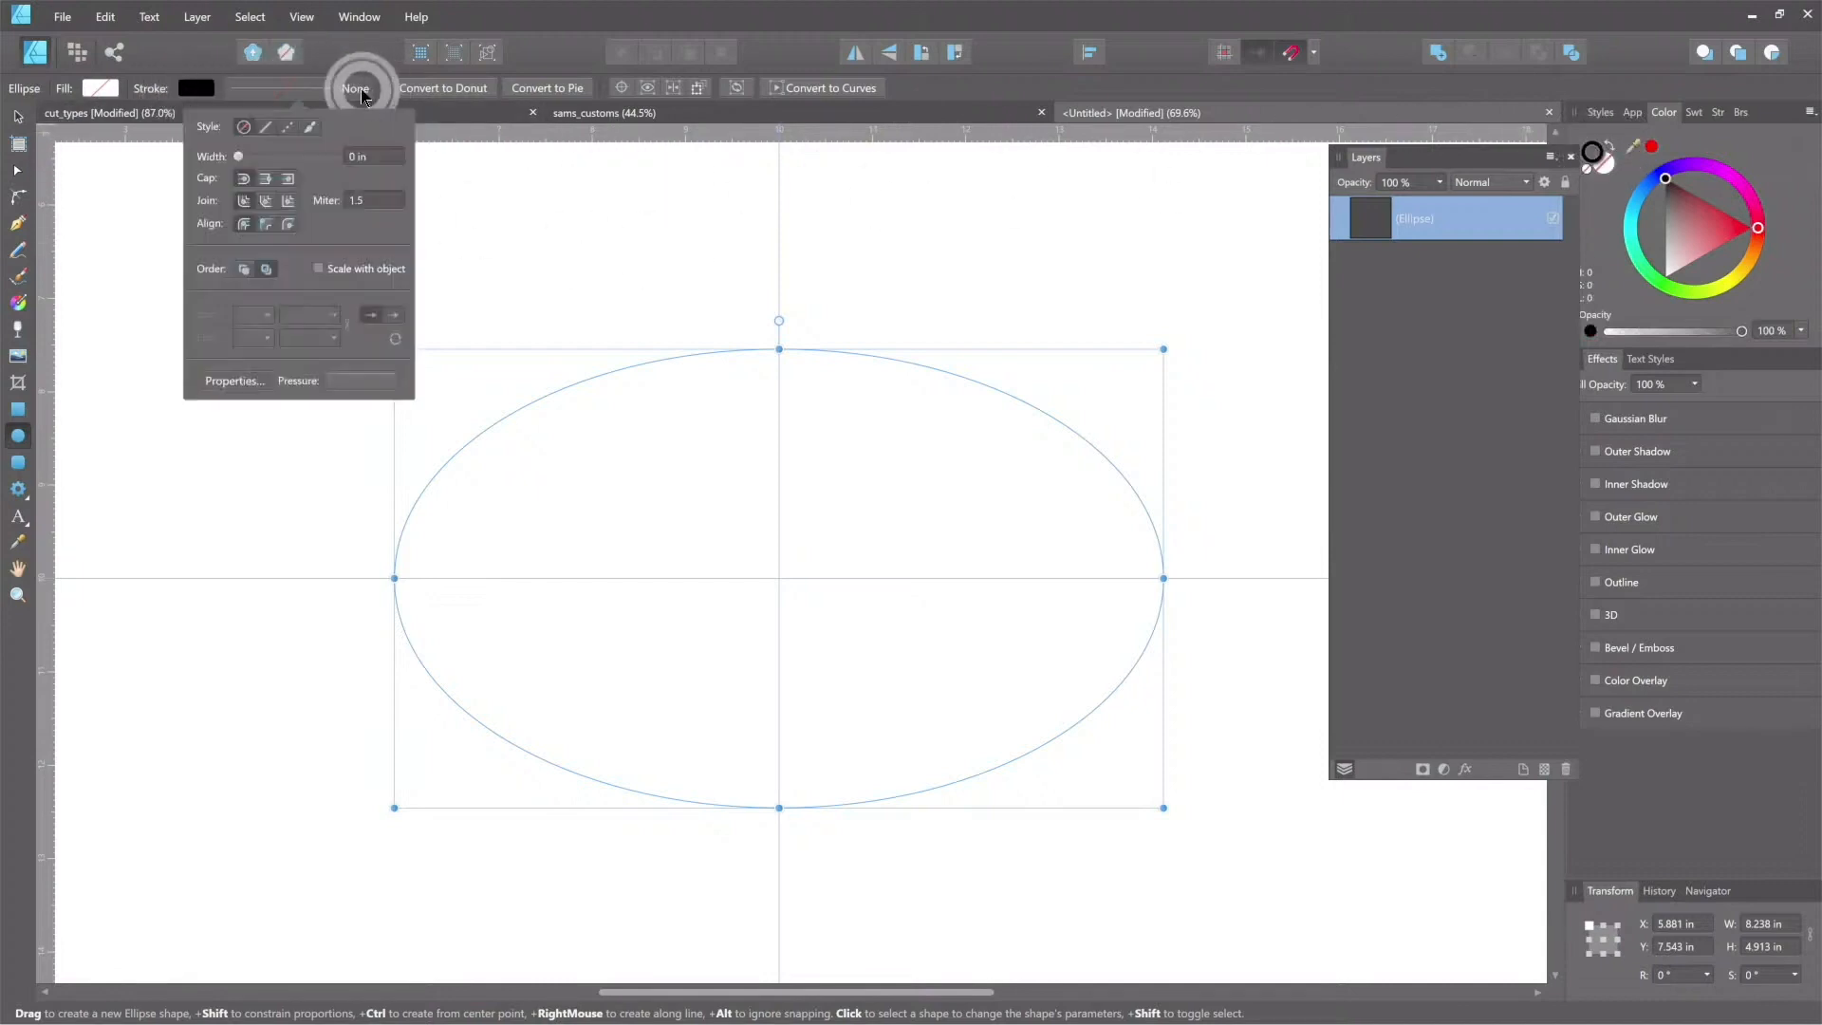
Step: Give the unfilled oval a 0.25-inch black outline, then open the app preferences
triple_click(361, 155)
type("0.25")
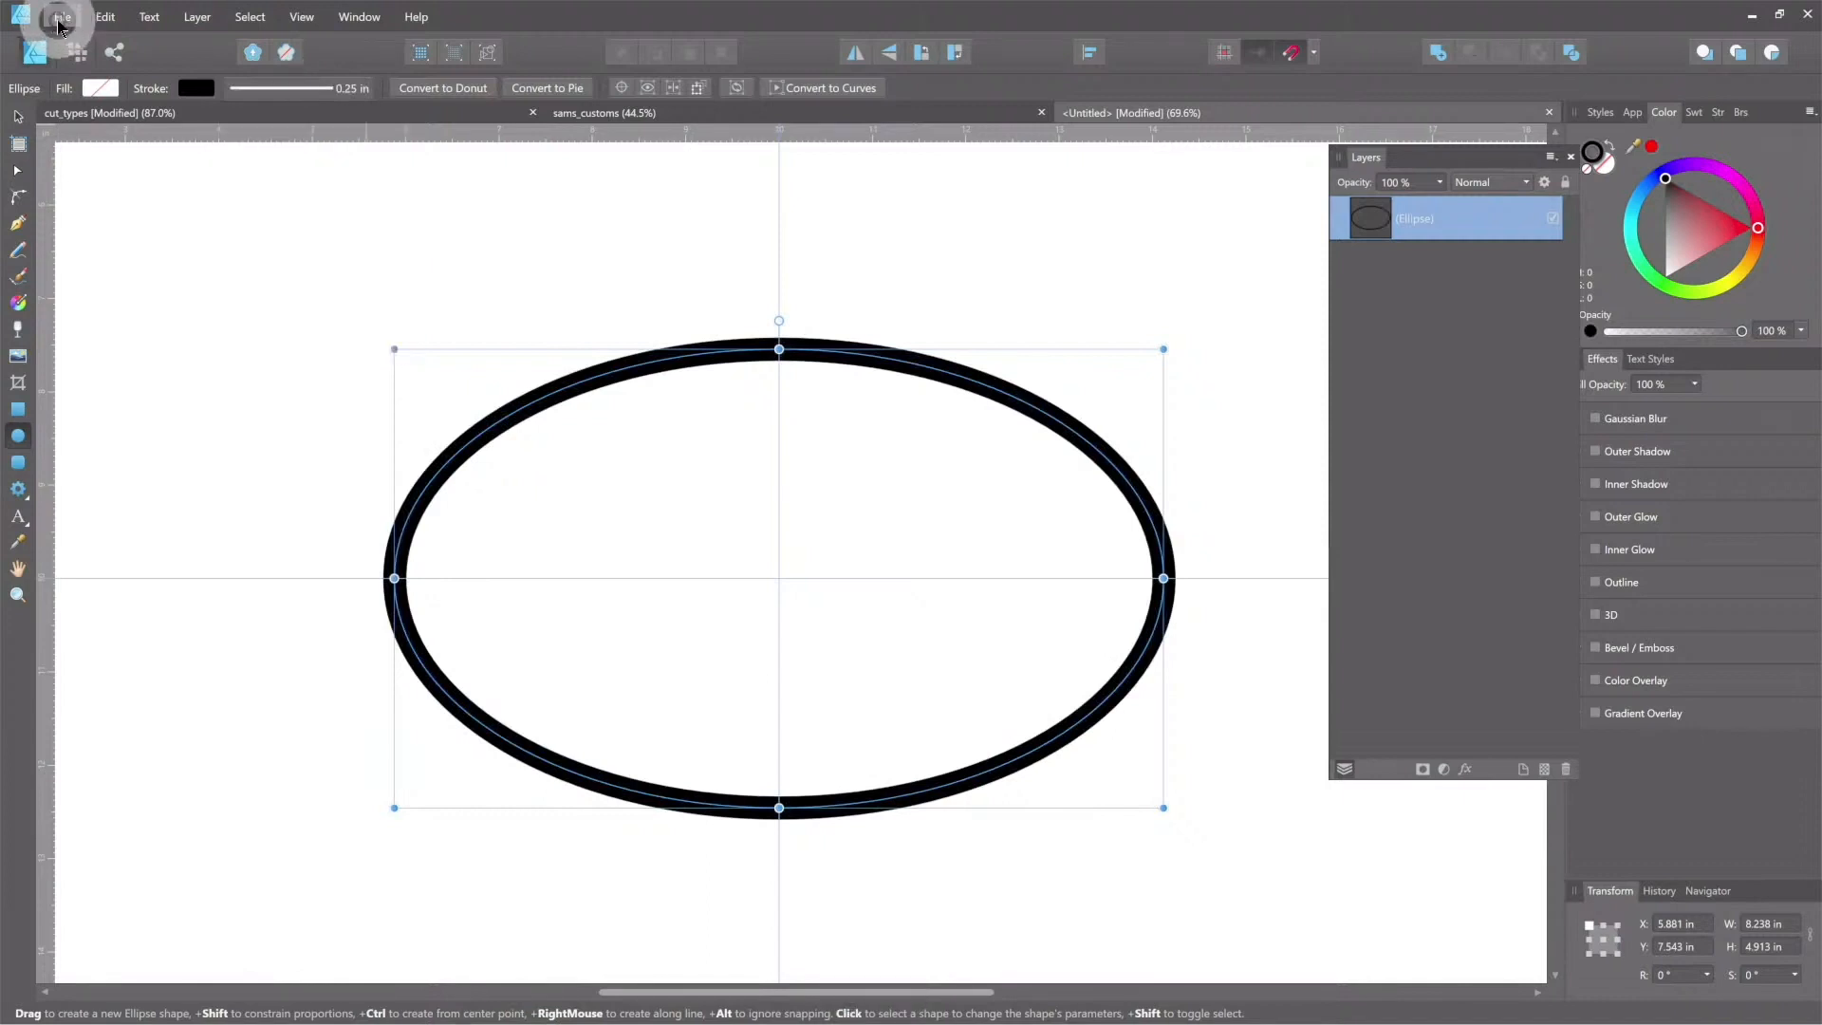
left_click(62, 16)
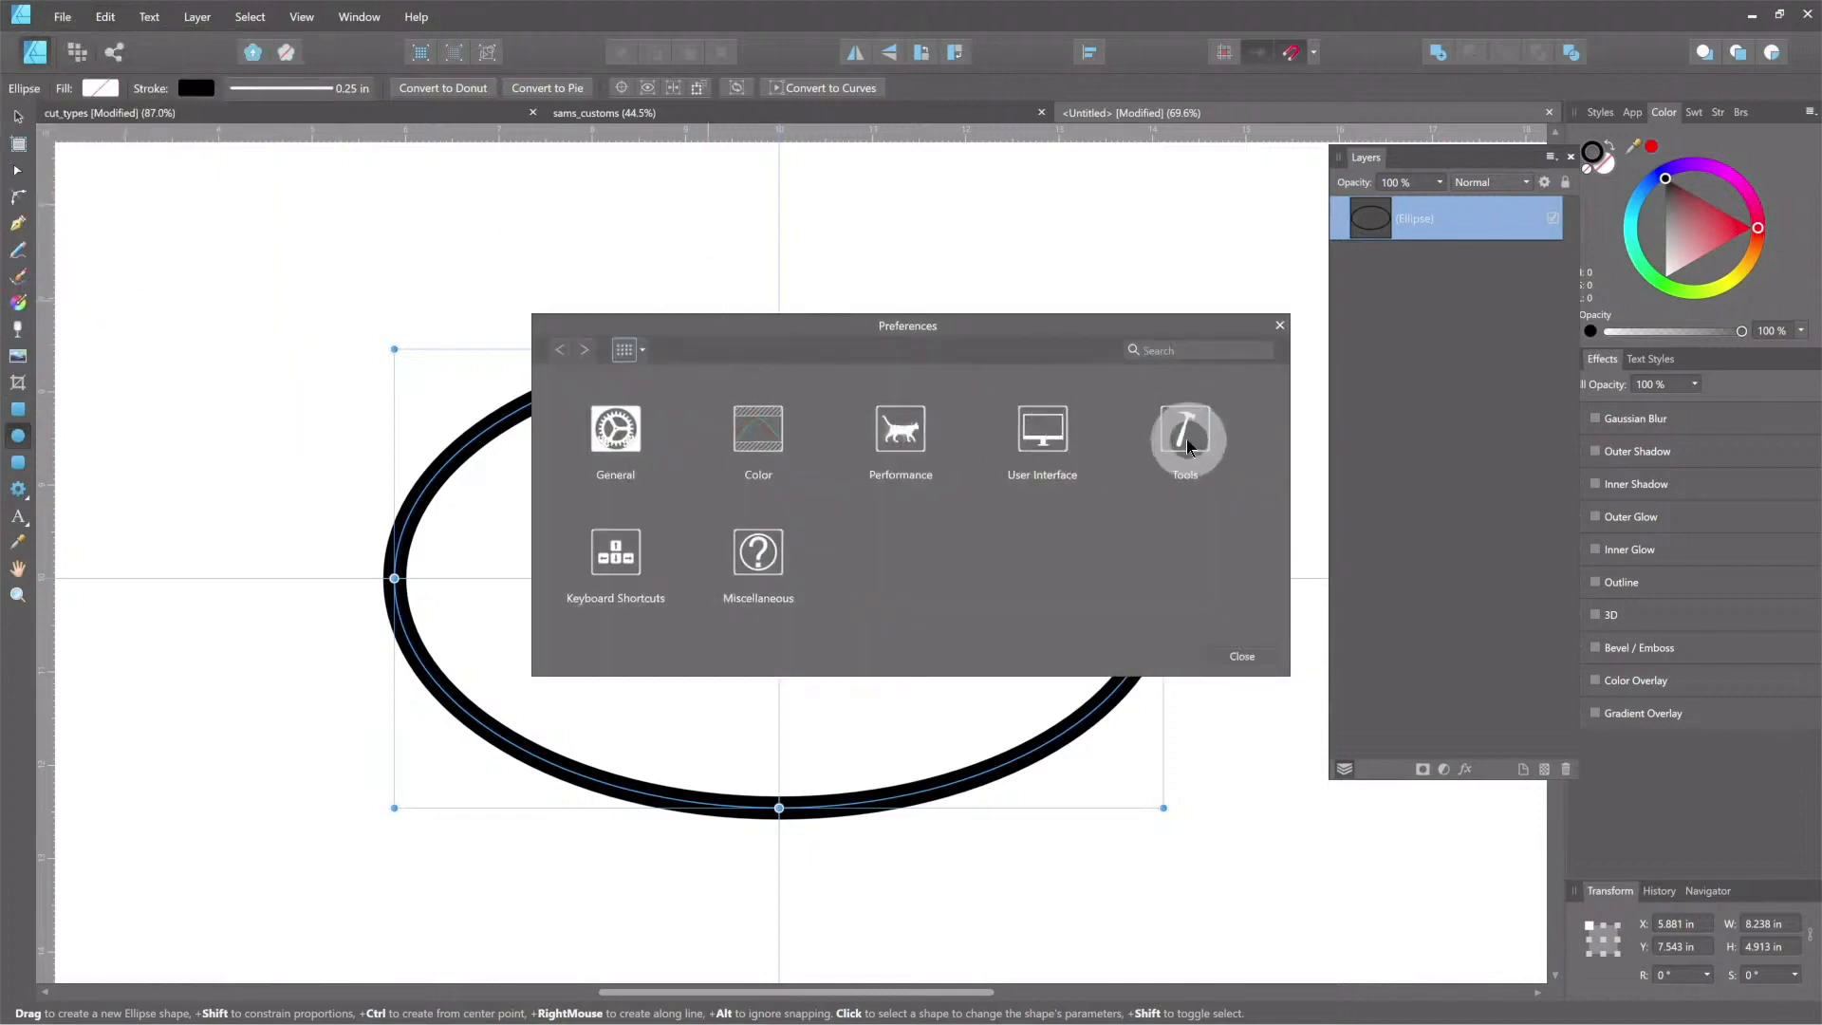
Step: Leave 'Show Lines in points' off so widths stay in inches, close Preferences, and choose the Move Tool
left_click(1041, 428)
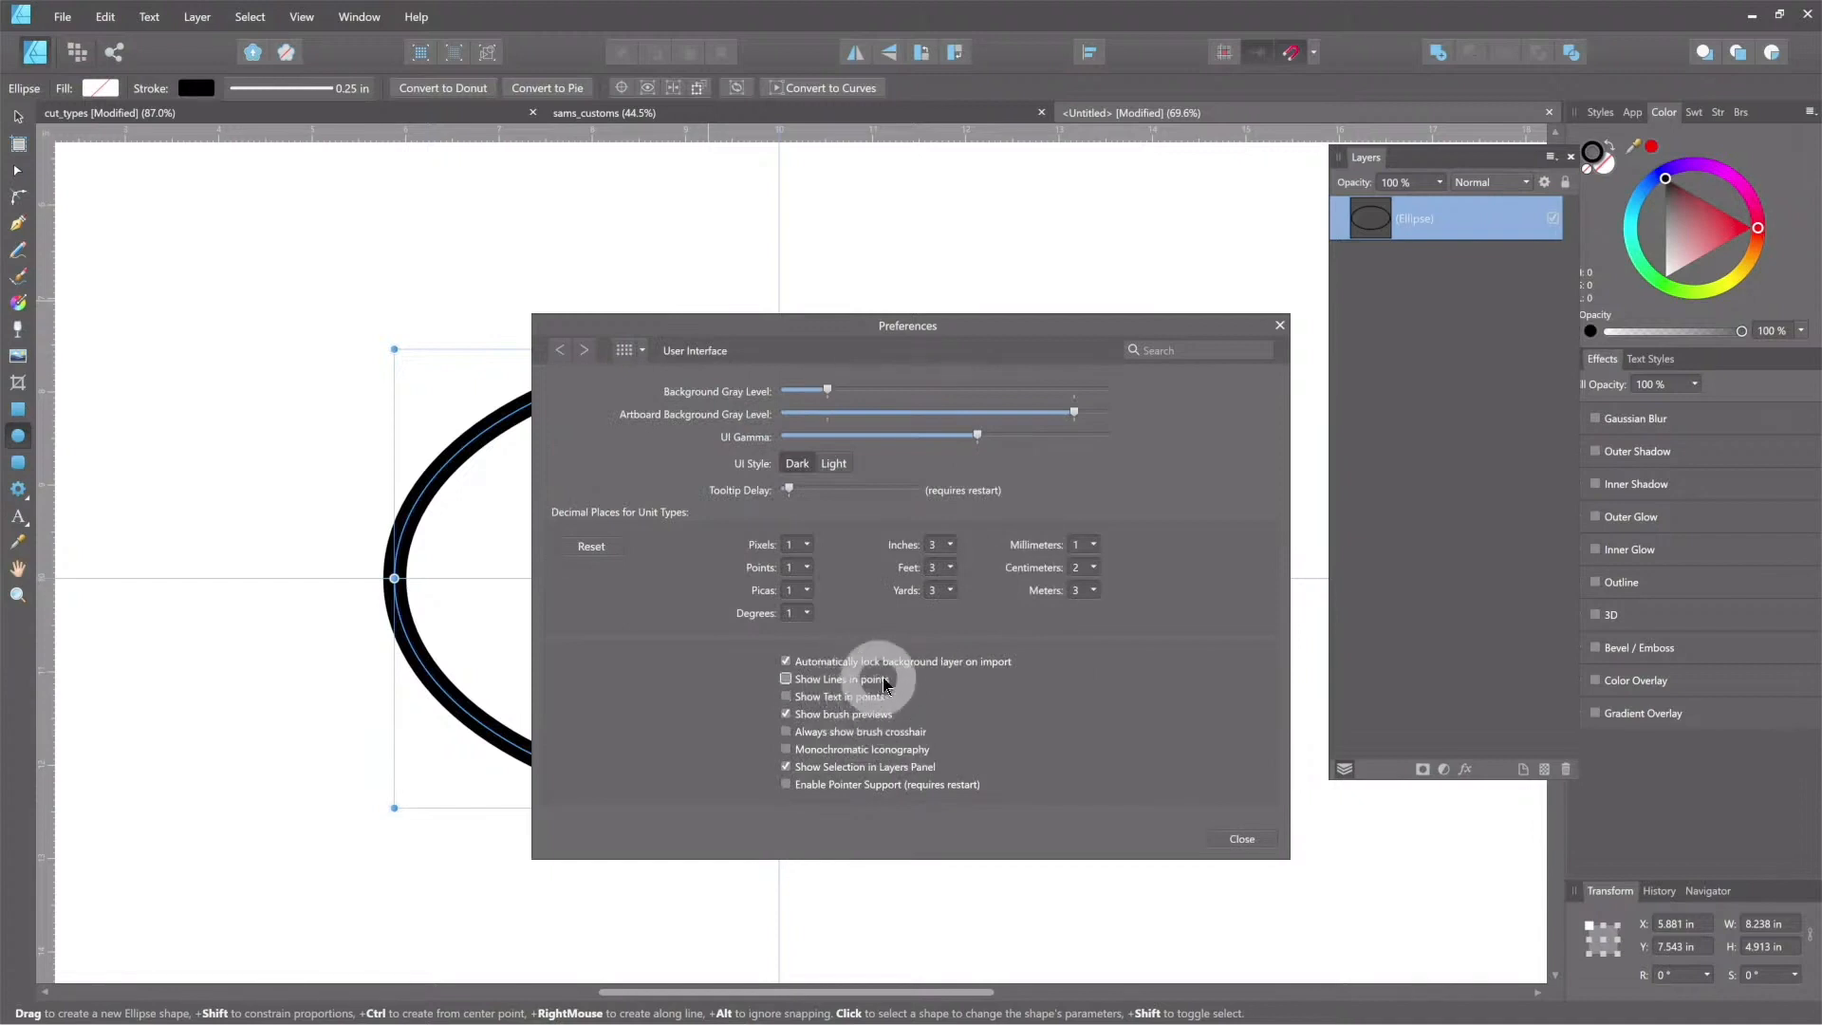
left_click(786, 679)
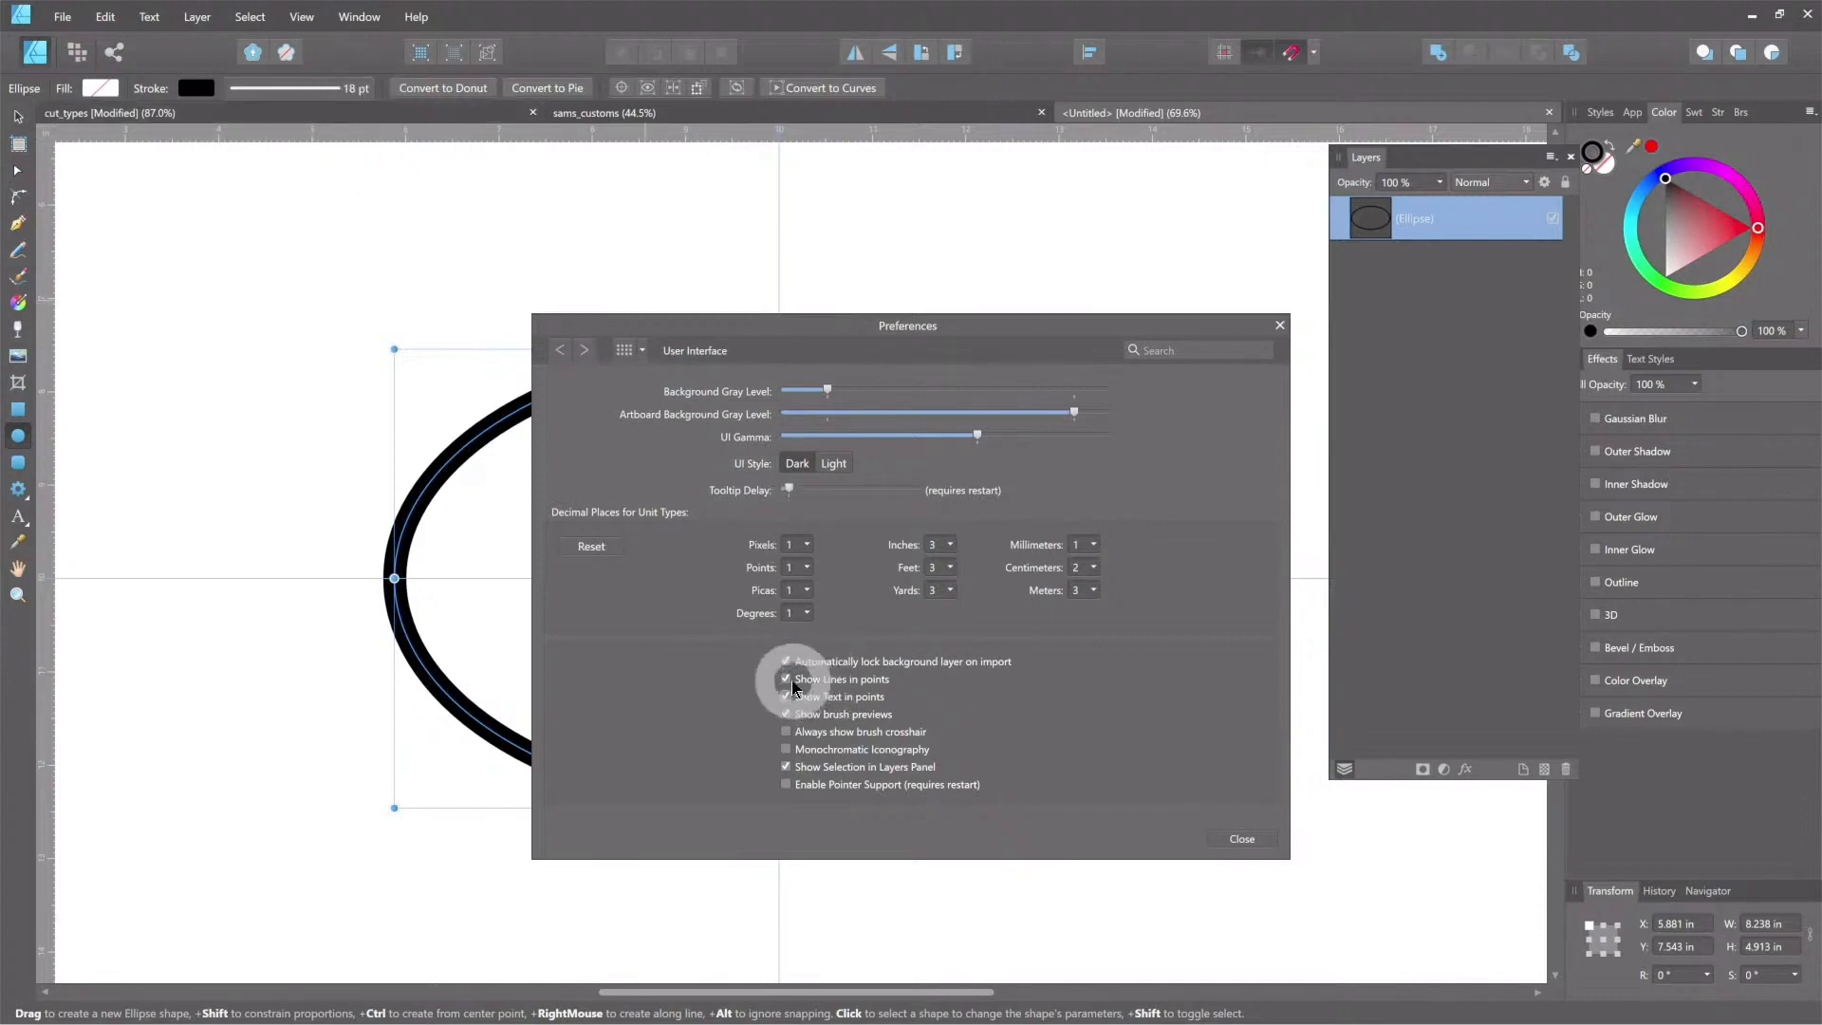
left_click(786, 679)
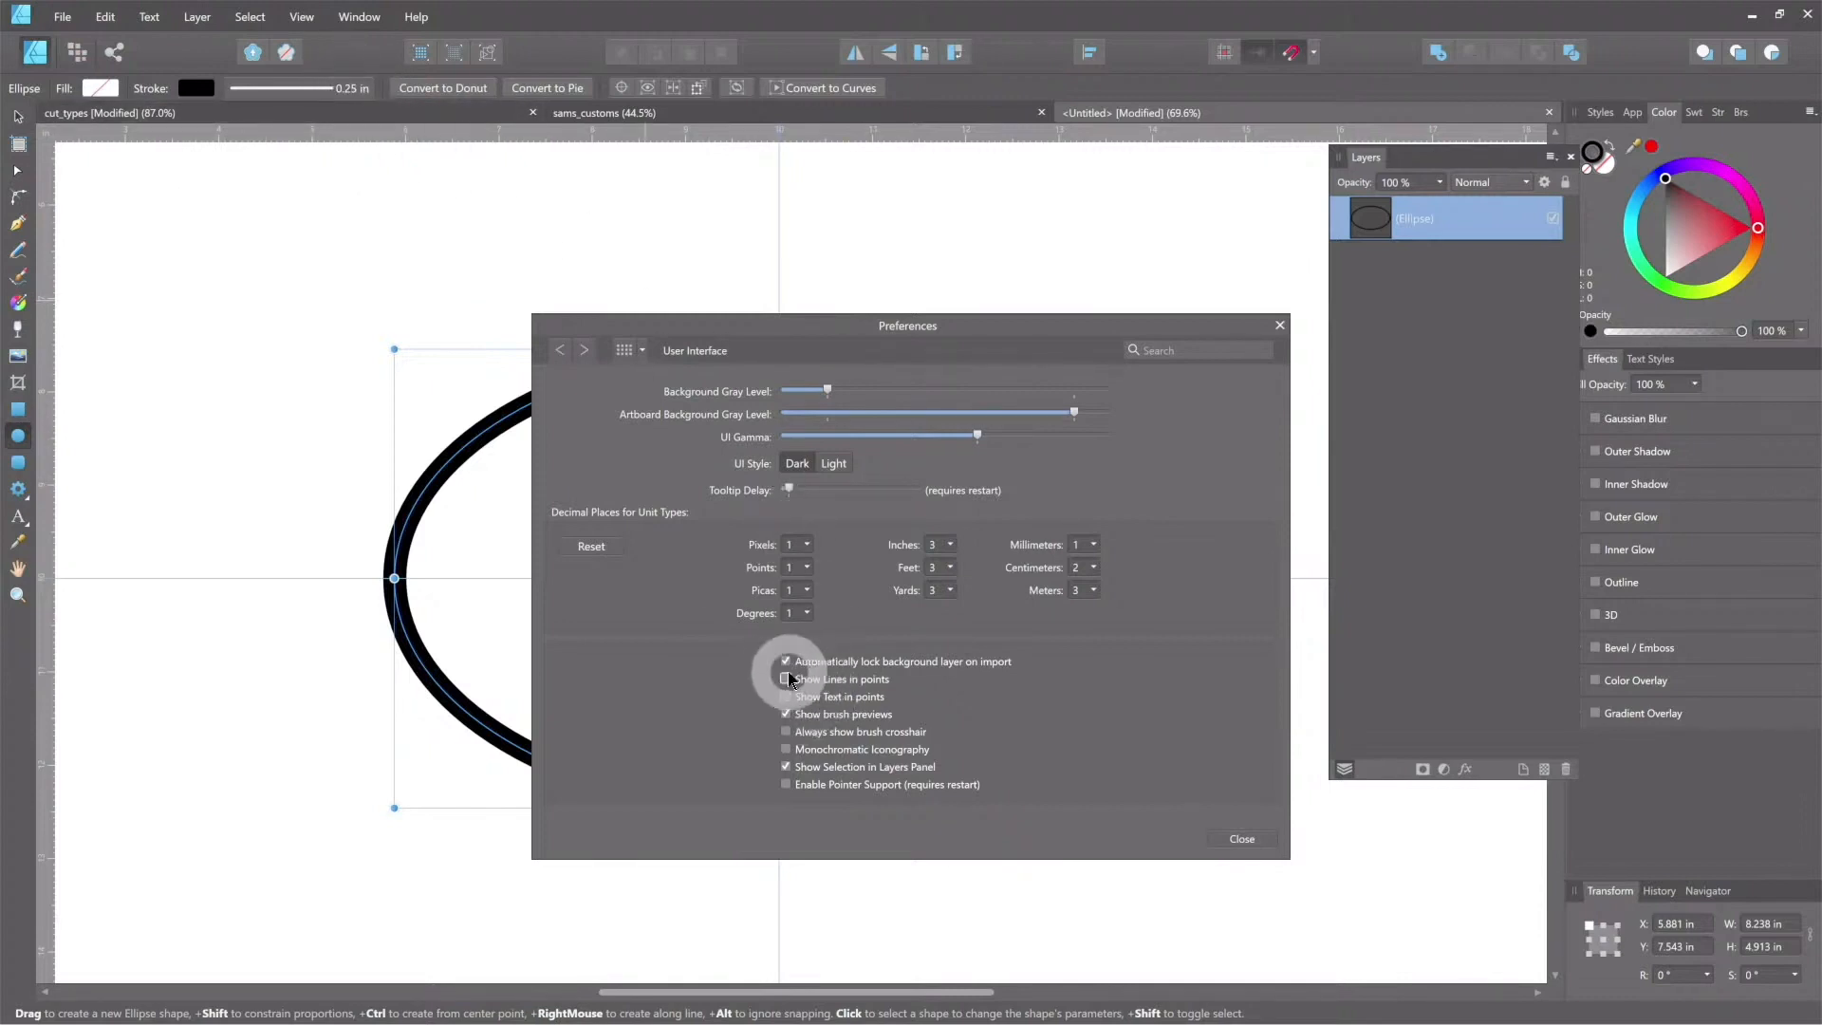
left_click(786, 678)
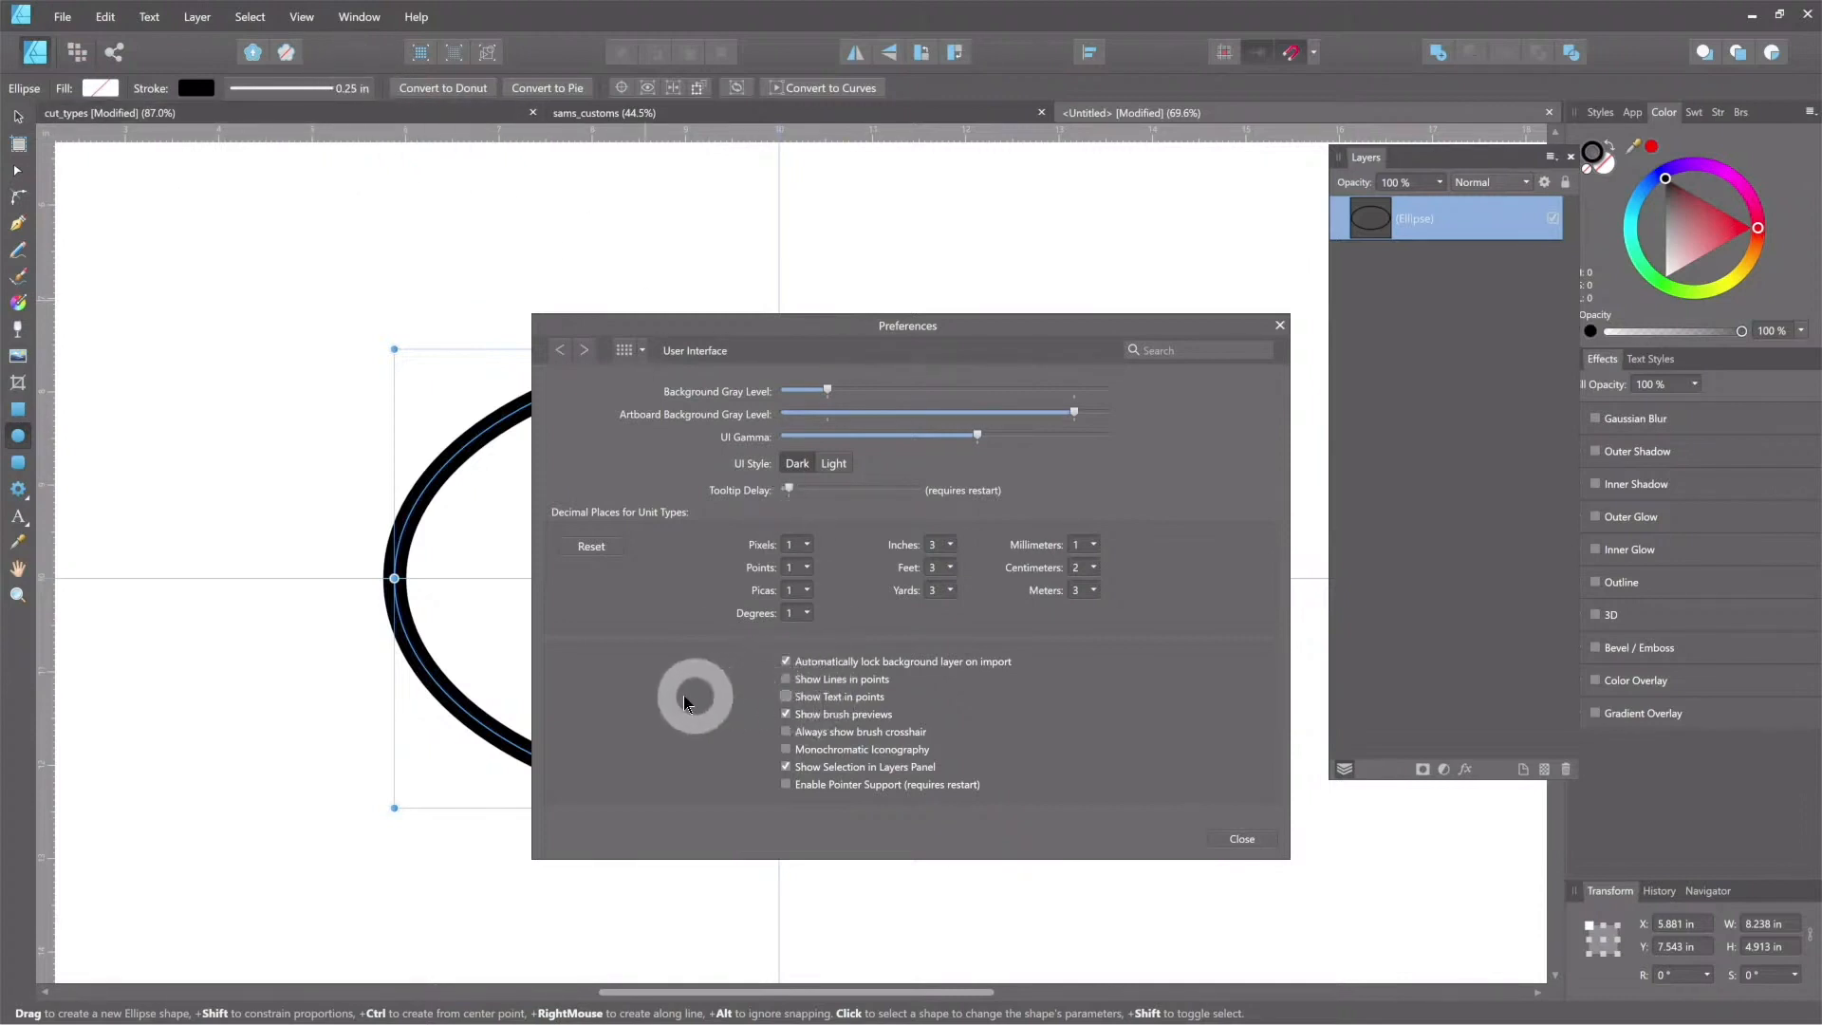
left_click(1238, 838)
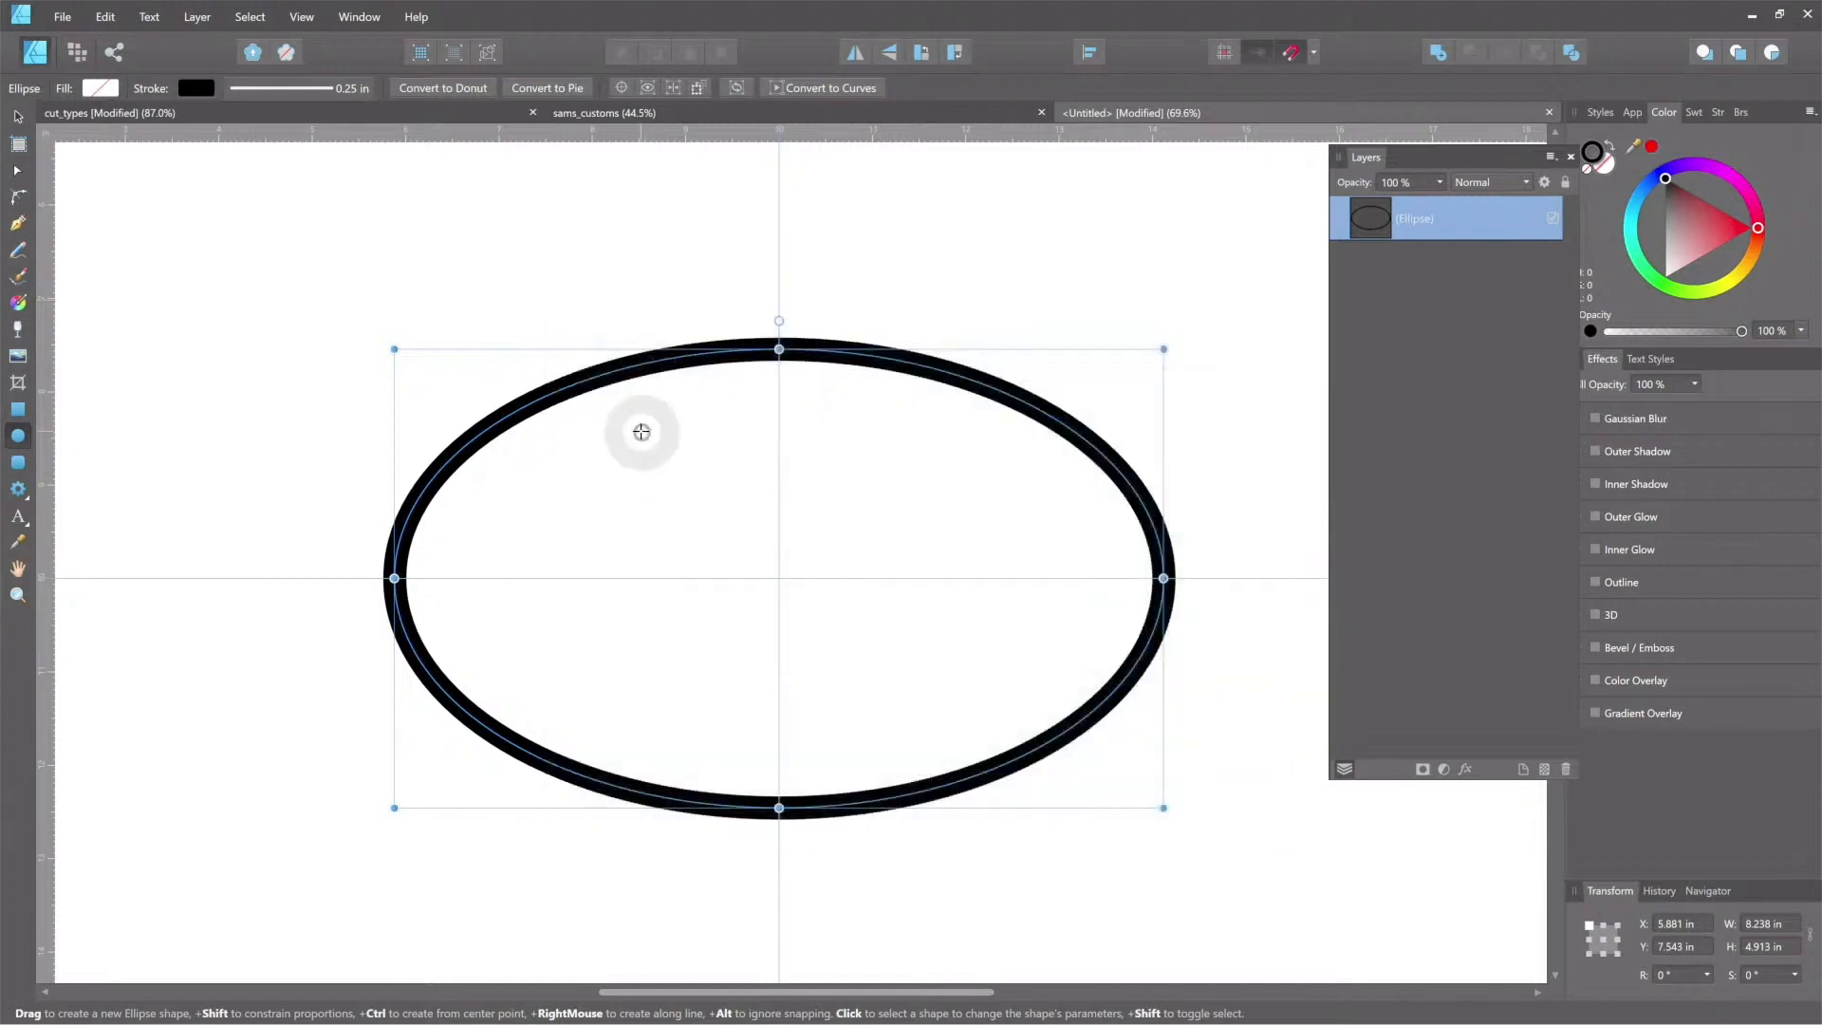
mouse_move(490, 413)
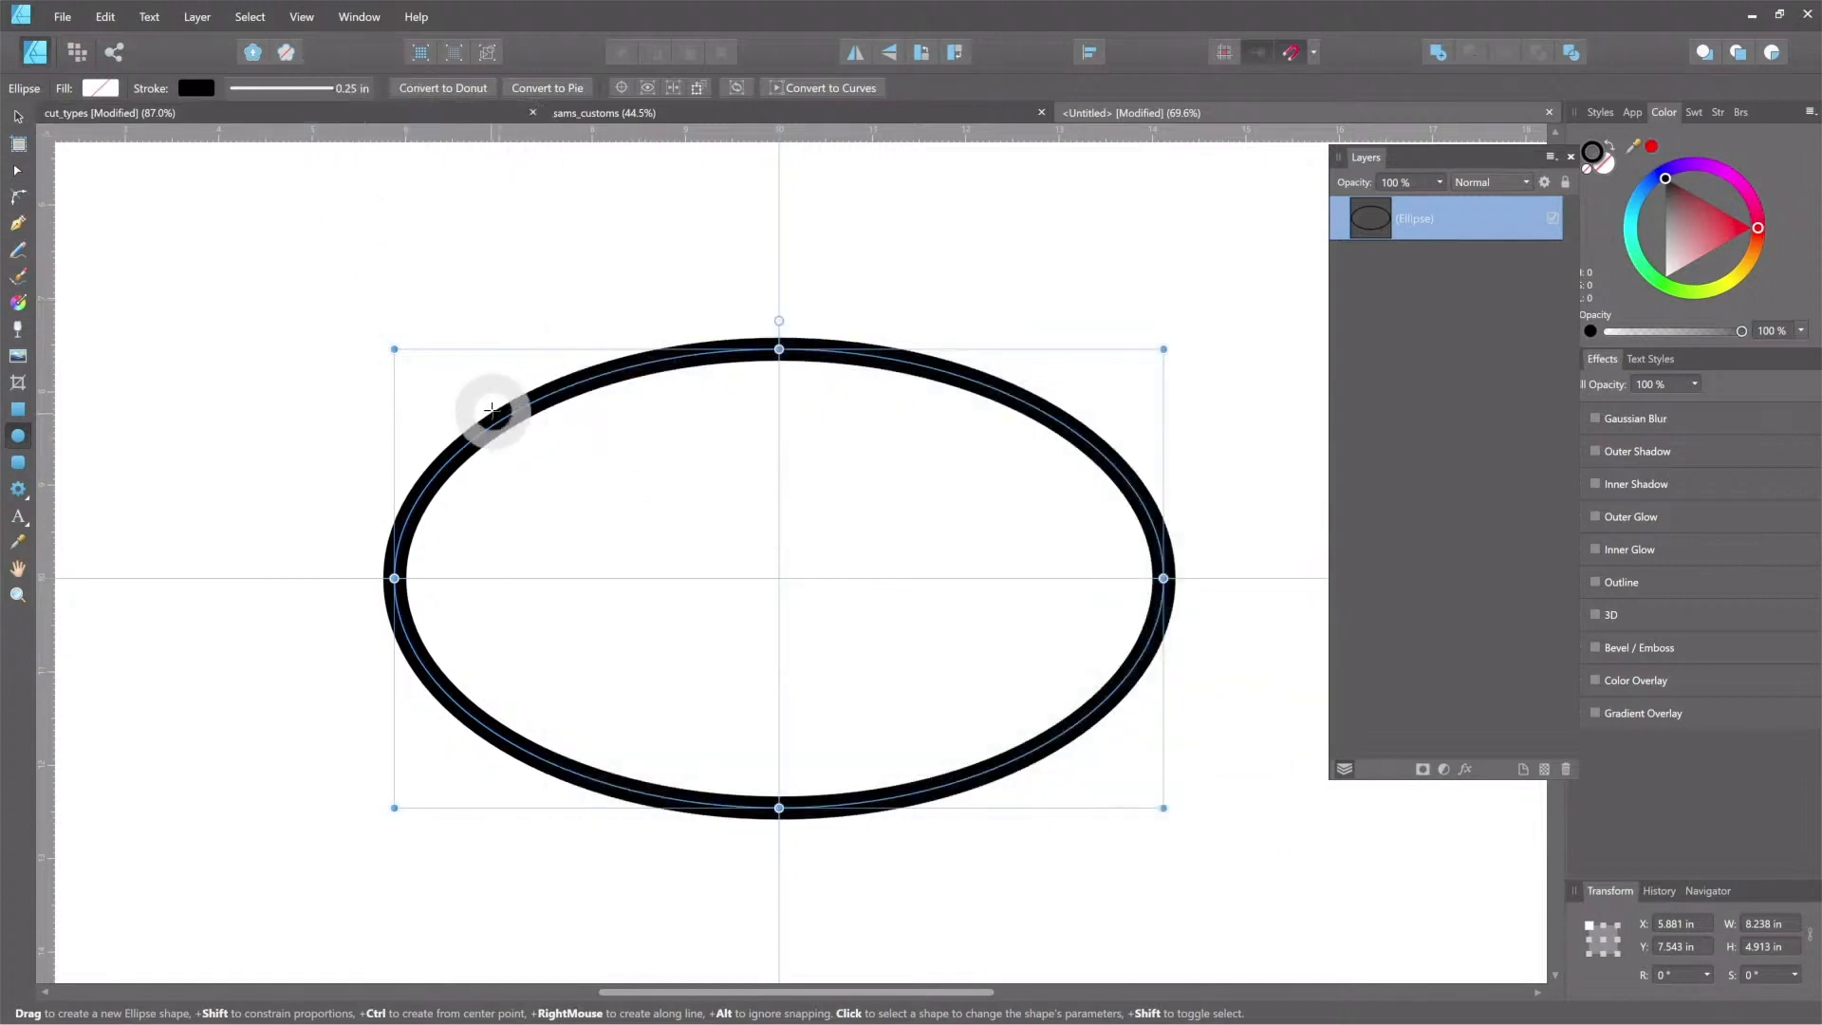
mouse_move(1249, 305)
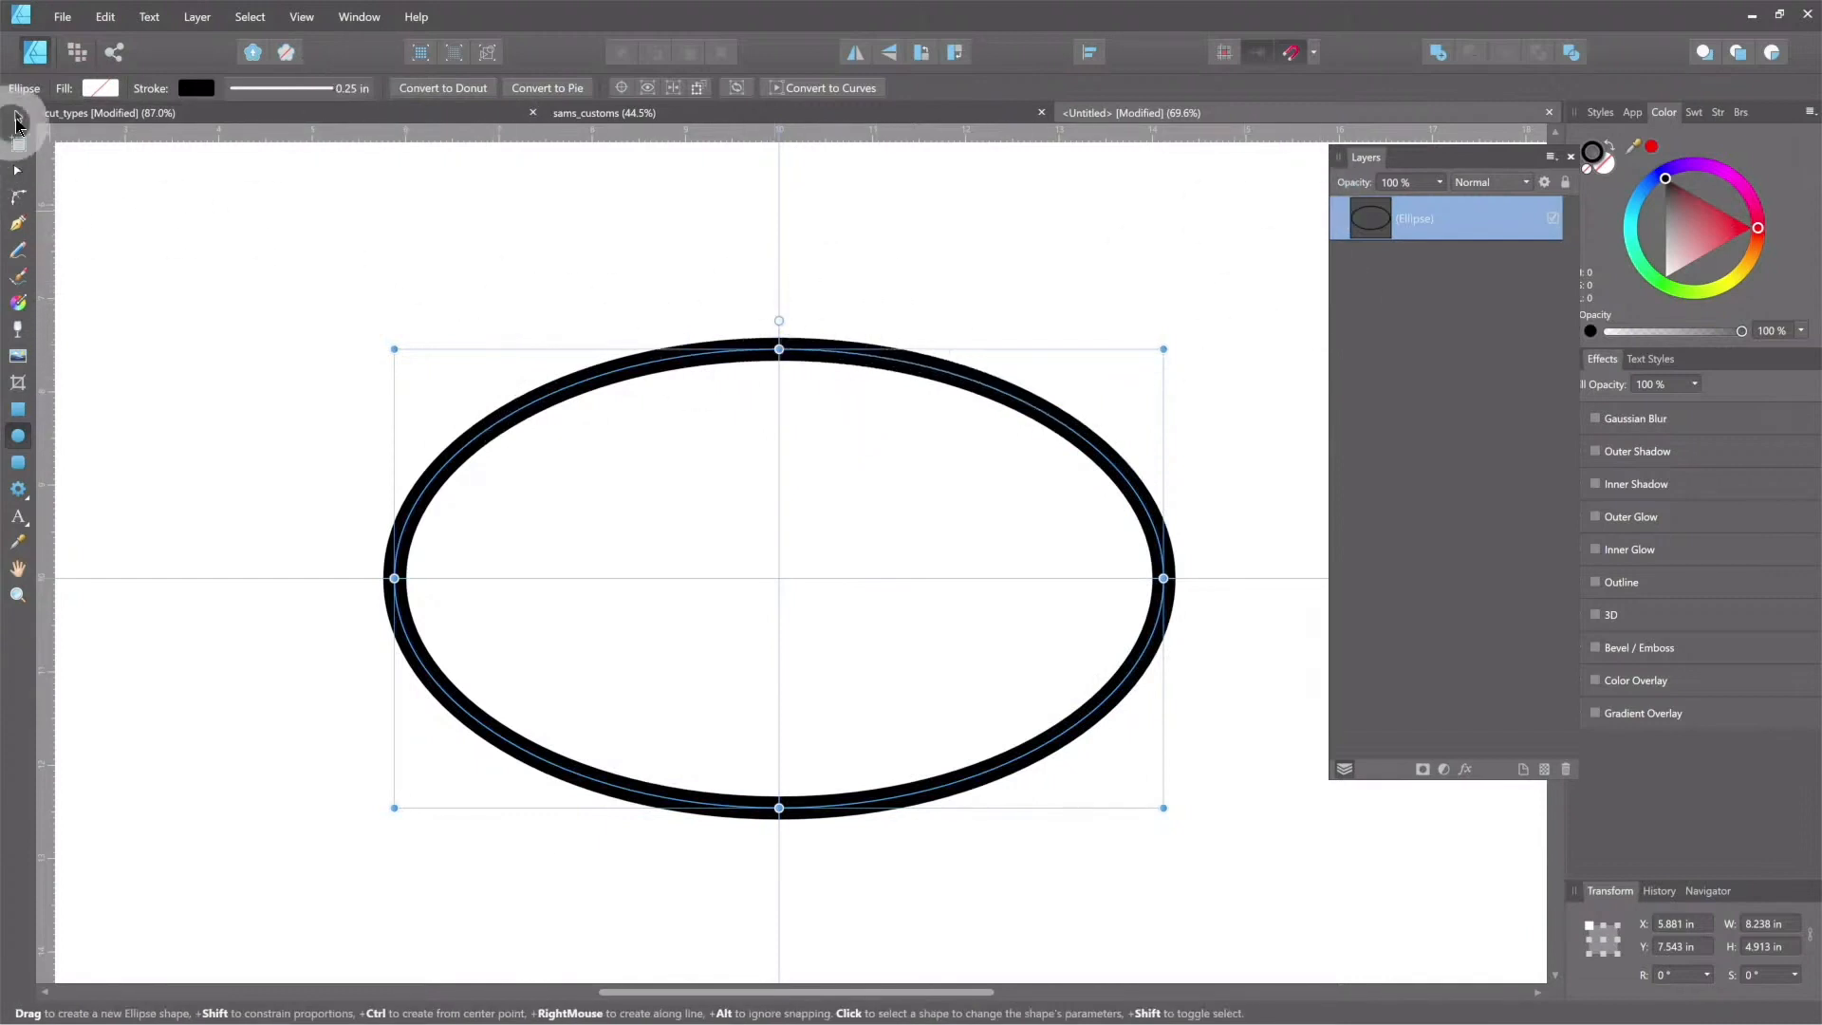
left_click(17, 115)
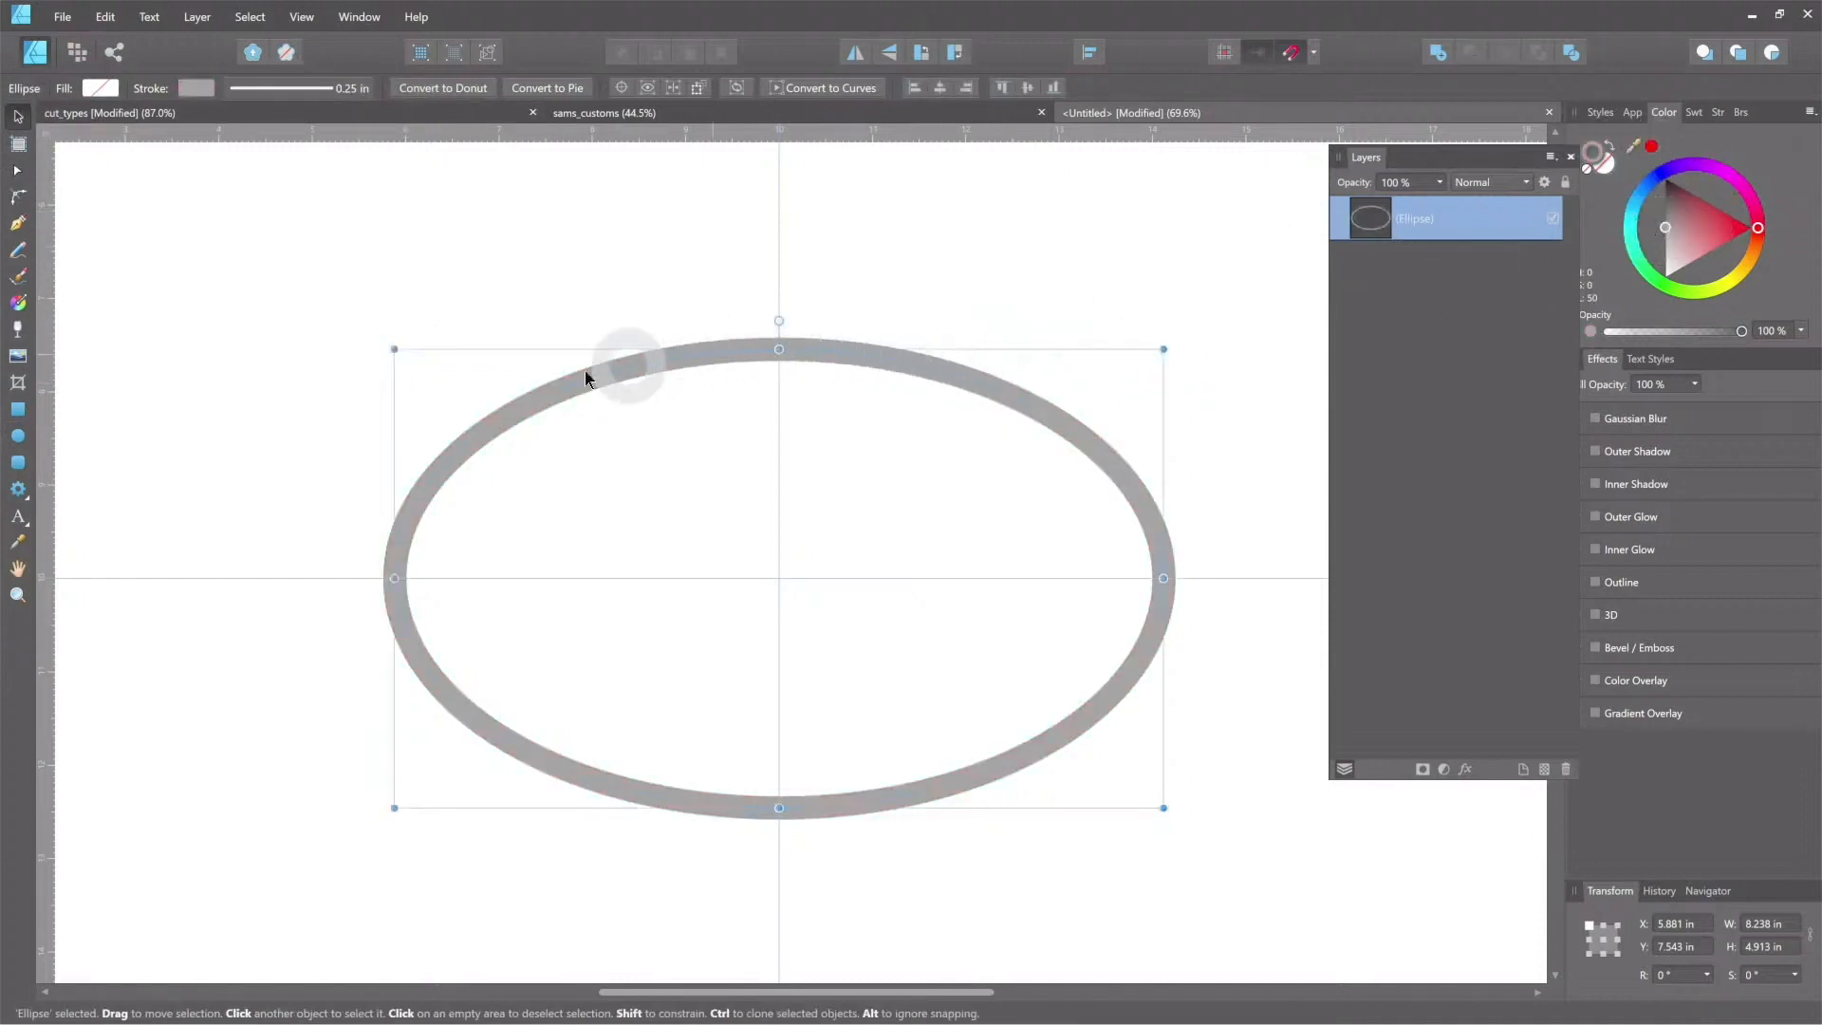
mouse_move(875, 320)
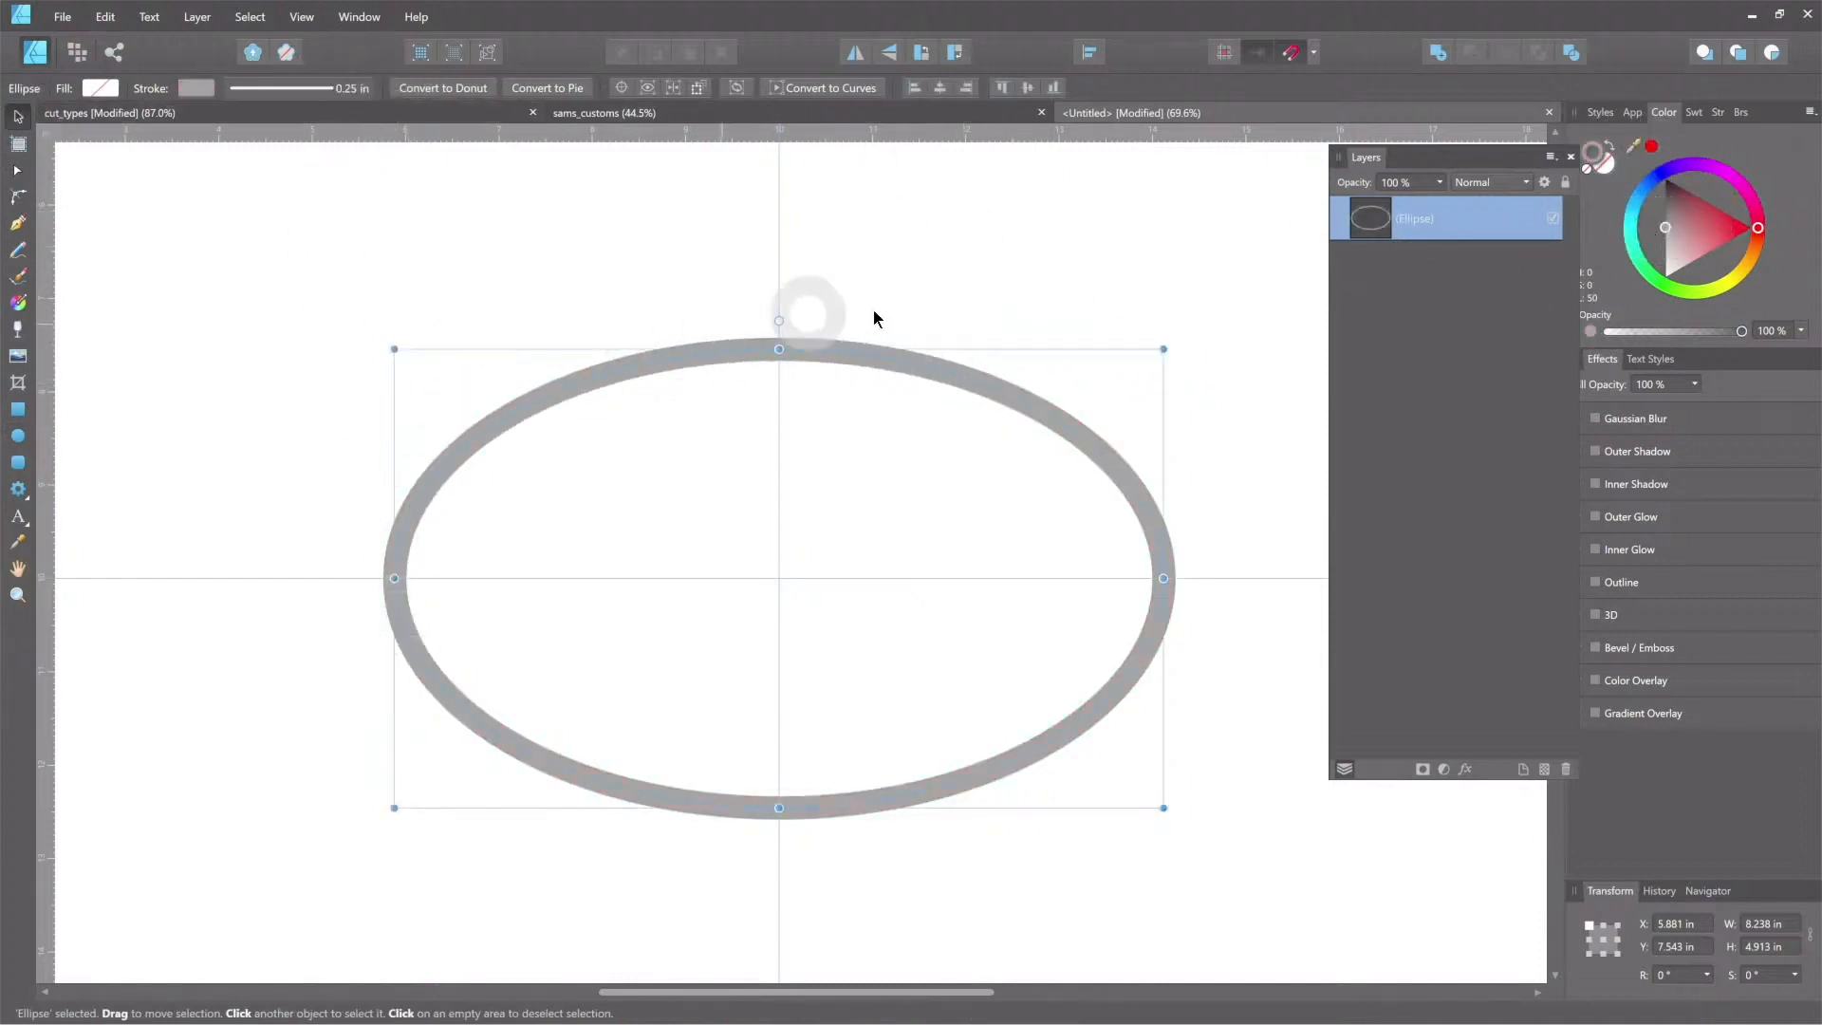
Step: Give the ellipse a grey outline and position it at X 10 in, Y 10 in
left_click(1409, 219)
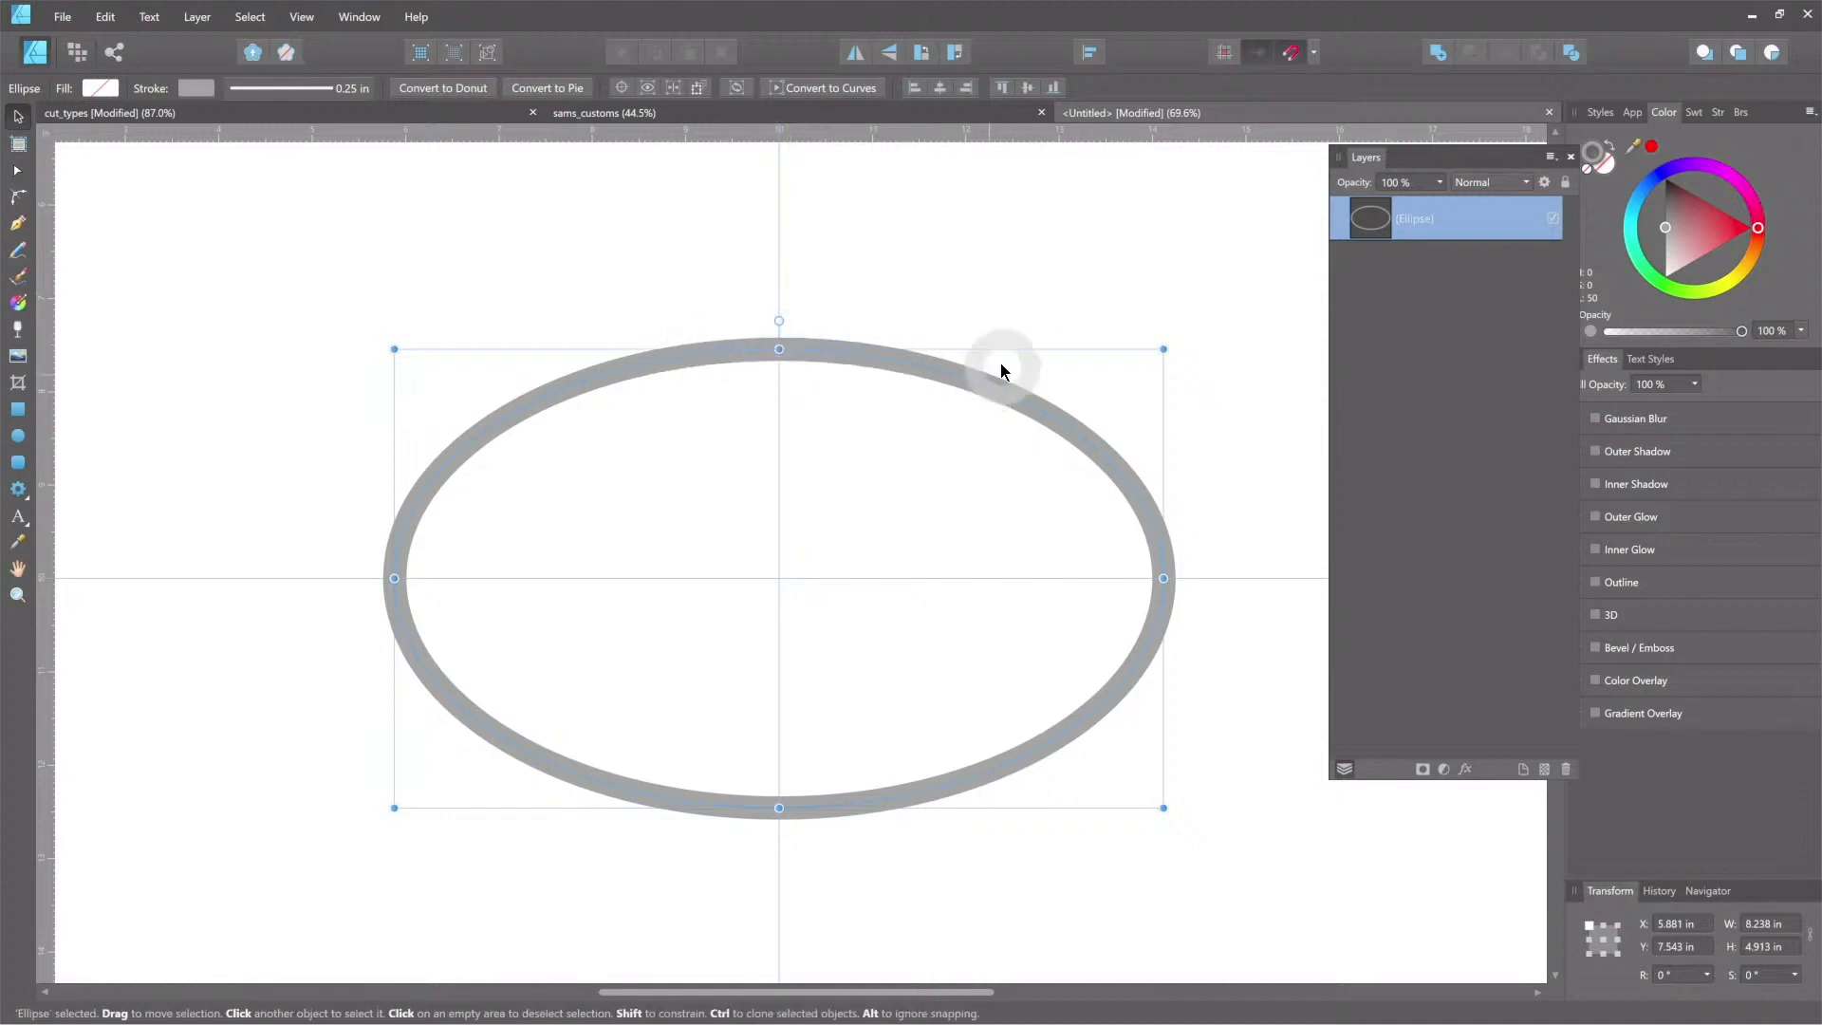
left_click(493, 58)
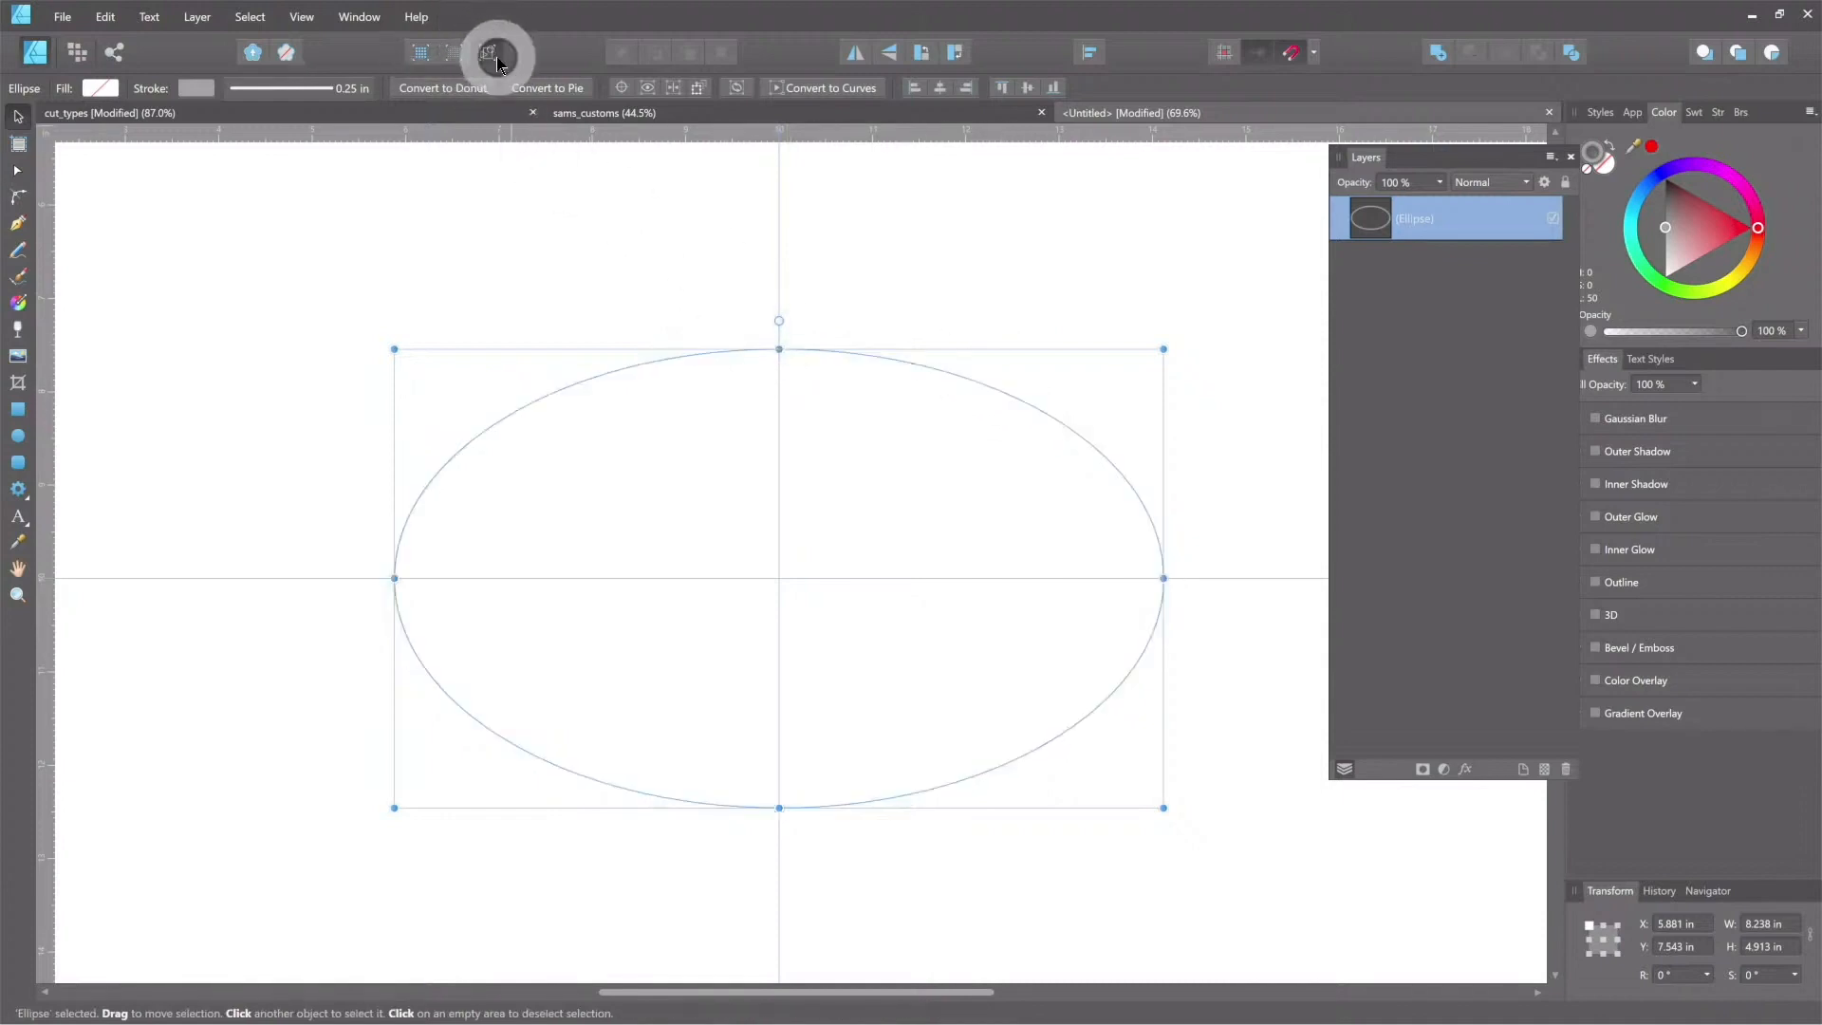
mouse_move(982, 384)
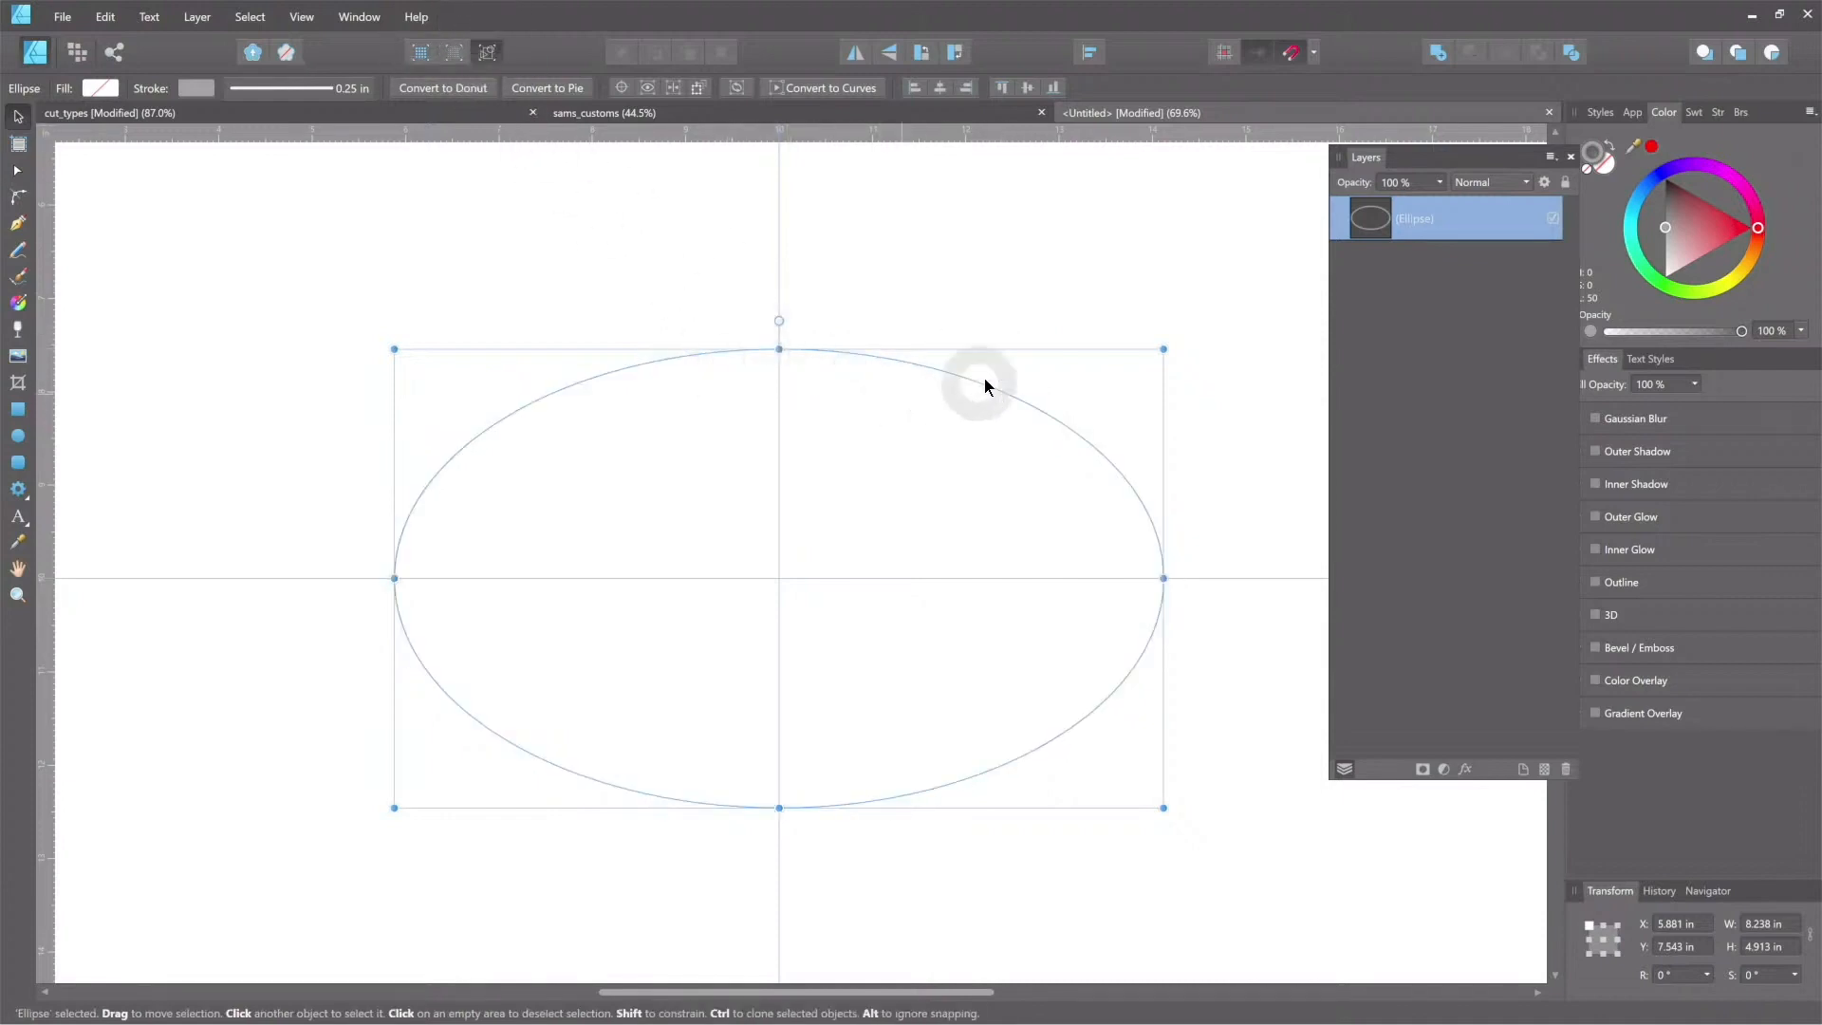
mouse_move(430, 413)
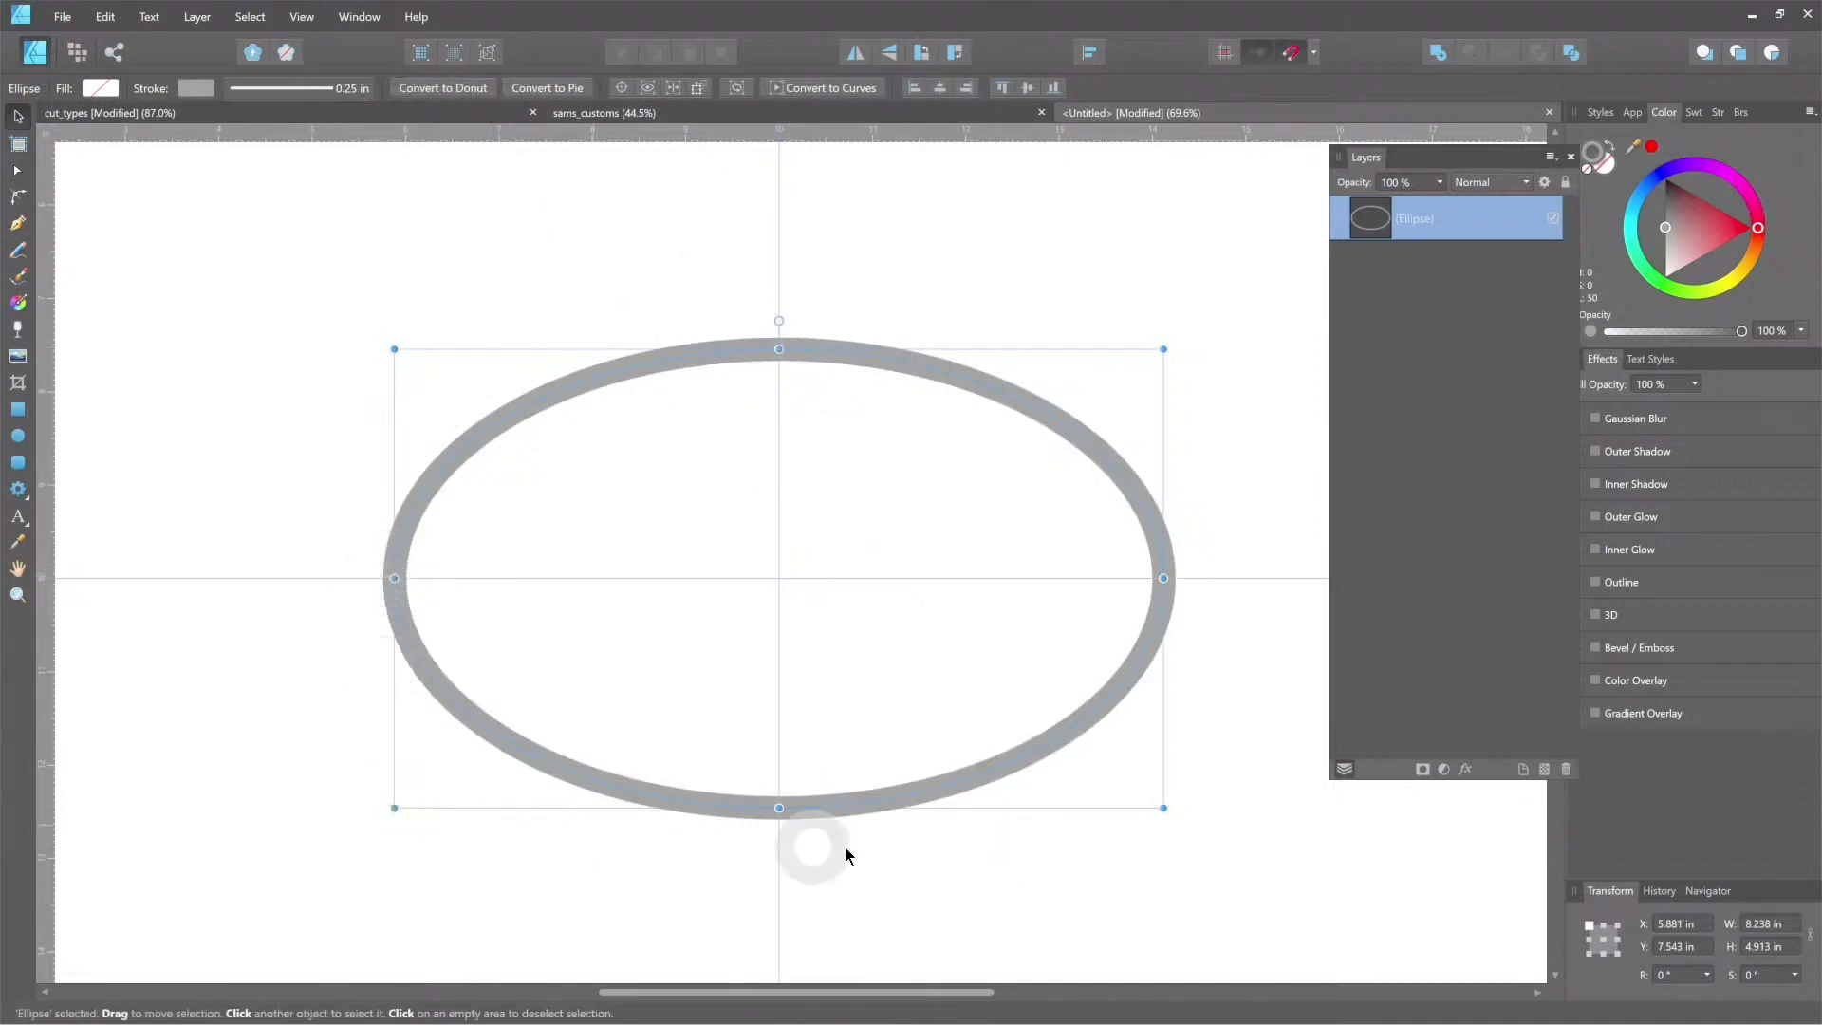
mouse_move(401, 212)
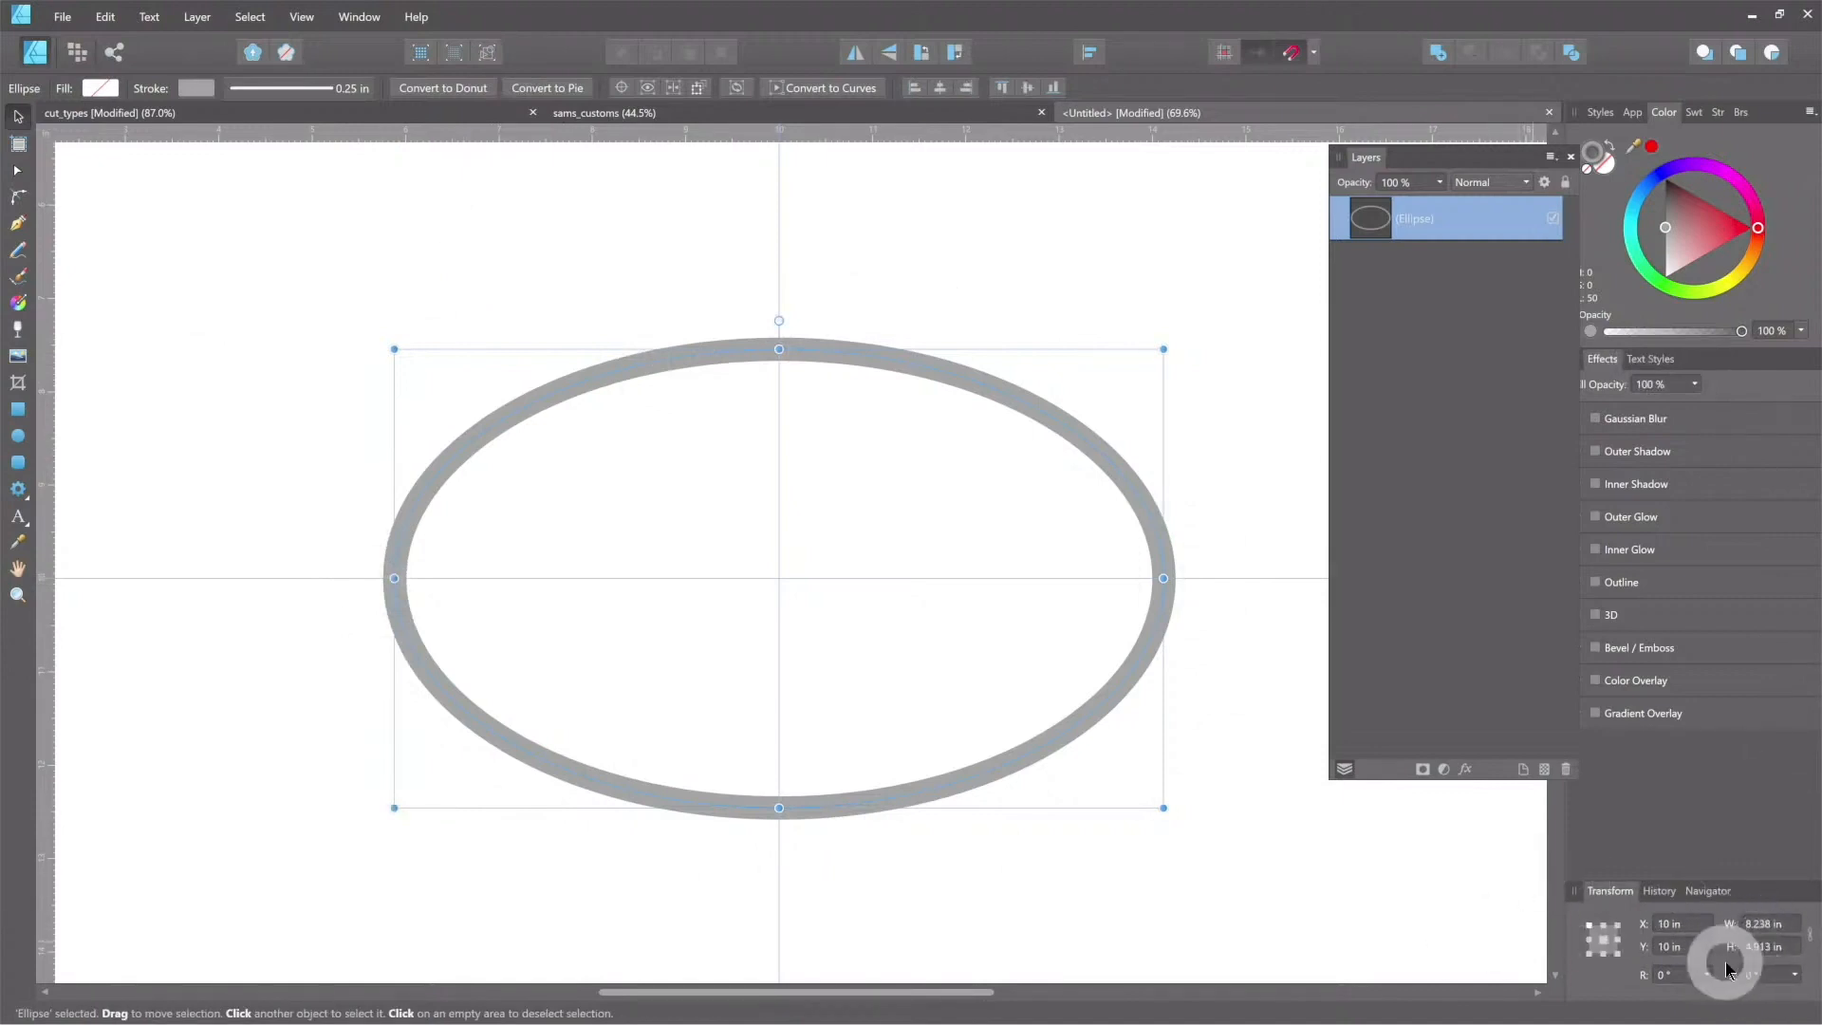
triple_click(1760, 923)
type("7")
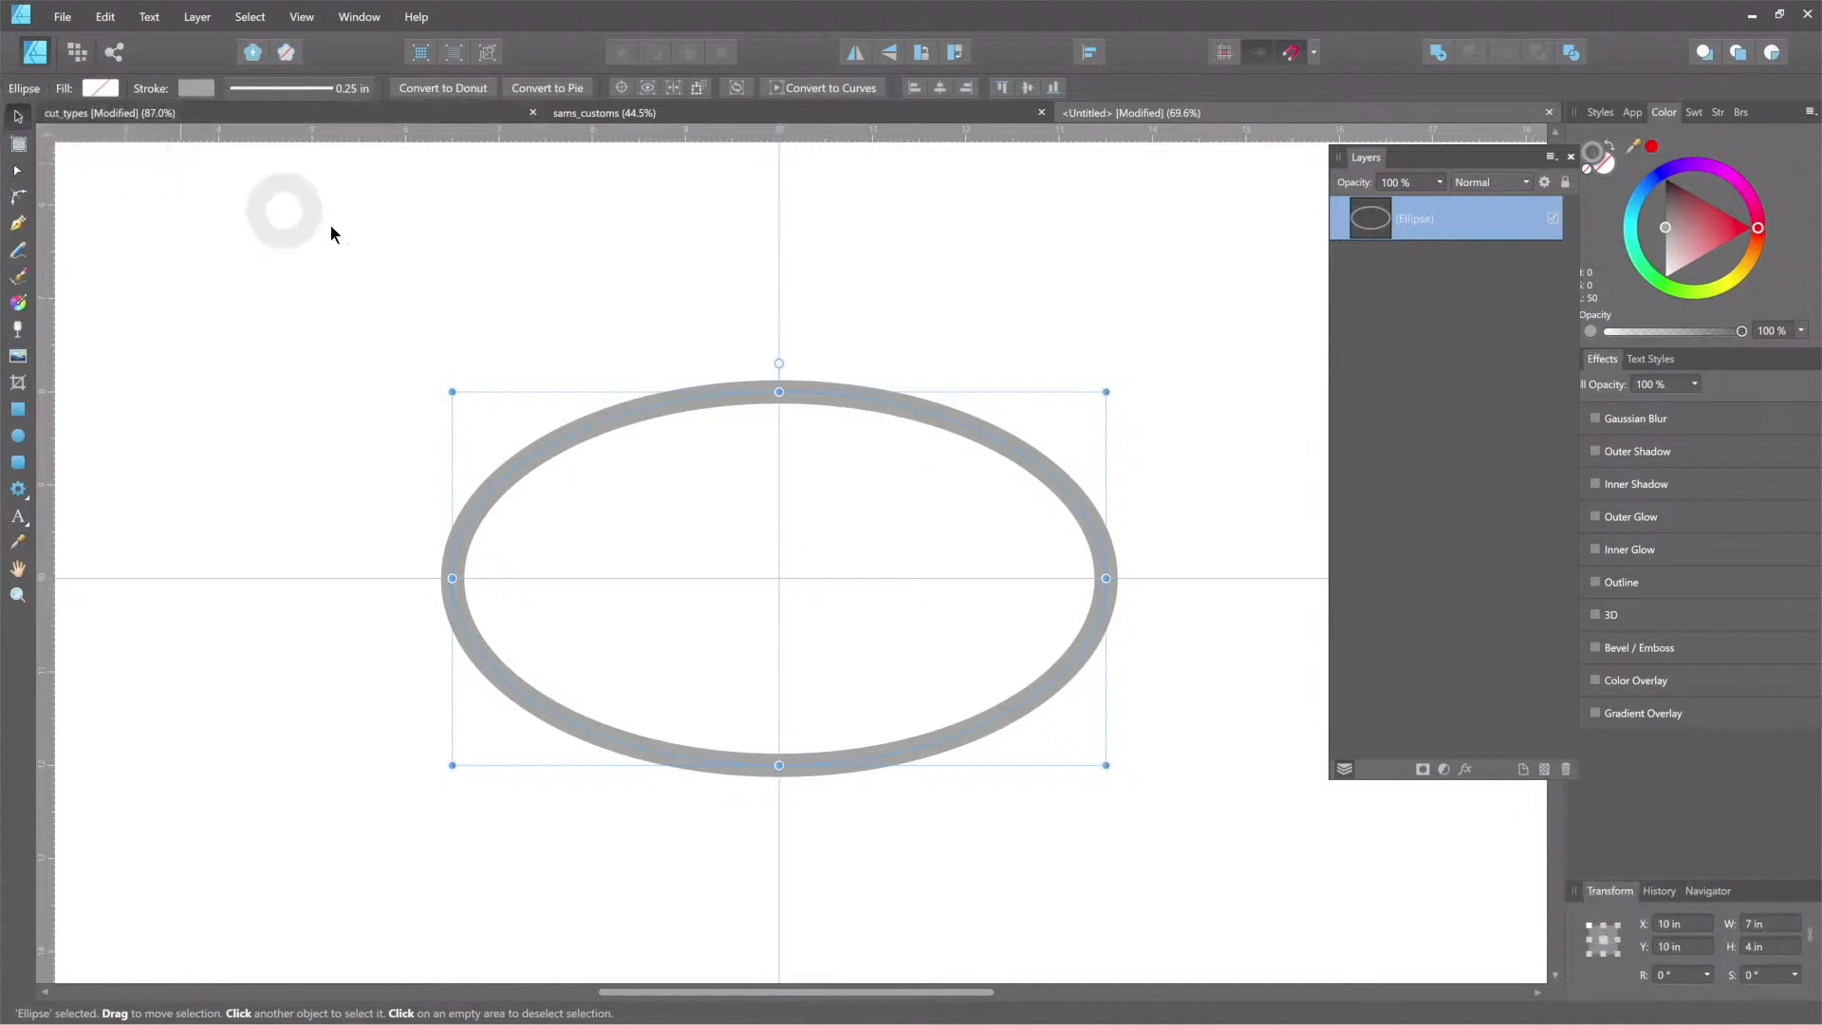
Step: Make the ellipse 7 in by 4 in, deselect to check it, then reselect it
left_click(307, 242)
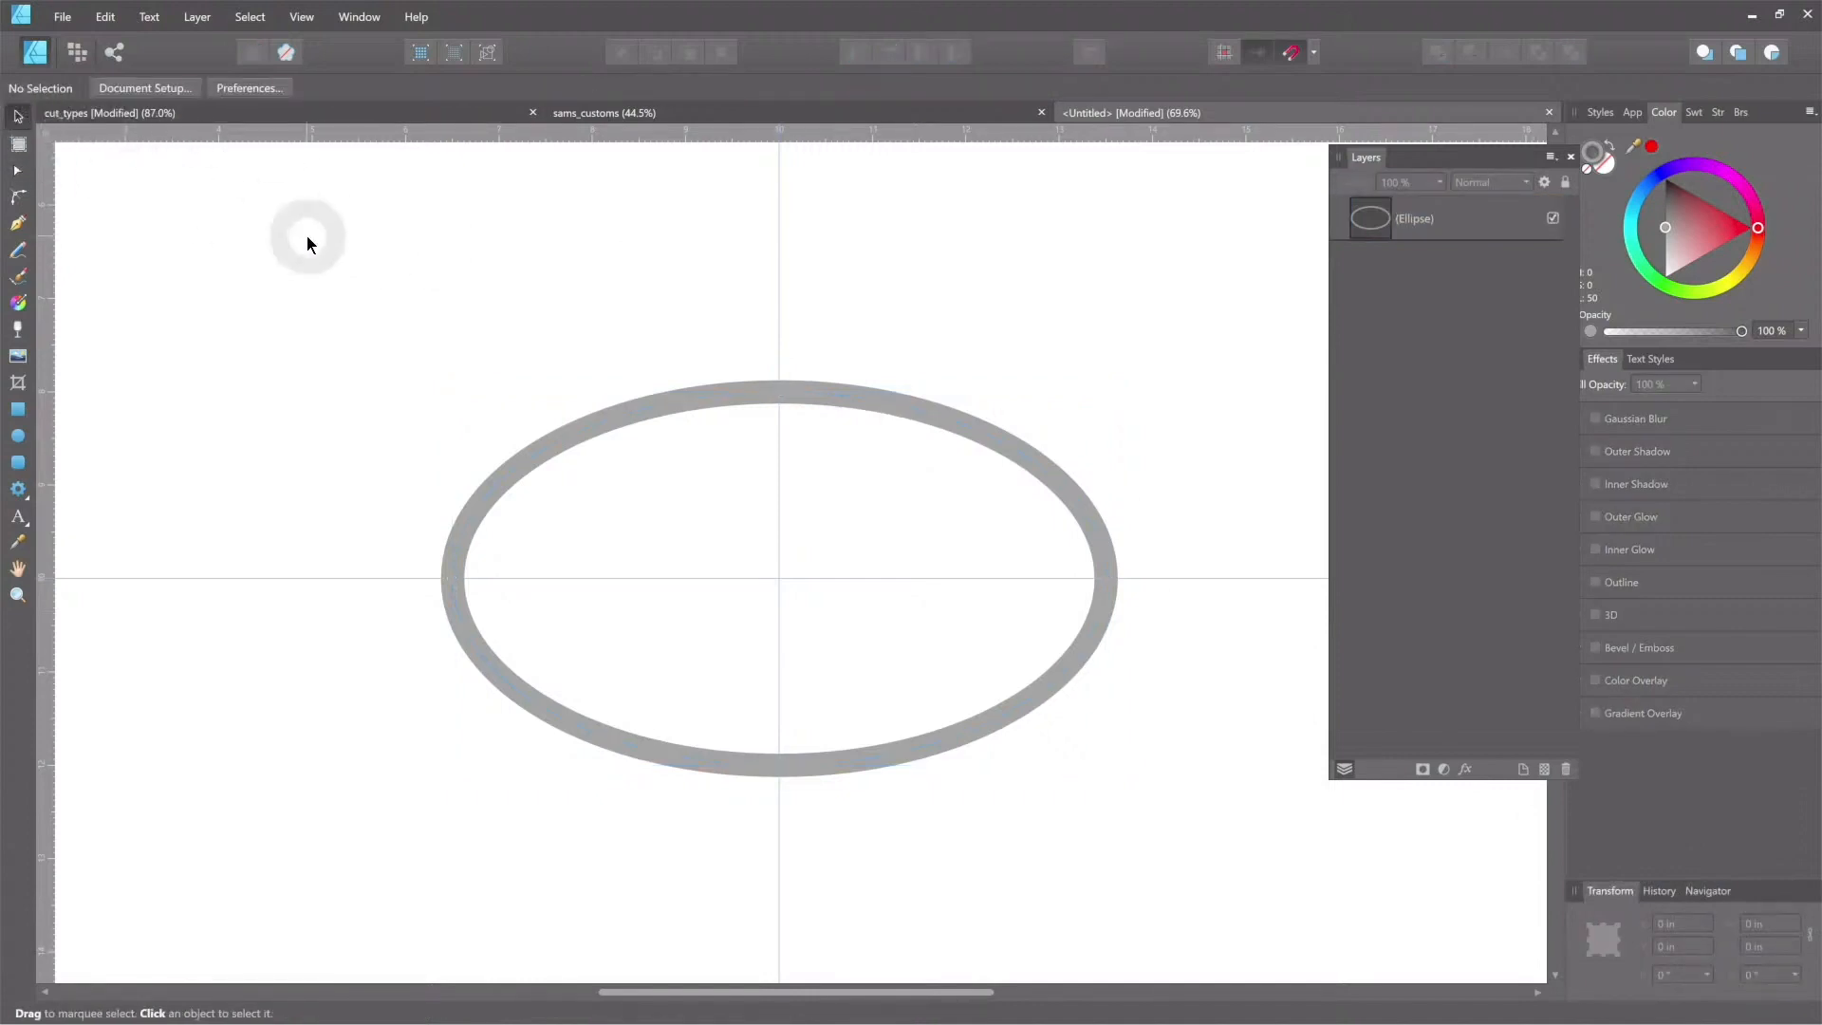
mouse_move(959, 558)
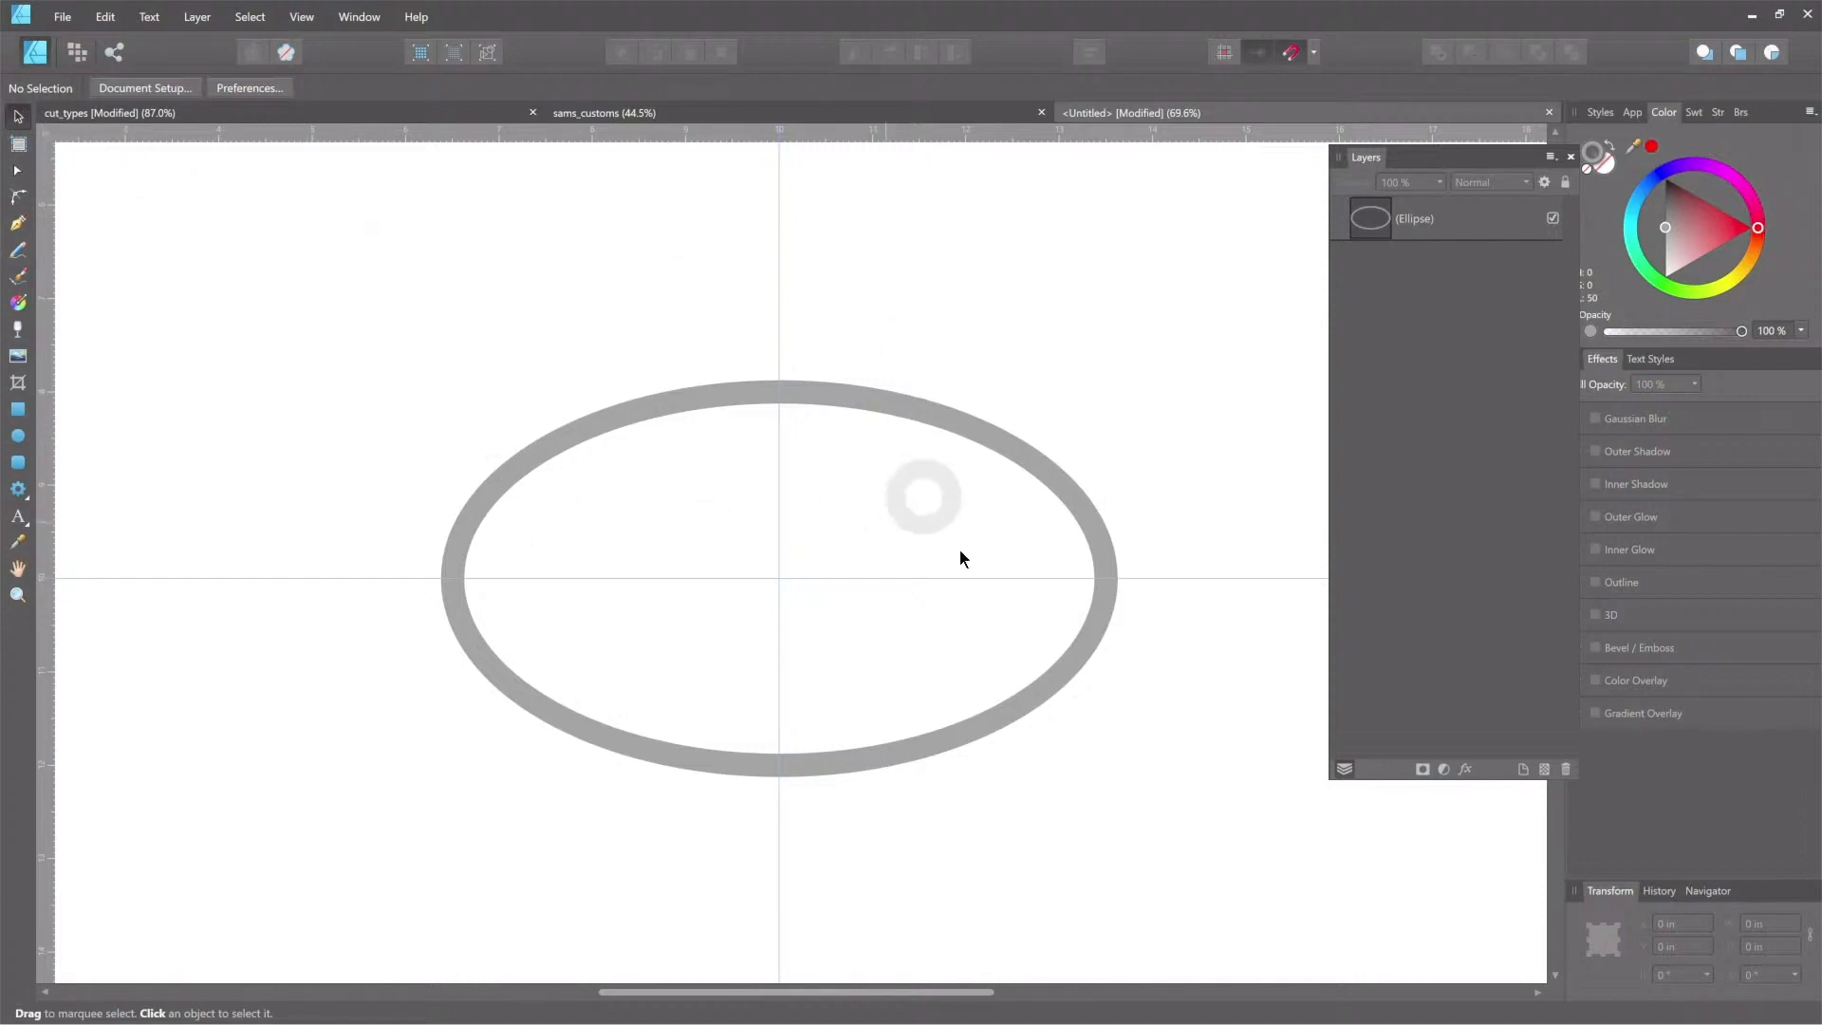
mouse_move(581, 435)
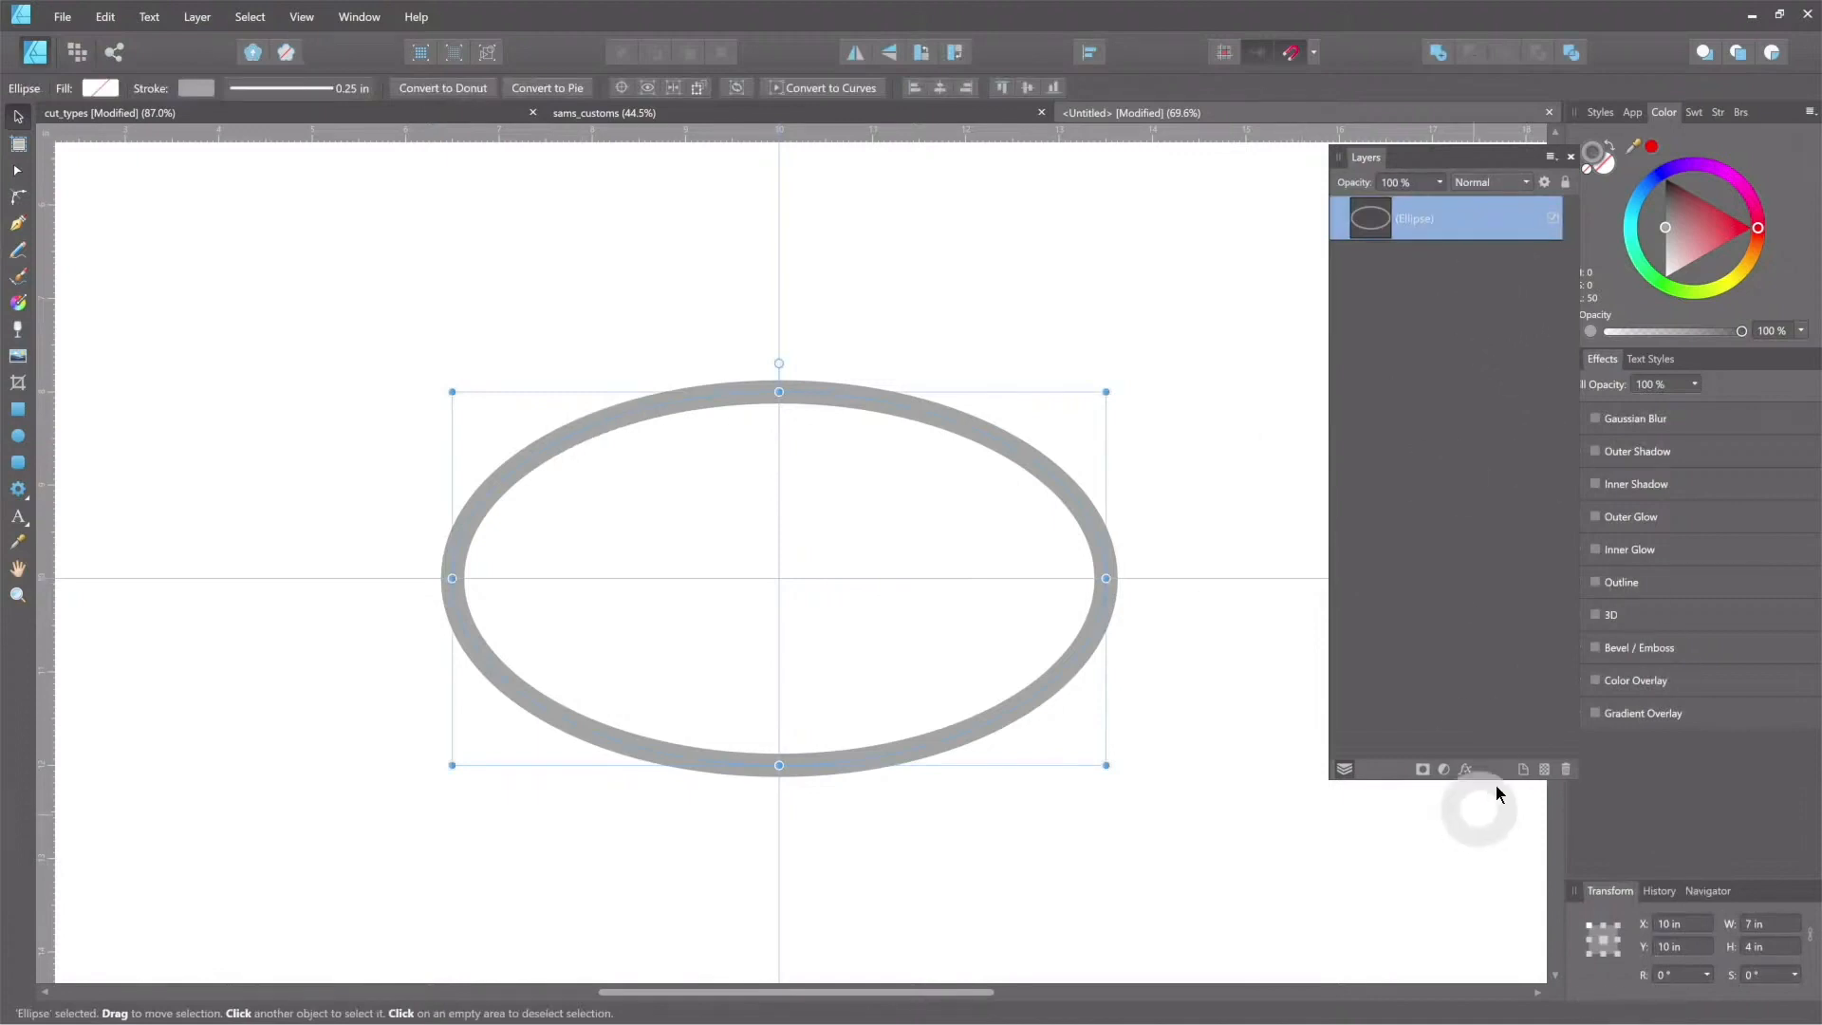
mouse_move(972, 182)
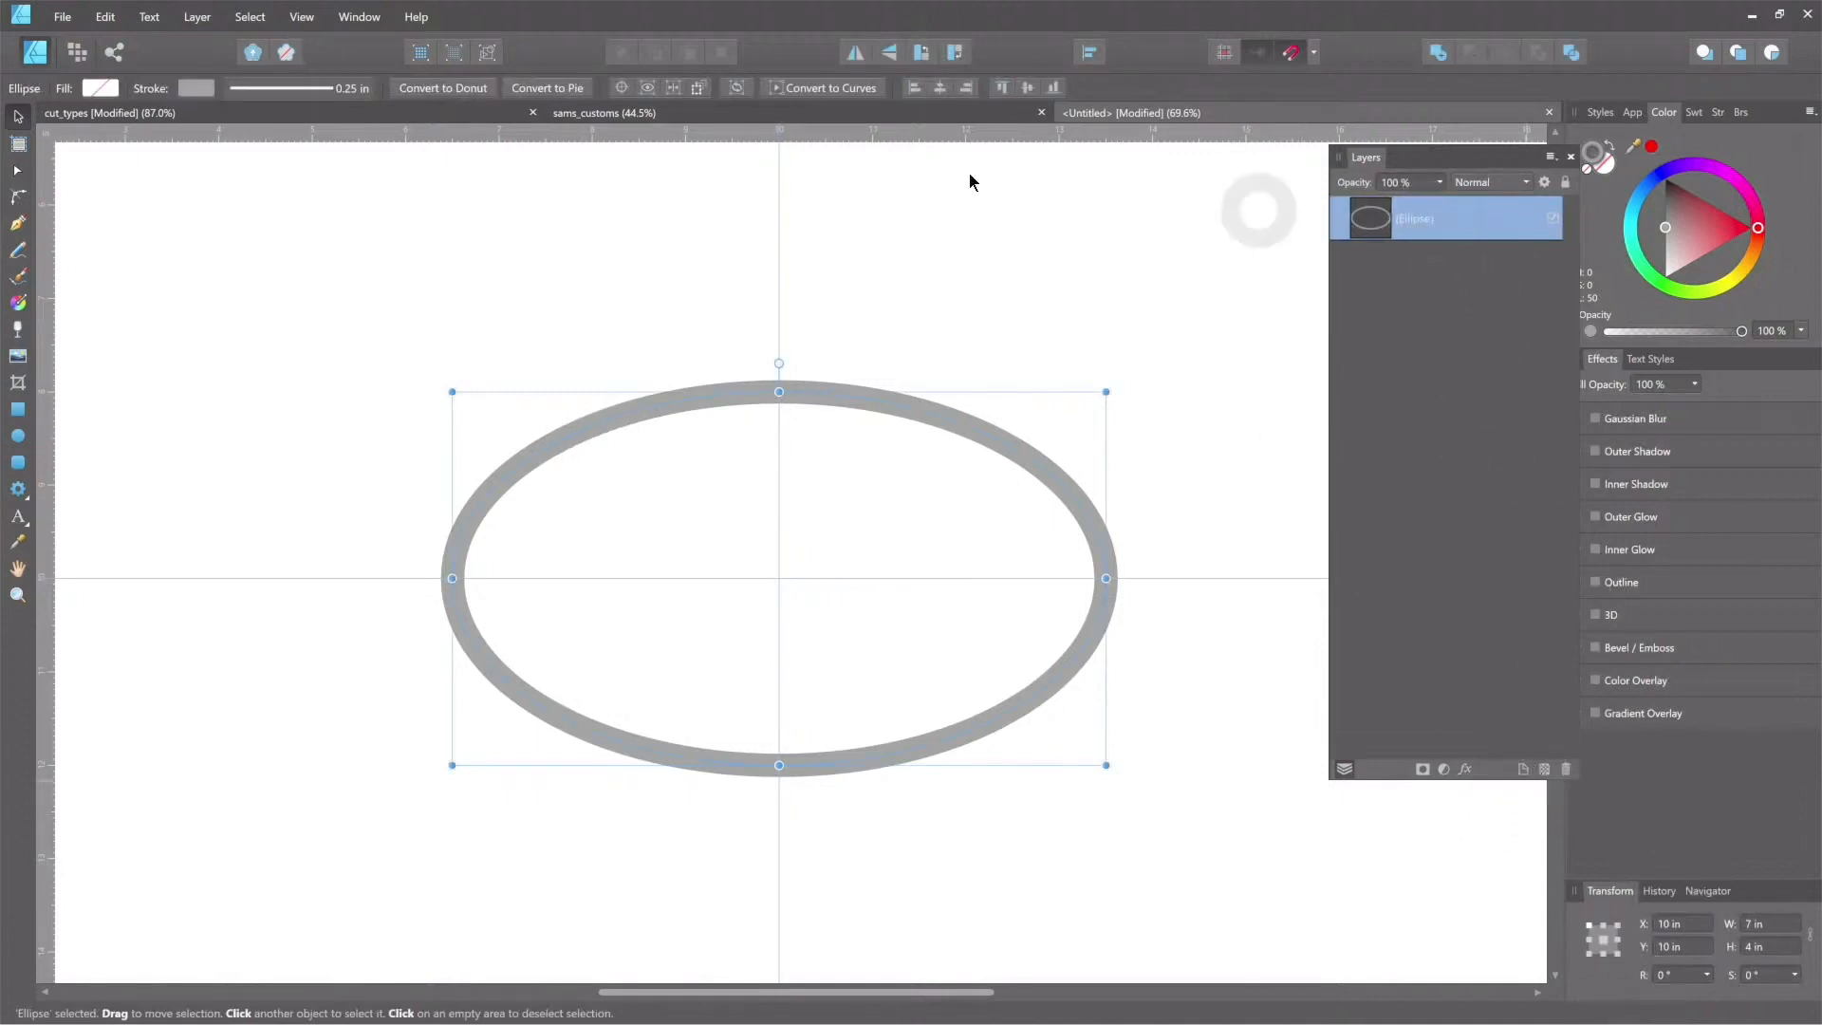
left_click(104, 16)
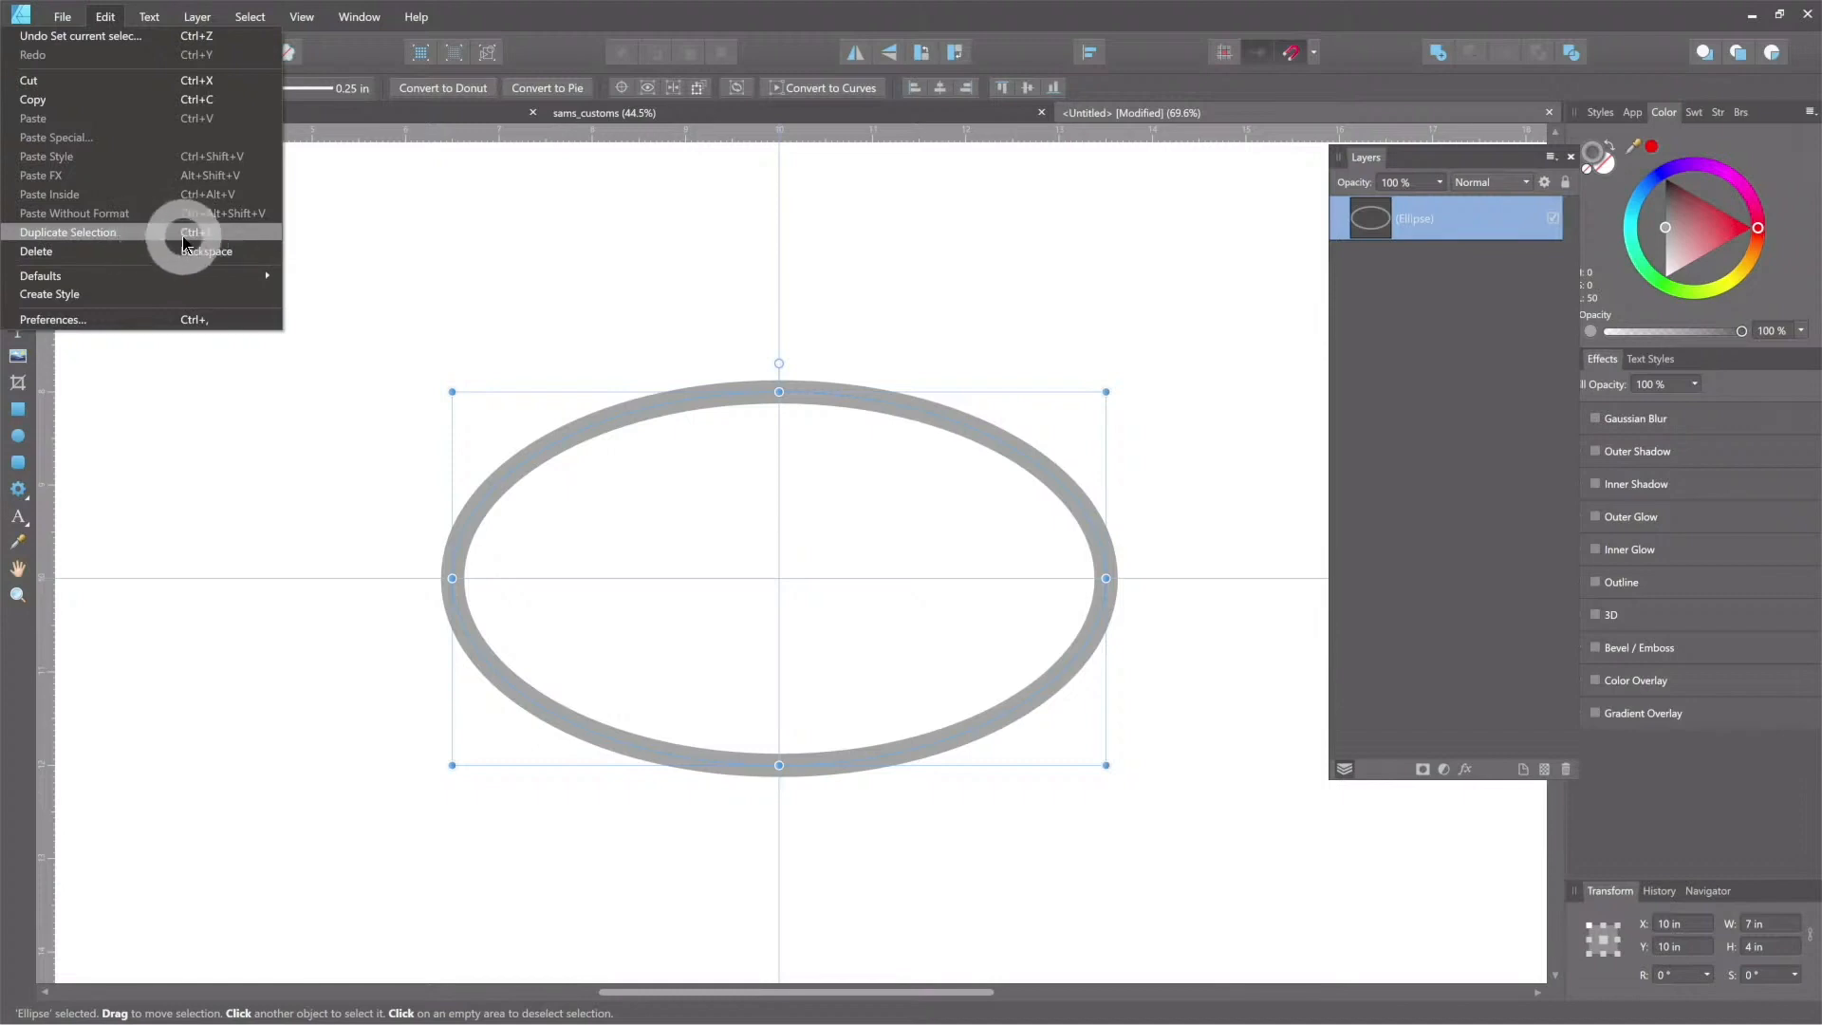
mouse_move(157, 238)
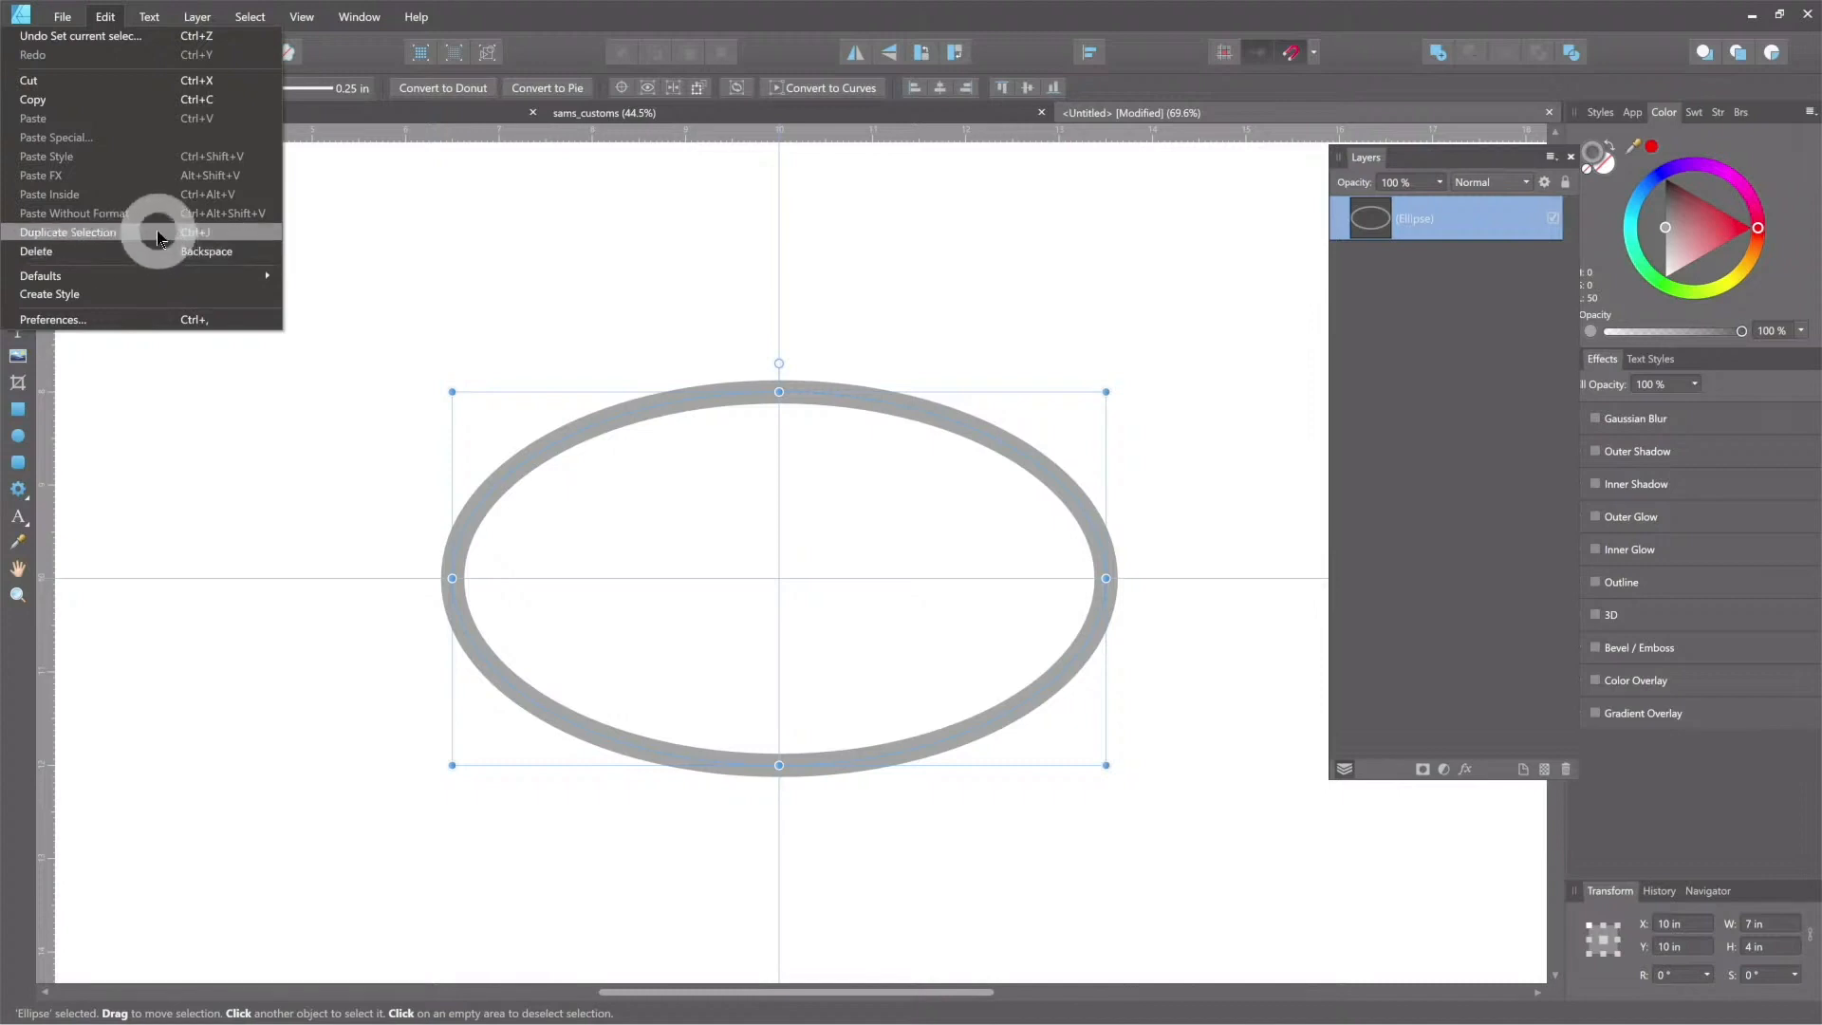
Step: Duplicate the grey ellipse so the copy sits exactly over the original at 10, 10 in
left_click(68, 232)
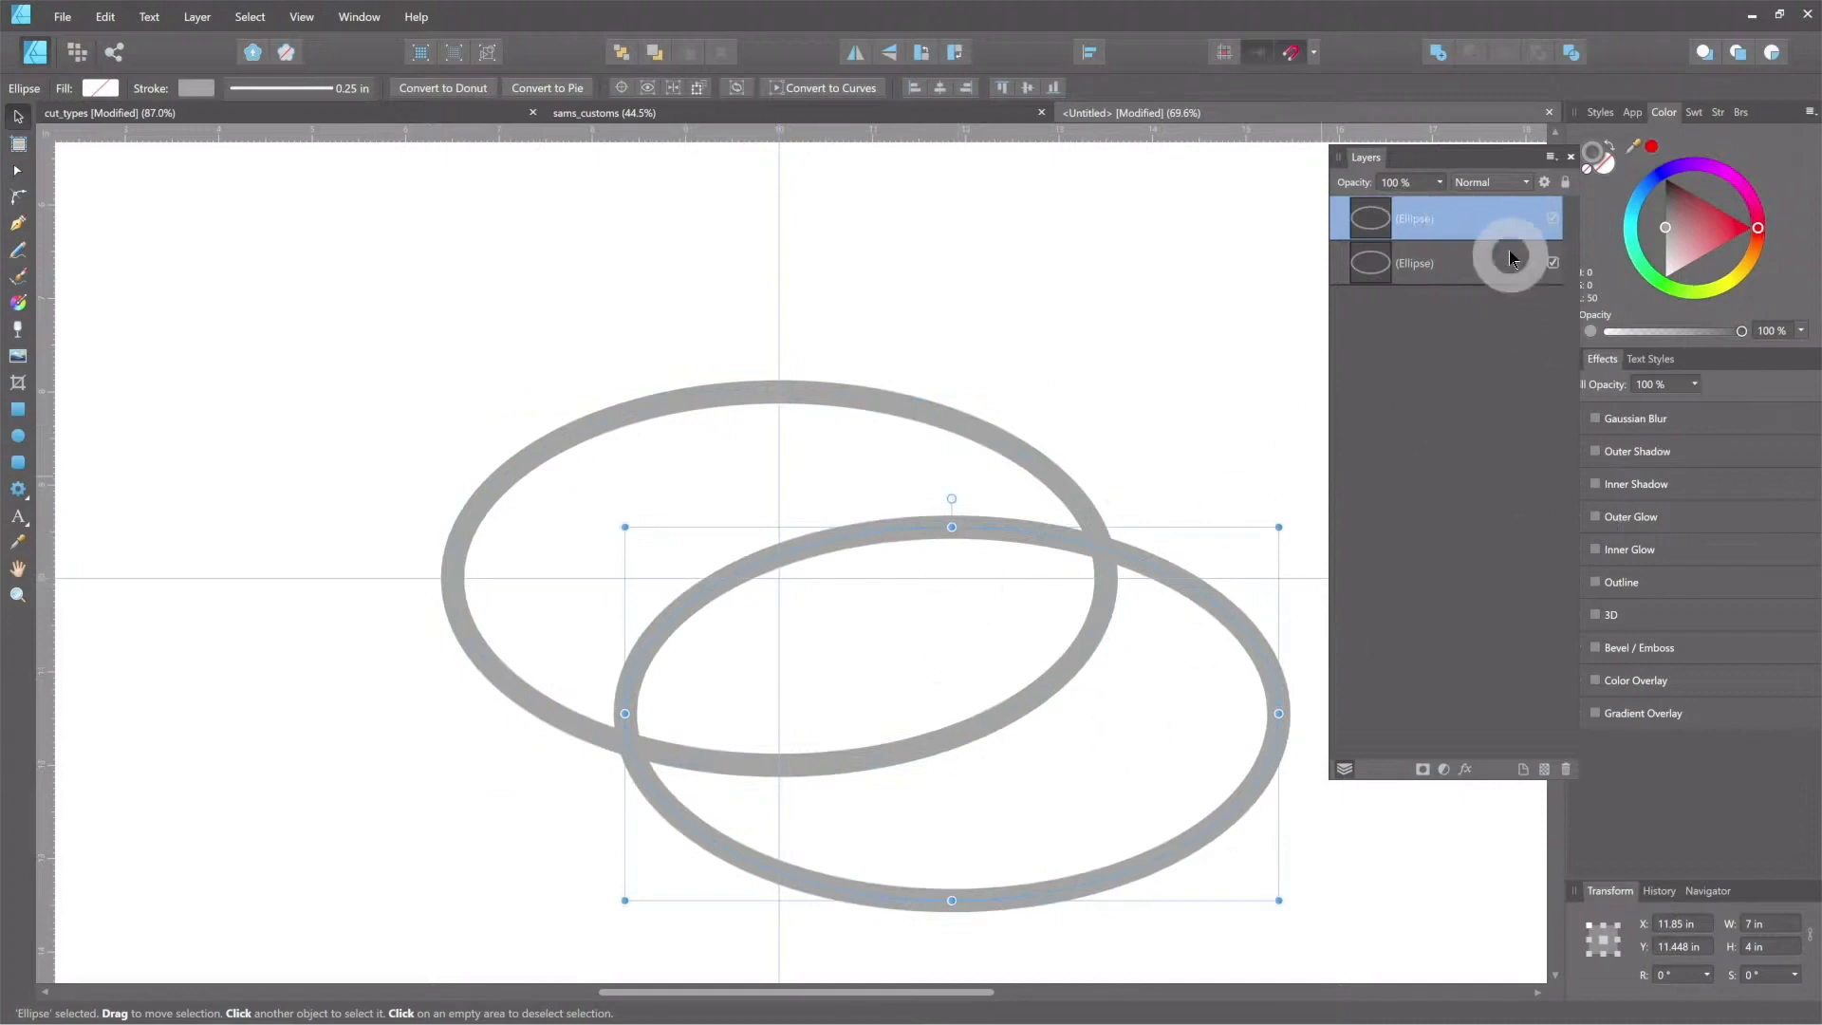
left_click(1552, 219)
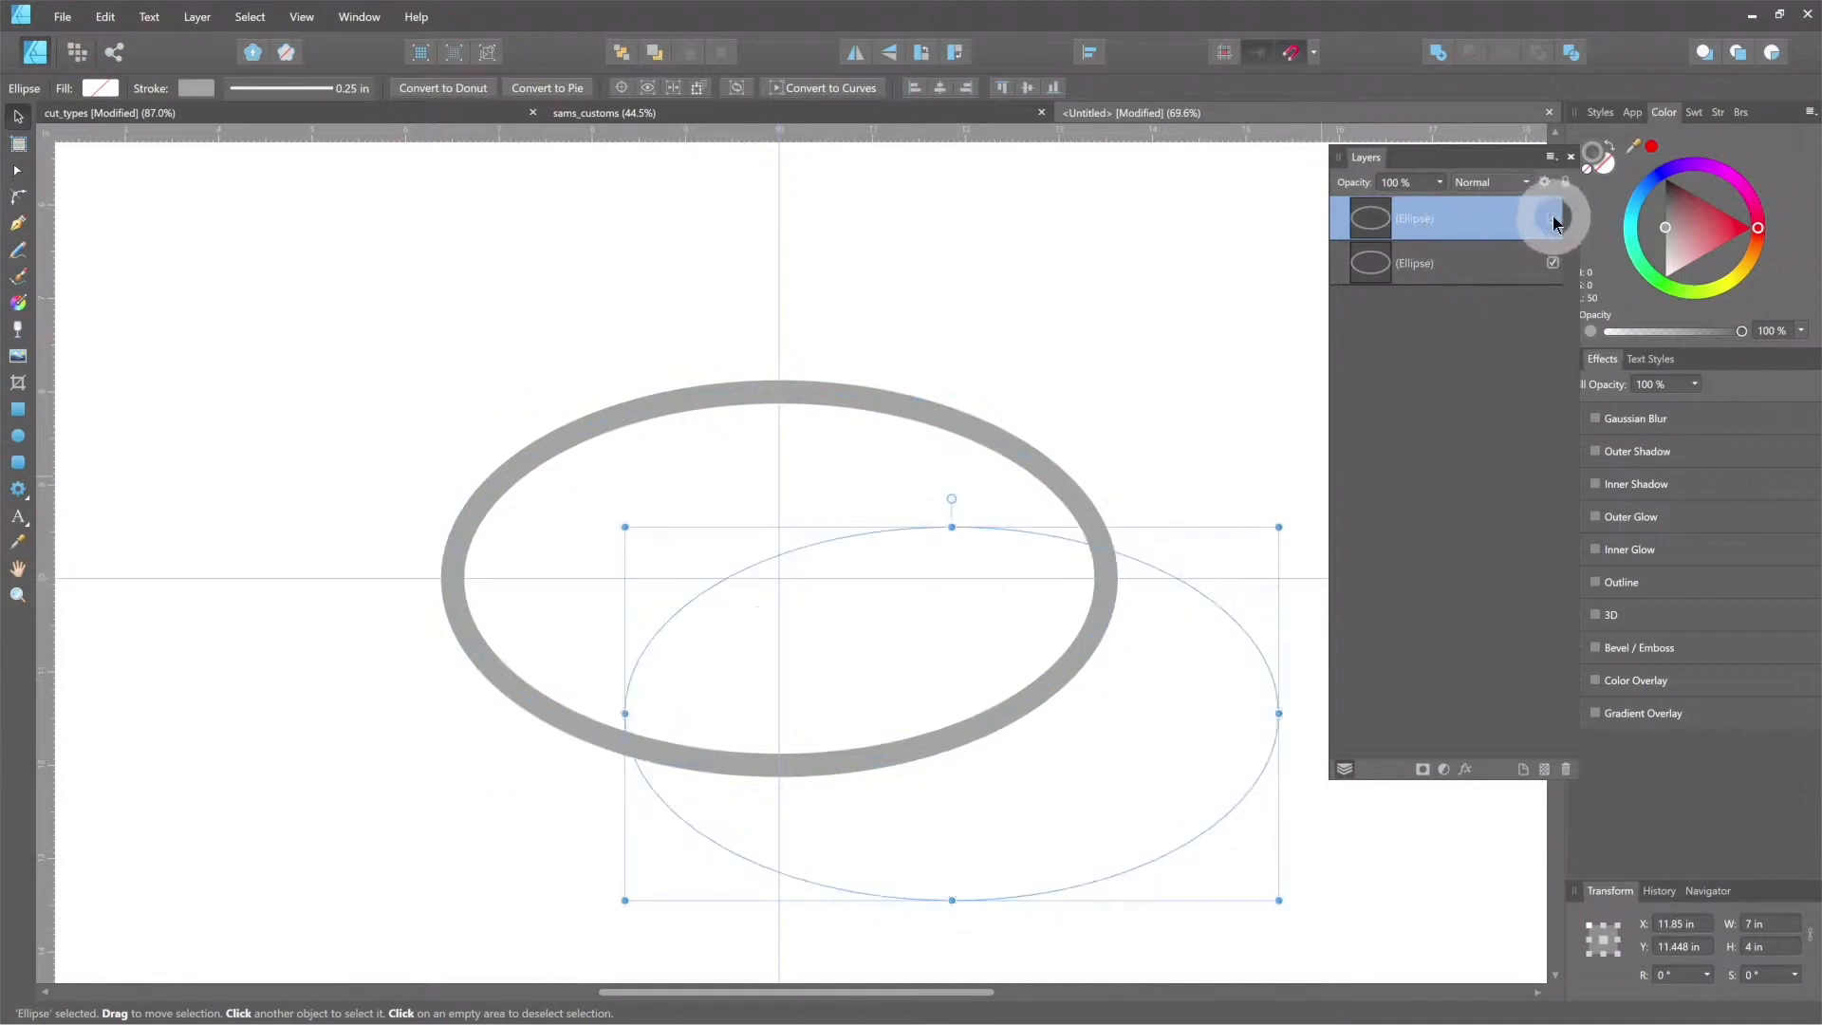
left_click(1554, 218)
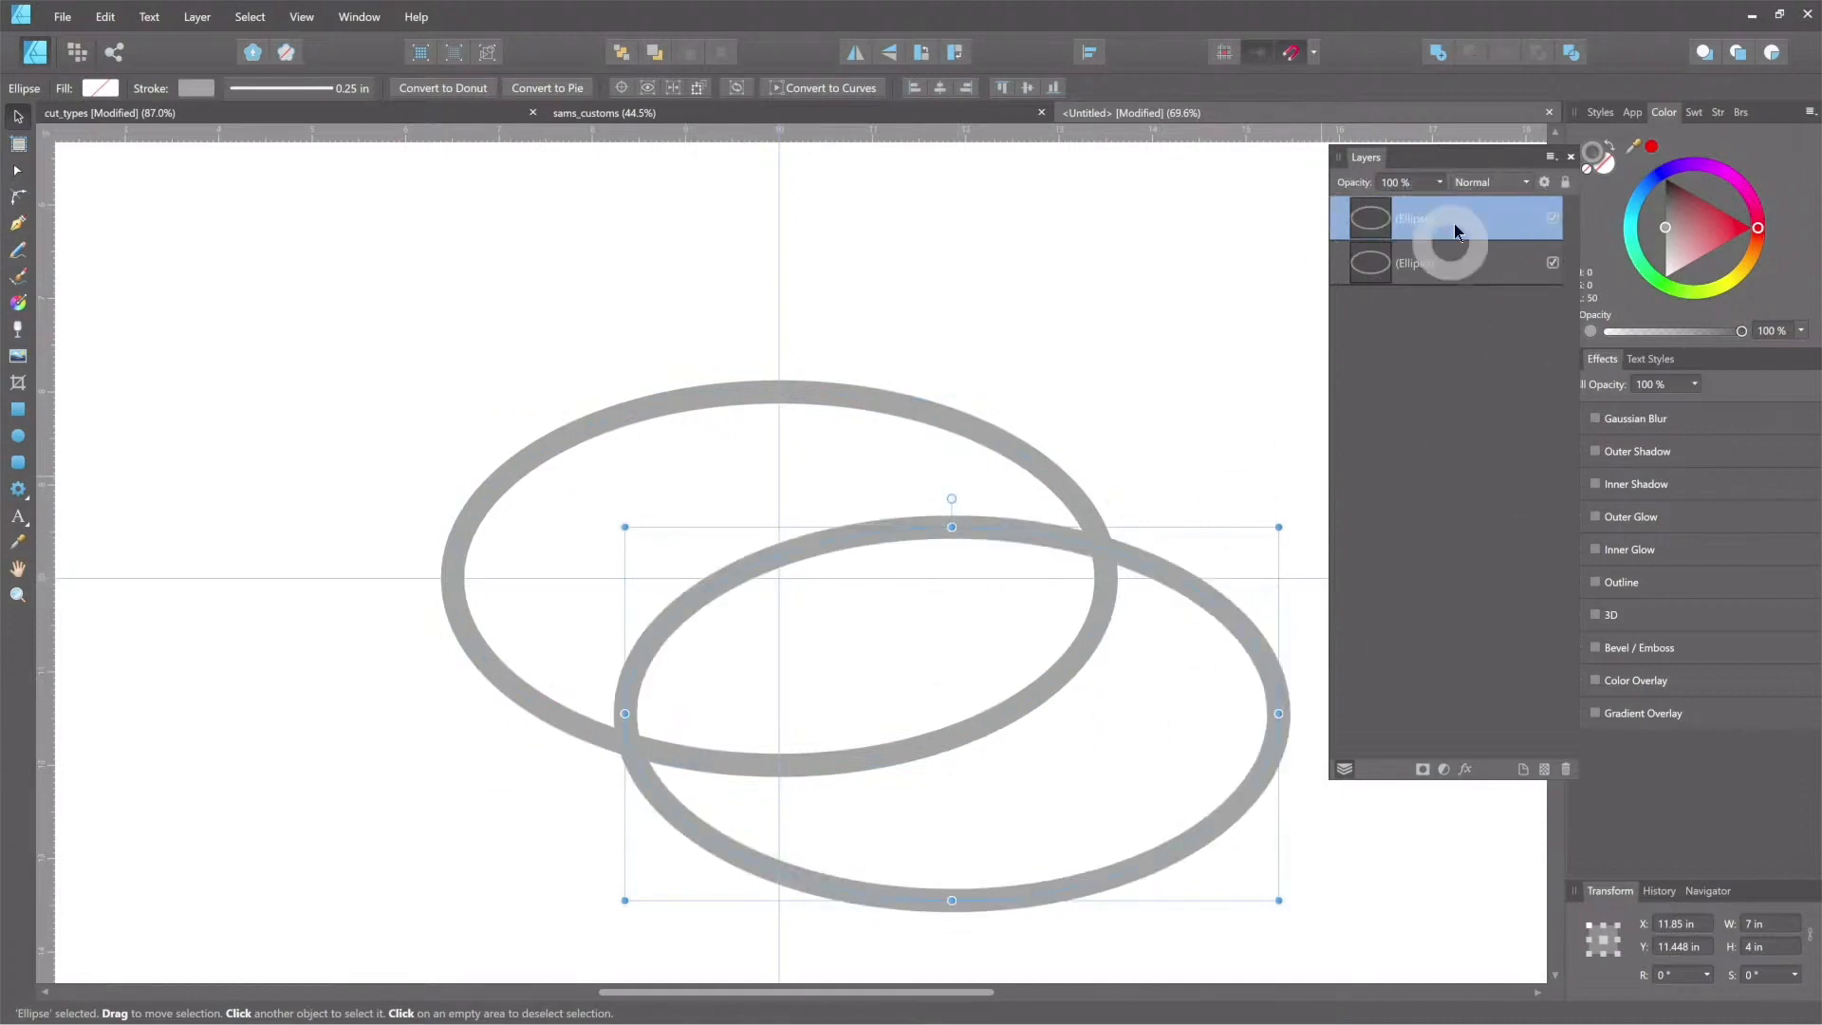
mouse_move(1190, 417)
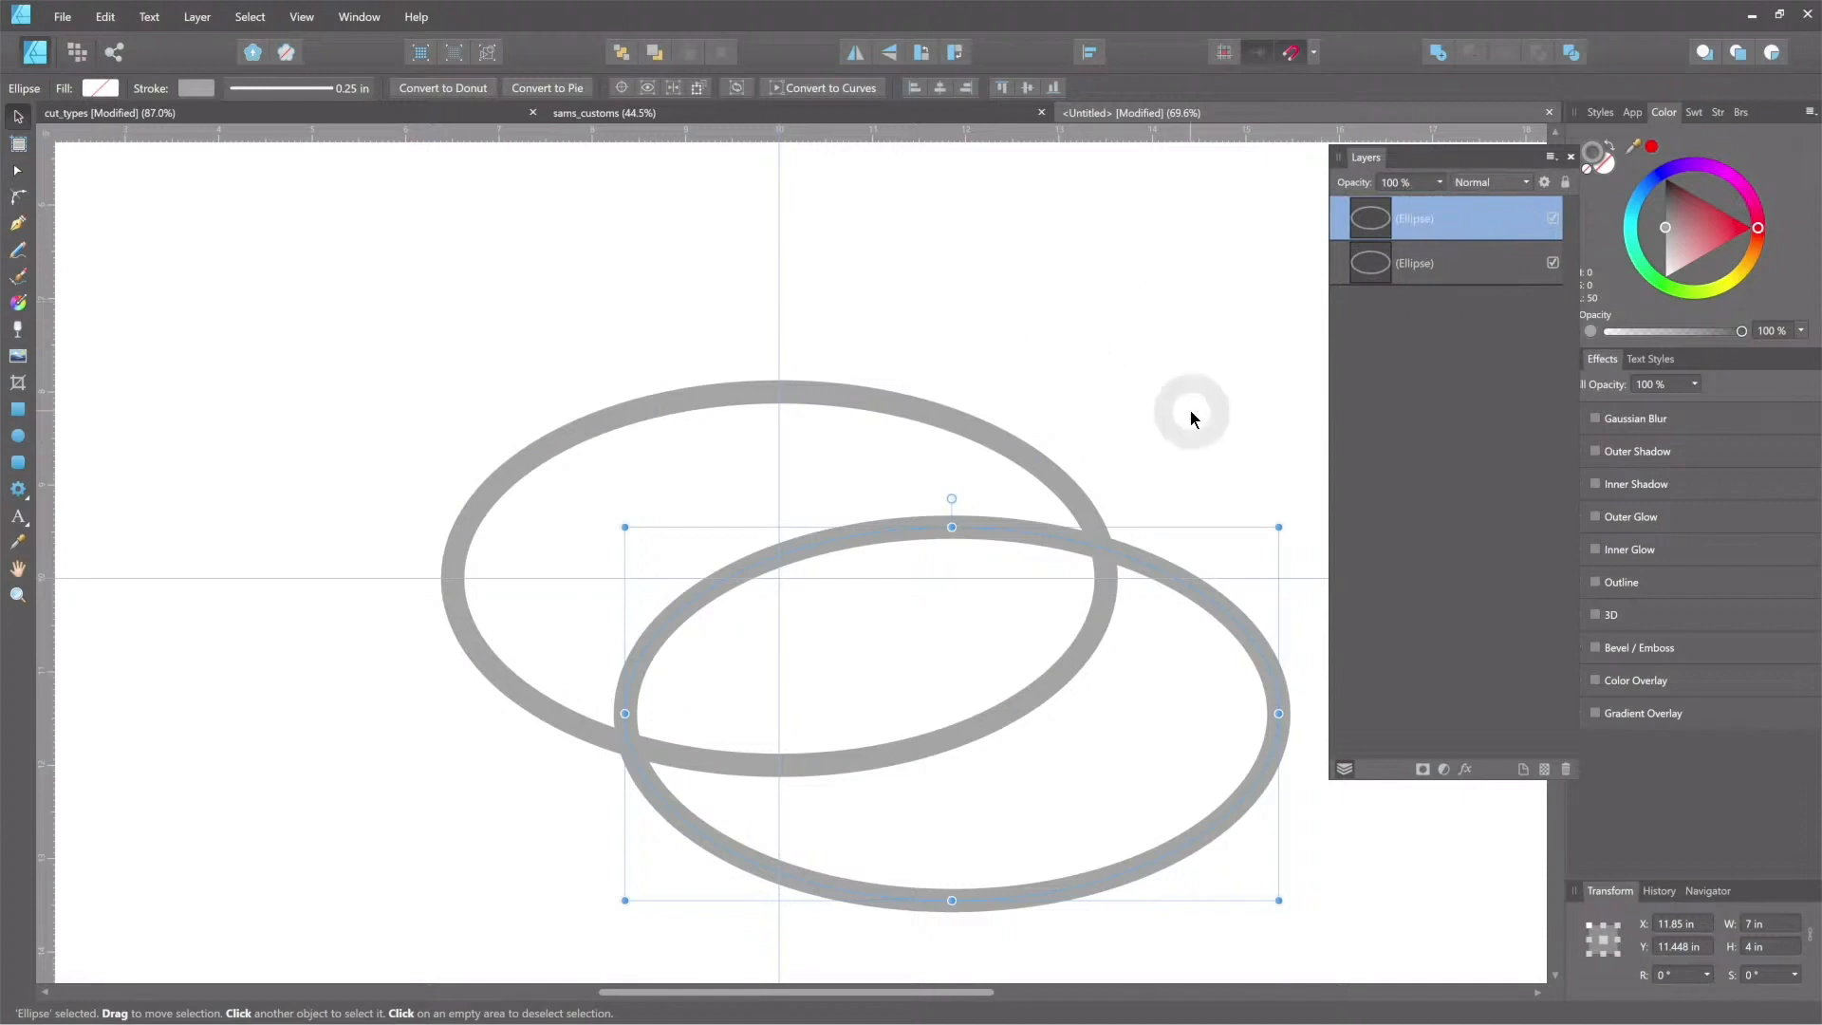
key("ctrl+z")
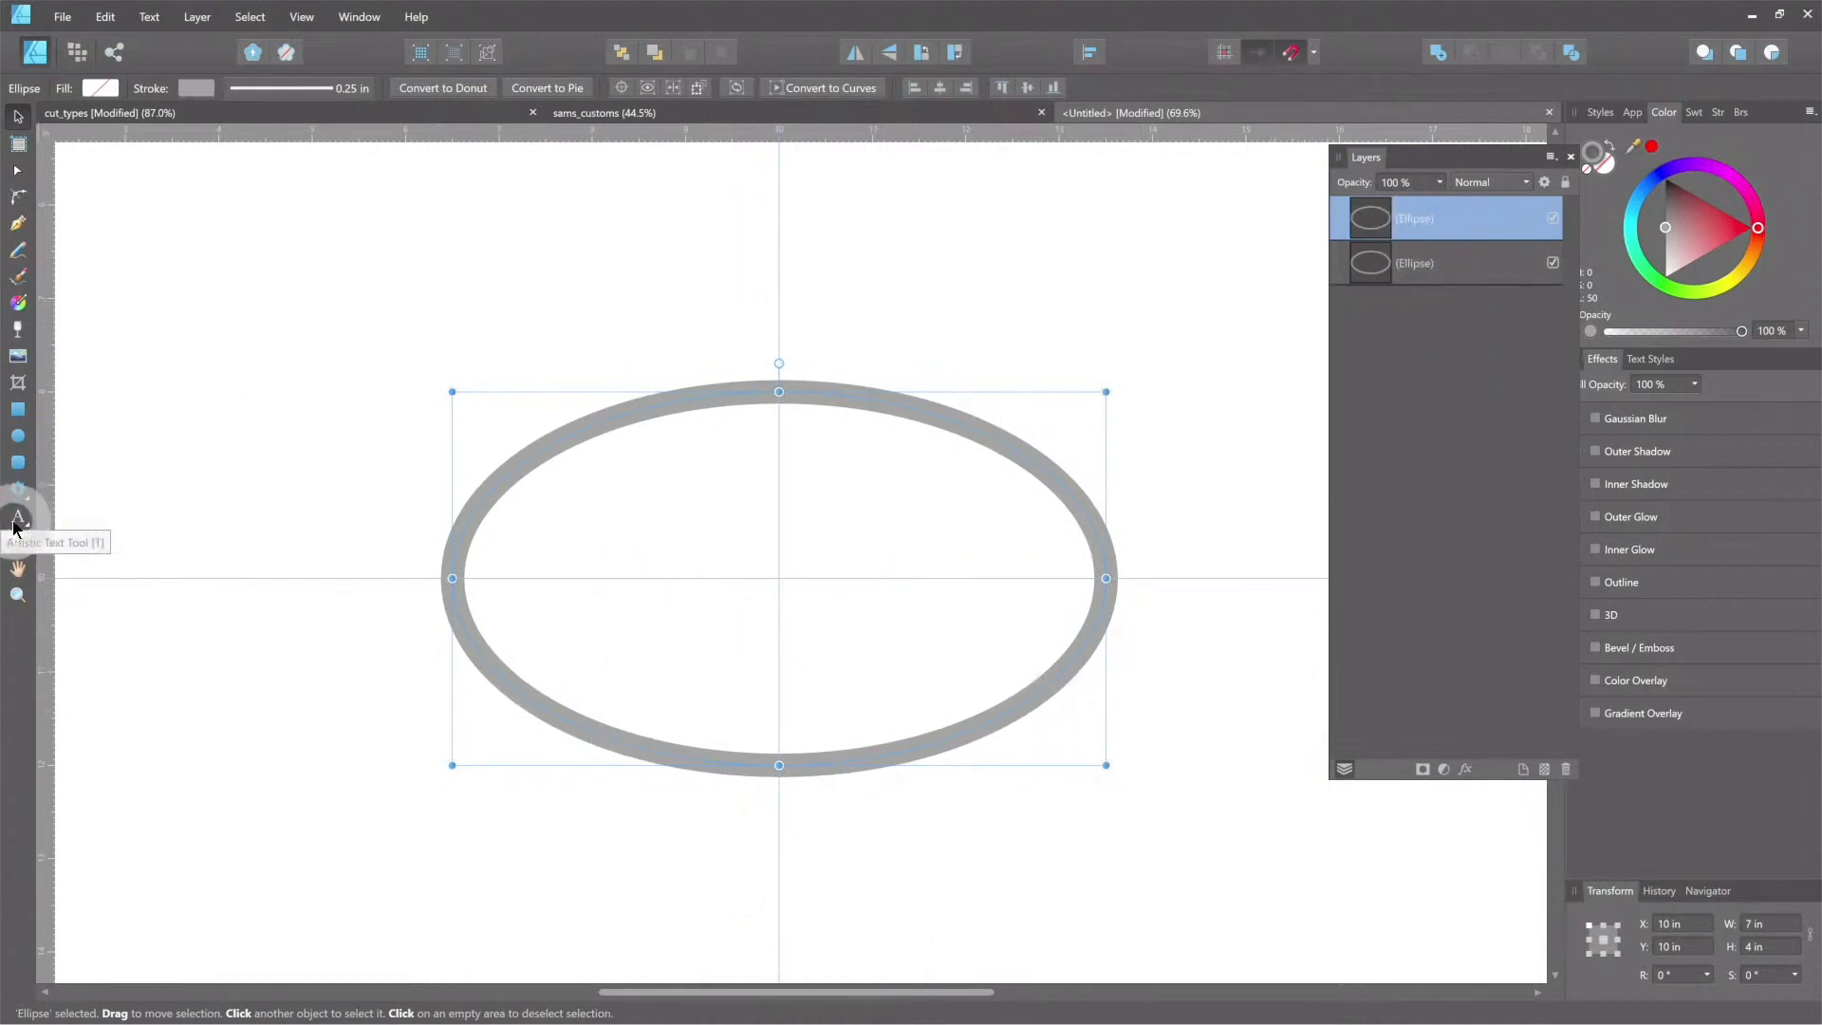
Step: Hide the original ellipse and start artistic text along the copied oval's outline
left_click(17, 519)
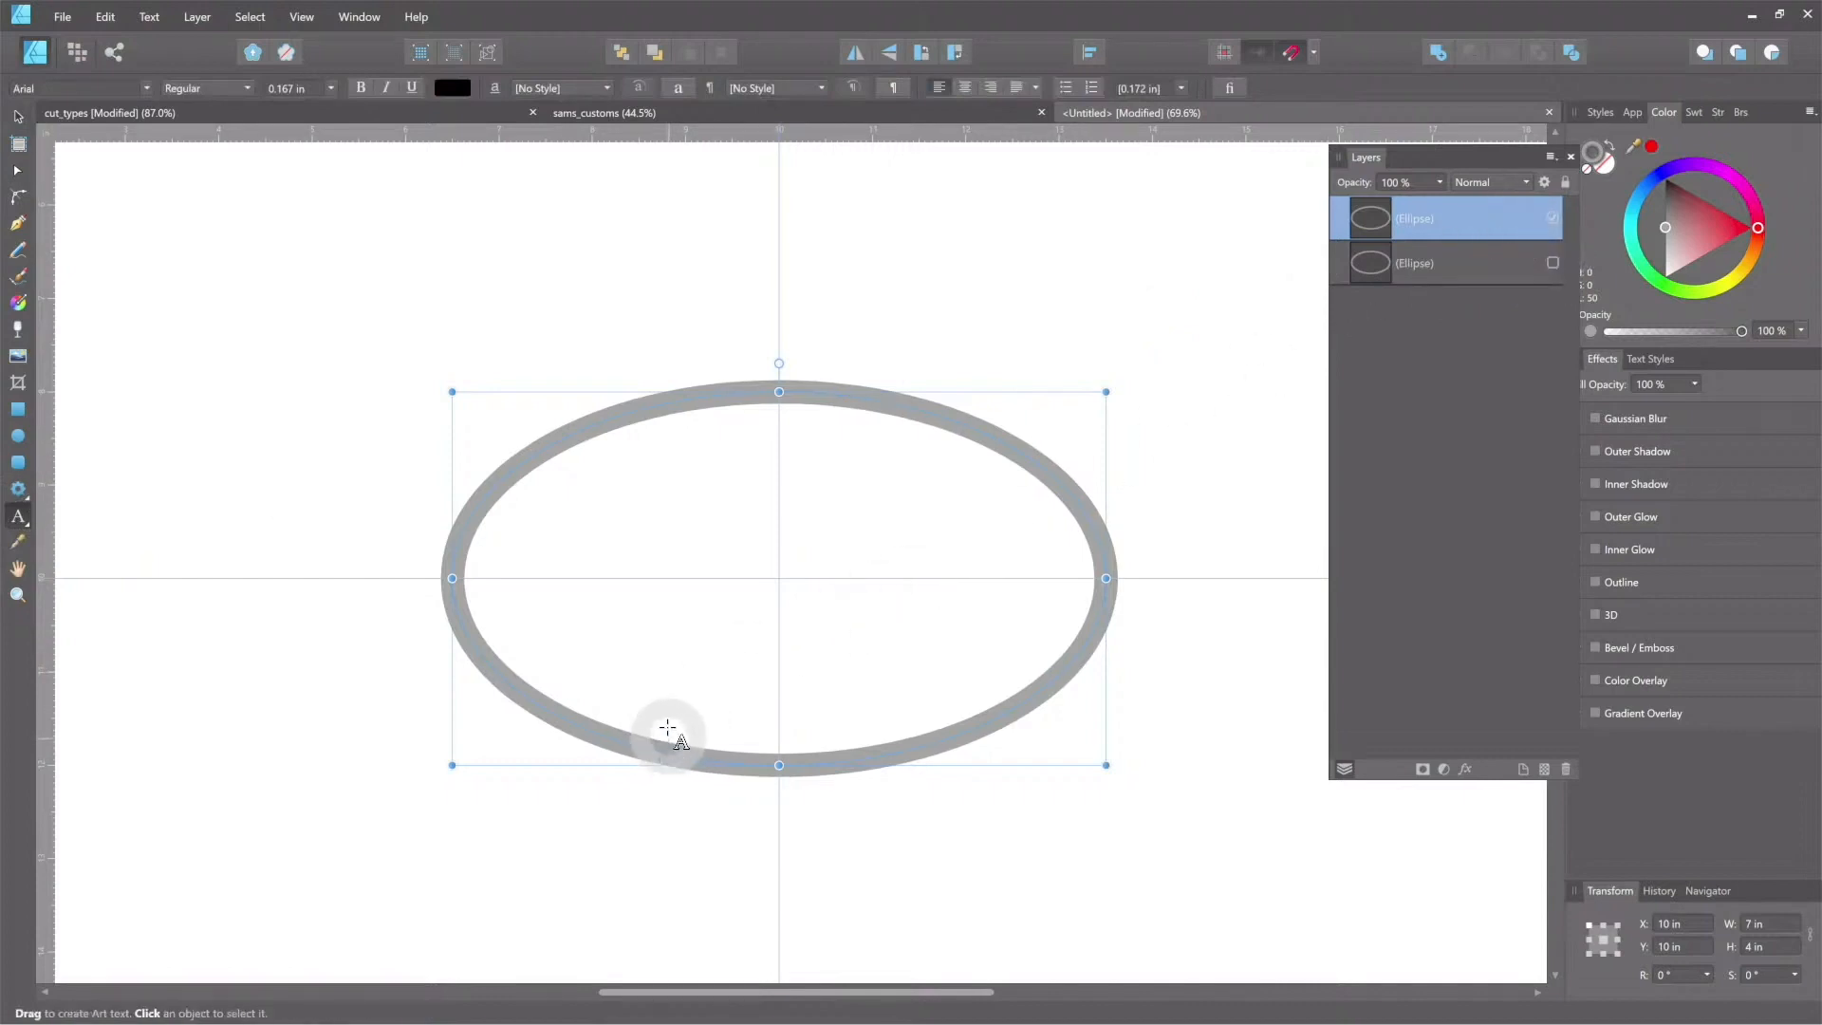
mouse_move(596, 761)
type("dfgdfgdfgd")
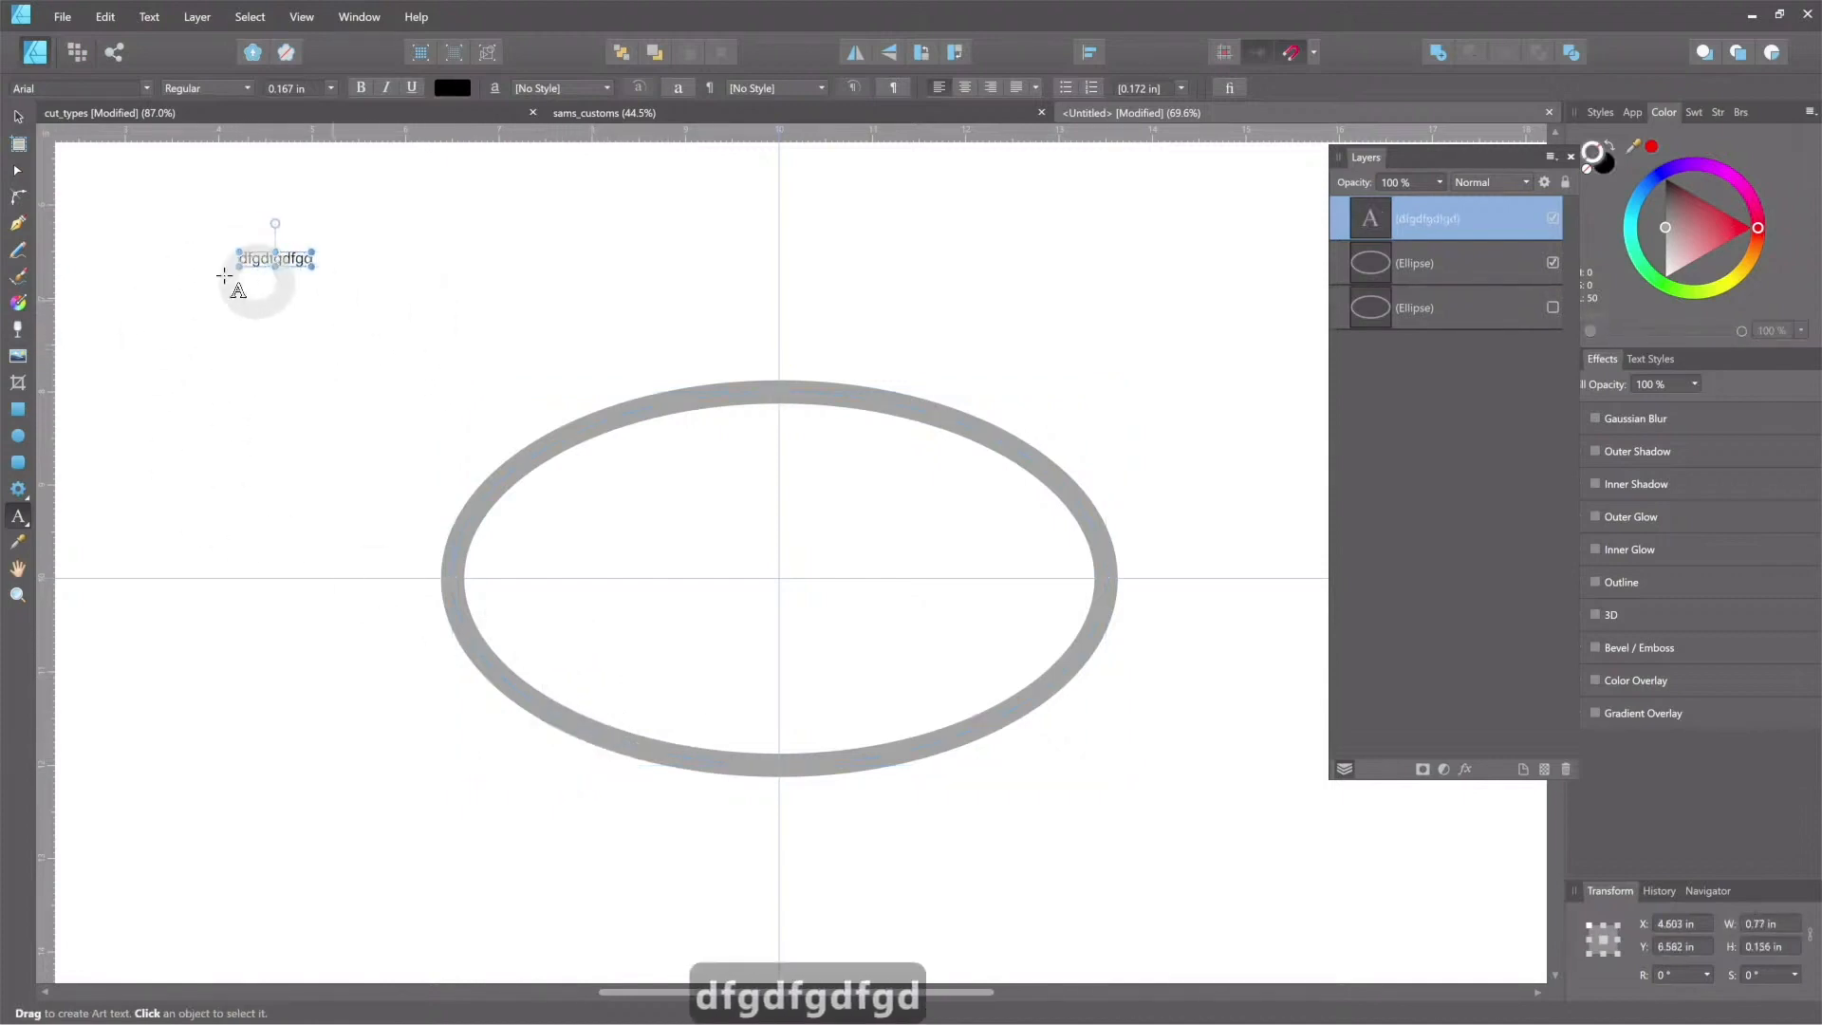
mouse_move(627, 674)
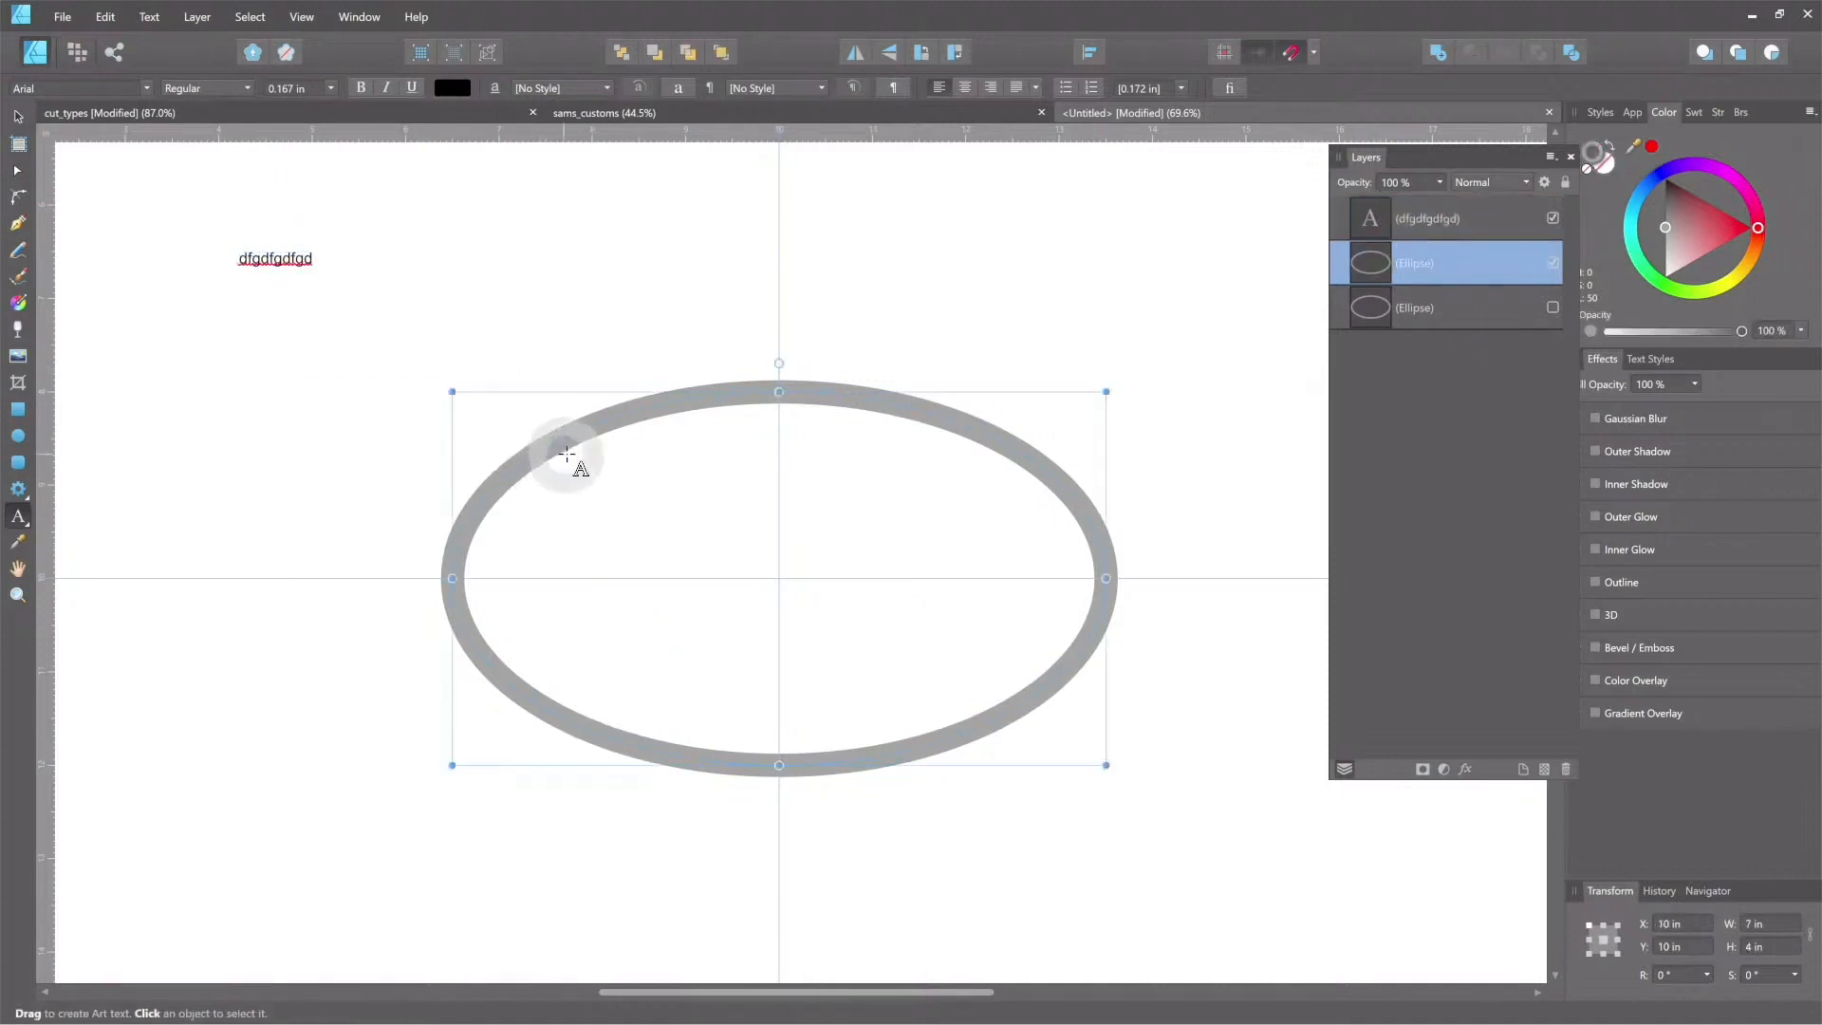
mouse_move(616, 745)
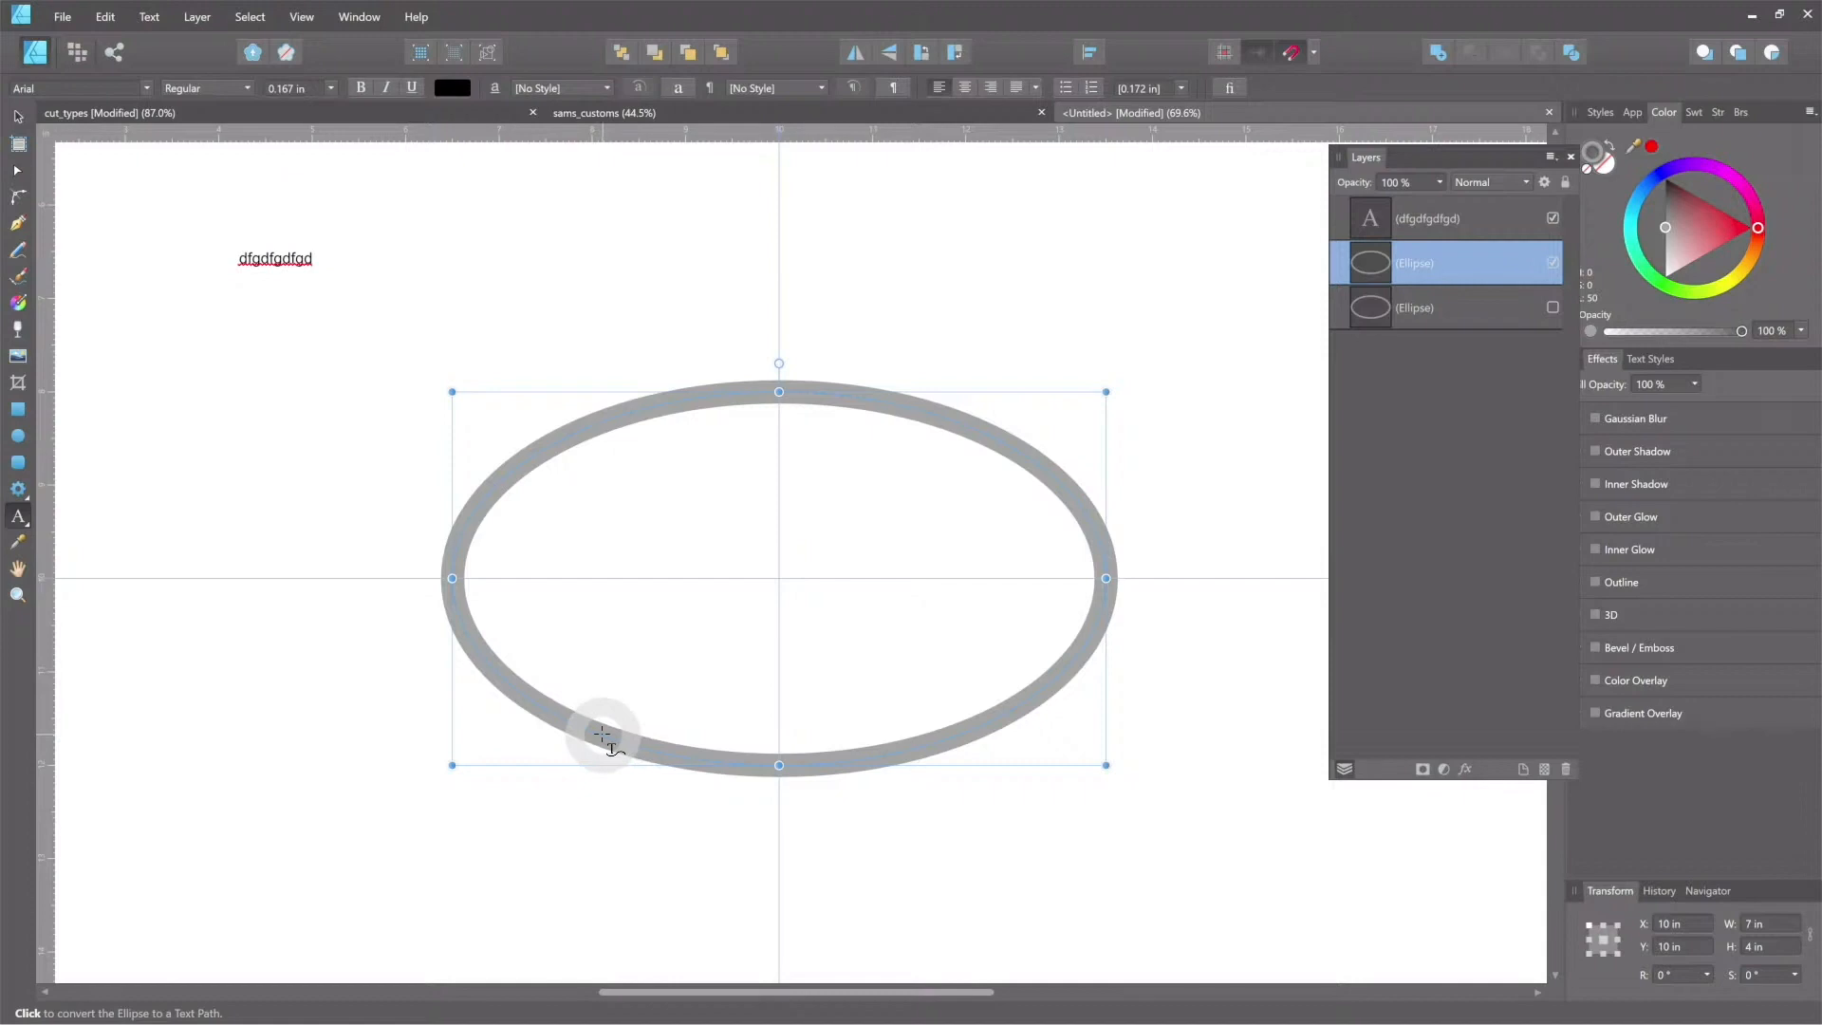
mouse_move(779, 761)
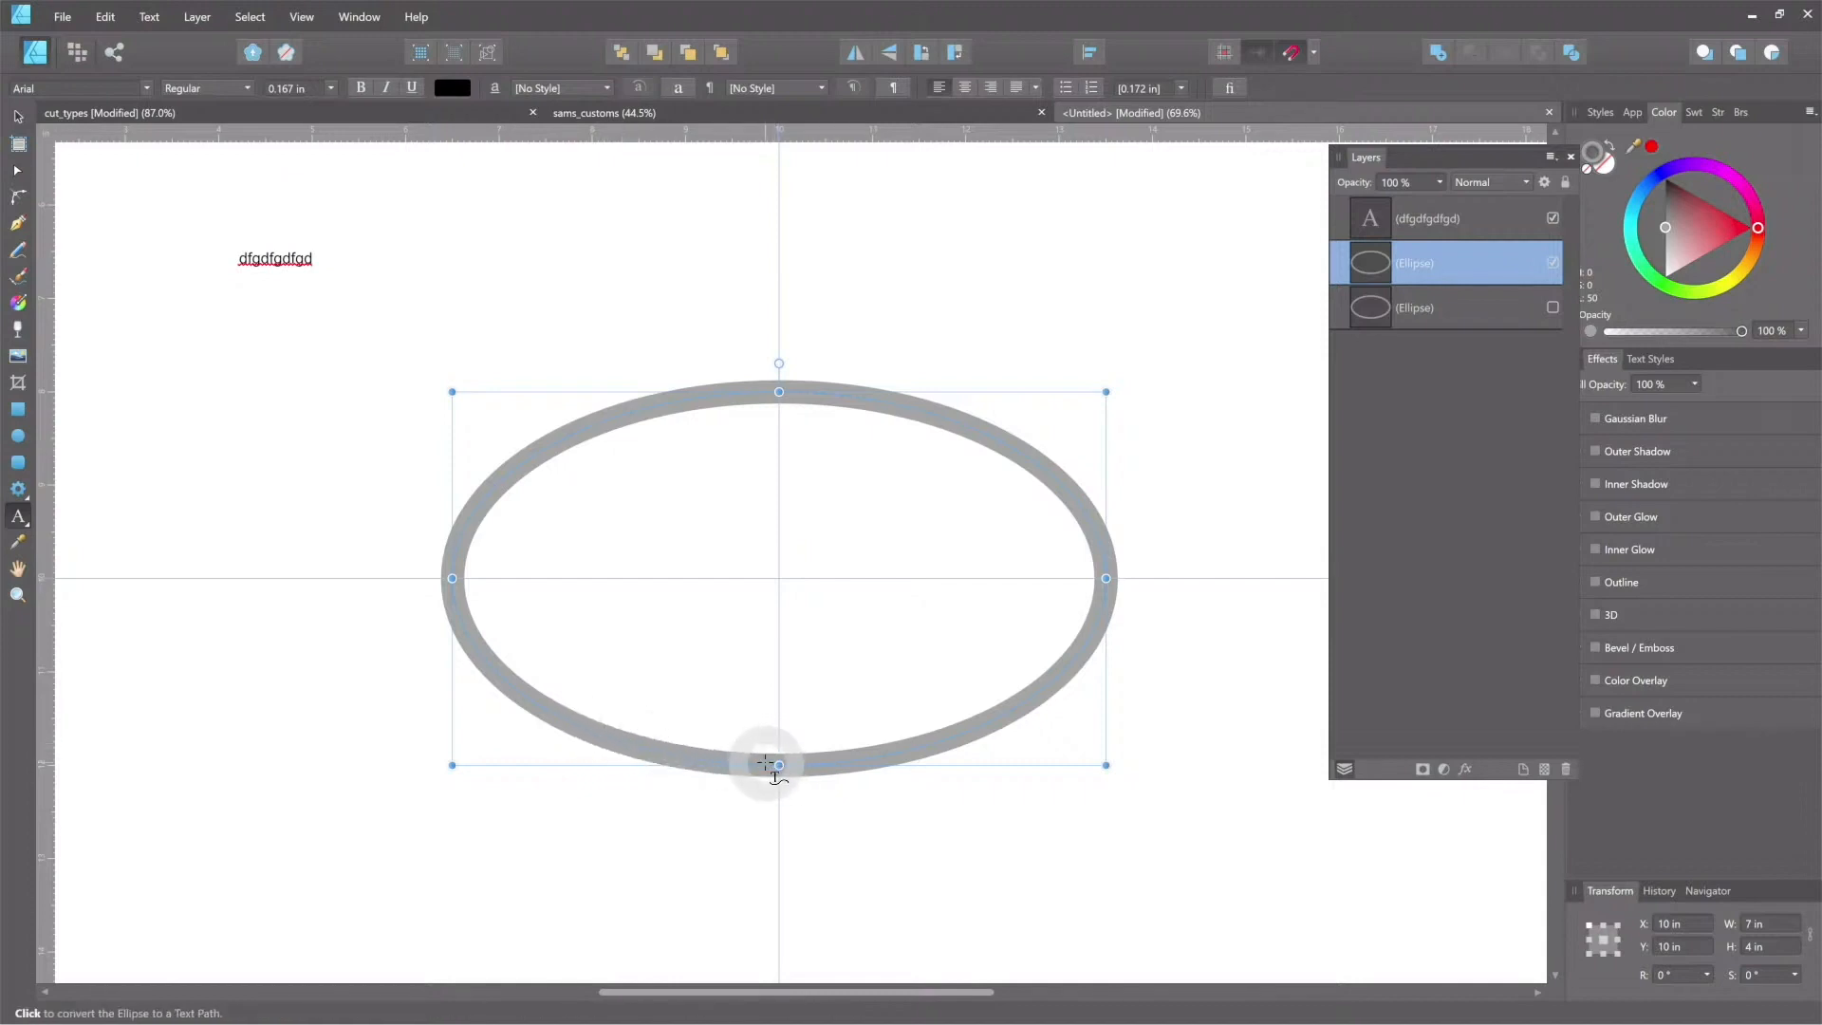
left_click(778, 763)
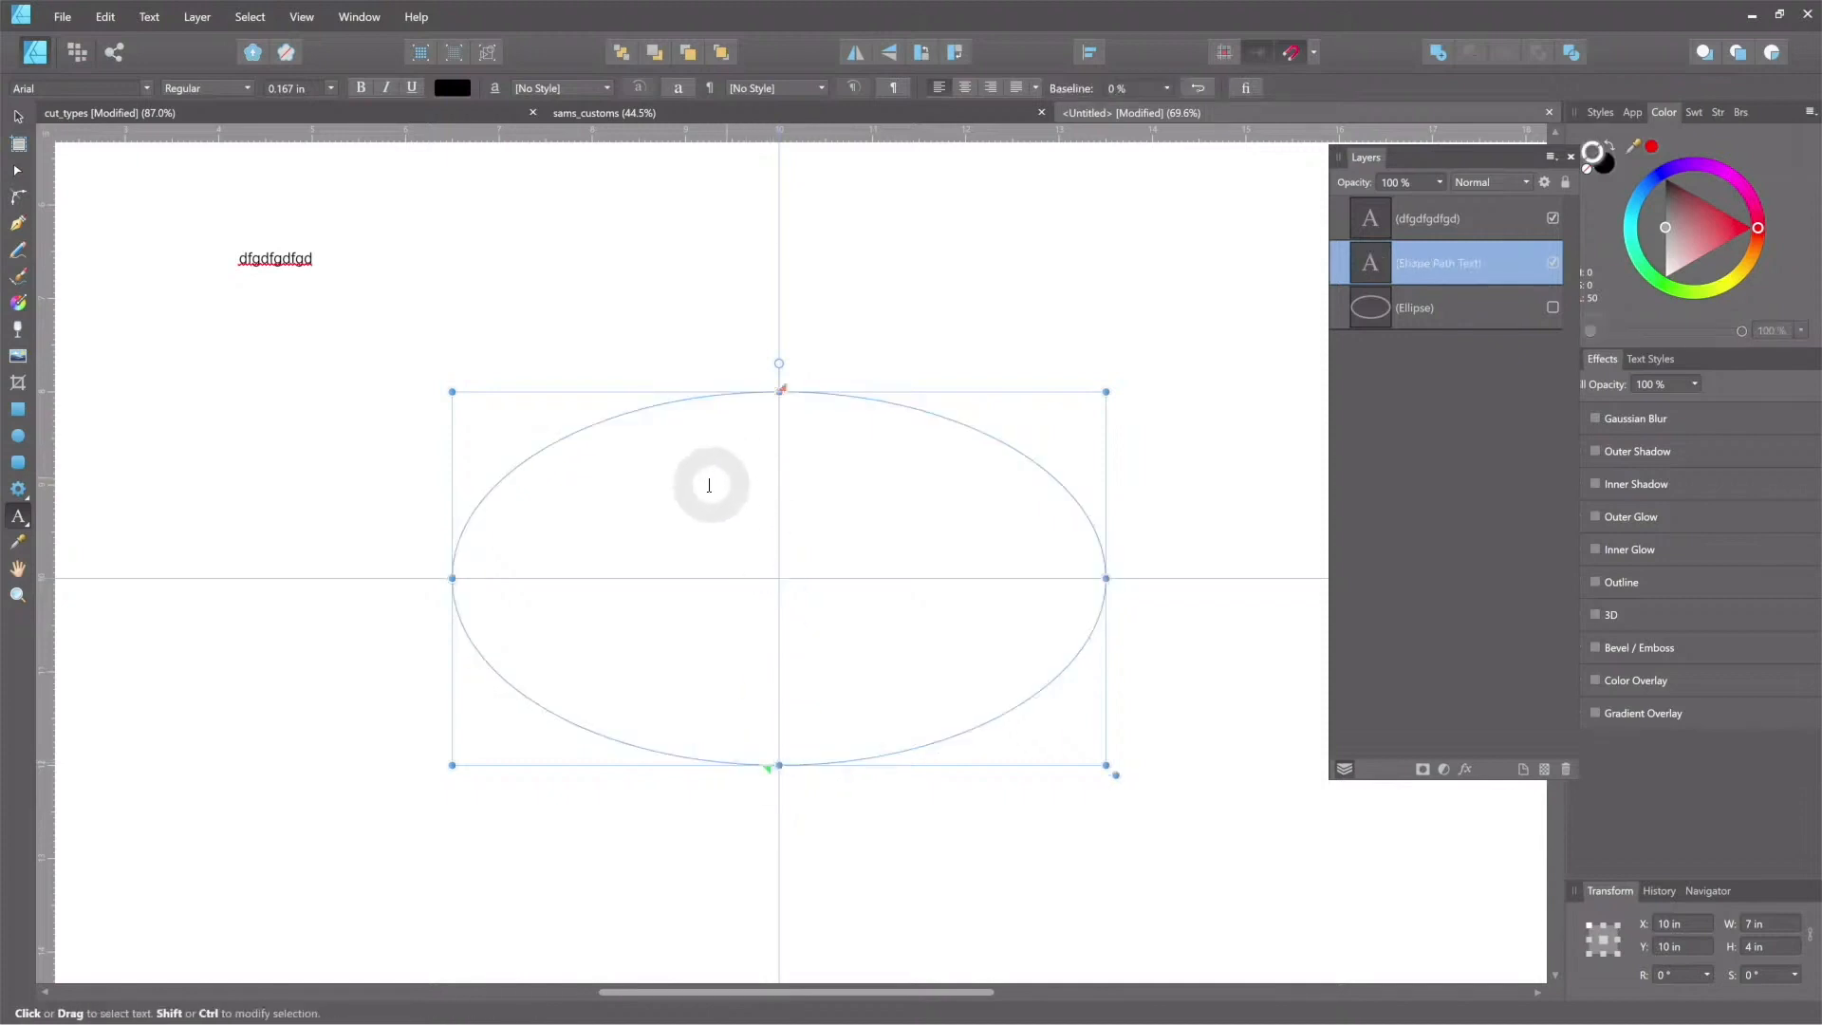
mouse_move(949, 592)
type("SAMS CUSTOMS")
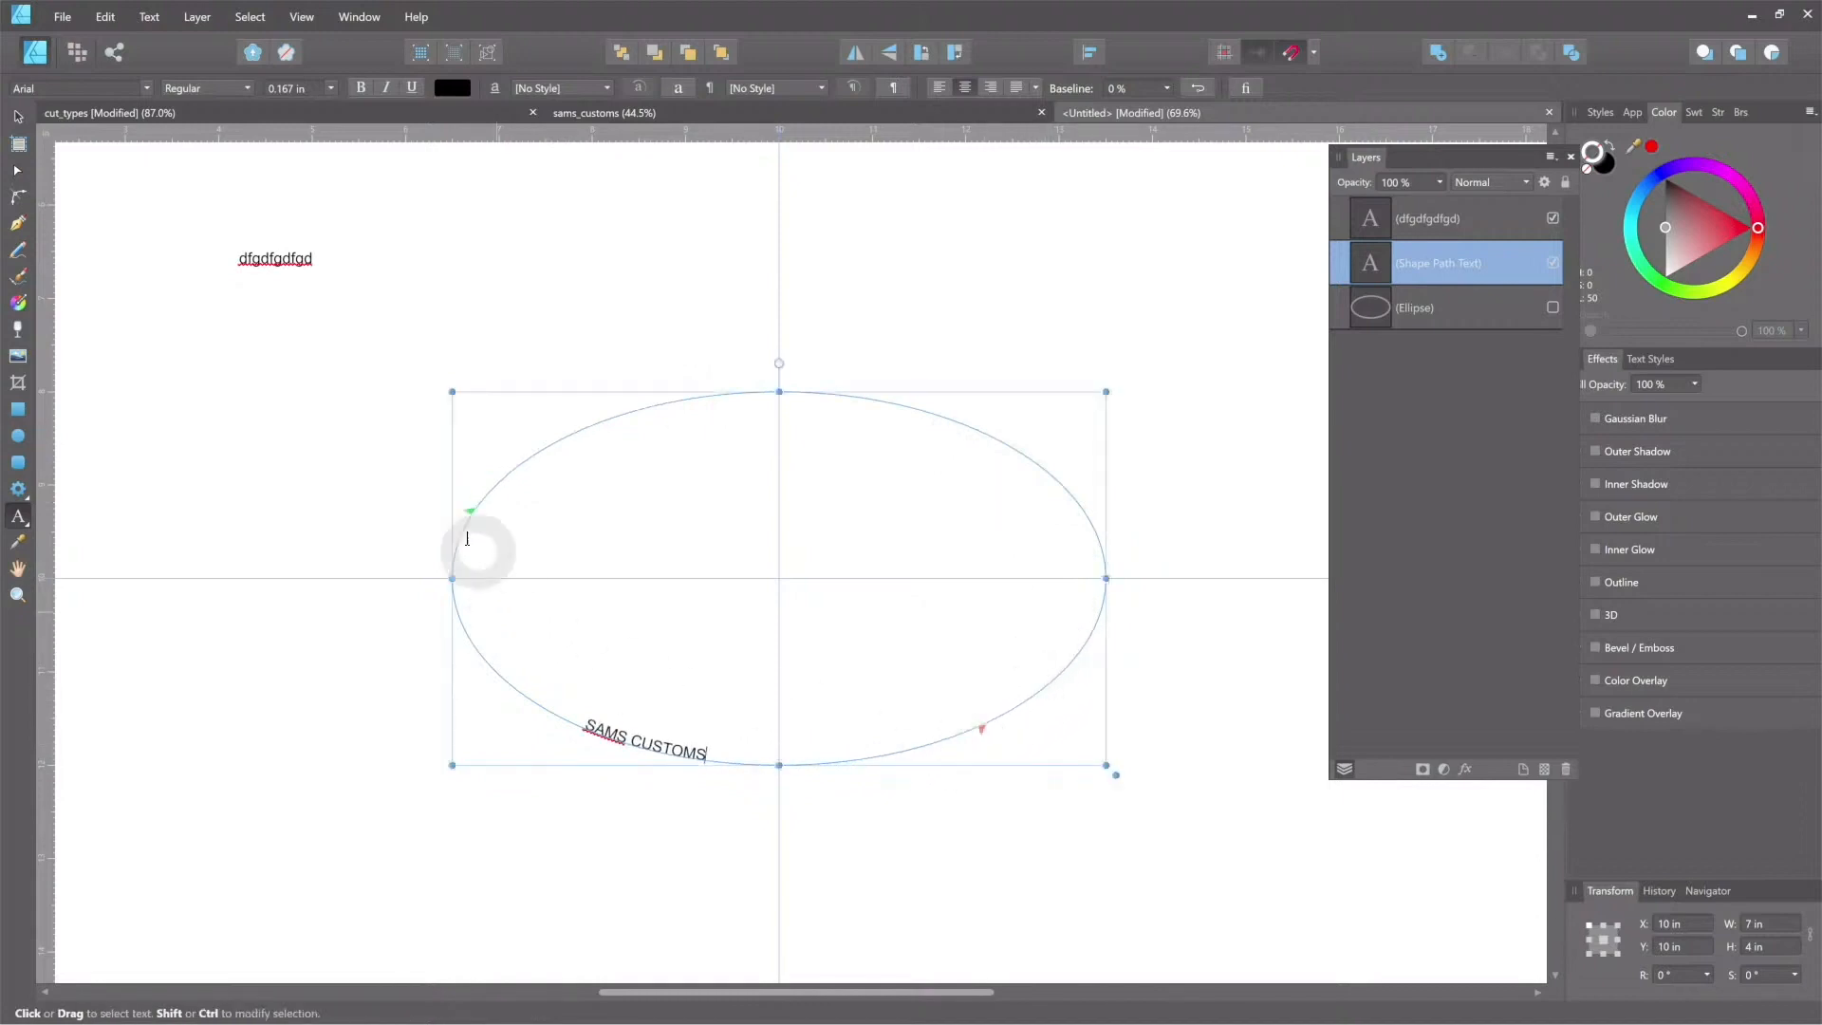
mouse_move(467, 514)
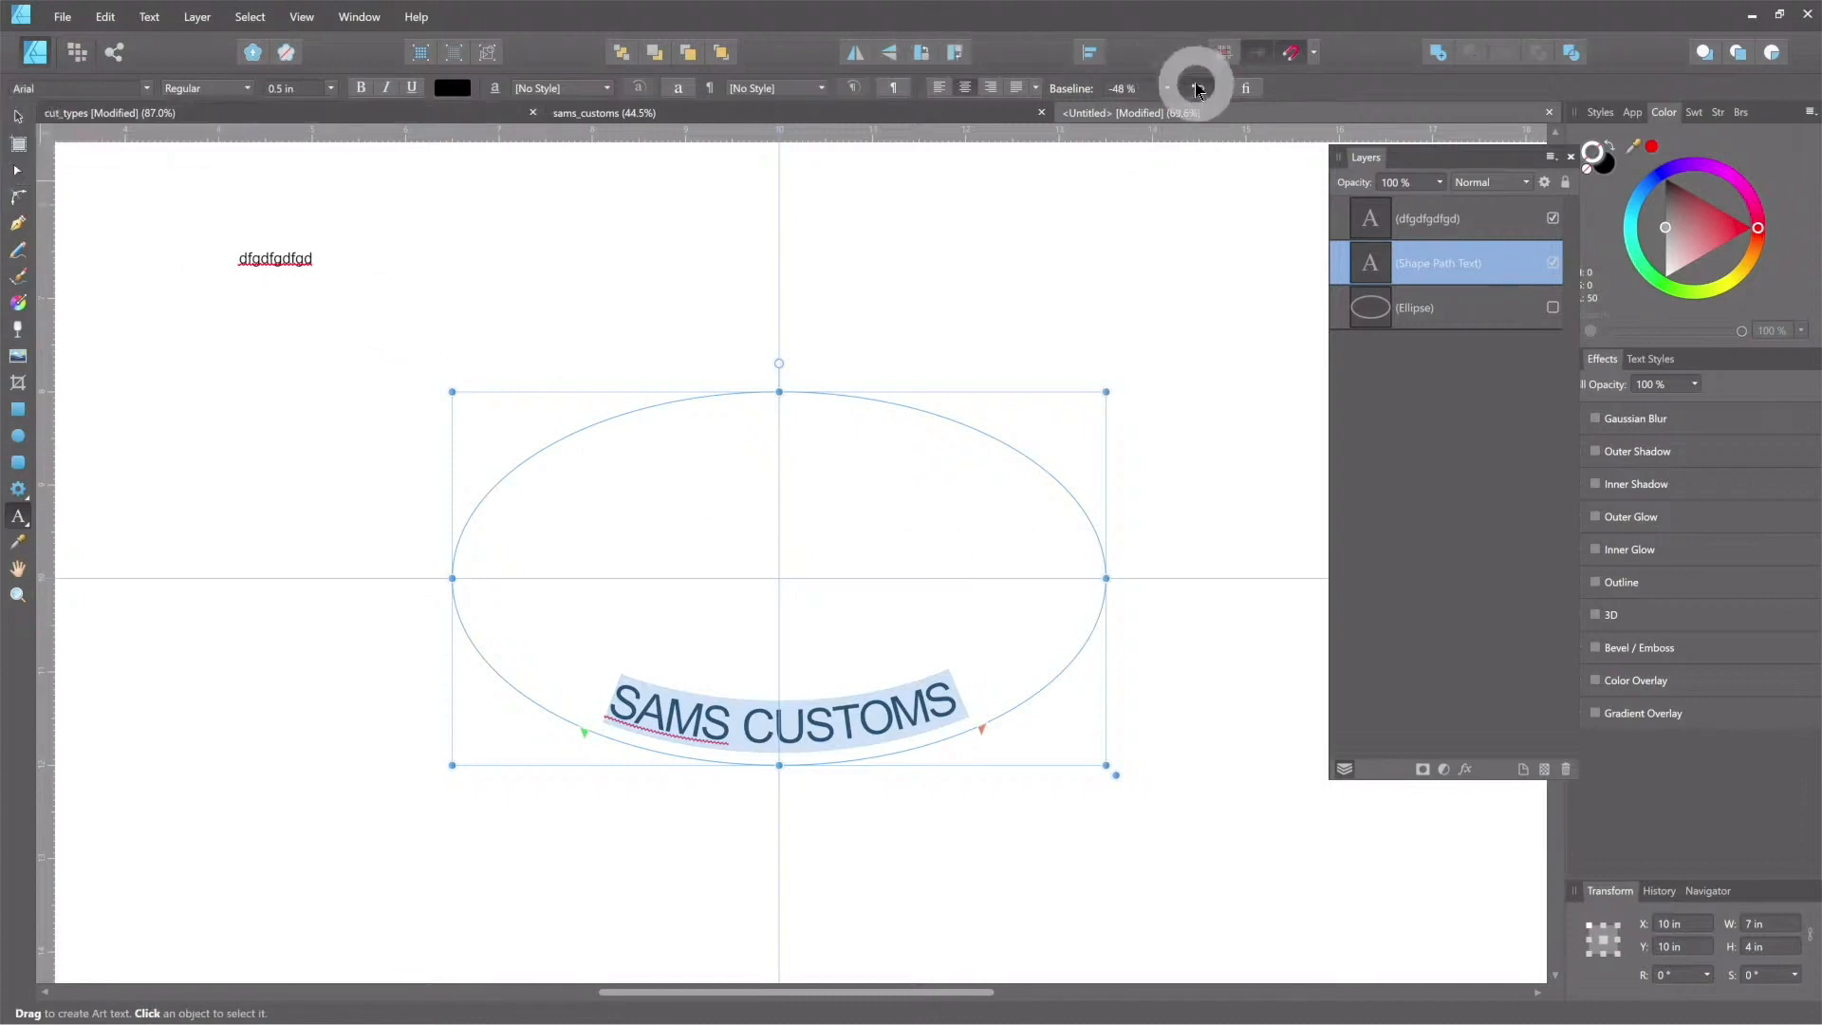
Step: Set the SAMS CUSTOMS baseline to -48% so it sits inside the oval's bottom curve
left_click(721, 709)
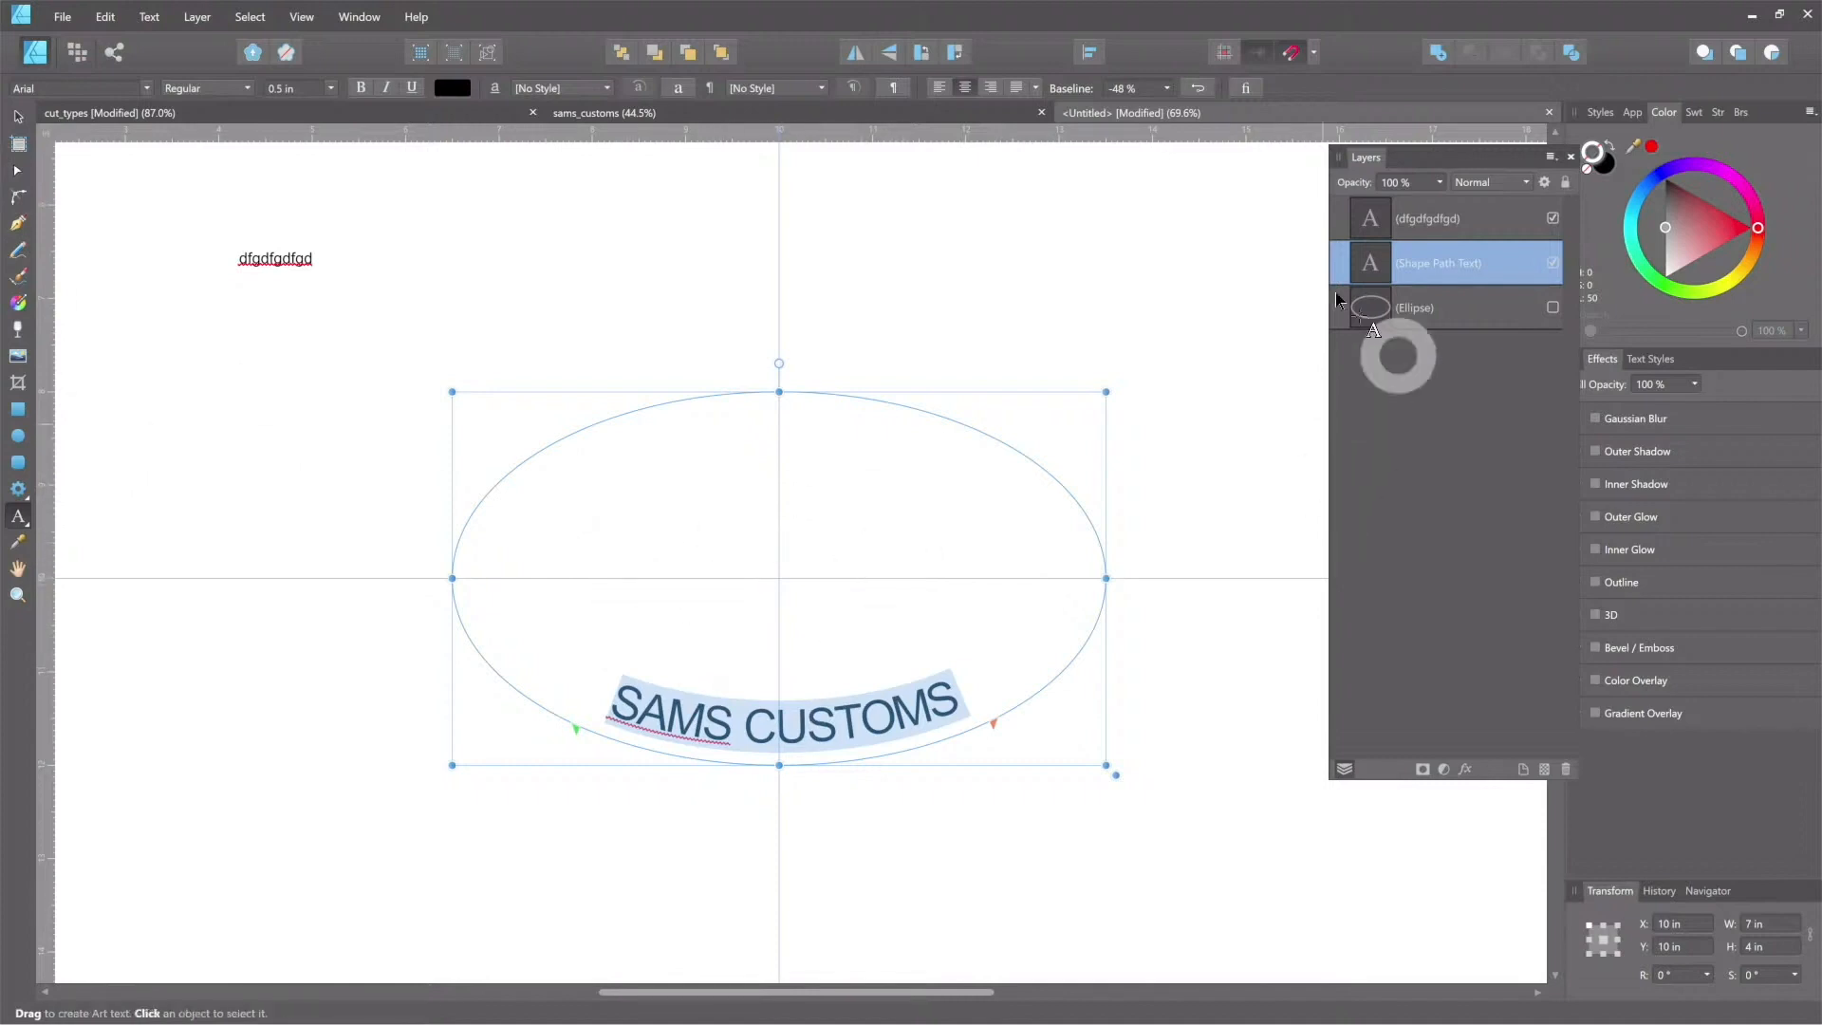
Step: Open the downloaded horse SVG file
left_click(61, 16)
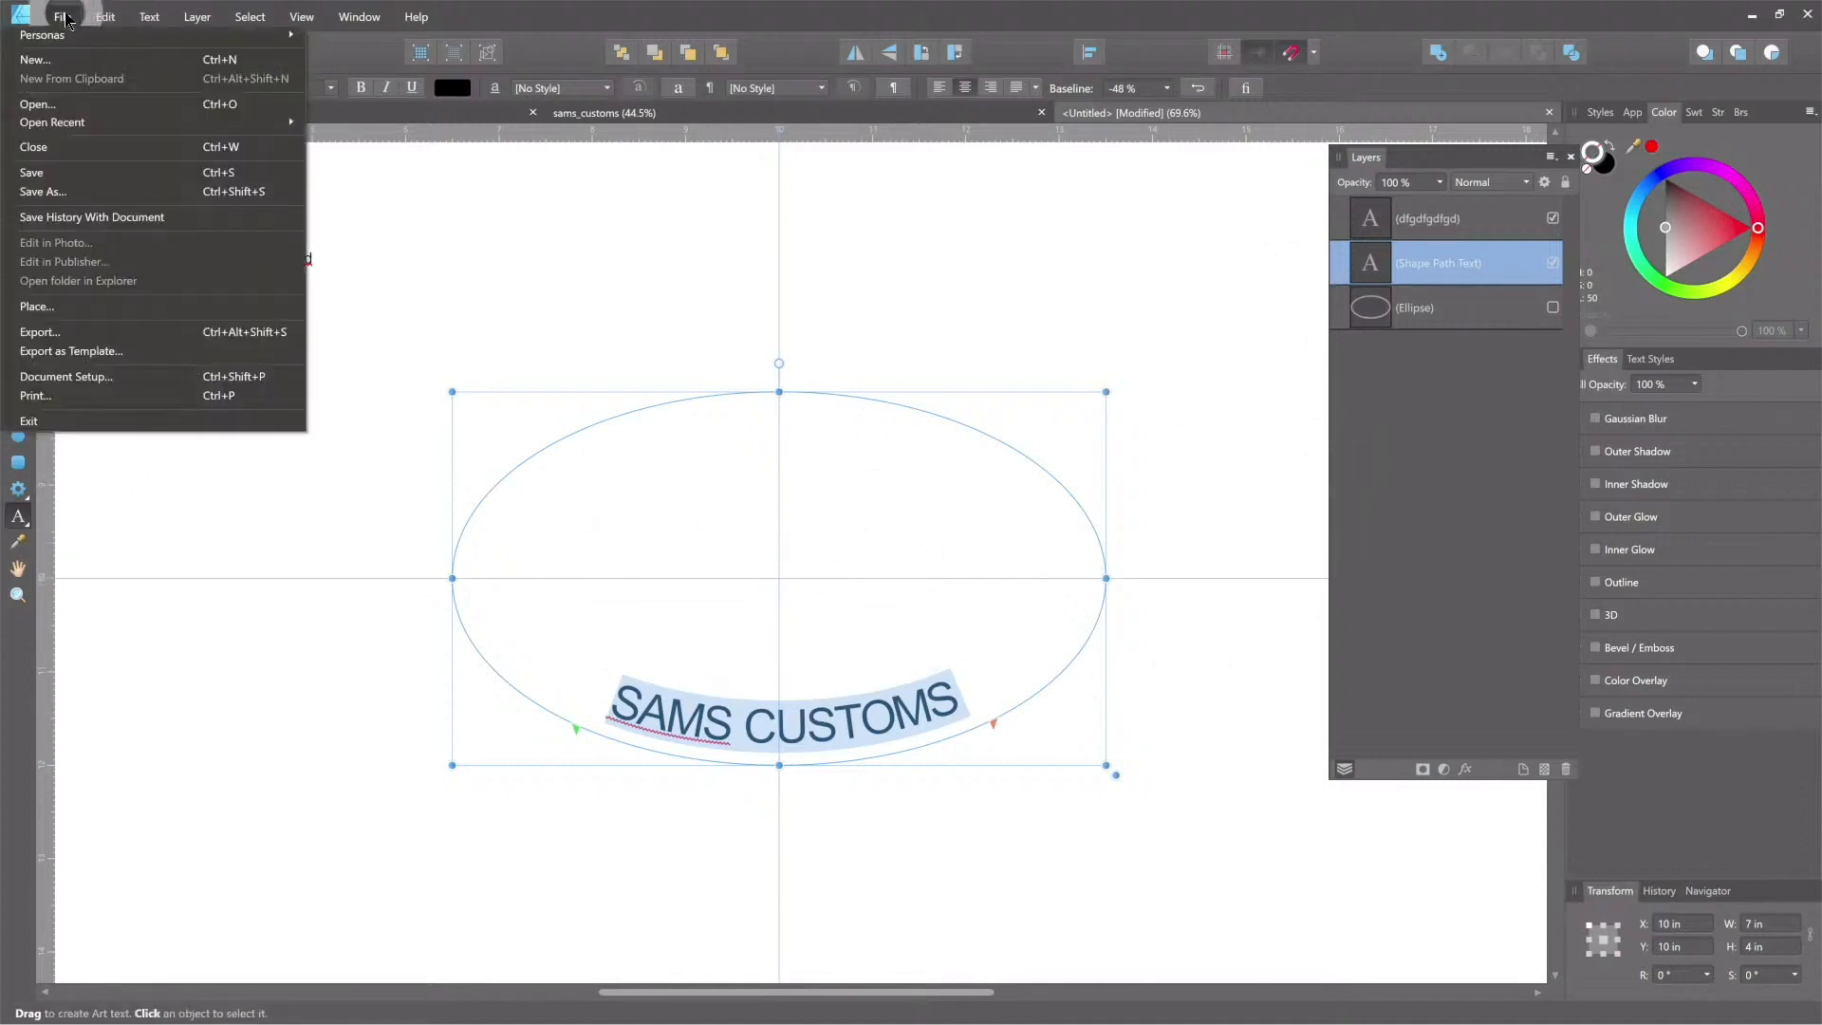
left_click(36, 103)
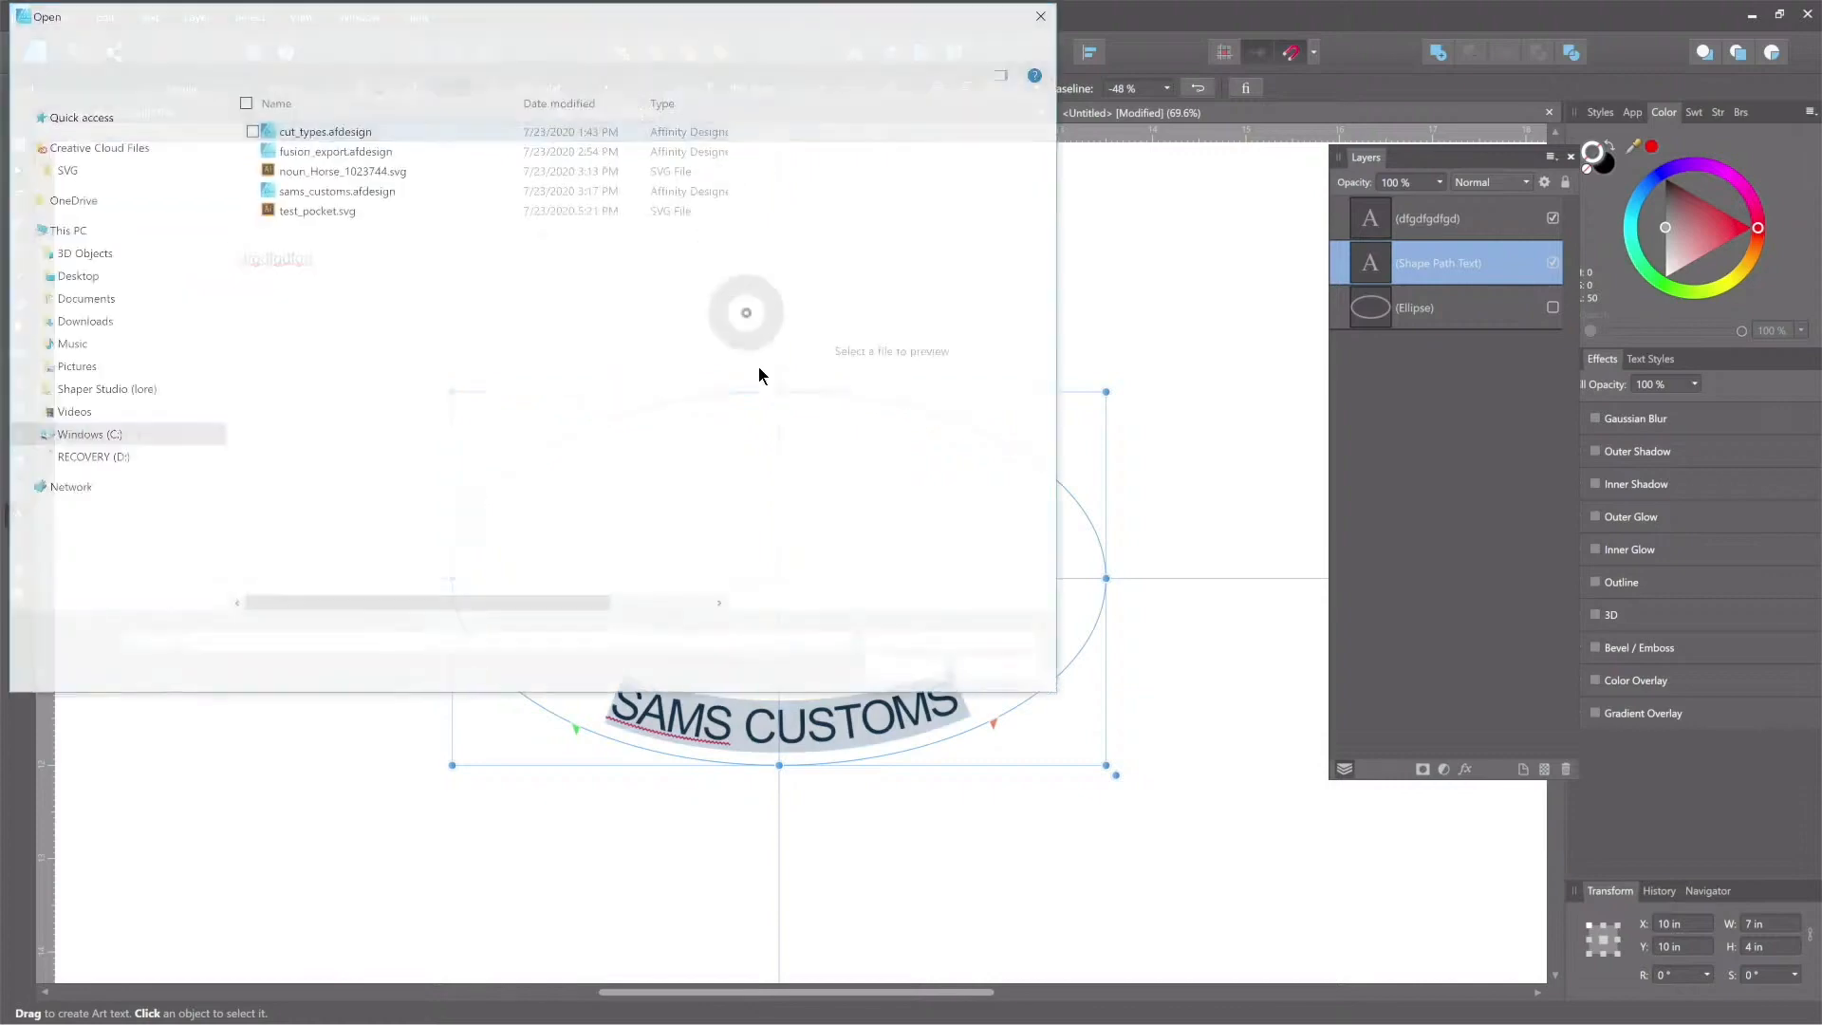
left_click(341, 170)
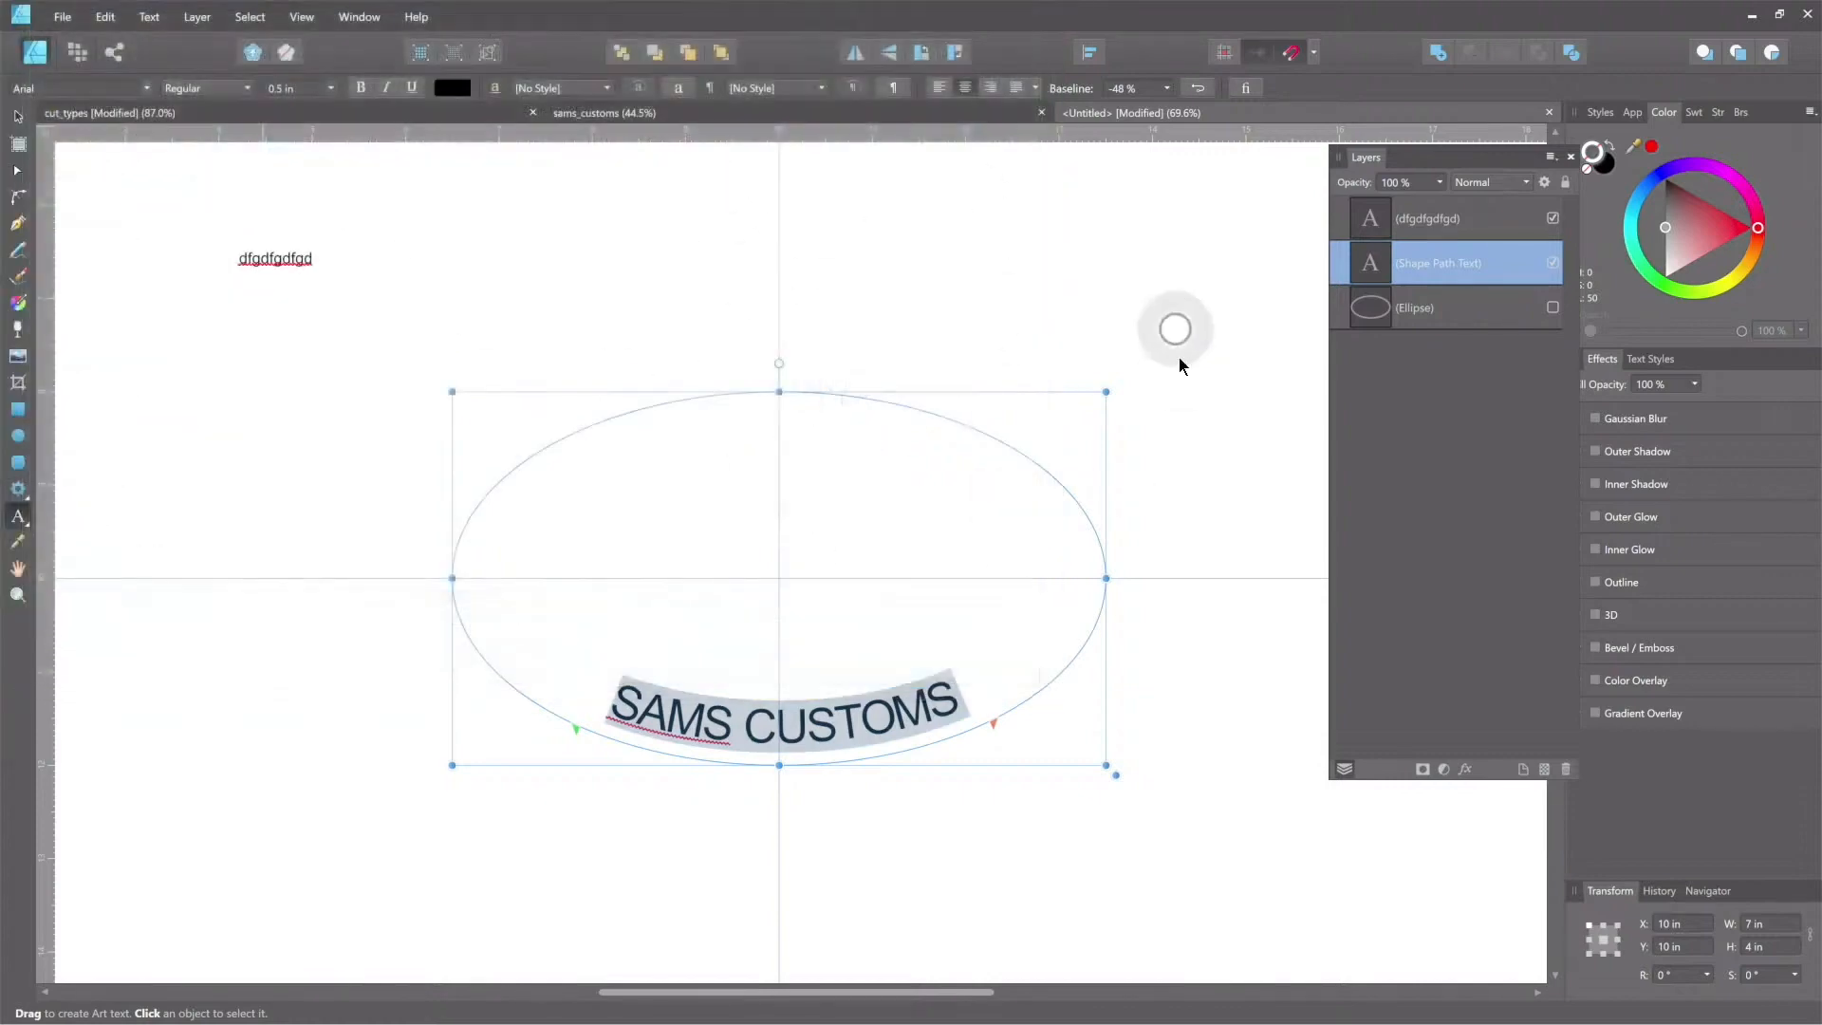
Step: Copy the horse and paste it into the sign as a separate object
left_click(1267, 112)
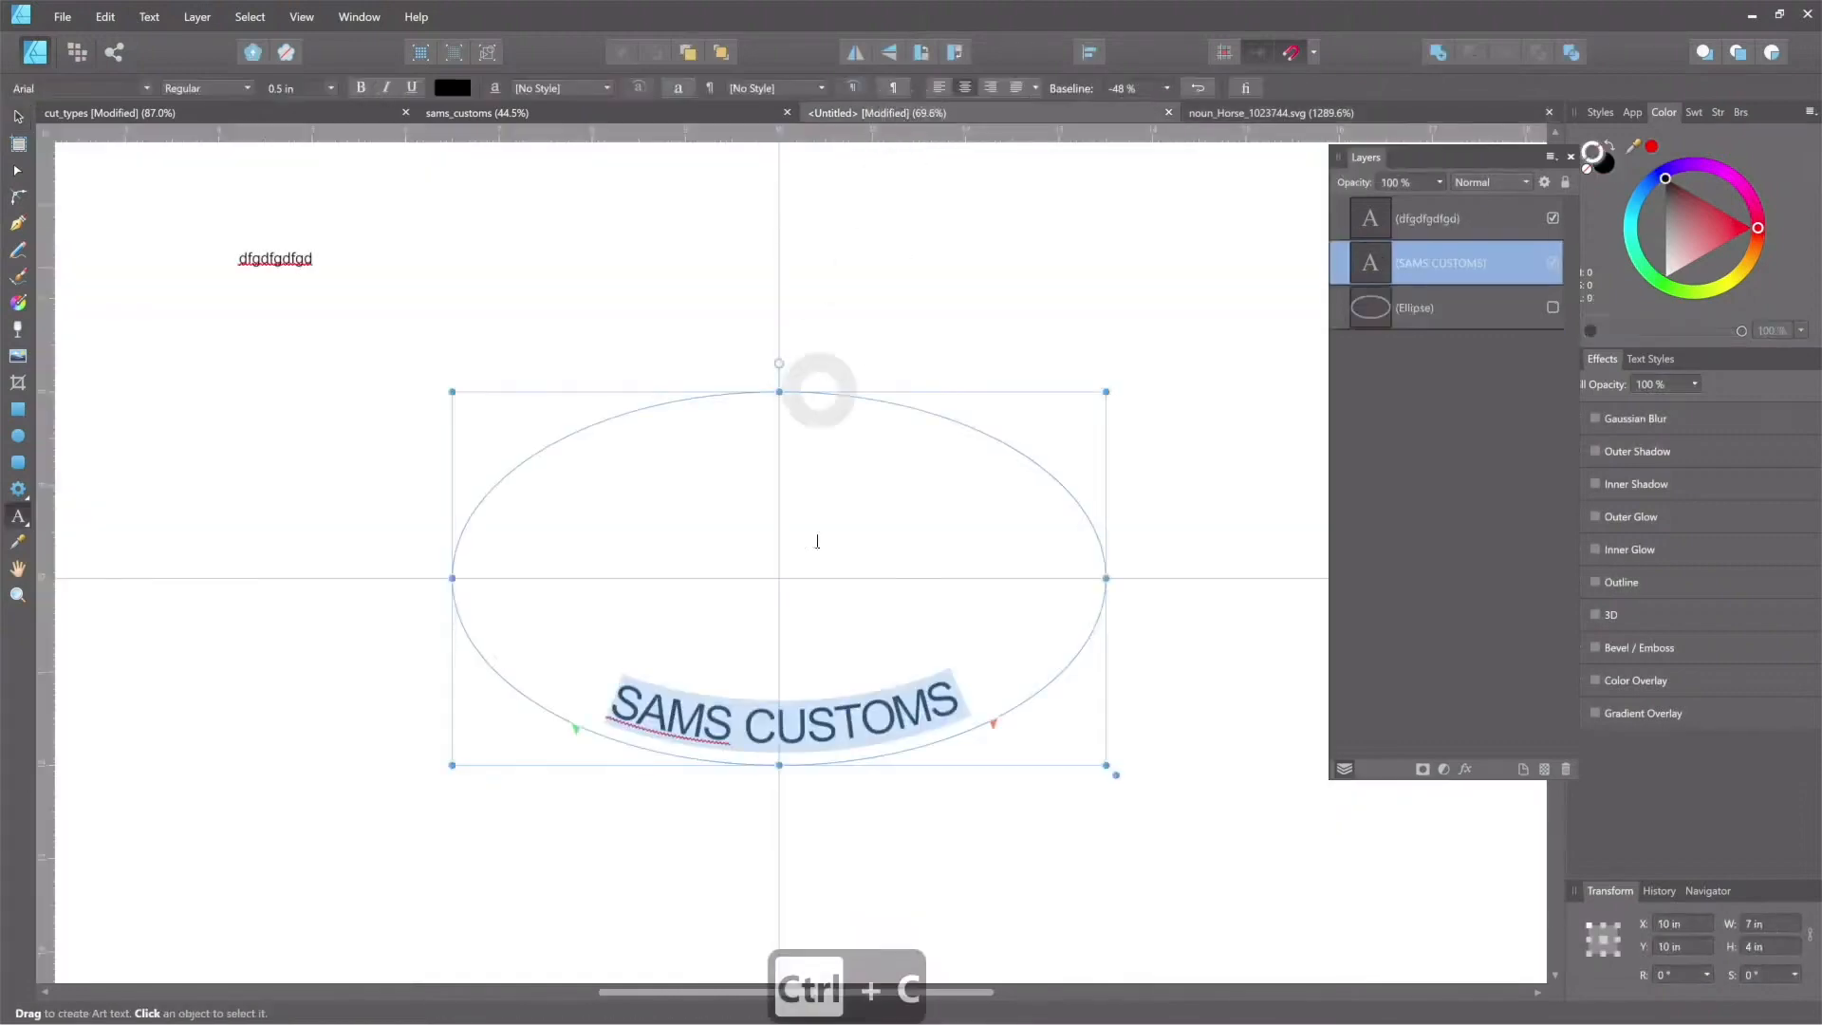
key("ctrl+v")
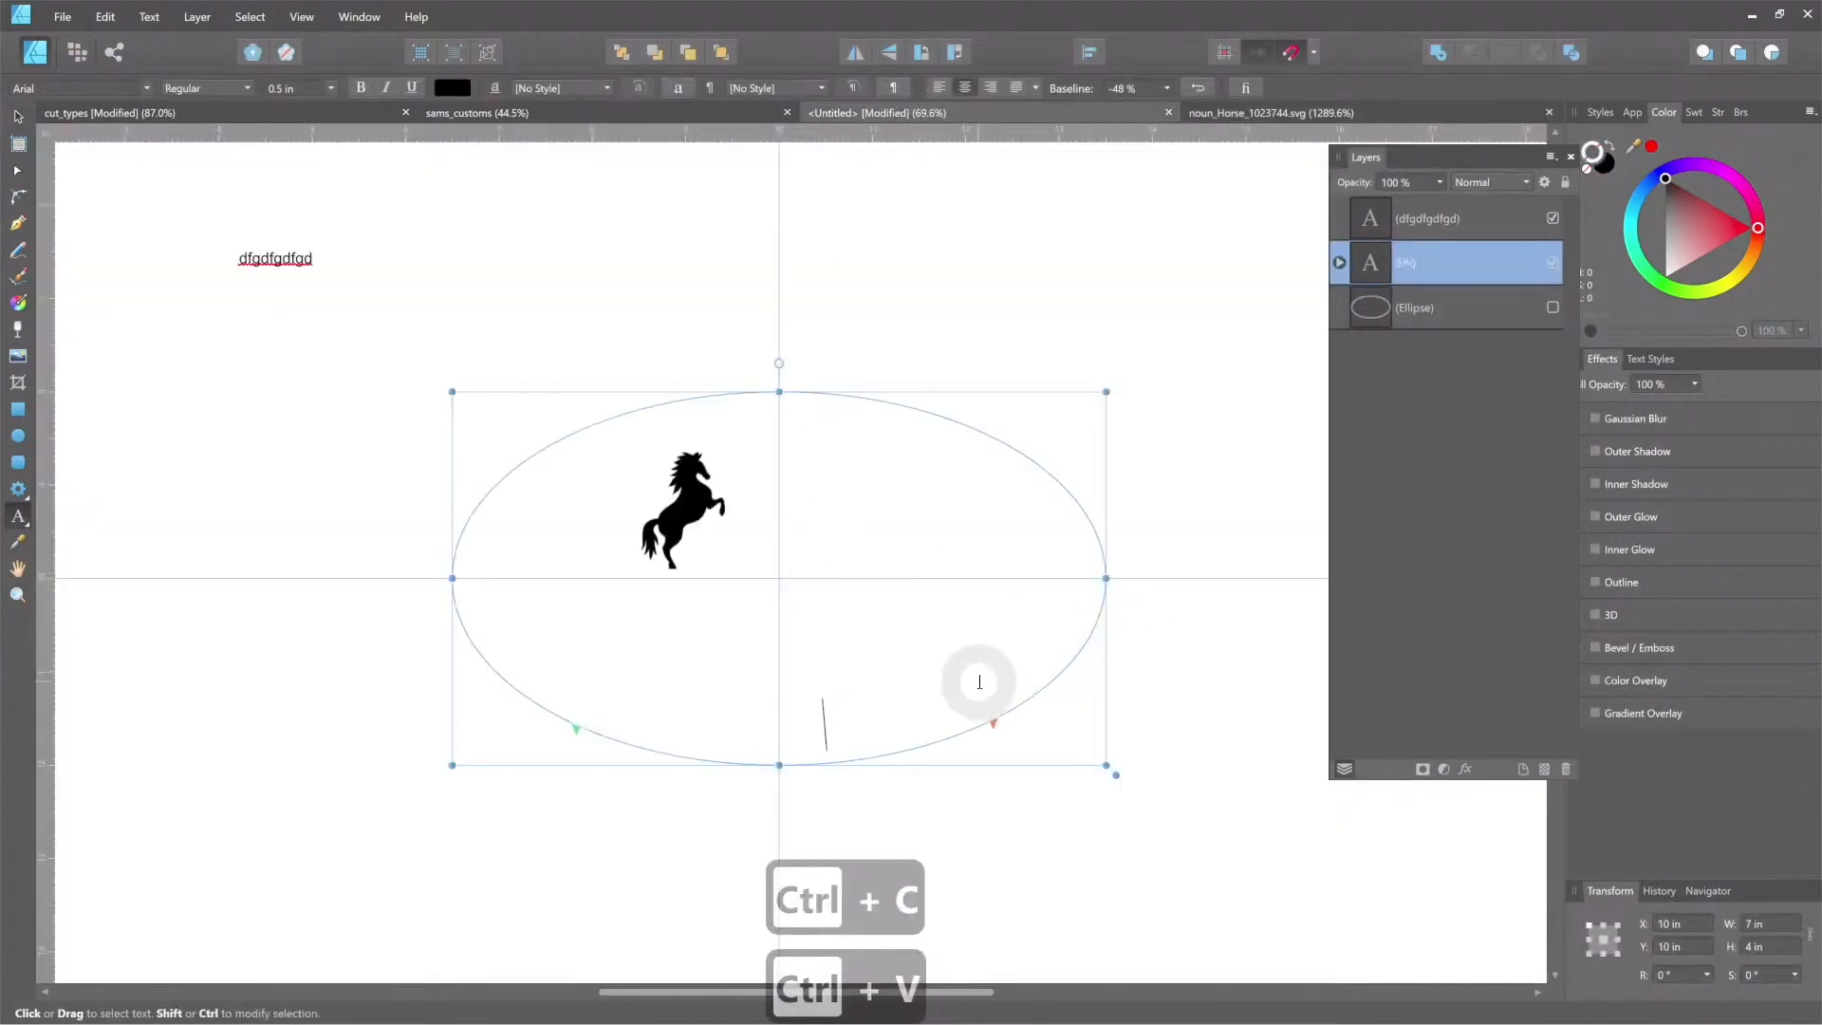
key("ctrl+z")
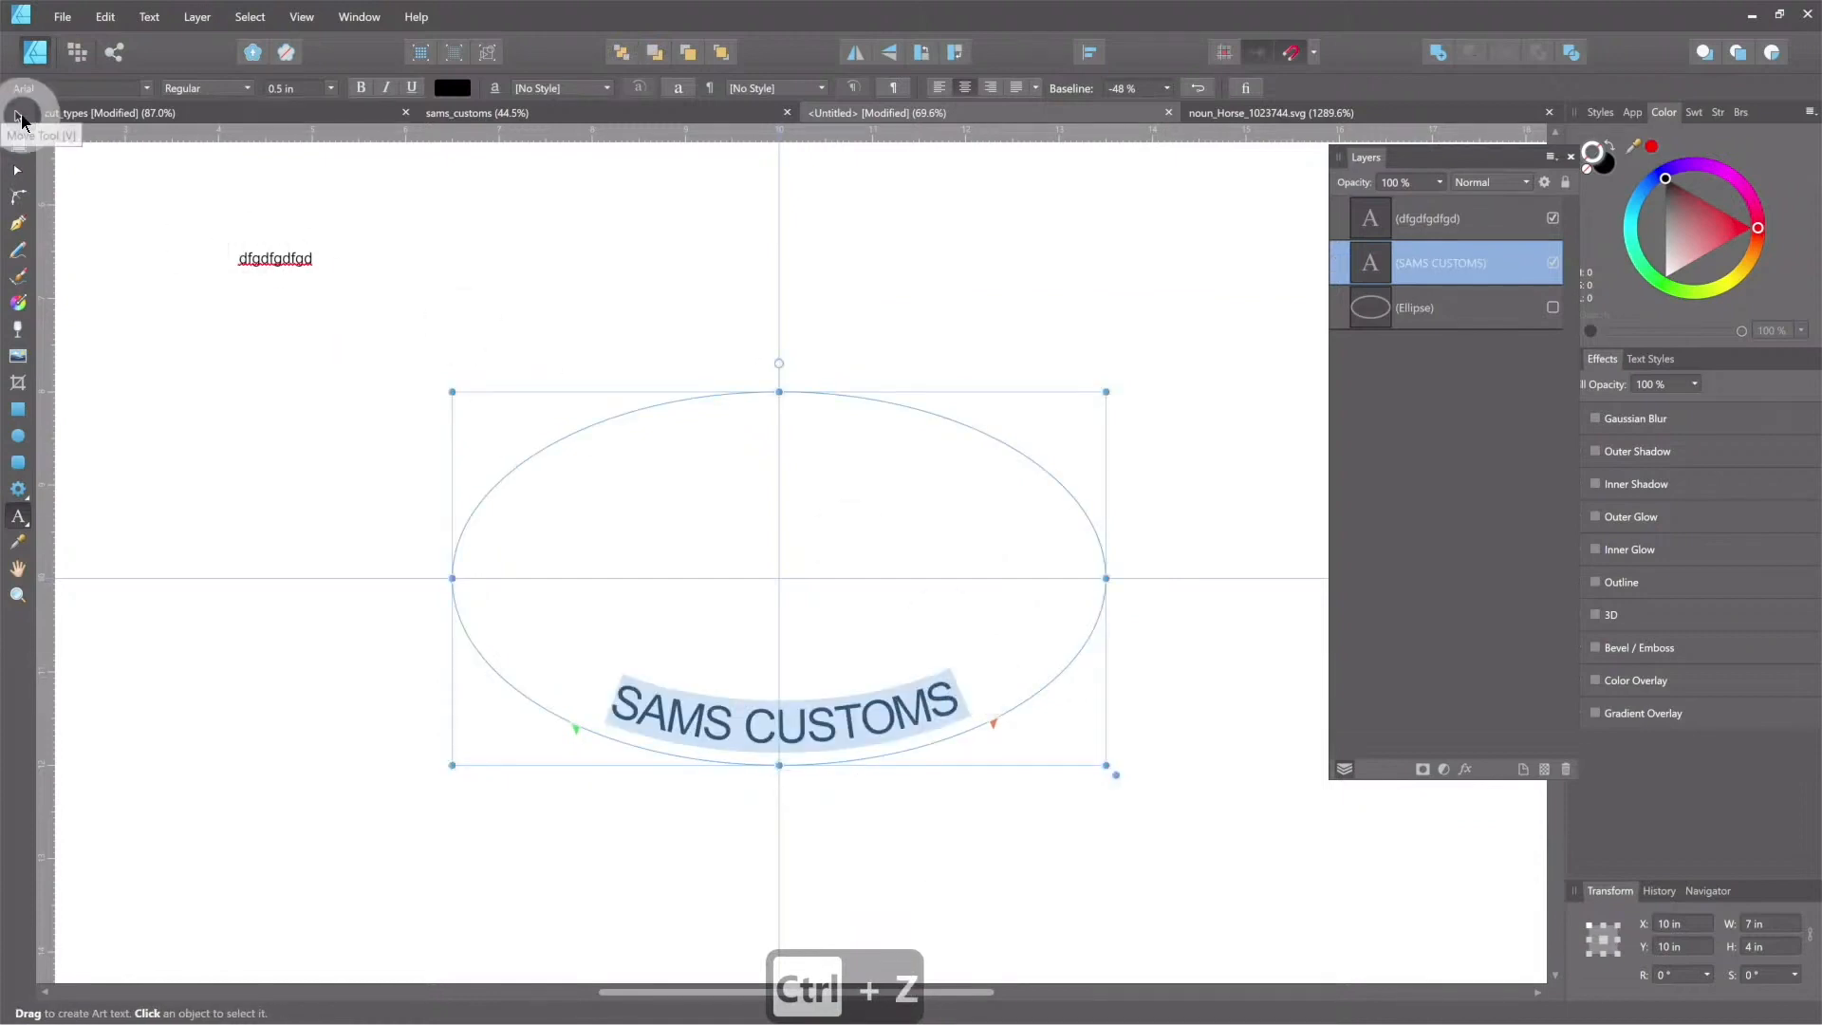
key("ctrl+z")
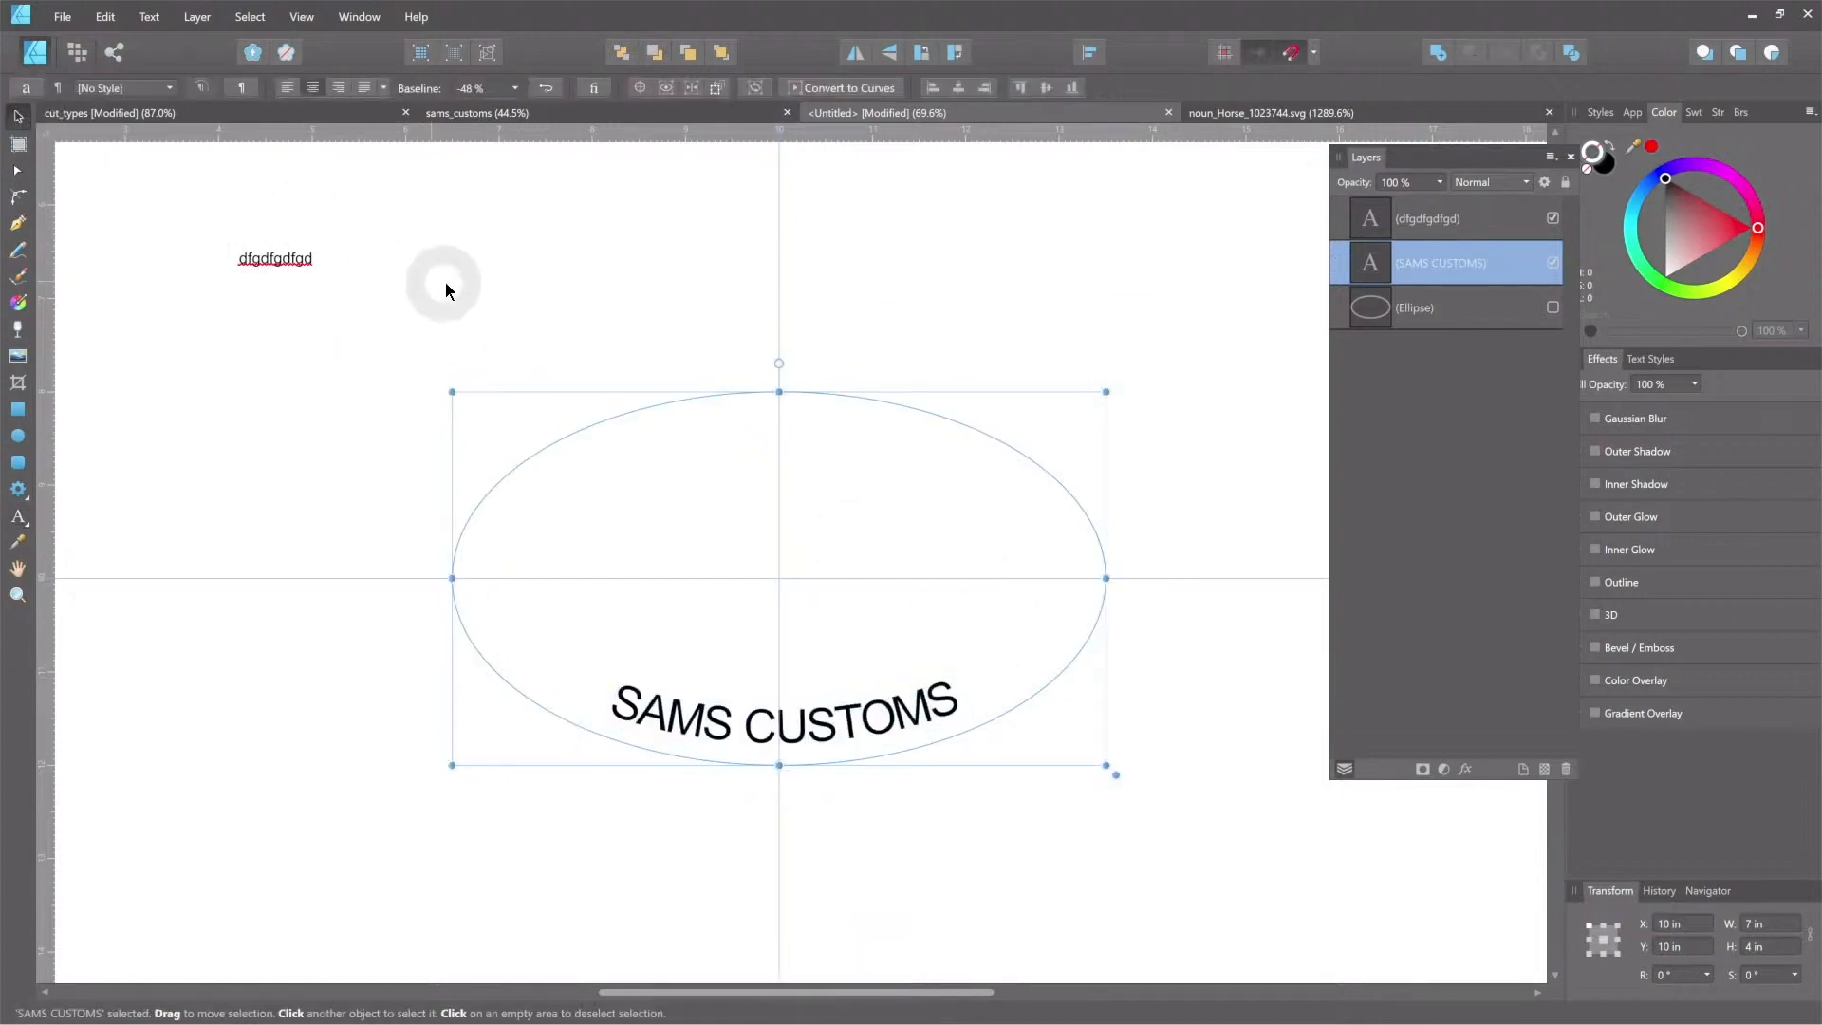
key("ctrl+v")
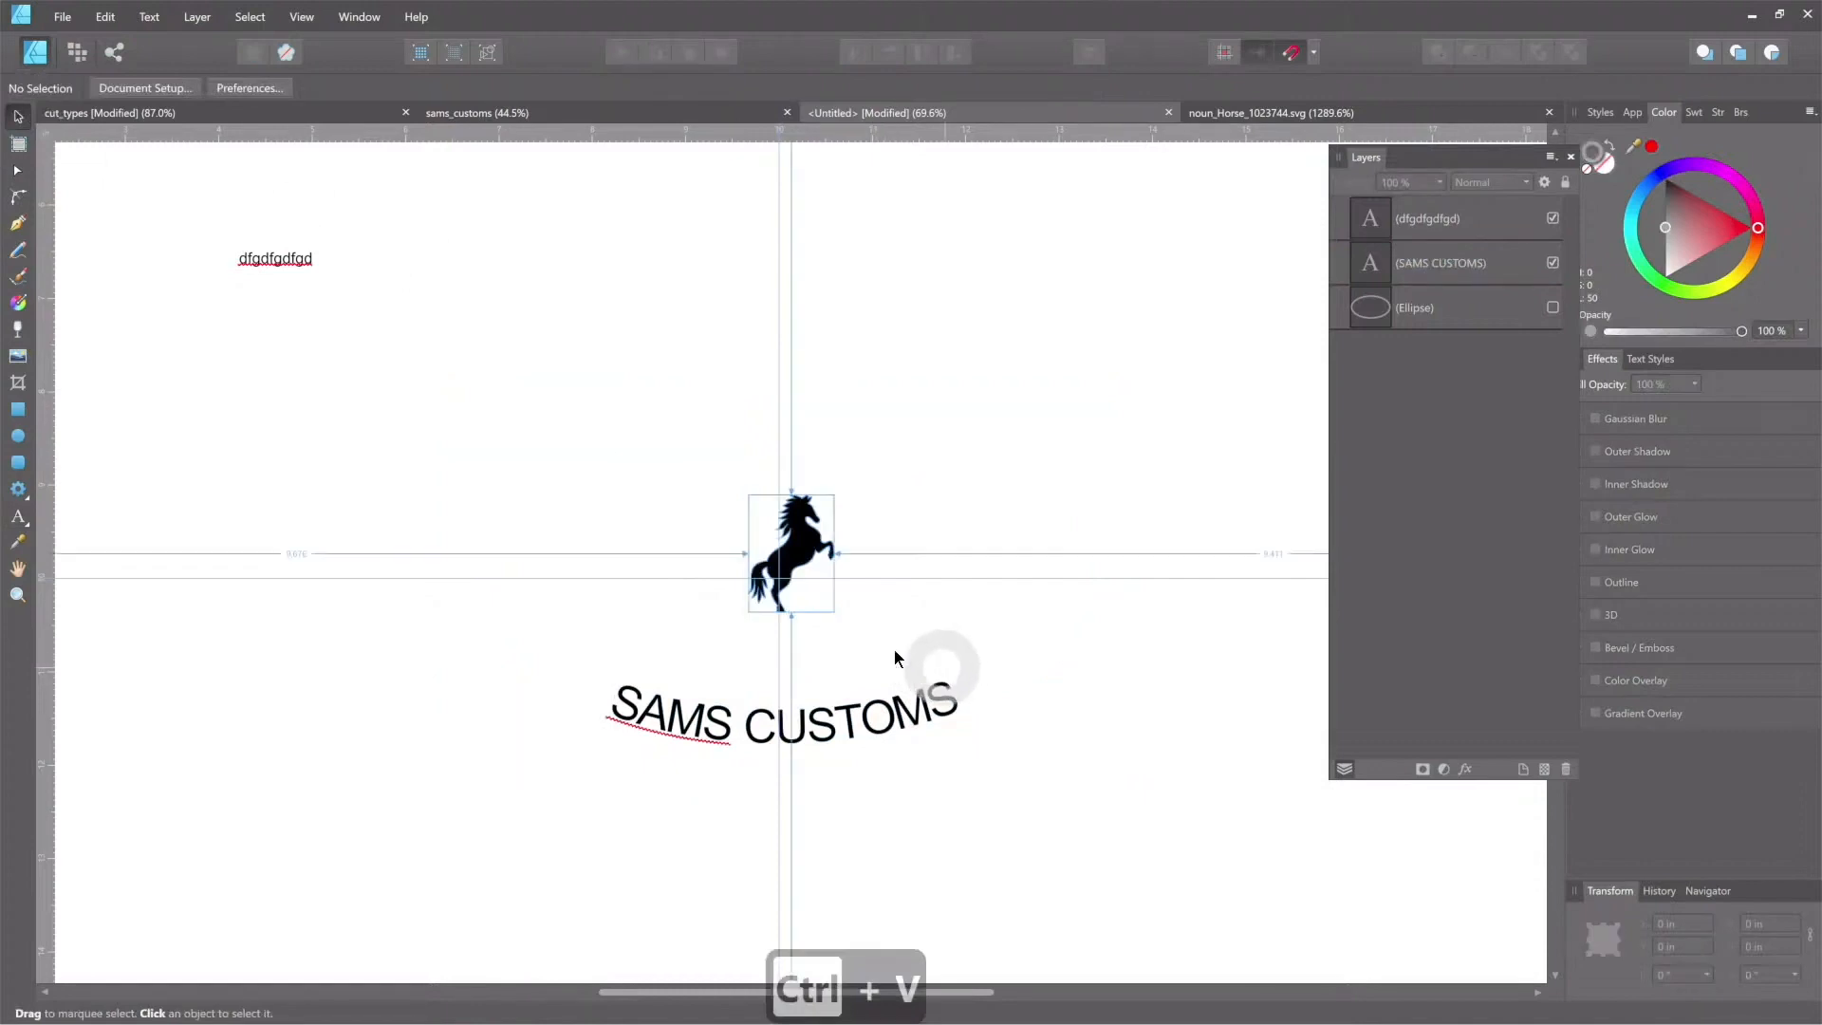
key("ctrl+v")
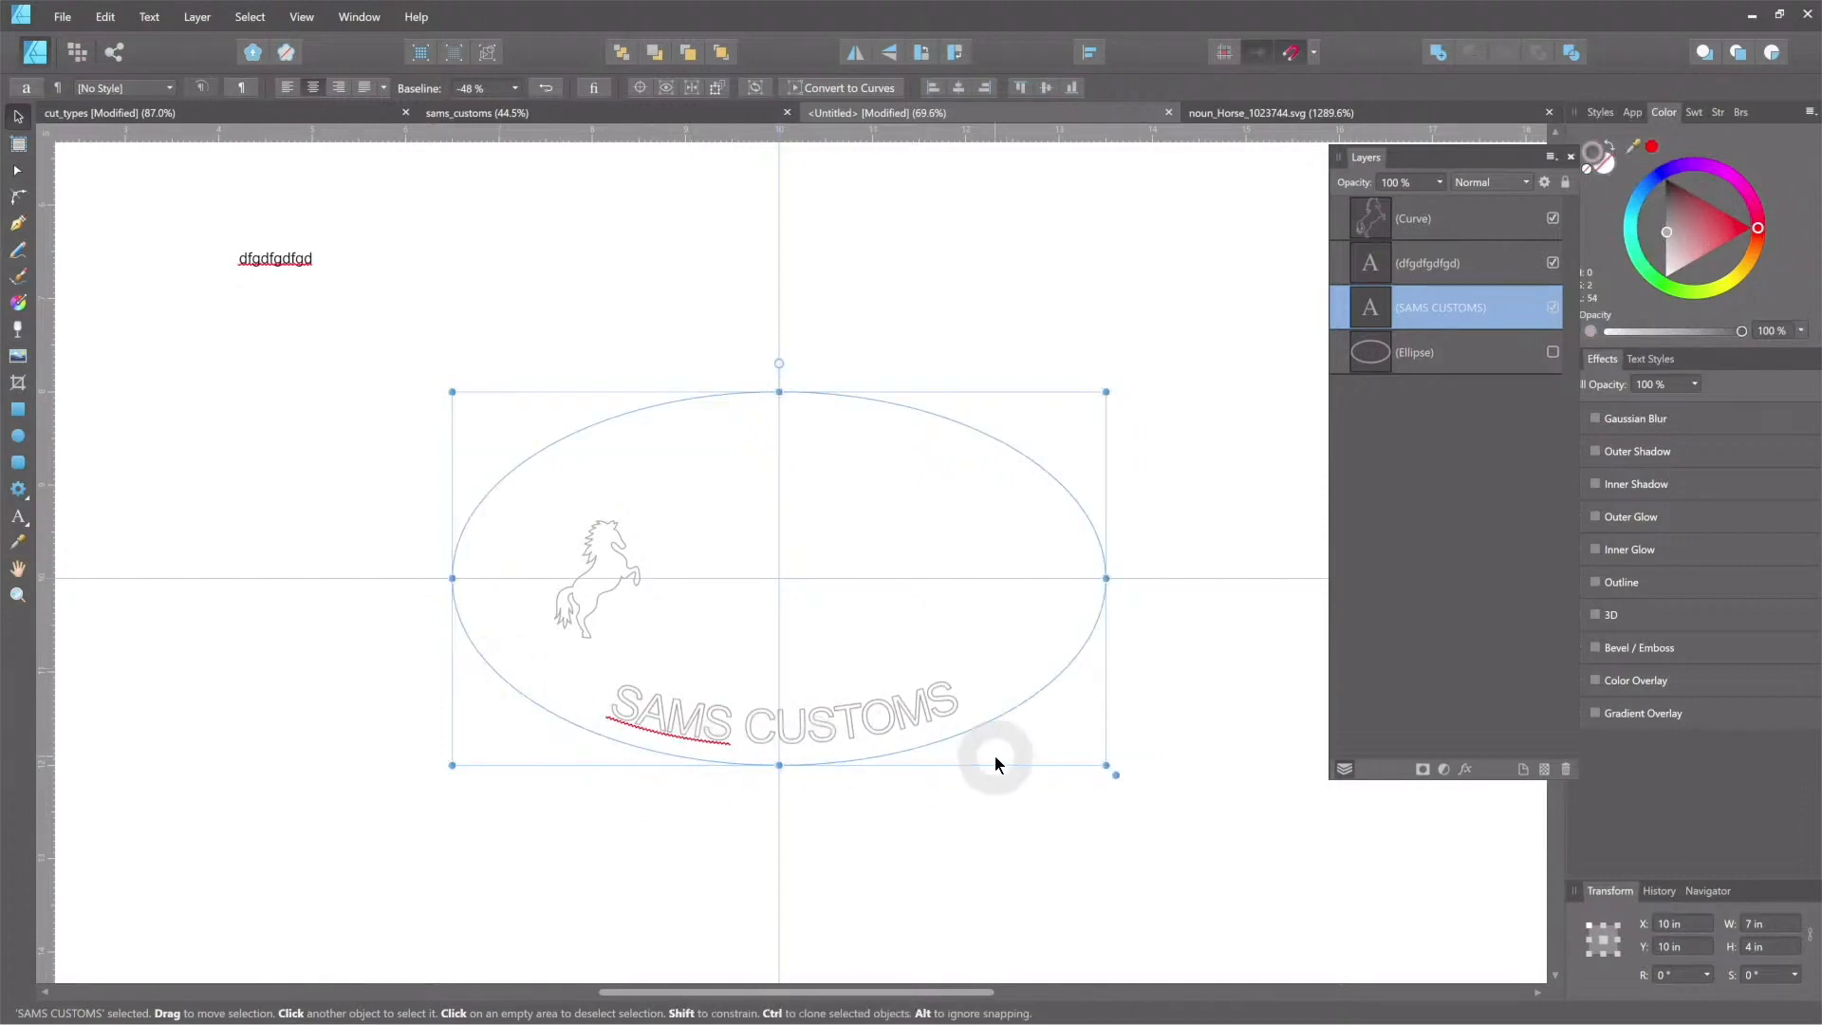
mouse_move(633, 575)
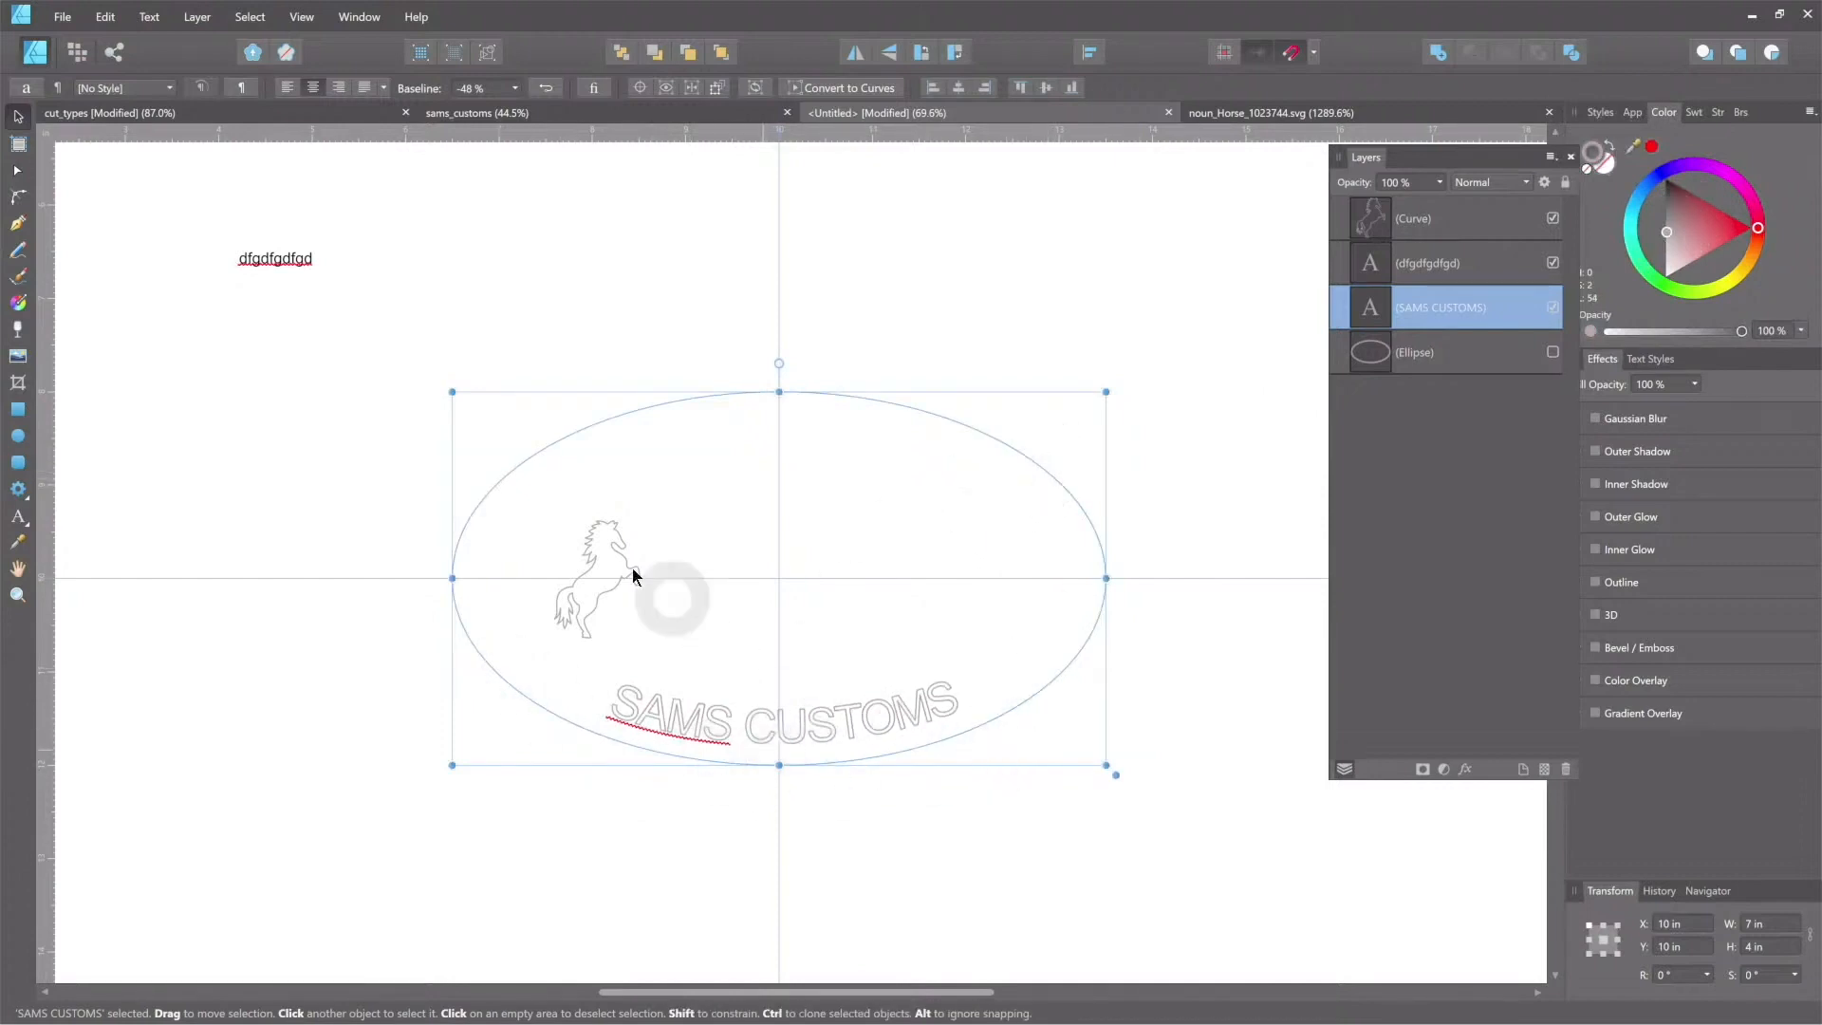
Step: Select the horse outline, placed left inside the oval at about 0.91 by 1.25 in
left_click(610, 569)
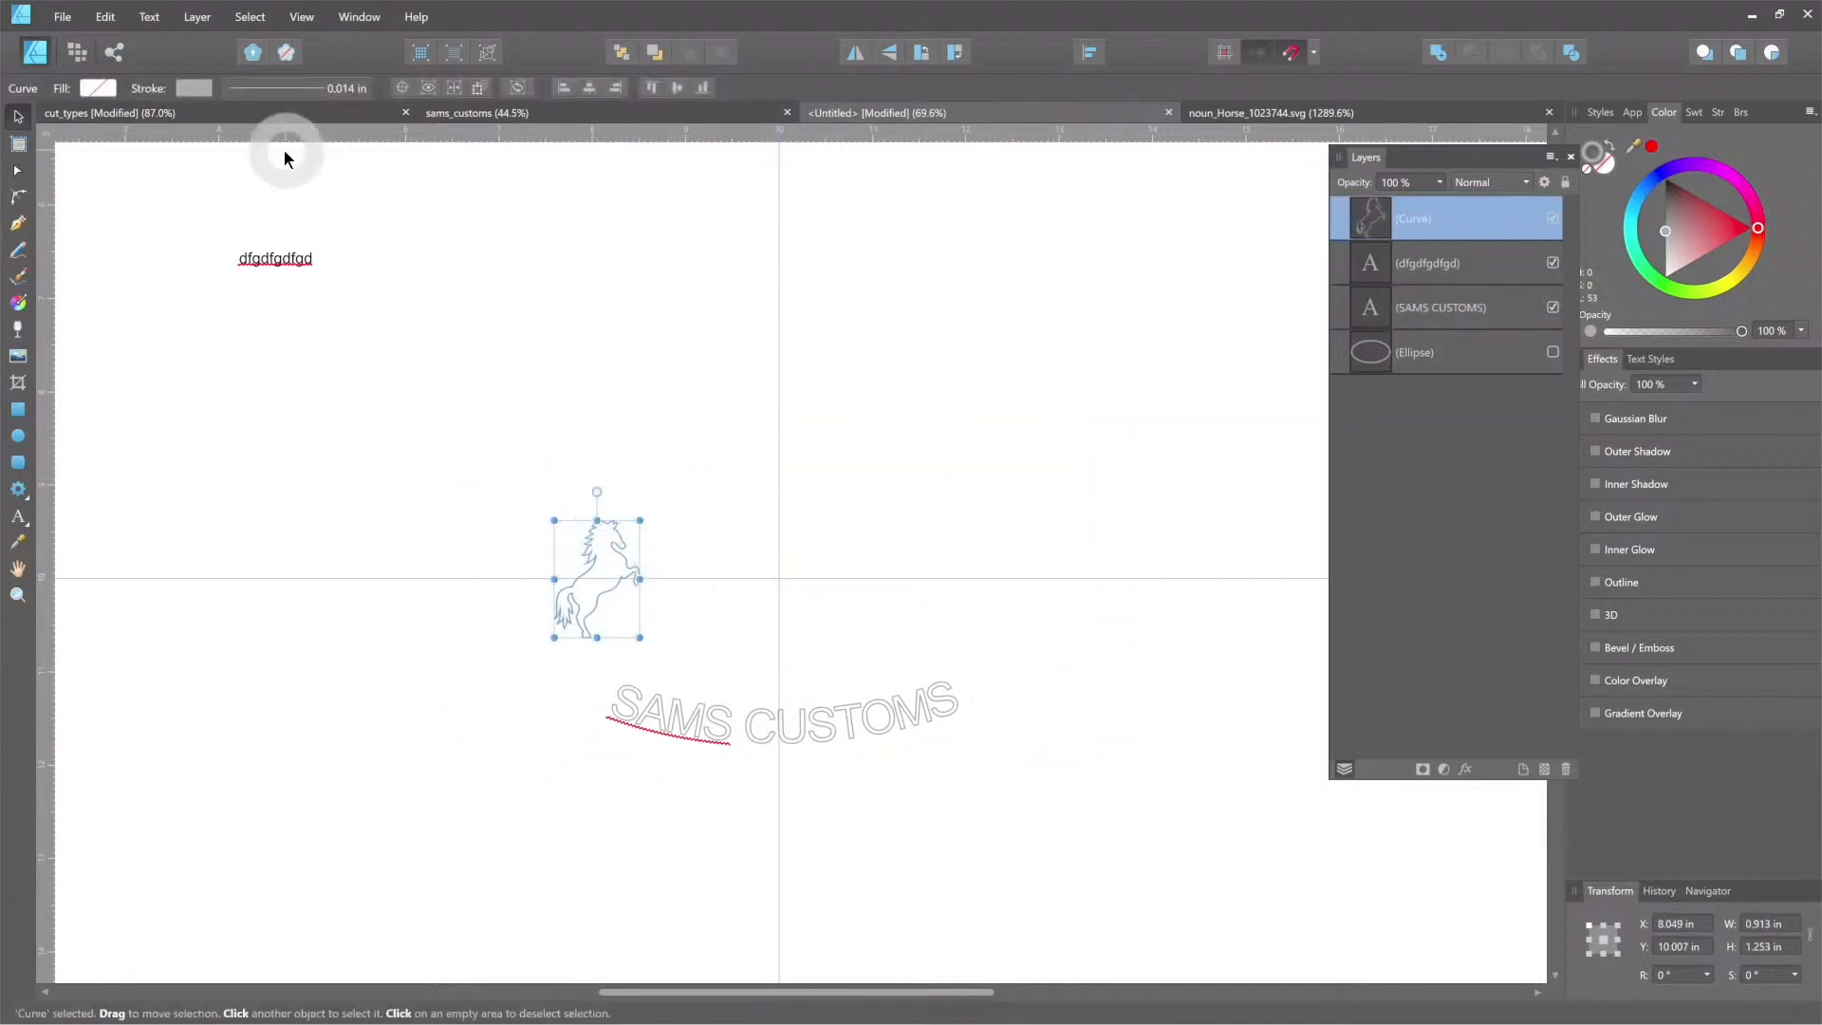
Step: Show the Ellipse layer again and try flipping the horse, then undo the flip
left_click(1553, 352)
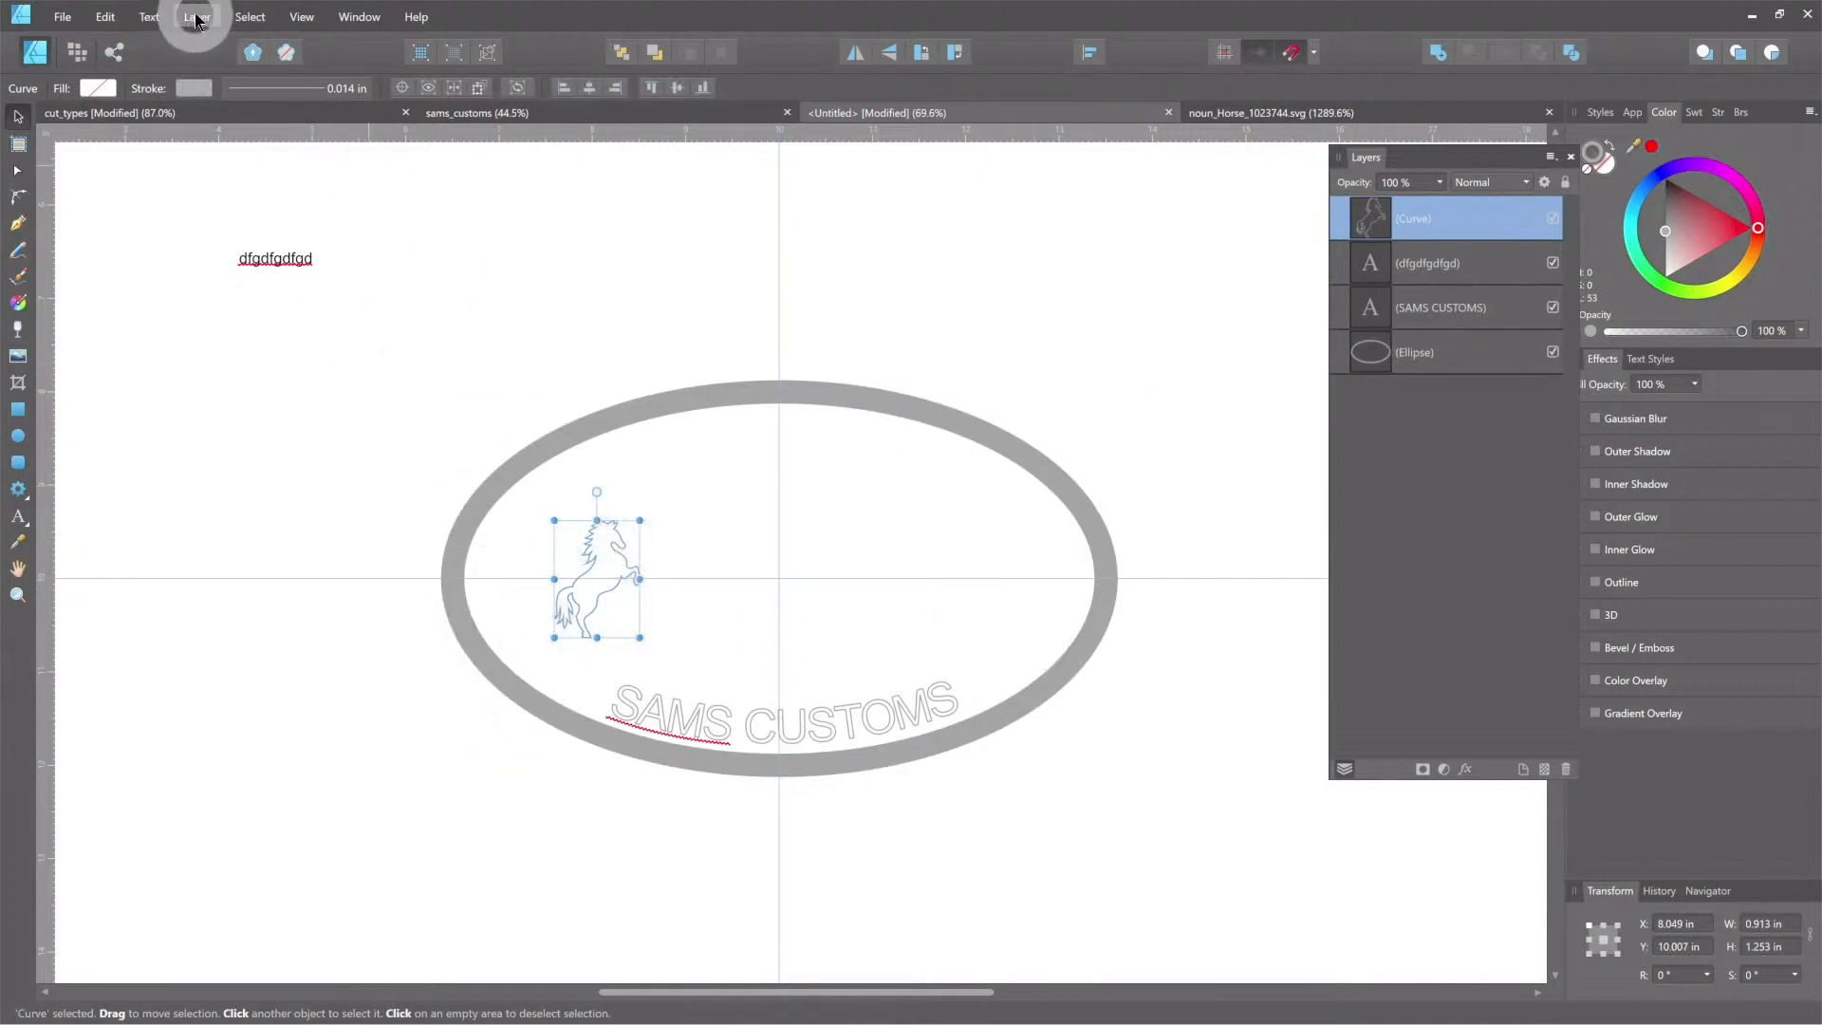
left_click(197, 16)
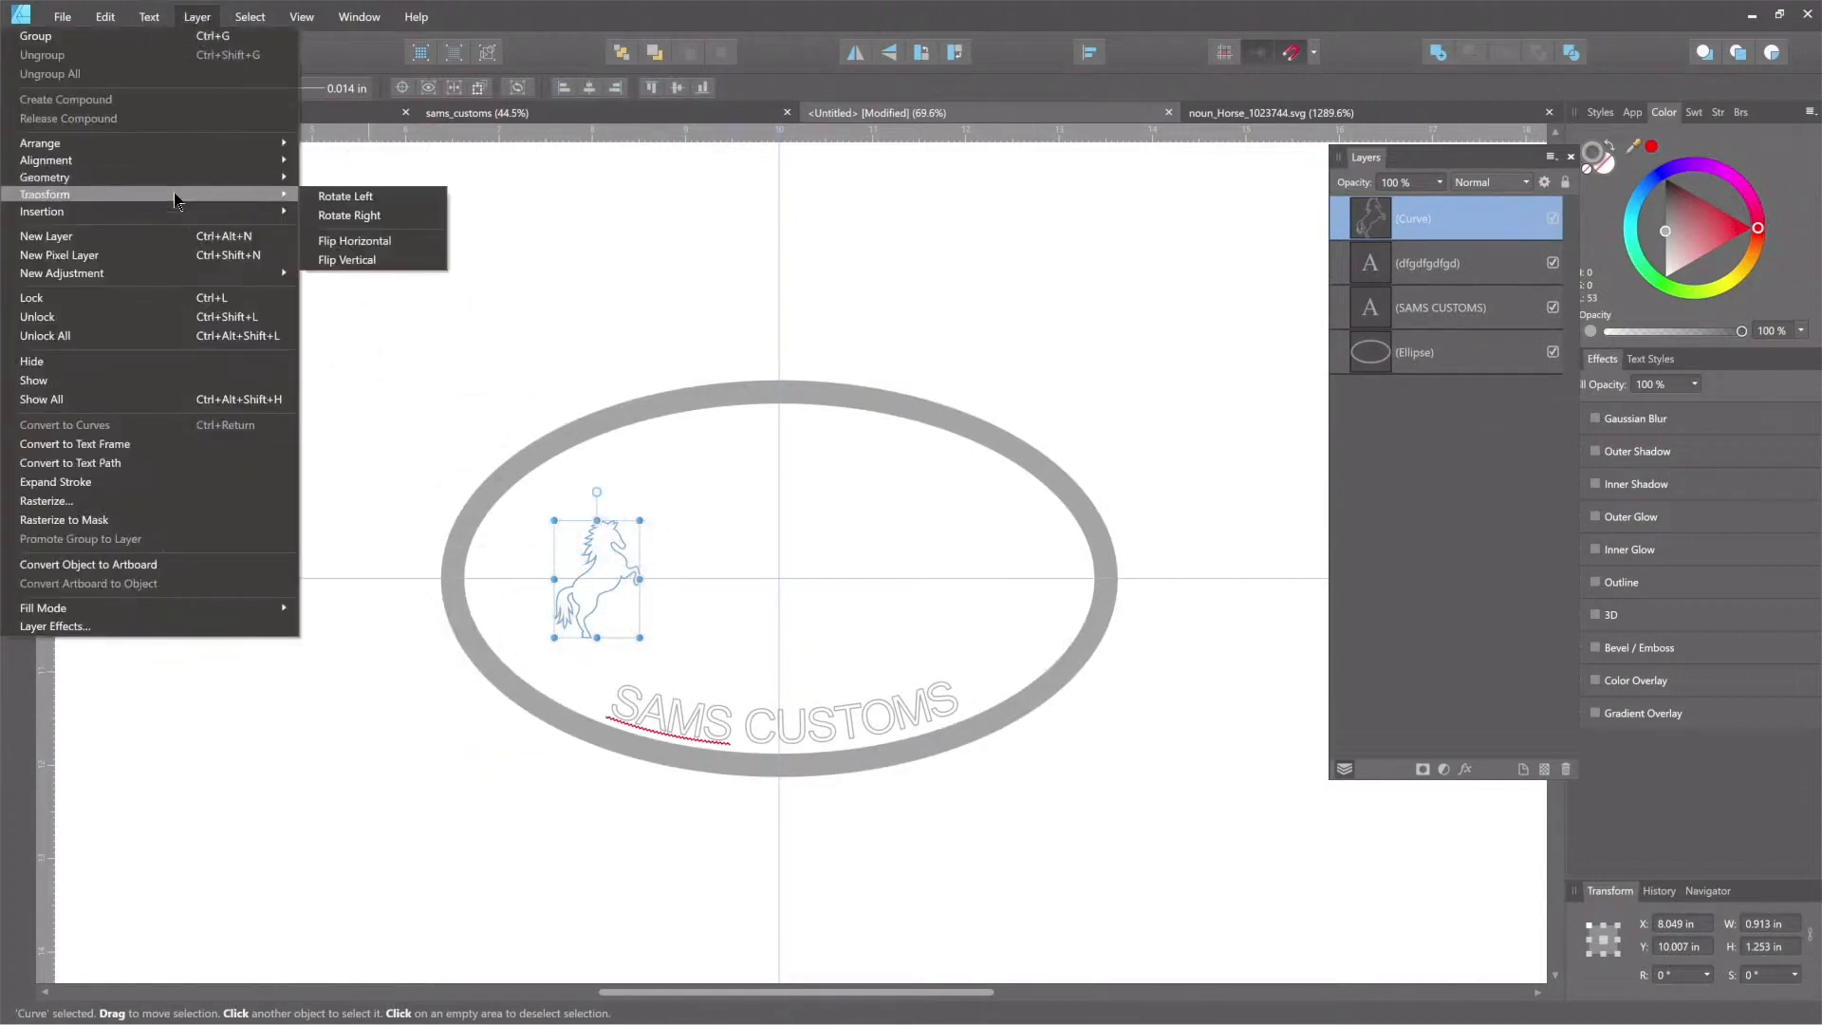
left_click(348, 259)
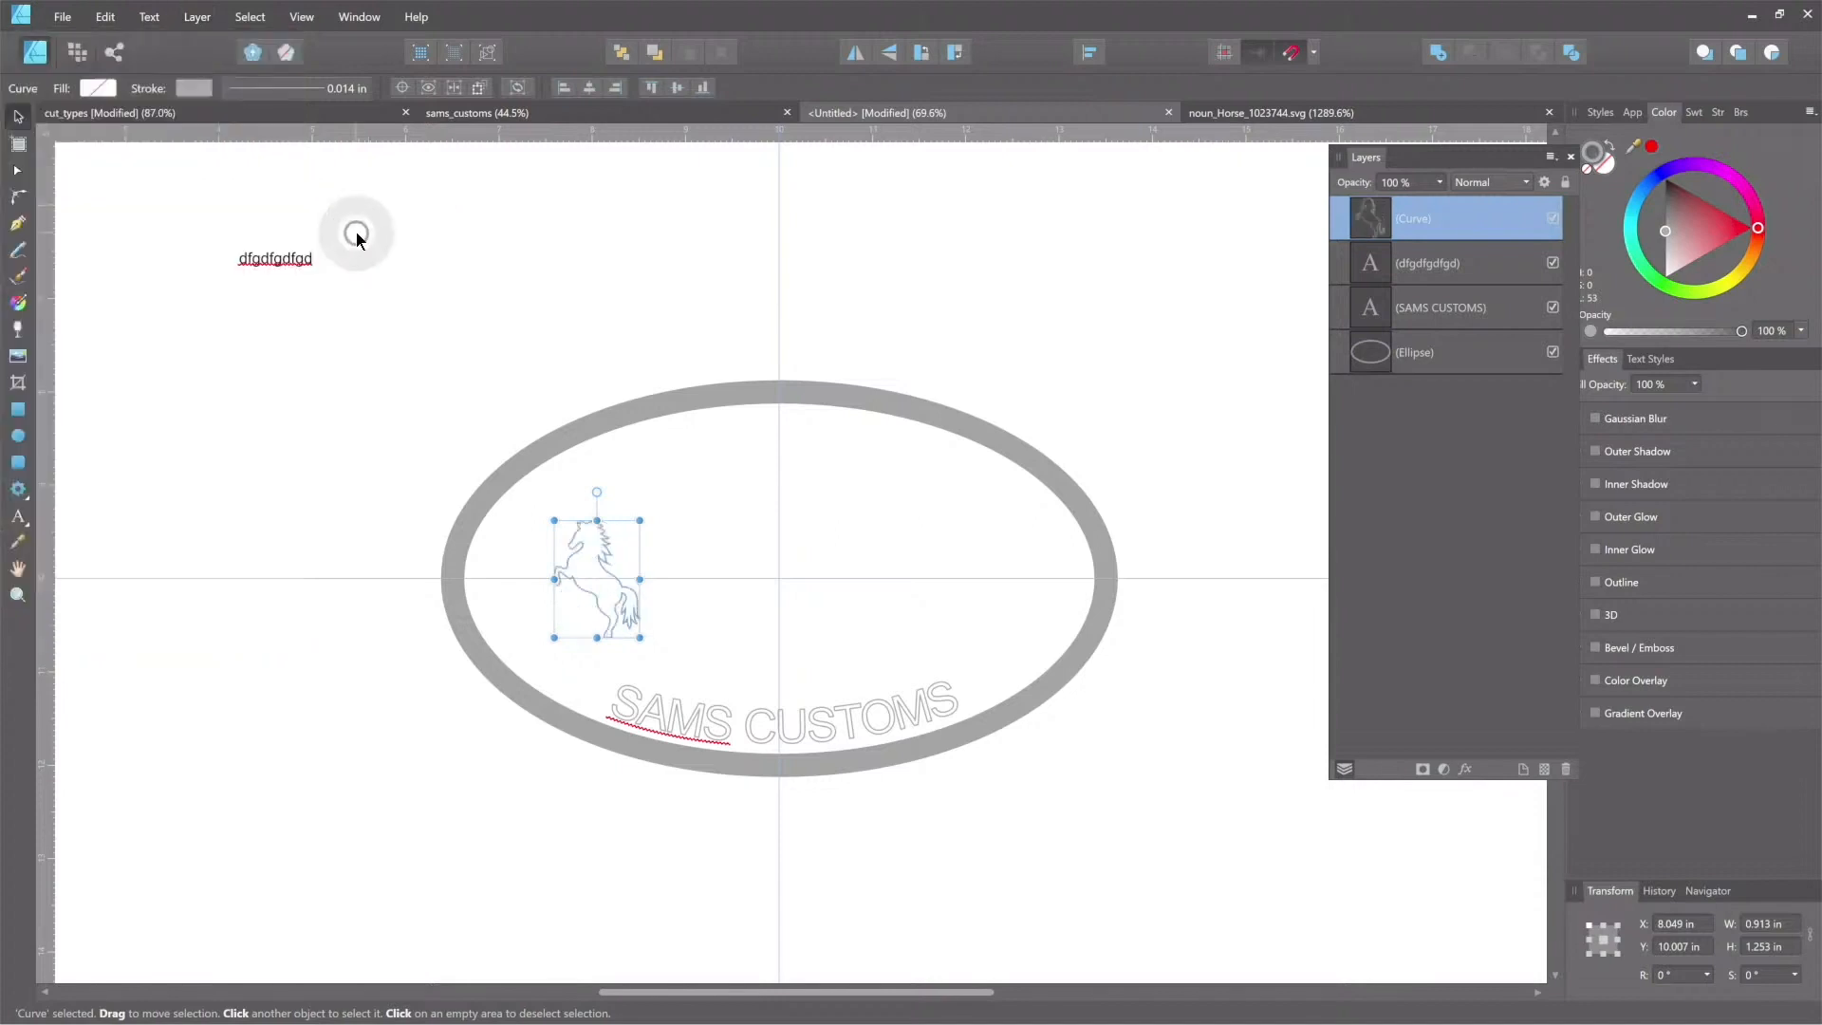
key("ctrl+z")
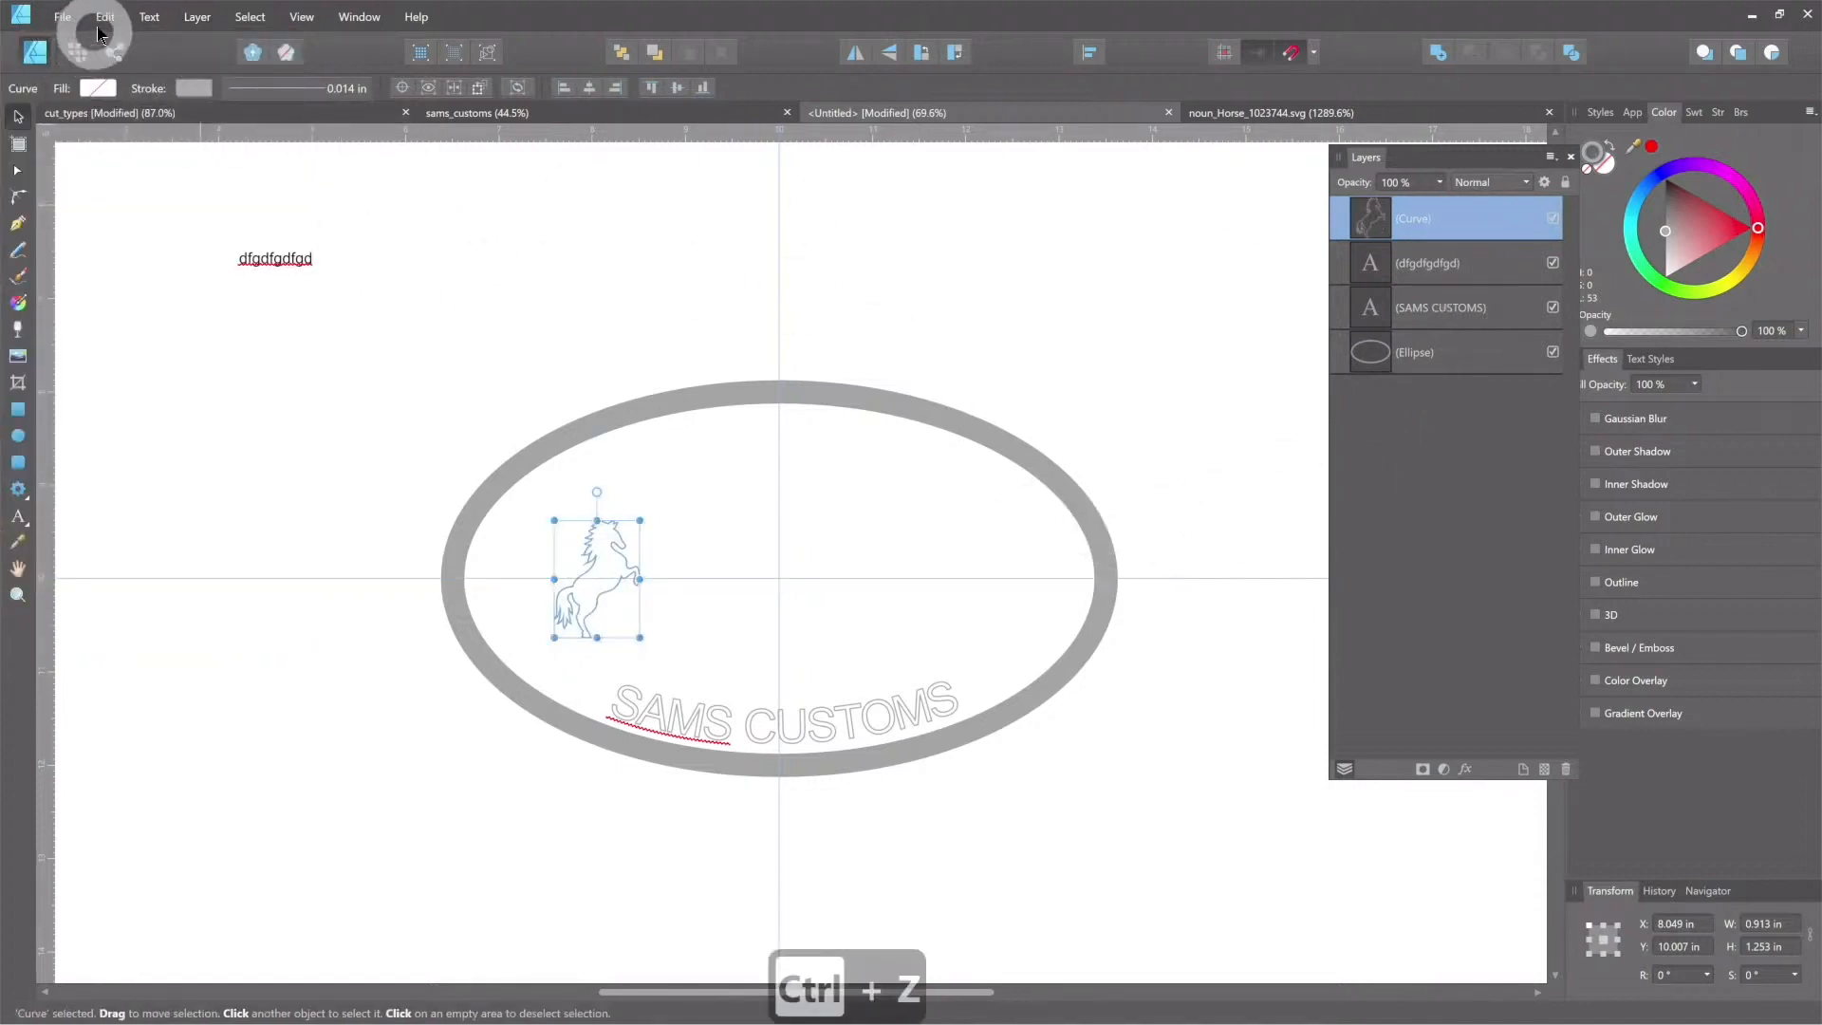
Step: Duplicate the horse and flip the copy horizontally, keeping it over the original
left_click(104, 17)
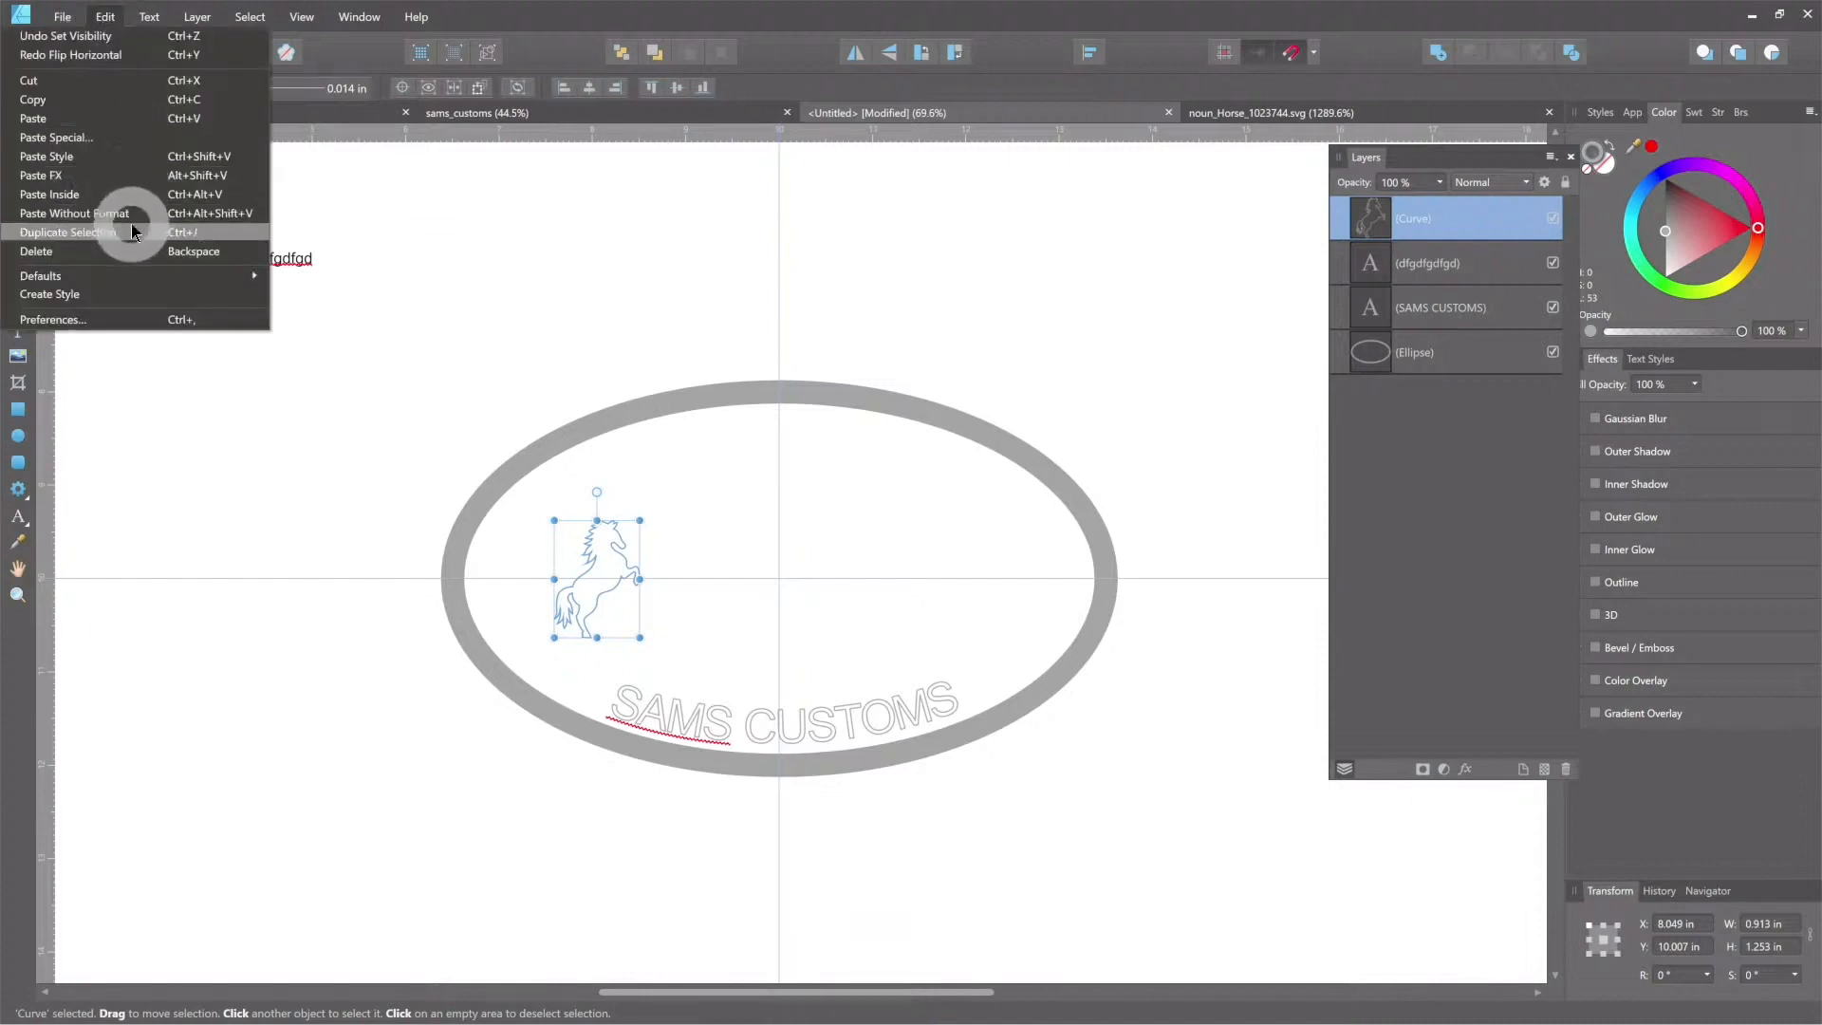
left_click(72, 231)
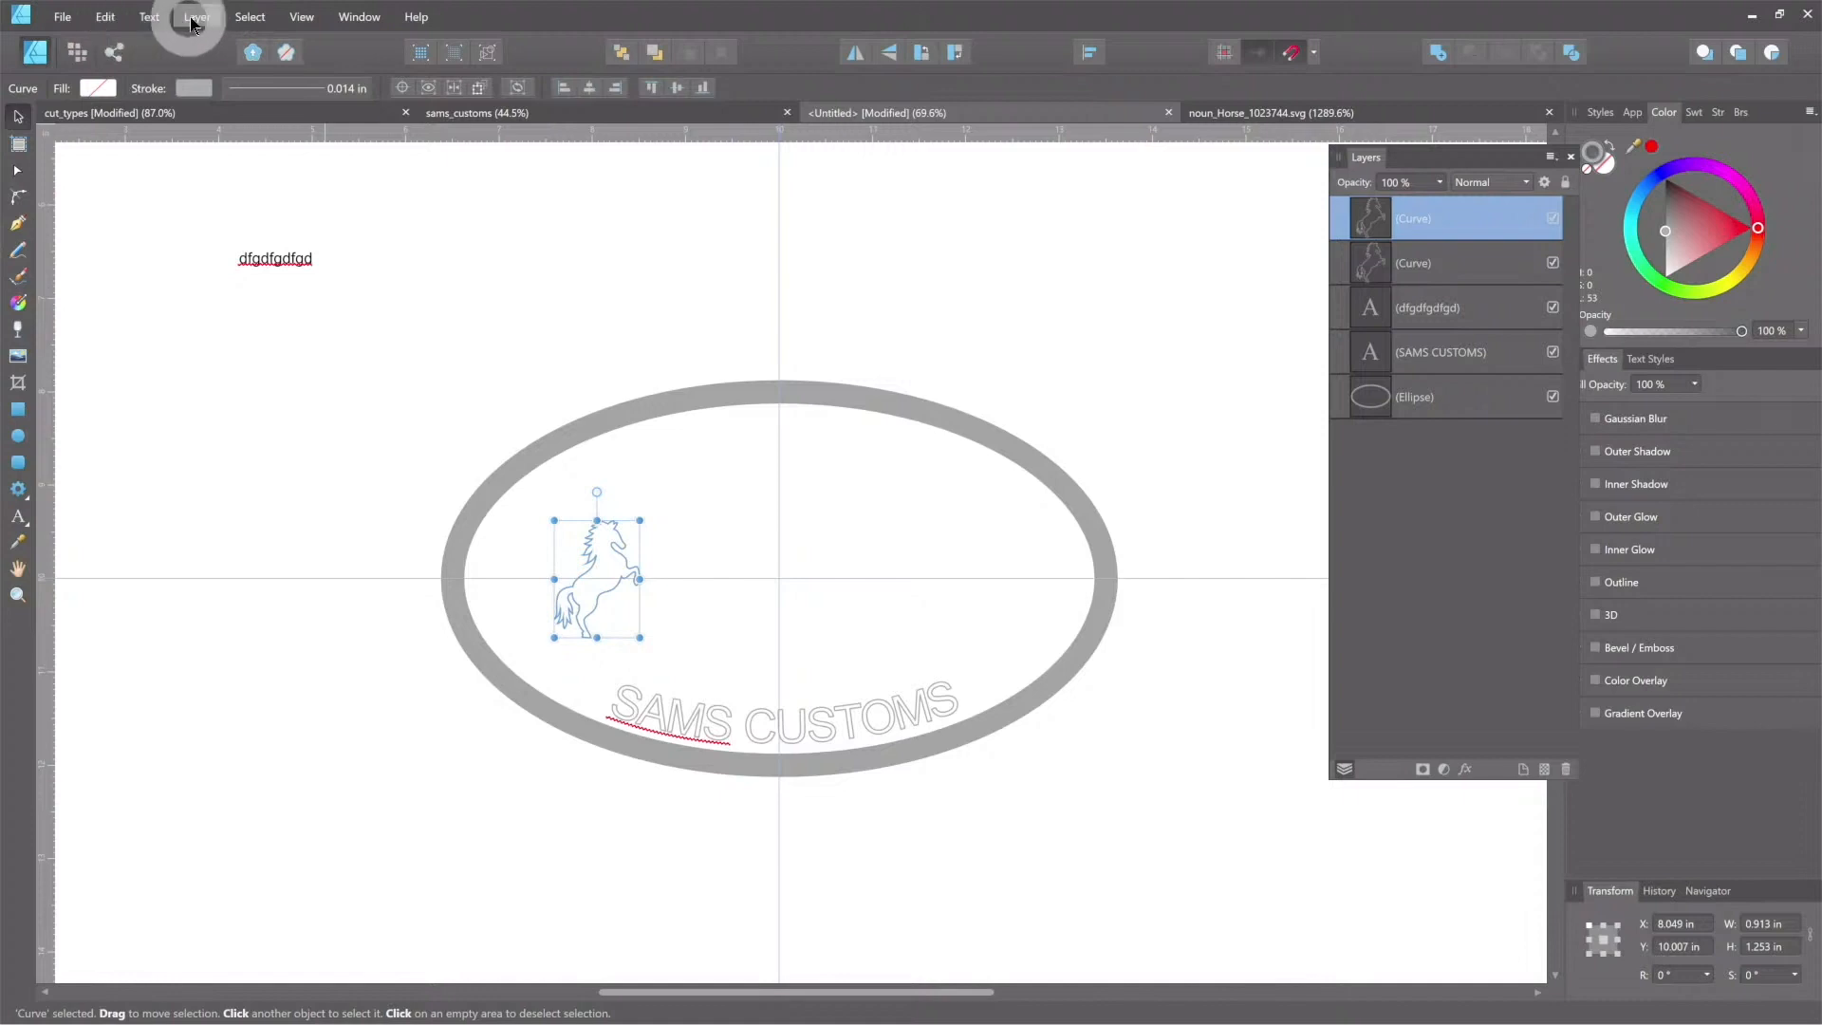
left_click(196, 16)
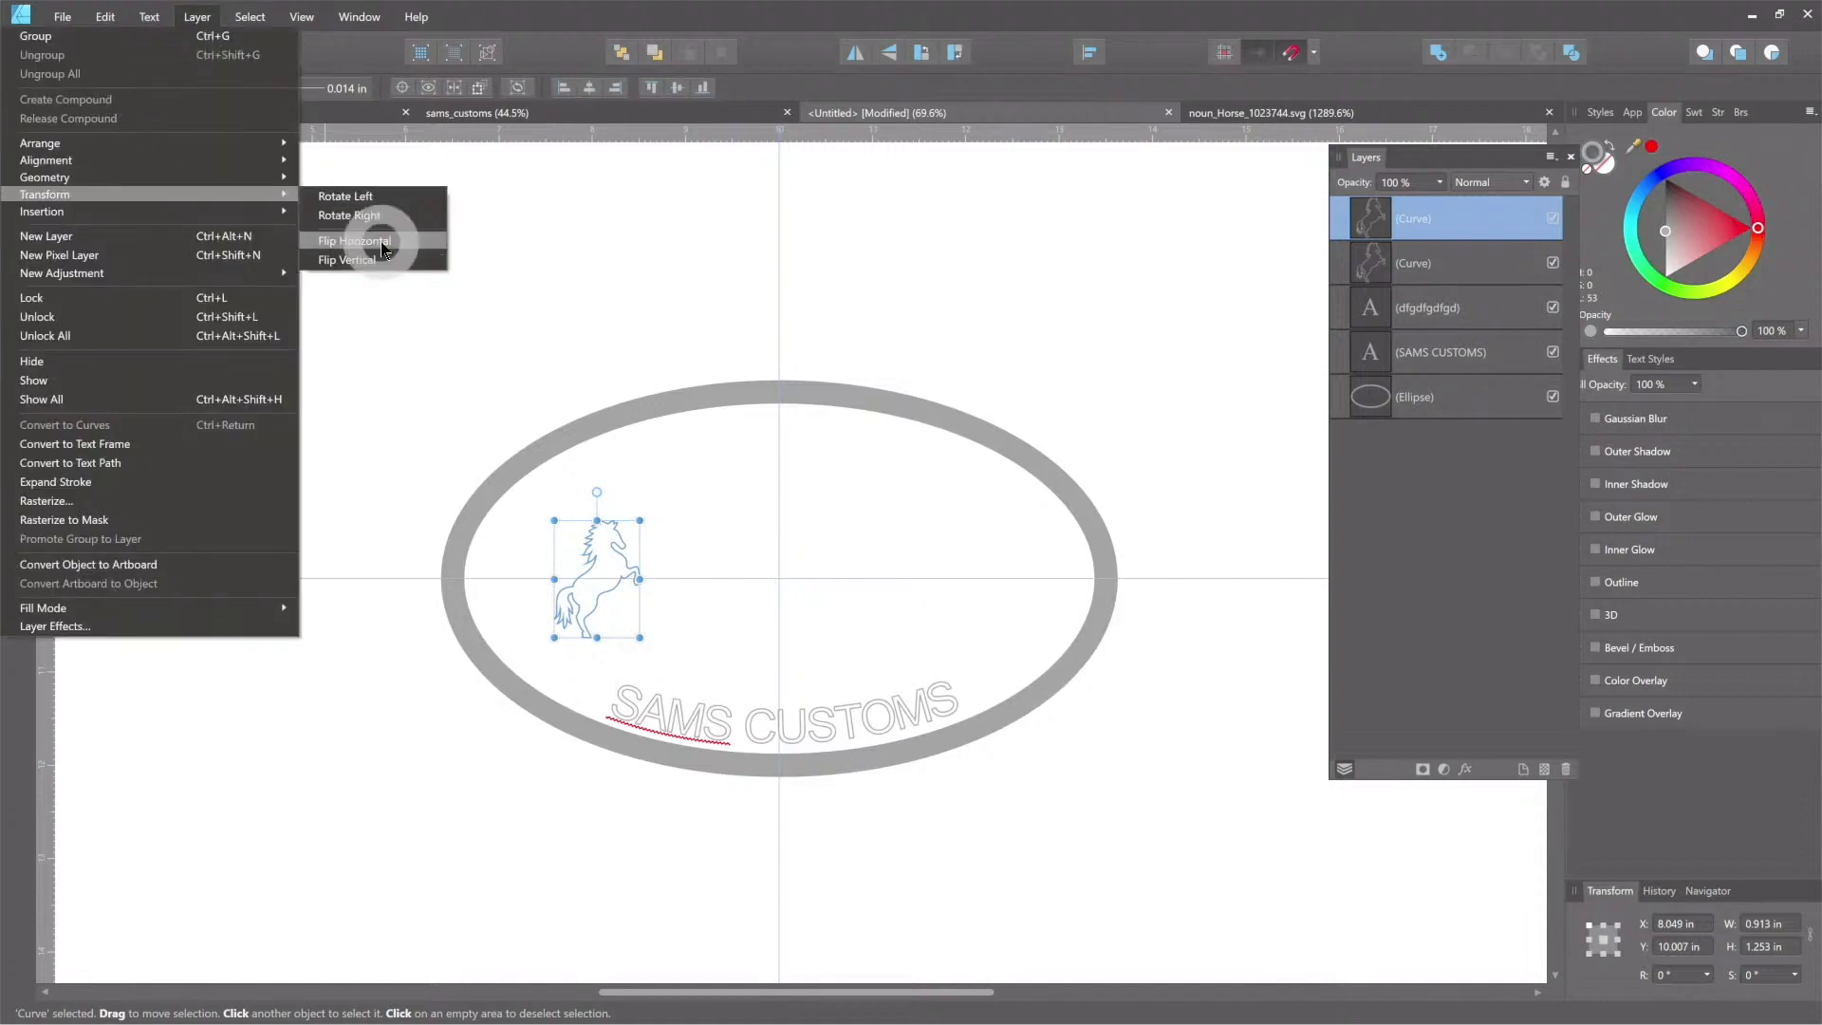
left_click(353, 240)
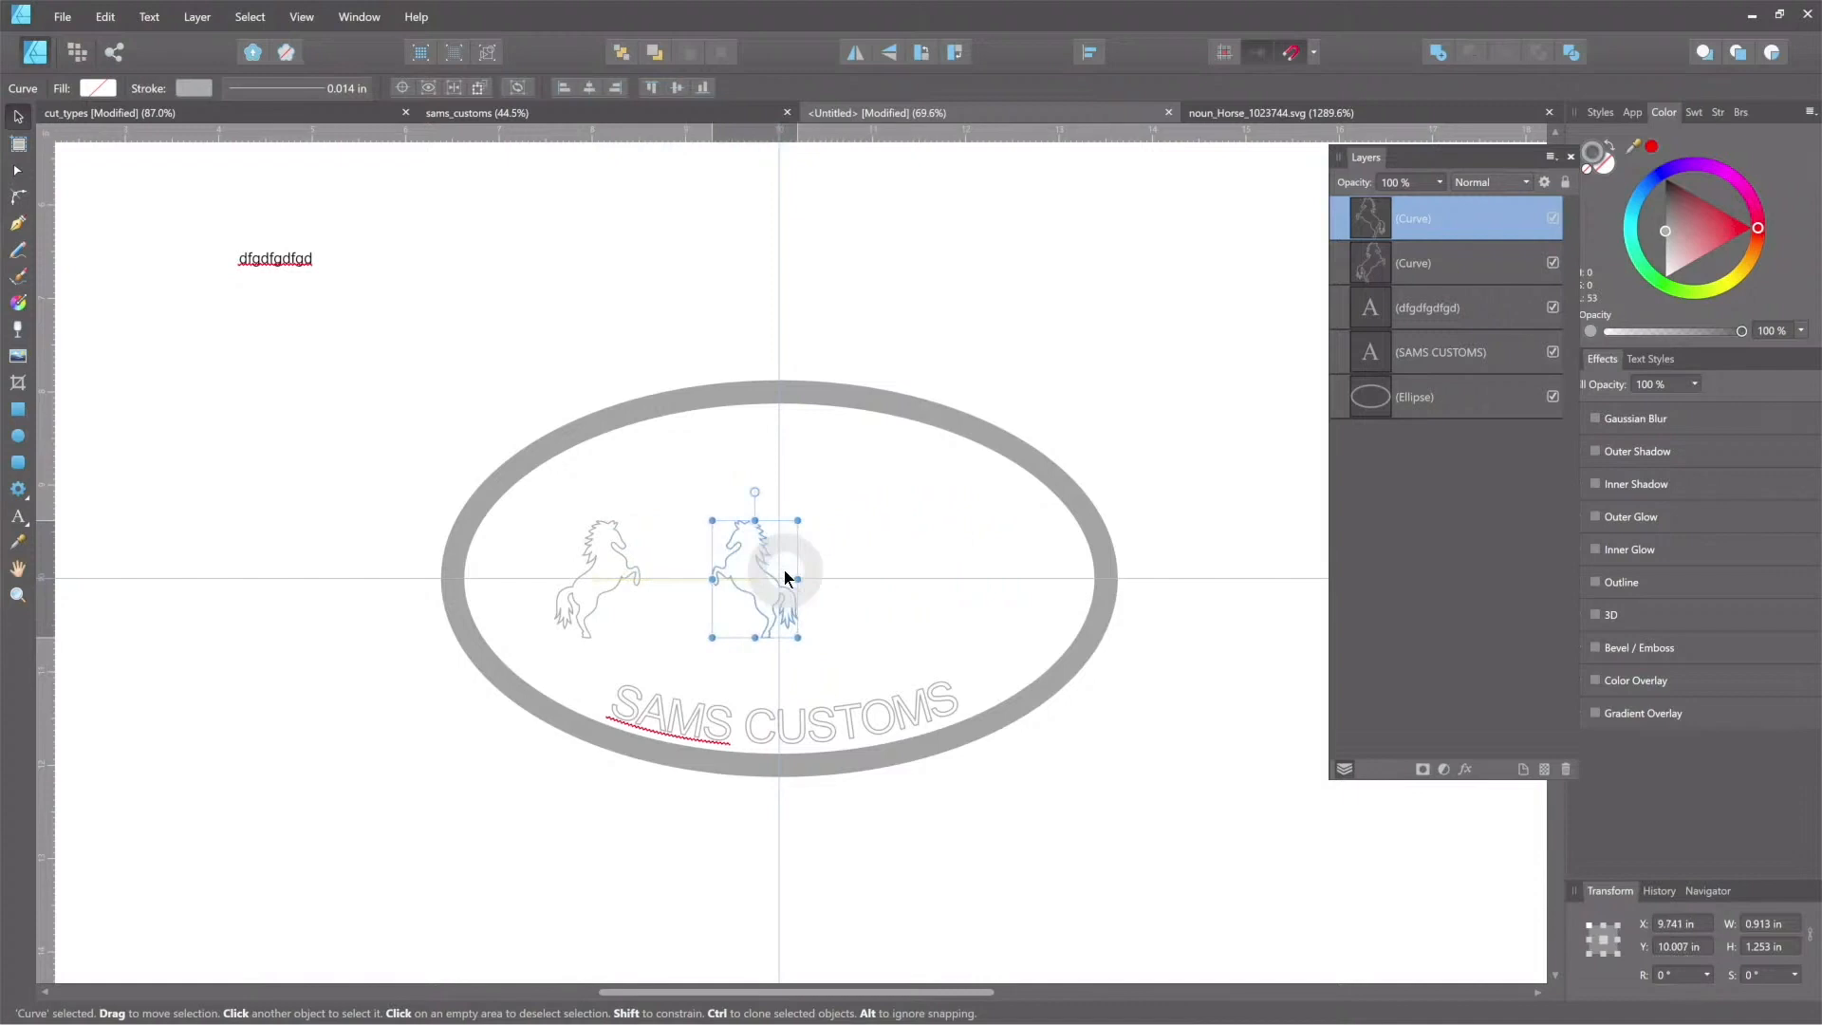
key("ctrl+z")
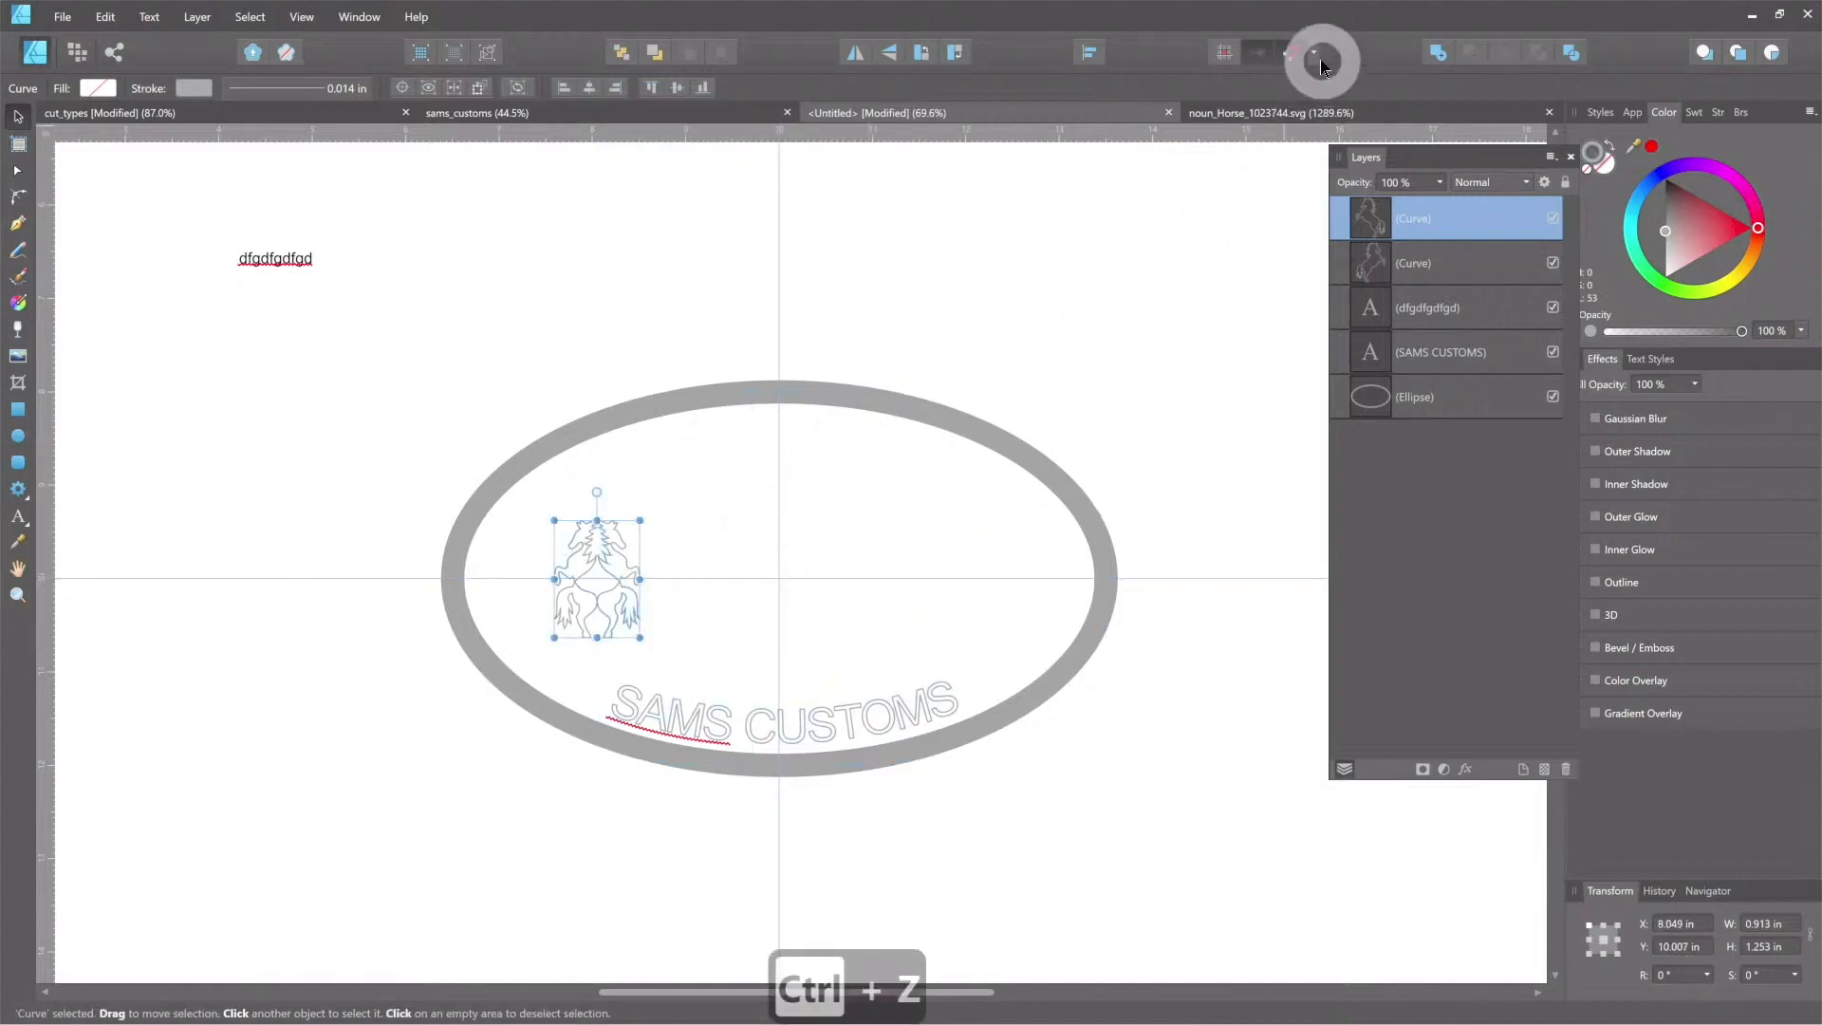
Step: Check the snapping options and place the mirrored horse on the oval's right side near X 11.9, Y 10 in
left_click(1287, 53)
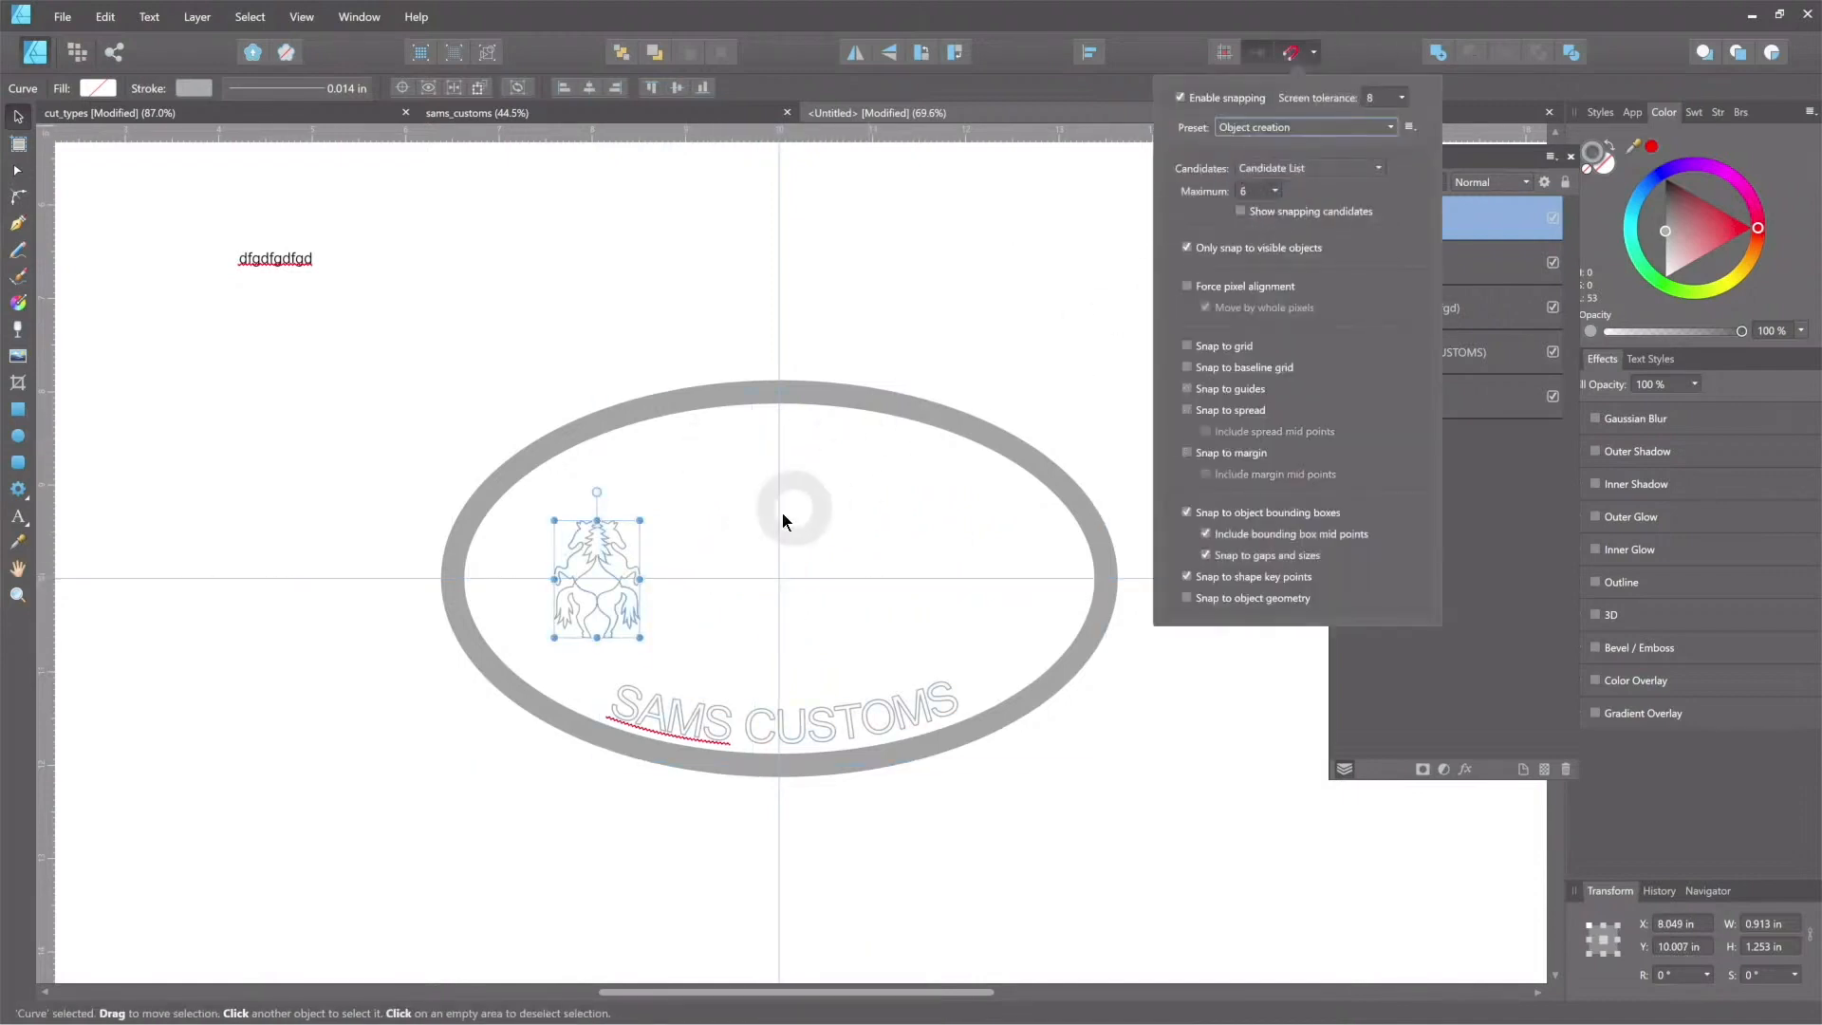
mouse_move(938, 160)
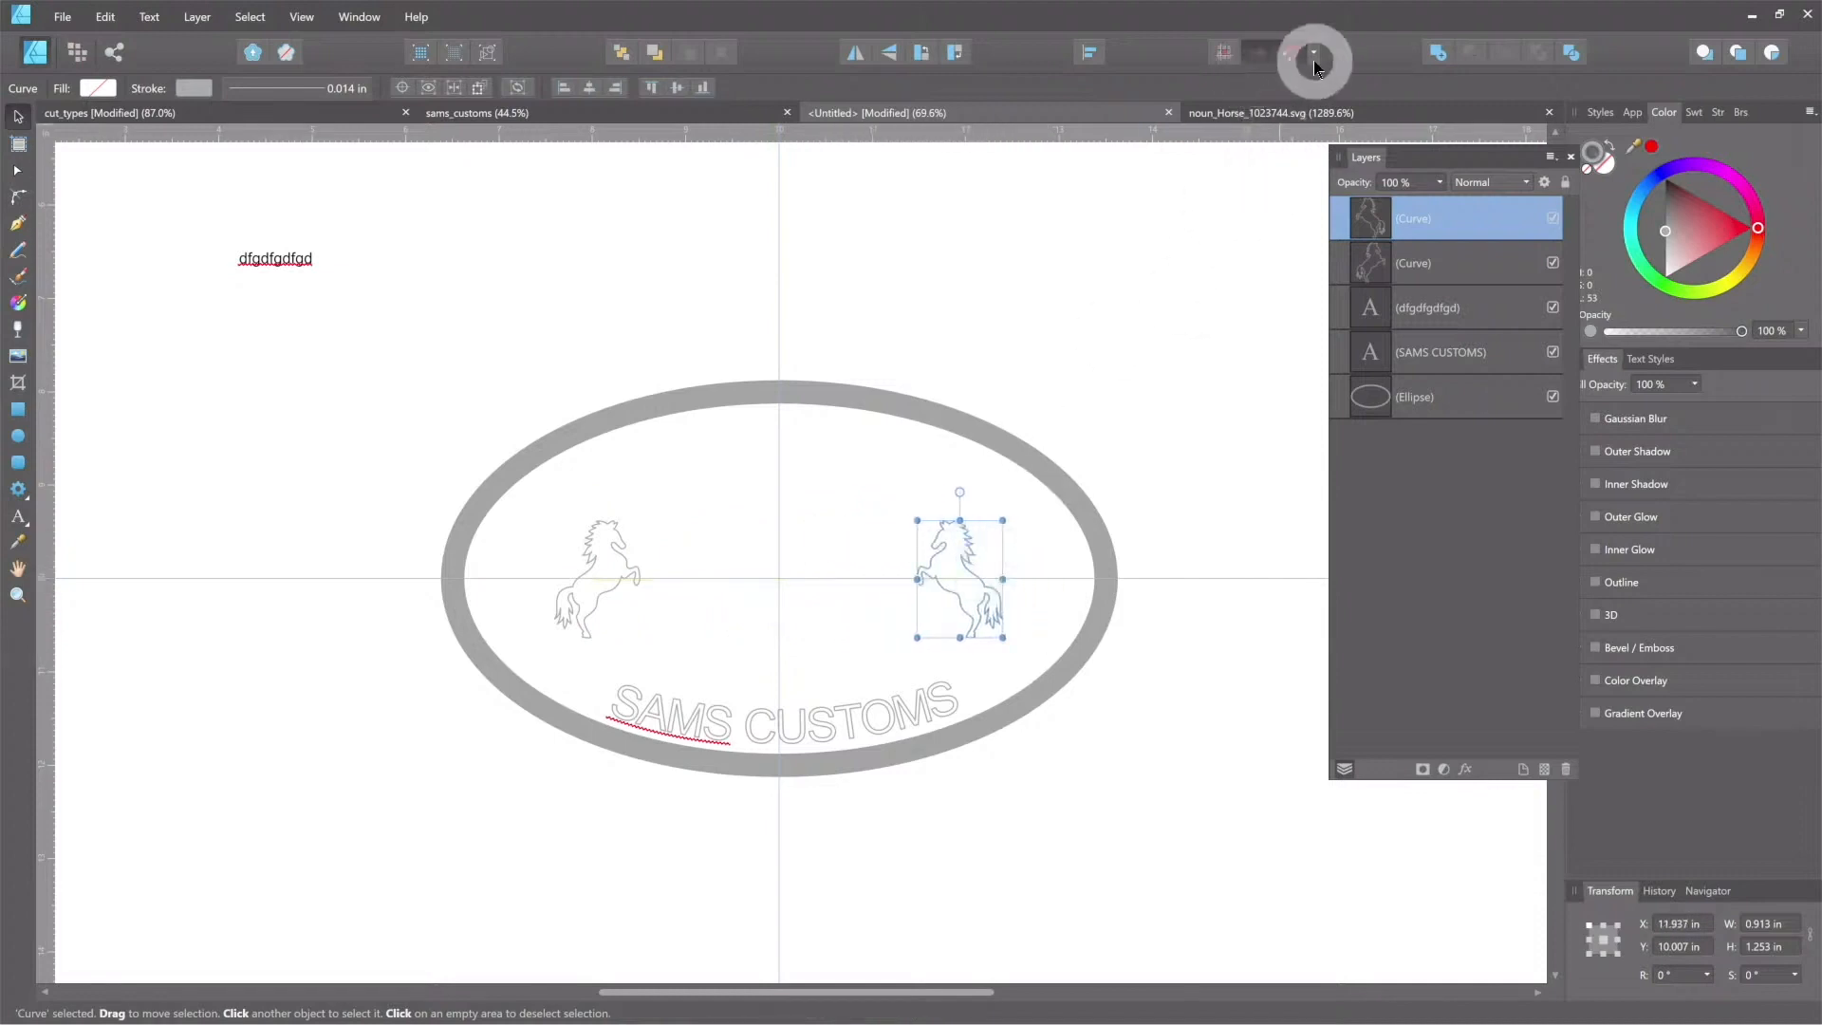
left_click(1288, 52)
type("10")
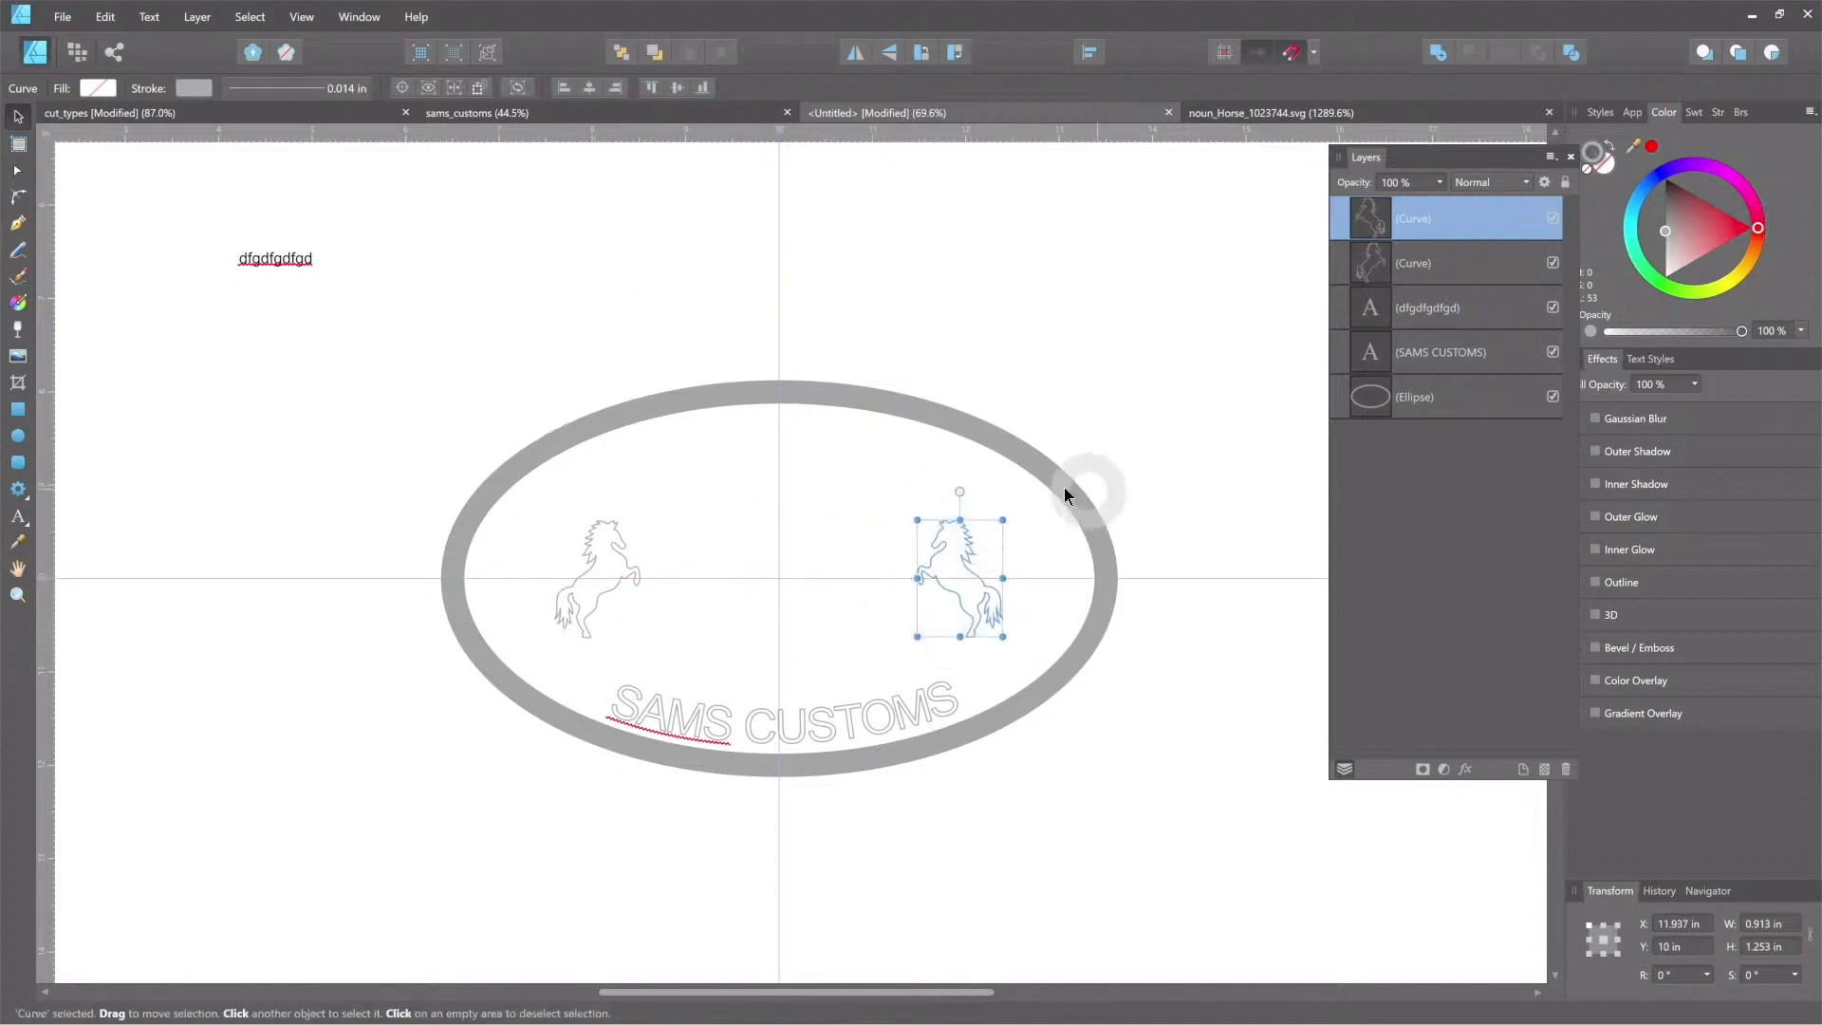
Step: Delete the stray 'dfgdfgdfd' test text and open the SVG export settings
left_click(749, 579)
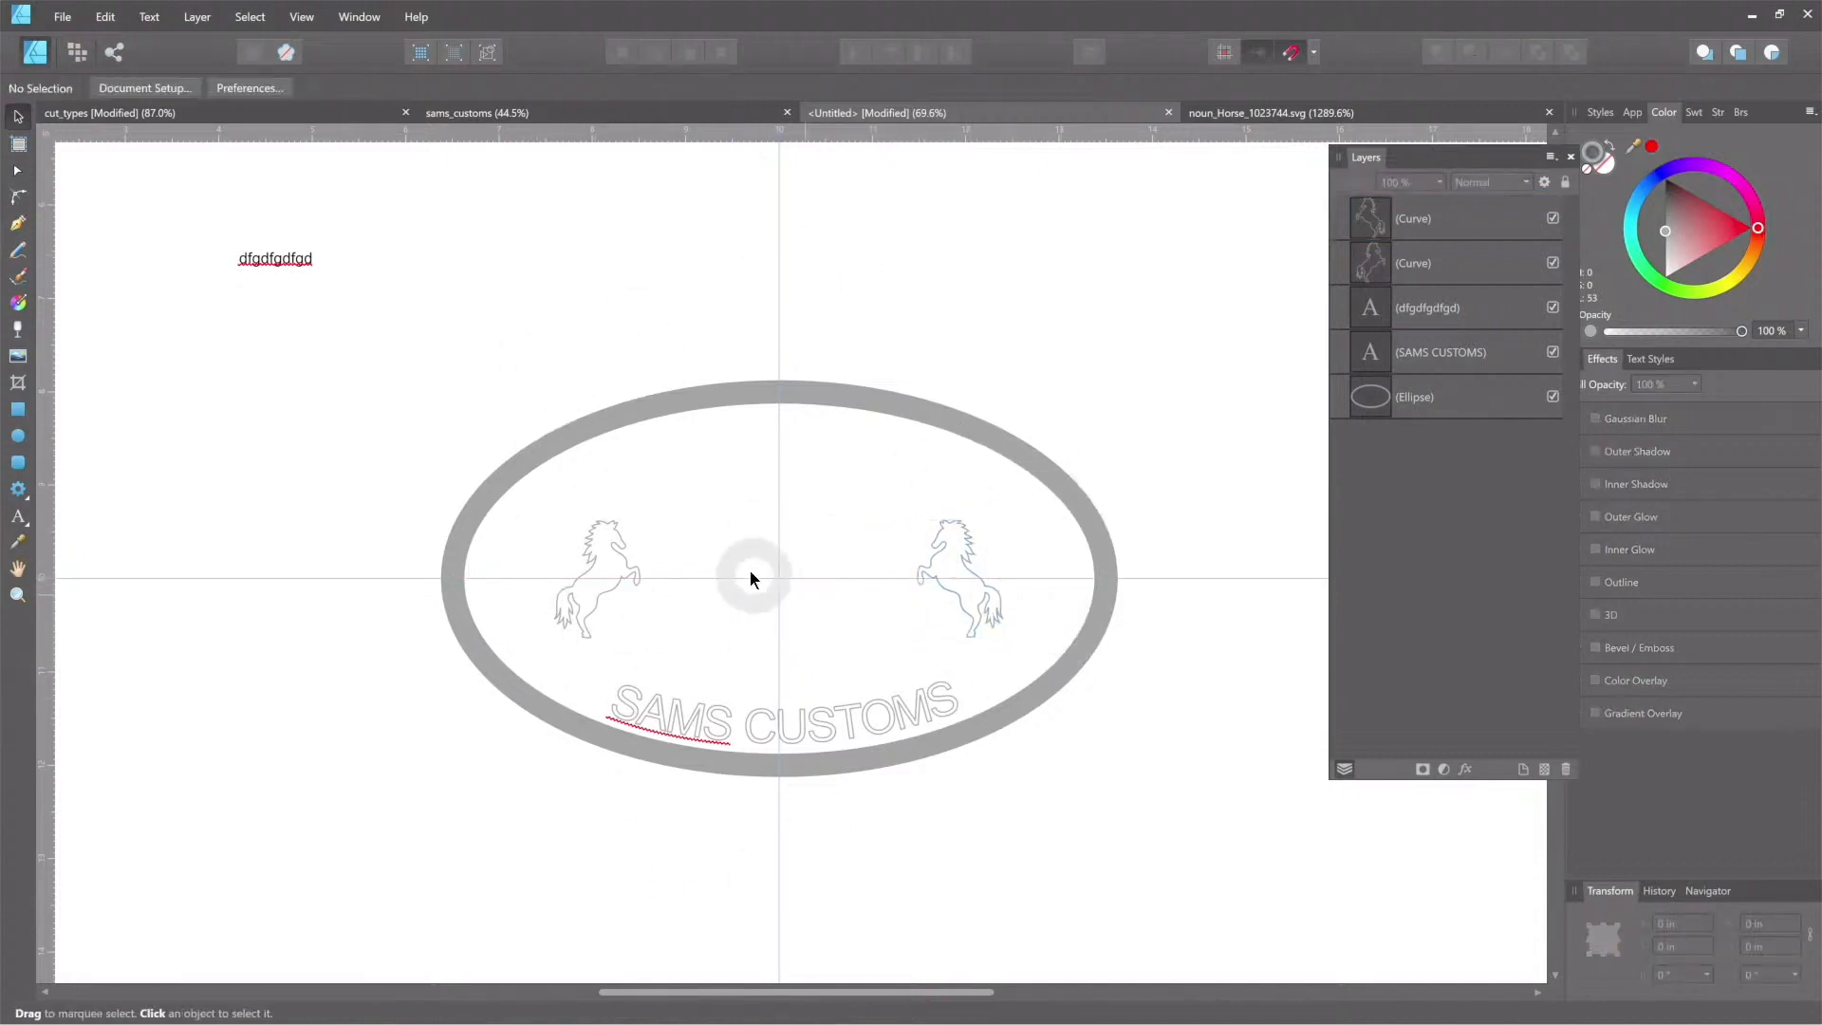
mouse_move(627, 531)
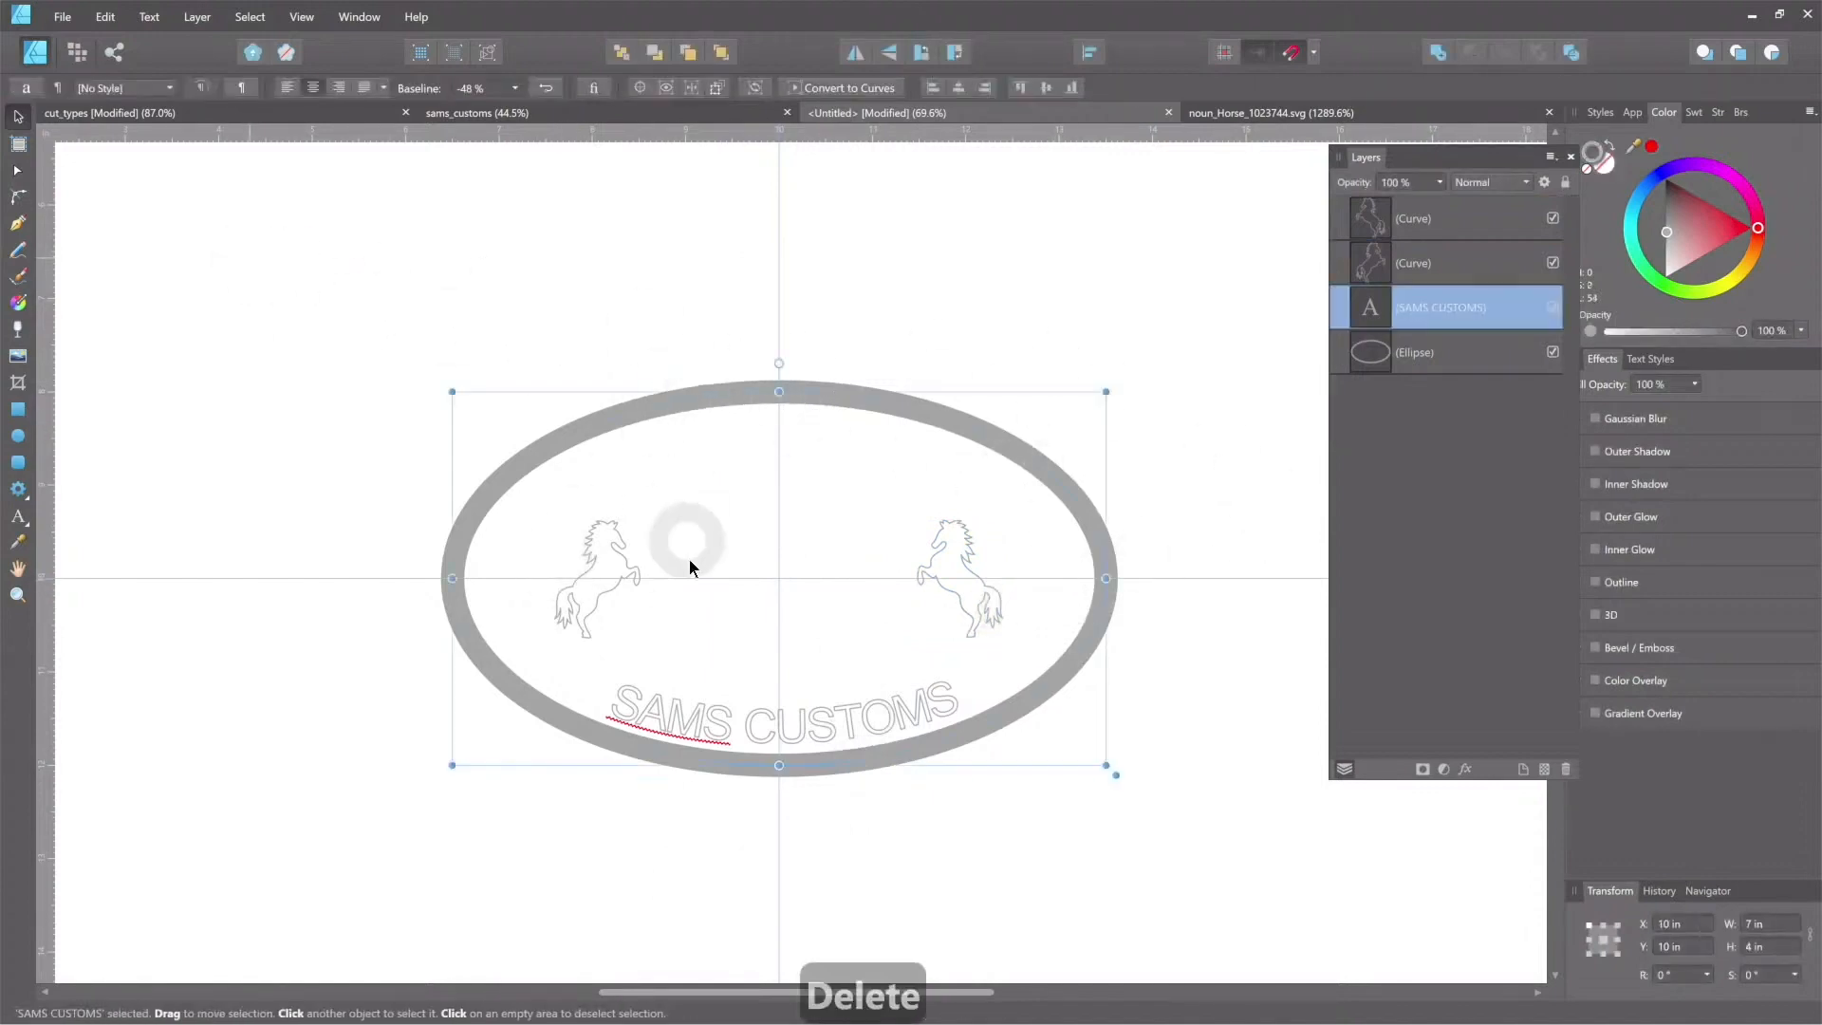
left_click(62, 17)
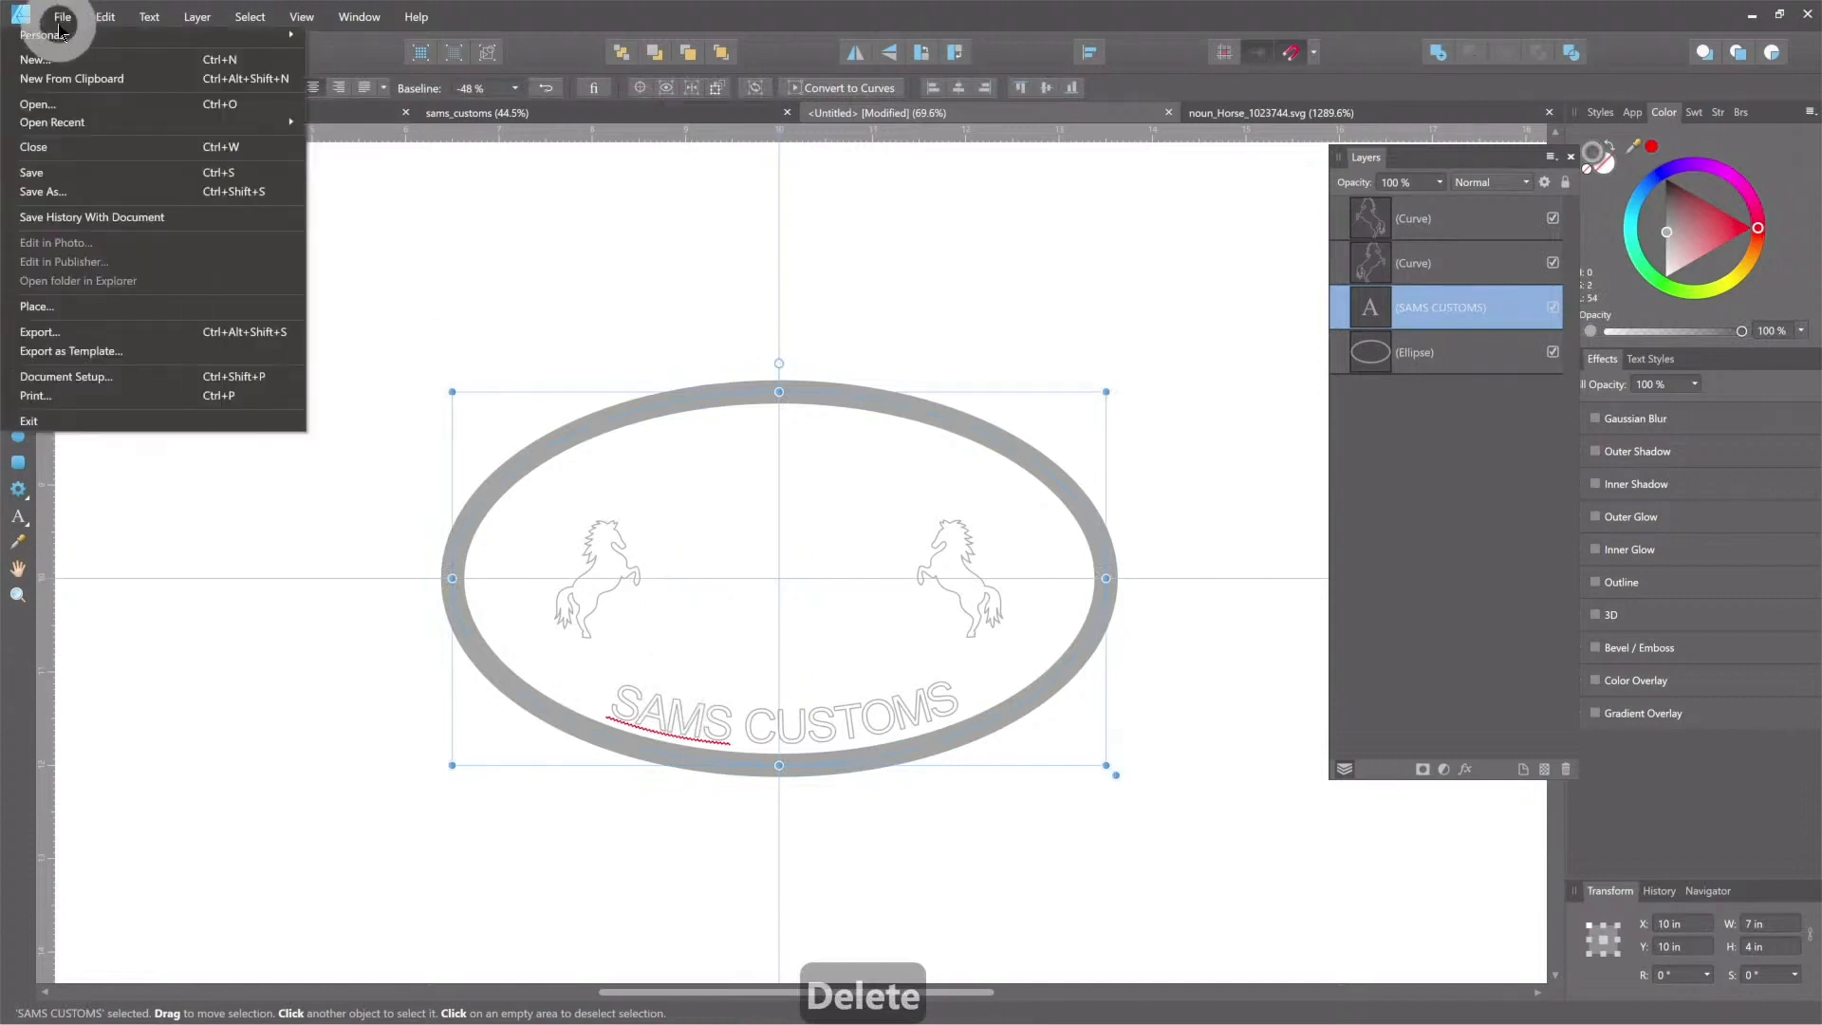
mouse_move(87, 323)
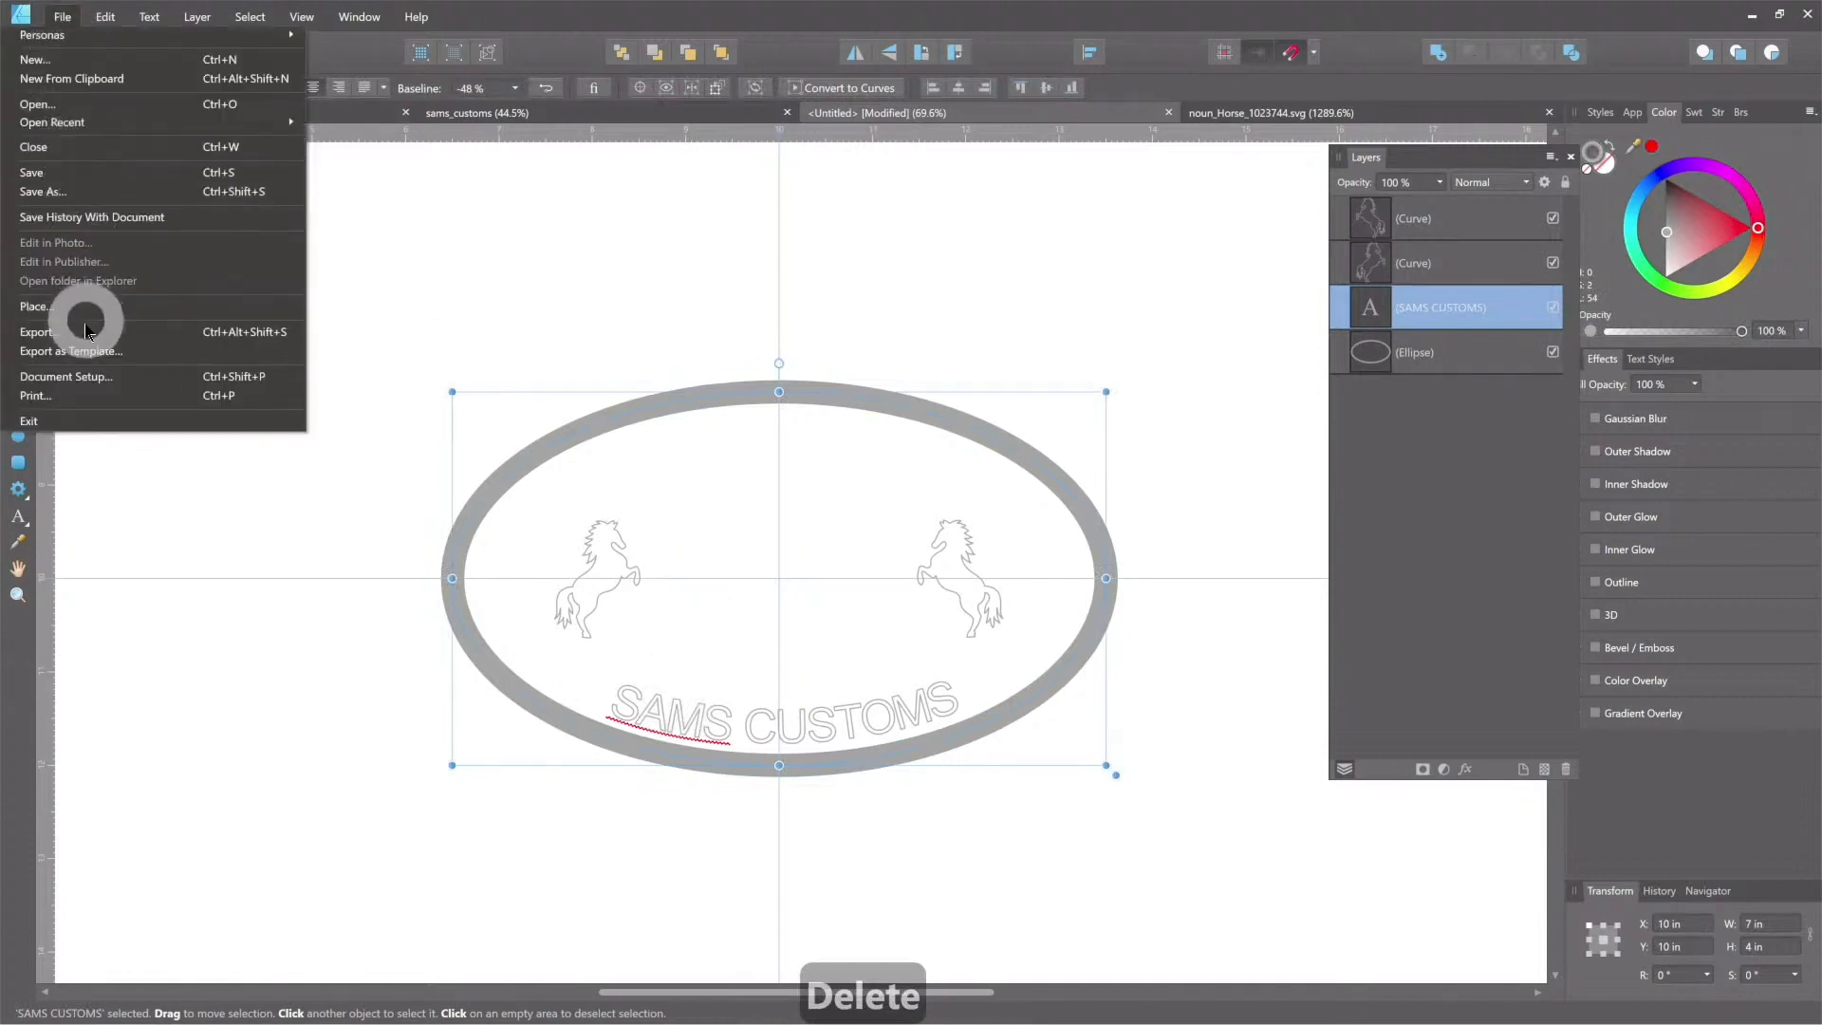
left_click(37, 331)
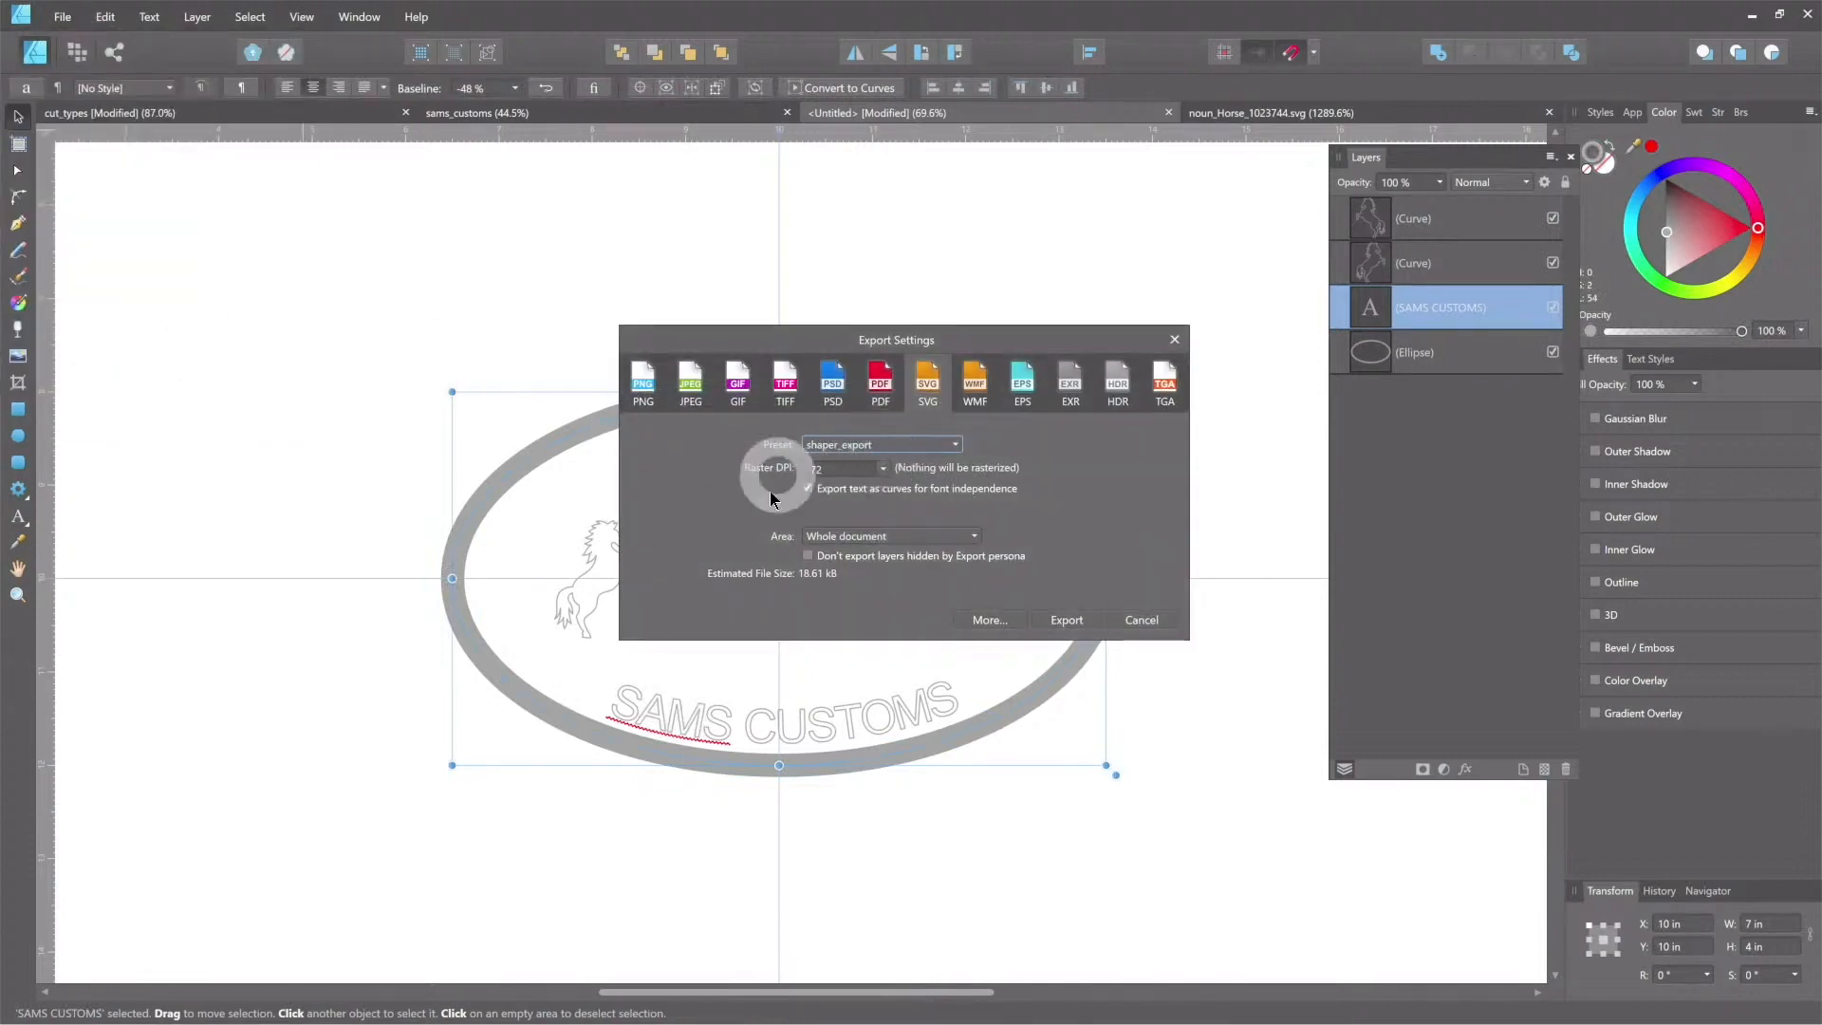
key("alt+tab")
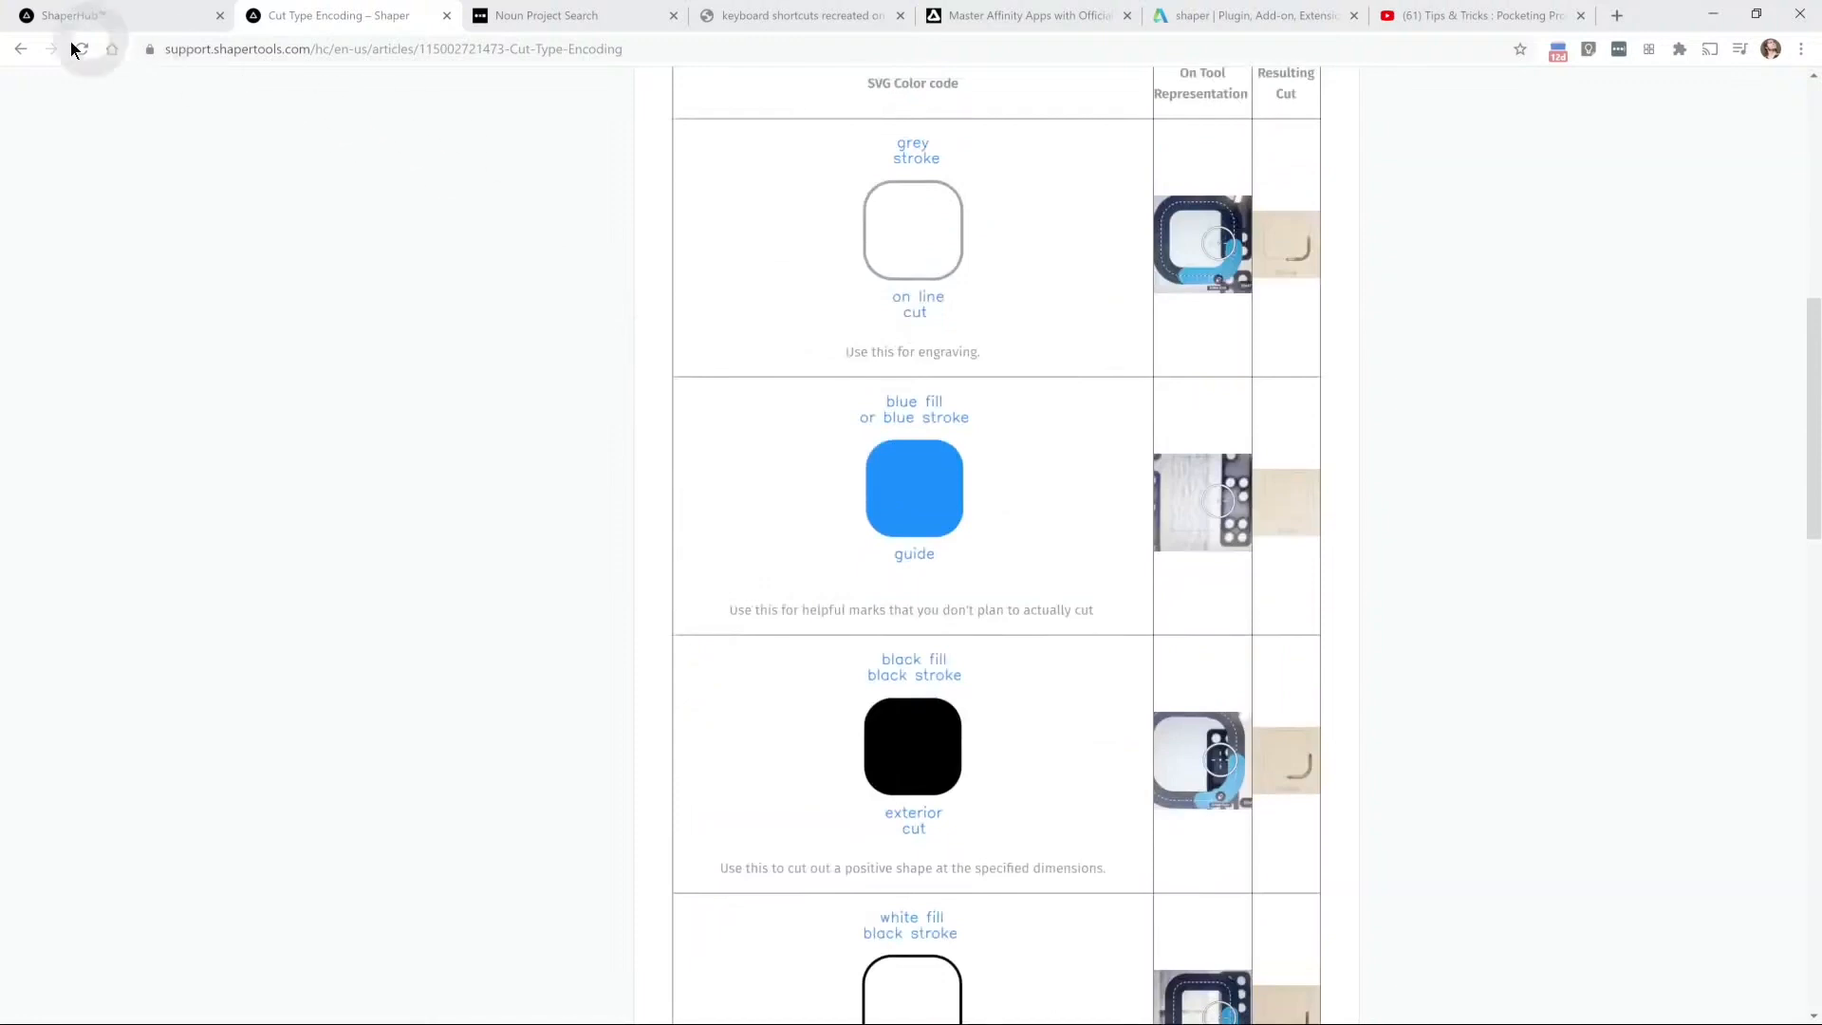
Step: Review the recommended export options in Shaper's 'Affinity SVG save settings' article
left_click(20, 48)
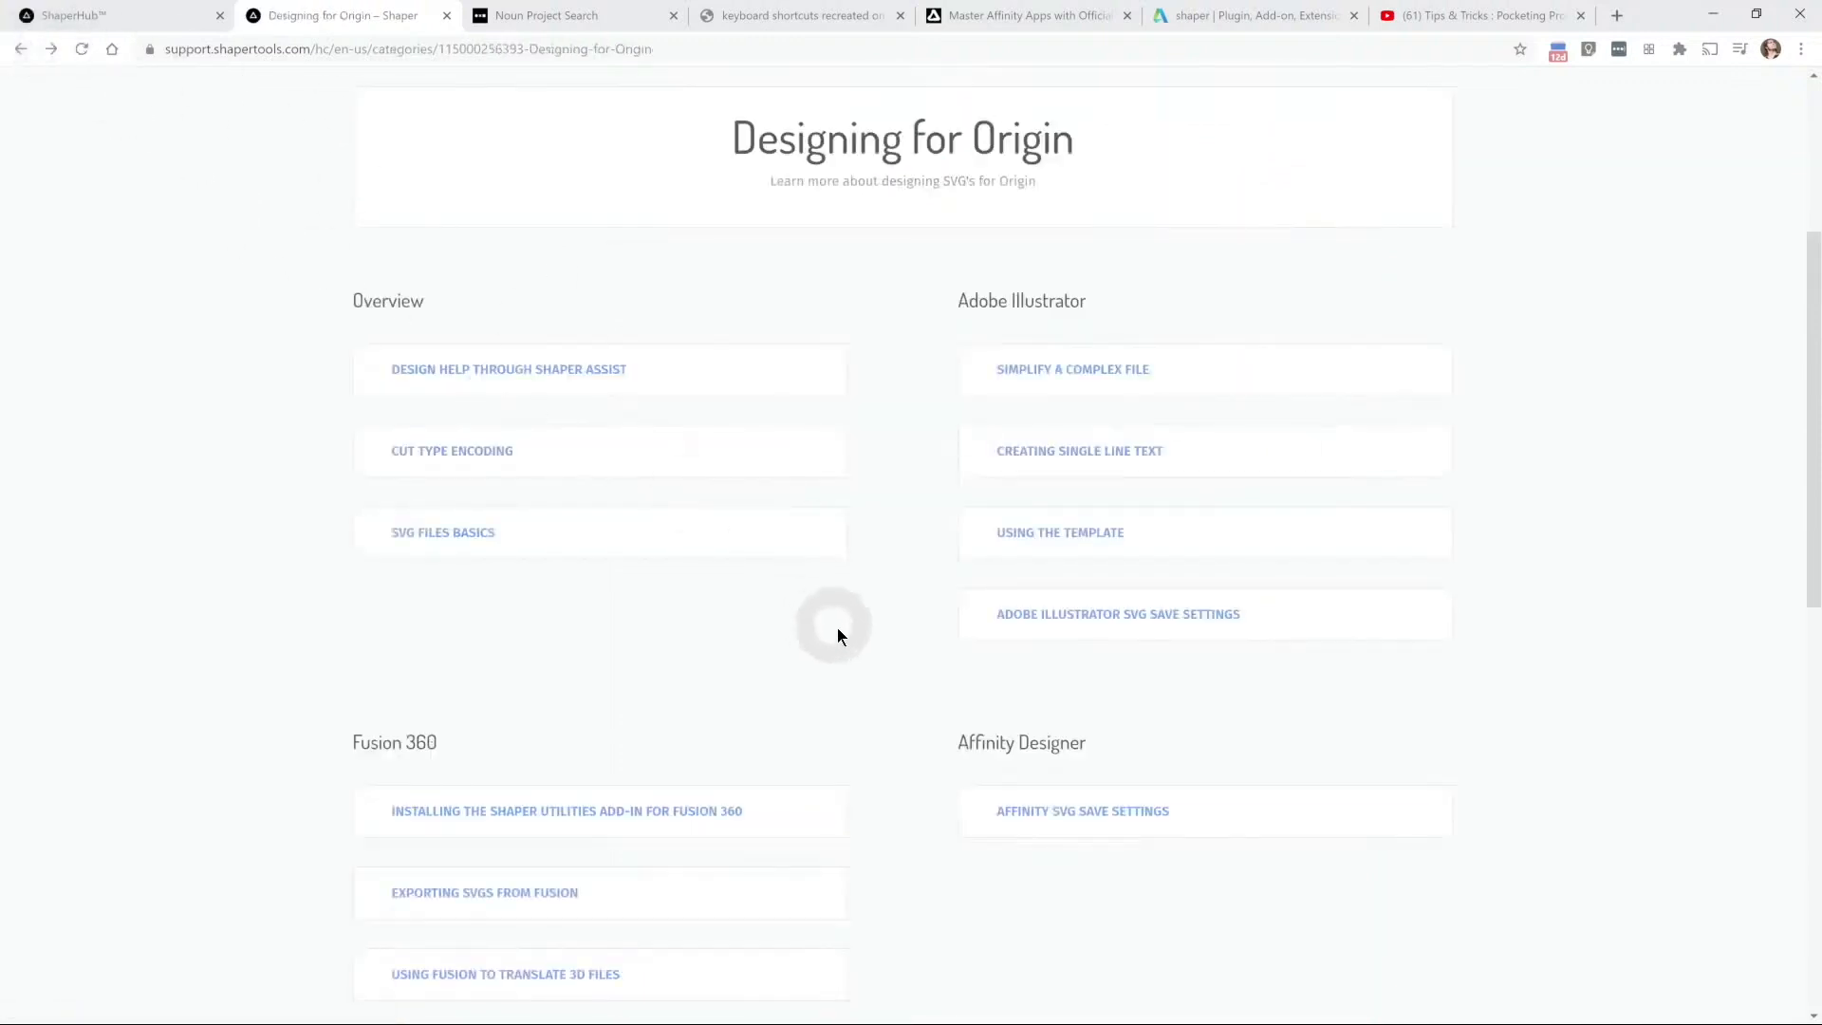
left_click(1082, 809)
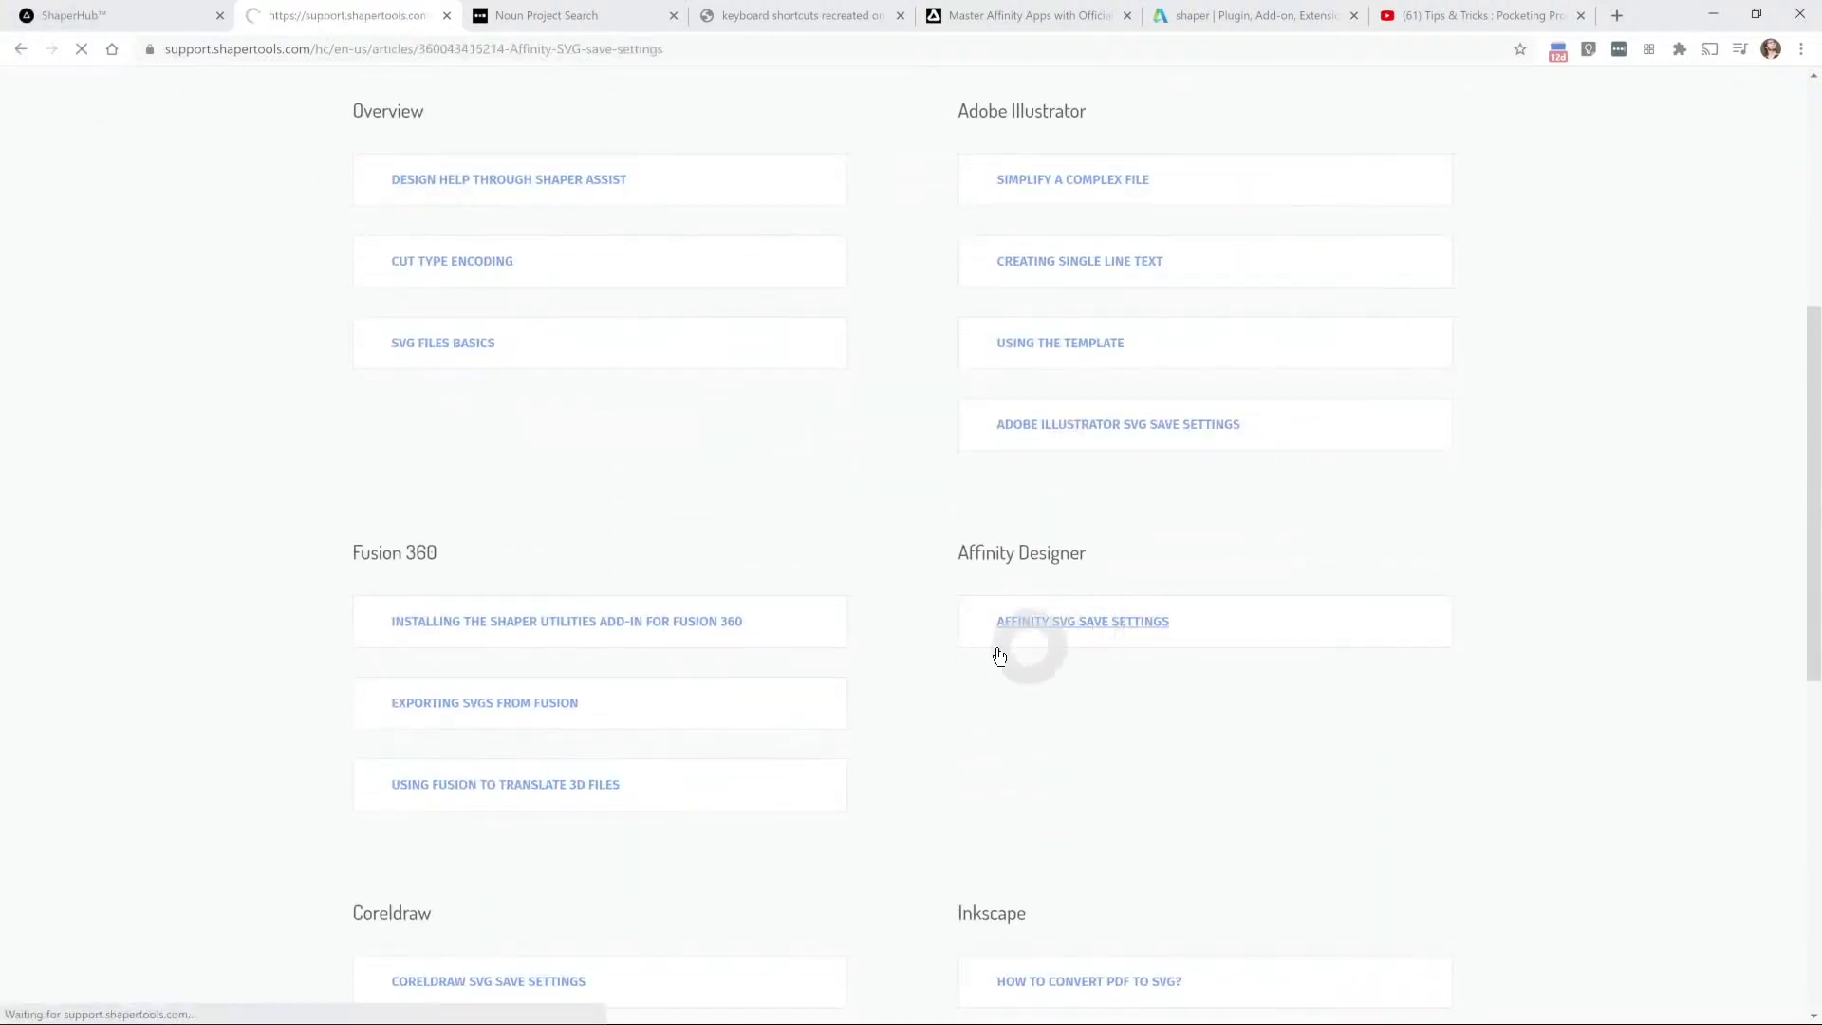
left_click(1082, 621)
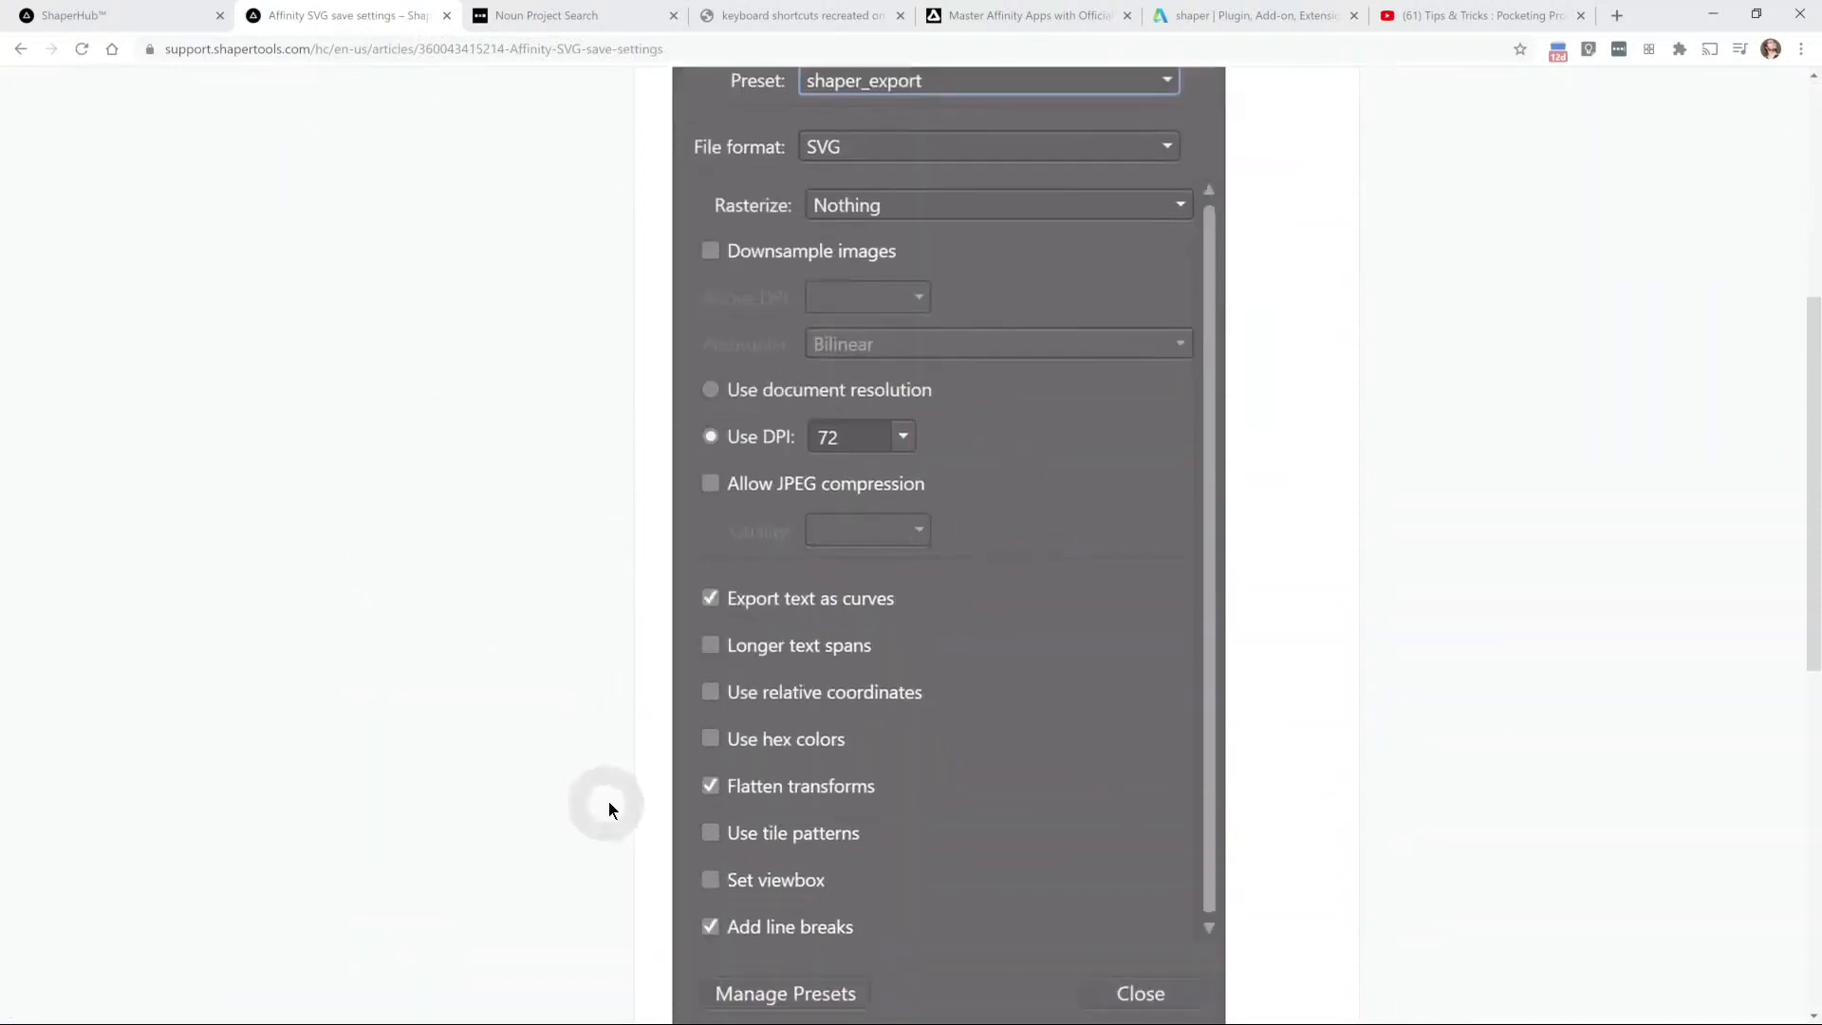
scroll("down", 3)
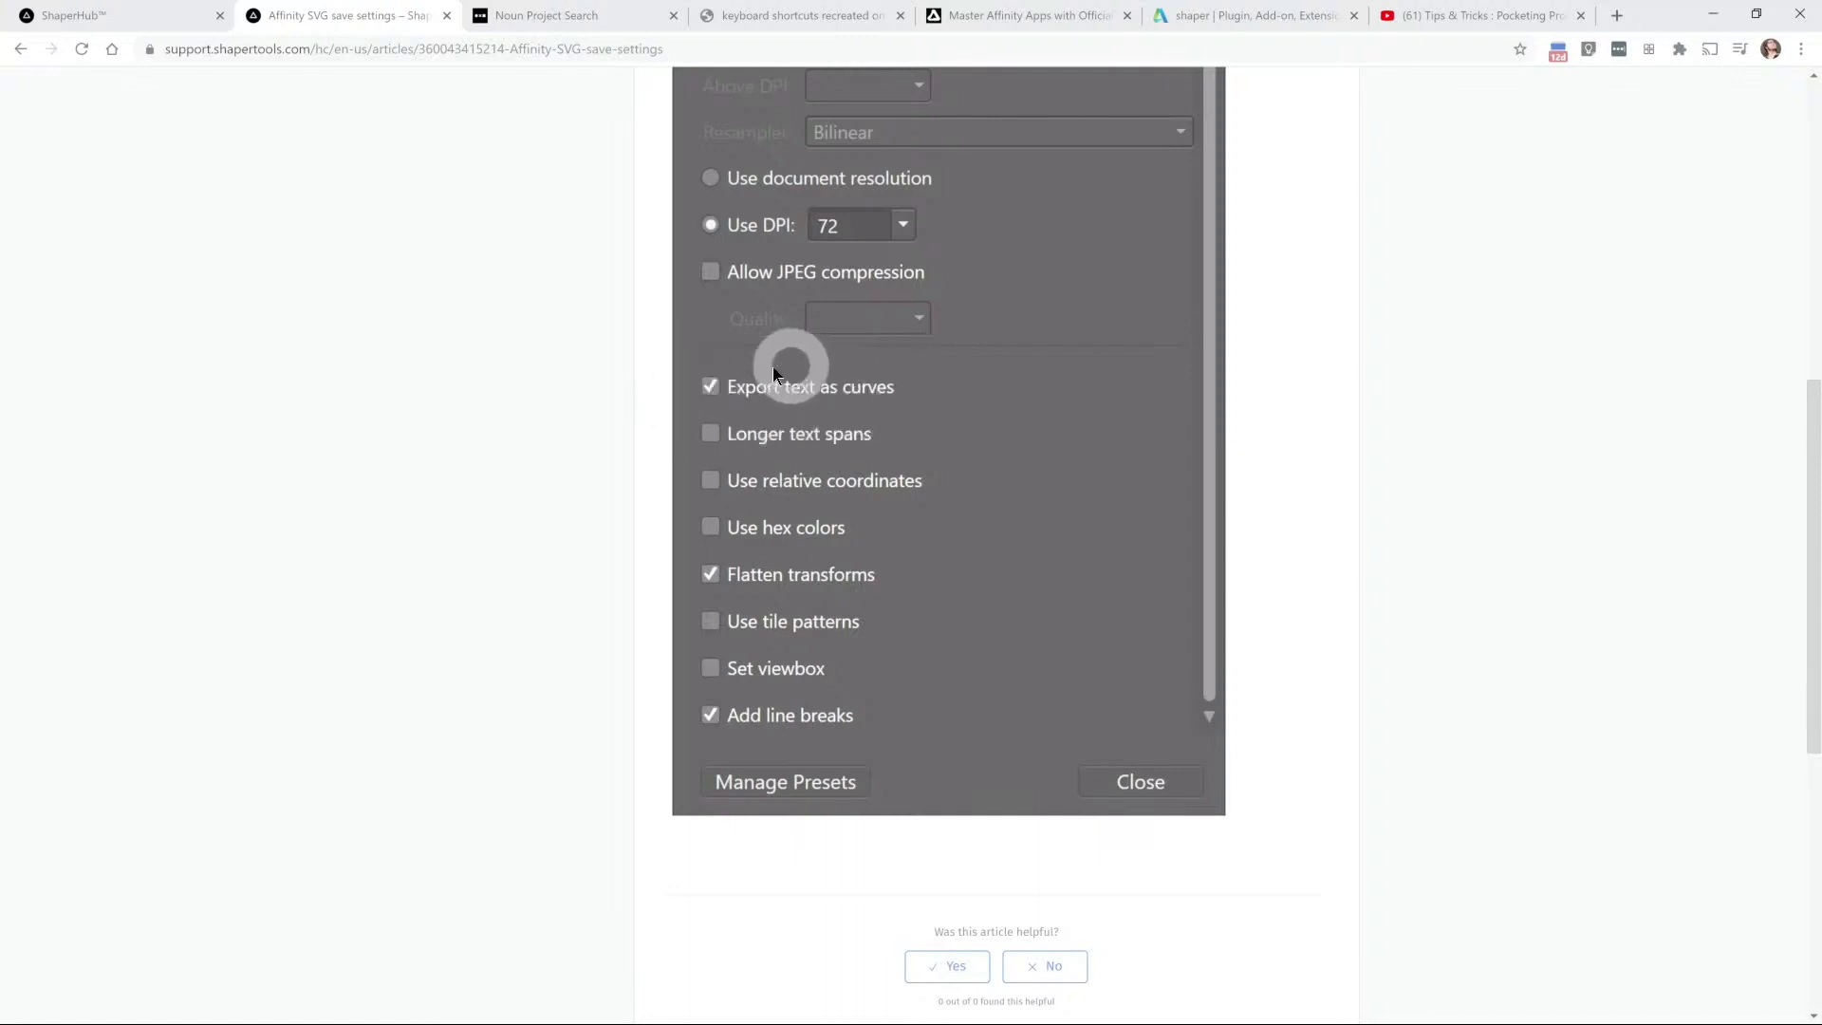
mouse_move(709, 424)
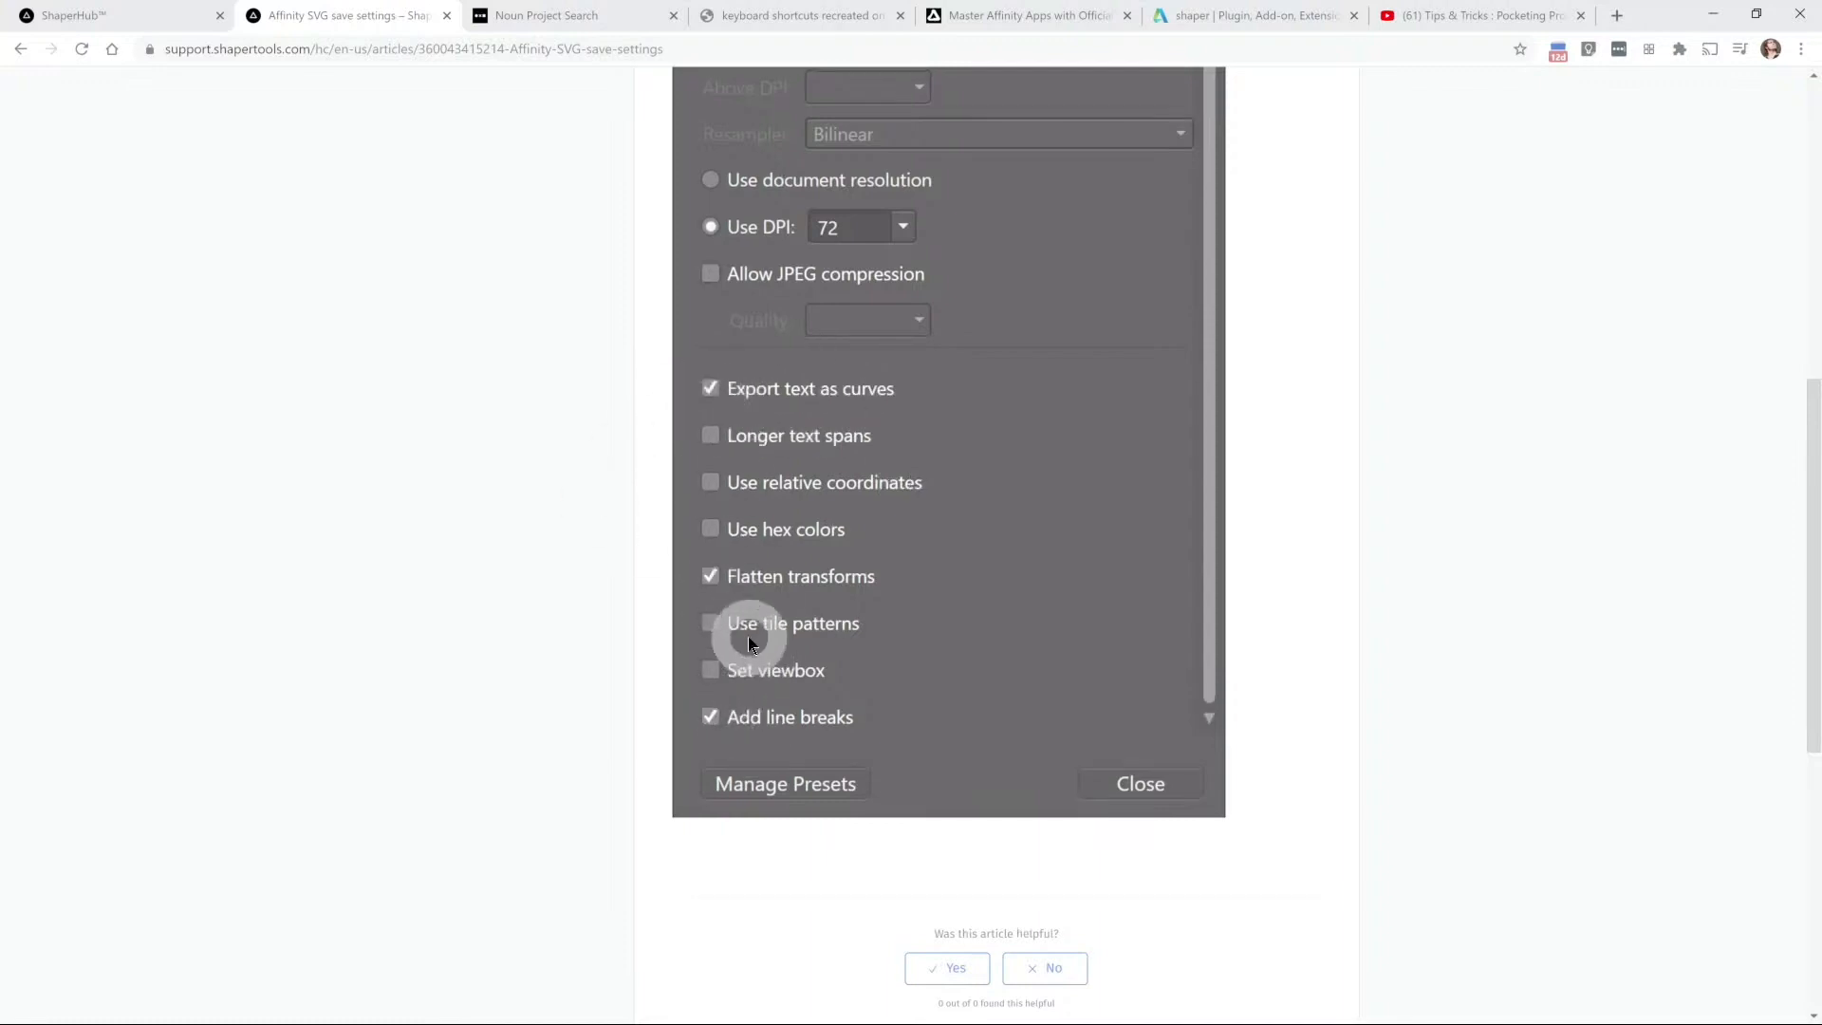
scroll("up", 3)
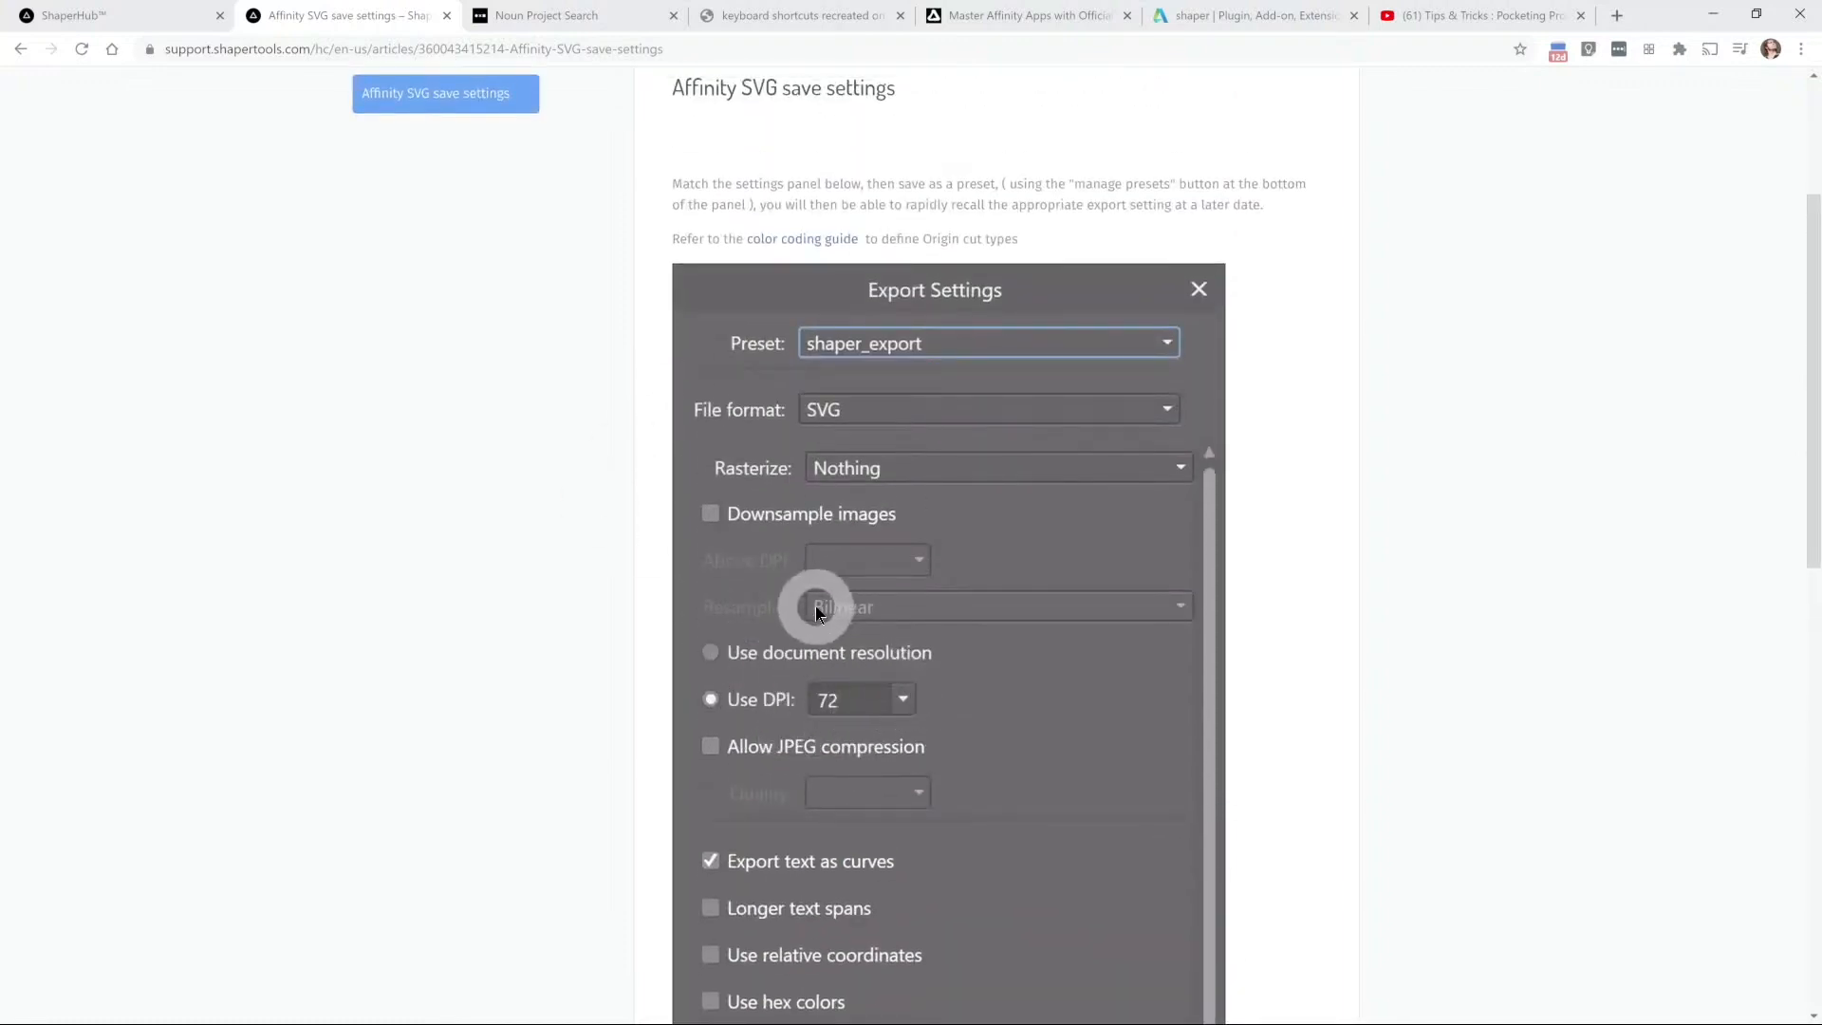
key("alt+tab")
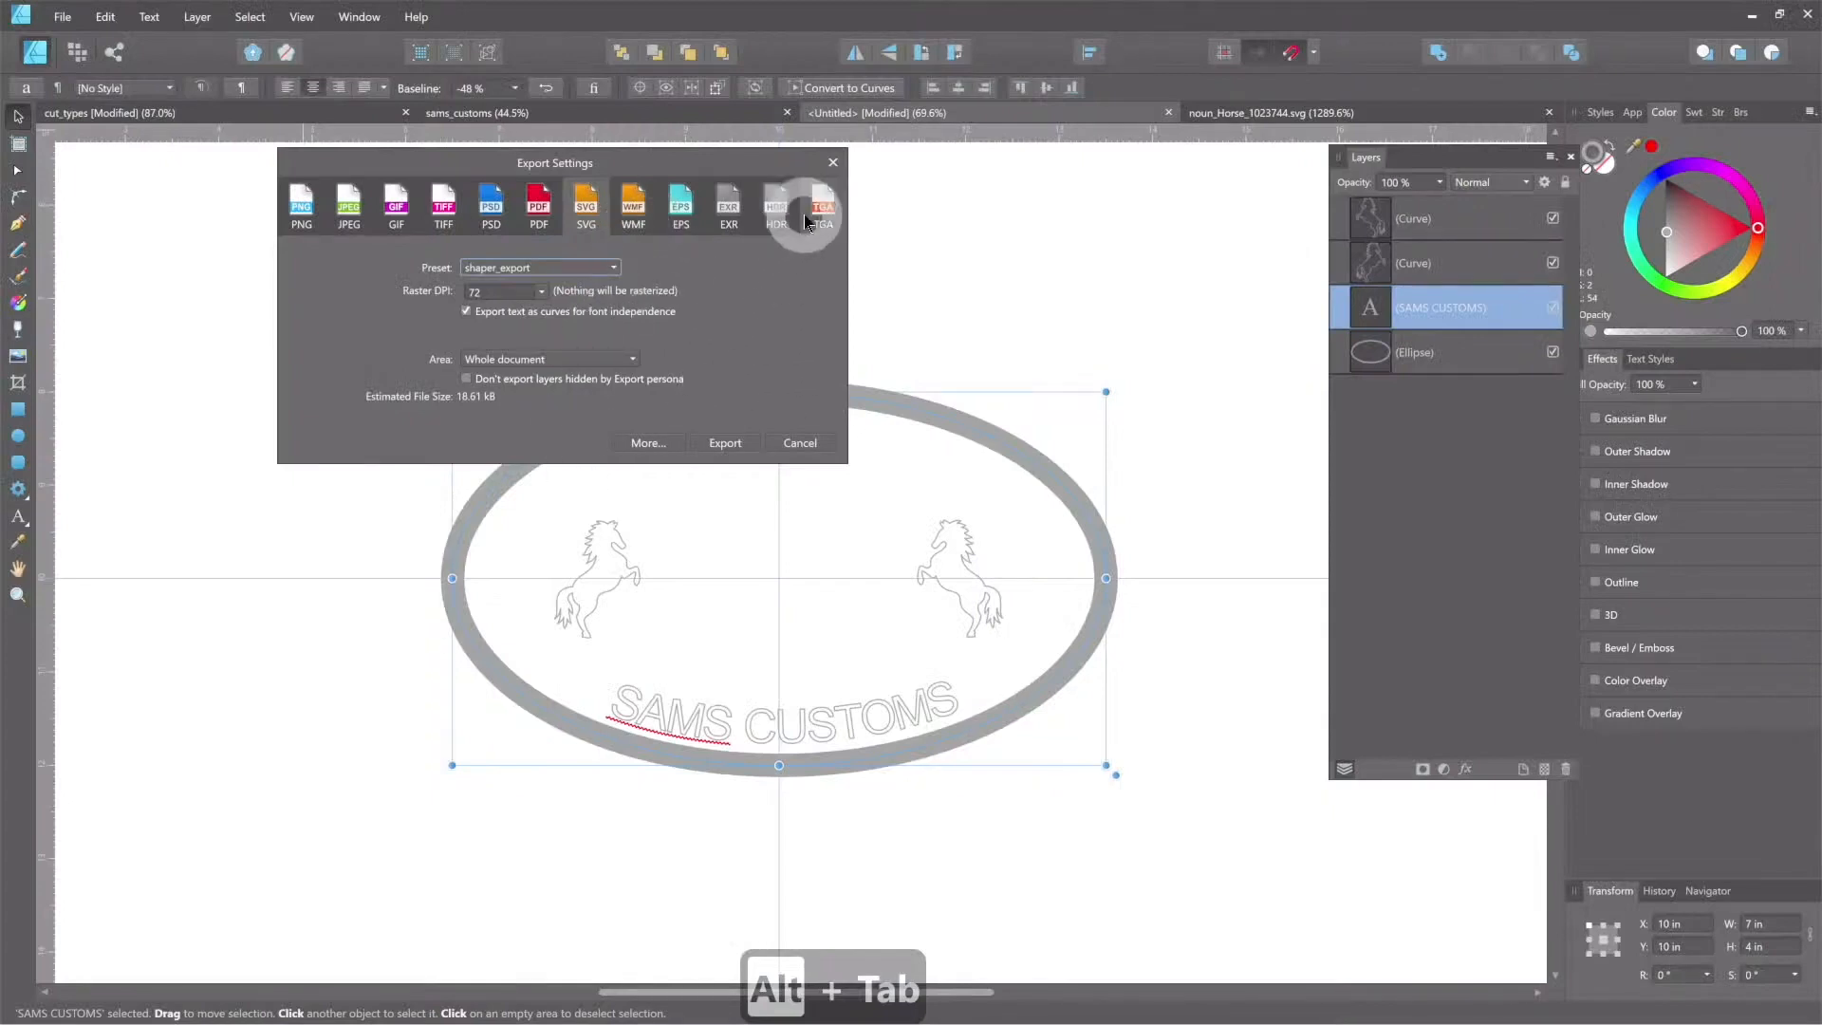
Step: Export the sign as SVG with the shaper_export preset, saved as 'sam_makers mark.svg'
left_click(647, 443)
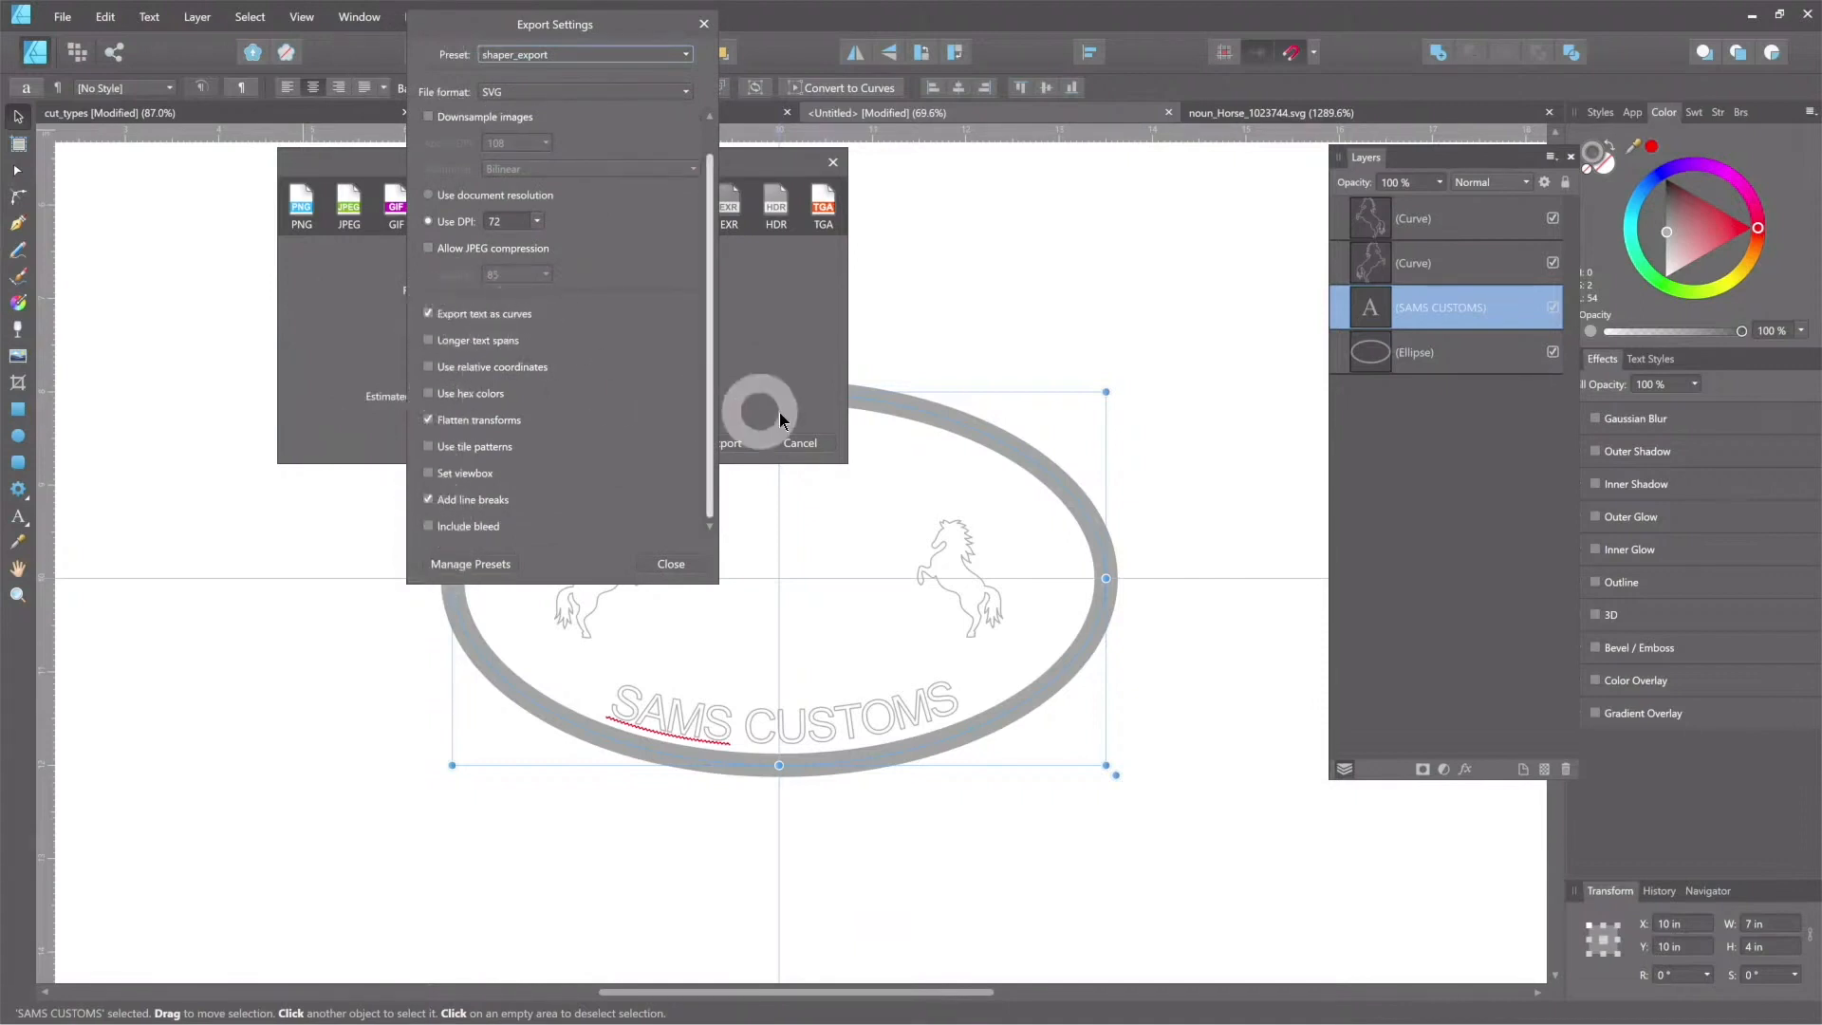
left_click(730, 443)
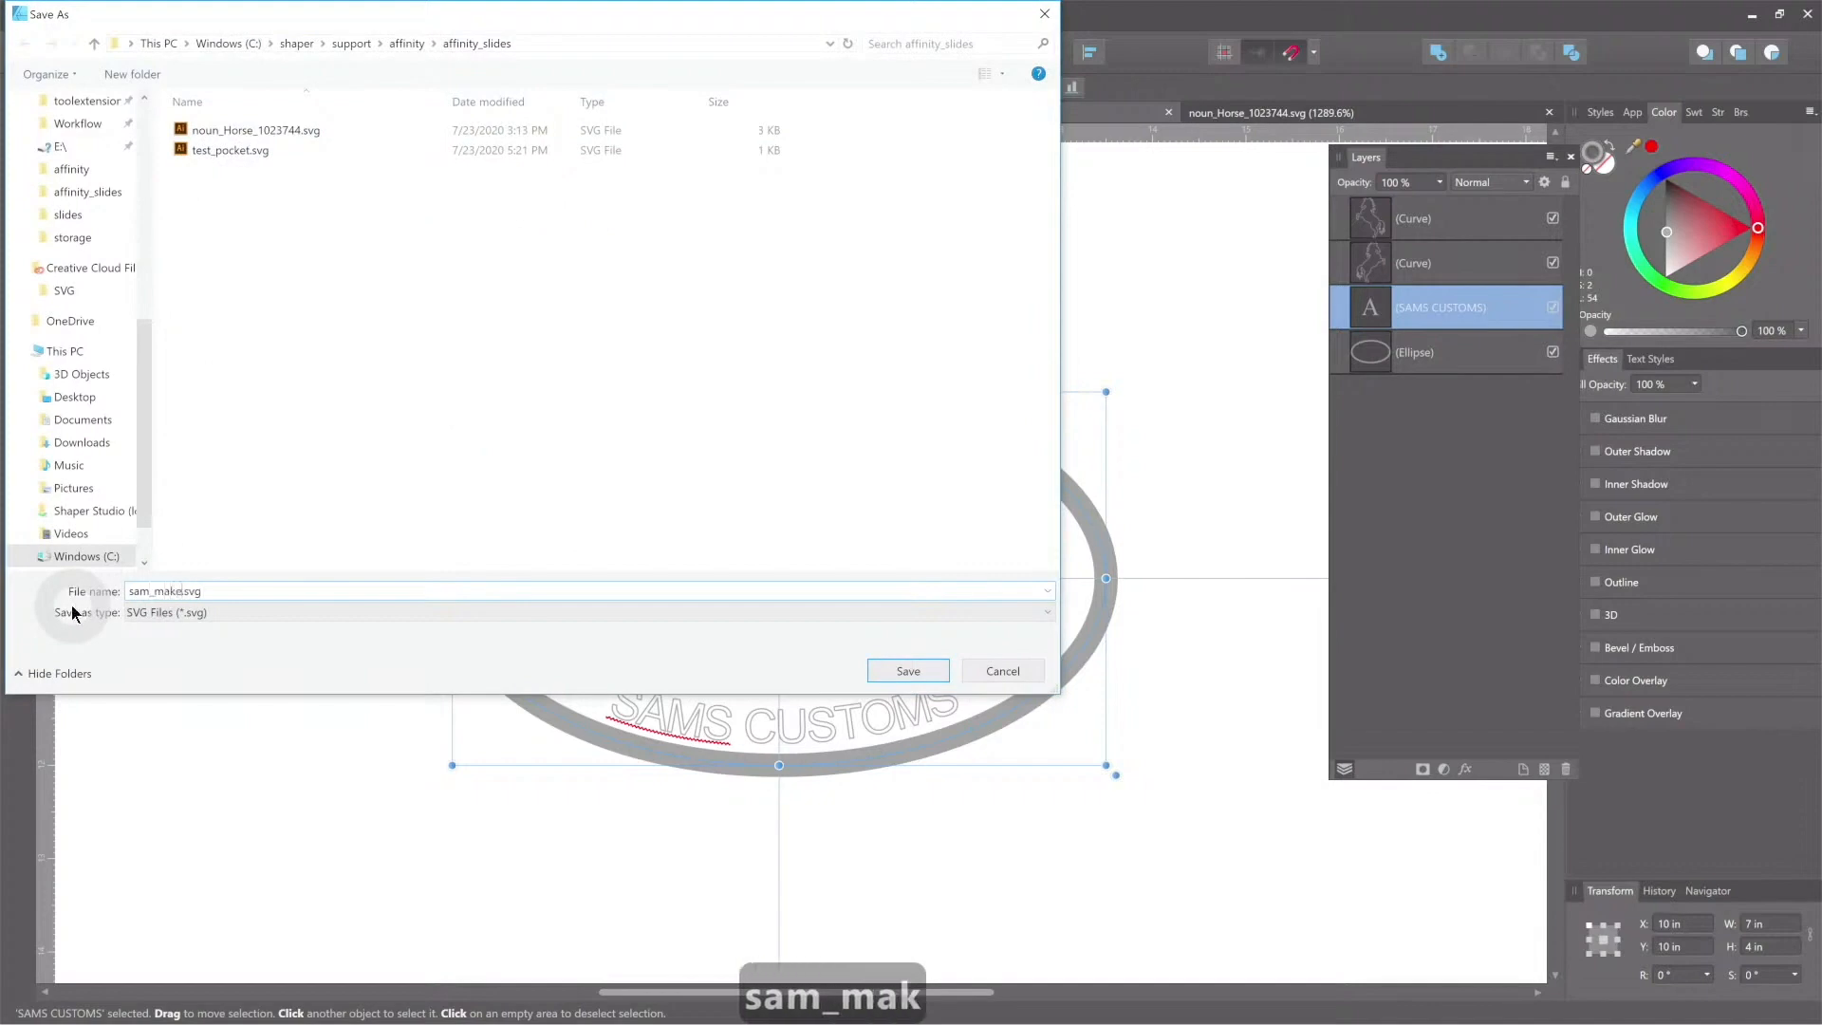
type("ers mark")
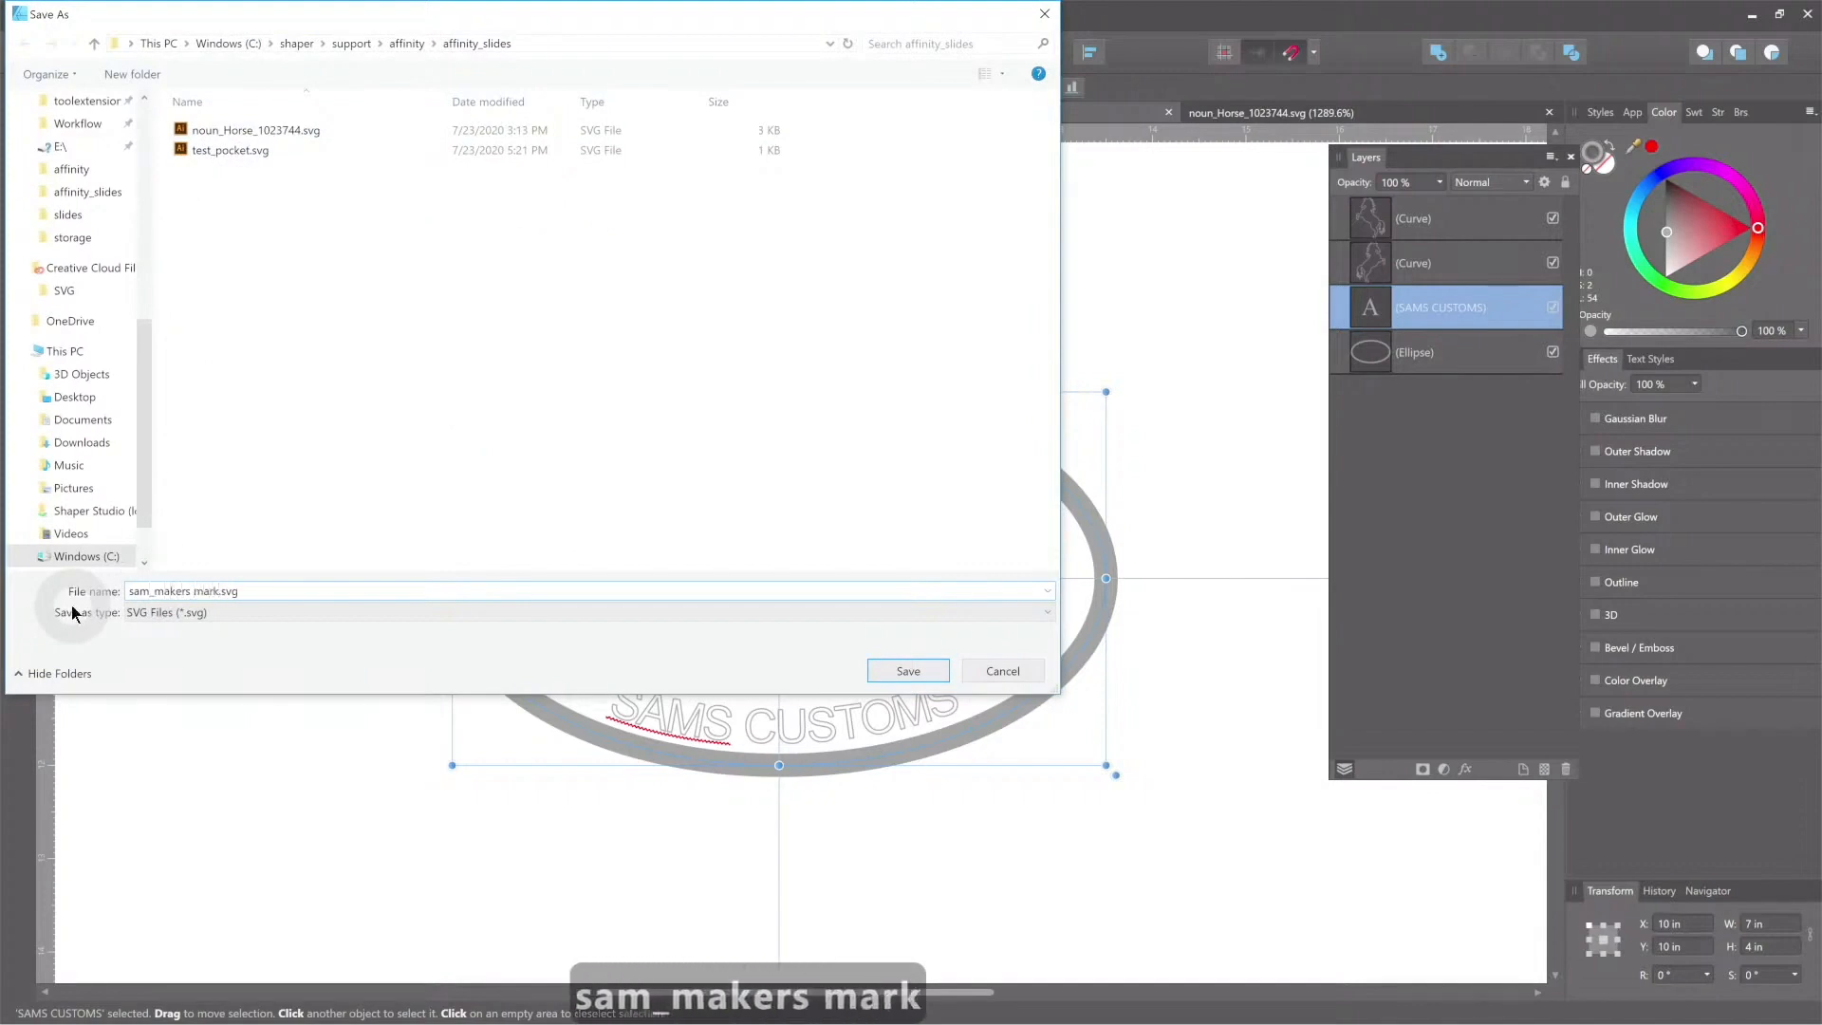
left_click(906, 671)
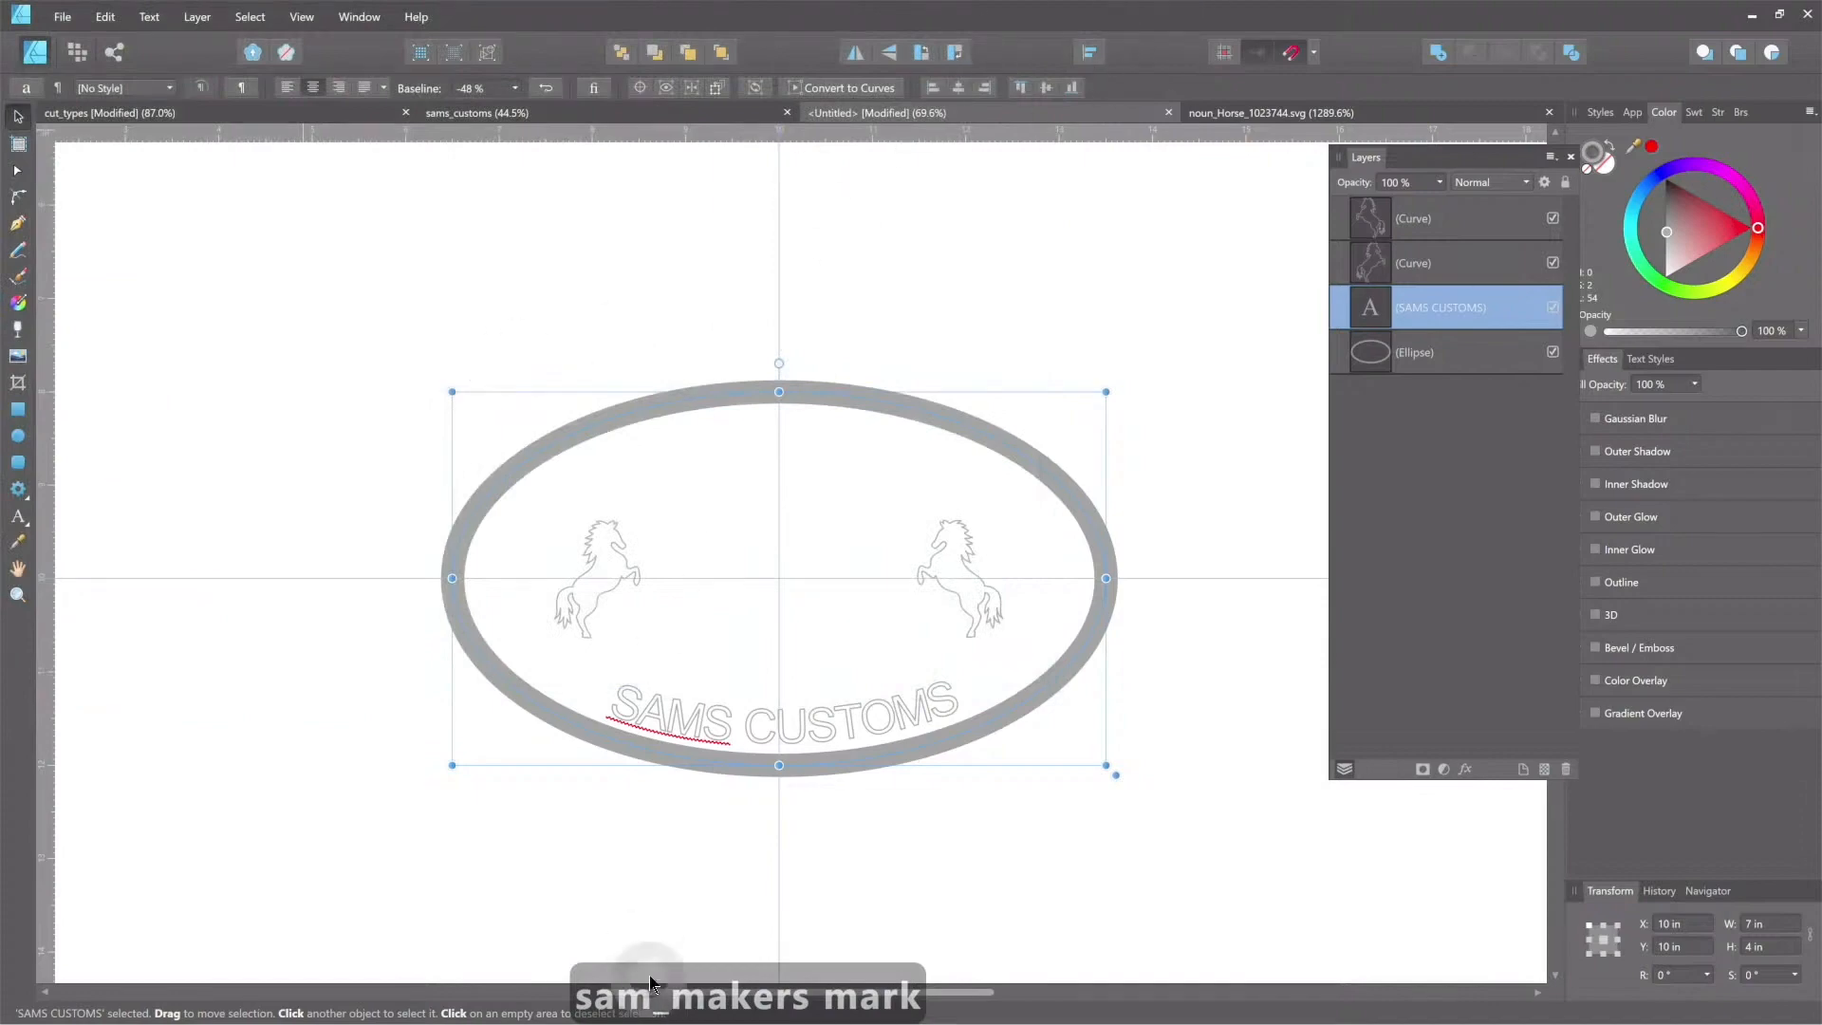
Step: Upload sam_makers mark.svg (19 kB) through Upload Files on ShaperHub's My Origin Files page
key("alt+tab")
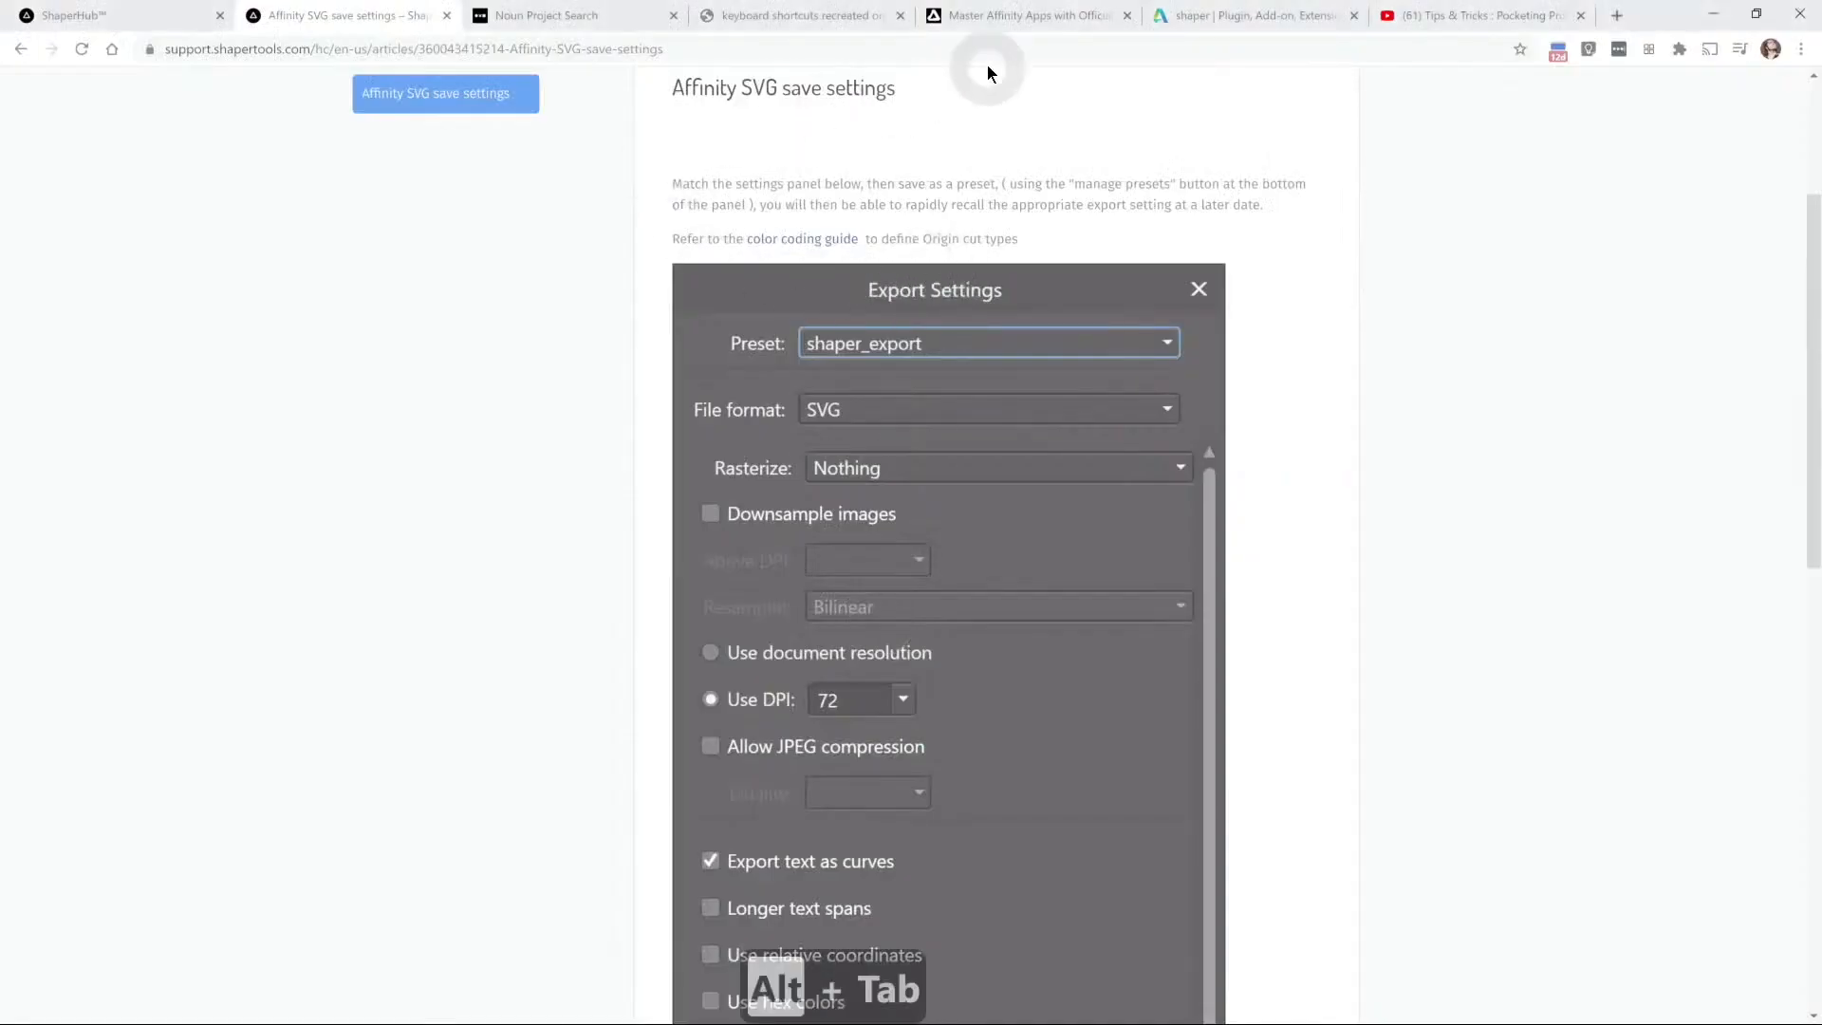
key("alt+tab")
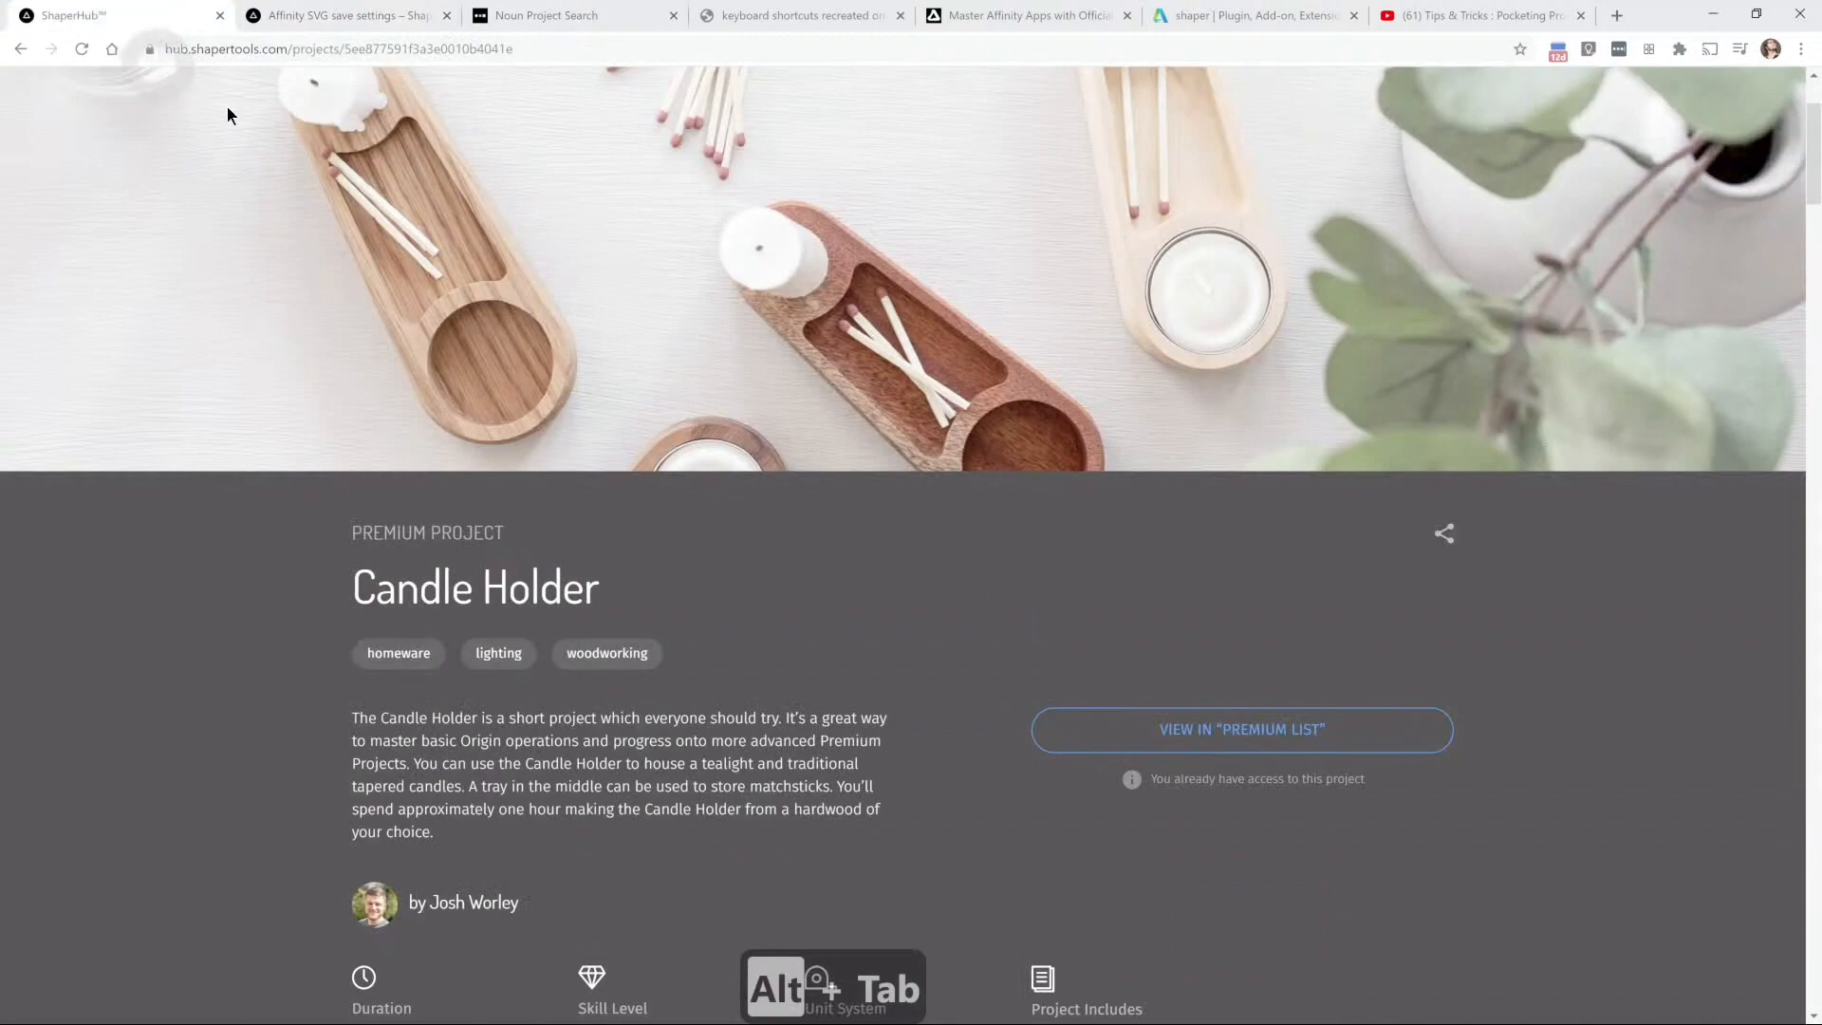
scroll("up", 3)
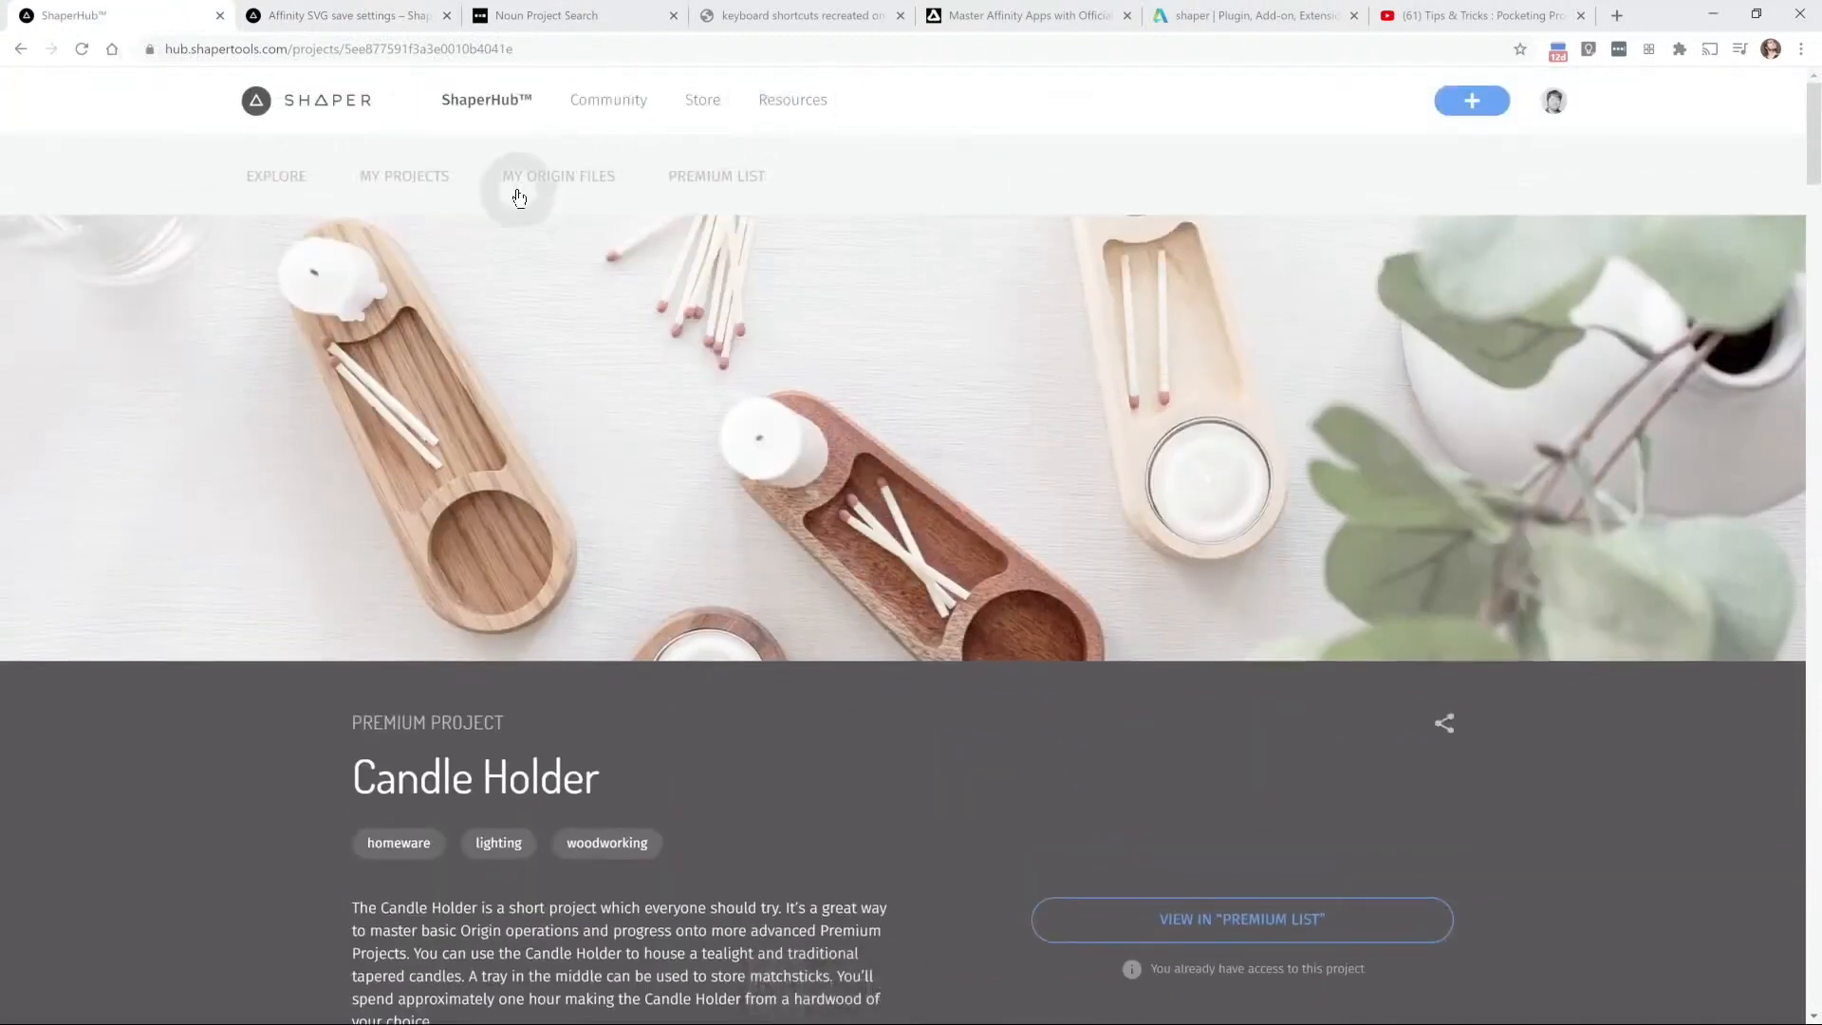
left_click(559, 176)
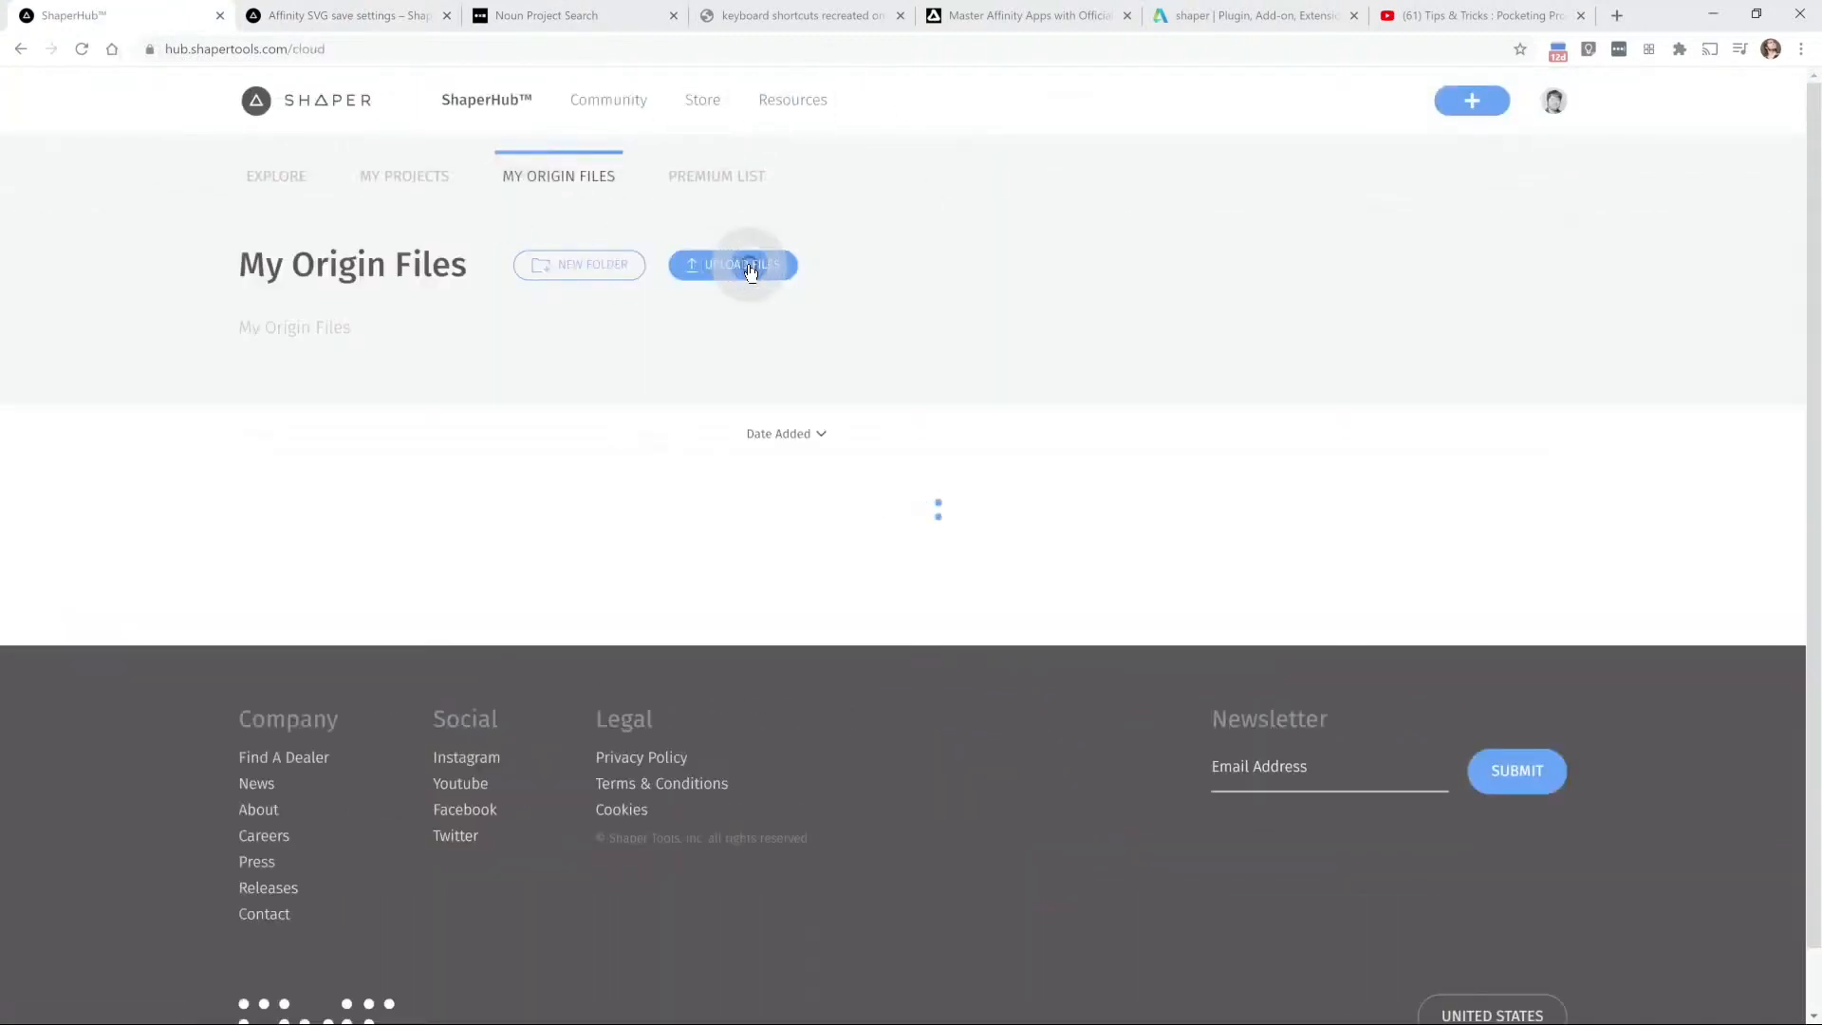
left_click(733, 264)
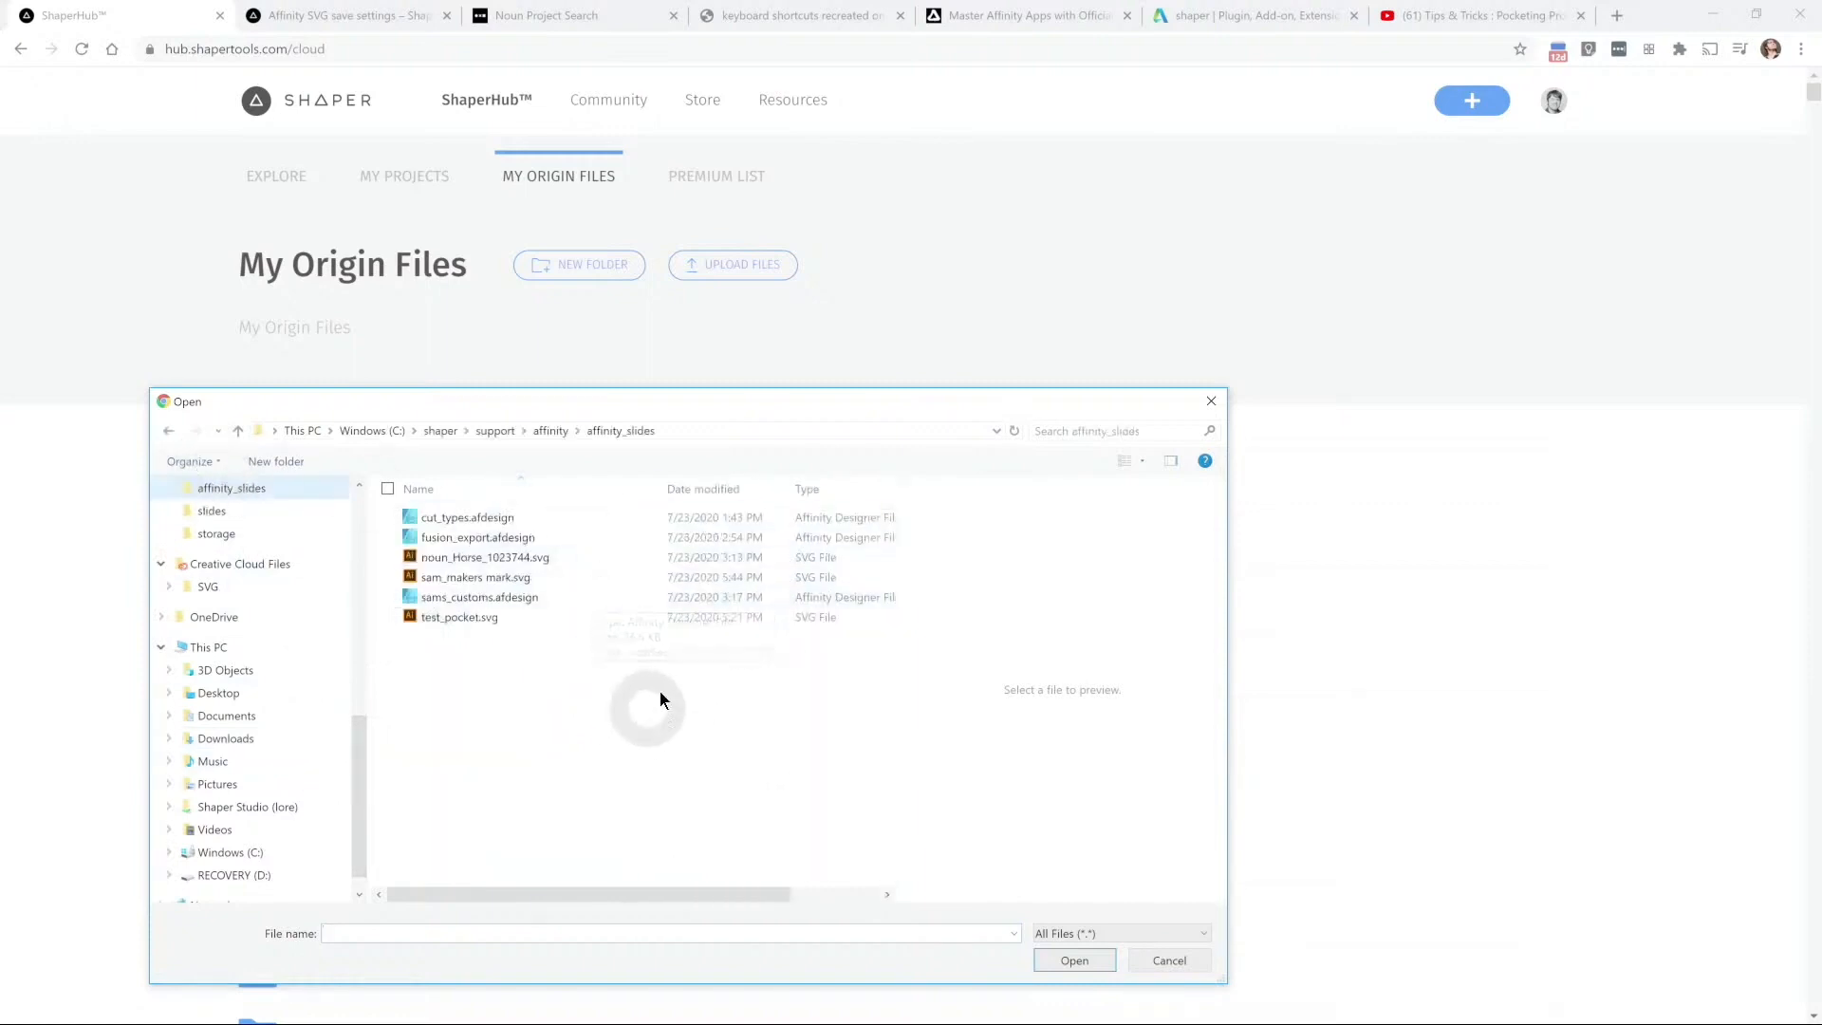
left_click(475, 576)
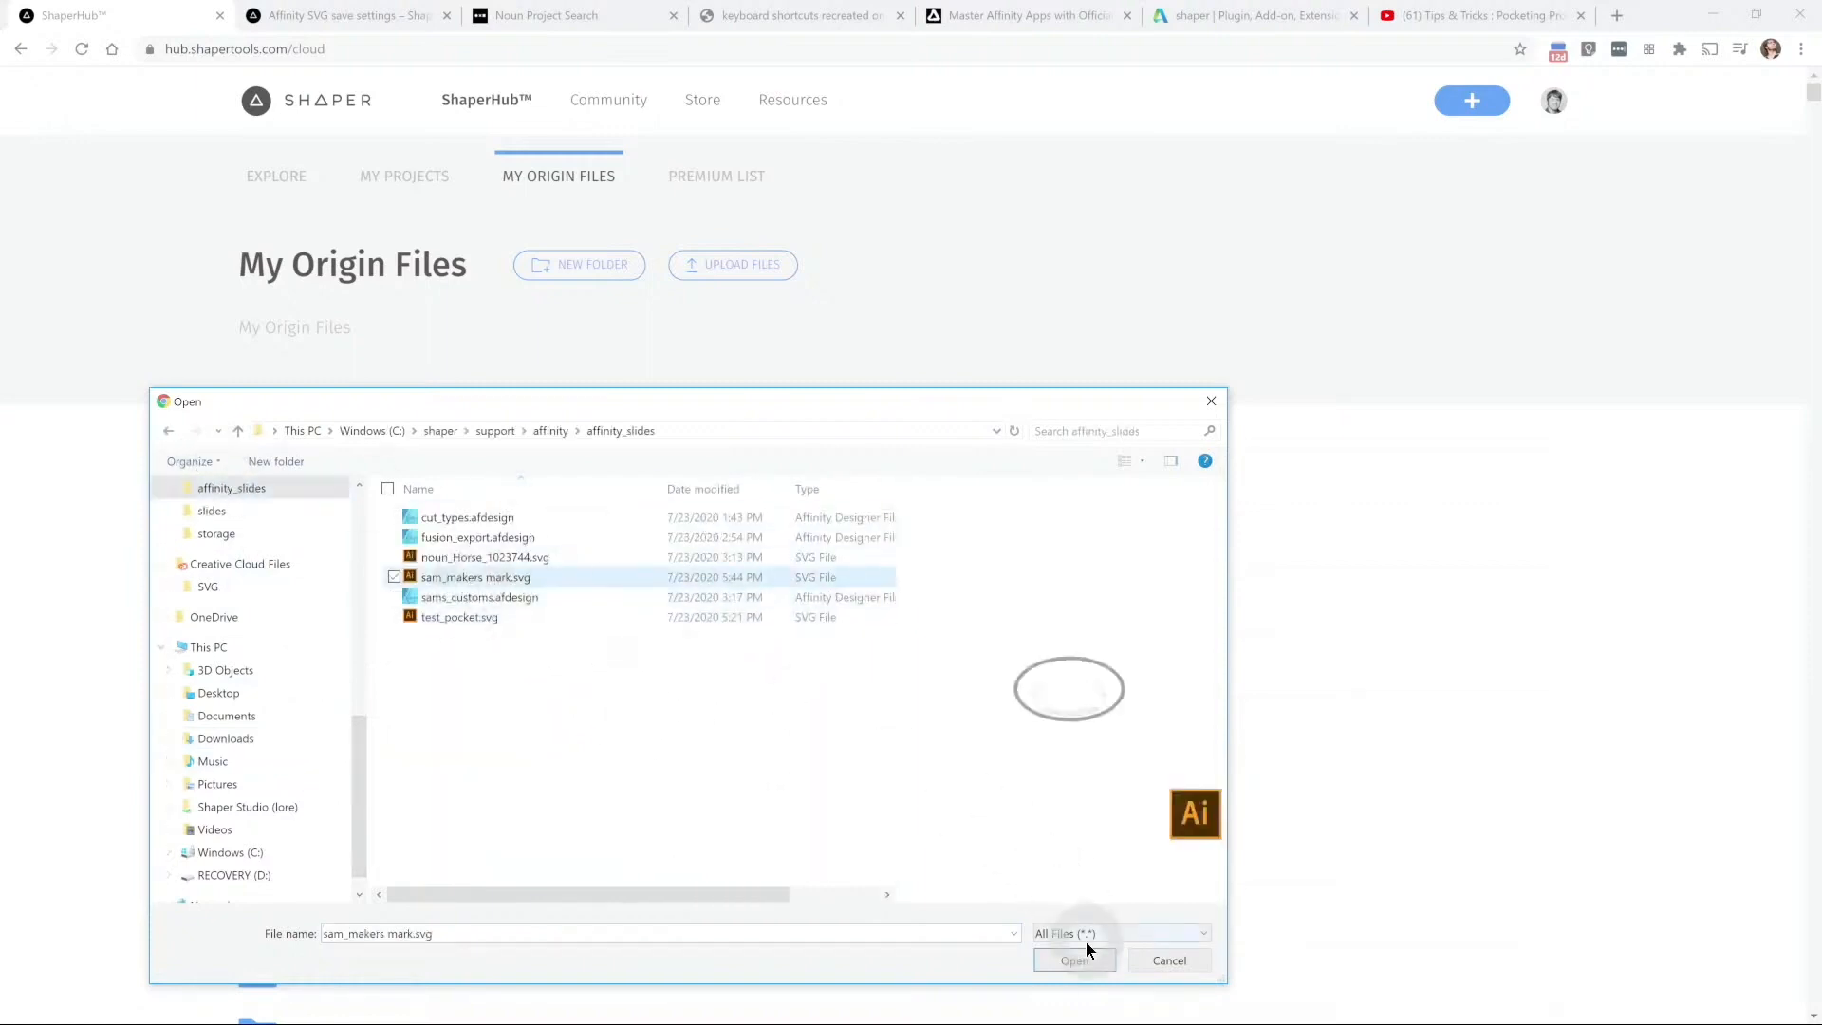
left_click(1073, 960)
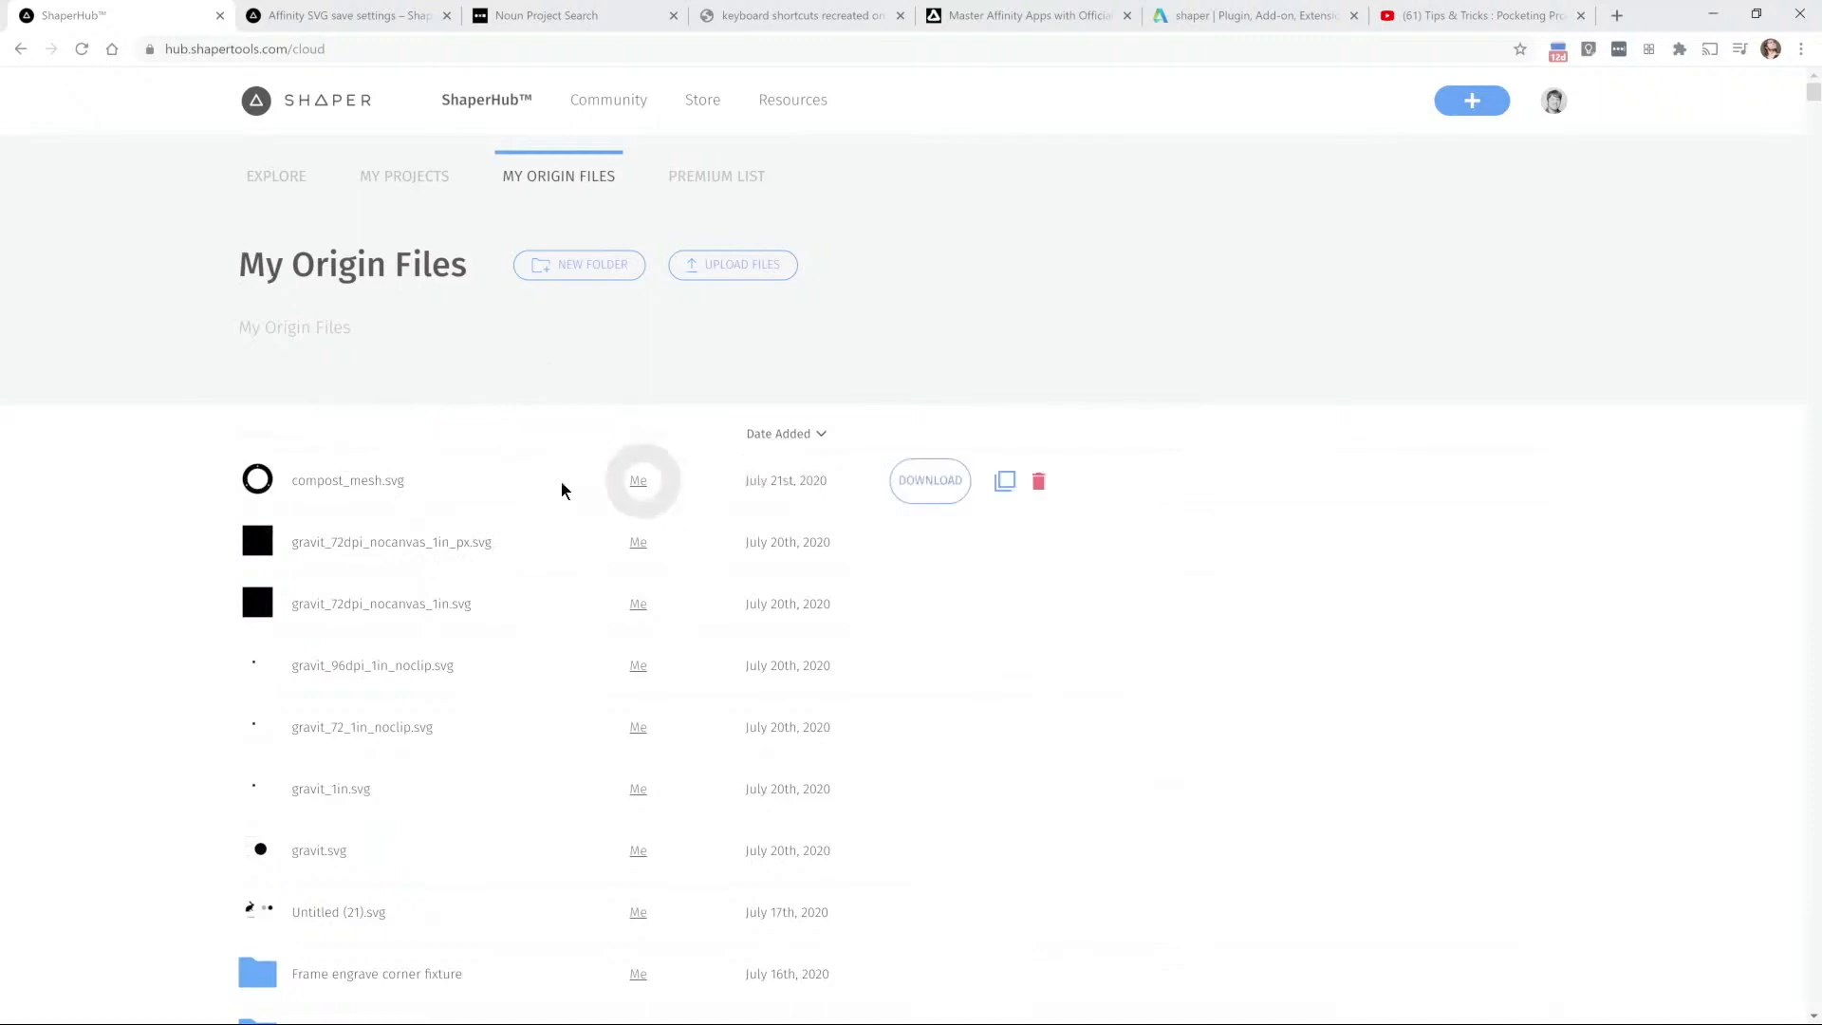
mouse_move(587, 490)
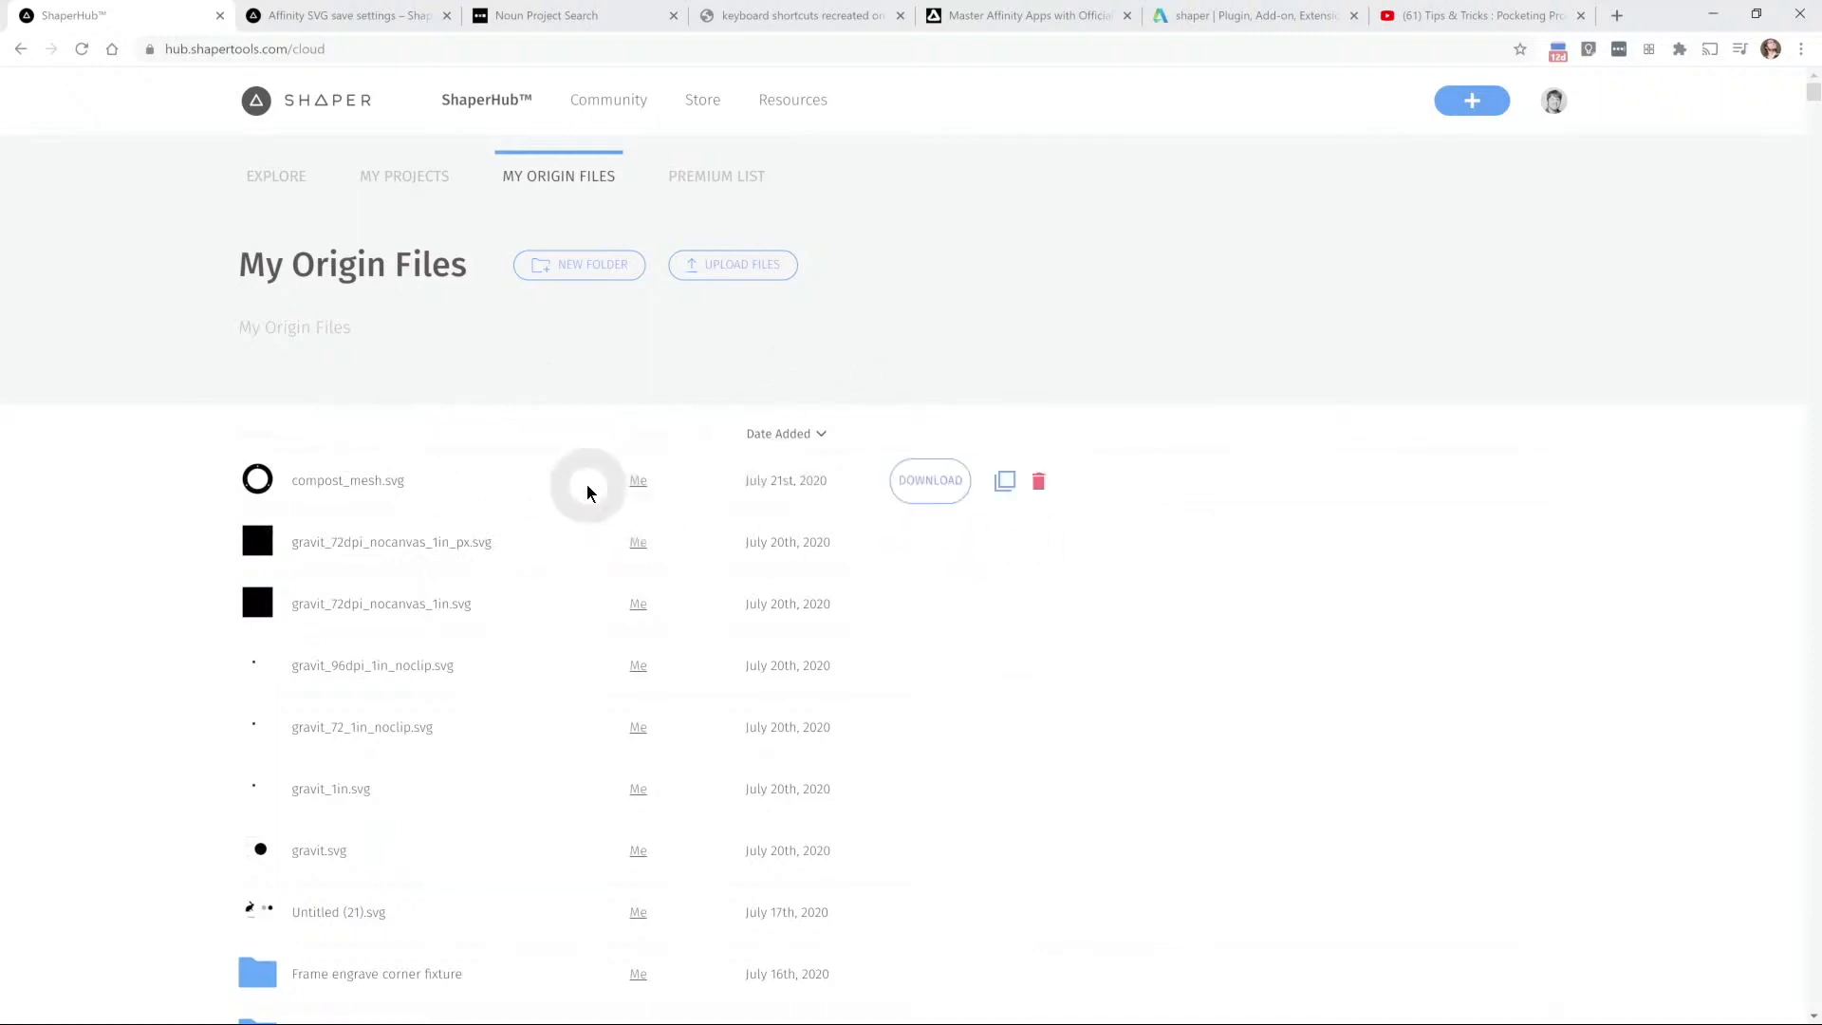
mouse_move(869, 636)
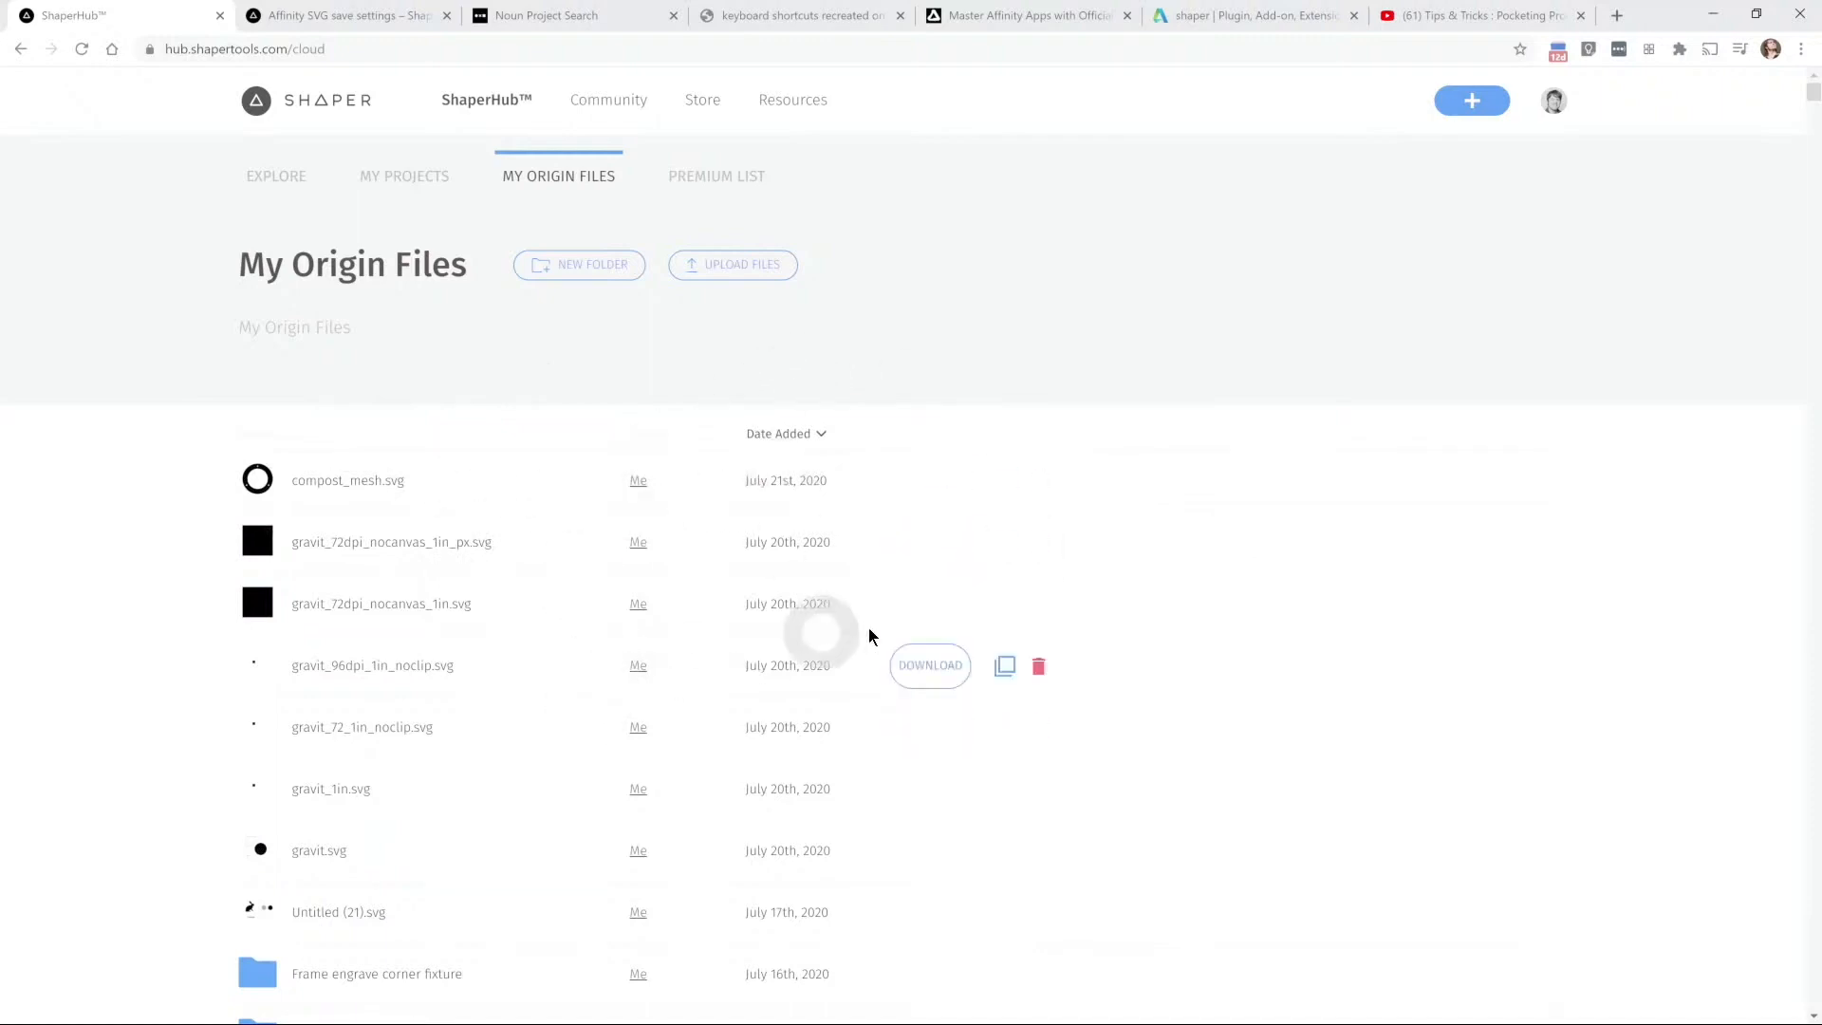
left_click(732, 264)
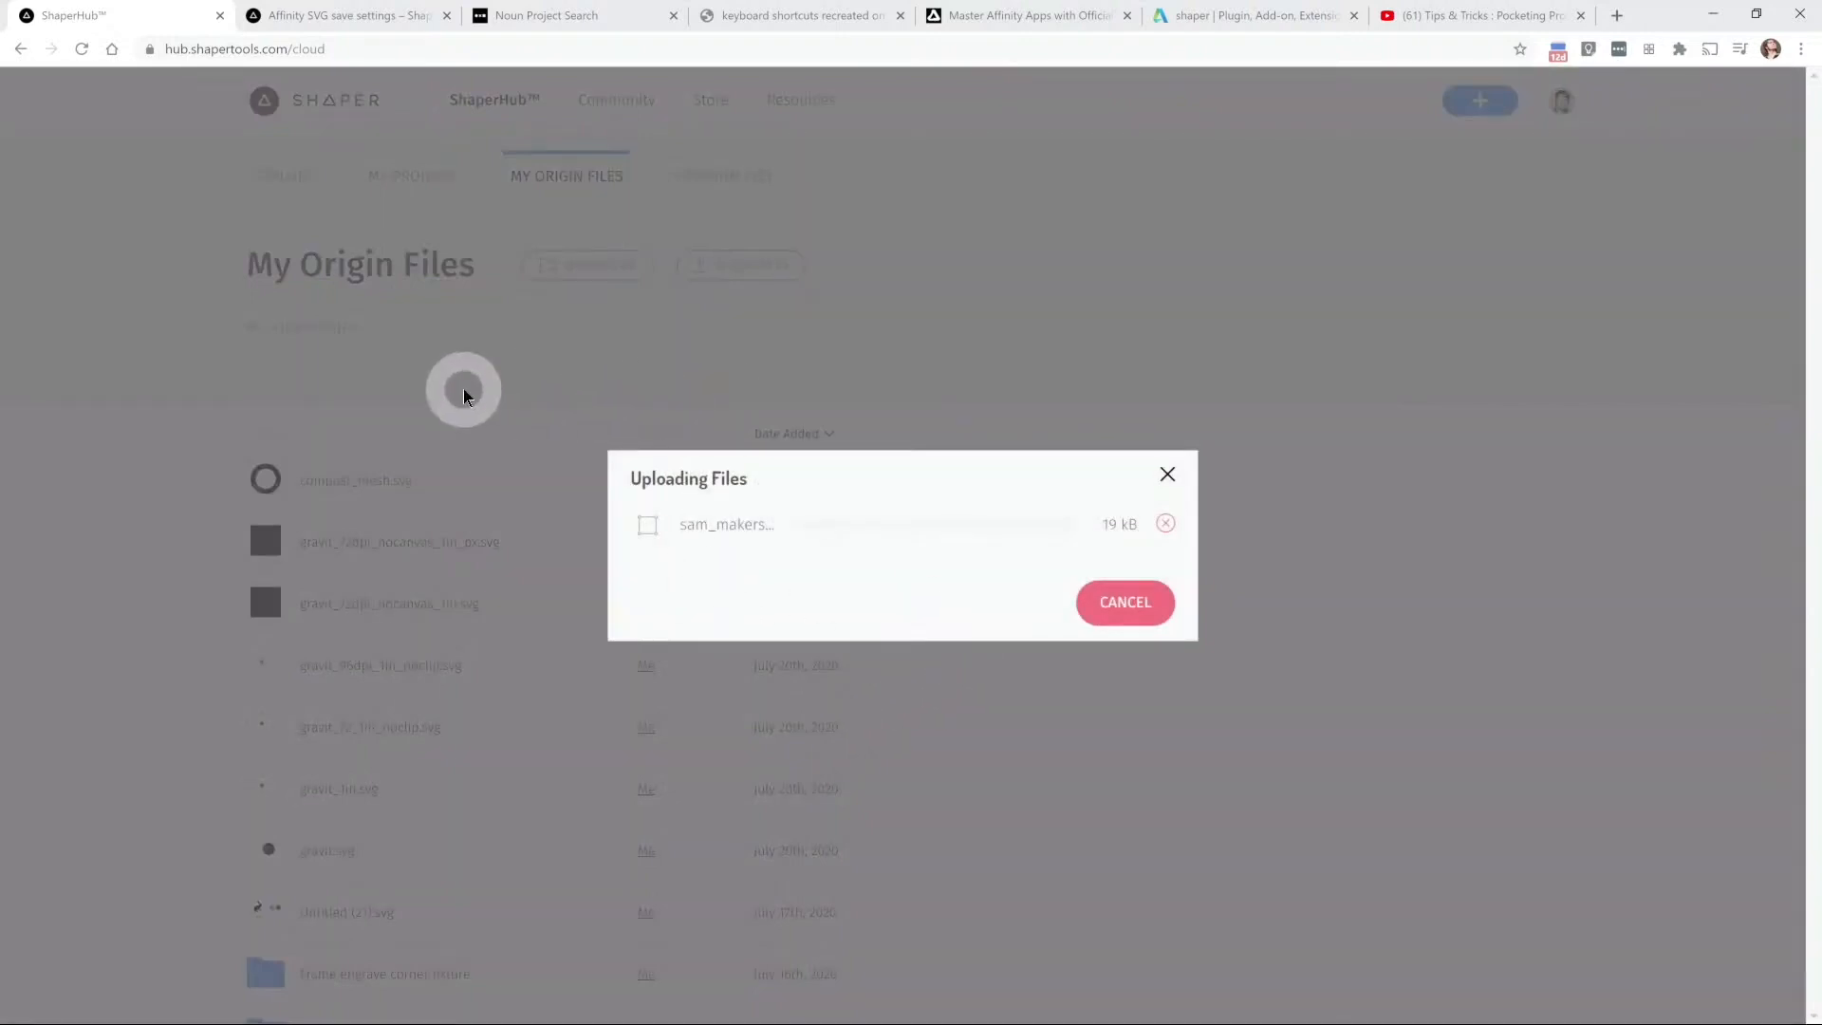
mouse_move(440, 323)
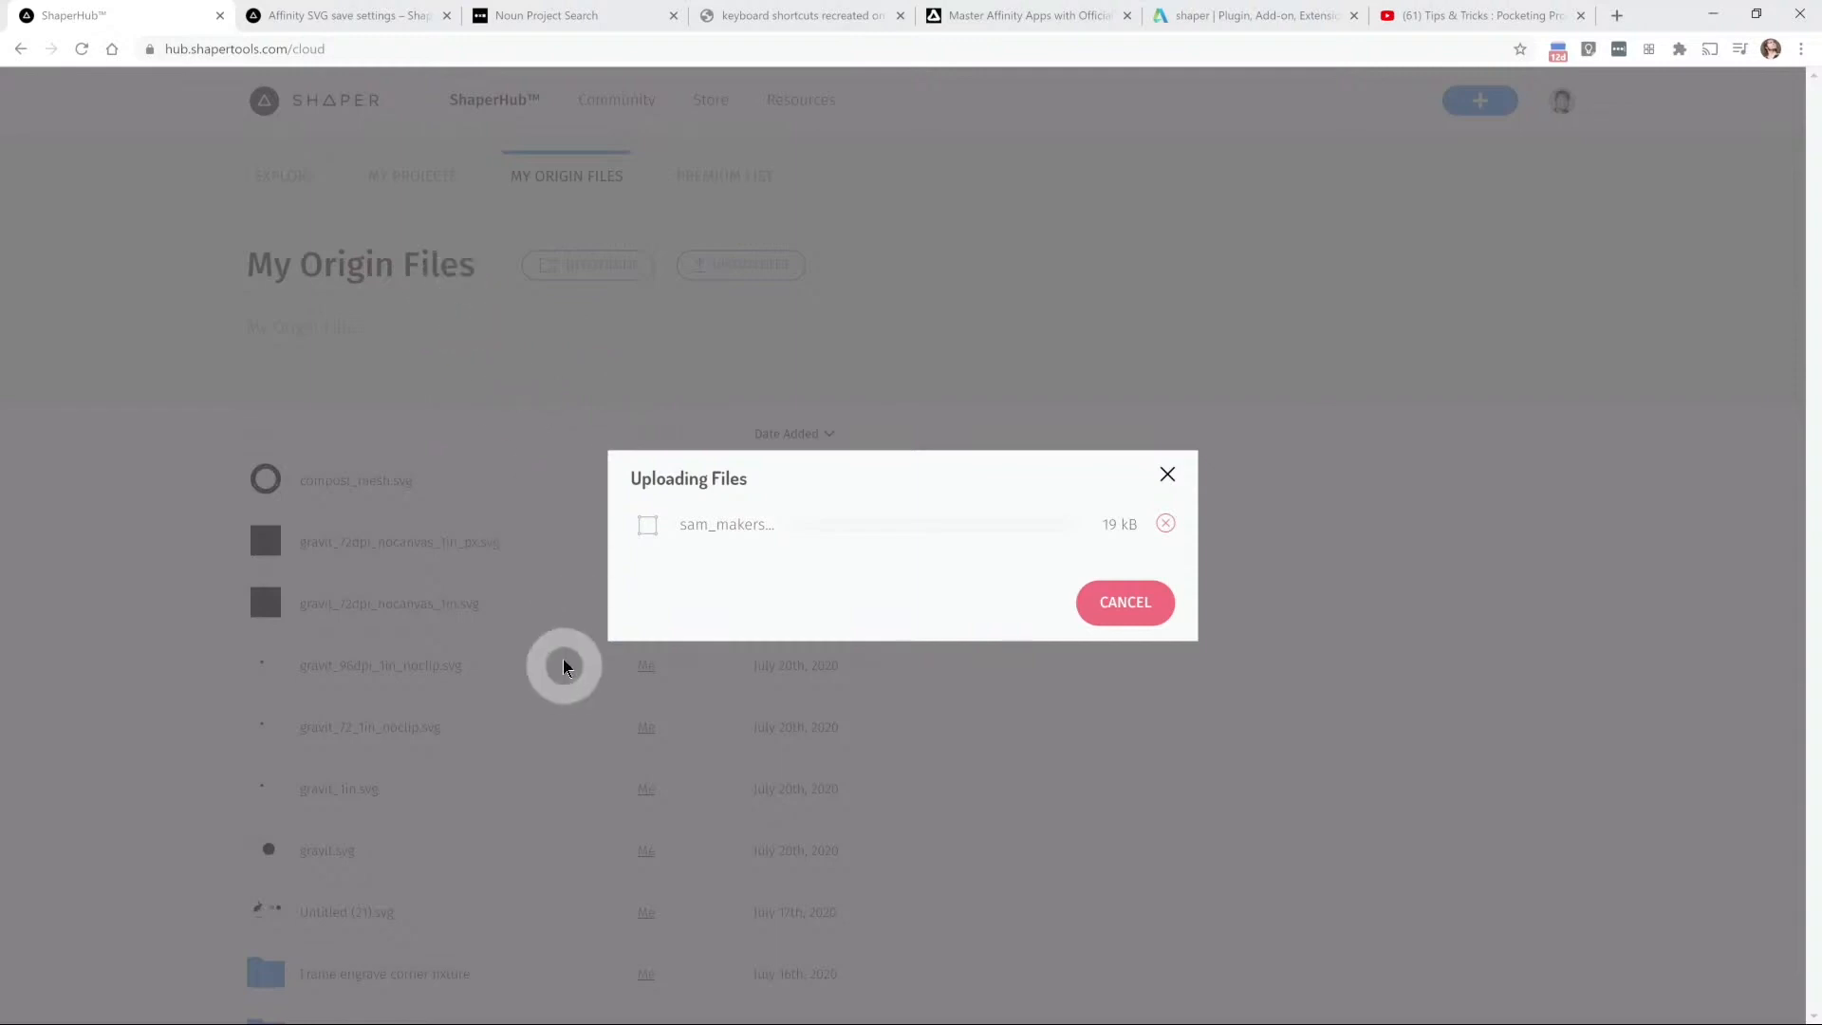
mouse_move(685, 667)
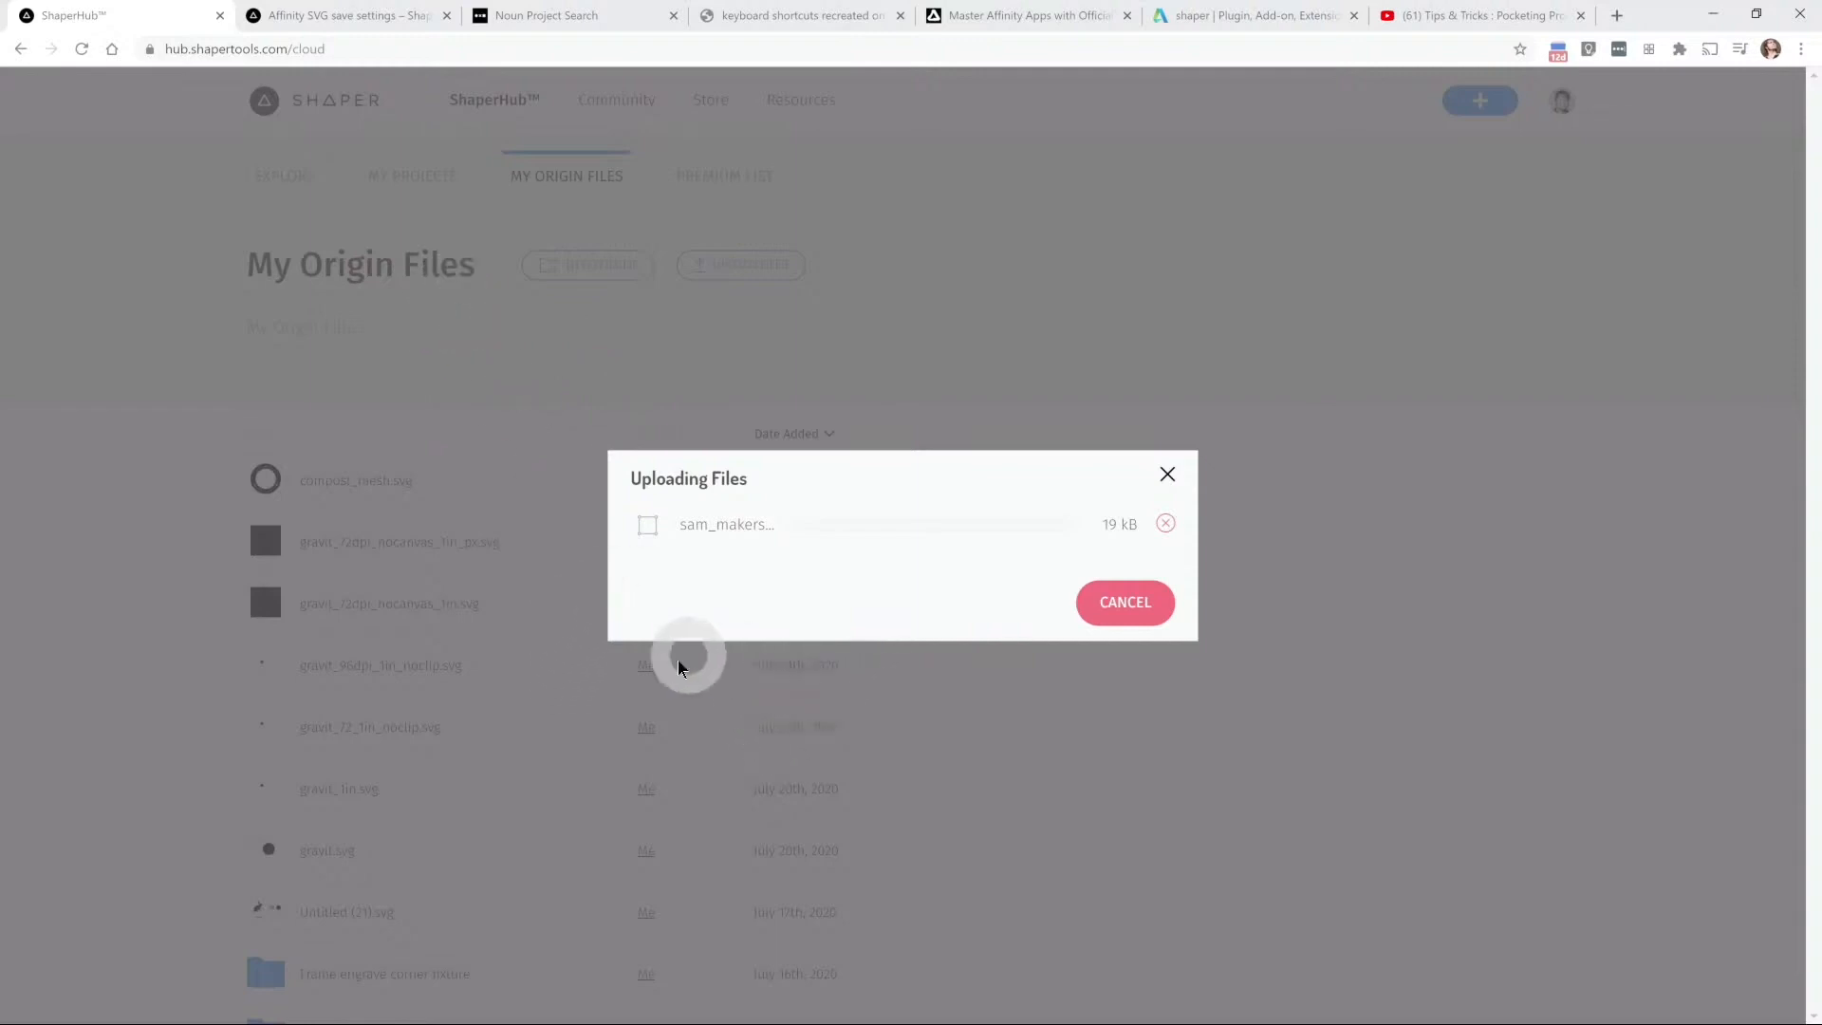
mouse_move(1313, 785)
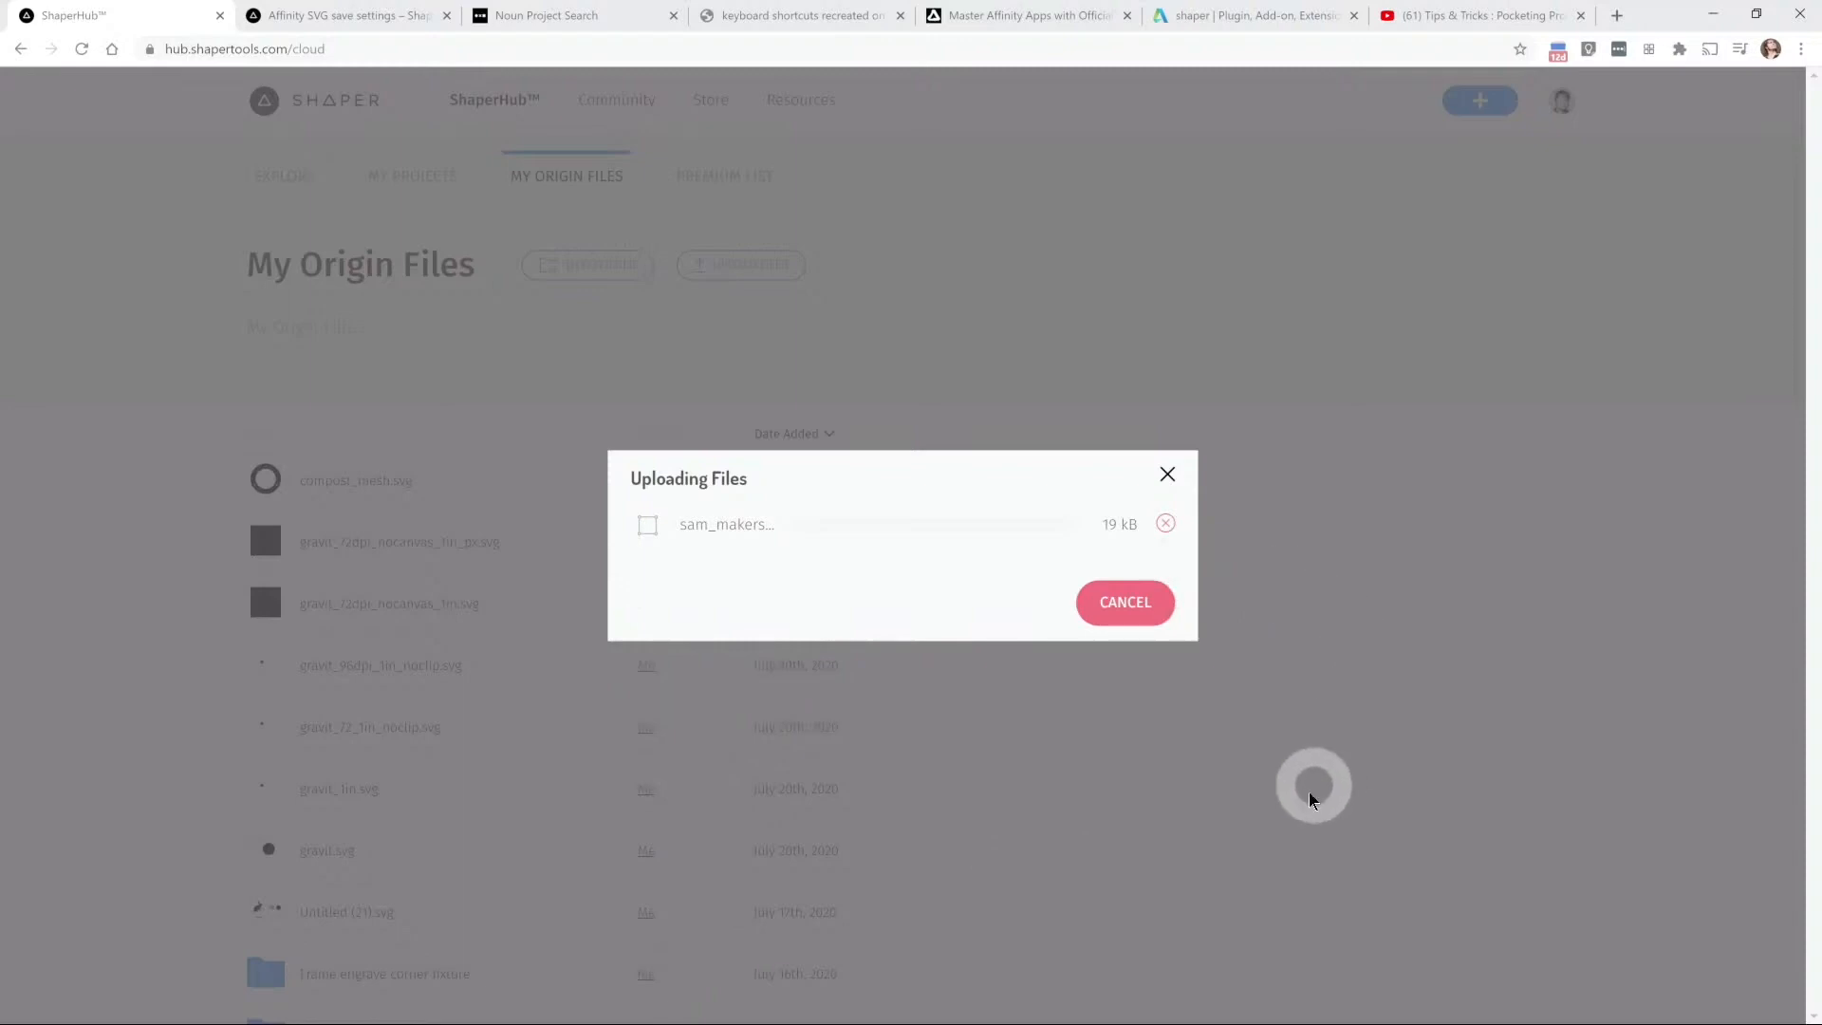